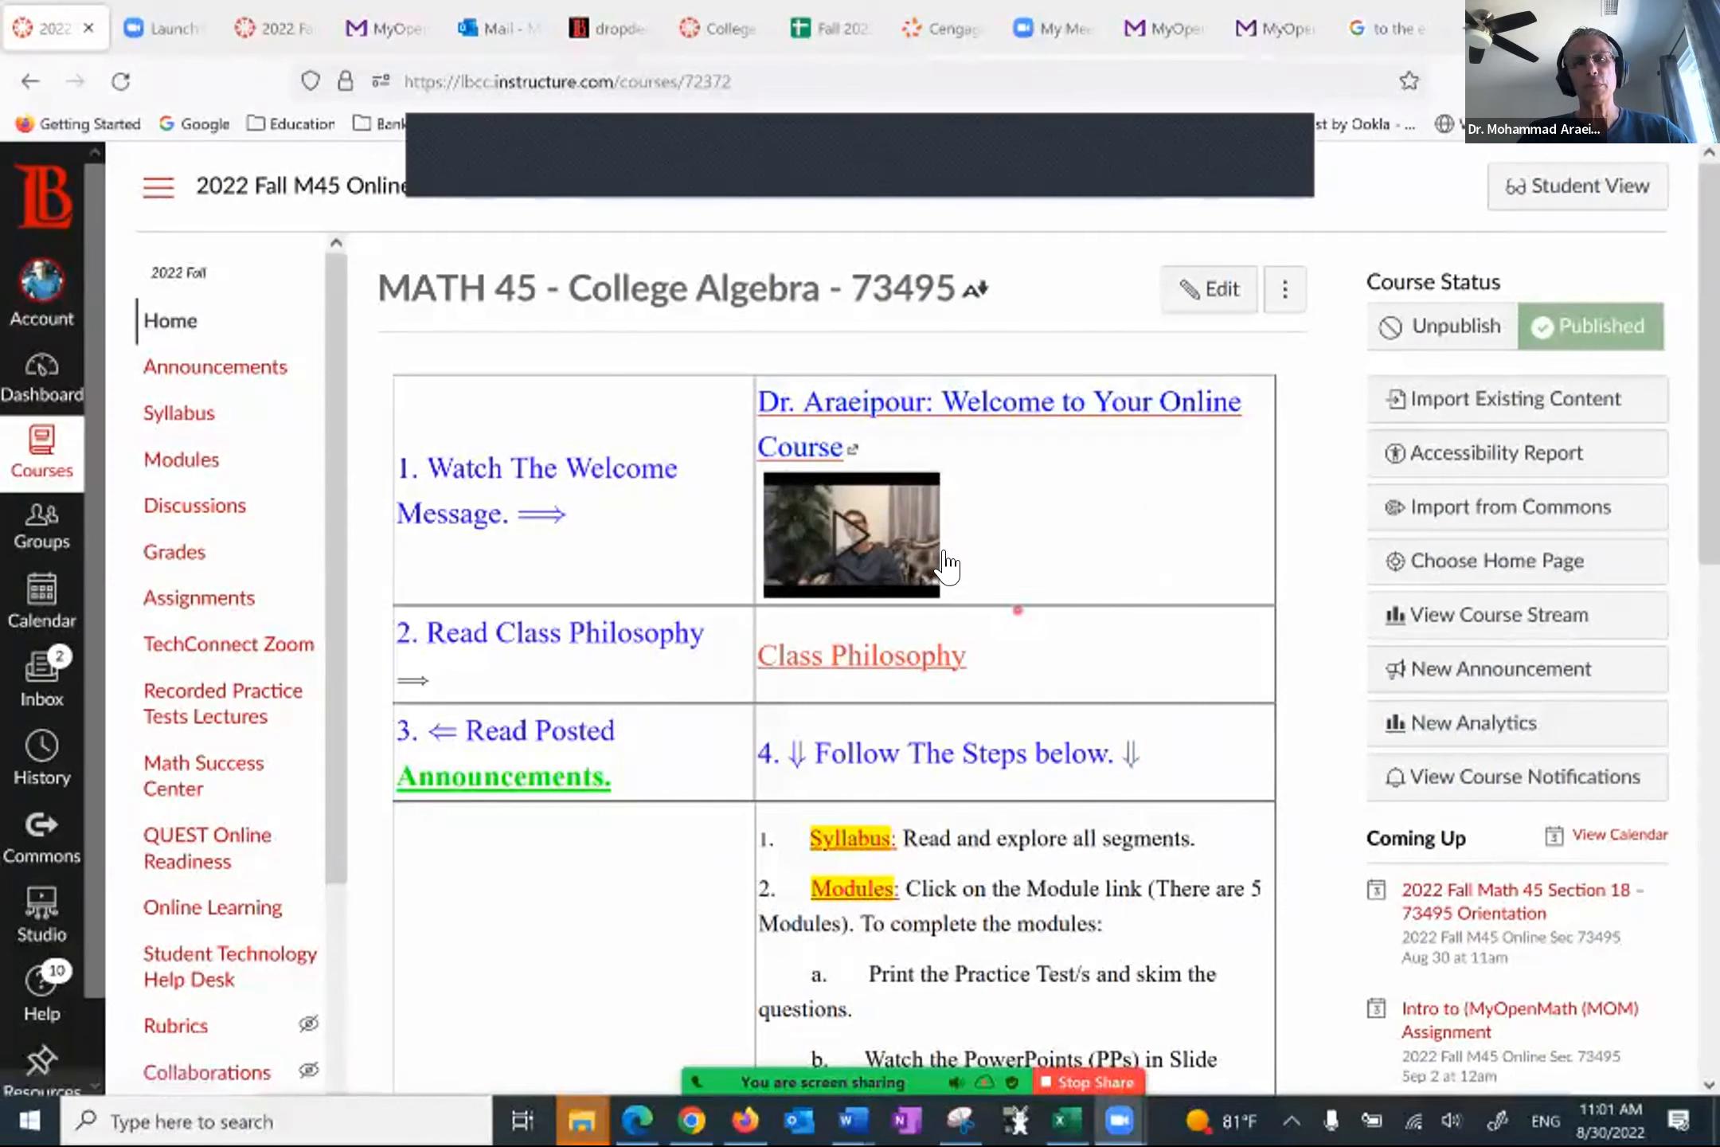
{"action": "mouse_move", "coordinate": [930, 693]}
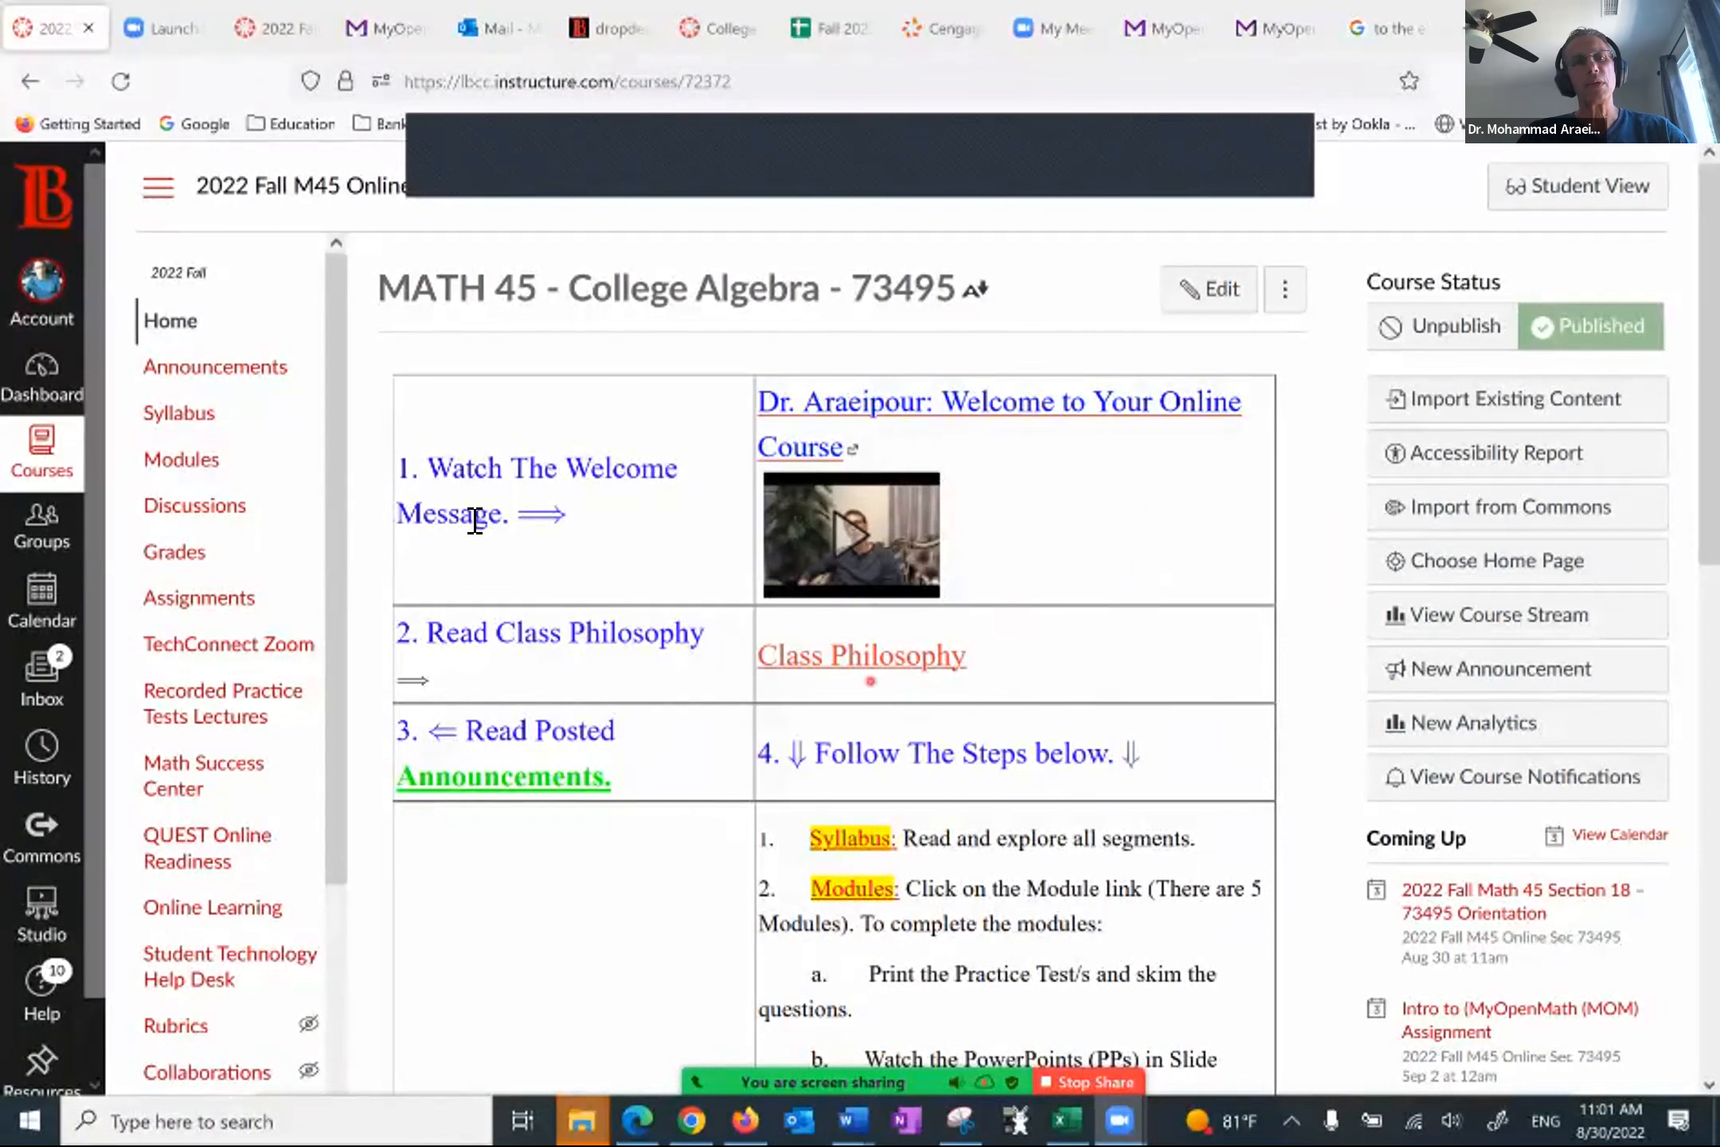
{"action": "mouse_move", "coordinate": [397, 567]}
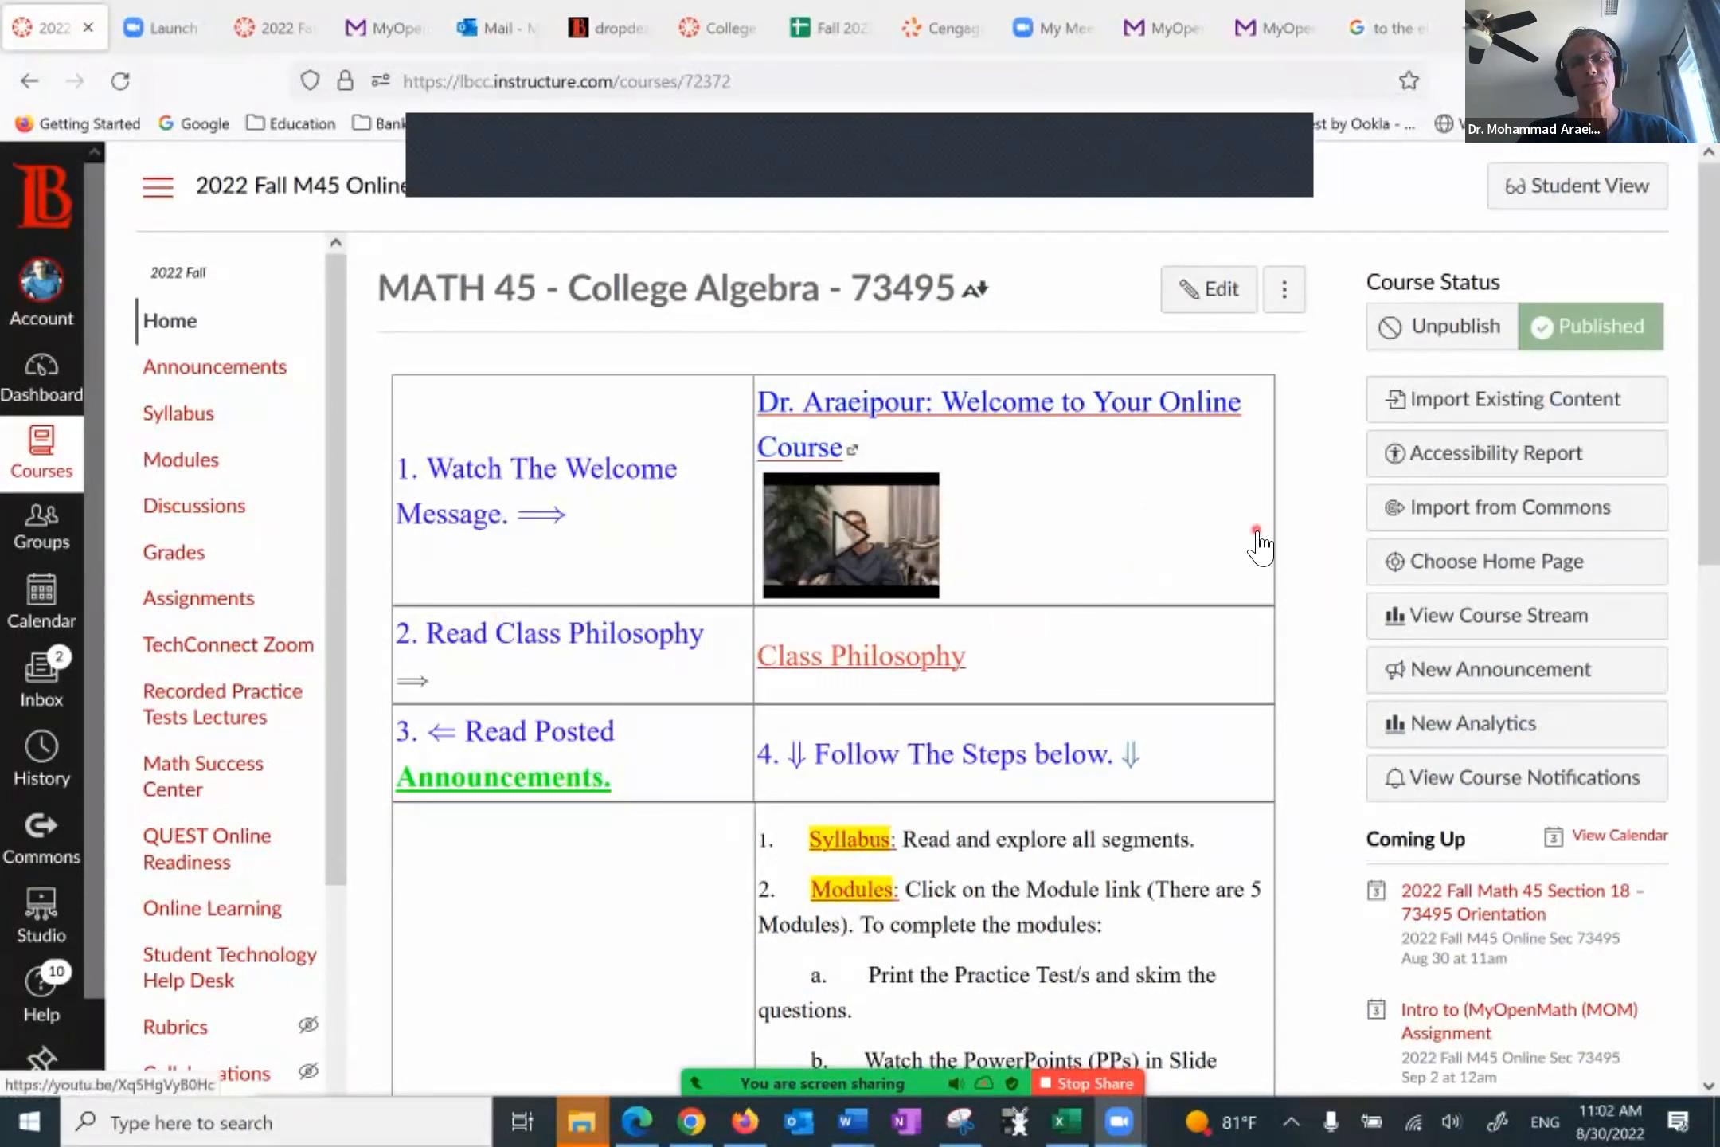
{"action": "mouse_move", "coordinate": [1112, 548]}
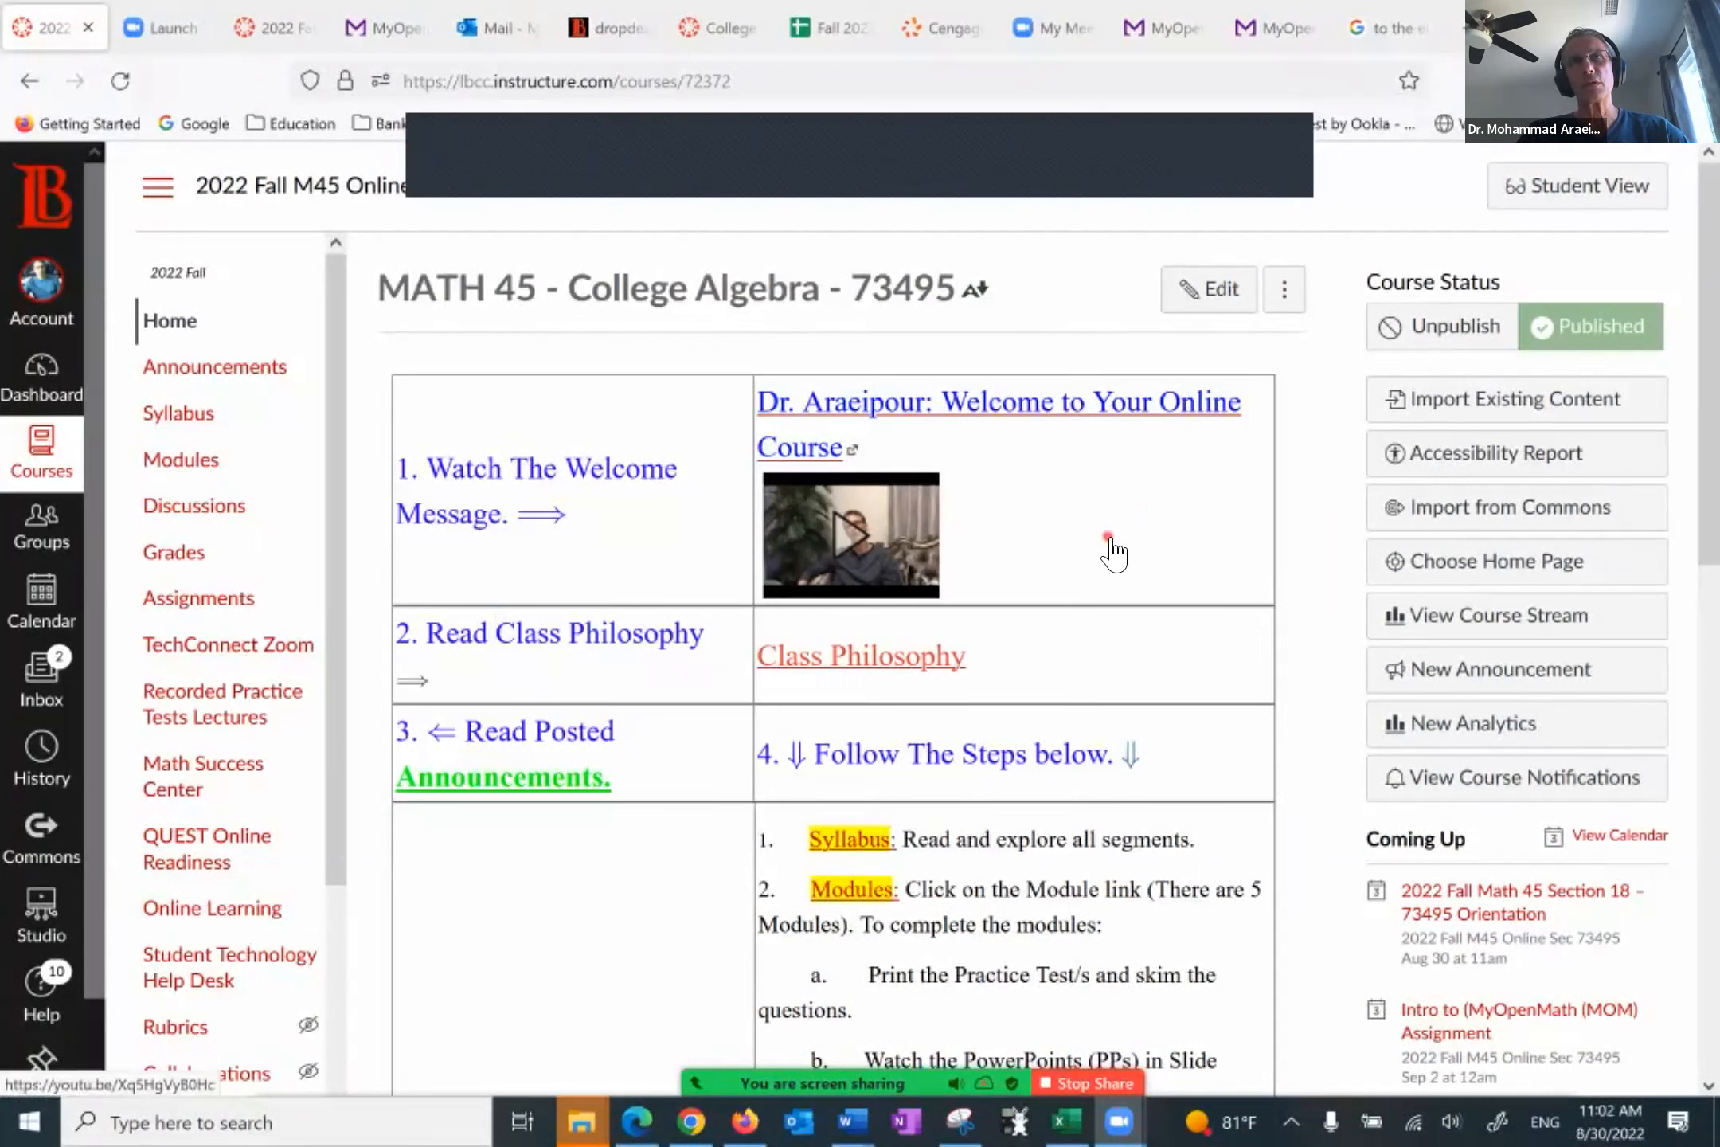
{"action": "mouse_move", "coordinate": [866, 680]}
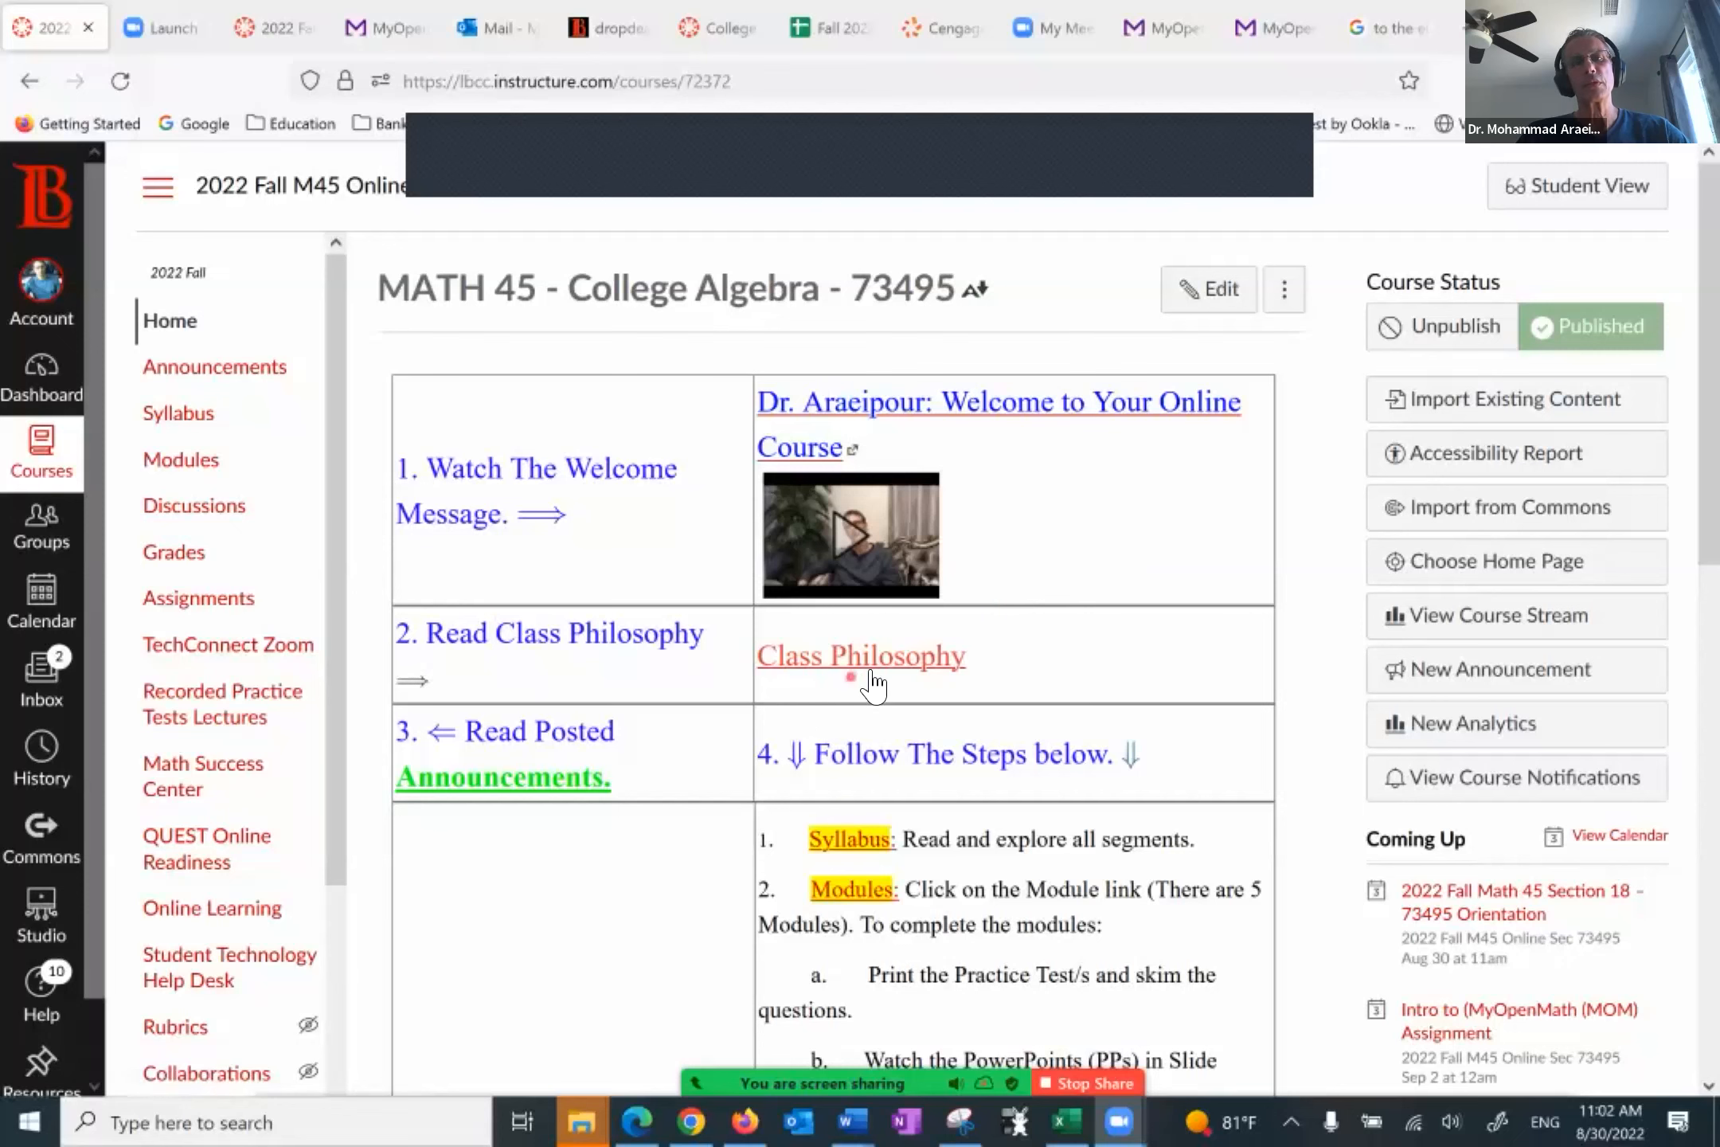
Step: Highlight the Class Philosophy paragraph, then switch the MATH 45 course home page into Student View
{"action": "left_click", "coordinate": [862, 656]}
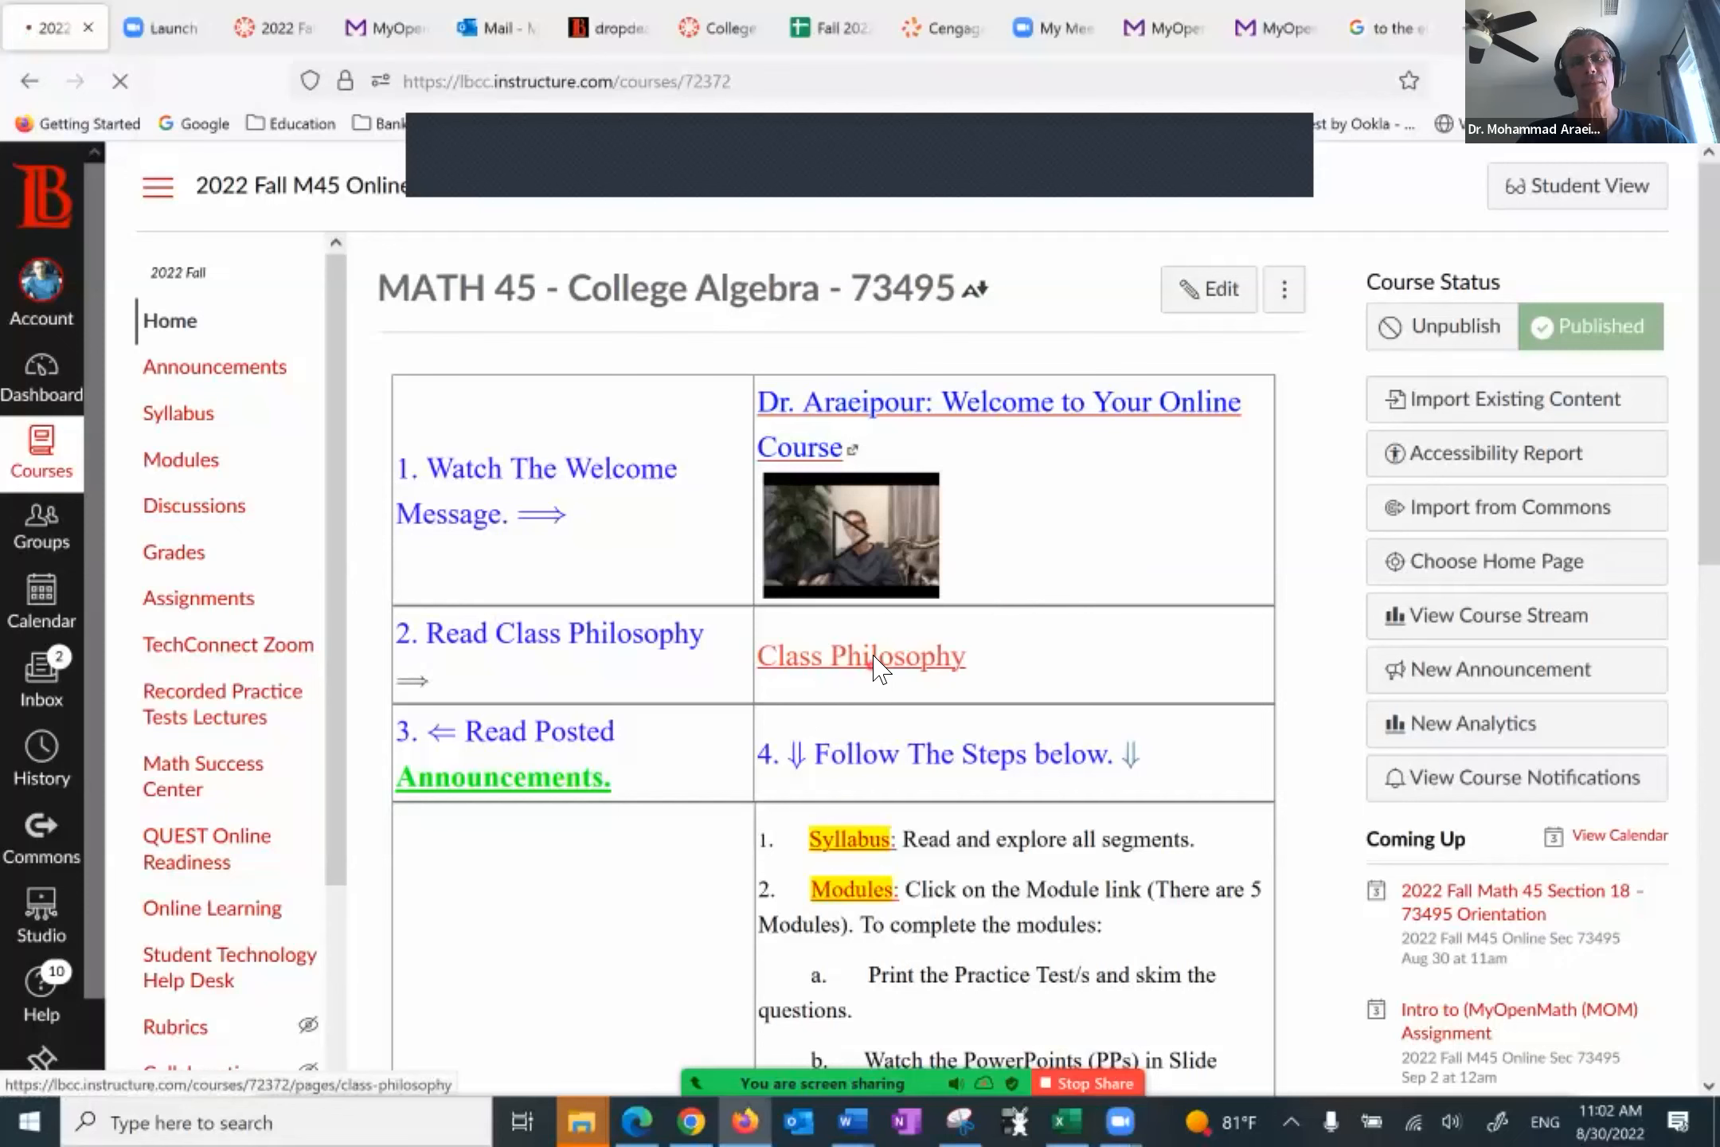
{"action": "left_click", "coordinate": [861, 654]}
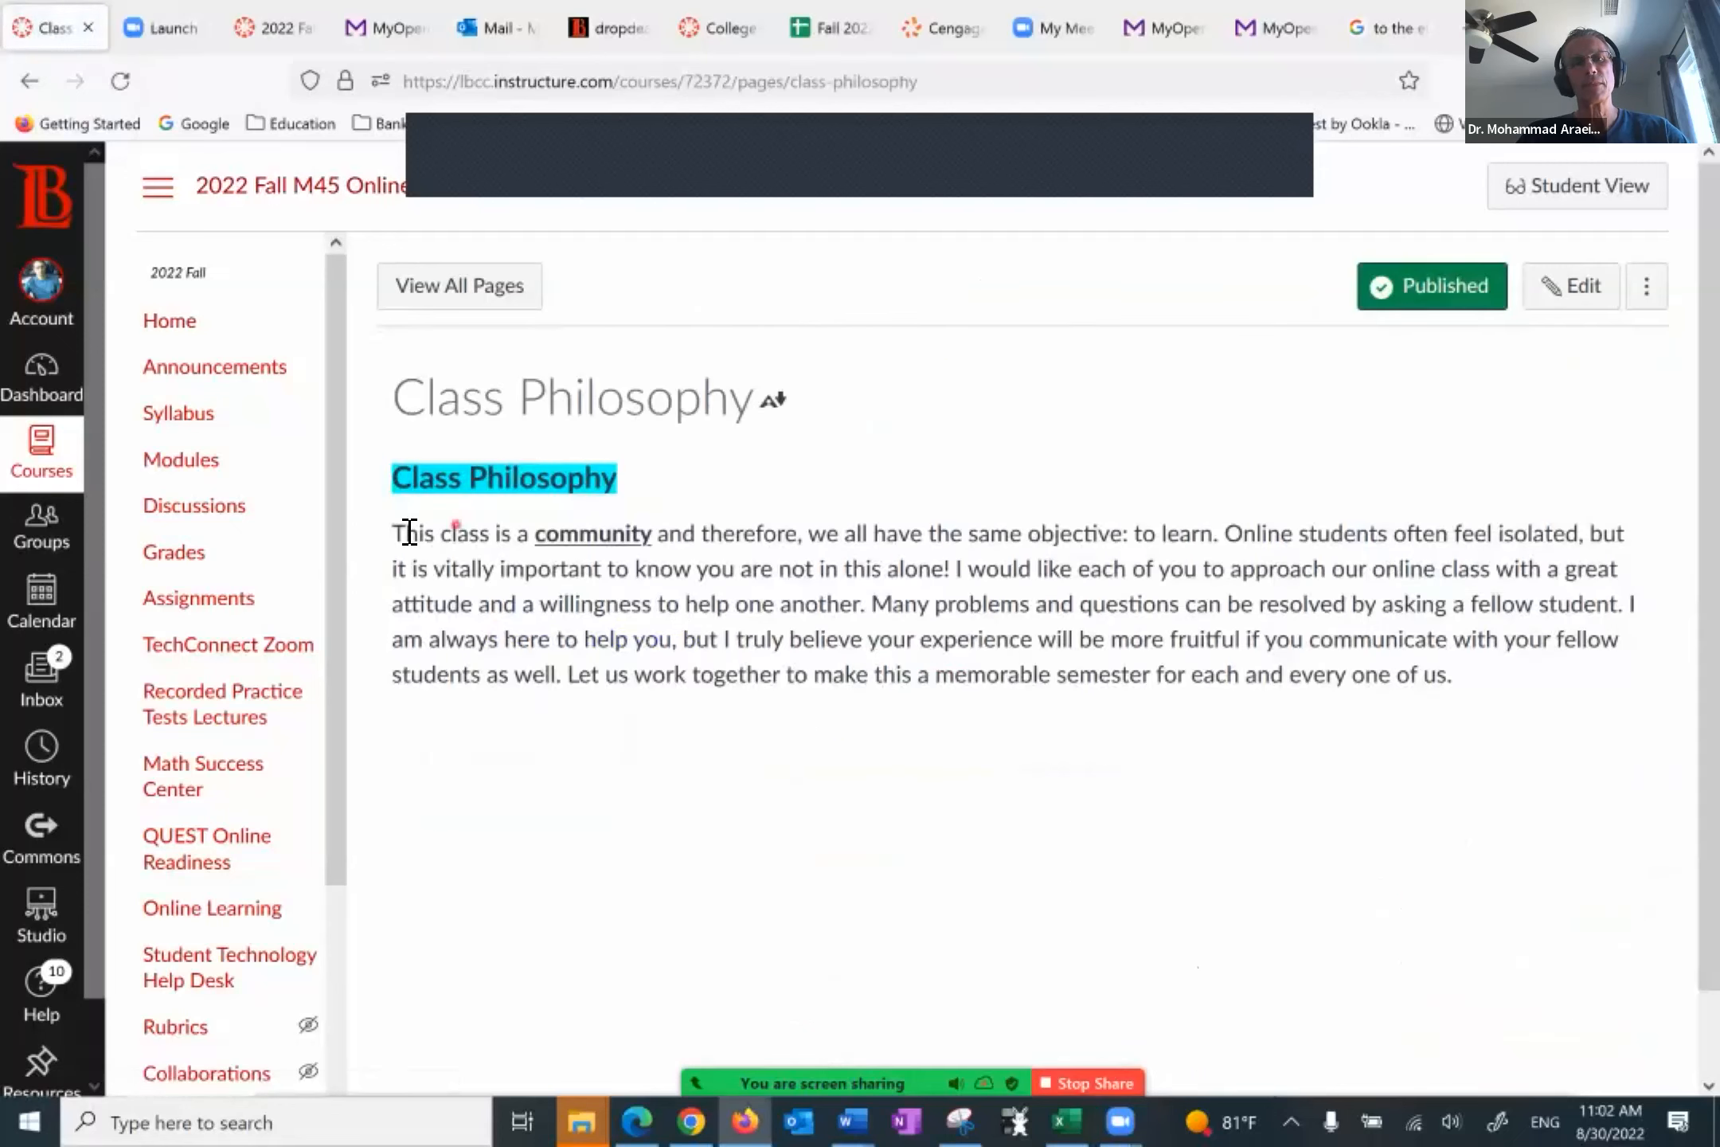
{"action": "left_click_drag", "start_coordinate": [392, 534], "coordinate": [1356, 639]}
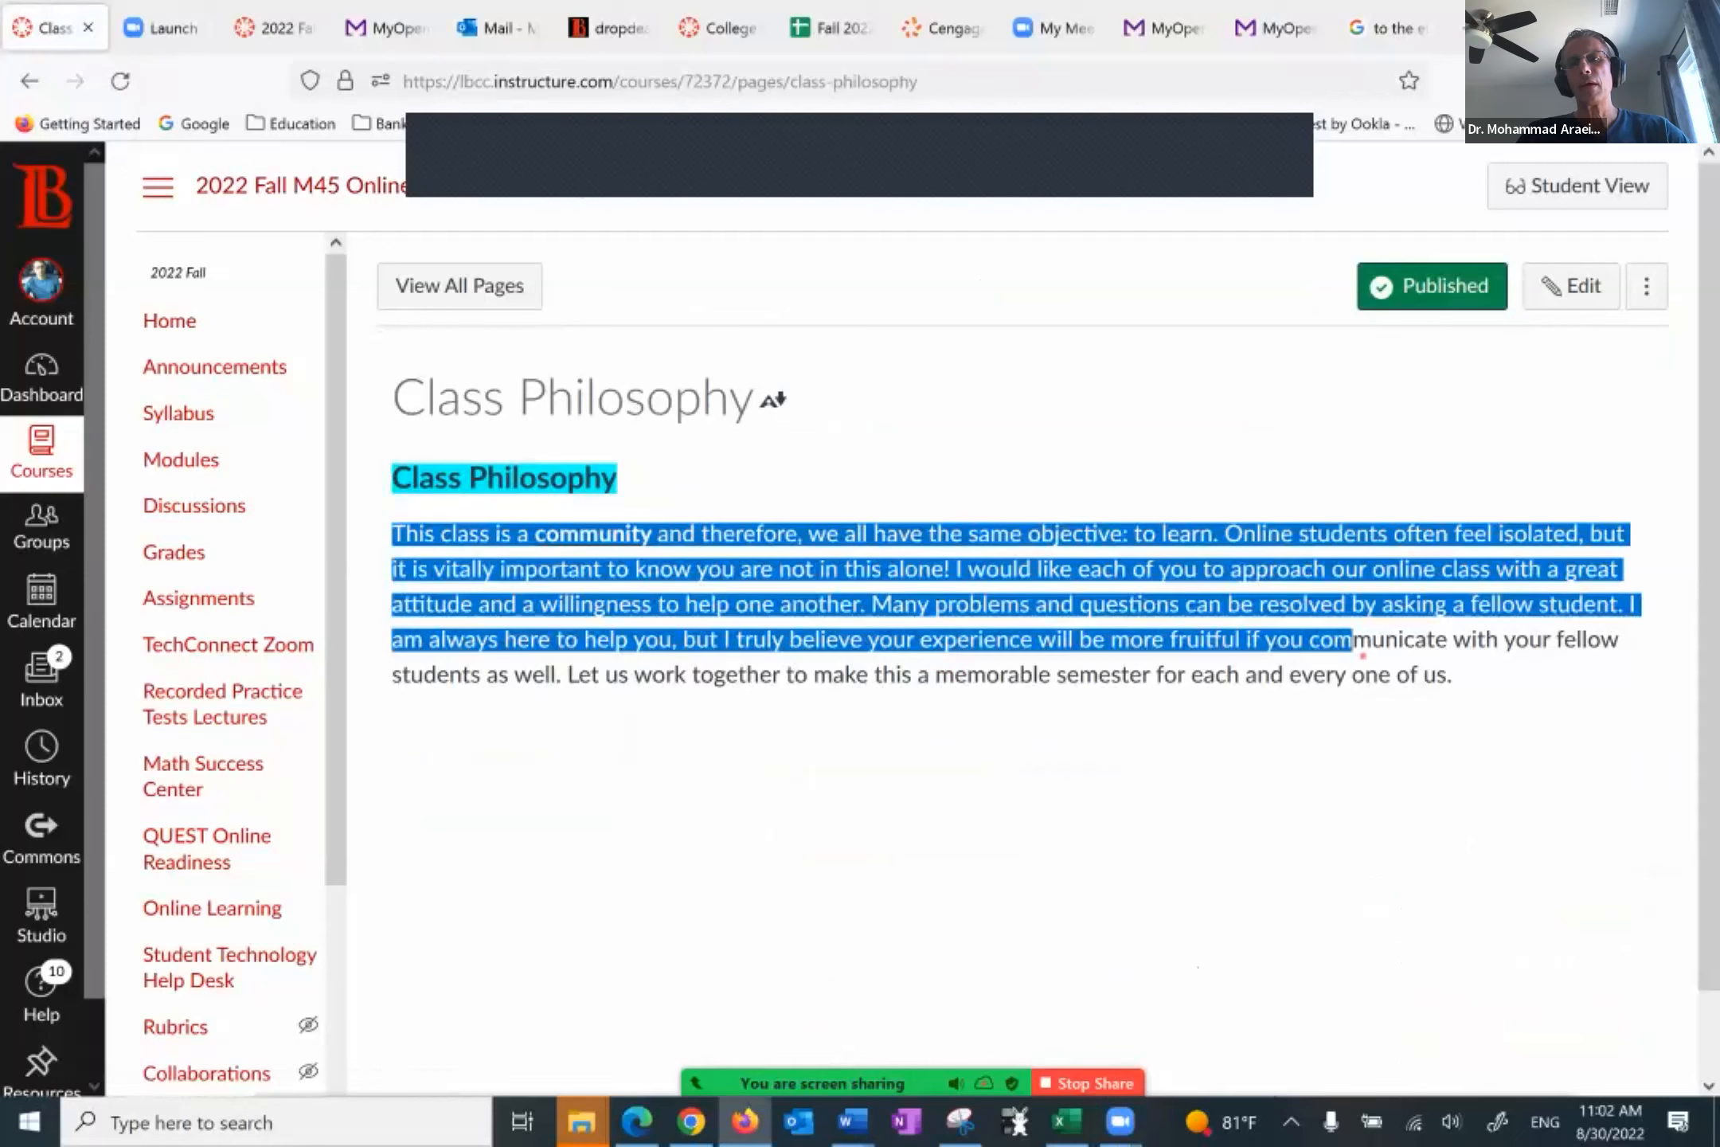
{"action": "left_click_drag", "start_coordinate": [1350, 639], "coordinate": [1323, 736]}
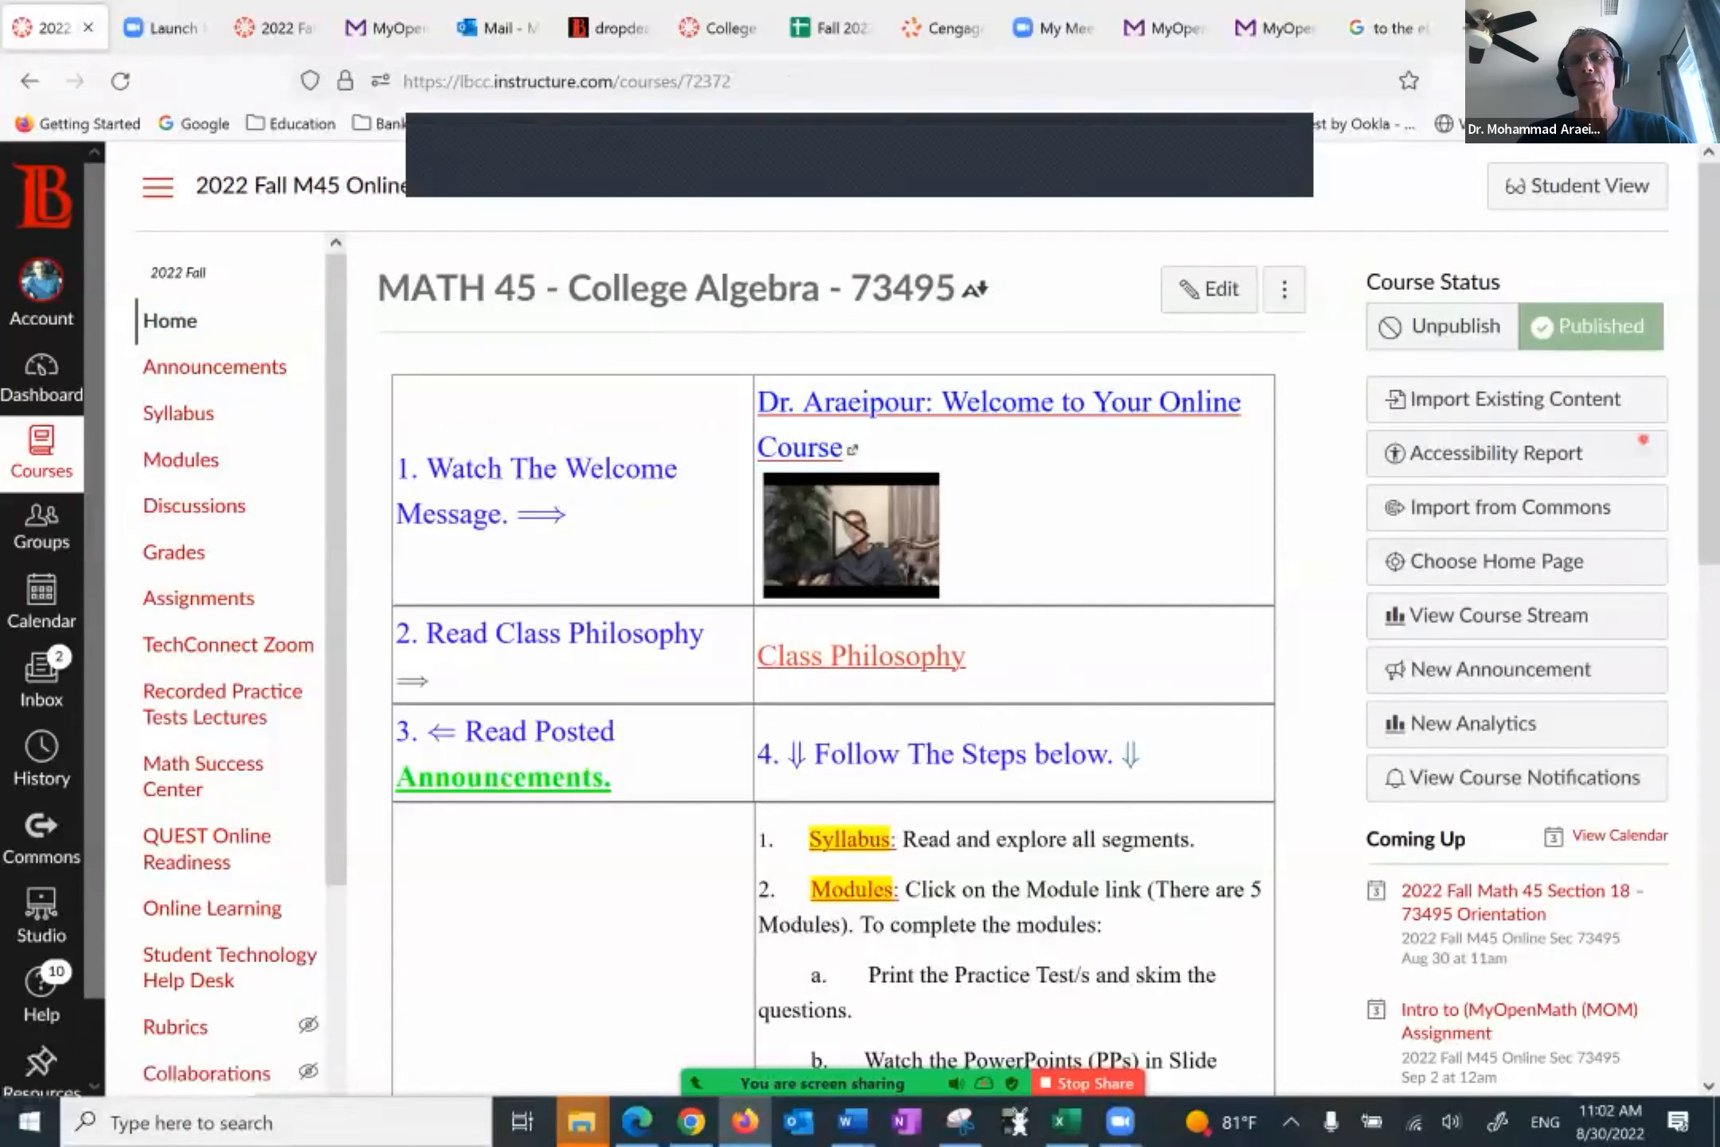
{"action": "left_click", "coordinate": [1577, 184]}
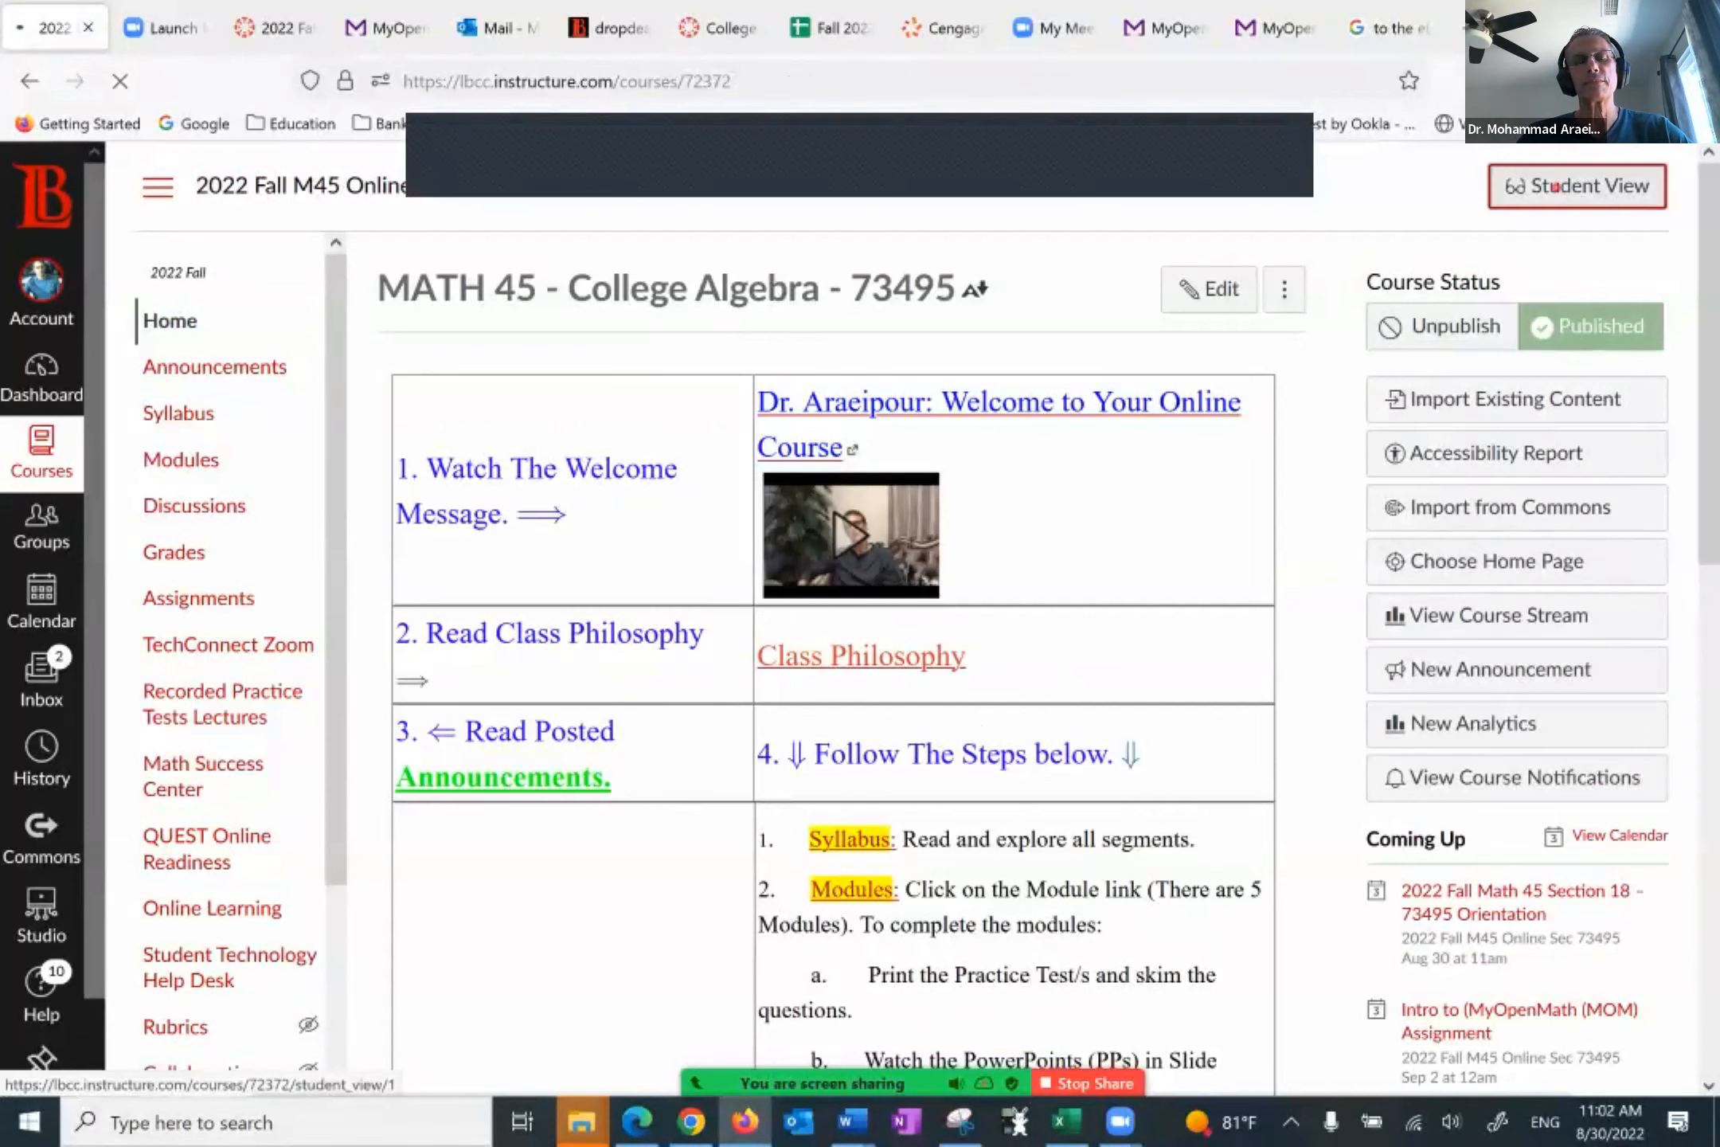
{"action": "left_click", "coordinate": [1577, 185]}
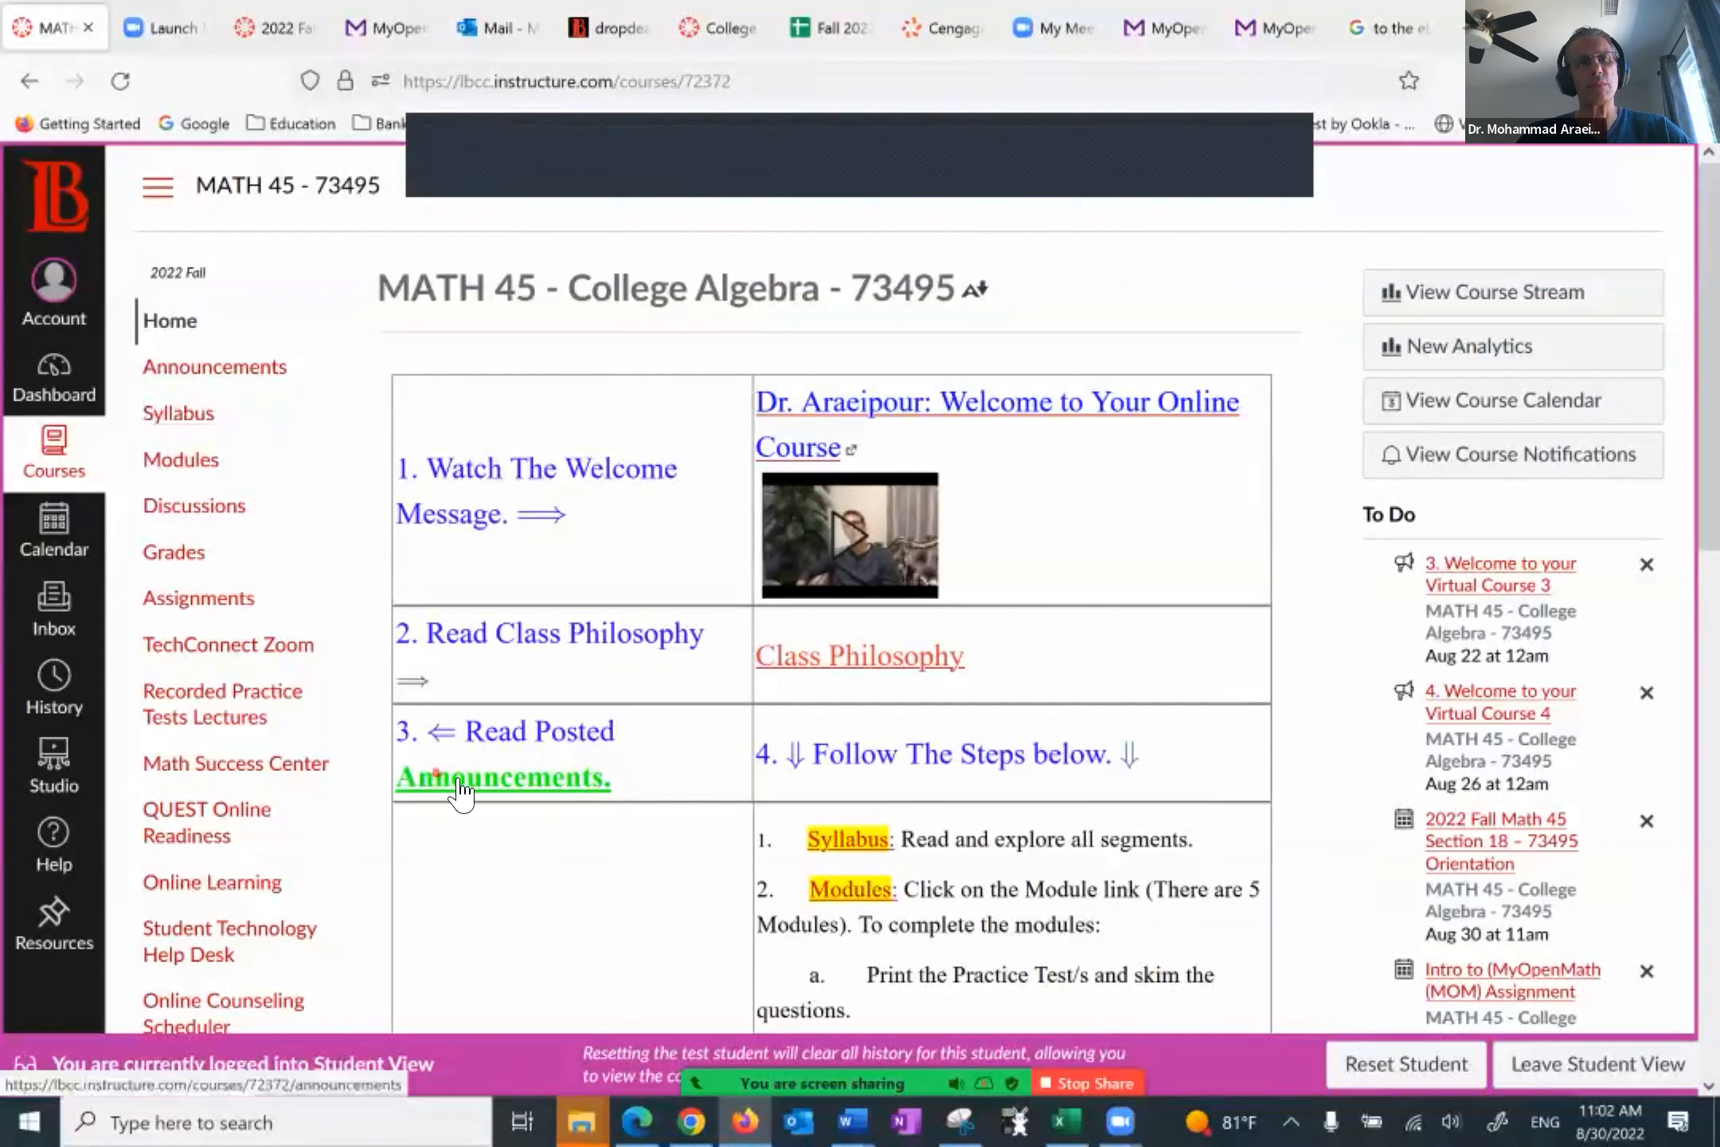
{"action": "mouse_move", "coordinate": [345, 220]}
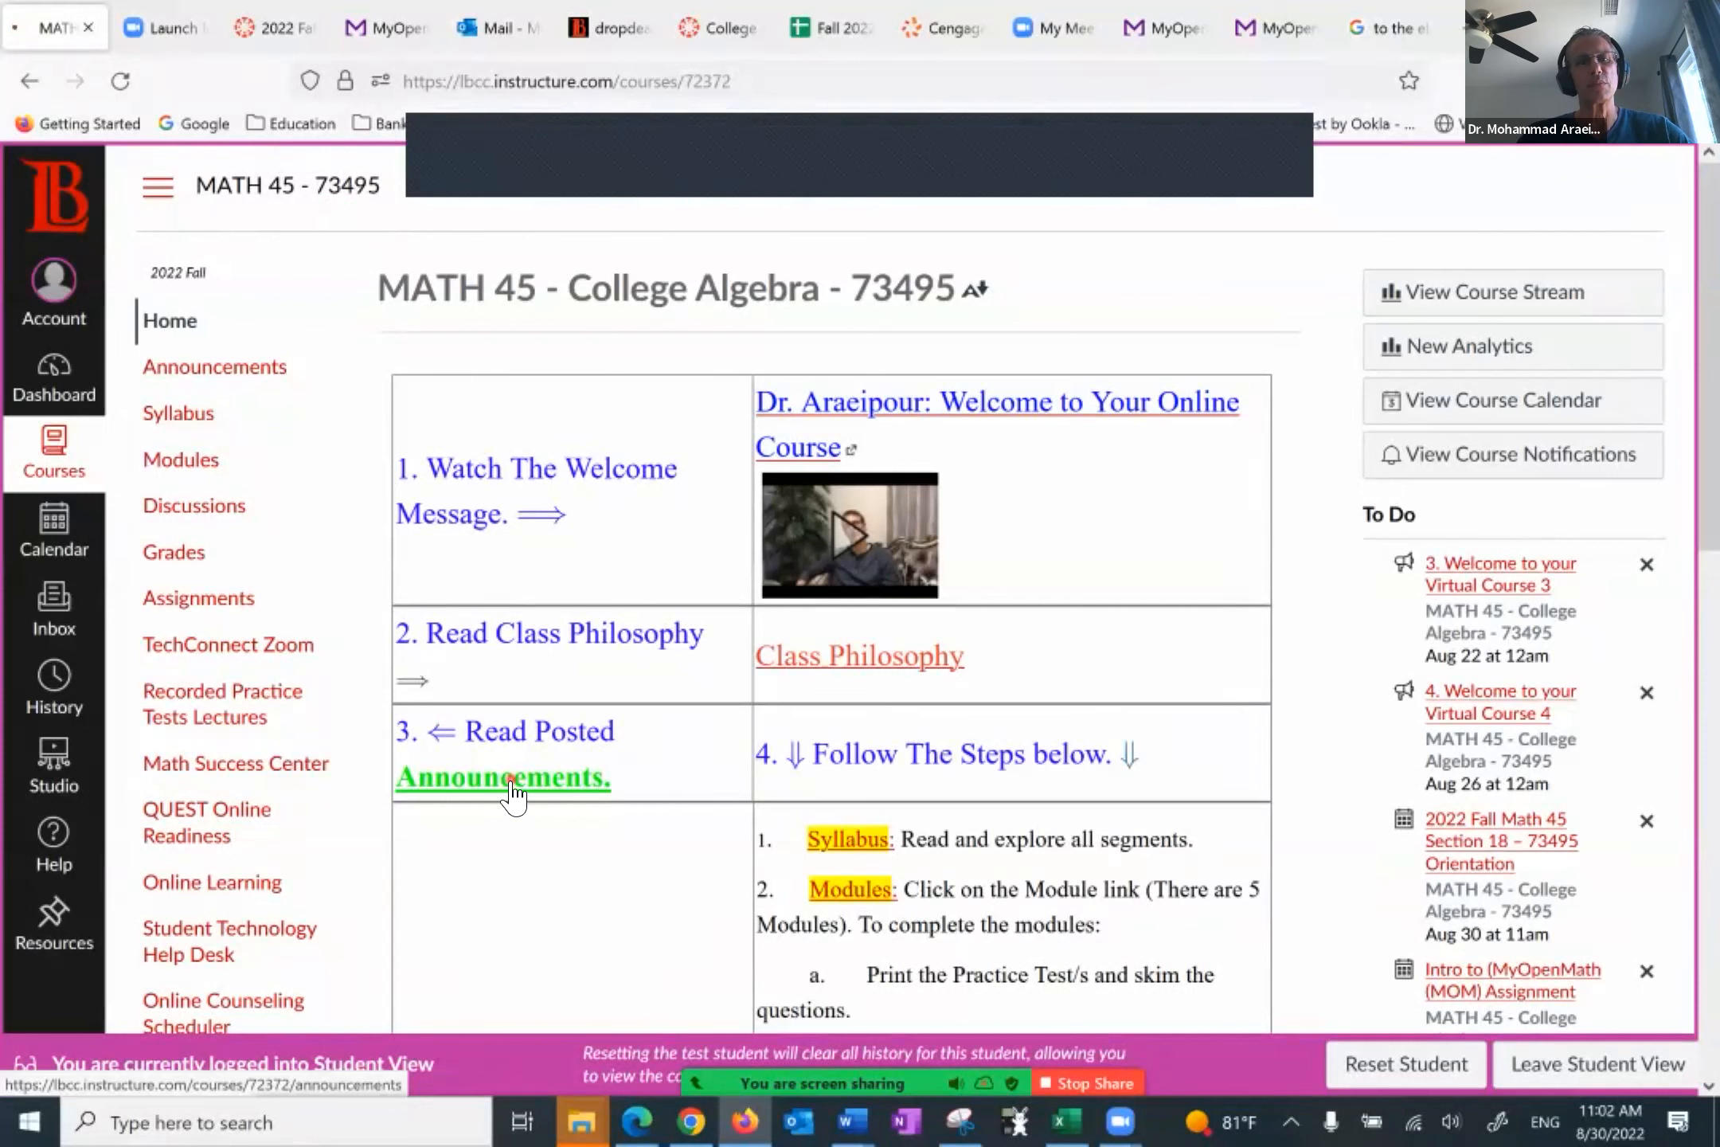
Step: Show the Announcements list with the welcome and orientation posts via the home-page table link
{"action": "left_click", "coordinate": [502, 778]}
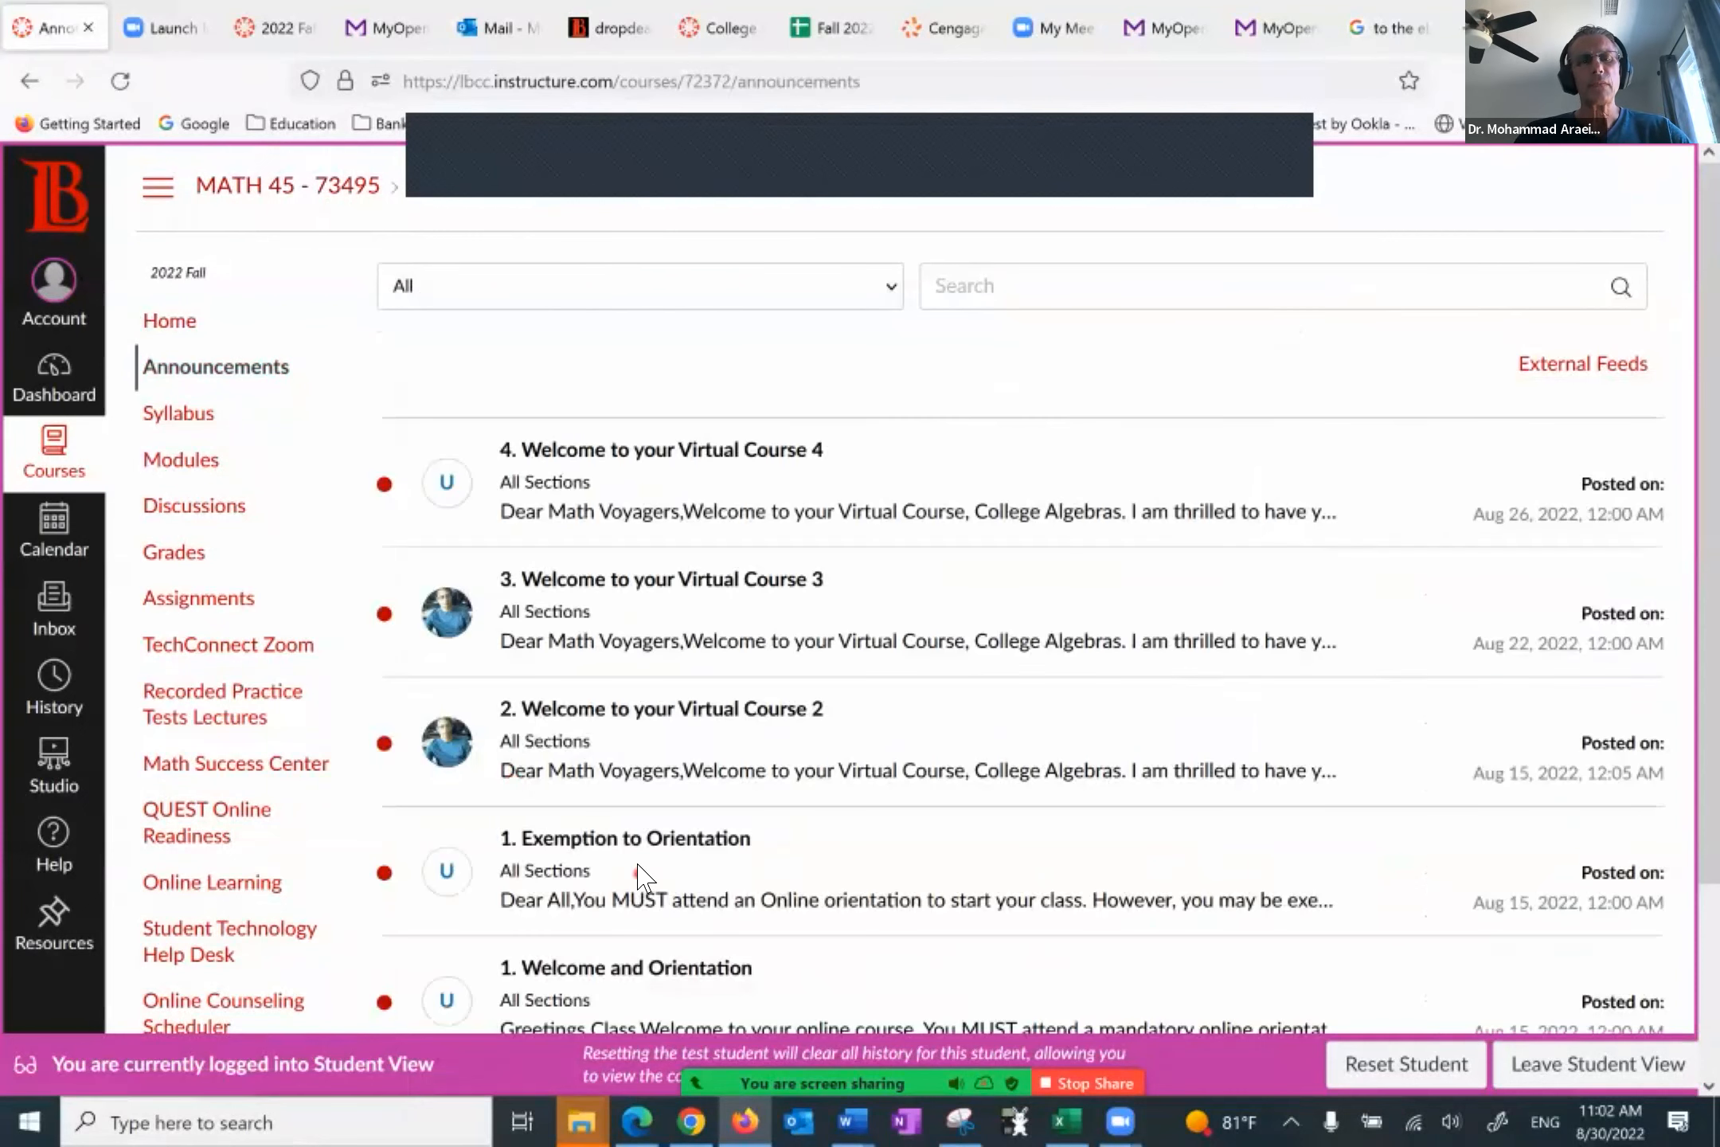
{"action": "scroll", "scroll_direction": "down", "scroll_amount": 3}
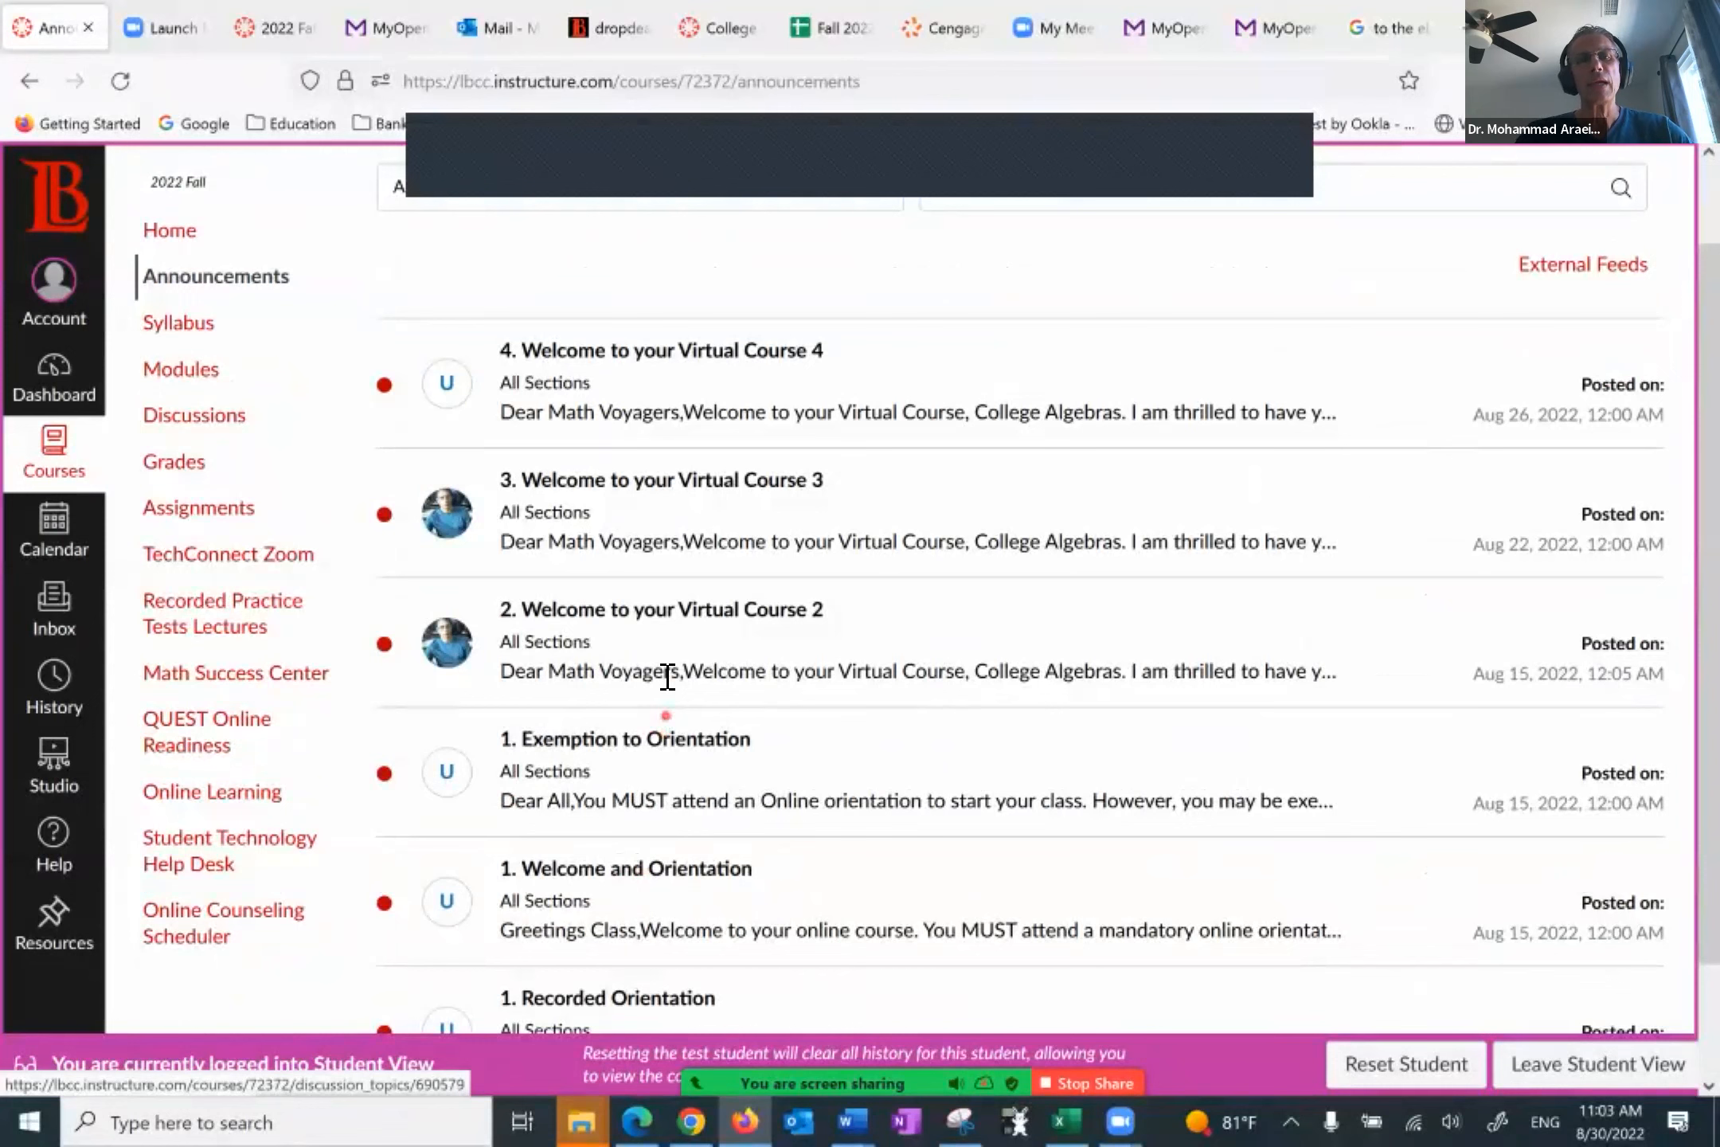
{"action": "mouse_move", "coordinate": [672, 459]}
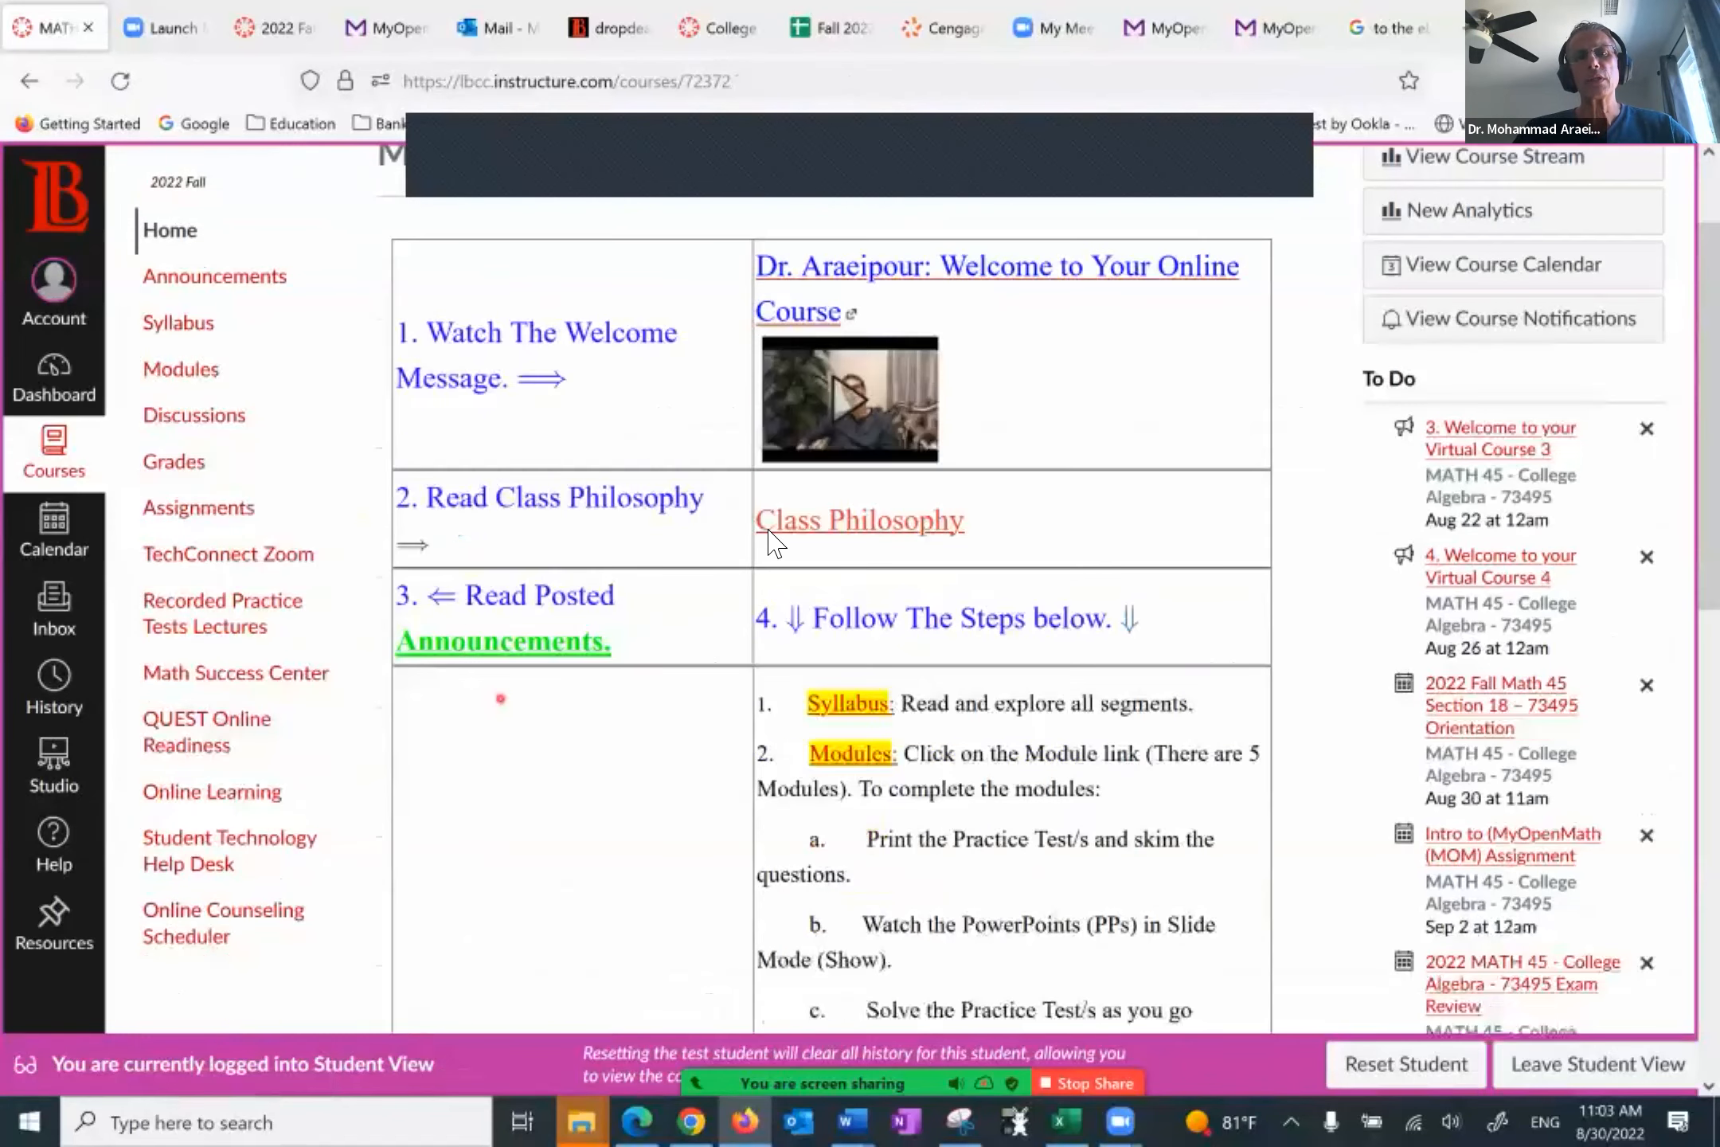
Step: Go through the home page steps to the Syllabus page and launch the 2022 Fall M45 Sec 18 Syllabus PDF
{"action": "scroll", "scroll_direction": "down", "scroll_amount": 3}
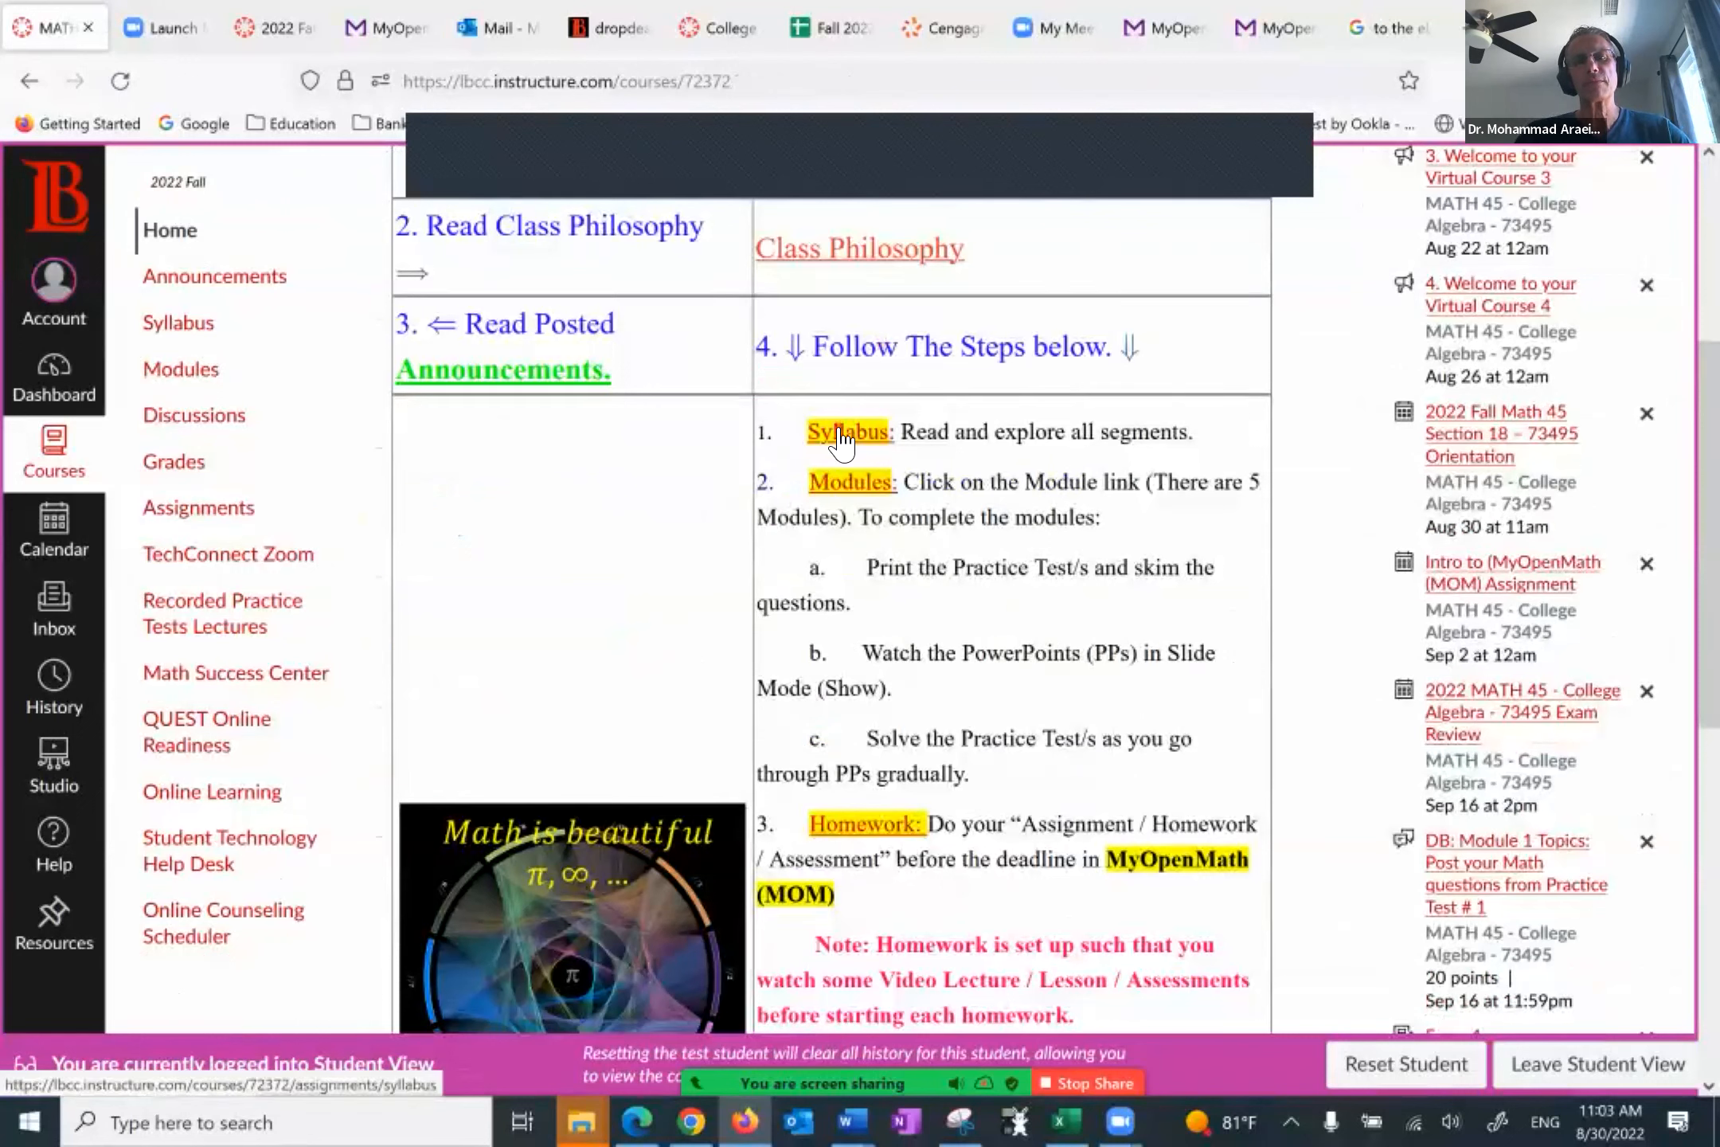
{"action": "mouse_move", "coordinate": [854, 501]}
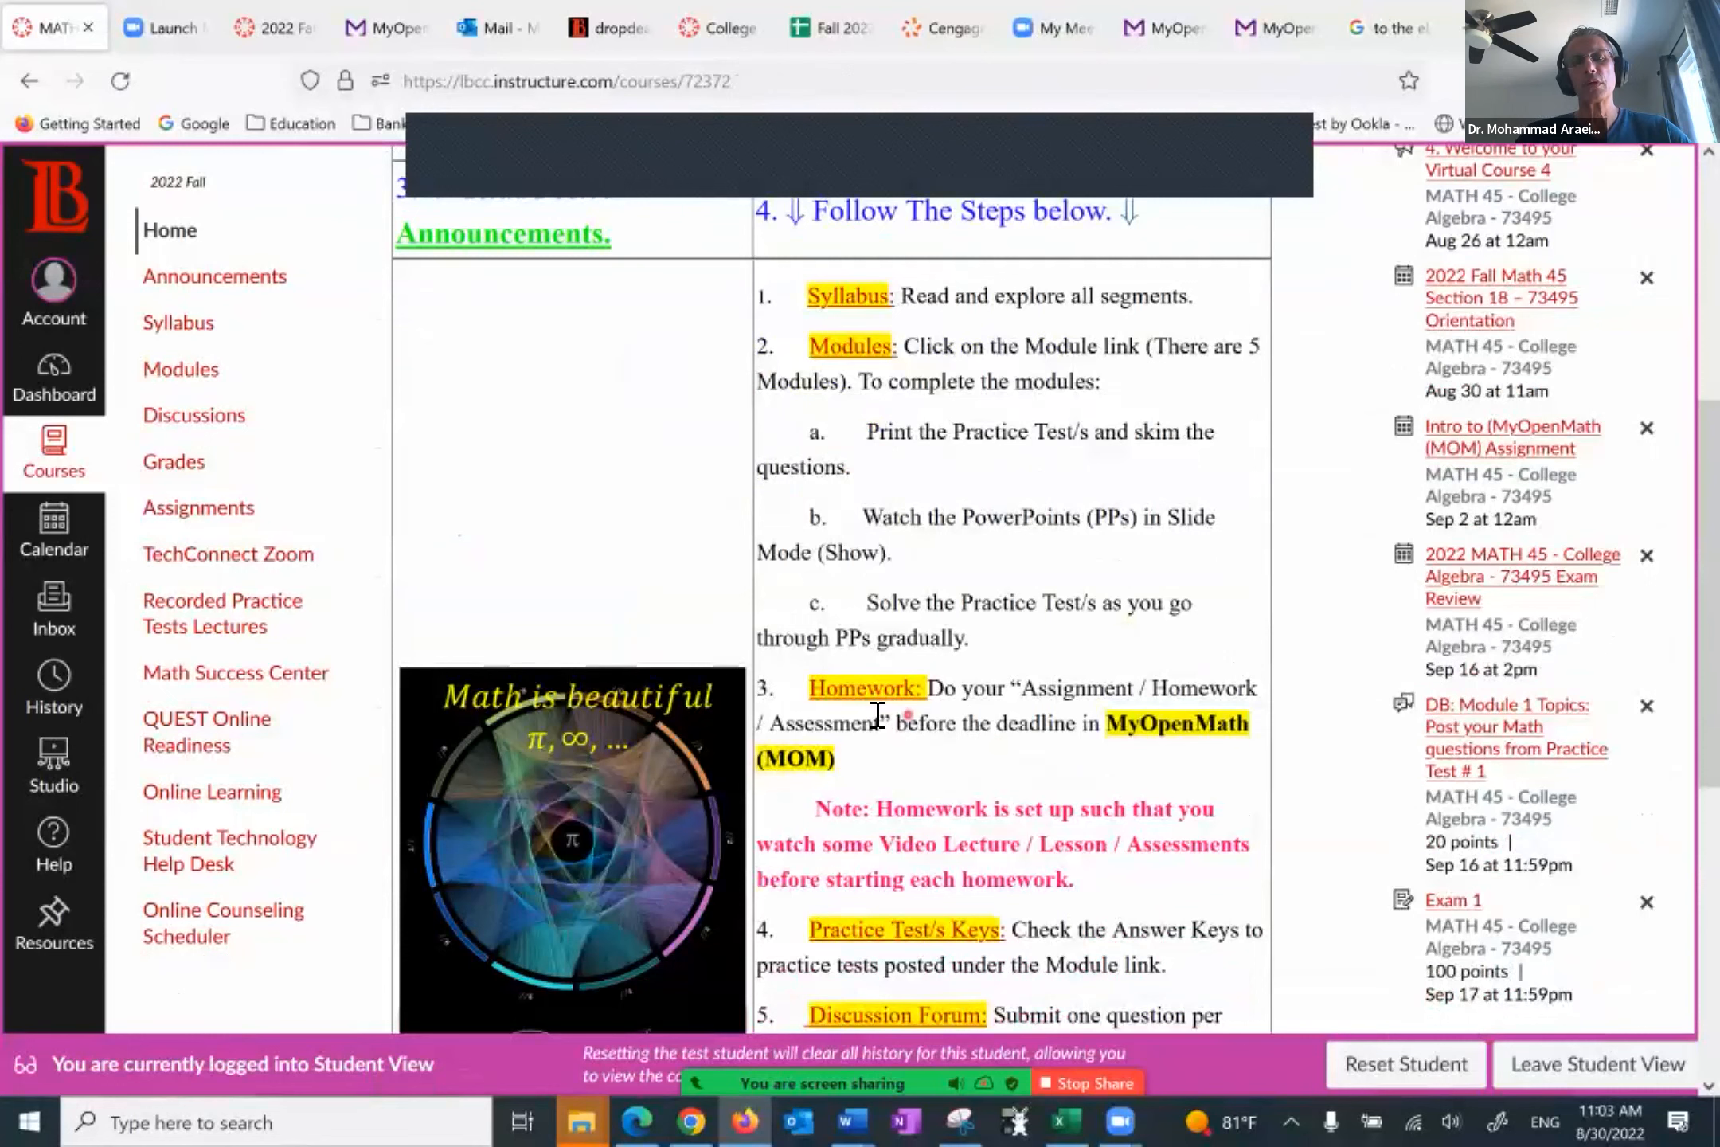
{"action": "scroll", "scroll_direction": "down", "scroll_amount": 3}
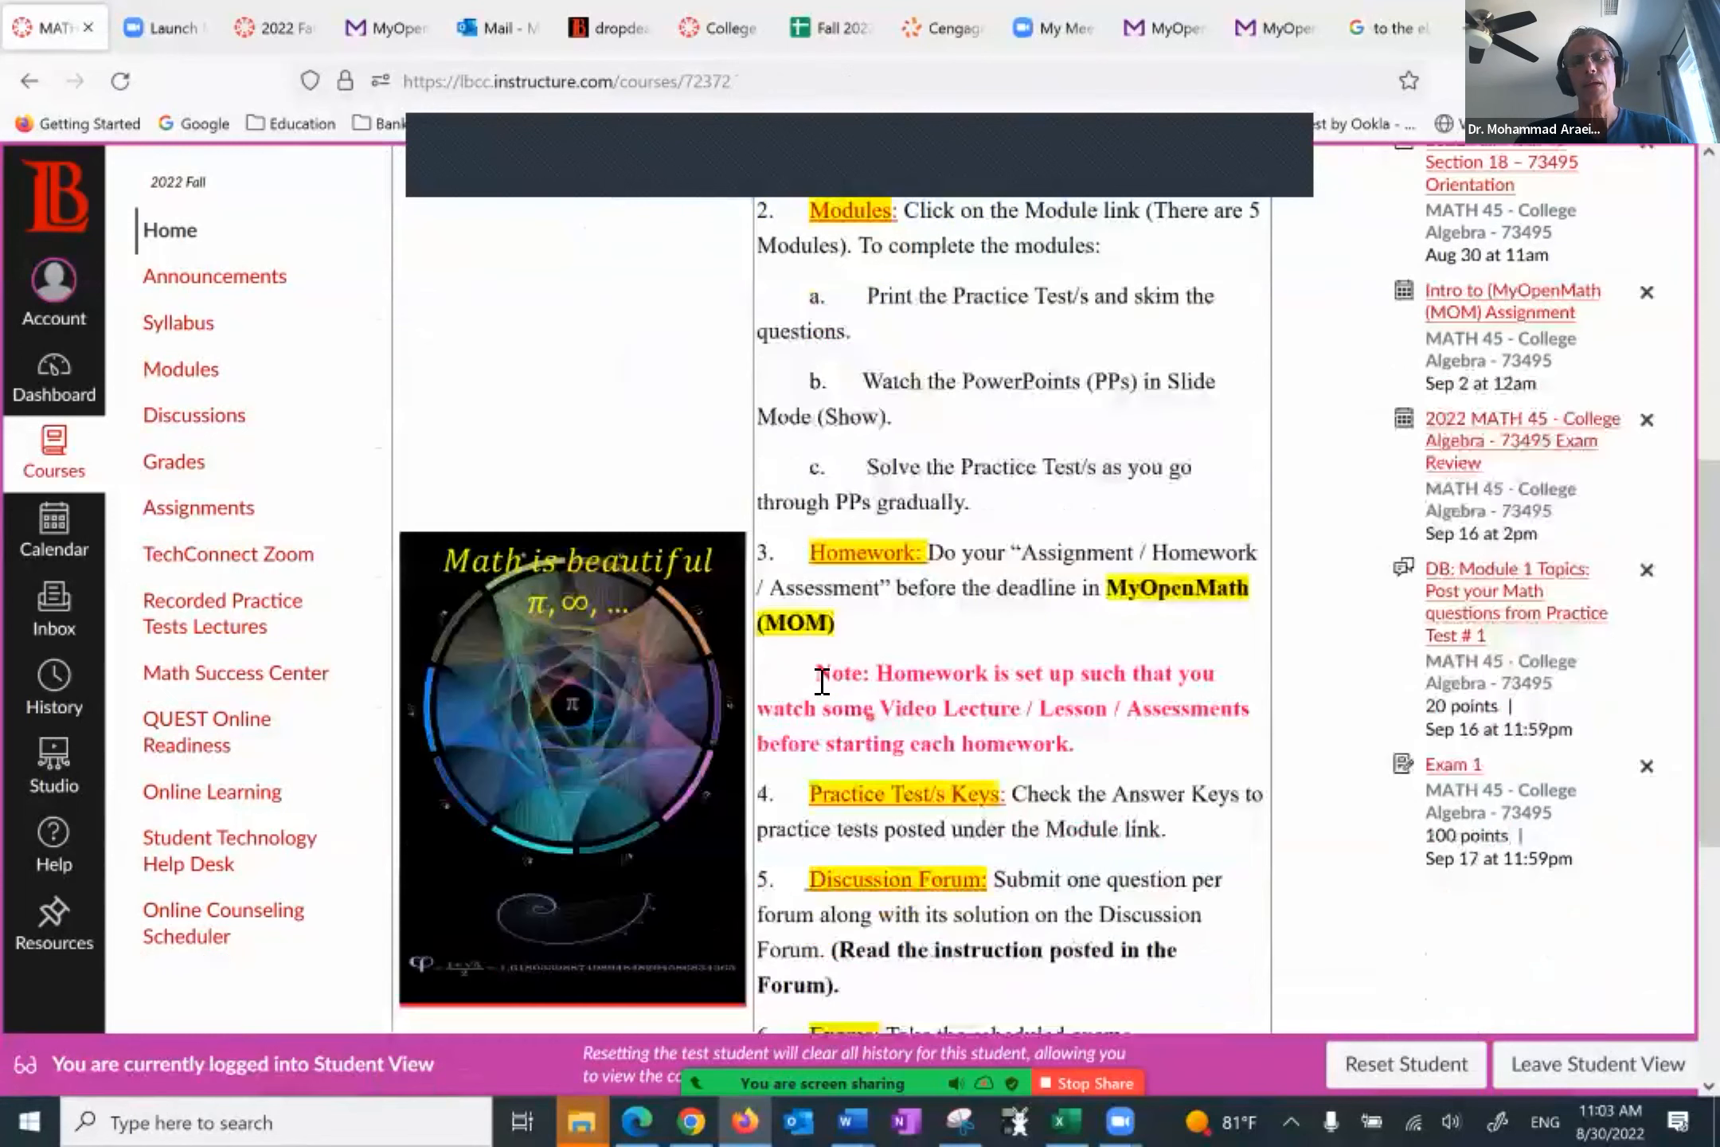
{"action": "left_click_drag", "start_coordinate": [814, 672], "coordinate": [1073, 743]}
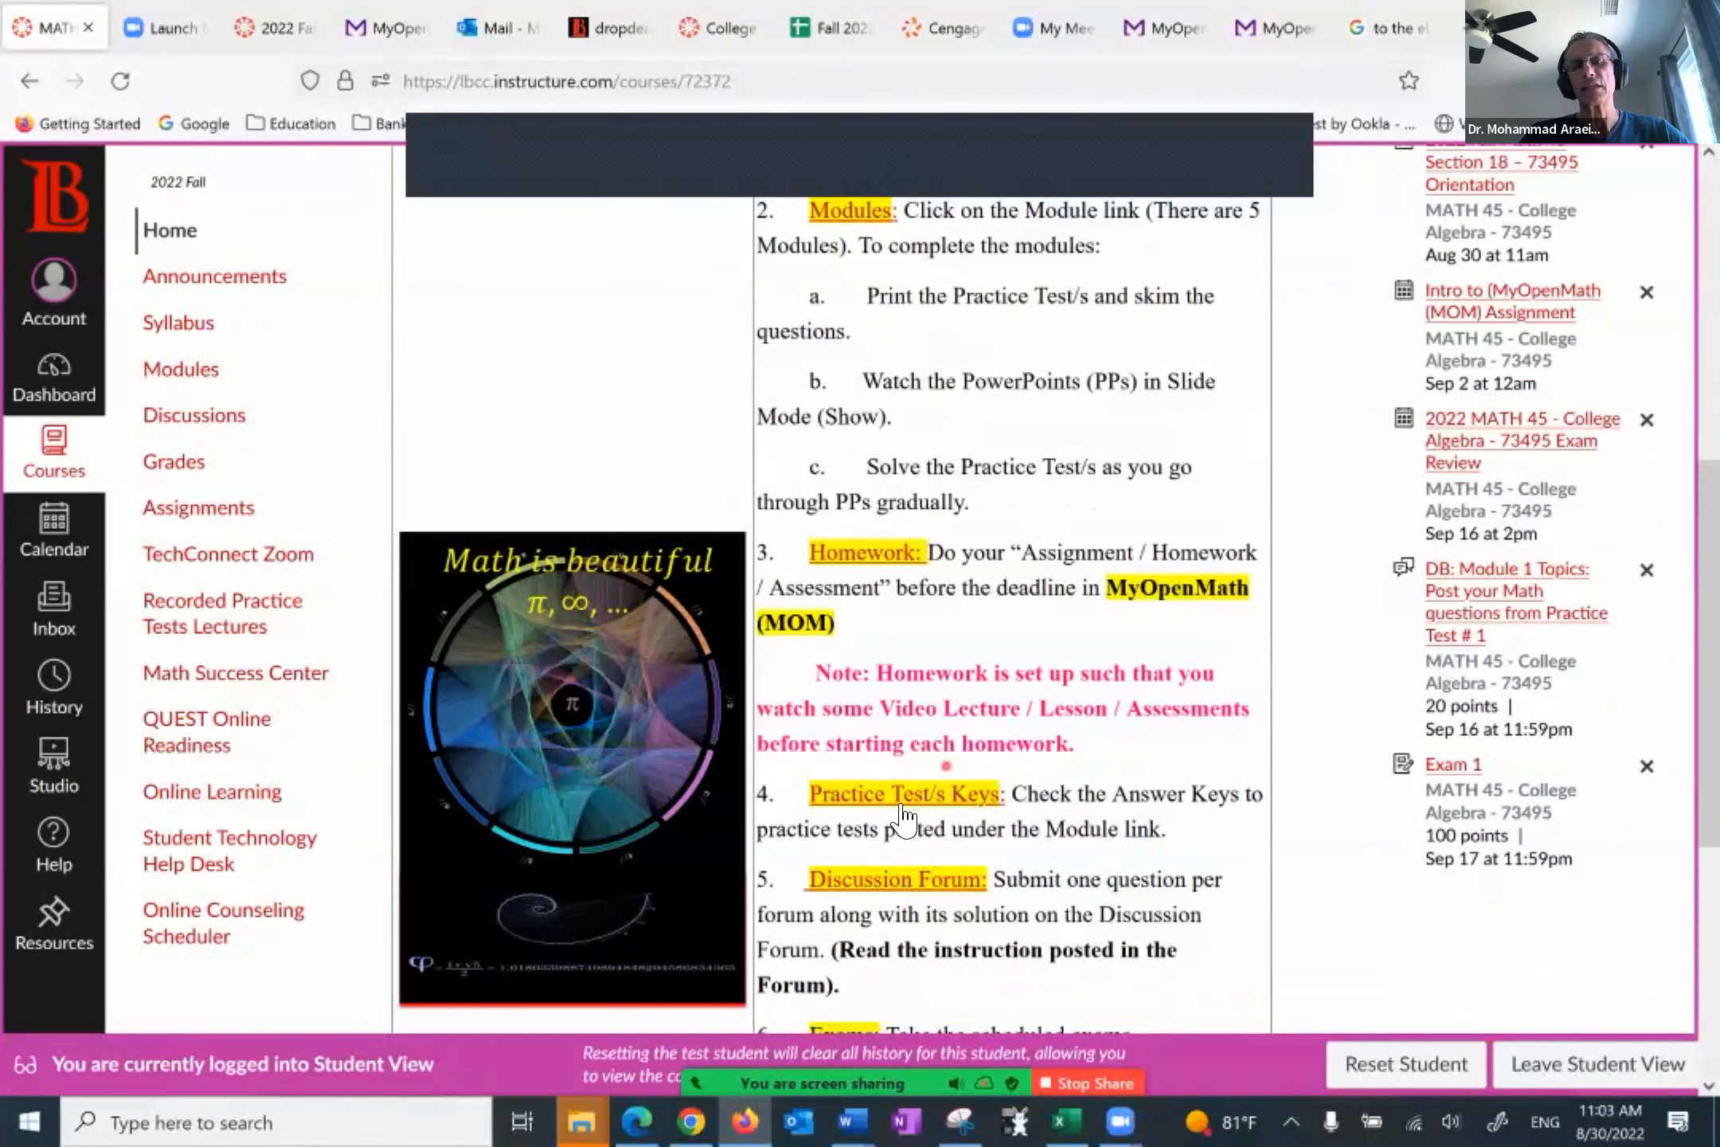
{"action": "scroll", "scroll_direction": "down", "scroll_amount": 3}
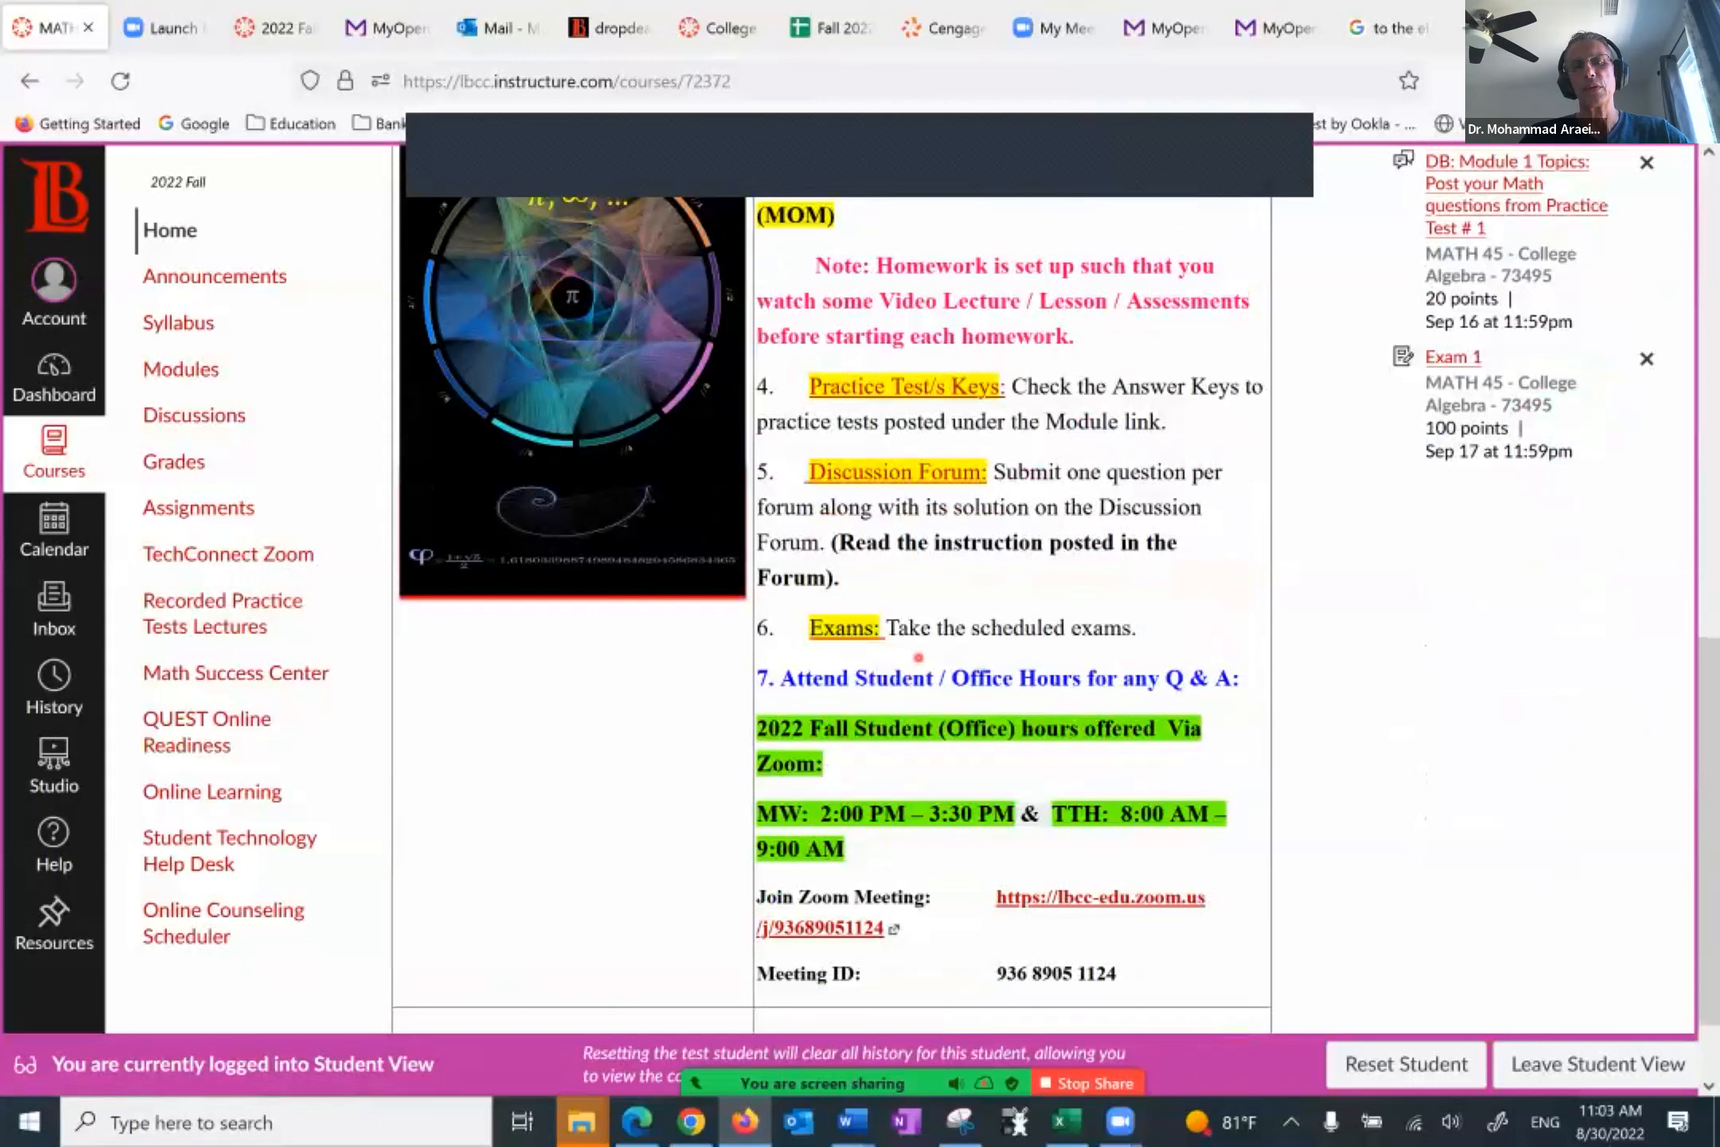
{"action": "mouse_move", "coordinate": [1044, 880]}
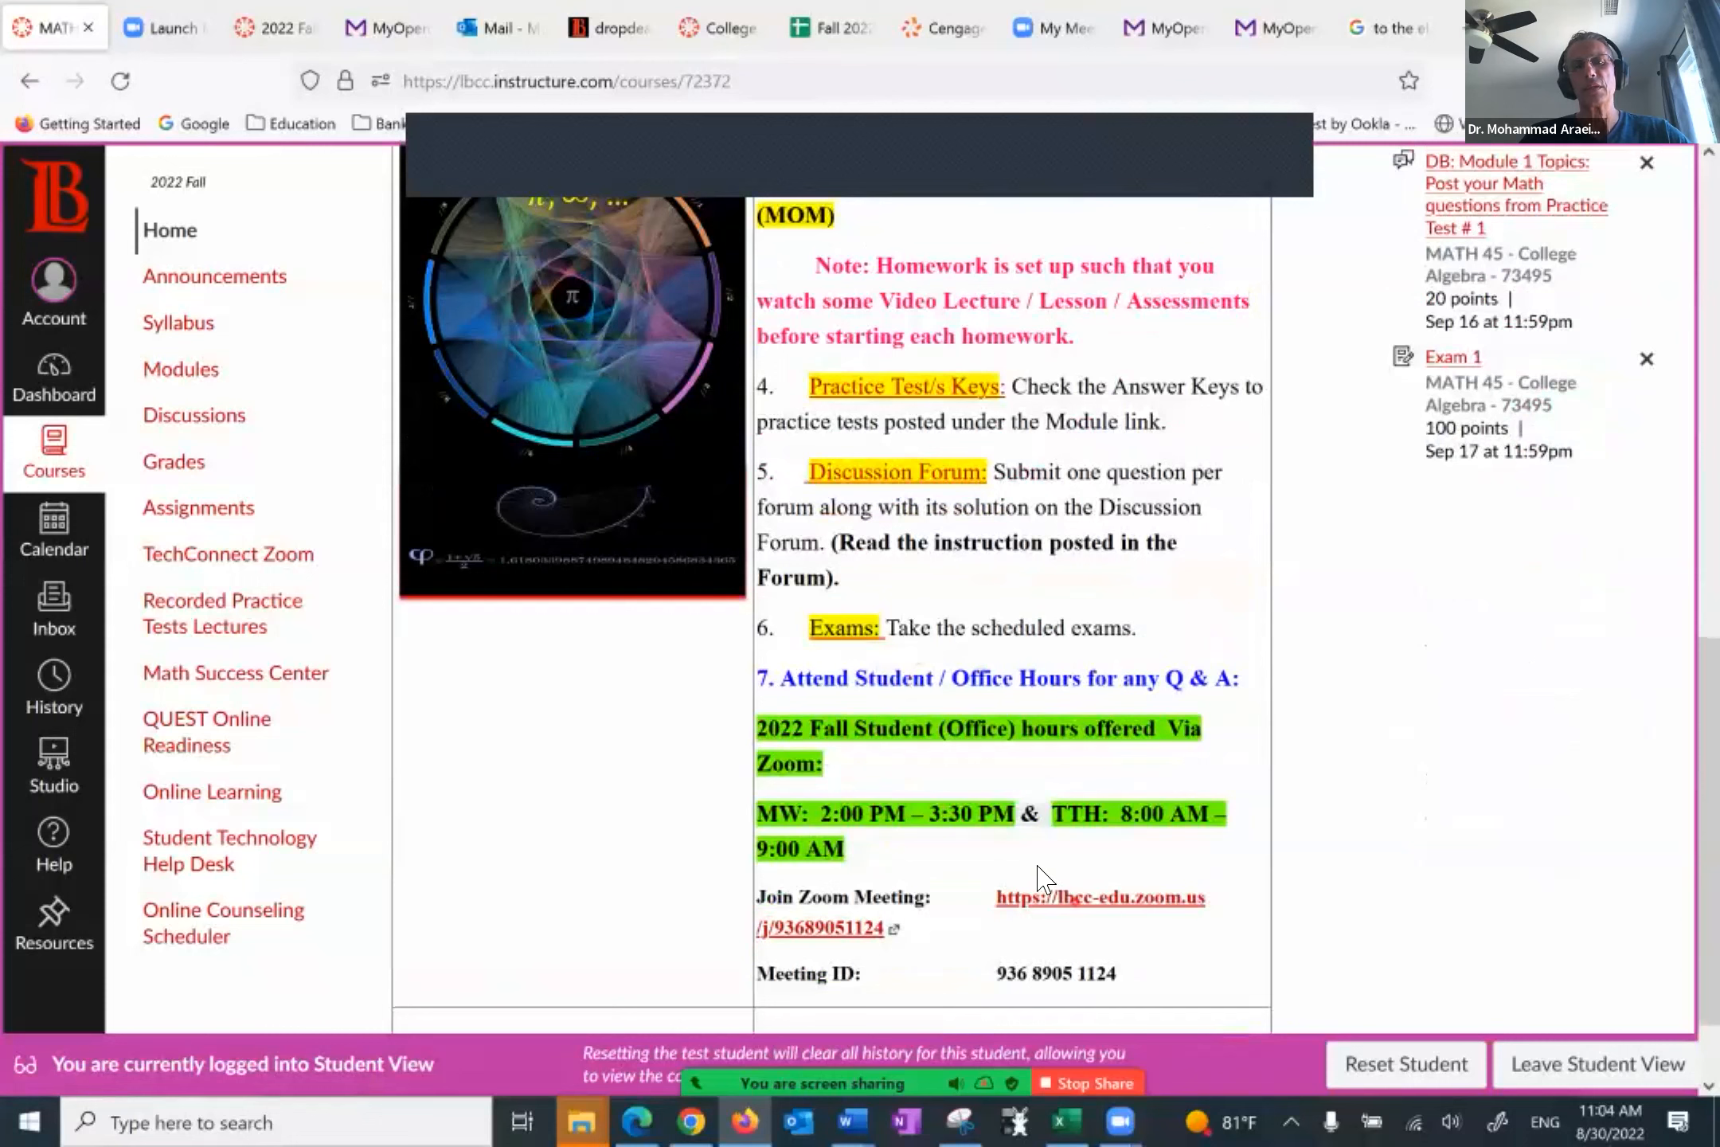
{"action": "mouse_move", "coordinate": [941, 806]}
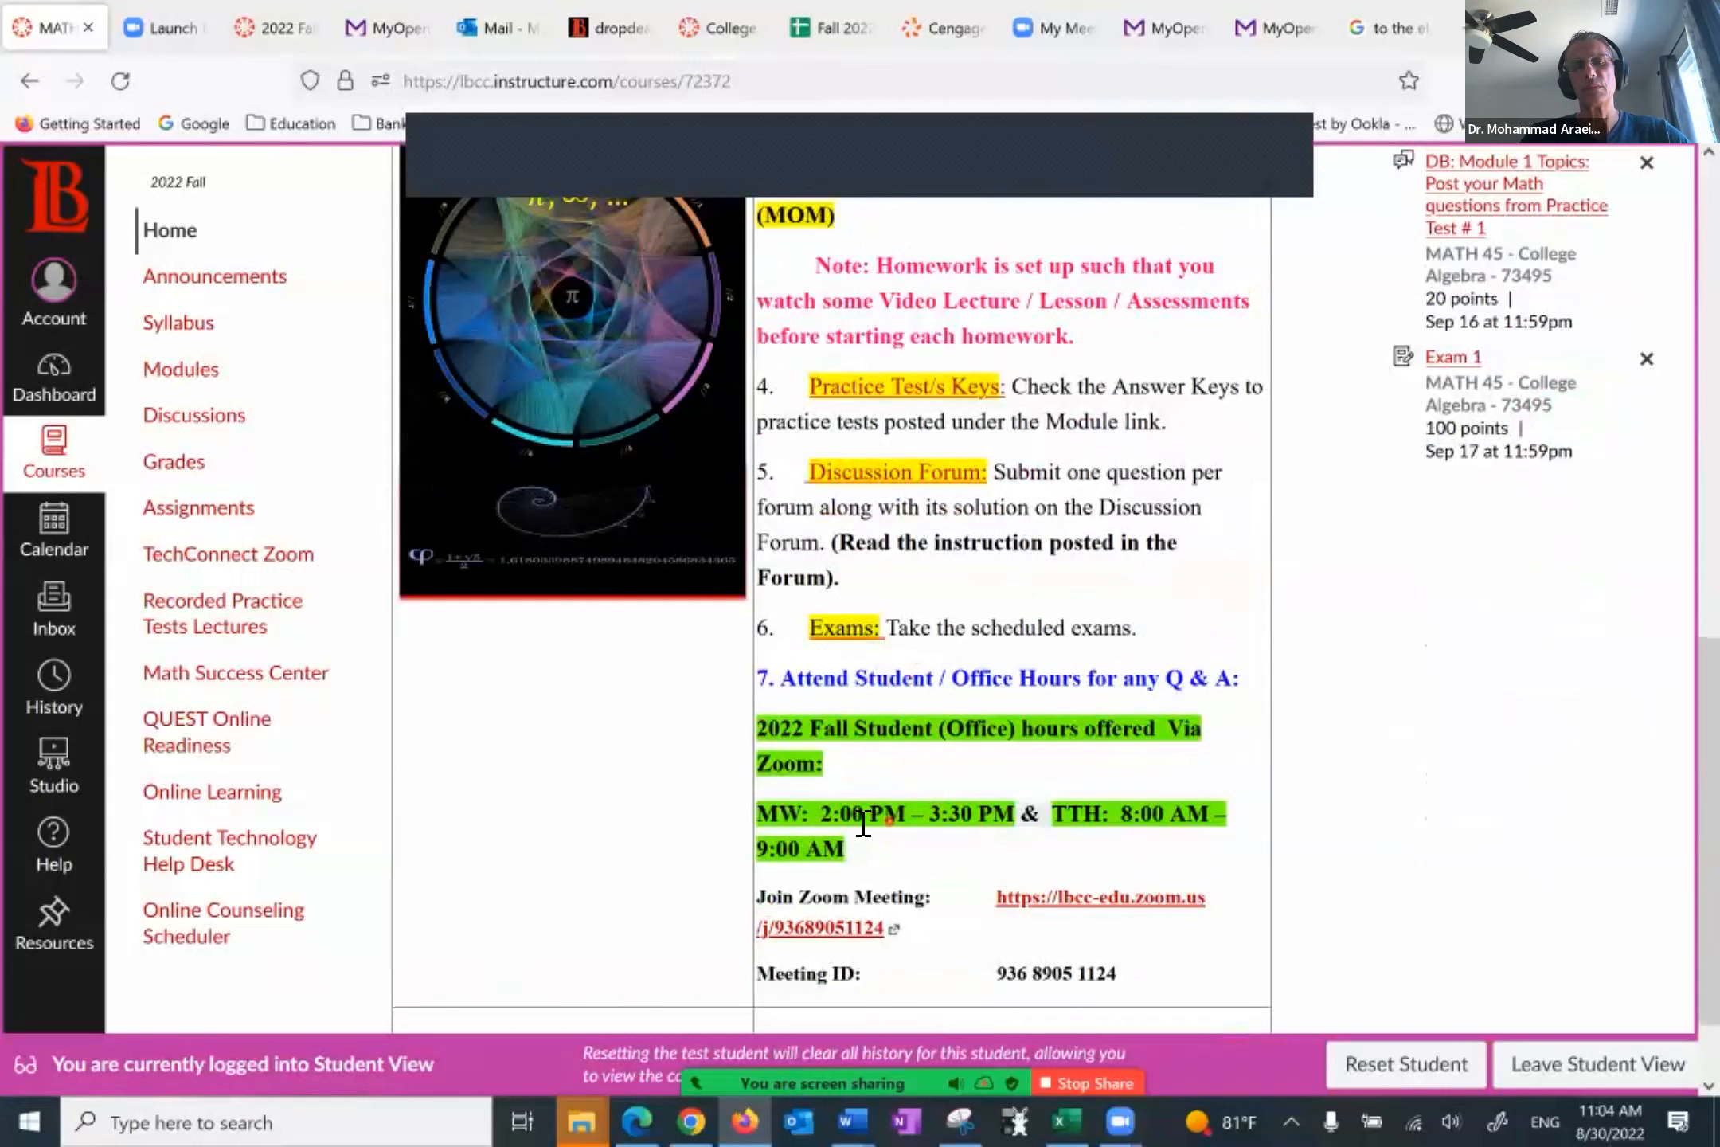
{"action": "mouse_move", "coordinate": [1091, 836]}
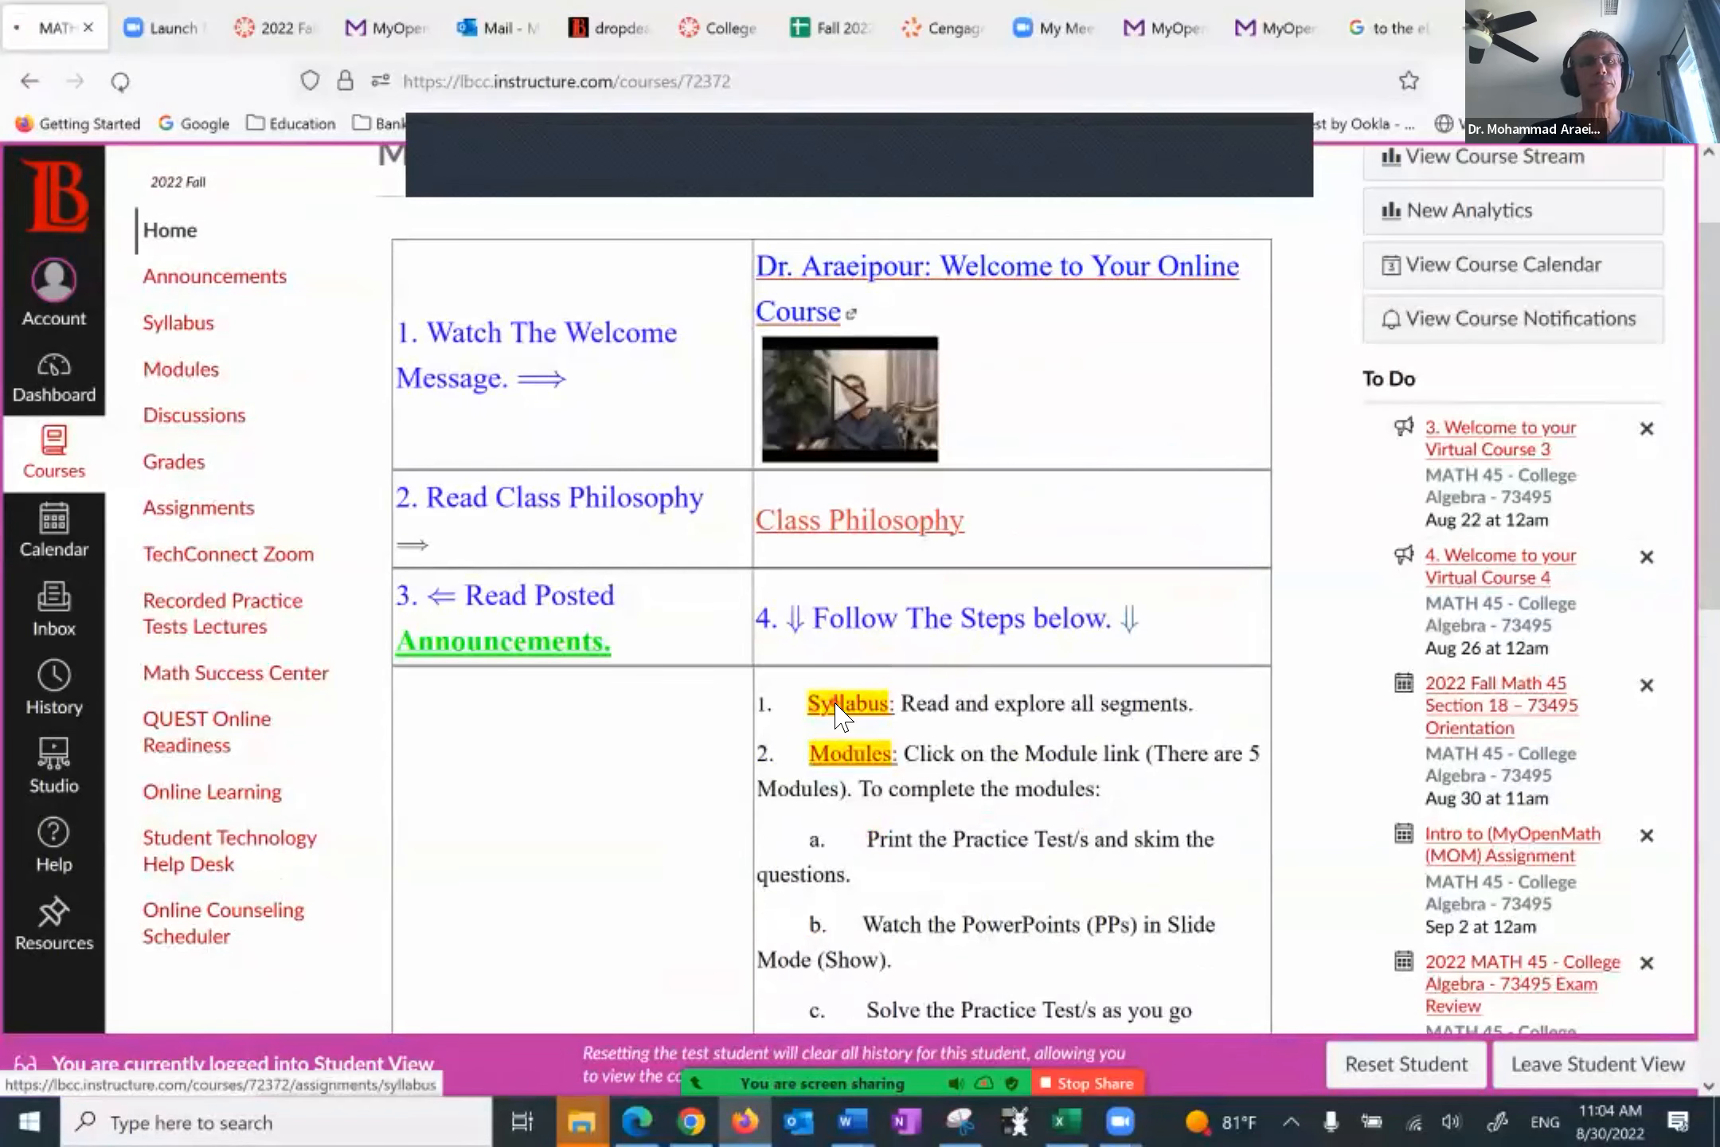
{"action": "left_click", "coordinate": [847, 705]}
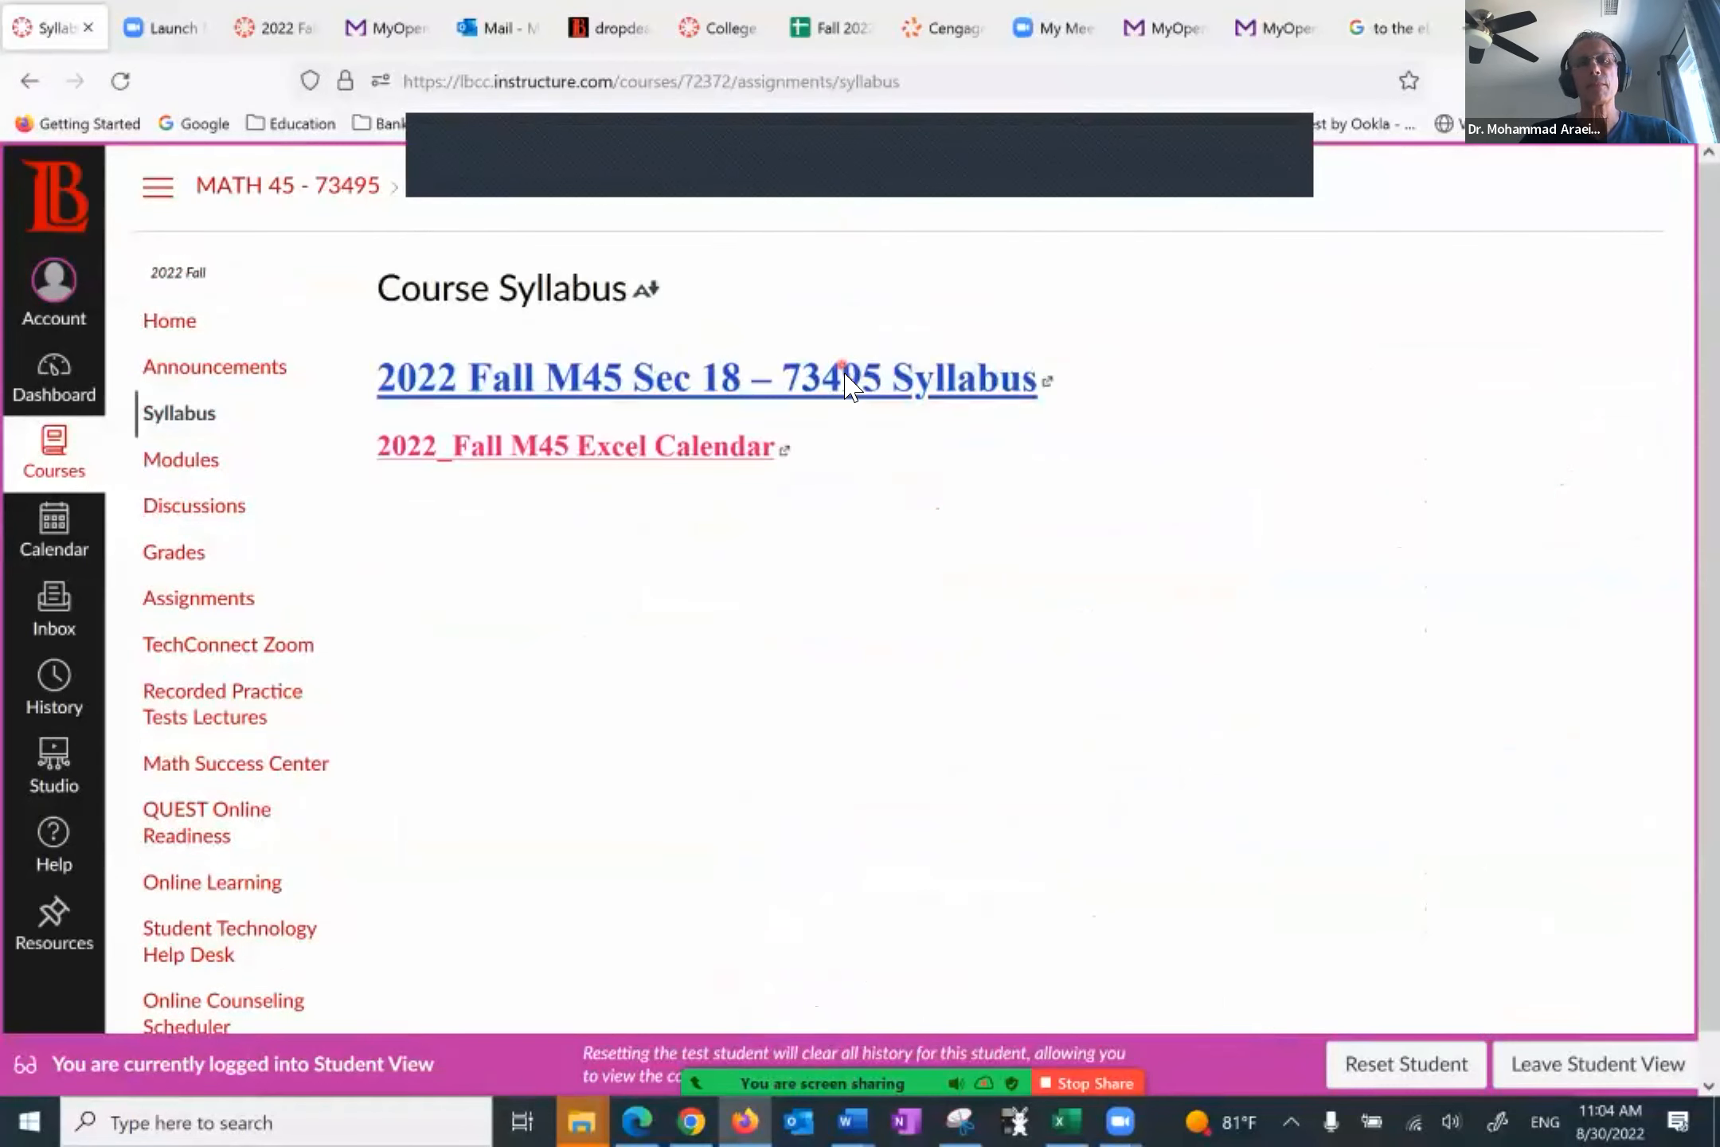
{"action": "left_click", "coordinate": [704, 379]}
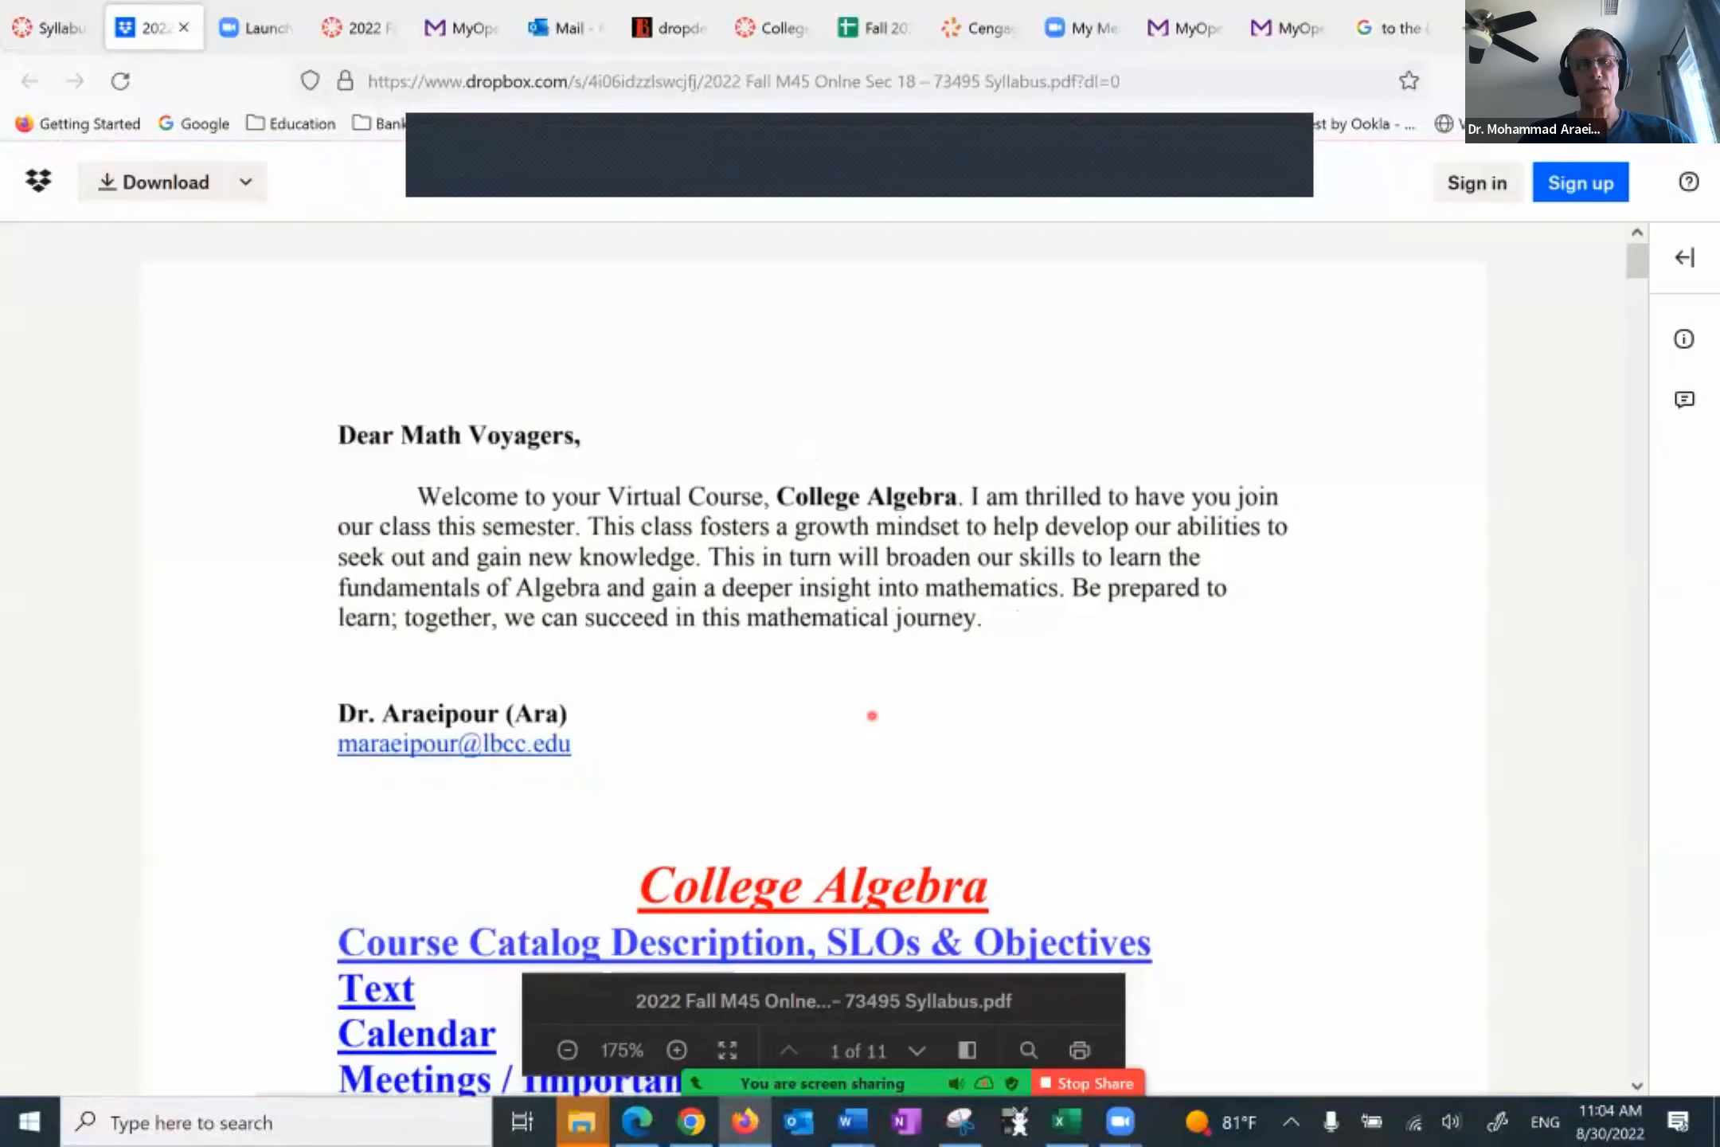
Step: Scroll the syllabus PDF from page 1 to the page 3 Text section on the free OpenStax book and MyOpenMath
{"action": "scroll", "scroll_direction": "down", "scroll_amount": 3}
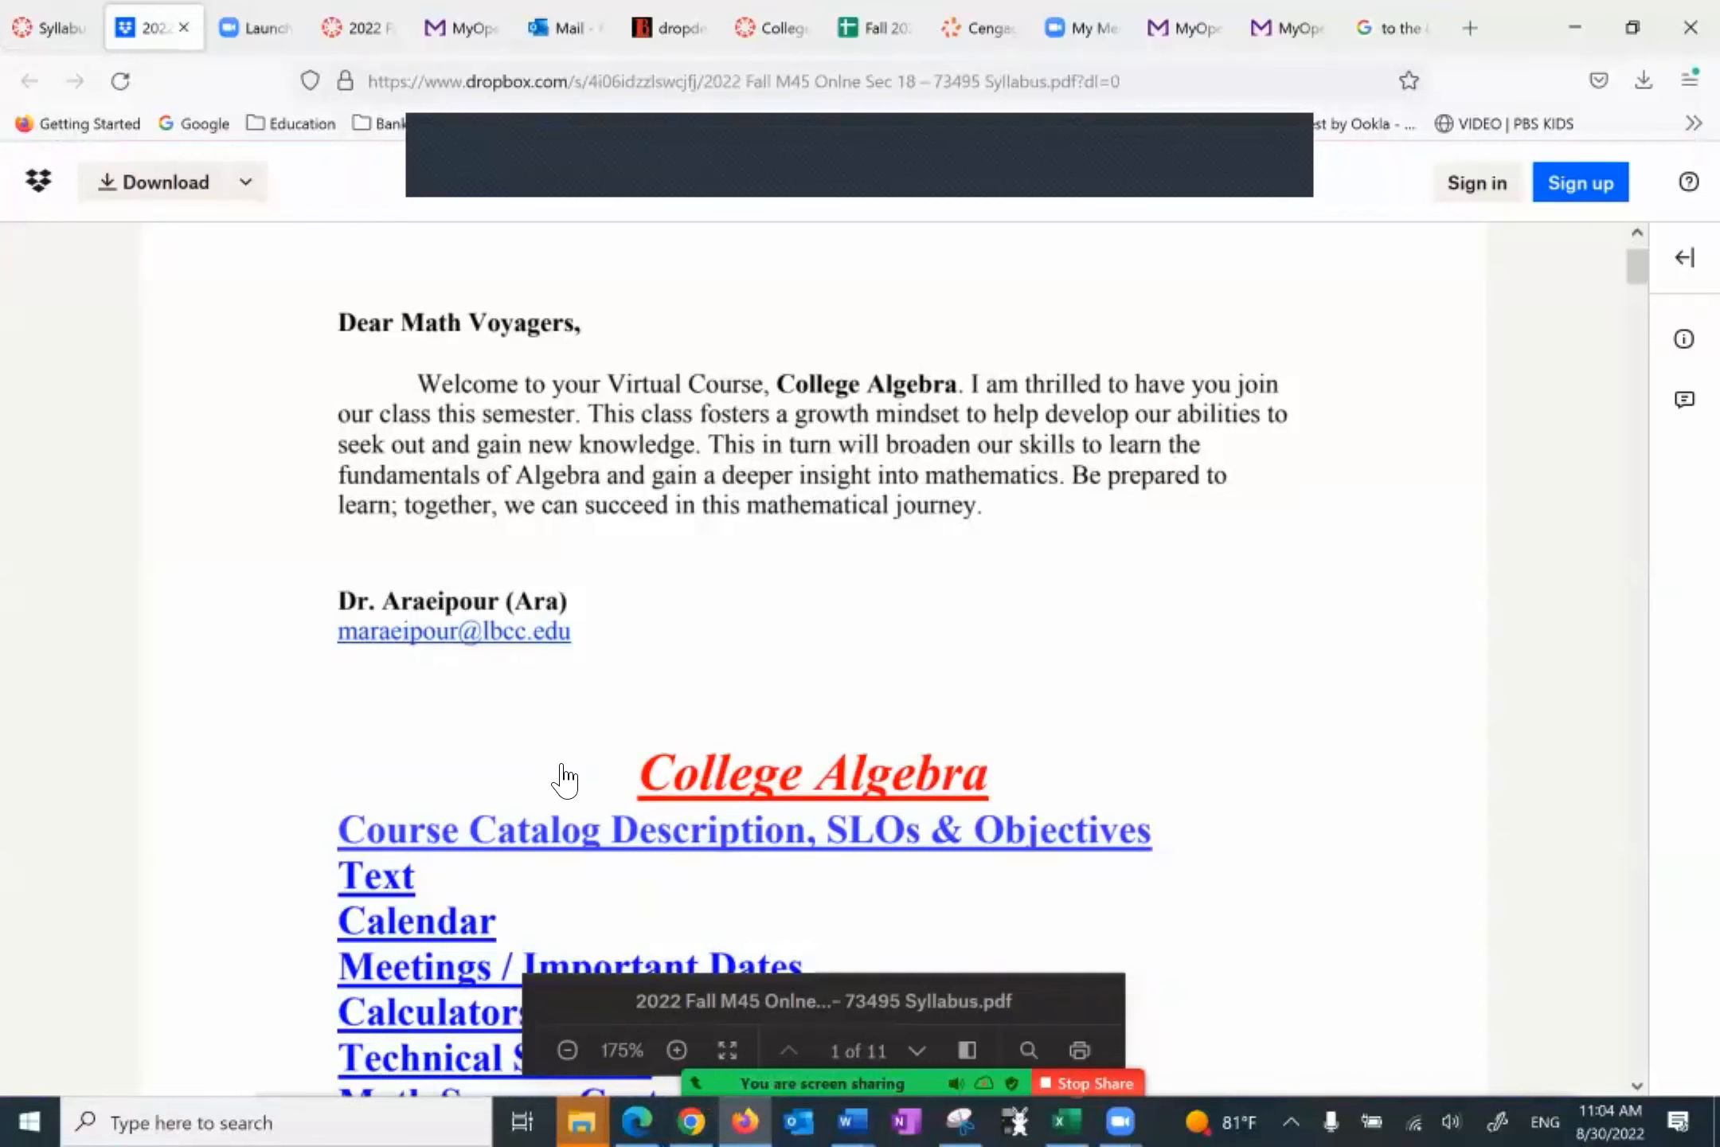
{"action": "scroll", "scroll_direction": "down", "scroll_amount": 3}
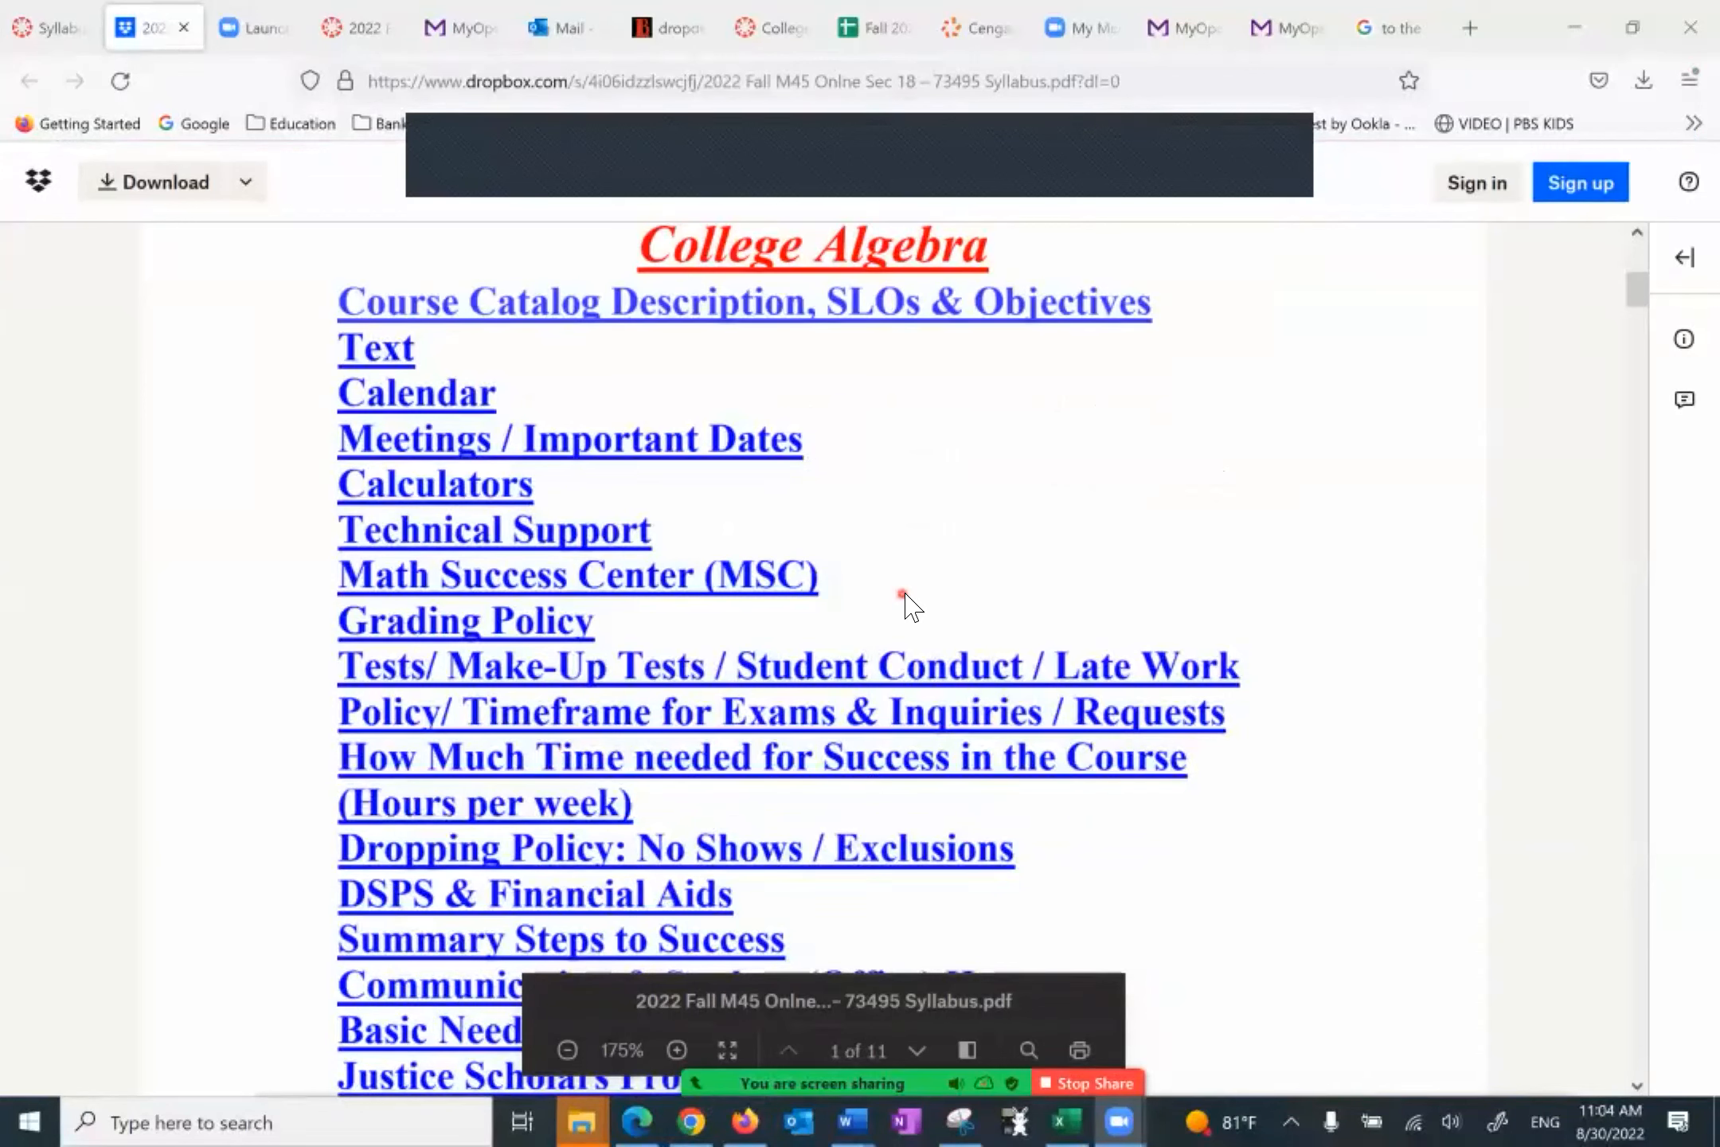
{"action": "scroll", "scroll_direction": "down", "scroll_amount": 3}
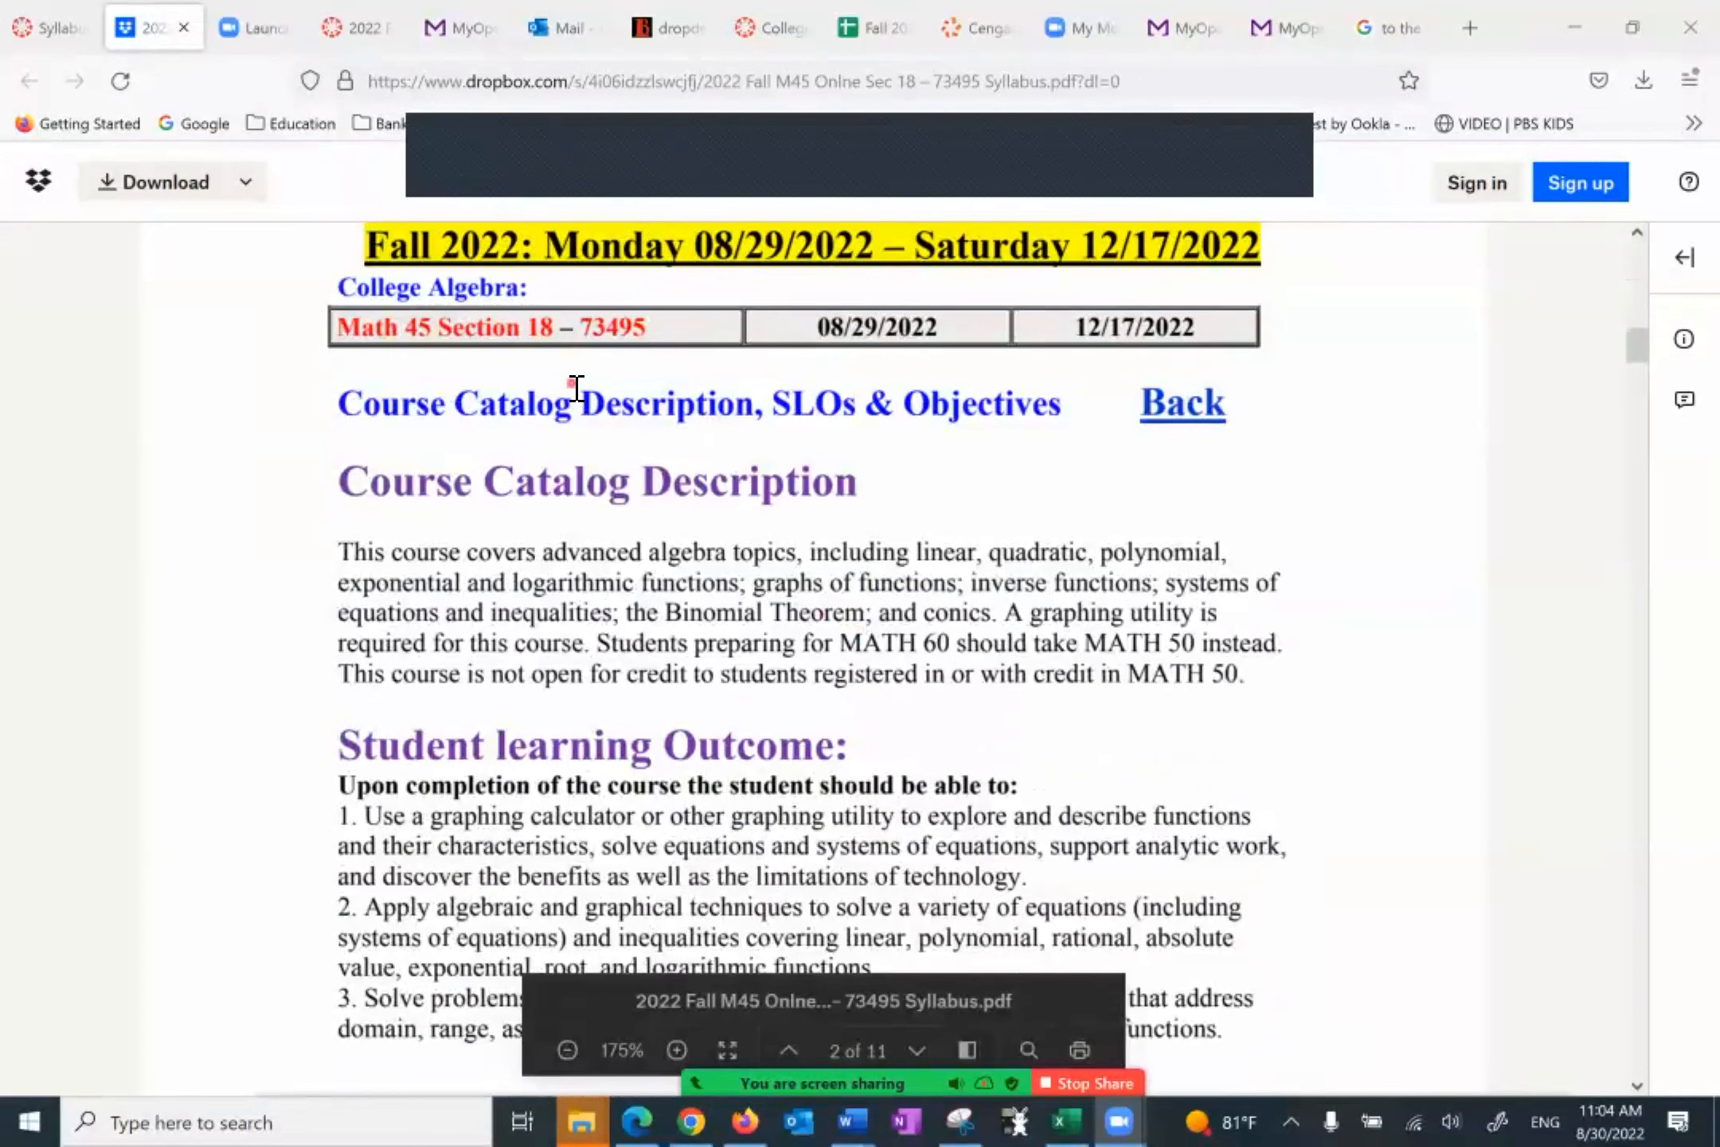
{"action": "scroll", "scroll_direction": "down", "scroll_amount": 3}
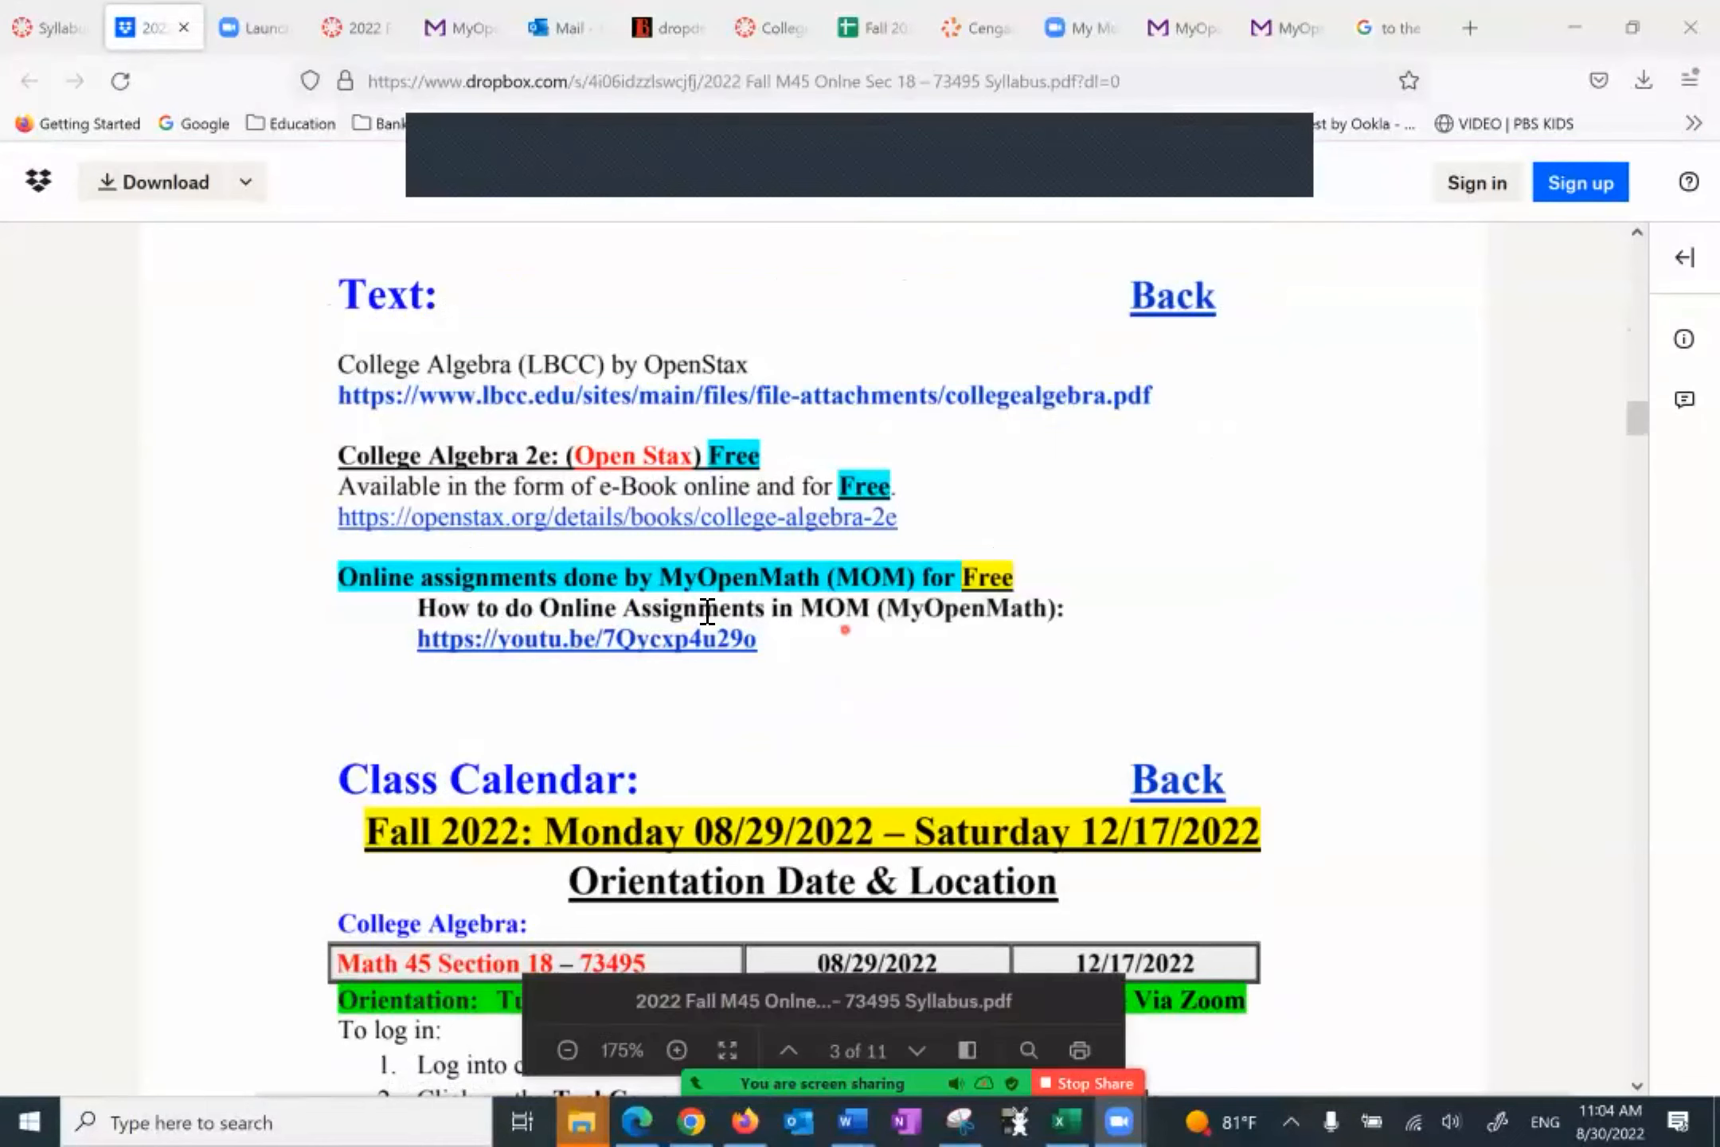
{"action": "mouse_move", "coordinate": [862, 604]}
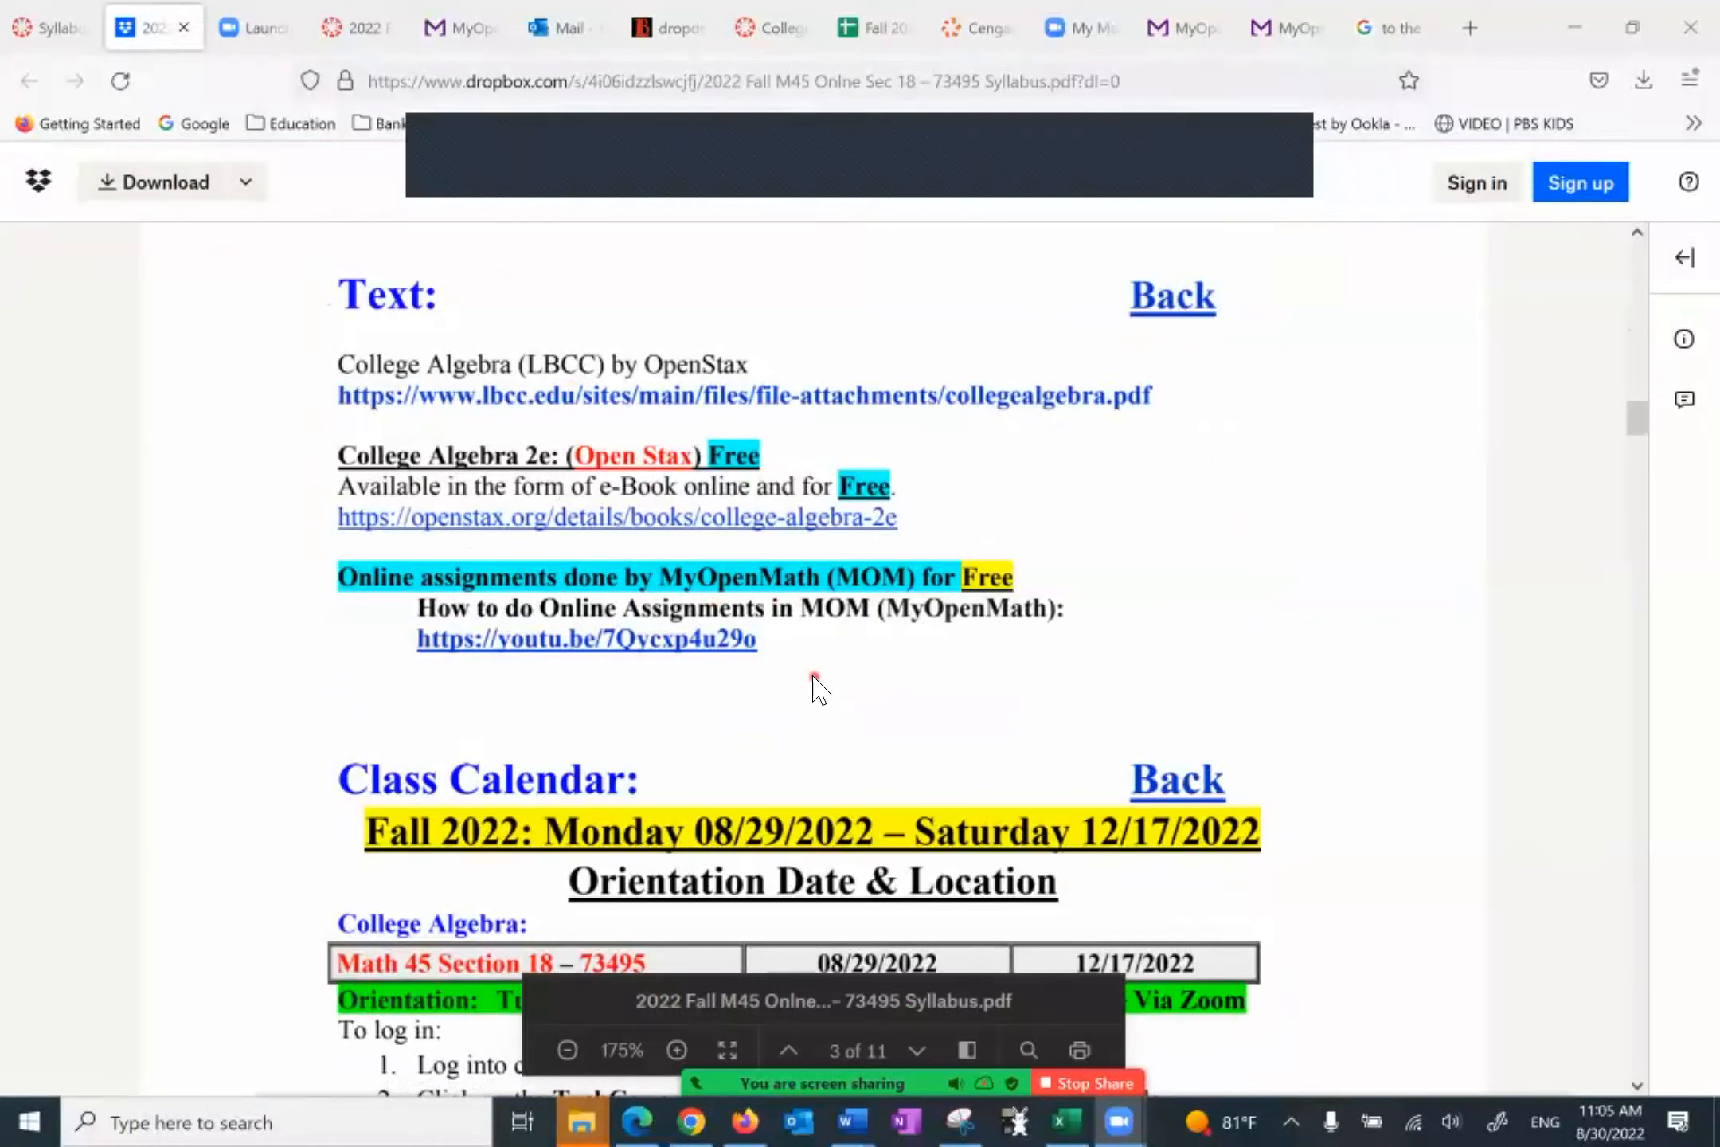
{"action": "mouse_move", "coordinate": [855, 690]}
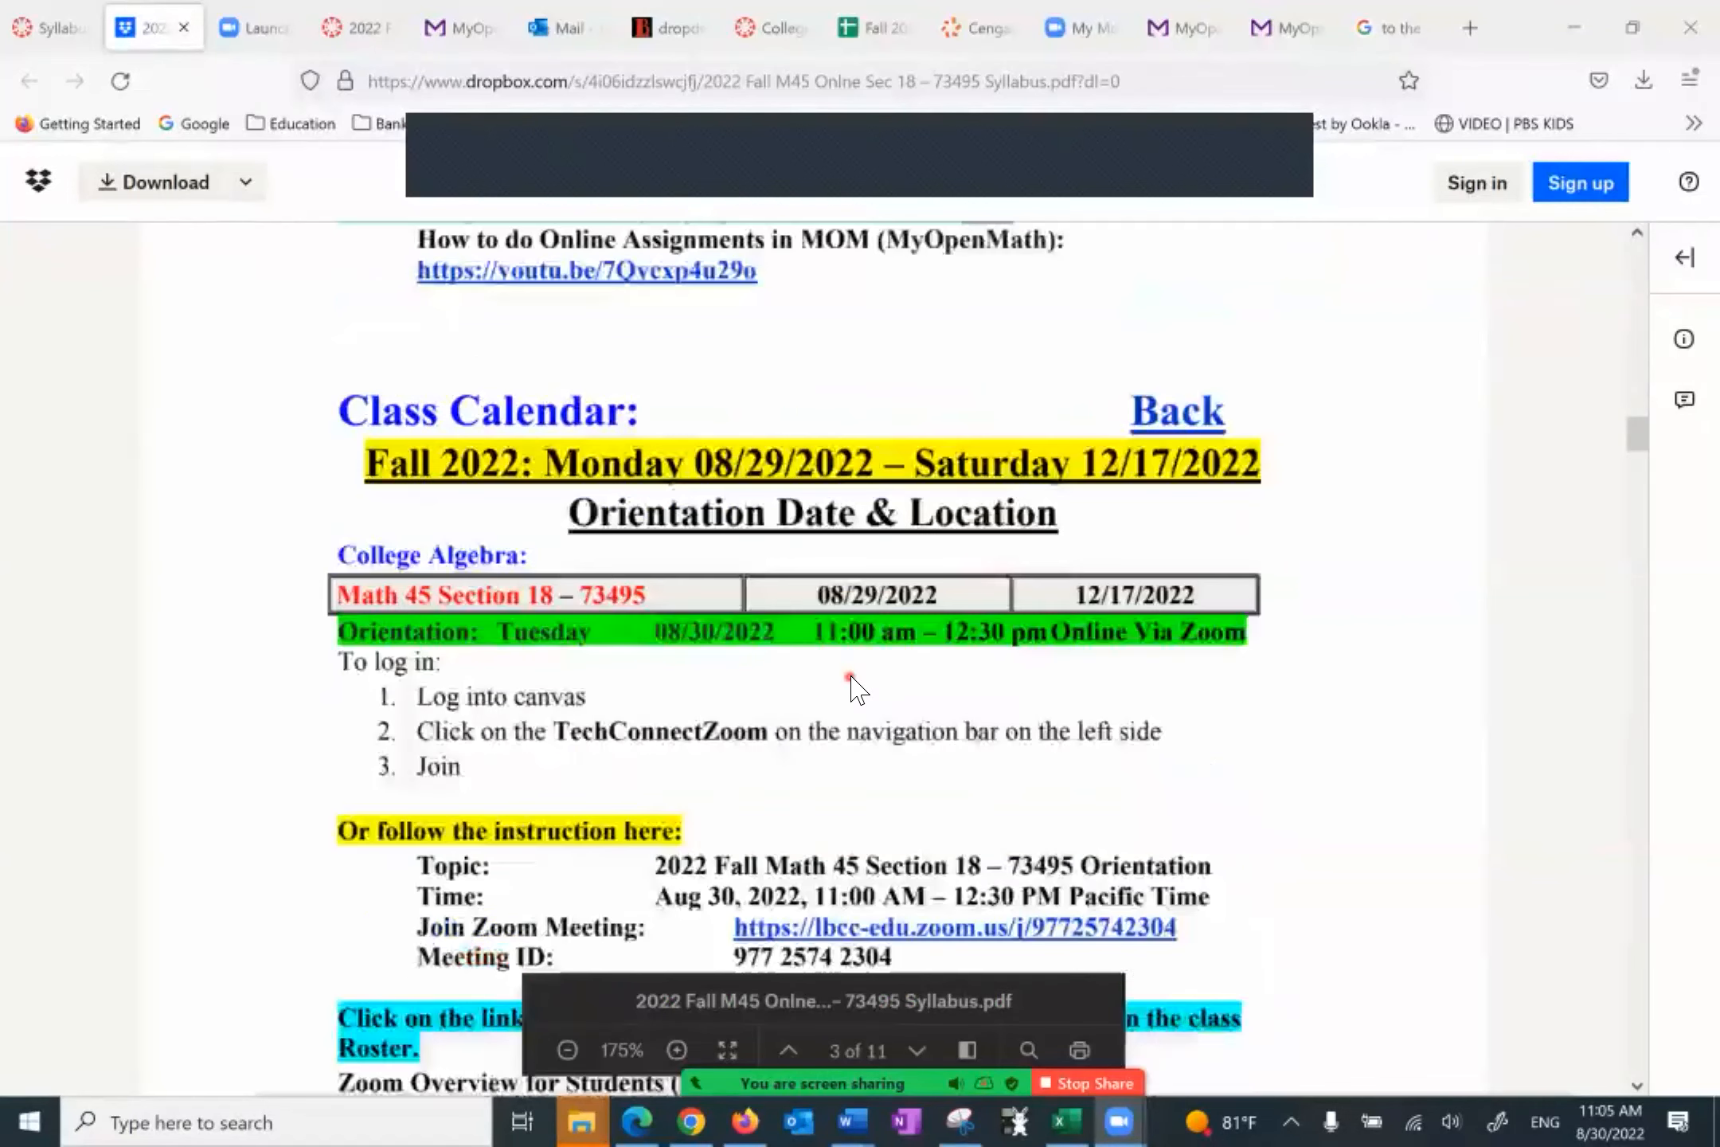
Step: Scroll from the Class Calendar through the exam review schedule table to Meetings / Important Dates on page 4
{"action": "scroll", "scroll_direction": "down", "scroll_amount": 3}
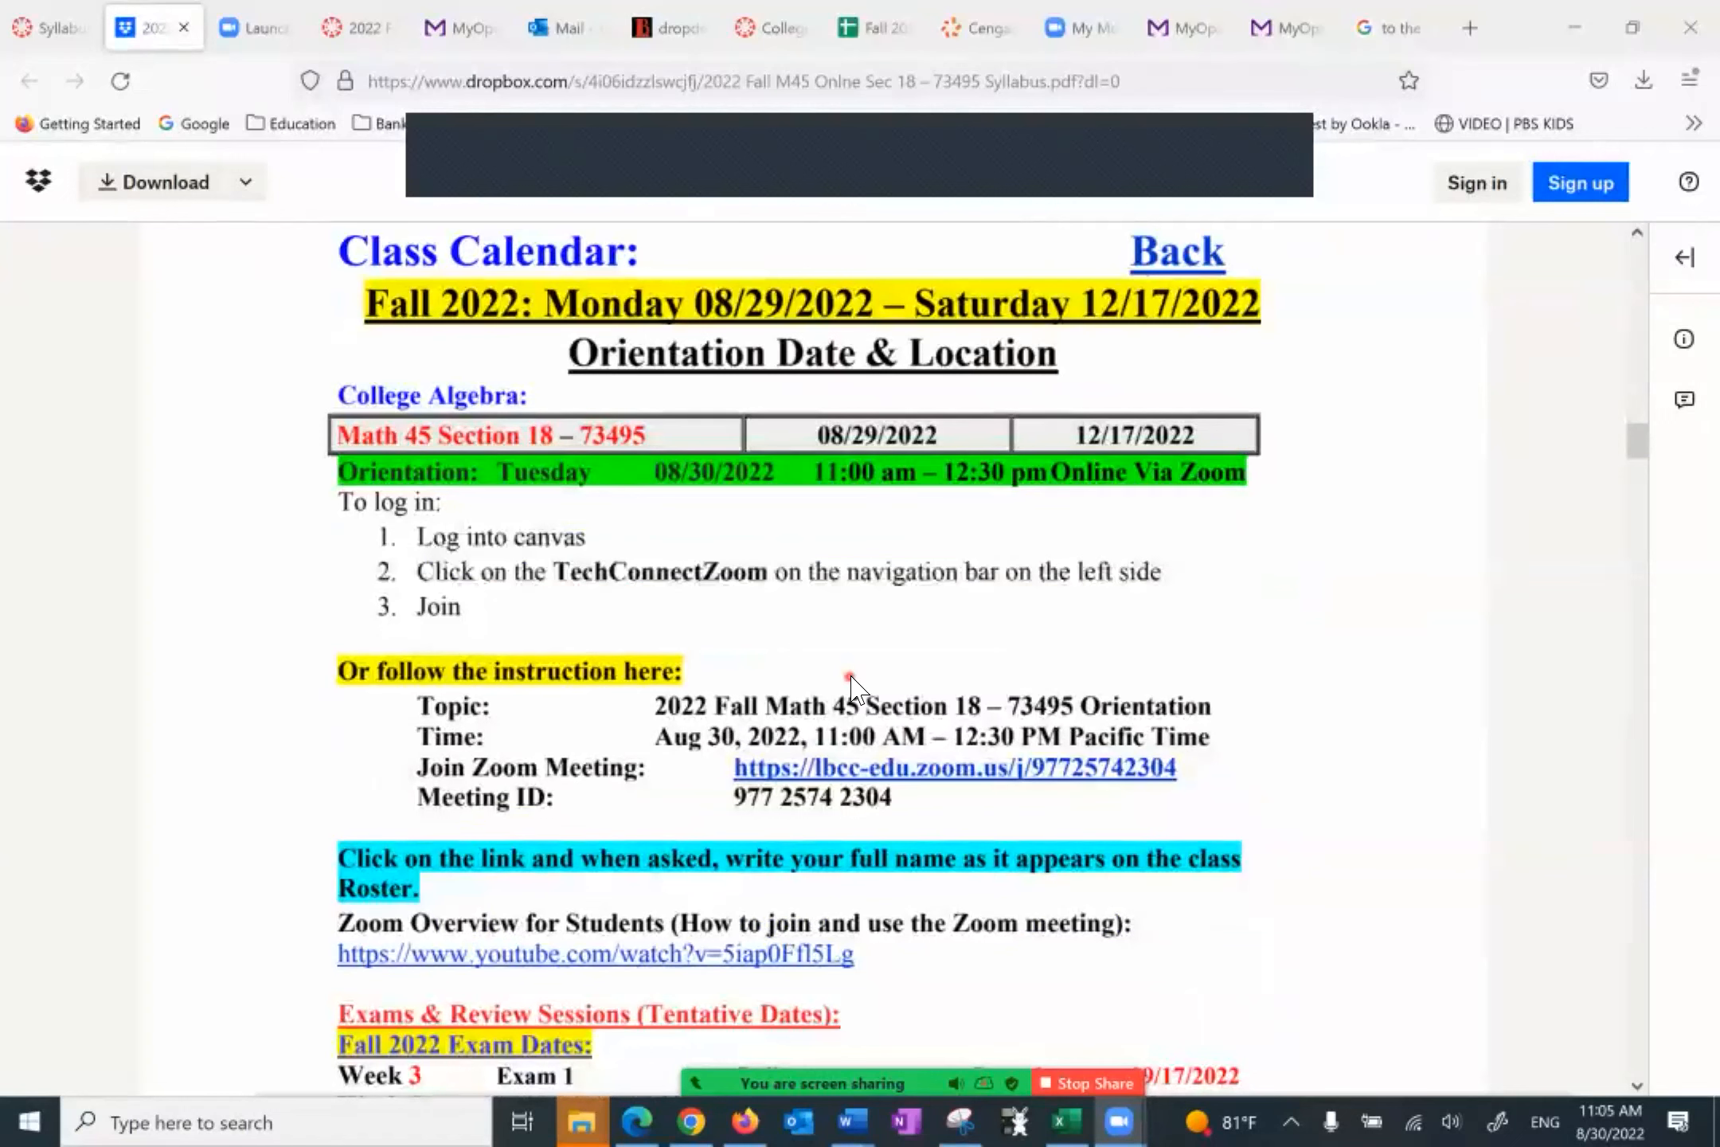
{"action": "scroll", "scroll_direction": "down", "scroll_amount": 3}
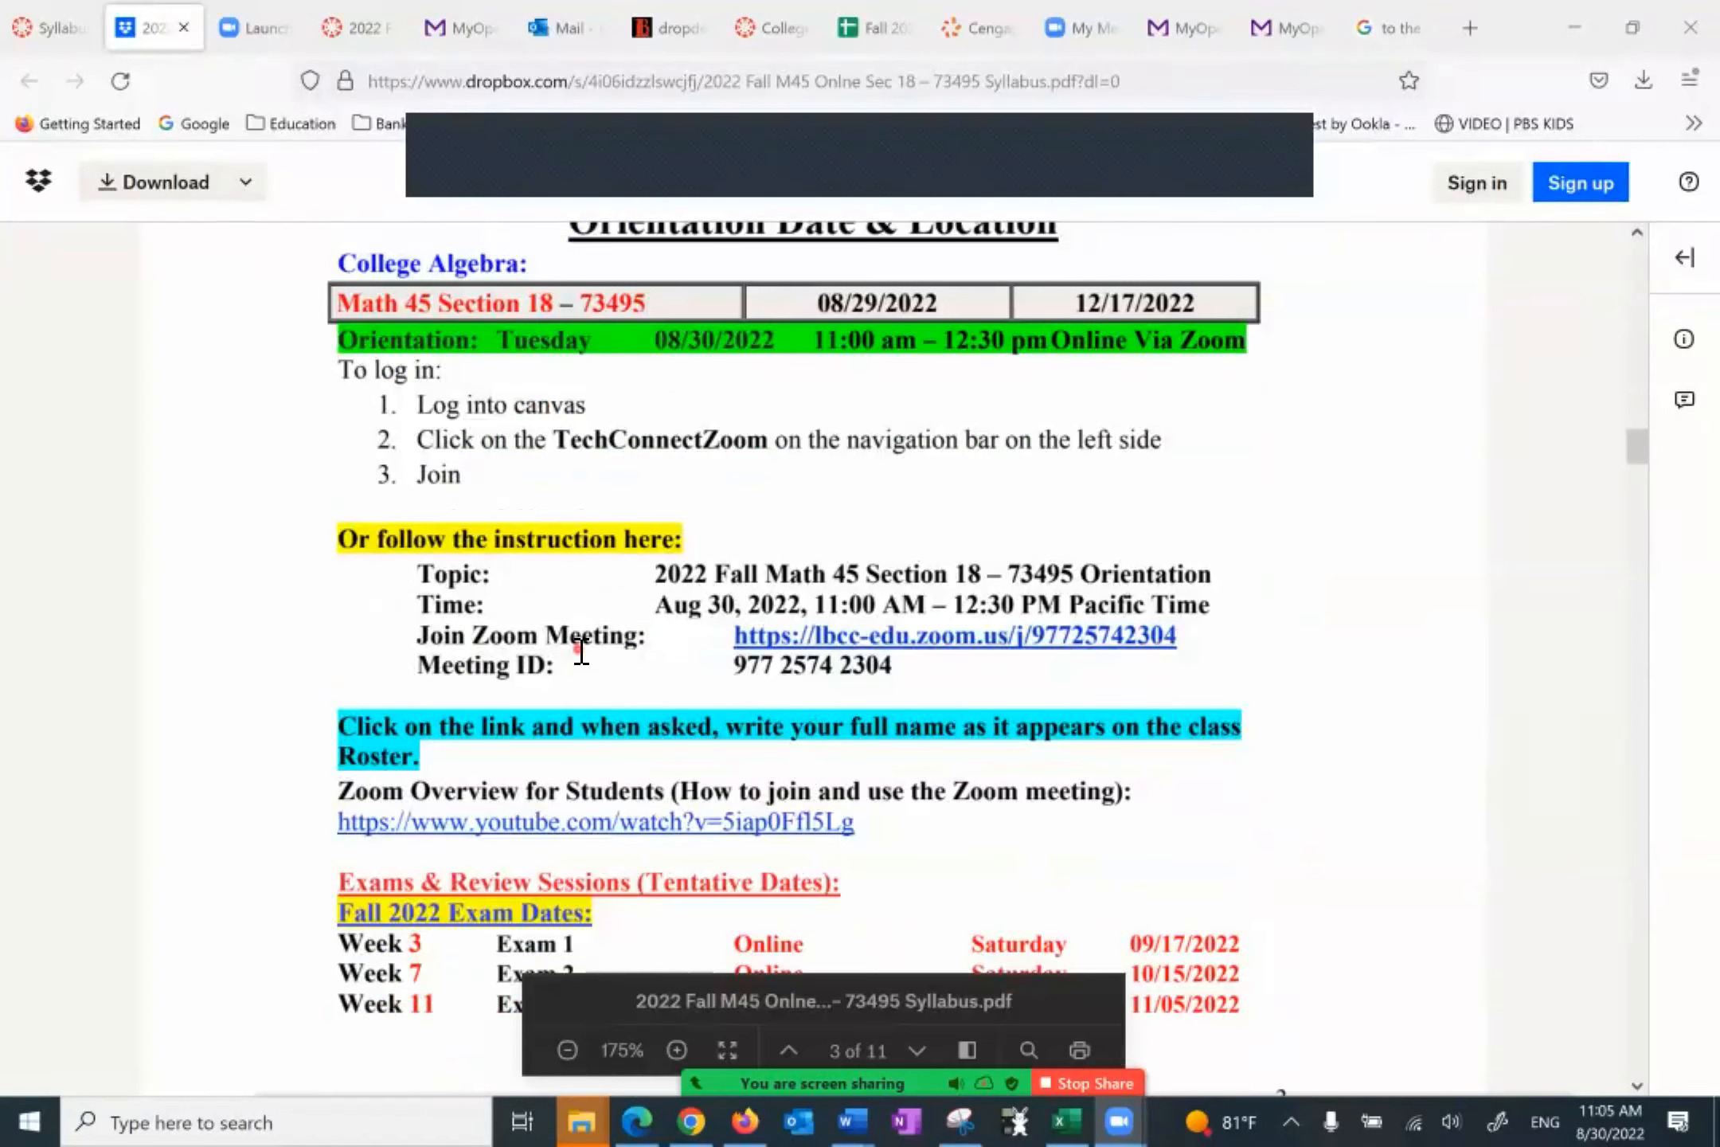
{"action": "scroll", "scroll_direction": "down", "scroll_amount": 3}
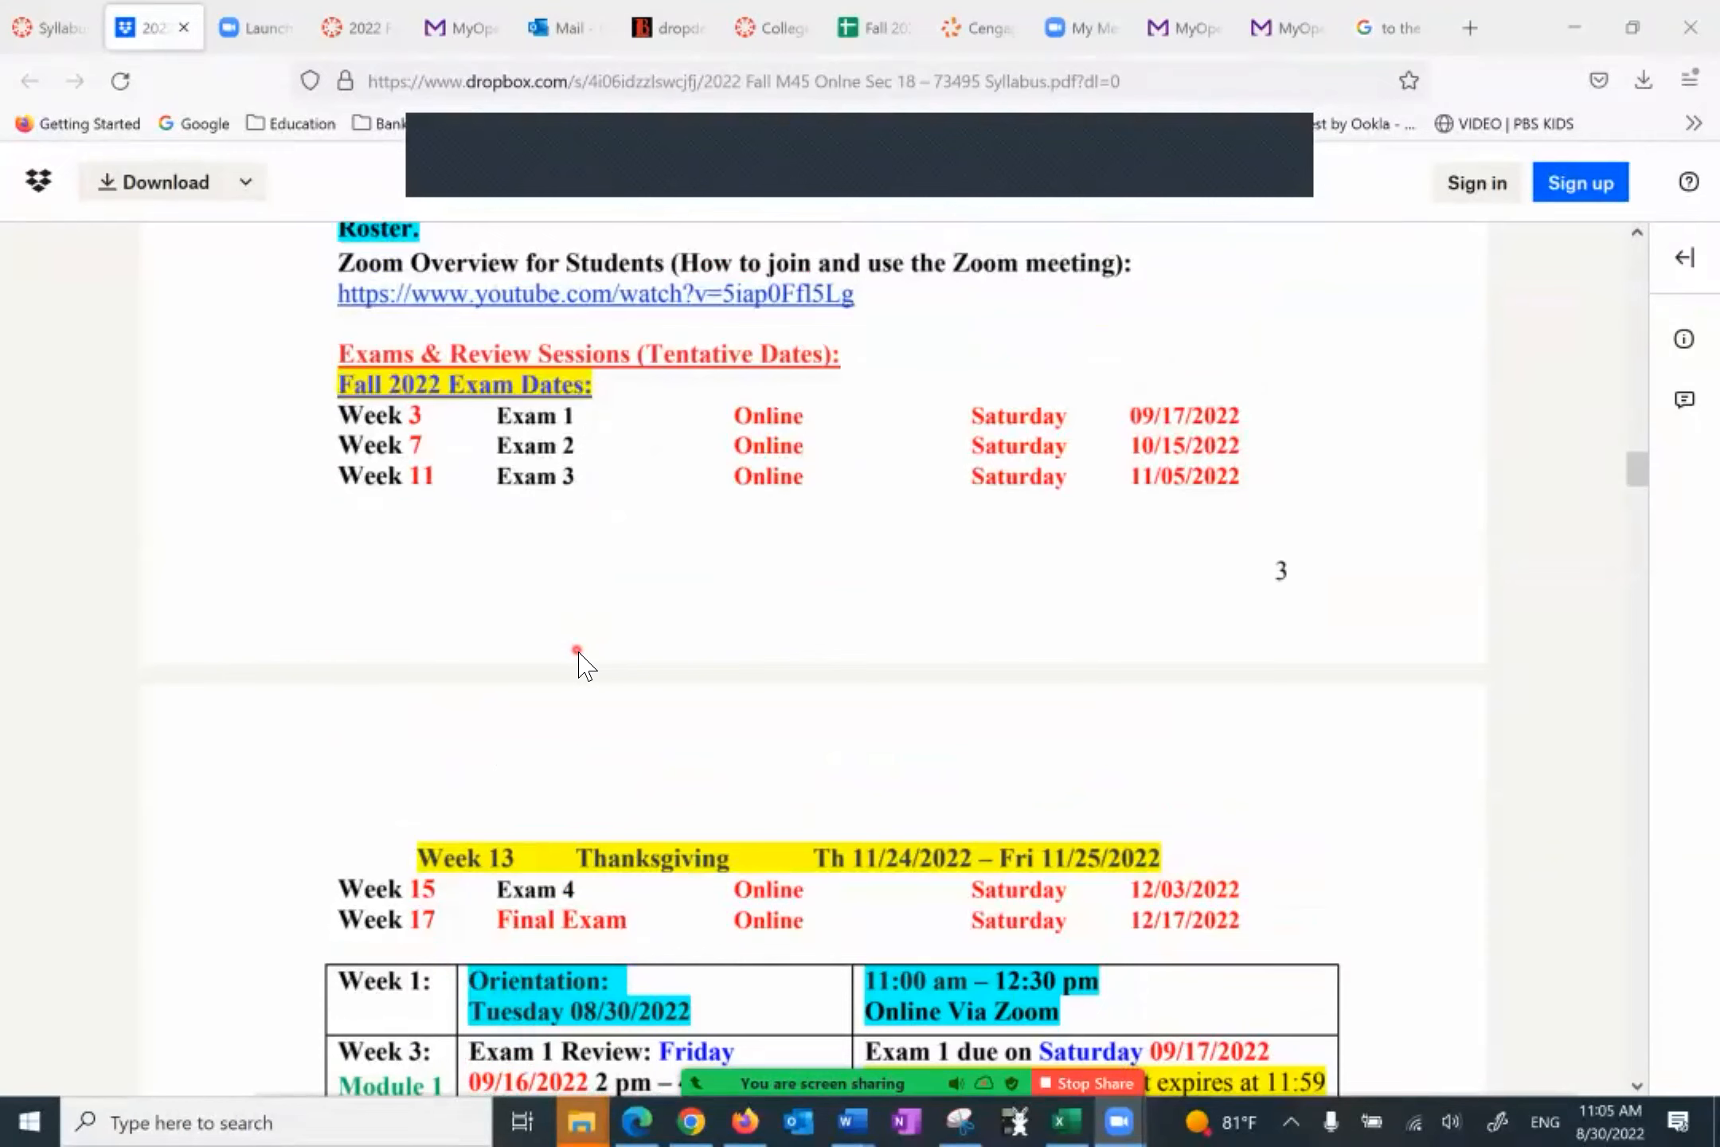
{"action": "scroll", "scroll_direction": "down", "scroll_amount": 3}
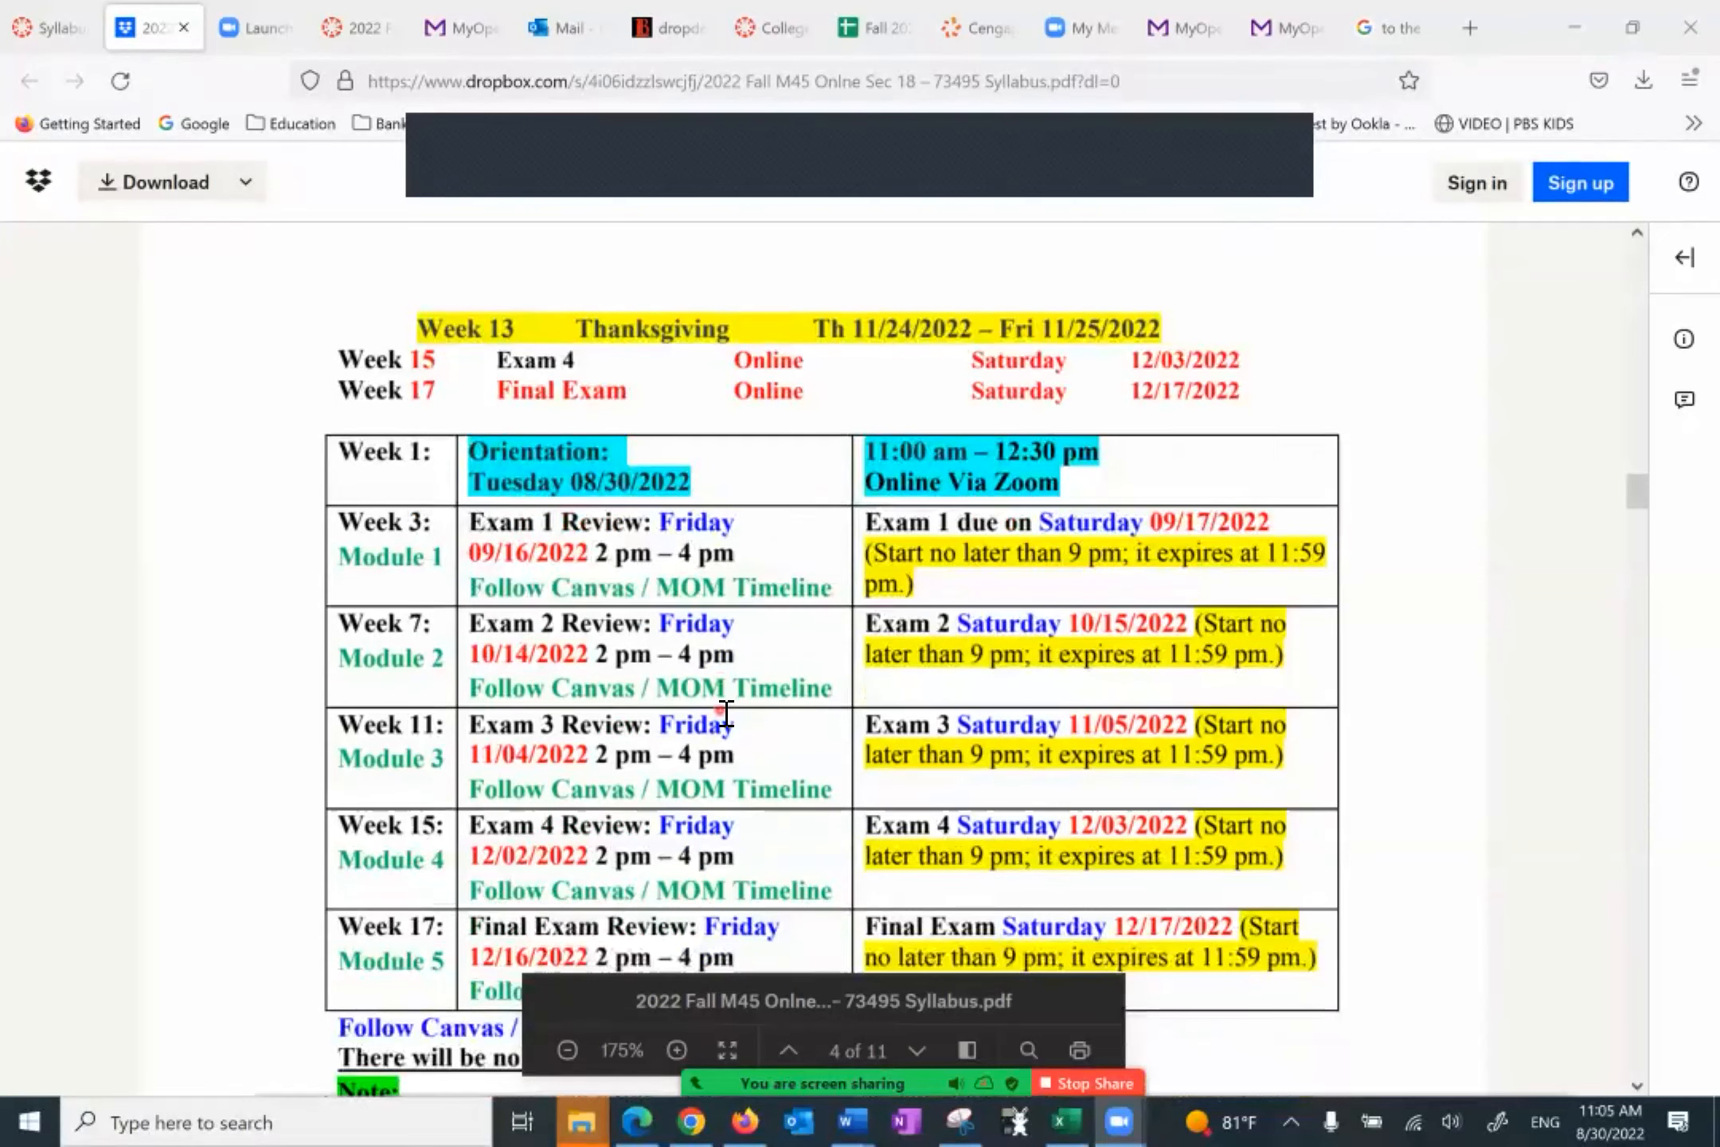
{"action": "scroll", "scroll_direction": "down", "scroll_amount": 3}
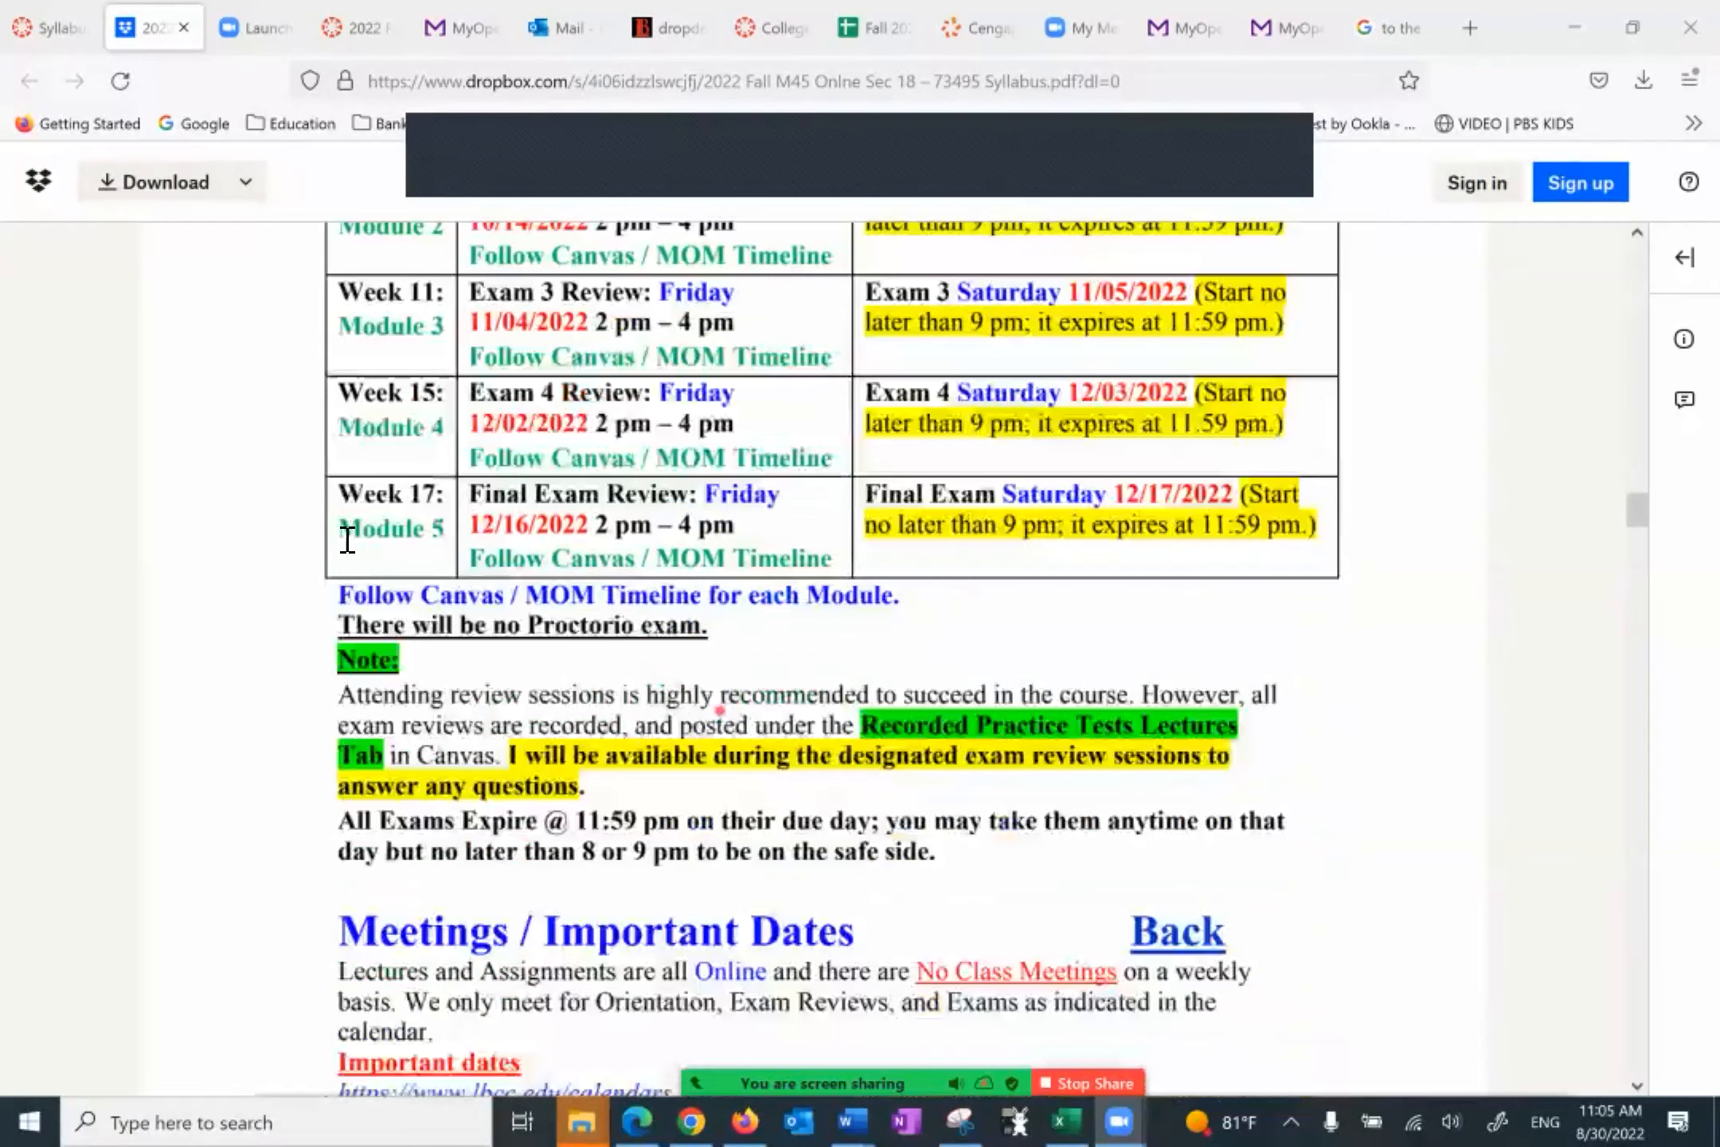
{"action": "scroll", "scroll_direction": "down", "scroll_amount": 3}
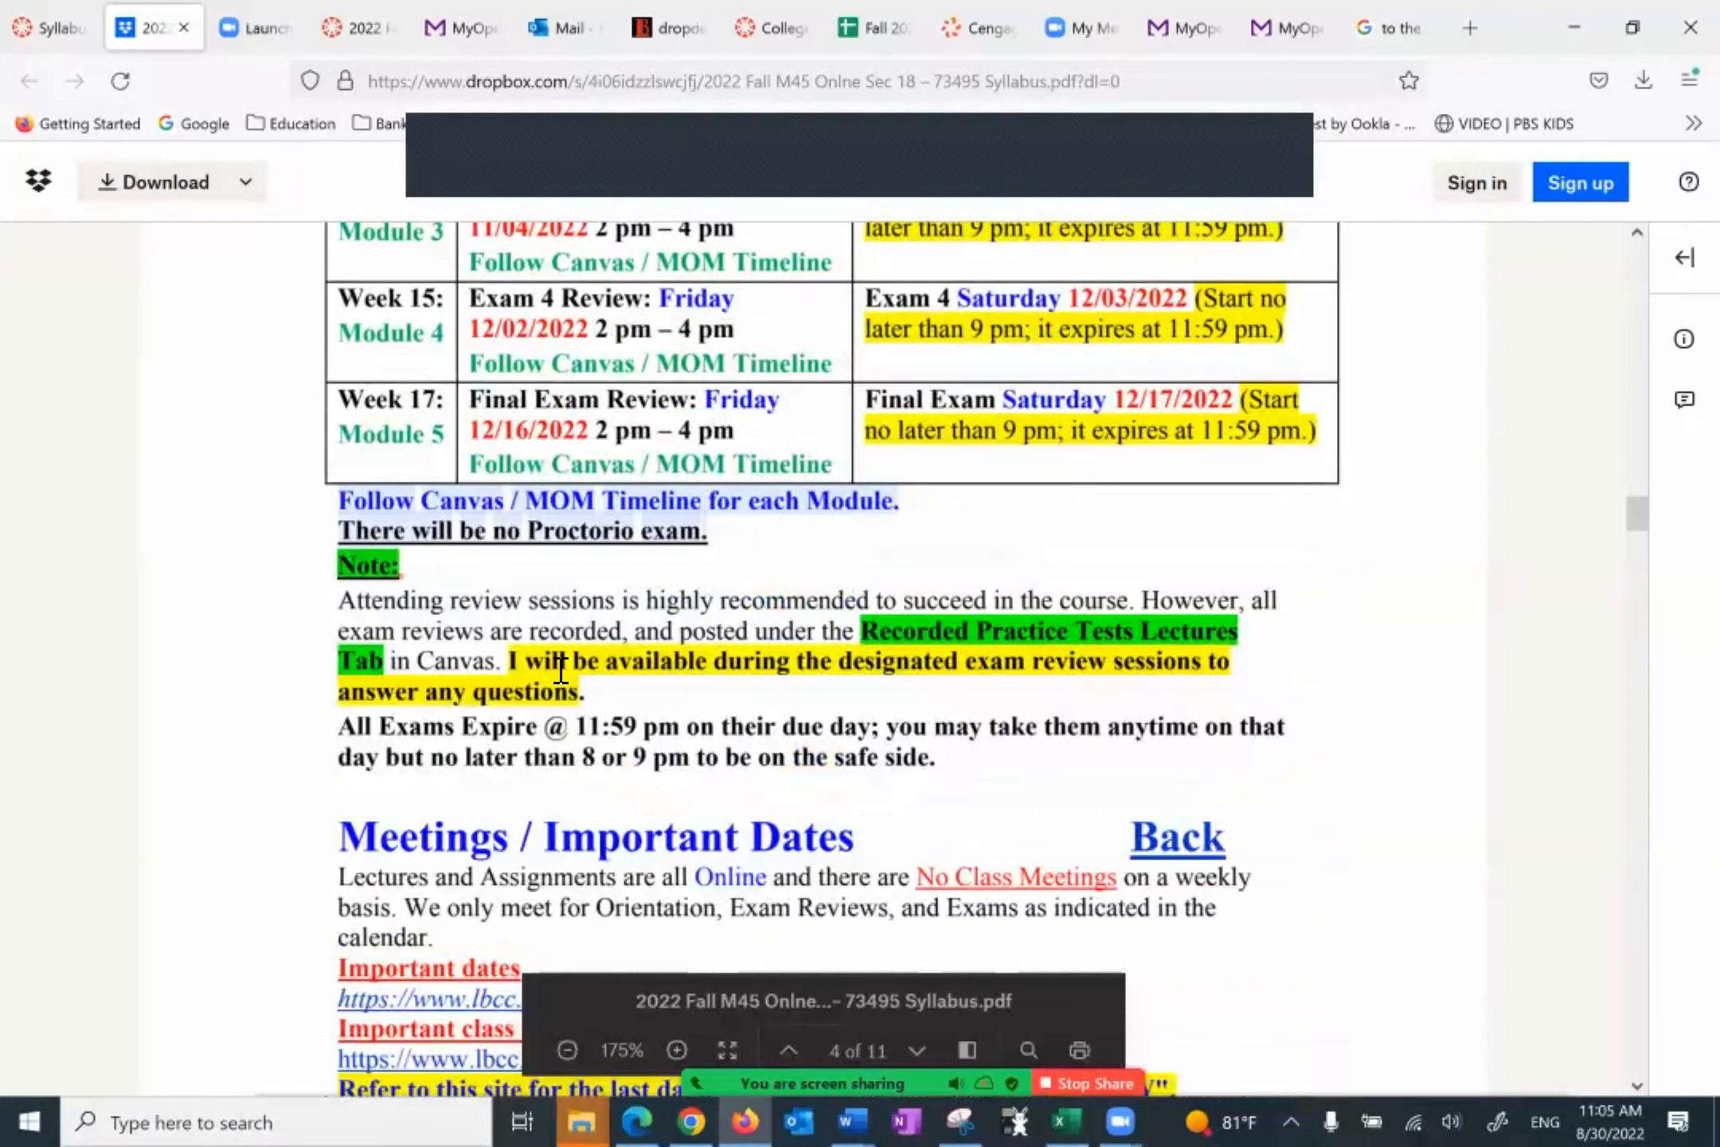
{"action": "mouse_move", "coordinate": [991, 800]}
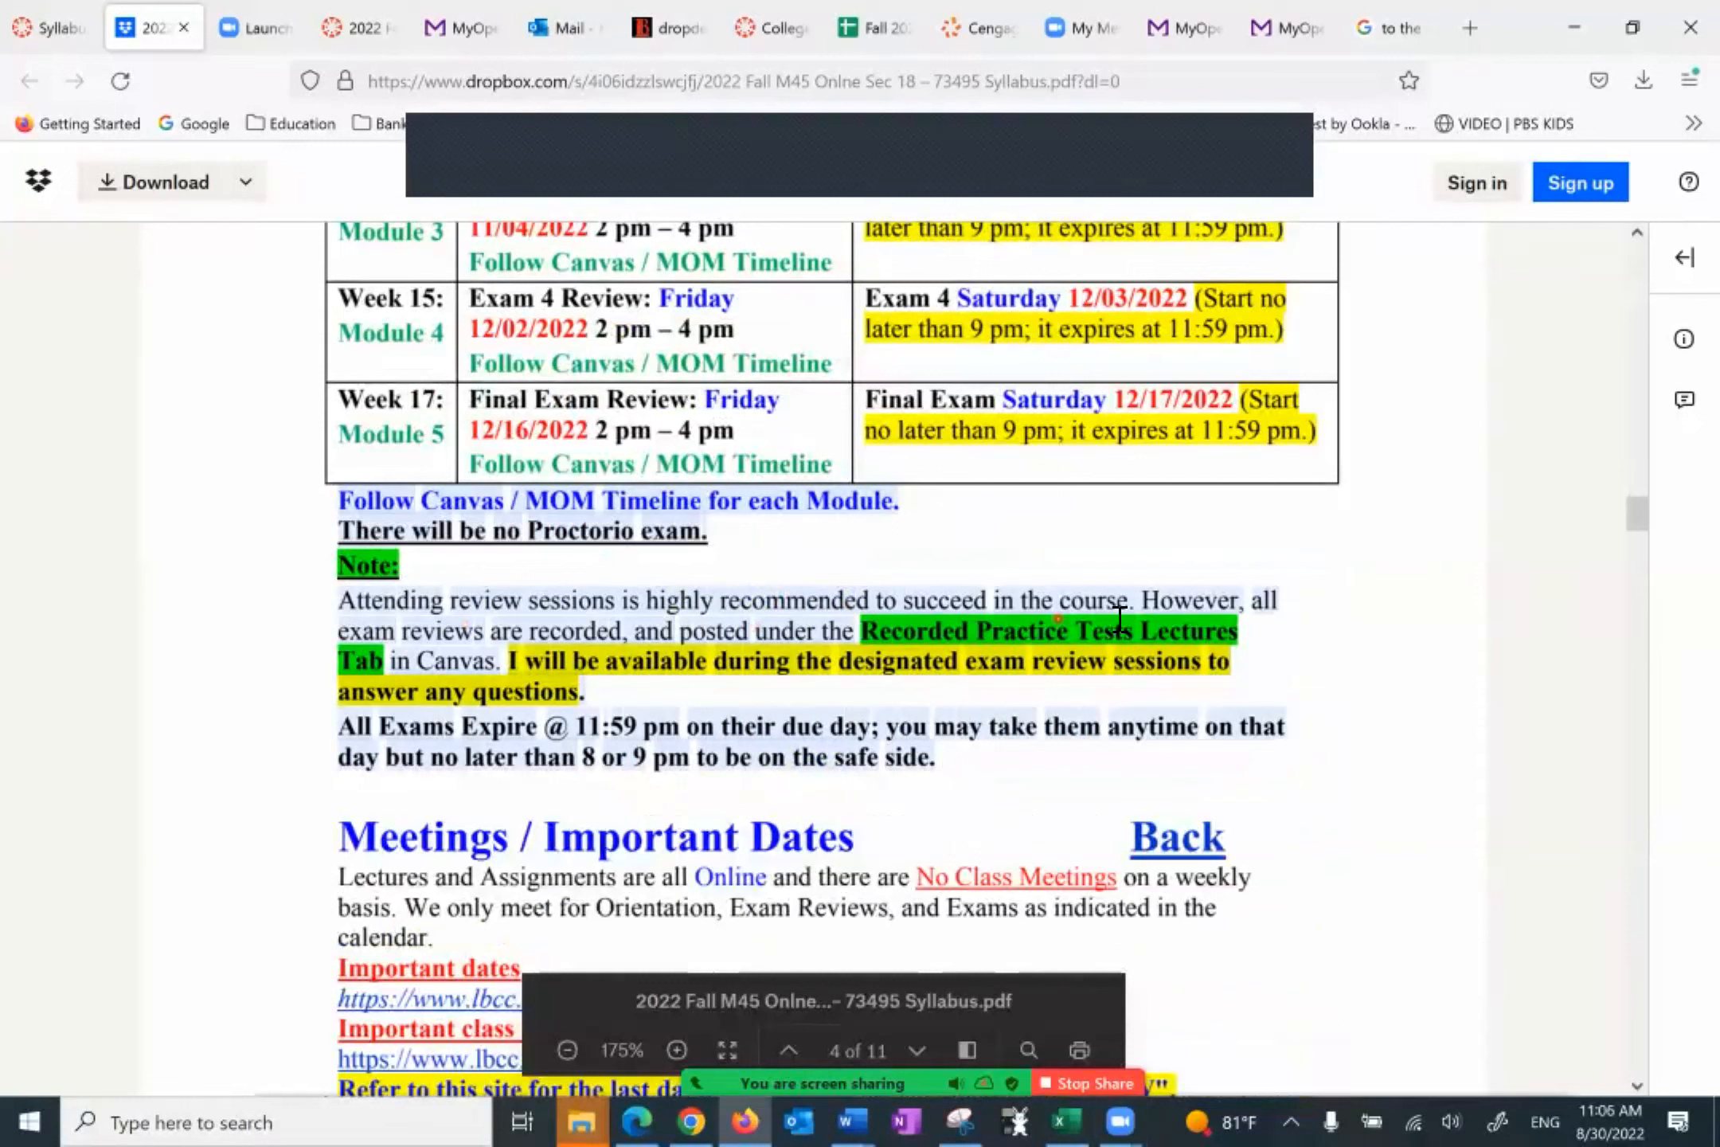
{"action": "mouse_move", "coordinate": [390, 677]}
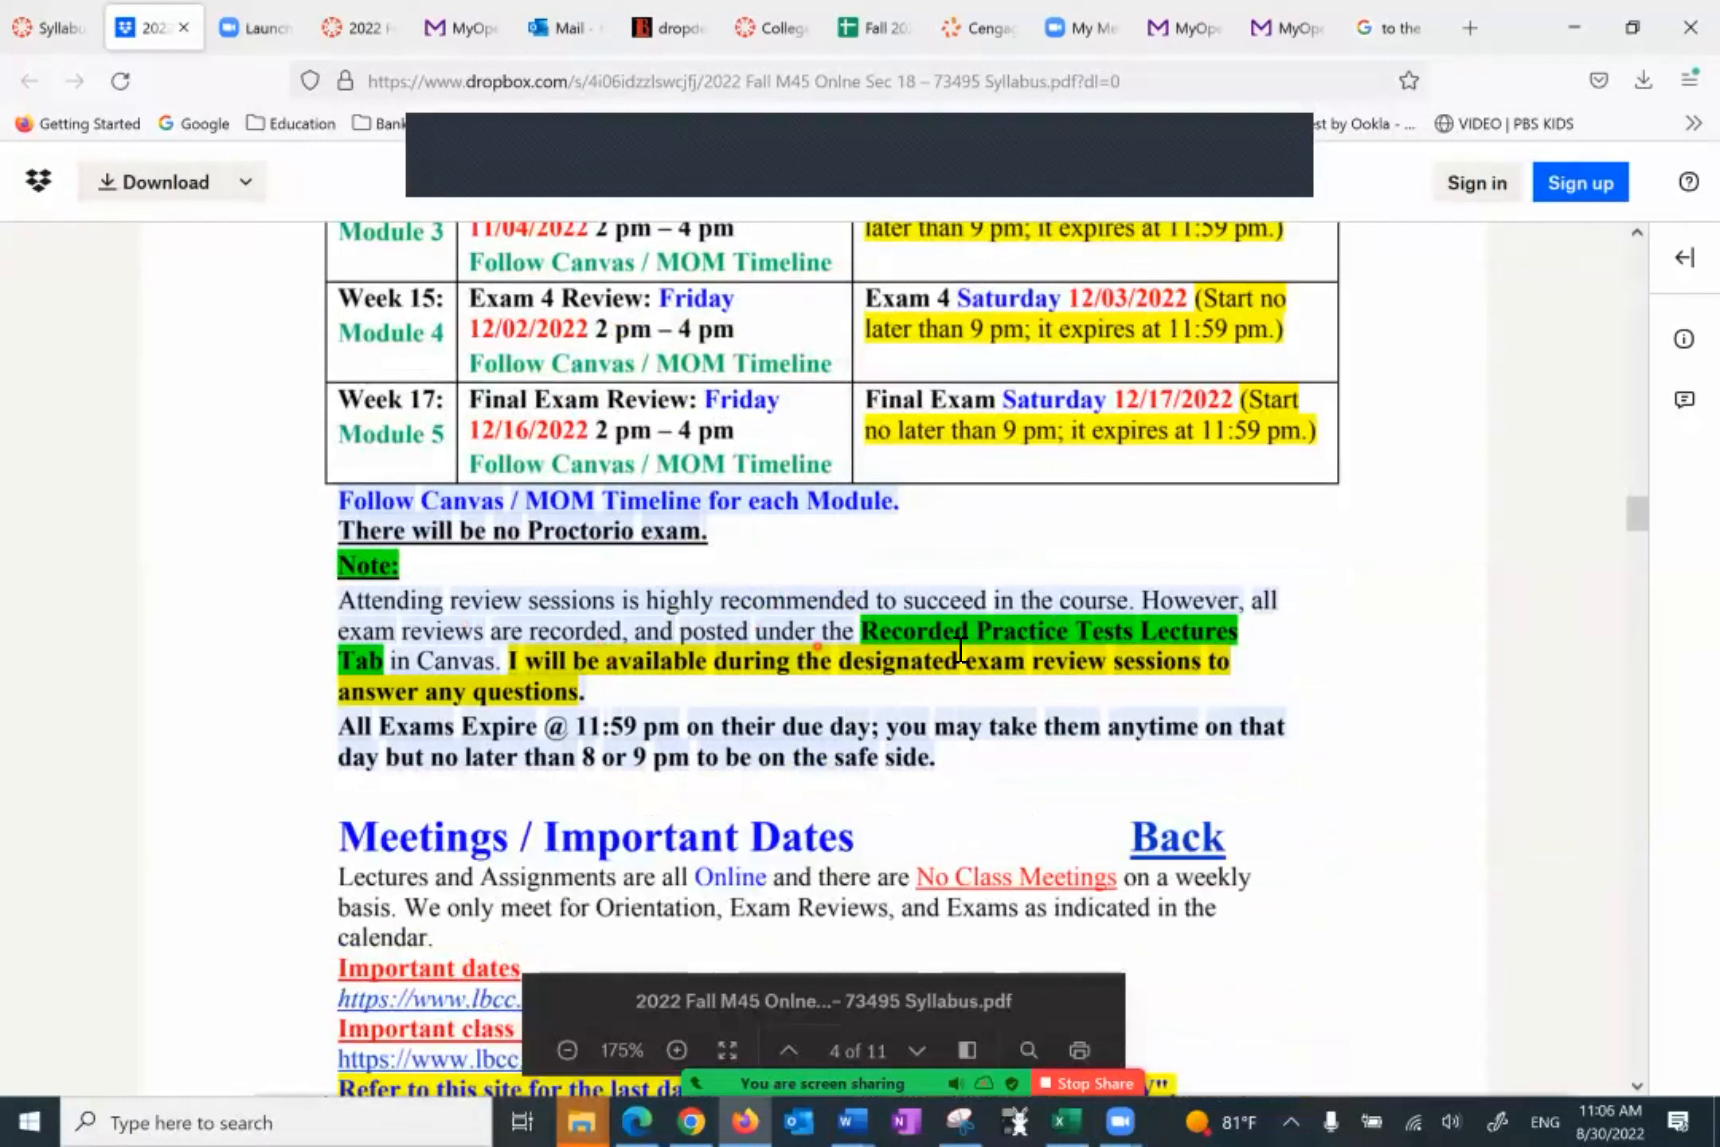
{"action": "mouse_move", "coordinate": [341, 686]}
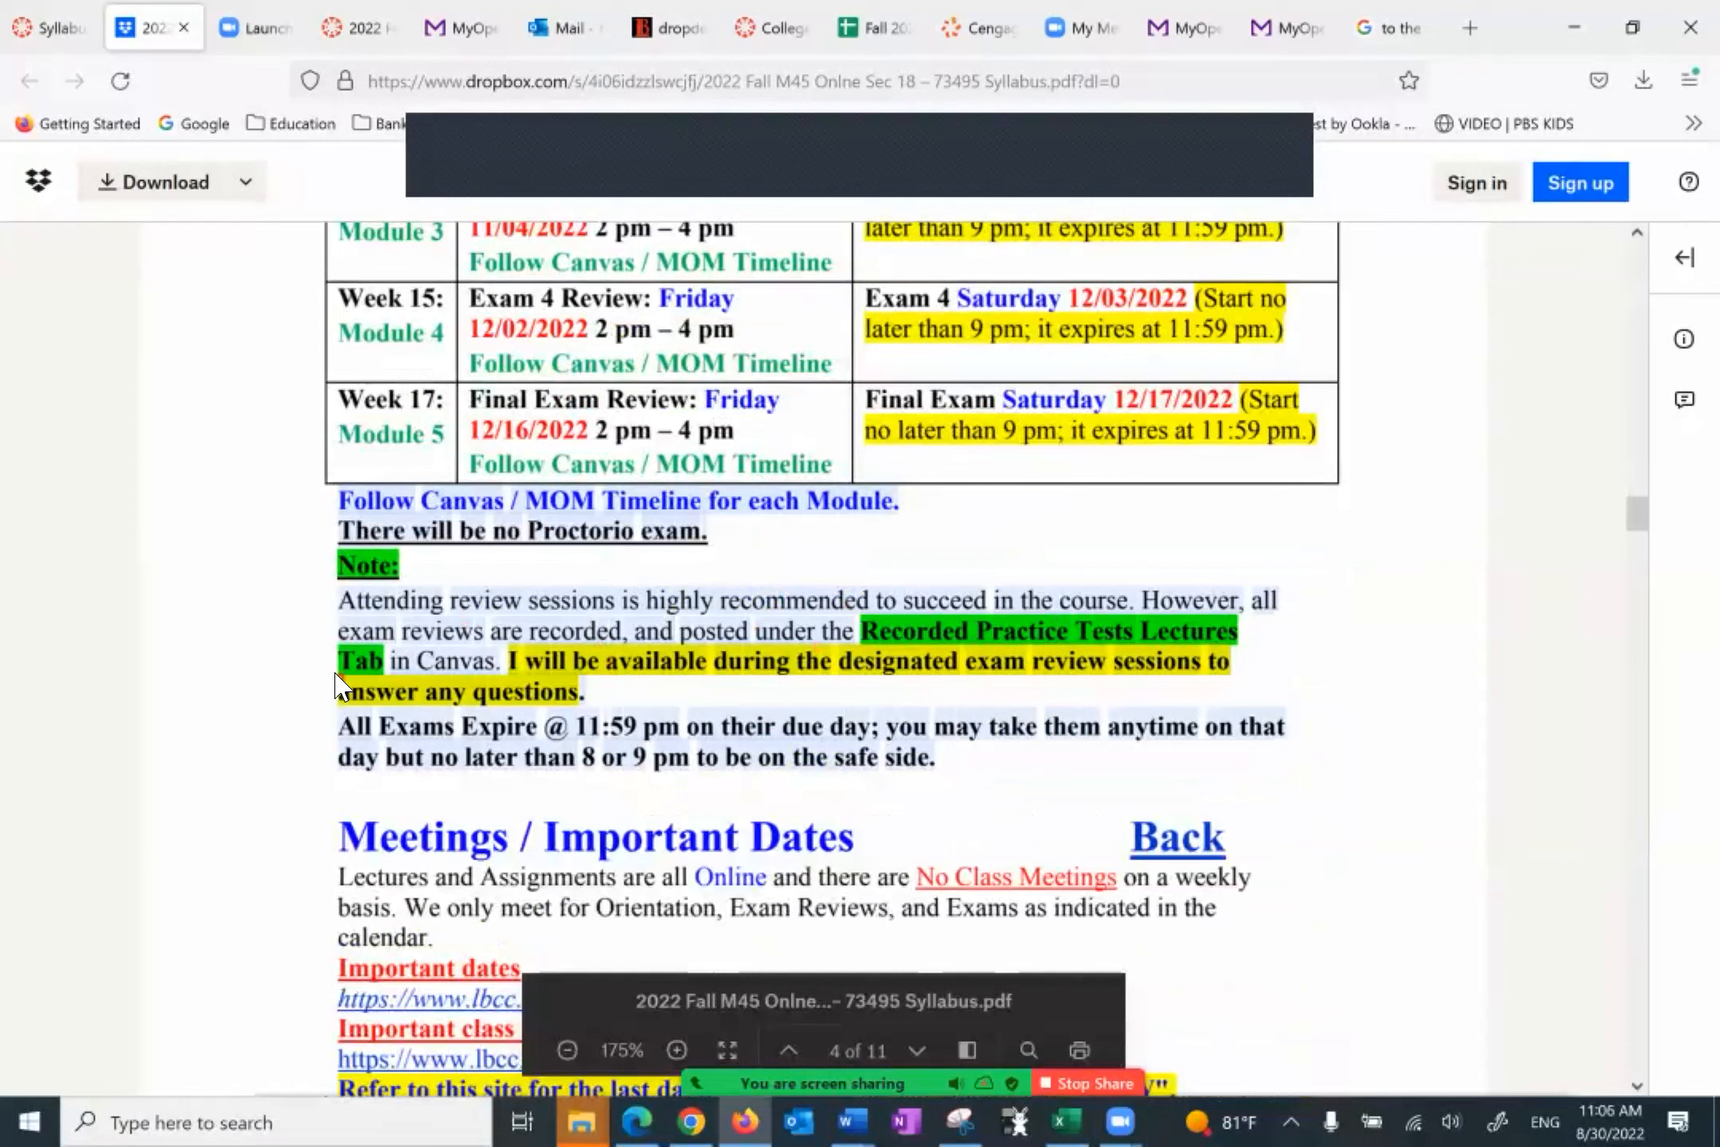
{"action": "mouse_move", "coordinate": [612, 696]}
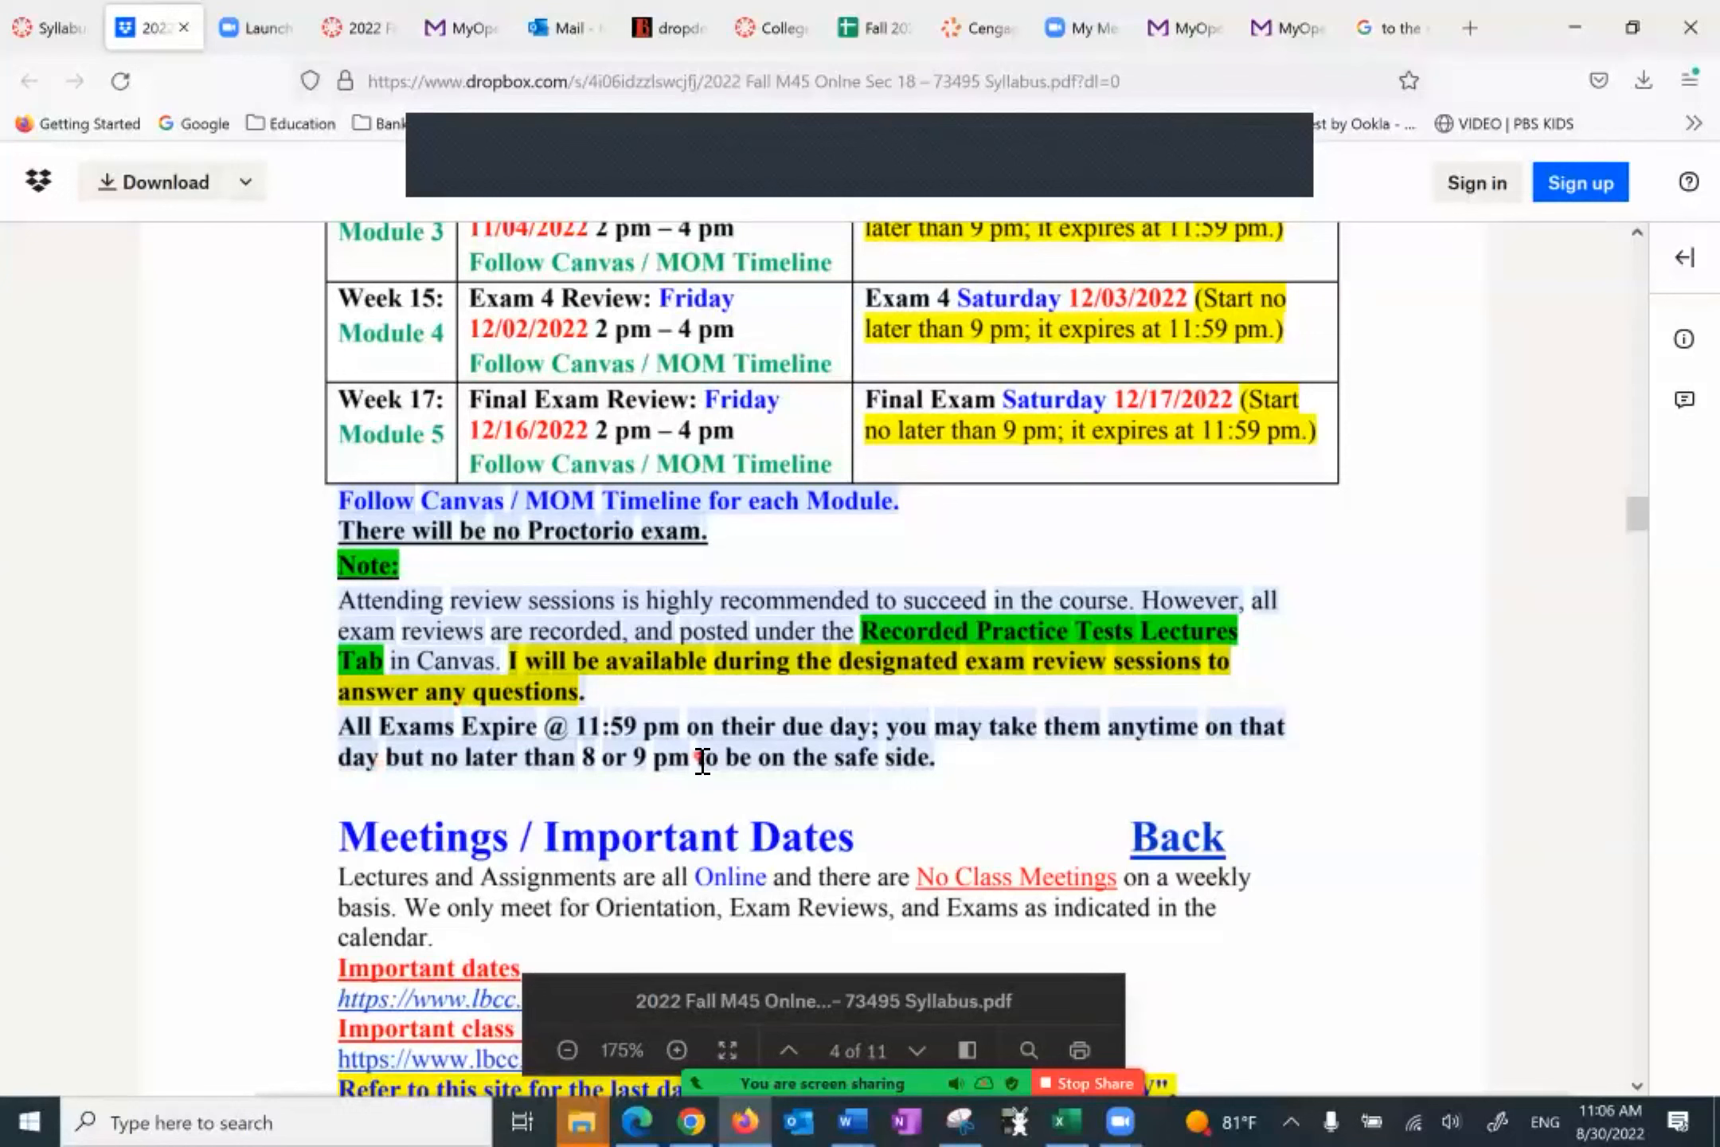
{"action": "mouse_move", "coordinate": [900, 796]}
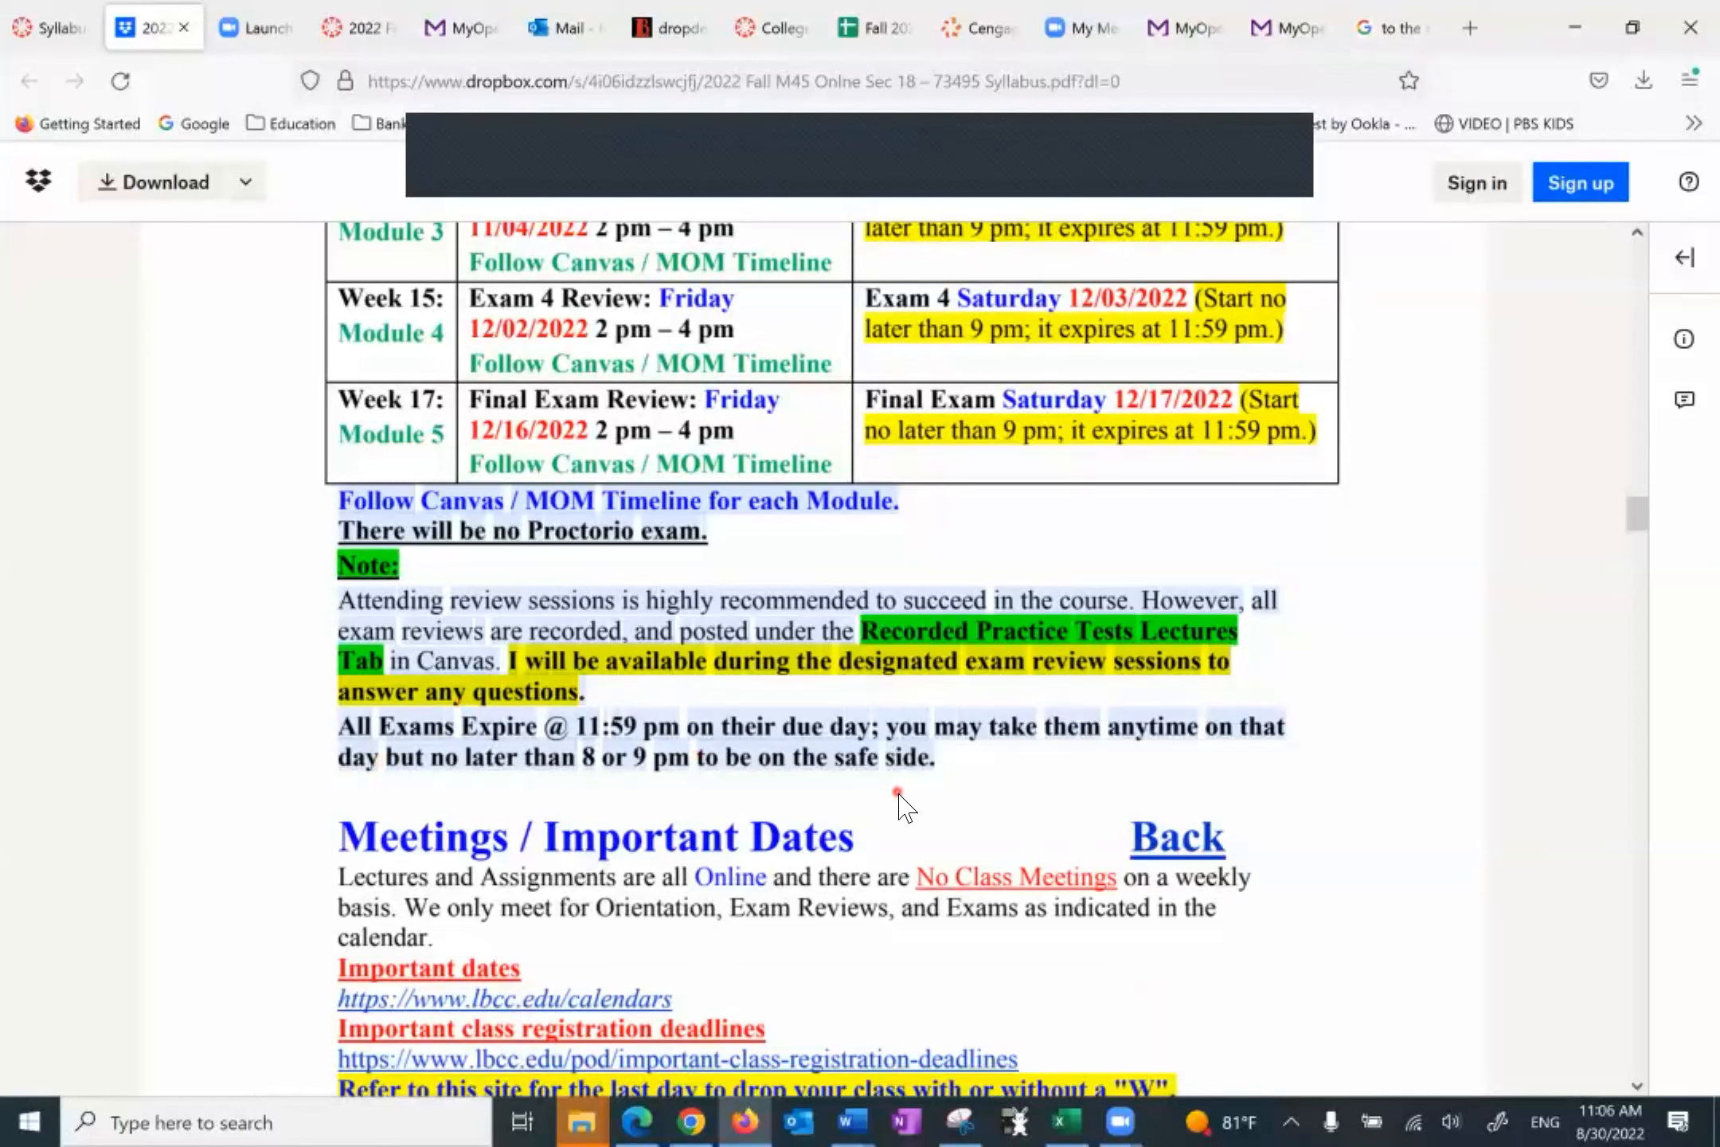
Step: Scroll past Calculators, Technical Support, Math Success Center and Helpful Websites to the page 6 Grading Policy
{"action": "scroll", "scroll_direction": "down", "scroll_amount": 3}
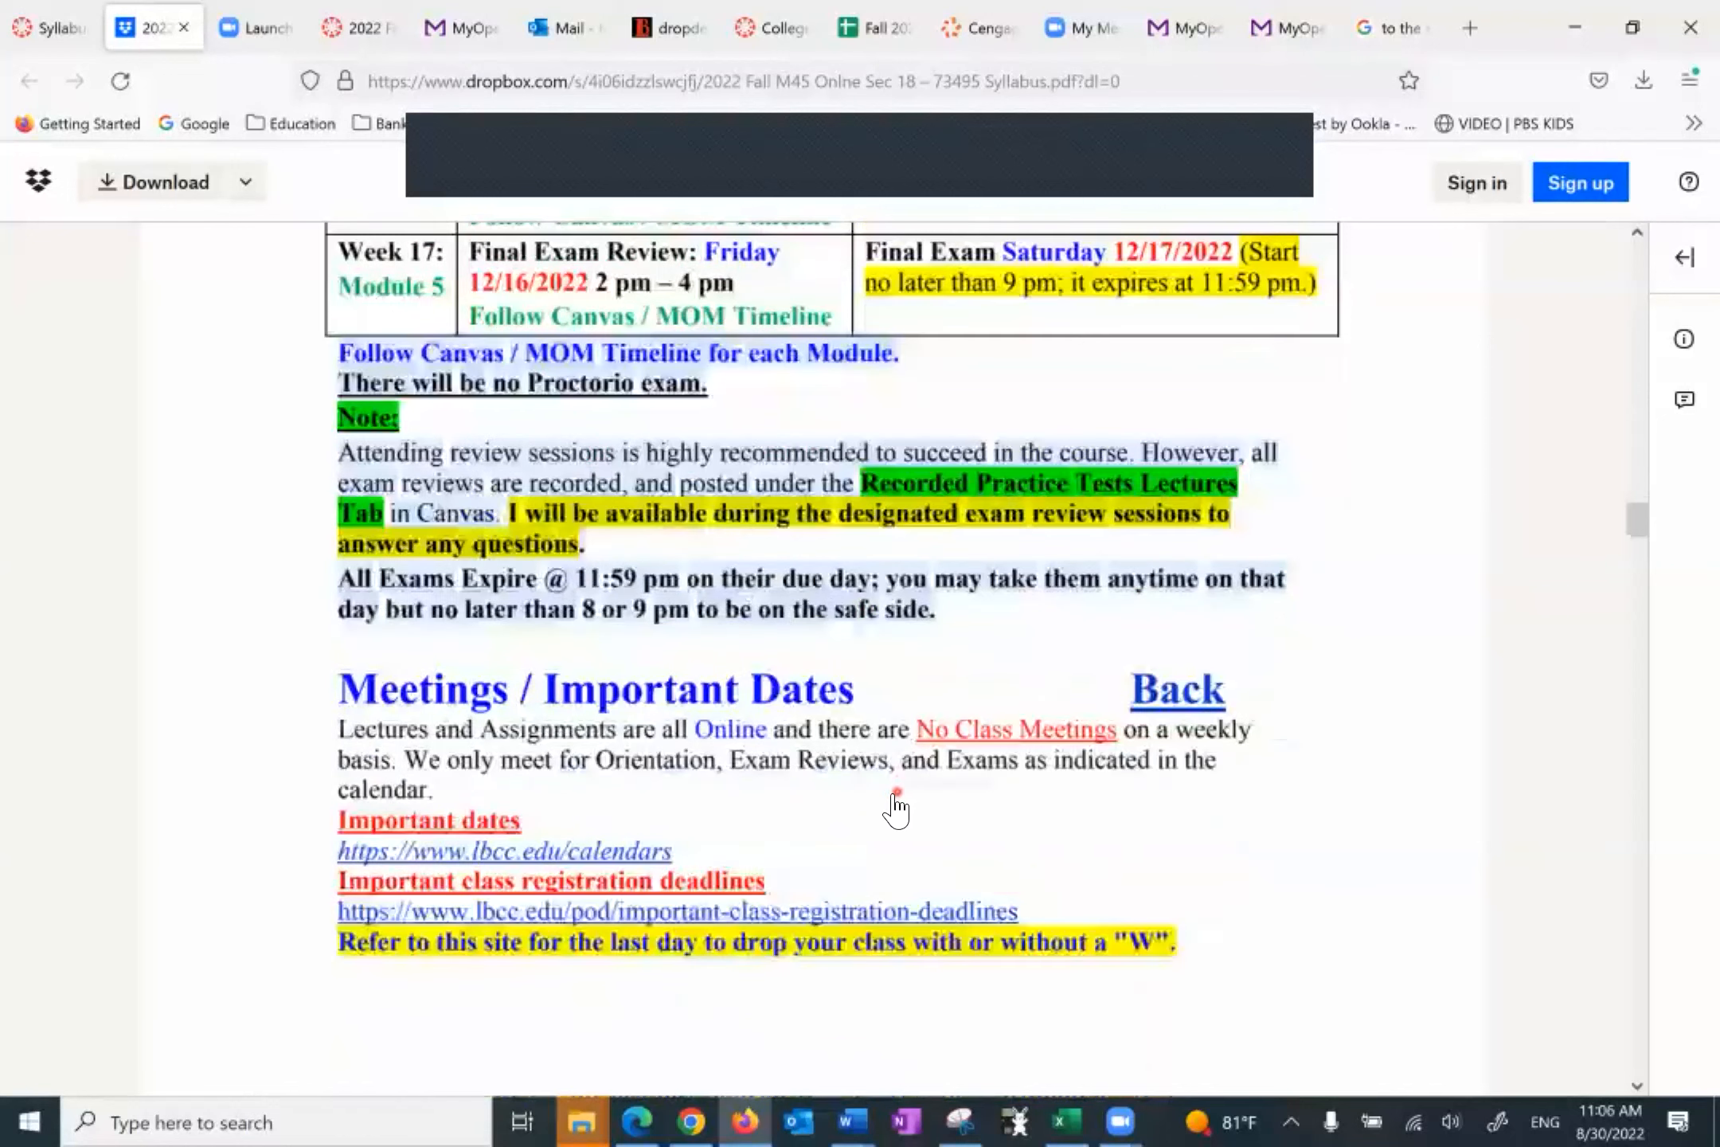
{"action": "scroll", "scroll_direction": "down", "scroll_amount": 3}
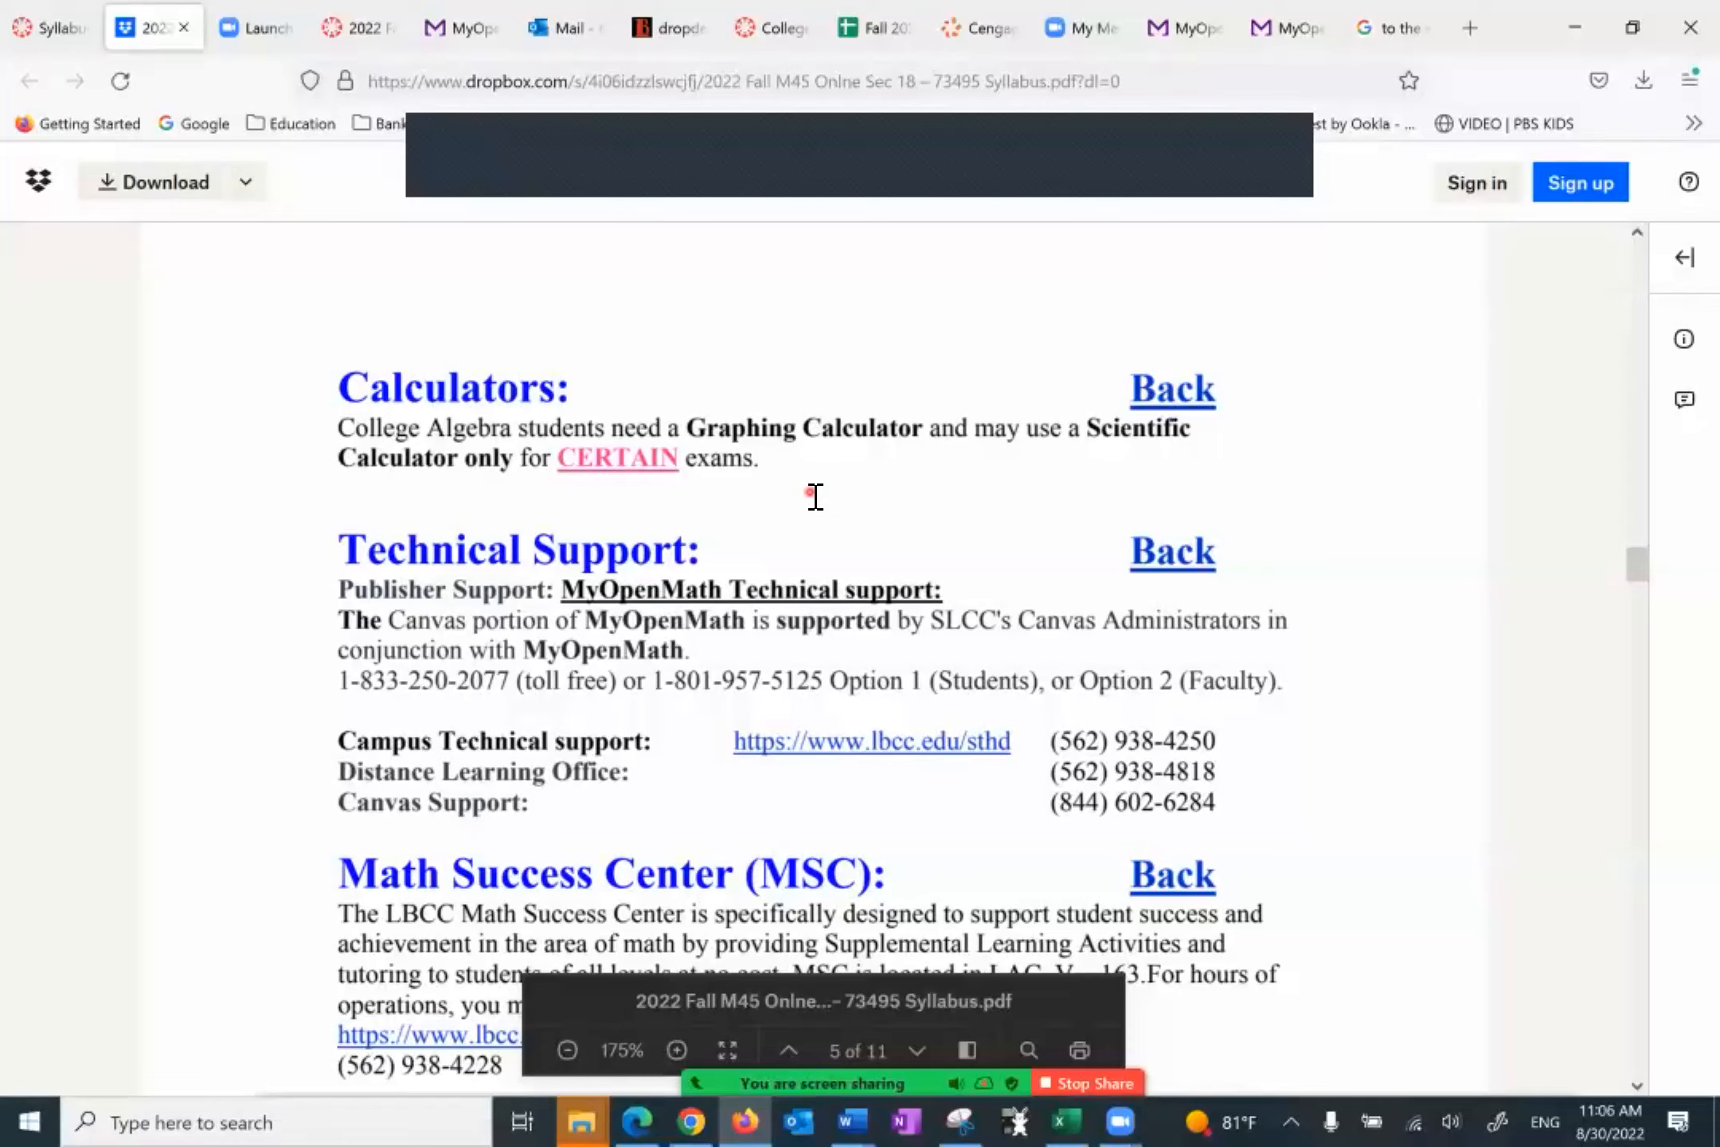
{"action": "scroll", "scroll_direction": "down", "scroll_amount": 3}
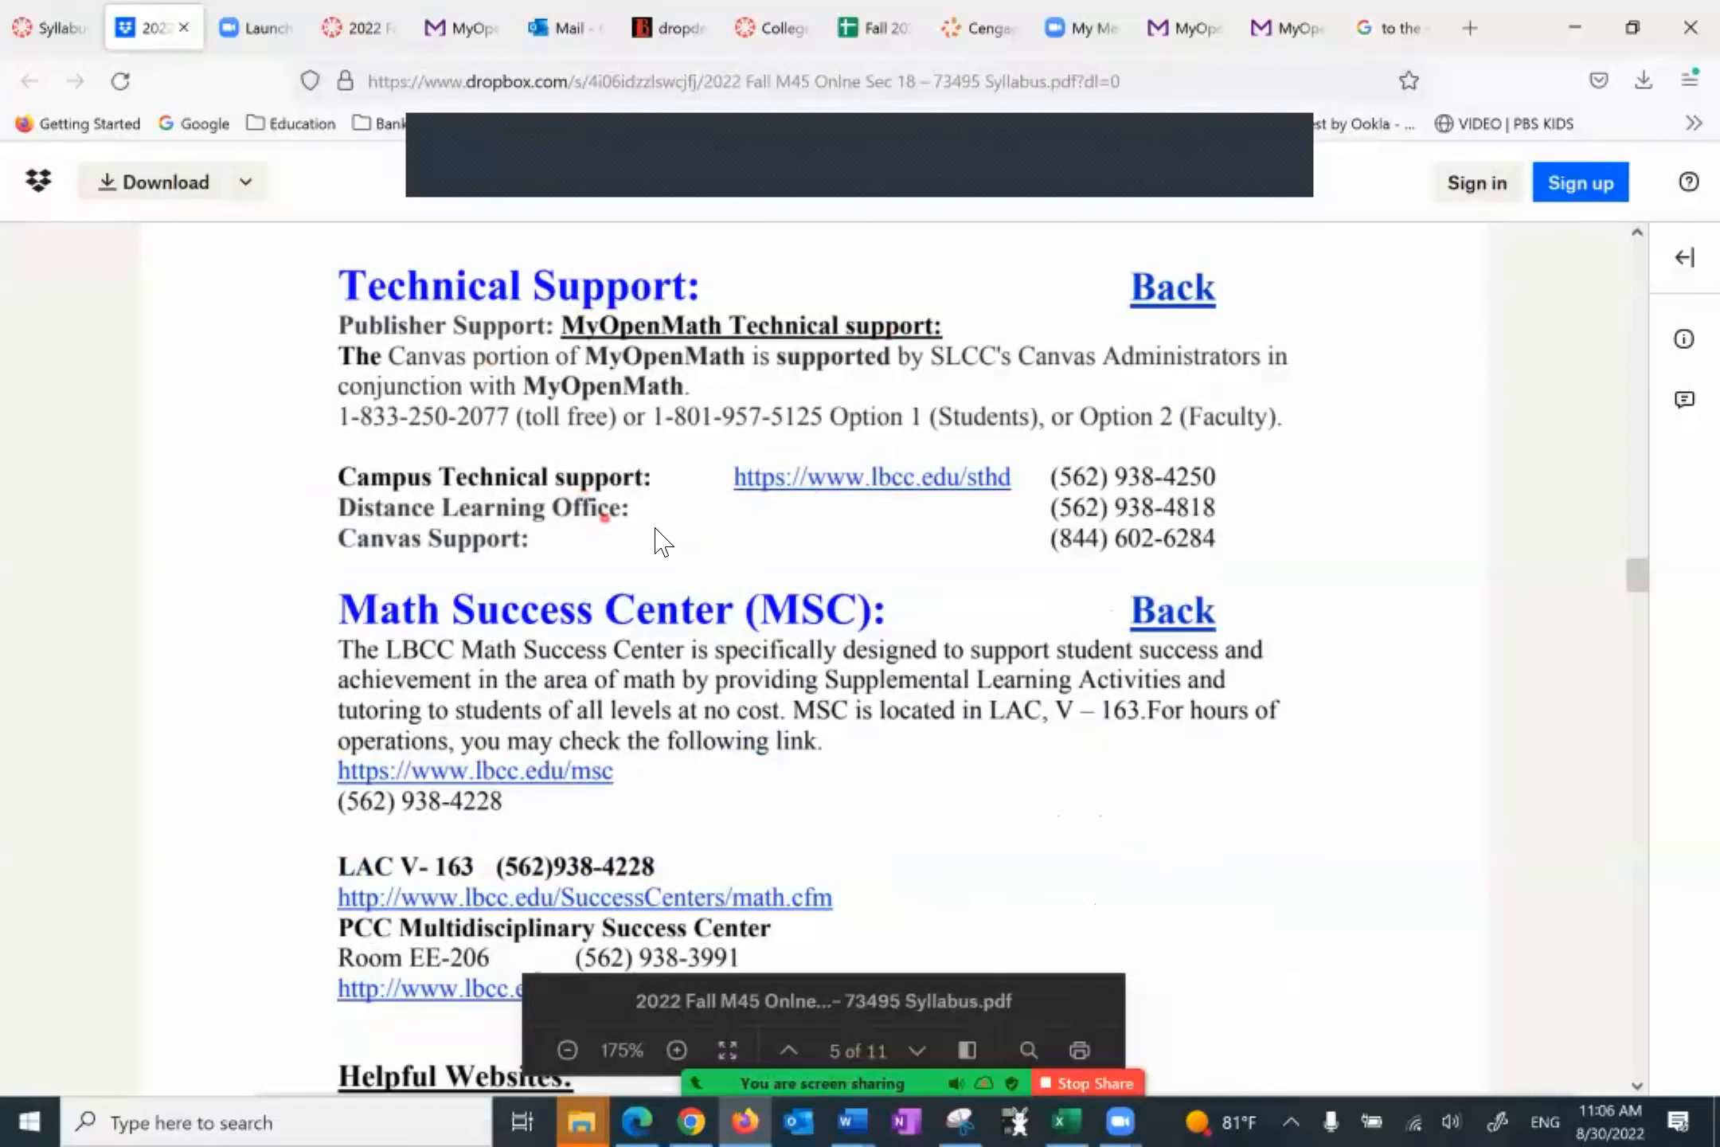
{"action": "scroll", "scroll_direction": "down", "scroll_amount": 3}
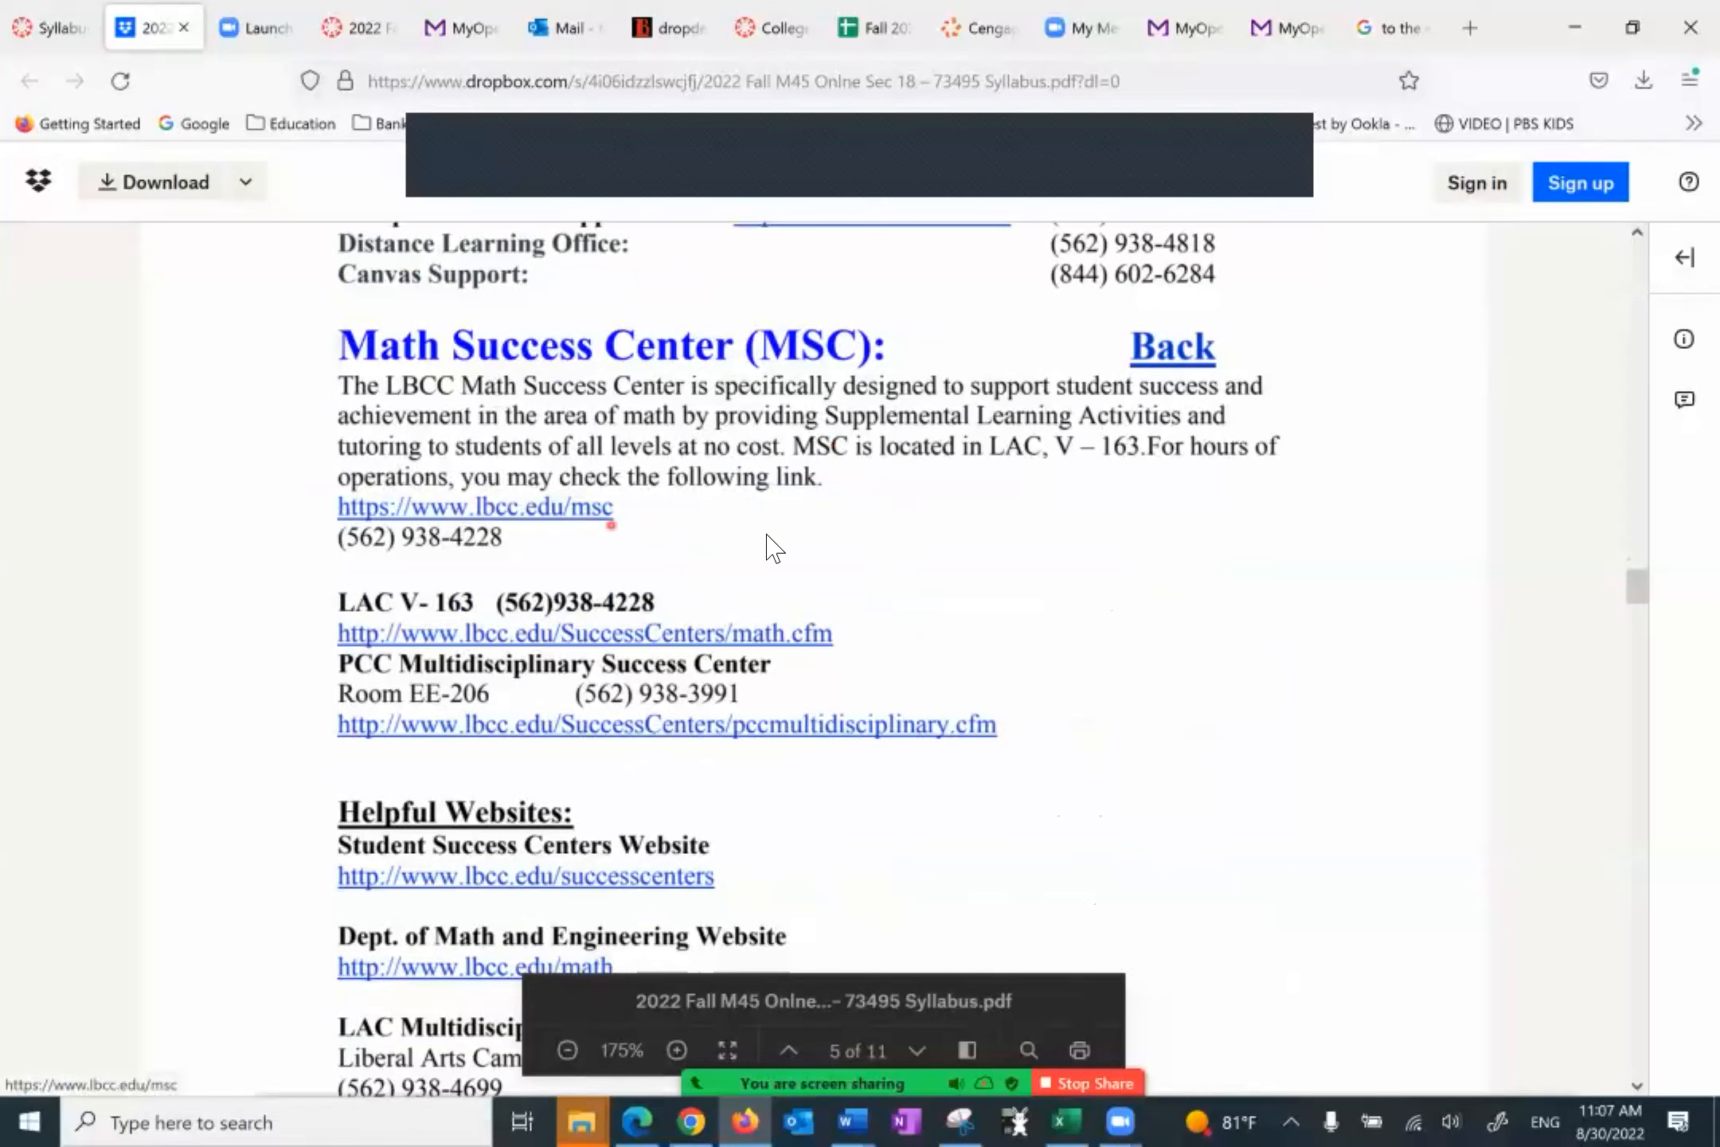
{"action": "scroll", "scroll_direction": "down", "scroll_amount": 3}
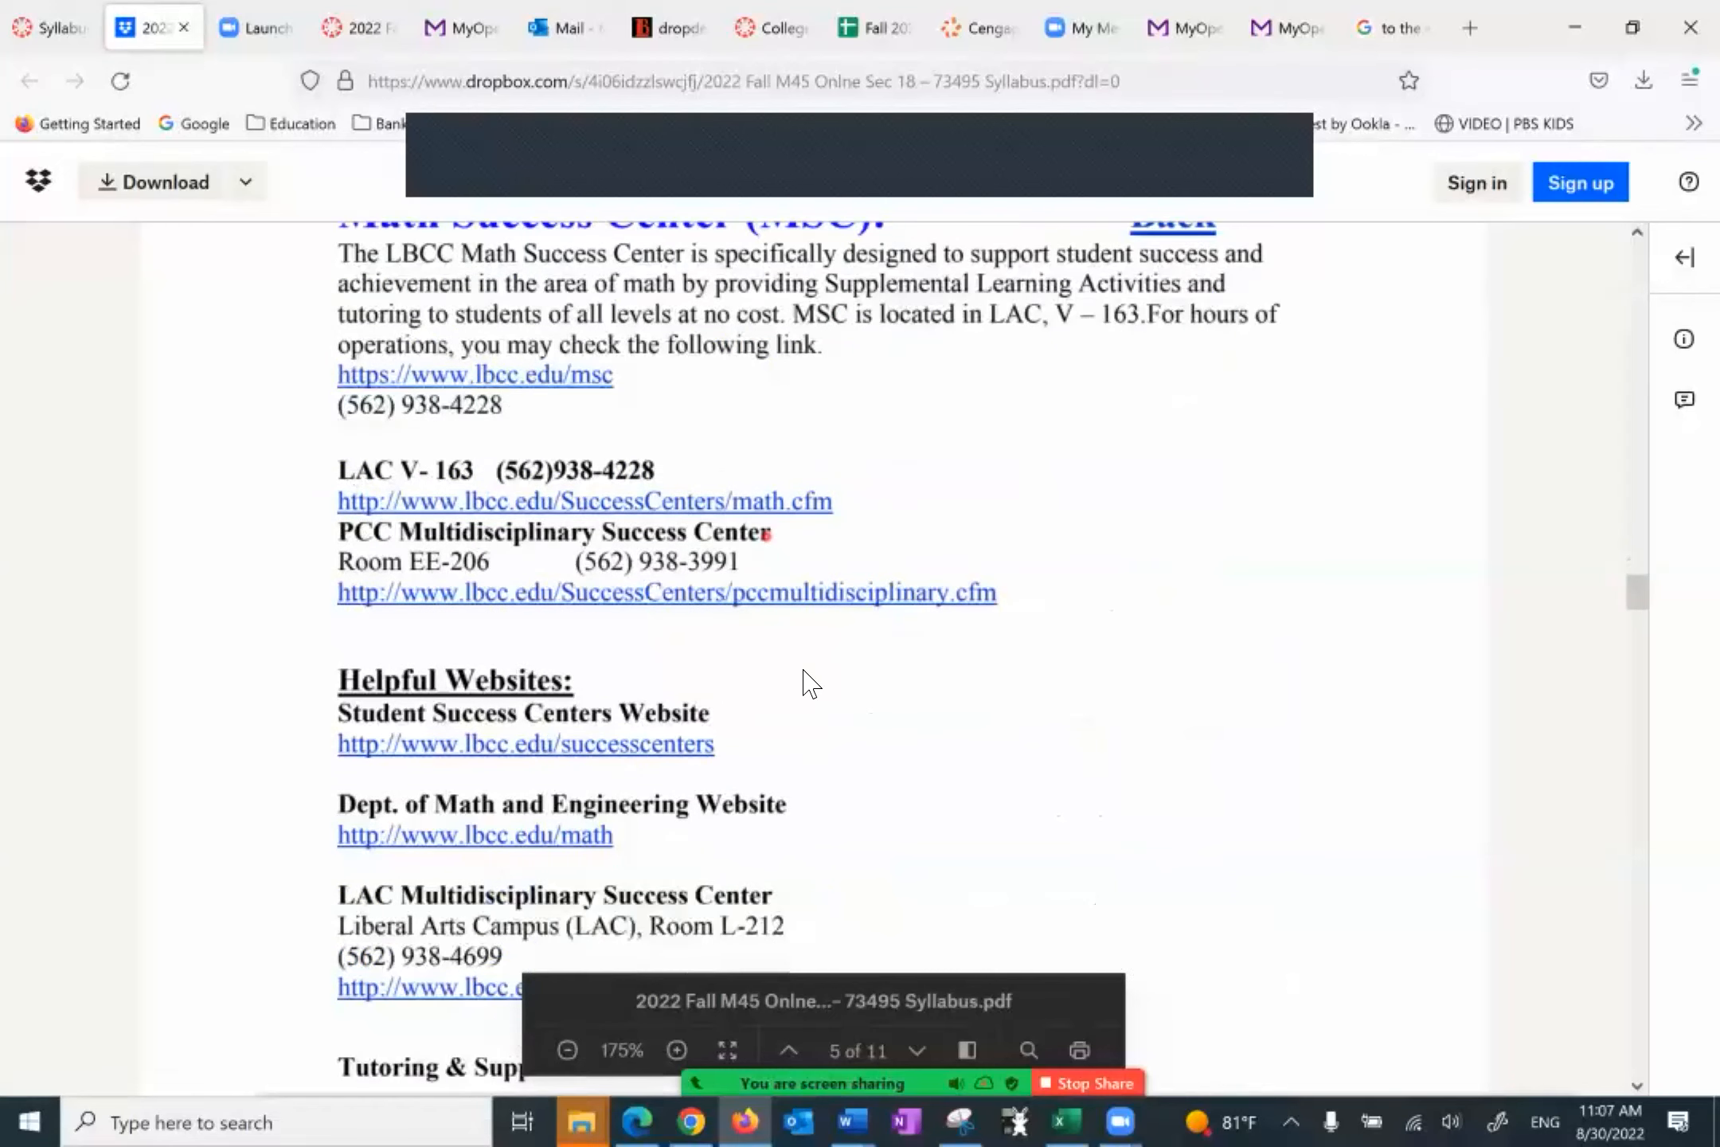
{"action": "scroll", "scroll_direction": "down", "scroll_amount": 3}
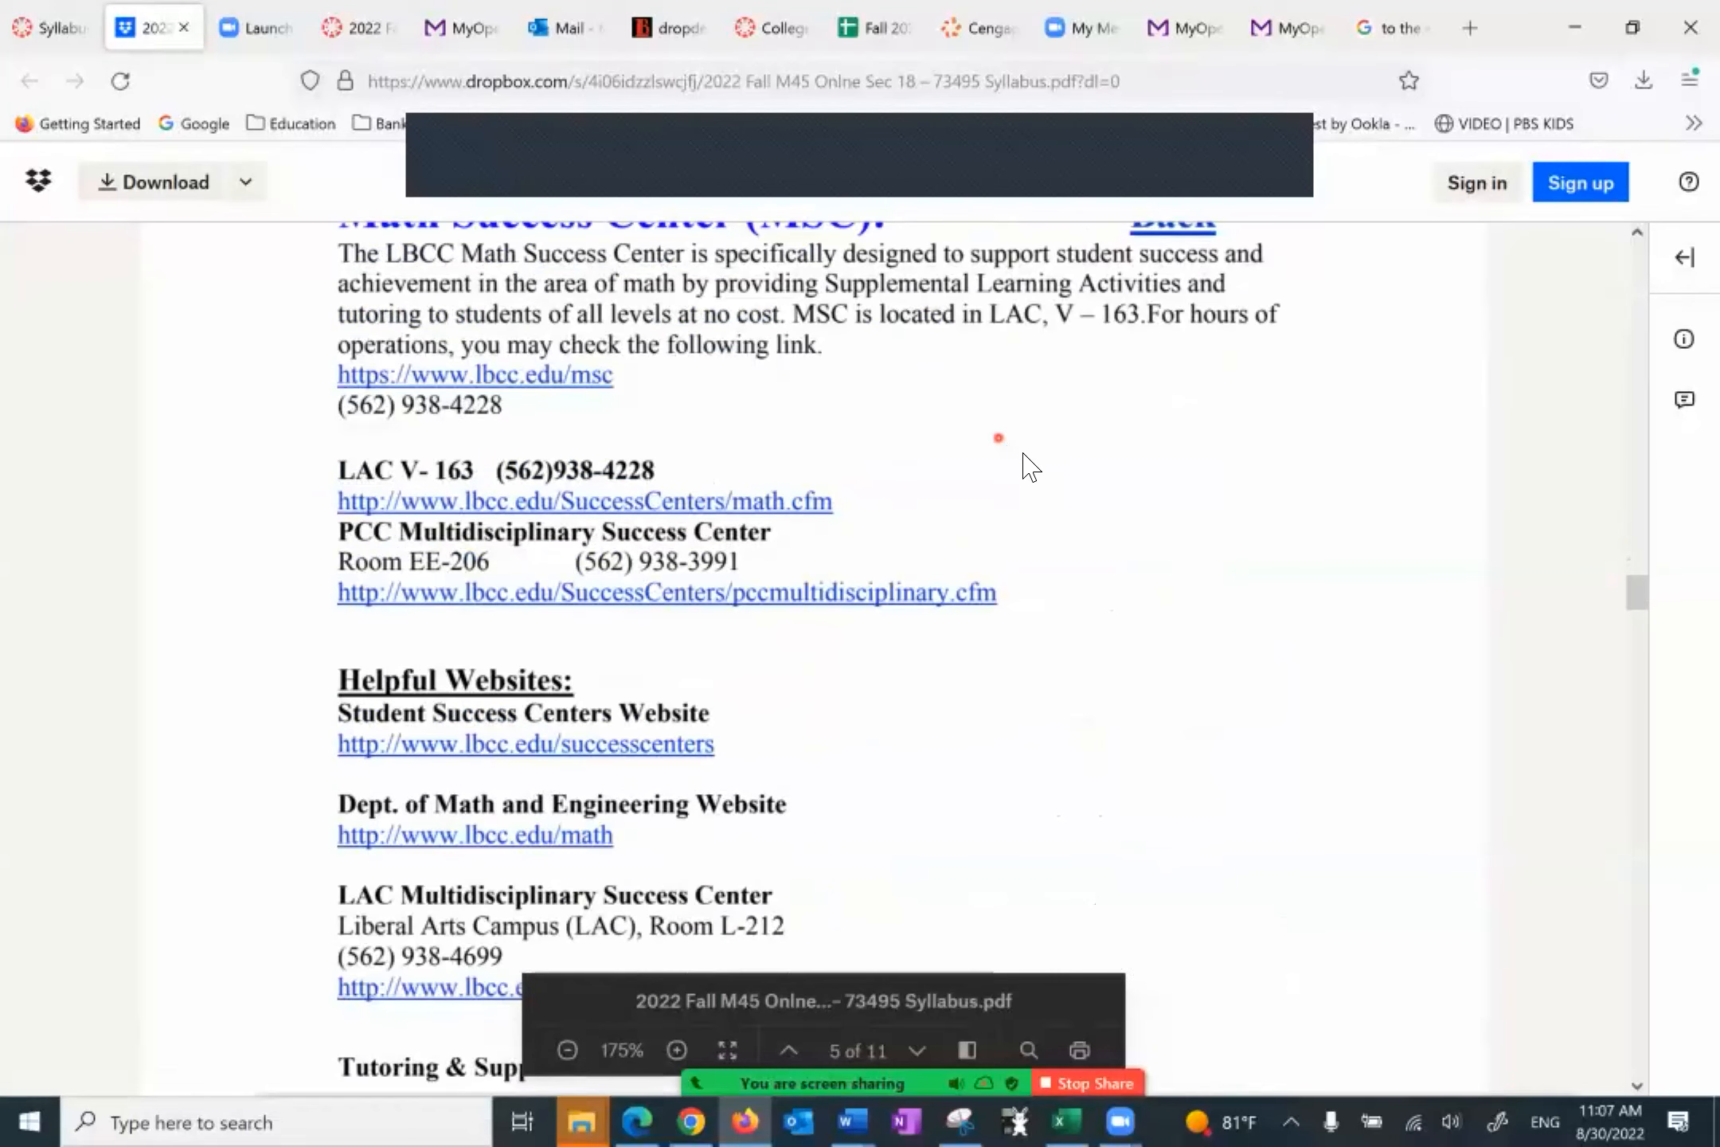
{"action": "scroll", "scroll_direction": "down", "scroll_amount": 3}
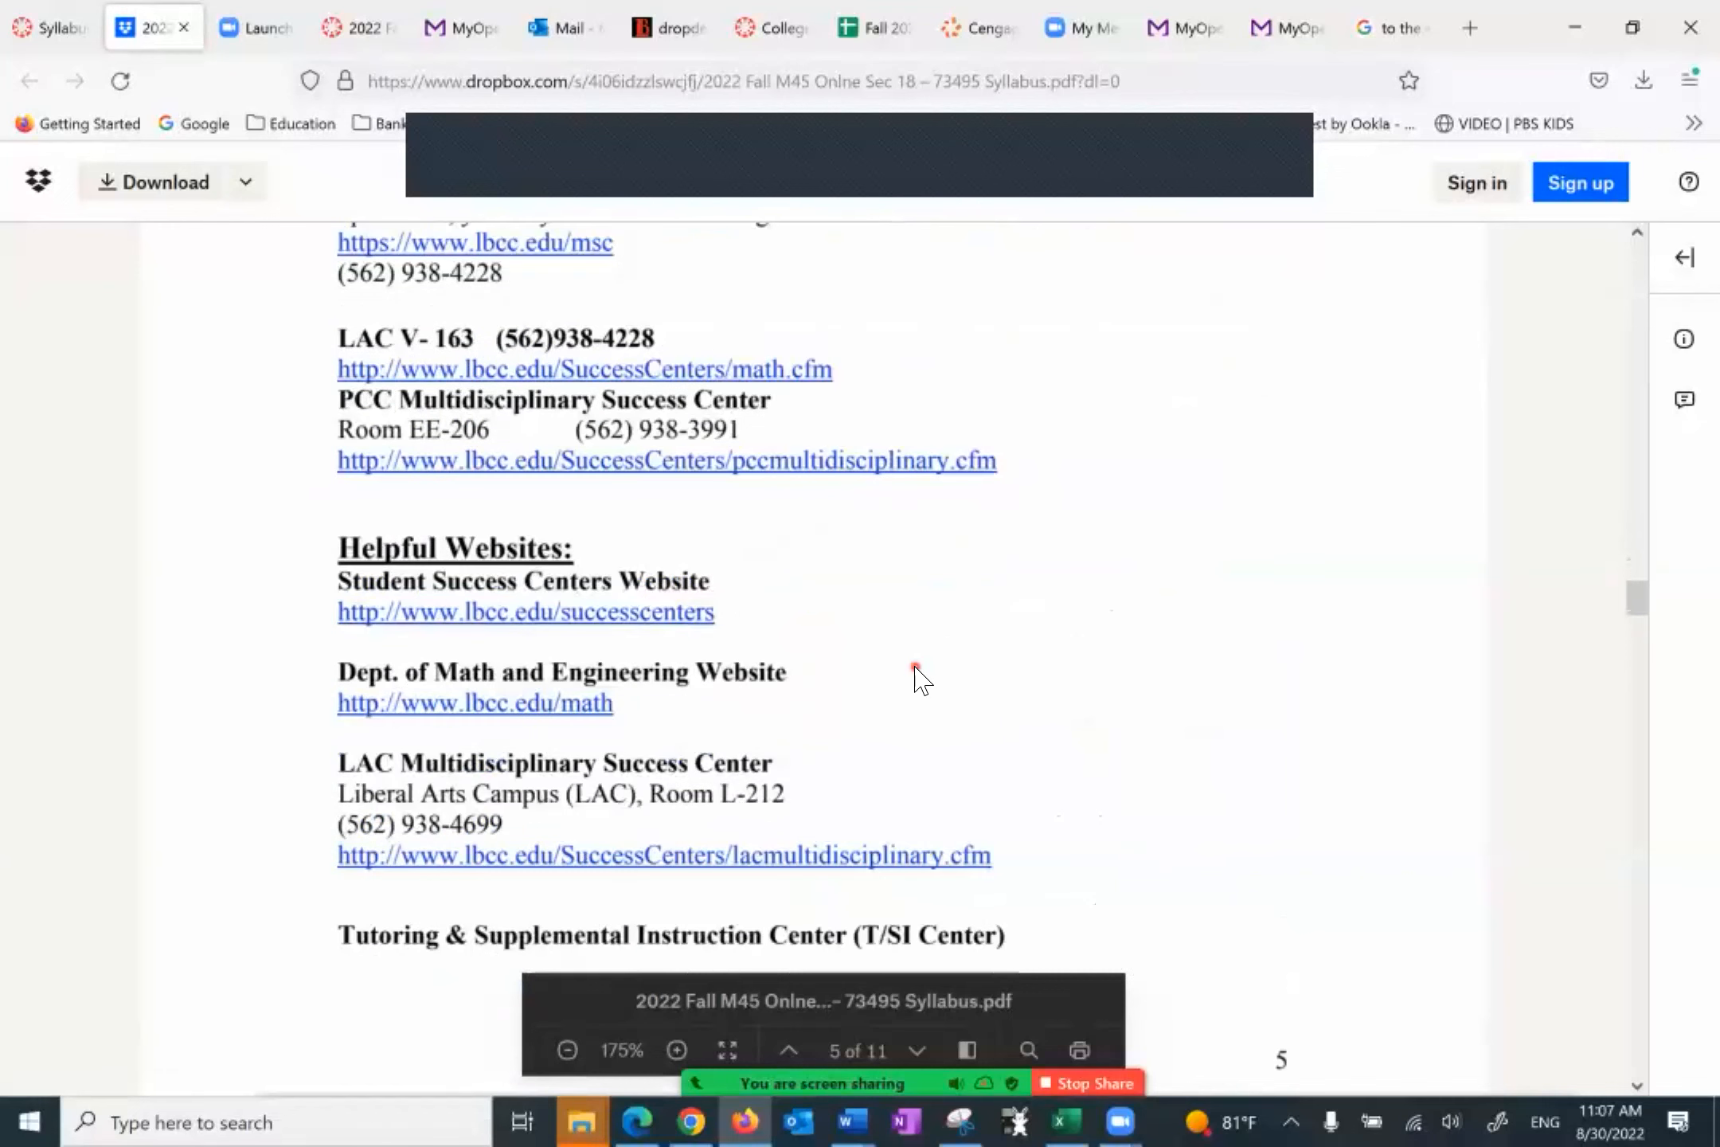
{"action": "scroll", "scroll_direction": "down", "scroll_amount": 3}
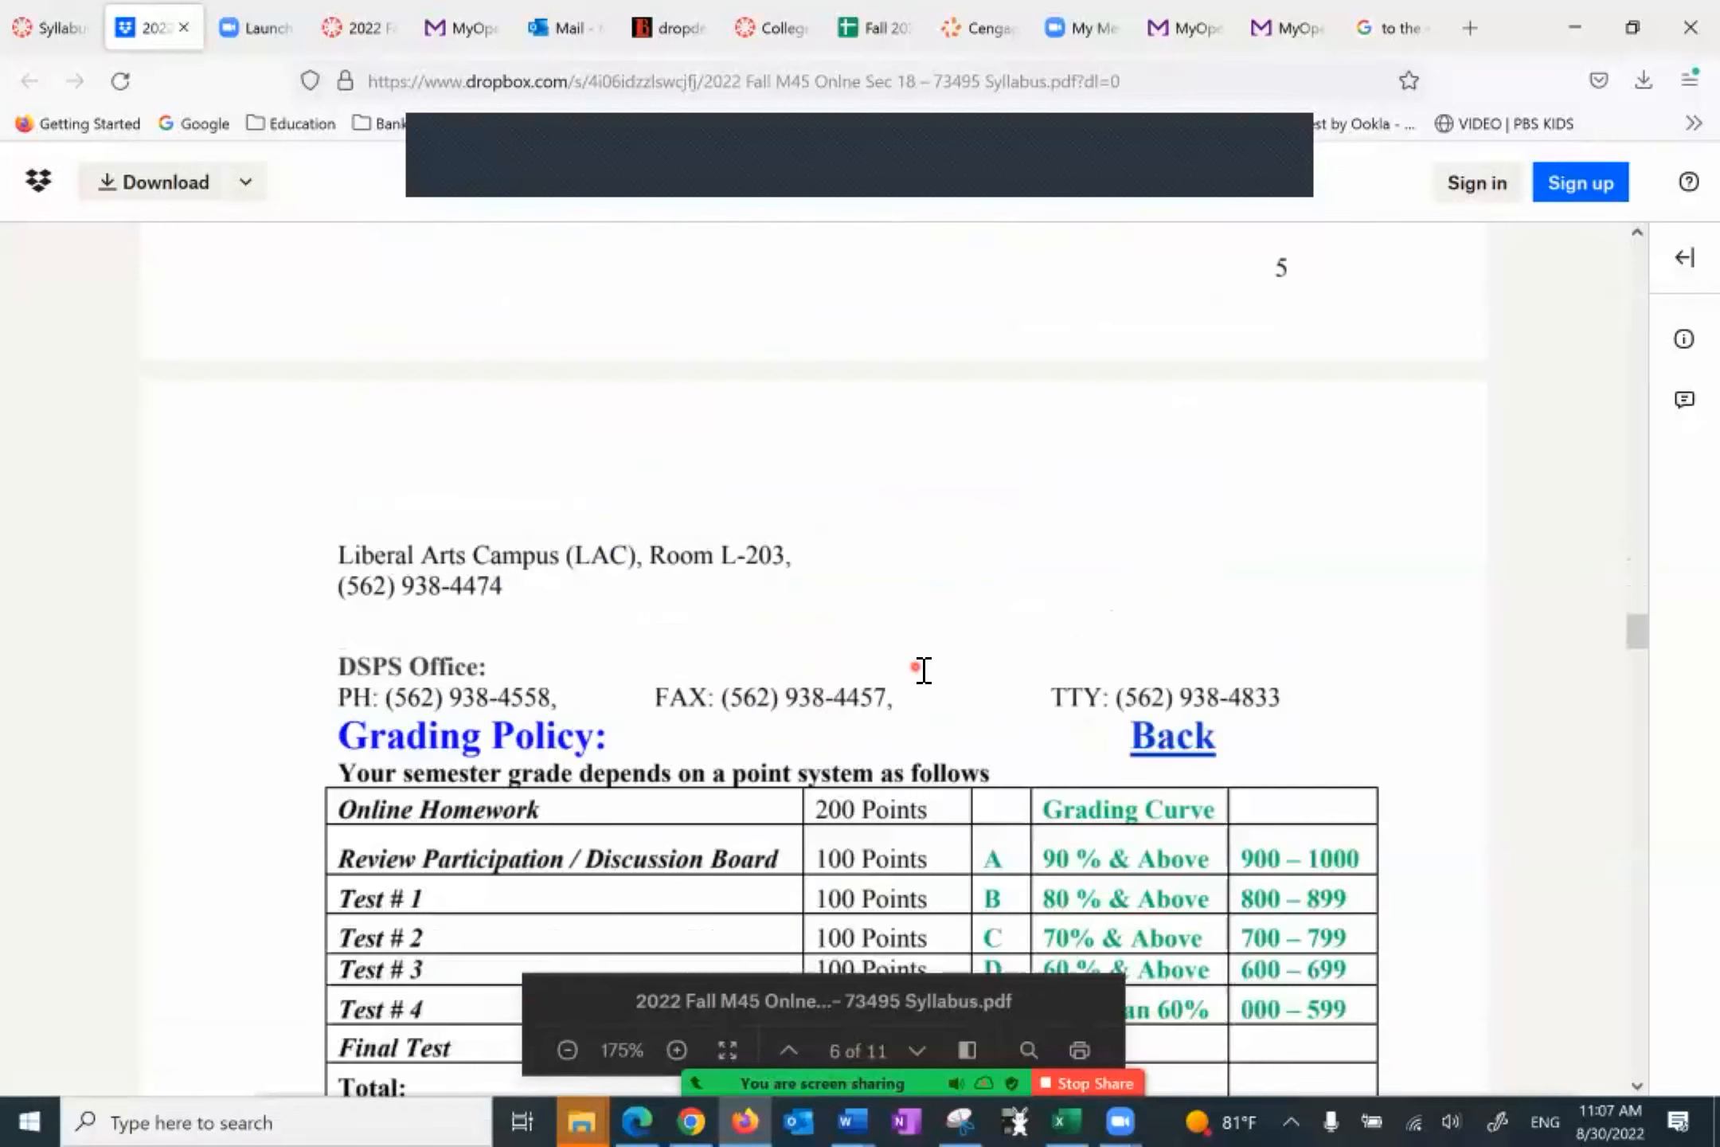
Step: Bring the full Grading Policy points table and grading curve into view above the Tests/Make-Up Policy
{"action": "scroll", "scroll_direction": "down", "scroll_amount": 3}
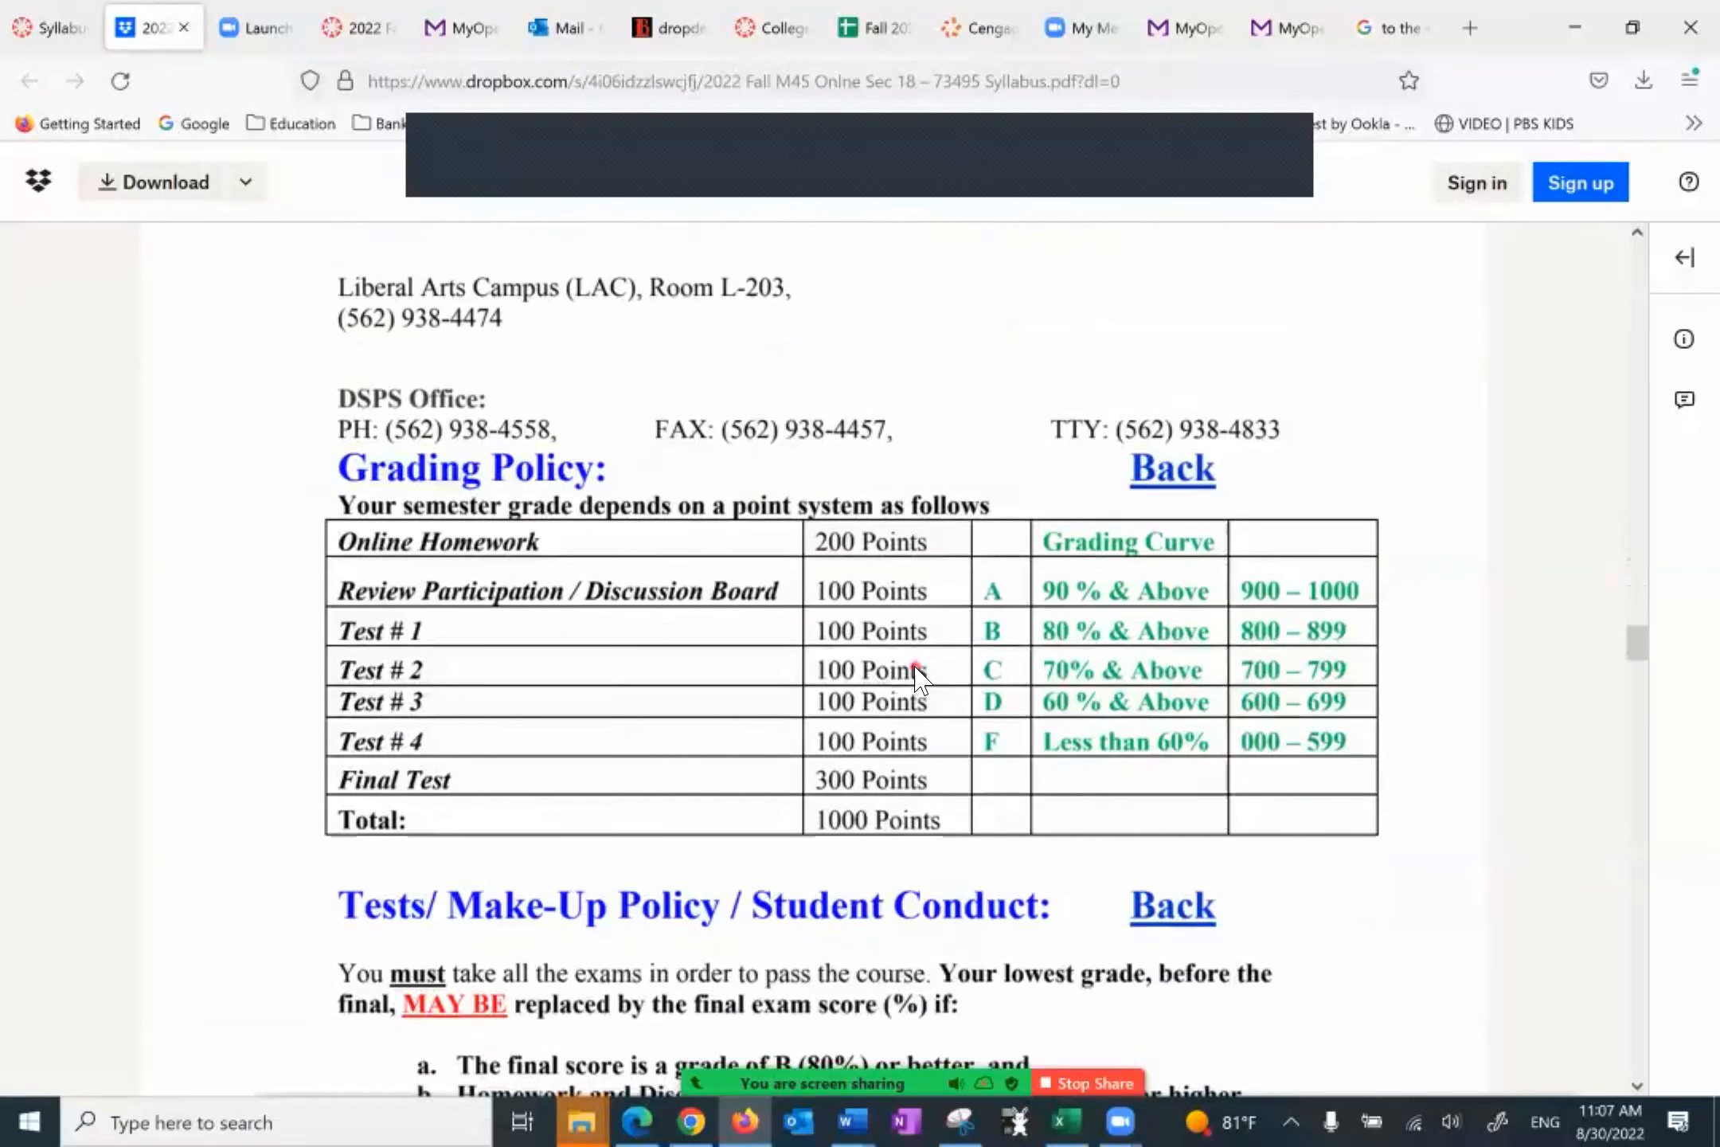
{"action": "scroll", "scroll_direction": "down", "scroll_amount": 3}
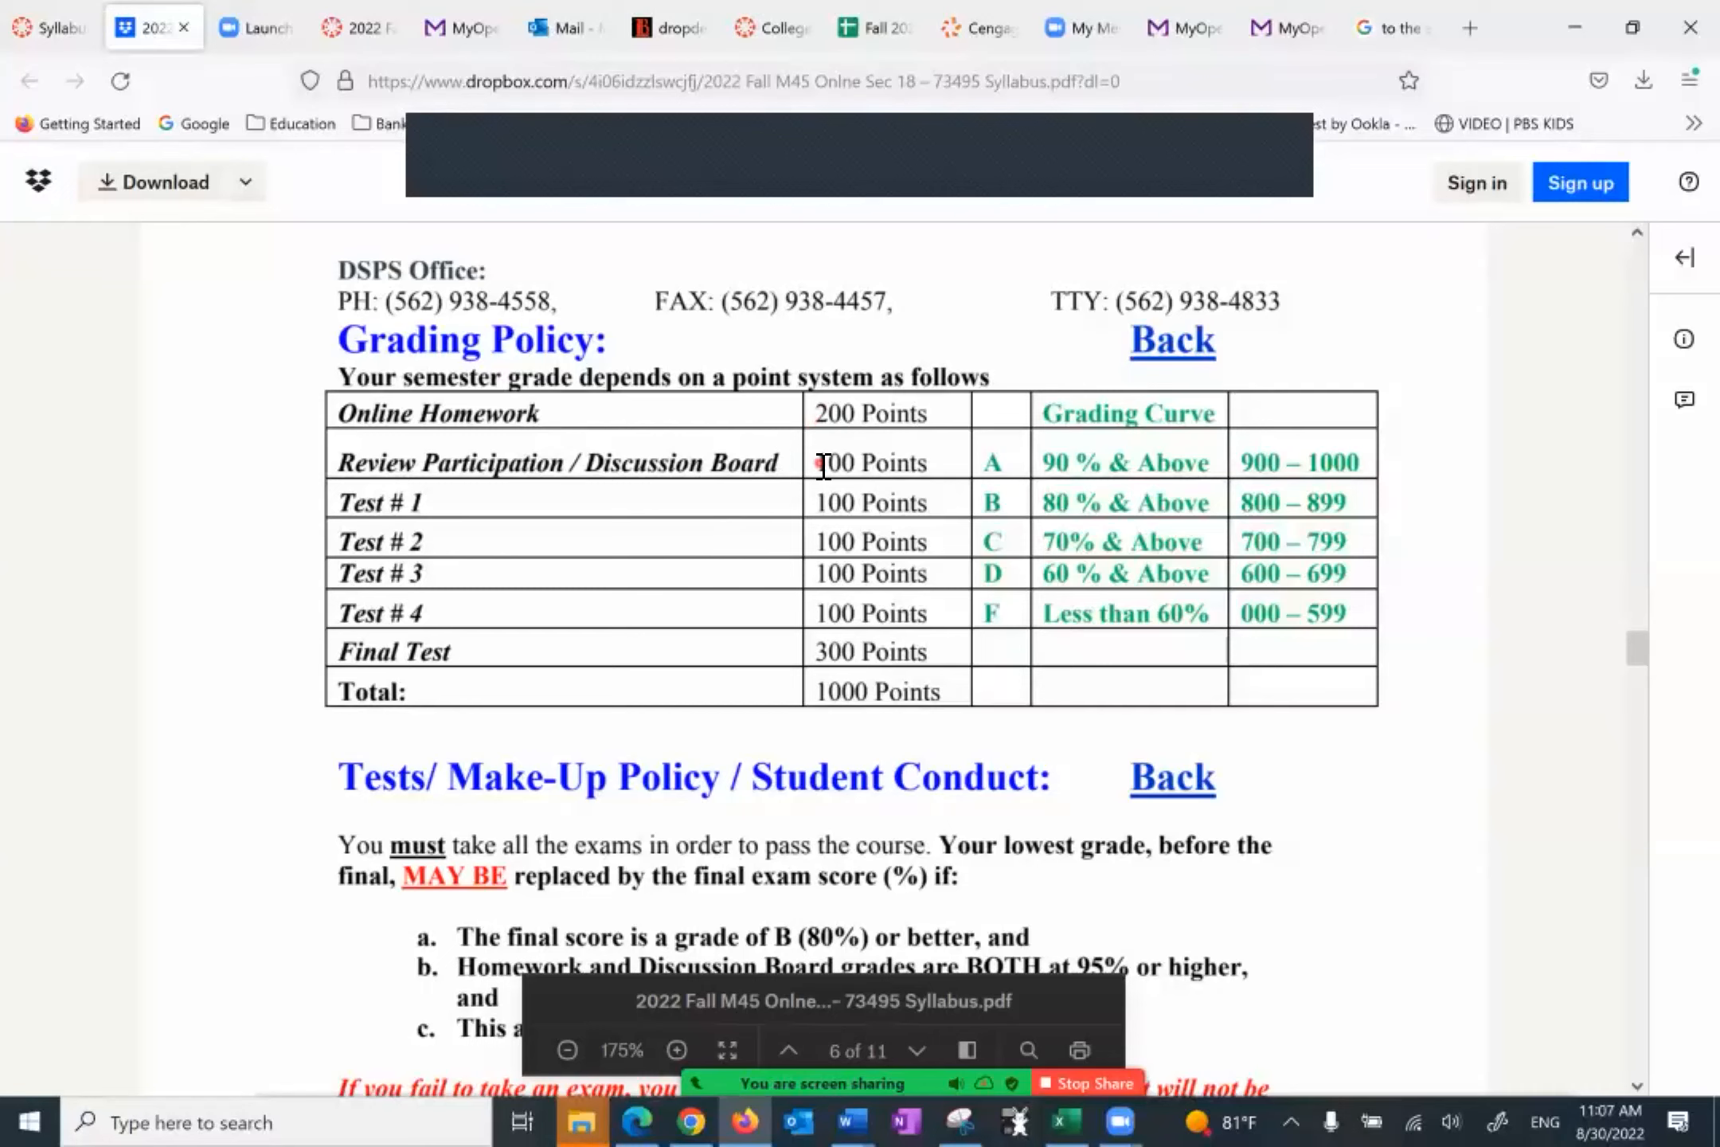
{"action": "mouse_move", "coordinate": [824, 475]}
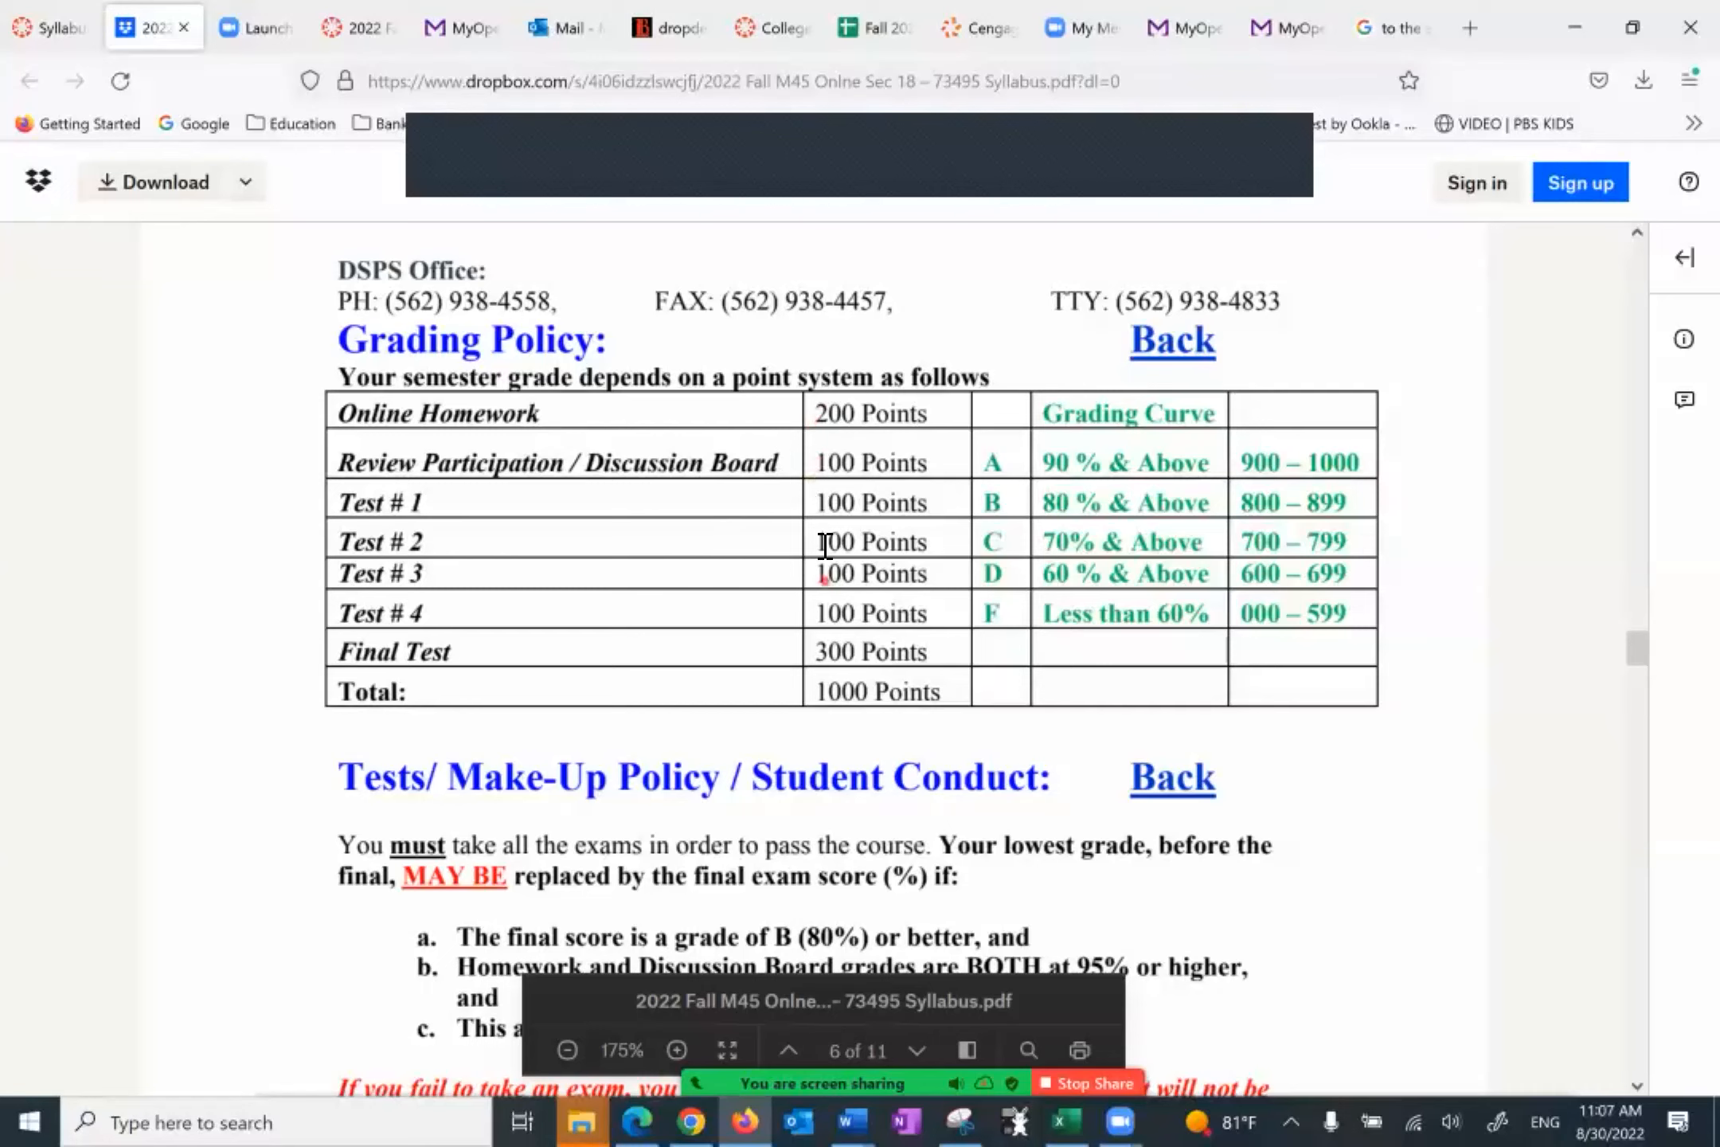
{"action": "mouse_move", "coordinate": [664, 707]}
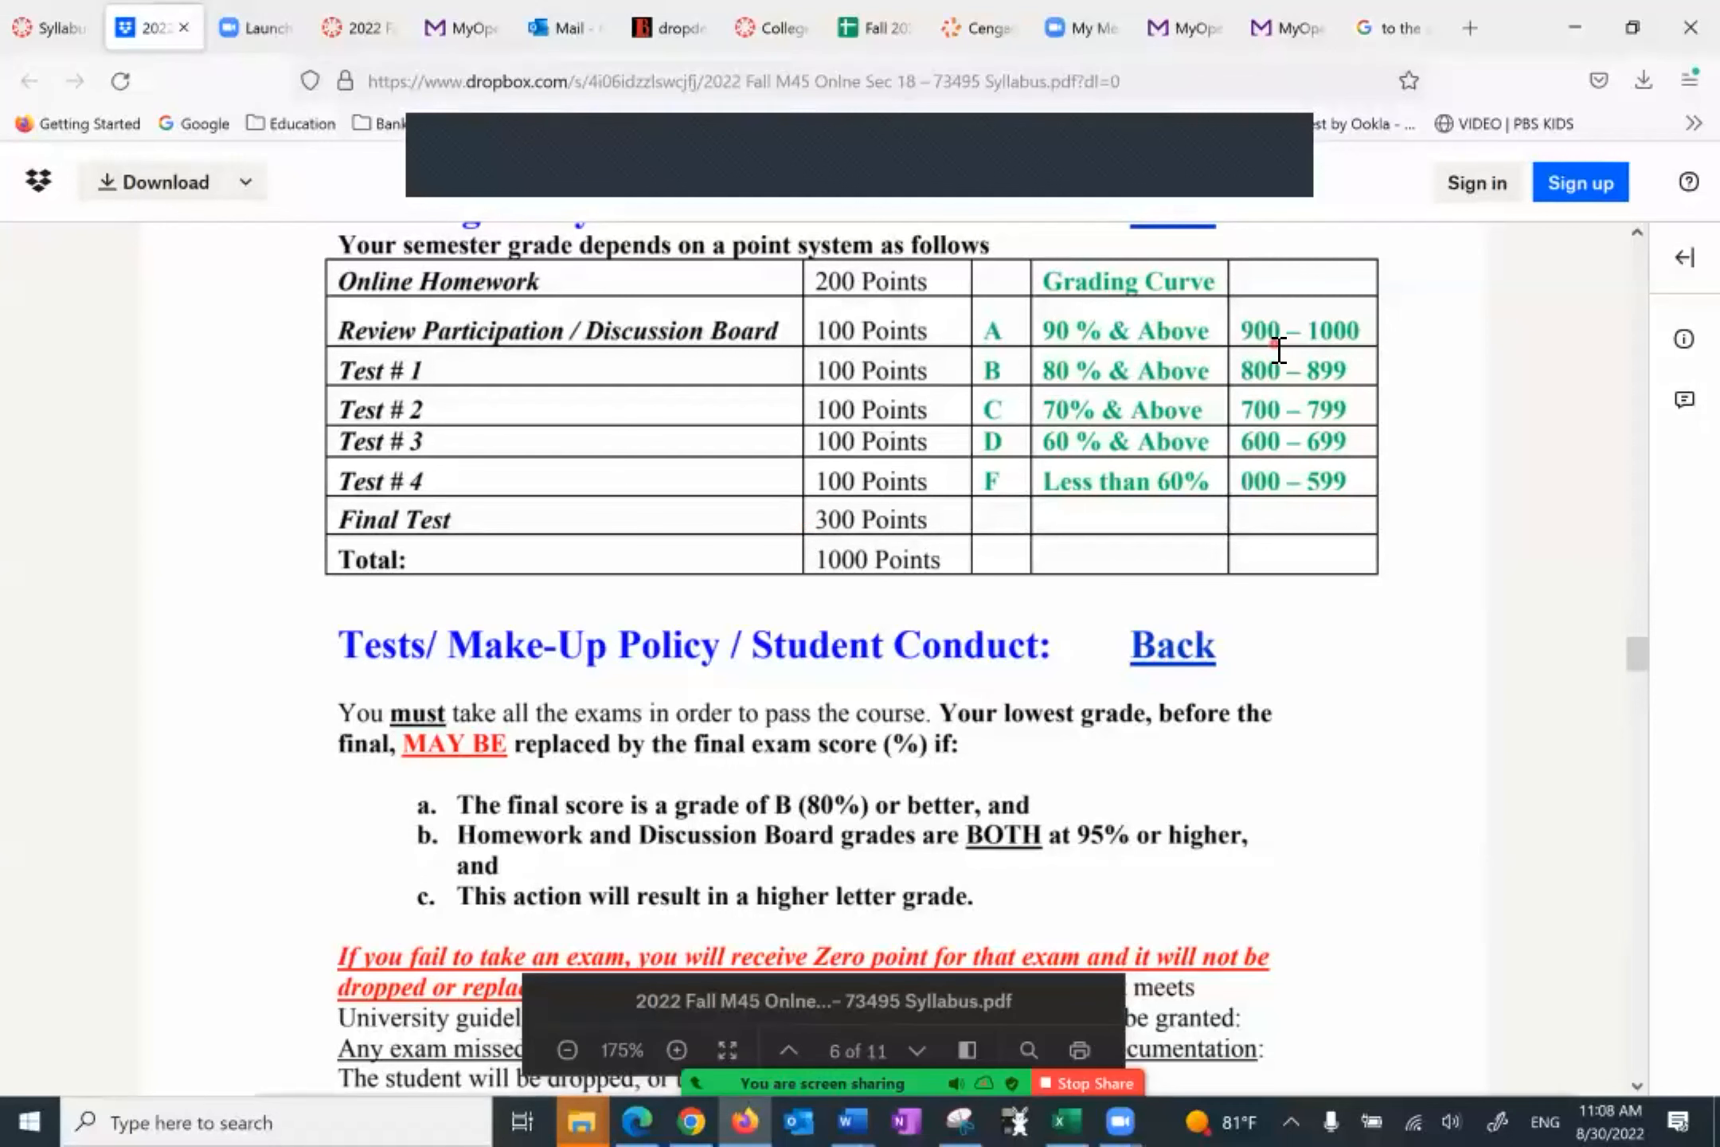
{"action": "mouse_move", "coordinate": [1238, 390]}
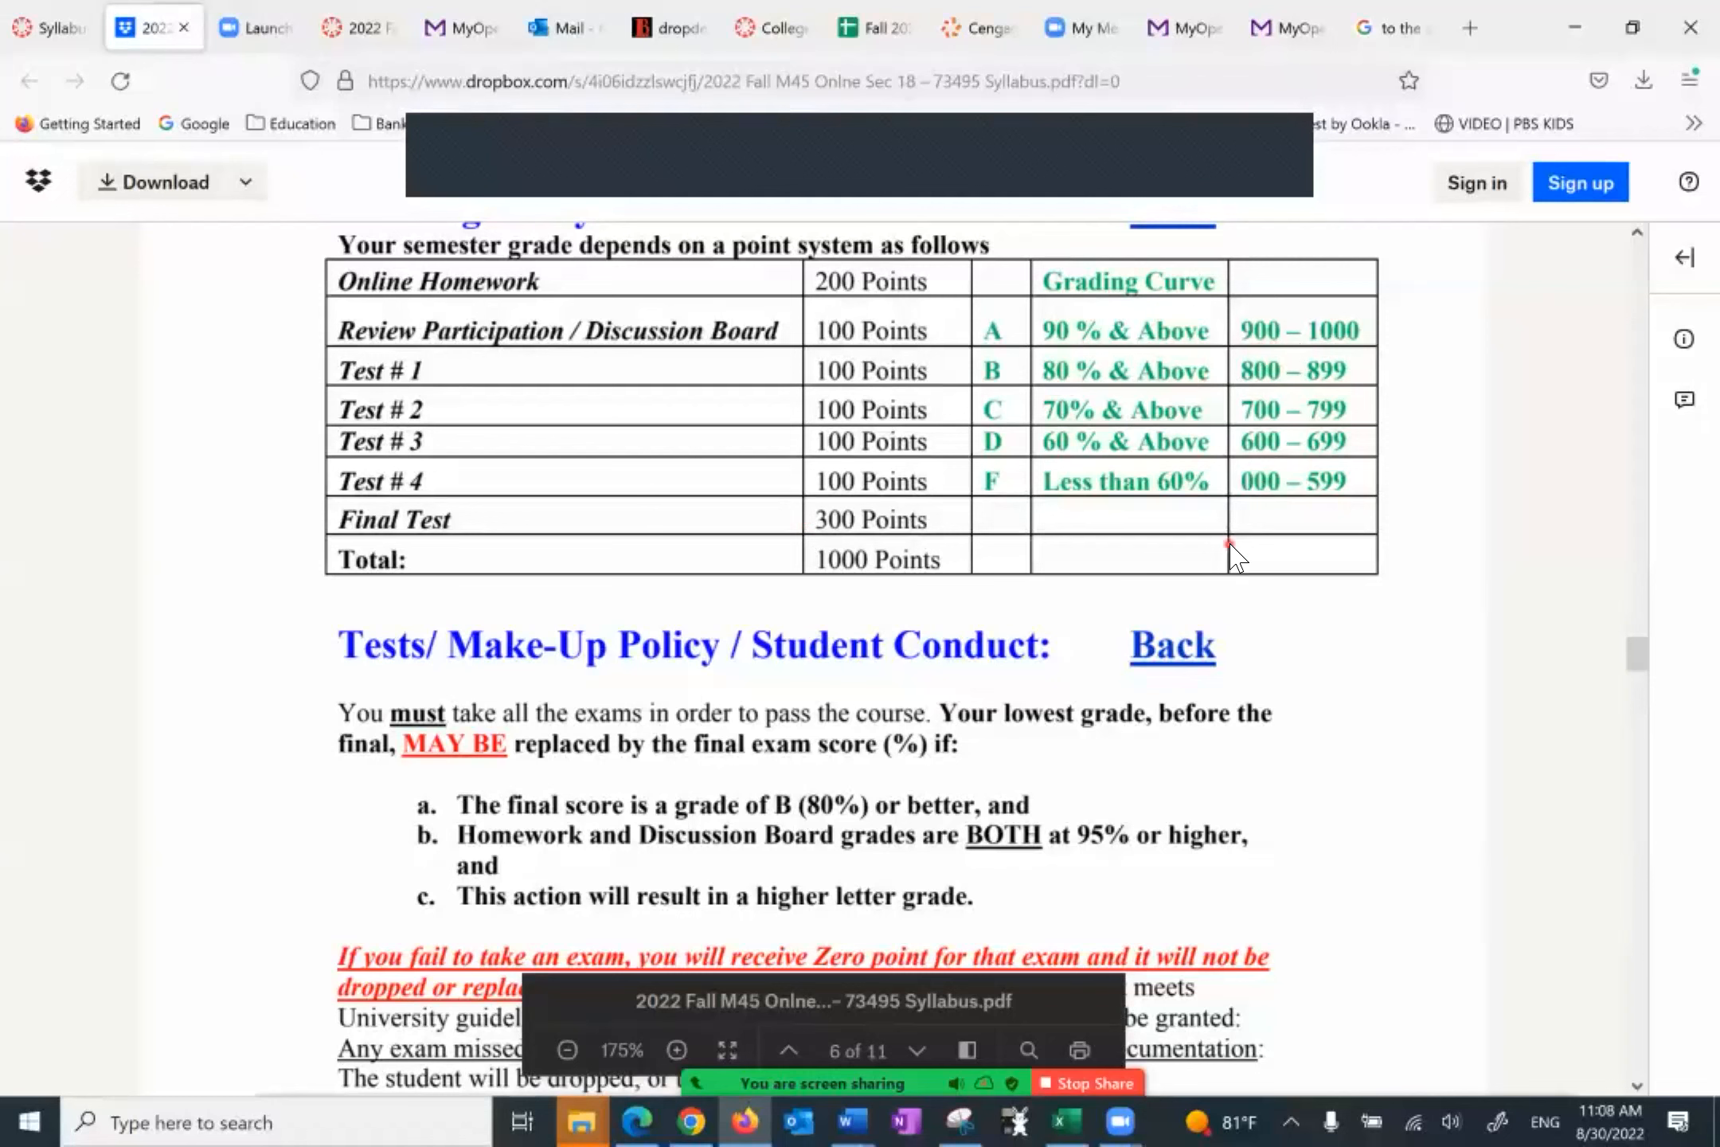
Step: Scroll through the Tests/Make-Up Policy to the Course Late Work Policy ending page 6
{"action": "scroll", "scroll_direction": "down", "scroll_amount": 3}
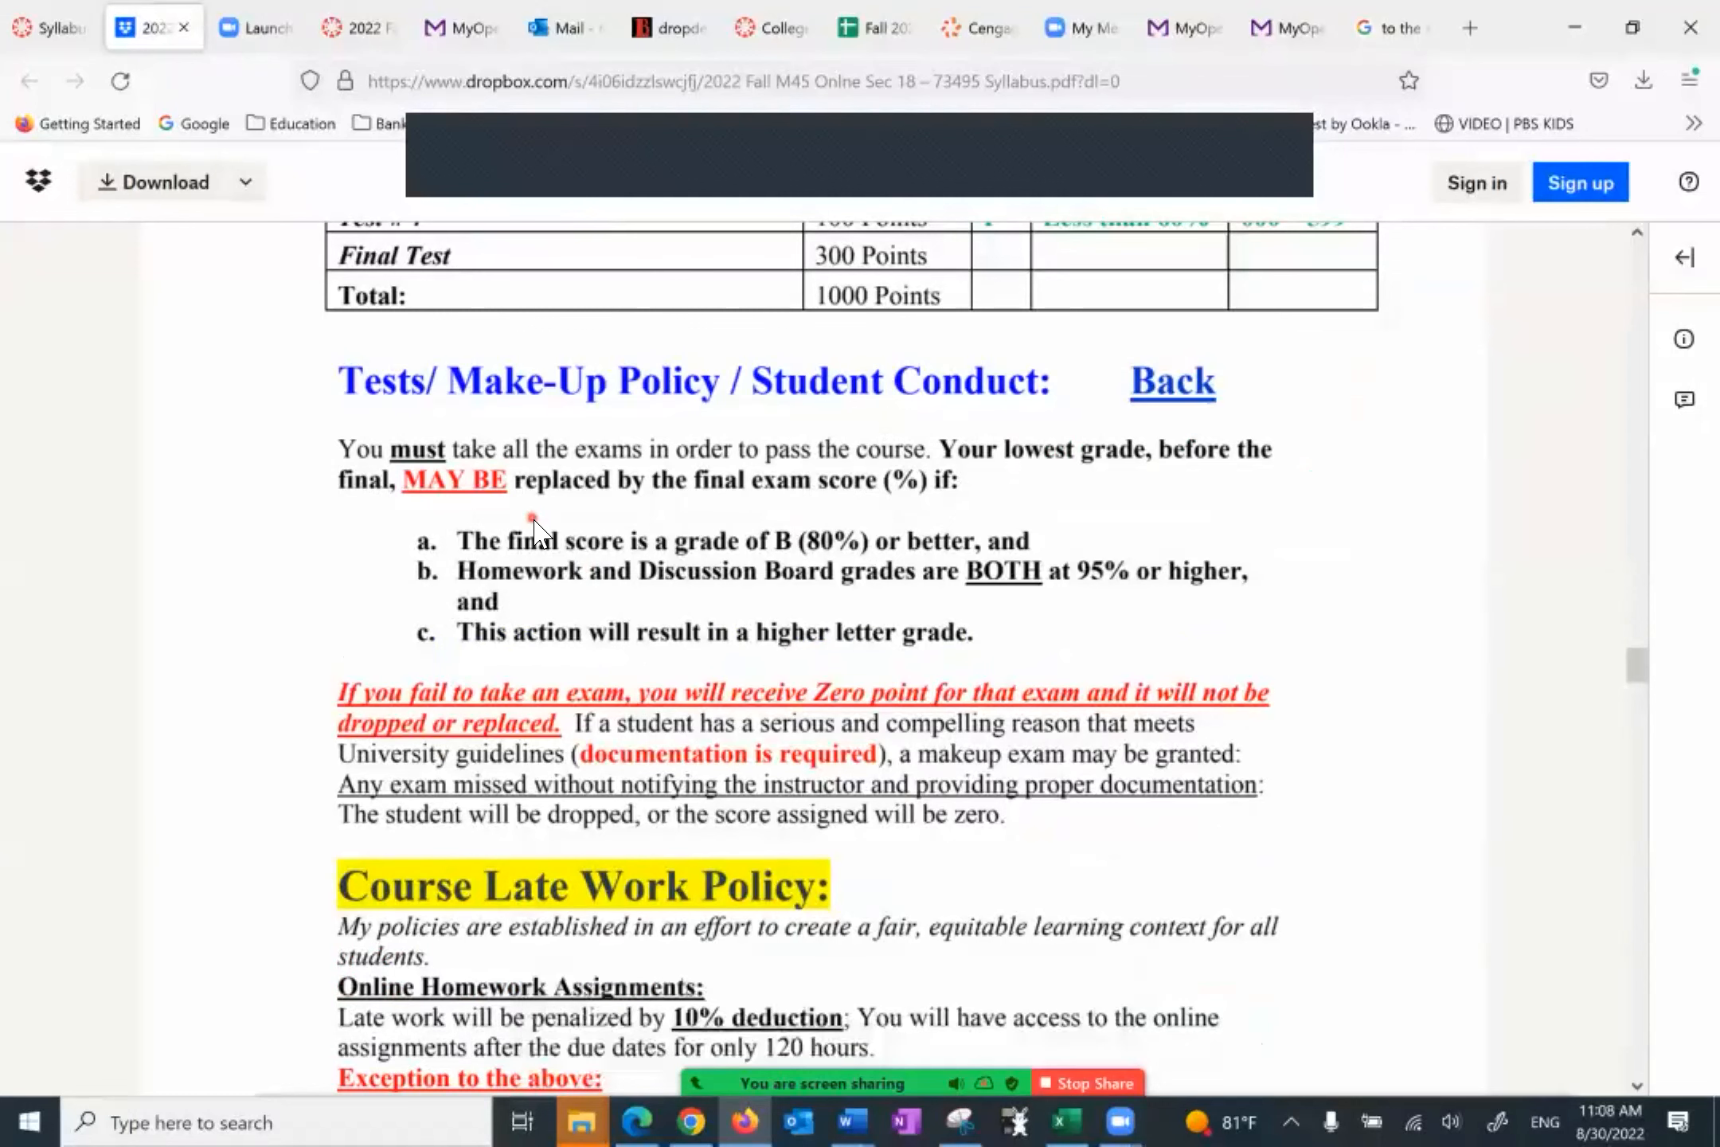
{"action": "scroll", "scroll_direction": "down", "scroll_amount": 3}
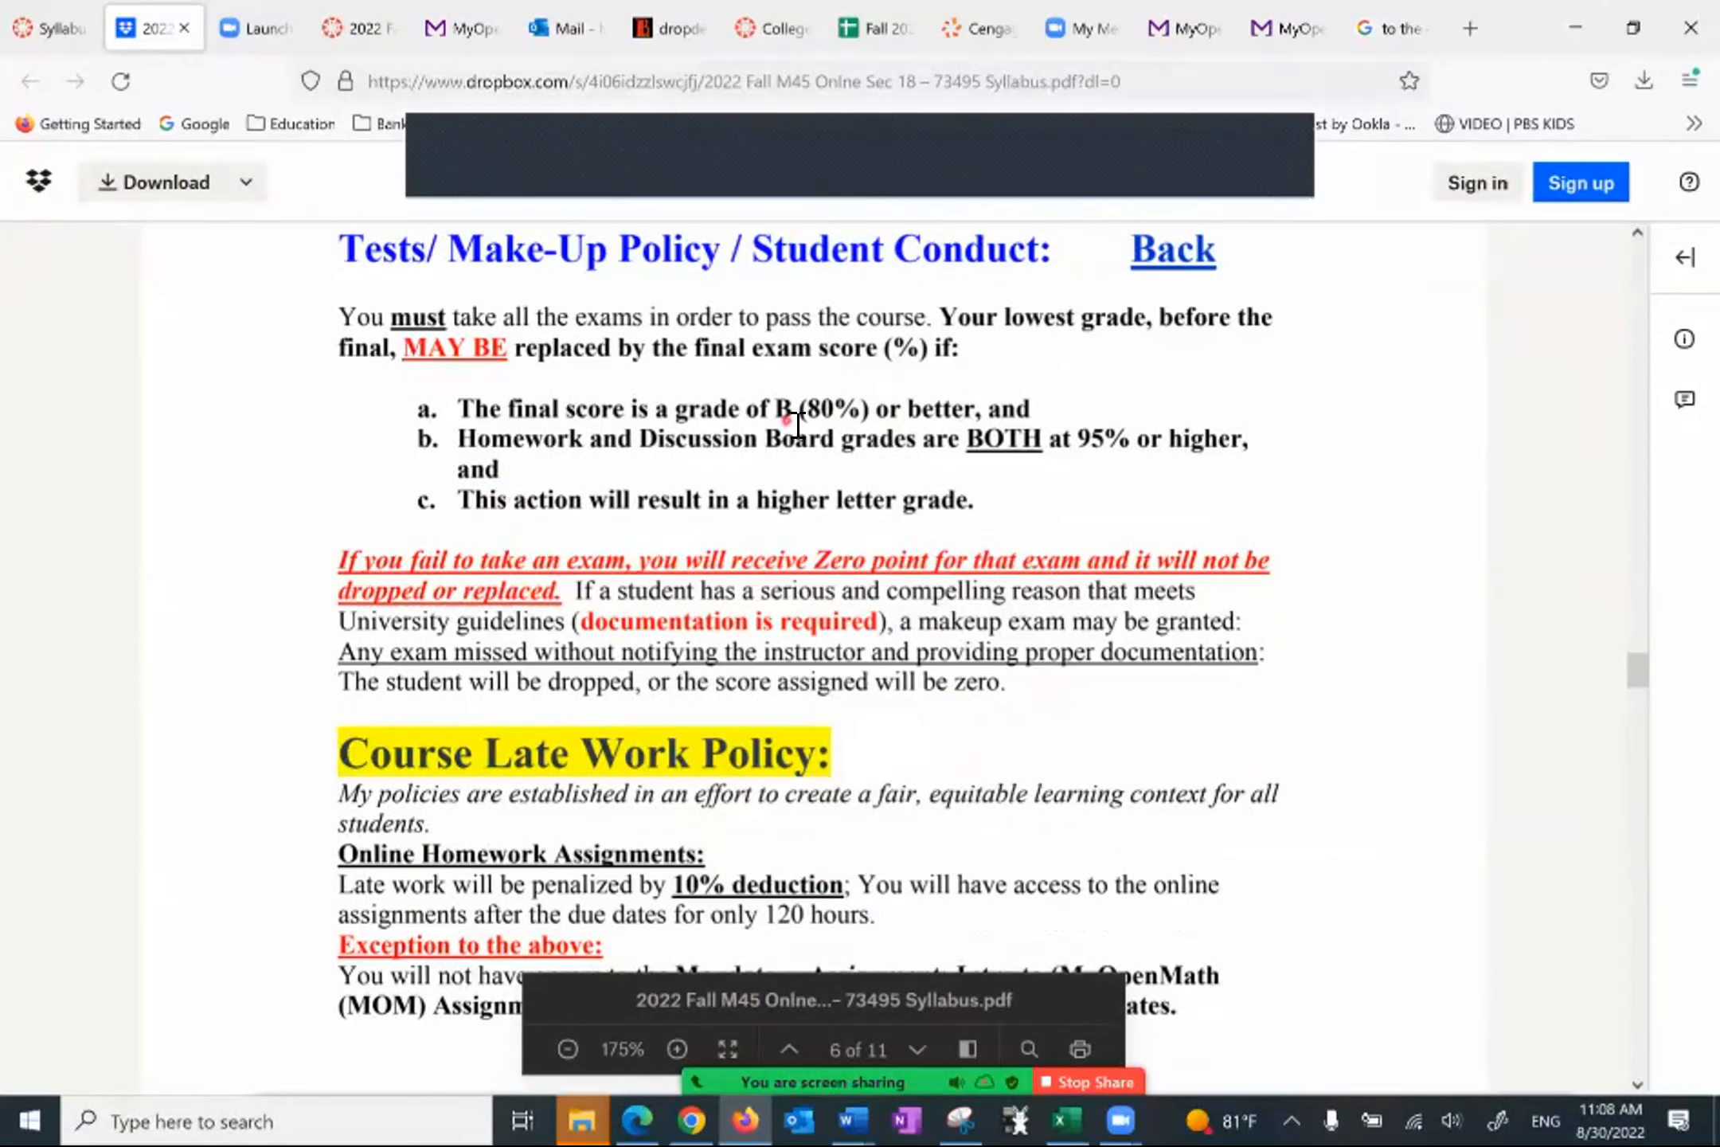
{"action": "mouse_move", "coordinate": [817, 449]}
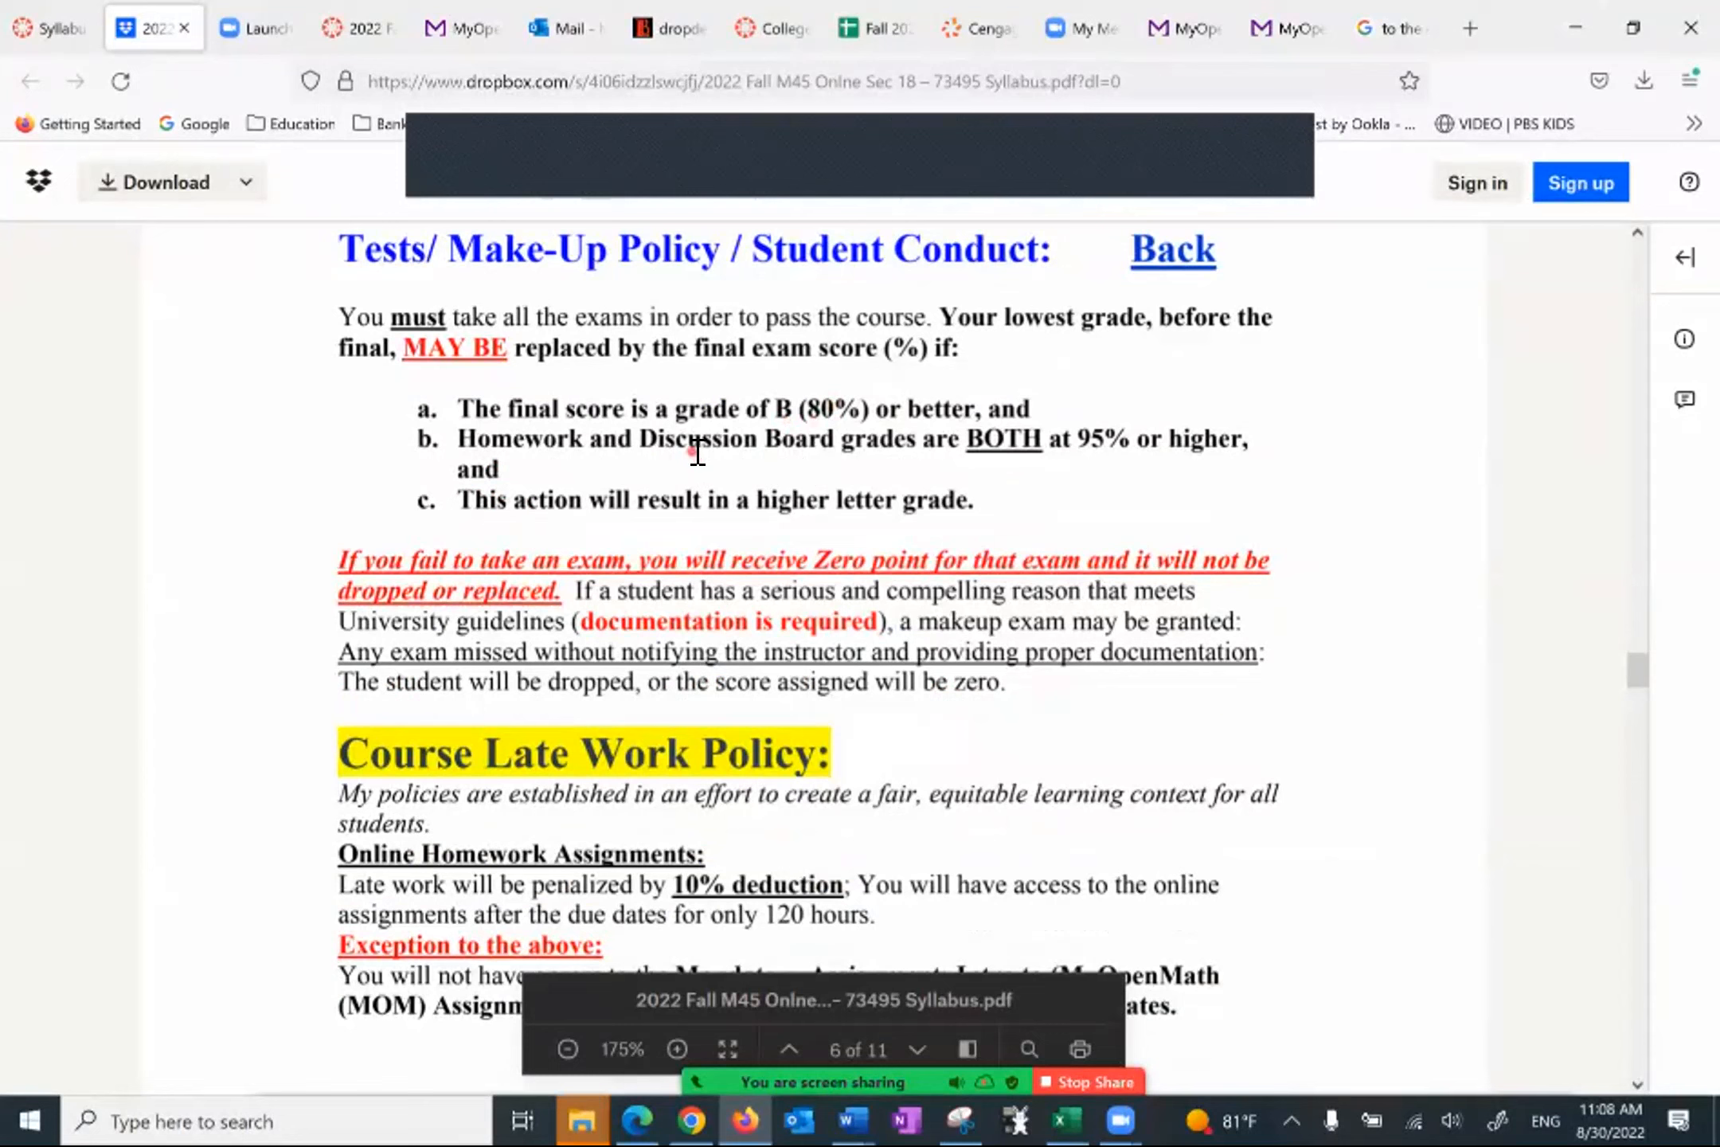
{"action": "mouse_move", "coordinate": [559, 528]}
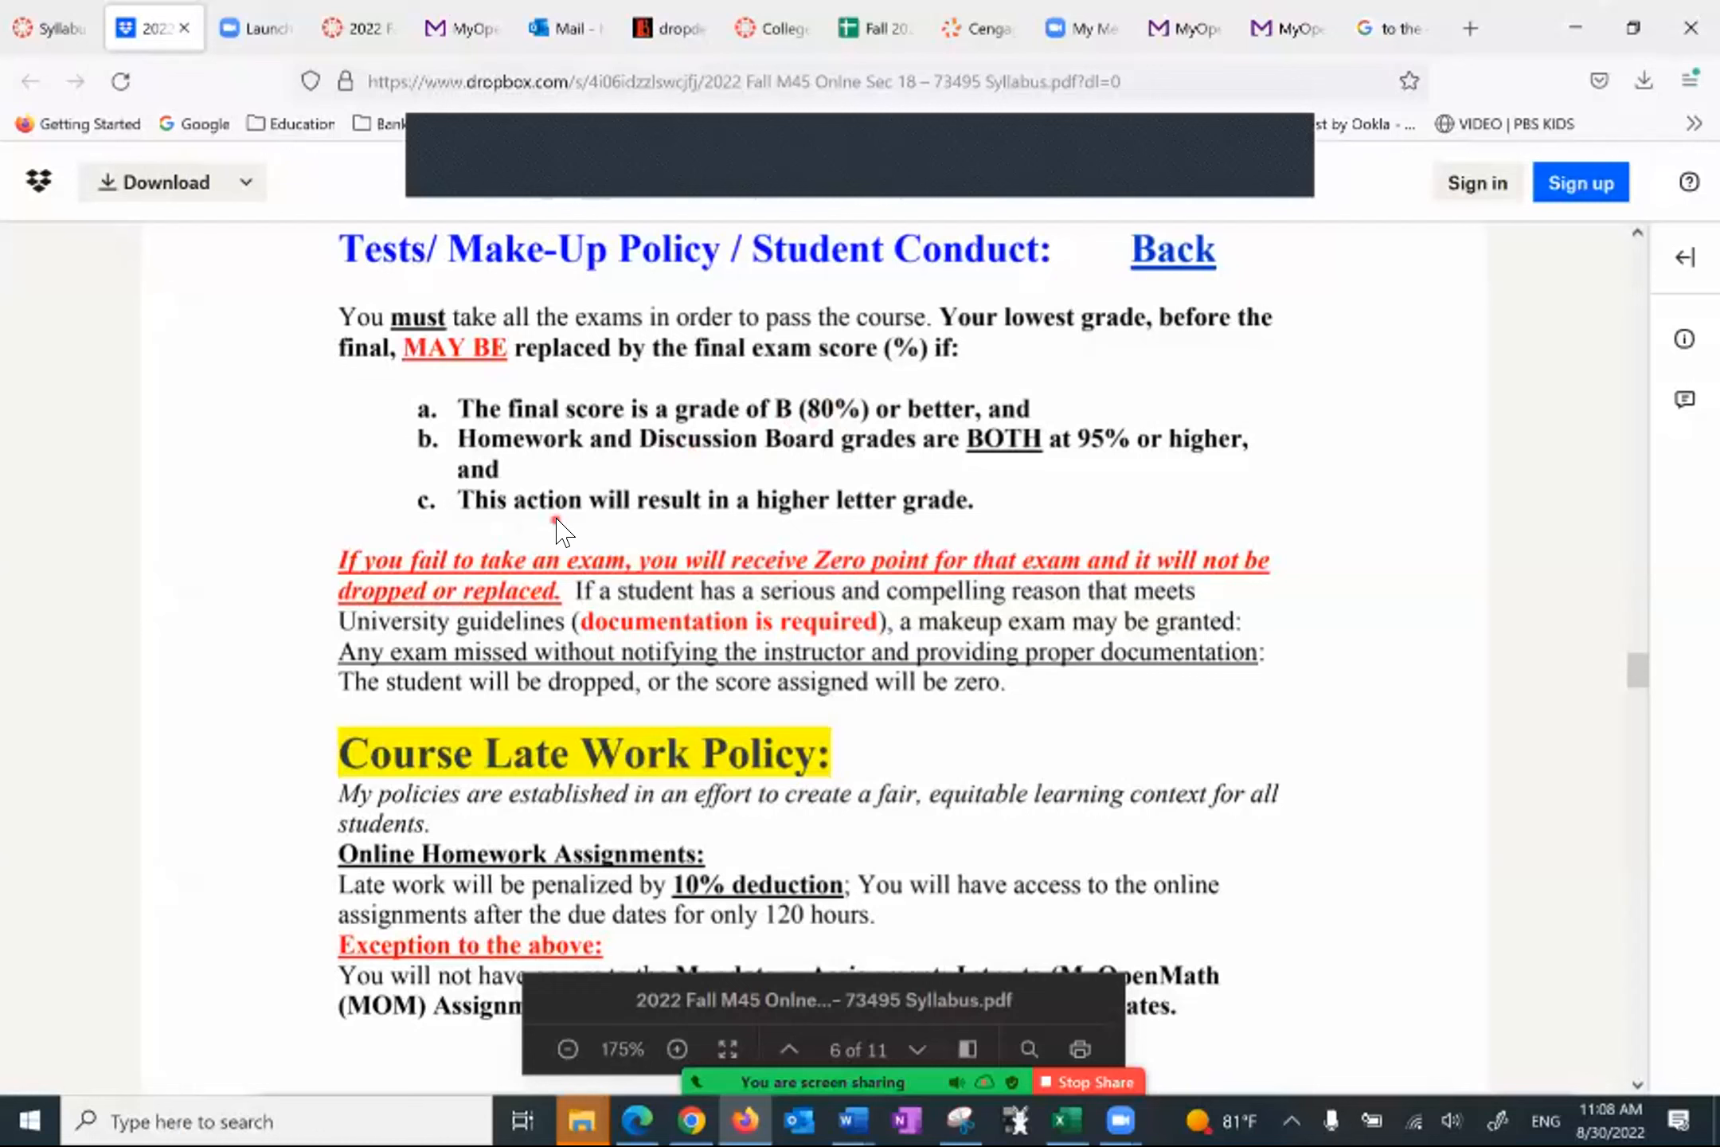
{"action": "scroll", "scroll_direction": "down", "scroll_amount": 3}
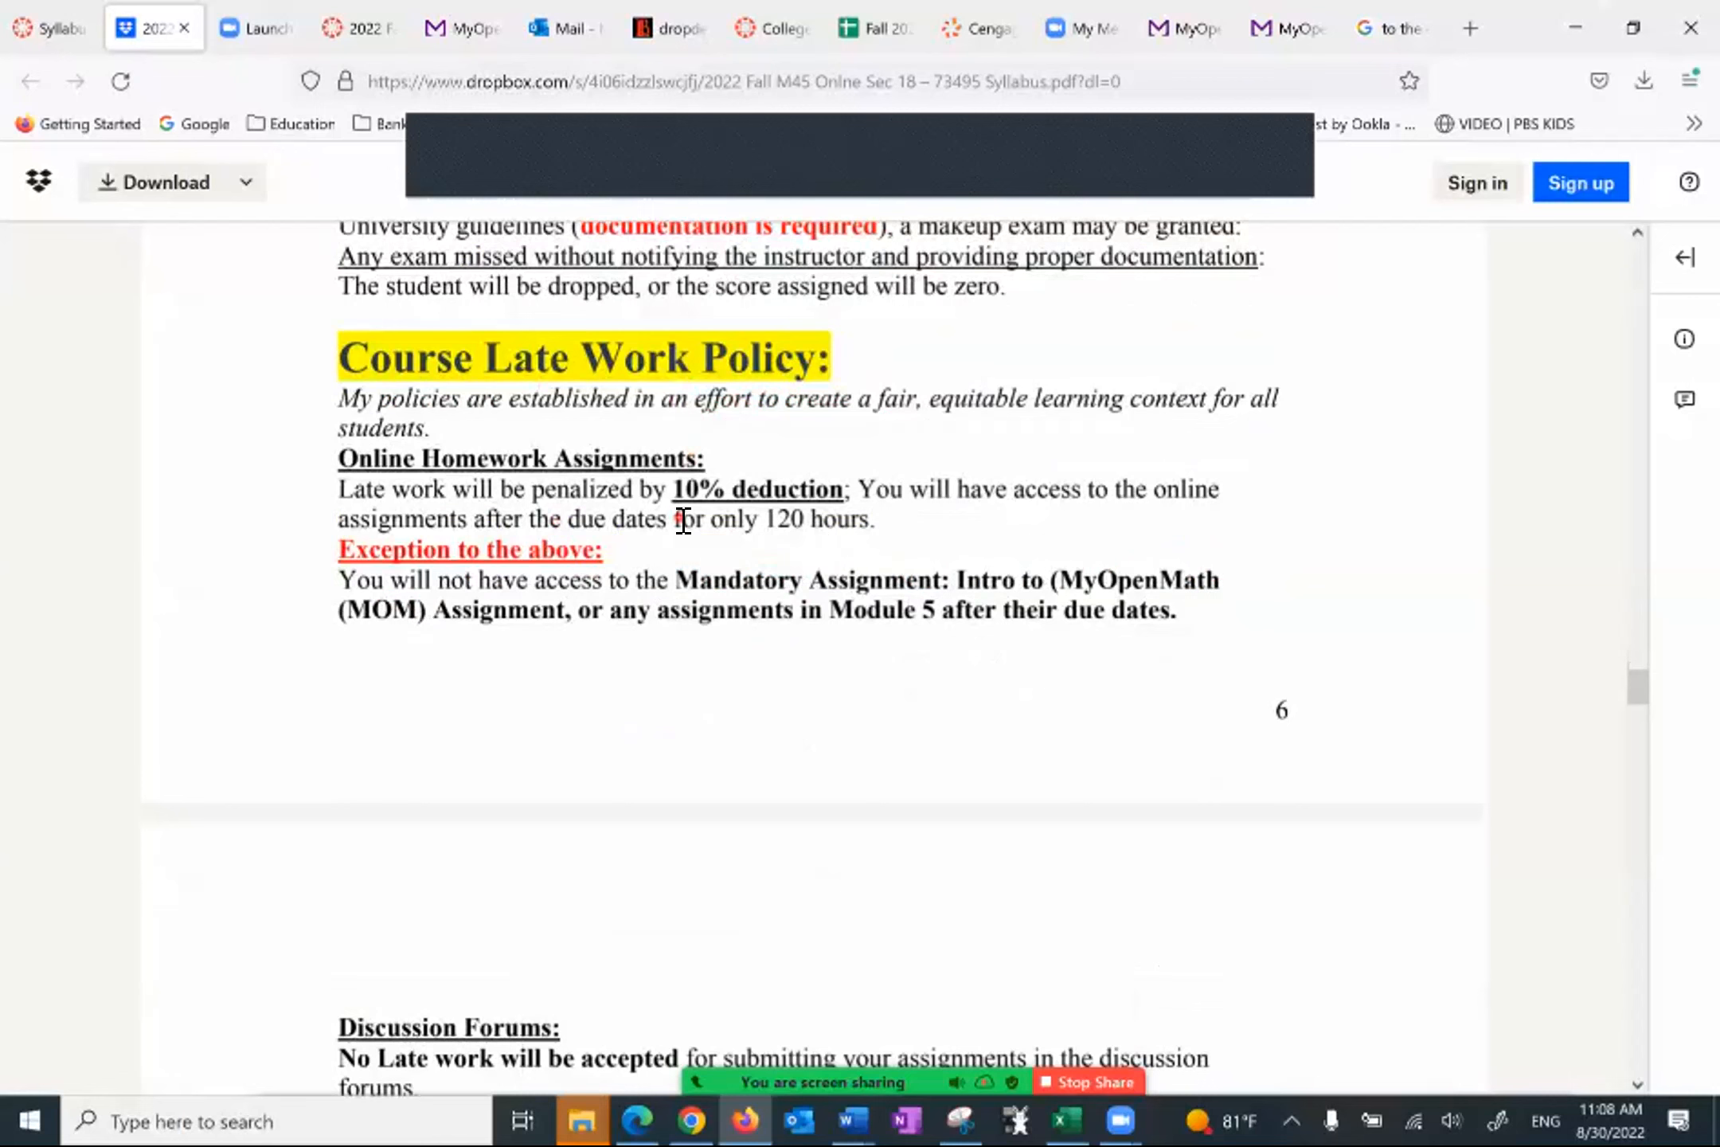
Step: Scroll from 'How Much Time needed for Success' through the No Show dropping policy and its occurrence list
{"action": "scroll", "scroll_direction": "down", "scroll_amount": 3}
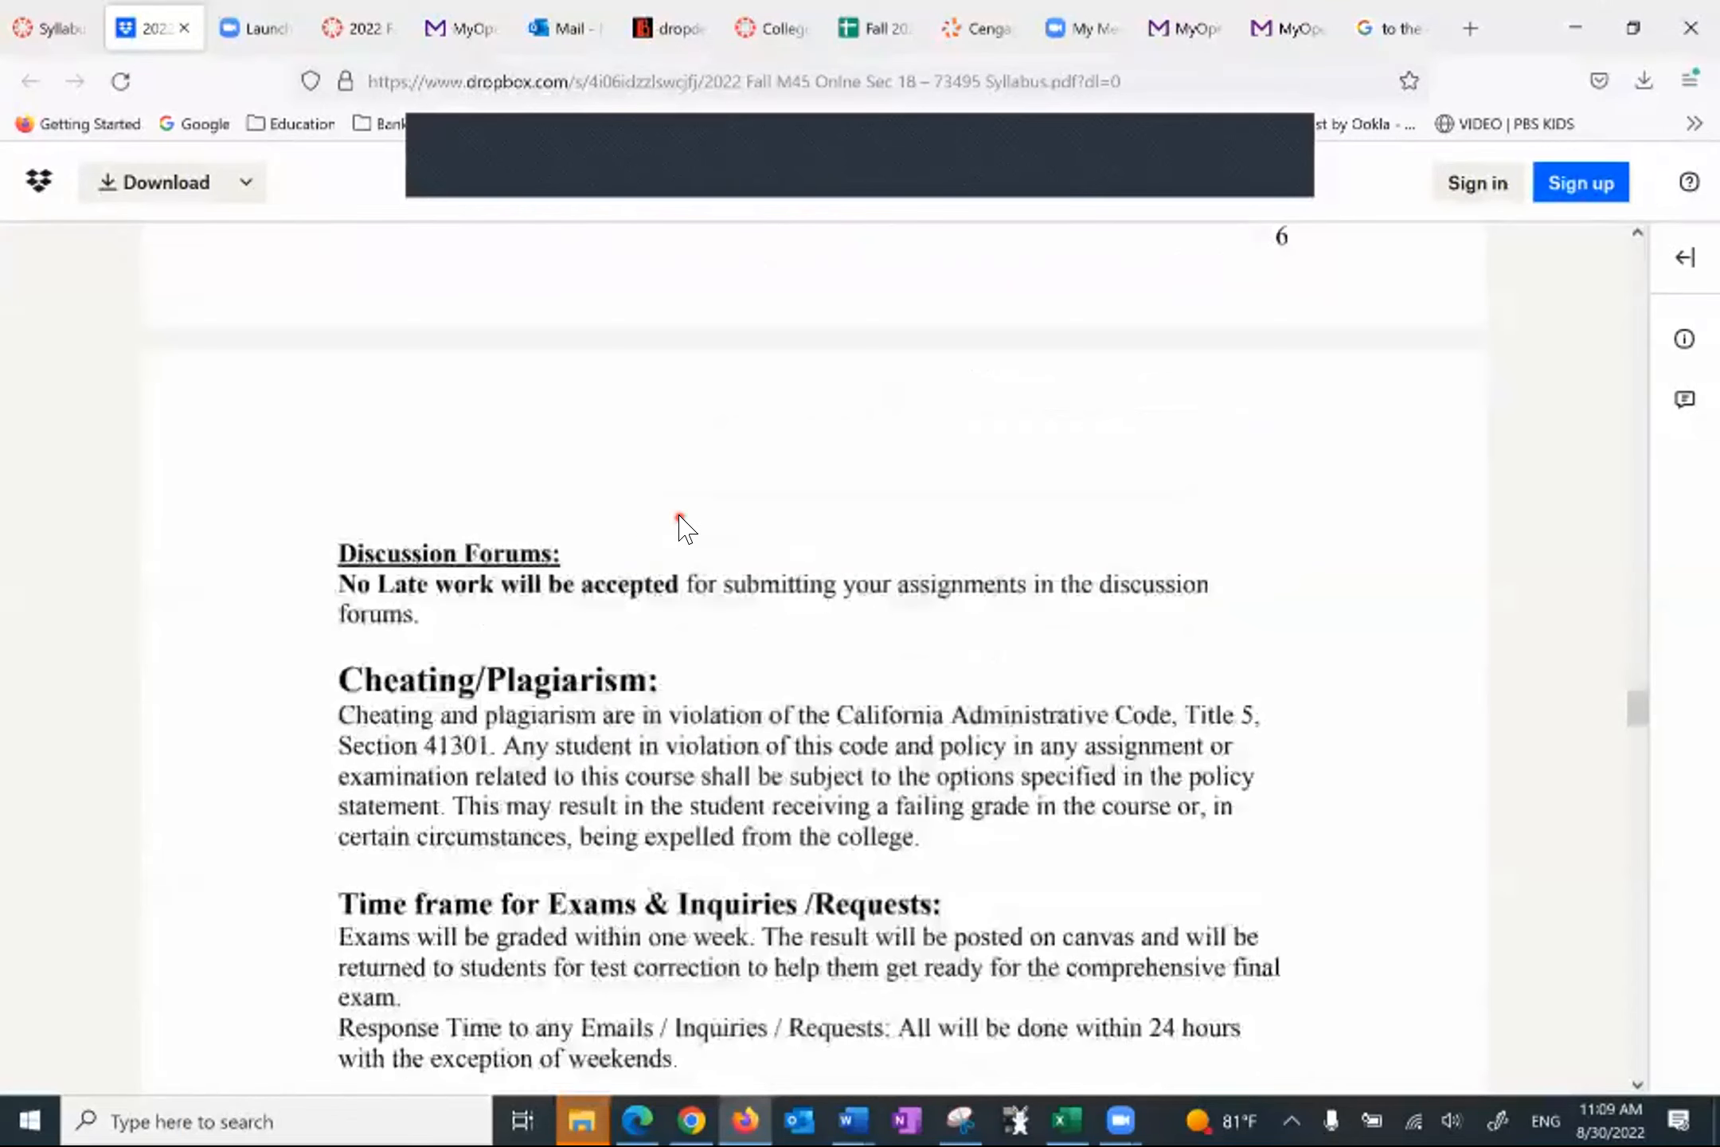
{"action": "scroll", "scroll_direction": "down", "scroll_amount": 3}
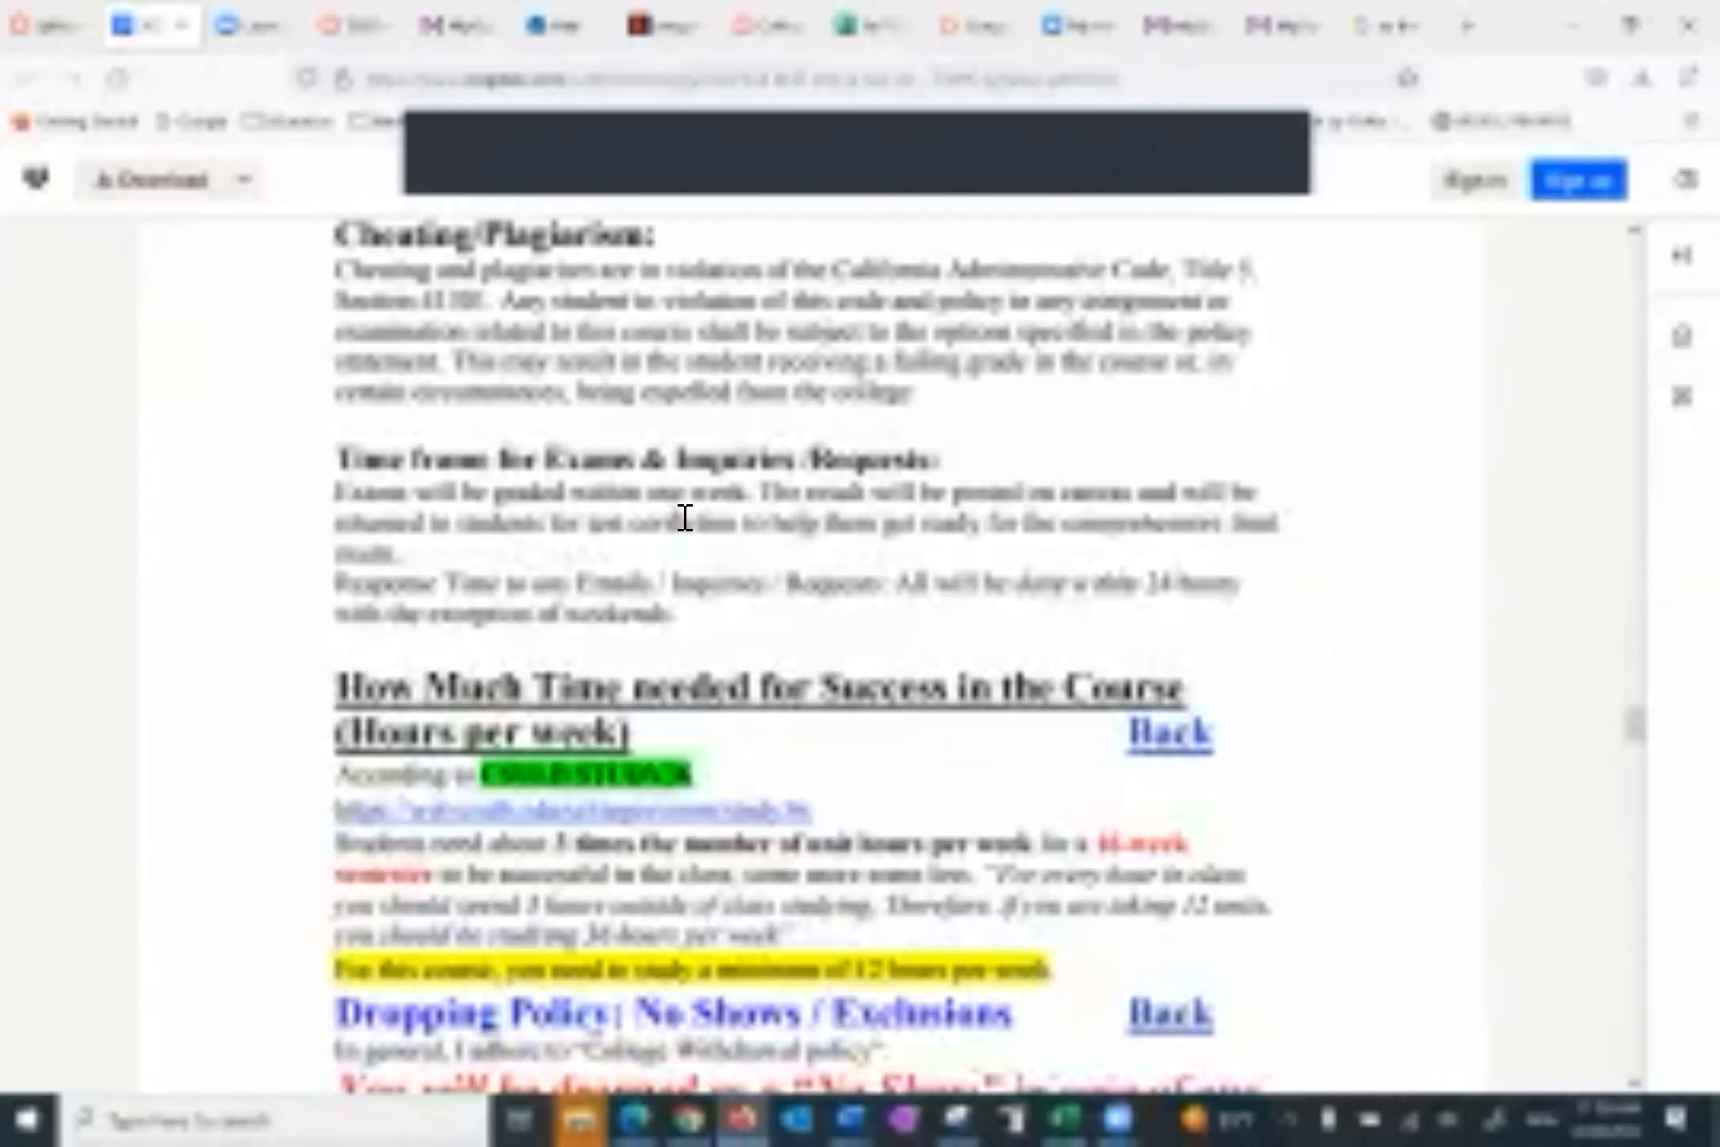
{"action": "scroll", "scroll_direction": "down", "scroll_amount": 3}
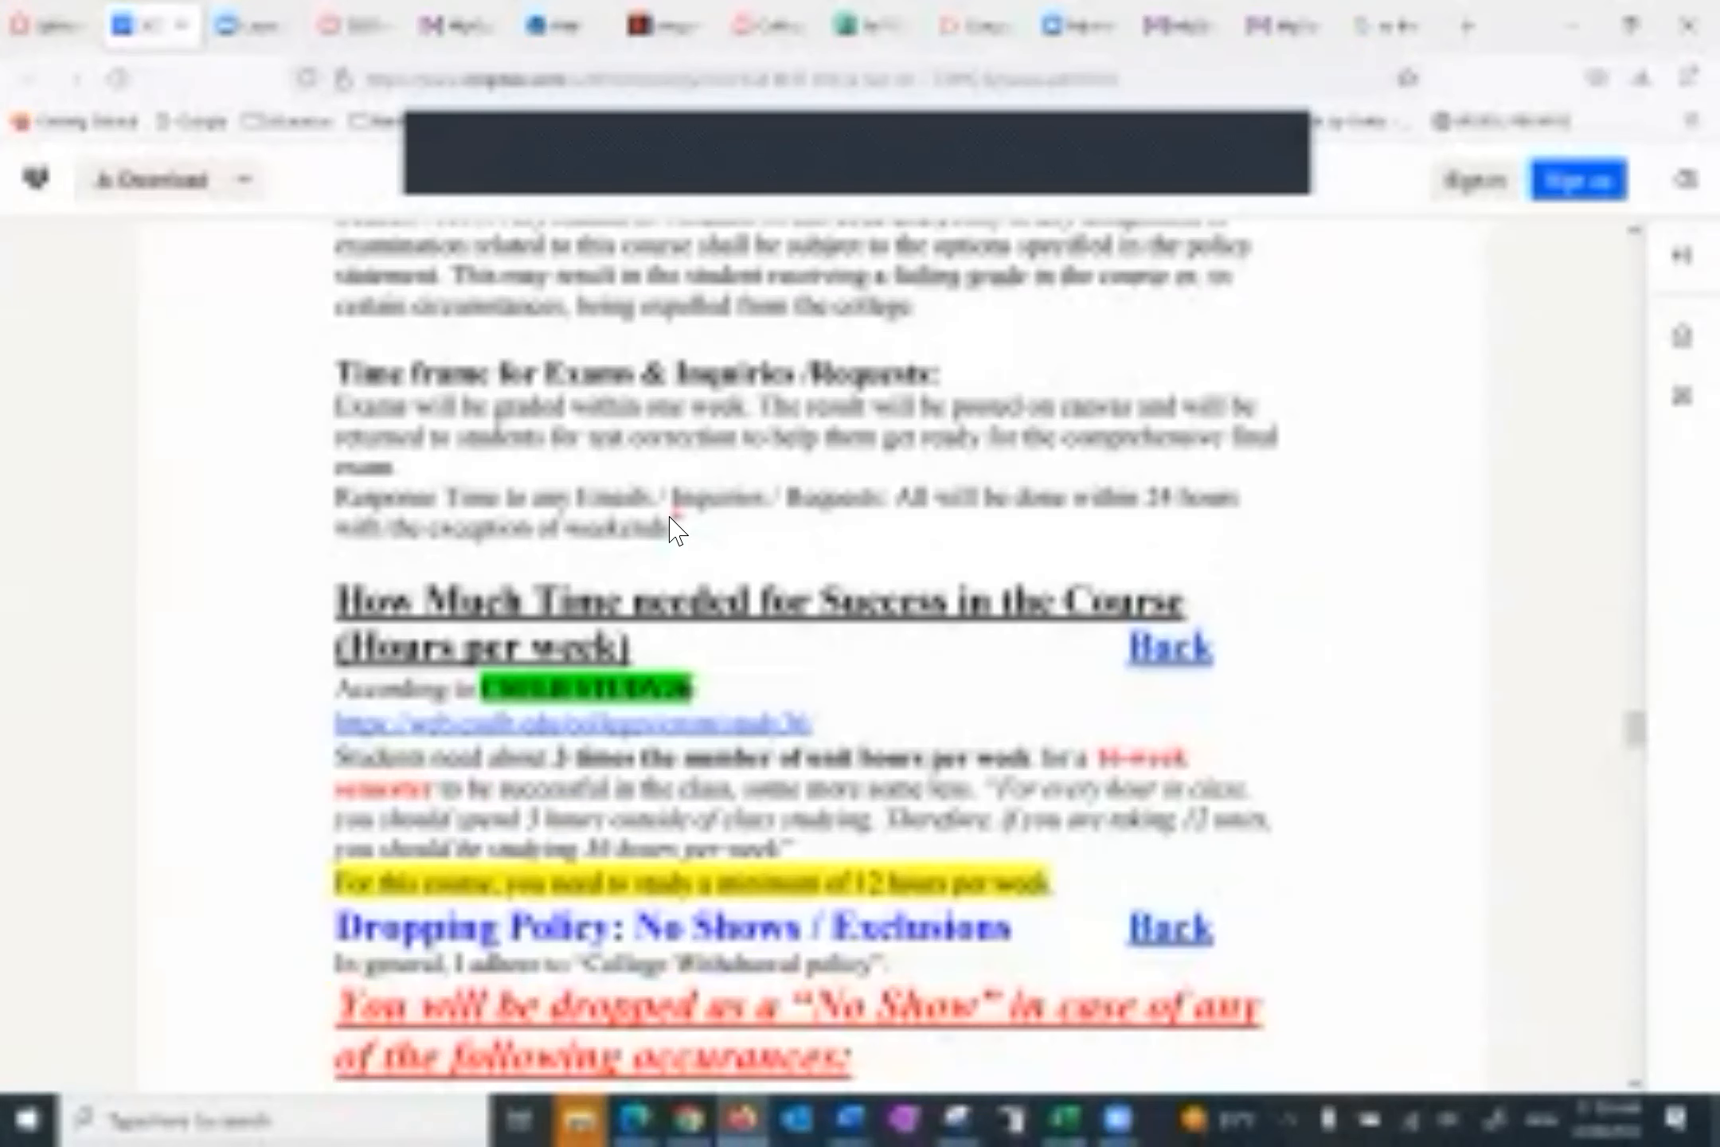
{"action": "scroll", "scroll_direction": "down", "scroll_amount": 3}
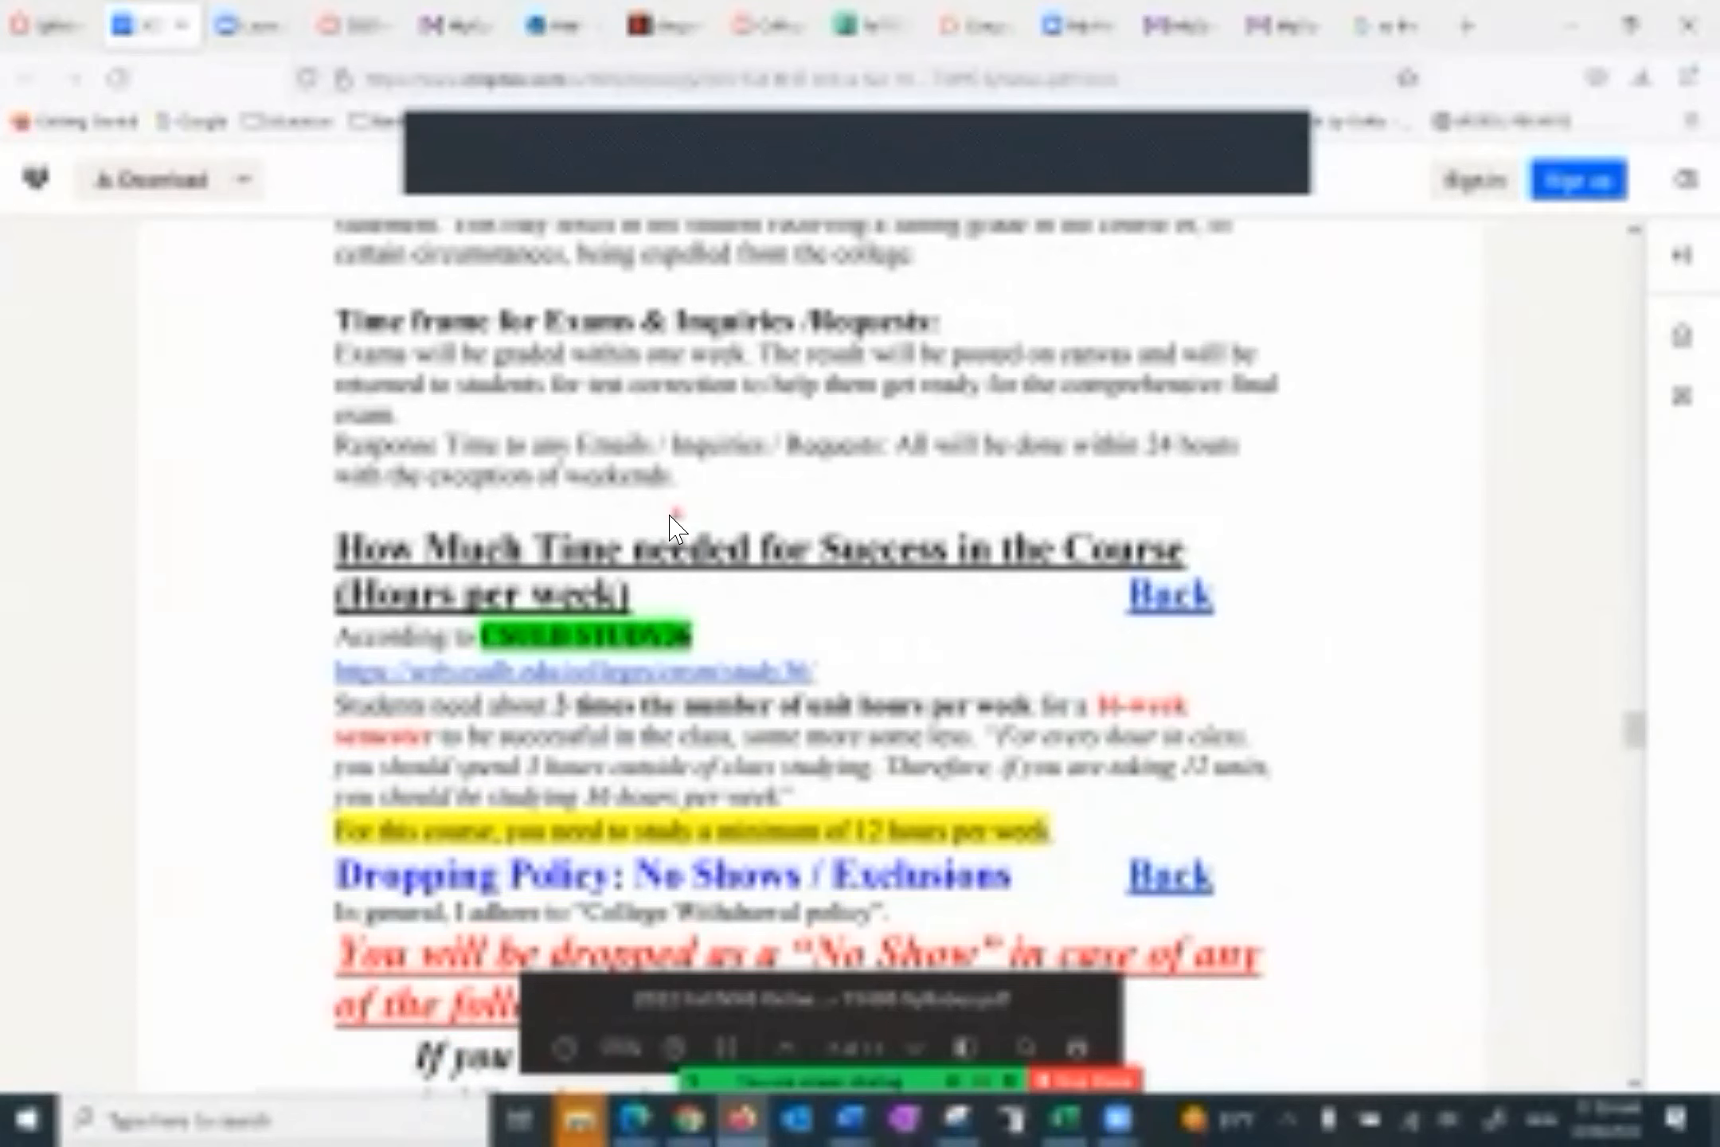
{"action": "scroll", "scroll_direction": "down", "scroll_amount": 3}
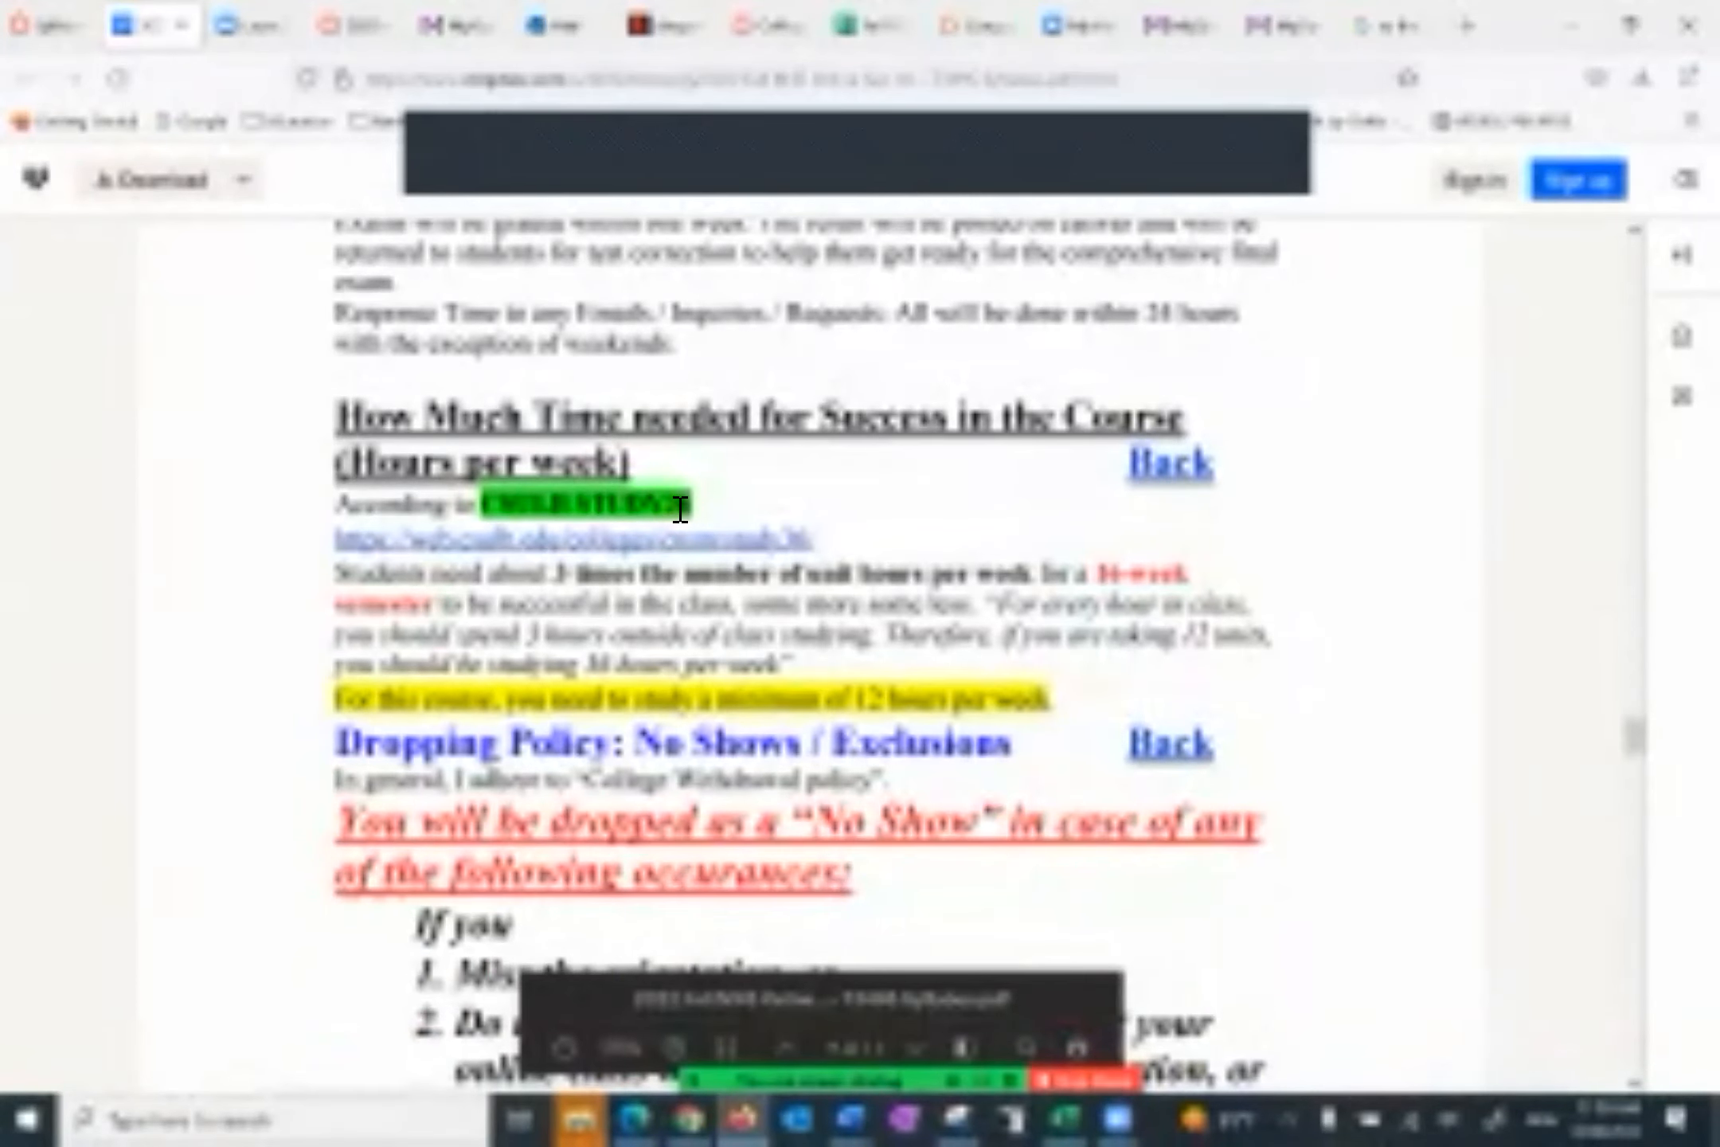
{"action": "scroll", "scroll_direction": "down", "scroll_amount": 3}
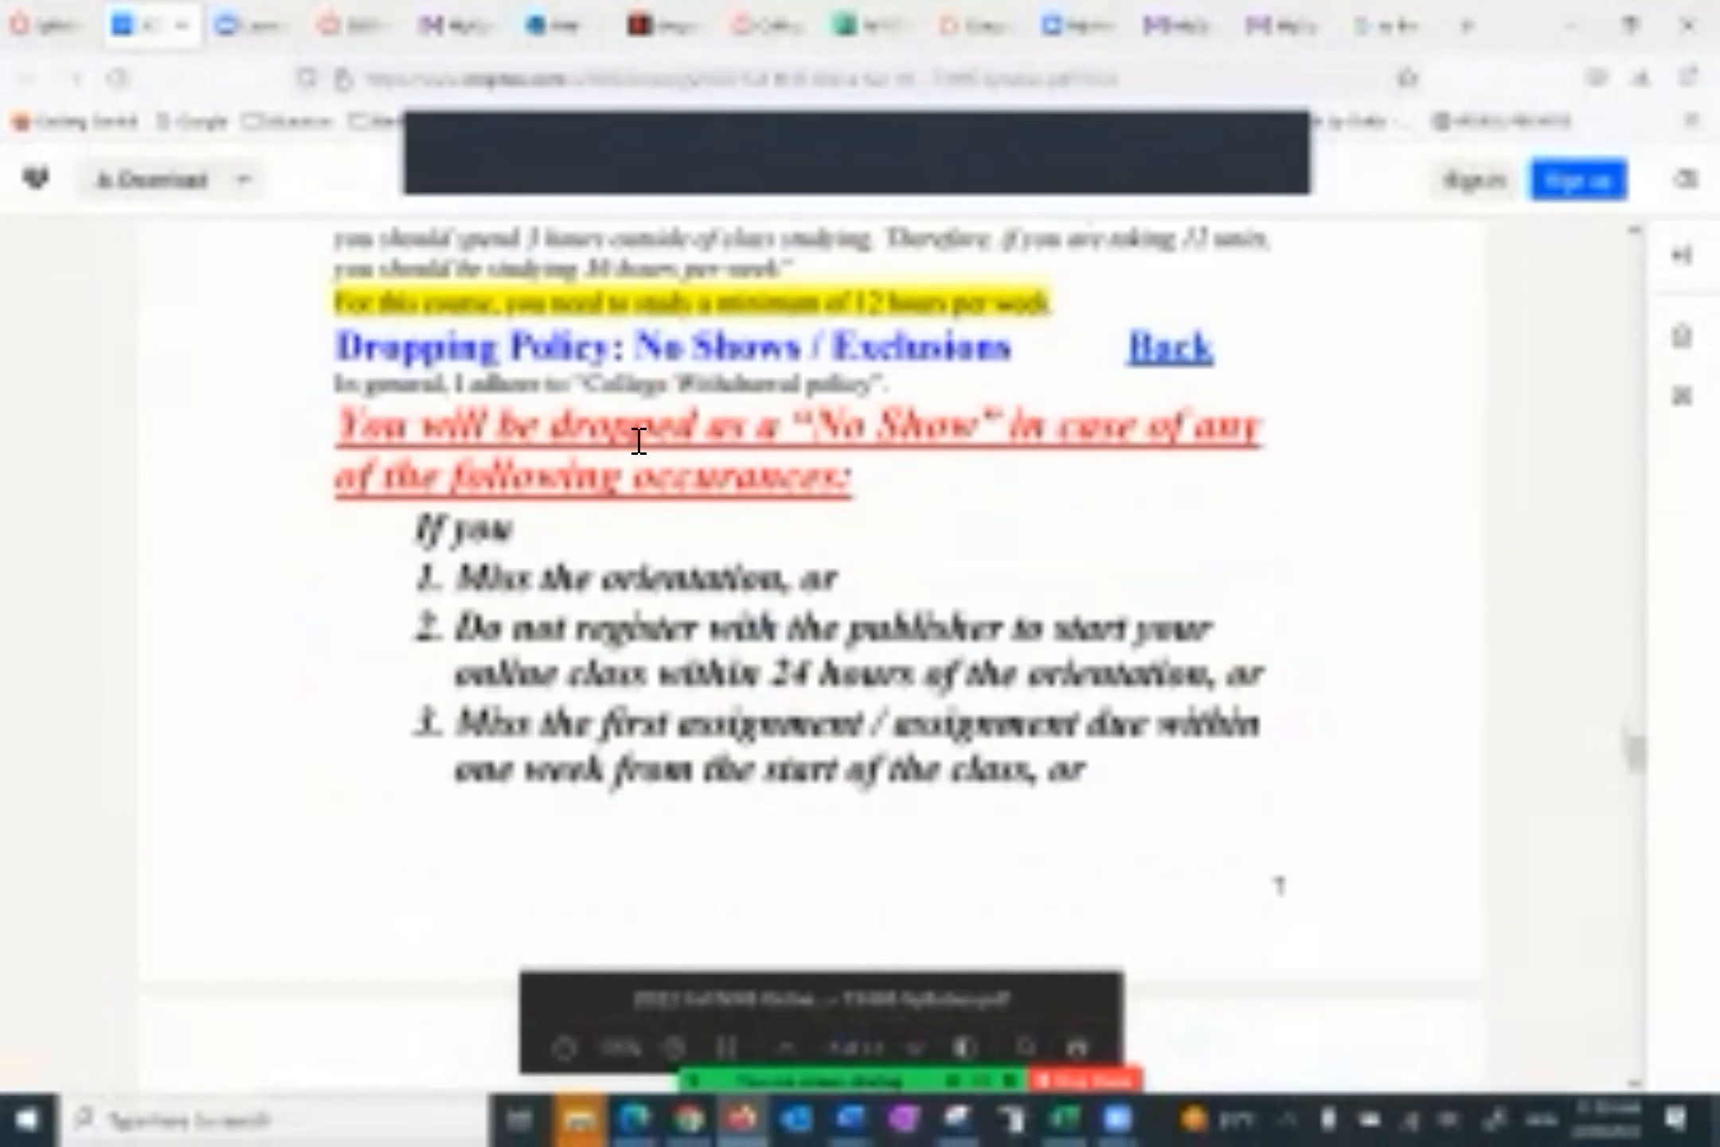
{"action": "mouse_move", "coordinate": [635, 467]}
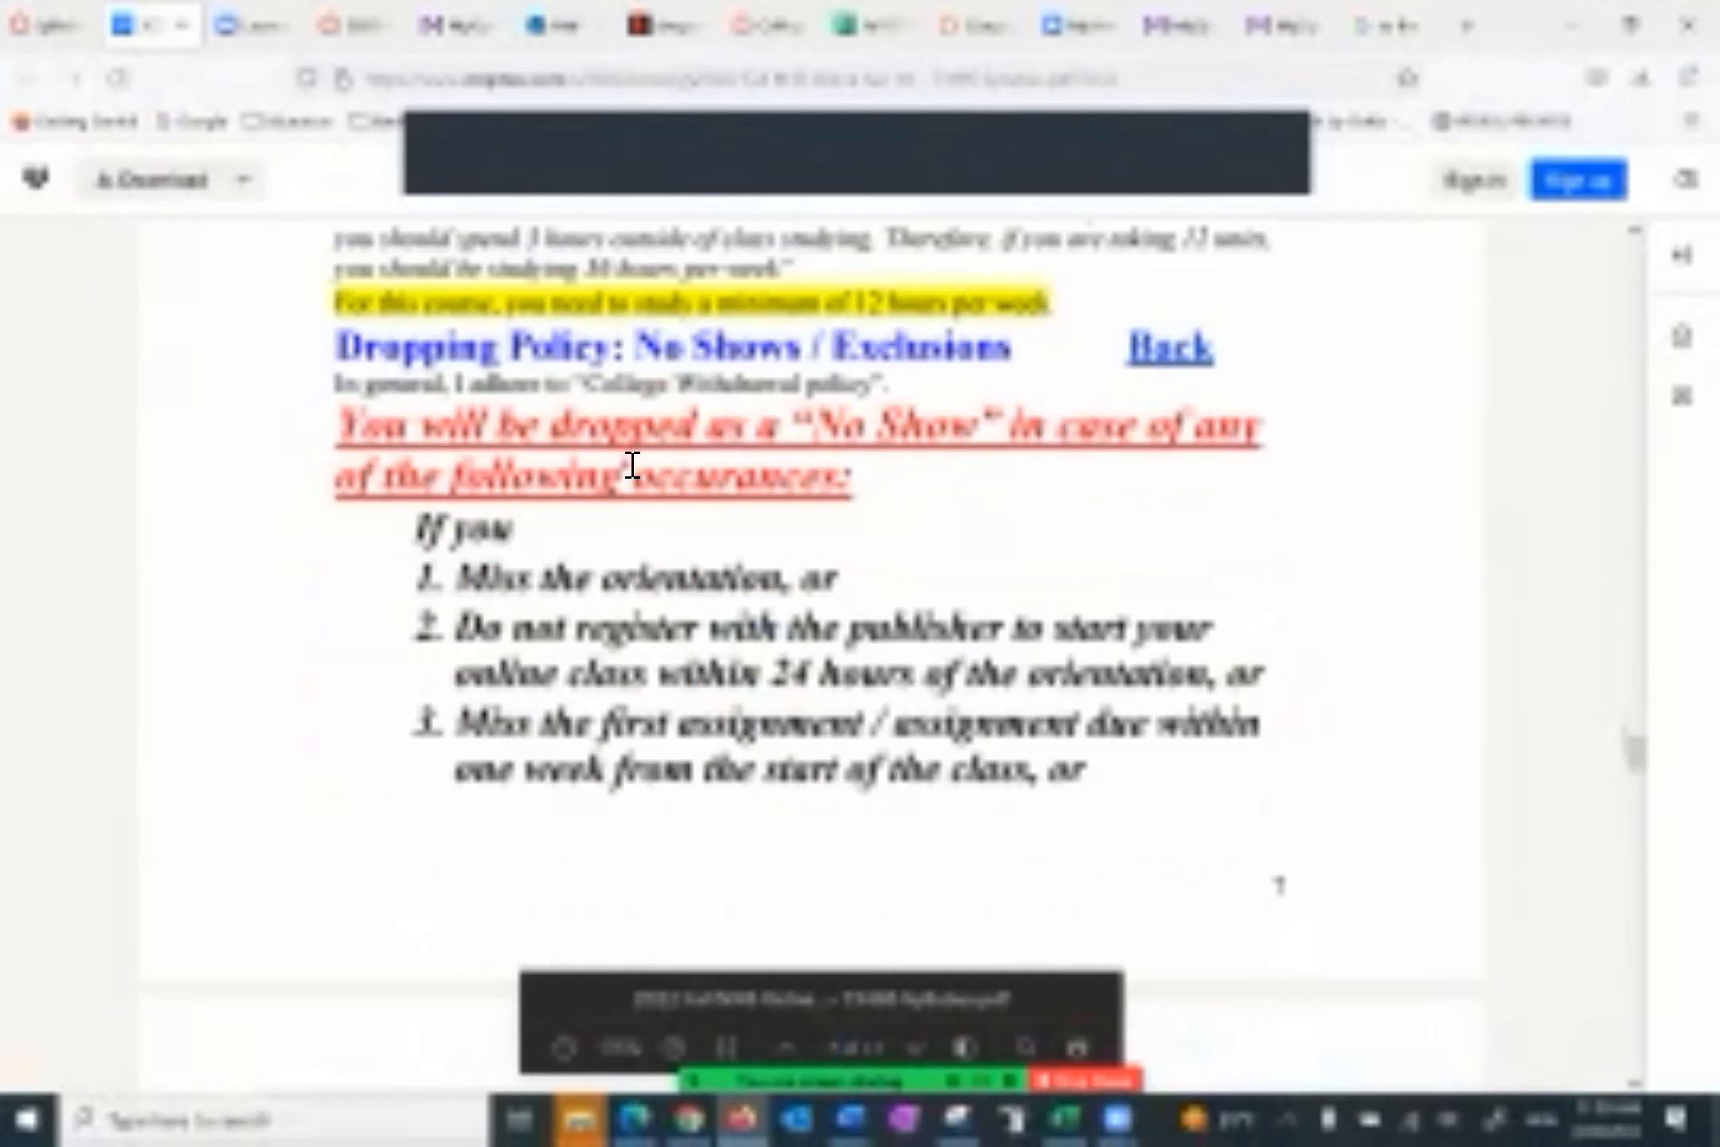
{"action": "scroll", "scroll_direction": "down", "scroll_amount": 3}
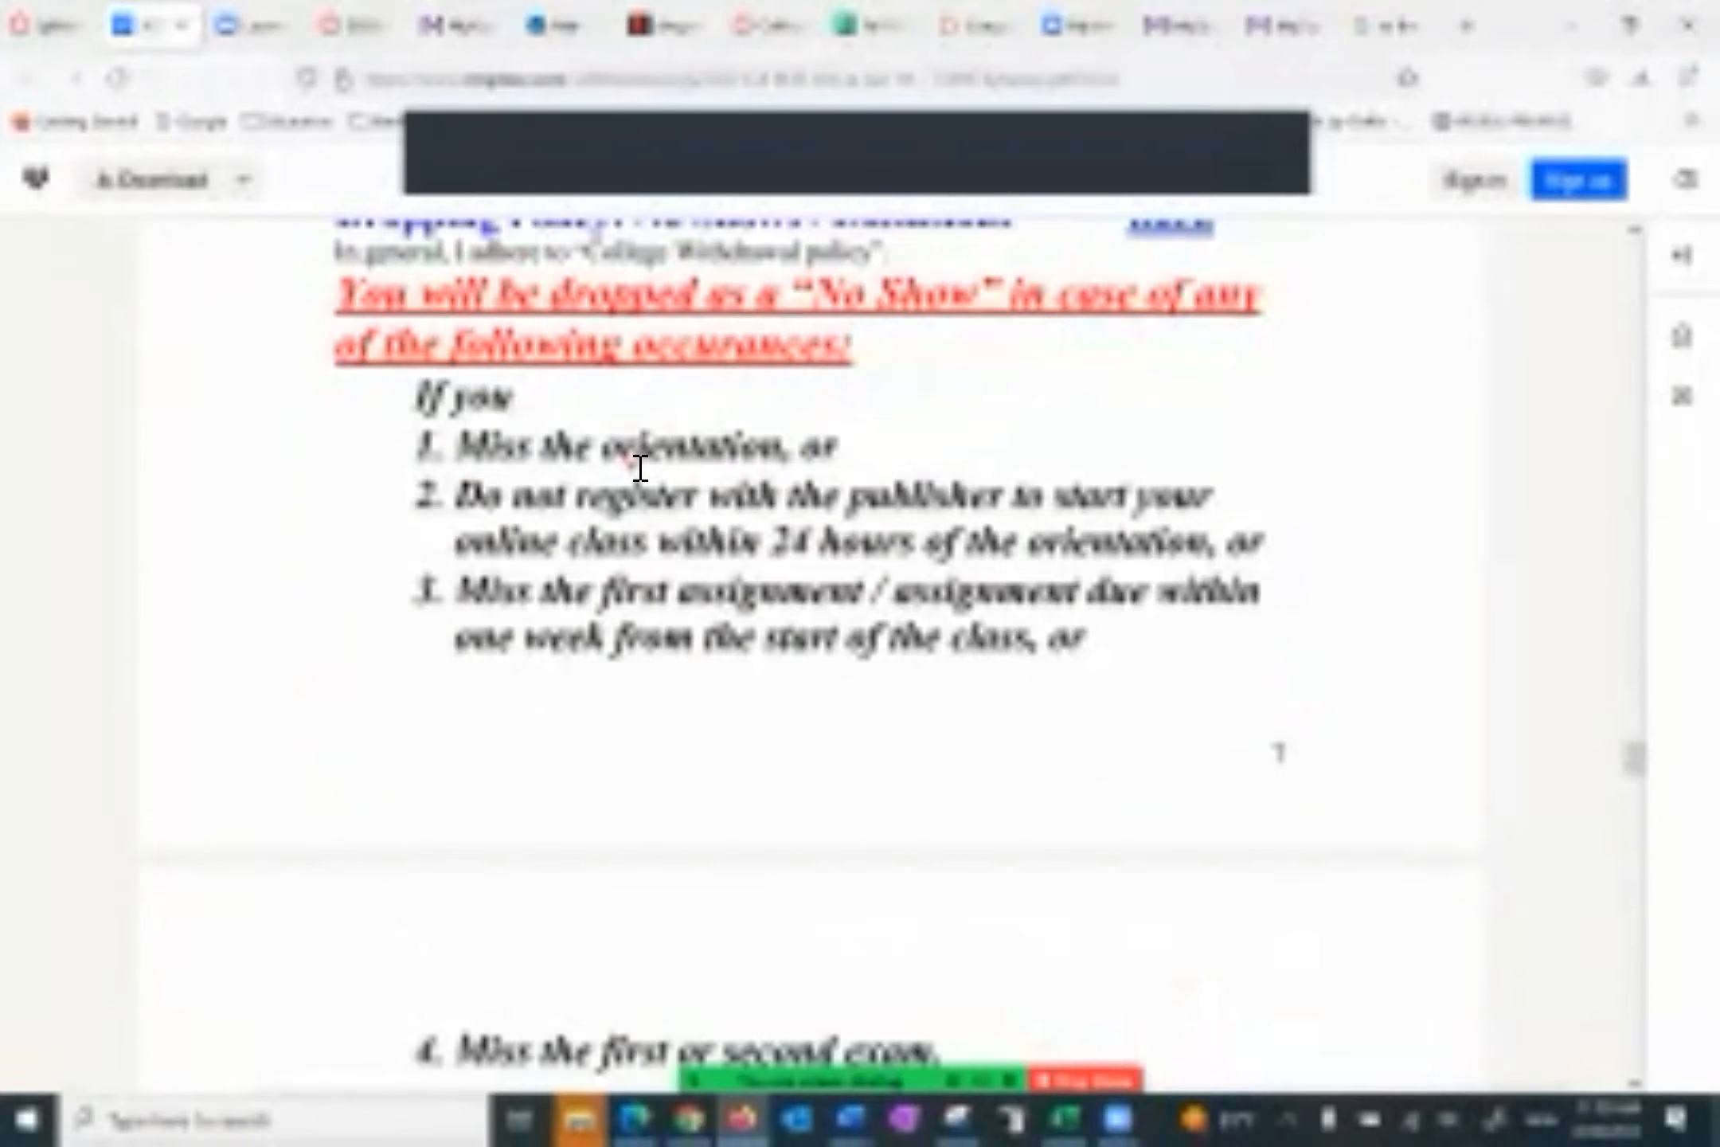
{"action": "scroll", "scroll_direction": "down", "scroll_amount": 3}
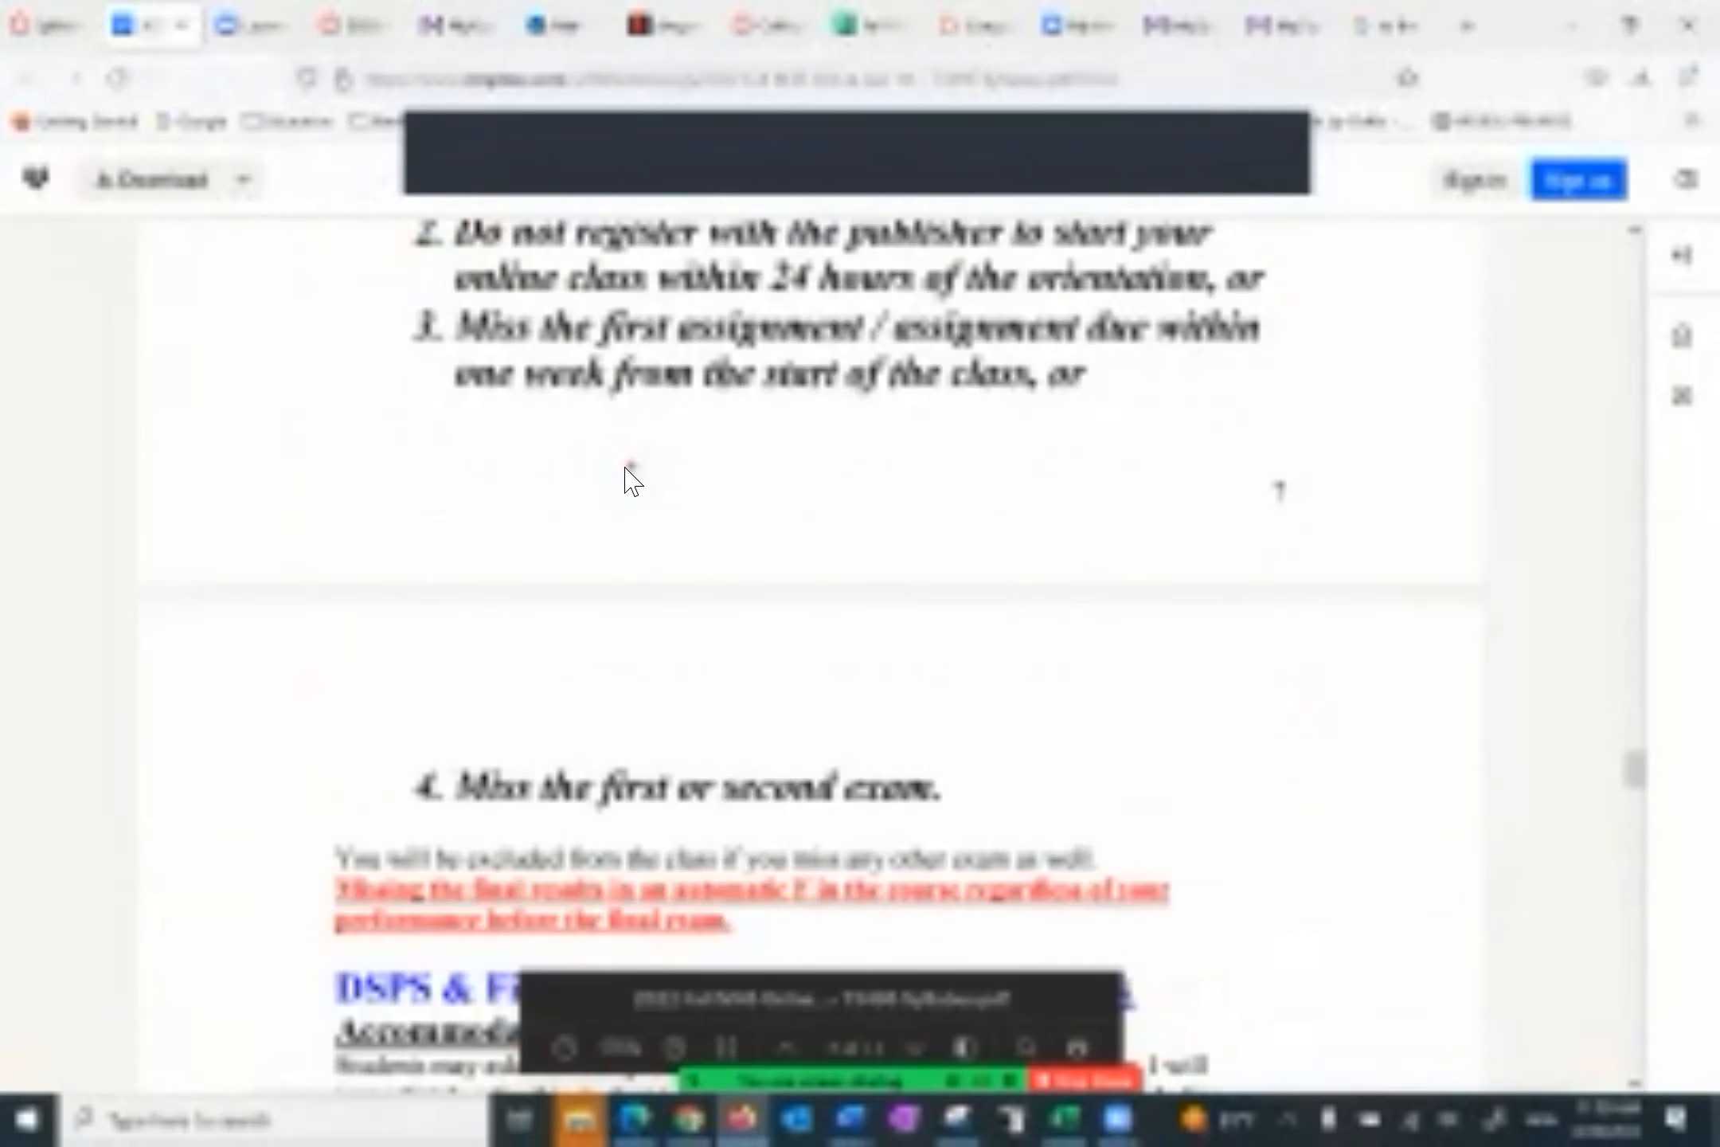
{"action": "scroll", "scroll_direction": "down", "scroll_amount": 3}
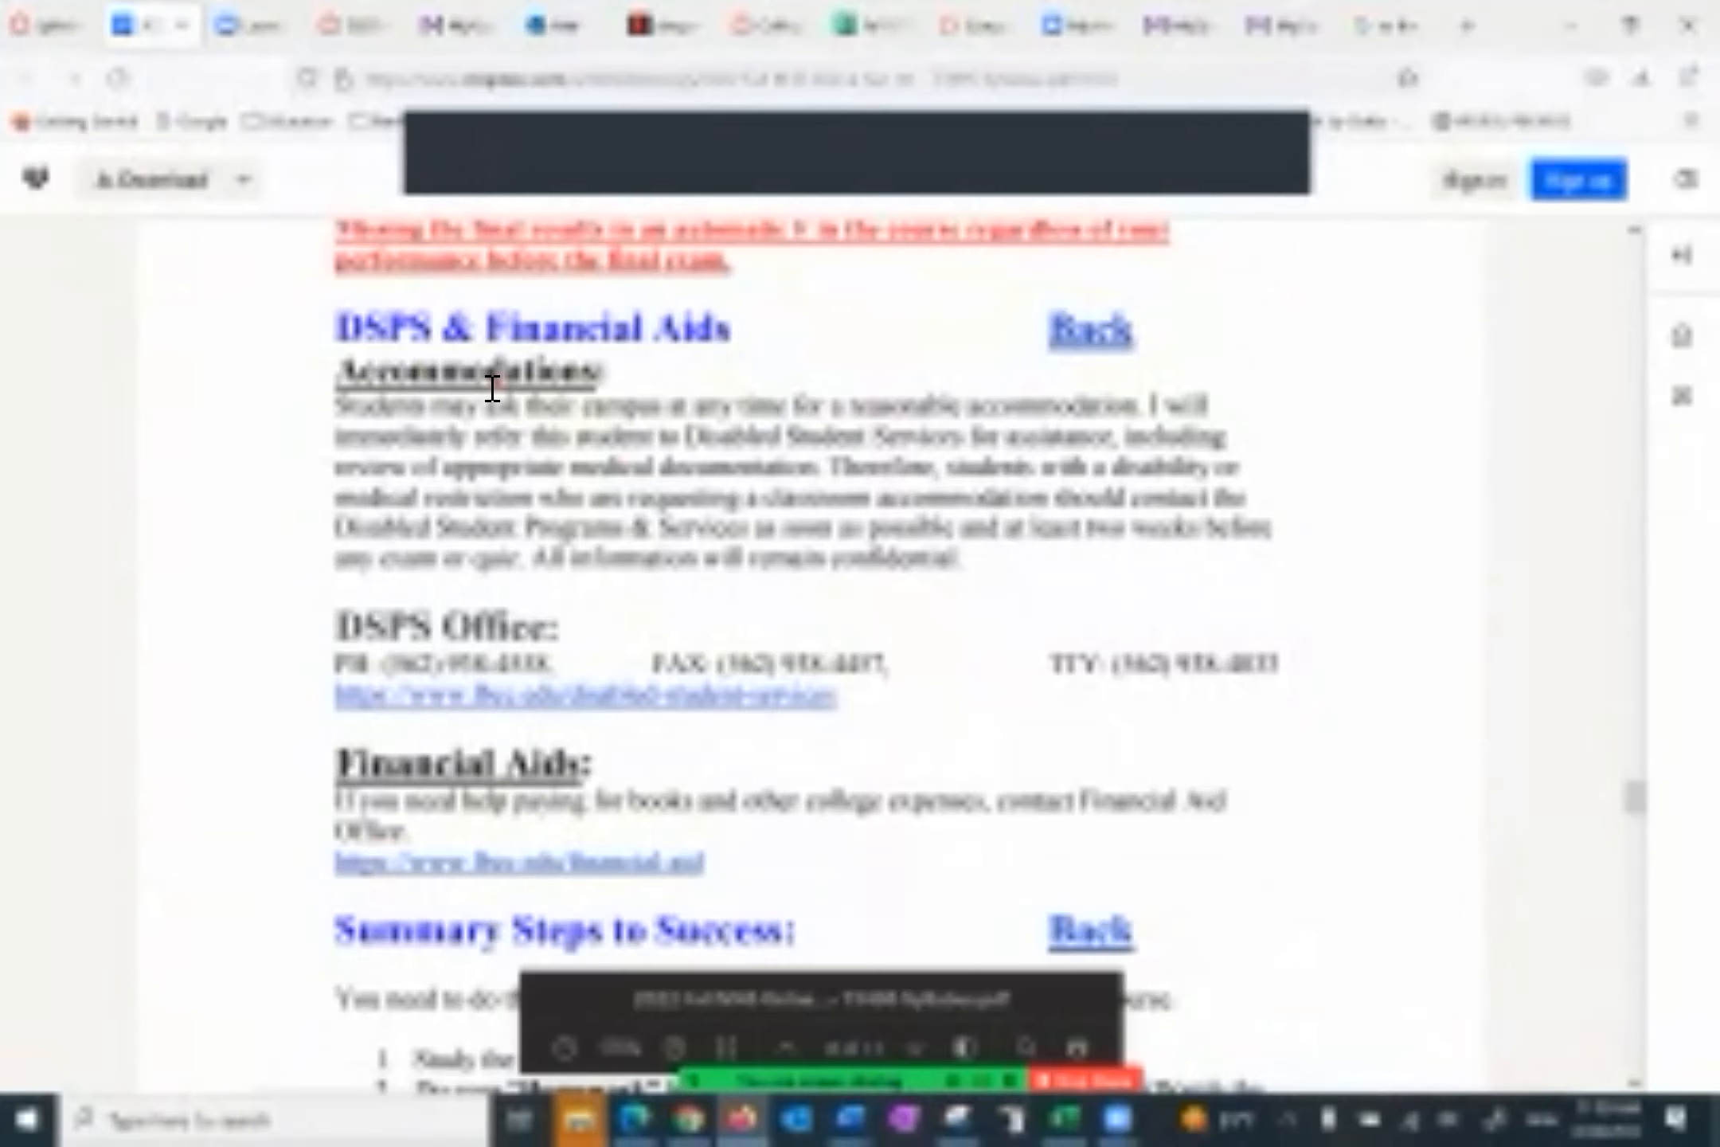
Step: Scroll through DSPS & Financial Aids and Summary Steps to Success to Communication & Student Office Hours
{"action": "scroll", "scroll_direction": "down", "scroll_amount": 3}
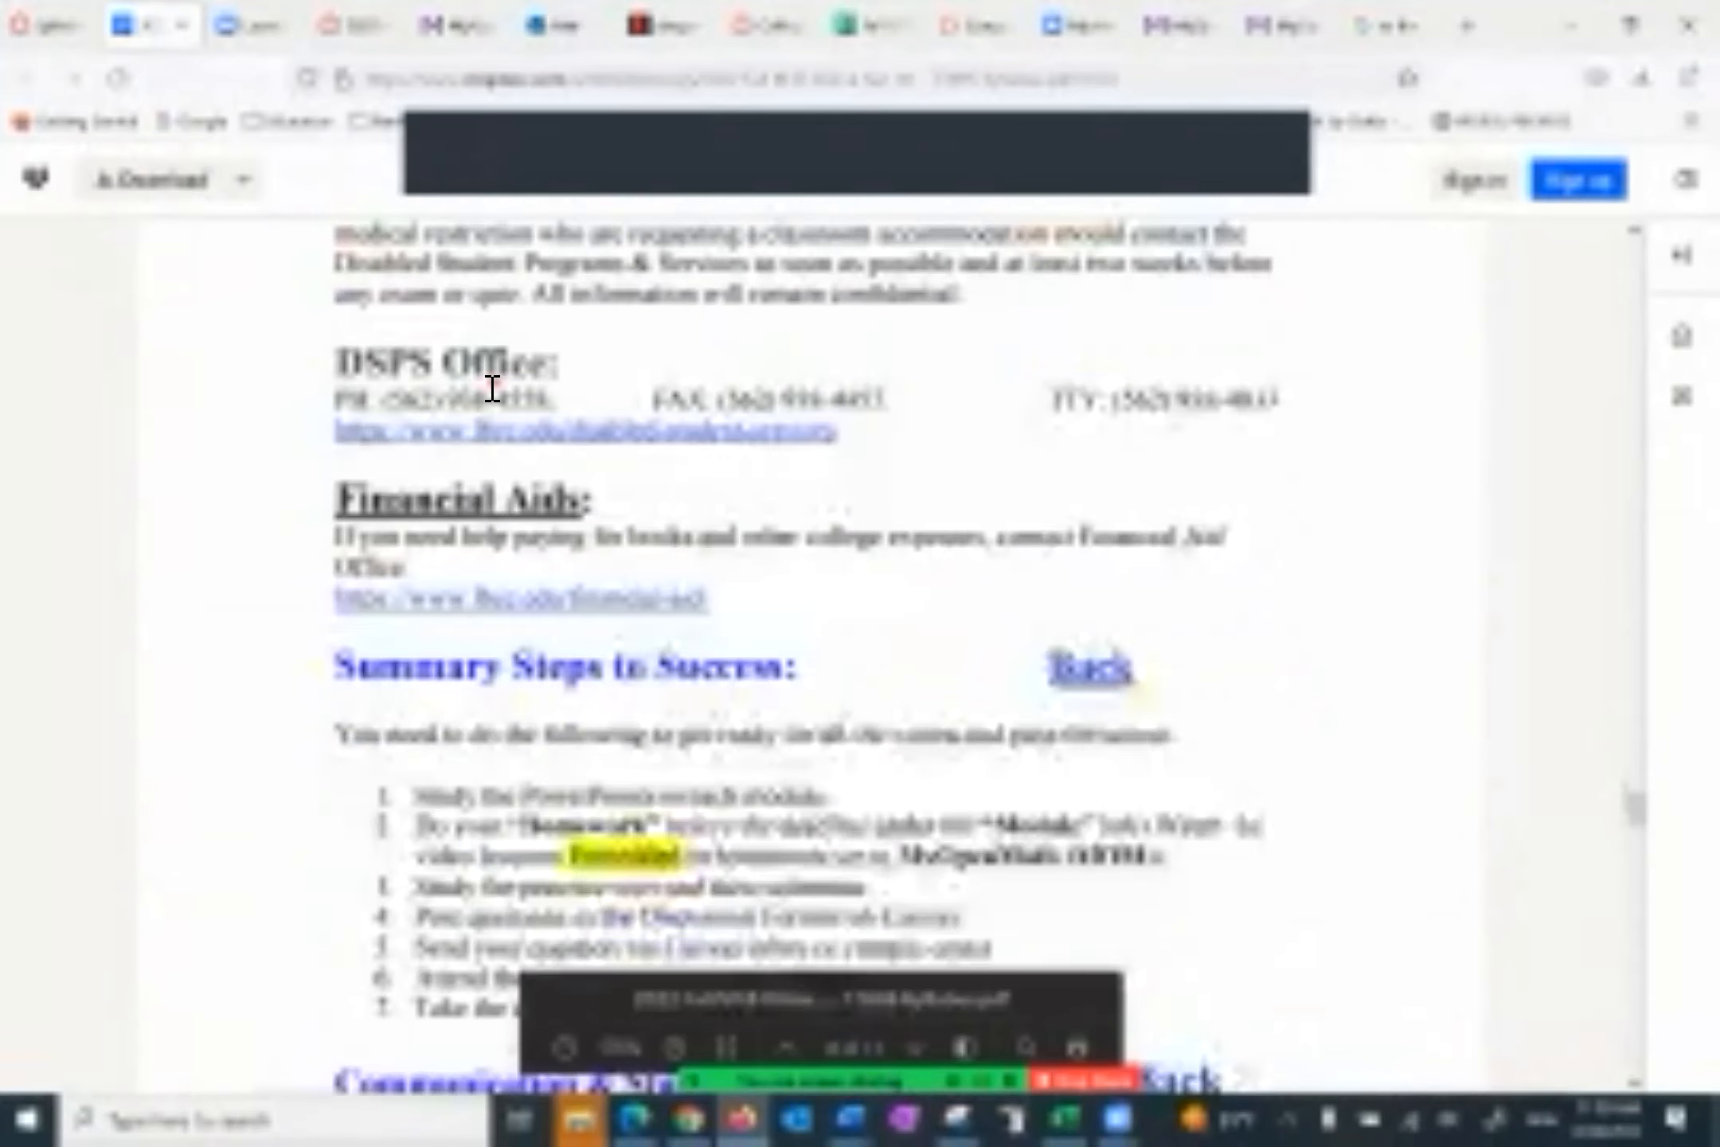
{"action": "scroll", "scroll_direction": "down", "scroll_amount": 3}
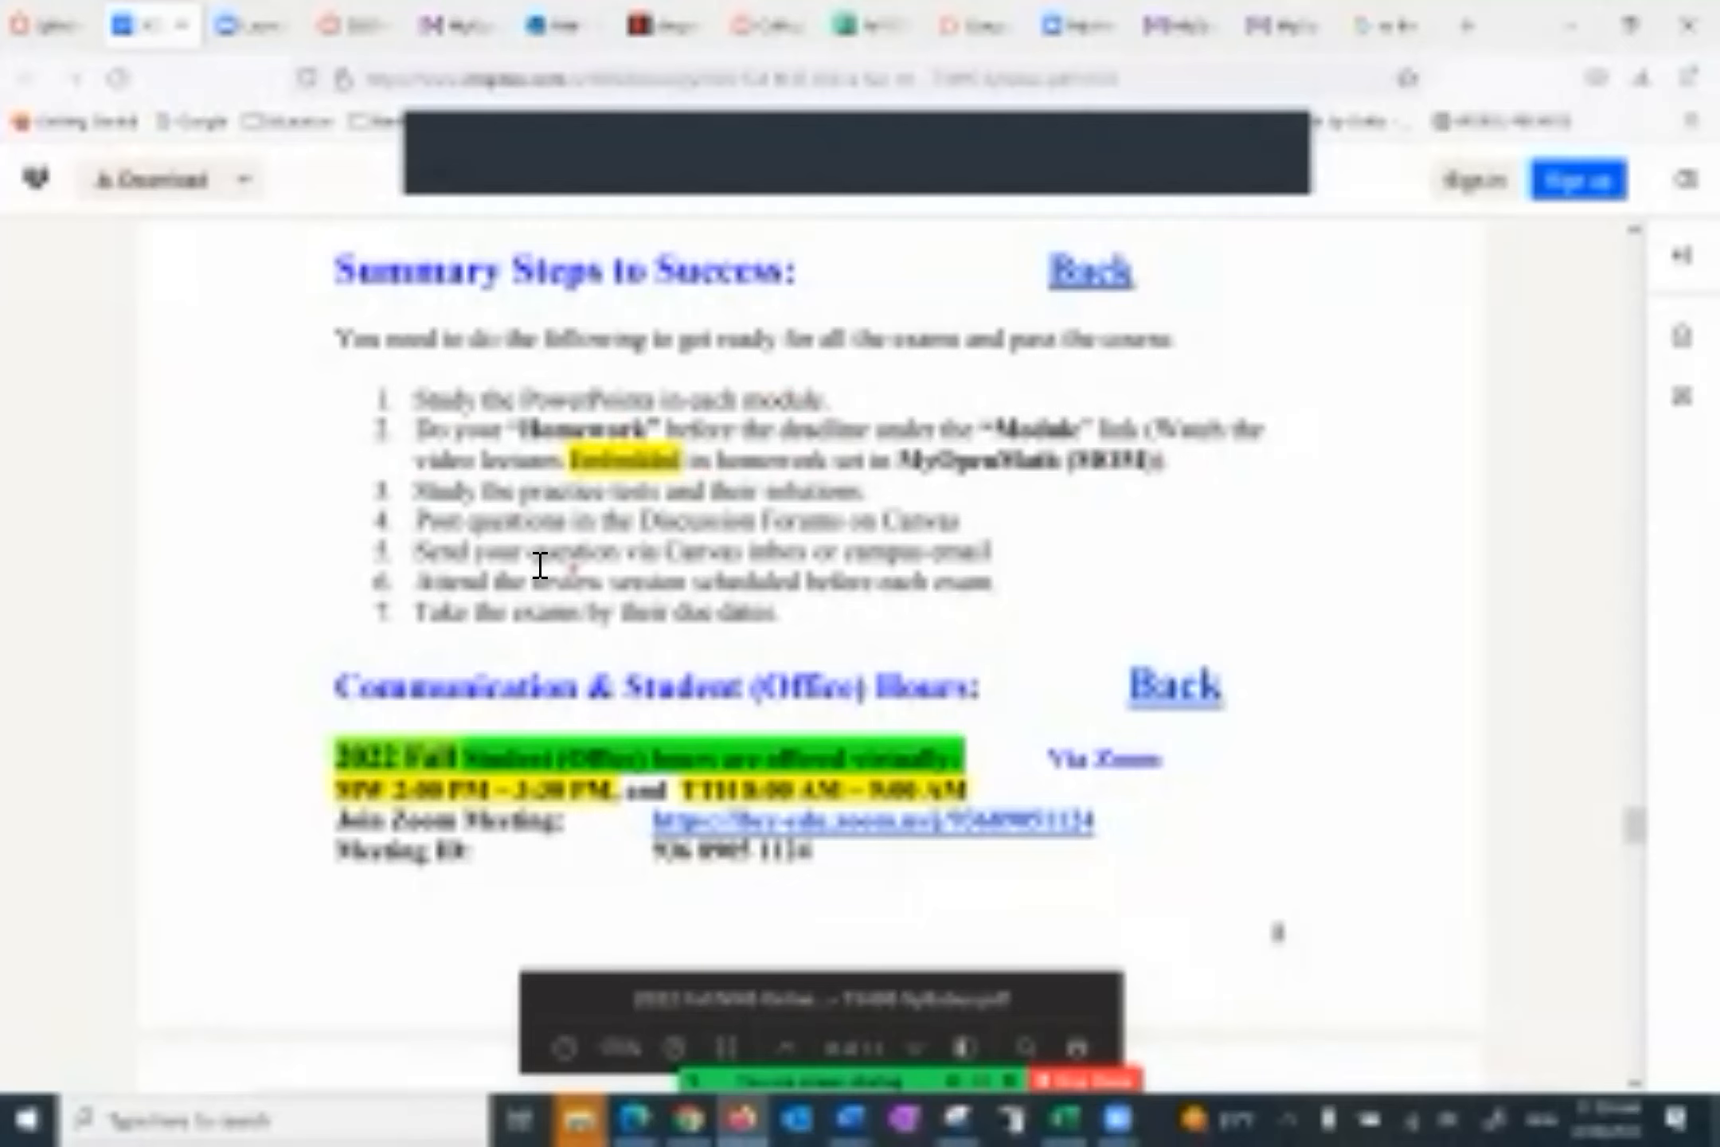
{"action": "mouse_move", "coordinate": [861, 551]}
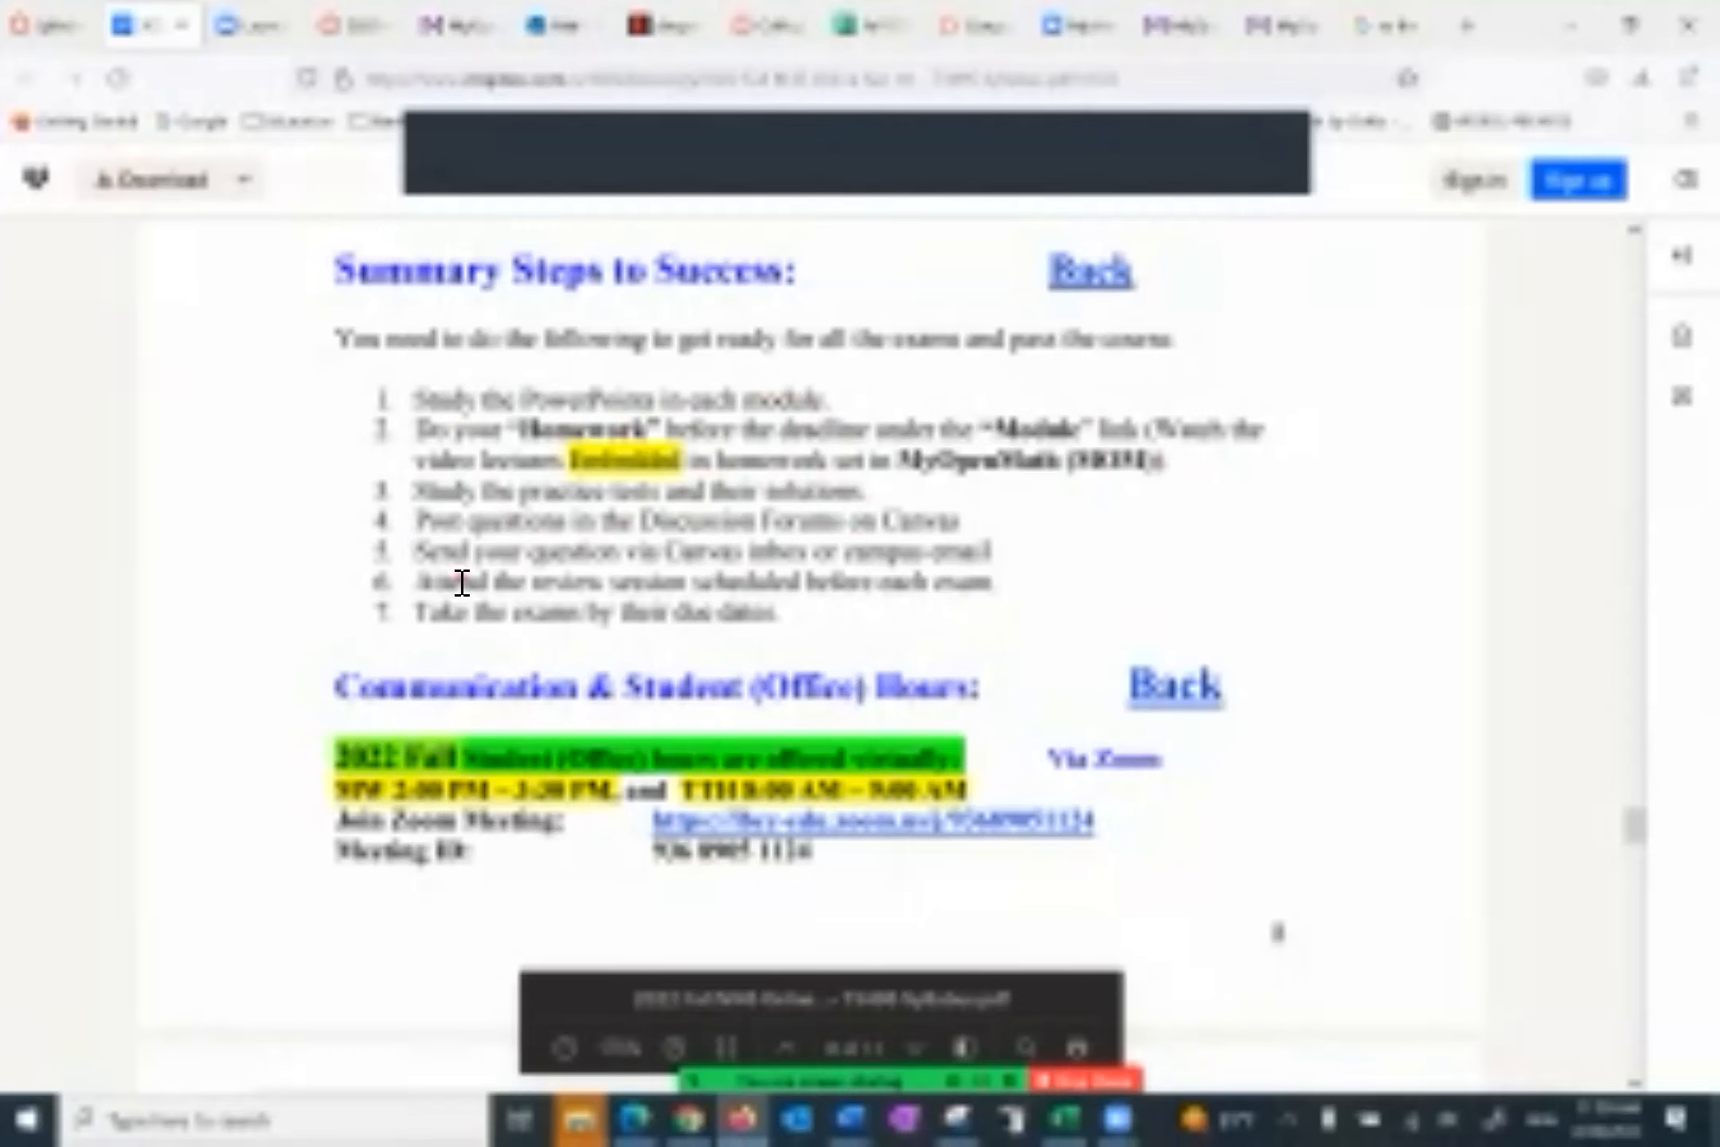
{"action": "mouse_move", "coordinate": [626, 596]}
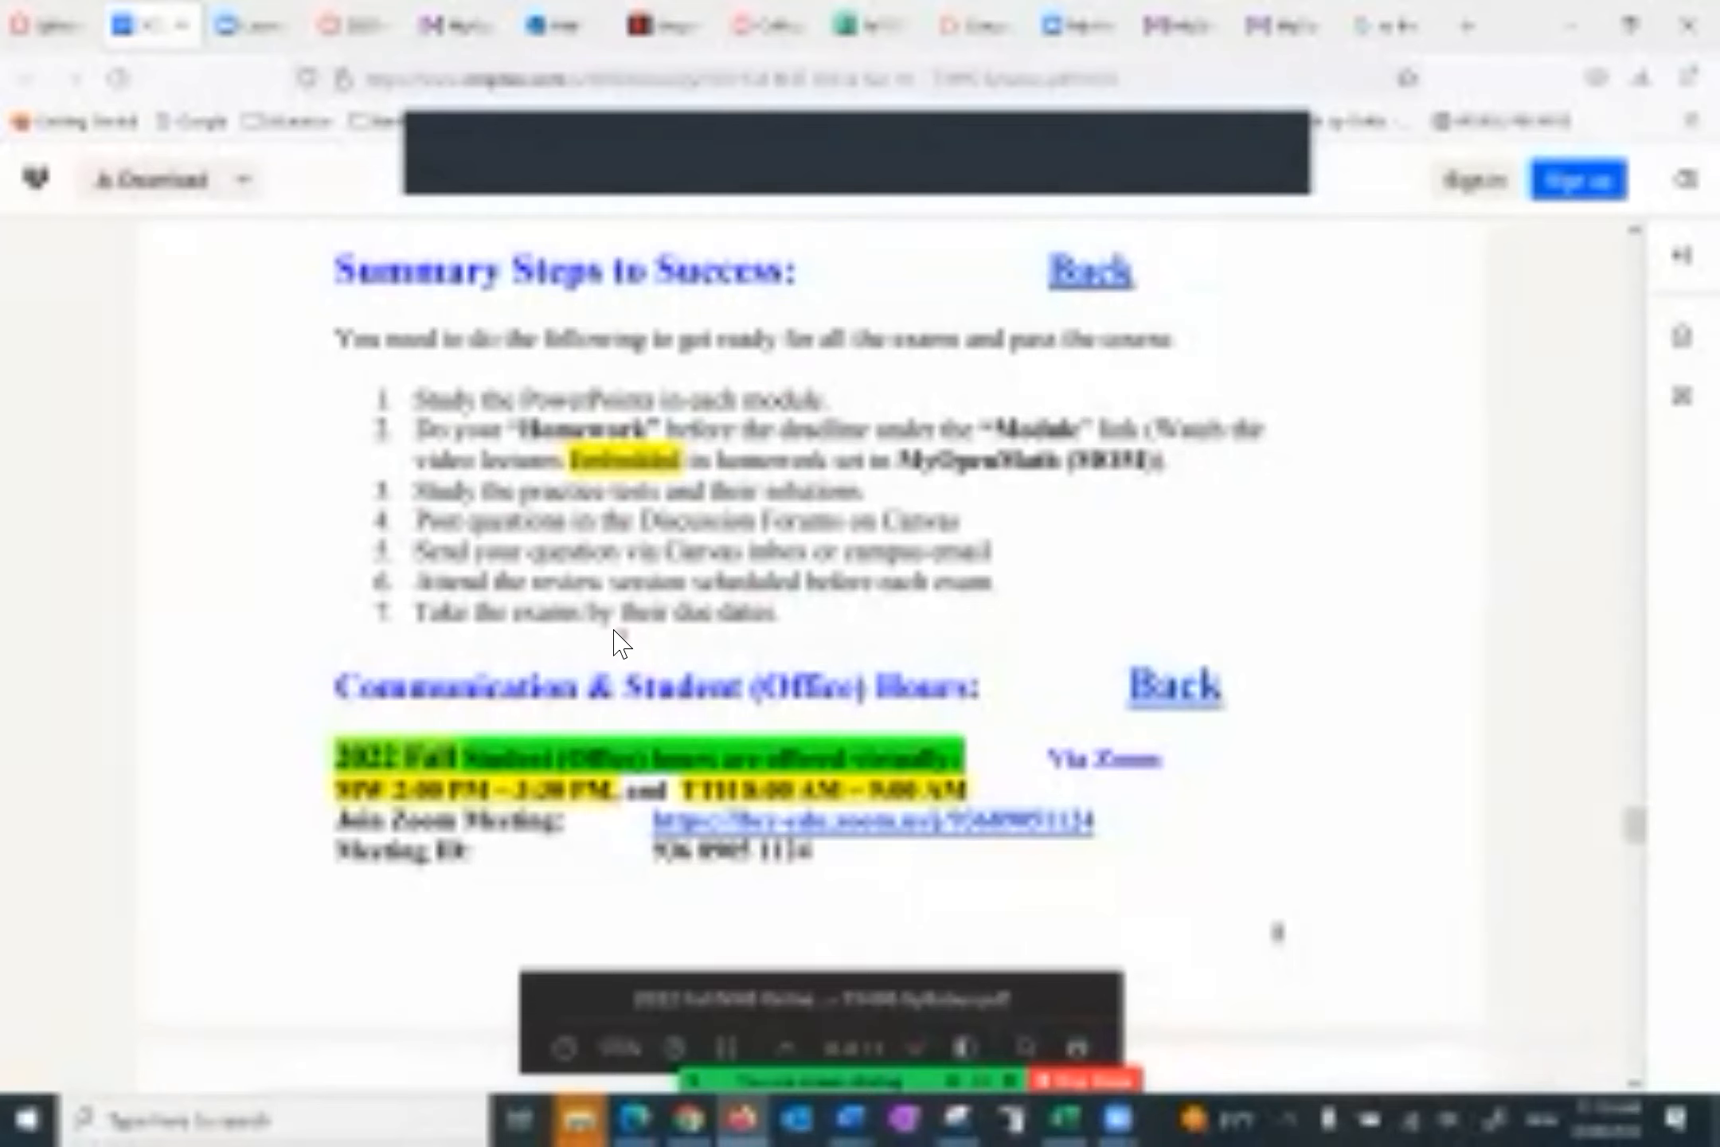
{"action": "scroll", "scroll_direction": "down", "scroll_amount": 3}
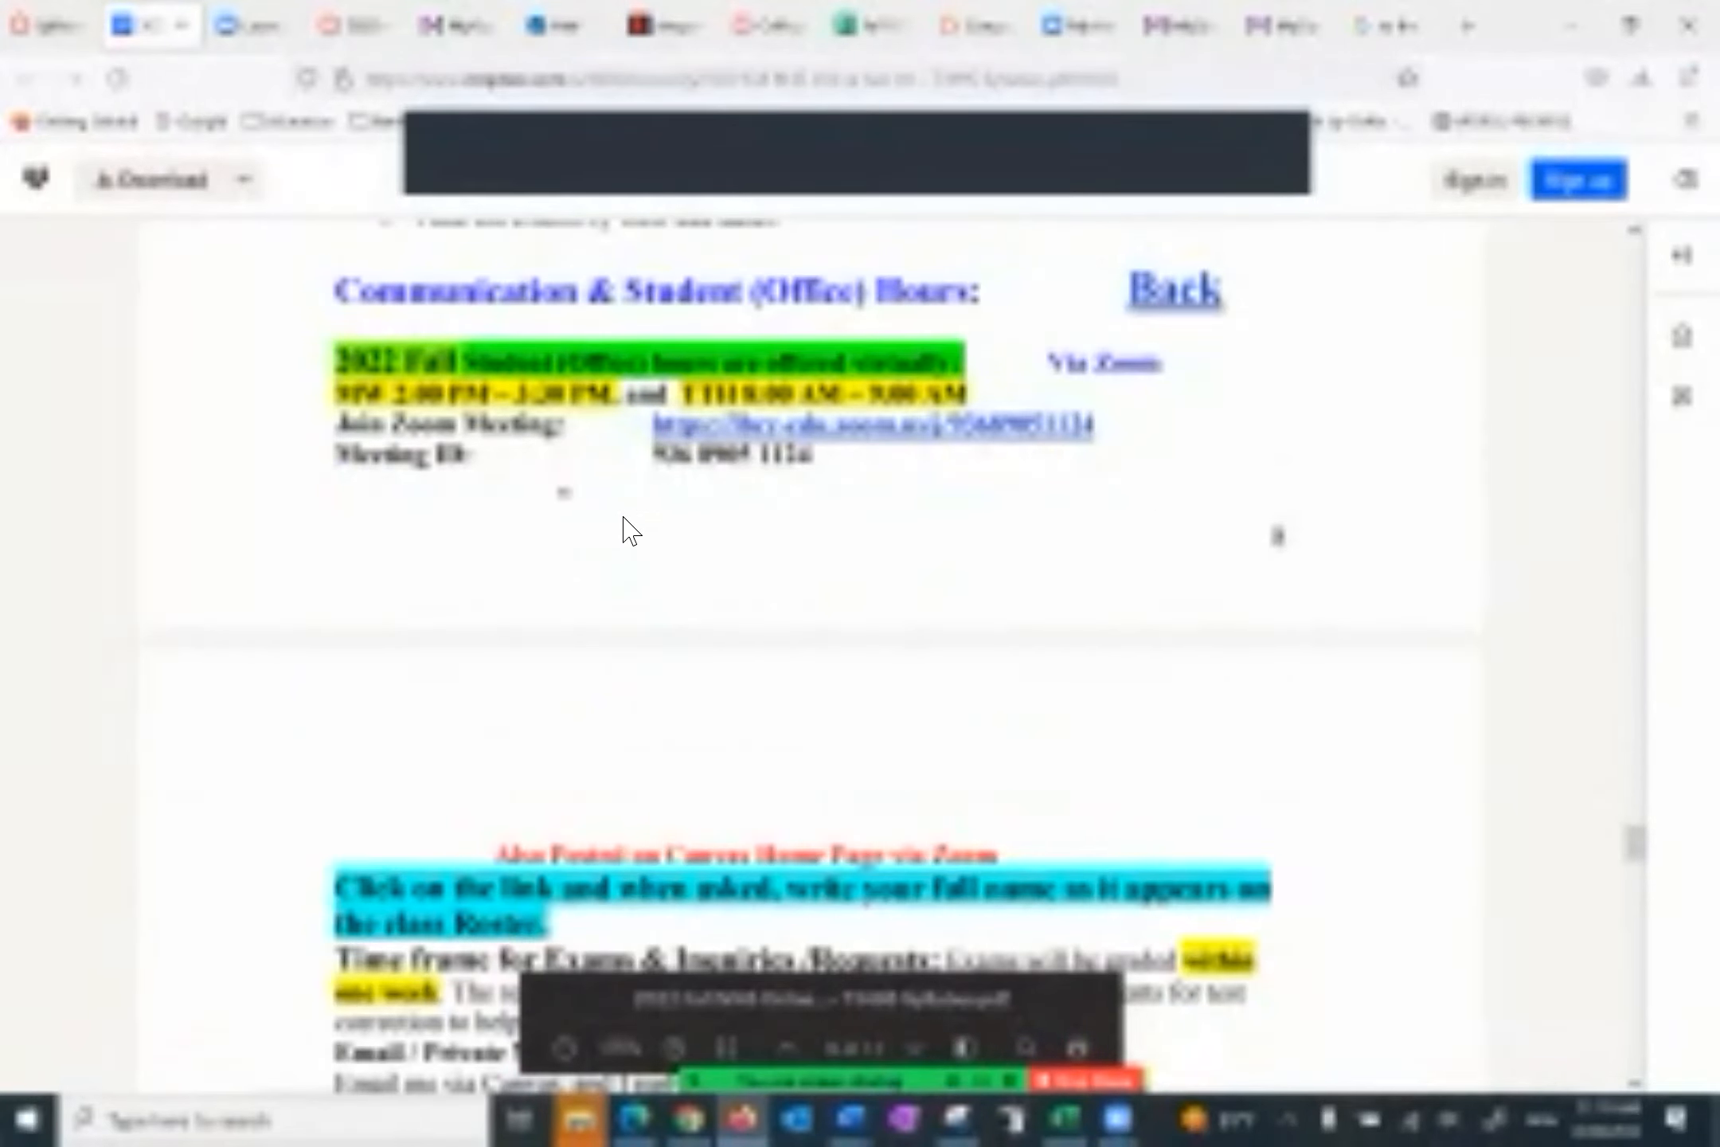
{"action": "mouse_move", "coordinate": [164, 203]}
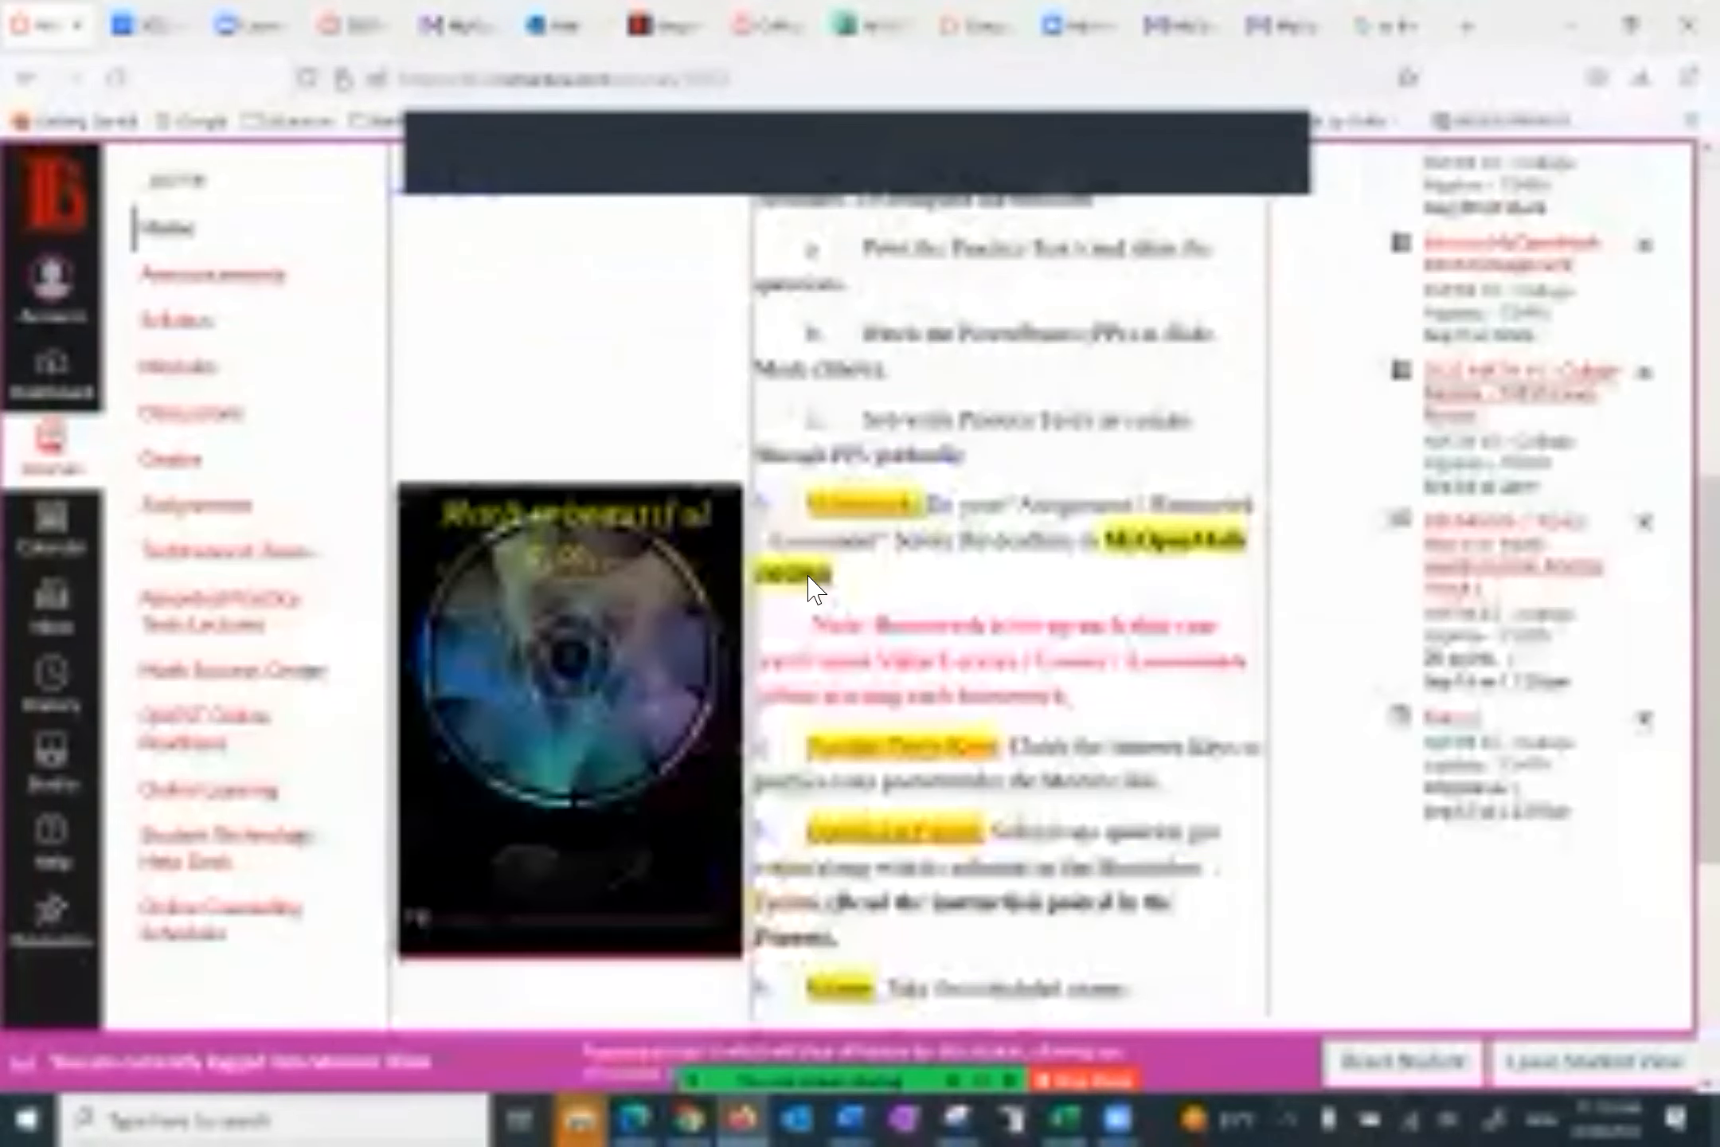
Step: Scroll the syllabus past email policy, Q&A board and Basic Needs to the Netiquette section
{"action": "scroll", "scroll_direction": "down", "scroll_amount": 3}
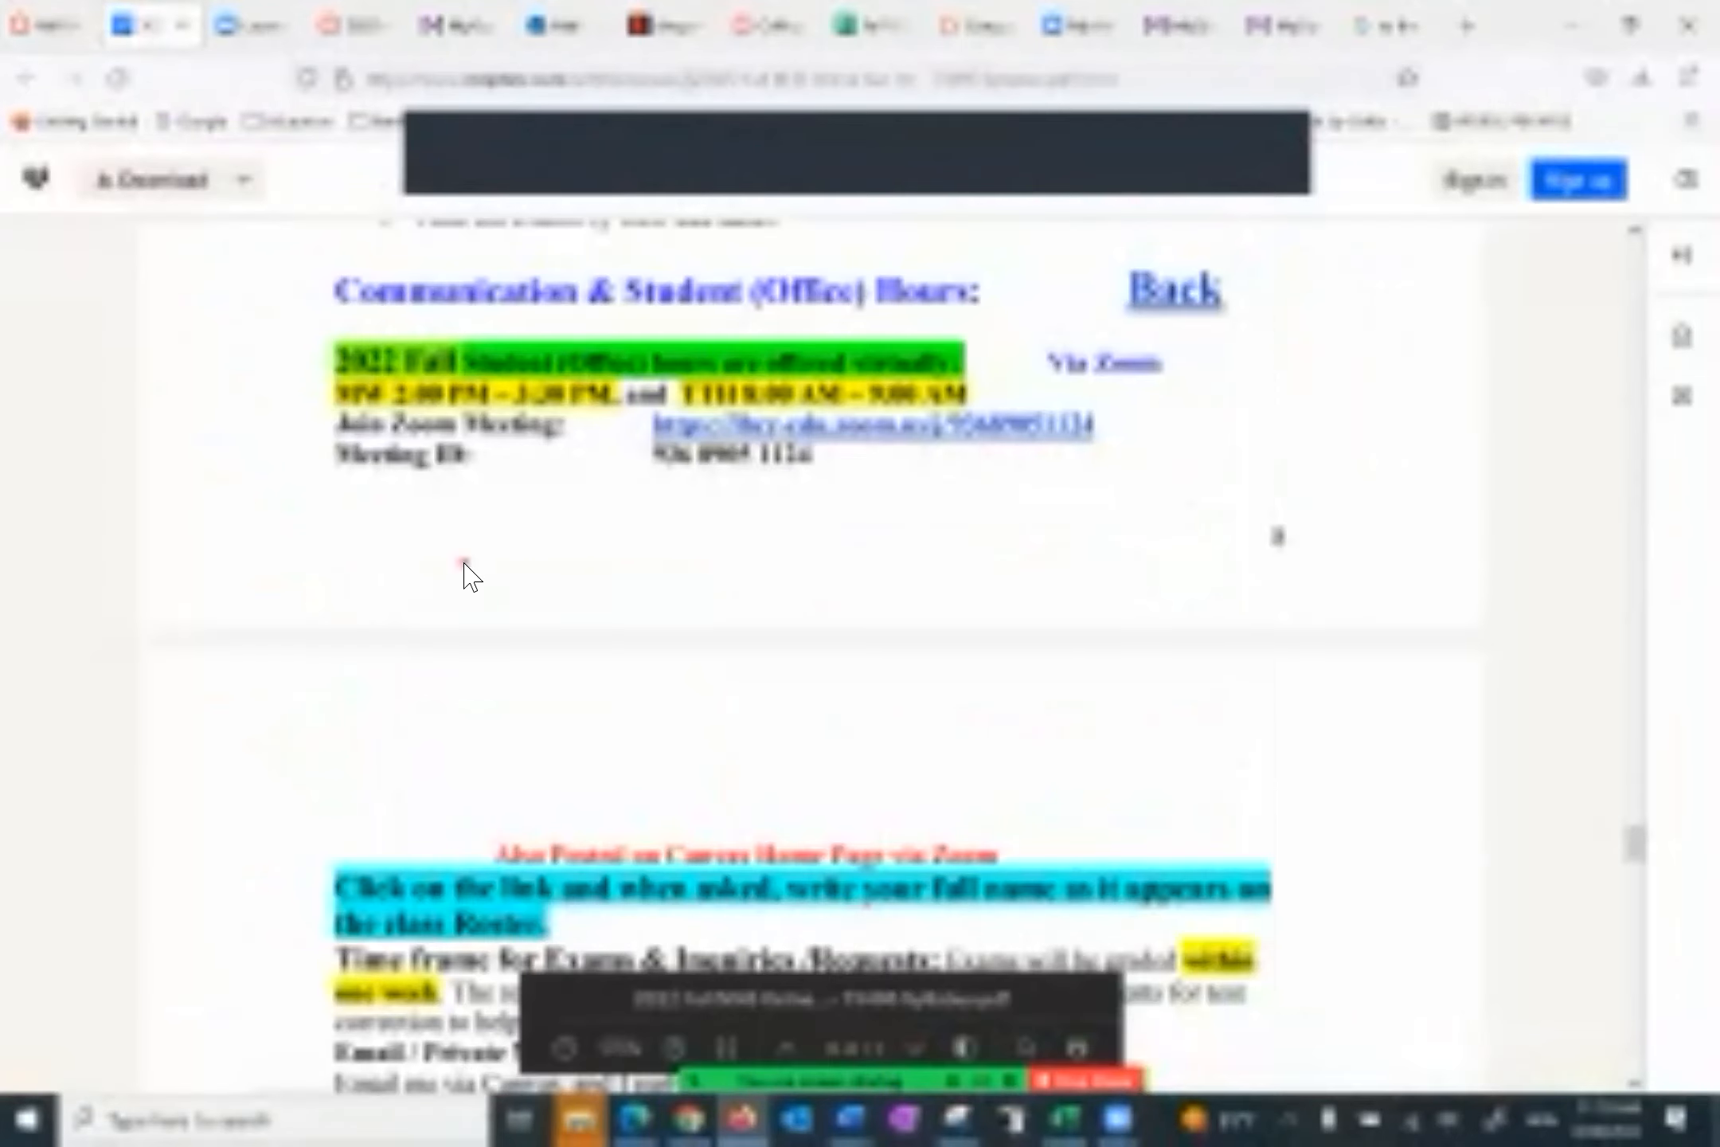
{"action": "scroll", "scroll_direction": "down", "scroll_amount": 3}
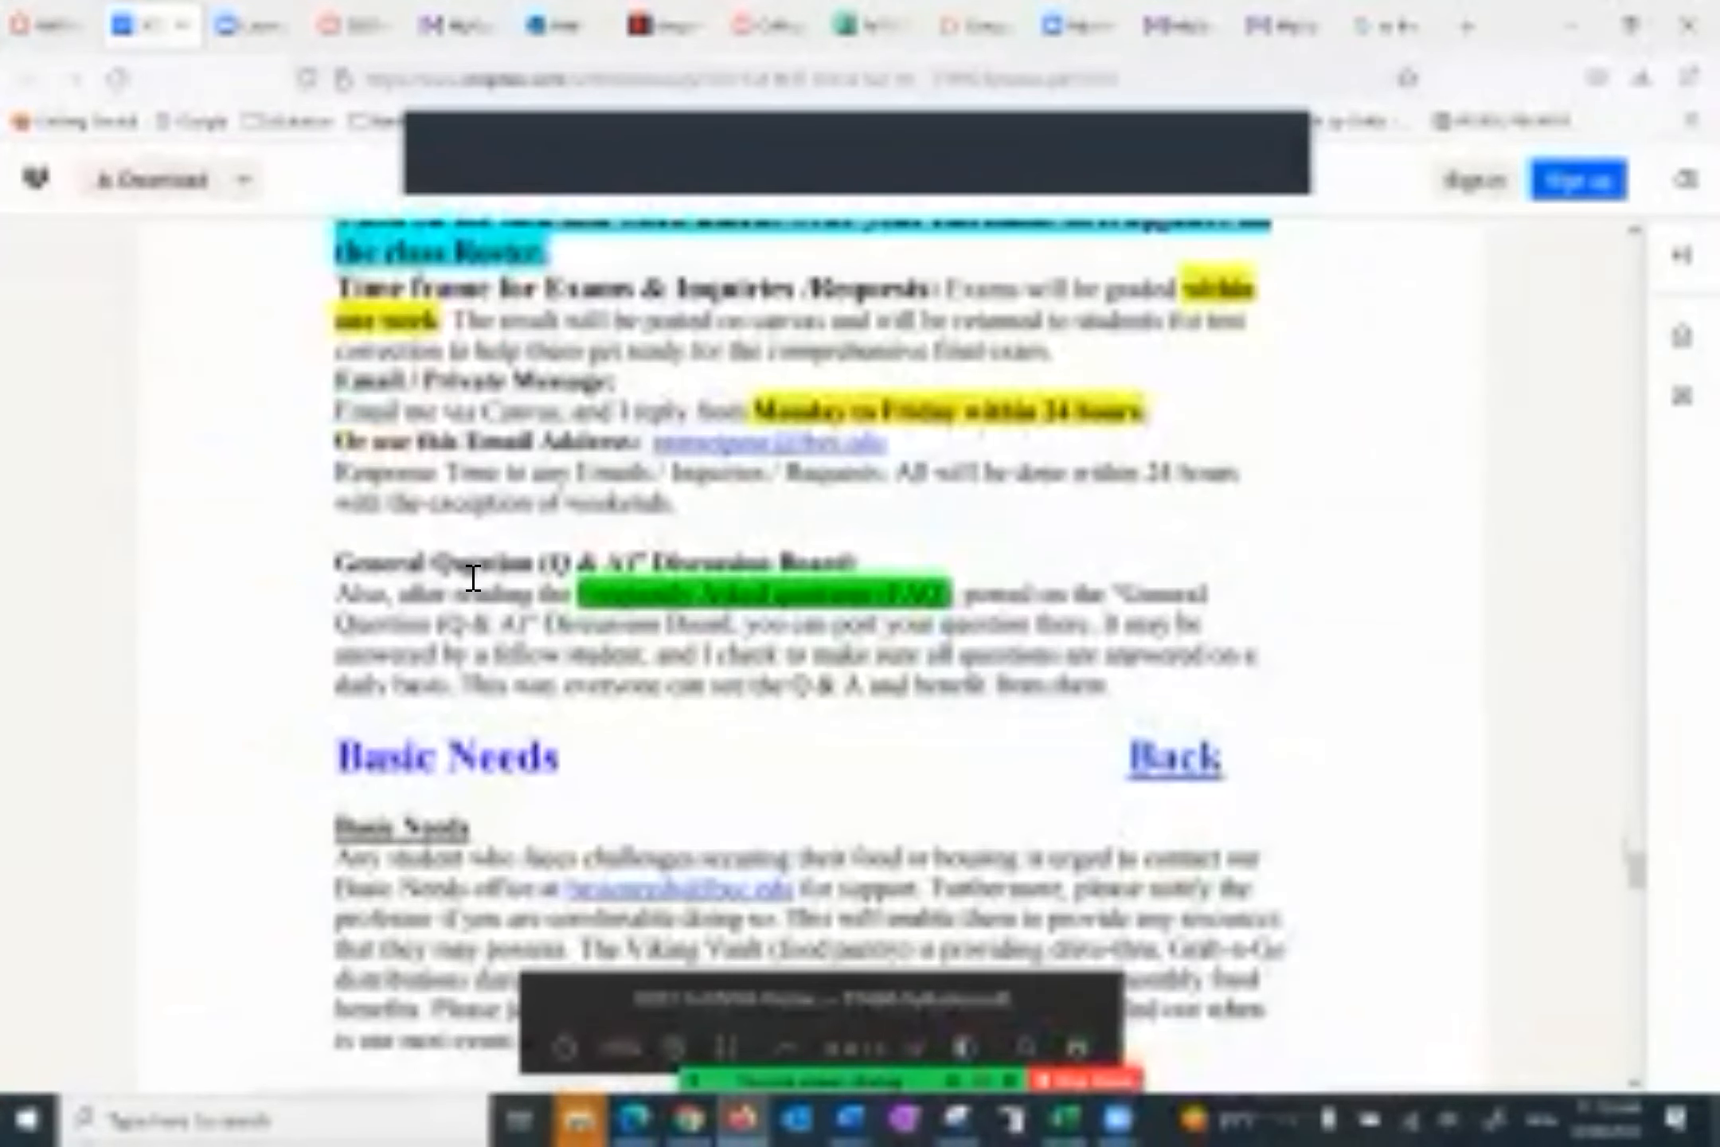
{"action": "scroll", "scroll_direction": "down", "scroll_amount": 3}
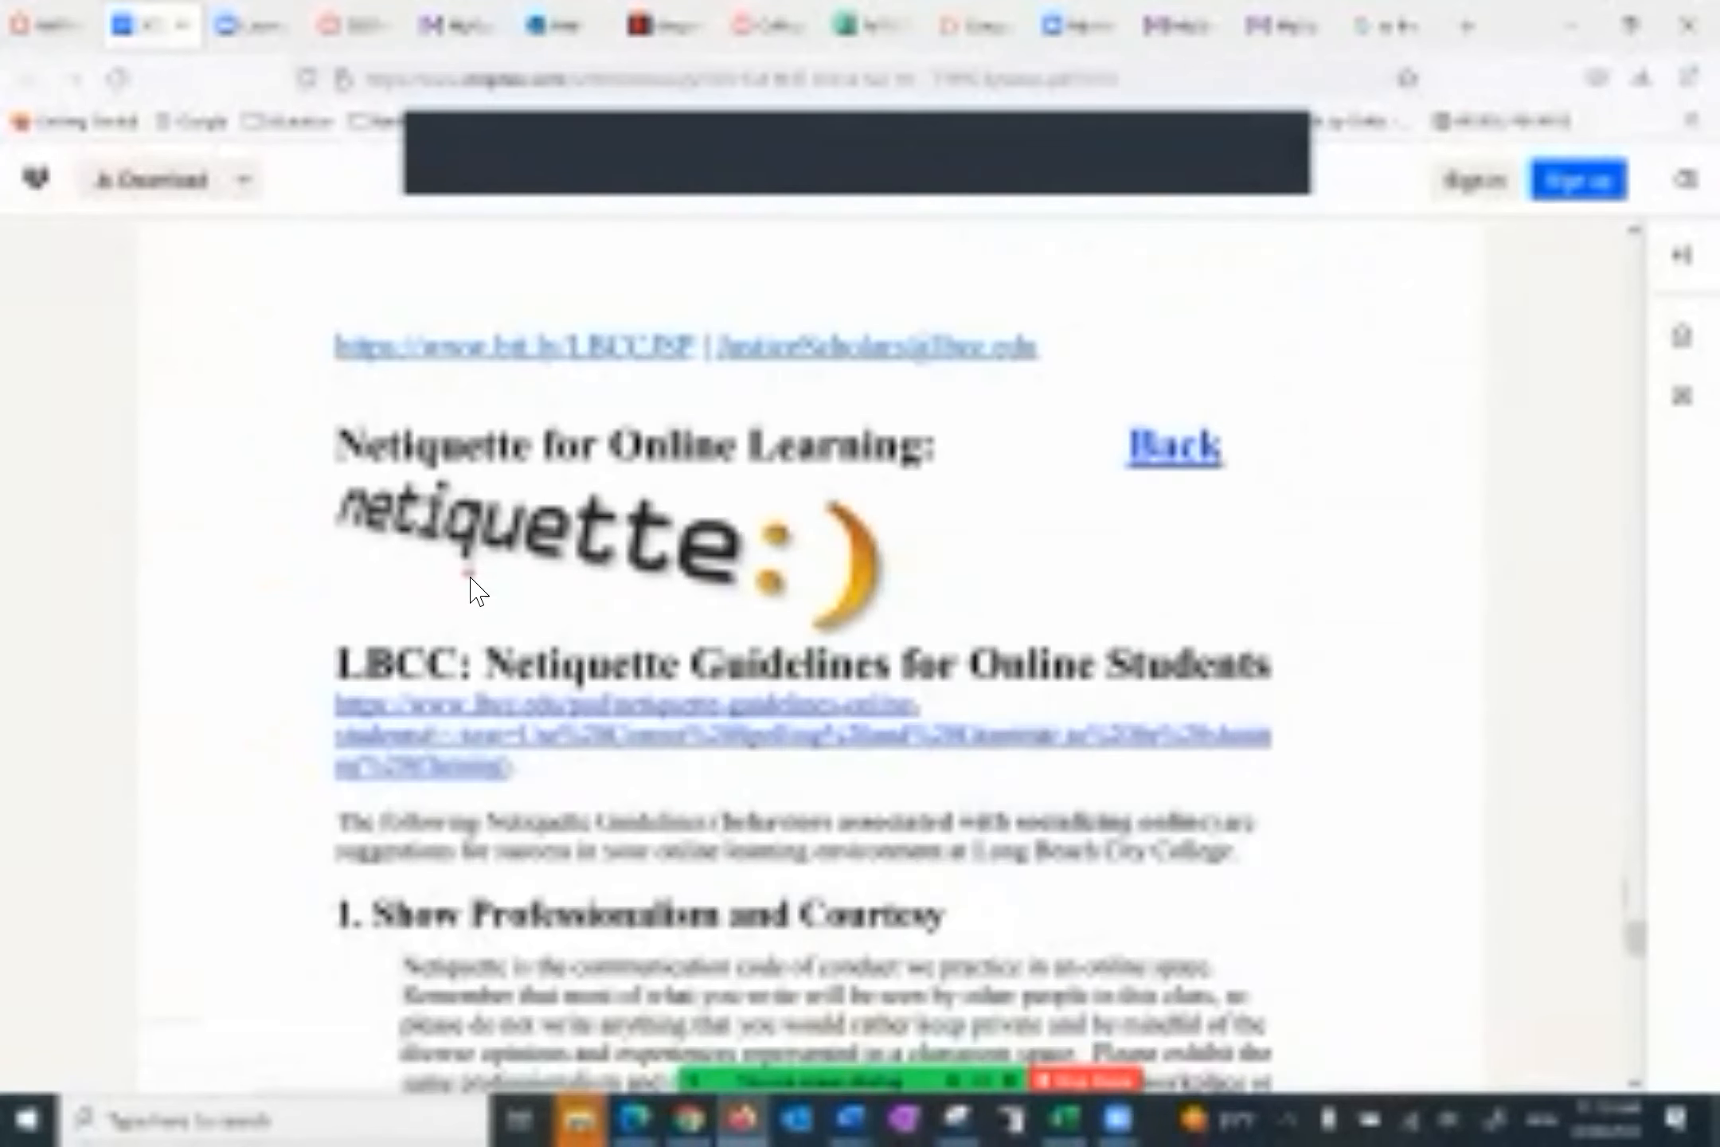
Step: Read through netiquette guidelines 1 to 5 in the syllabus PDF
{"action": "scroll", "scroll_direction": "down", "scroll_amount": 3}
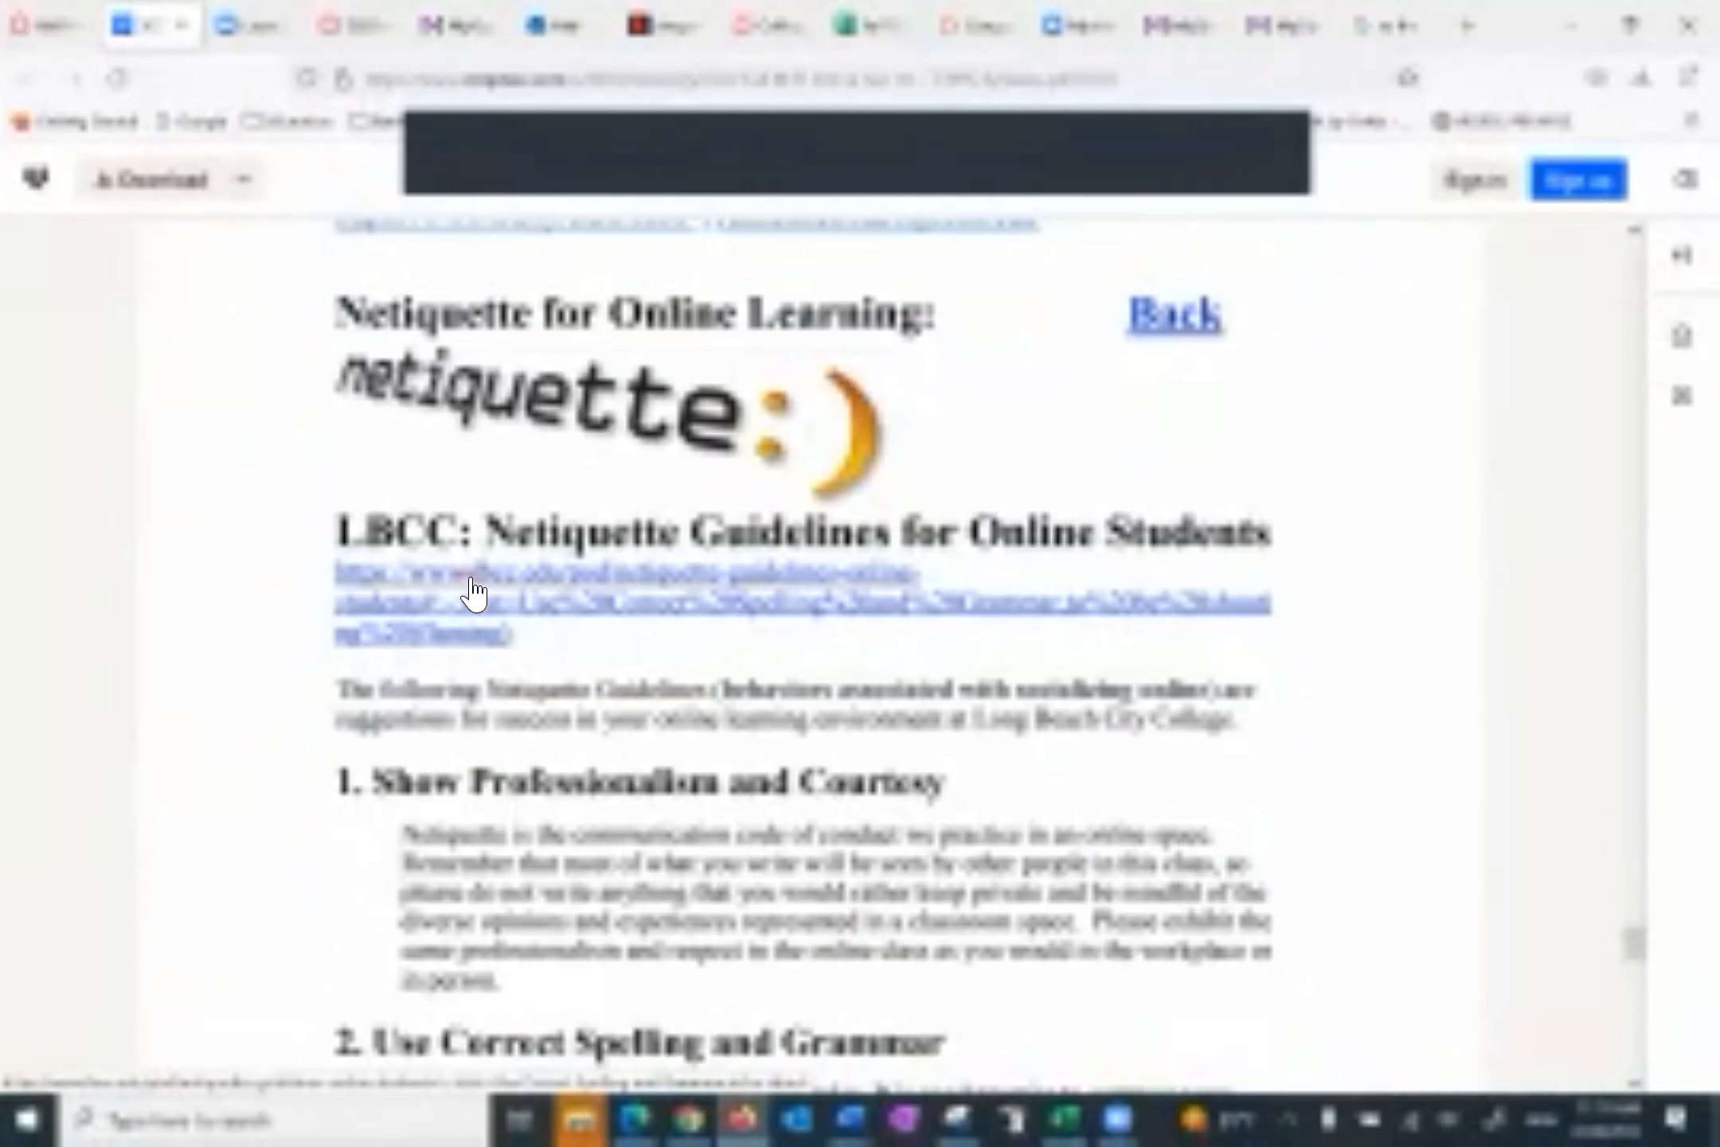
{"action": "scroll", "scroll_direction": "down", "scroll_amount": 3}
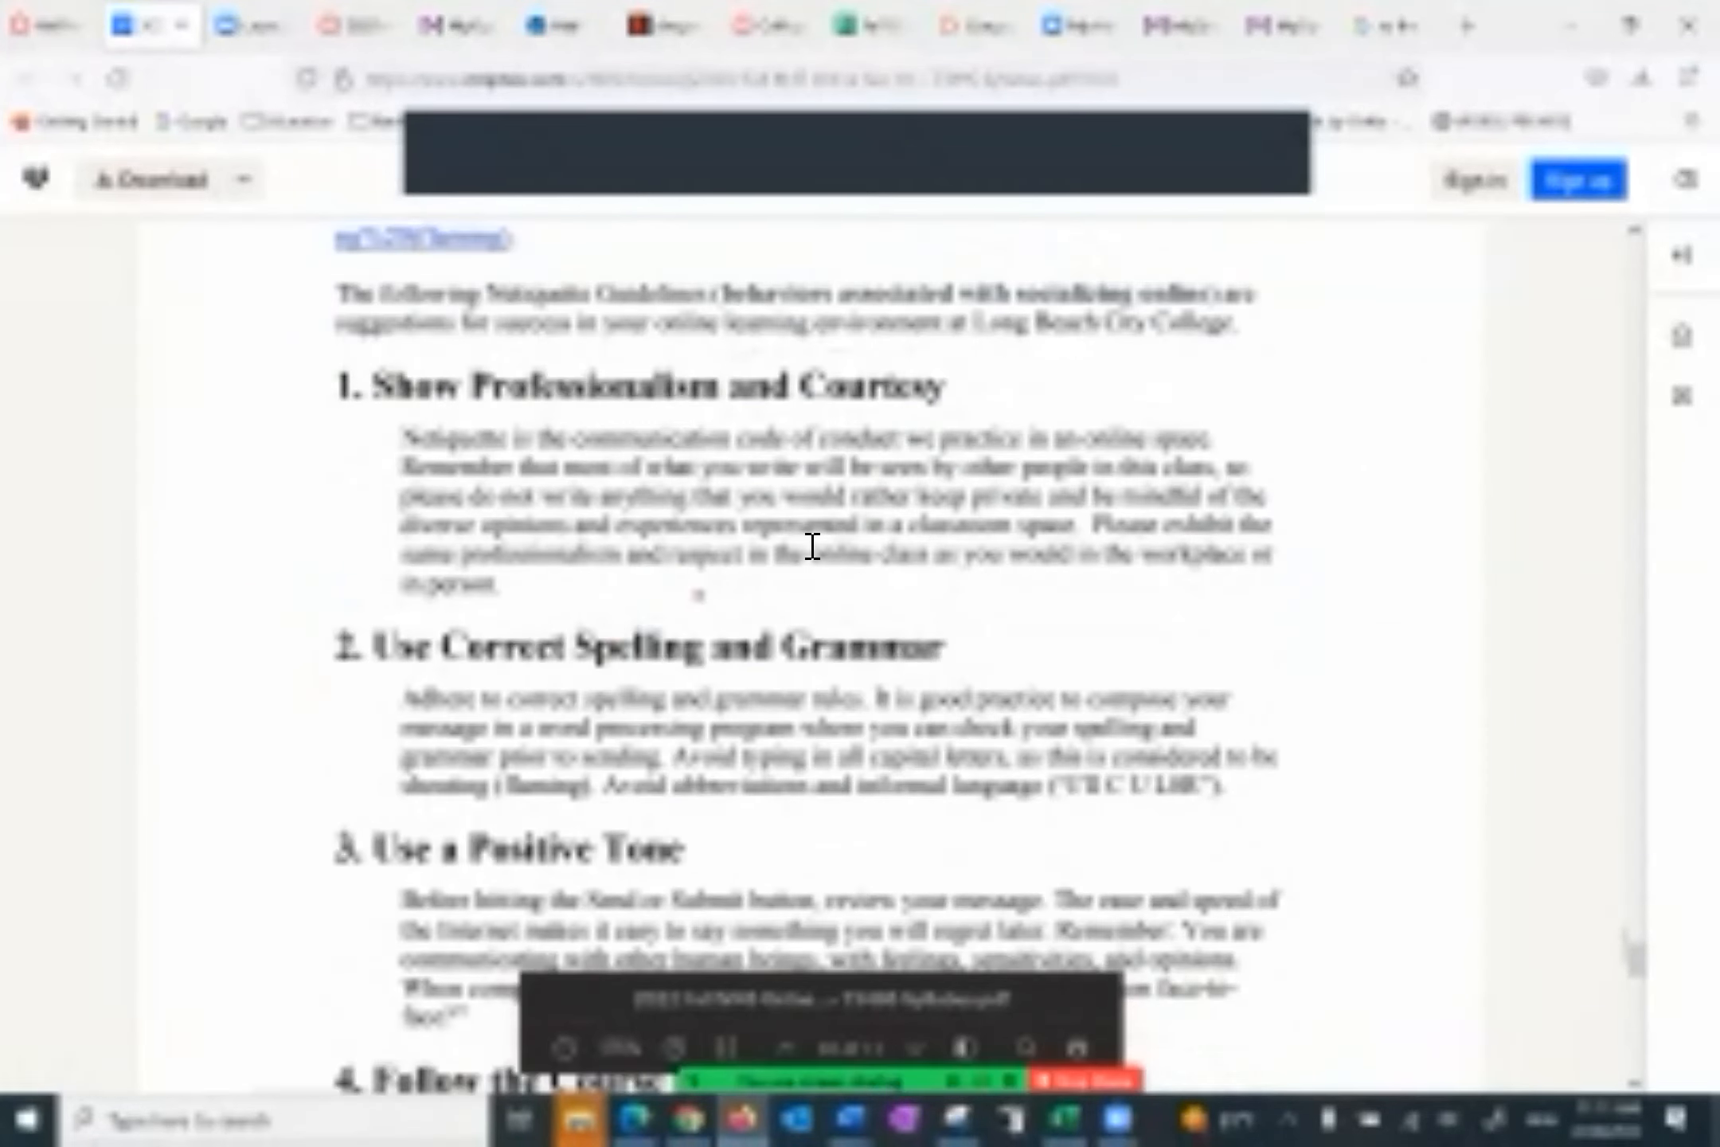
{"action": "scroll", "scroll_direction": "down", "scroll_amount": 3}
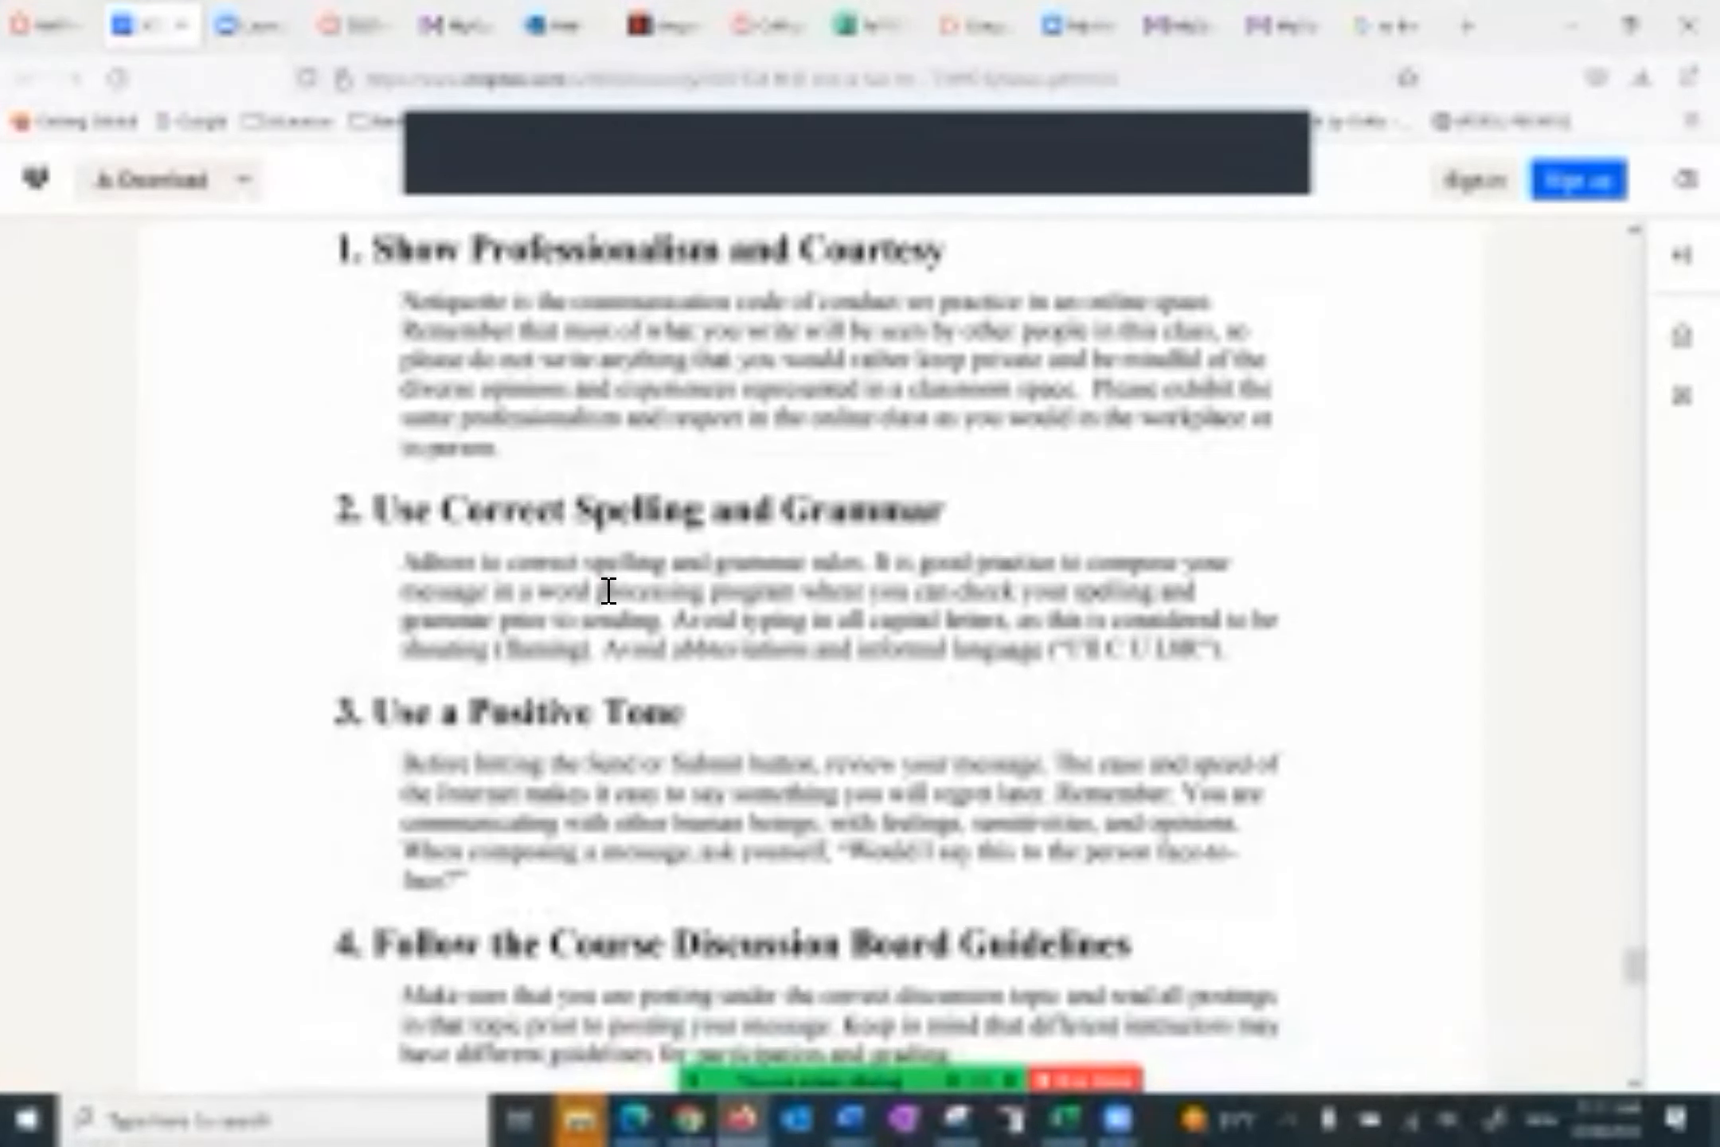
{"action": "scroll", "scroll_direction": "down", "scroll_amount": 3}
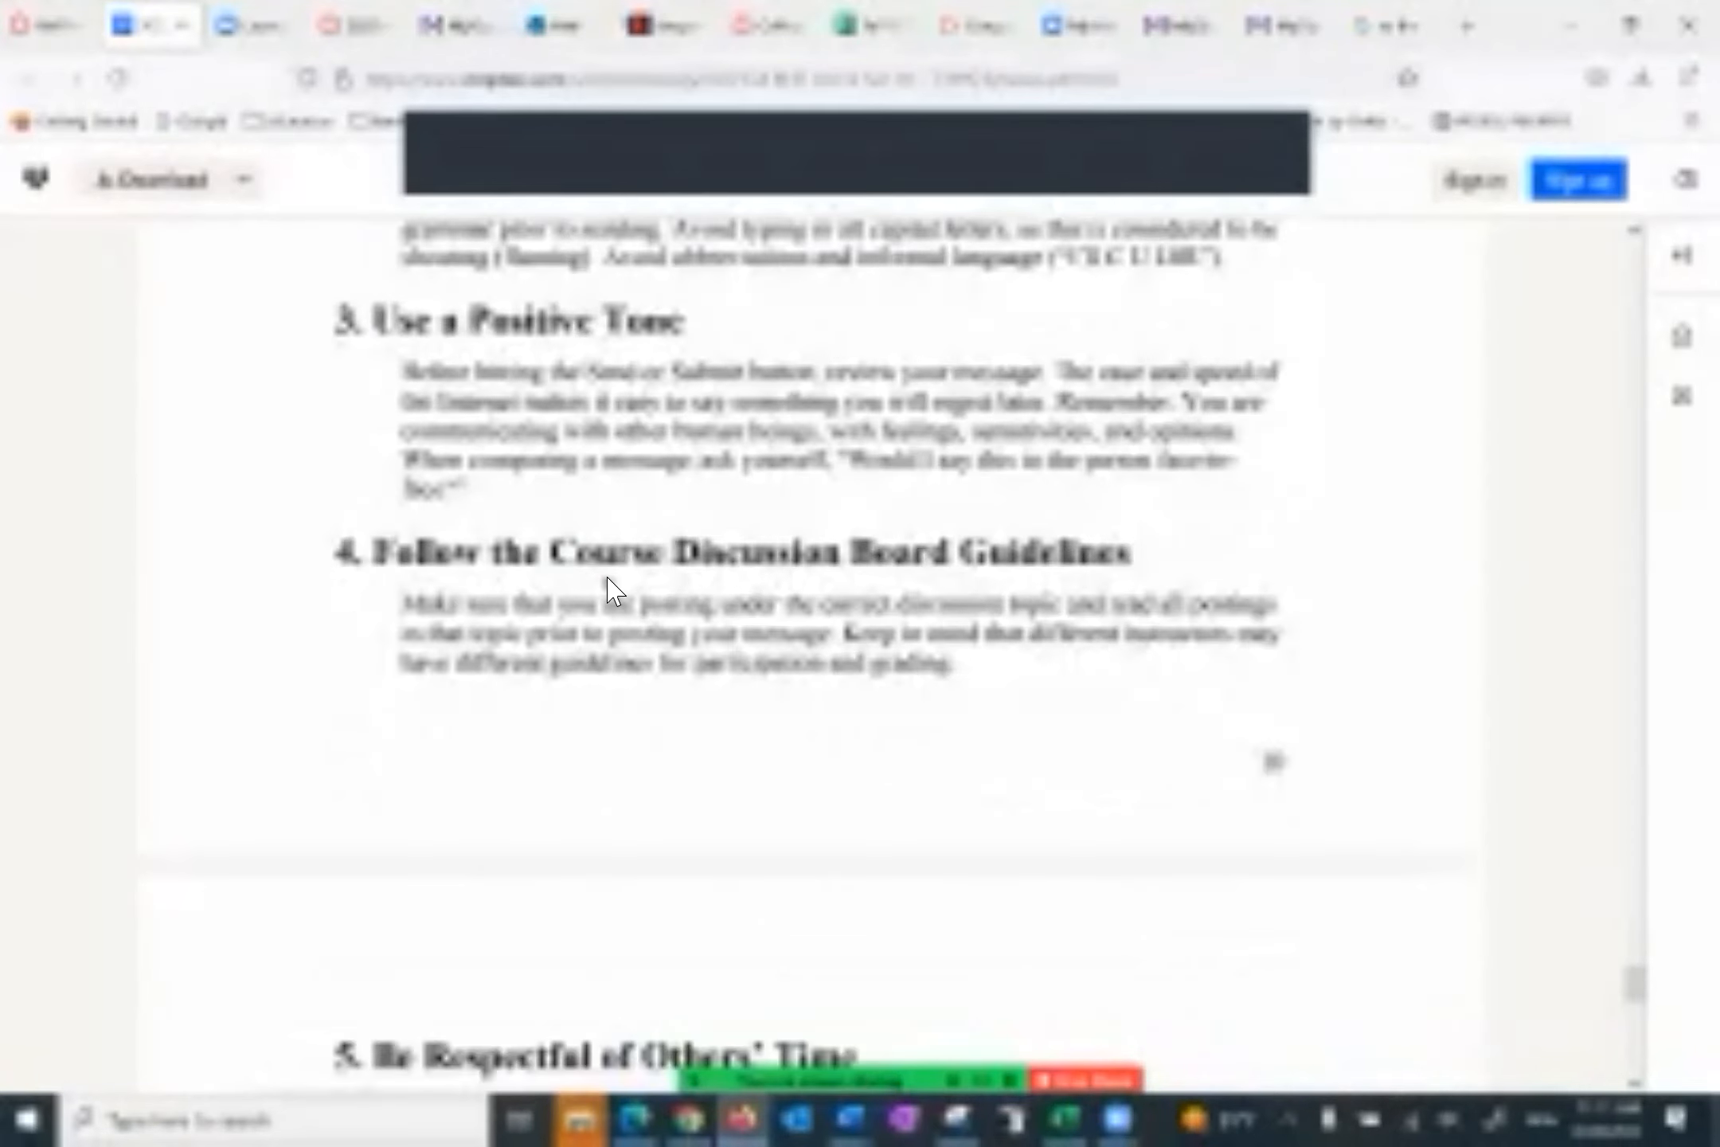
{"action": "scroll", "scroll_direction": "down", "scroll_amount": 3}
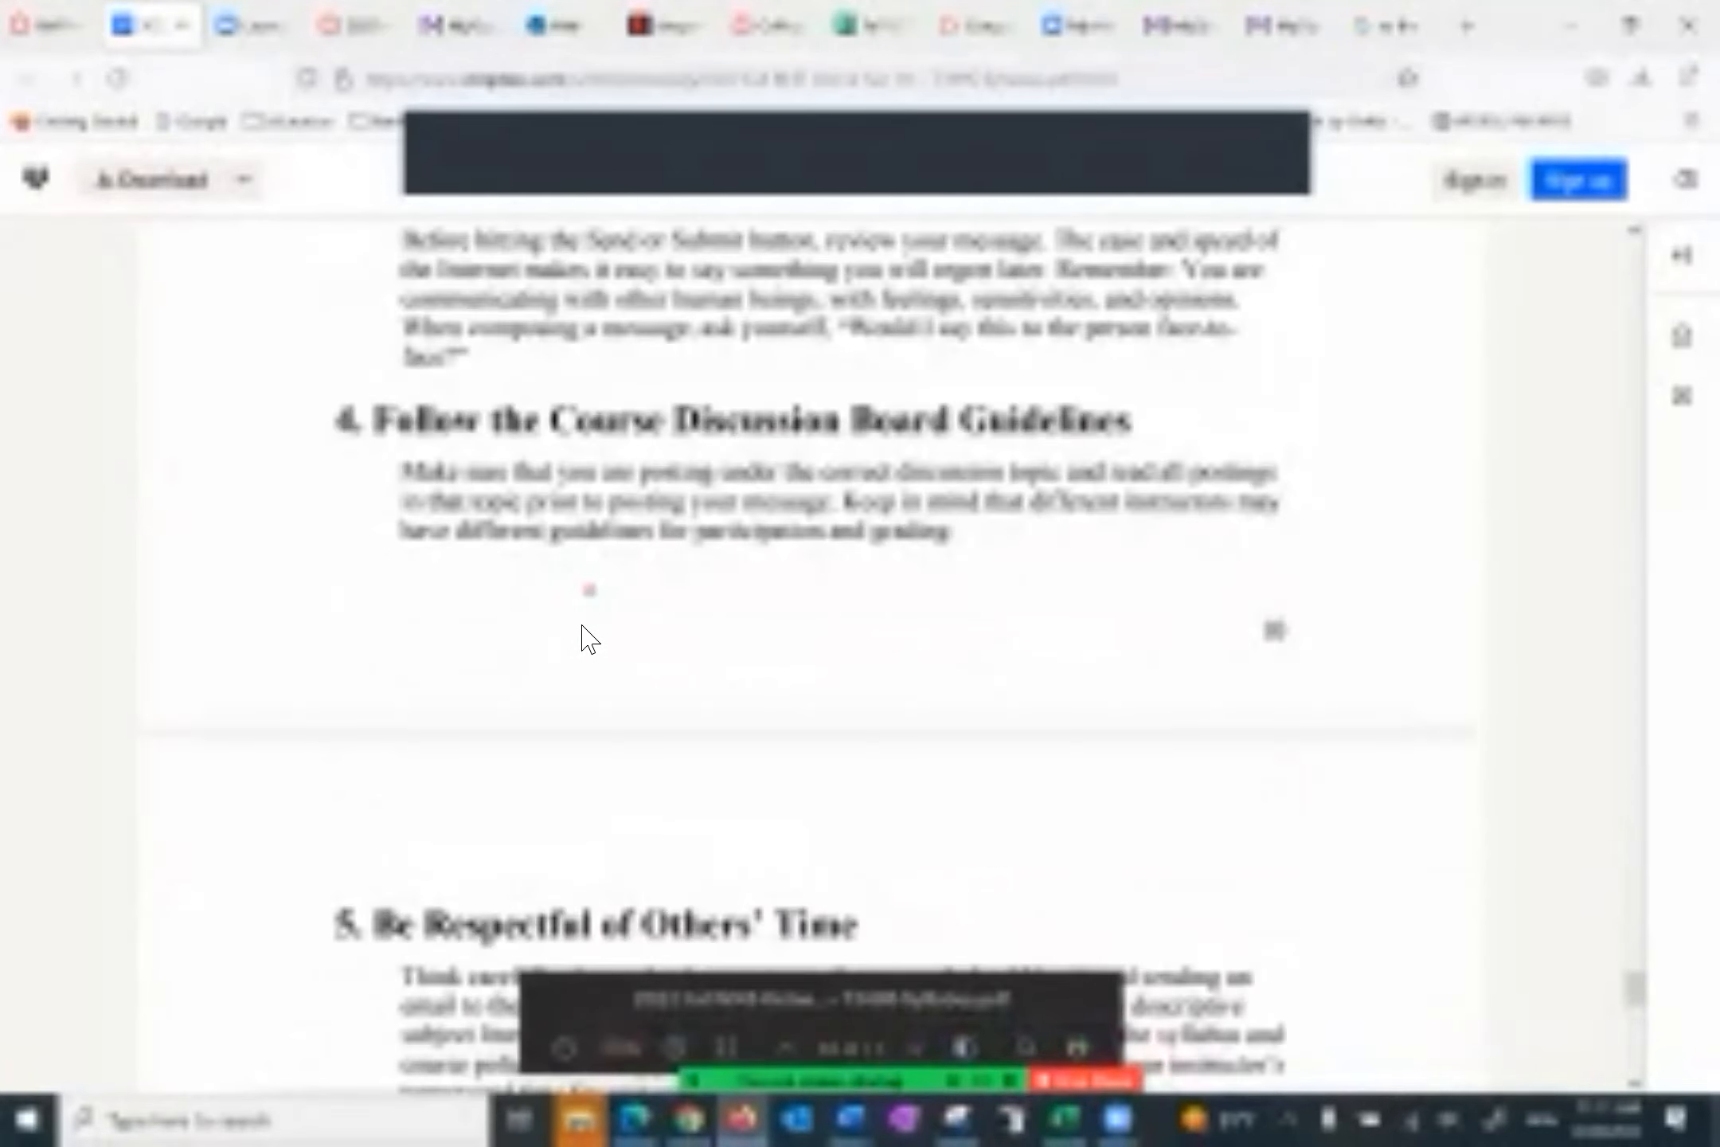
{"action": "scroll", "scroll_direction": "down", "scroll_amount": 3}
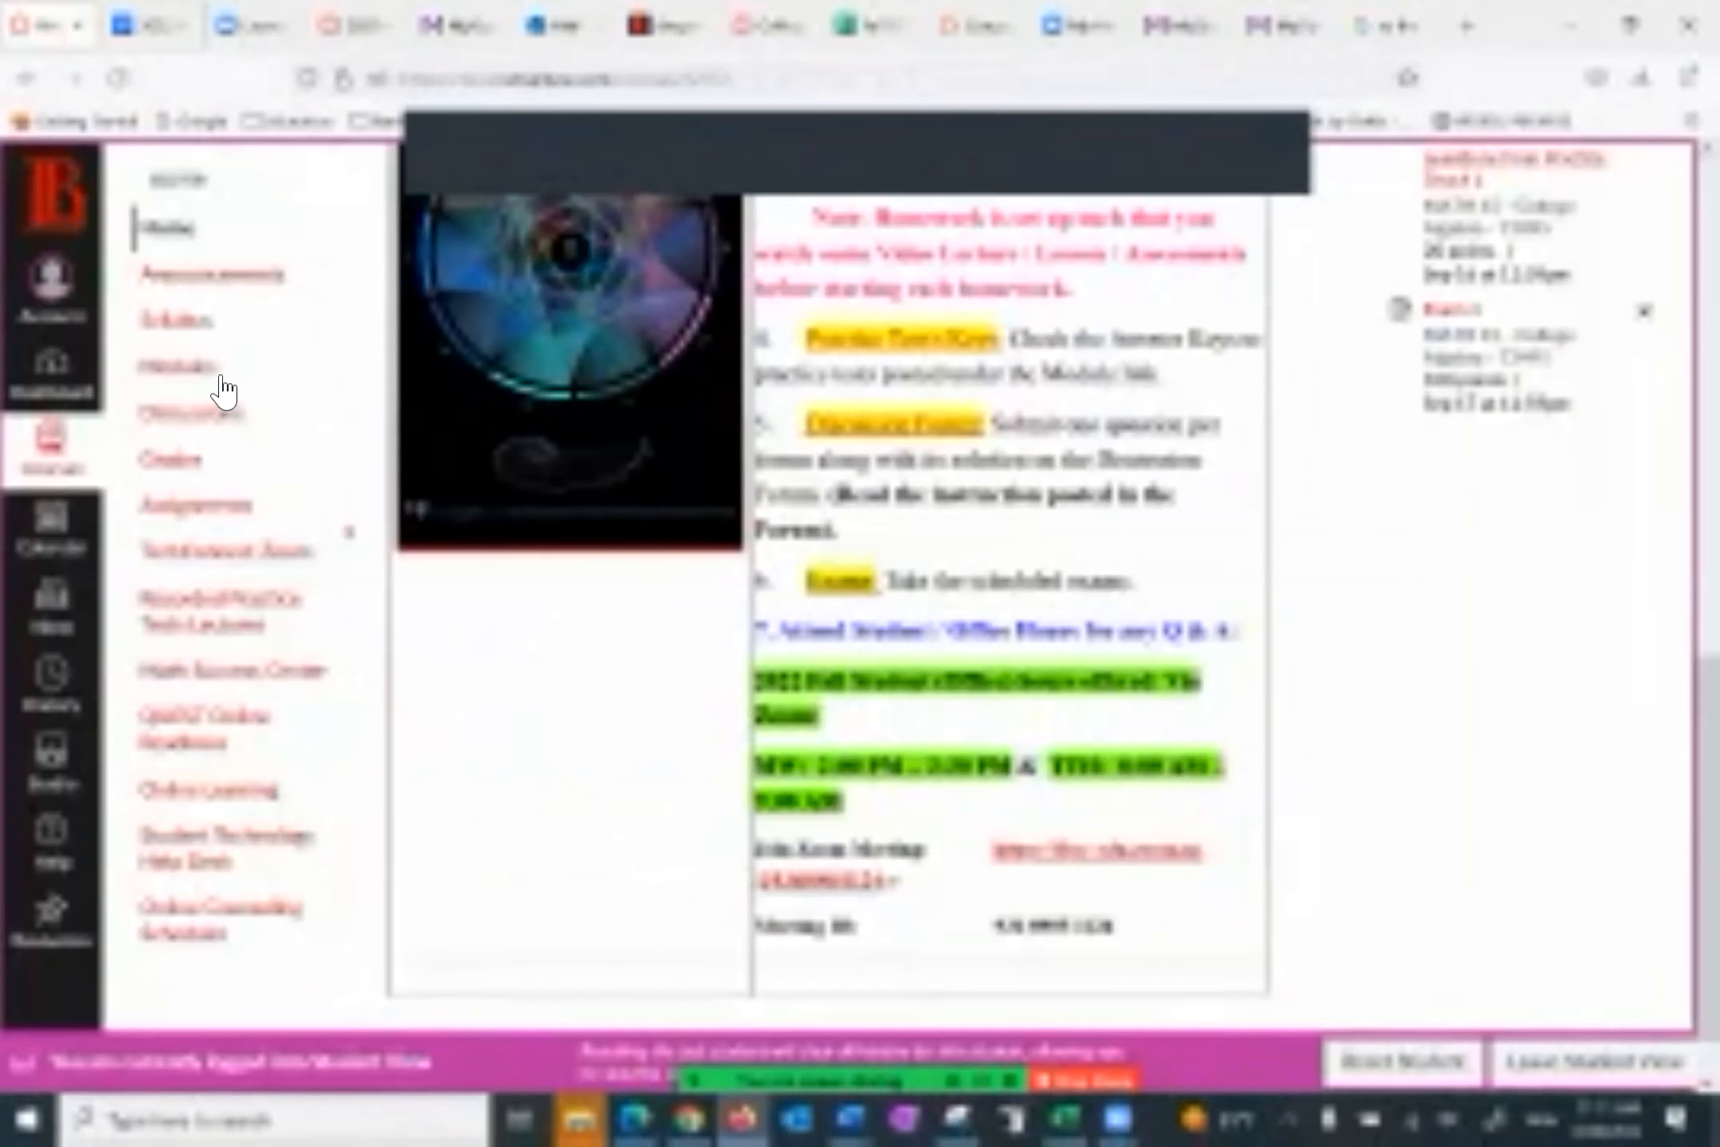
Step: View the 2022 Fall M45 Excel Calendar in Dropbox and scroll through its weeks
{"action": "left_click", "coordinate": [172, 319]}
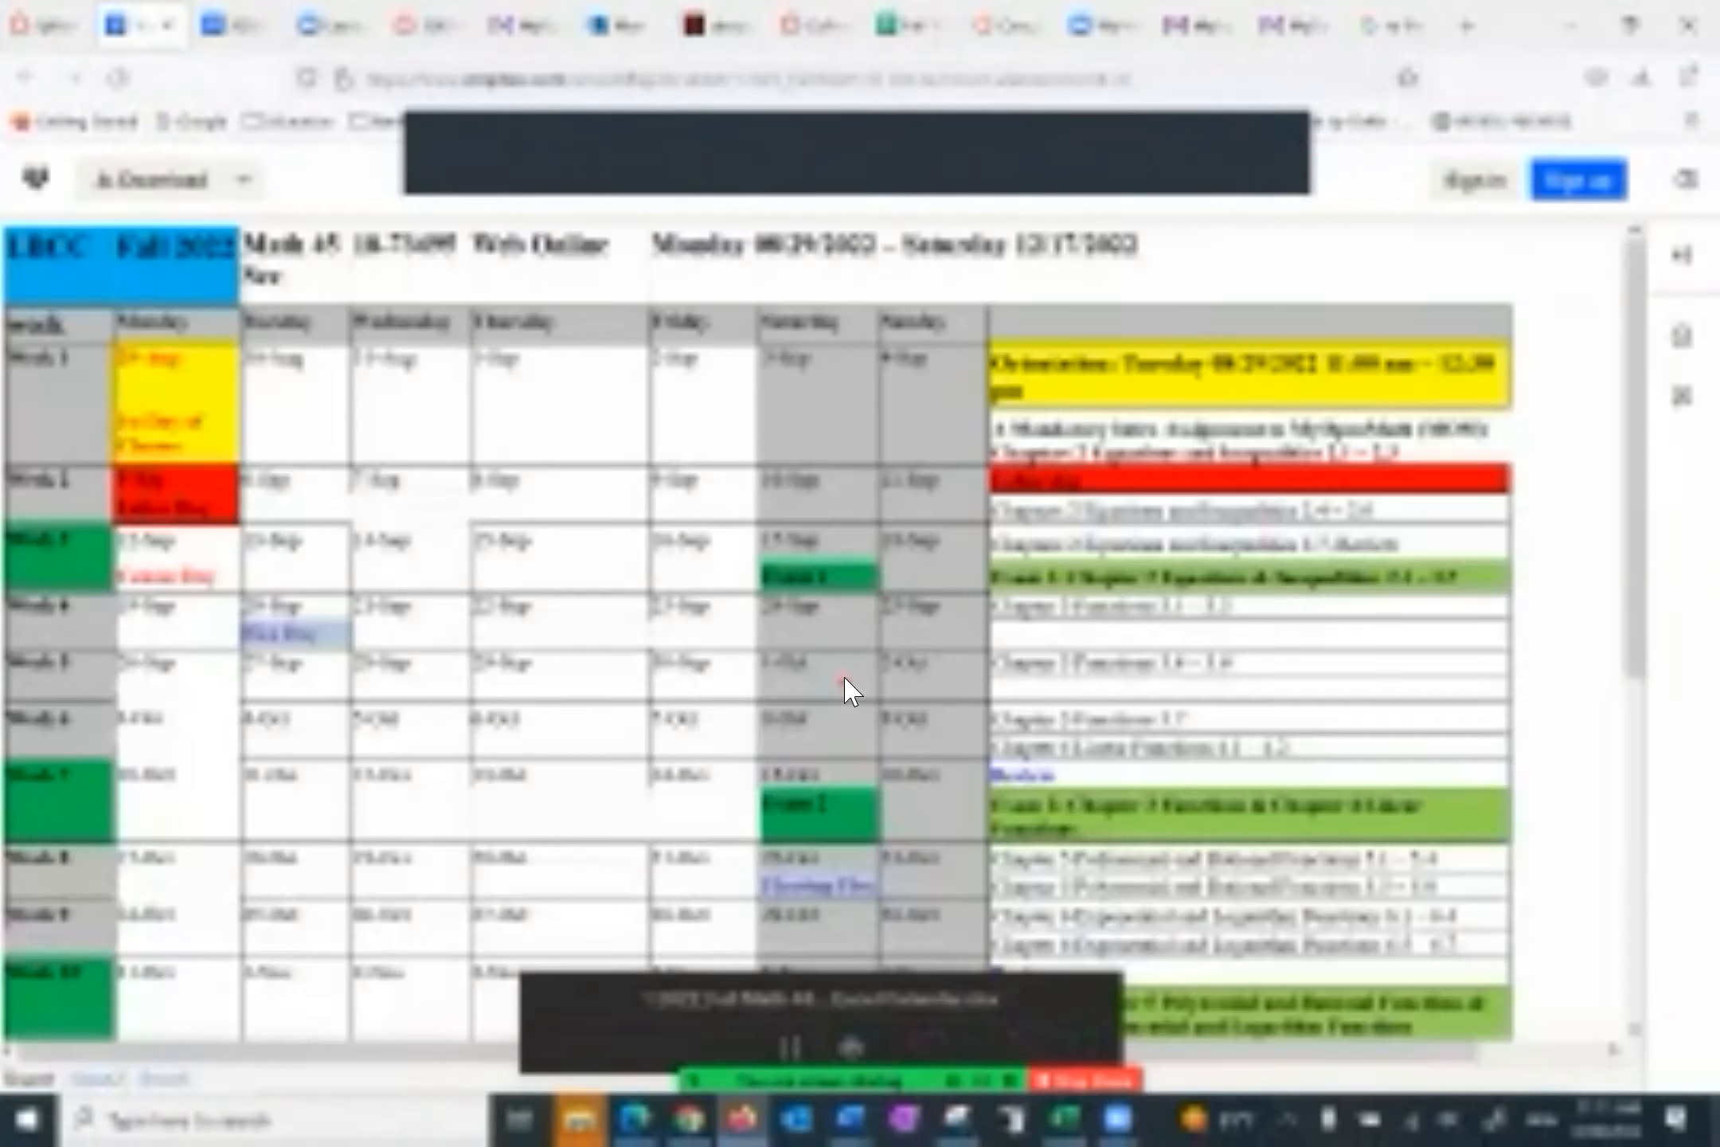
{"action": "mouse_move", "coordinate": [647, 527]}
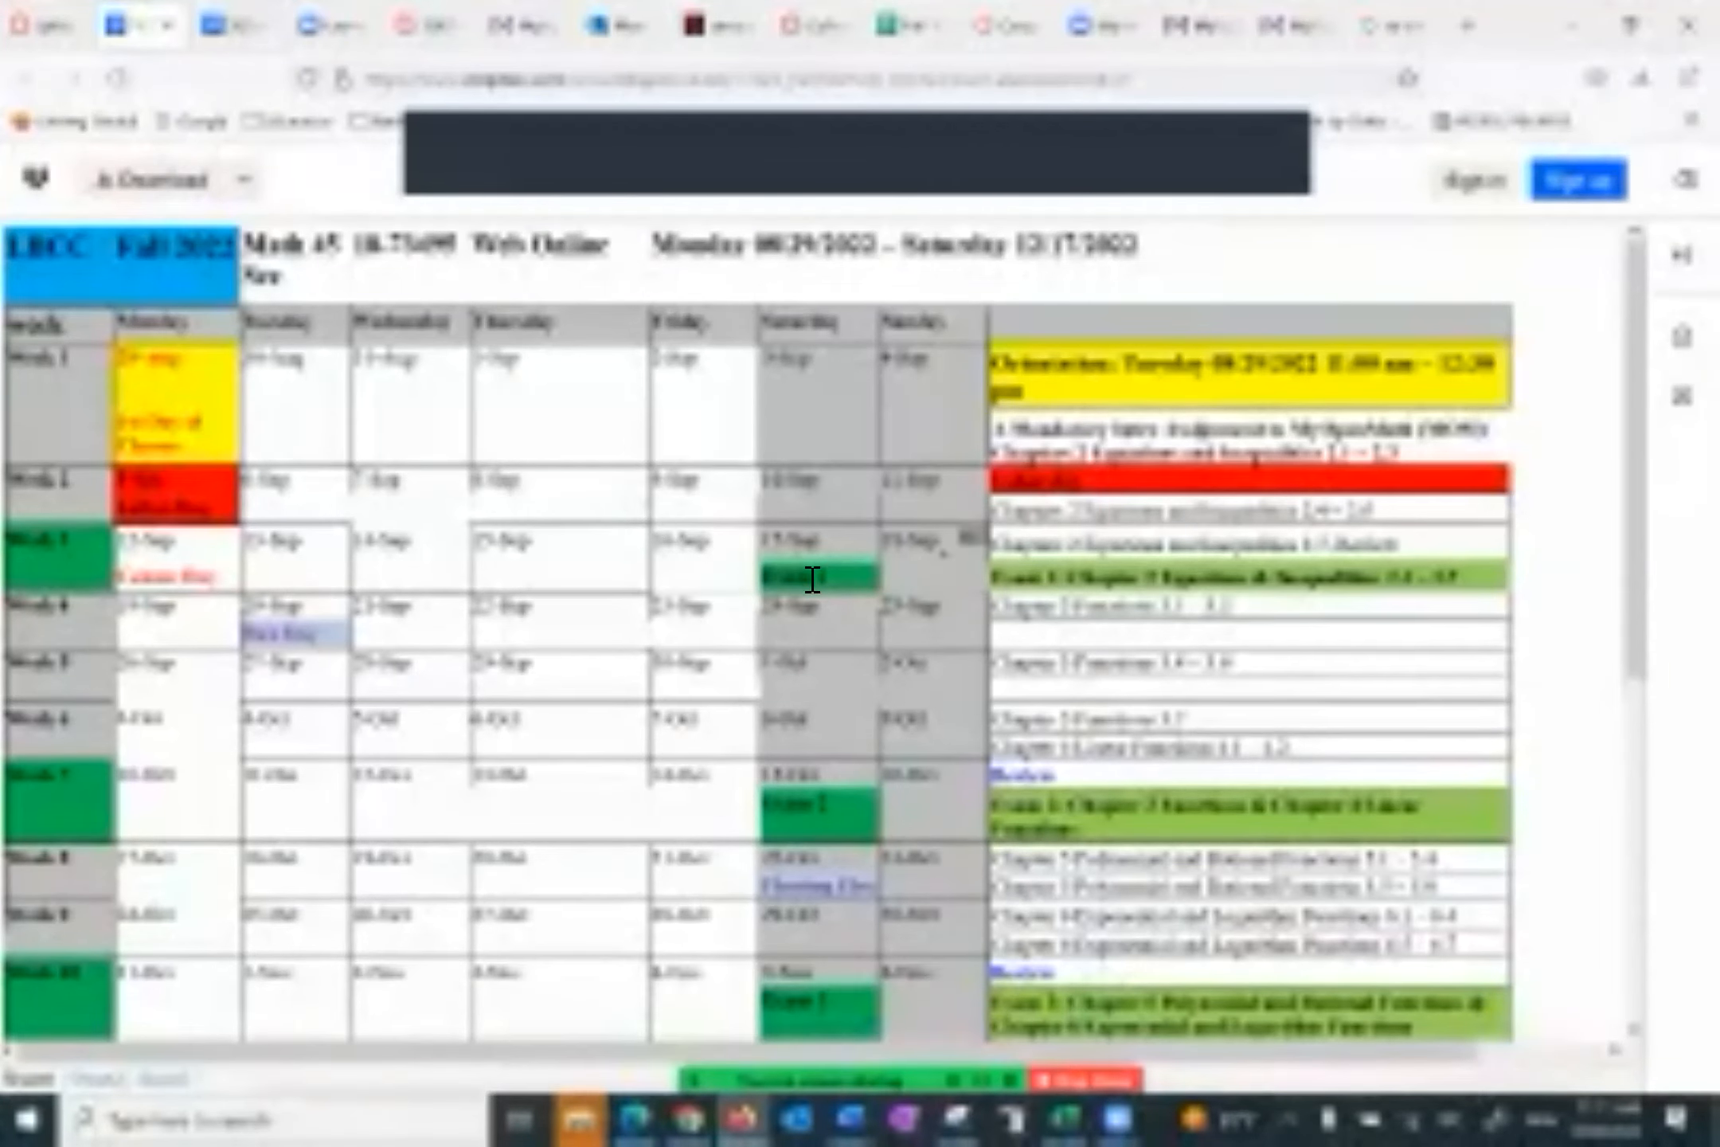
{"action": "scroll", "scroll_direction": "down", "scroll_amount": 3}
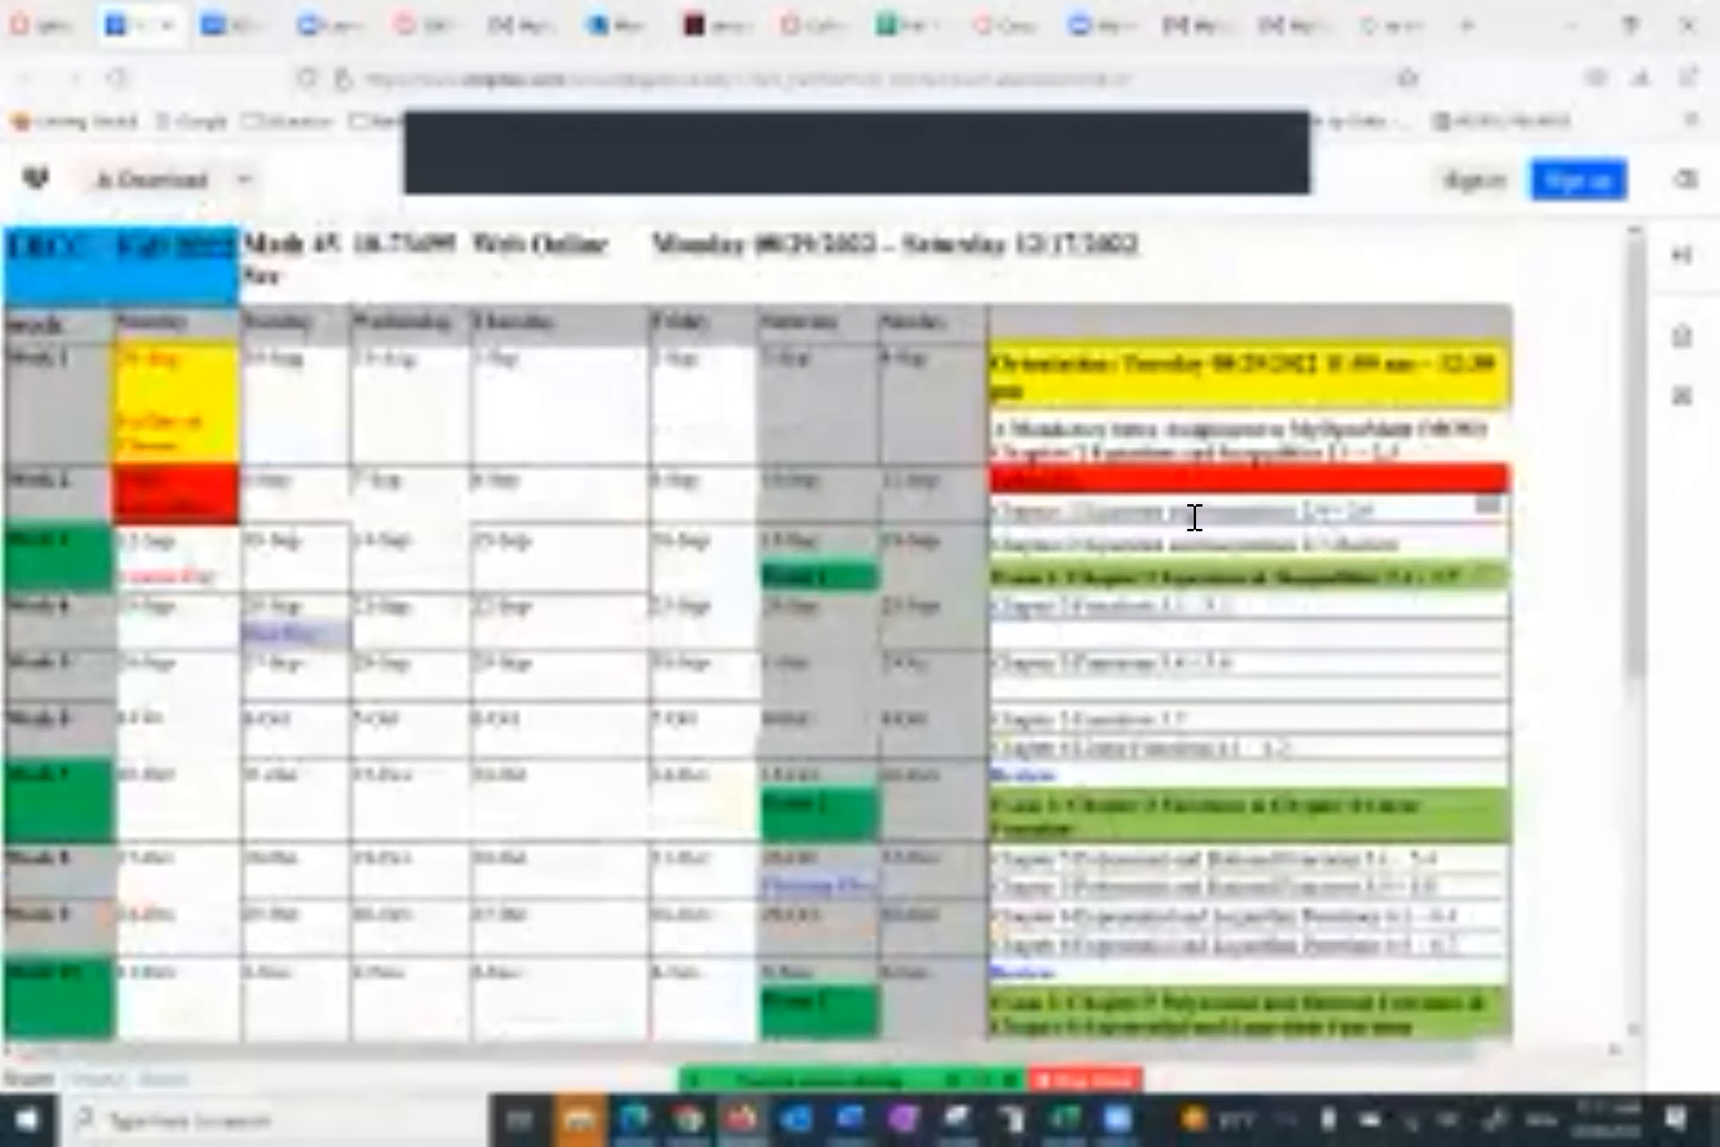
{"action": "scroll", "scroll_direction": "down", "scroll_amount": 3}
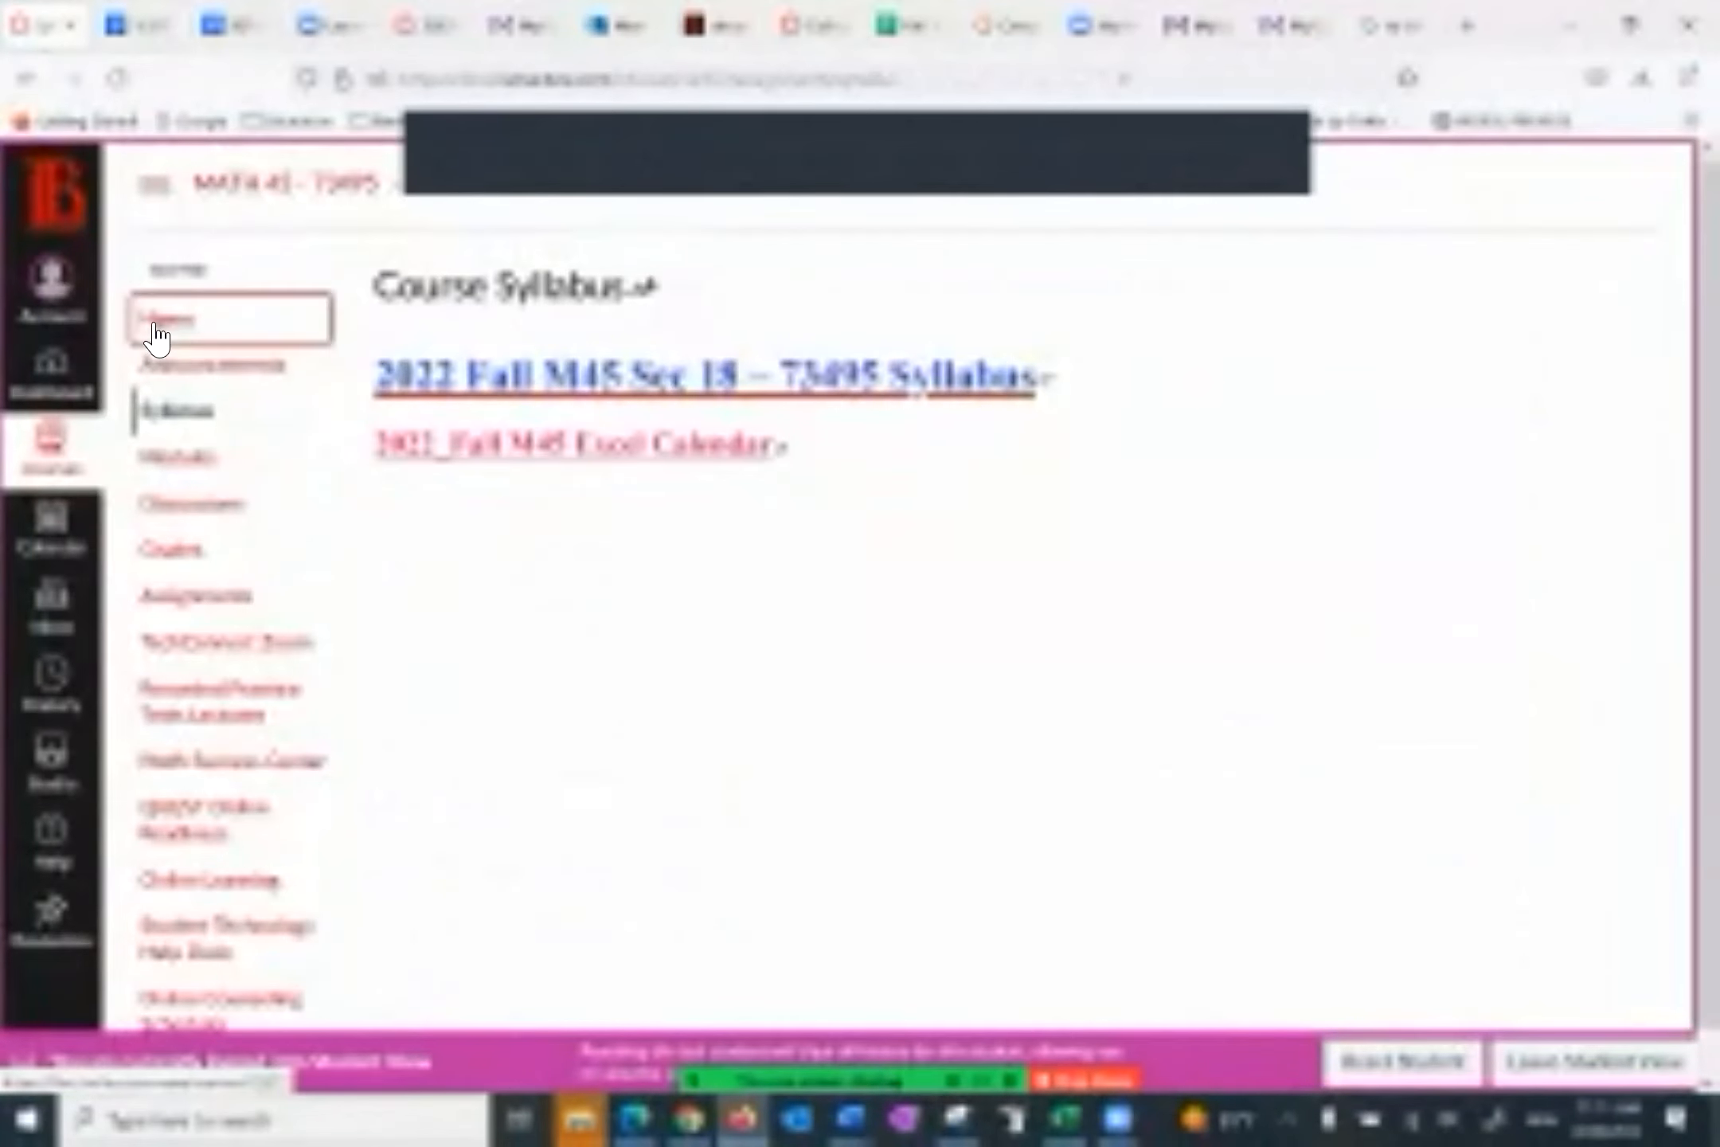
Step: Return to the course home page, then go to the Modules list
{"action": "left_click", "coordinate": [170, 317]}
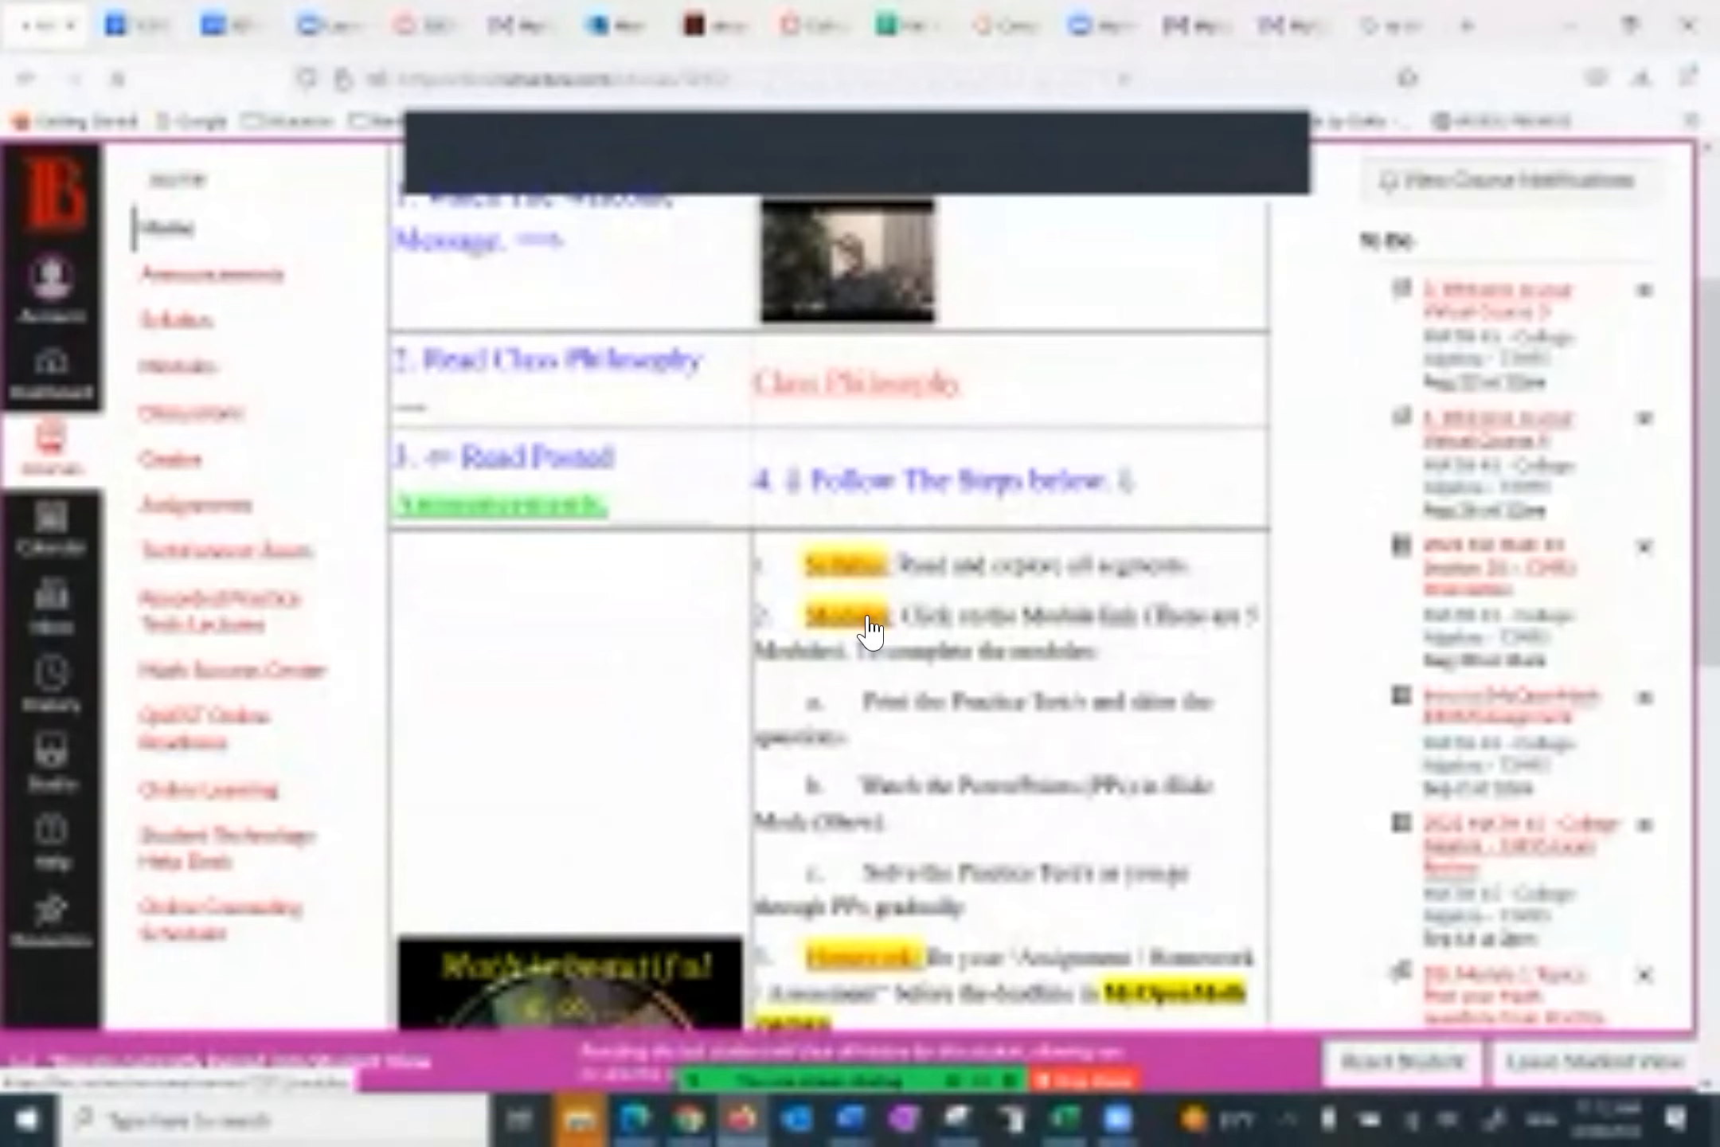
{"action": "left_click", "coordinate": [175, 456]}
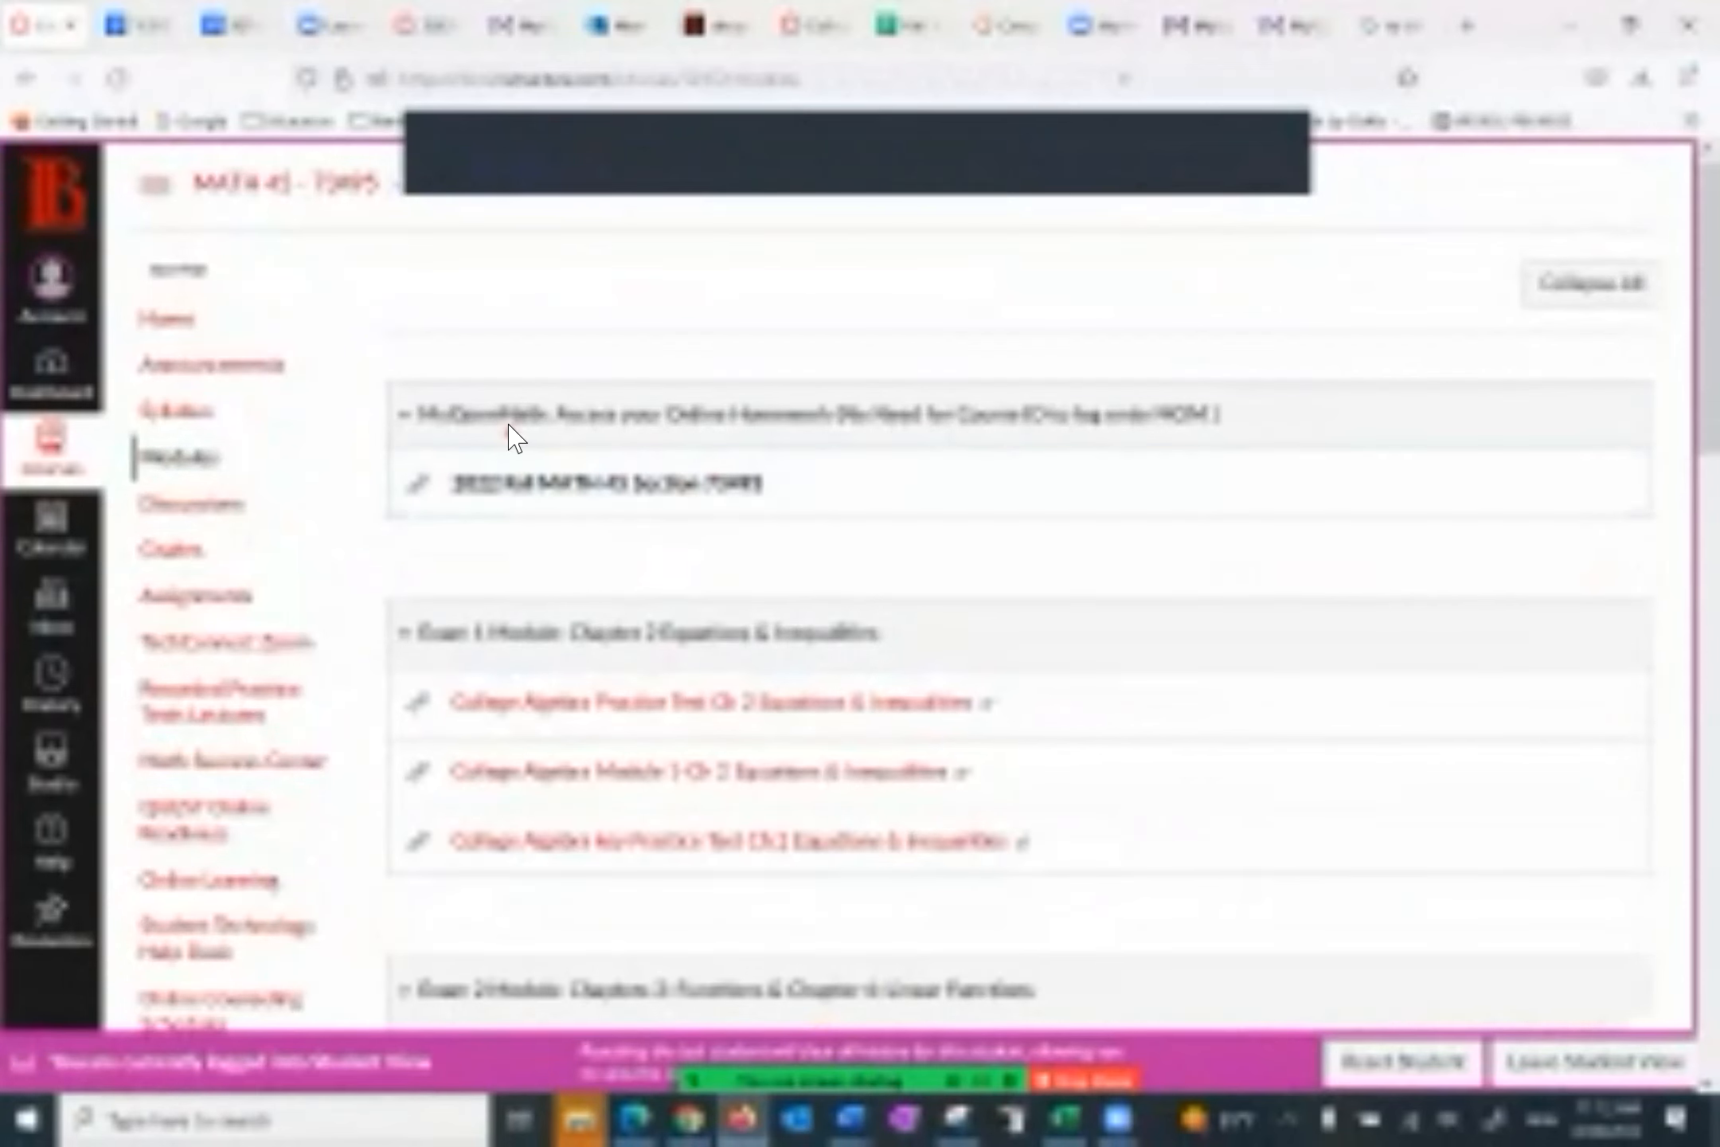
{"action": "mouse_move", "coordinate": [817, 445]}
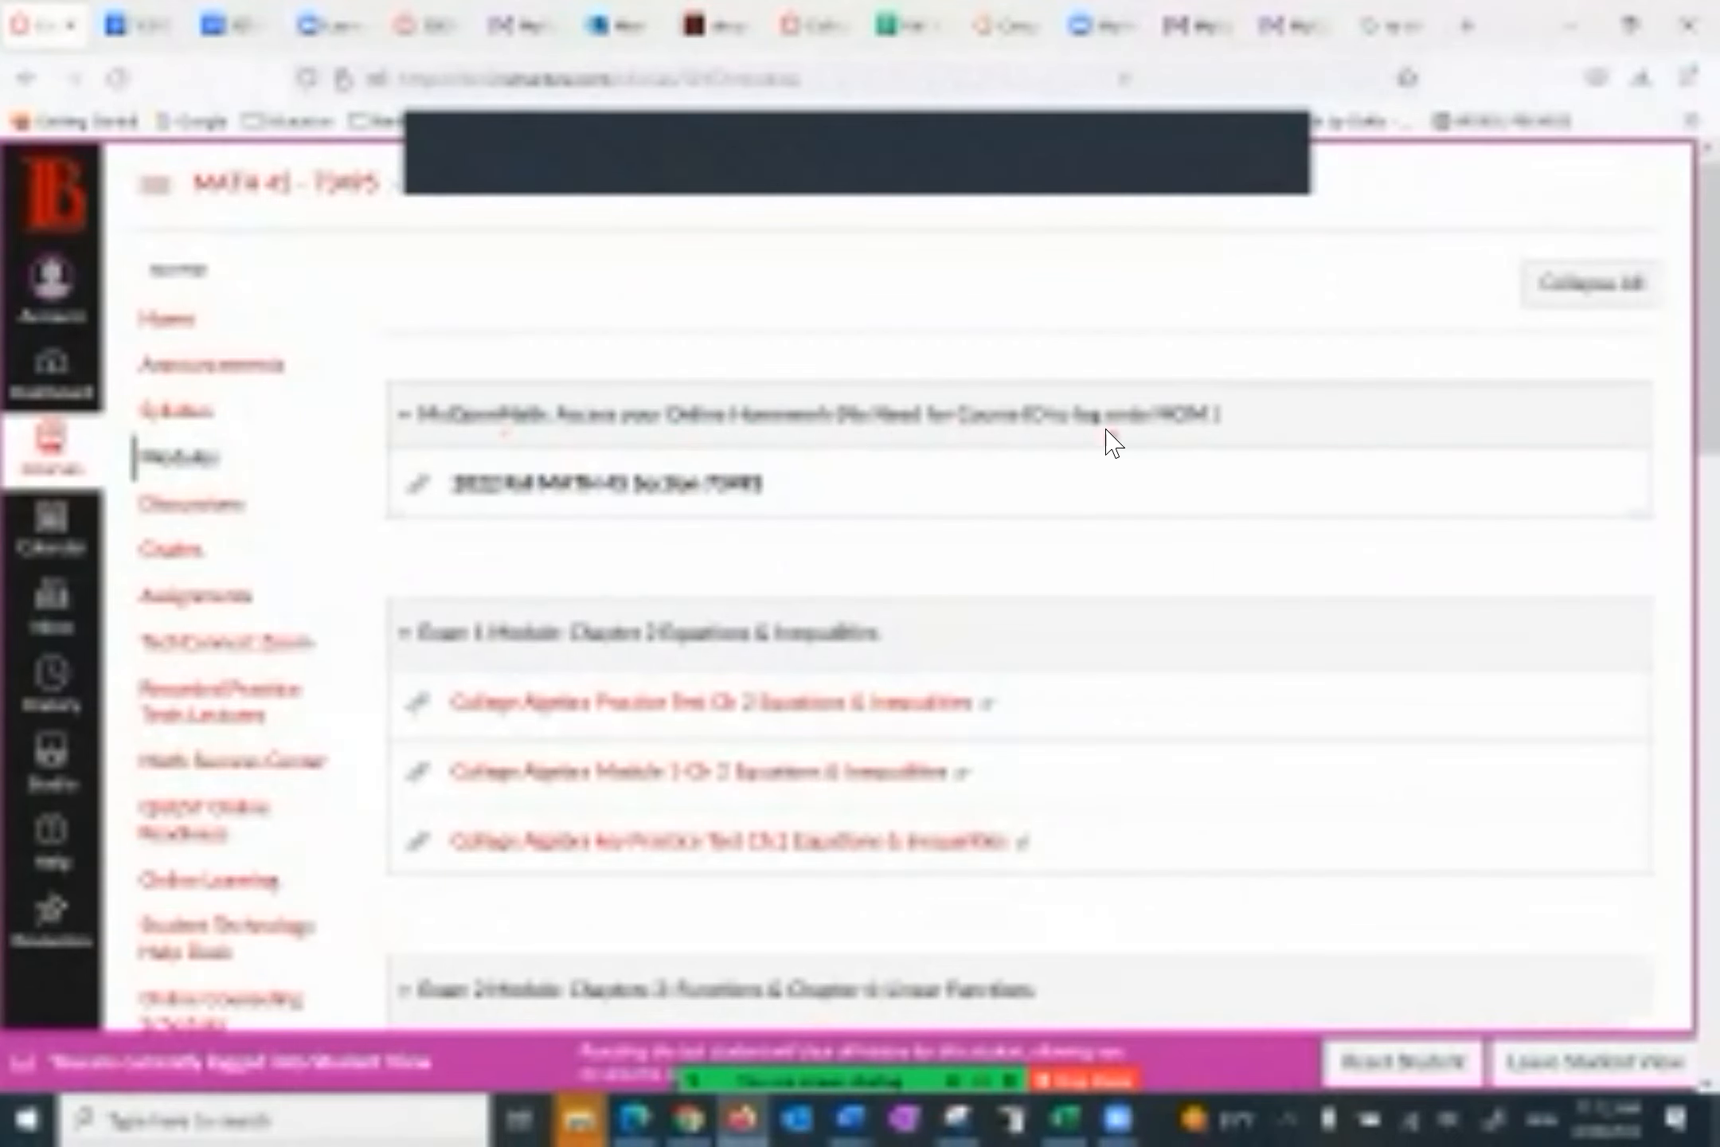
{"action": "mouse_move", "coordinate": [1167, 454]}
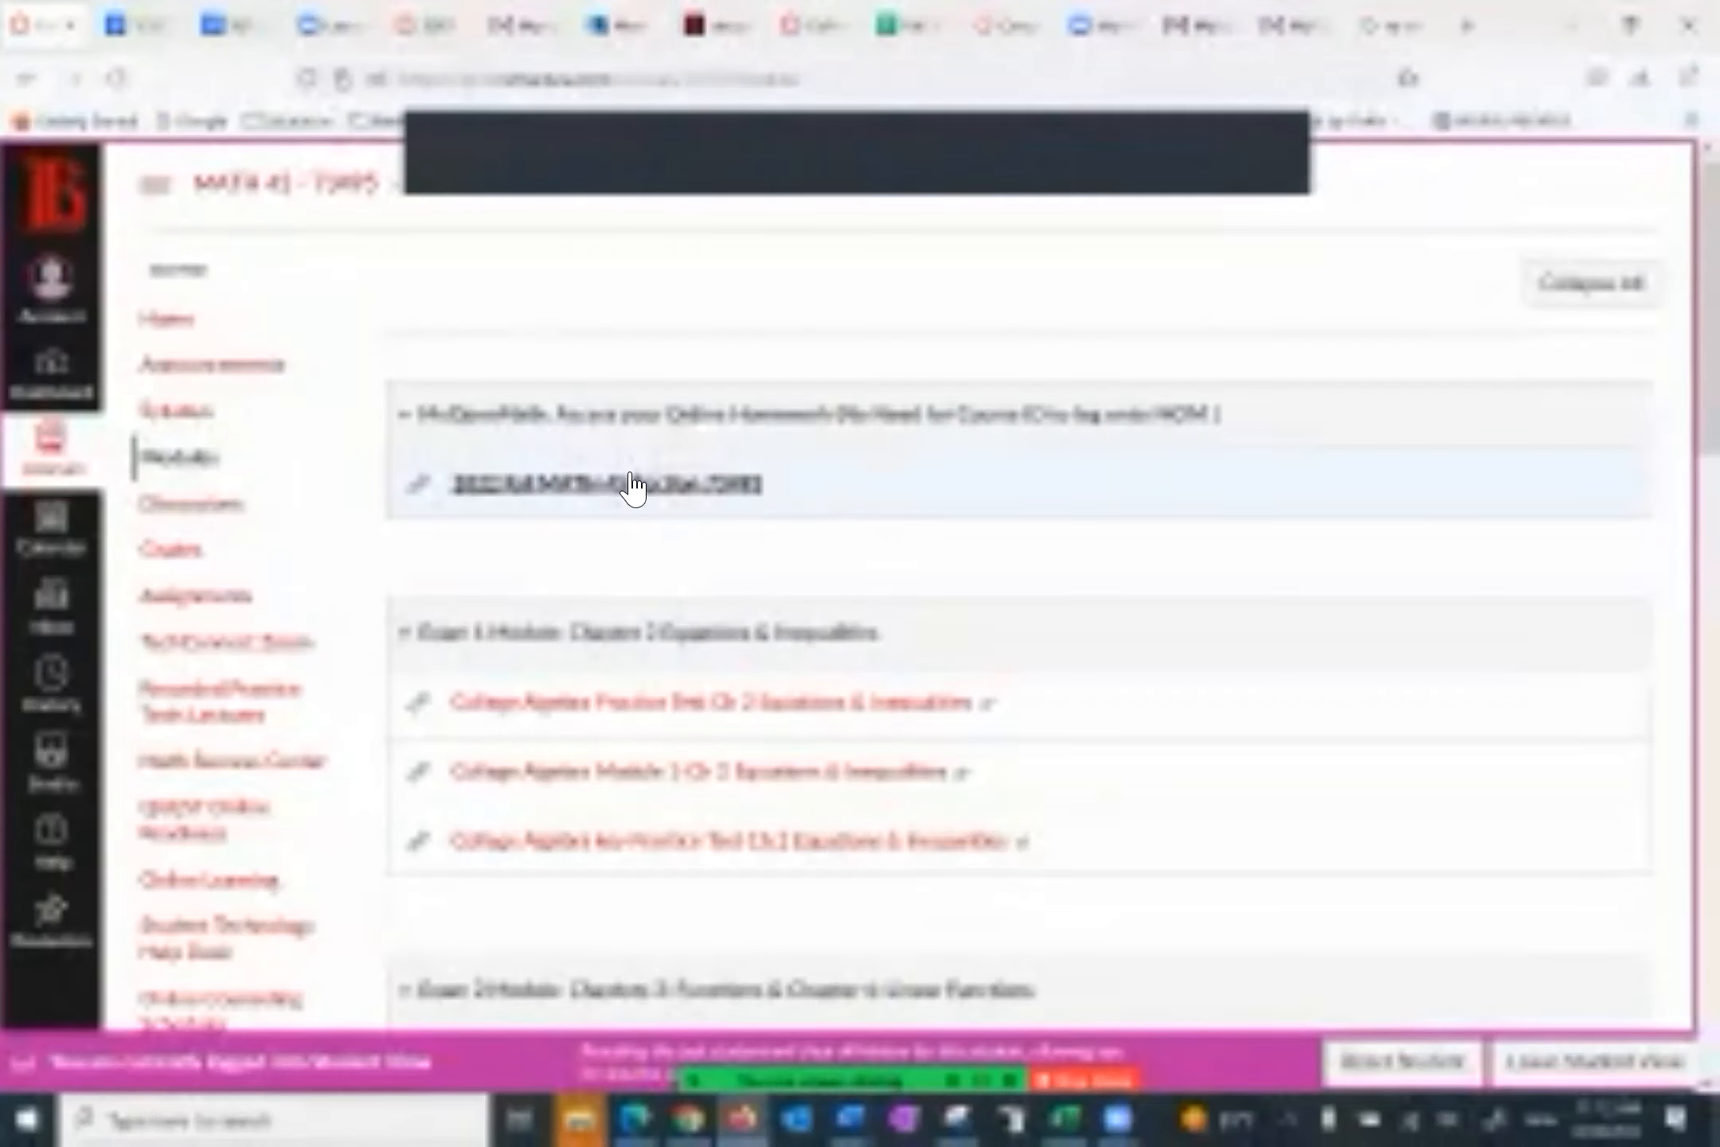
Step: Launch the MyOpenMath section link in a new window, then return to the Modules page
{"action": "left_click", "coordinate": [605, 484]}
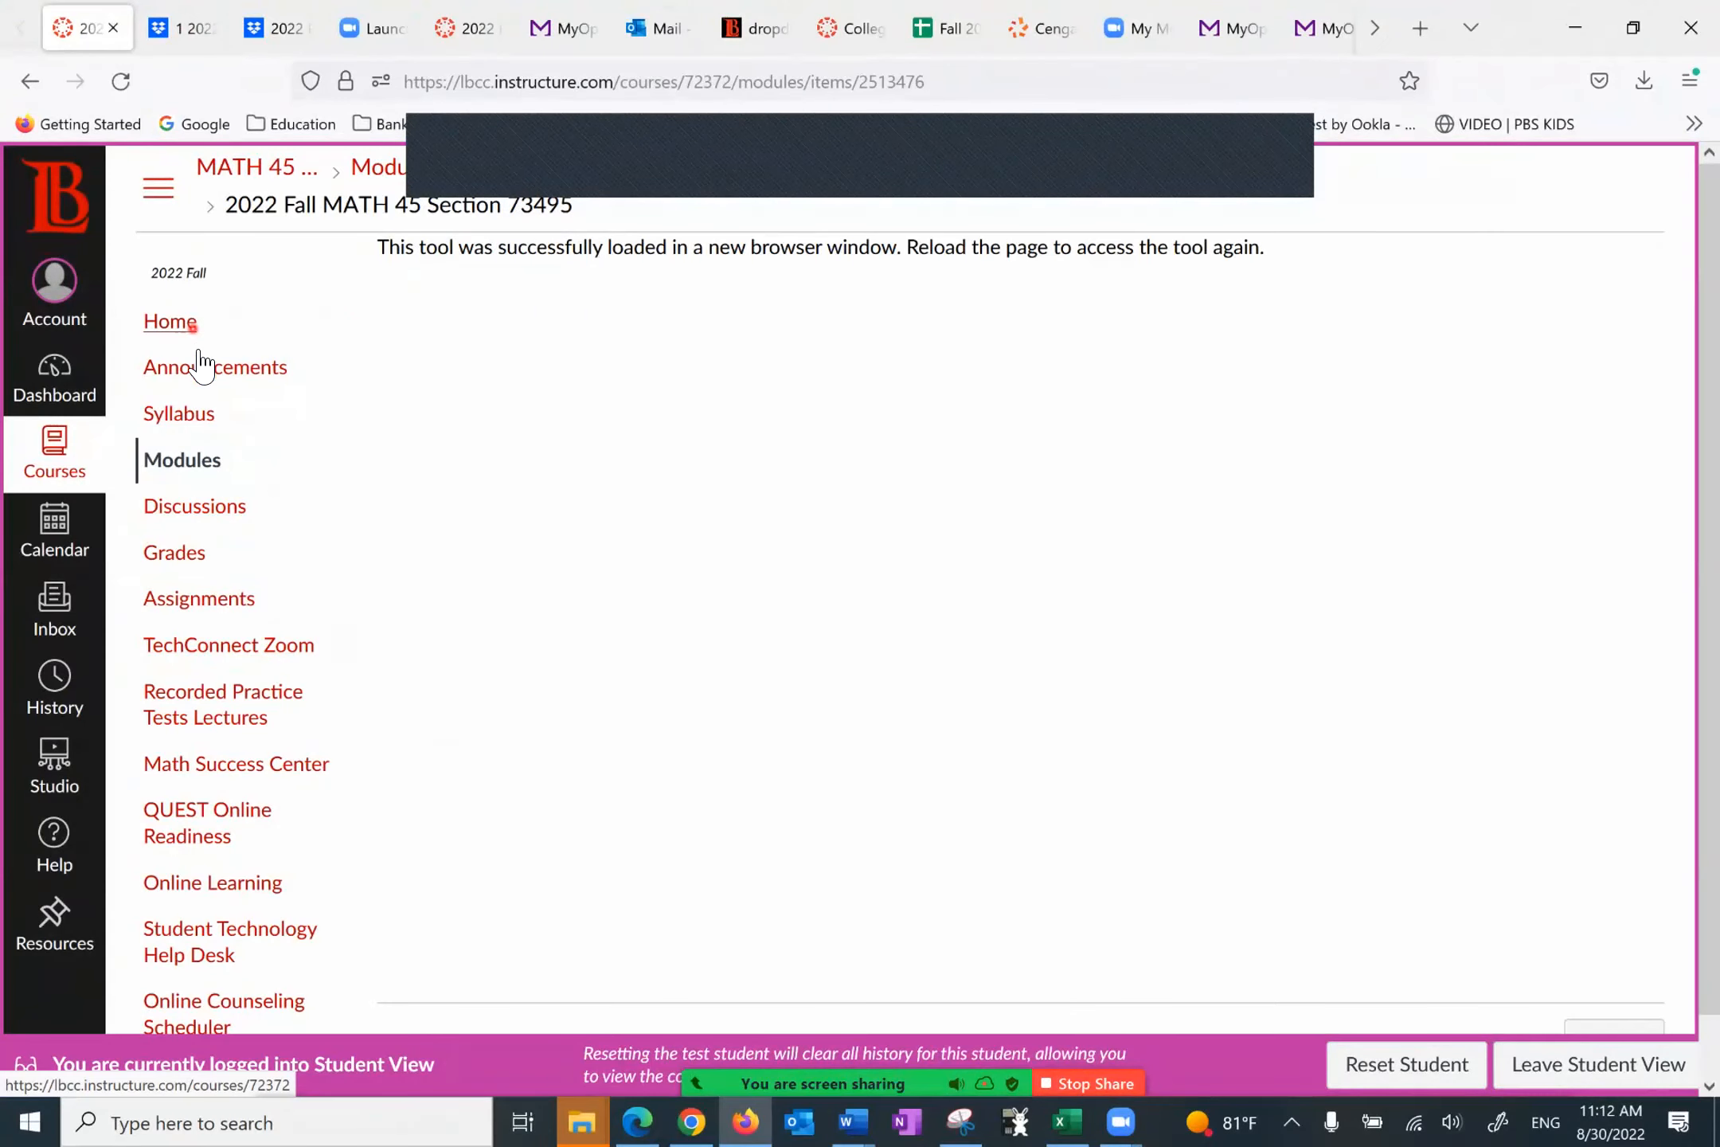
{"action": "left_click", "coordinate": [182, 460]}
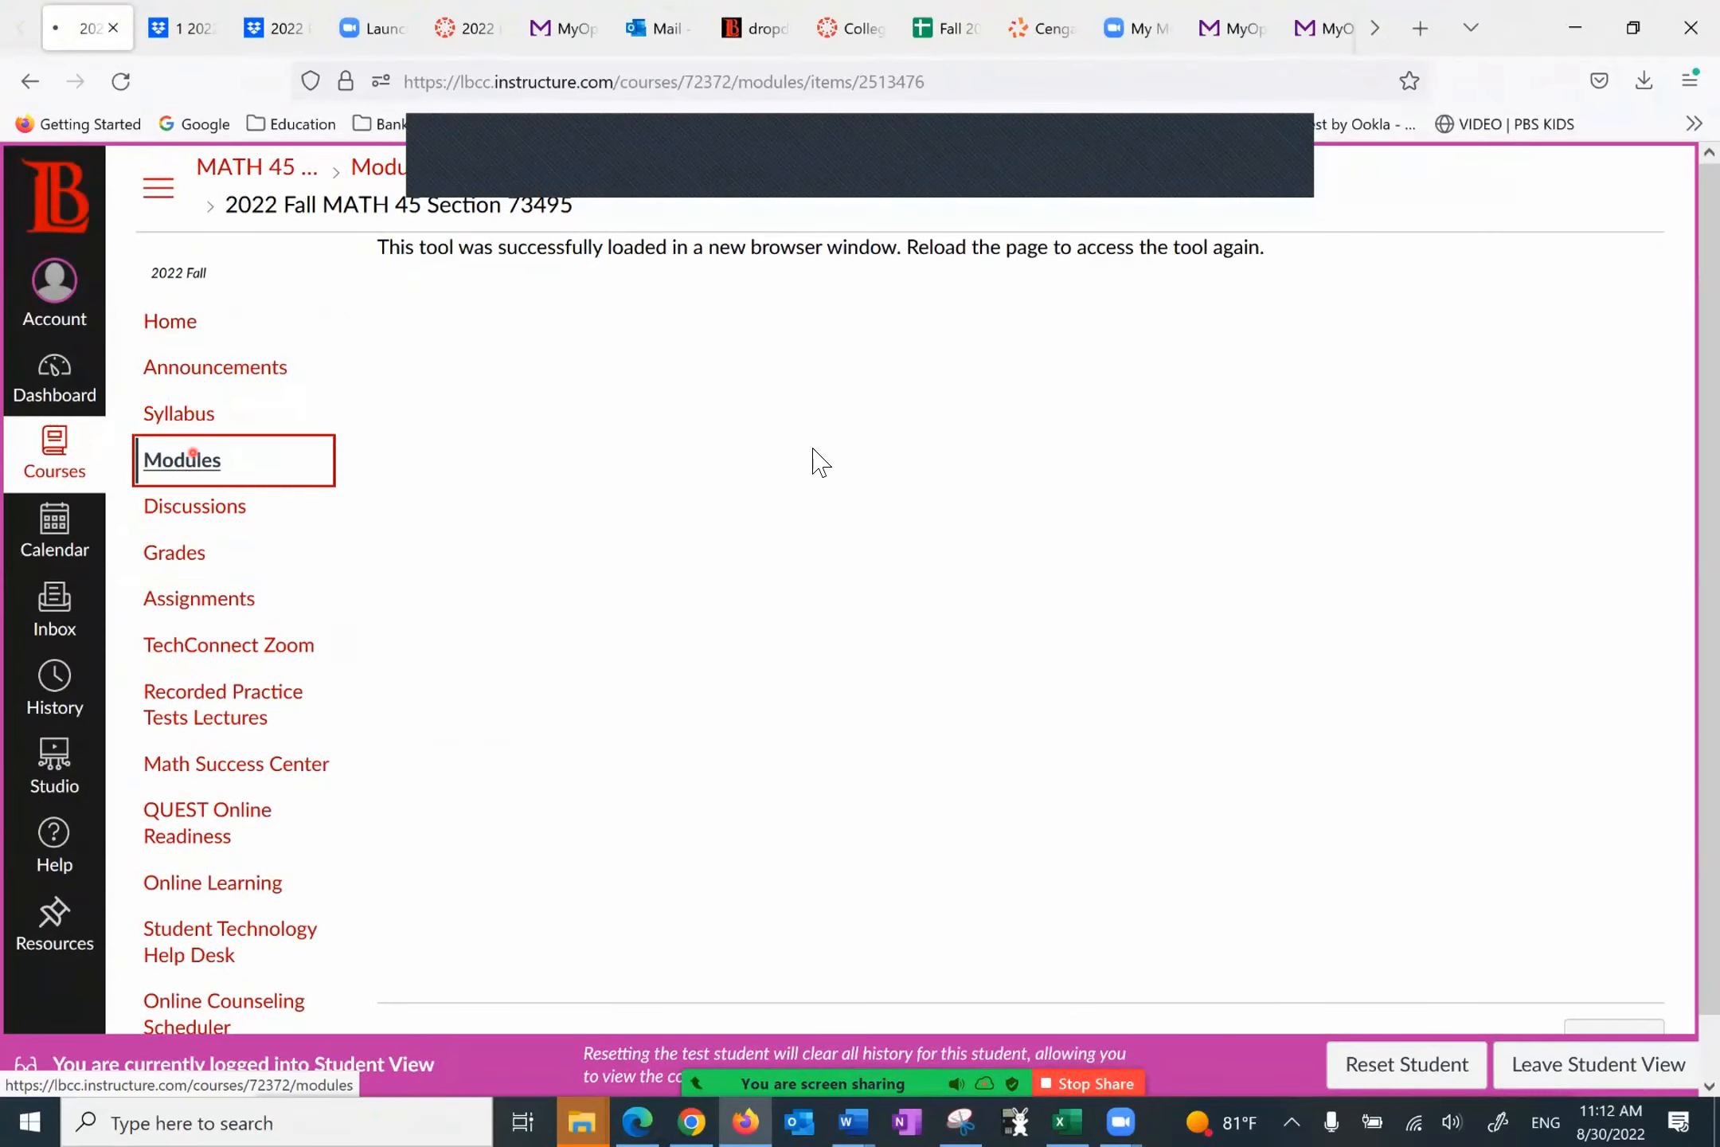
{"action": "left_click", "coordinate": [181, 461]}
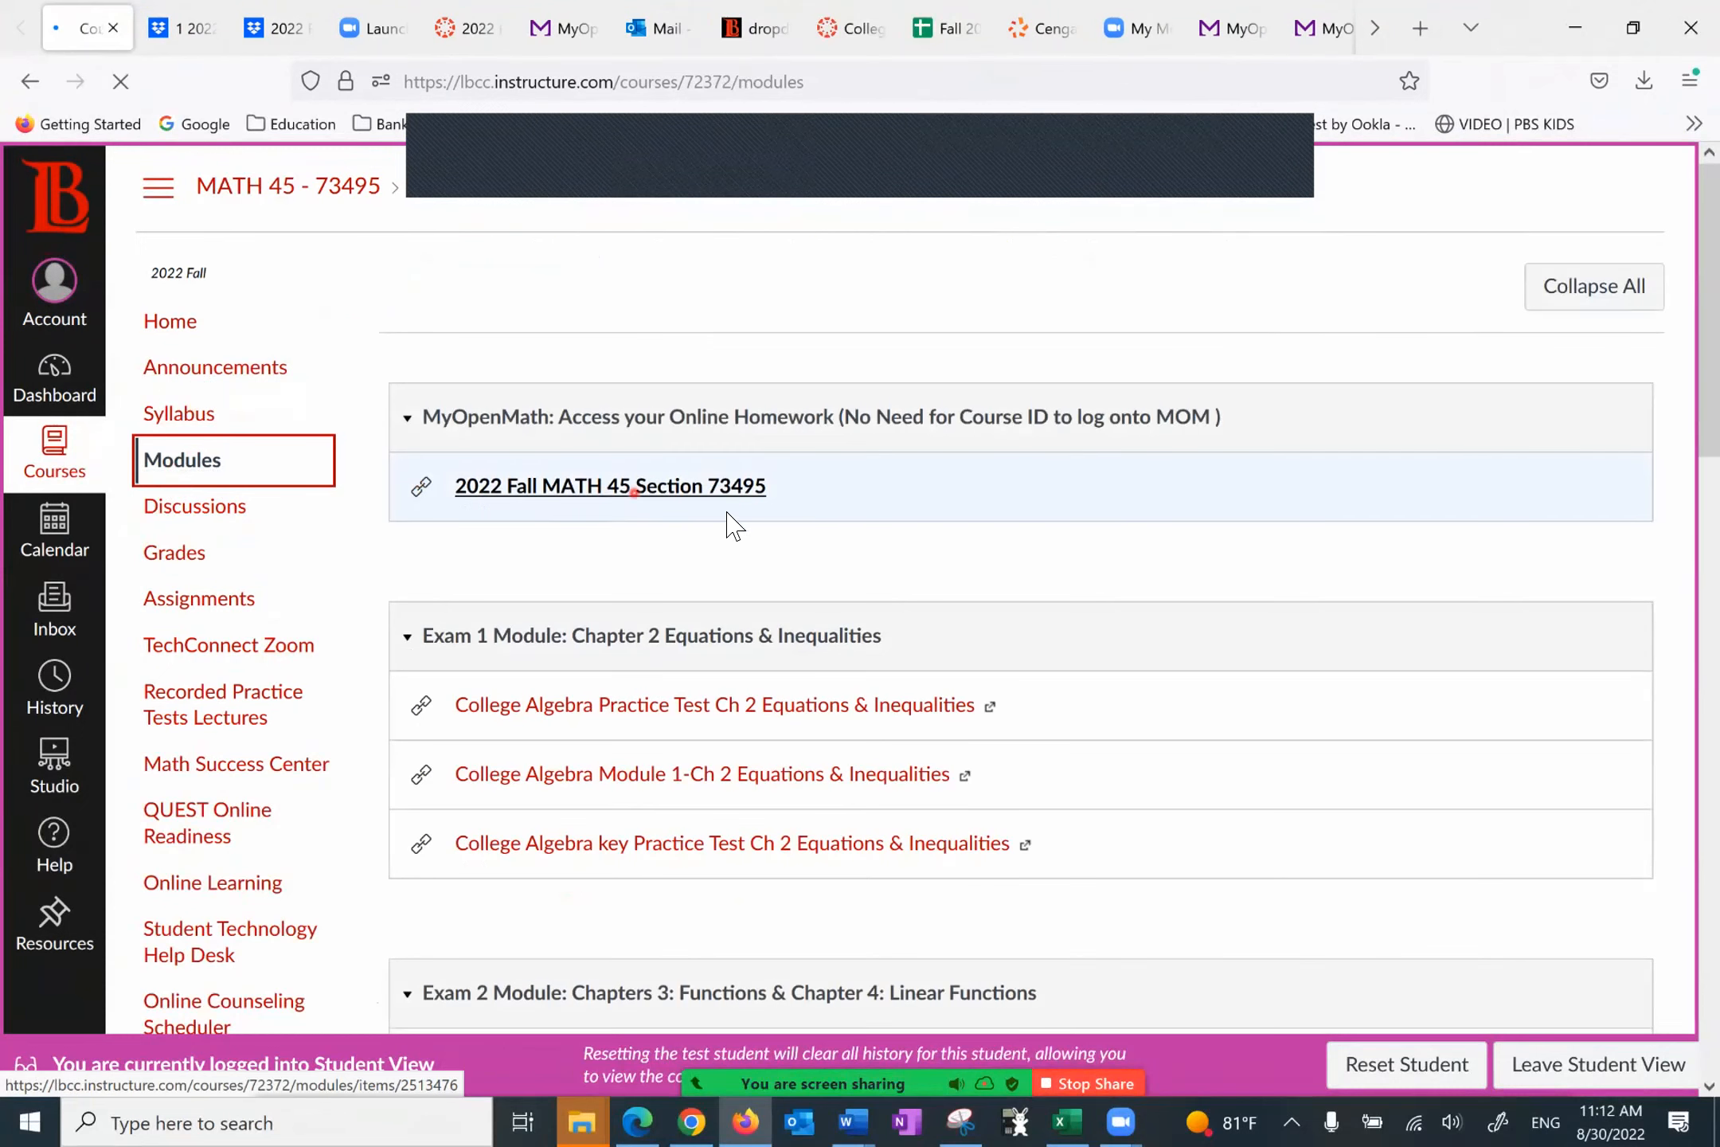
Step: Scroll through the Exam 2–4 and Module 5 modules down to the Graphing Calculators section
{"action": "scroll", "scroll_direction": "down", "scroll_amount": 3}
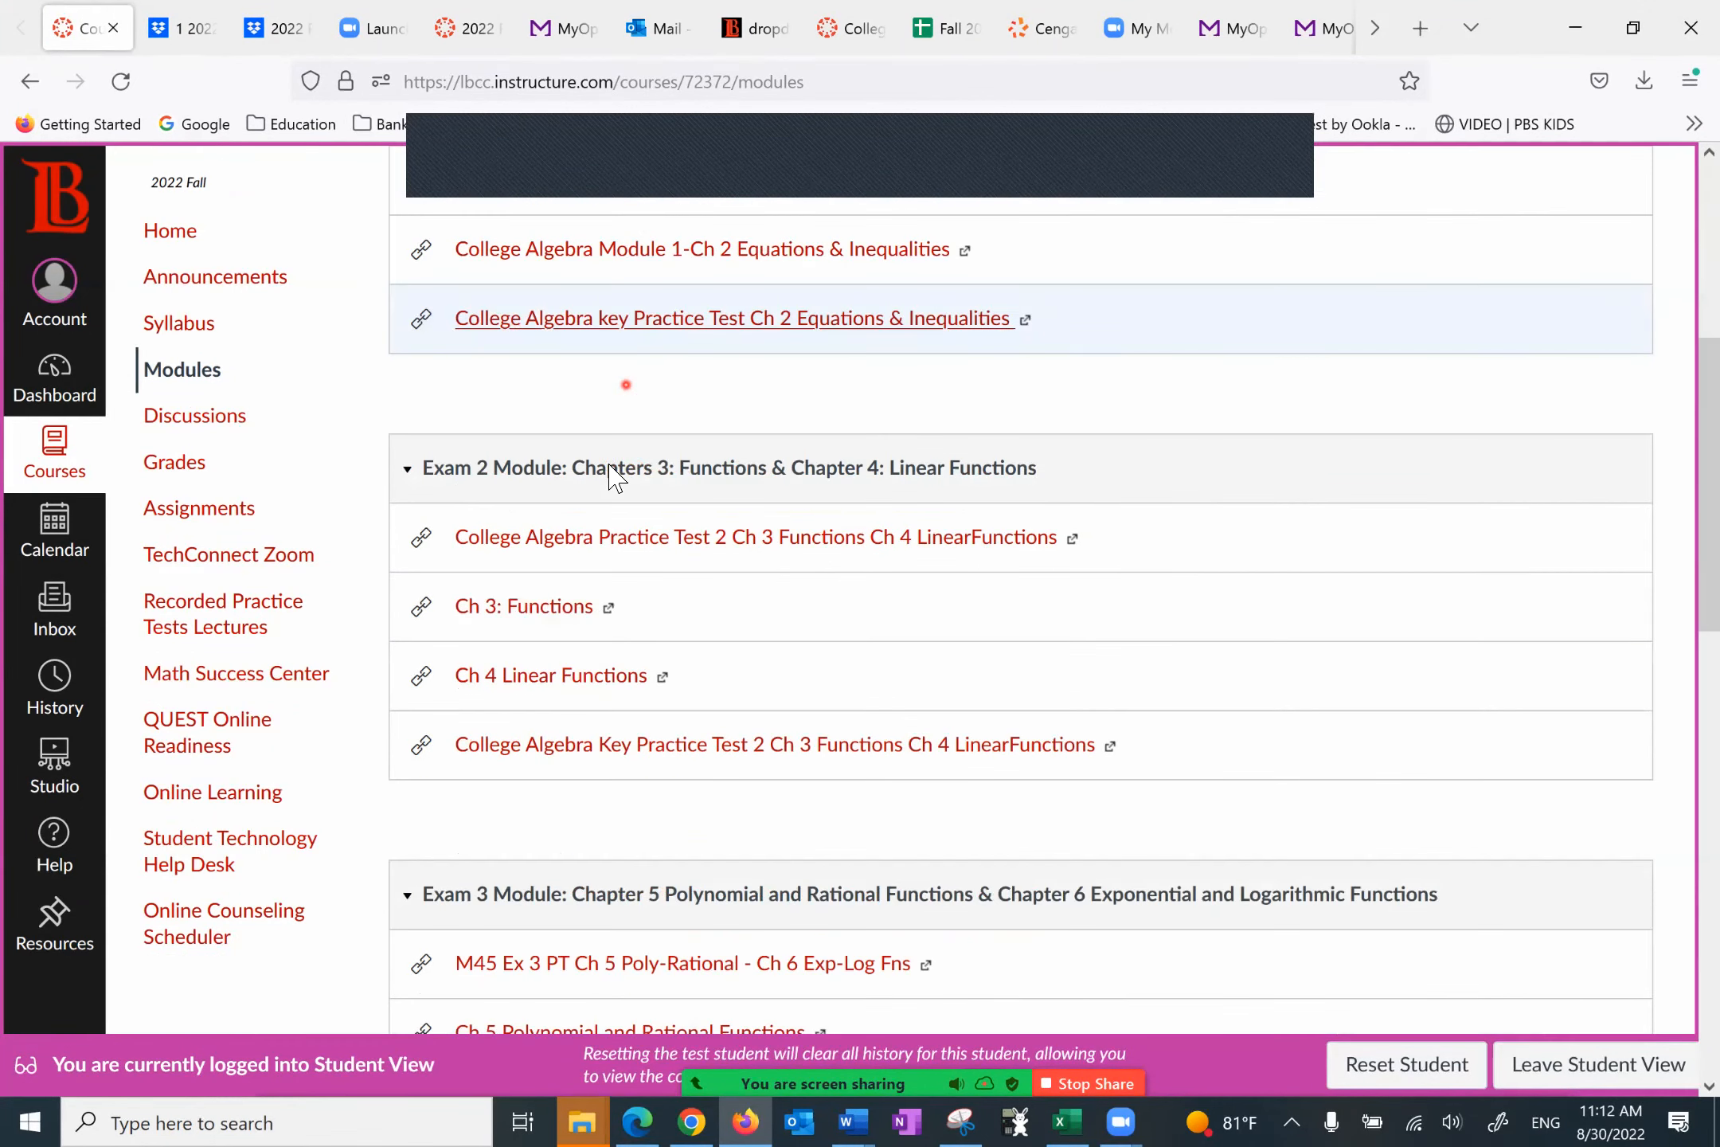
{"action": "scroll", "scroll_direction": "down", "scroll_amount": 3}
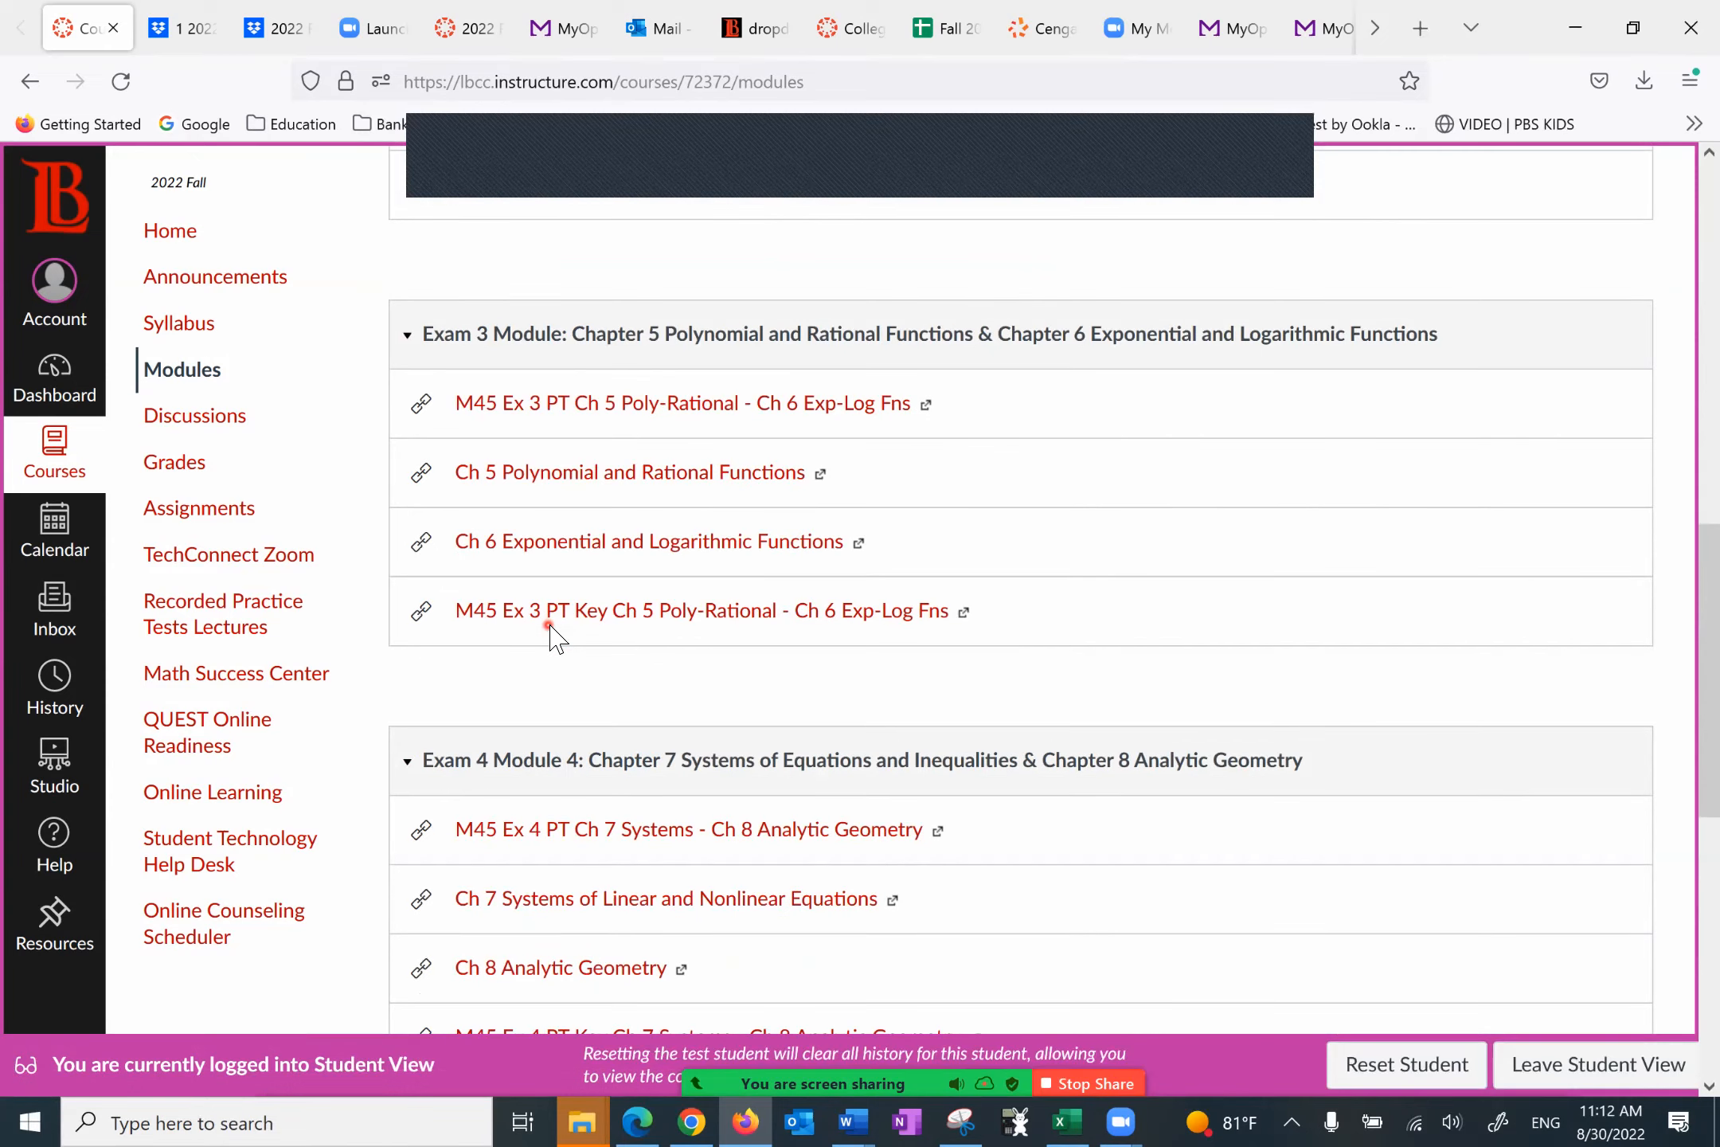
{"action": "scroll", "scroll_direction": "down", "scroll_amount": 3}
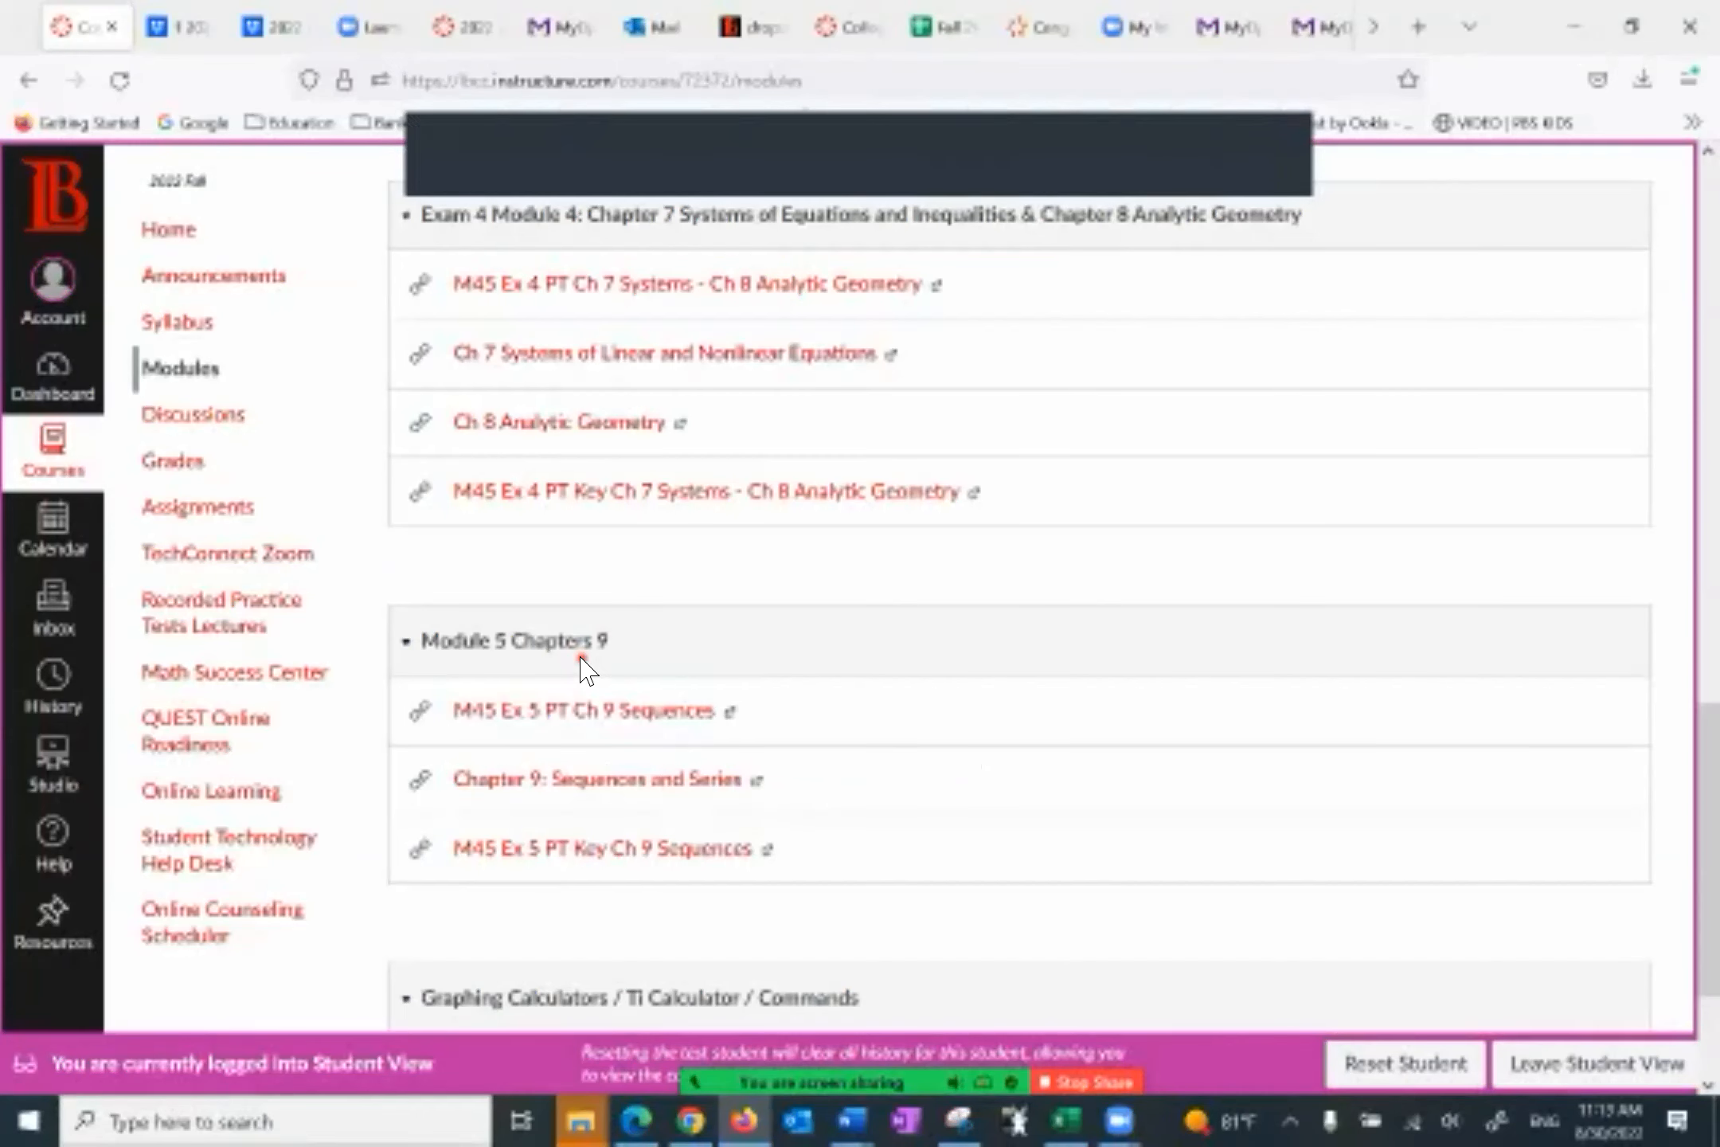
{"action": "scroll", "scroll_direction": "down", "scroll_amount": 3}
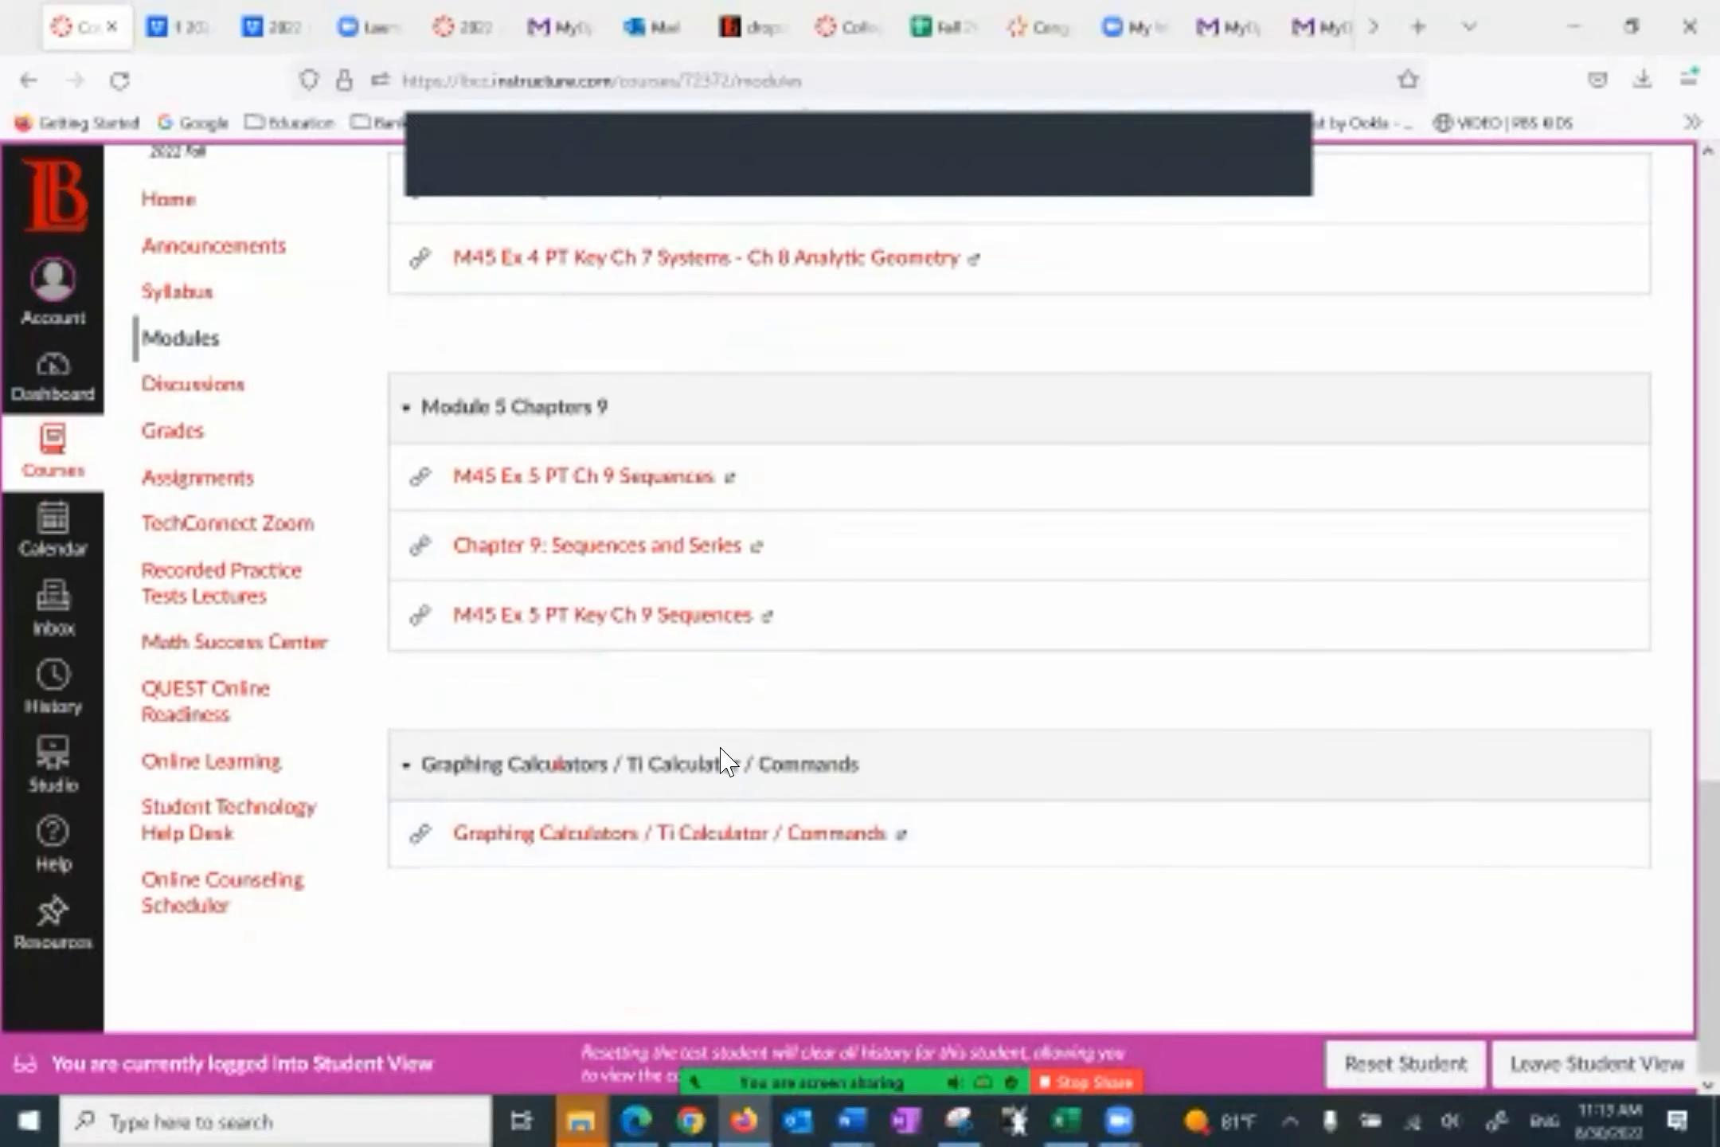
{"action": "mouse_move", "coordinate": [640, 788]}
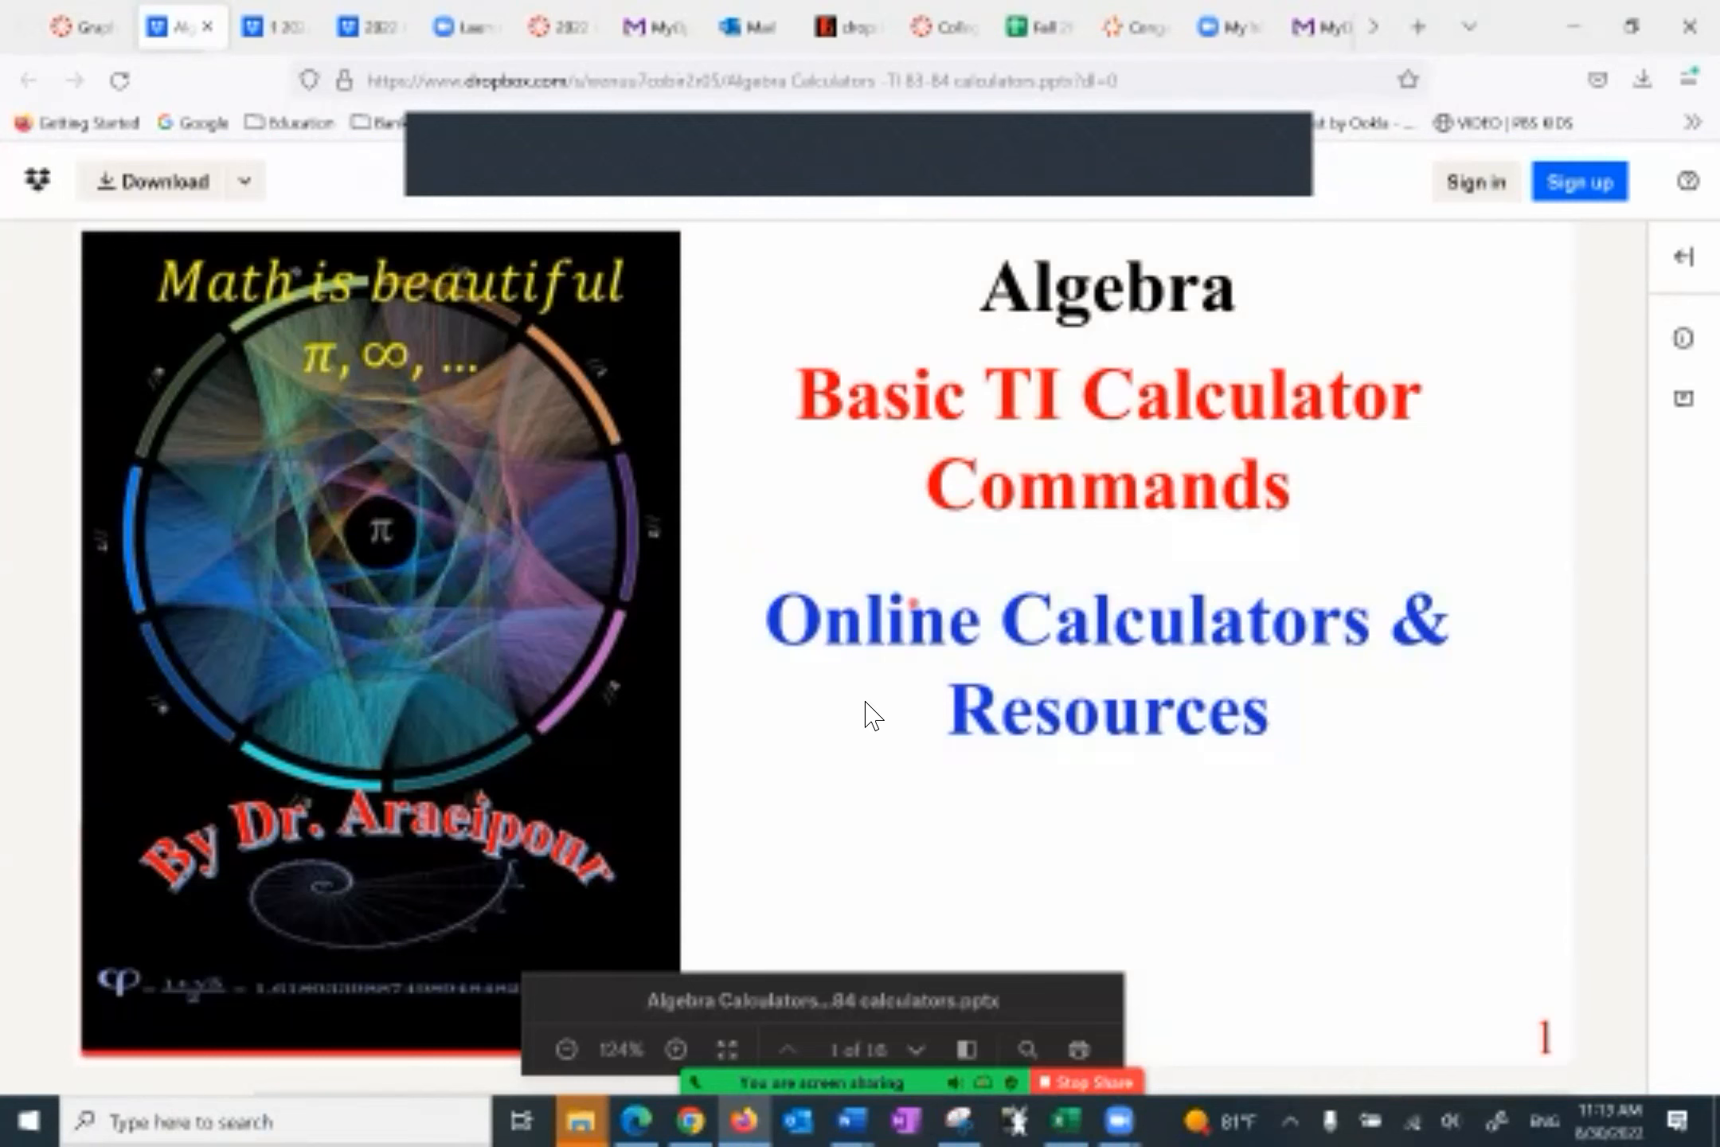
{"action": "mouse_move", "coordinate": [854, 748]}
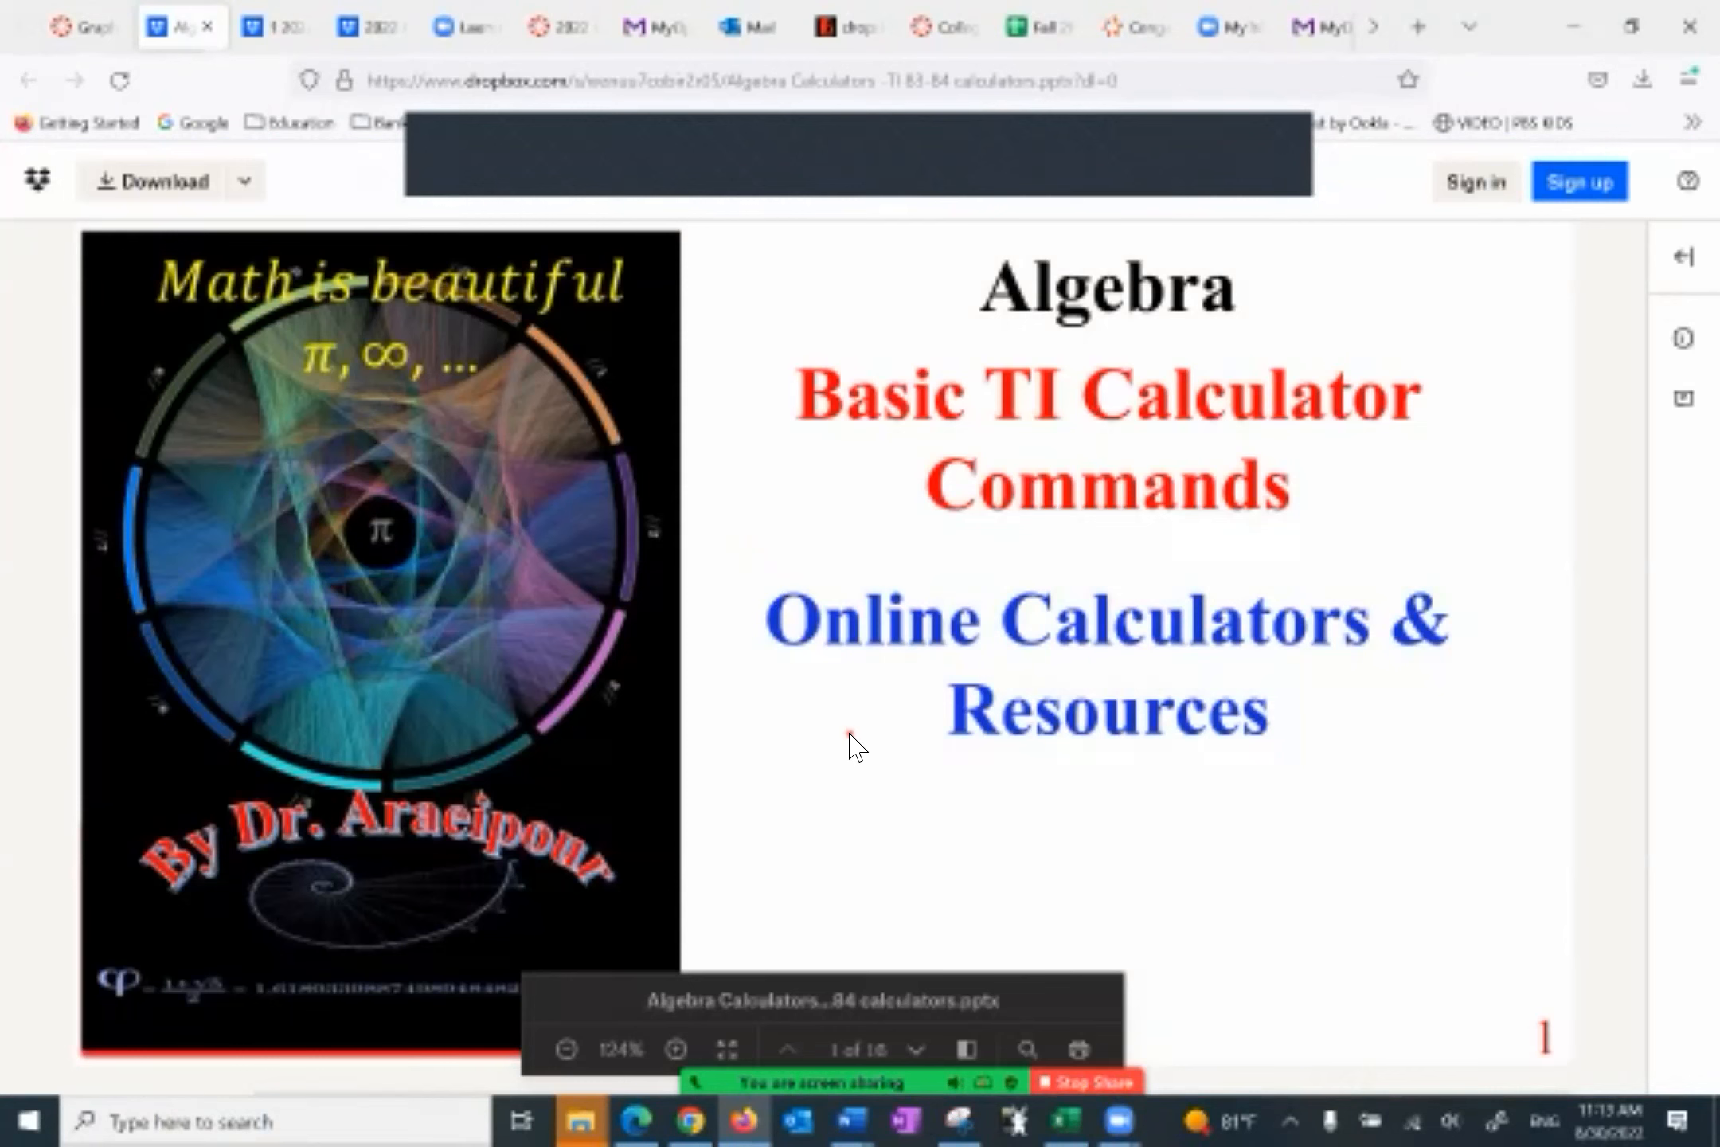
Step: Show slide 2 with TI-84 emulator steps and demo loading a TI-84 Plus ROM in WabbitEmu
{"action": "left_click", "coordinate": [766, 1048]}
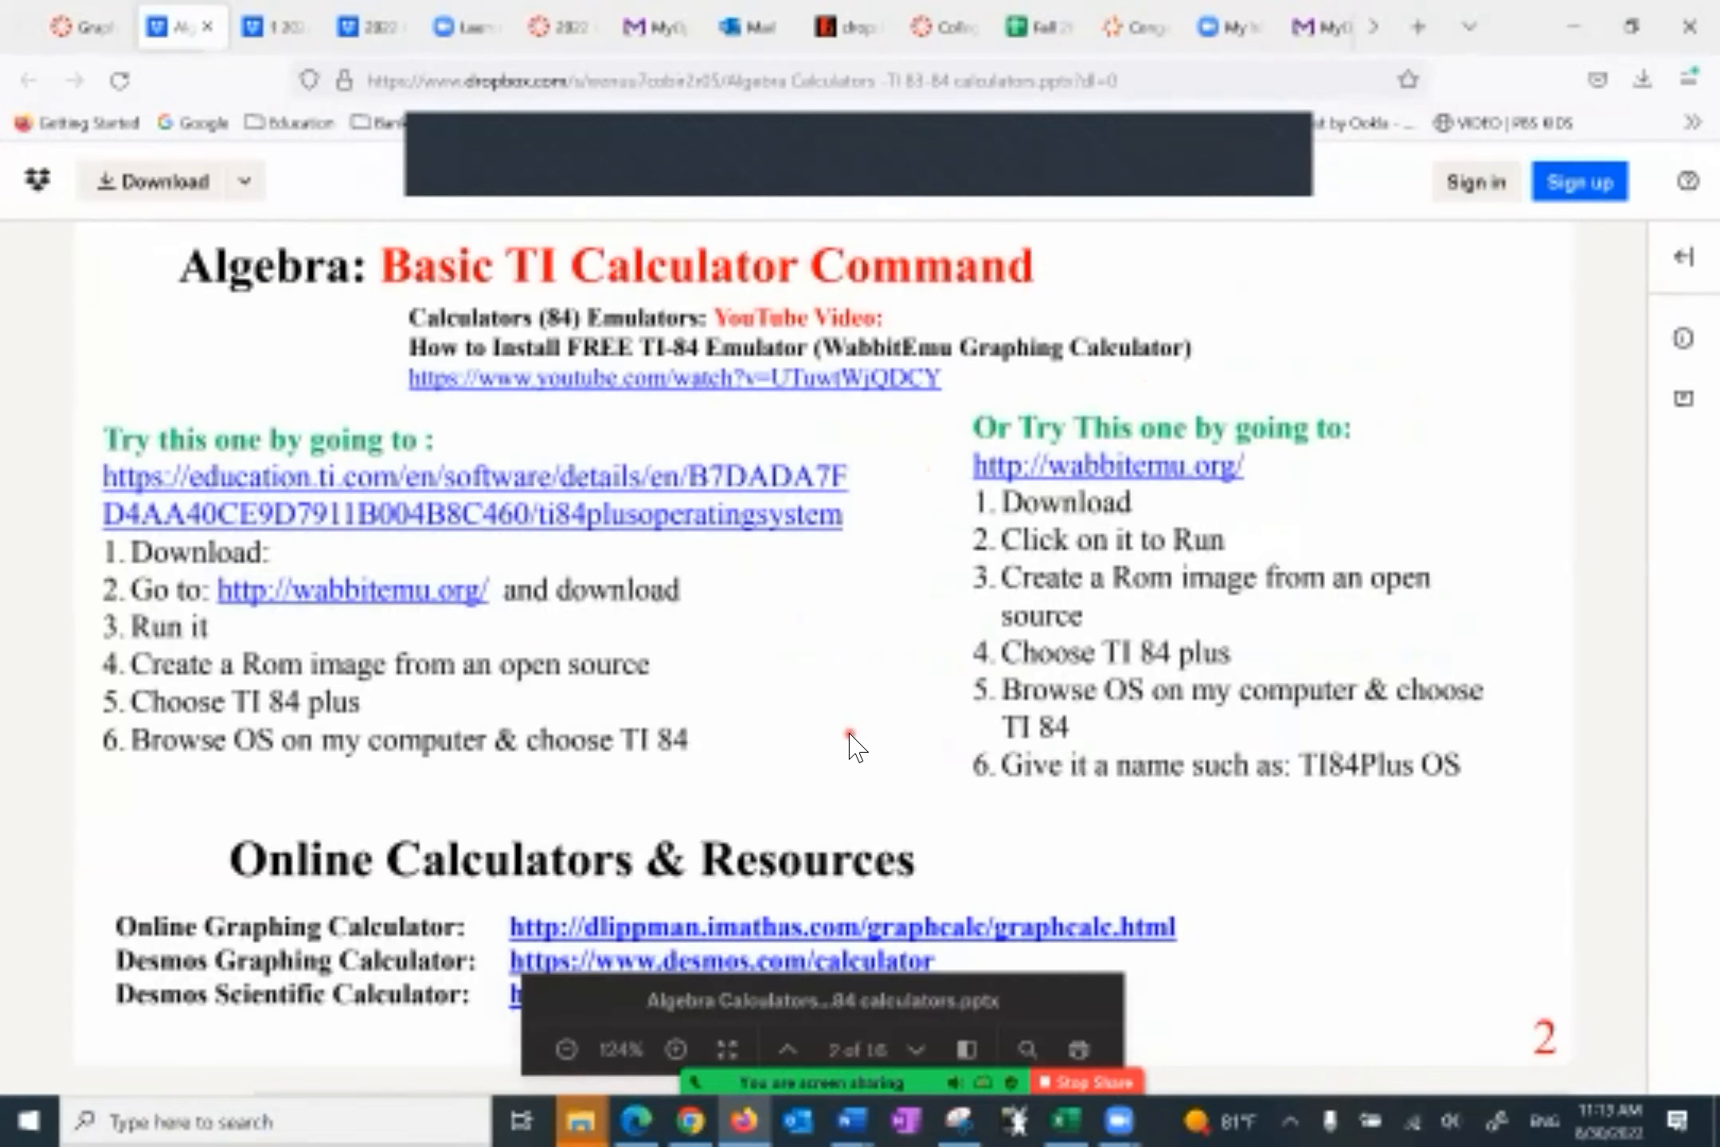
{"action": "mouse_move", "coordinate": [982, 698]}
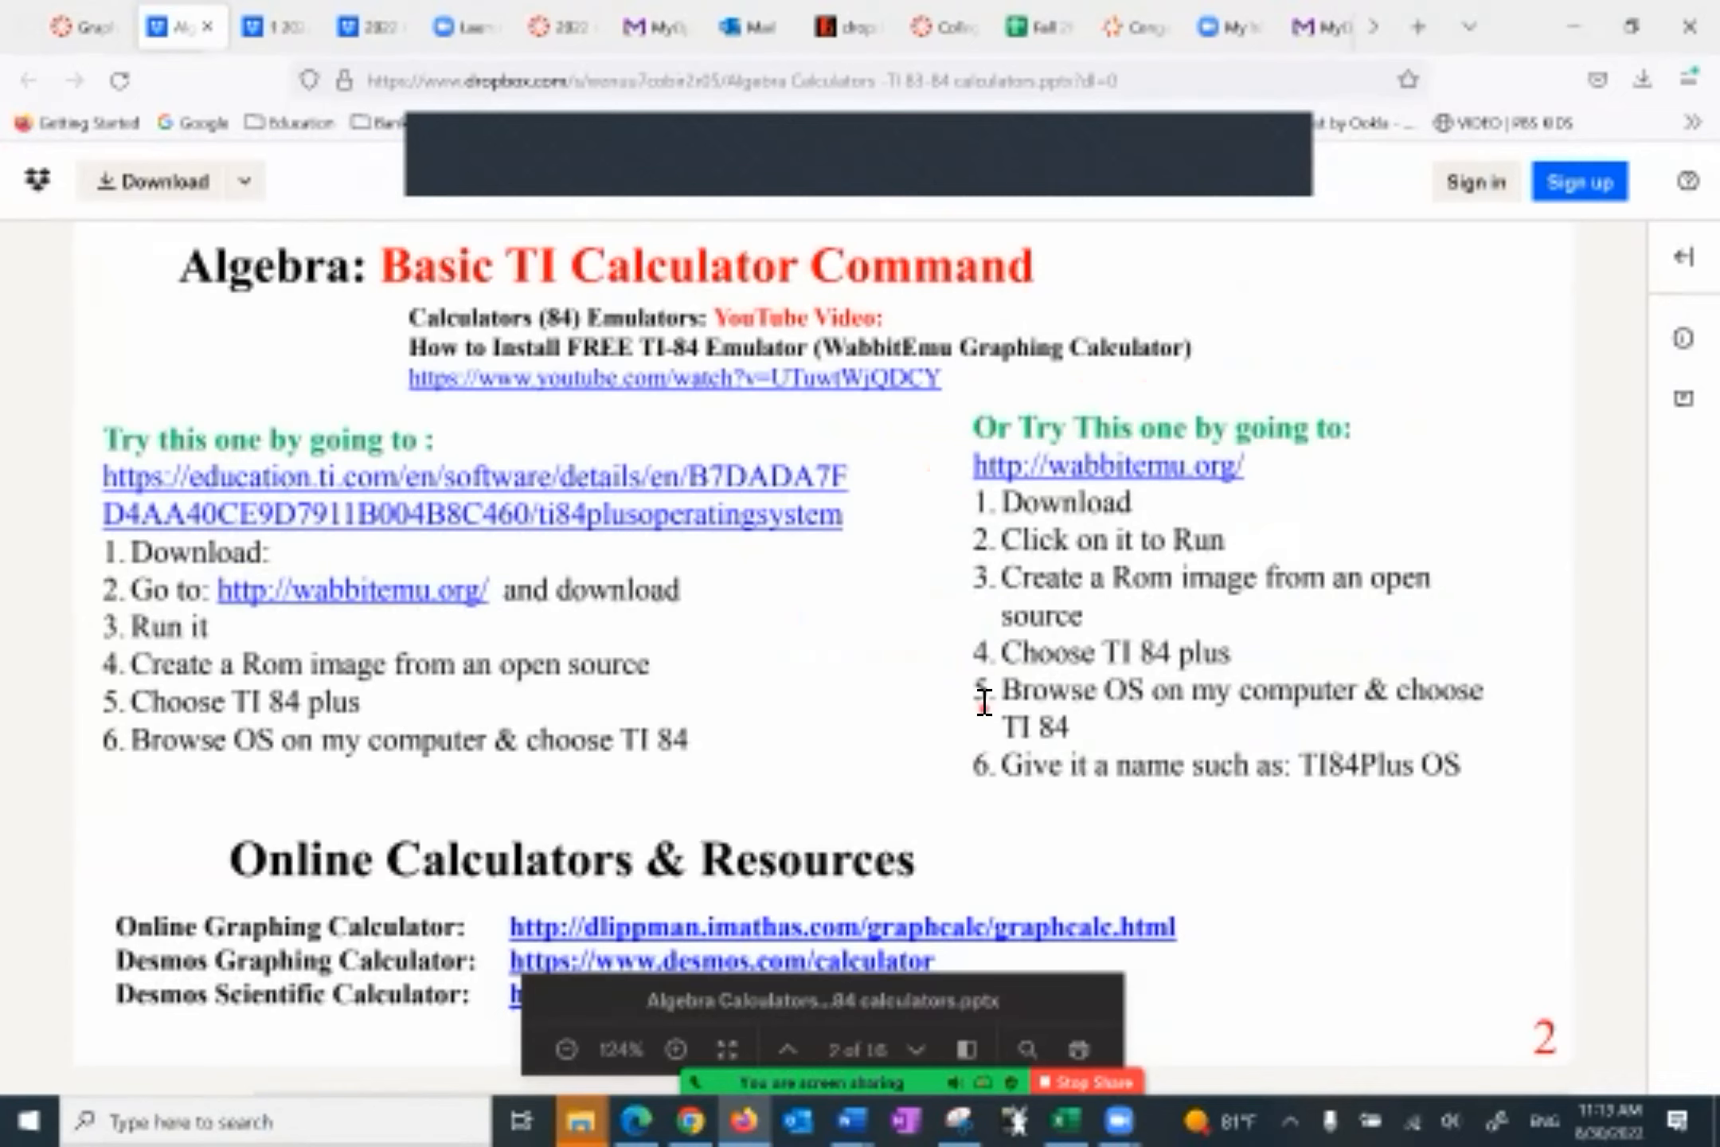
{"action": "mouse_move", "coordinate": [669, 405]}
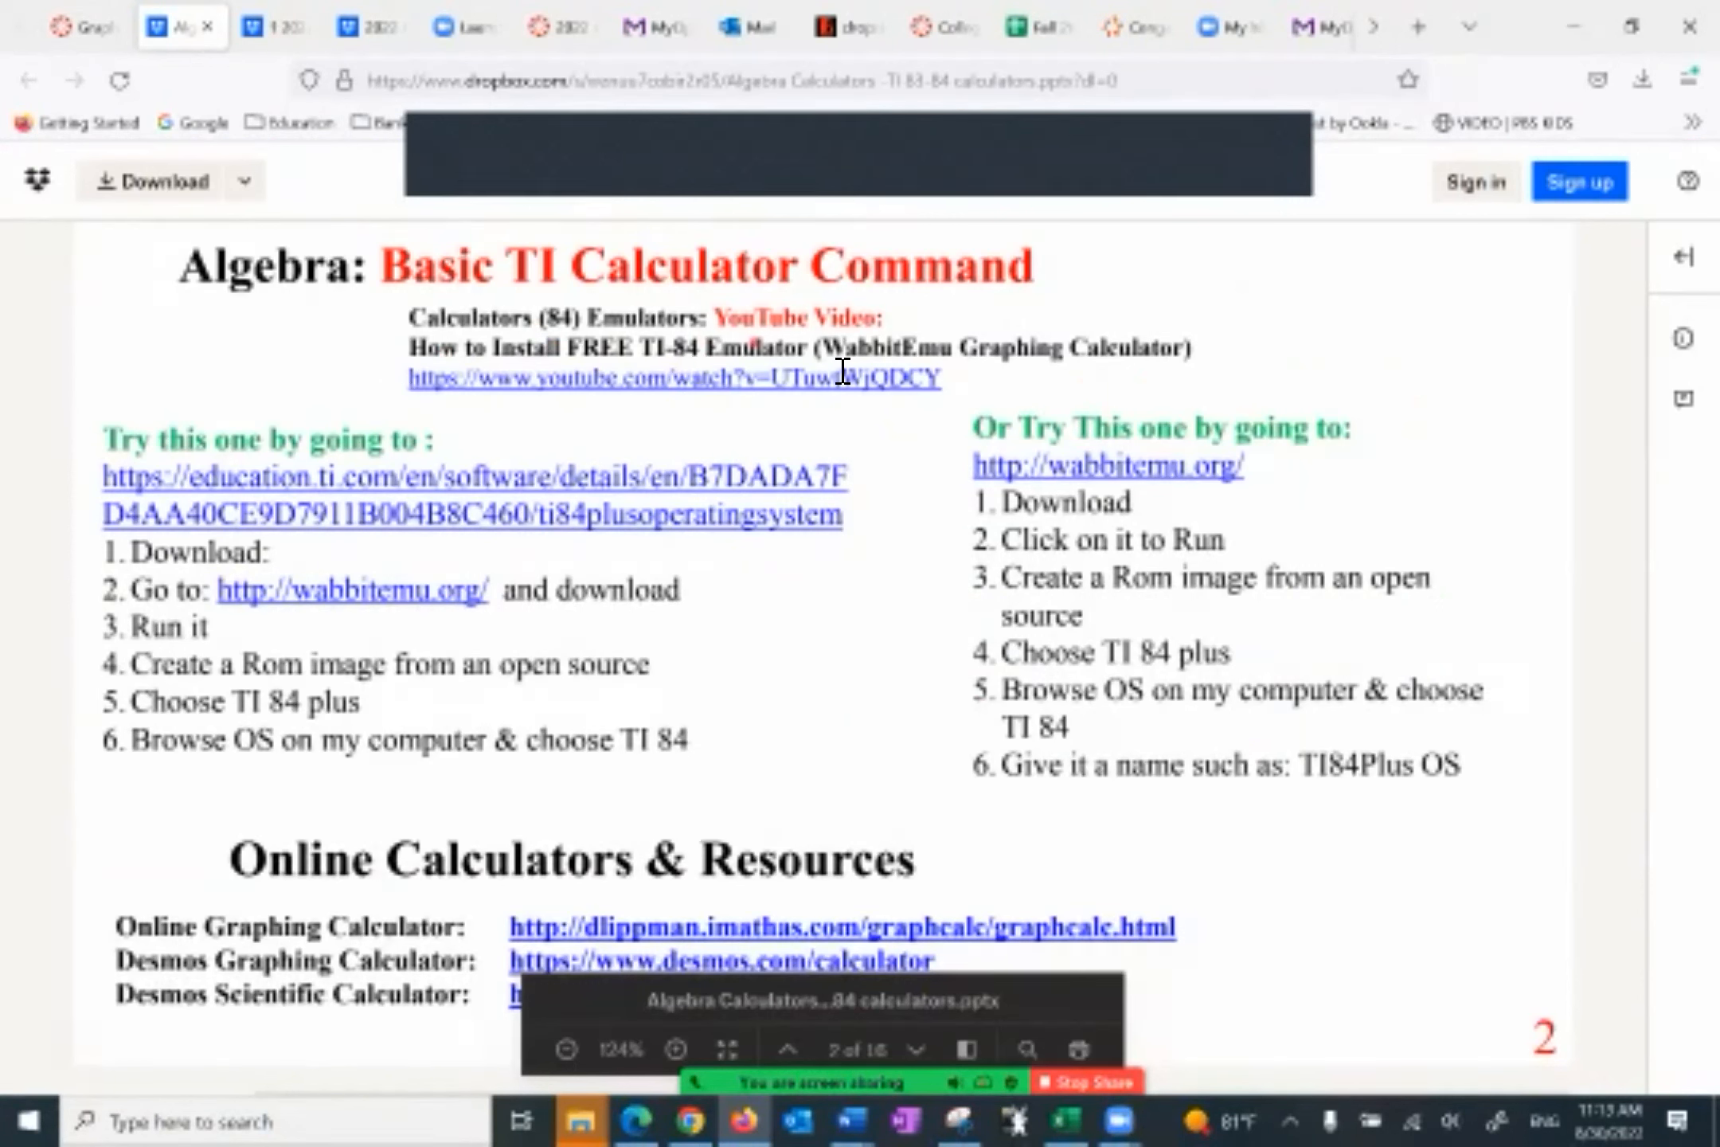
{"action": "mouse_move", "coordinate": [832, 492]}
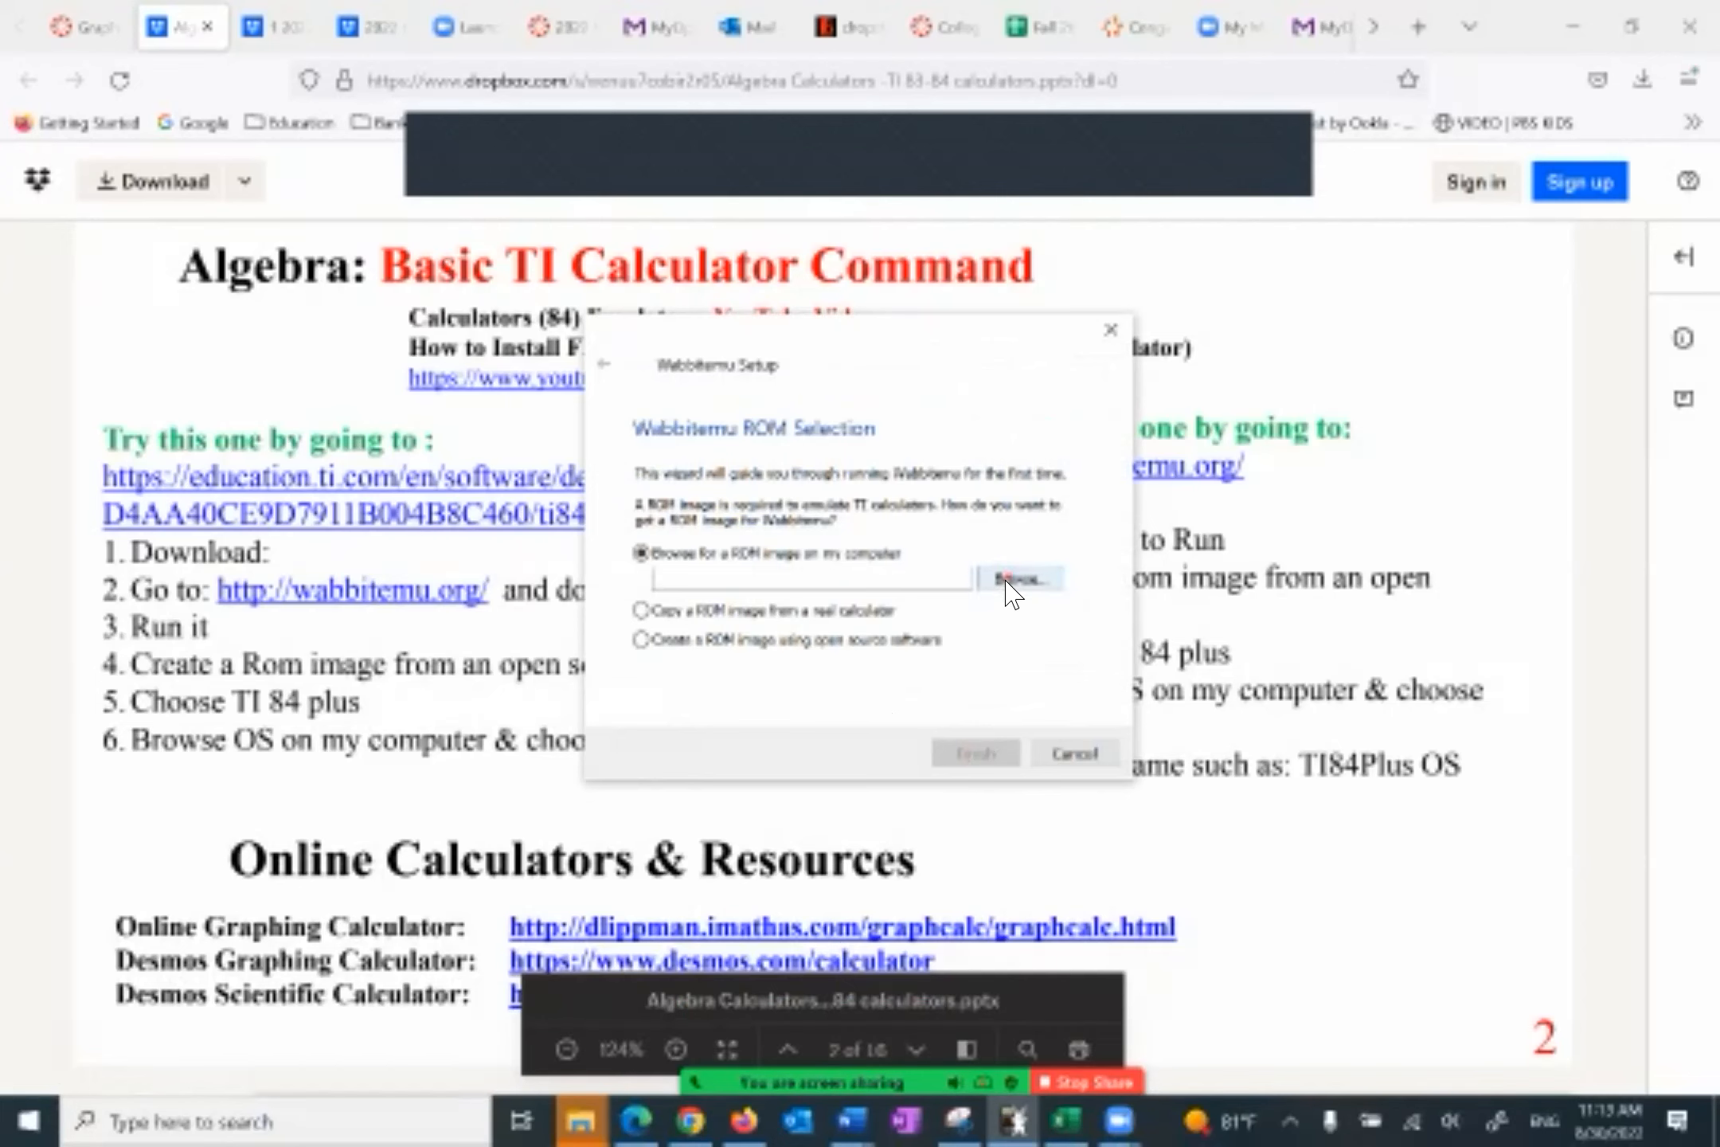
{"action": "left_click", "coordinate": [1019, 578]}
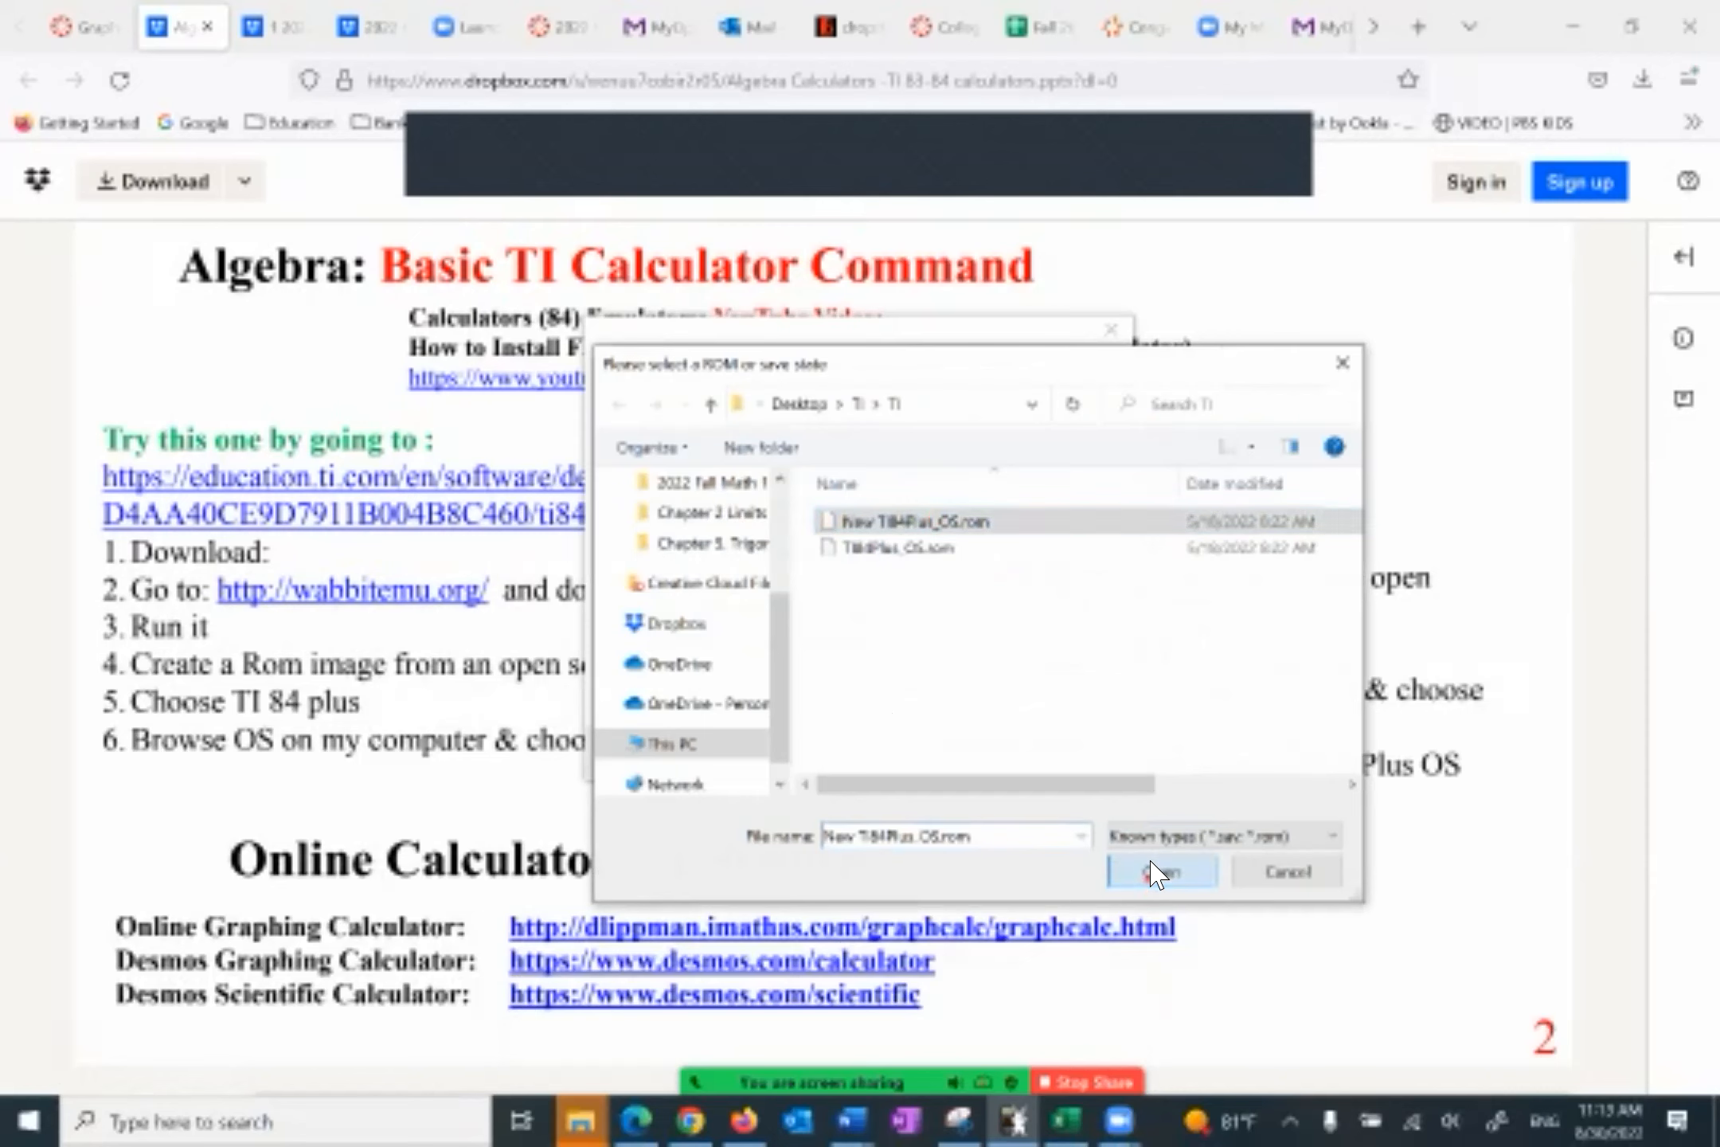
{"action": "left_click", "coordinate": [1161, 870]}
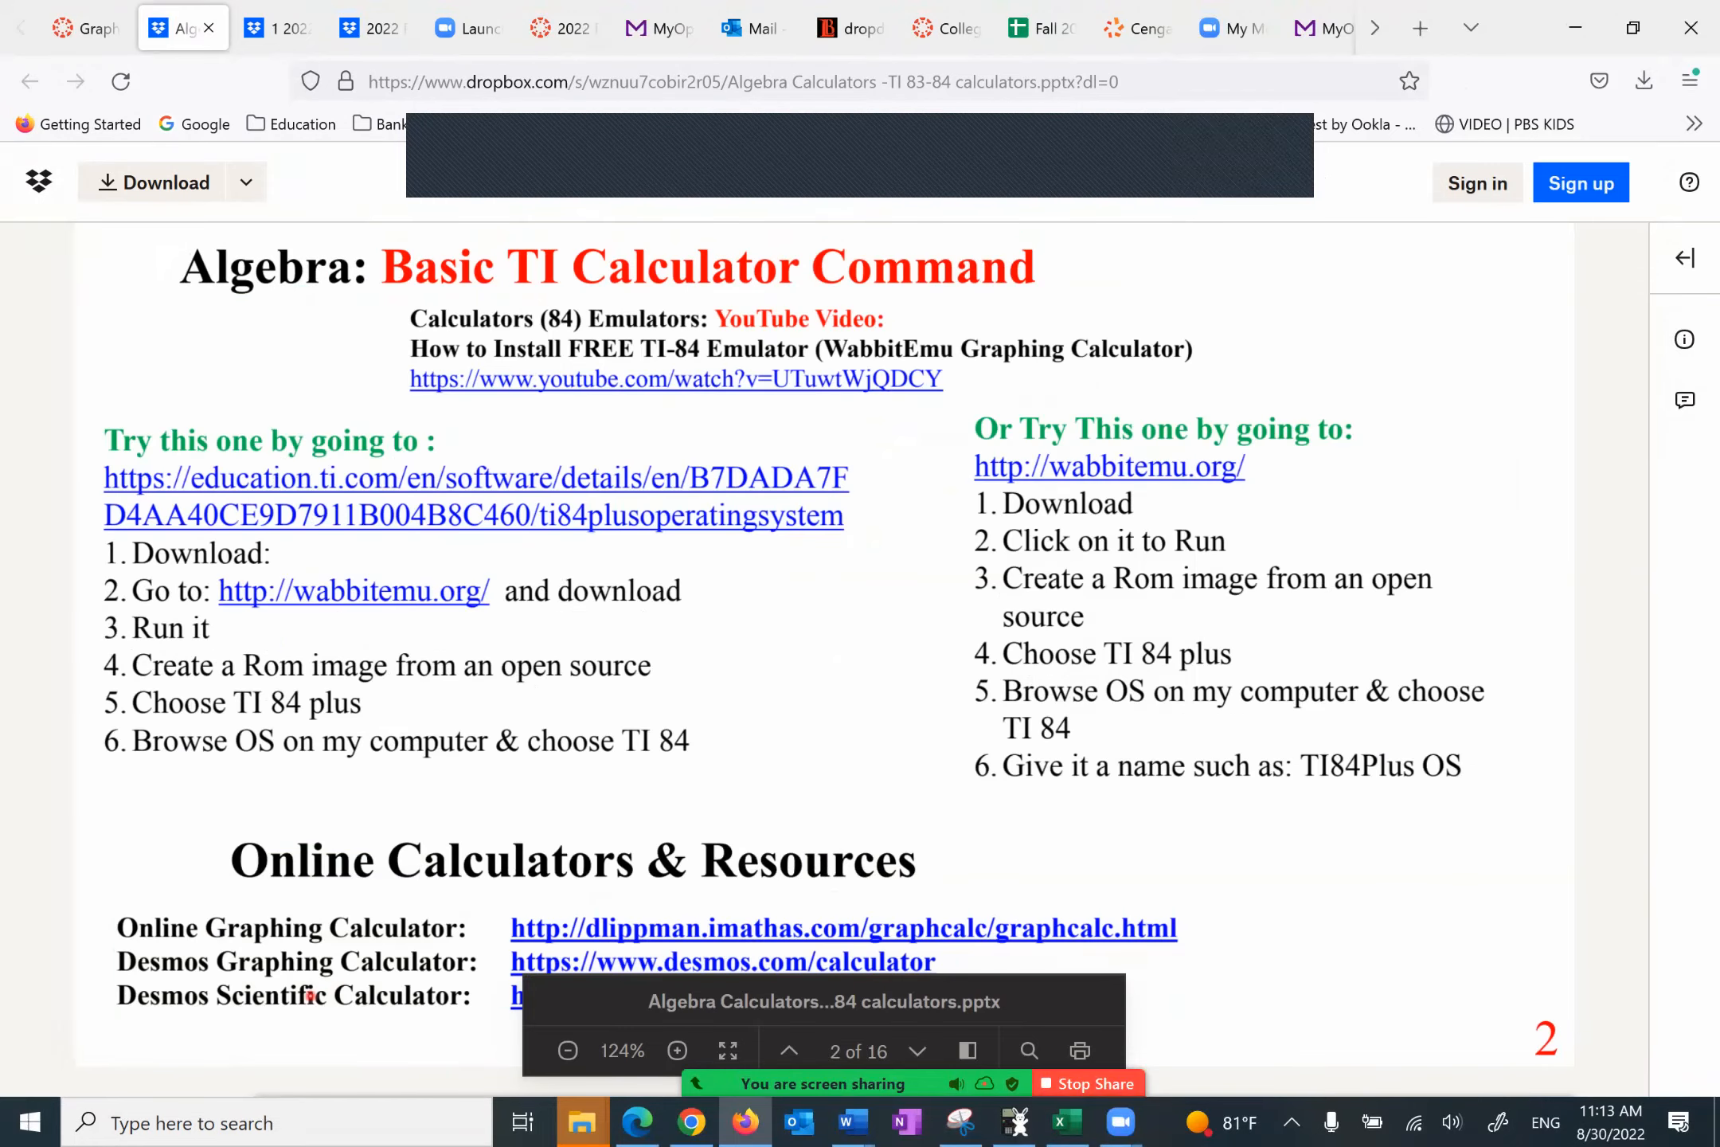
{"action": "mouse_move", "coordinate": [976, 851]}
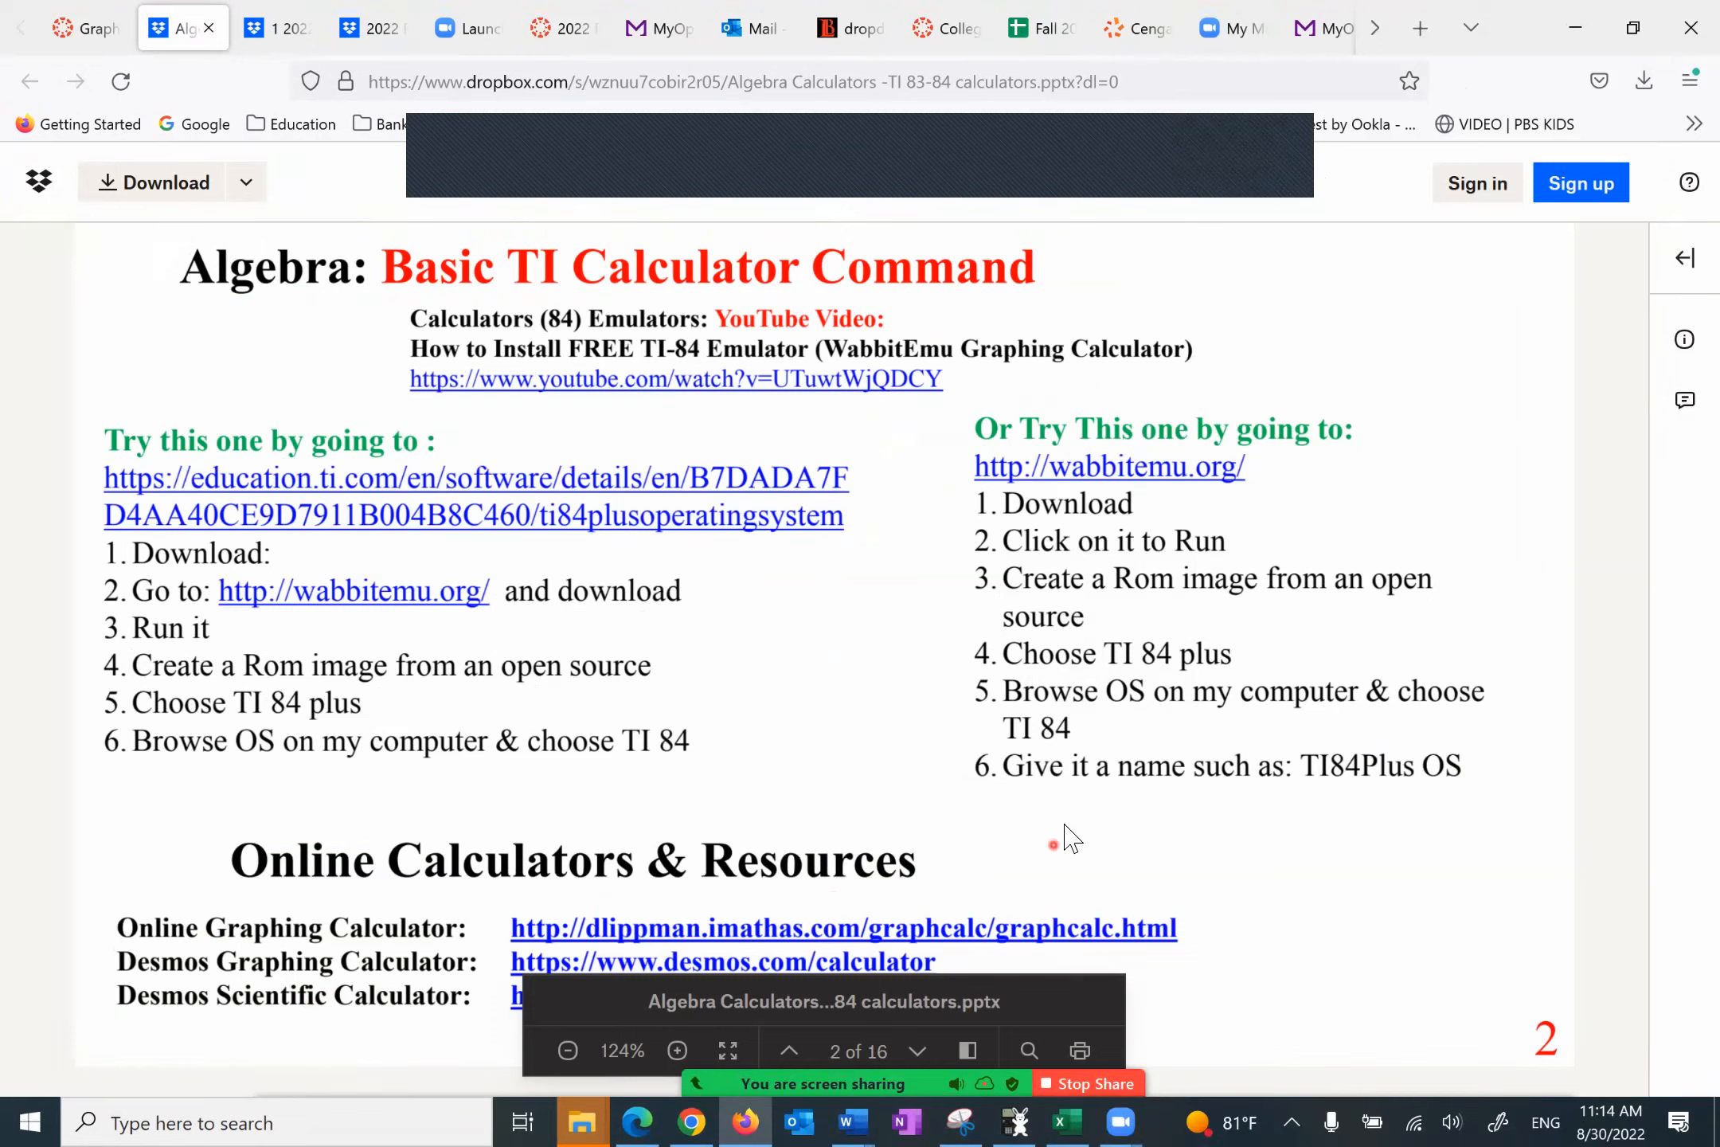
{"action": "mouse_move", "coordinate": [1027, 1050]}
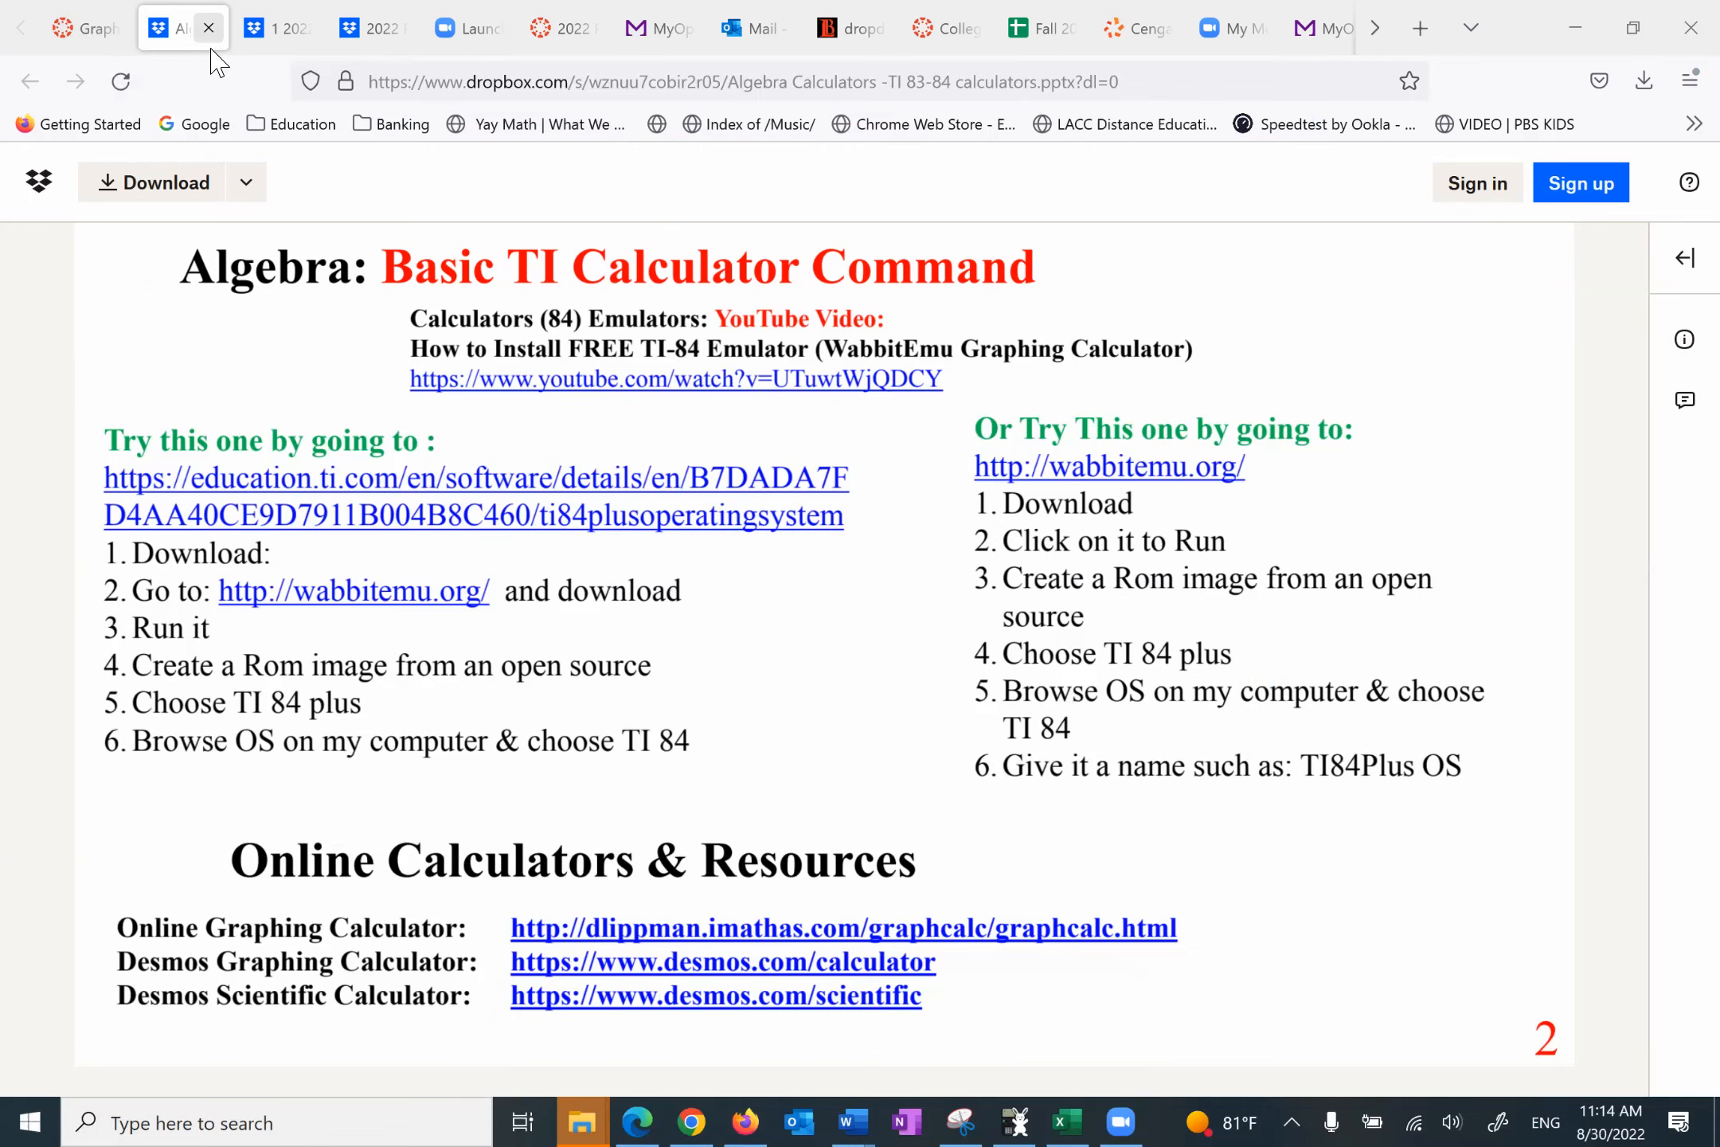
Step: Close the calculator slides and launch the College Algebra Practice Test Ch 2 in a new window
{"action": "left_click", "coordinate": [207, 27]}
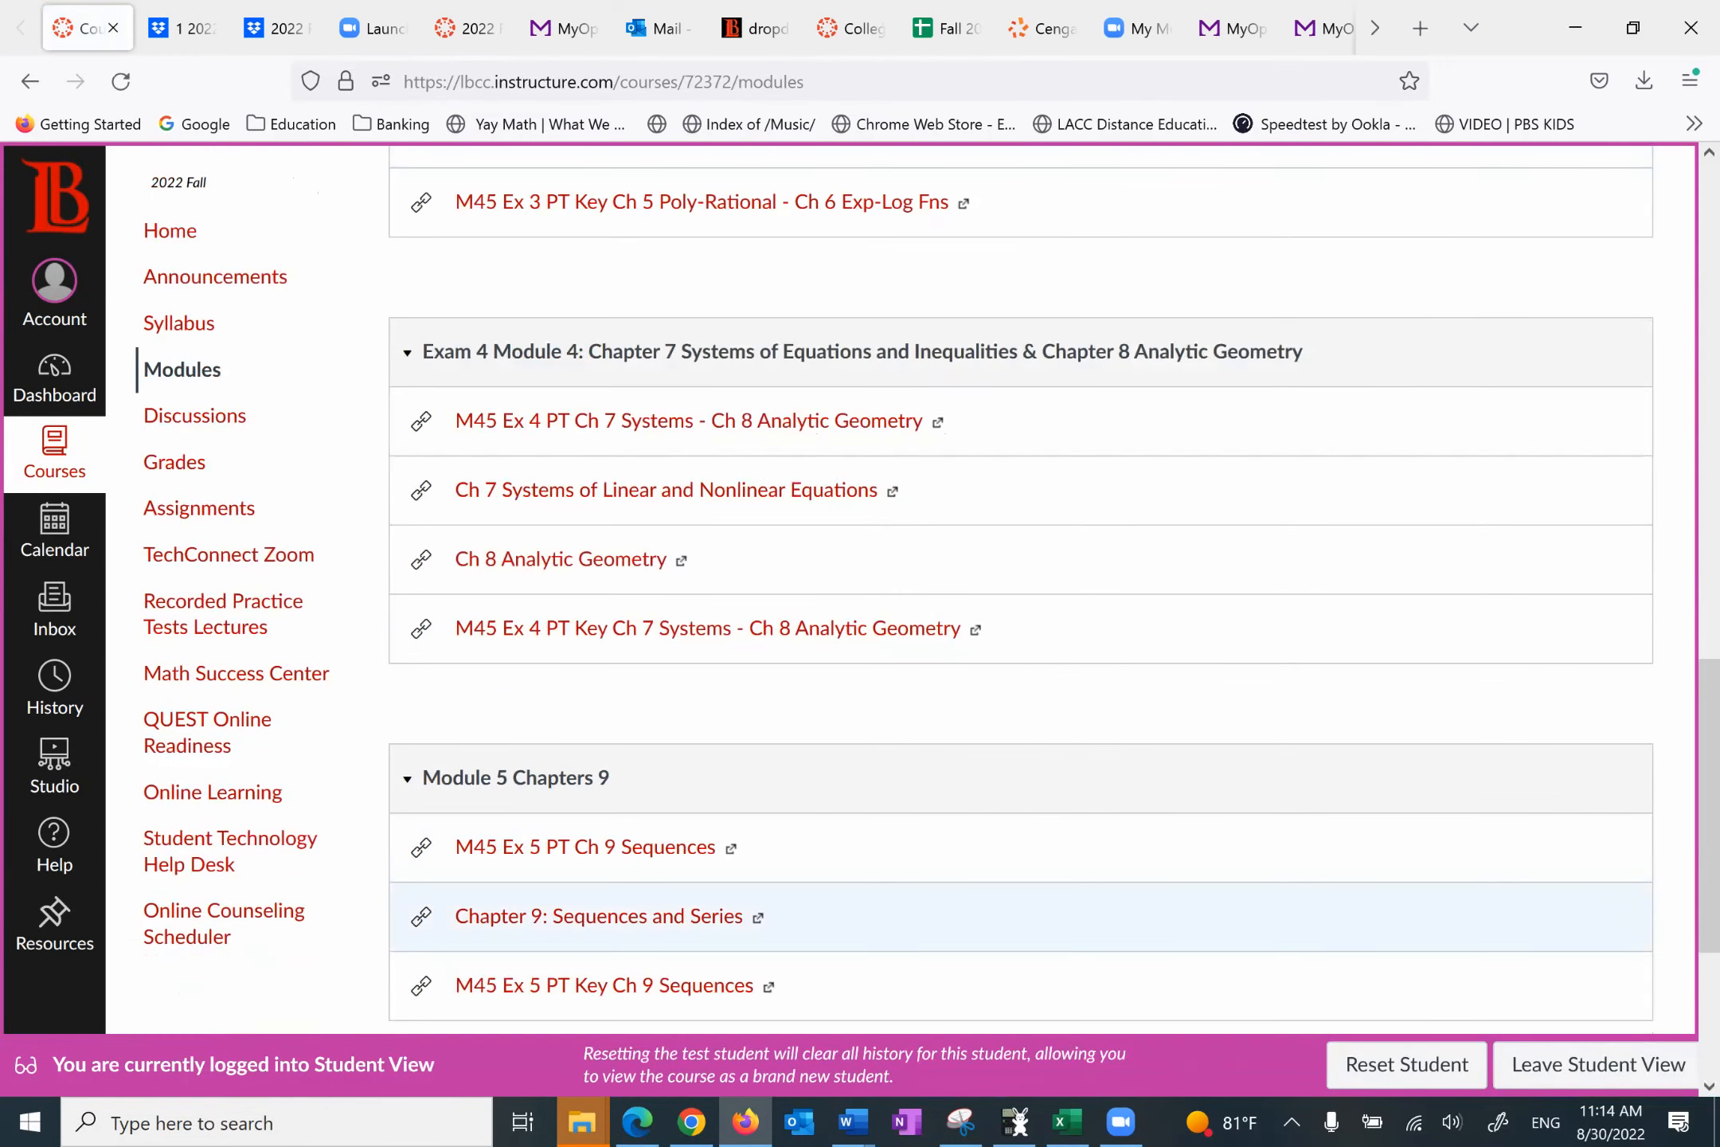
{"action": "scroll", "scroll_direction": "down", "scroll_amount": 3}
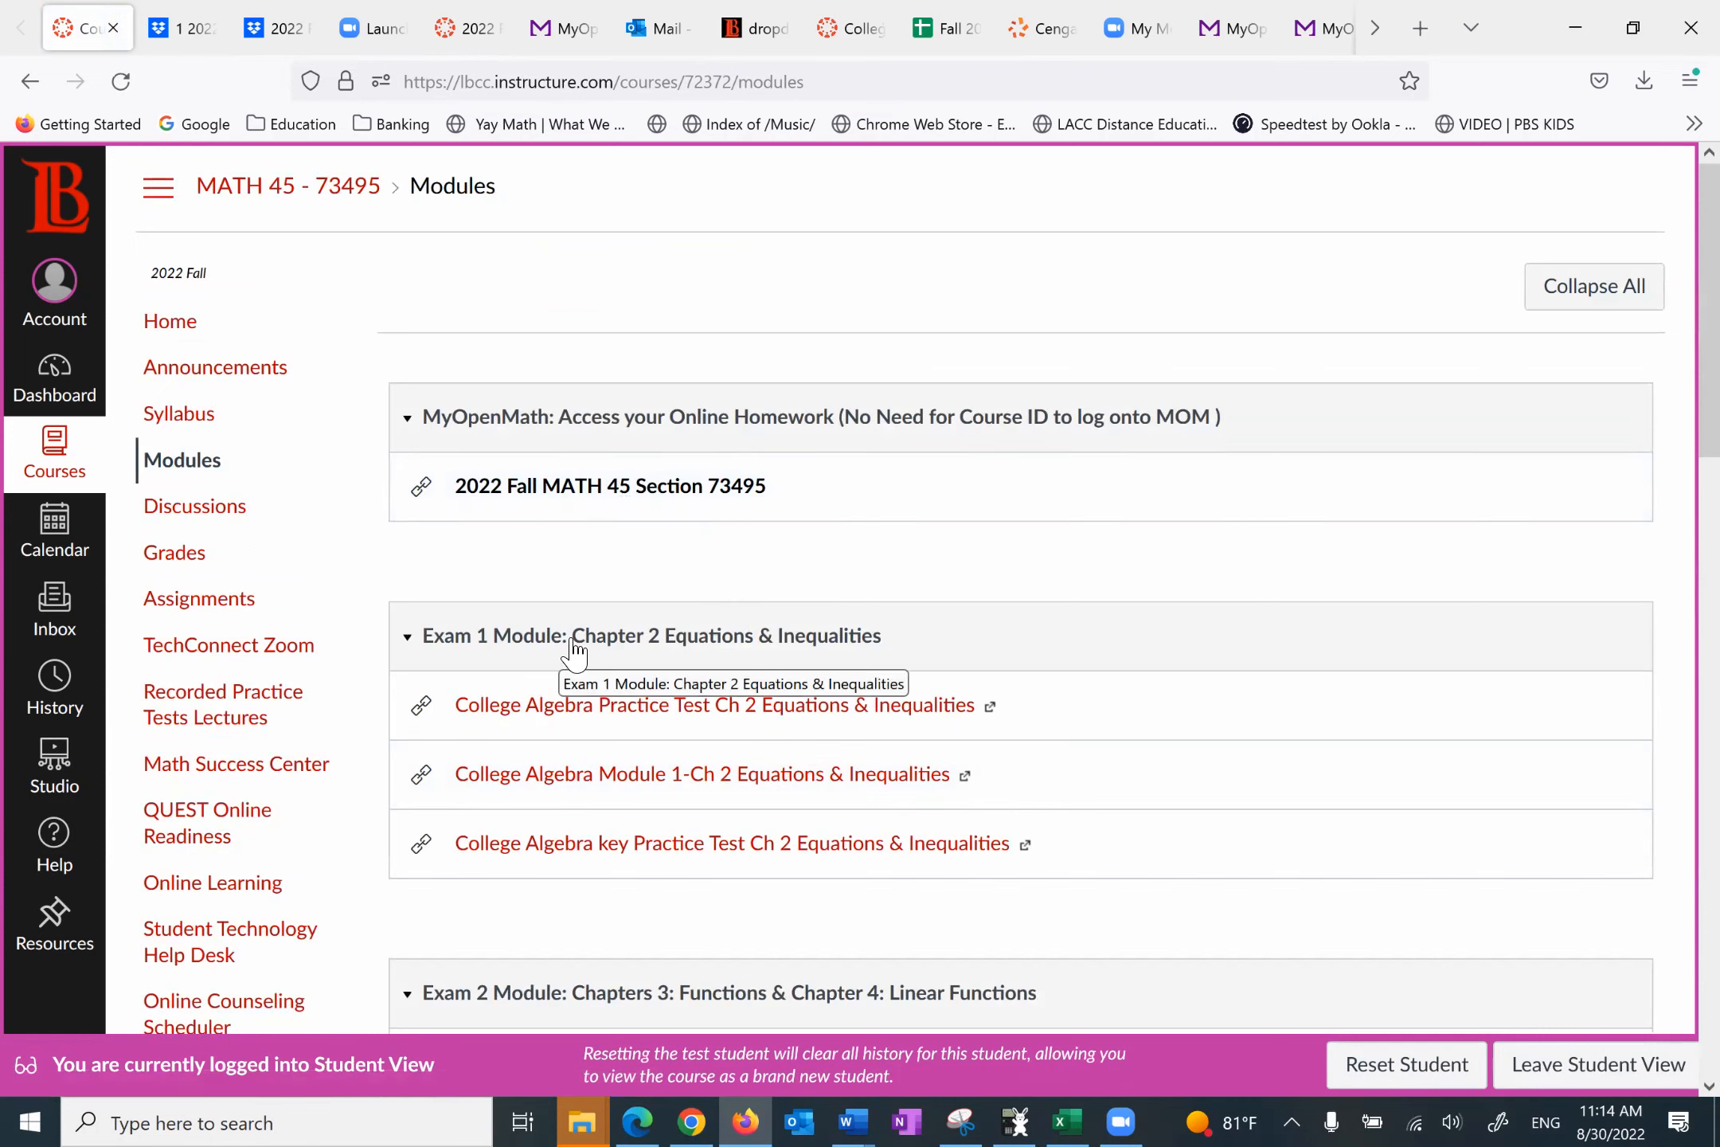
{"action": "mouse_move", "coordinate": [606, 648]}
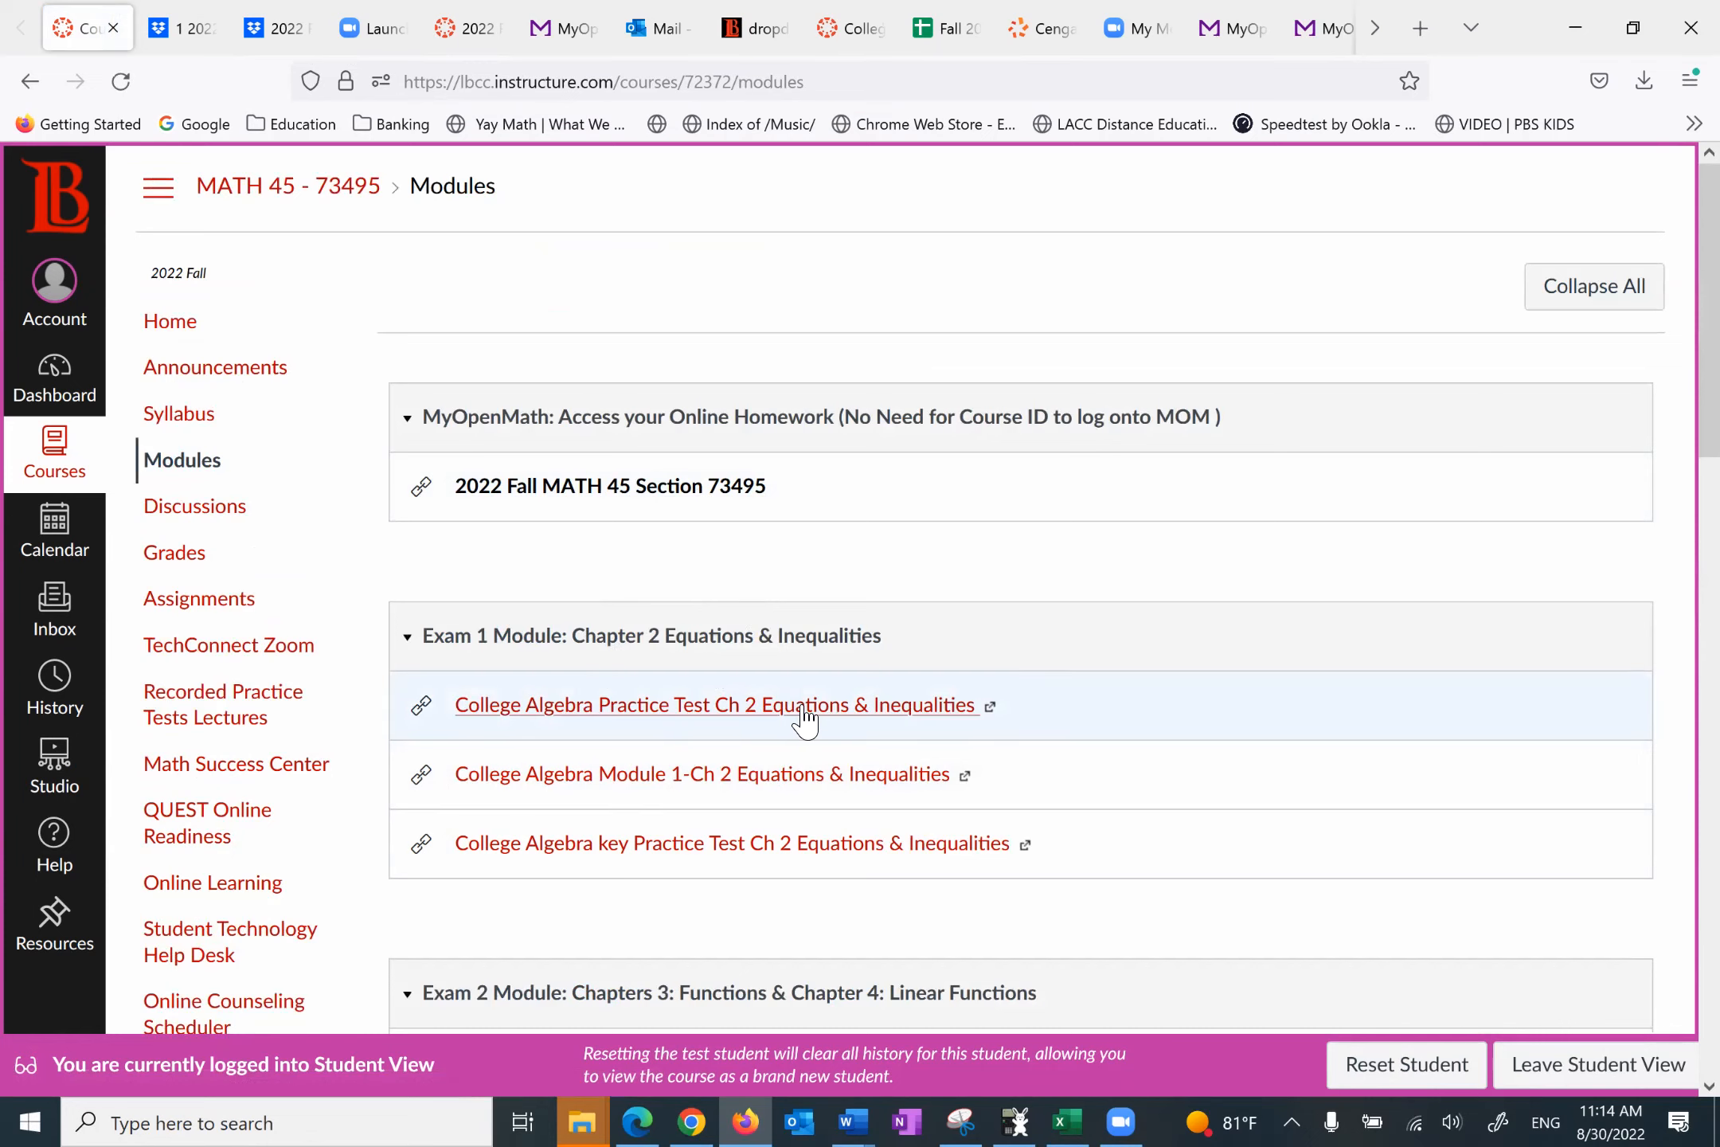
{"action": "left_click", "coordinate": [714, 704]}
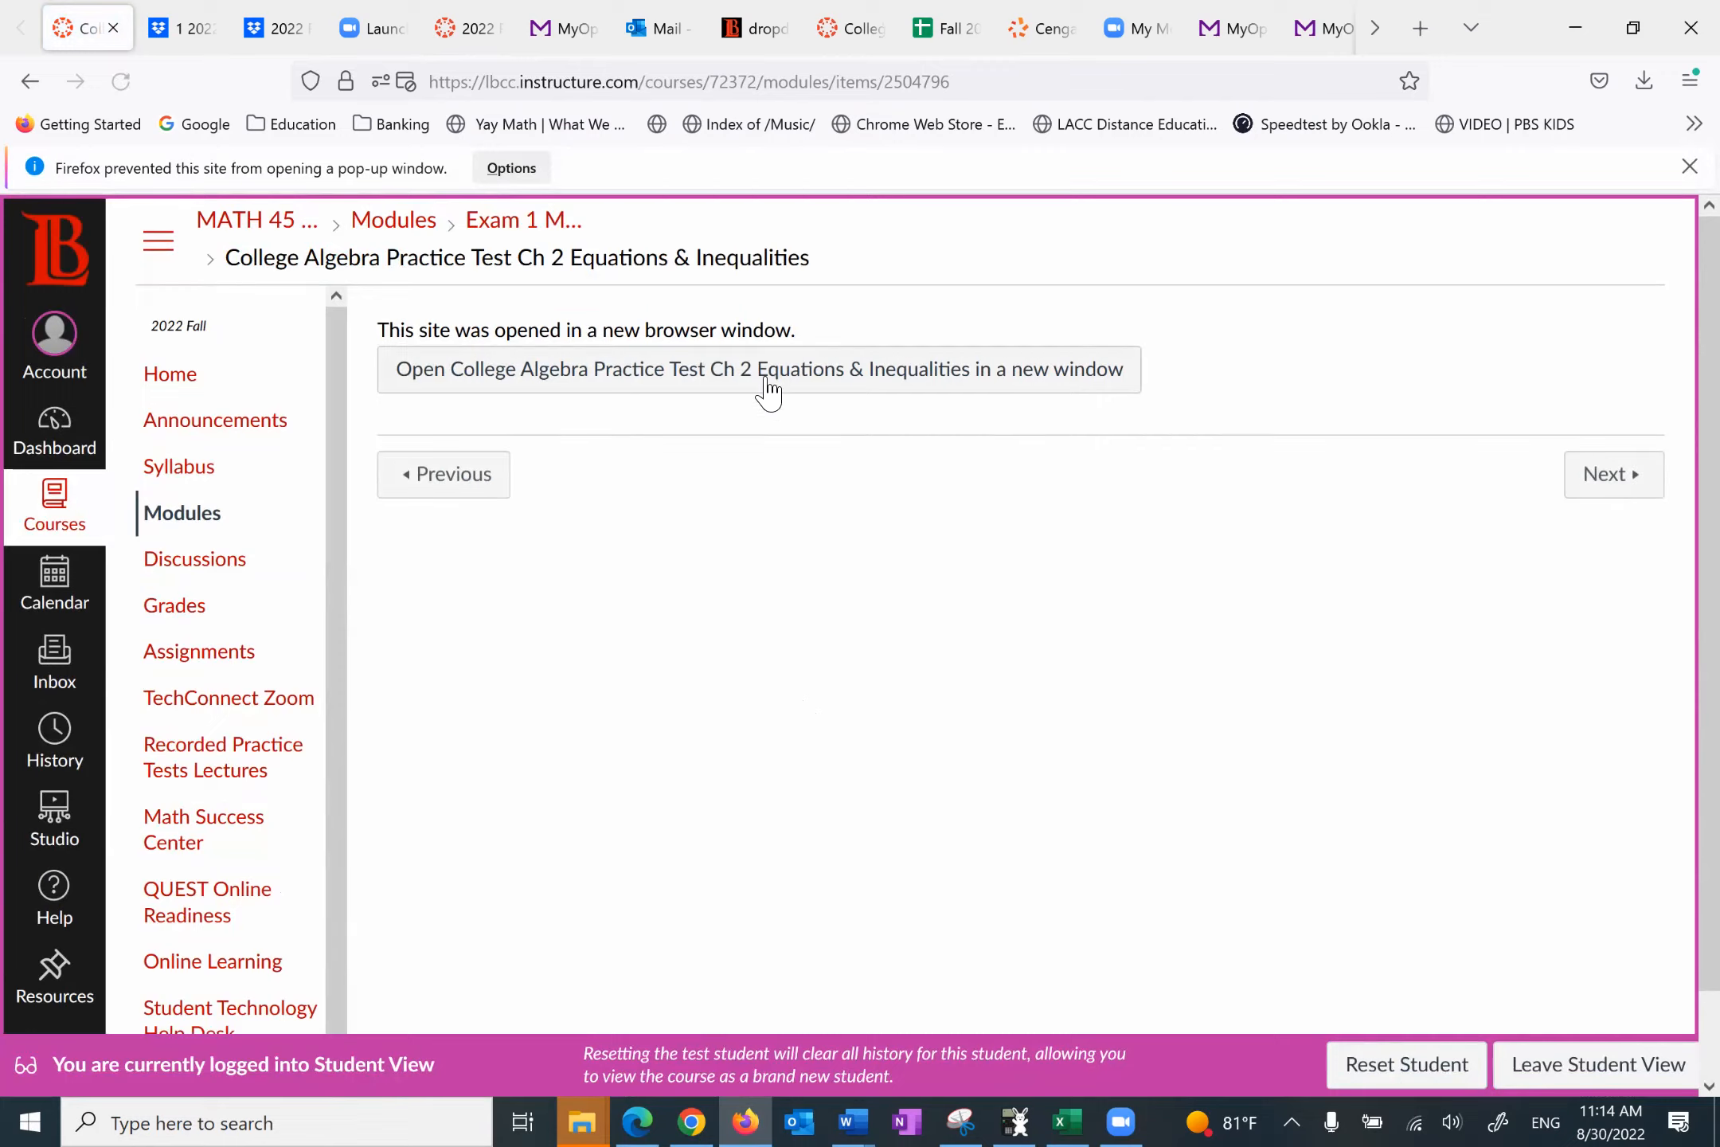
{"action": "left_click", "coordinate": [758, 370]}
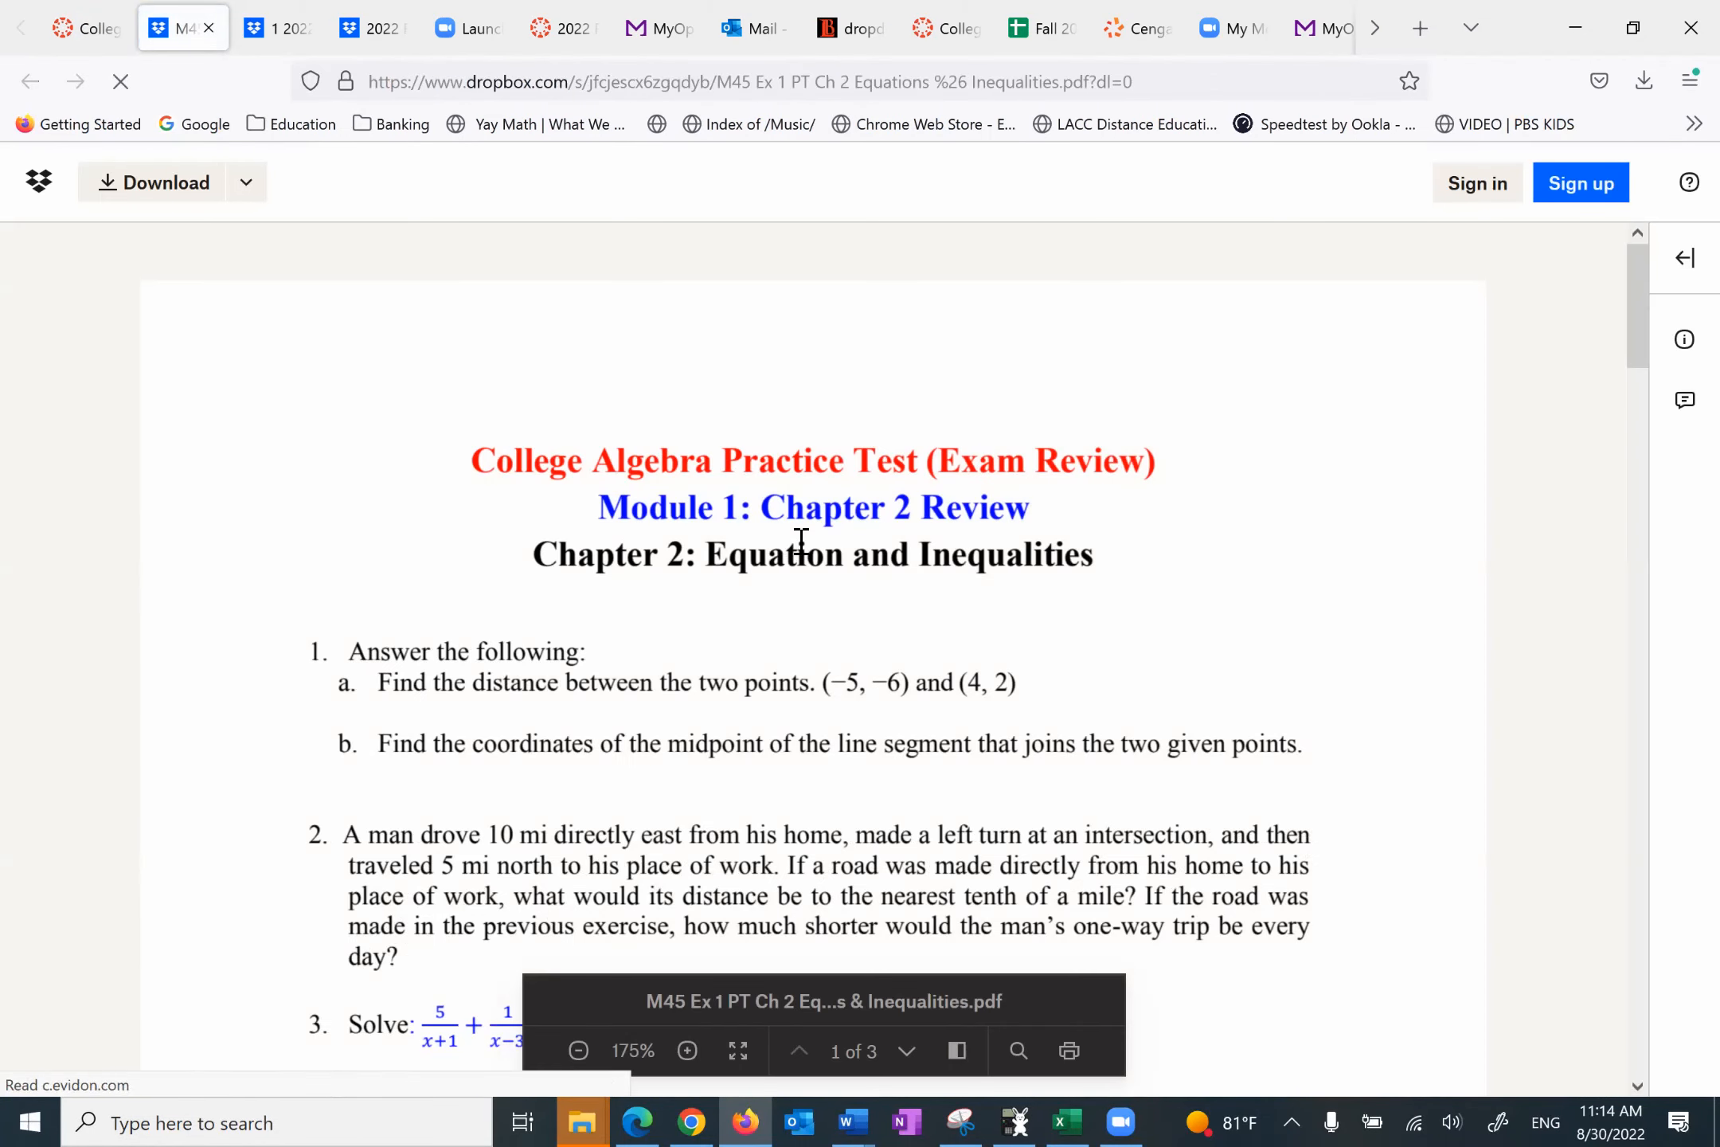
Step: Scroll the Chapter 2 practice test PDF to page 3's solving problems, then close it
{"action": "left_click", "coordinate": [120, 82]}
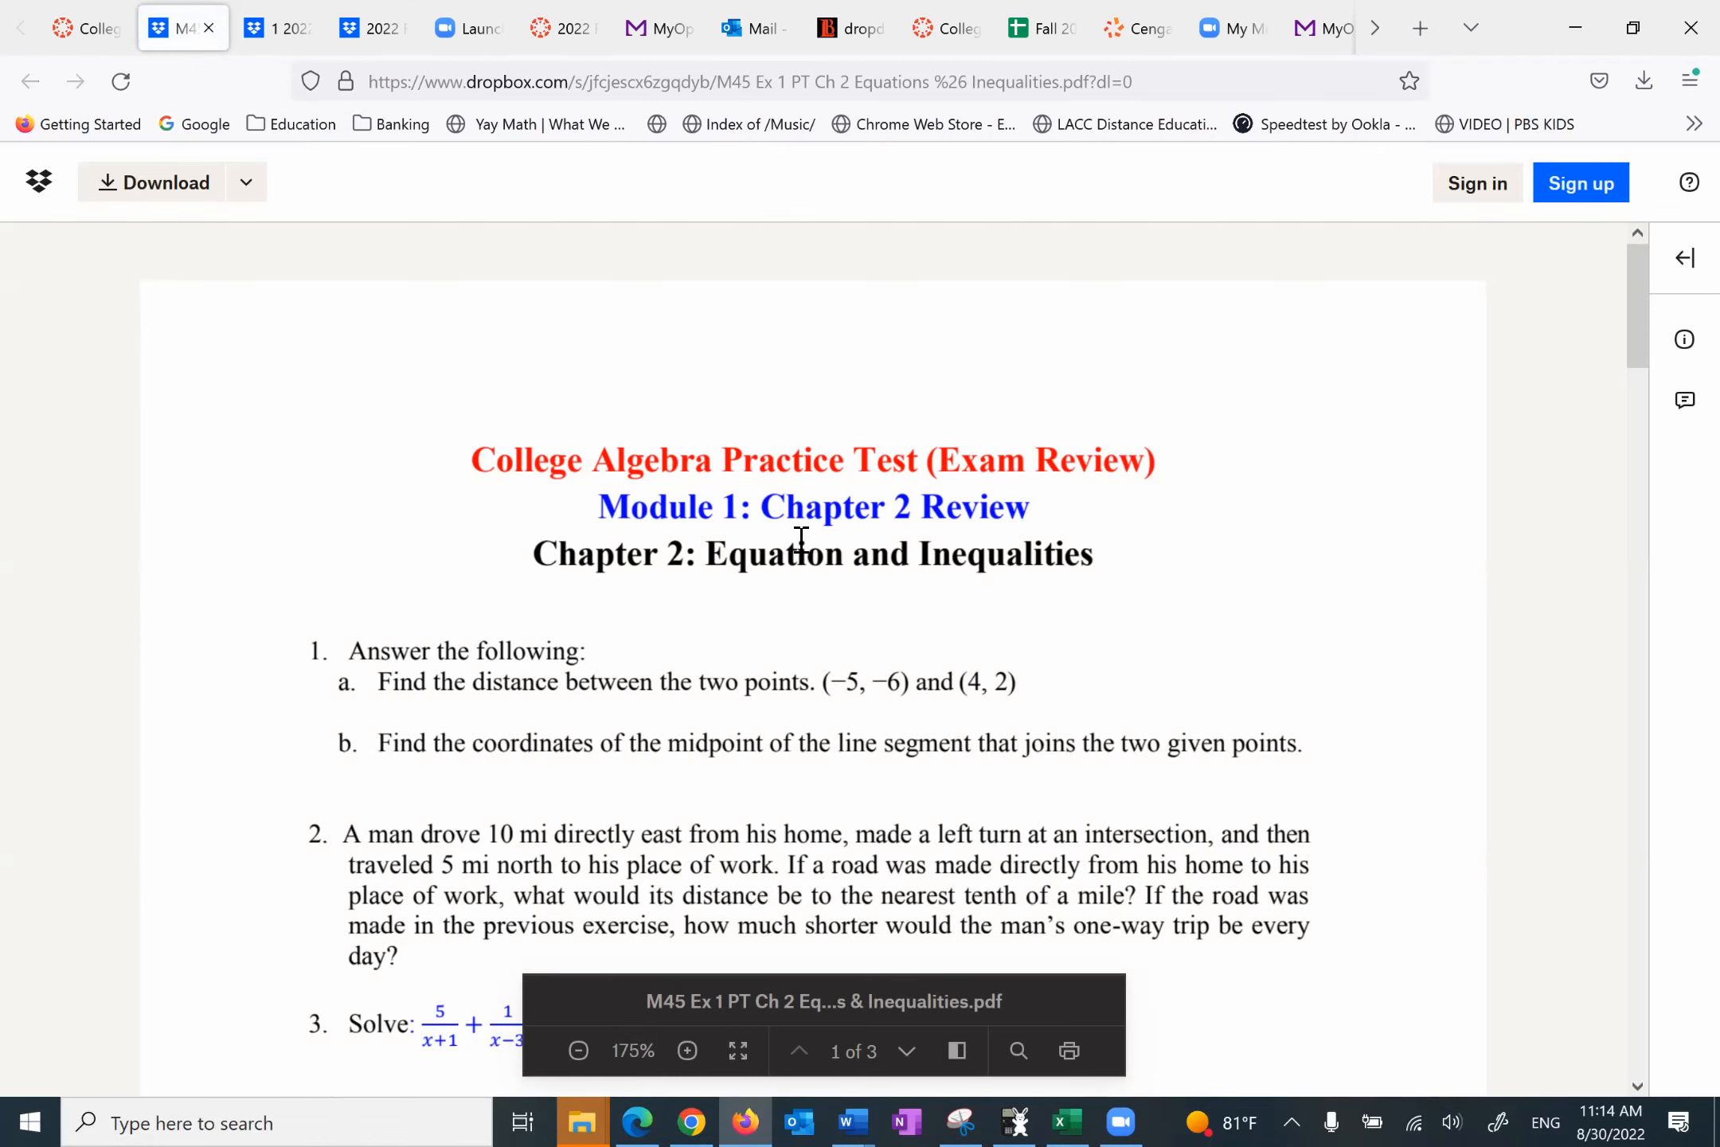
{"action": "scroll", "scroll_direction": "down", "scroll_amount": 3}
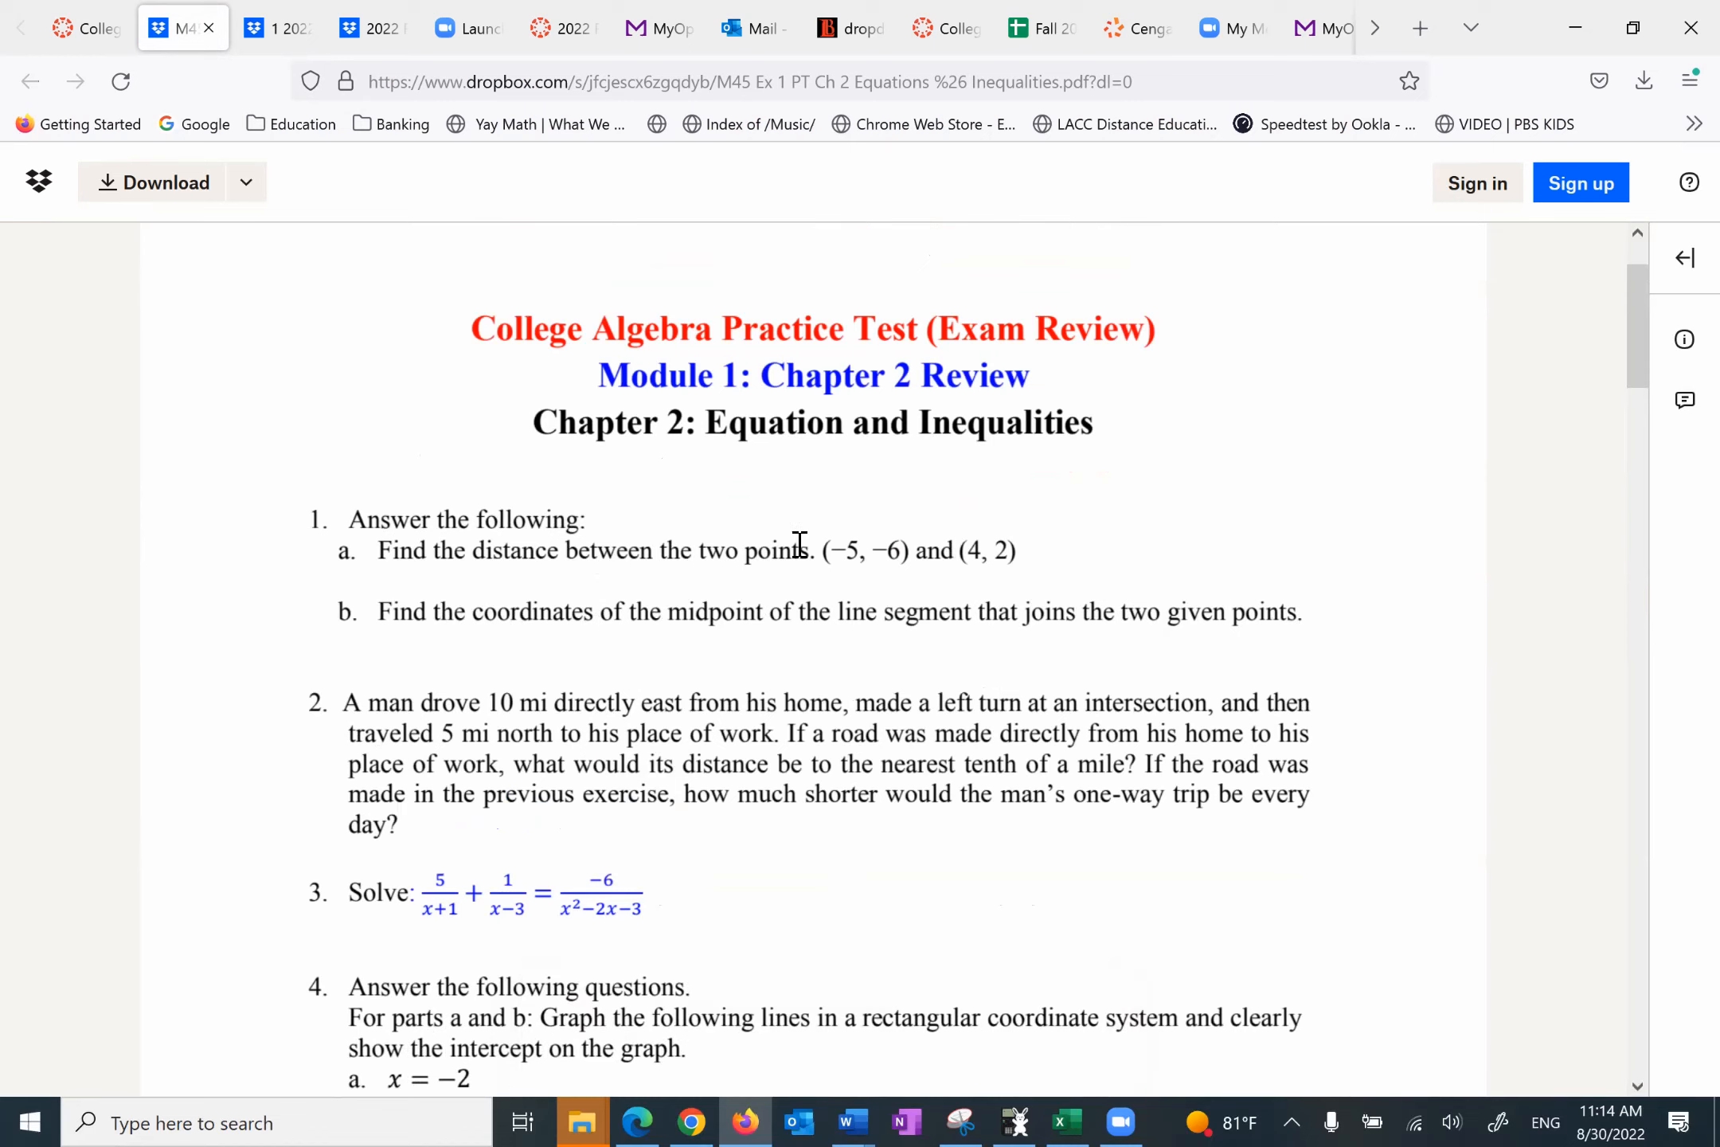
{"action": "scroll", "scroll_direction": "down", "scroll_amount": 3}
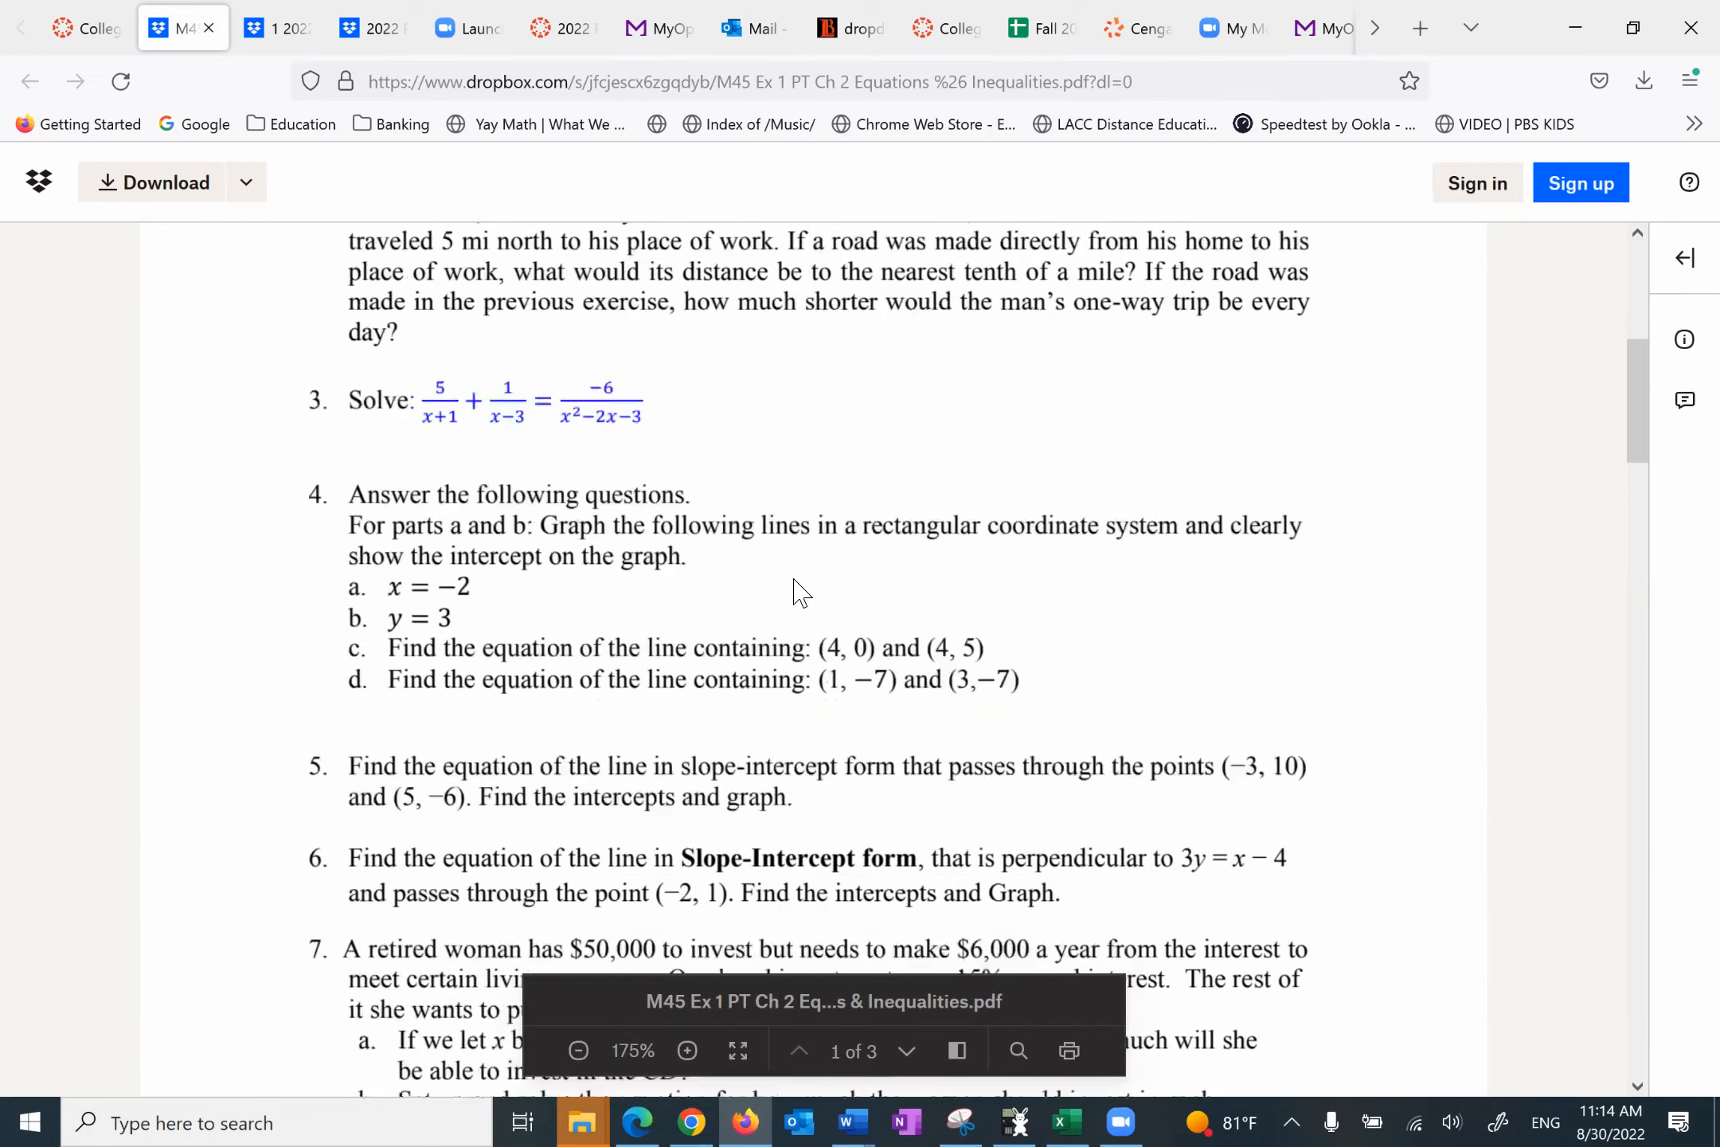
{"action": "scroll", "scroll_direction": "down", "scroll_amount": 3}
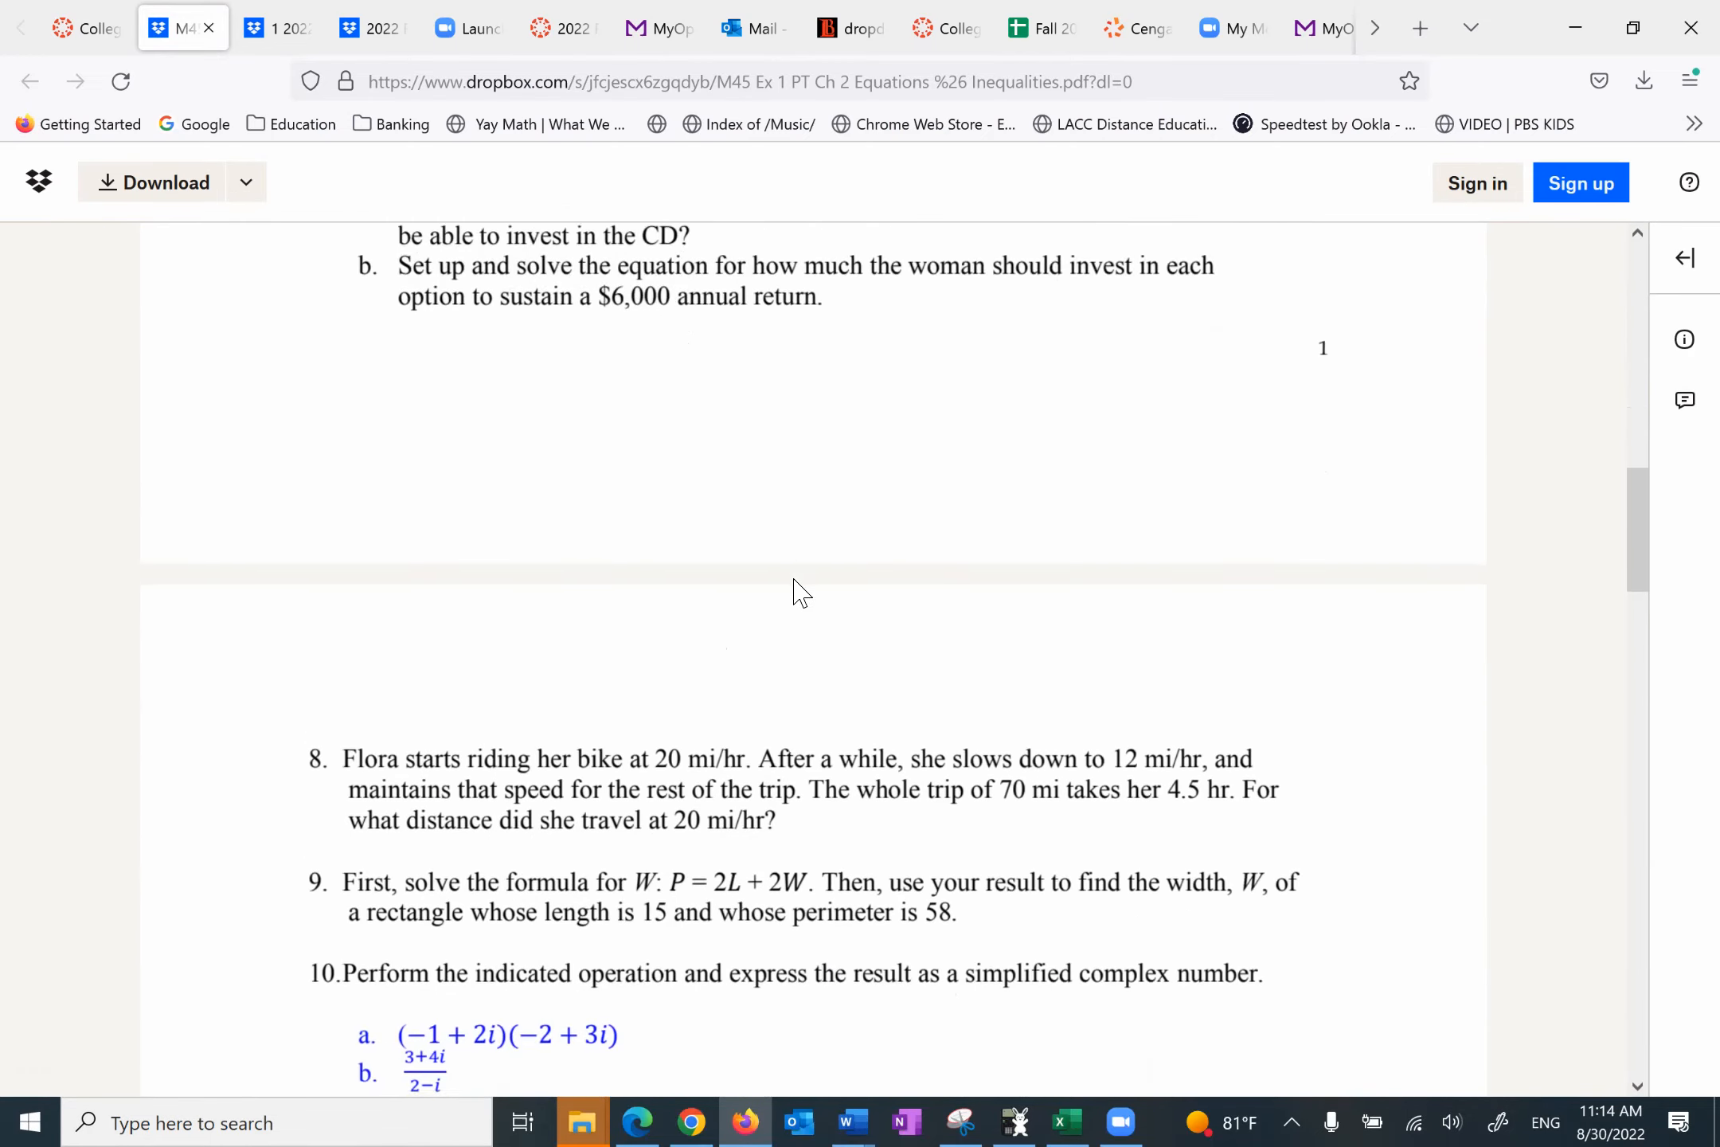
{"action": "scroll", "scroll_direction": "down", "scroll_amount": 3}
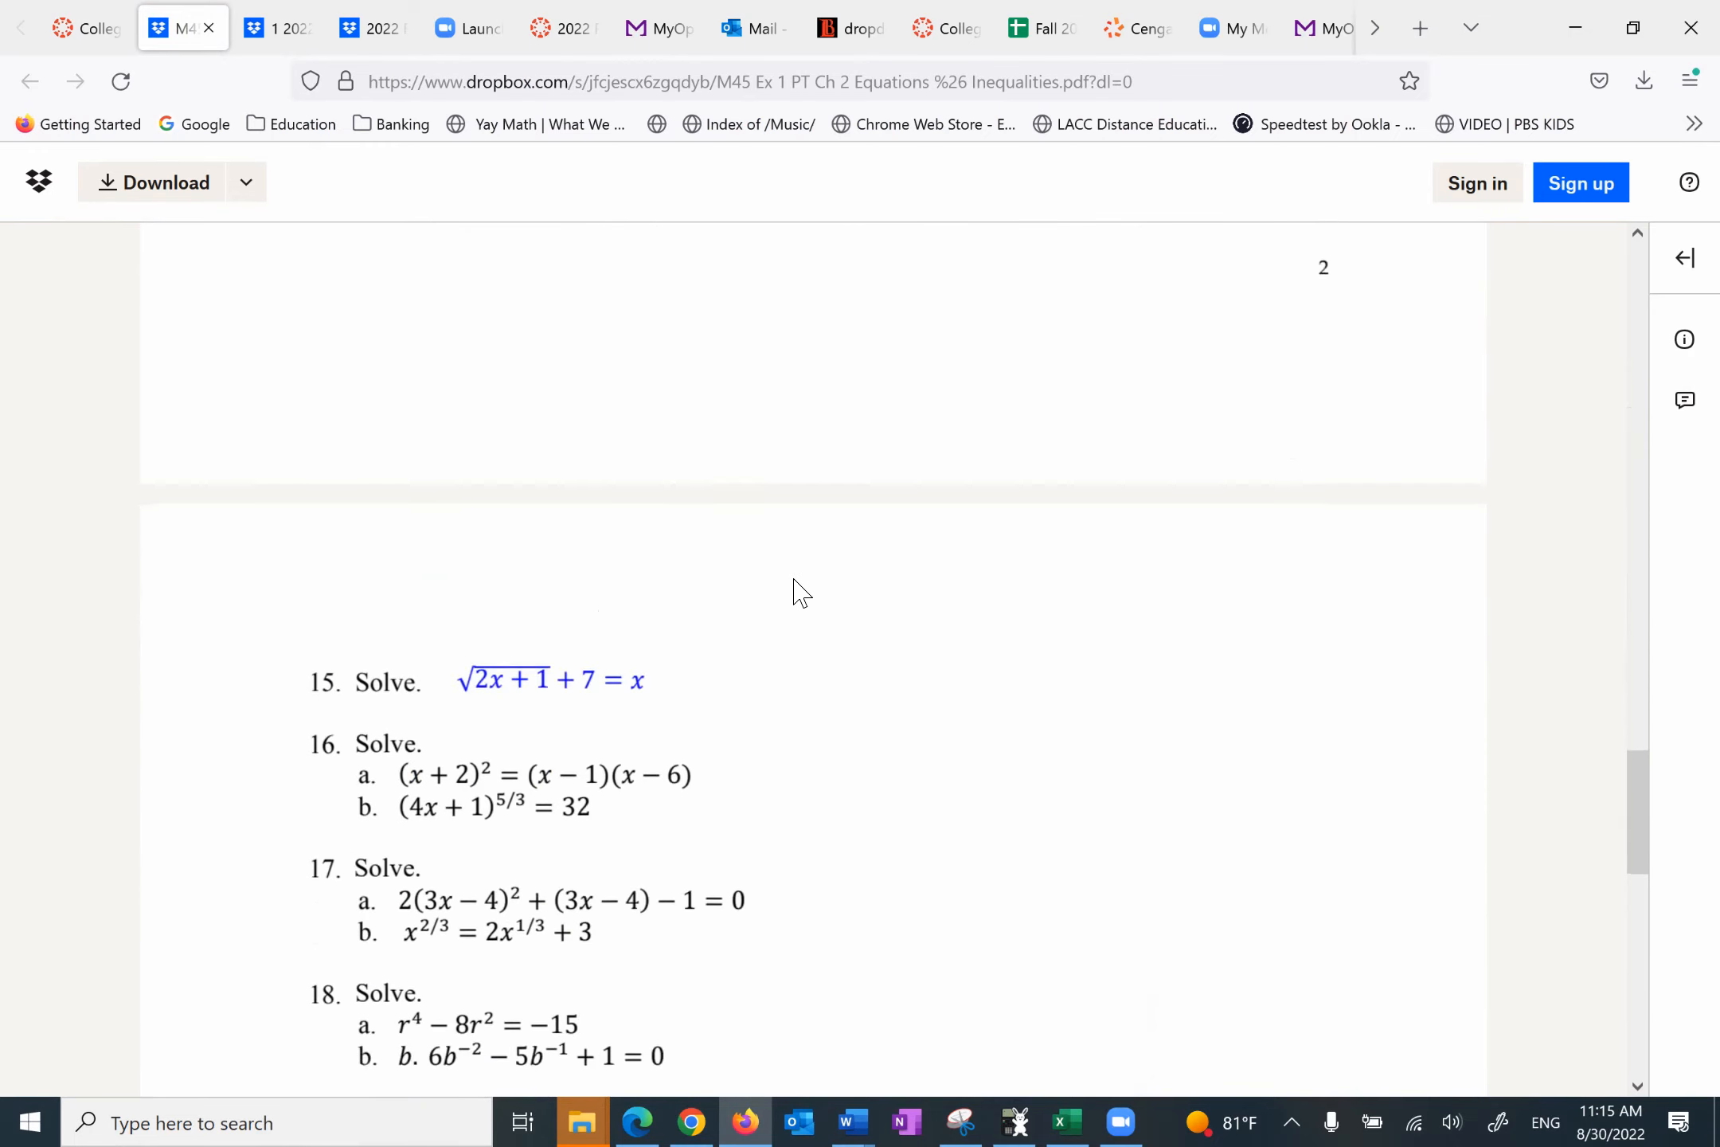
{"action": "left_click", "coordinate": [86, 27]}
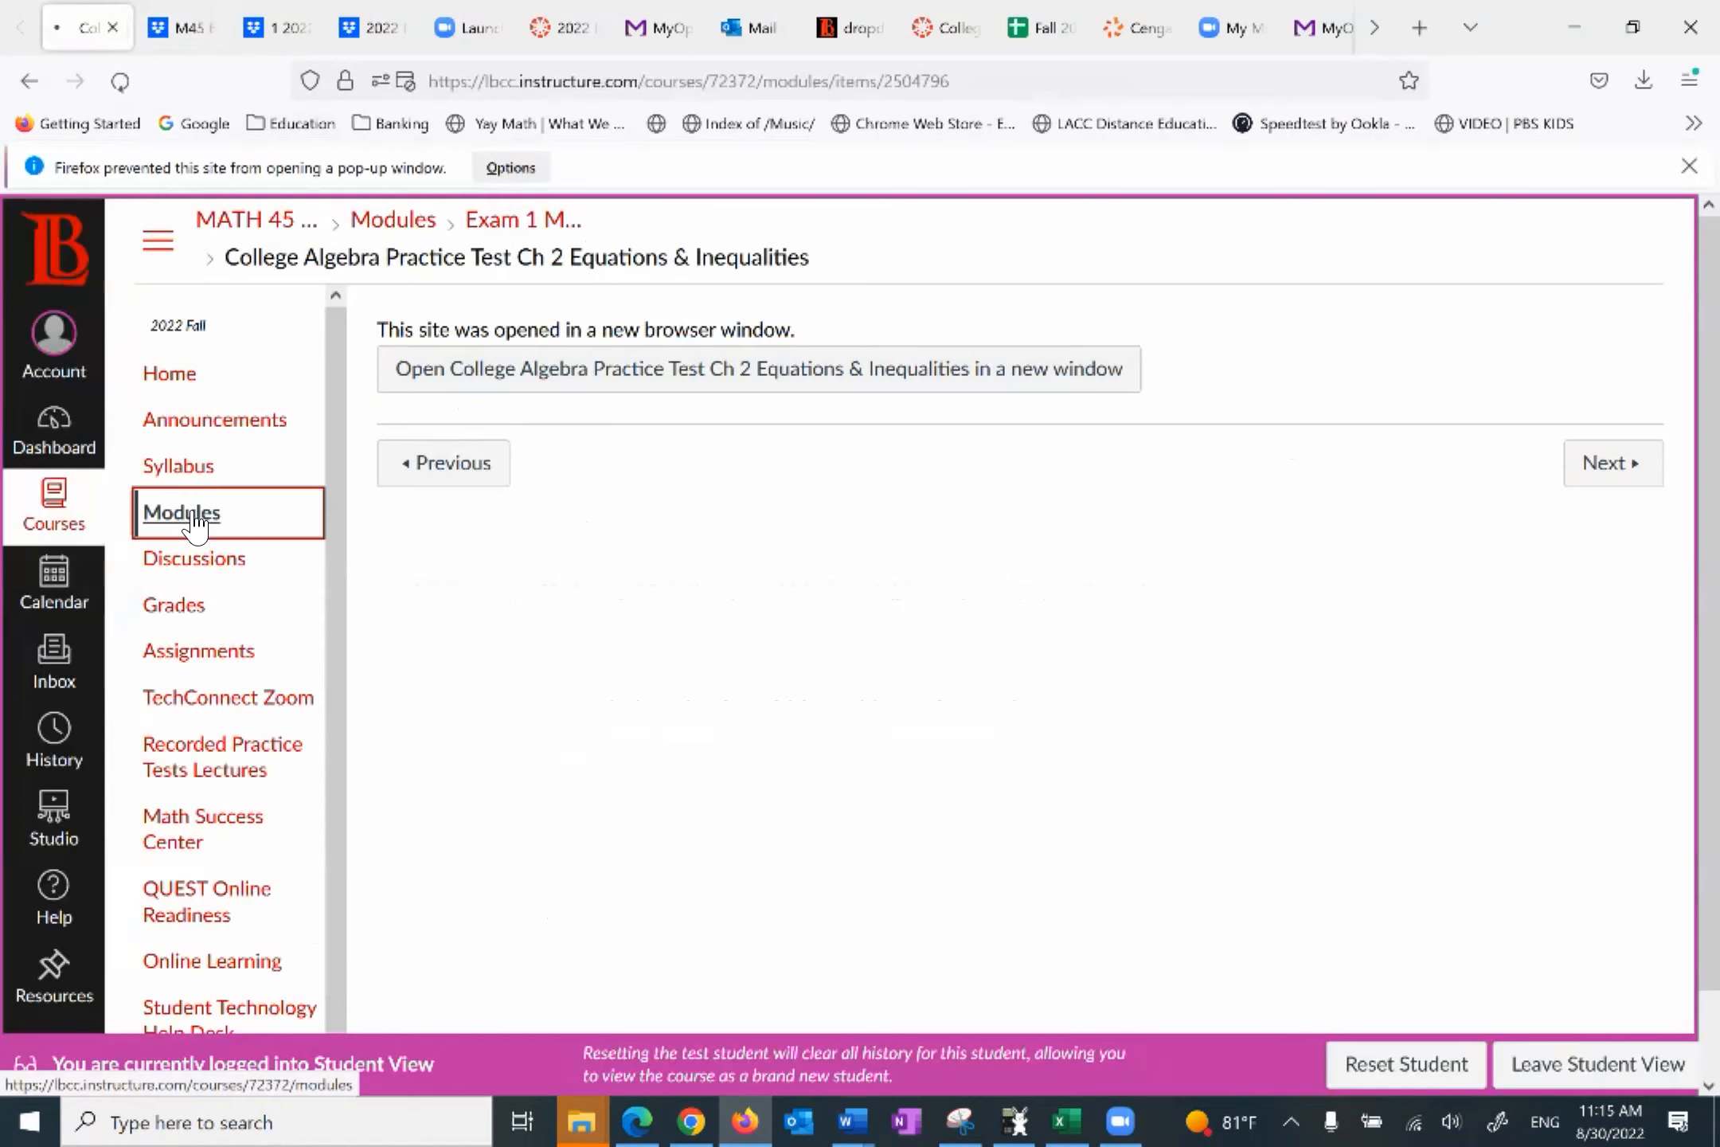
Step: Move to the next module item and launch the Module 1-Ch 2 slide folder in a new window
{"action": "left_click", "coordinate": [181, 513]}
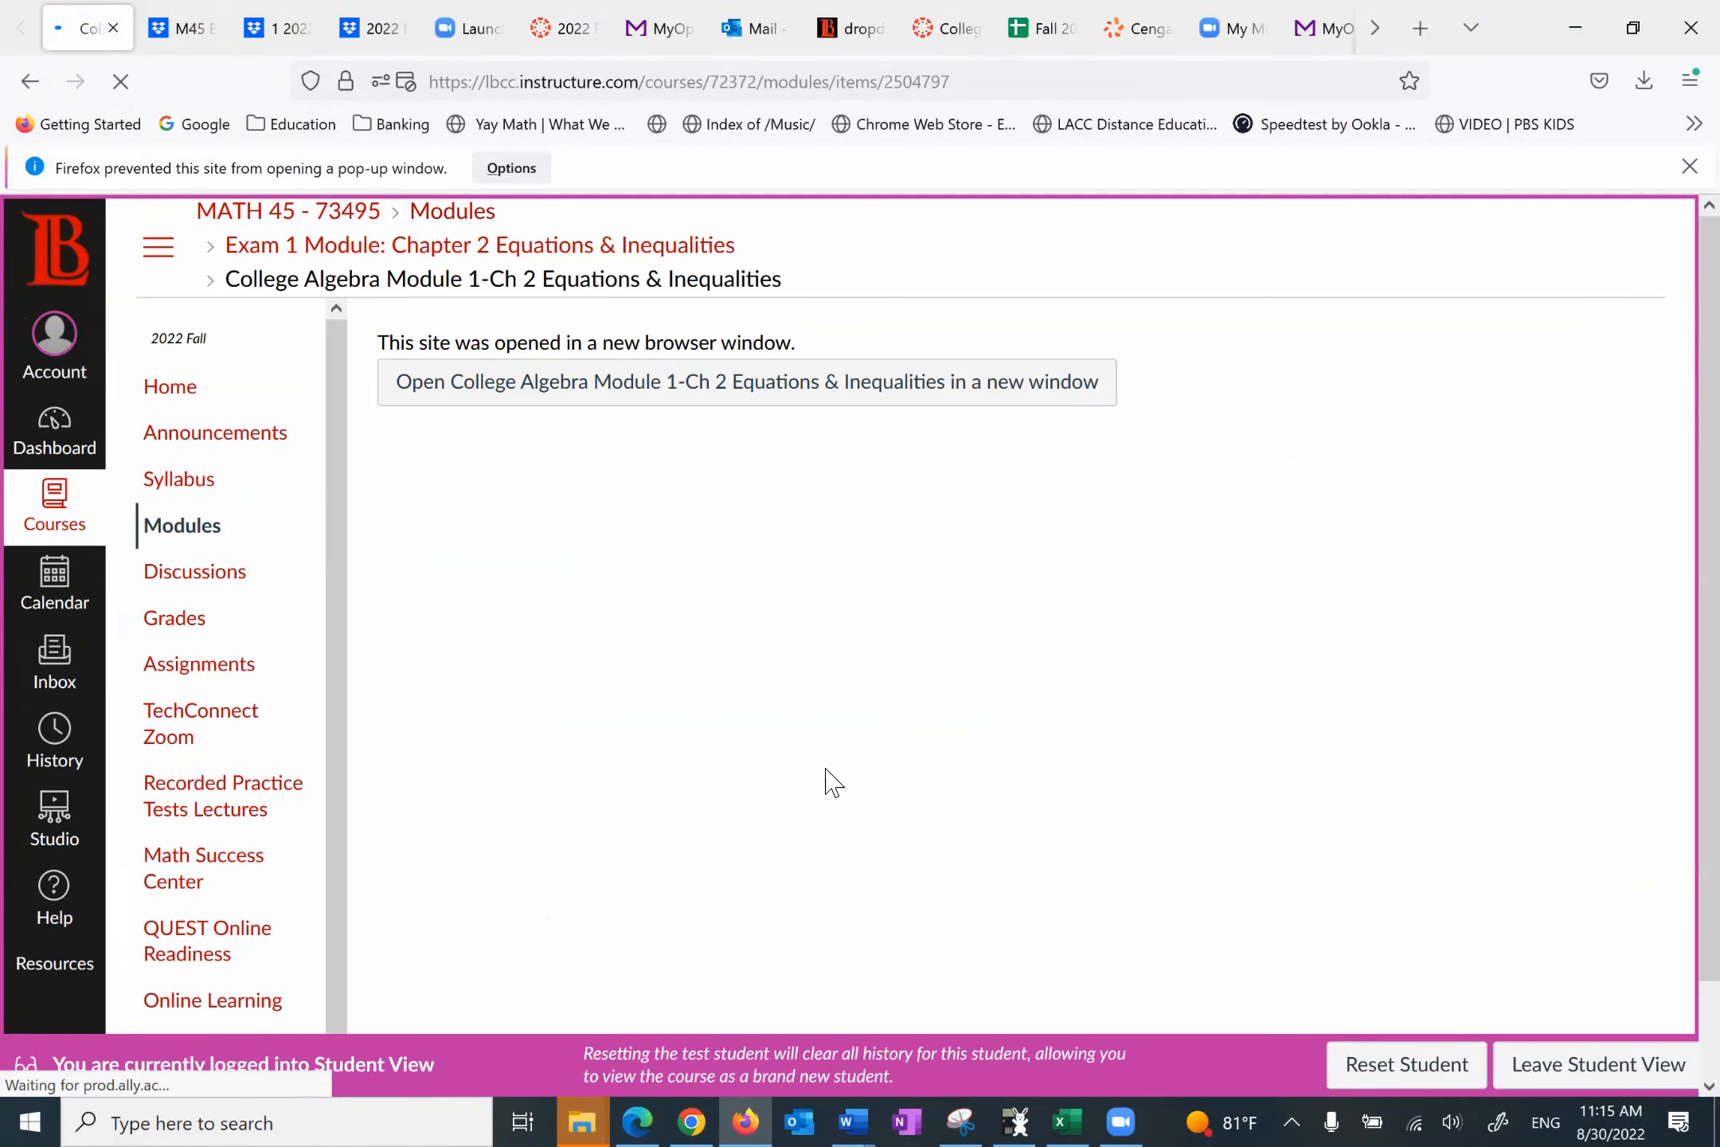
{"action": "left_click", "coordinate": [748, 382]}
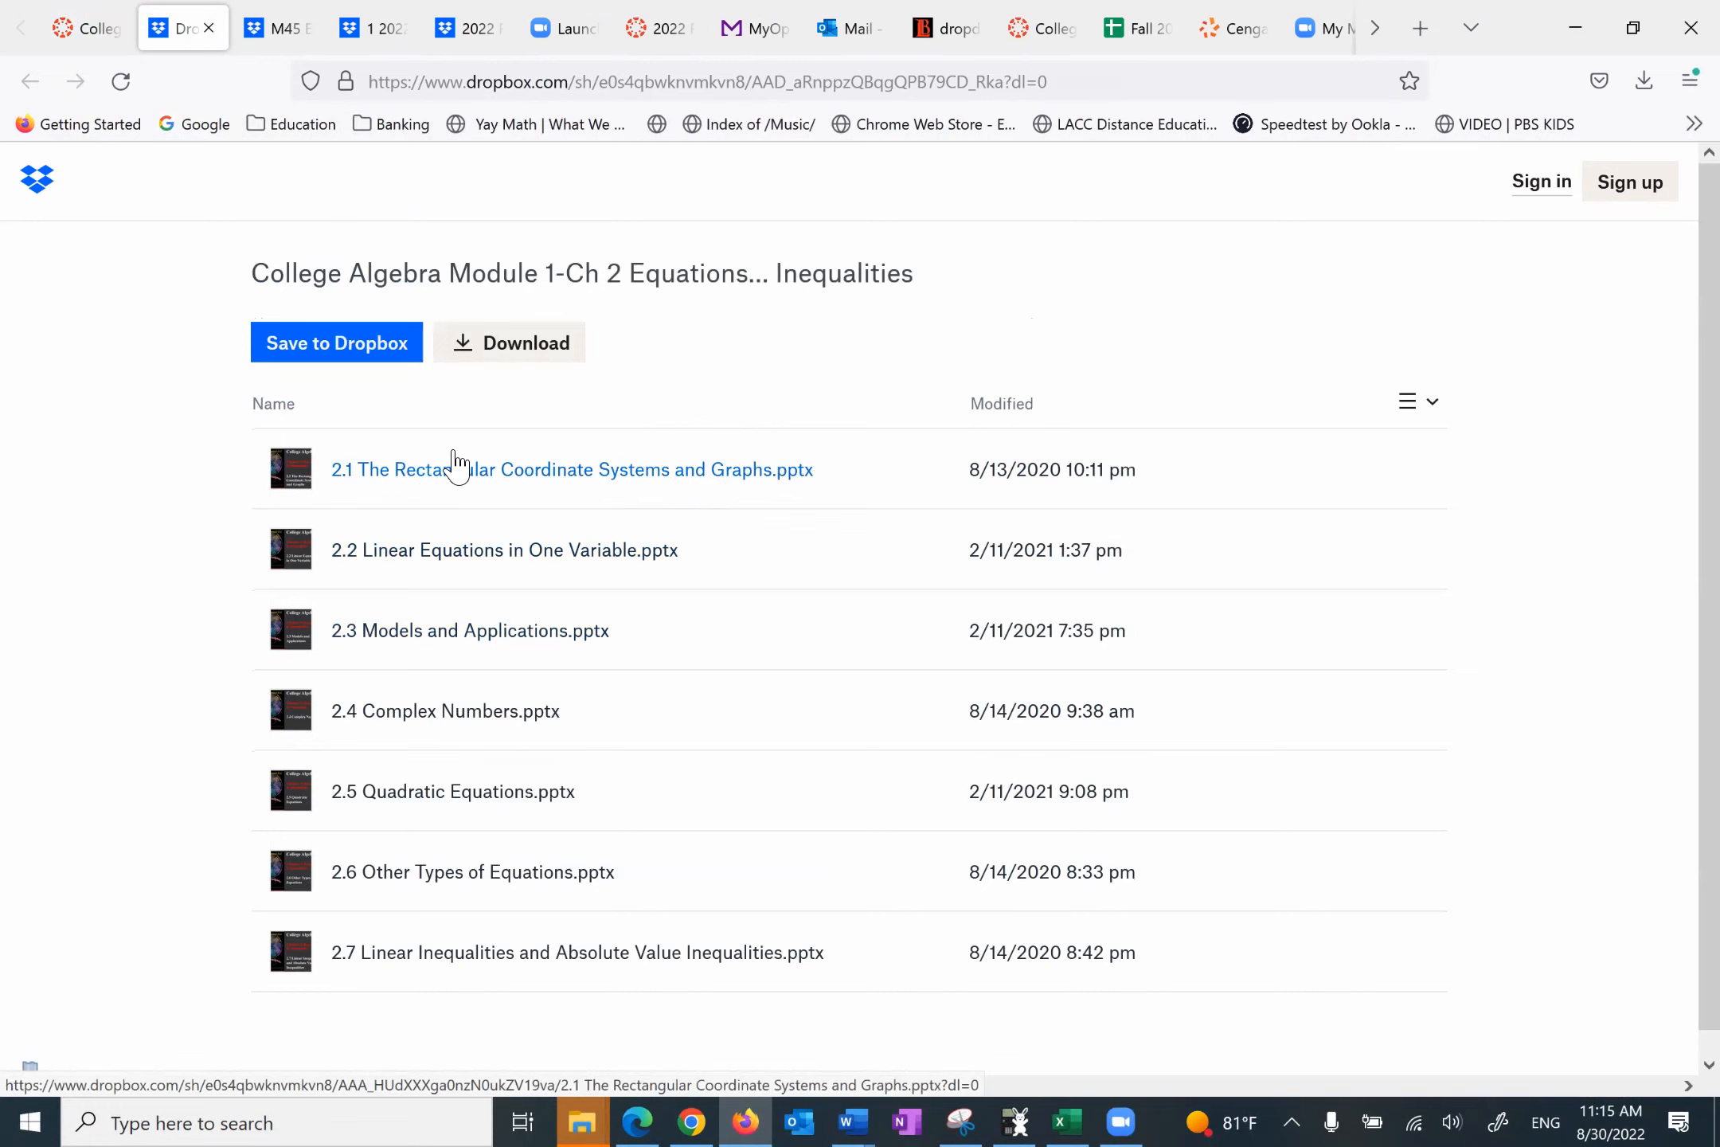
Step: Preview the 2.1 Rectangular Coordinate Systems slides in Dropbox, then go back to Canvas Modules
{"action": "left_click", "coordinate": [570, 470]}
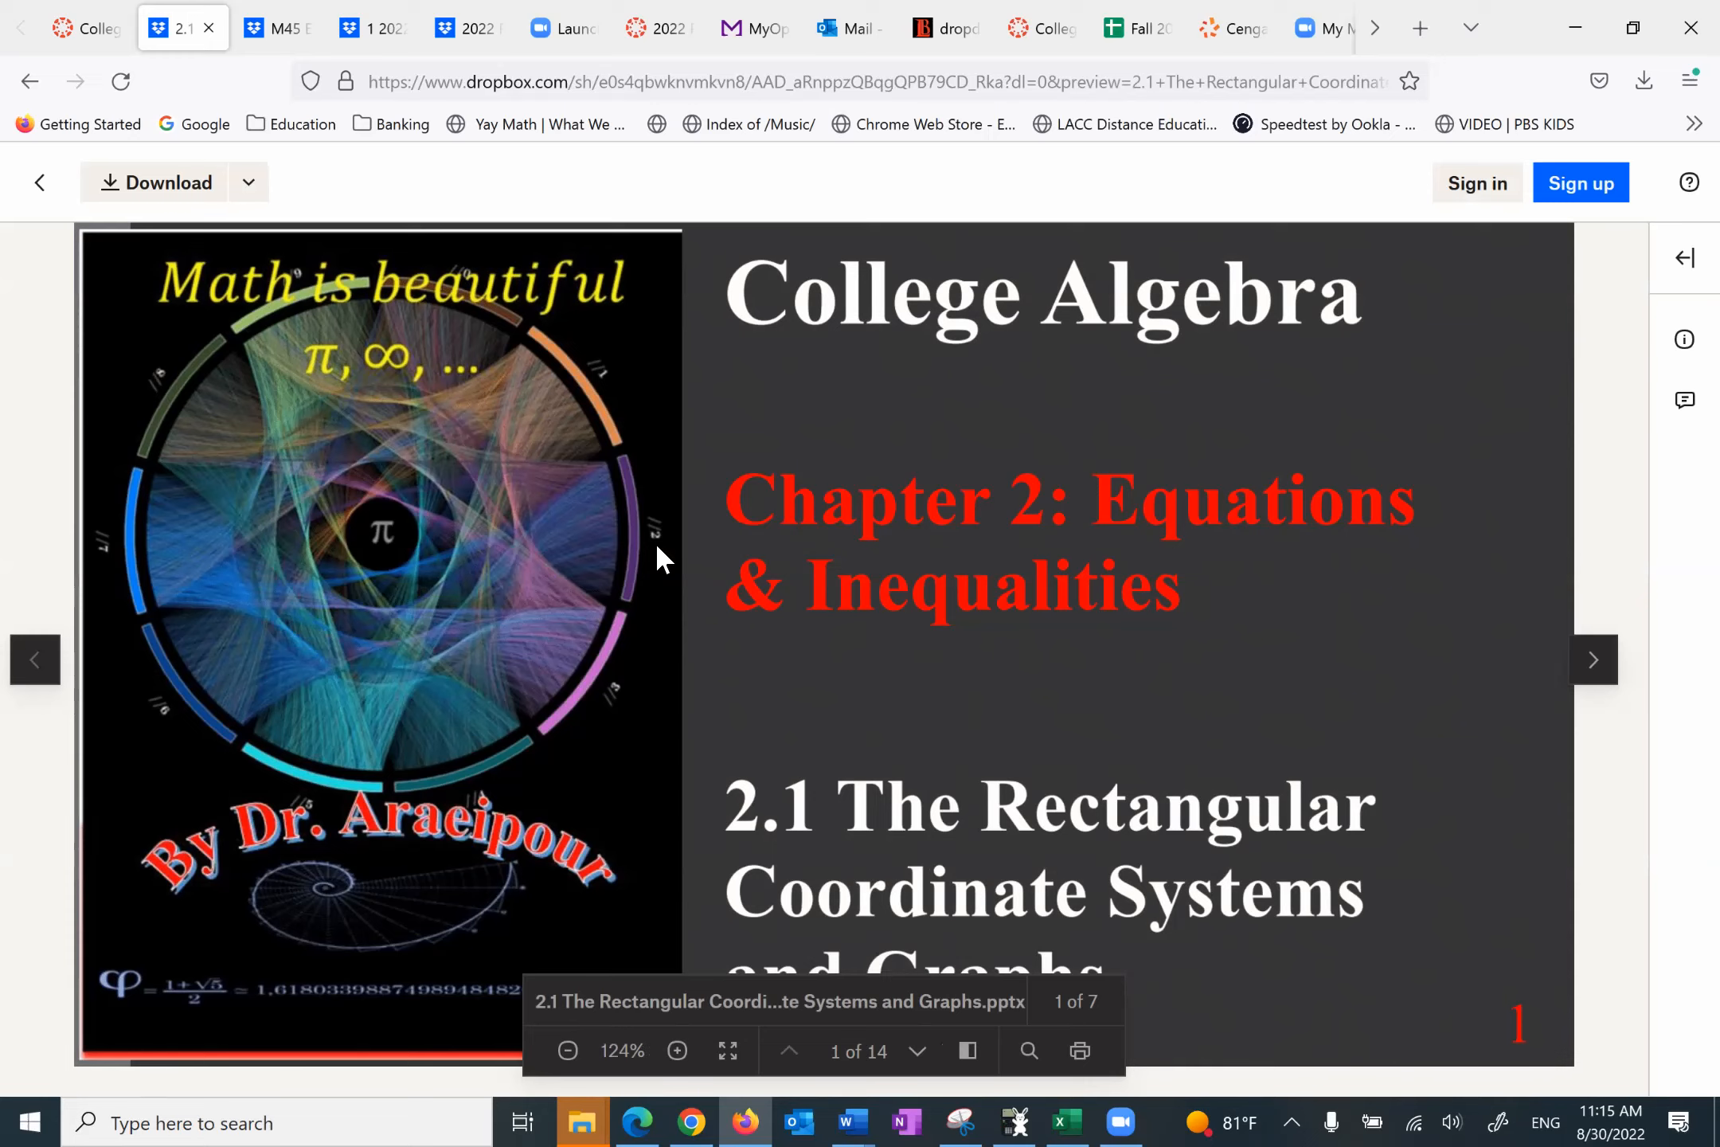
{"action": "left_click", "coordinate": [1592, 659]}
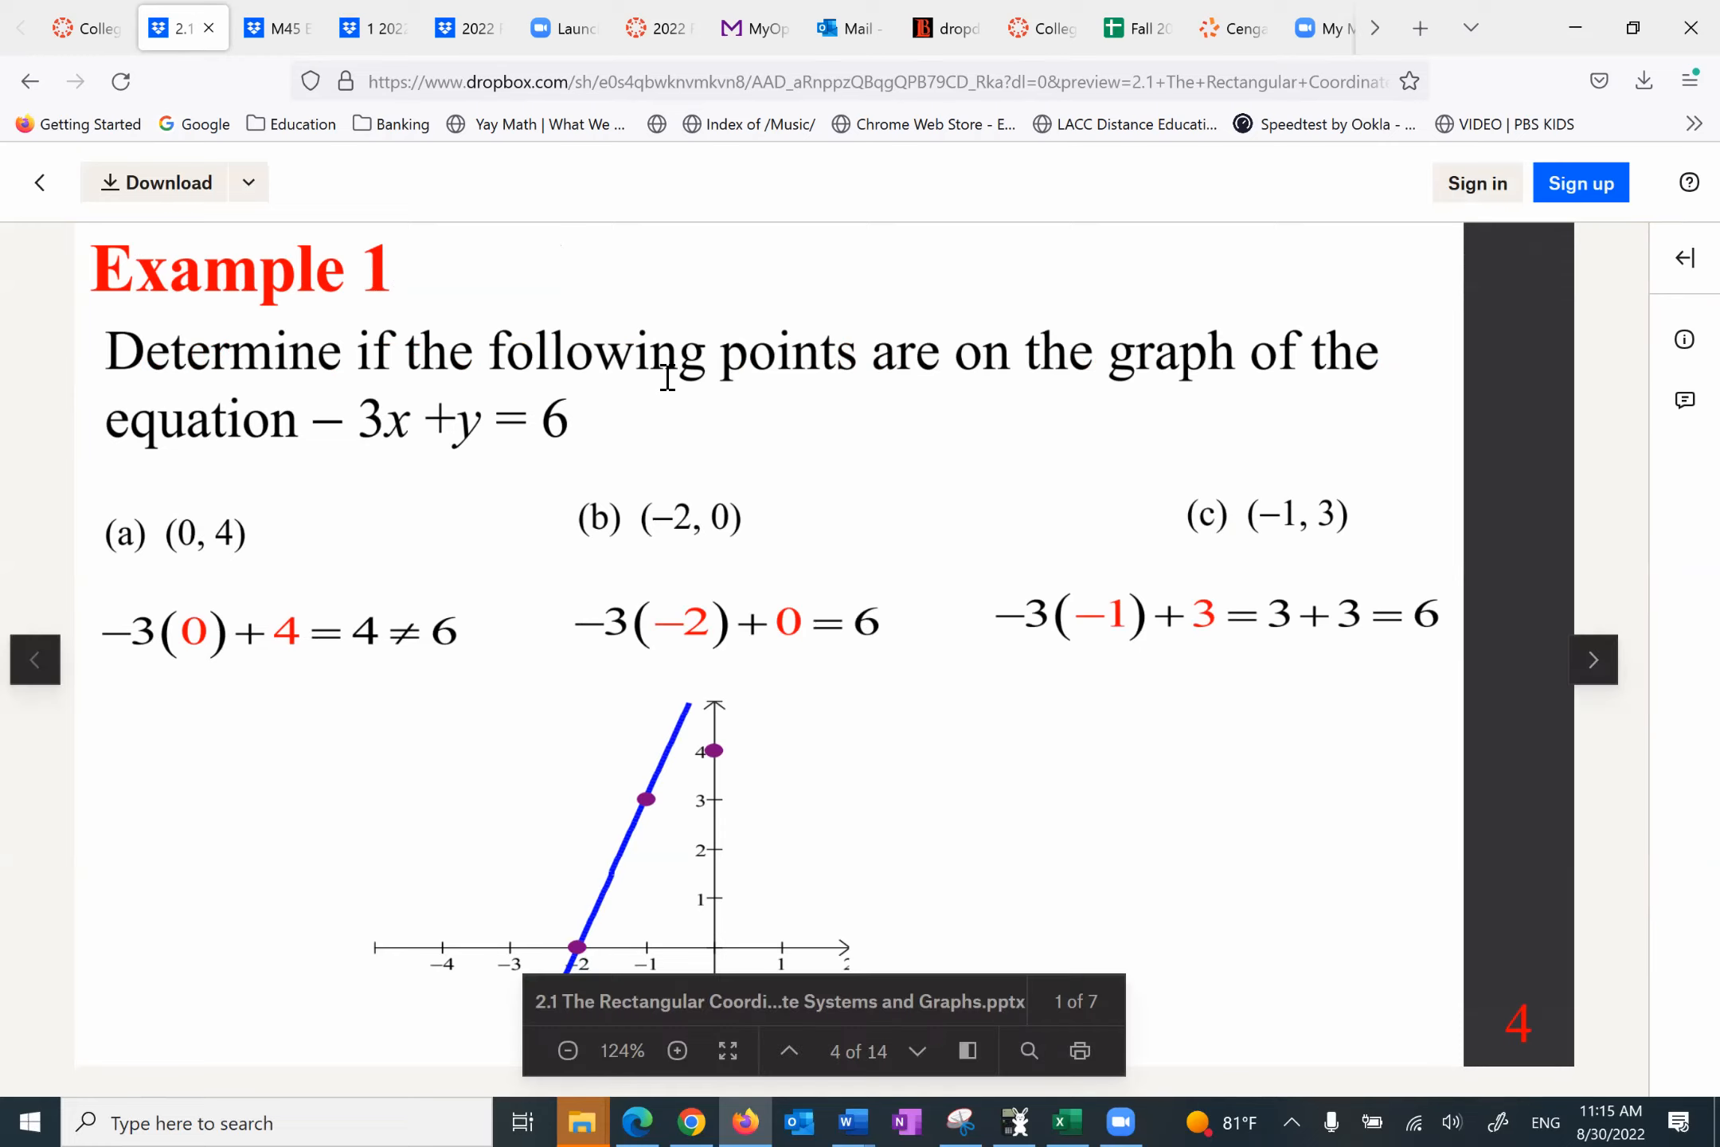
{"action": "mouse_move", "coordinate": [285, 213]}
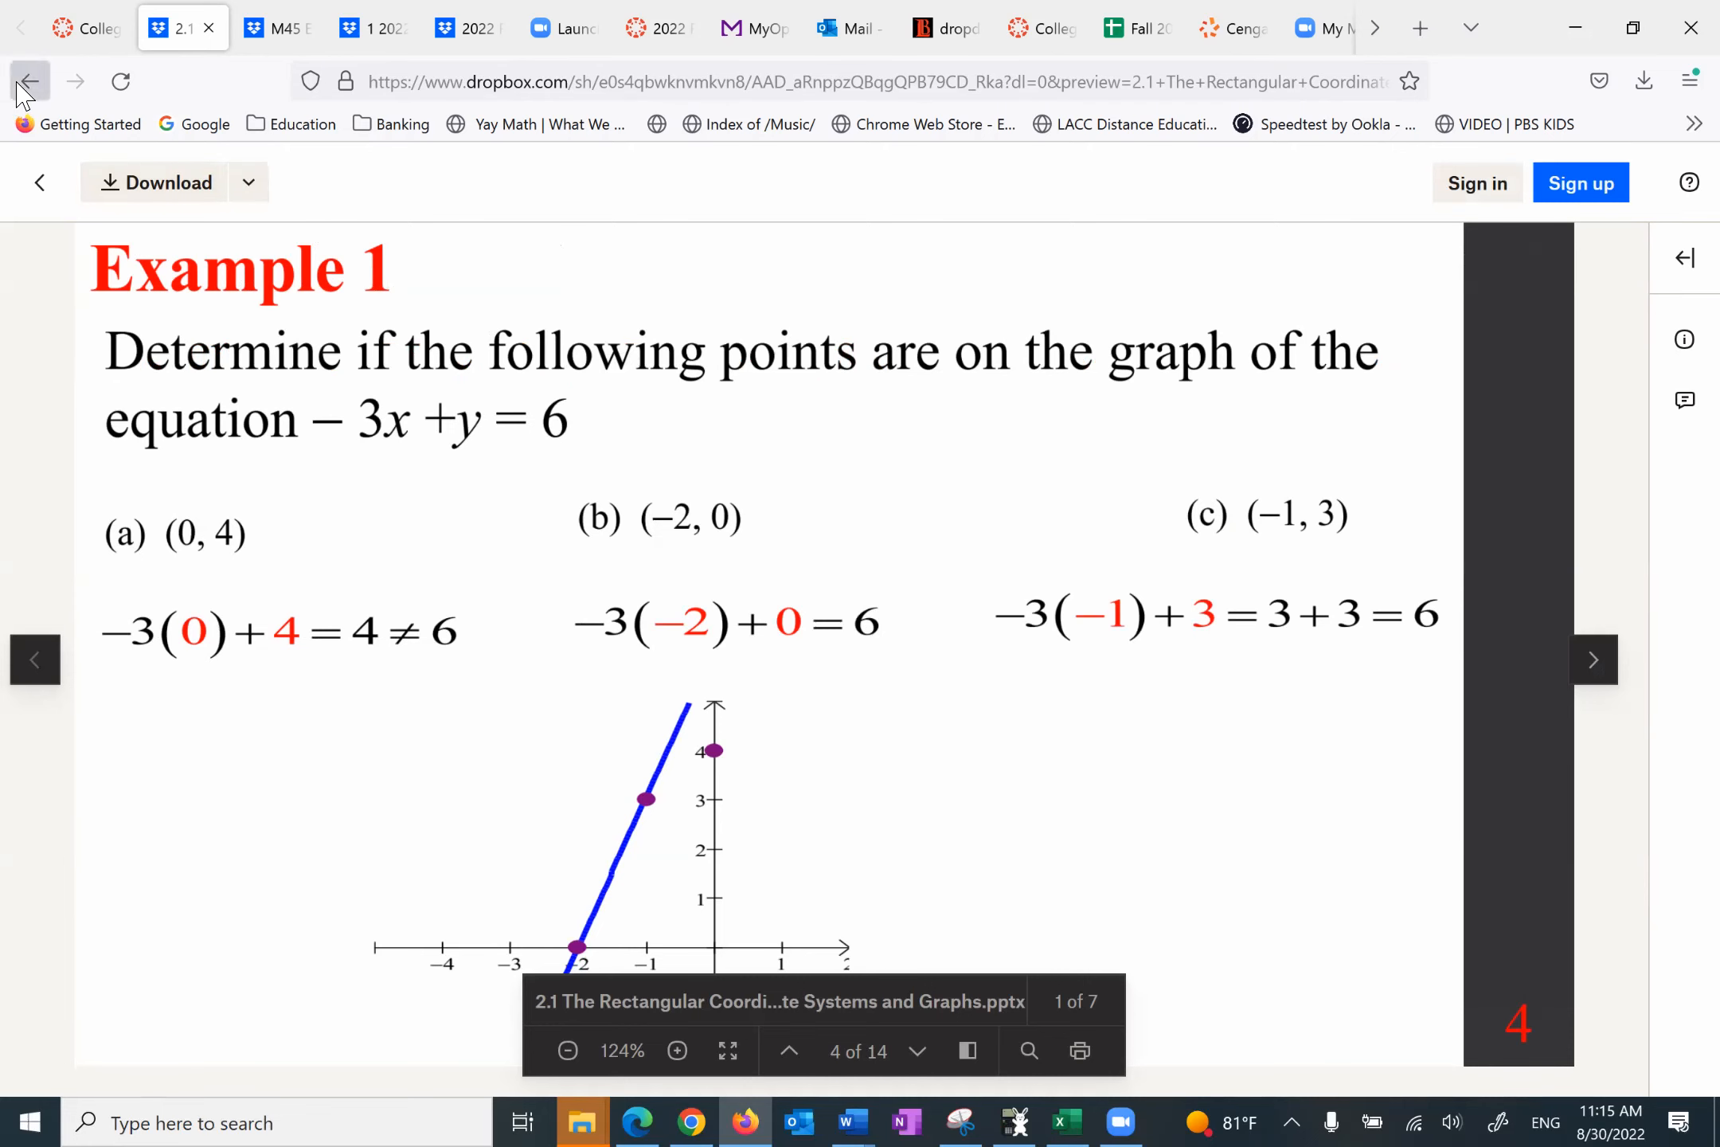
{"action": "left_click", "coordinate": [86, 27]}
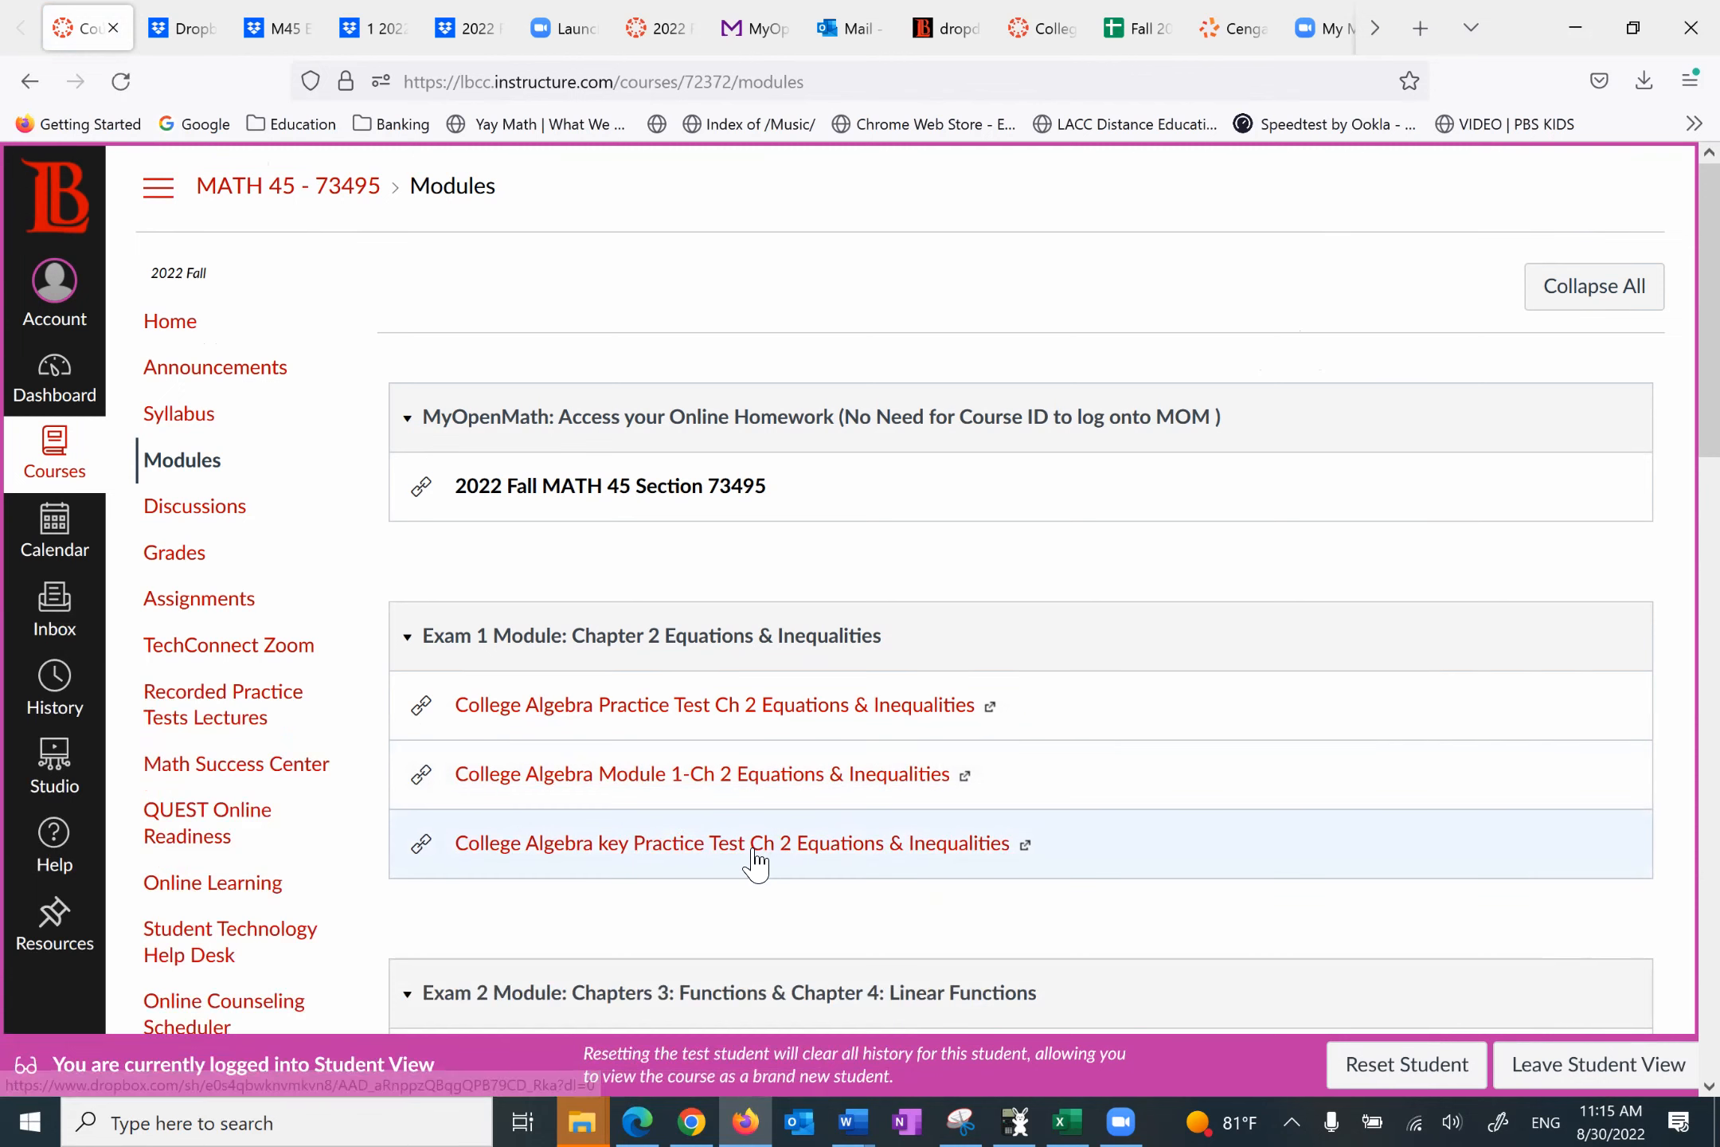
{"action": "mouse_move", "coordinate": [745, 856]}
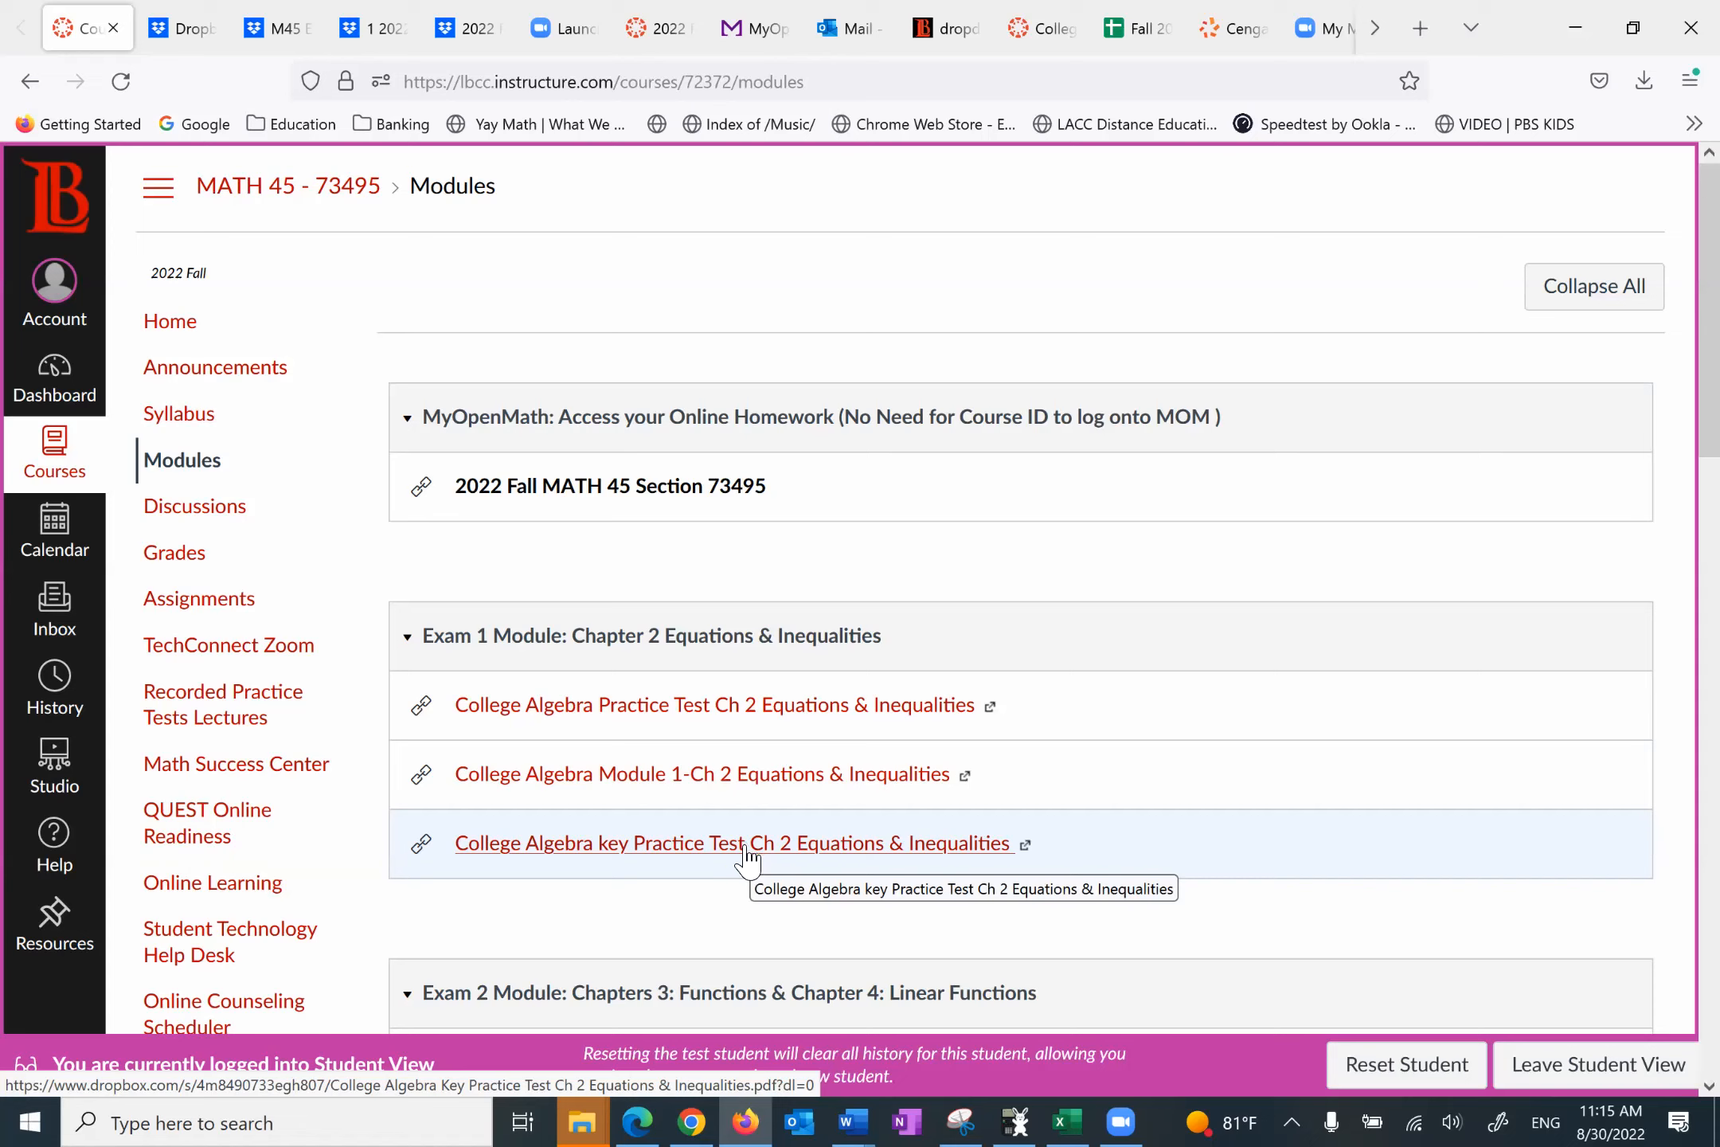
Step: Open the 'College Algebra key Practice Test Ch 2 Equations & Inequalities' link under Exam 1 Module
{"action": "left_click", "coordinate": [729, 843]}
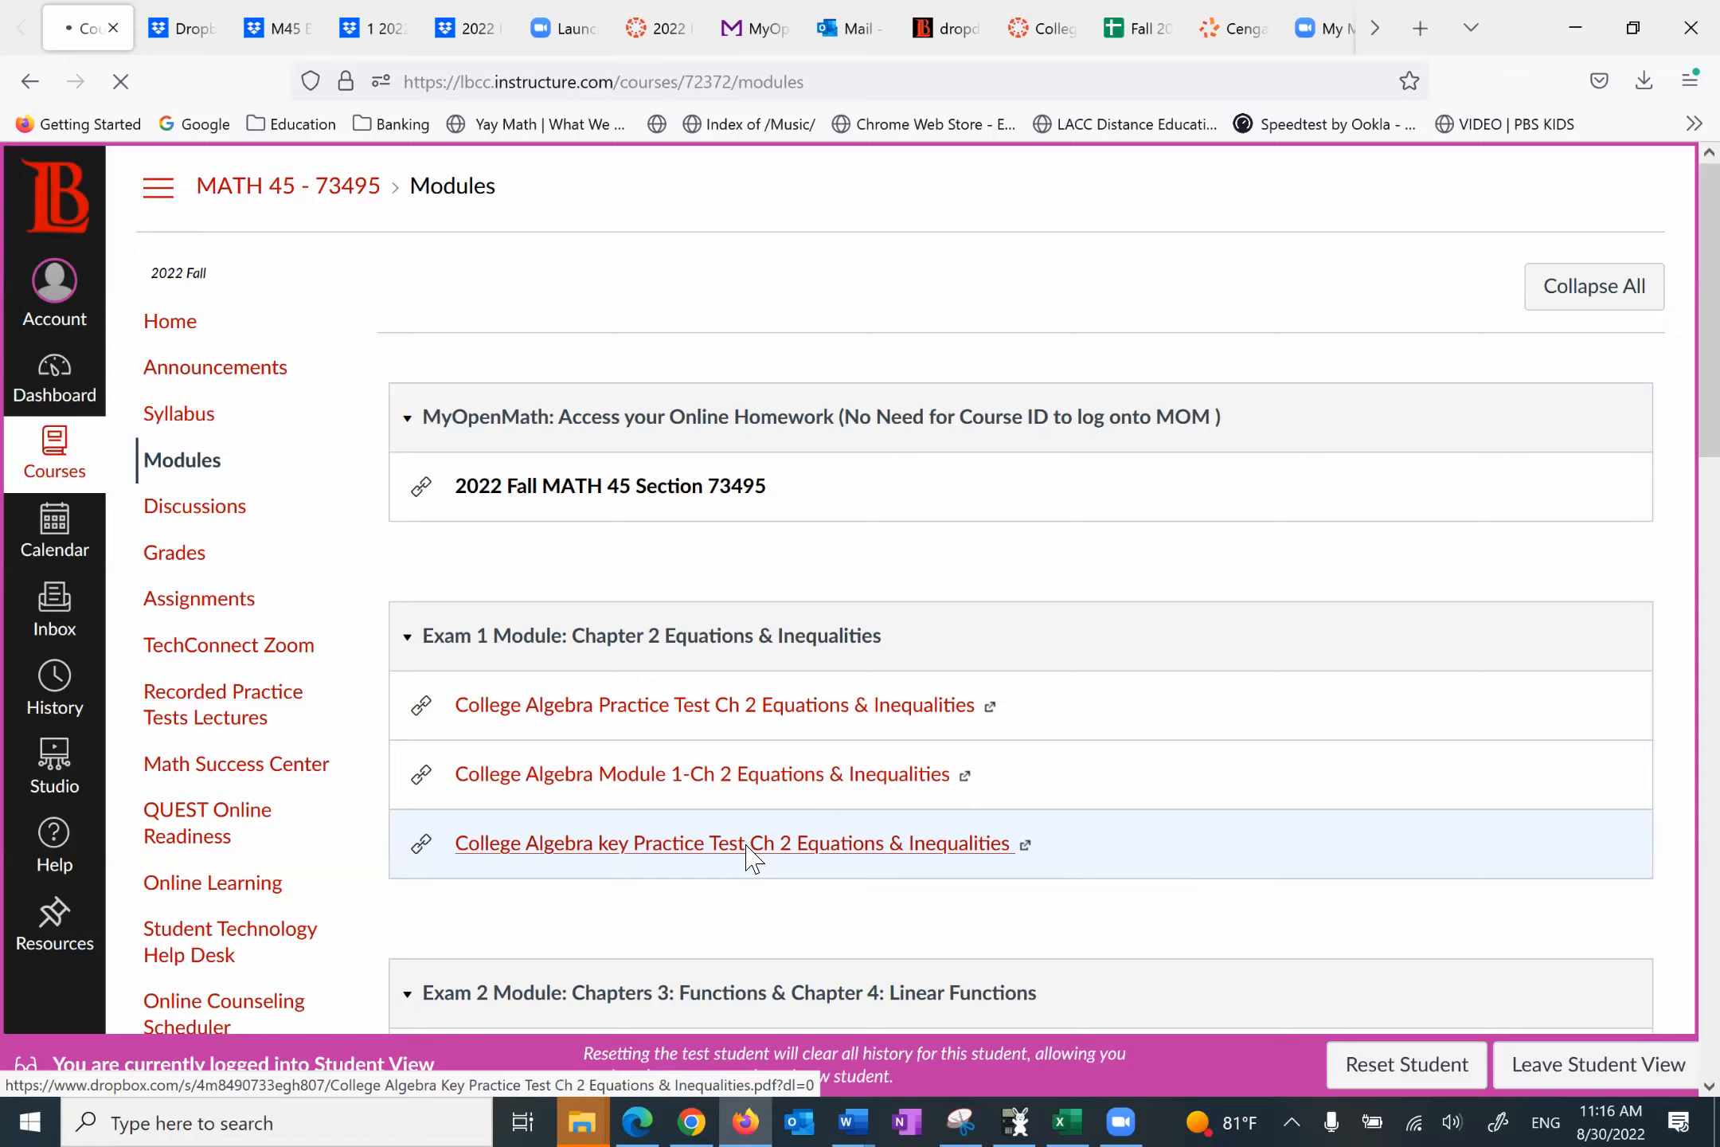
{"action": "left_click", "coordinate": [722, 842]}
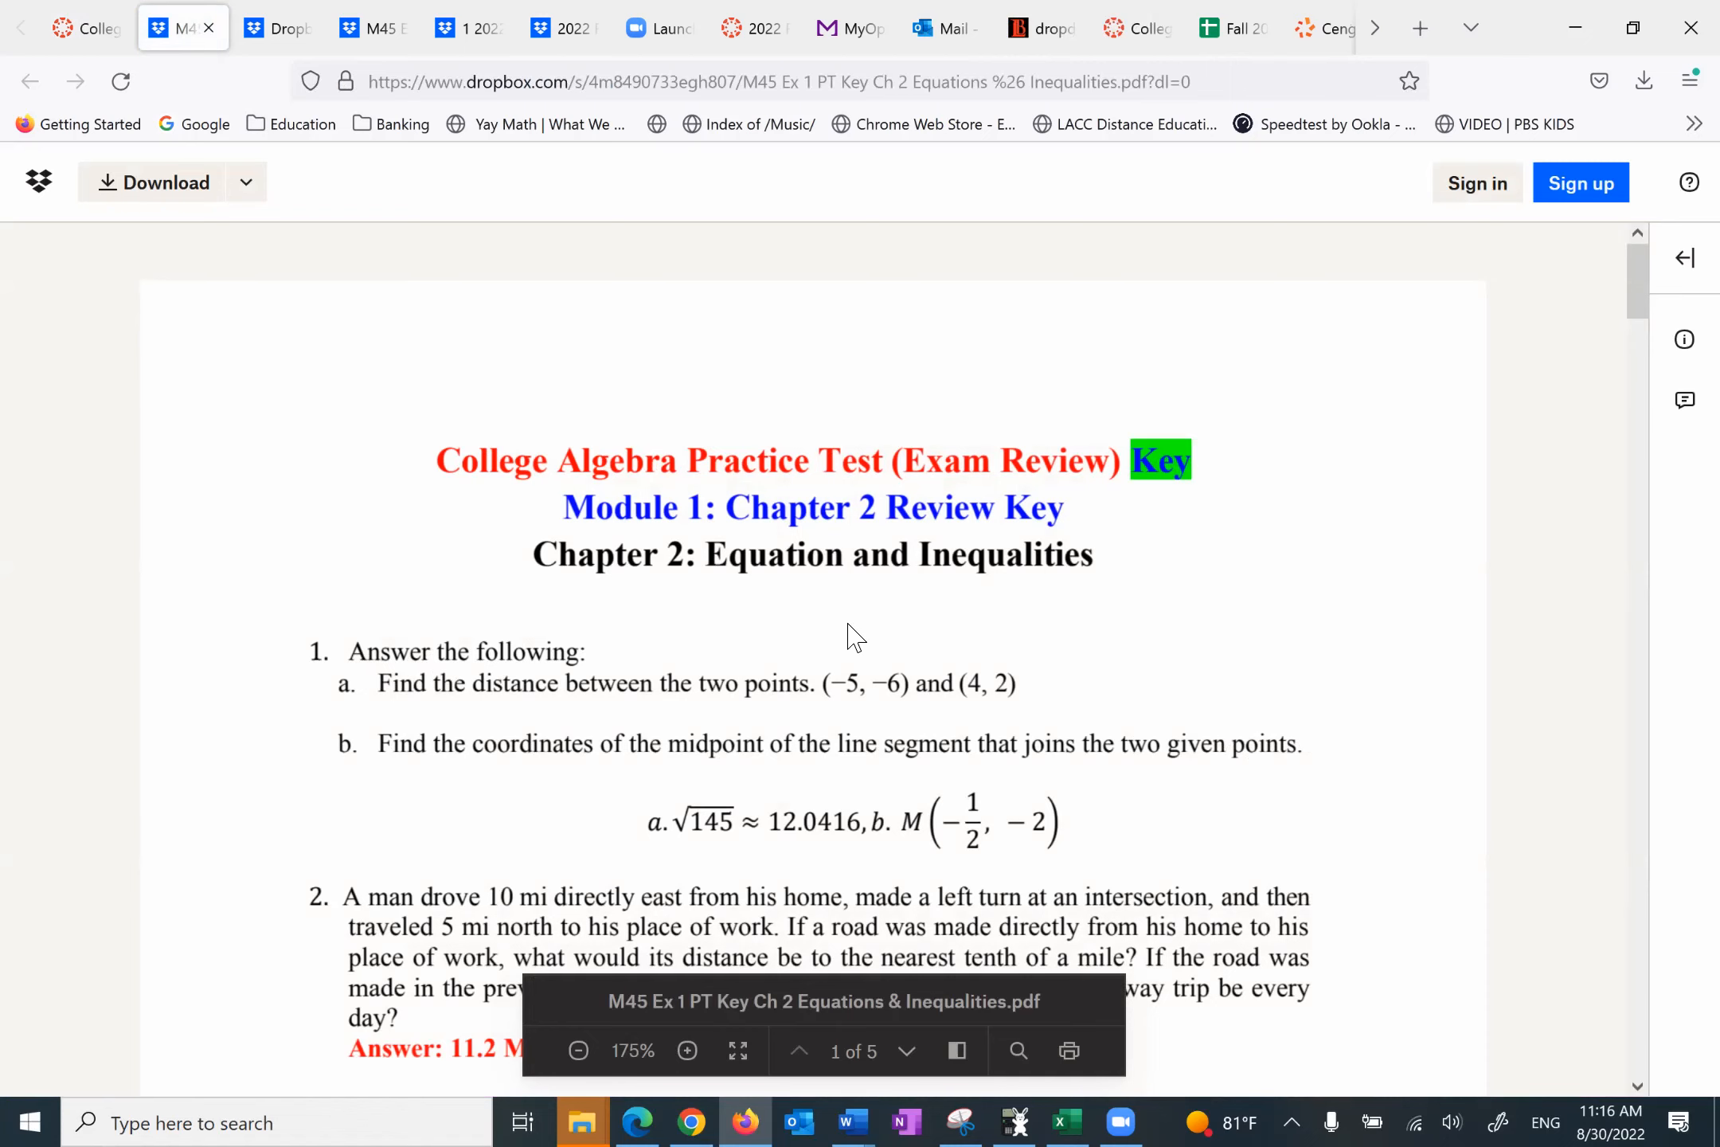
Step: Scroll the Chapter 2 key PDF to questions 4–5, then switch back to the Canvas tab
{"action": "left_click", "coordinate": [368, 27]}
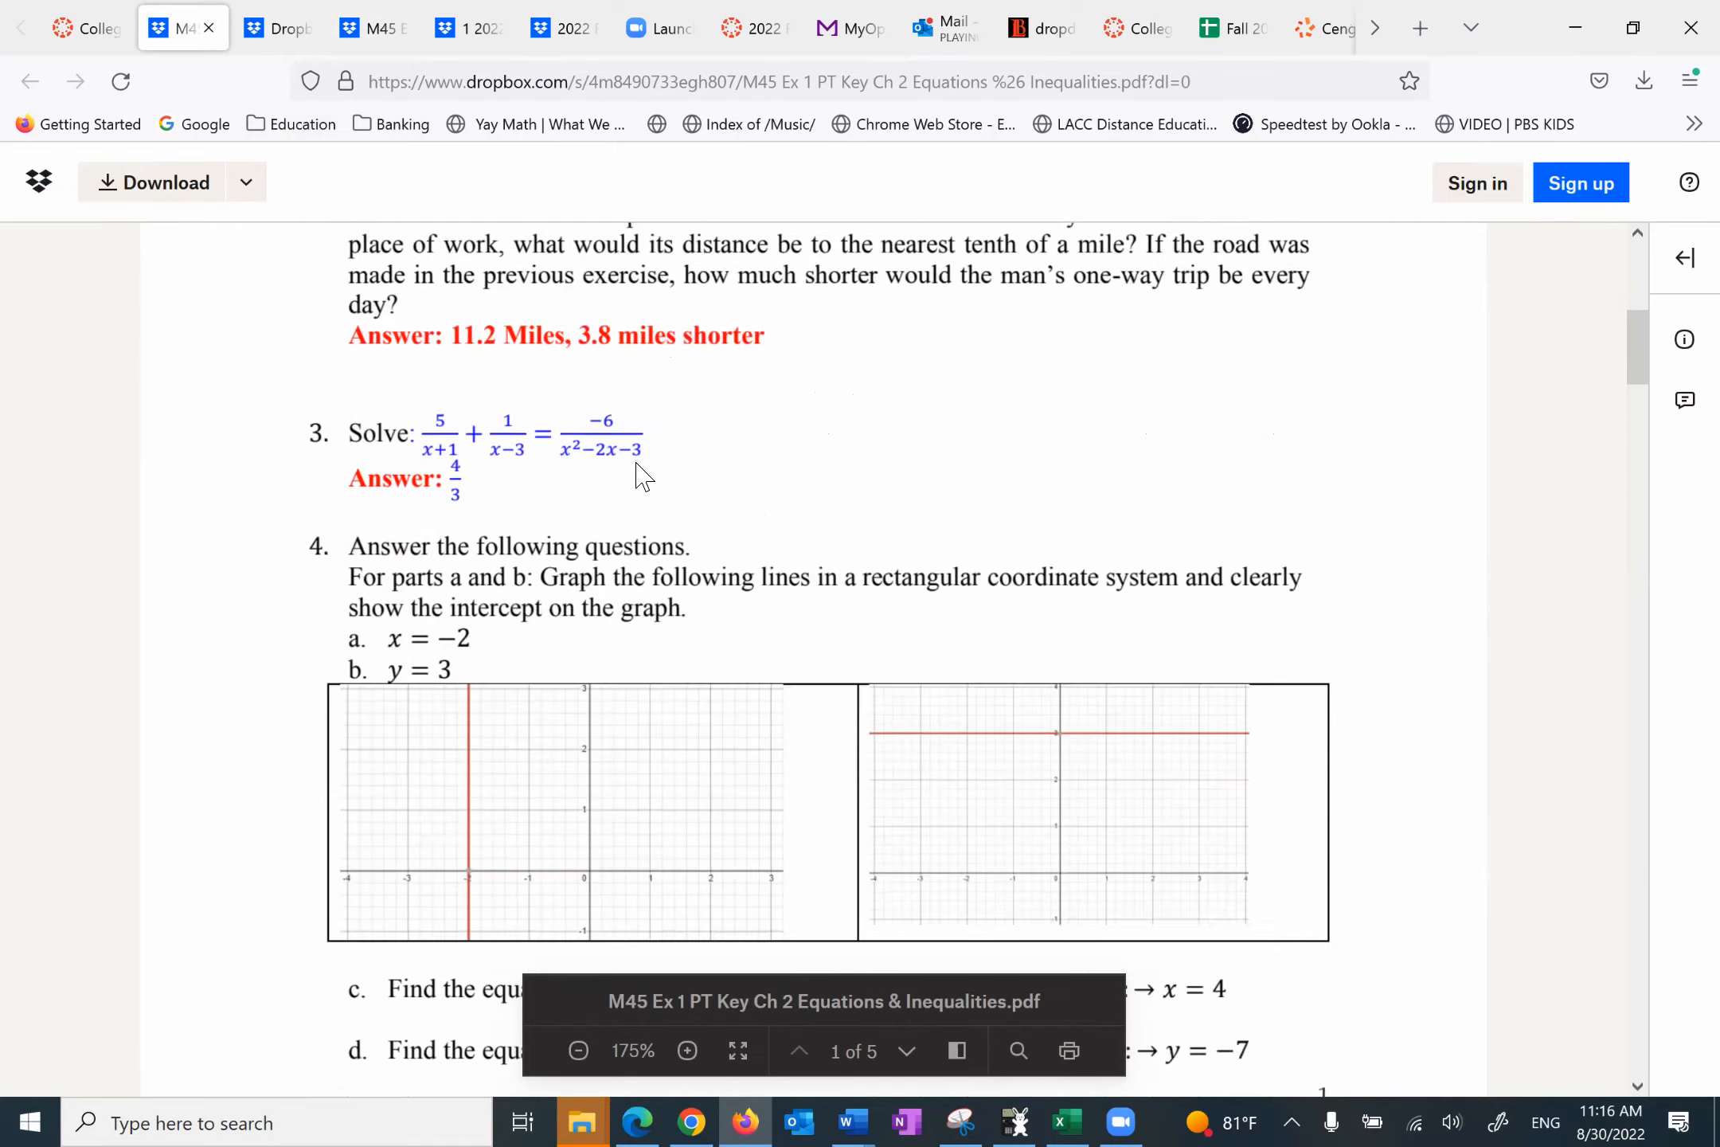
{"action": "scroll", "scroll_direction": "down", "scroll_amount": 3}
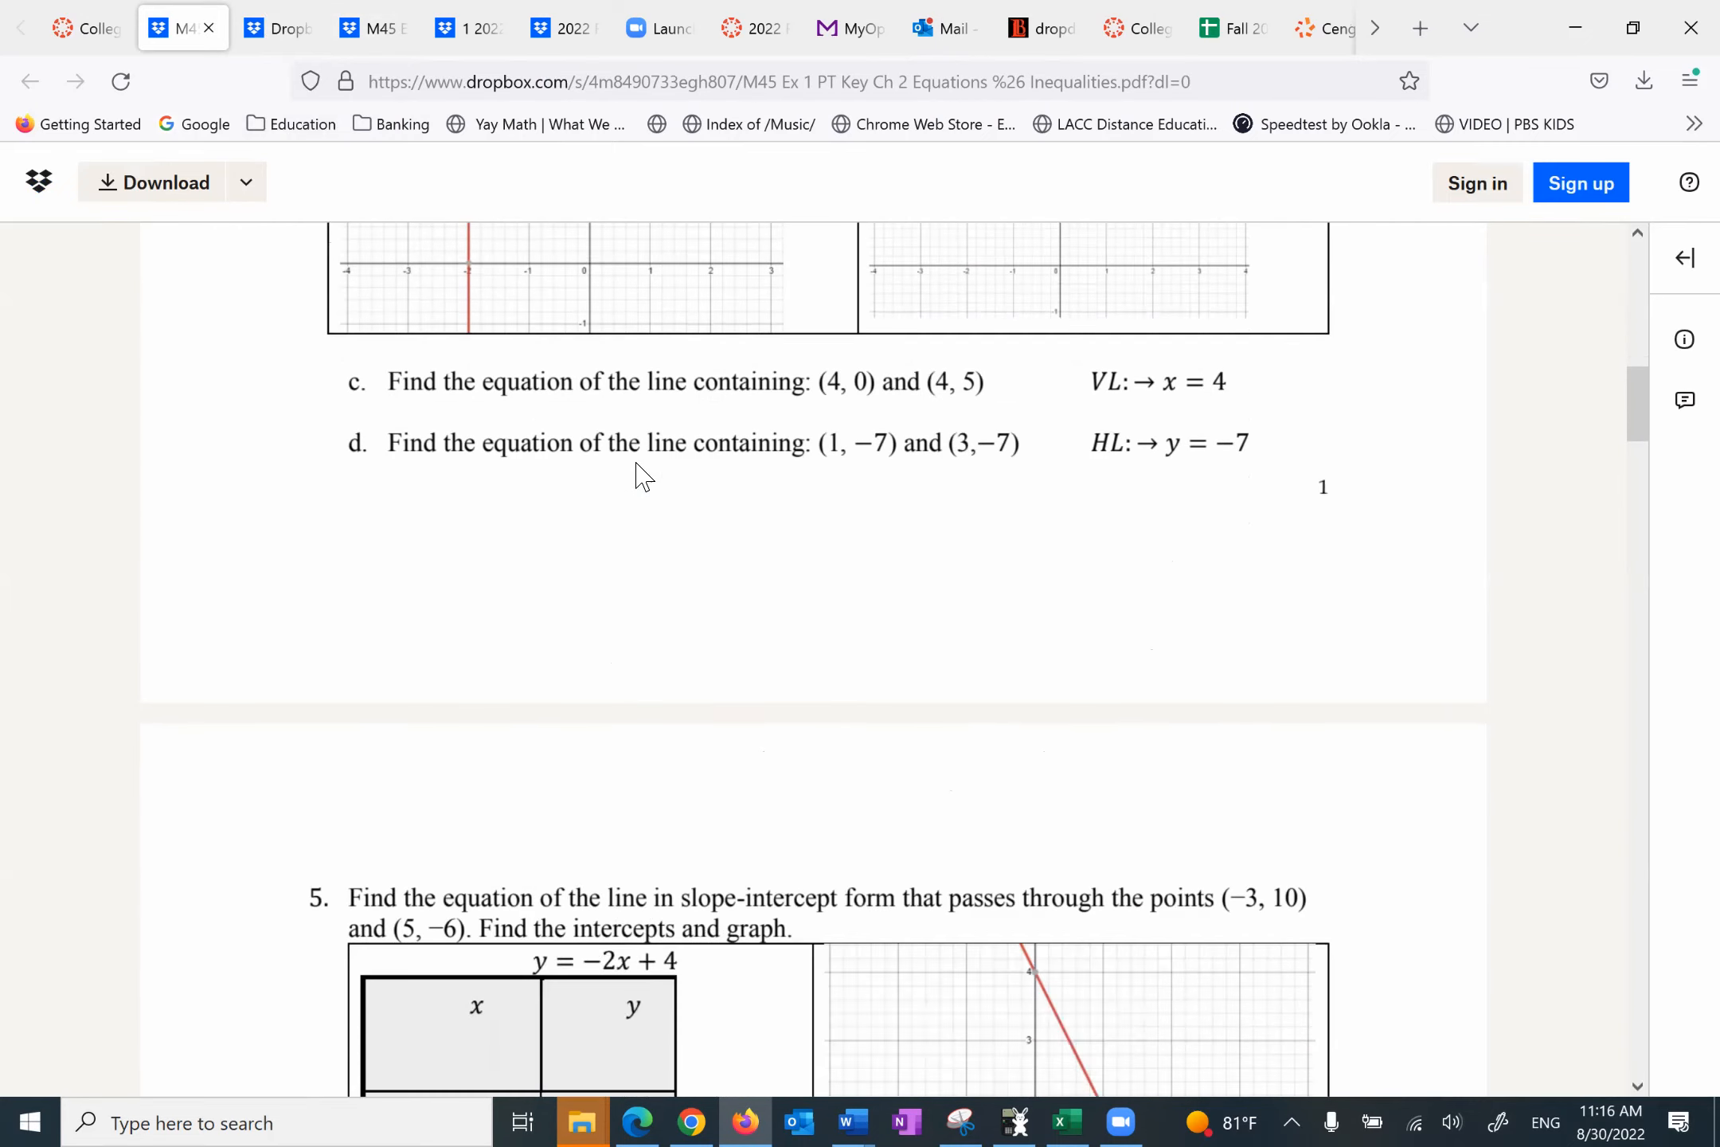
{"action": "left_click", "coordinate": [86, 27]}
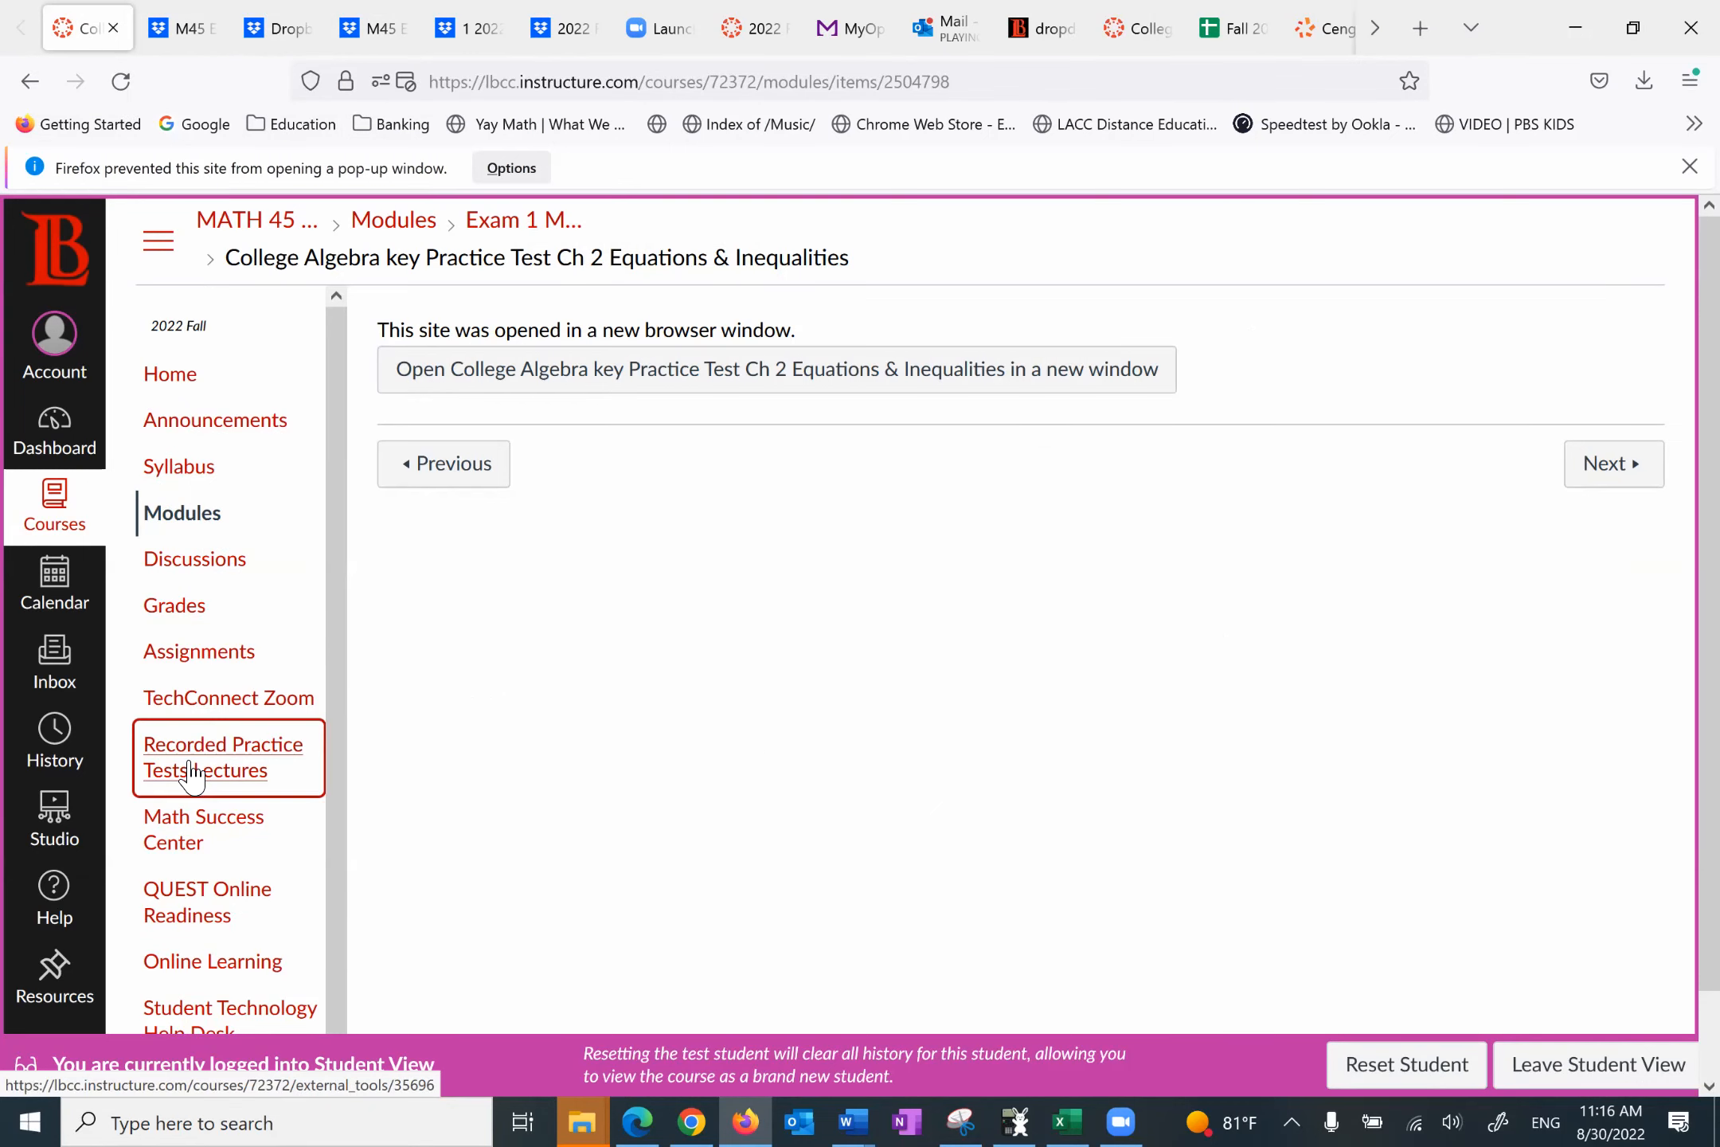
Step: Go to Recorded Practice Test Lectures and follow the YouTube College Algebra Playlist link
{"action": "left_click", "coordinate": [223, 757]}
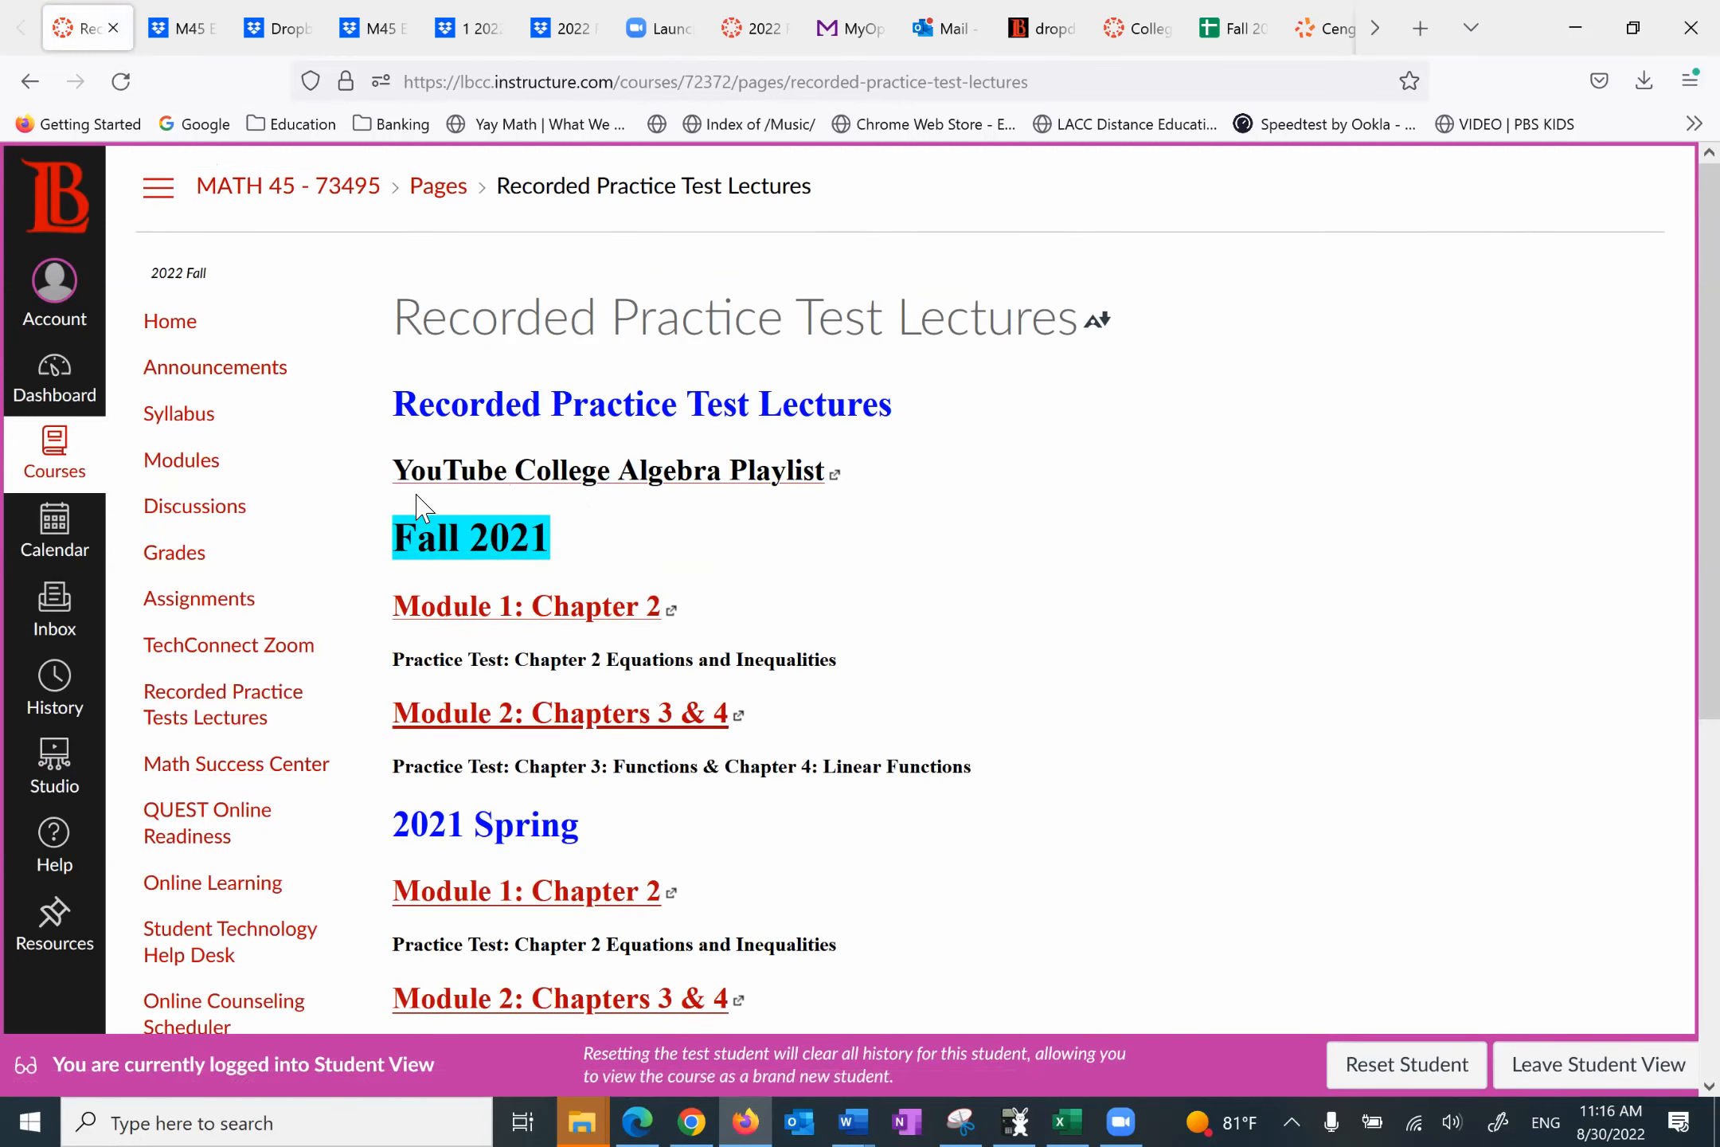
{"action": "mouse_move", "coordinate": [815, 487]}
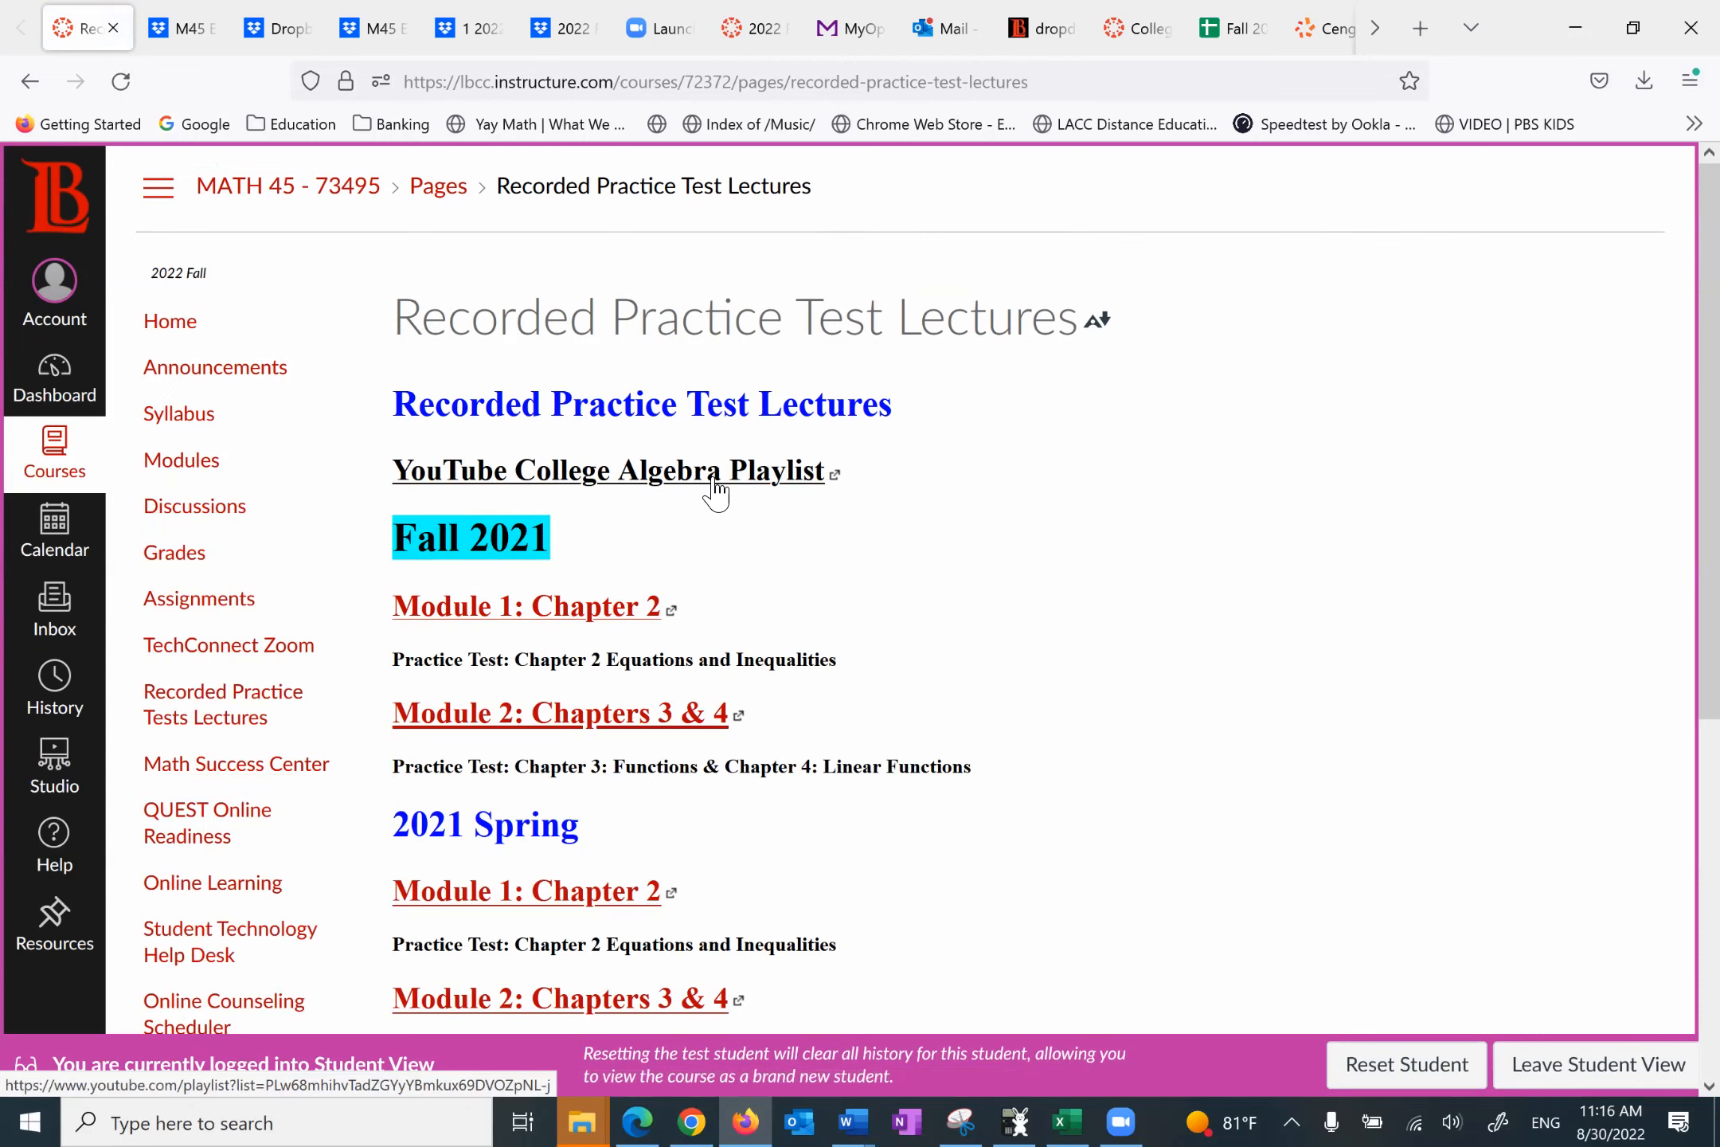
{"action": "left_click", "coordinate": [608, 470]}
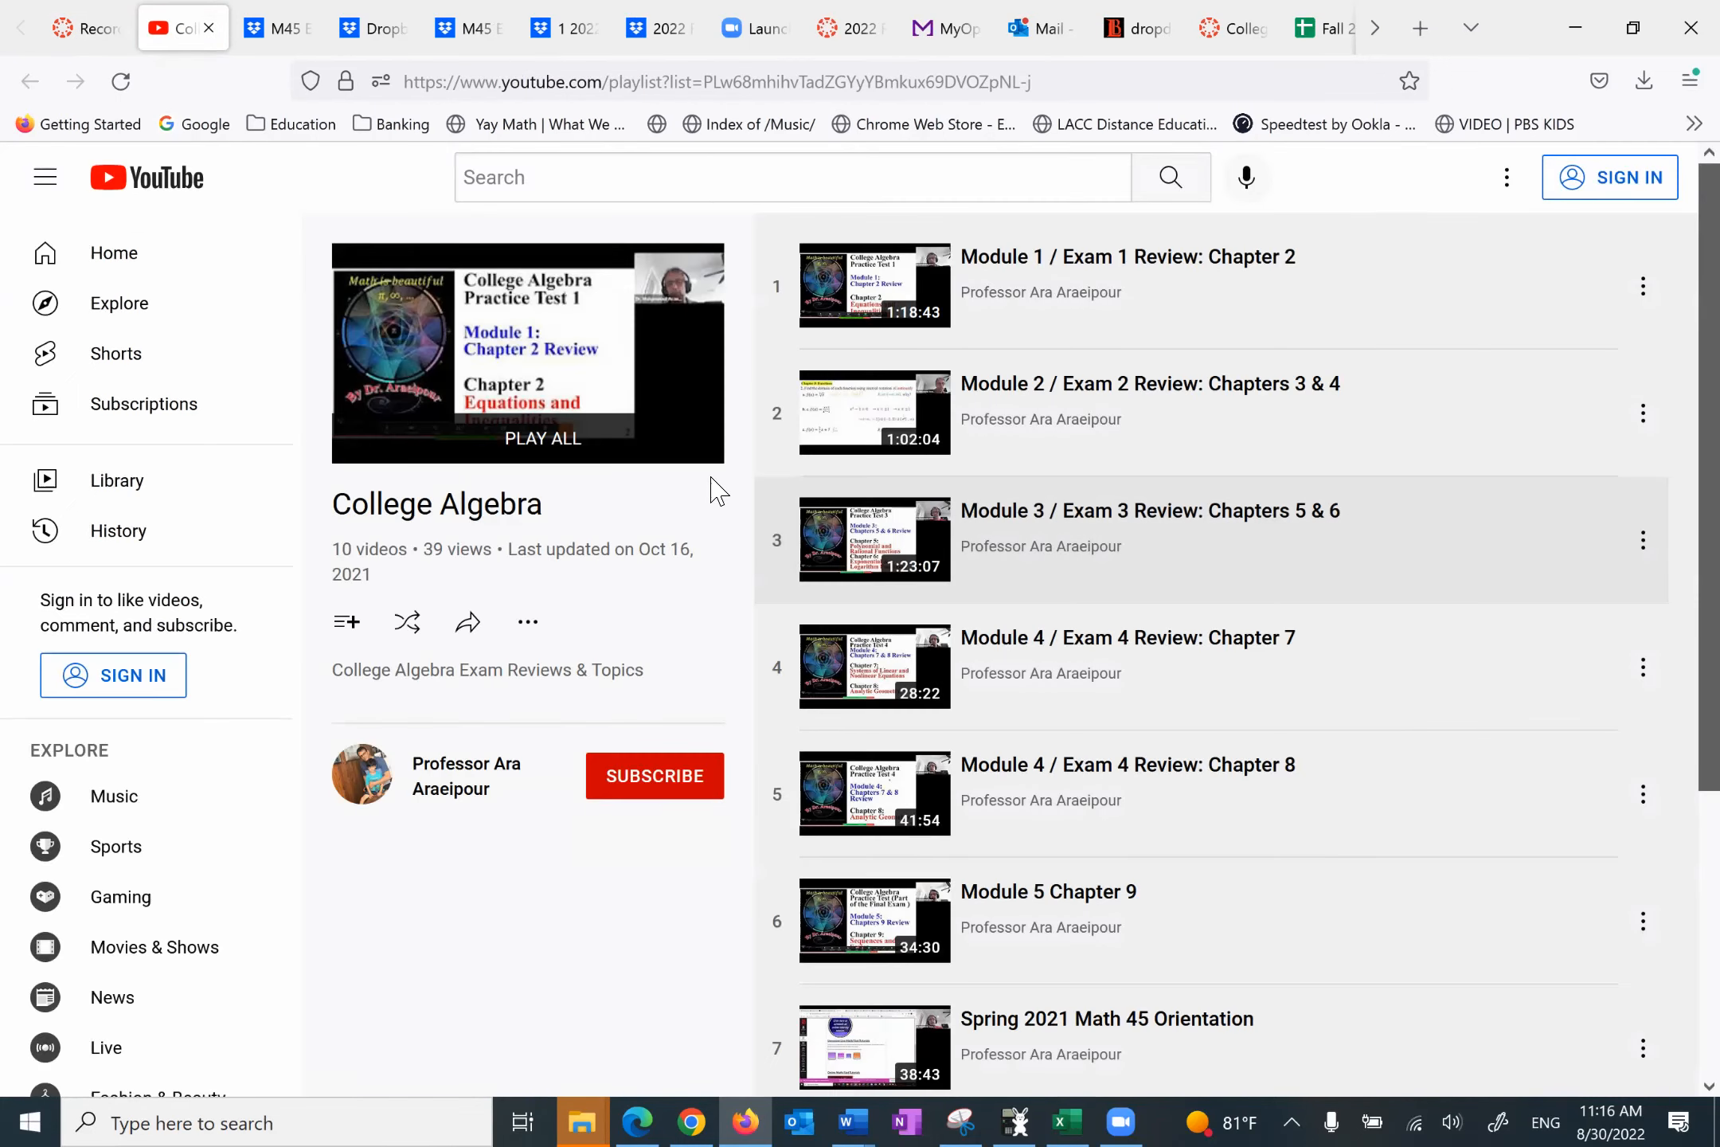
{"action": "mouse_move", "coordinate": [1028, 646]}
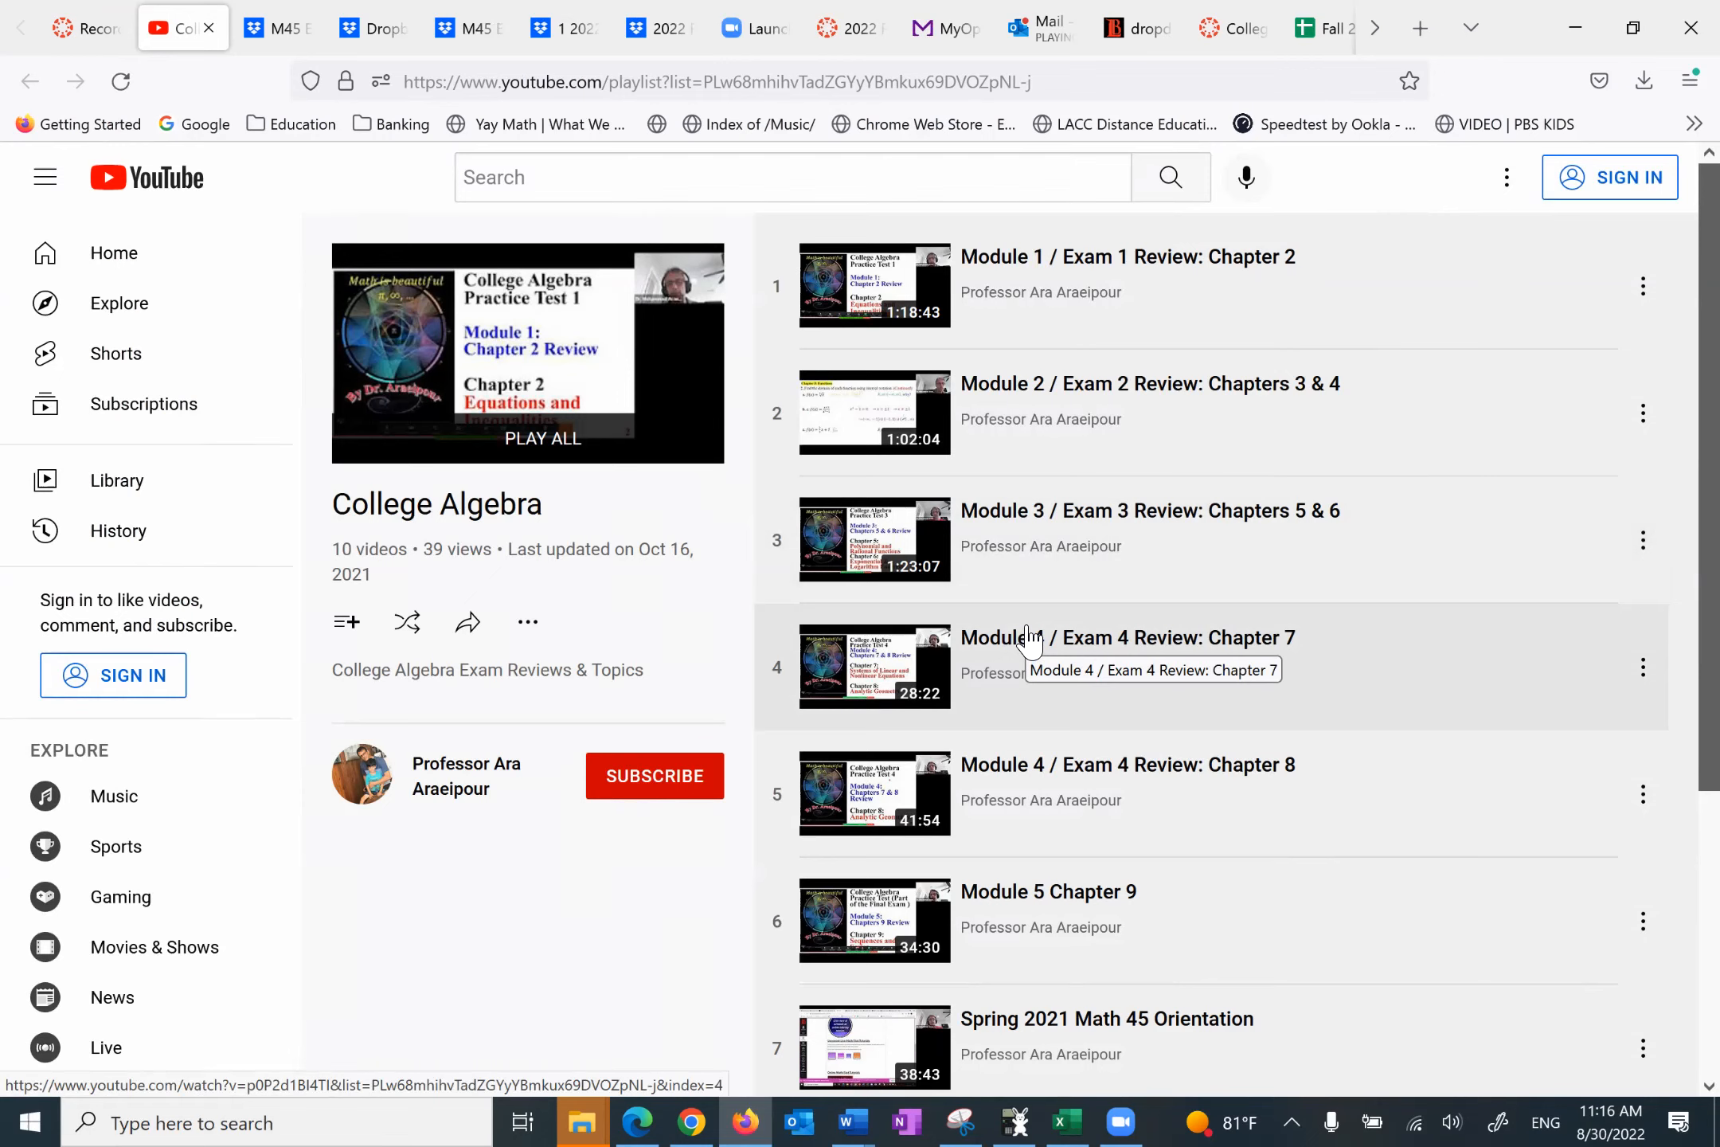
{"action": "mouse_move", "coordinate": [1017, 475]}
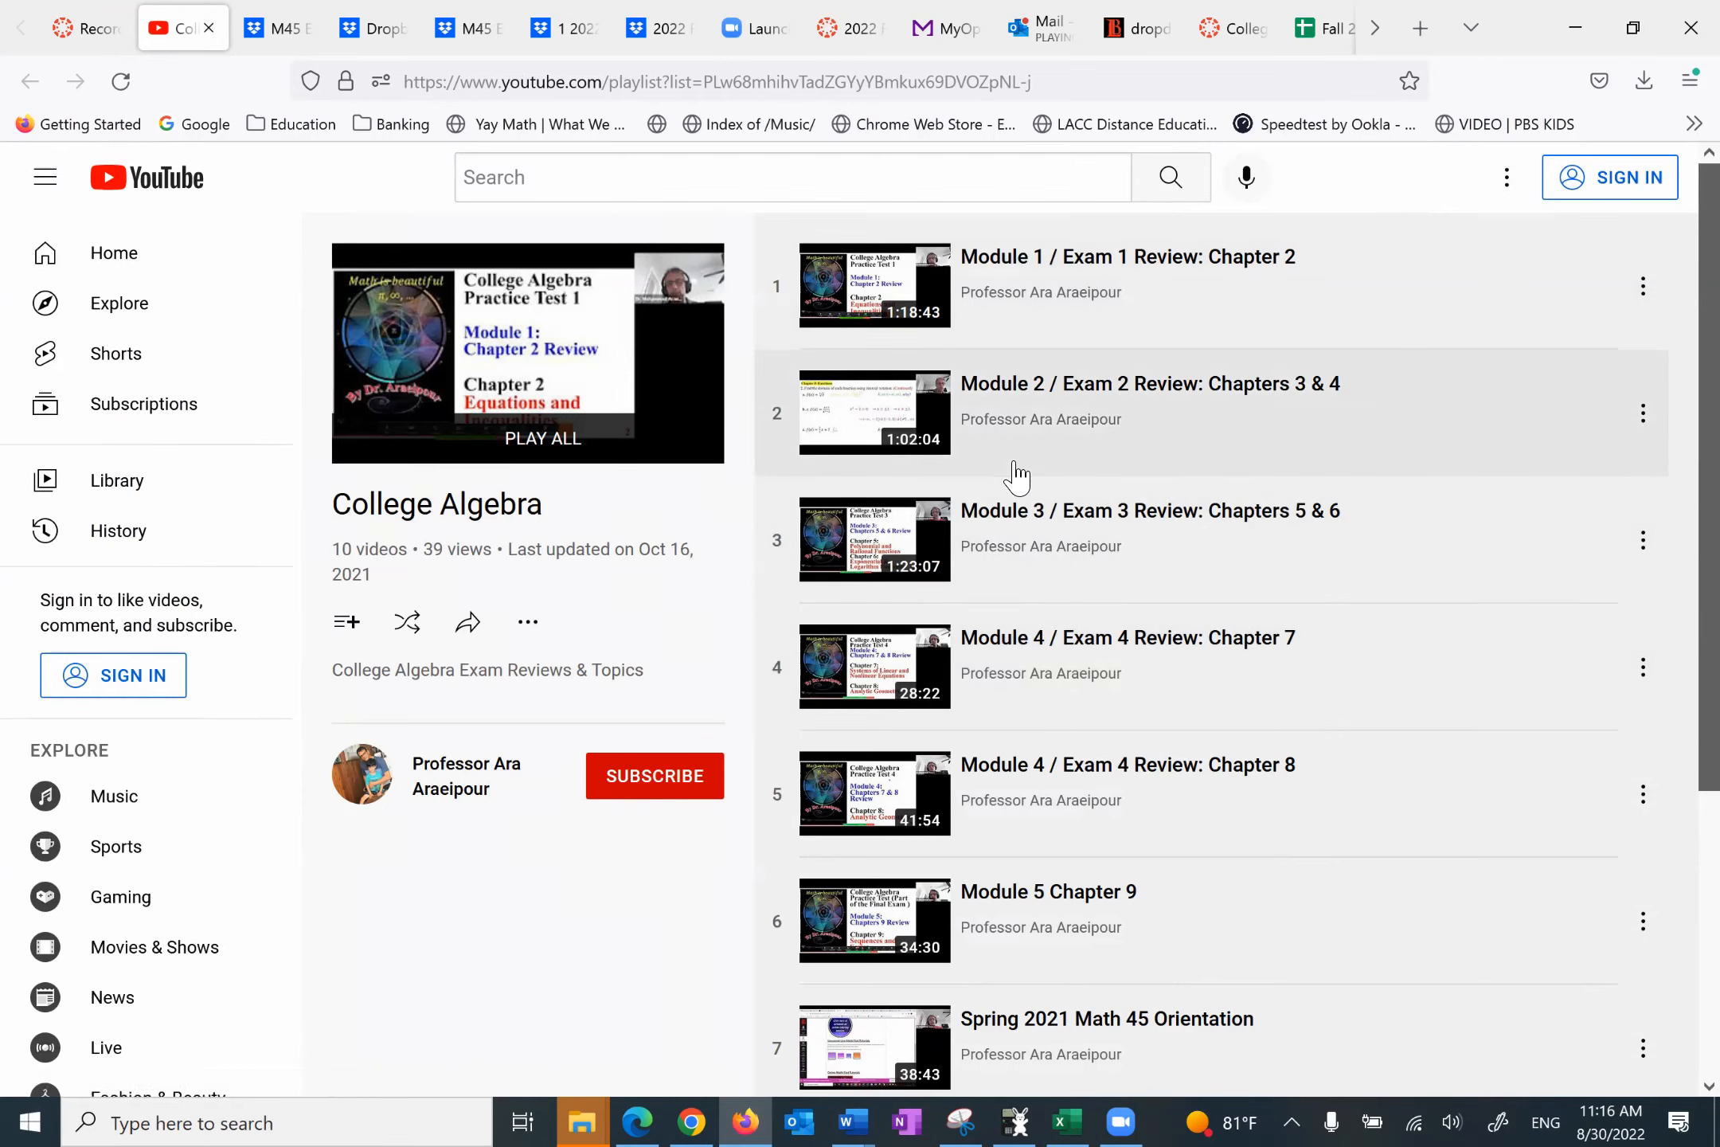
Step: Scroll the YouTube College Algebra playlist to see exam review videos for Chapters 2–9
{"action": "scroll", "scroll_direction": "down", "scroll_amount": 3}
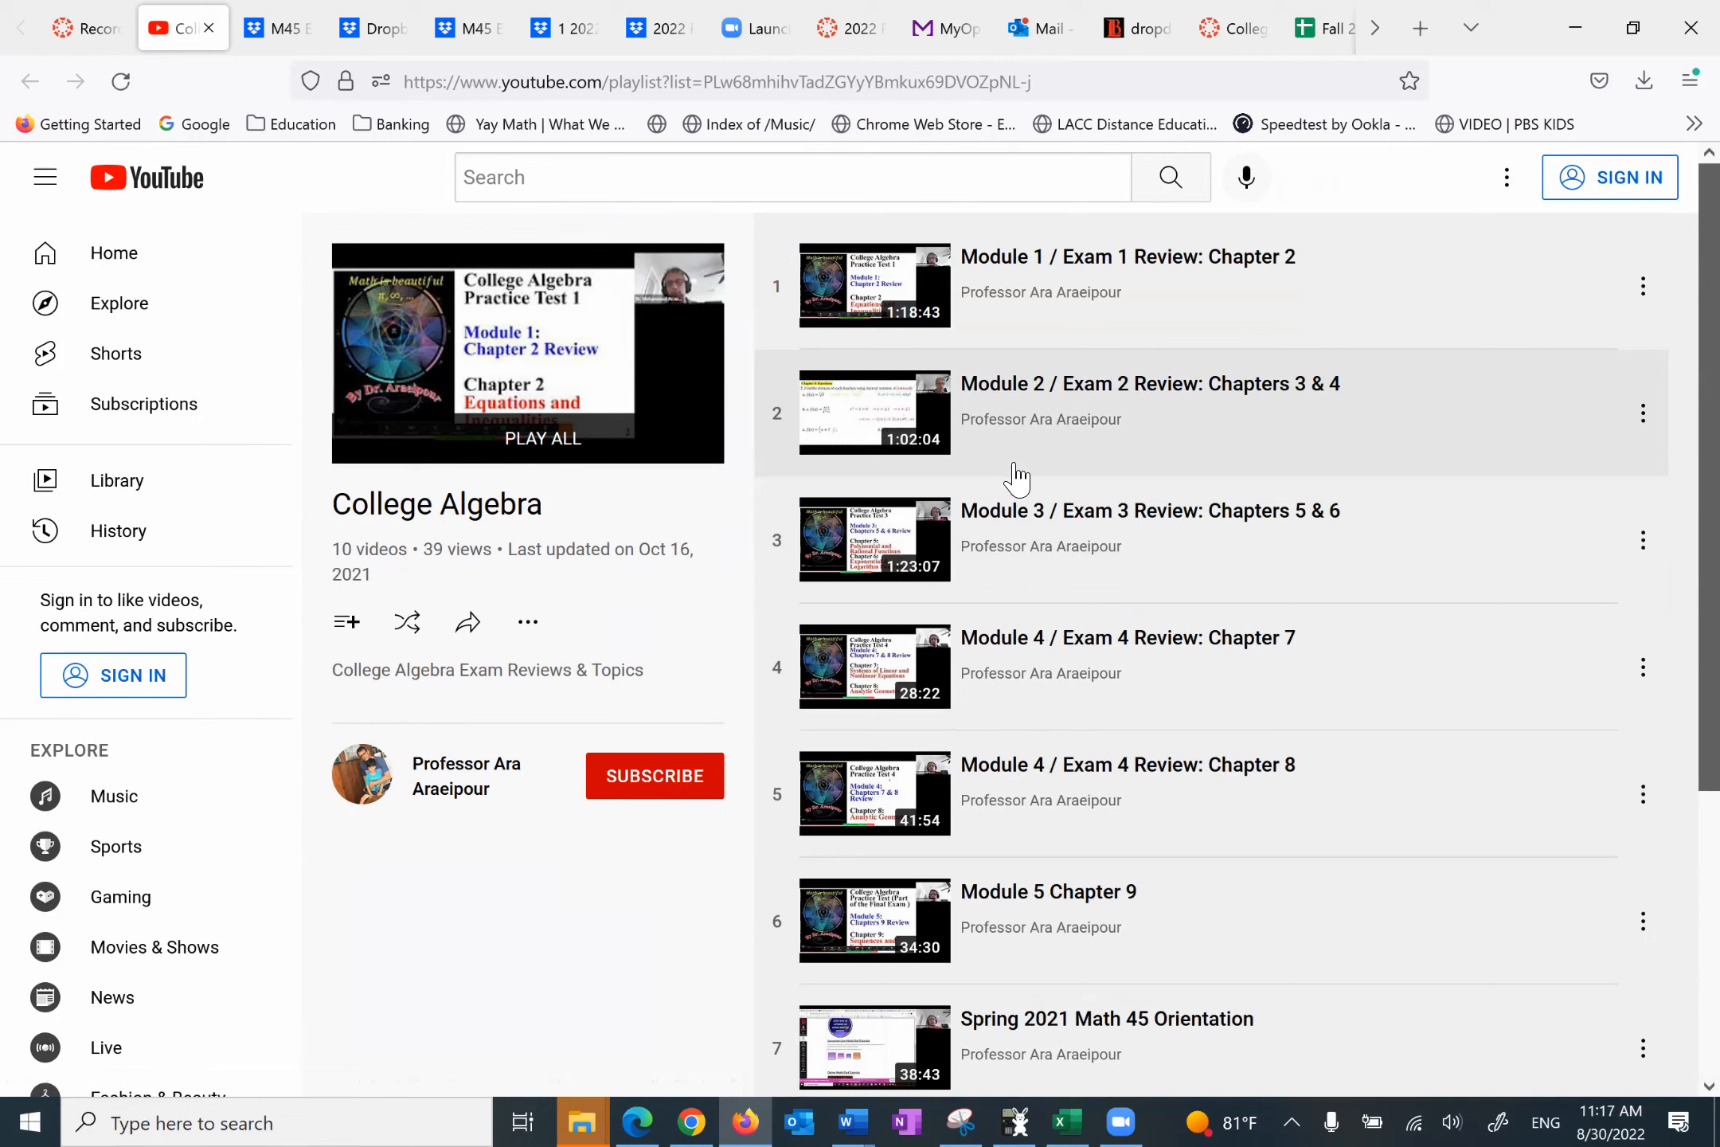
{"action": "mouse_move", "coordinate": [996, 570]}
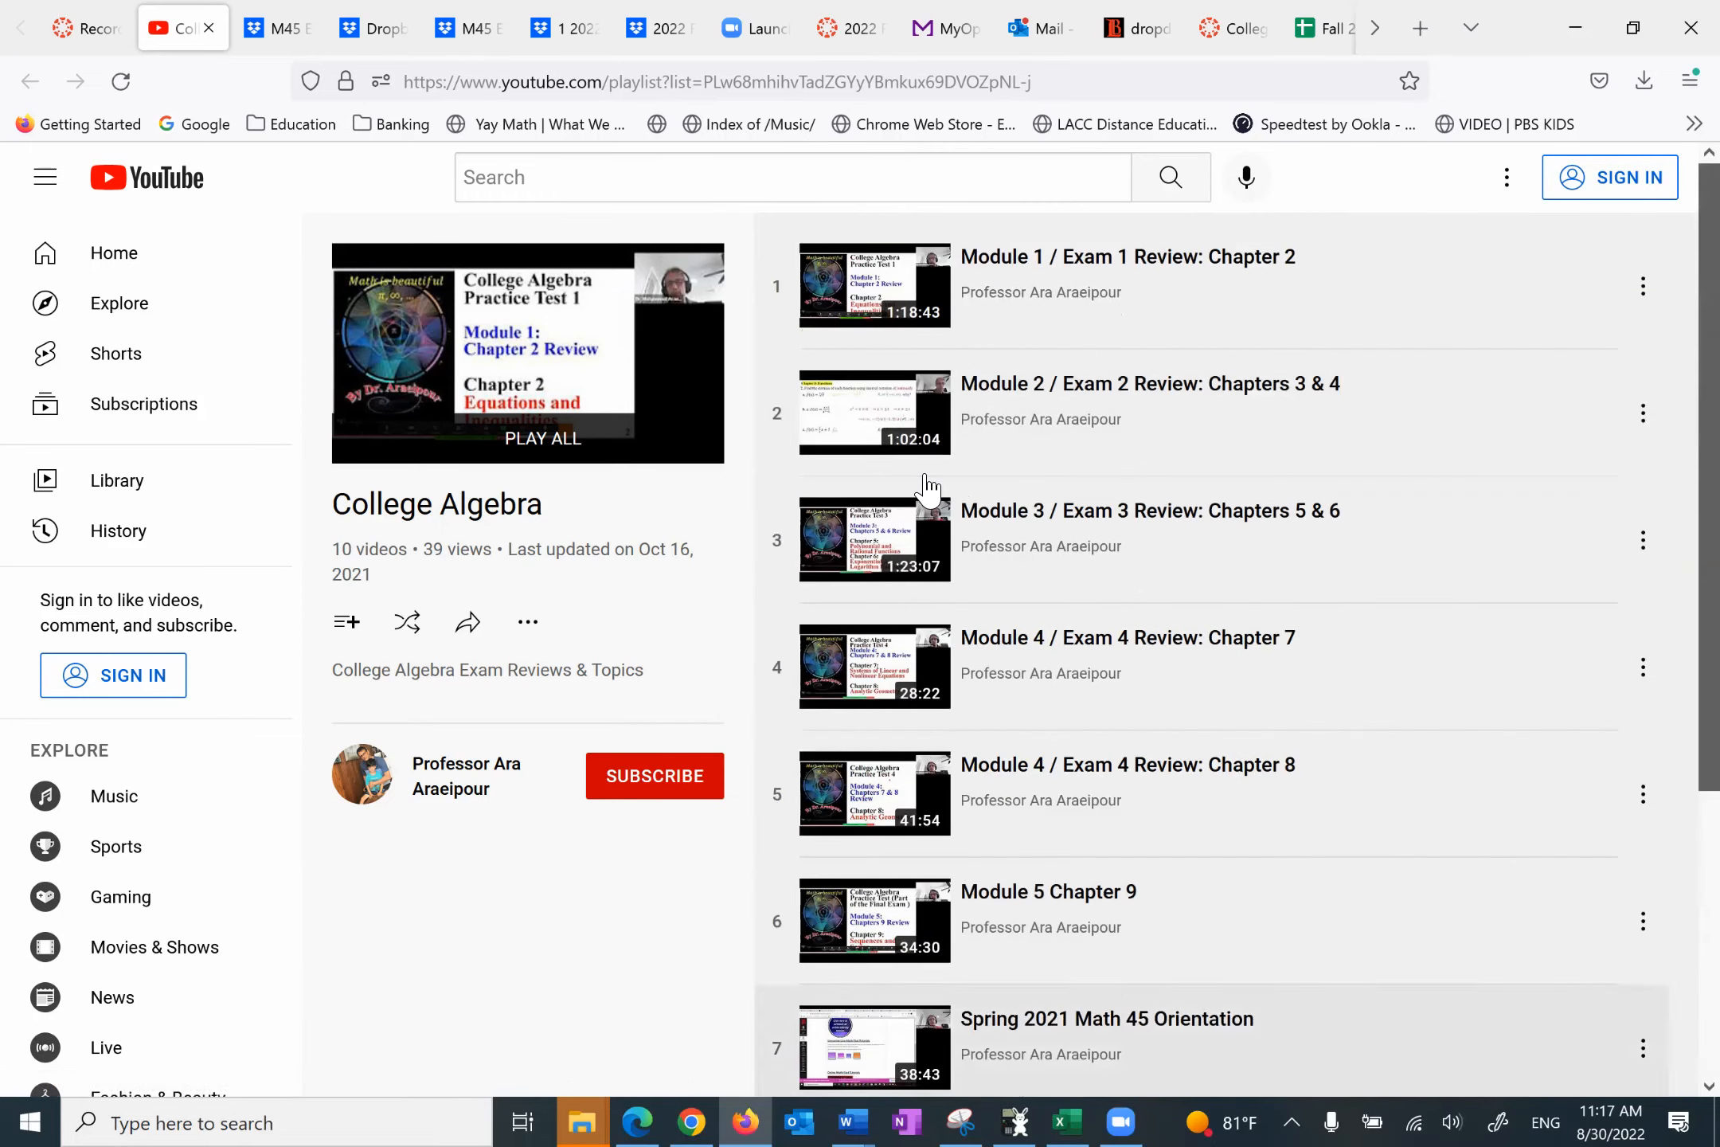
{"action": "mouse_move", "coordinate": [160, 62]}
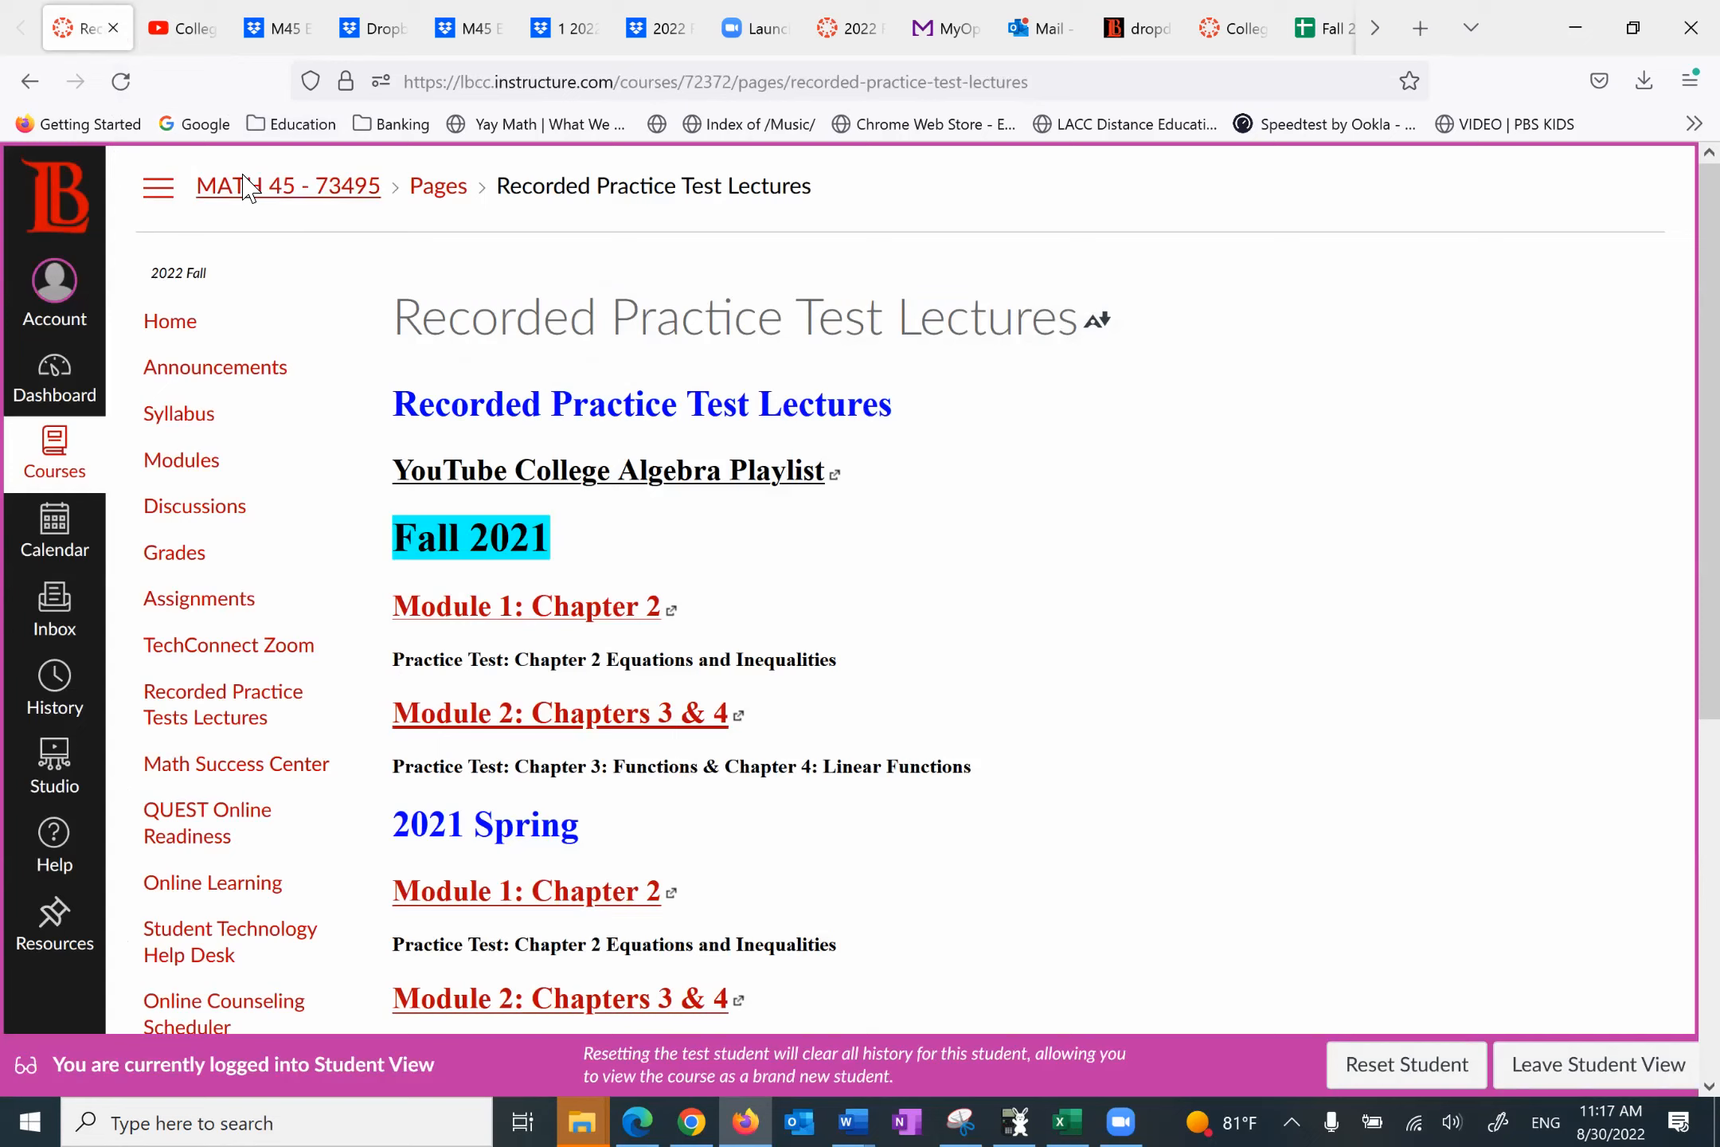
{"action": "mouse_move", "coordinate": [203, 466]}
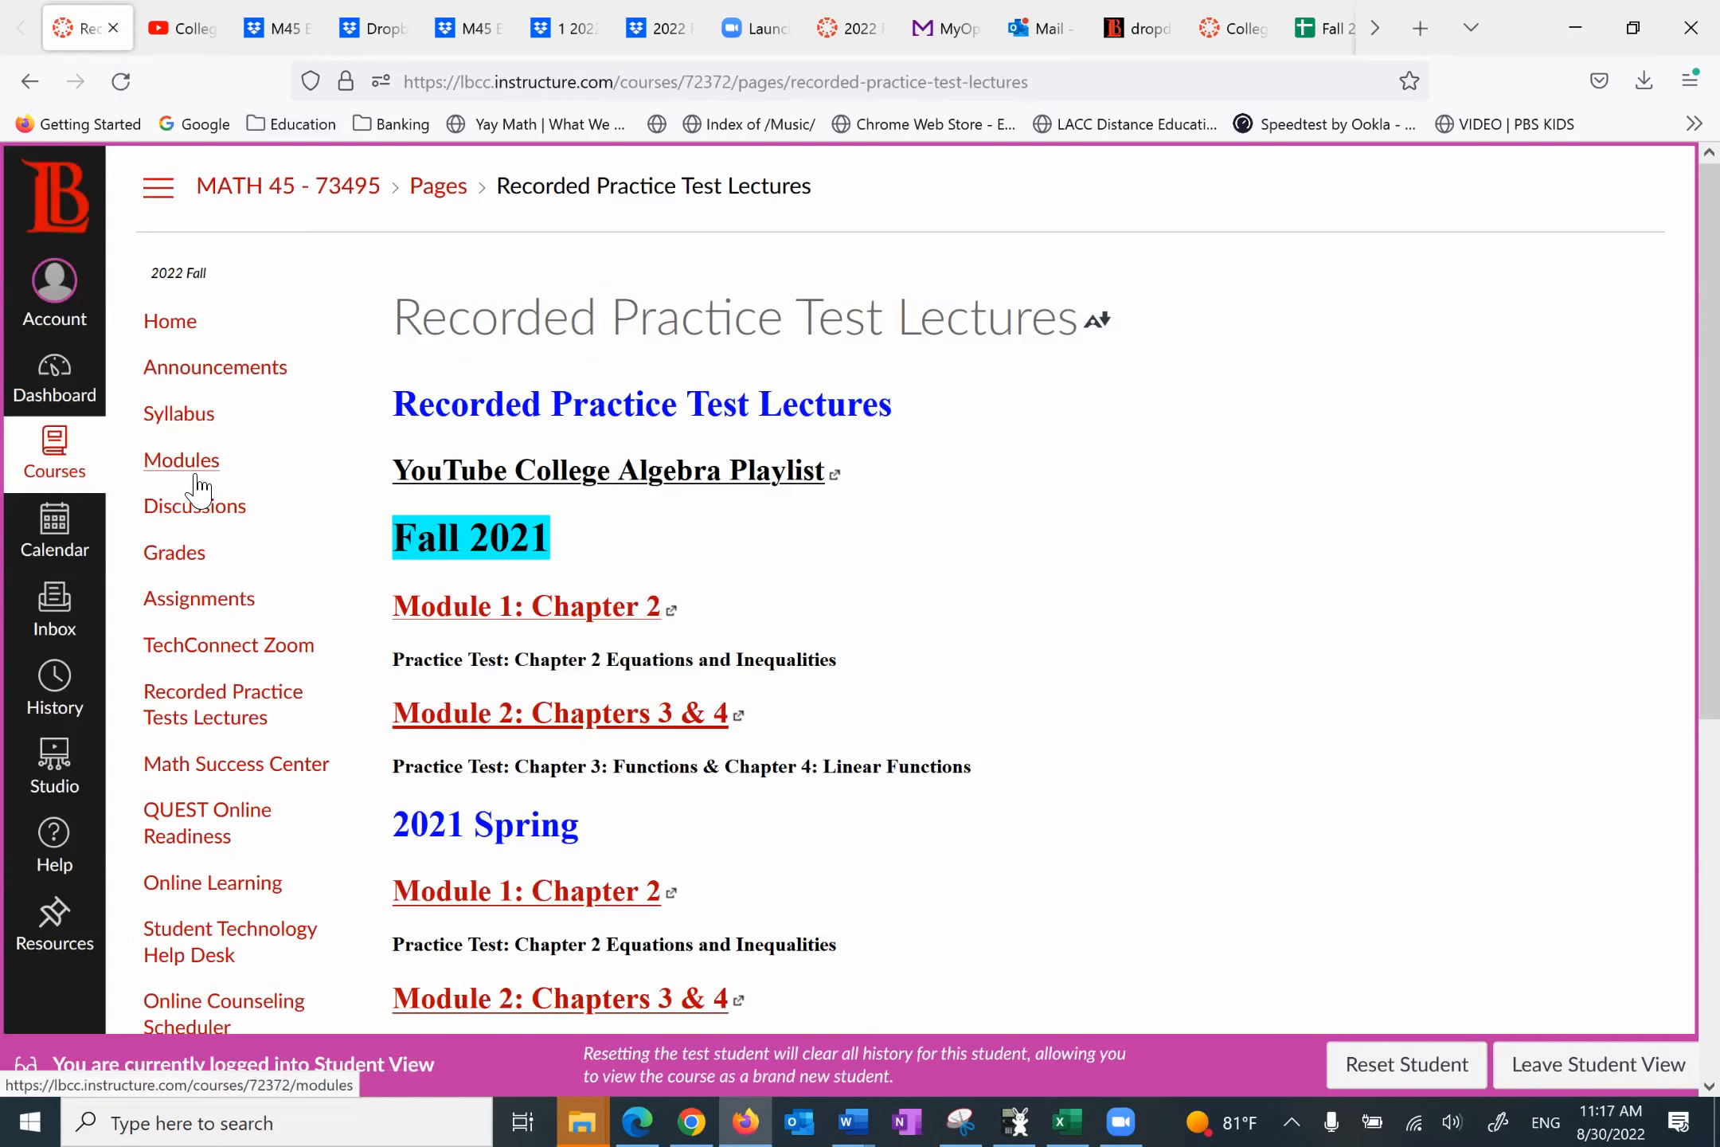
{"action": "left_click", "coordinate": [181, 461]}
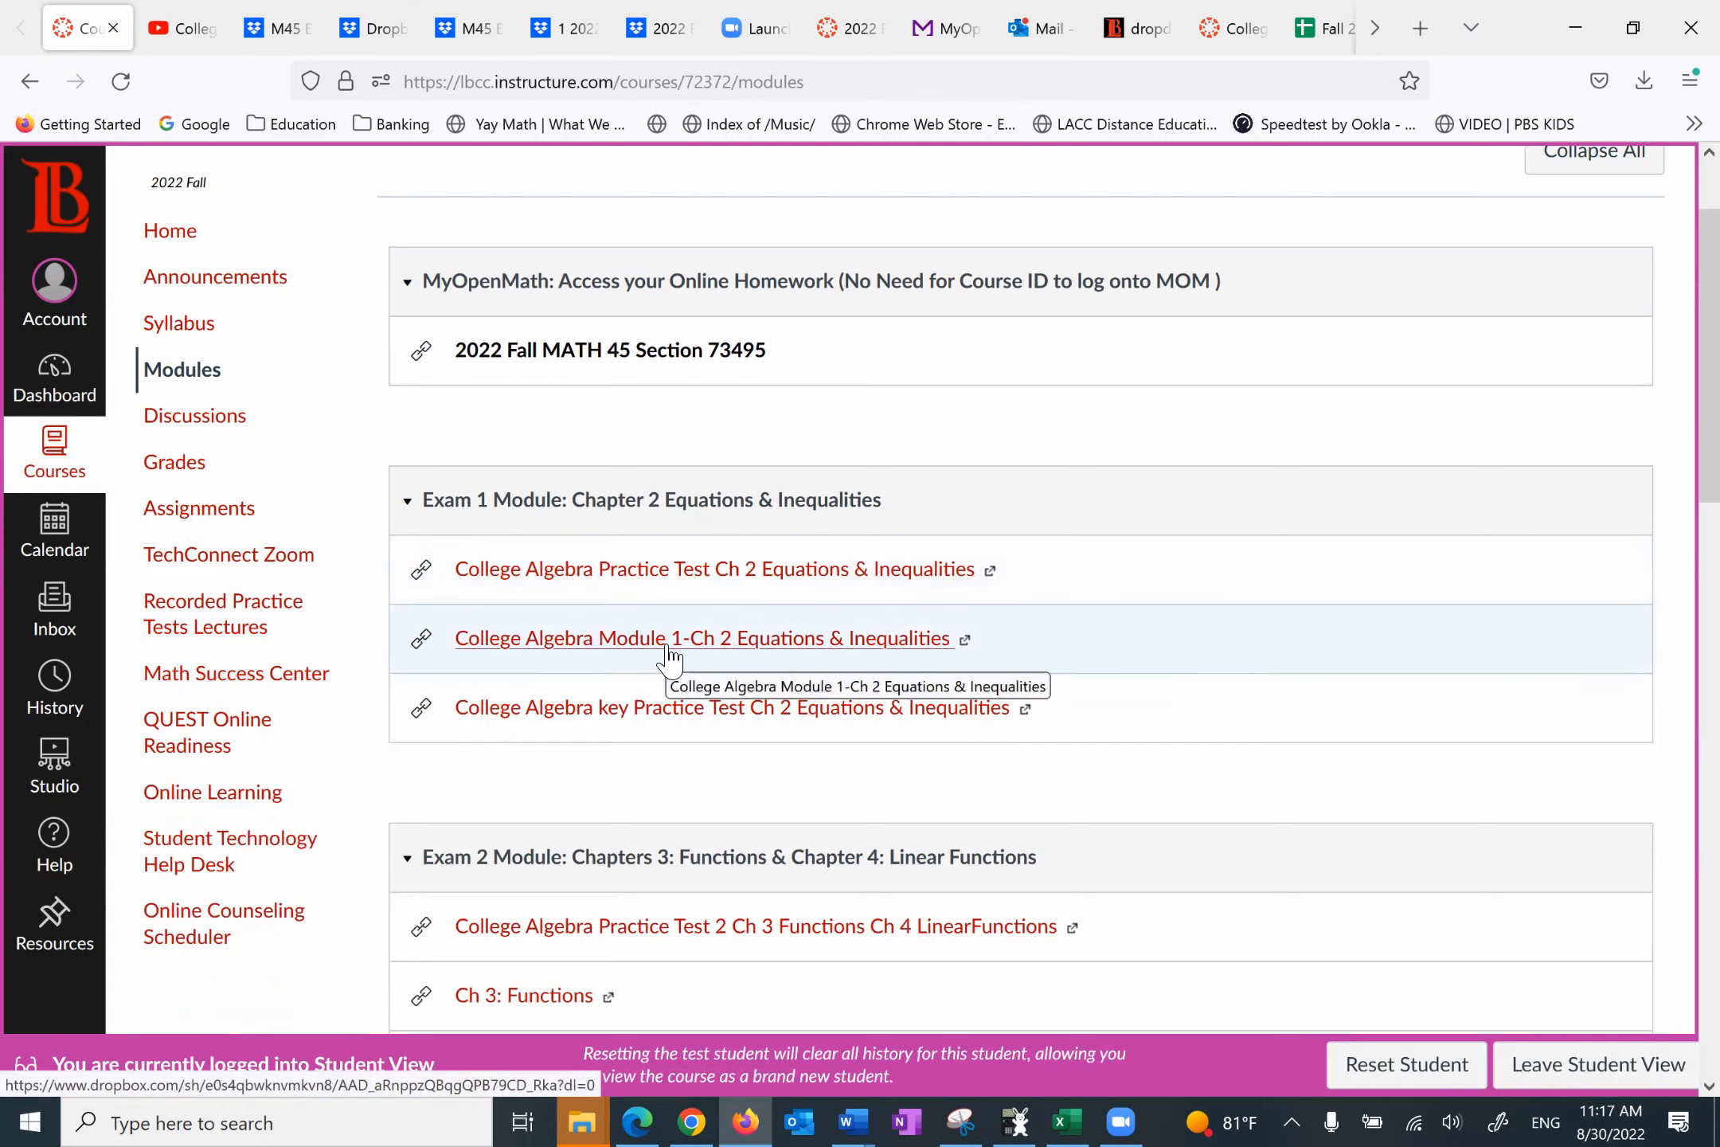
{"action": "mouse_move", "coordinate": [828, 716]}
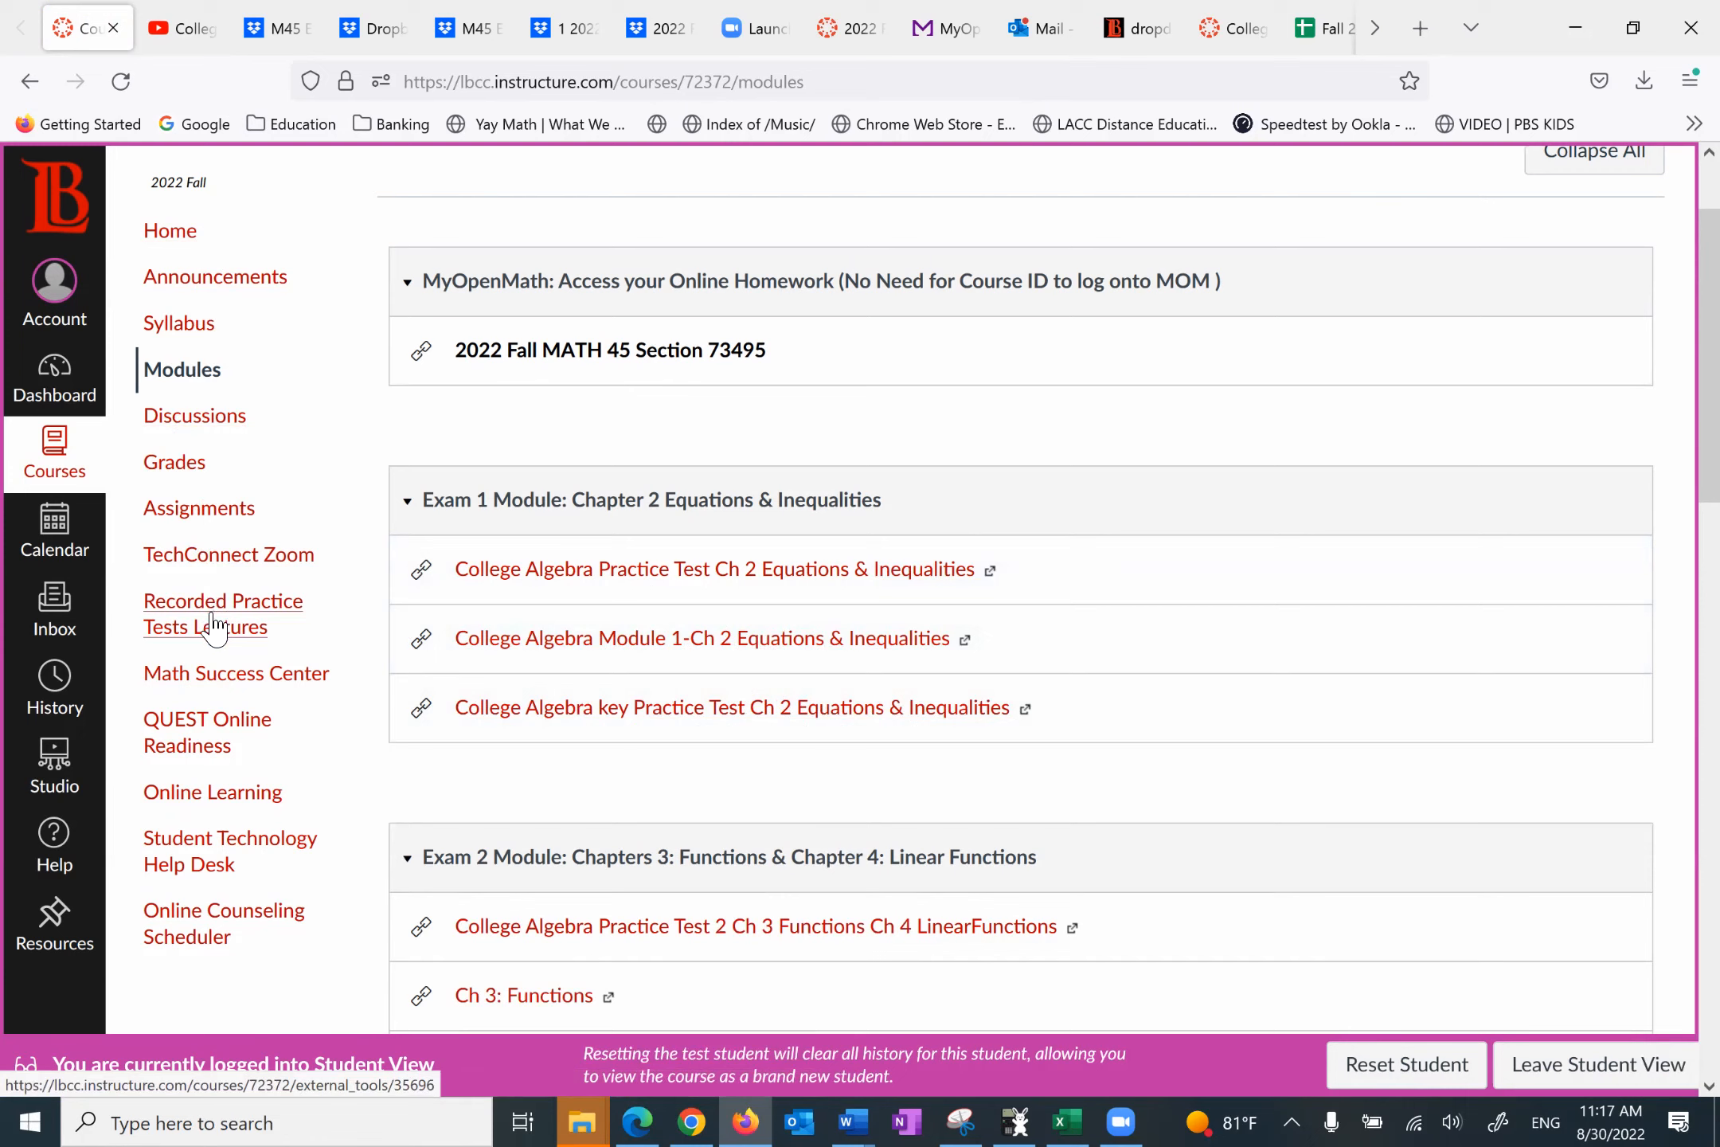
{"action": "mouse_move", "coordinate": [204, 634]}
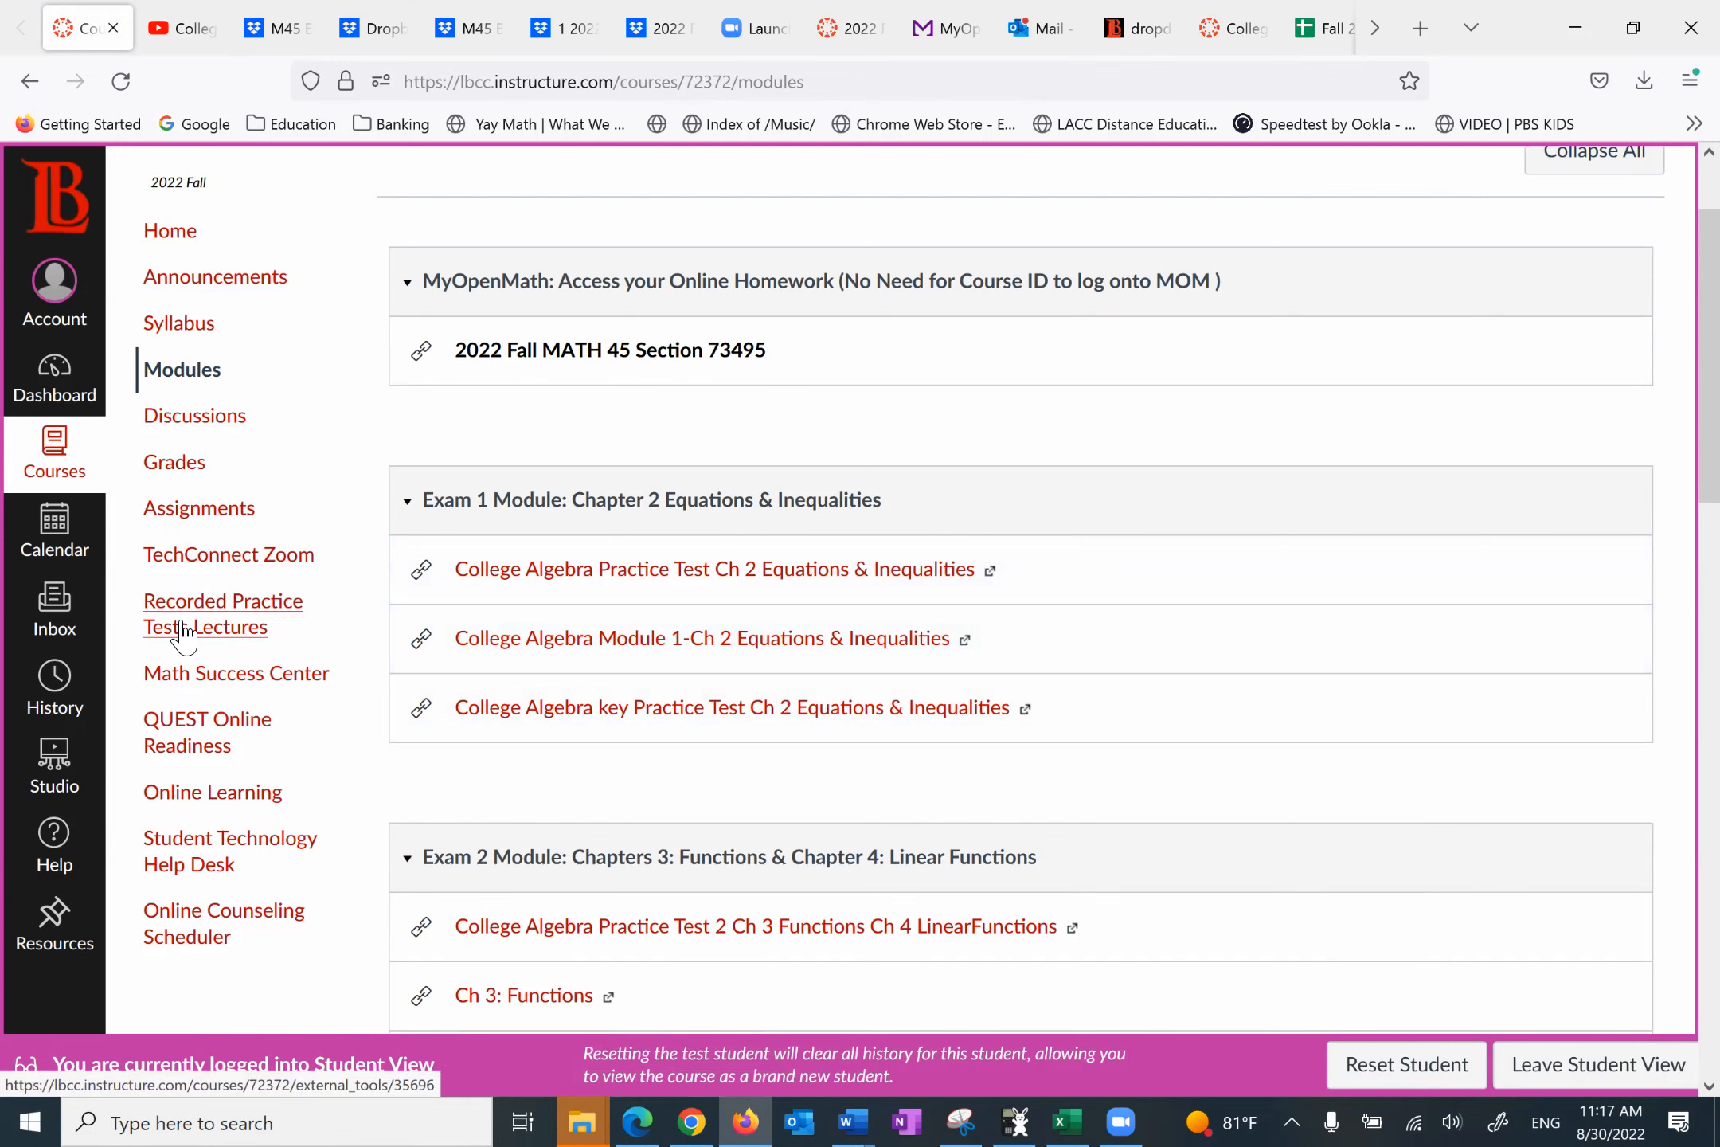
{"action": "left_click", "coordinate": [223, 614]}
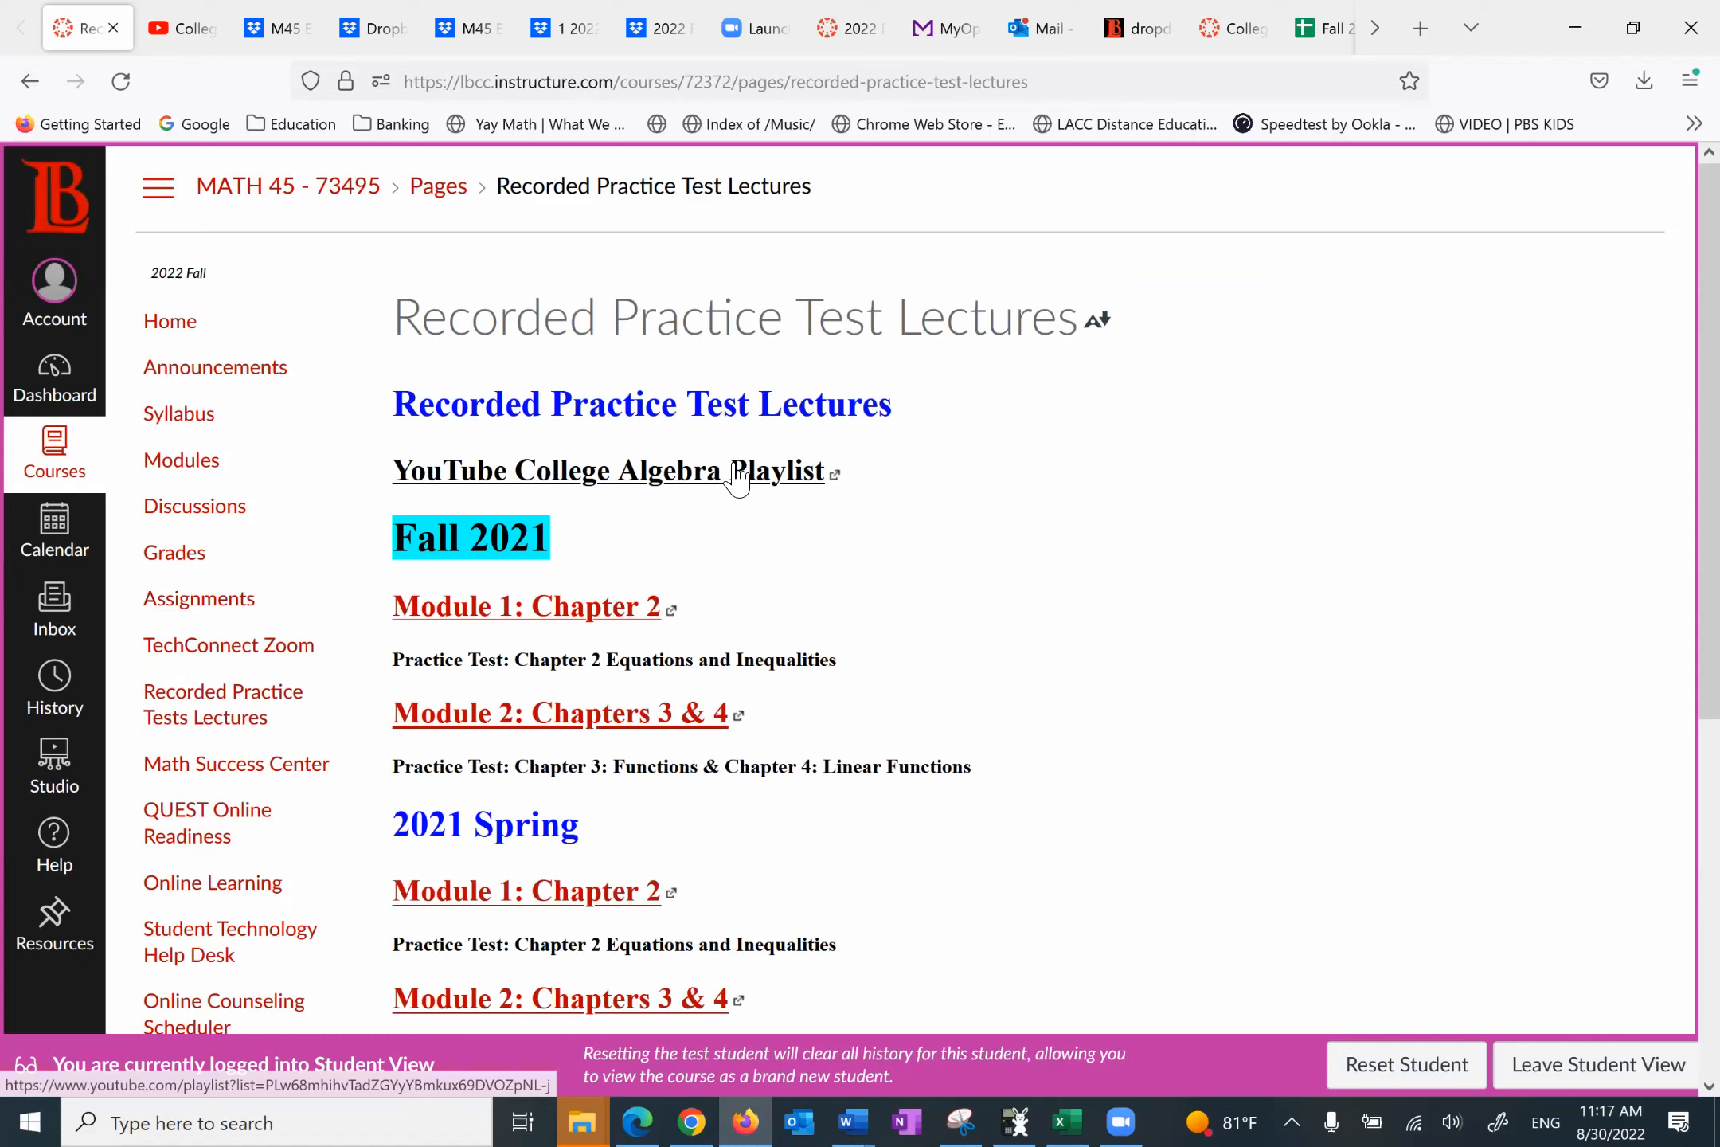
{"action": "mouse_move", "coordinate": [223, 704]}
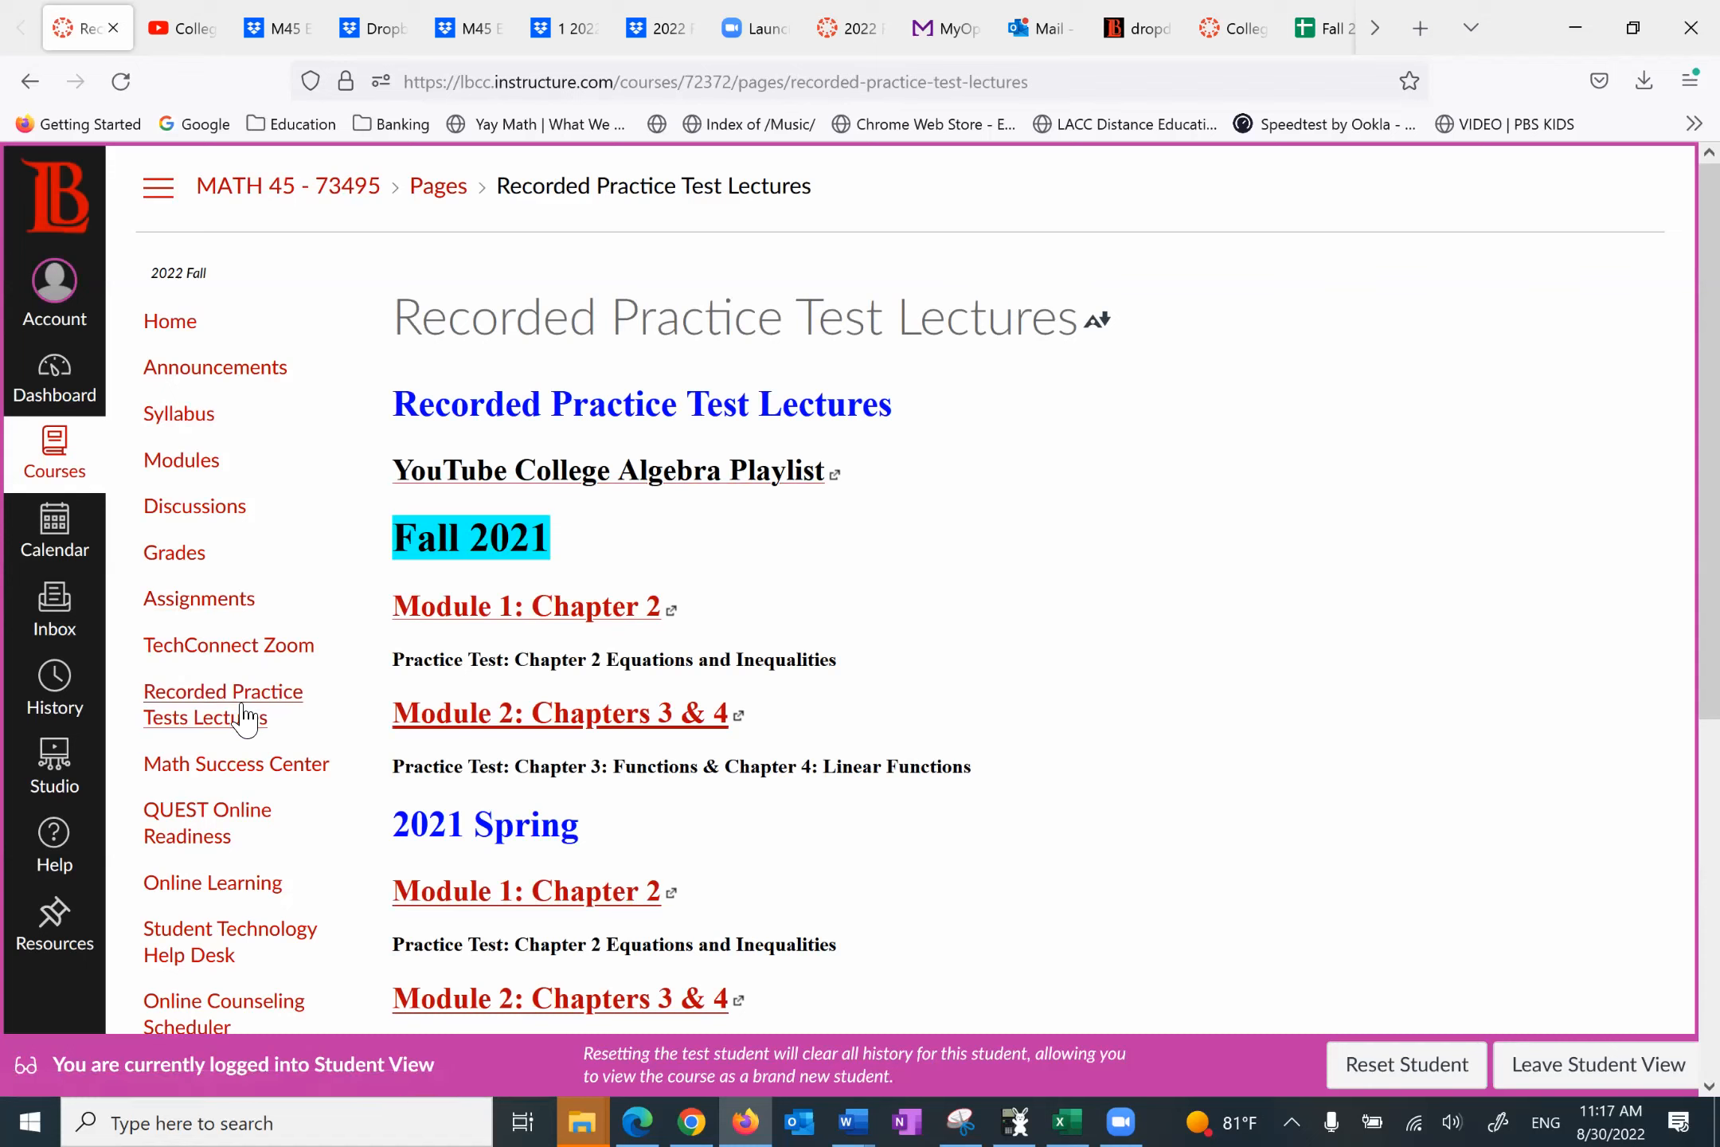
{"action": "mouse_move", "coordinate": [286, 717]}
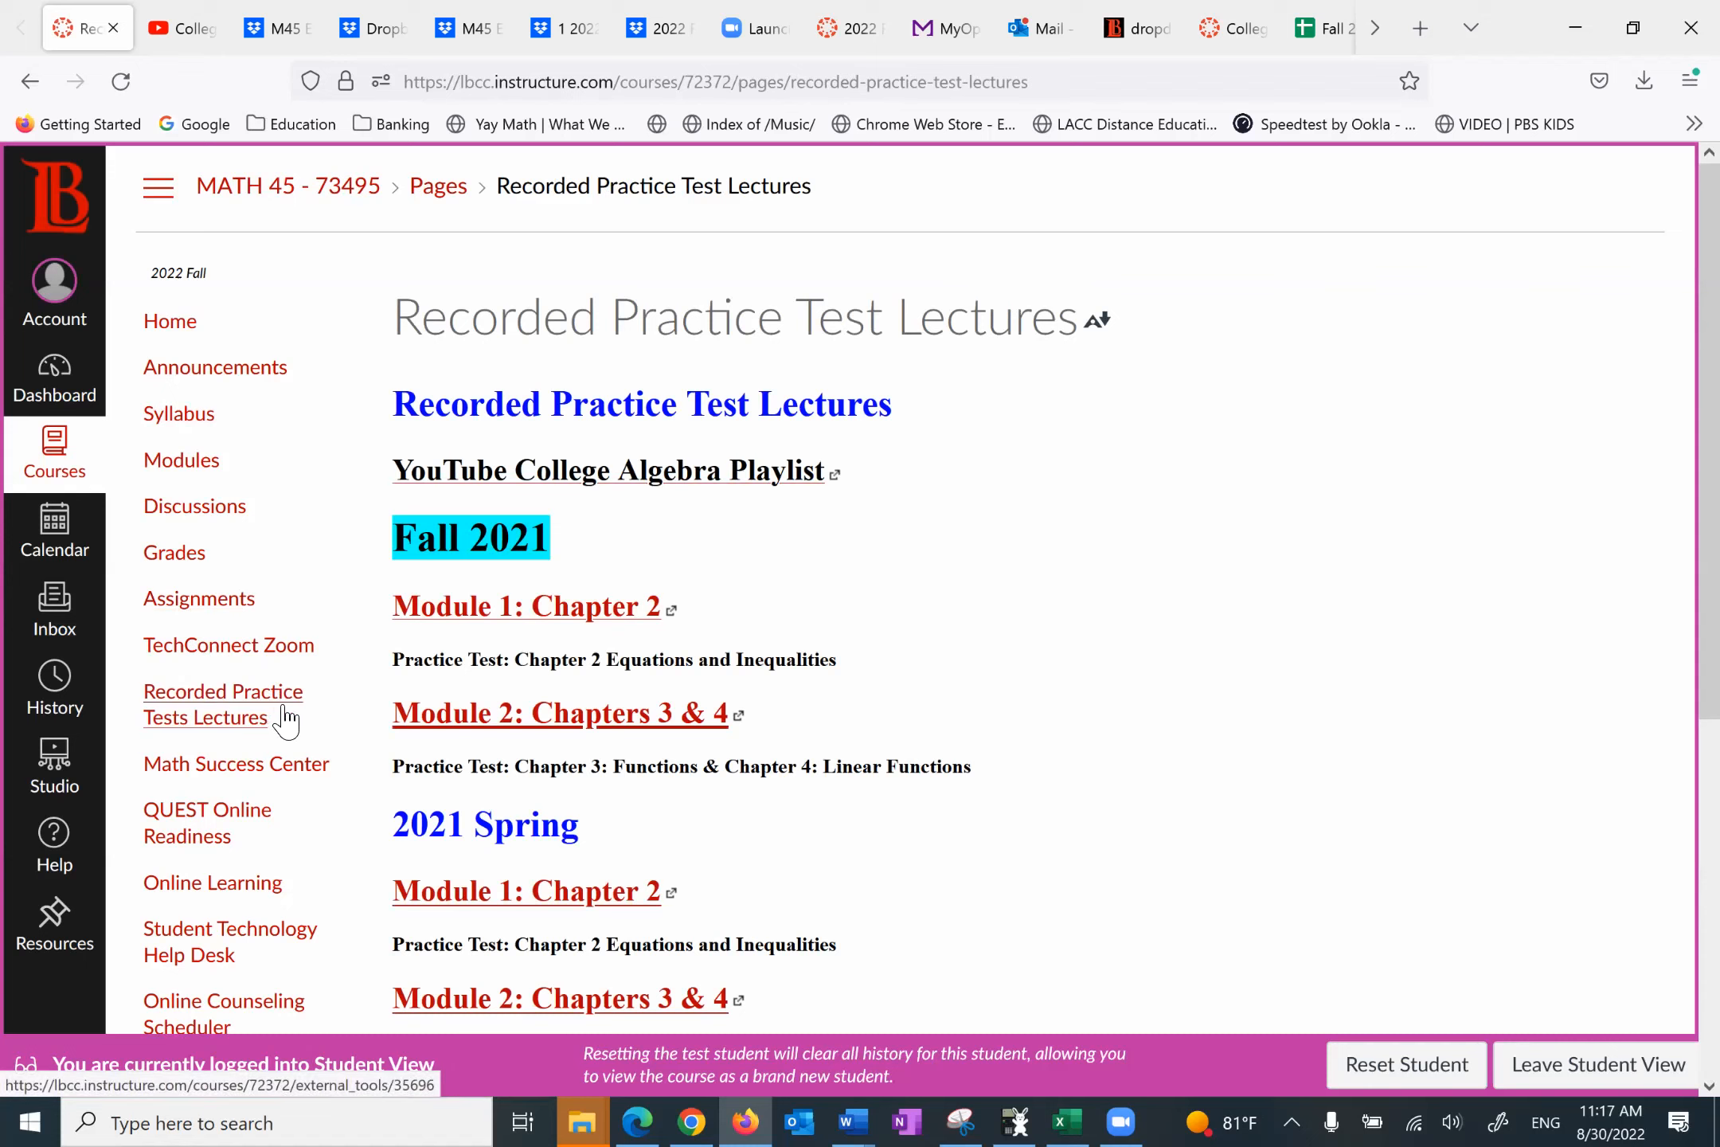
{"action": "mouse_move", "coordinate": [234, 763]}
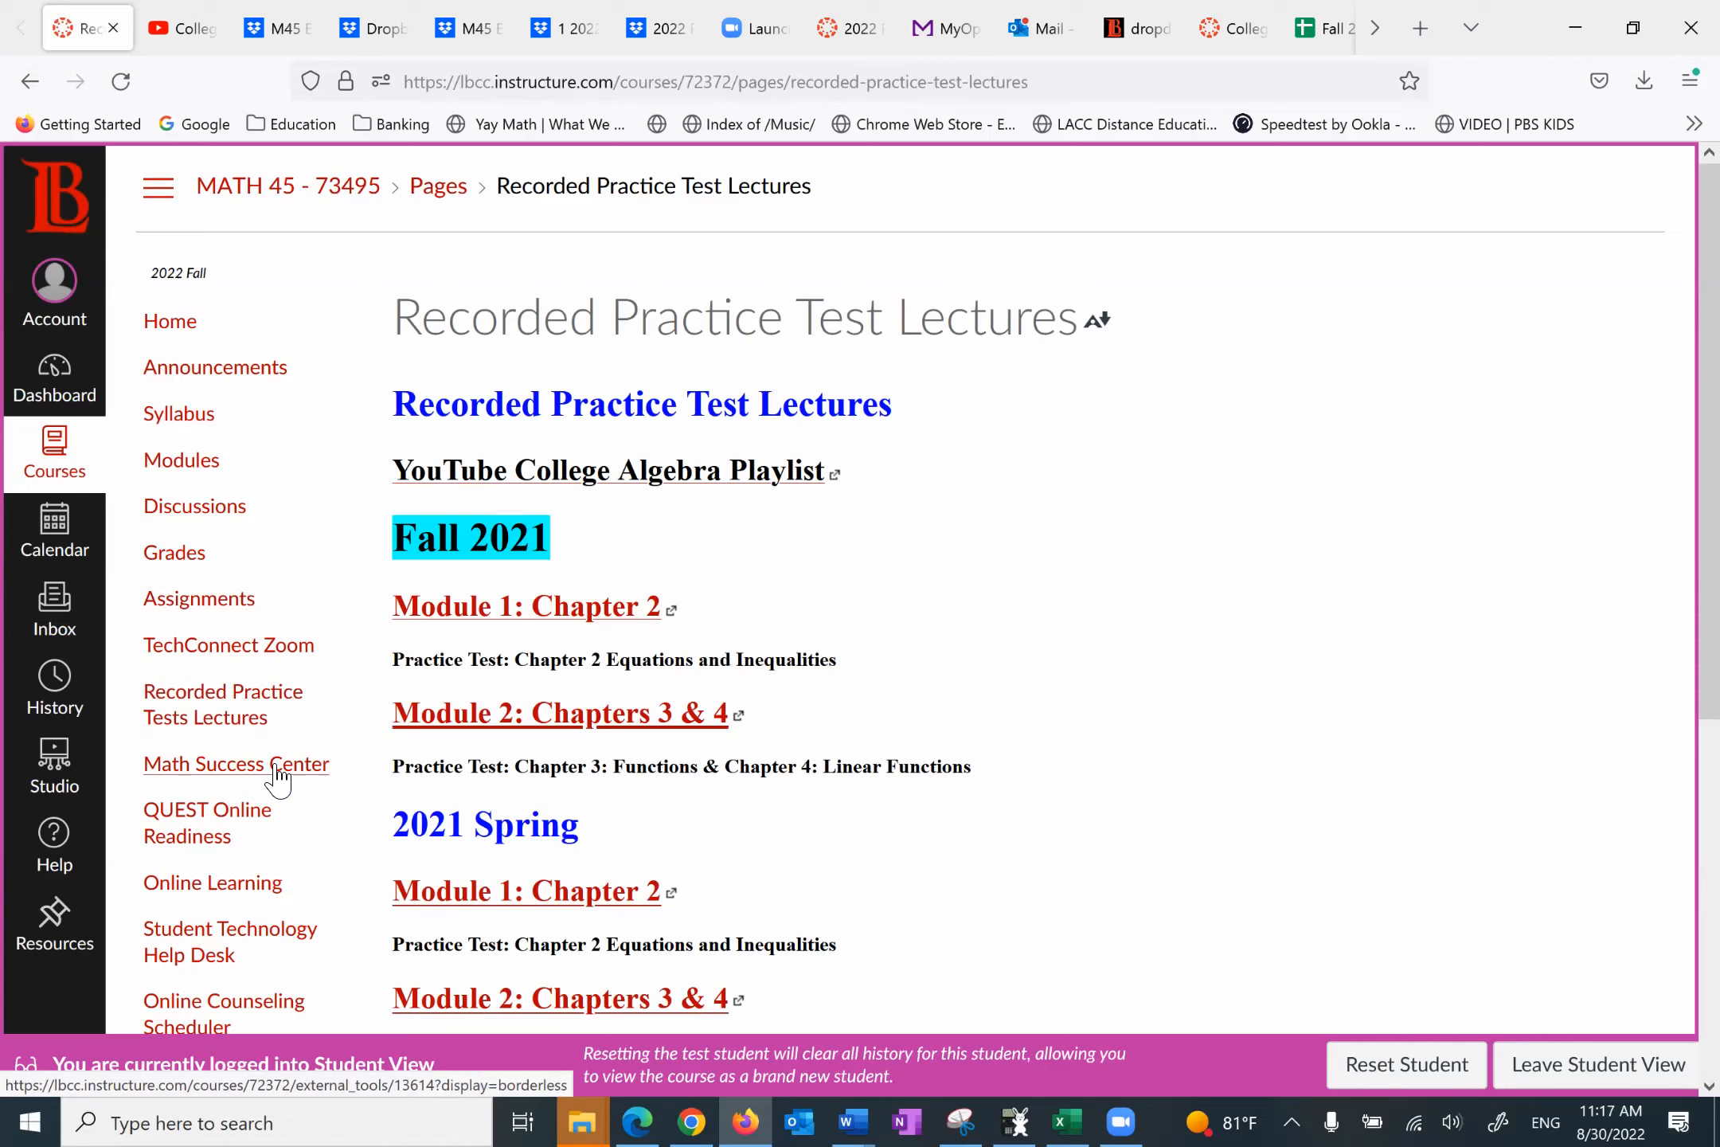
{"action": "mouse_move", "coordinate": [244, 782]}
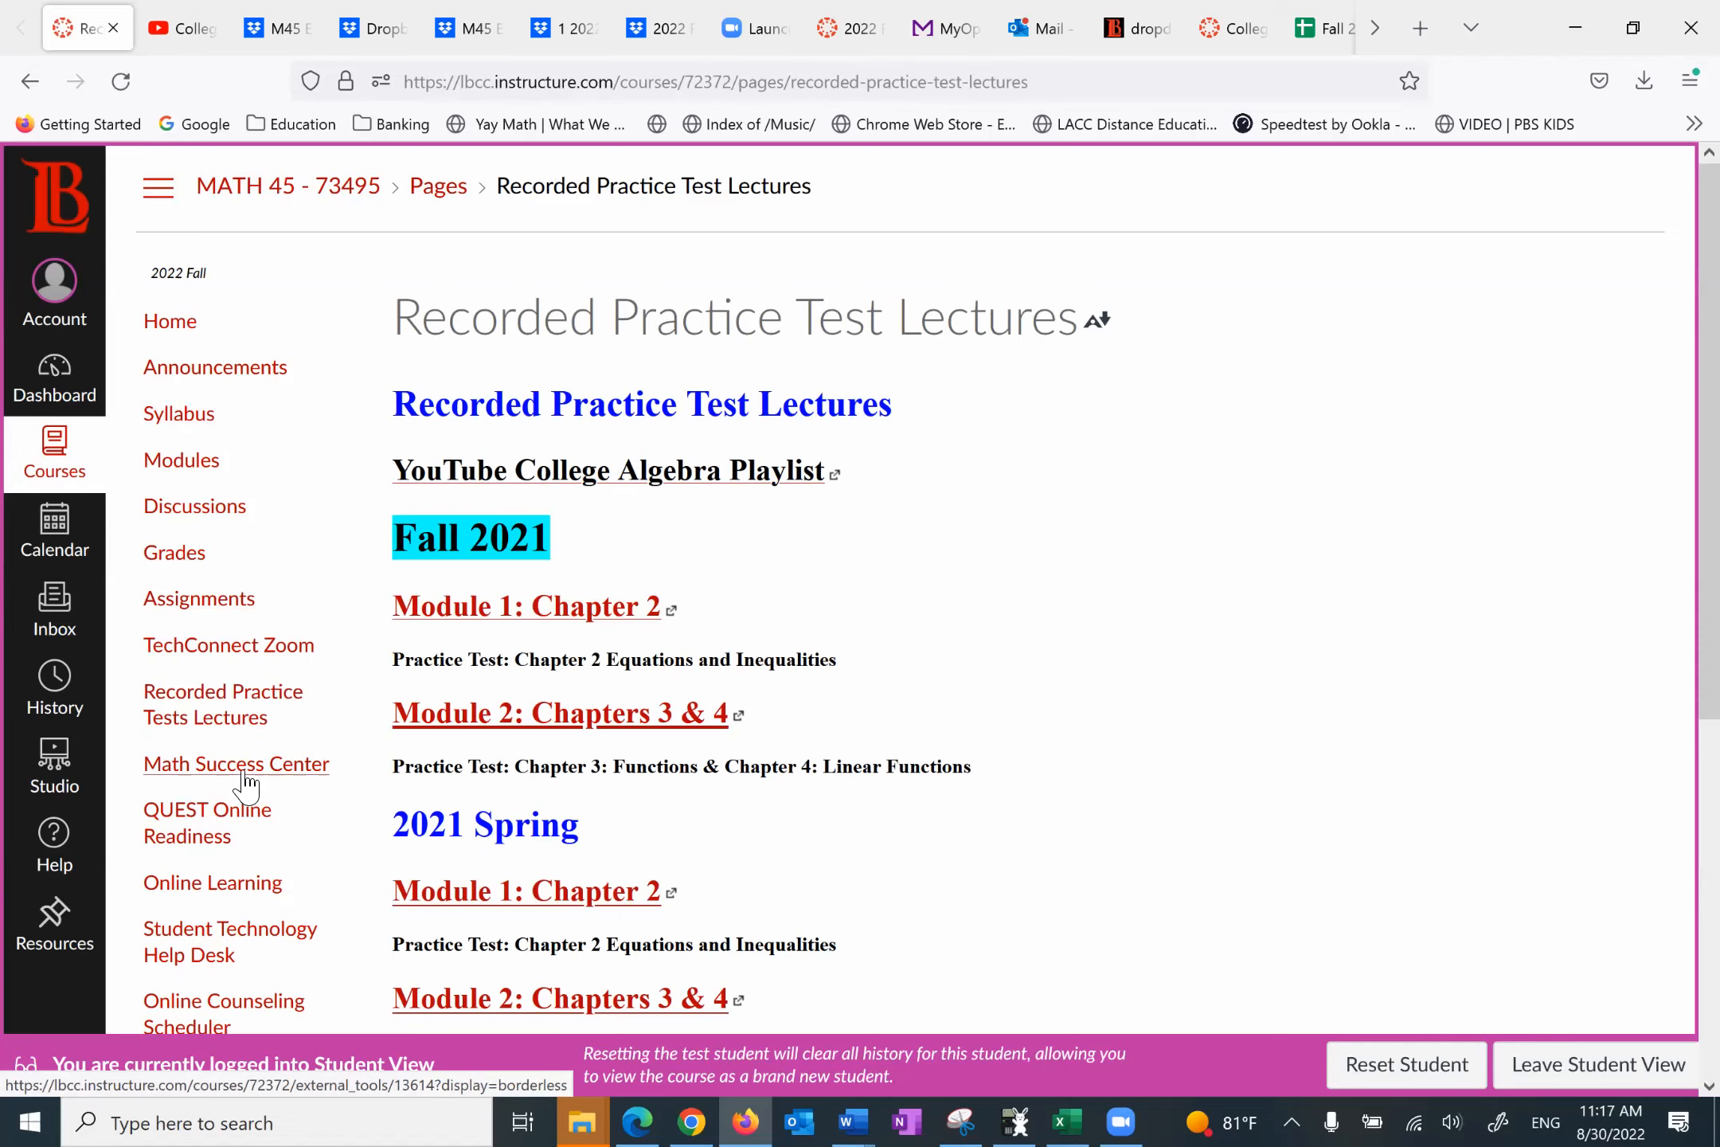
{"action": "left_click", "coordinate": [234, 765]}
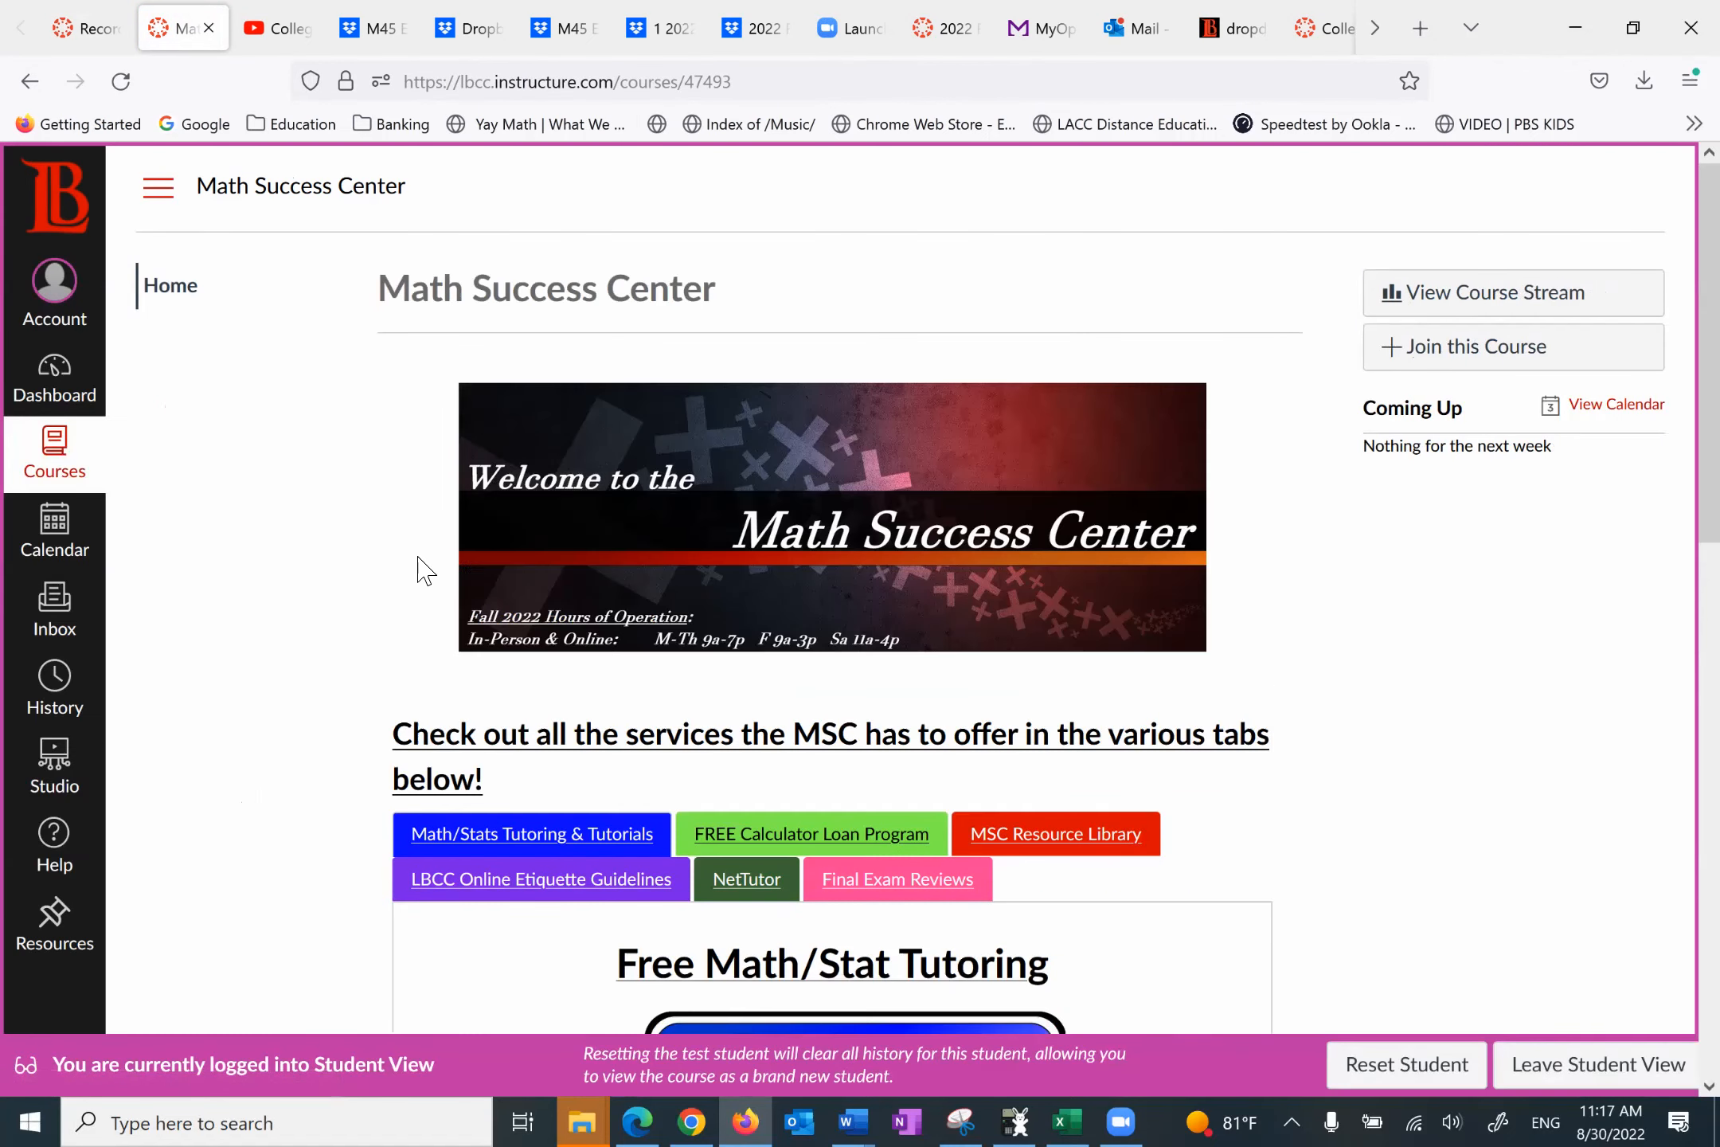
{"action": "mouse_move", "coordinate": [680, 634]}
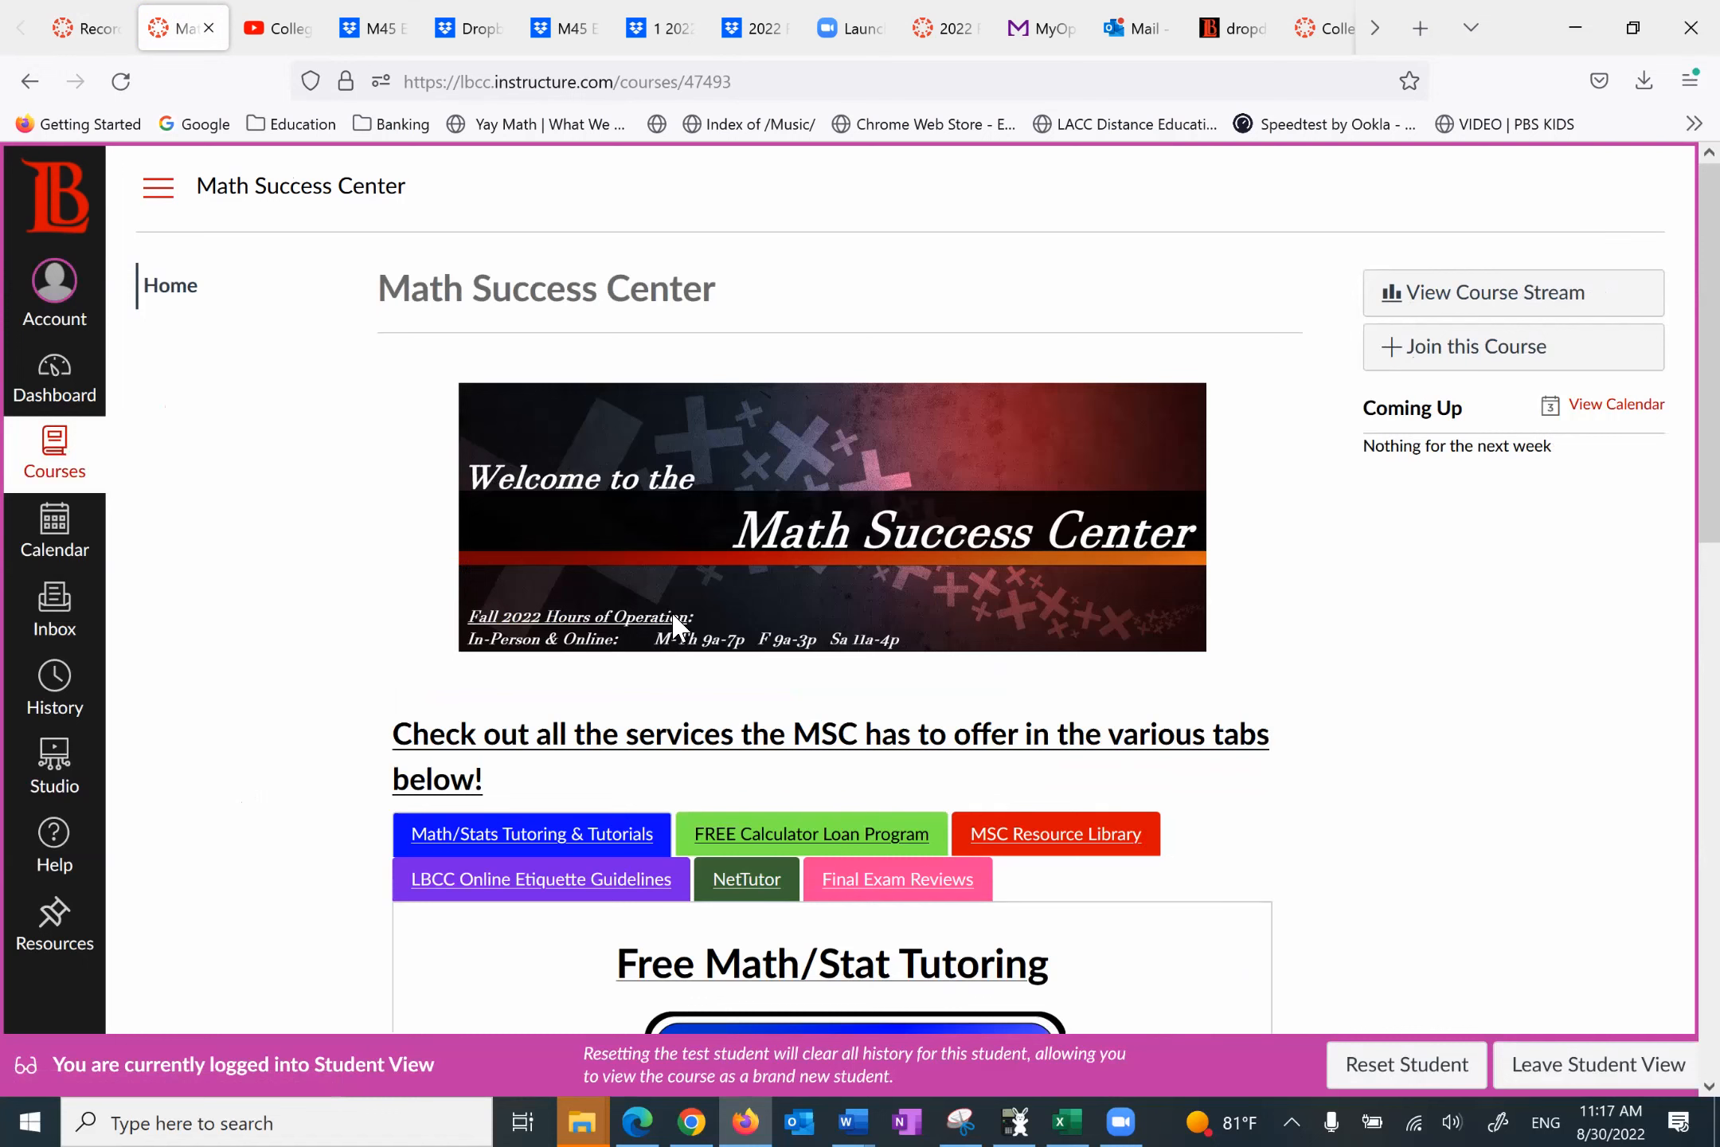
Step: Scroll through the Math Success Center tutoring and workshop signups, then back up
{"action": "scroll", "scroll_direction": "down", "scroll_amount": 3}
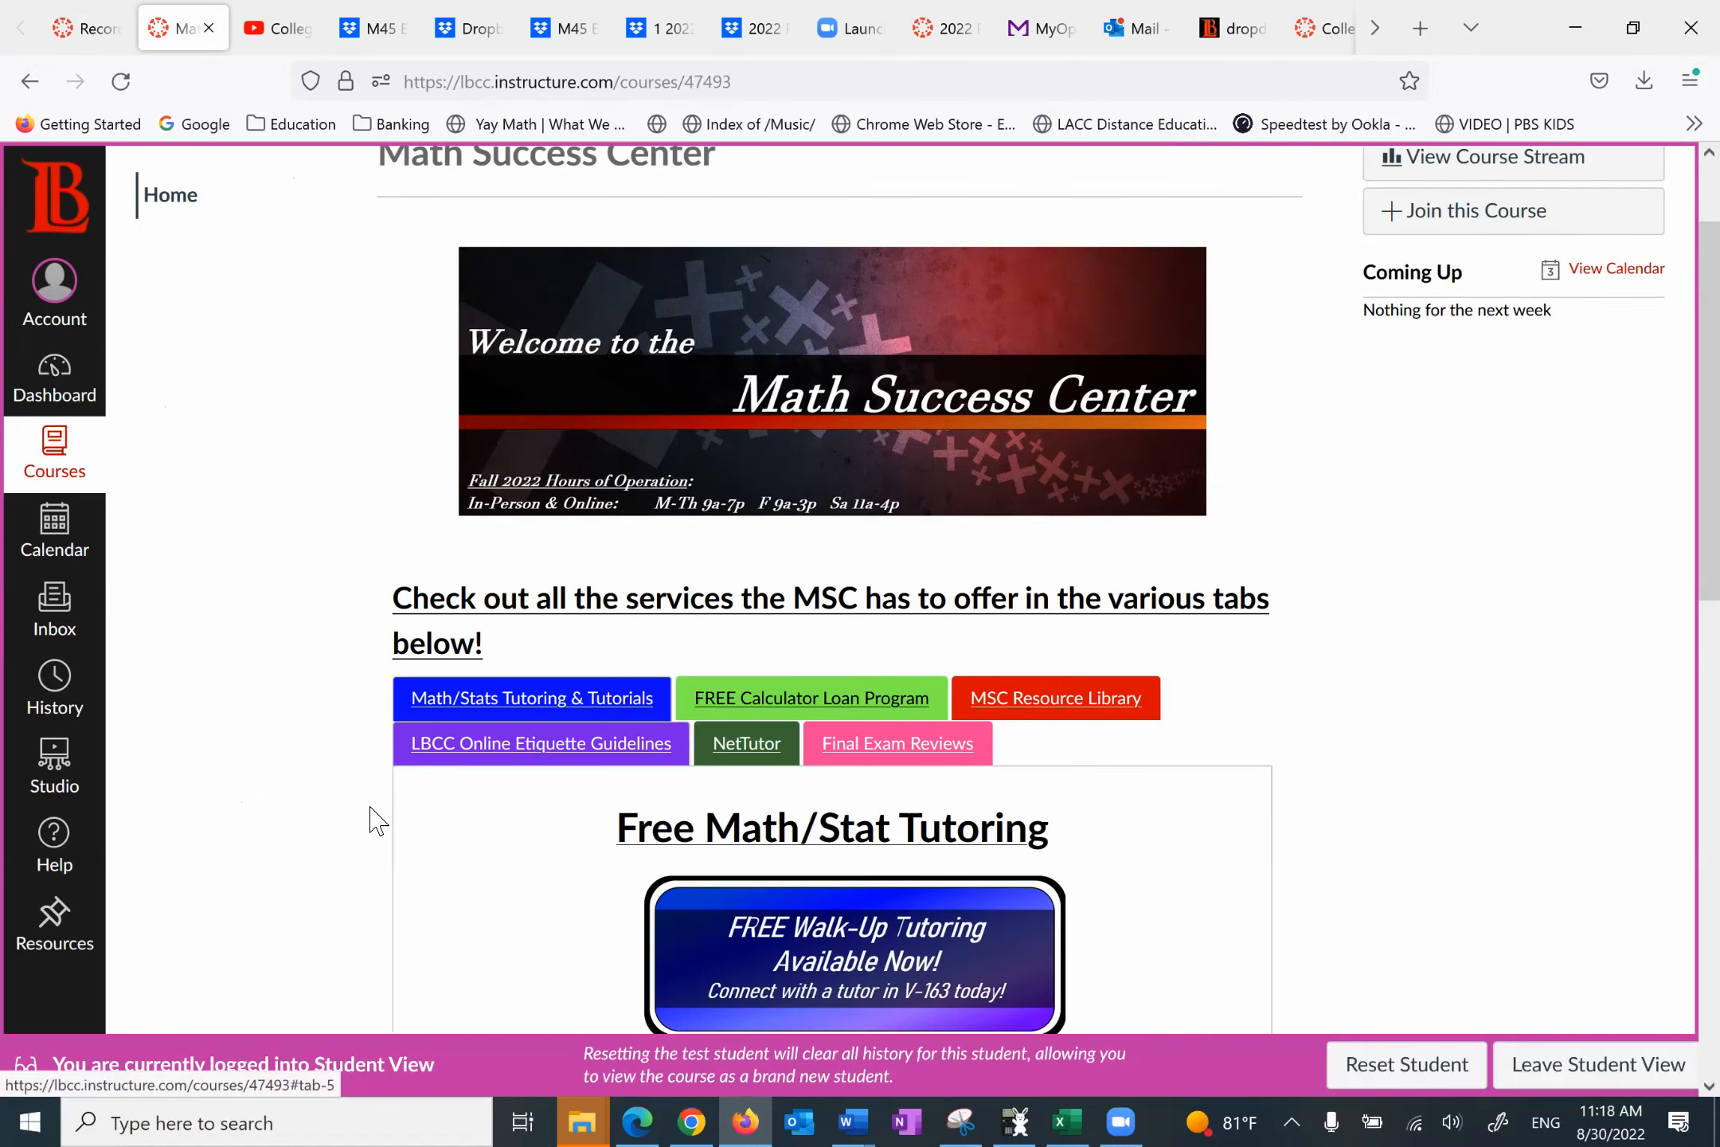
{"action": "mouse_move", "coordinate": [828, 874]}
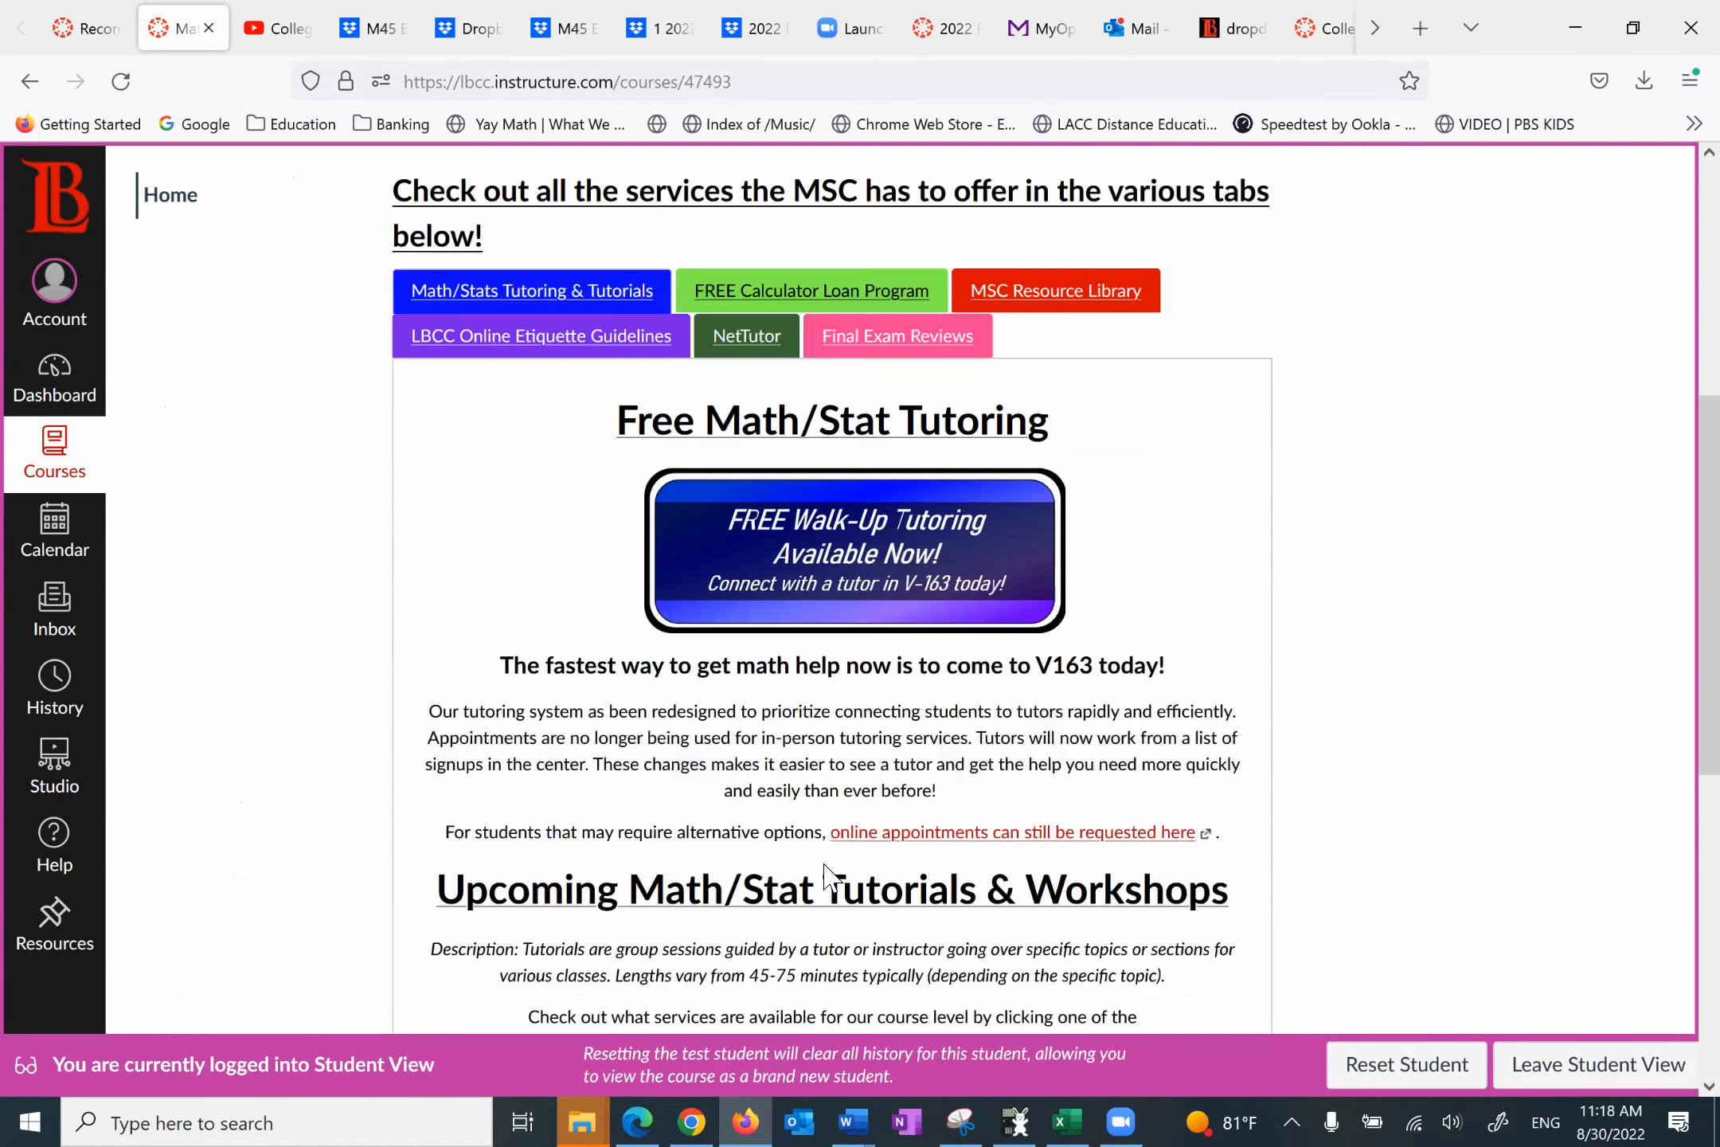
{"action": "scroll", "scroll_direction": "down", "scroll_amount": 3}
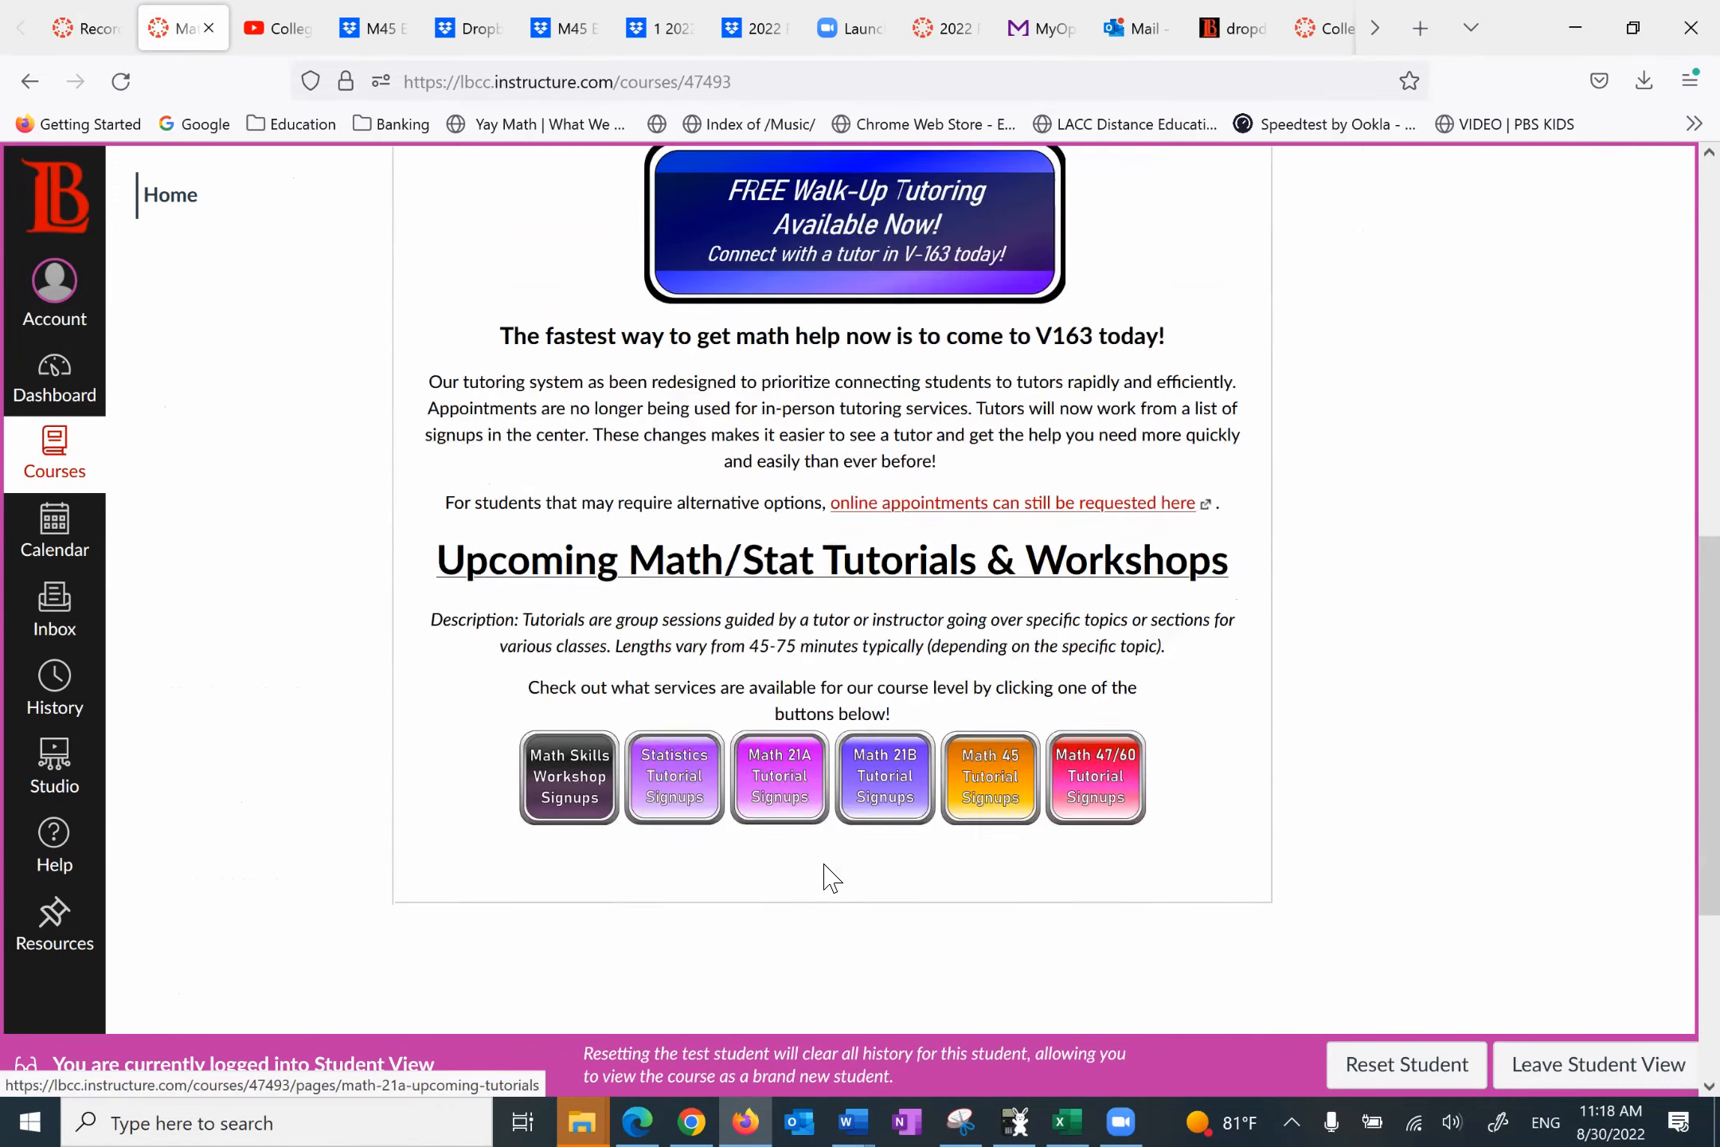
{"action": "scroll", "scroll_direction": "down", "scroll_amount": 3}
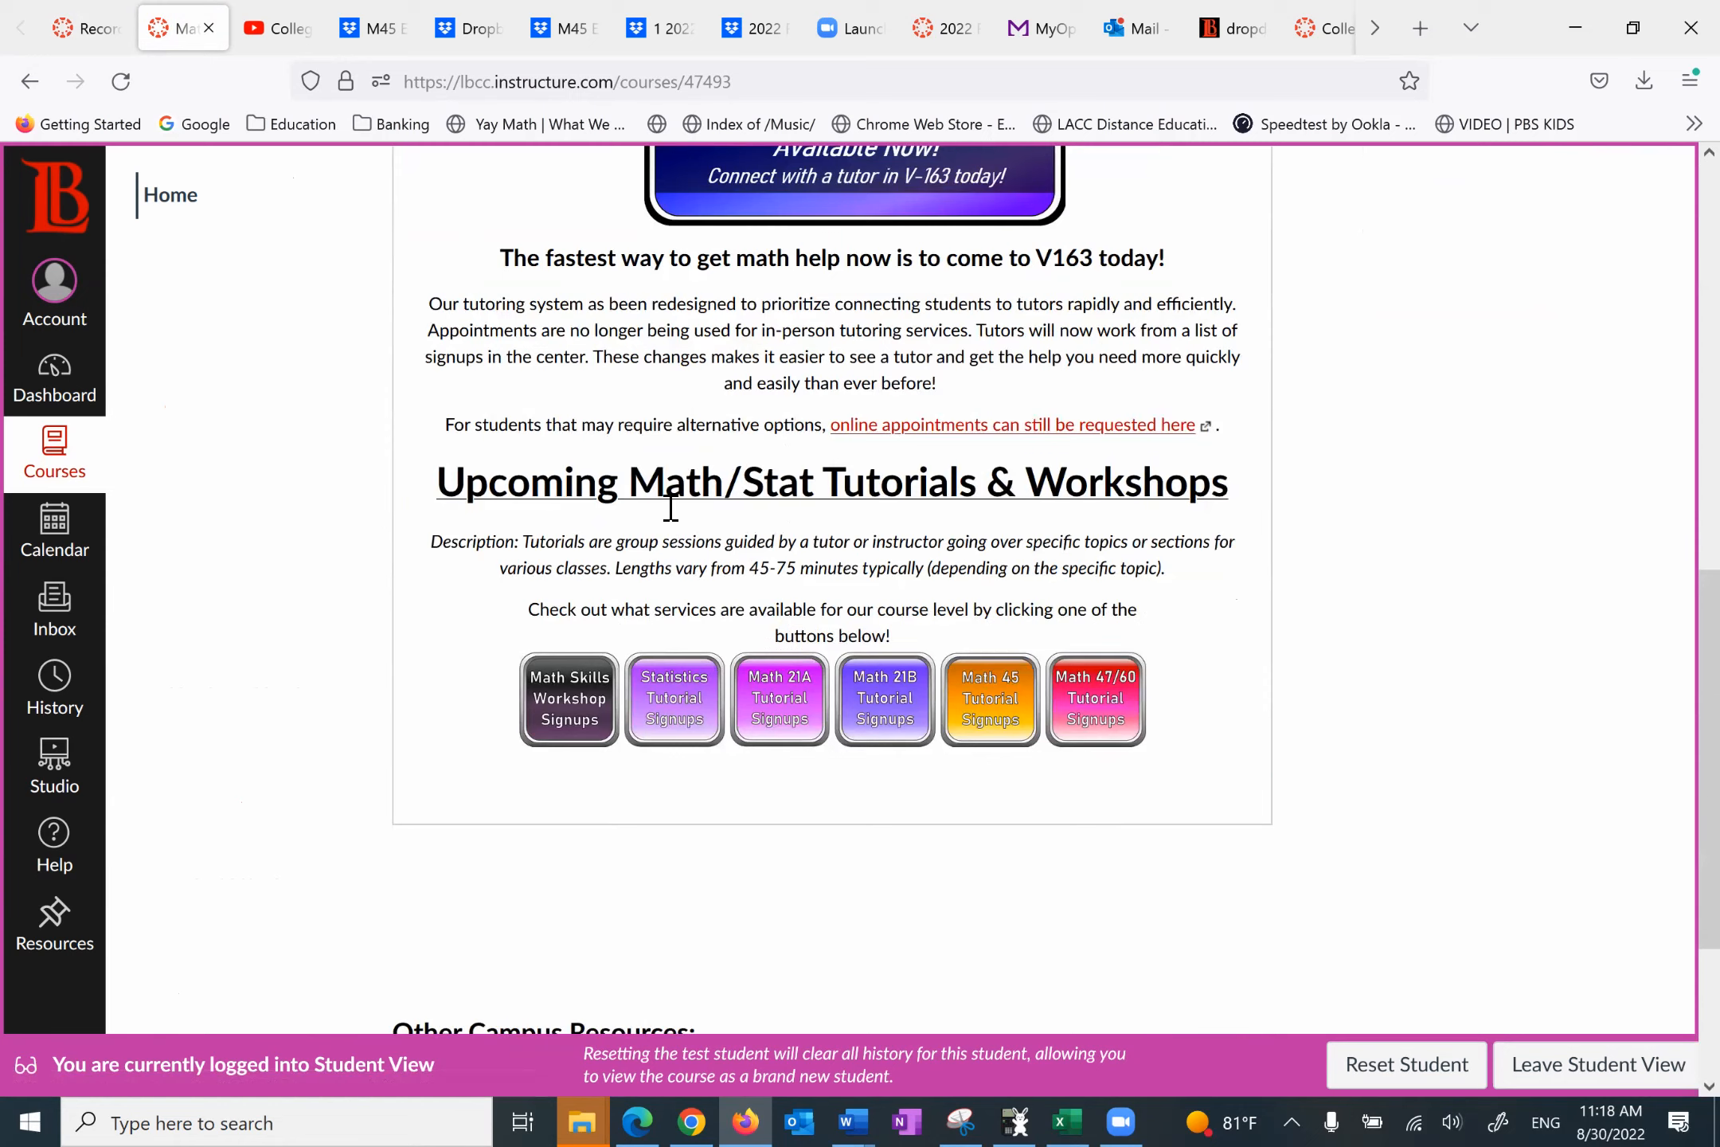
{"action": "scroll", "scroll_direction": "up", "scroll_amount": 3}
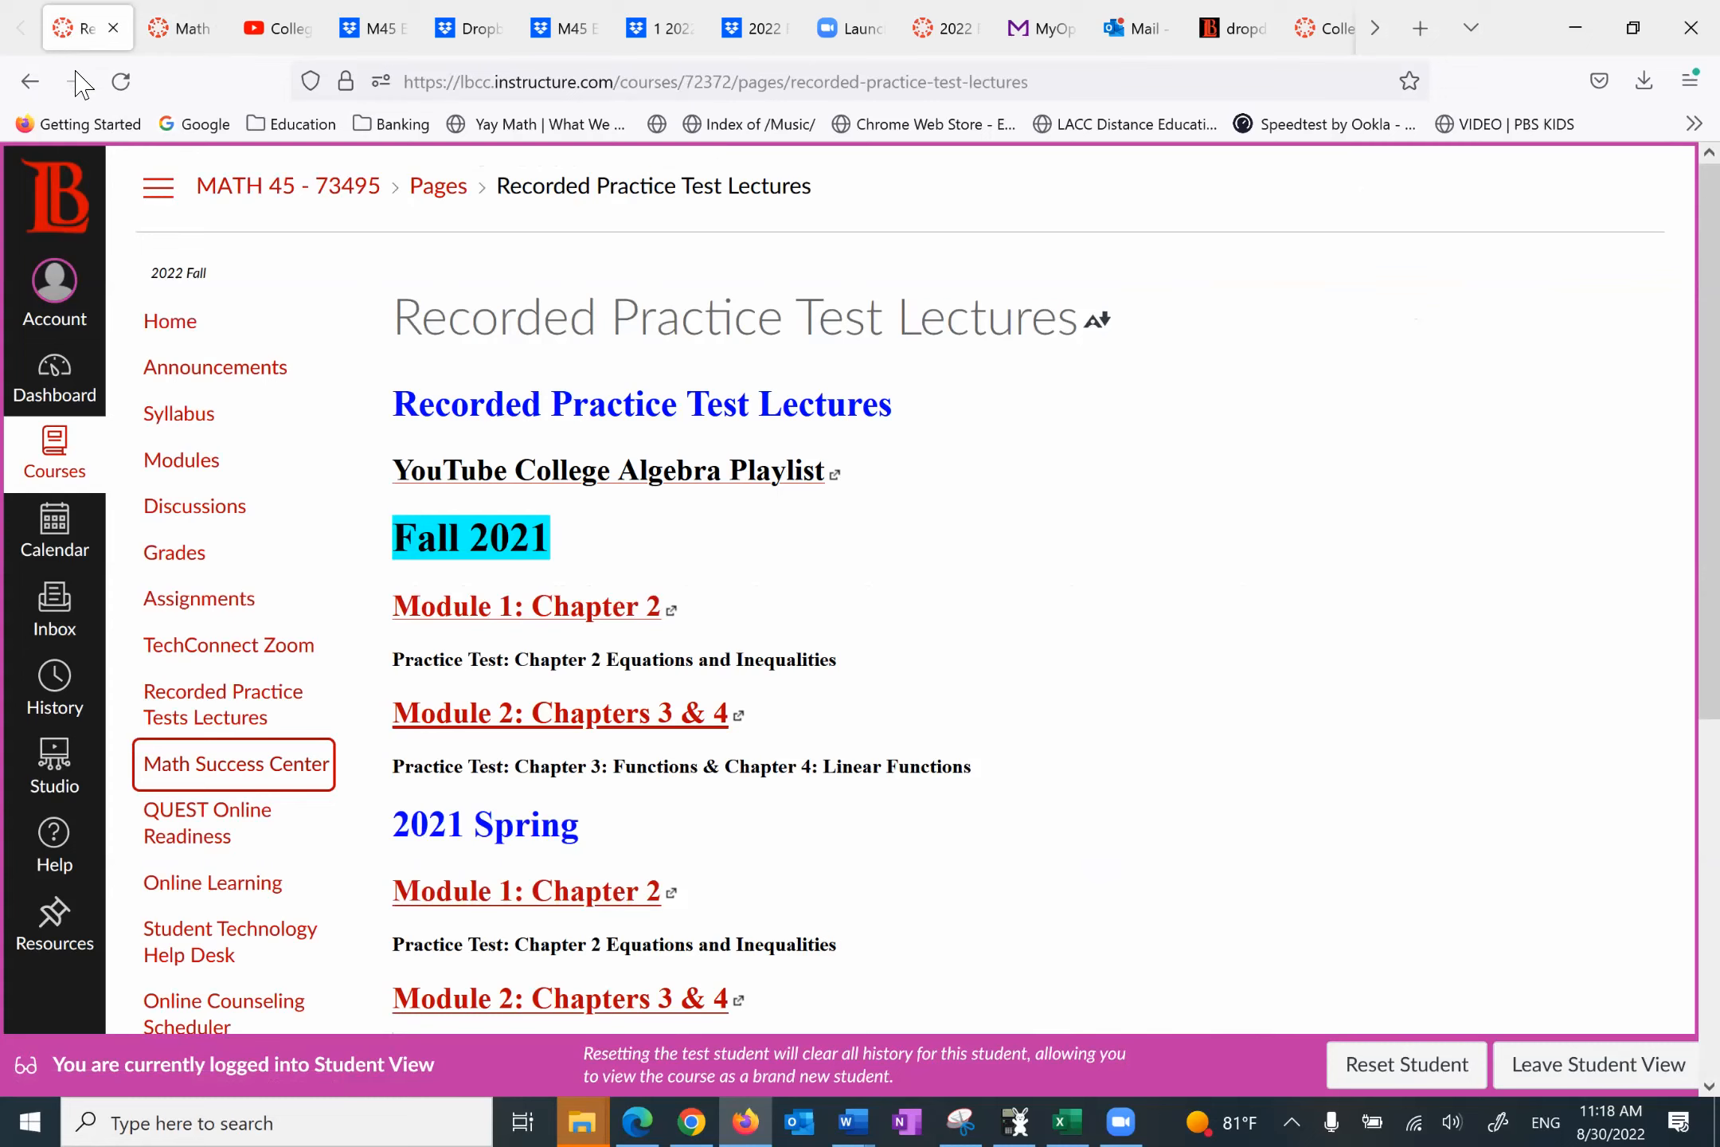
{"action": "mouse_move", "coordinate": [220, 482]}
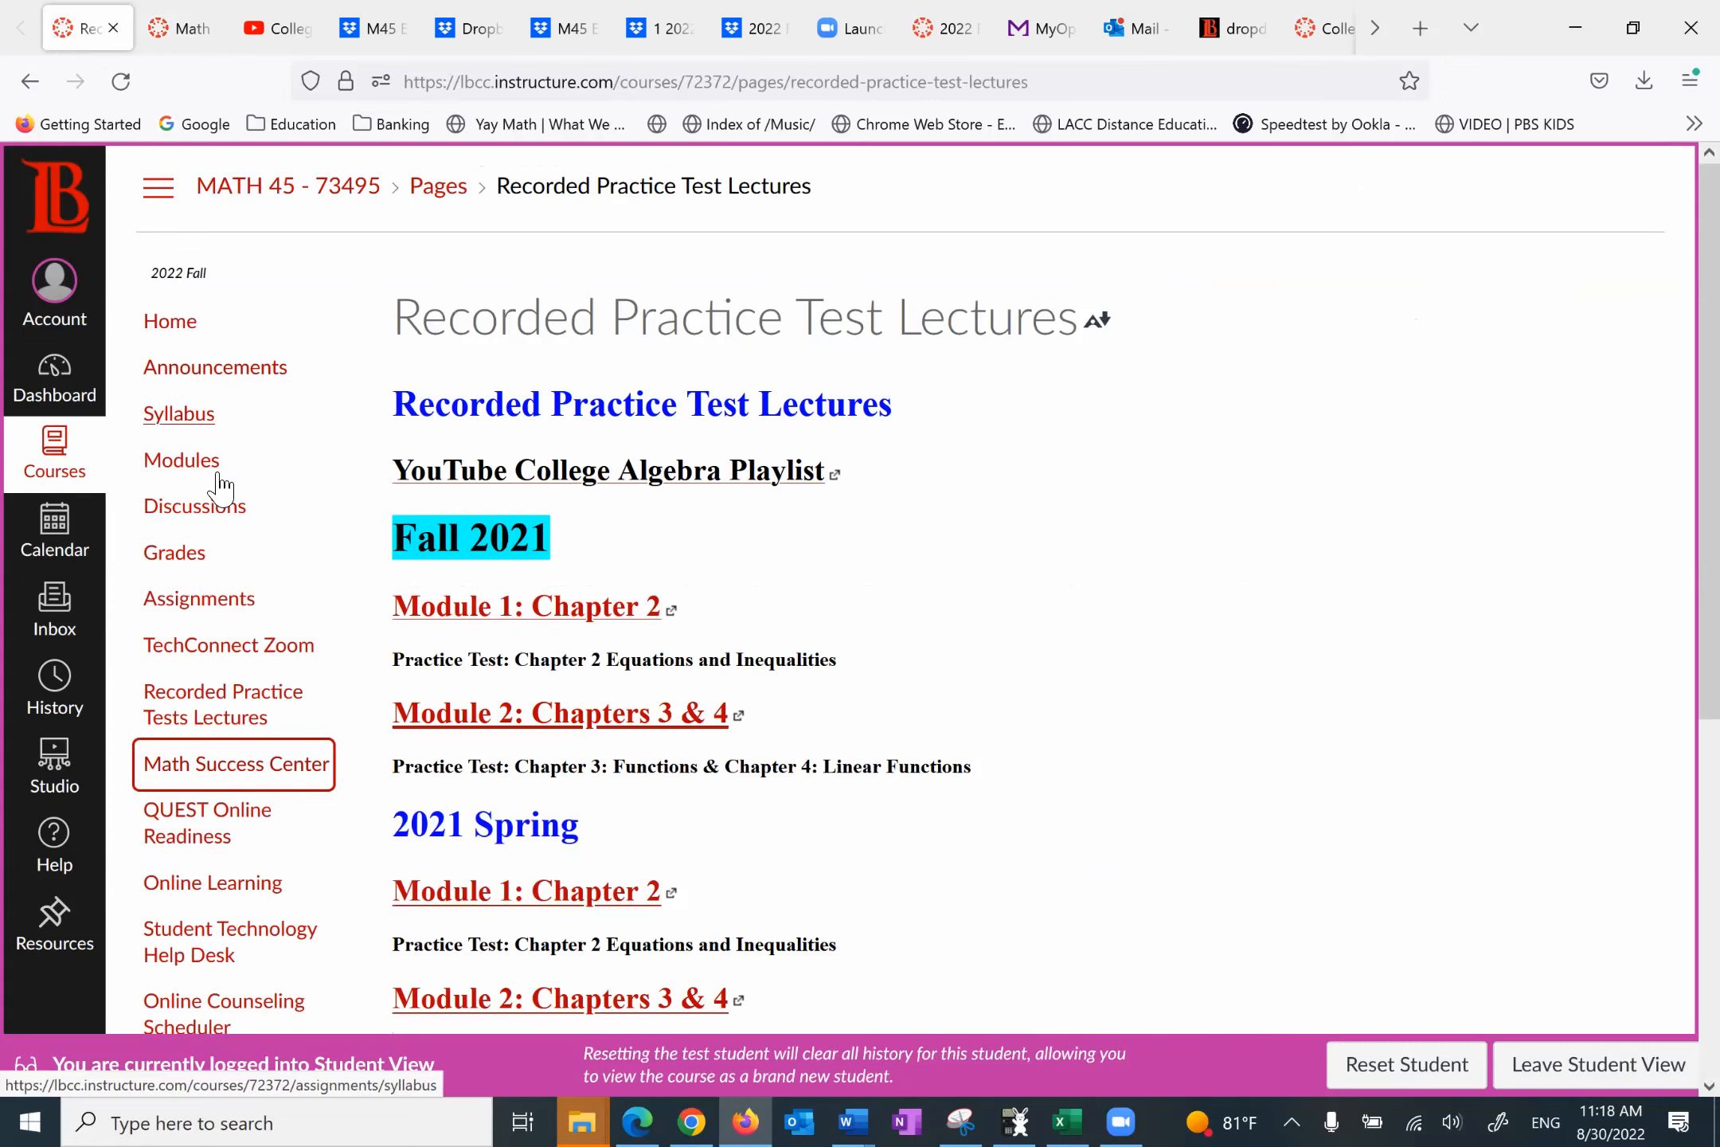
Step: Go to the MATH 45 course home page and scroll down to its steps
{"action": "left_click", "coordinate": [170, 320]}
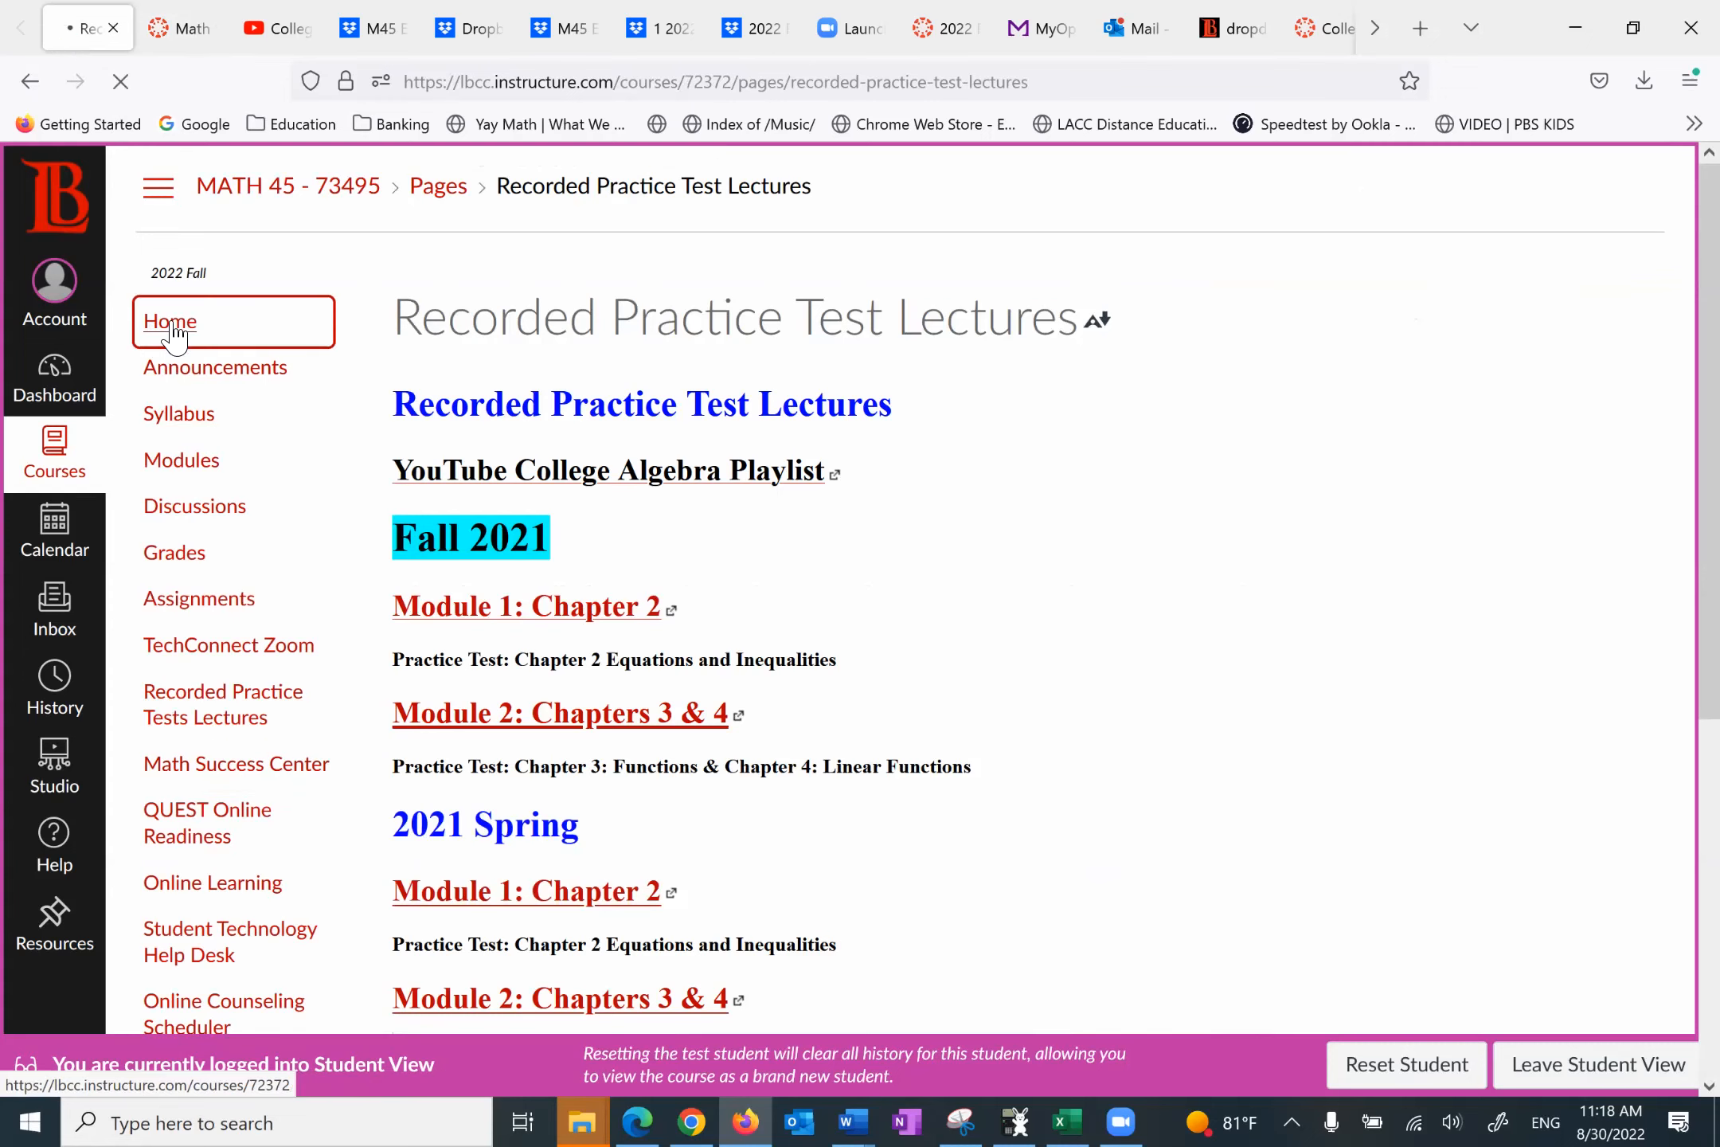
{"action": "left_click", "coordinate": [171, 322]}
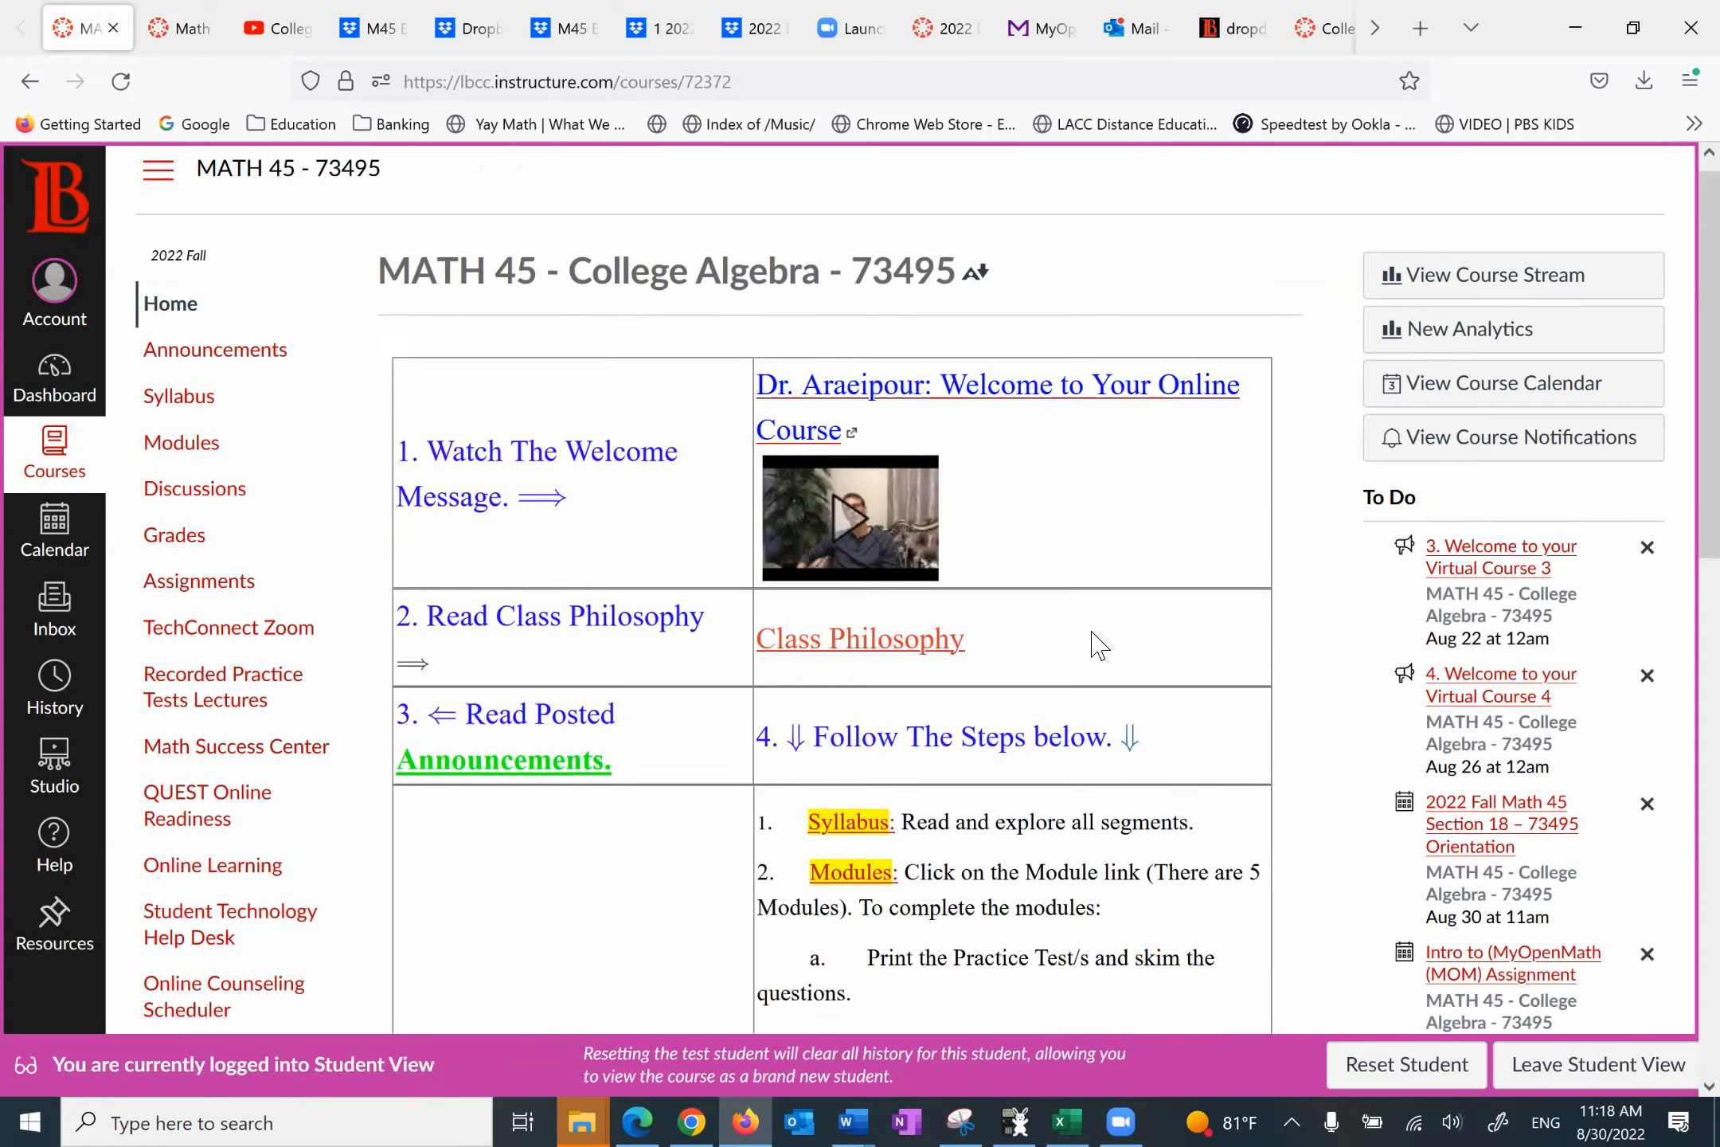
{"action": "scroll", "scroll_direction": "down", "scroll_amount": 3}
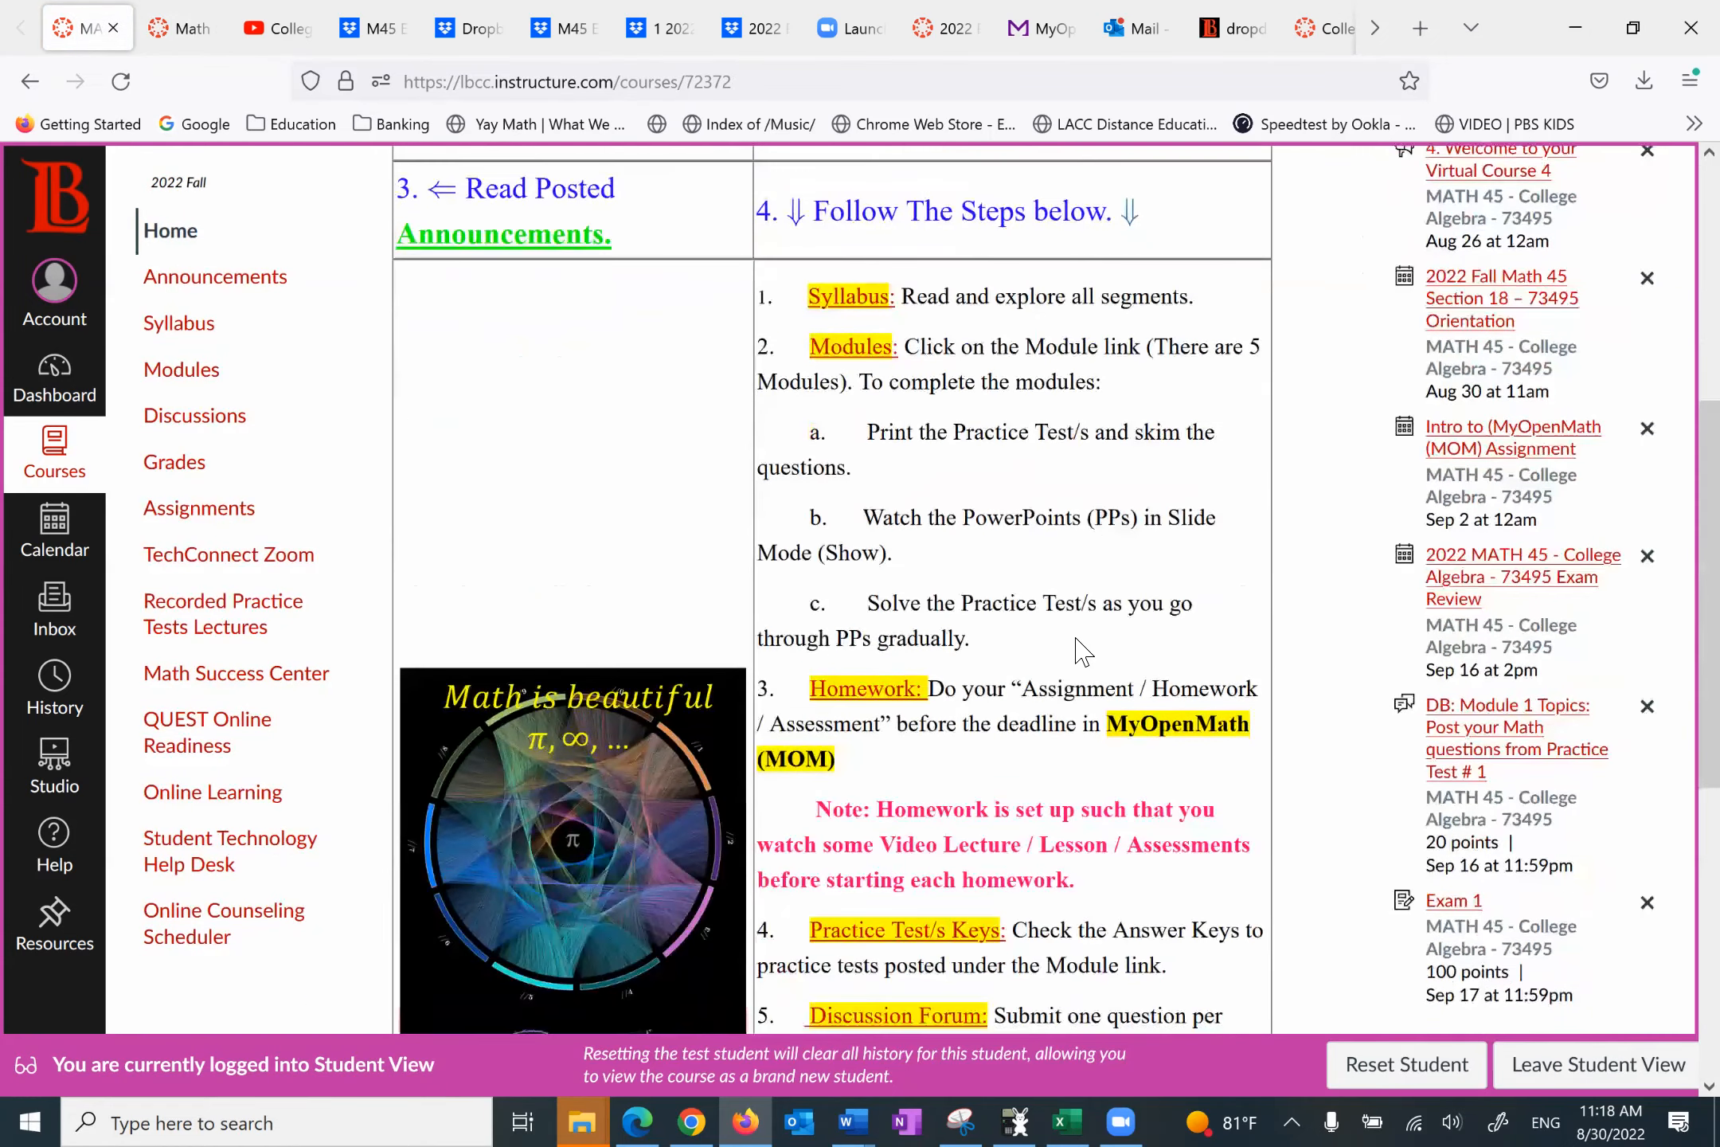
{"action": "scroll", "scroll_direction": "down", "scroll_amount": 3}
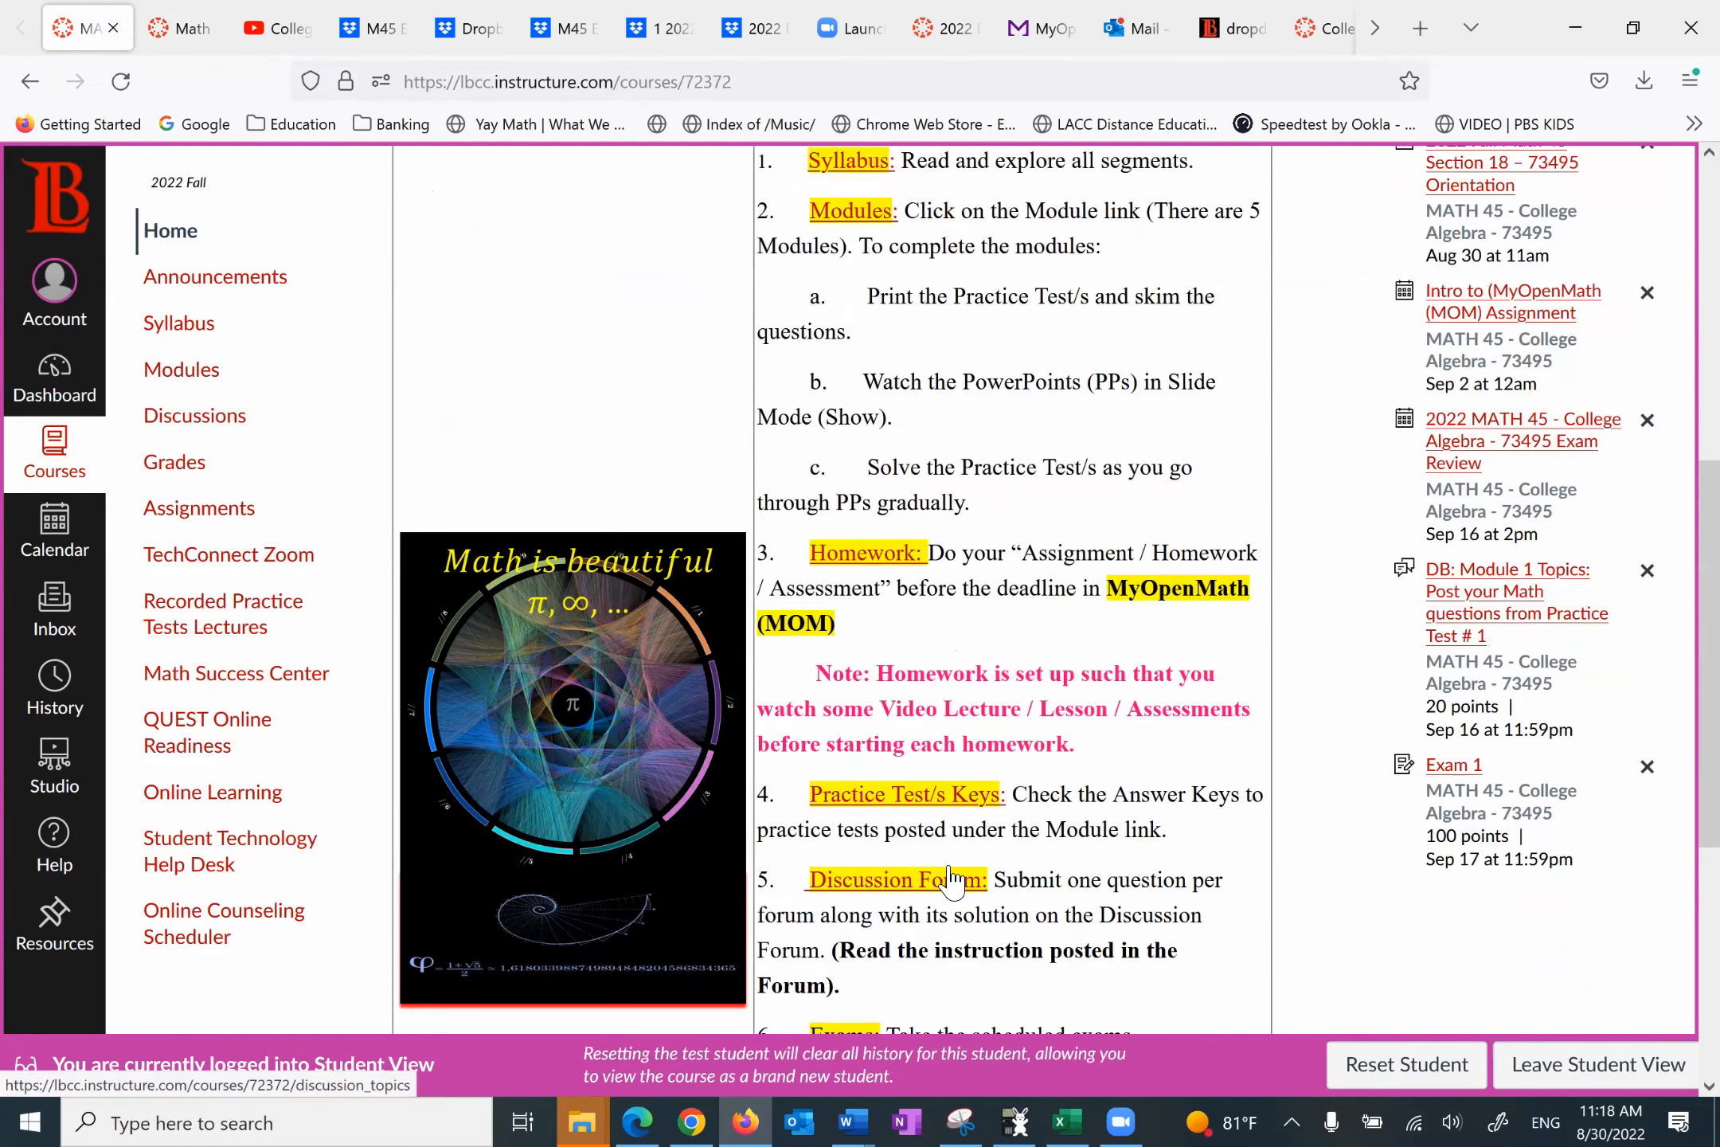
Step: Follow the Discussion Forum link to the Discussions list with pinned threads
{"action": "left_click", "coordinate": [893, 879]}
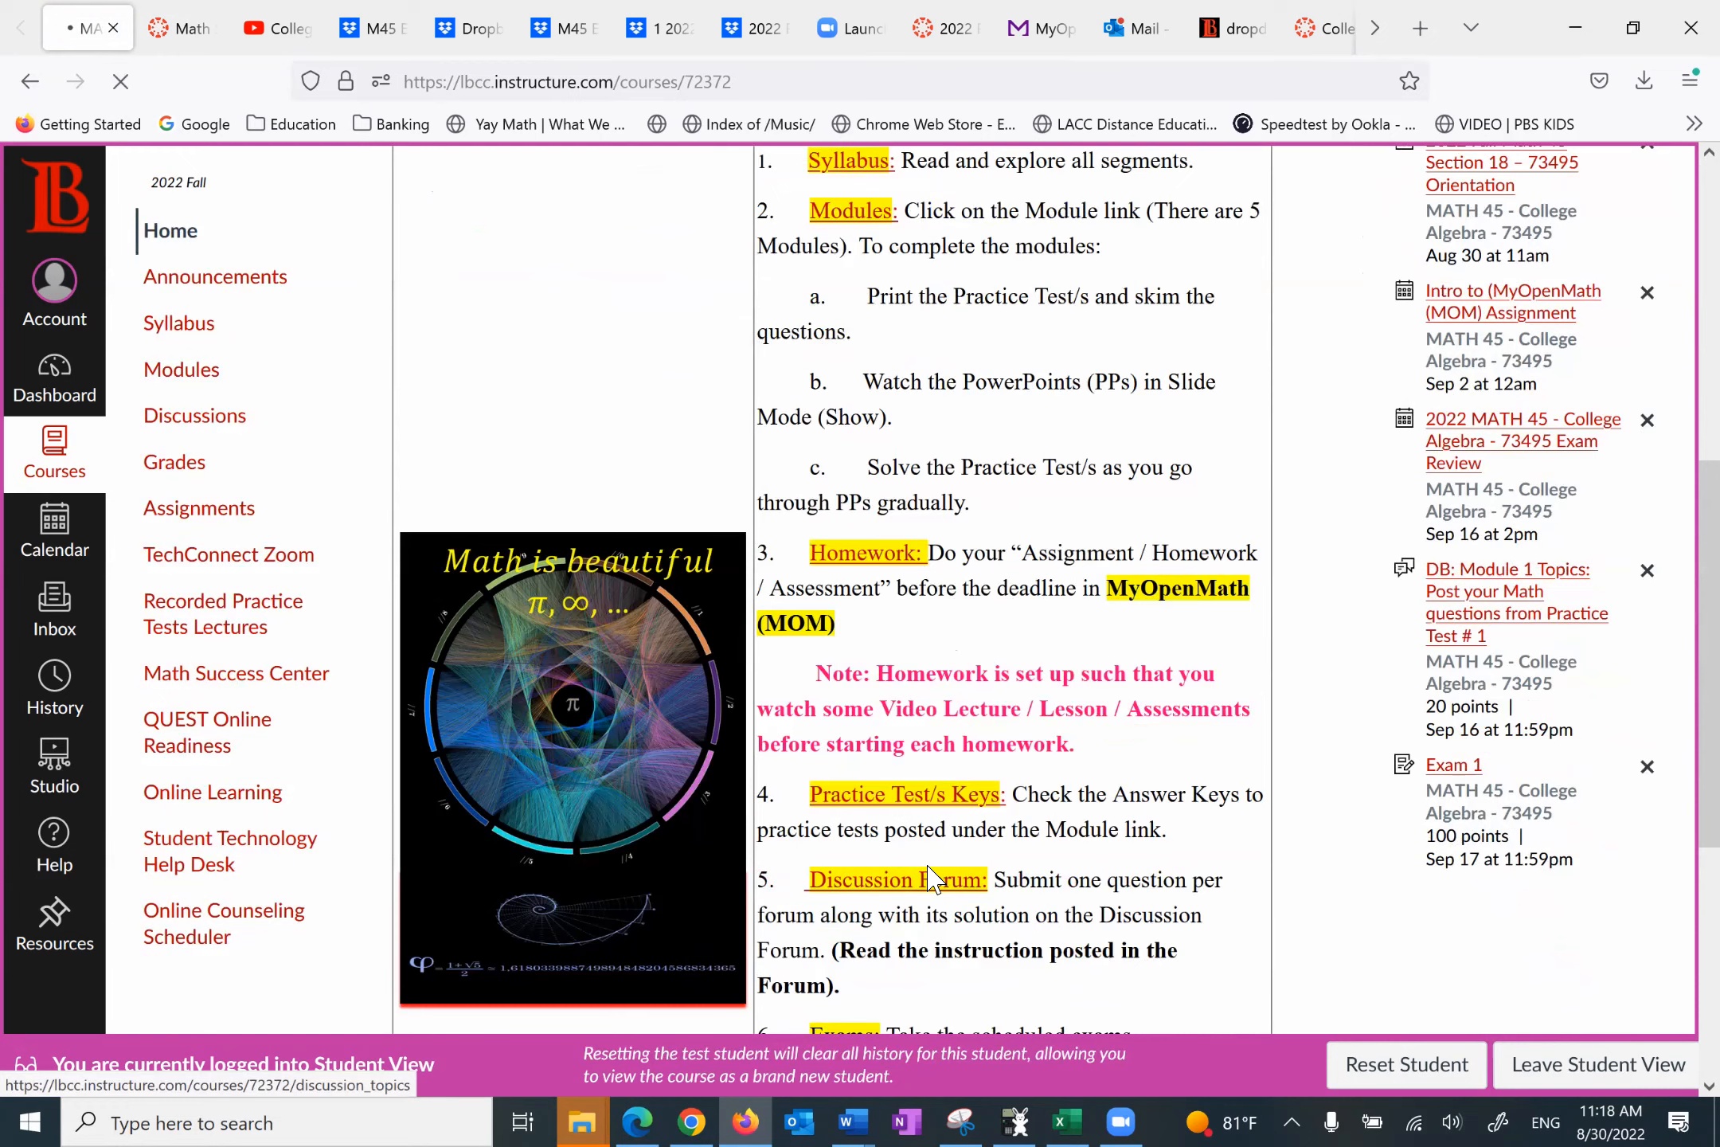
{"action": "left_click", "coordinate": [194, 414]}
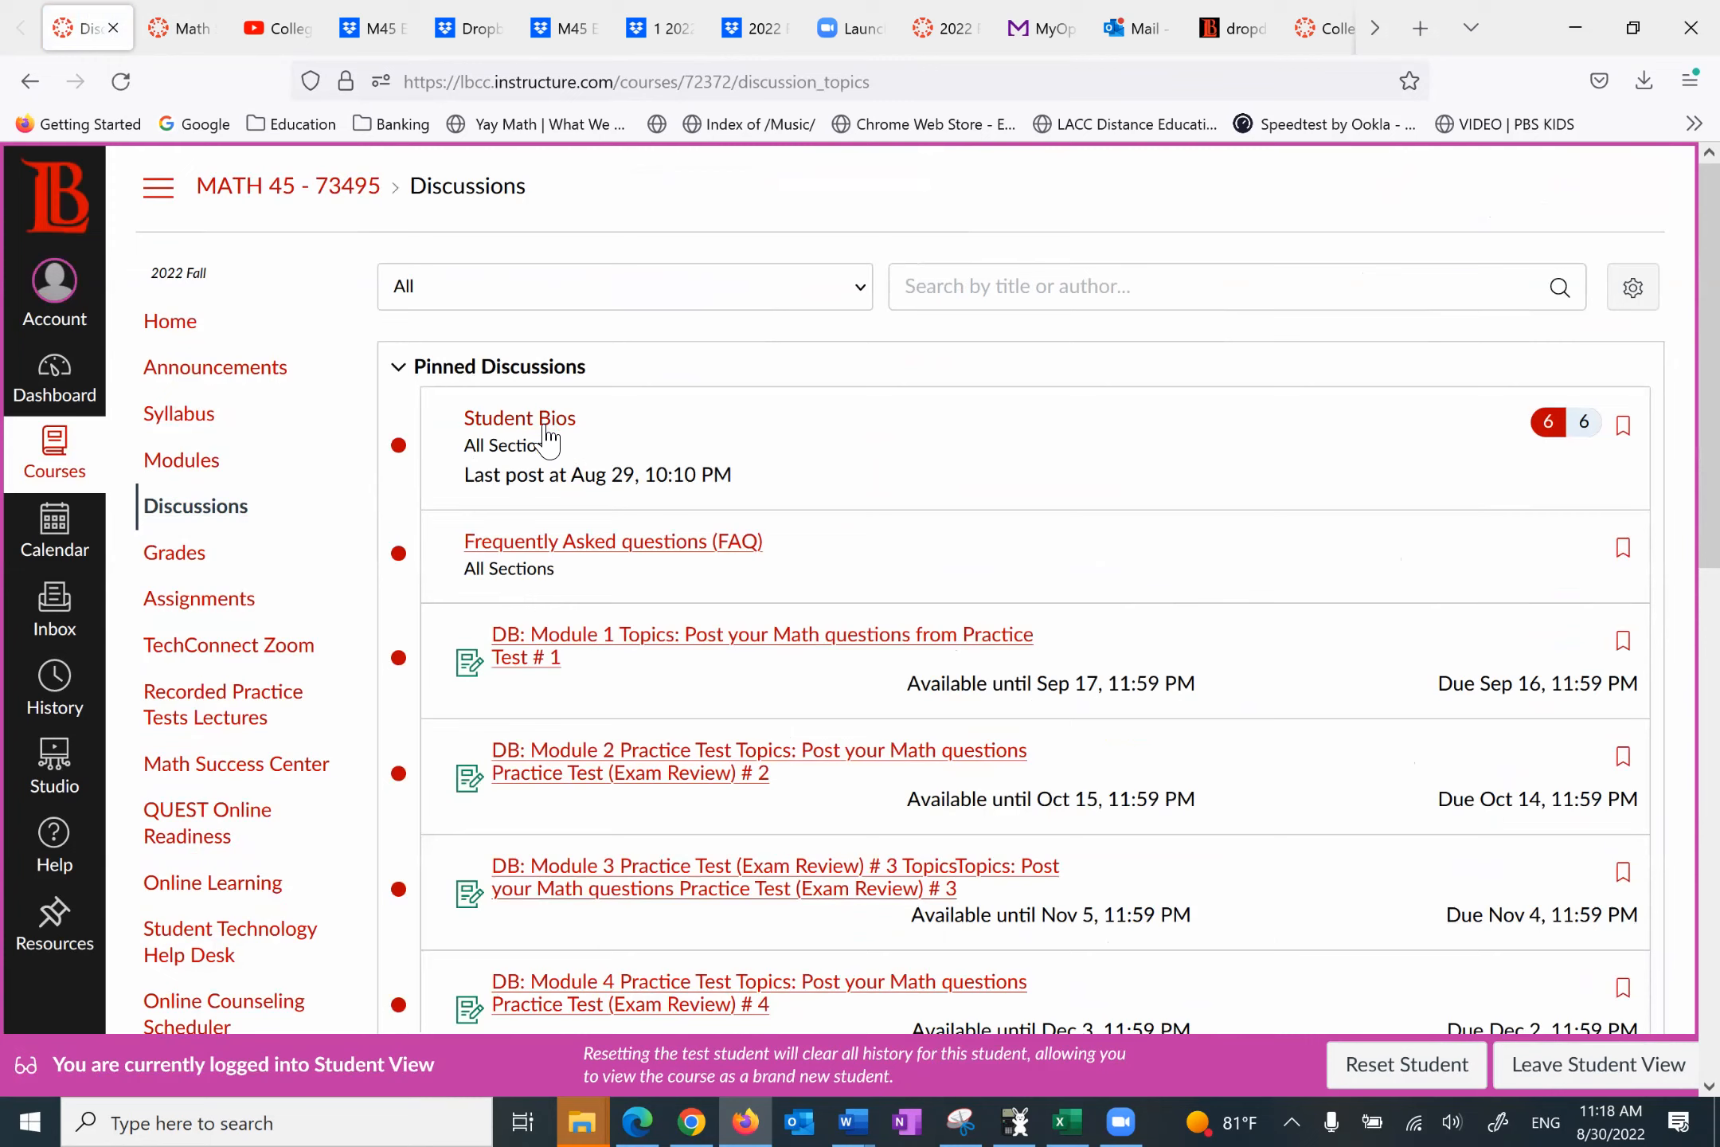
Step: Read the Student Bios discussion with its sample instructor bio, then return to Discussions
{"action": "left_click", "coordinate": [519, 419]}
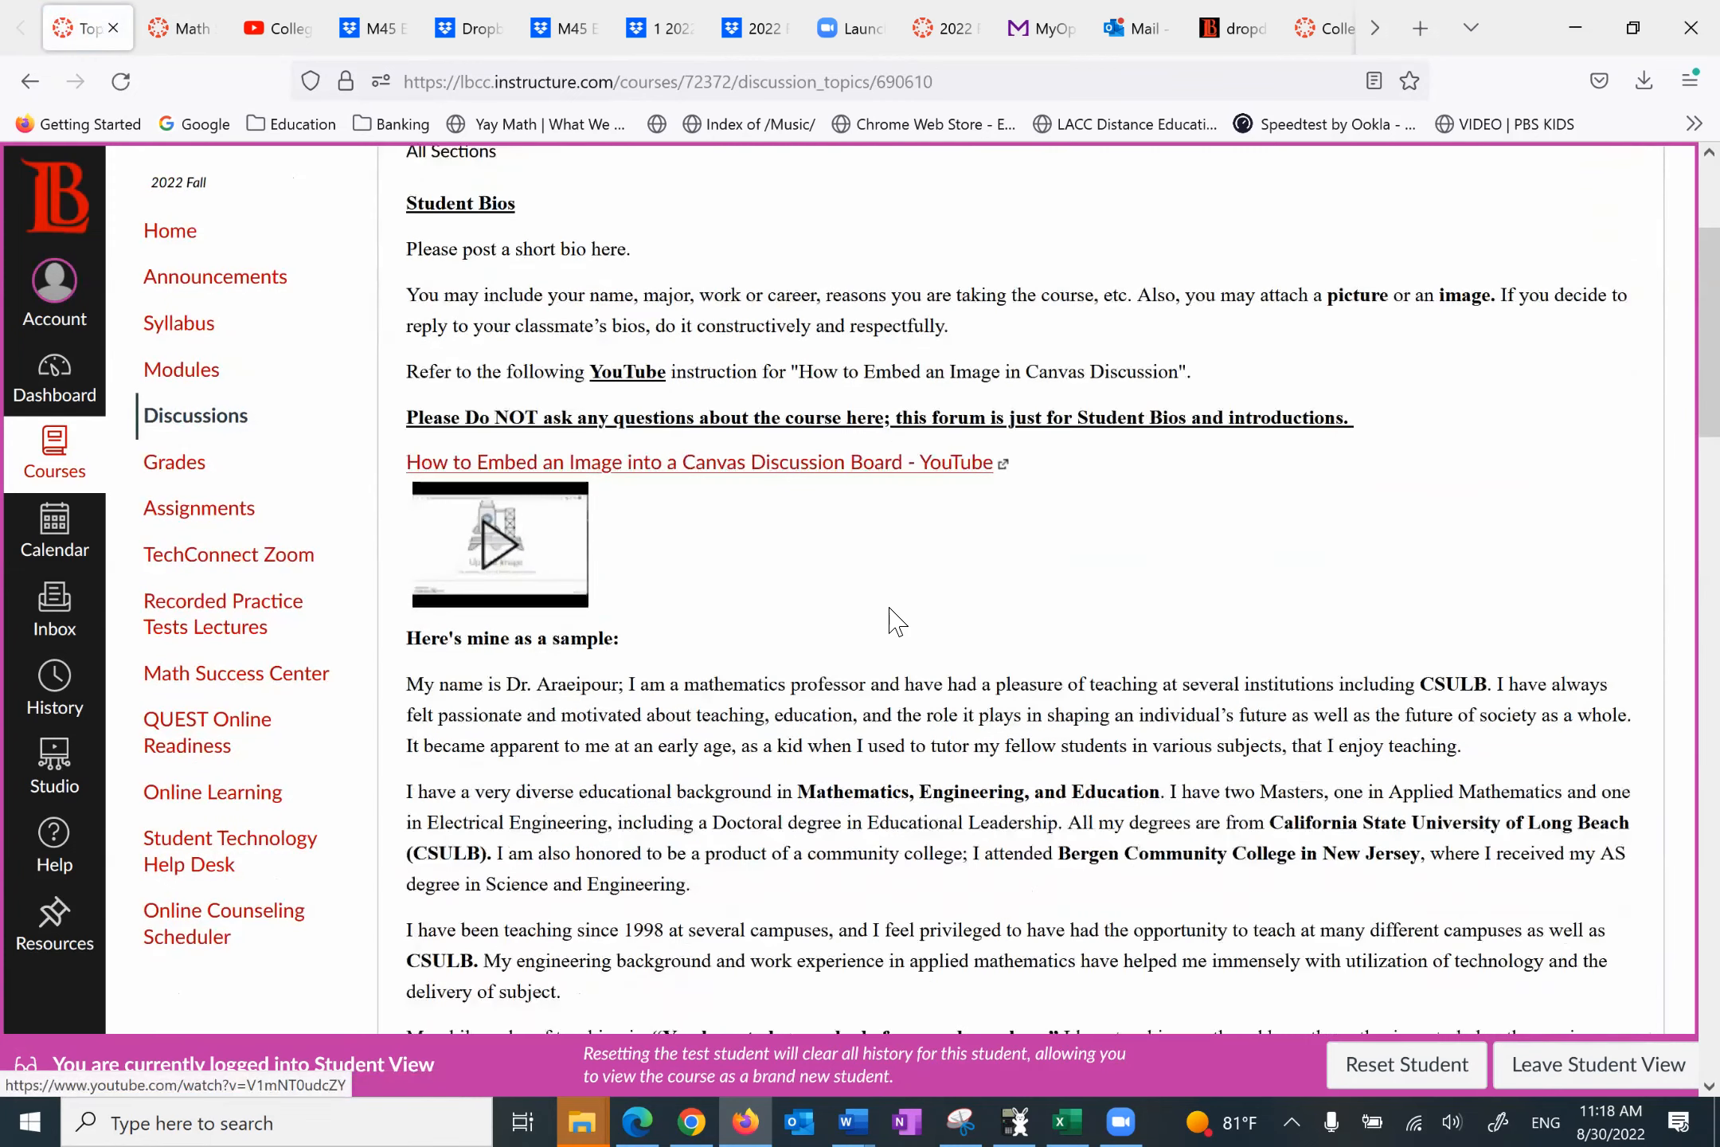
{"action": "scroll", "scroll_direction": "down", "scroll_amount": 3}
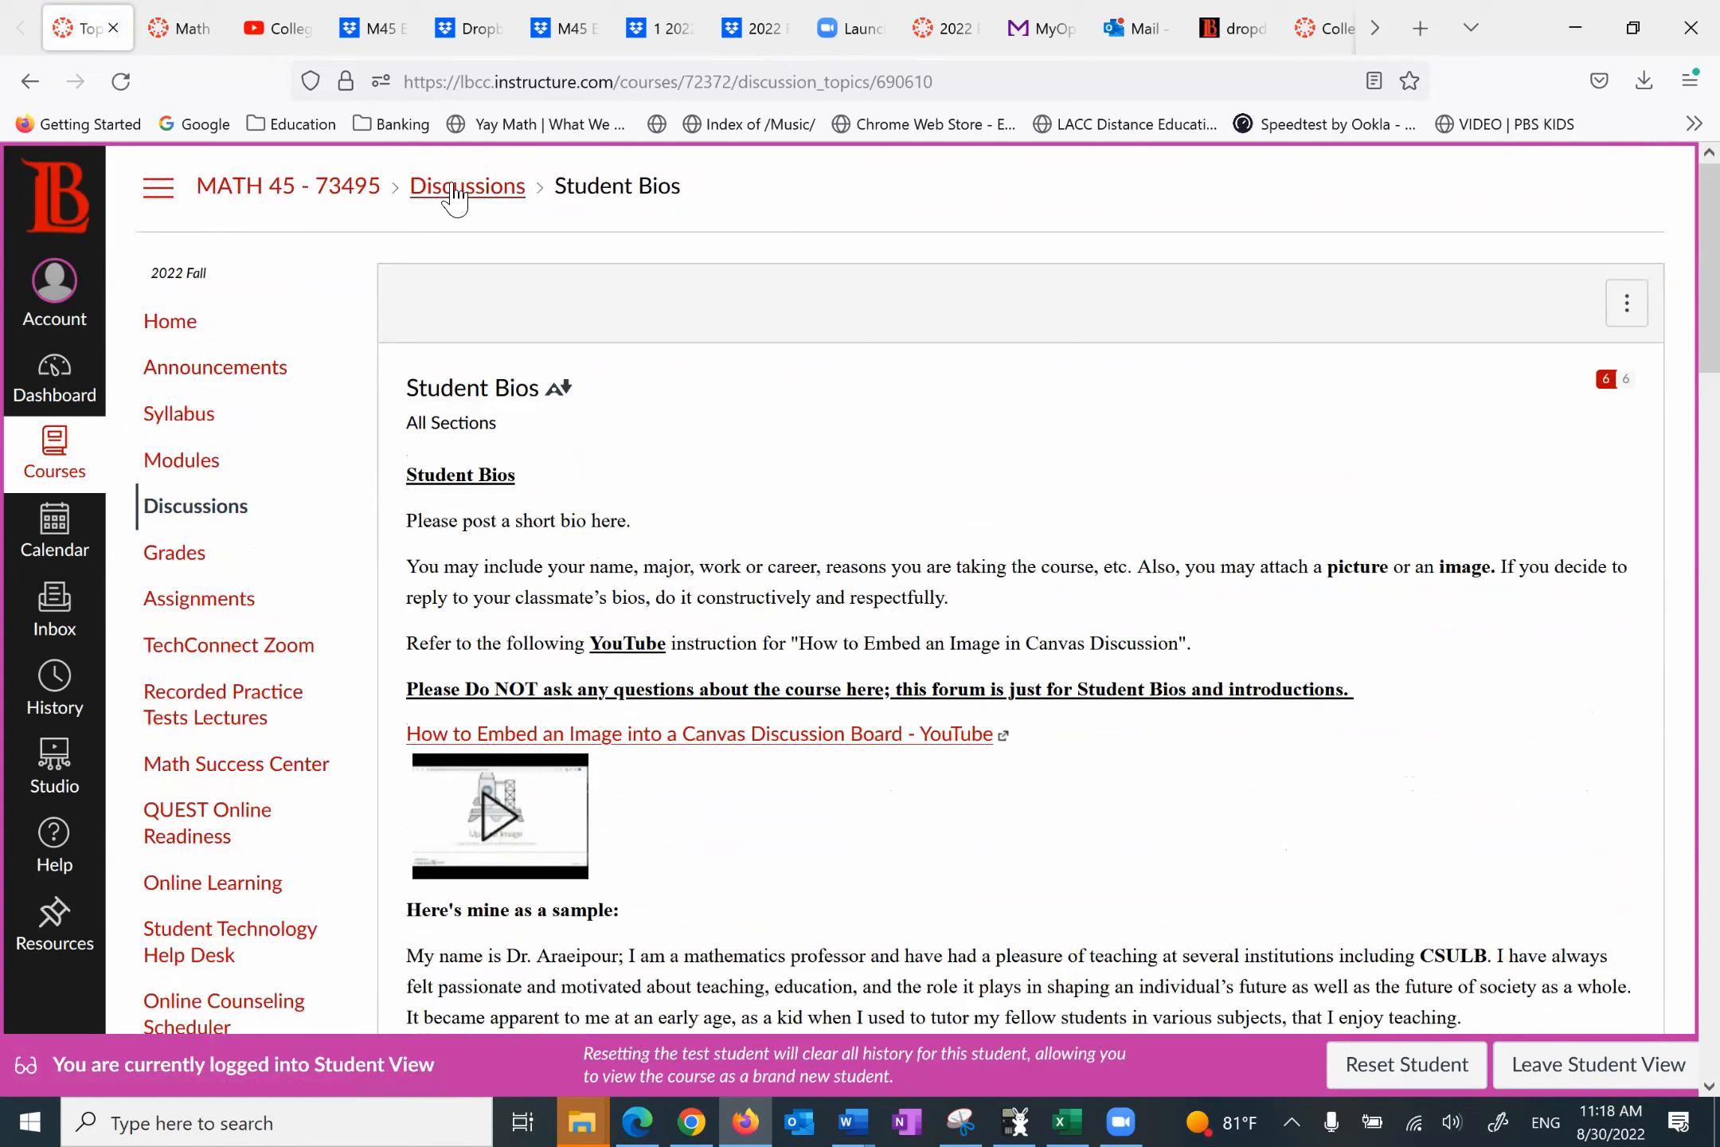
{"action": "mouse_move", "coordinate": [466, 185]}
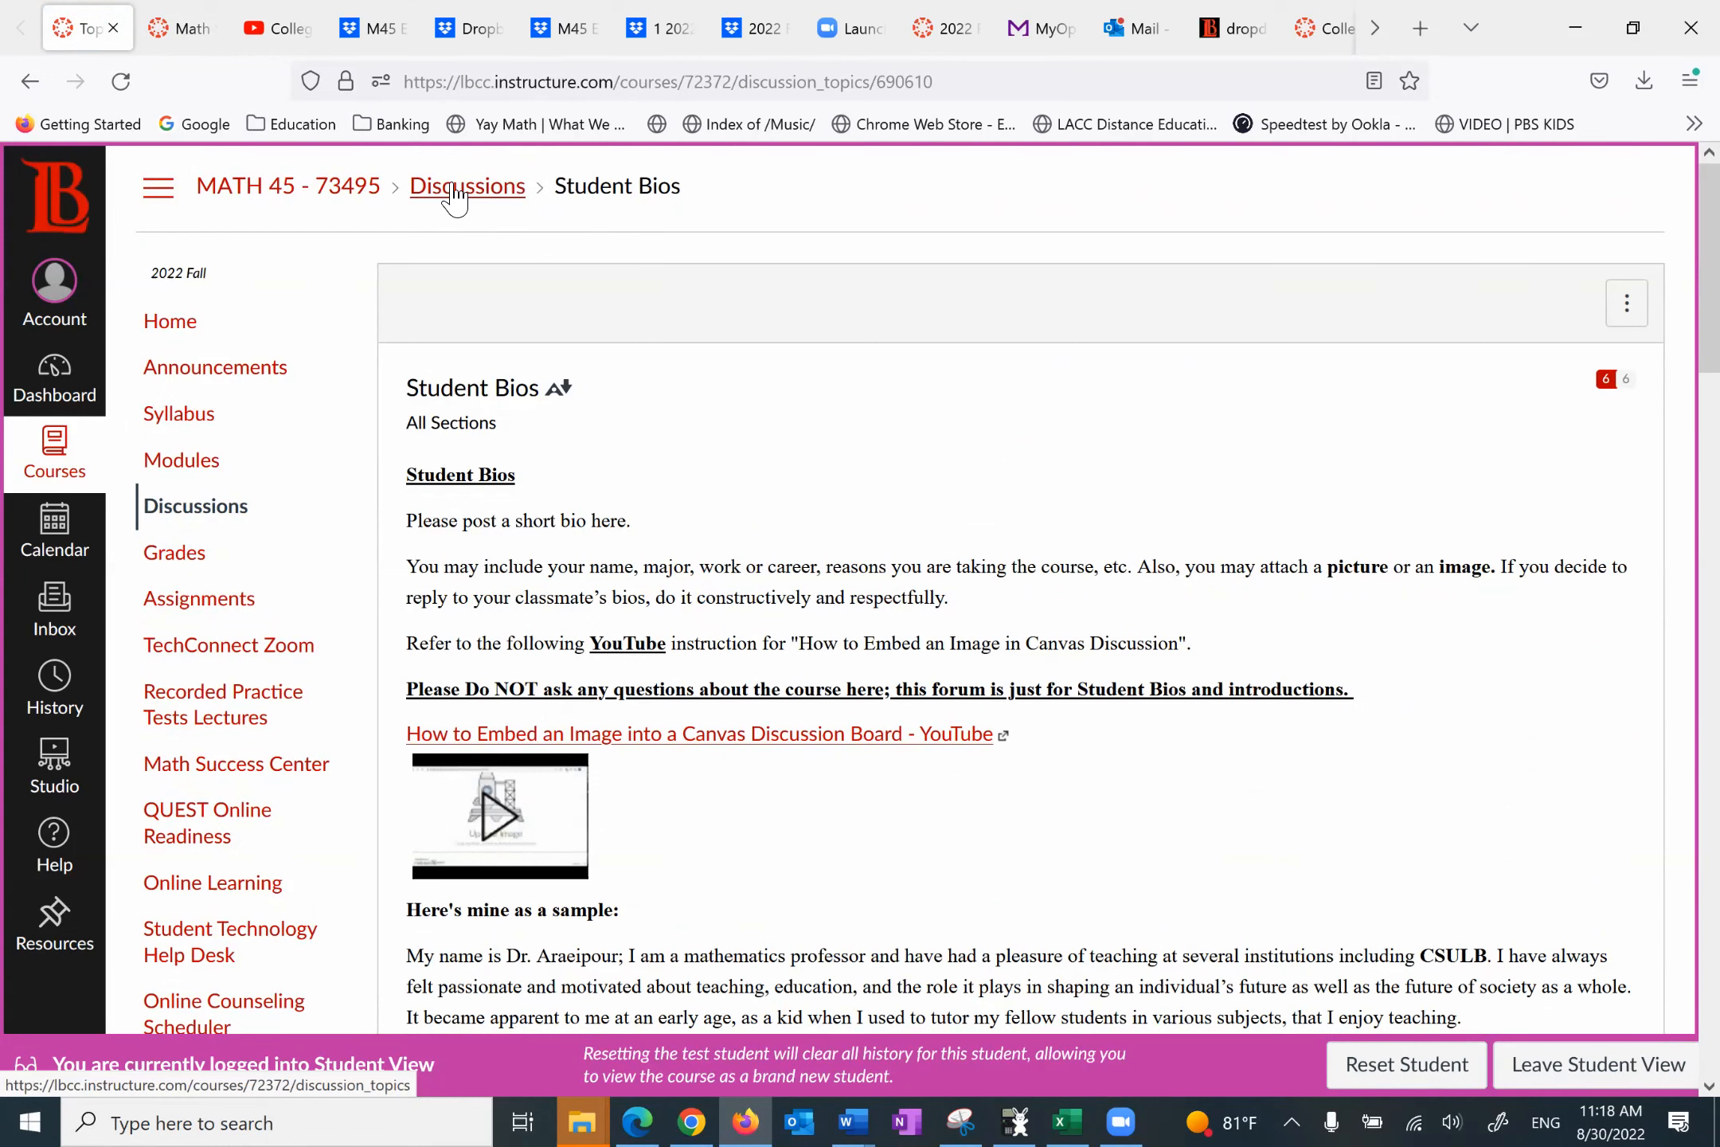
{"action": "left_click", "coordinate": [467, 185]}
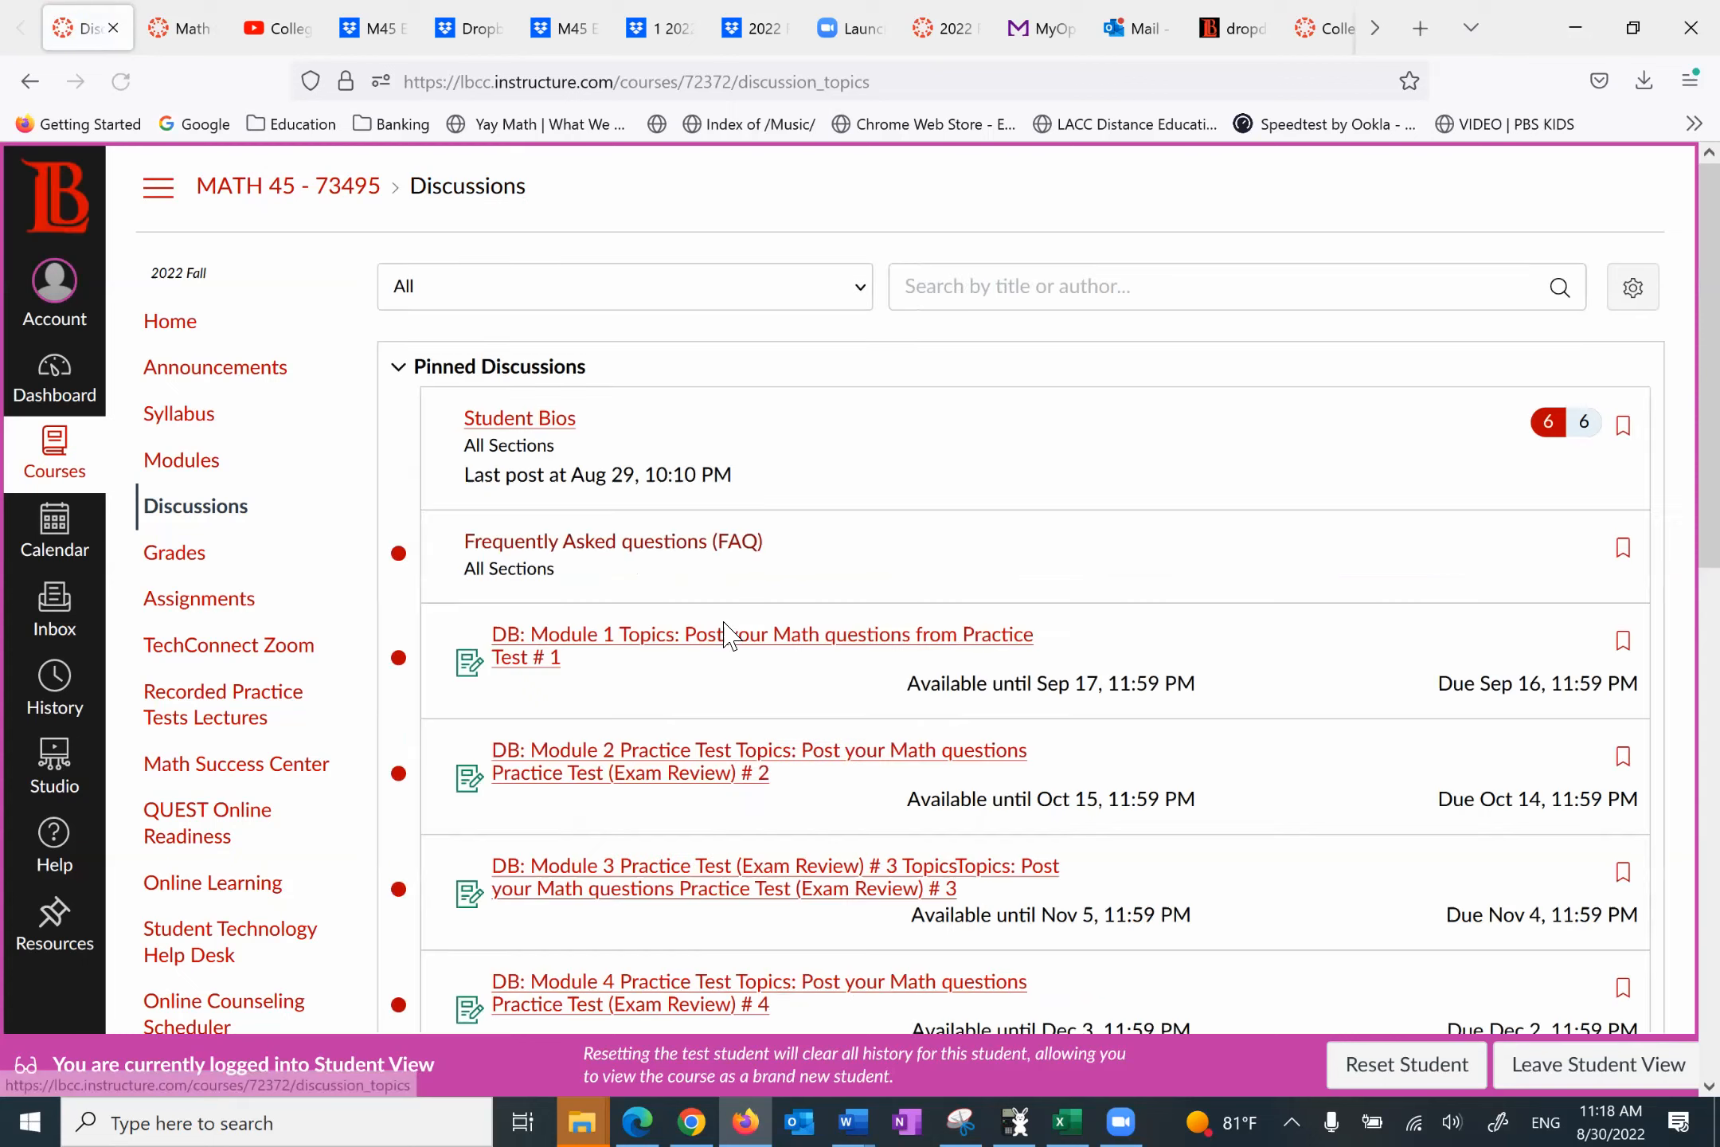
Step: Read the Frequently Asked questions (FAQ) discussion down to its last question on the exam password
{"action": "left_click", "coordinate": [612, 542]}
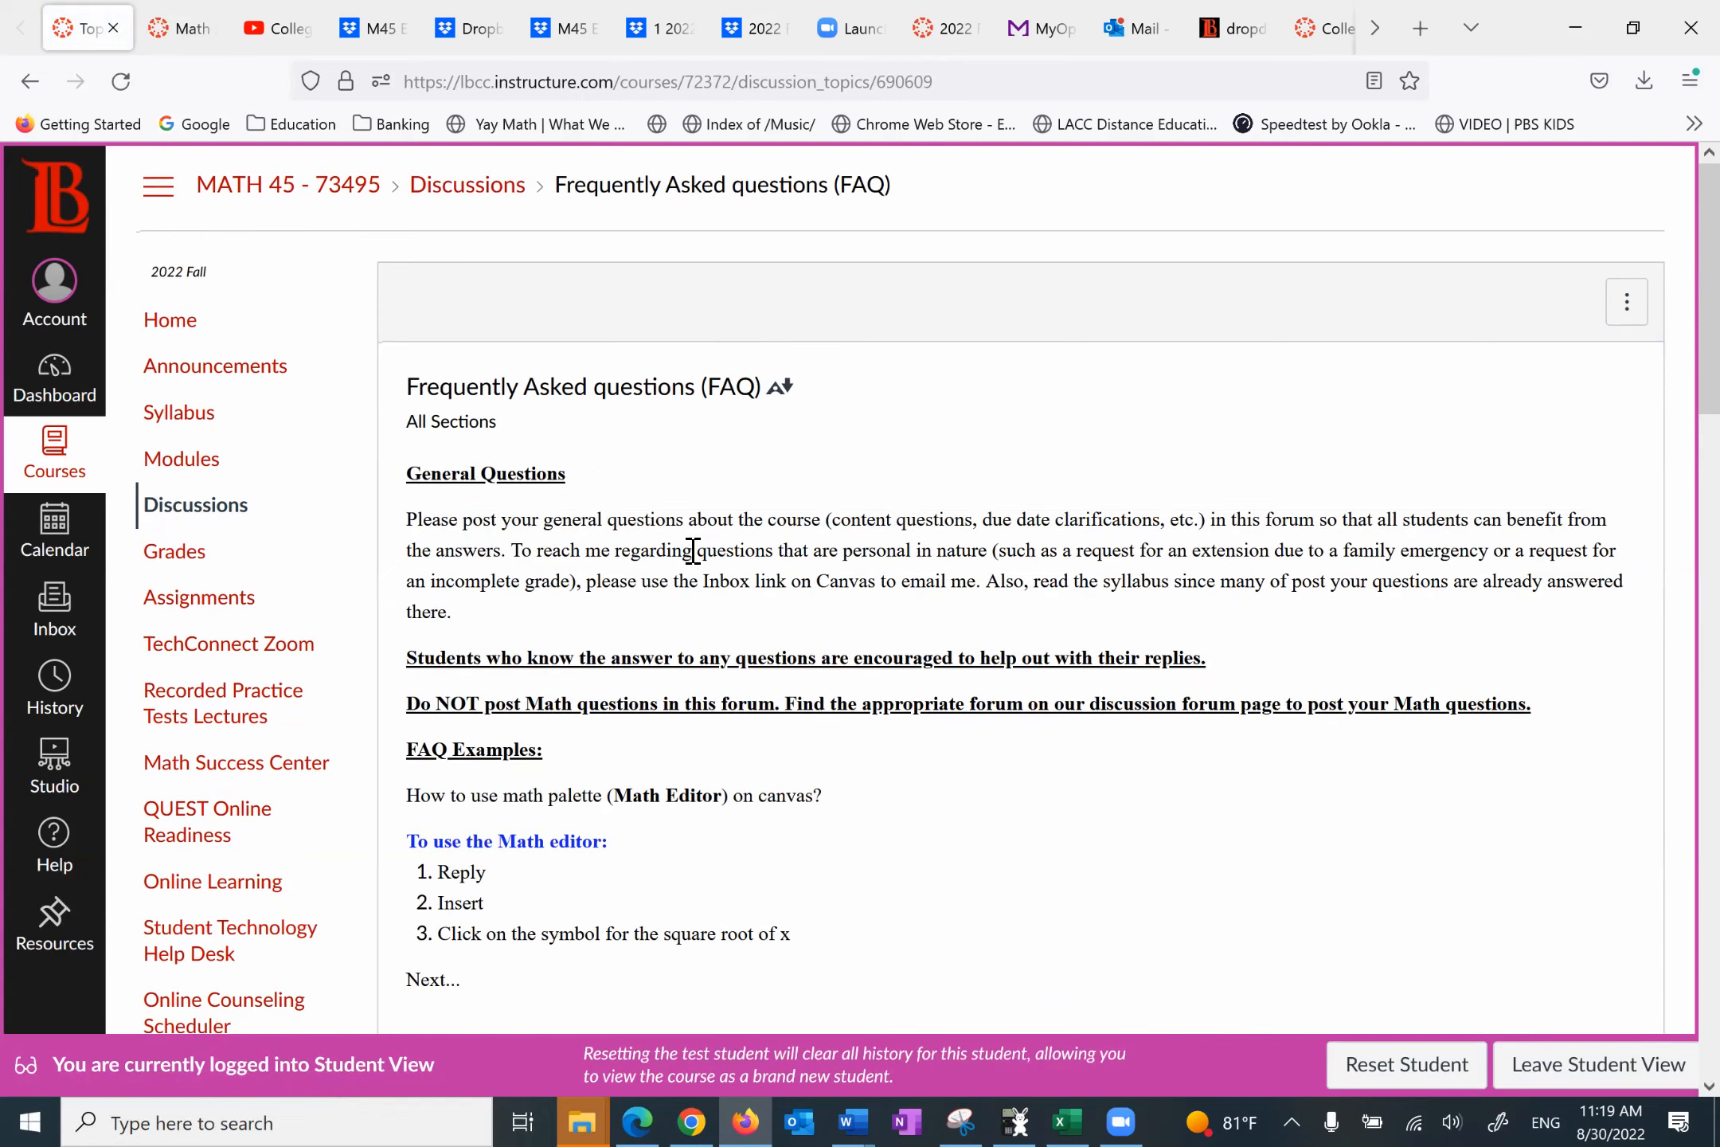
{"action": "scroll", "scroll_direction": "down", "scroll_amount": 3}
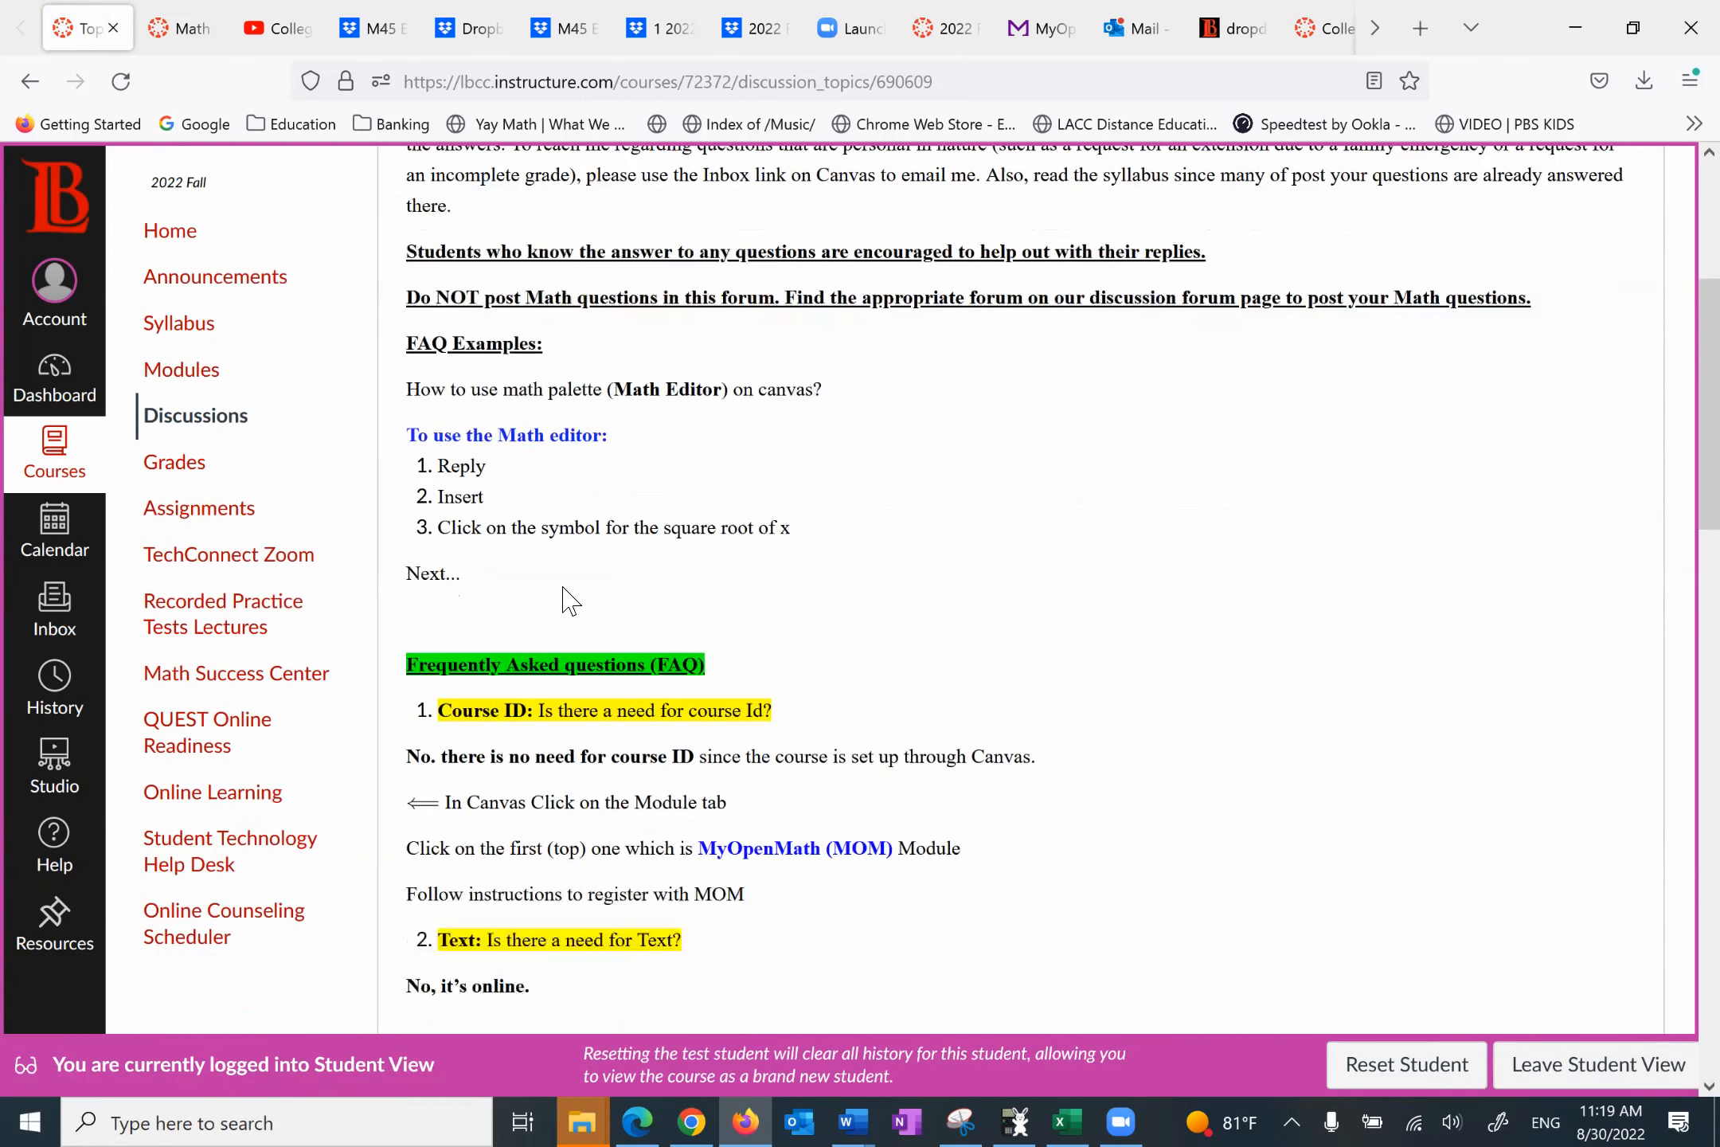
{"action": "scroll", "scroll_direction": "down", "scroll_amount": 3}
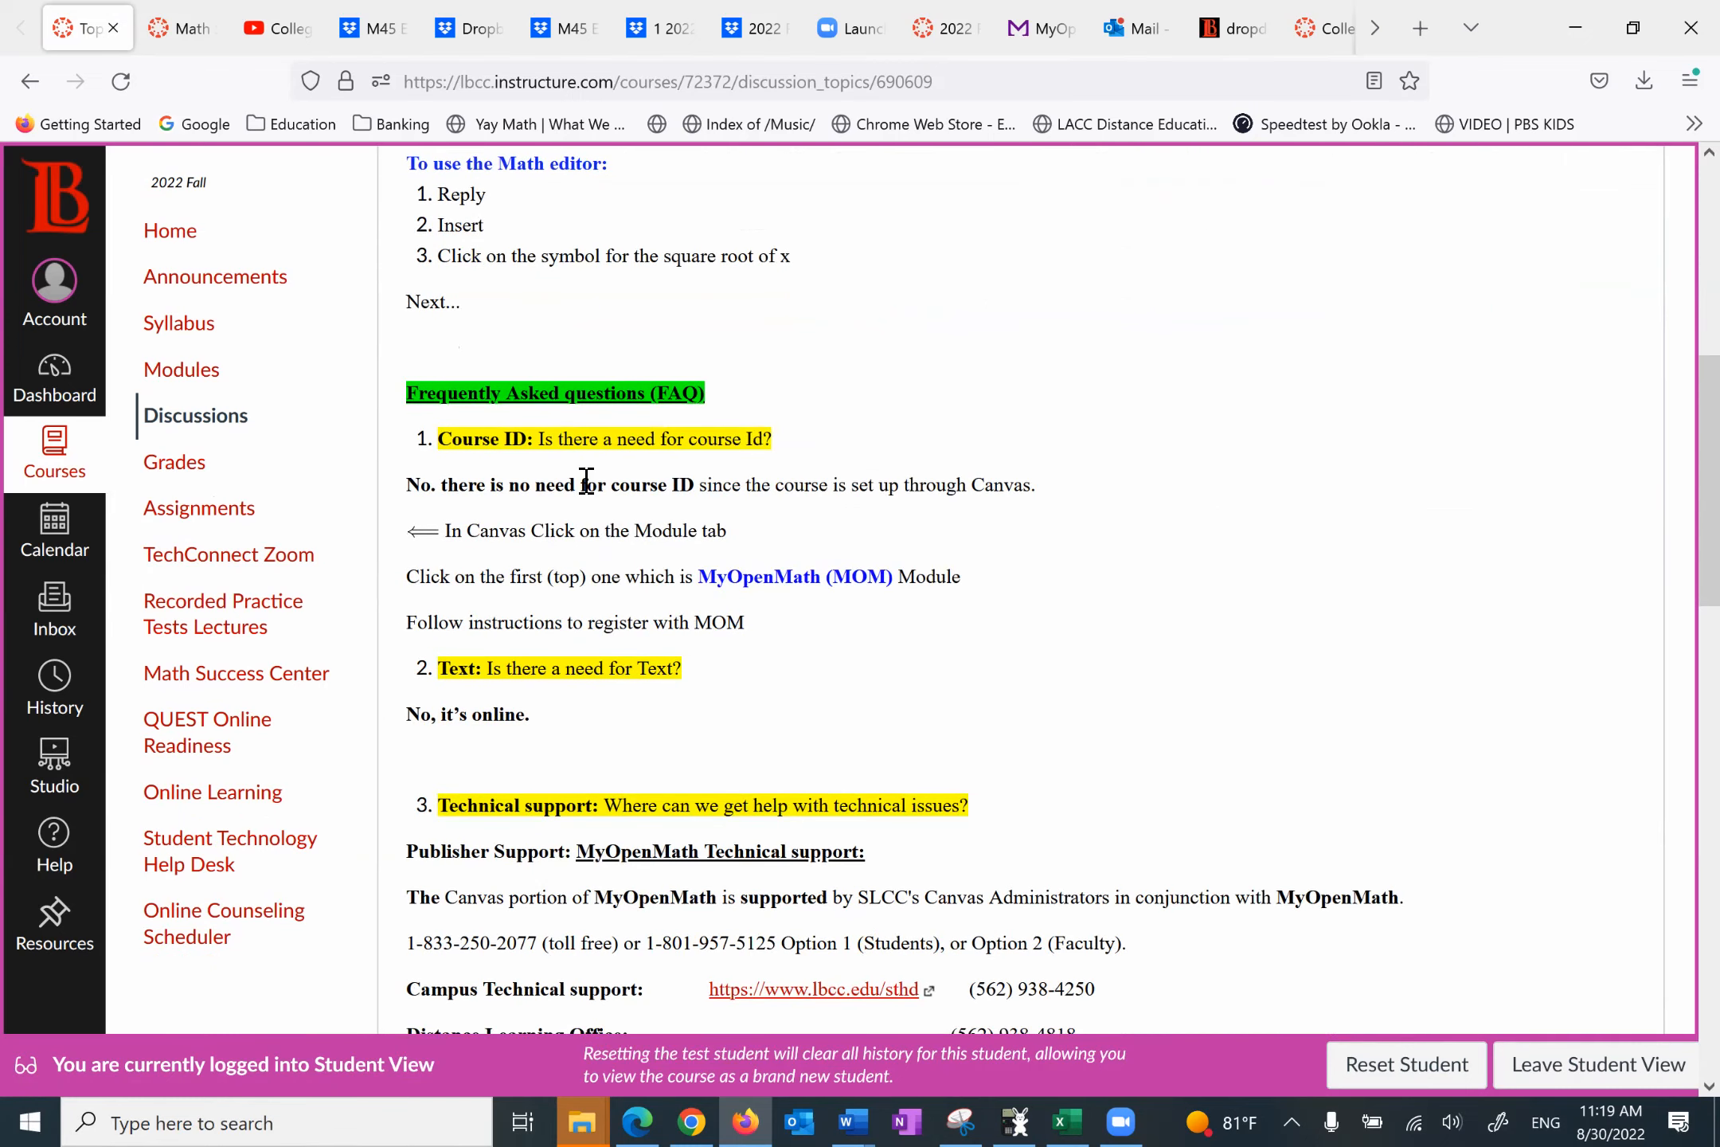
{"action": "mouse_move", "coordinate": [774, 476]}
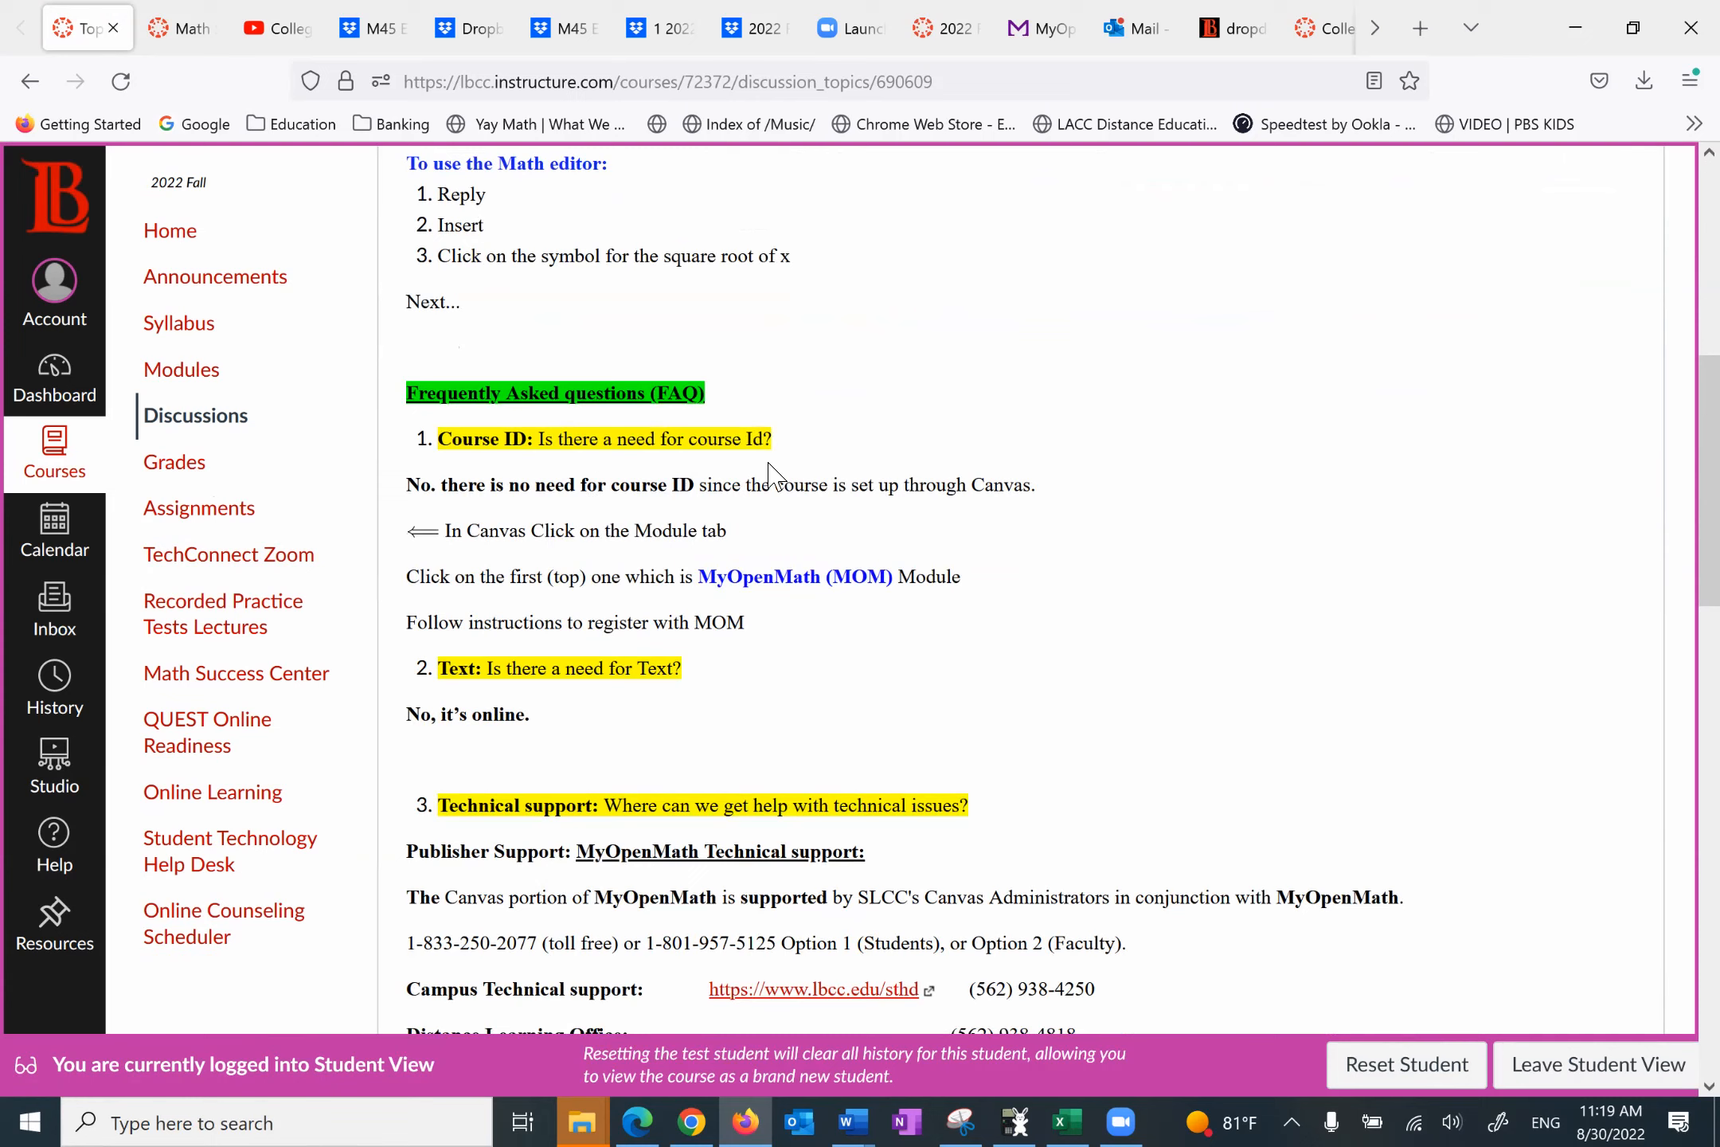
{"action": "scroll", "scroll_direction": "down", "scroll_amount": 3}
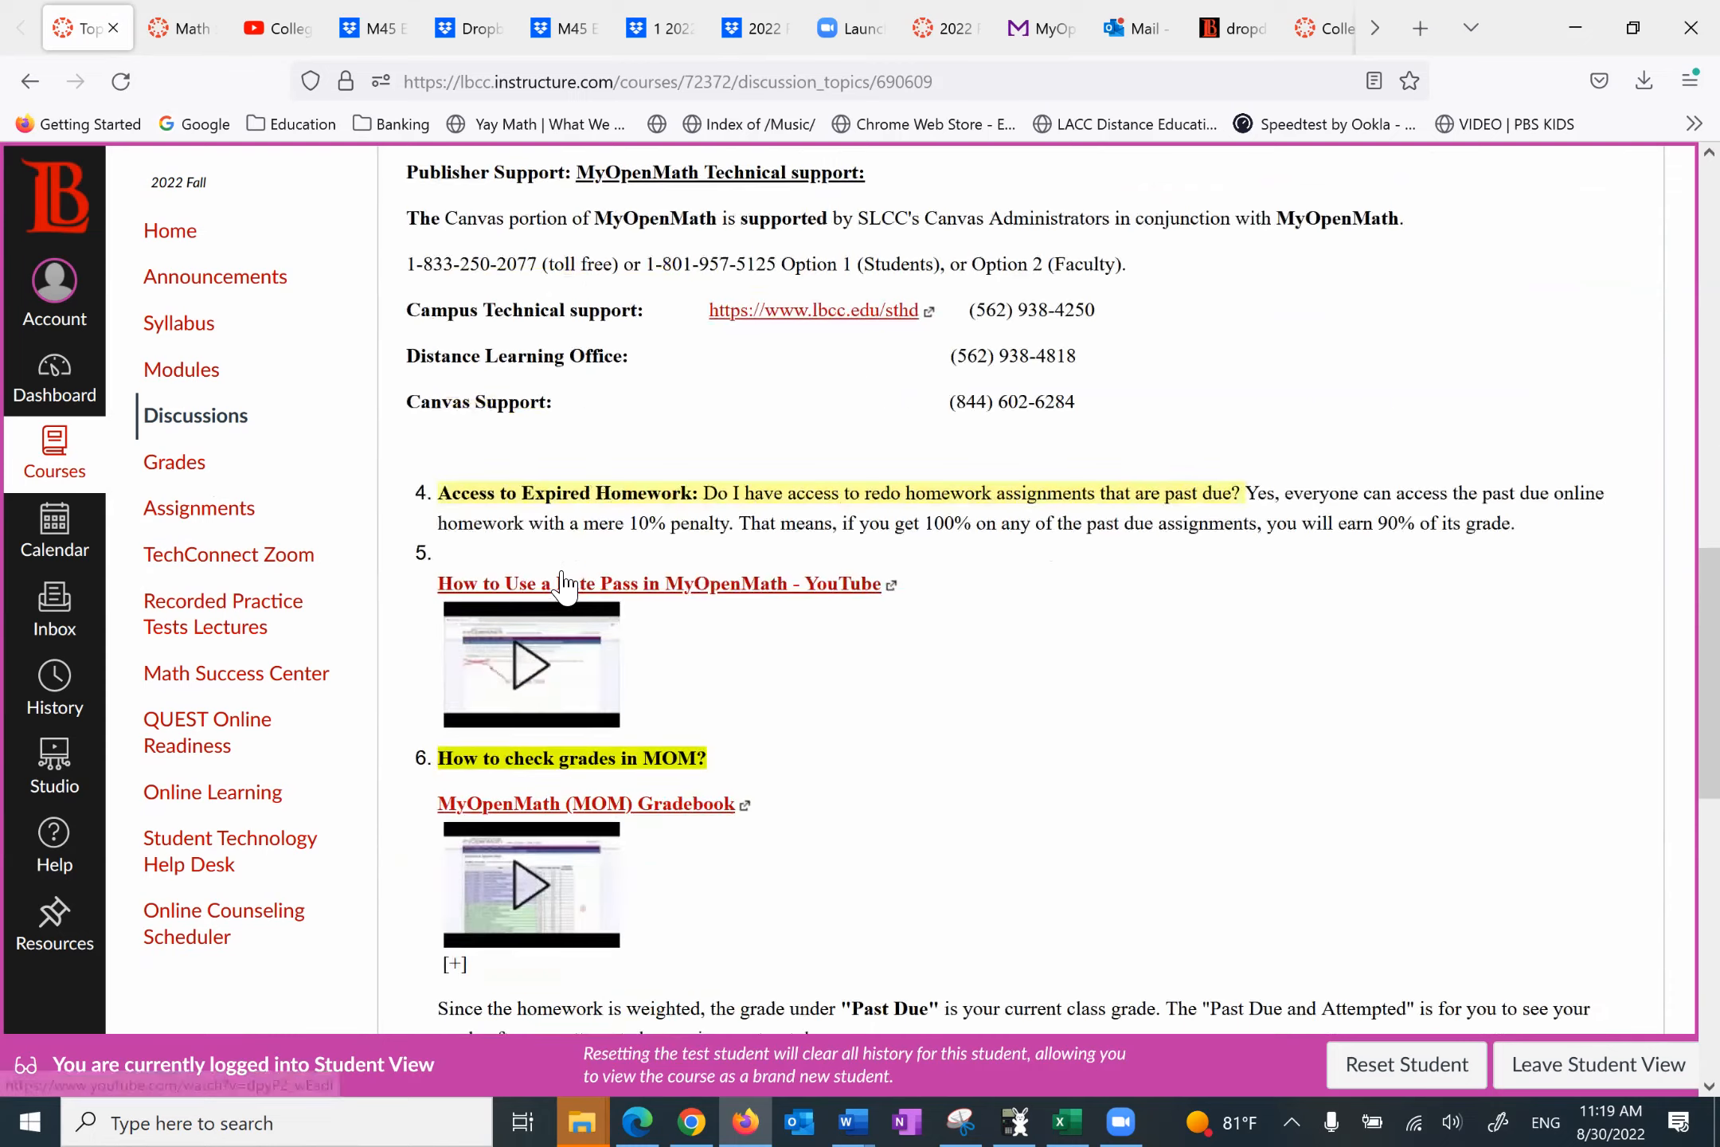
{"action": "scroll", "scroll_direction": "down", "scroll_amount": 3}
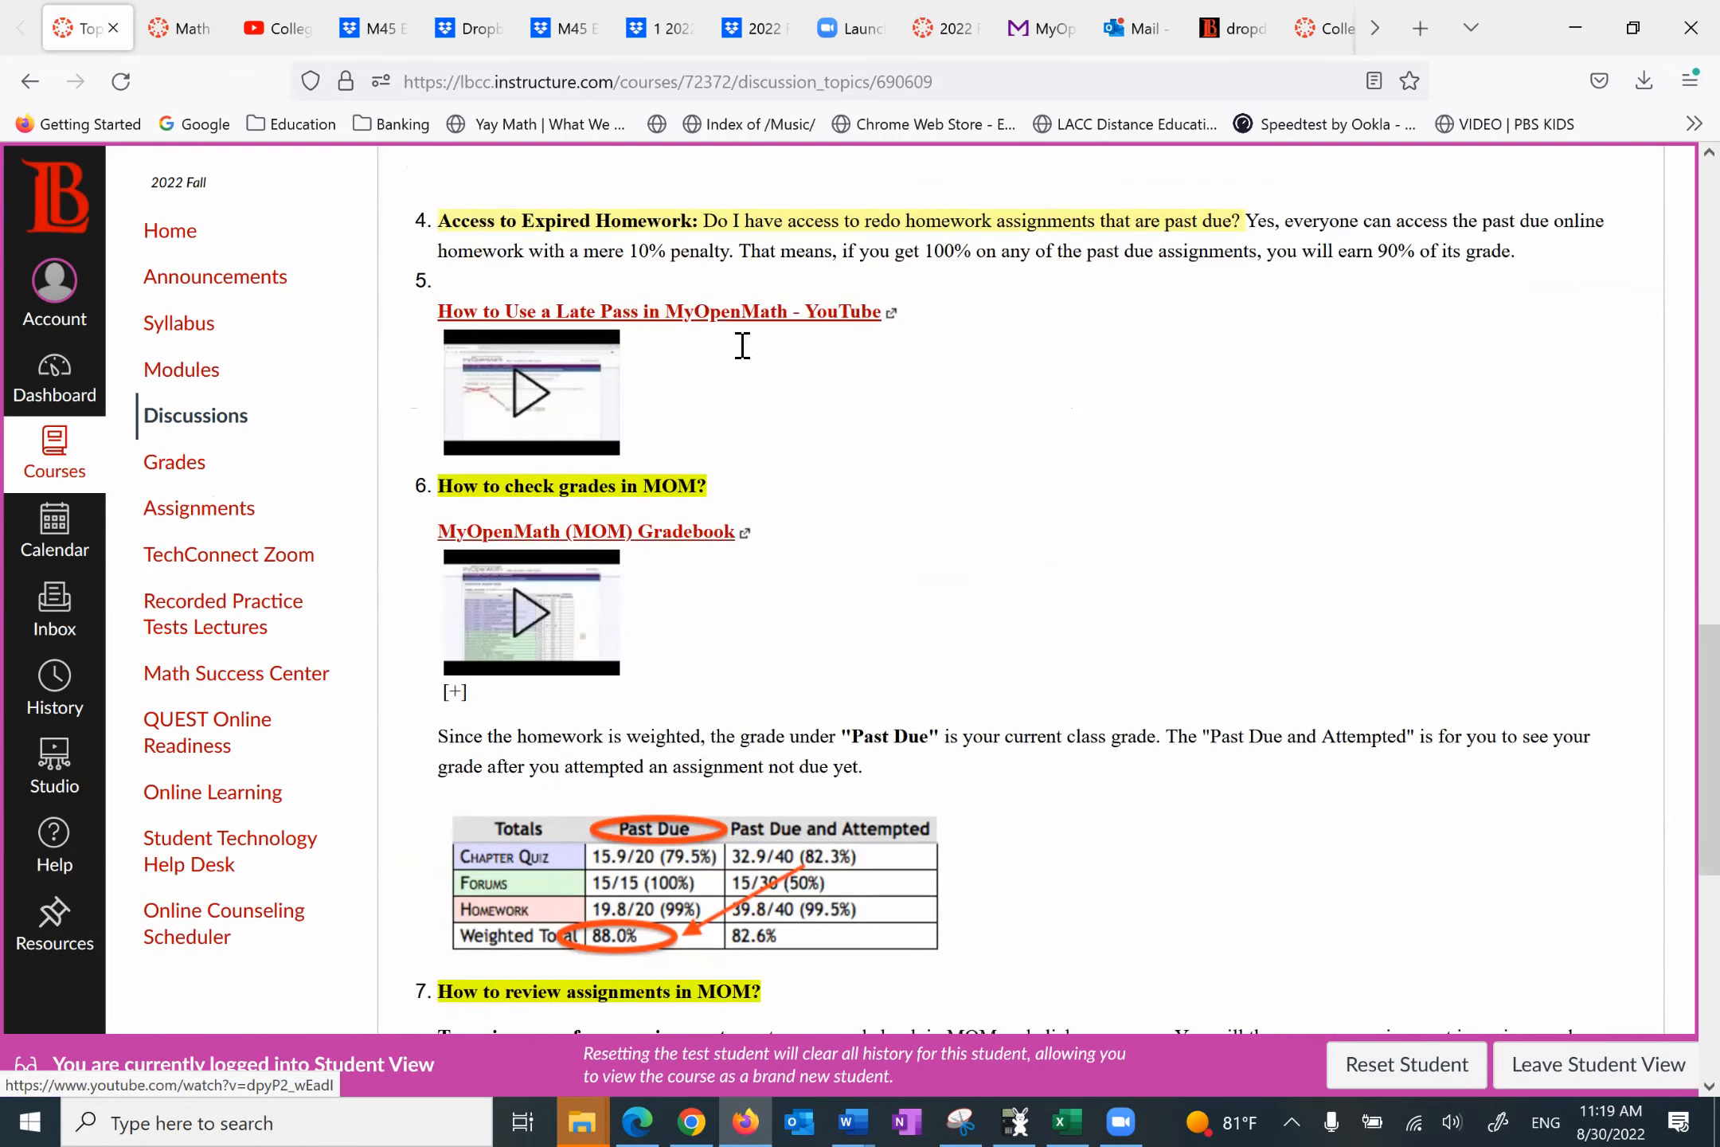
{"action": "scroll", "scroll_direction": "down", "scroll_amount": 3}
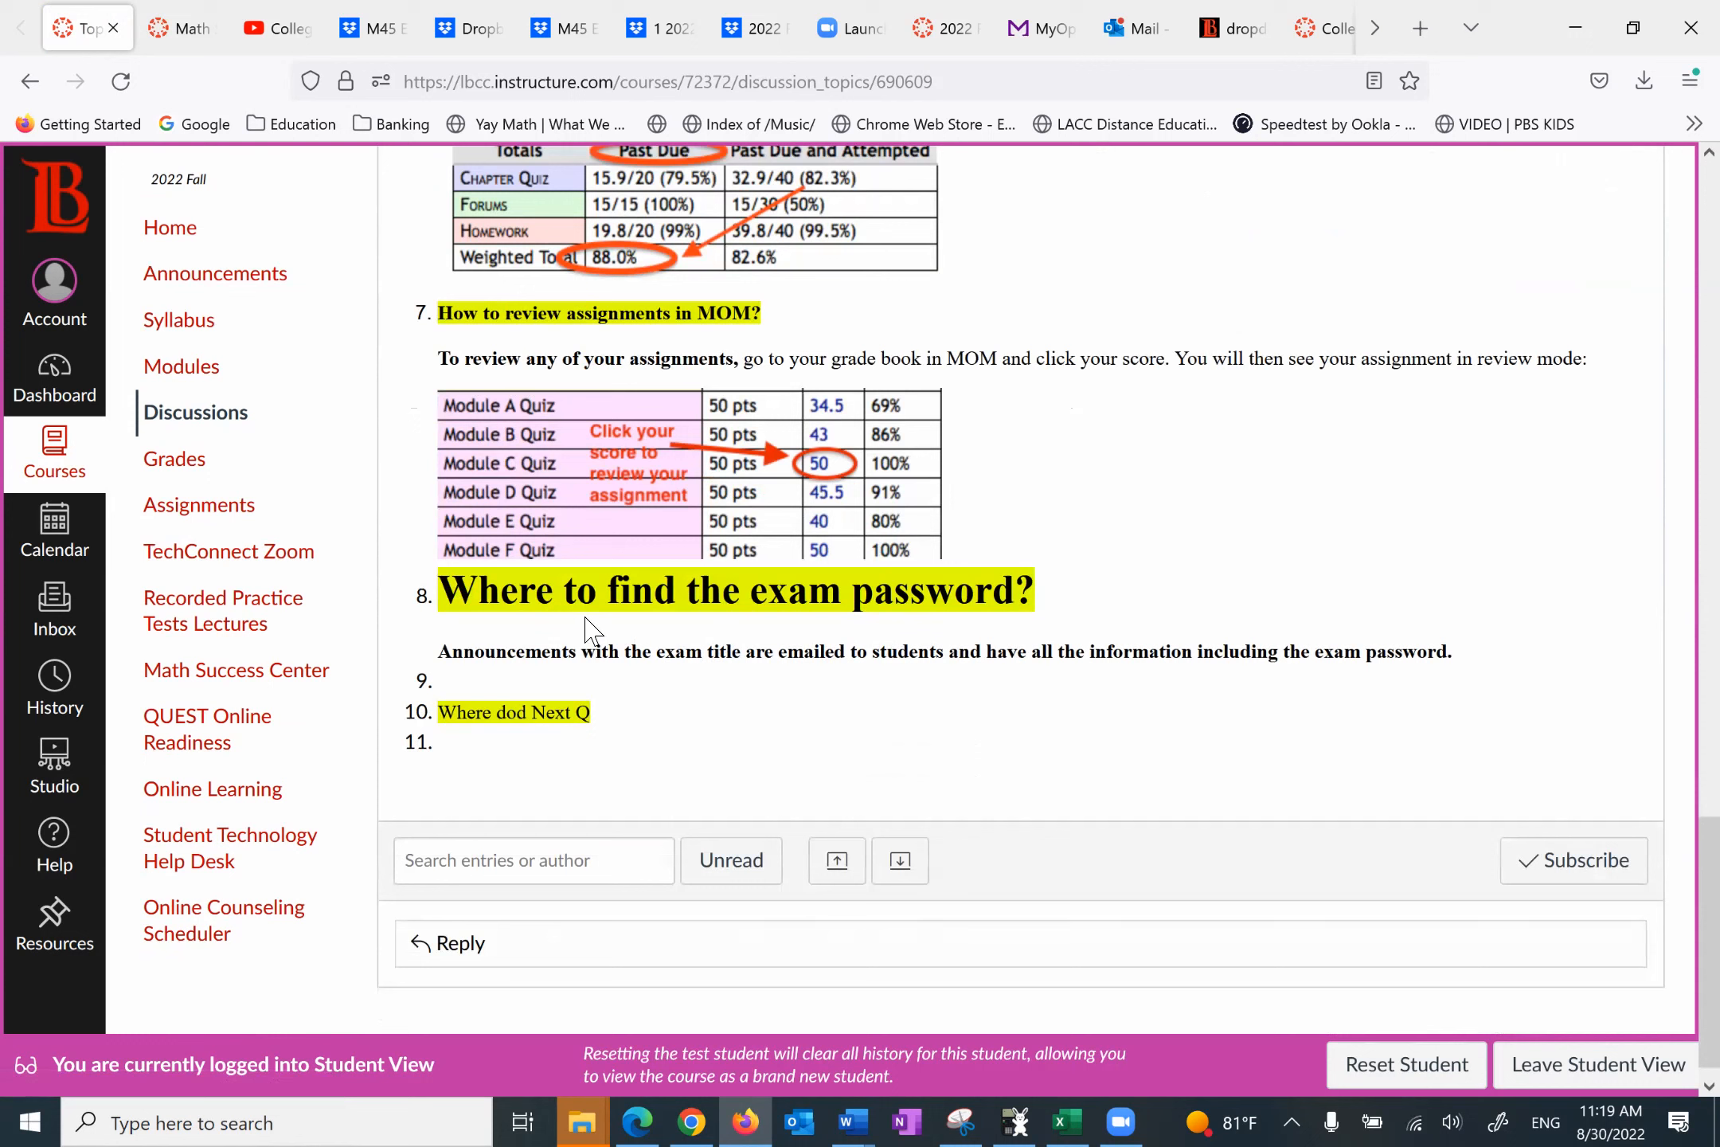
{"action": "mouse_move", "coordinate": [530, 622]}
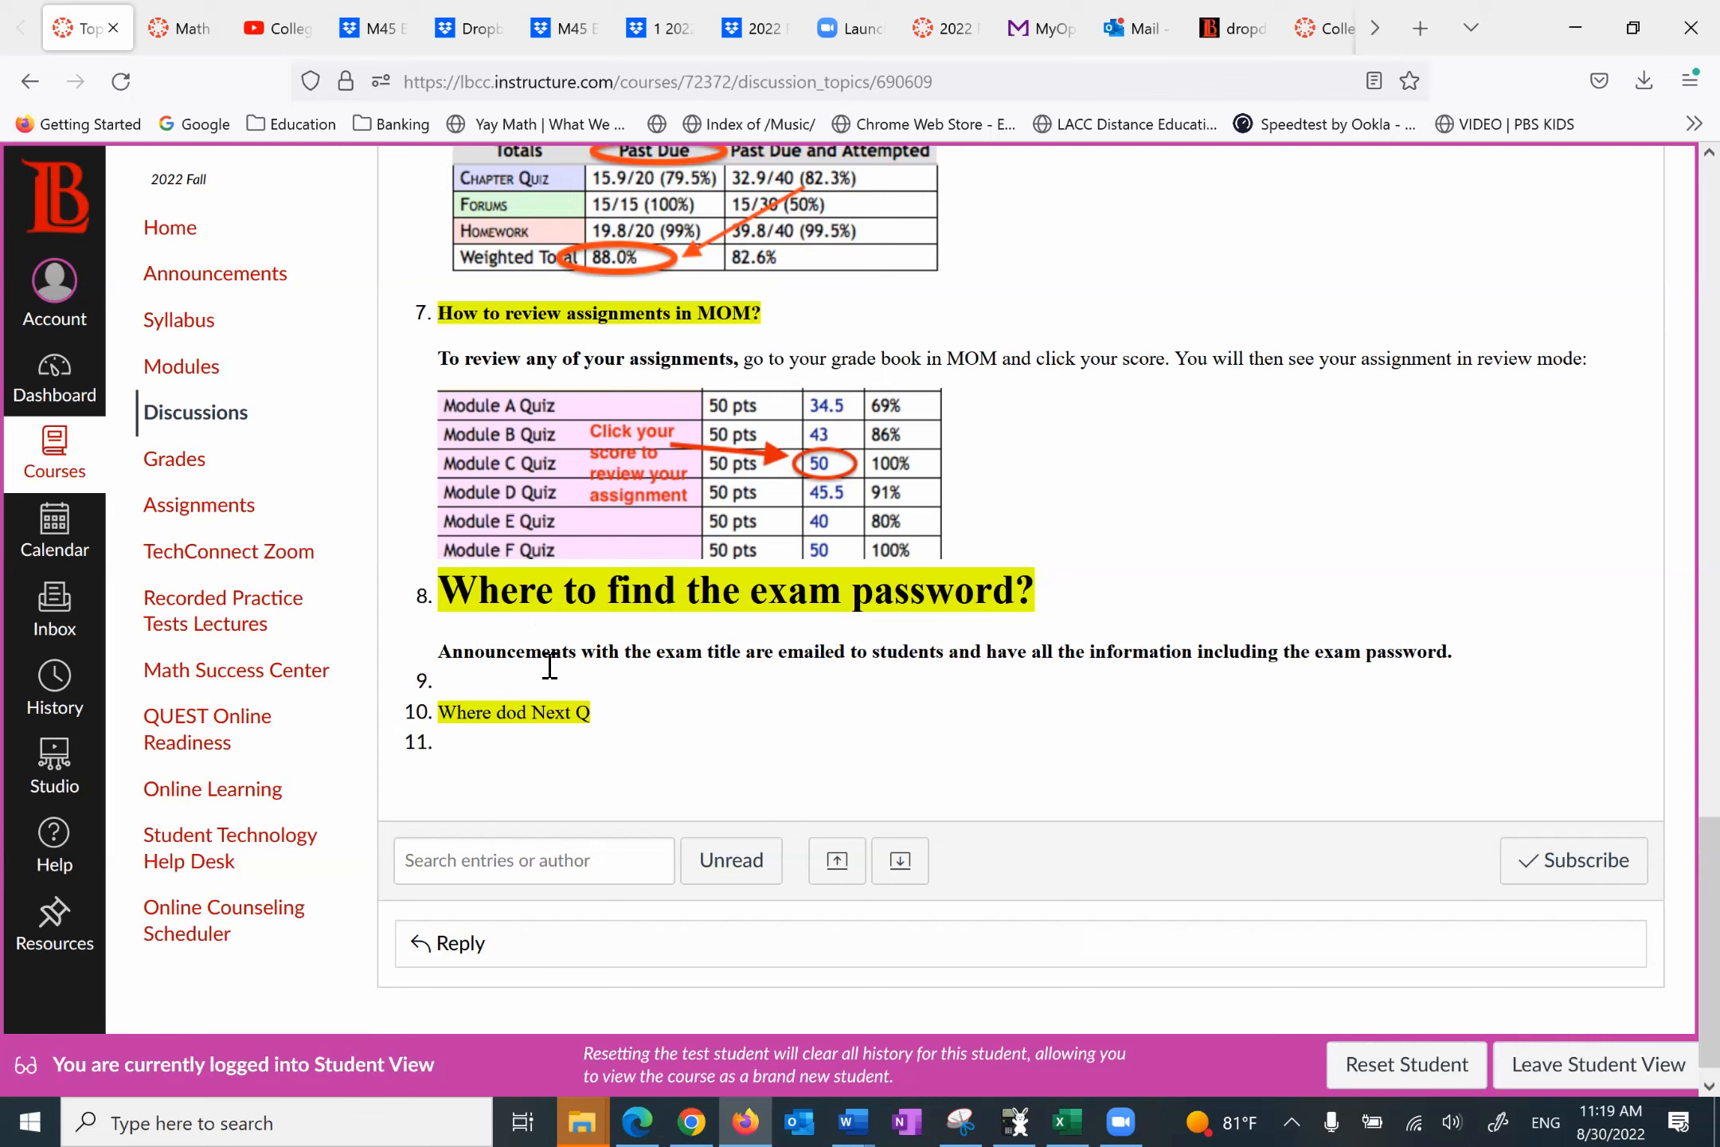
{"action": "mouse_move", "coordinate": [824, 666]}
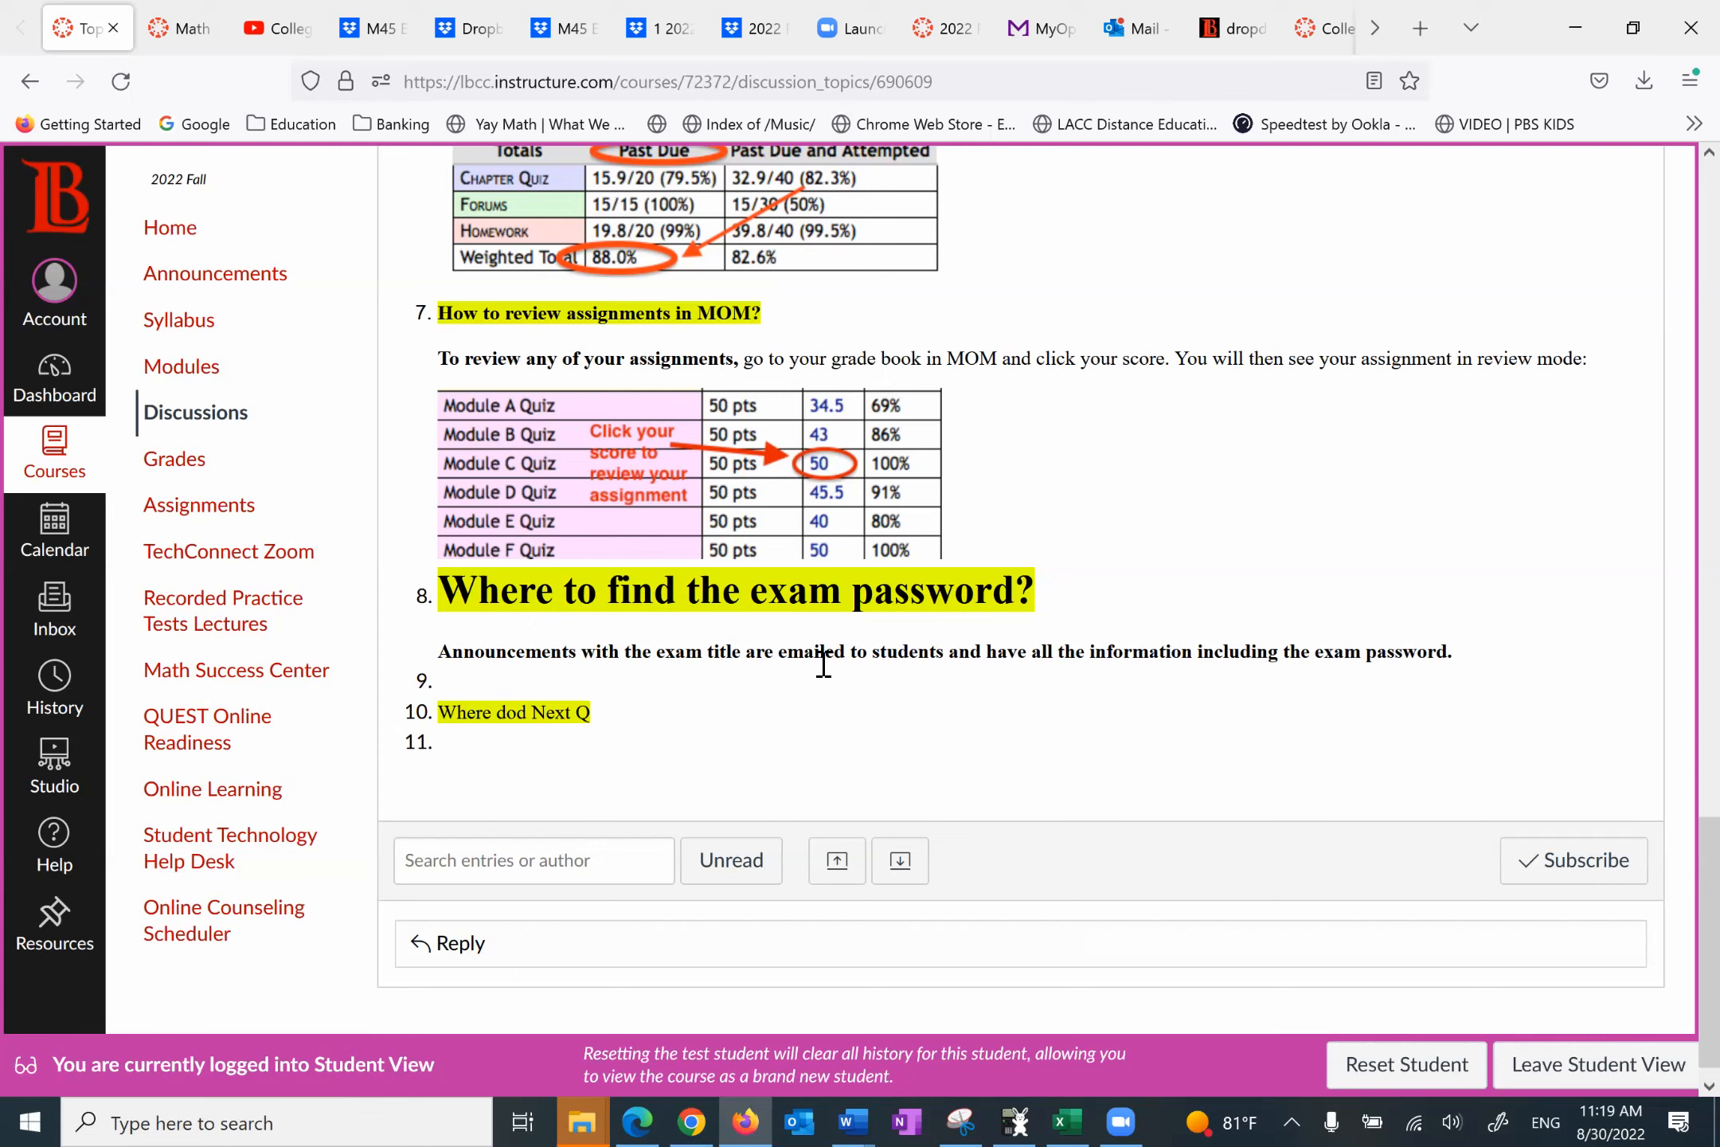
{"action": "mouse_move", "coordinate": [1141, 679]}
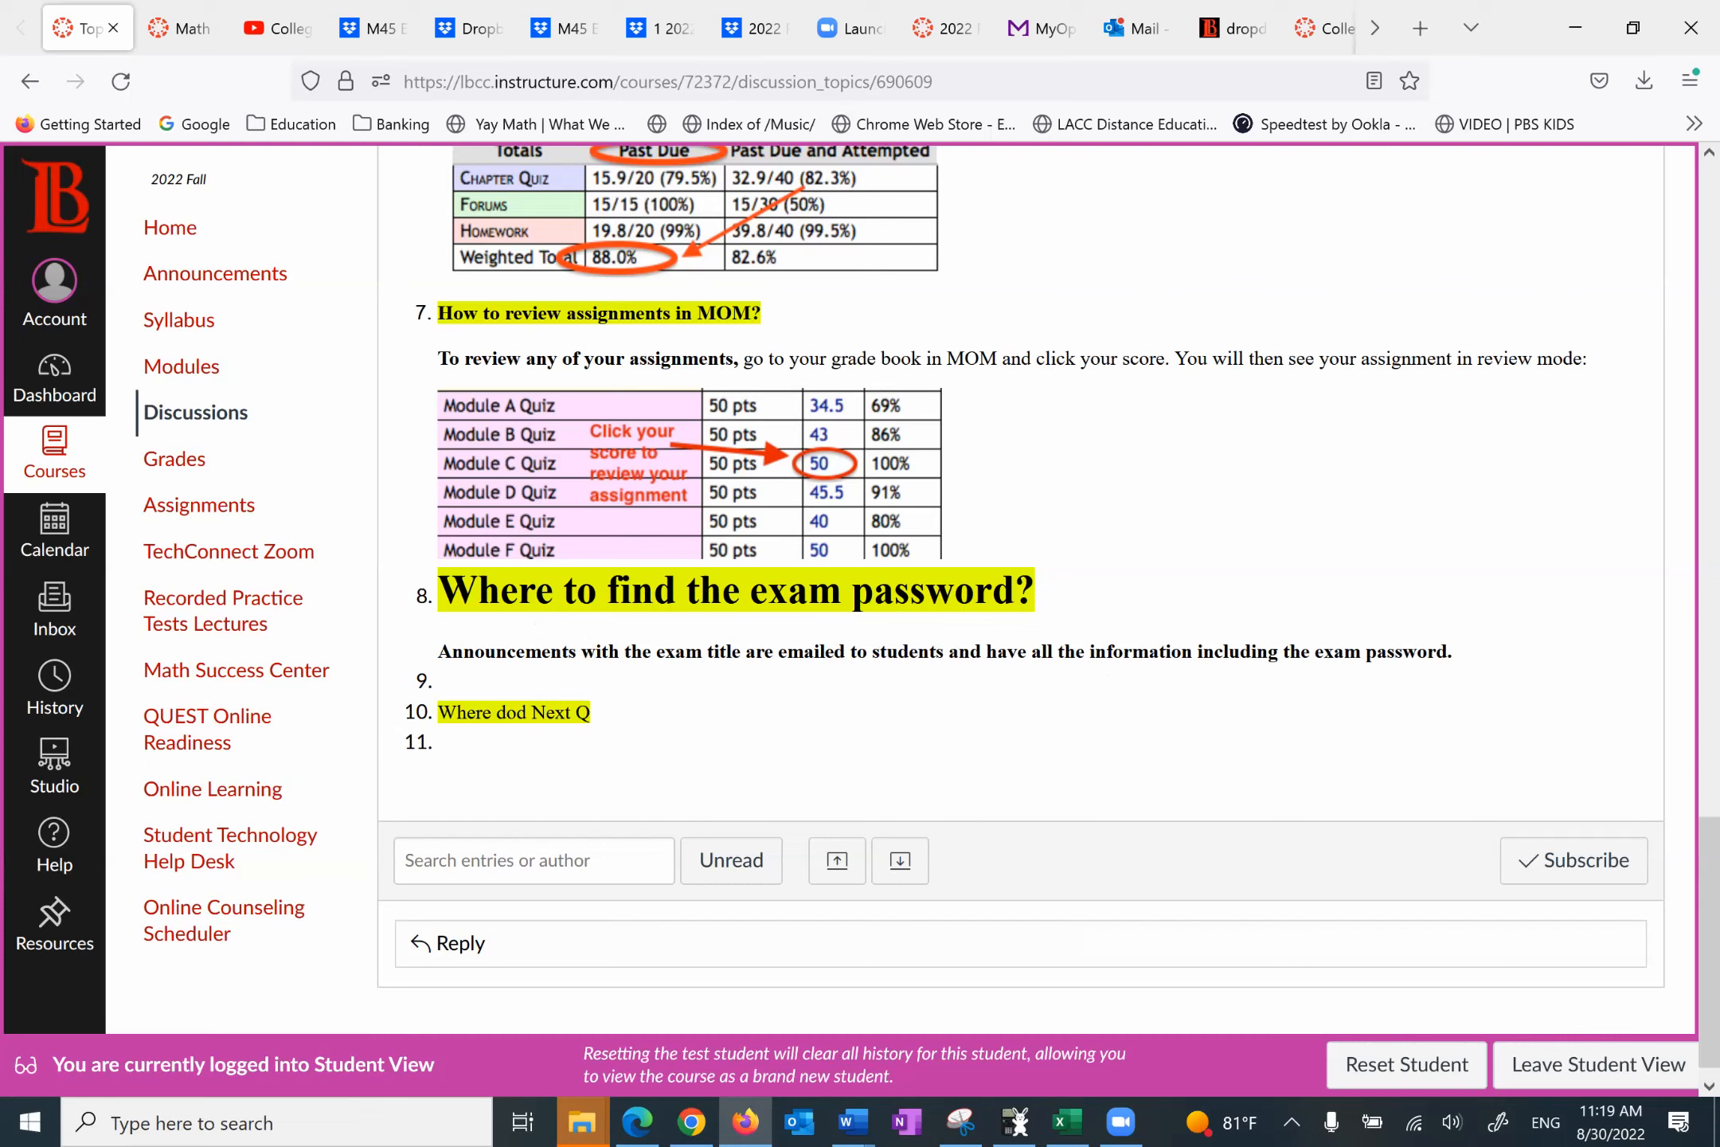
{"action": "mouse_move", "coordinate": [1268, 478]}
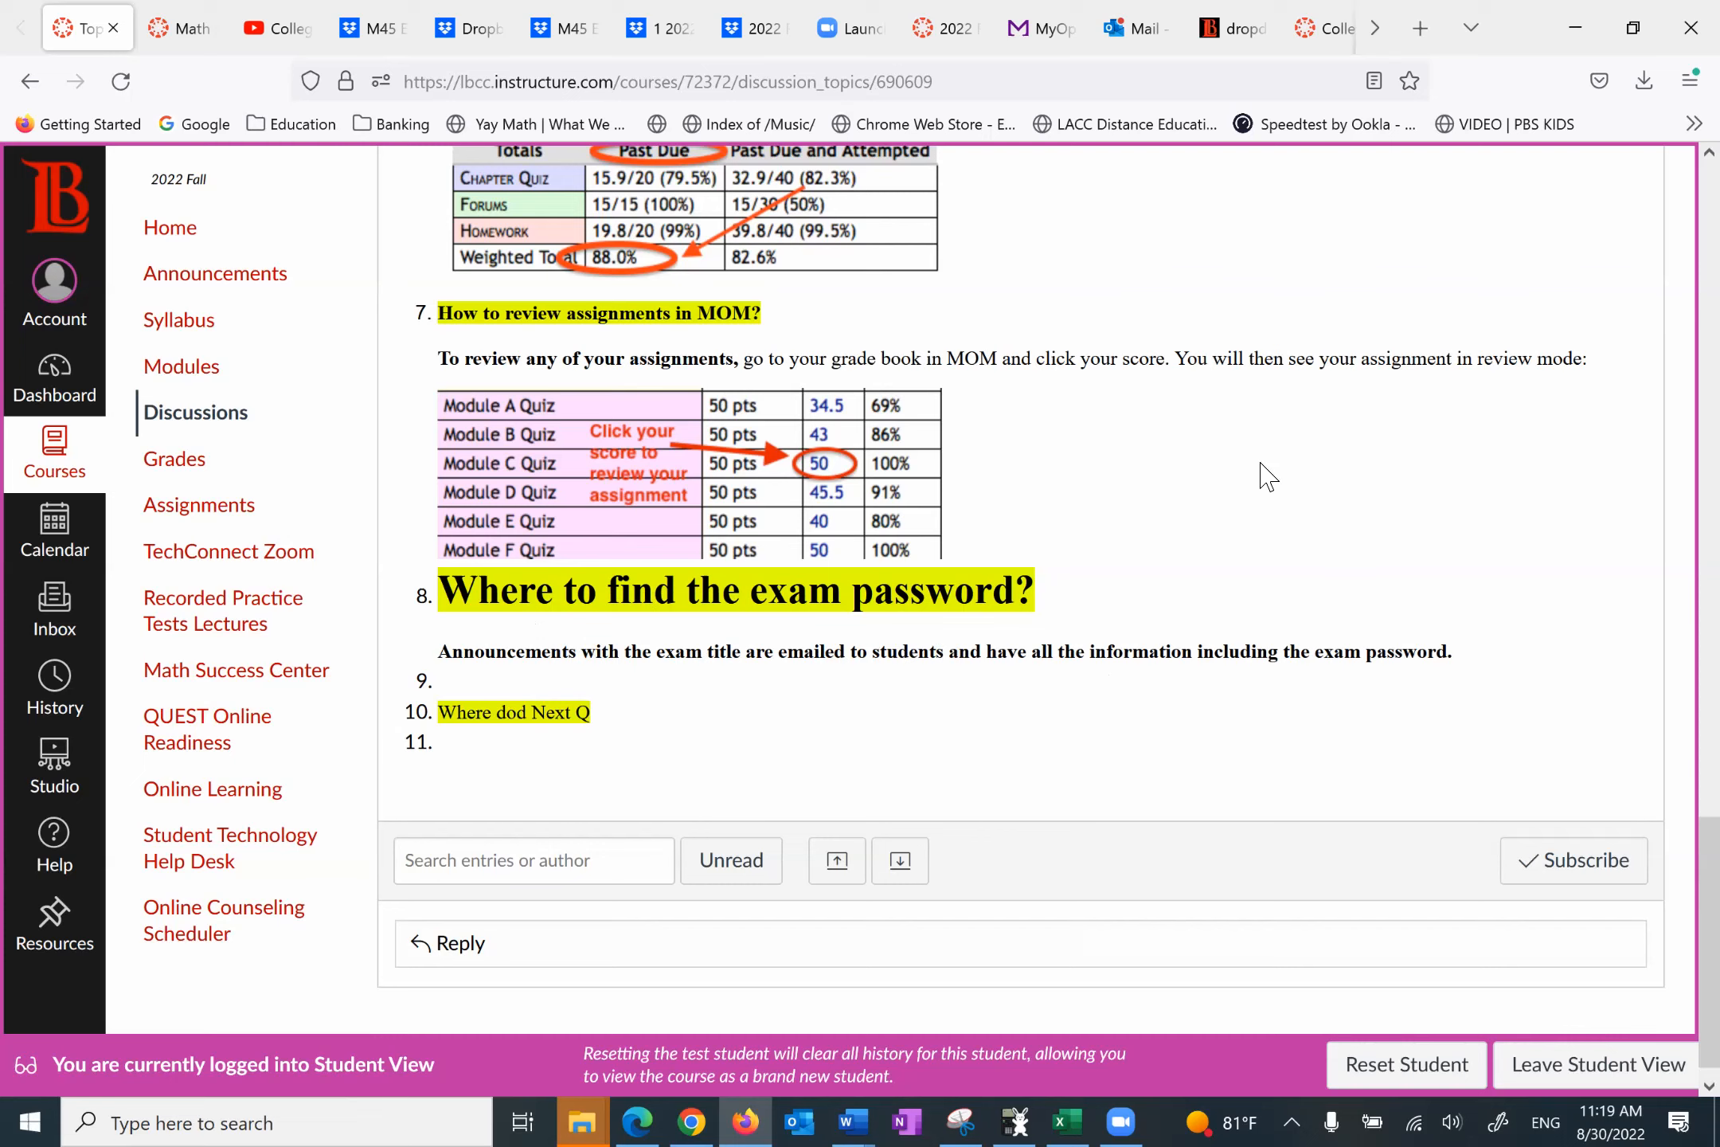
{"action": "mouse_move", "coordinate": [766, 470]}
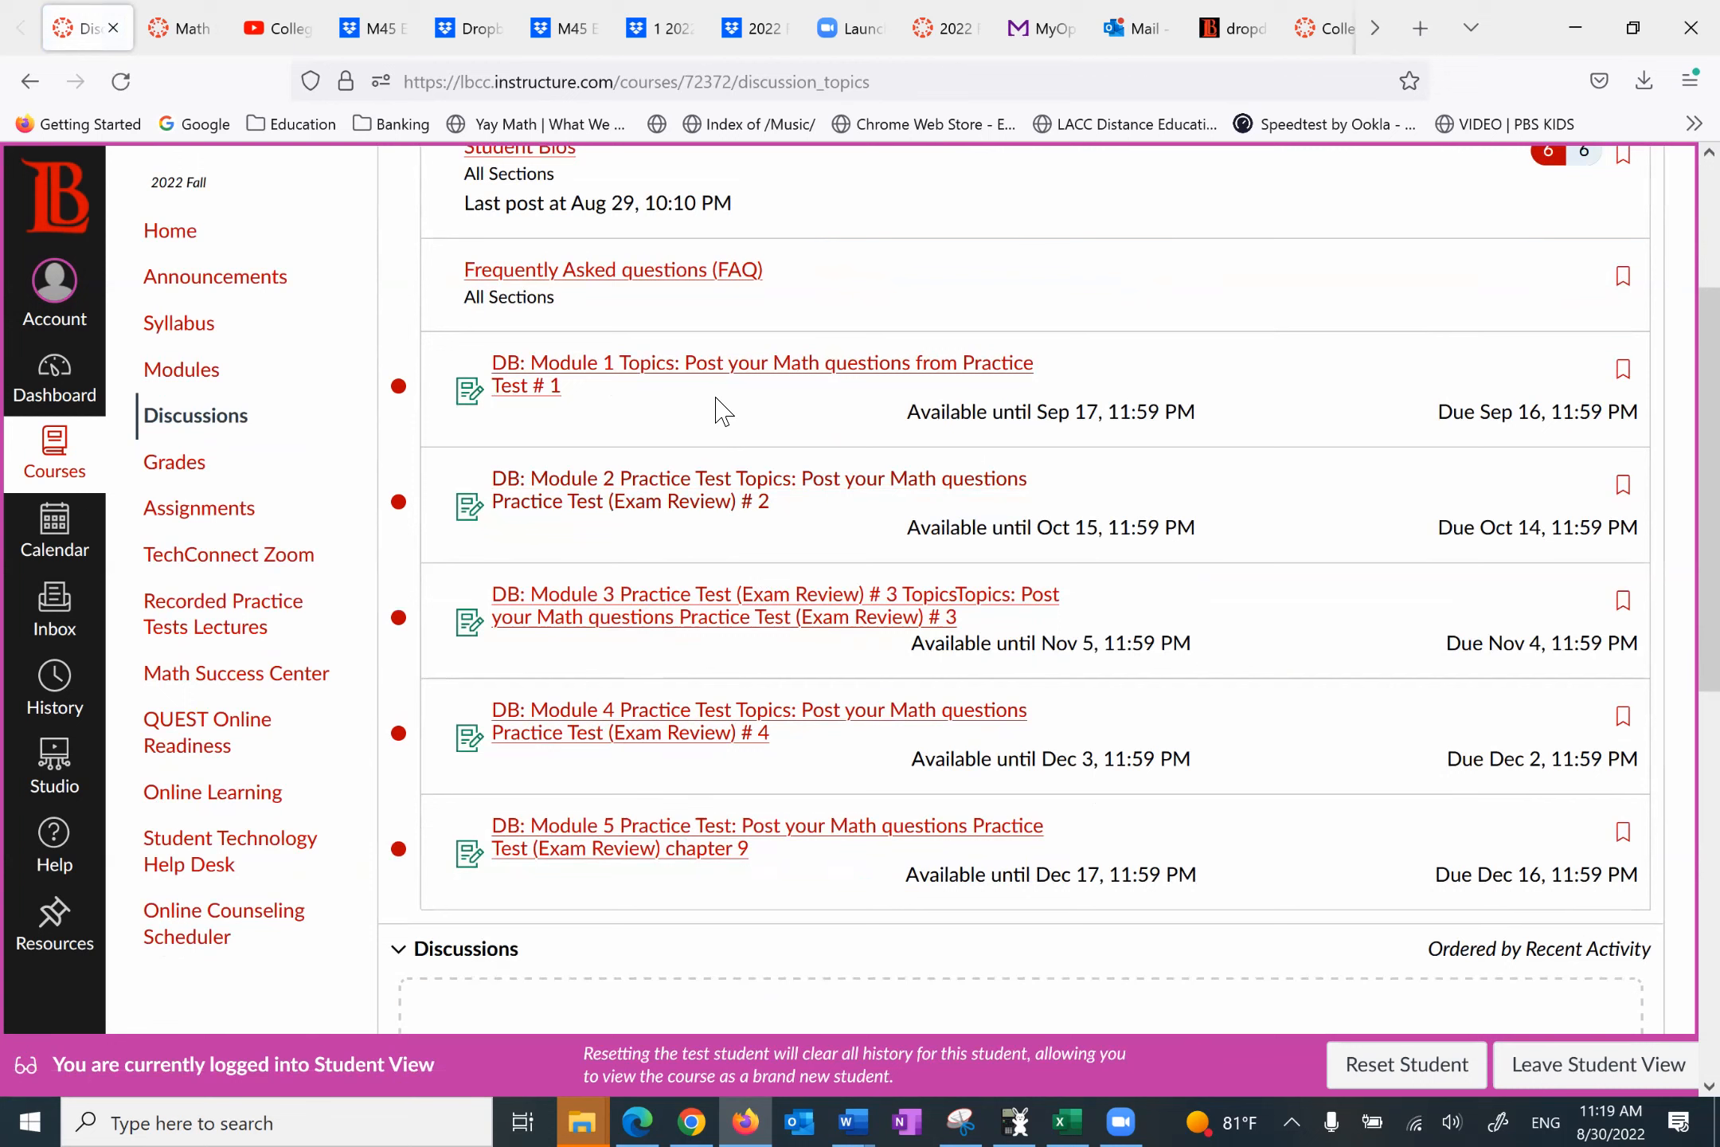
{"action": "mouse_move", "coordinate": [791, 422]}
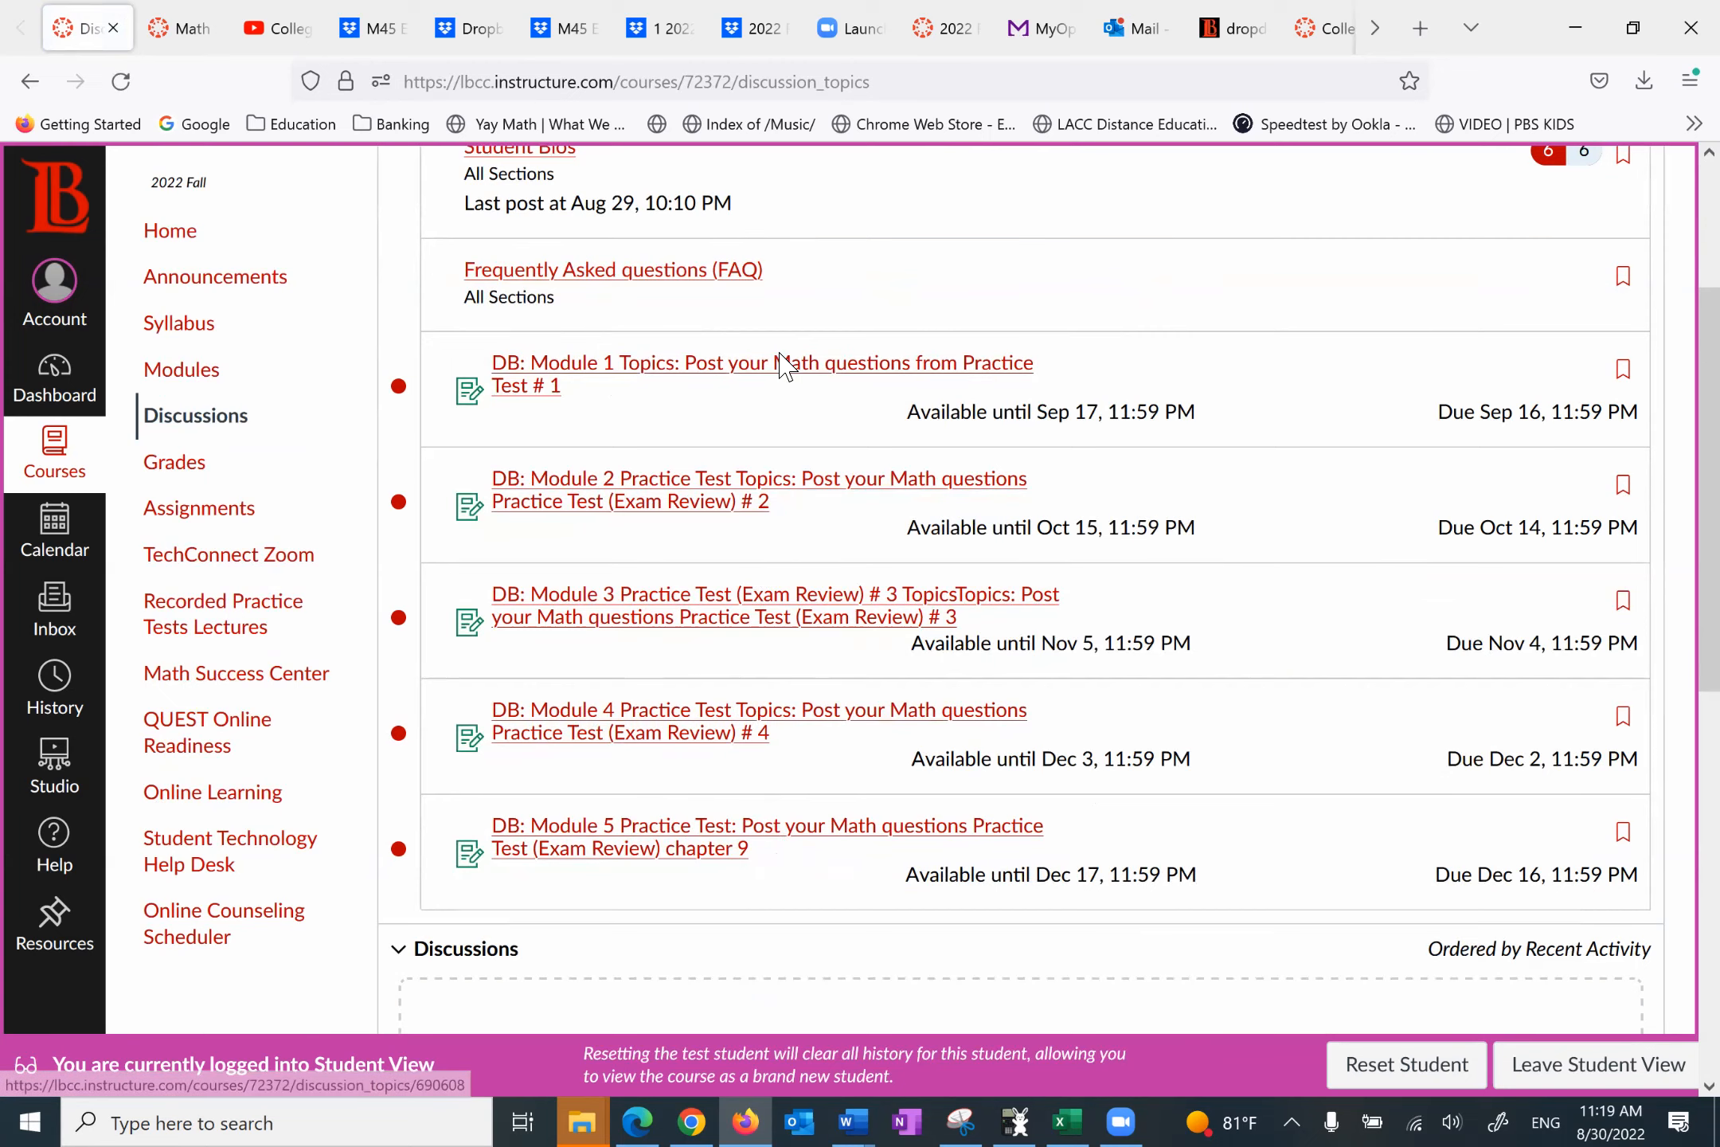
Step: View the 'DB: Module 1 Topics' discussion, a graded 20-point topic due Sep 16
{"action": "left_click", "coordinate": [760, 362]}
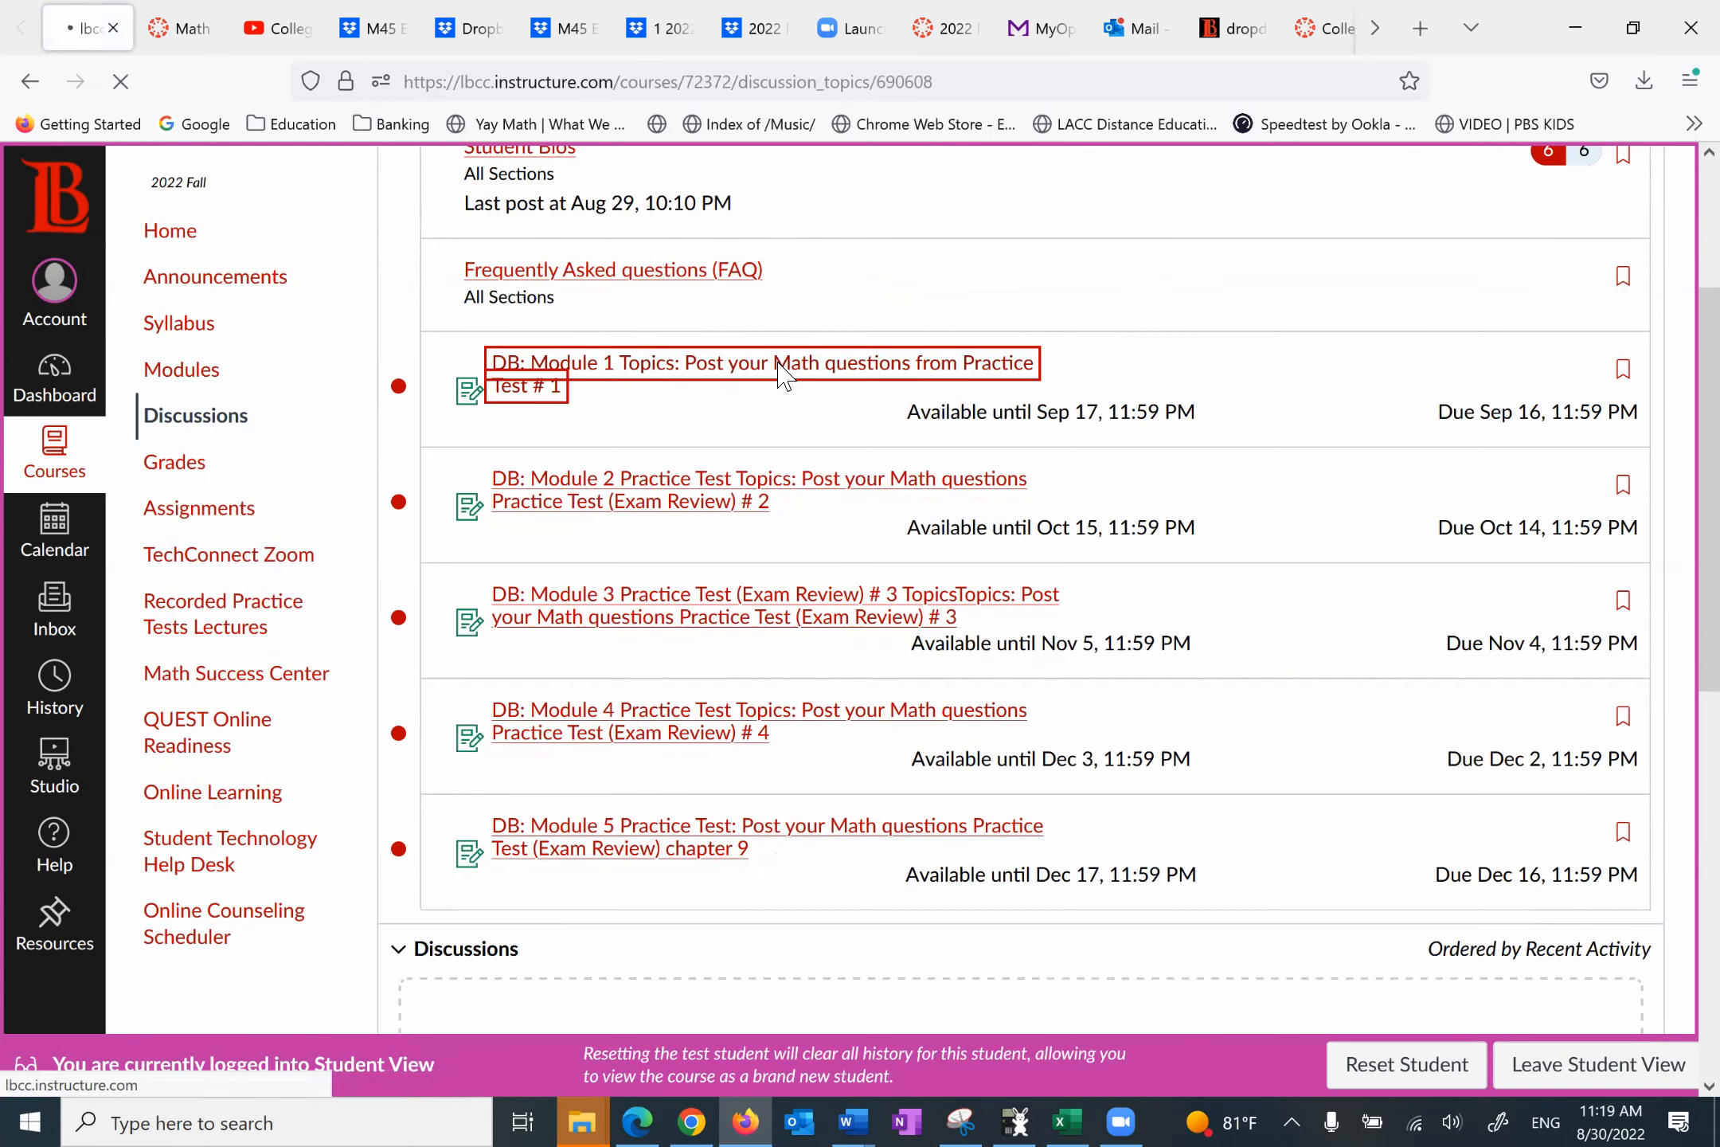
{"action": "left_click", "coordinate": [760, 362]}
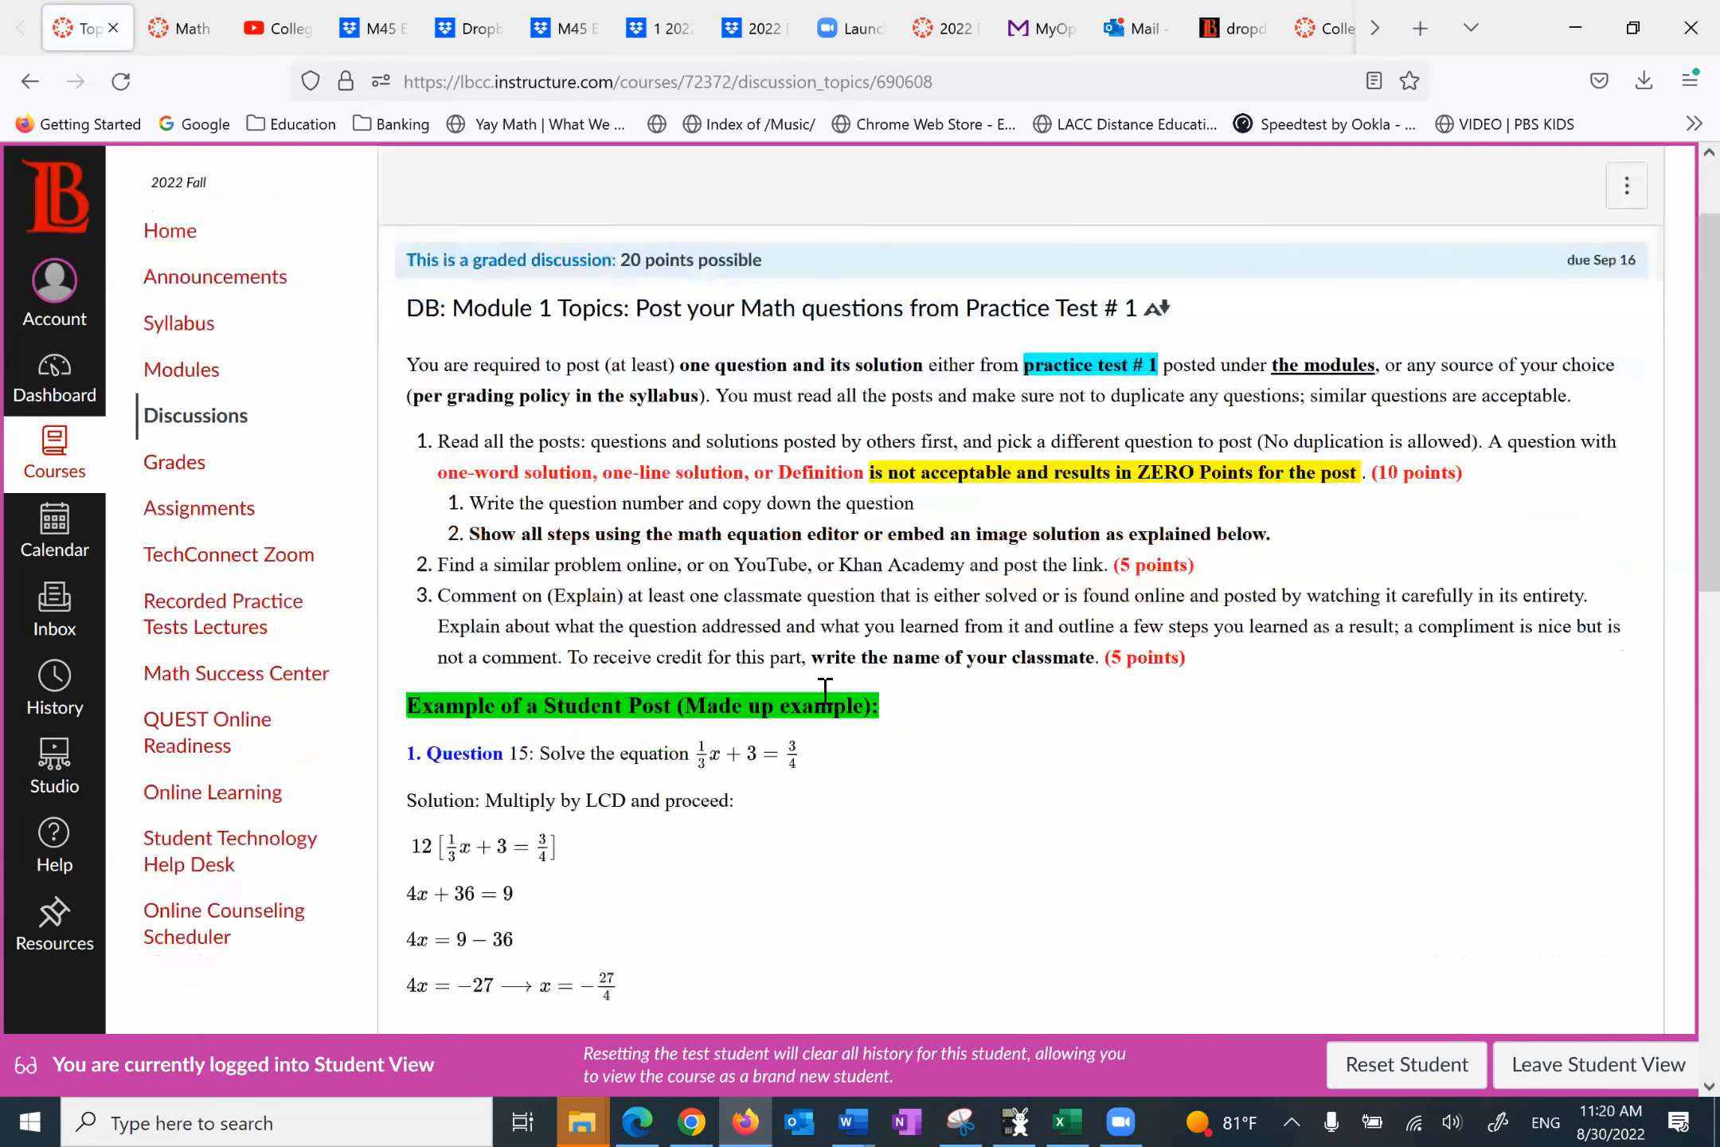
{"action": "scroll", "scroll_direction": "down", "scroll_amount": 3}
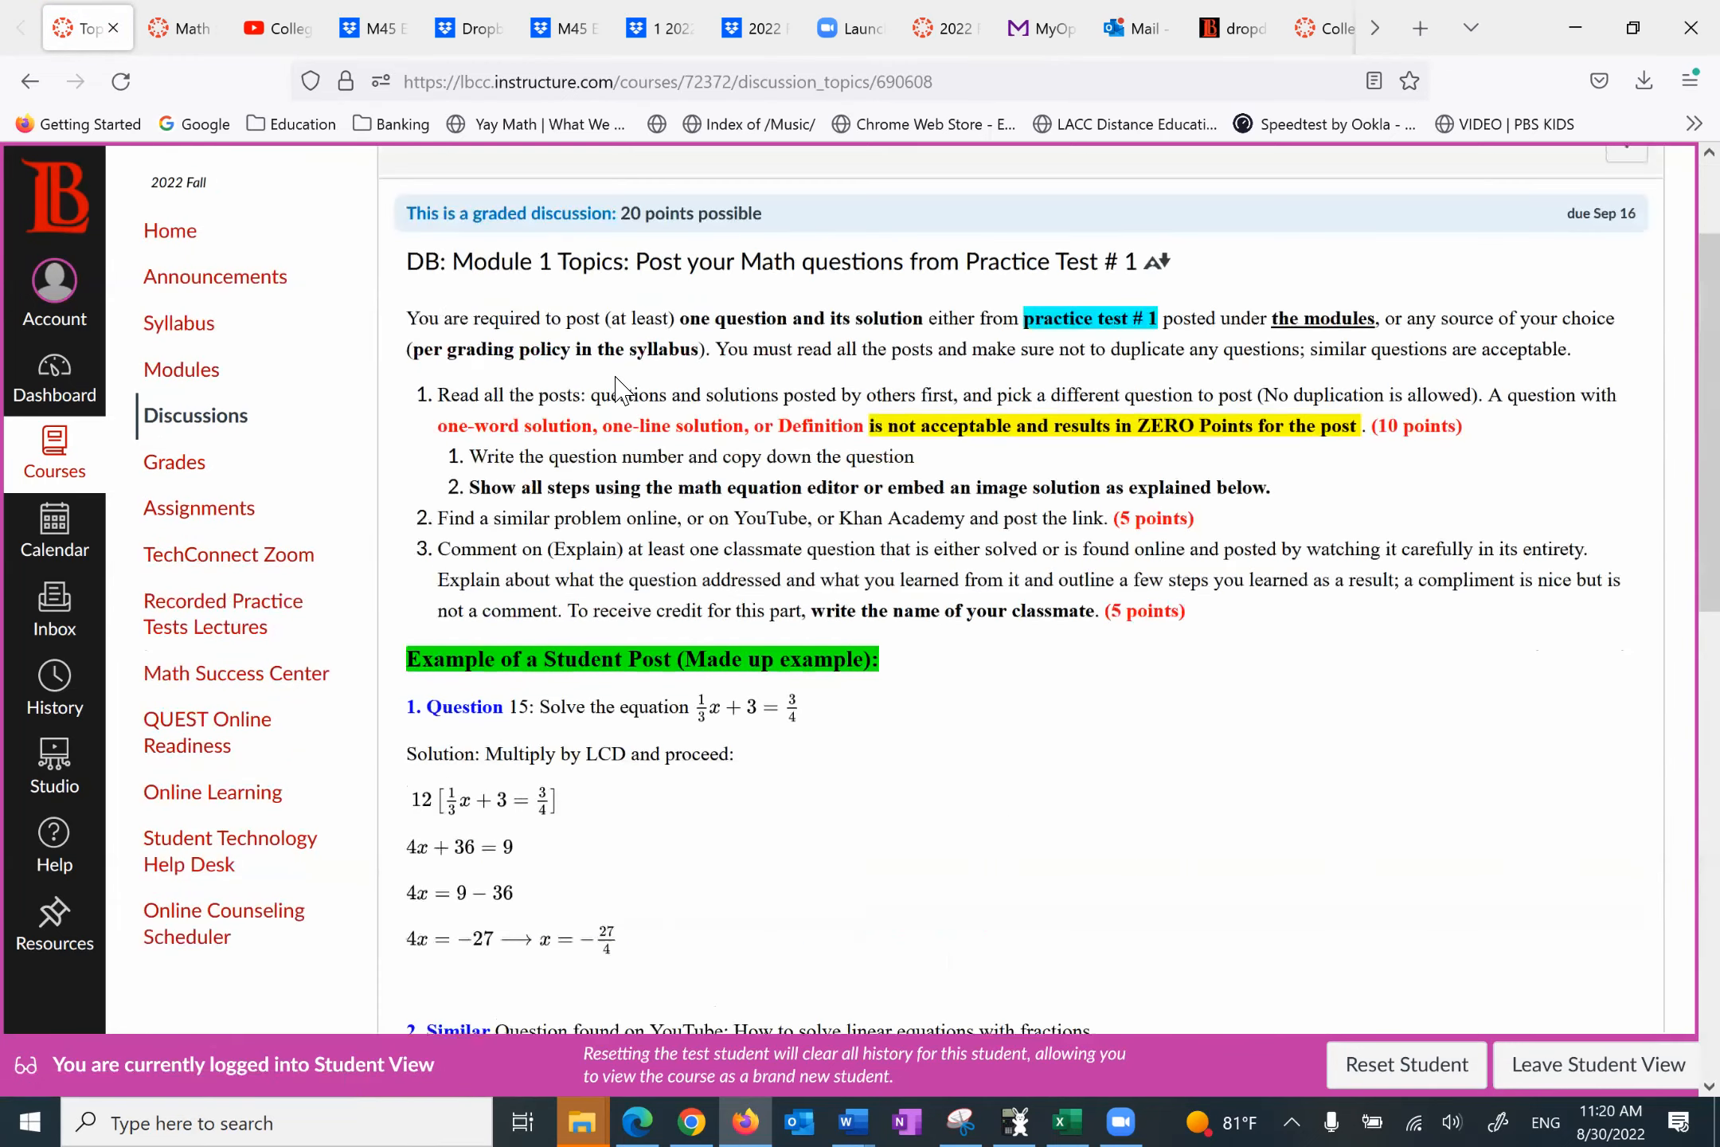
{"action": "mouse_move", "coordinate": [600, 338]}
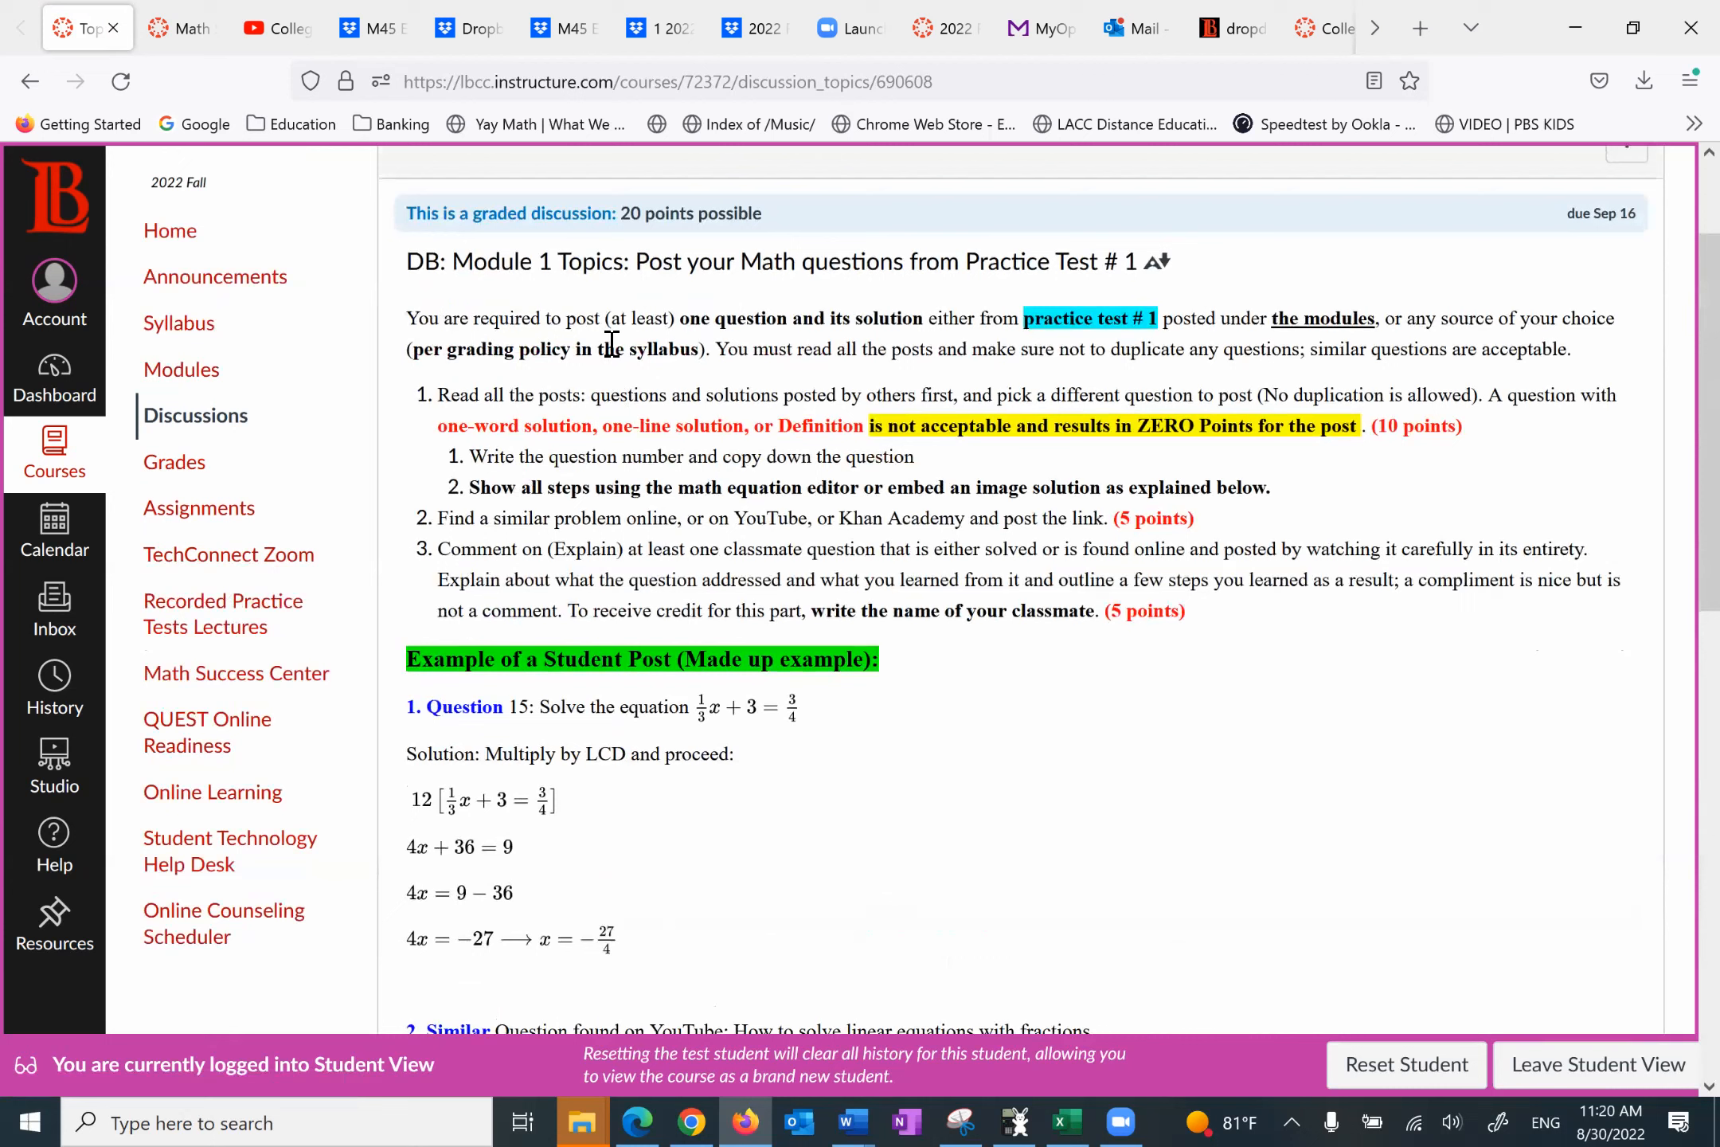
{"action": "mouse_move", "coordinate": [926, 349]}
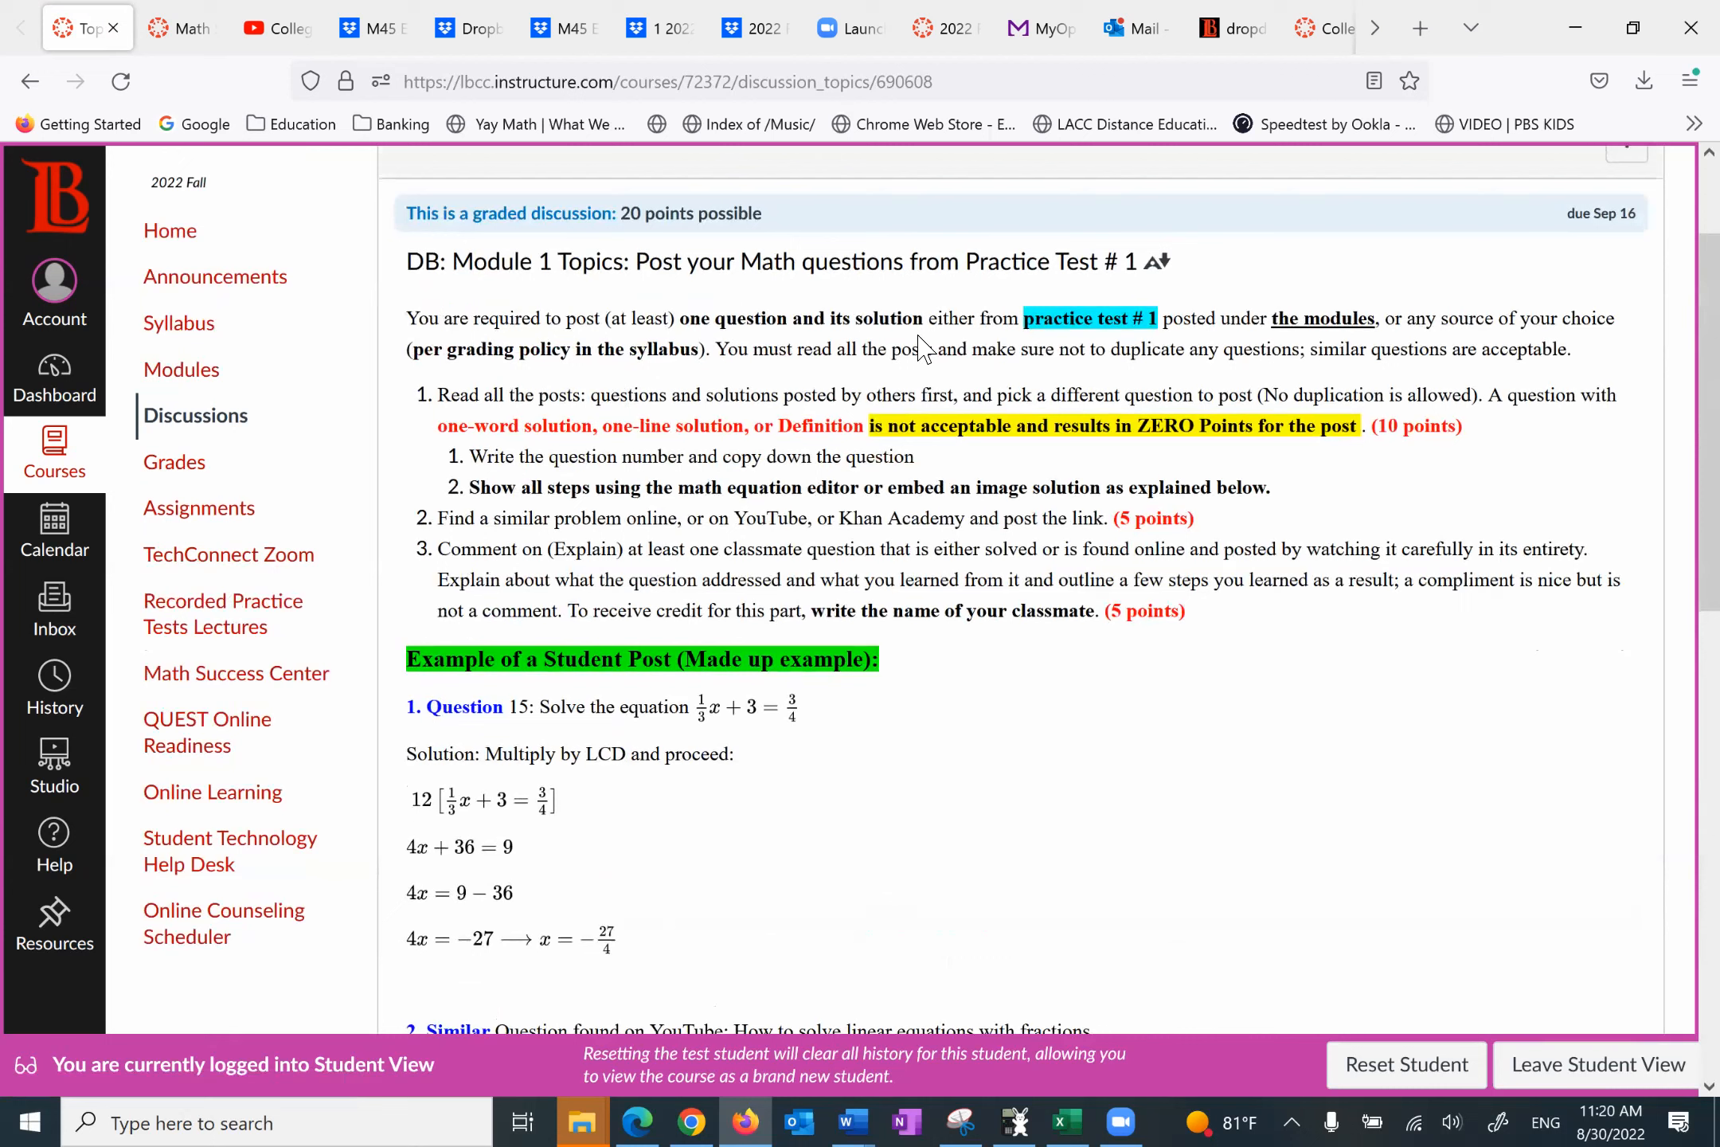
{"action": "mouse_move", "coordinate": [1211, 349]}
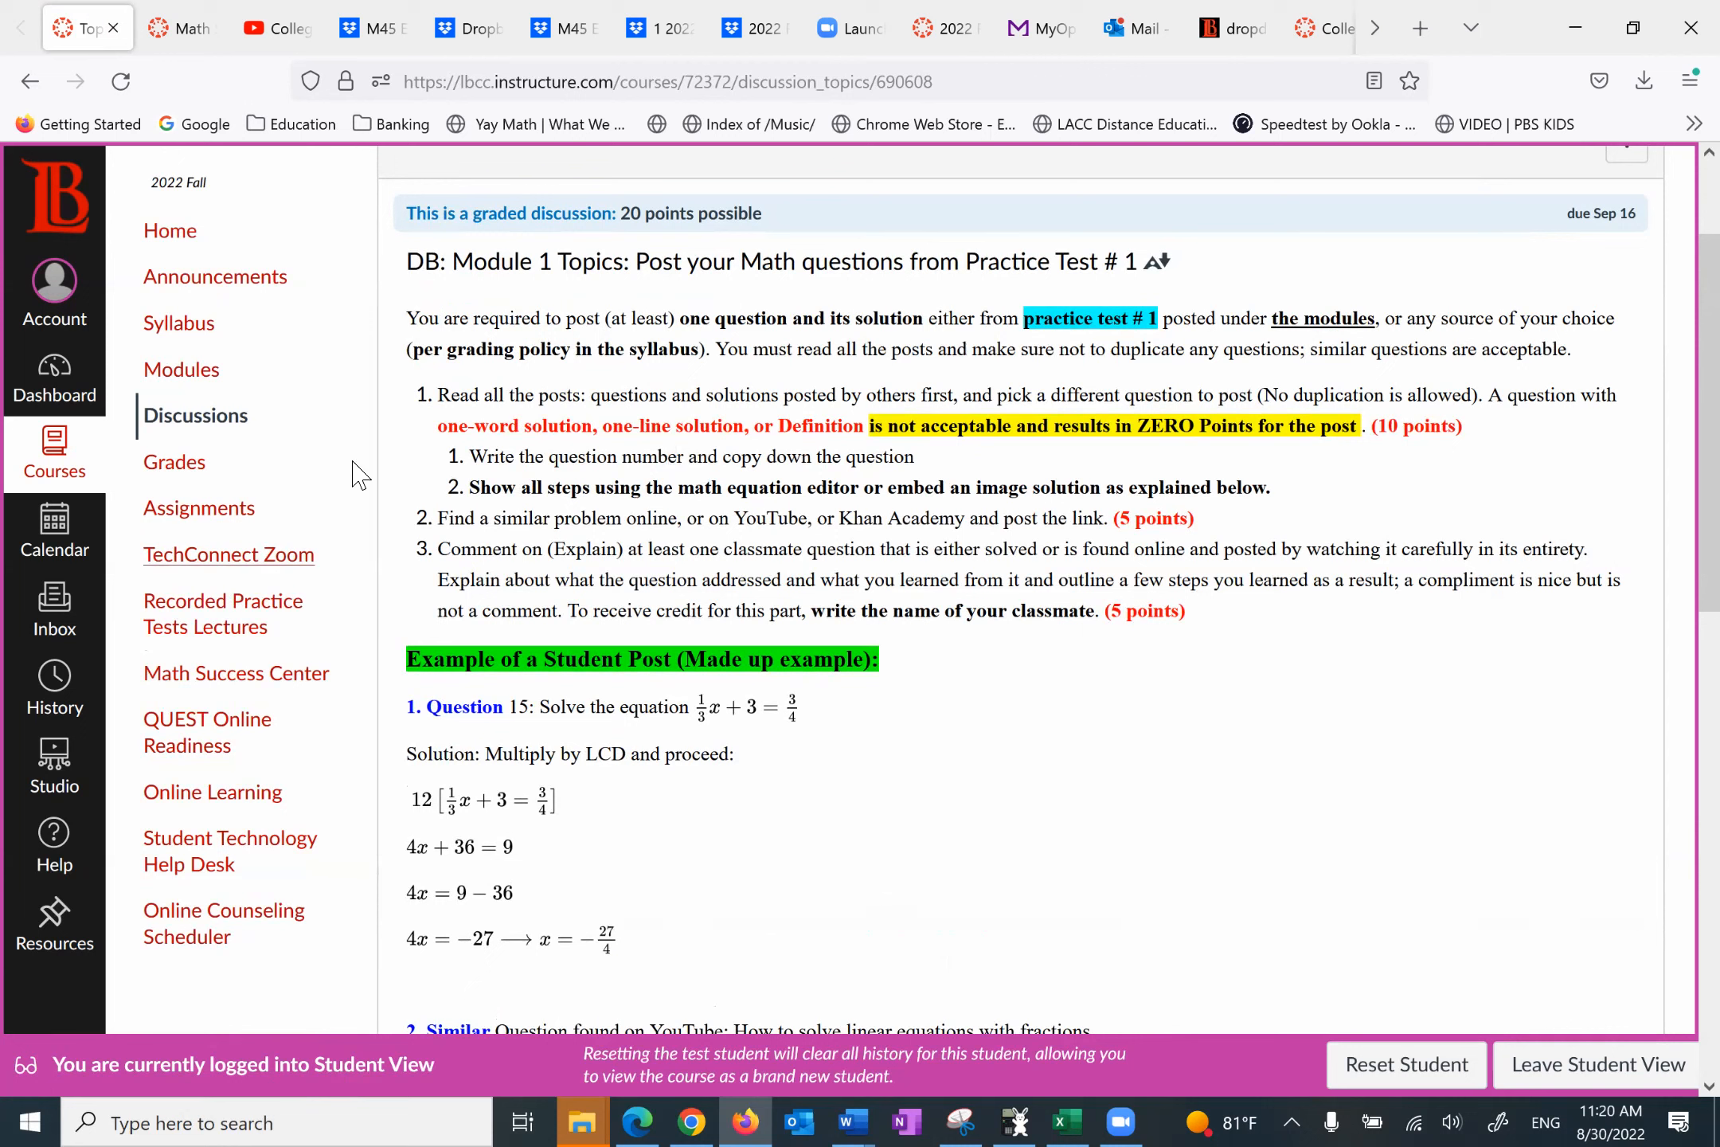
{"action": "mouse_move", "coordinate": [1120, 452]}
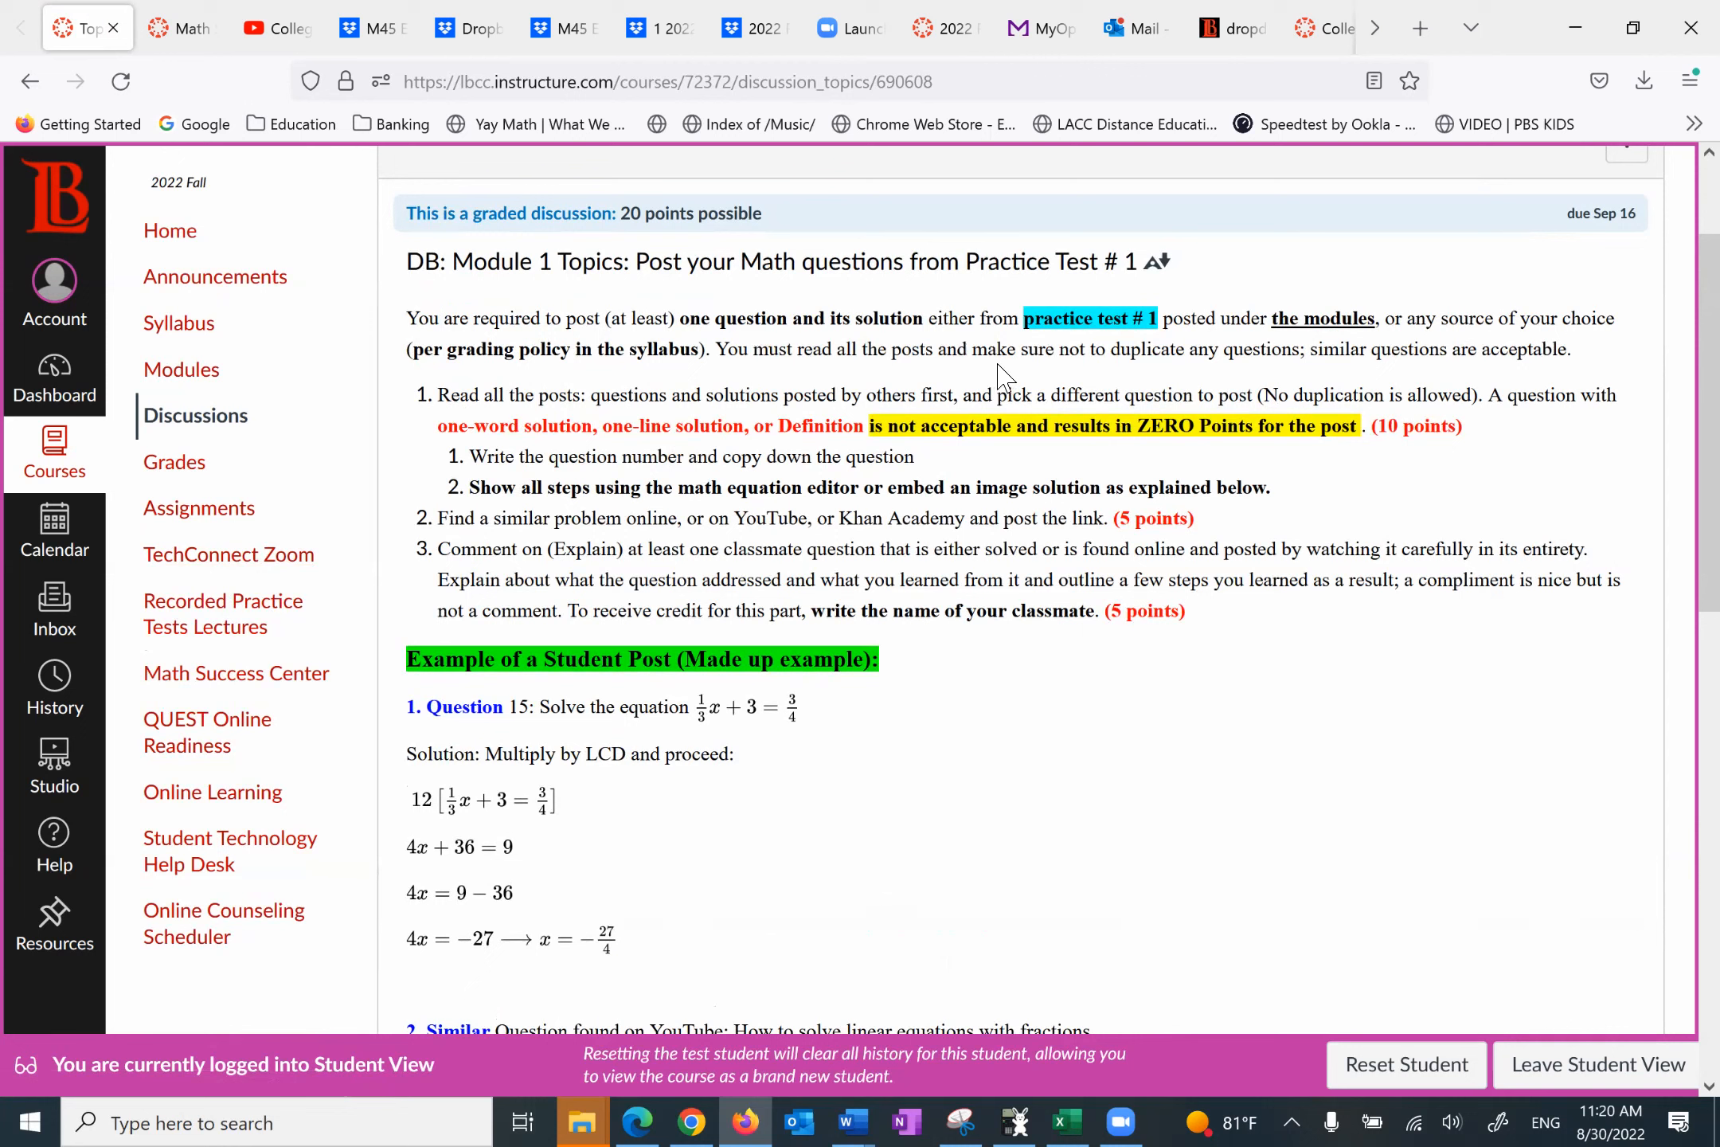
{"action": "mouse_move", "coordinate": [1153, 358]}
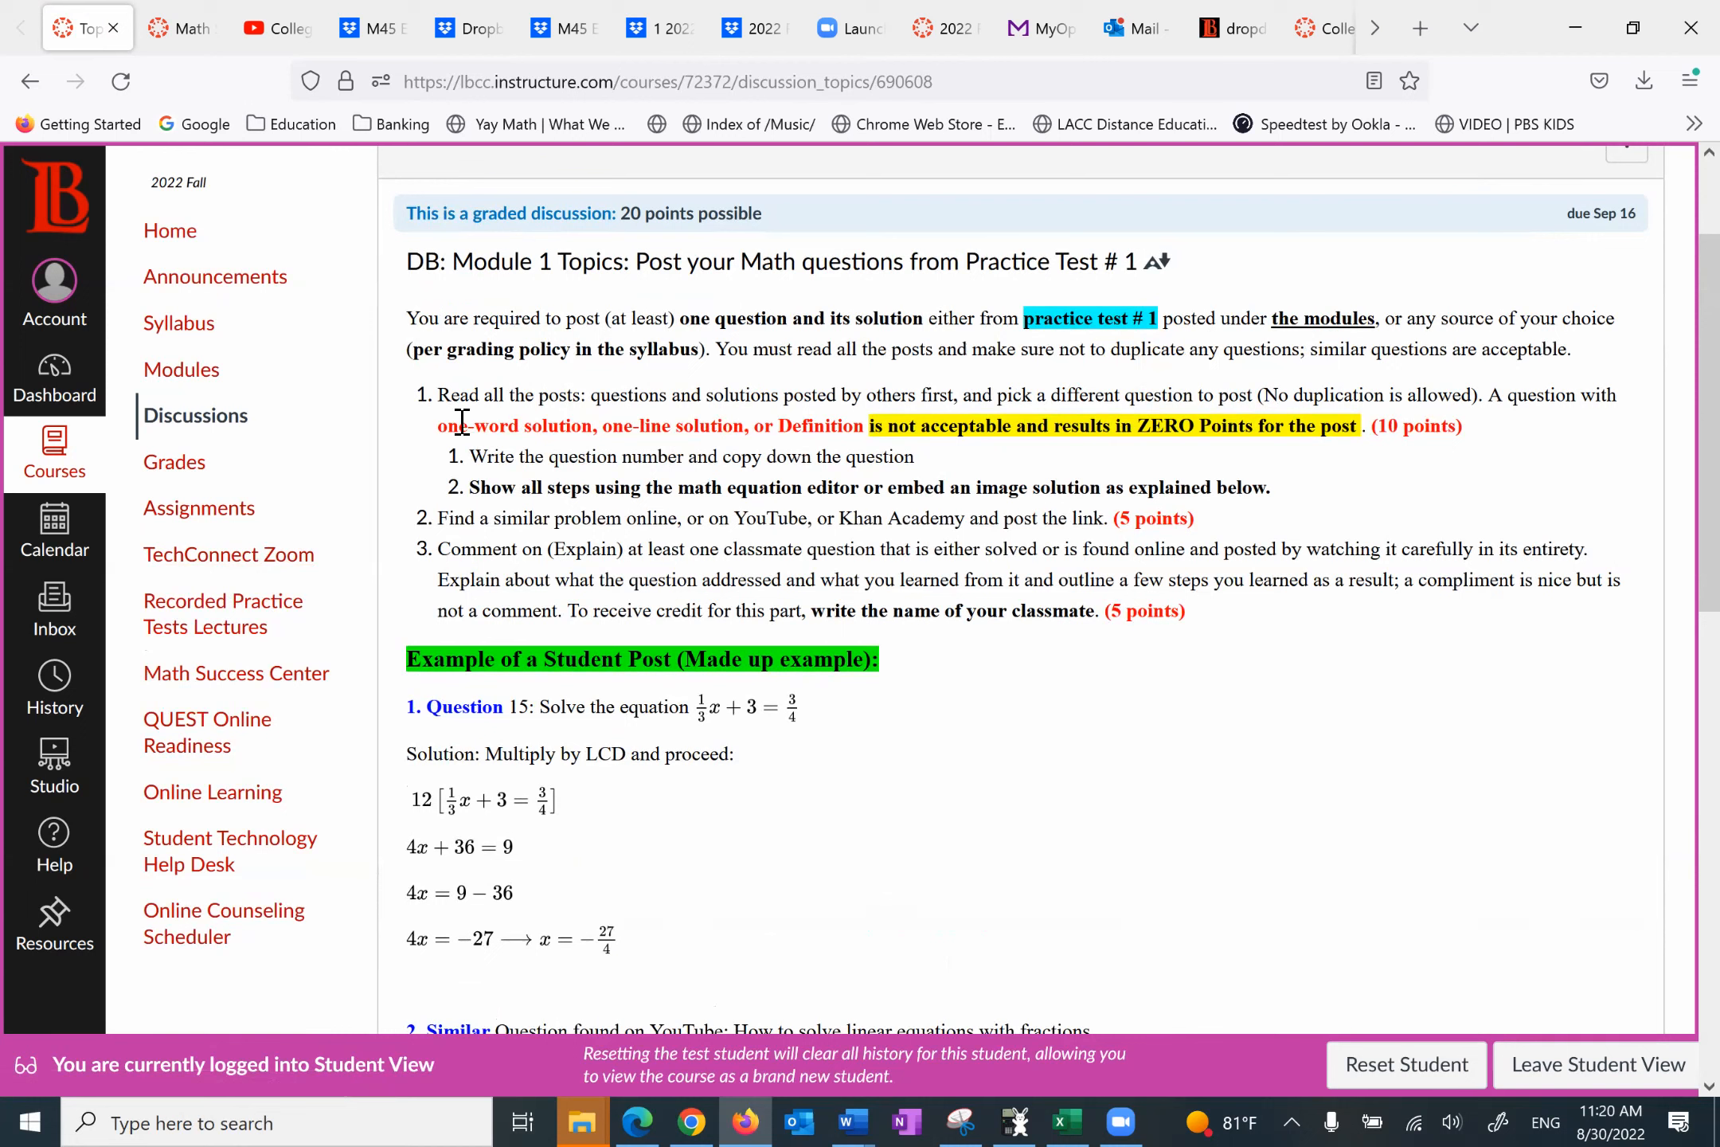
{"action": "mouse_move", "coordinate": [817, 425]}
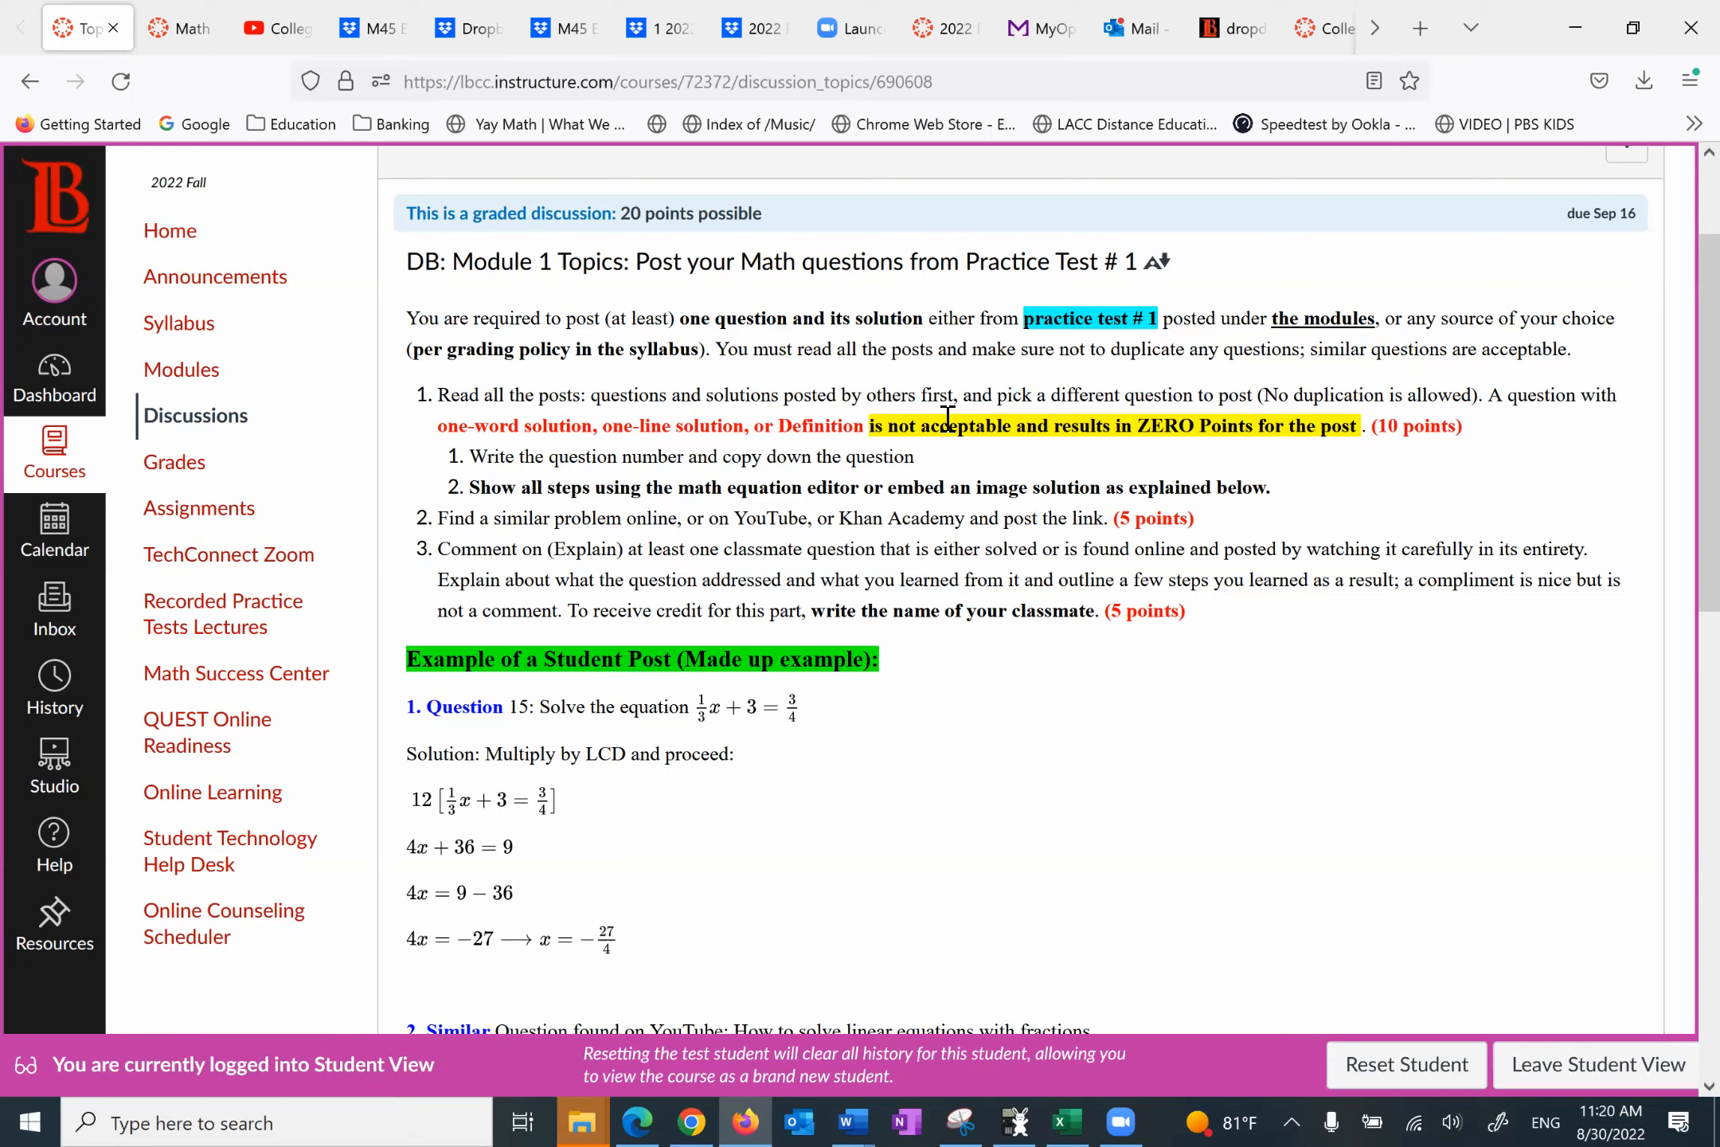
{"action": "mouse_move", "coordinate": [1165, 411]}
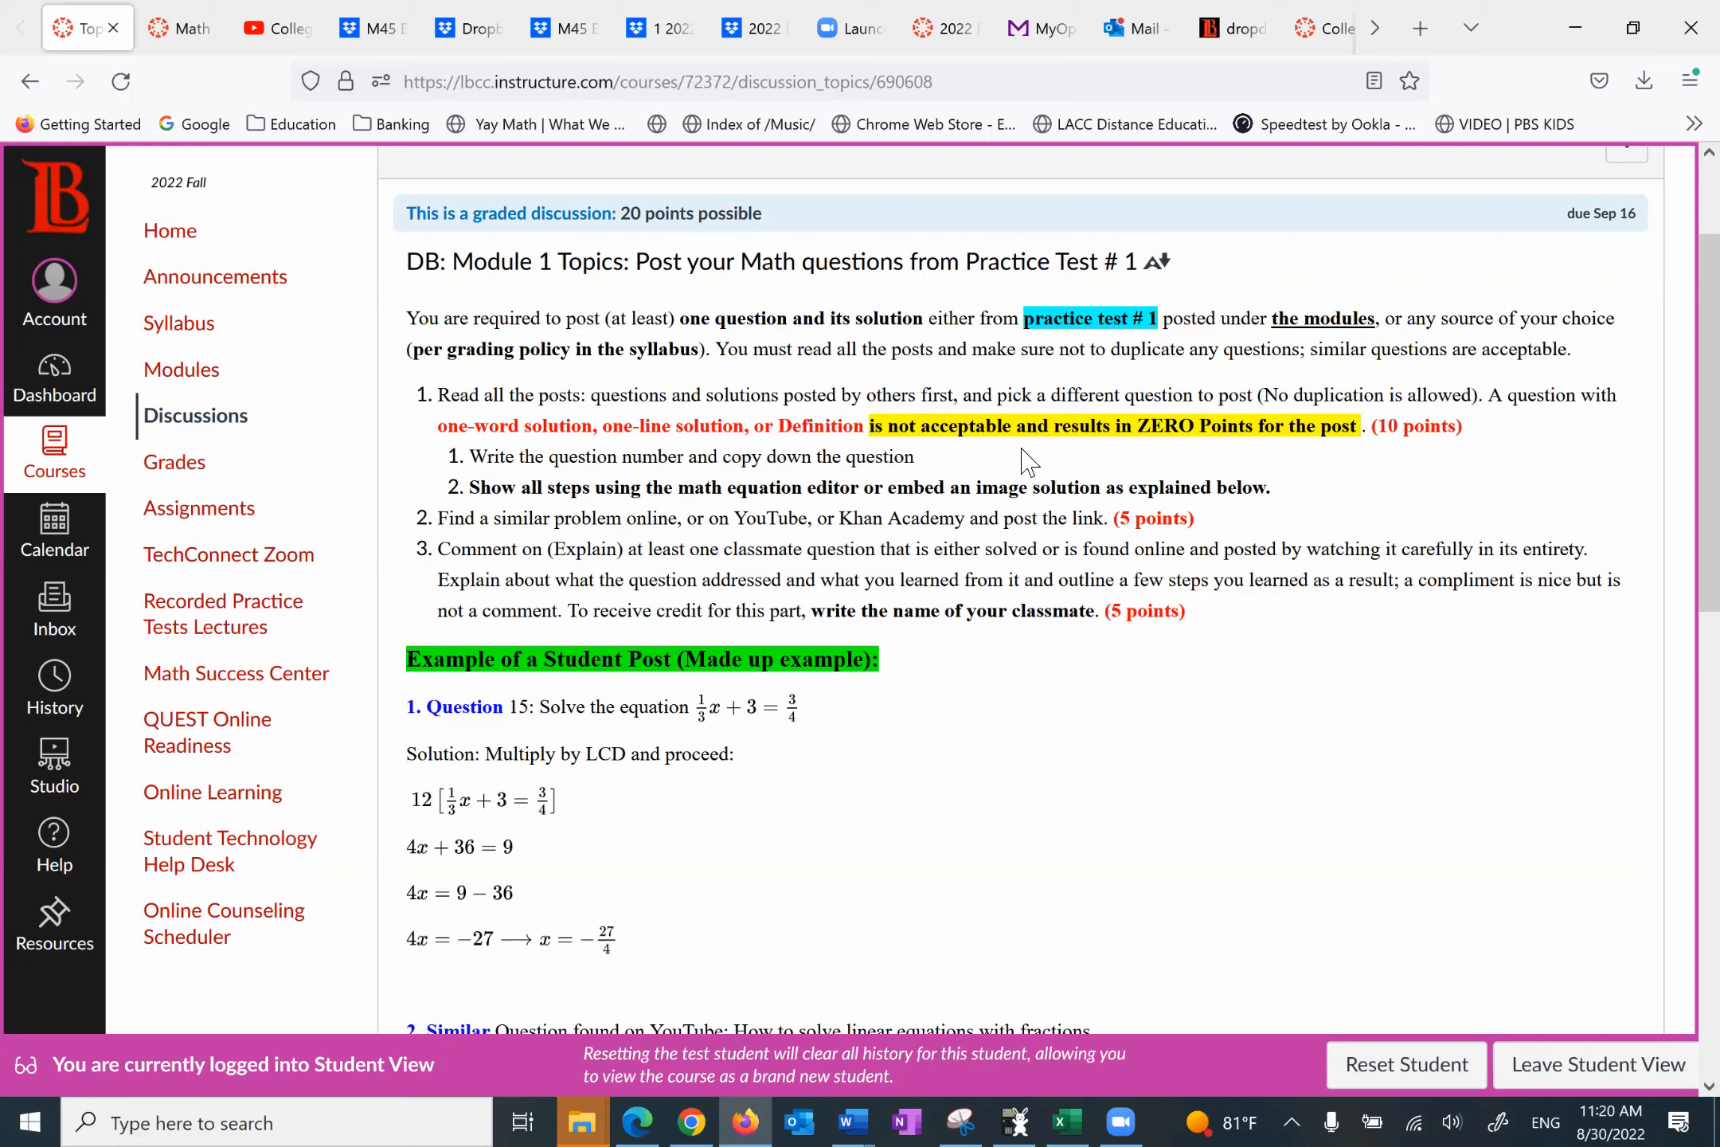
{"action": "mouse_move", "coordinate": [1104, 454]}
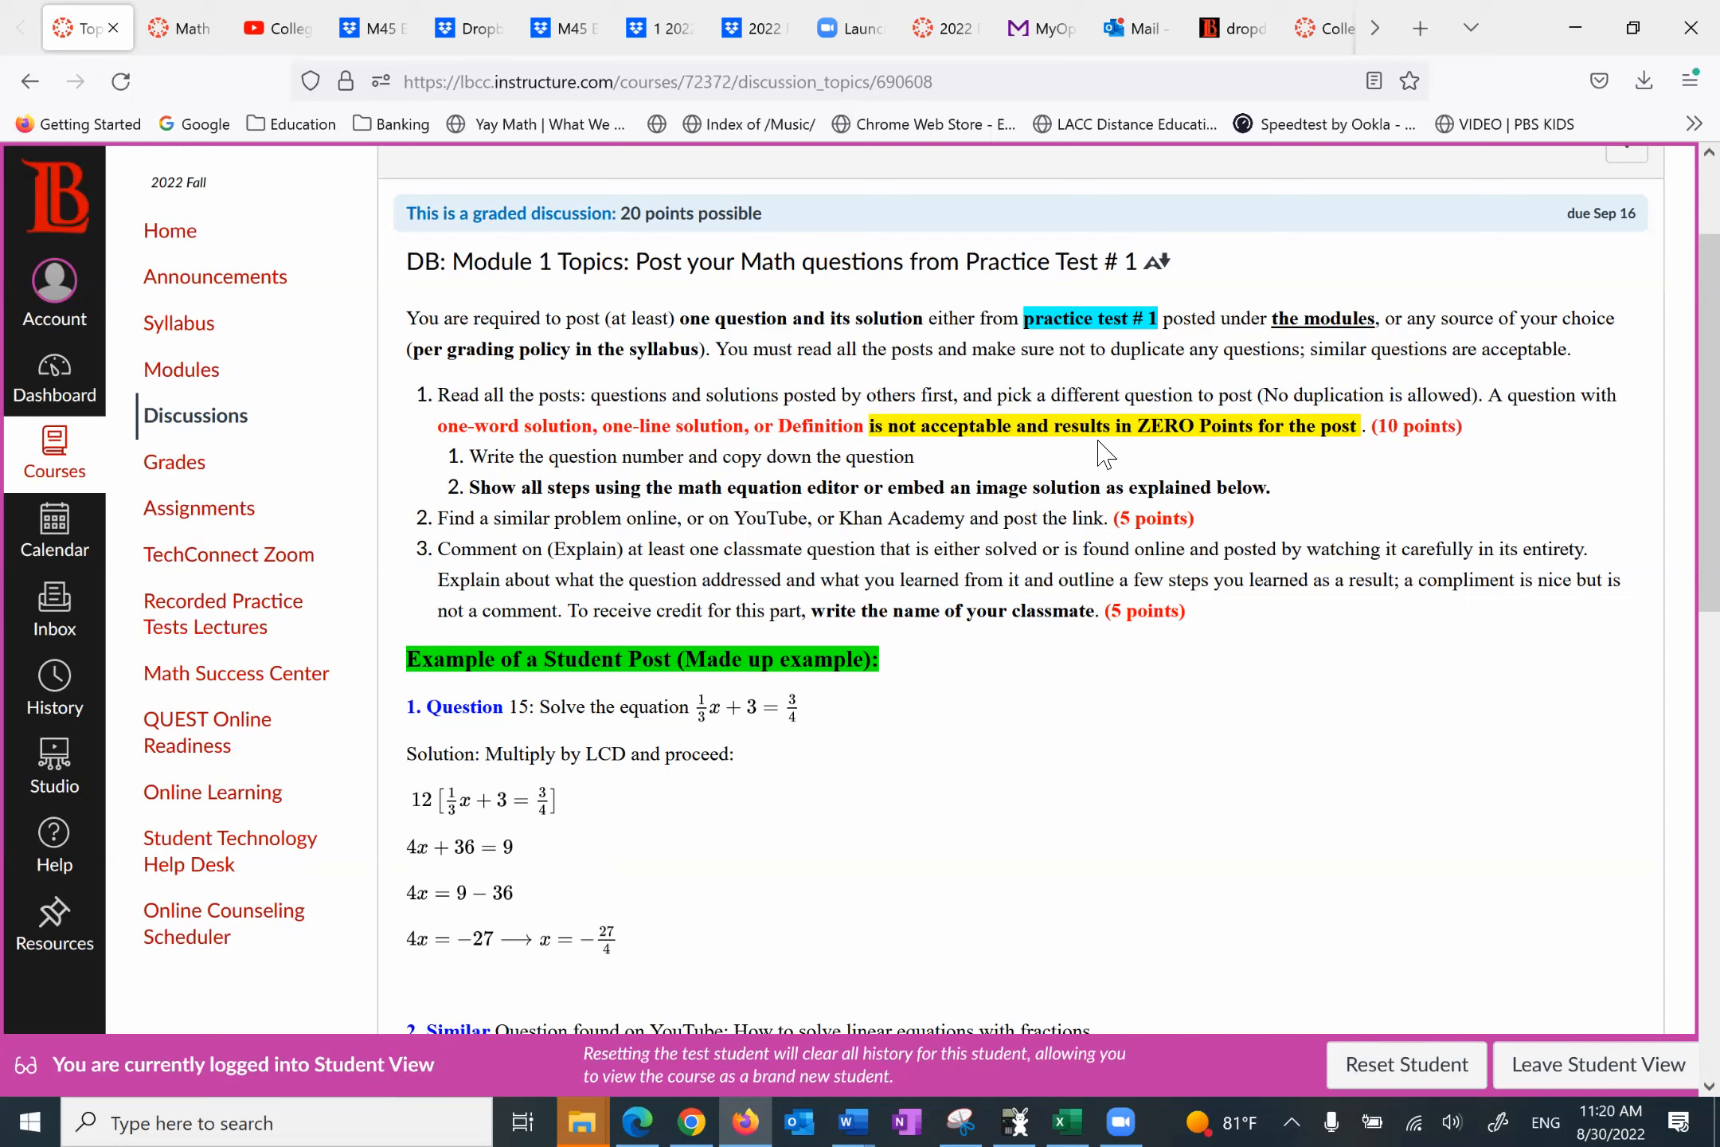
{"action": "mouse_move", "coordinate": [1175, 465]}
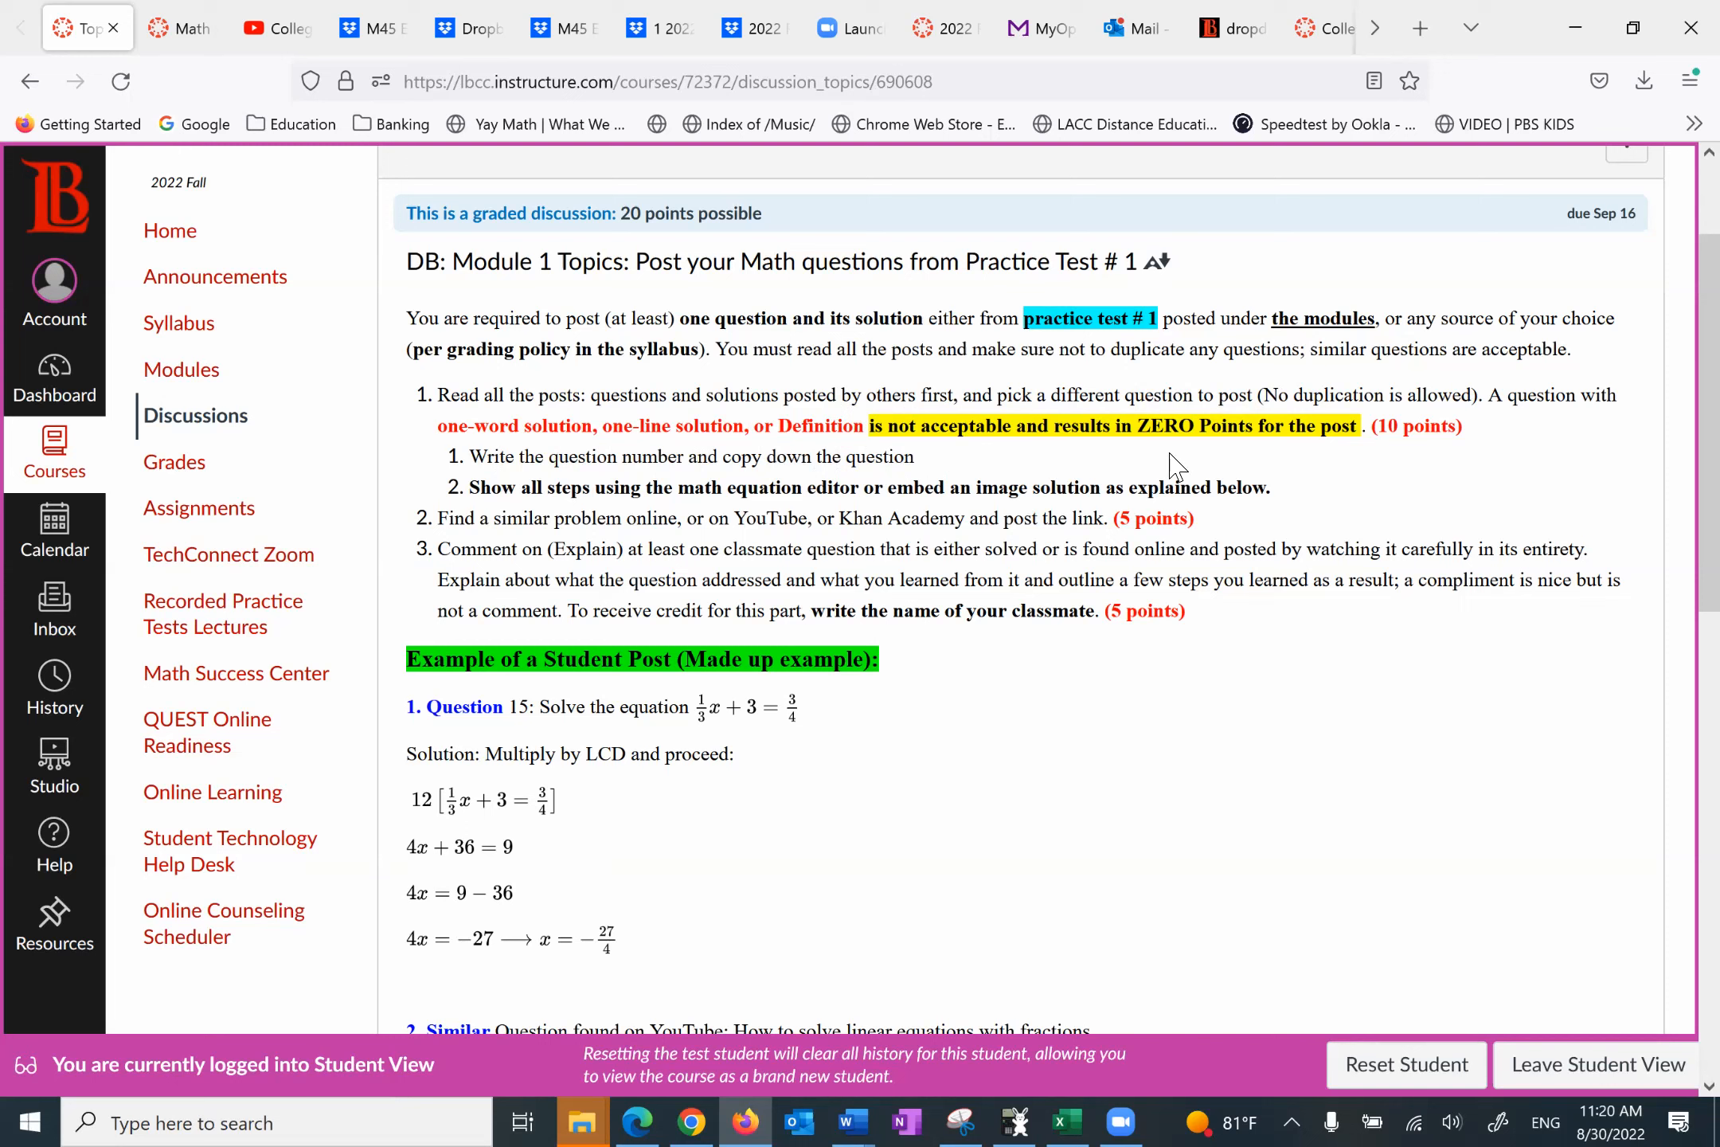
{"action": "mouse_move", "coordinate": [601, 479]}
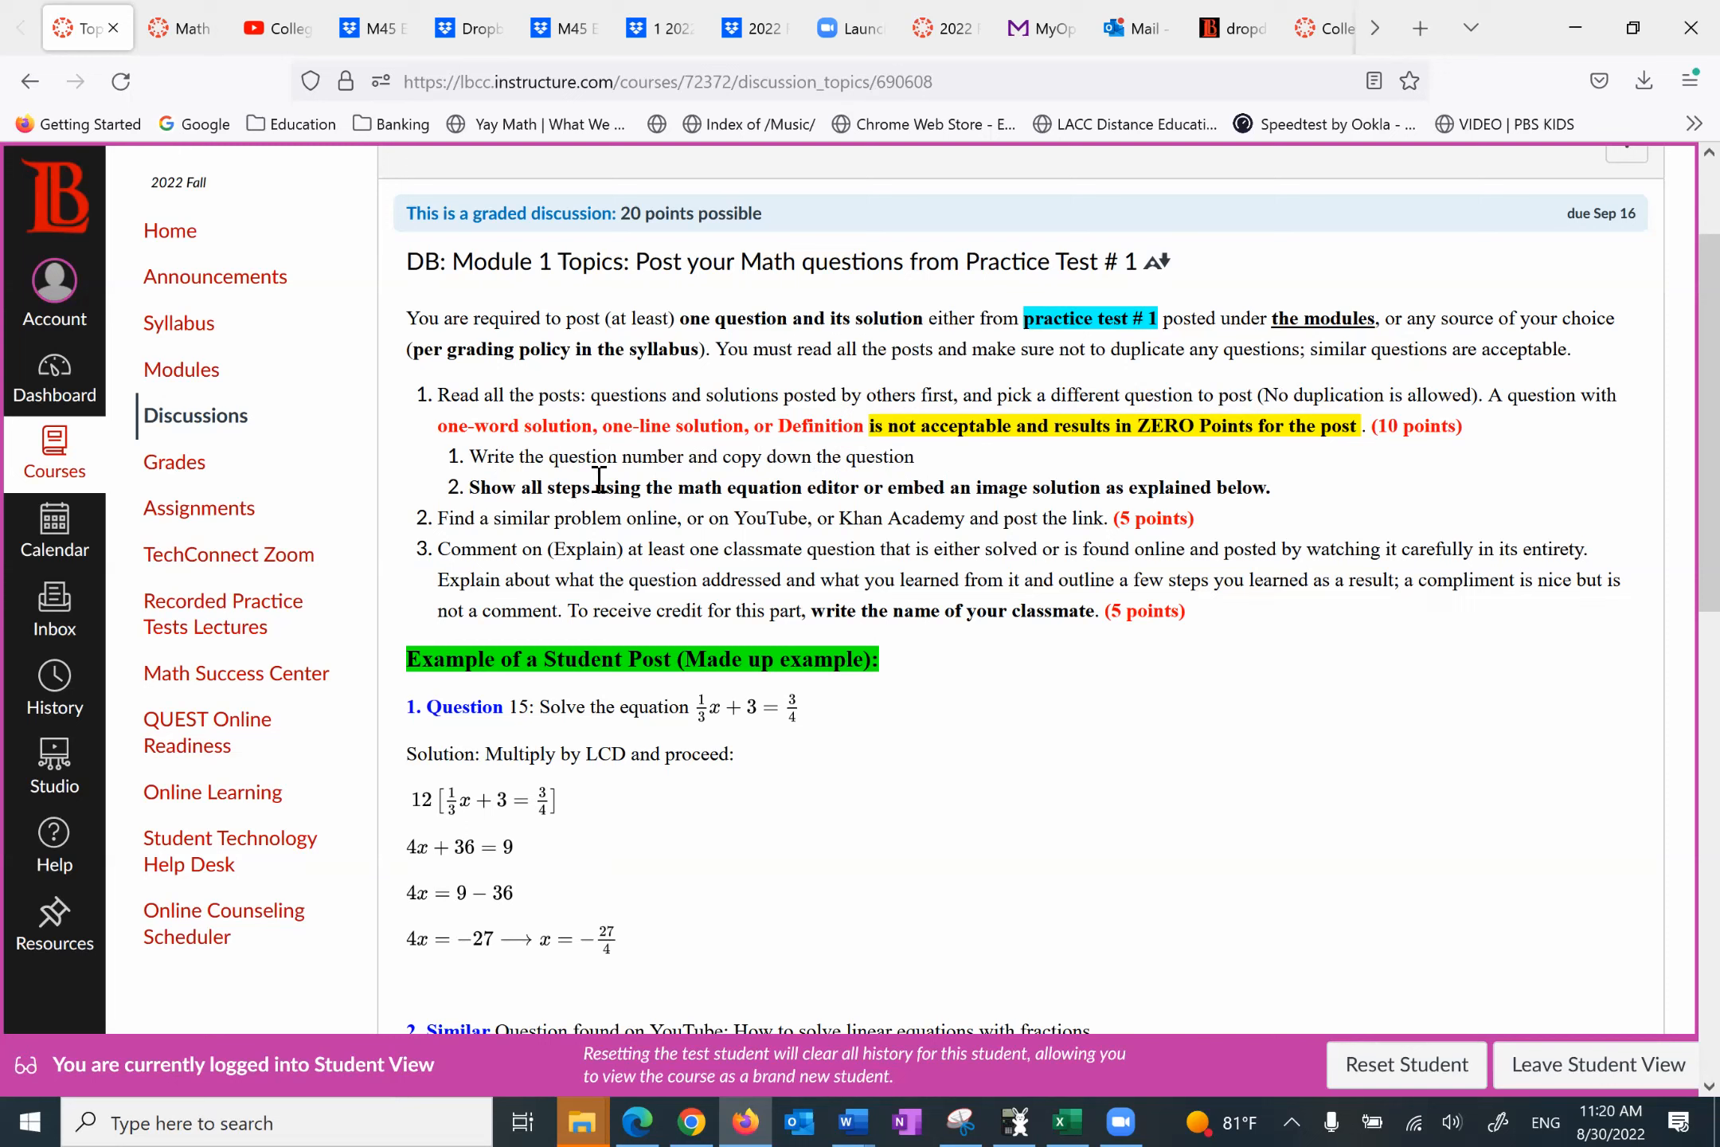
{"action": "mouse_move", "coordinate": [509, 458]}
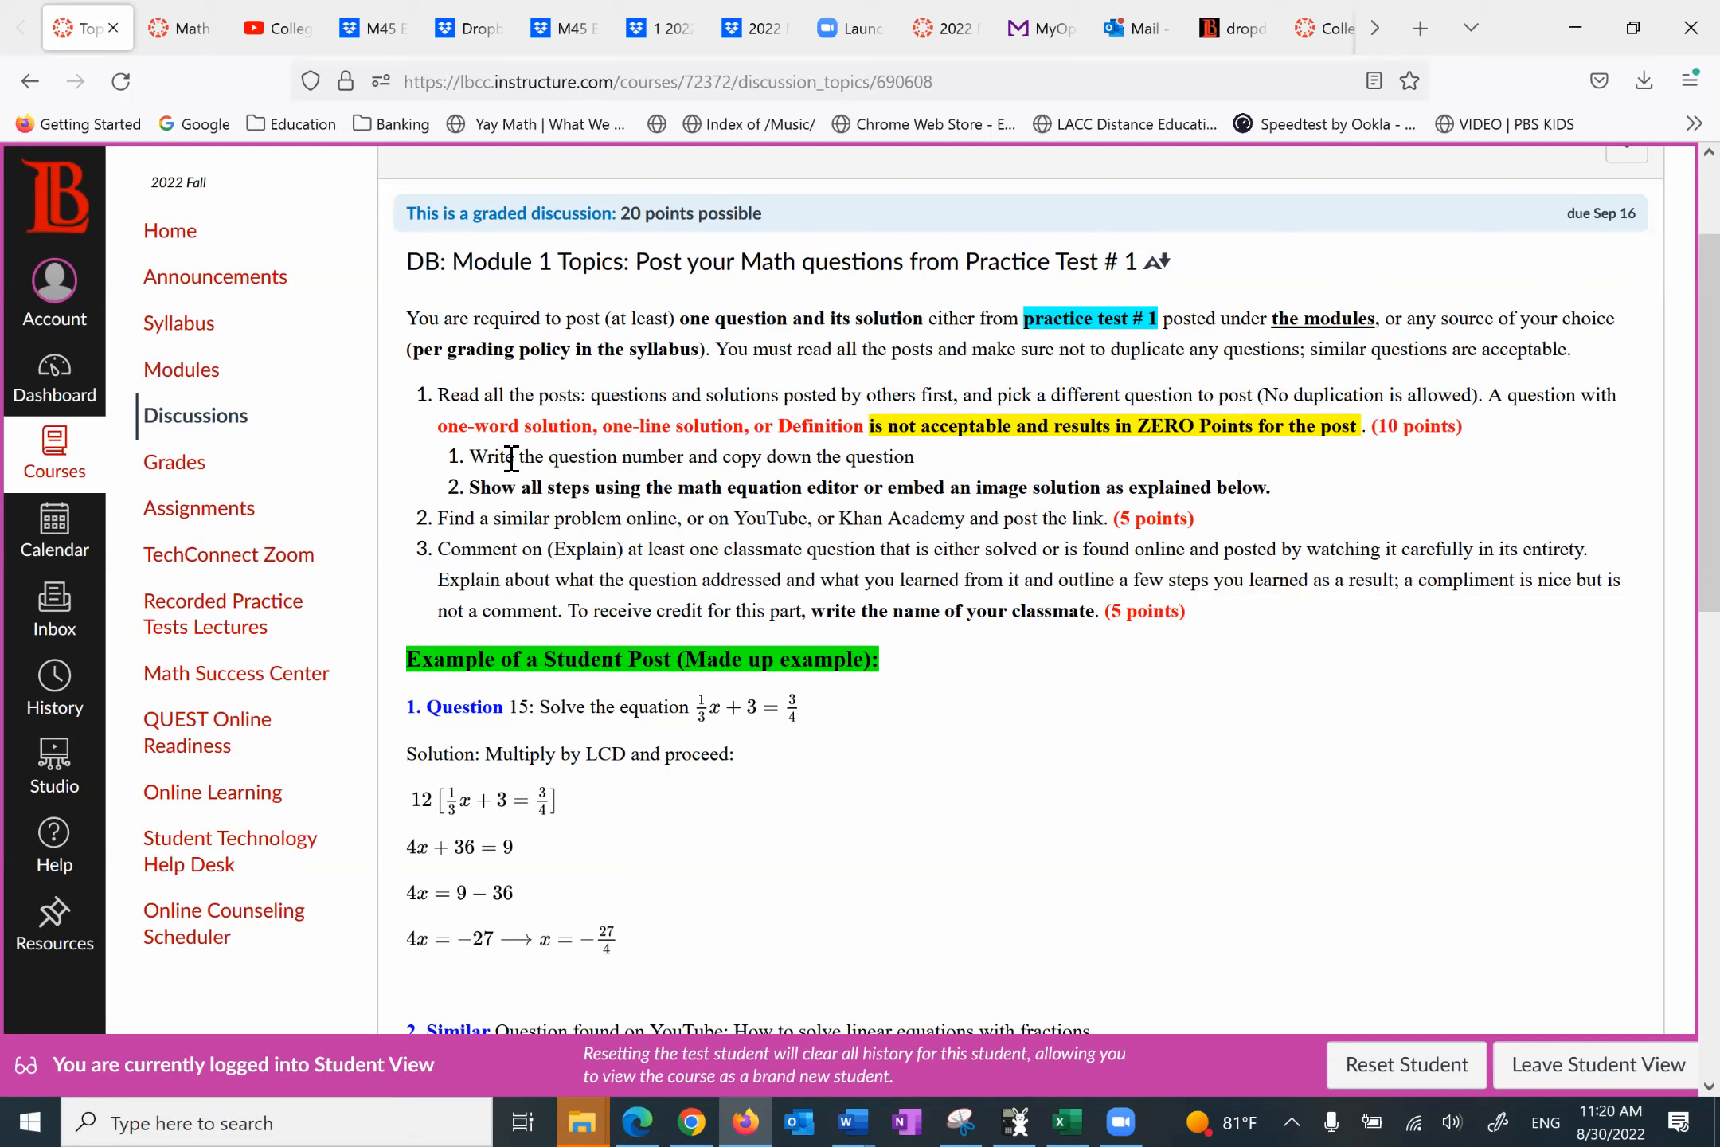
{"action": "mouse_move", "coordinate": [689, 459]}
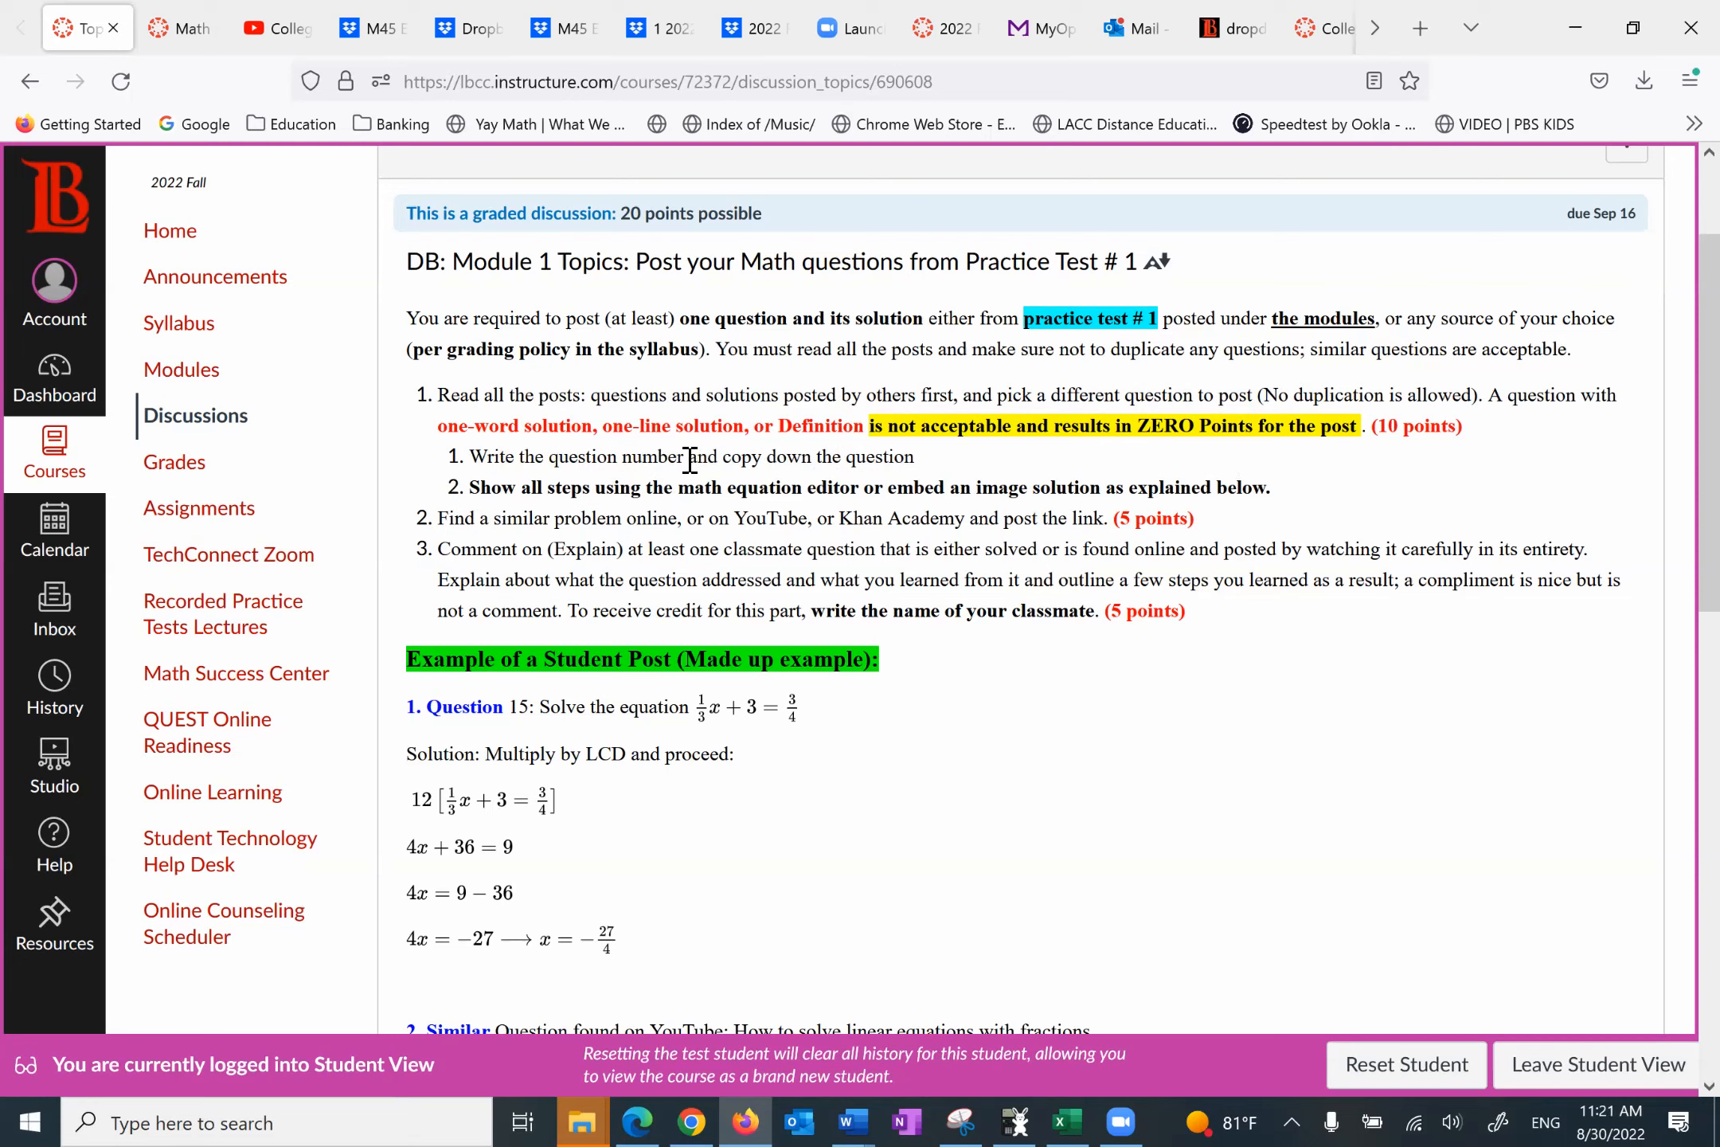
{"action": "mouse_move", "coordinate": [582, 459]}
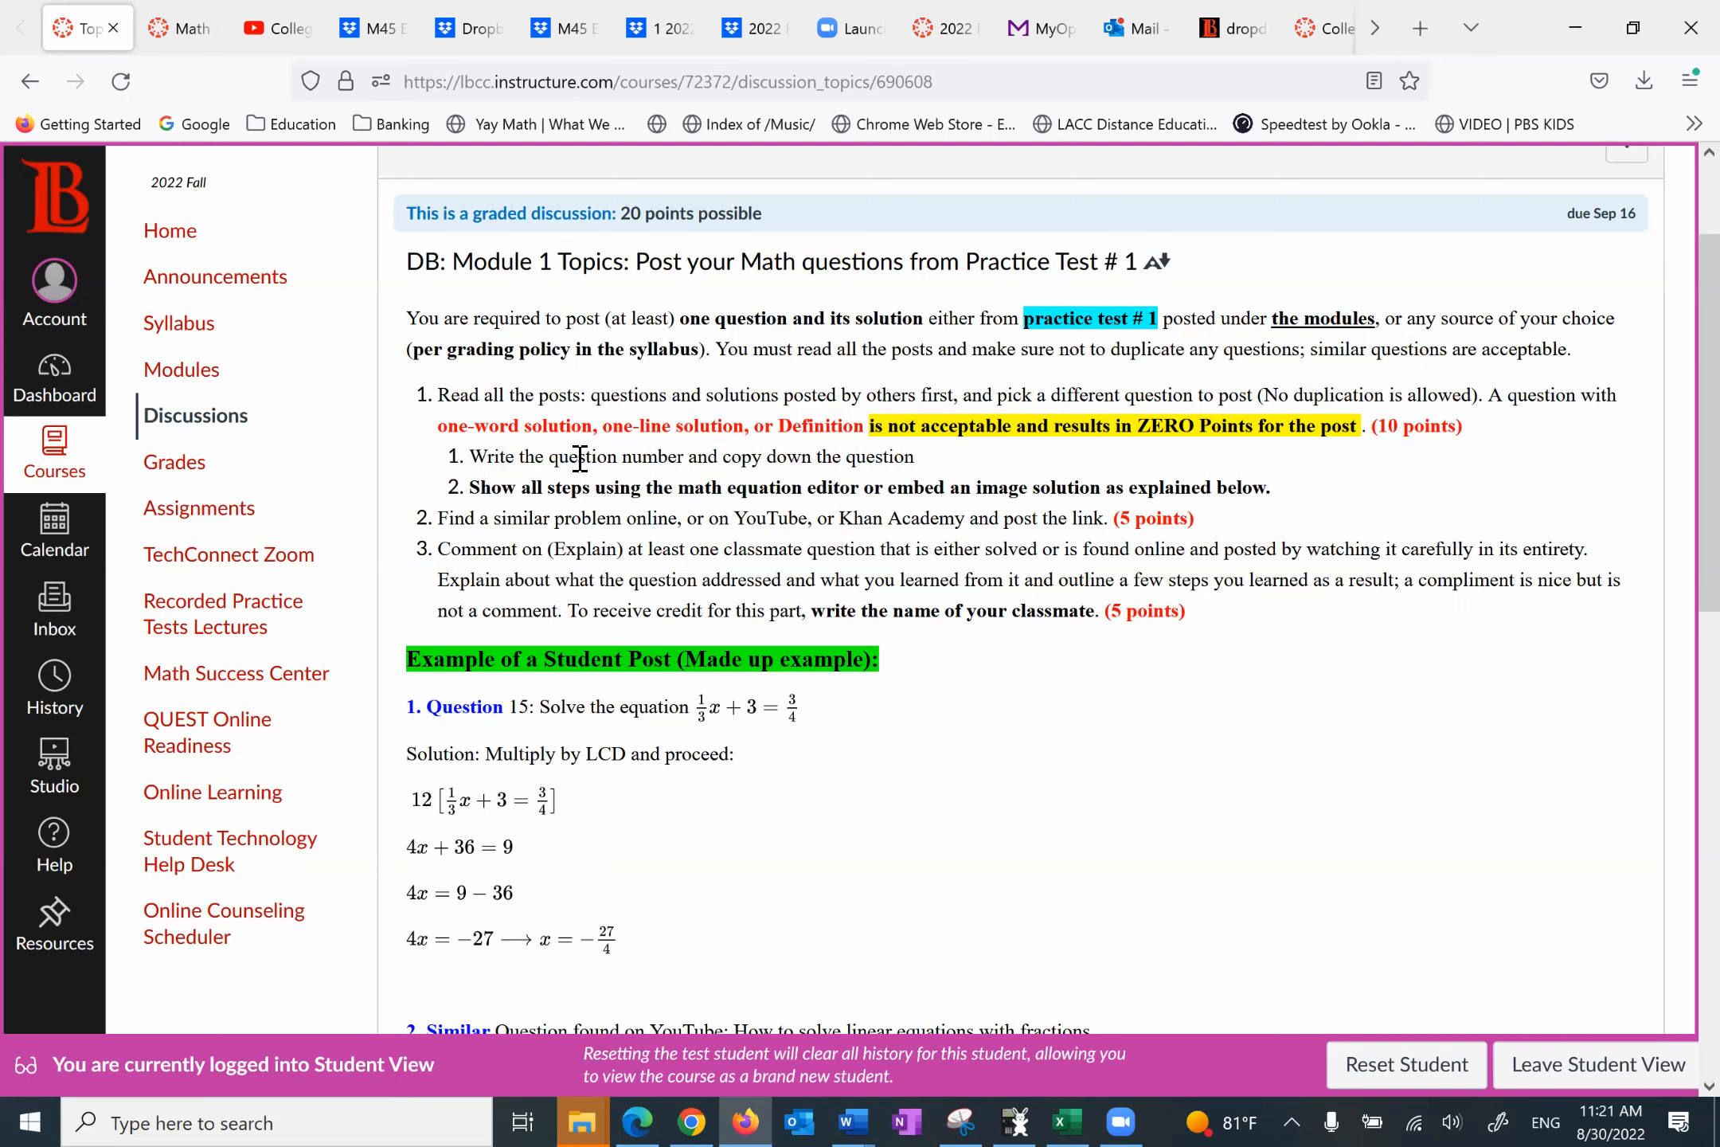
{"action": "mouse_move", "coordinate": [532, 517]}
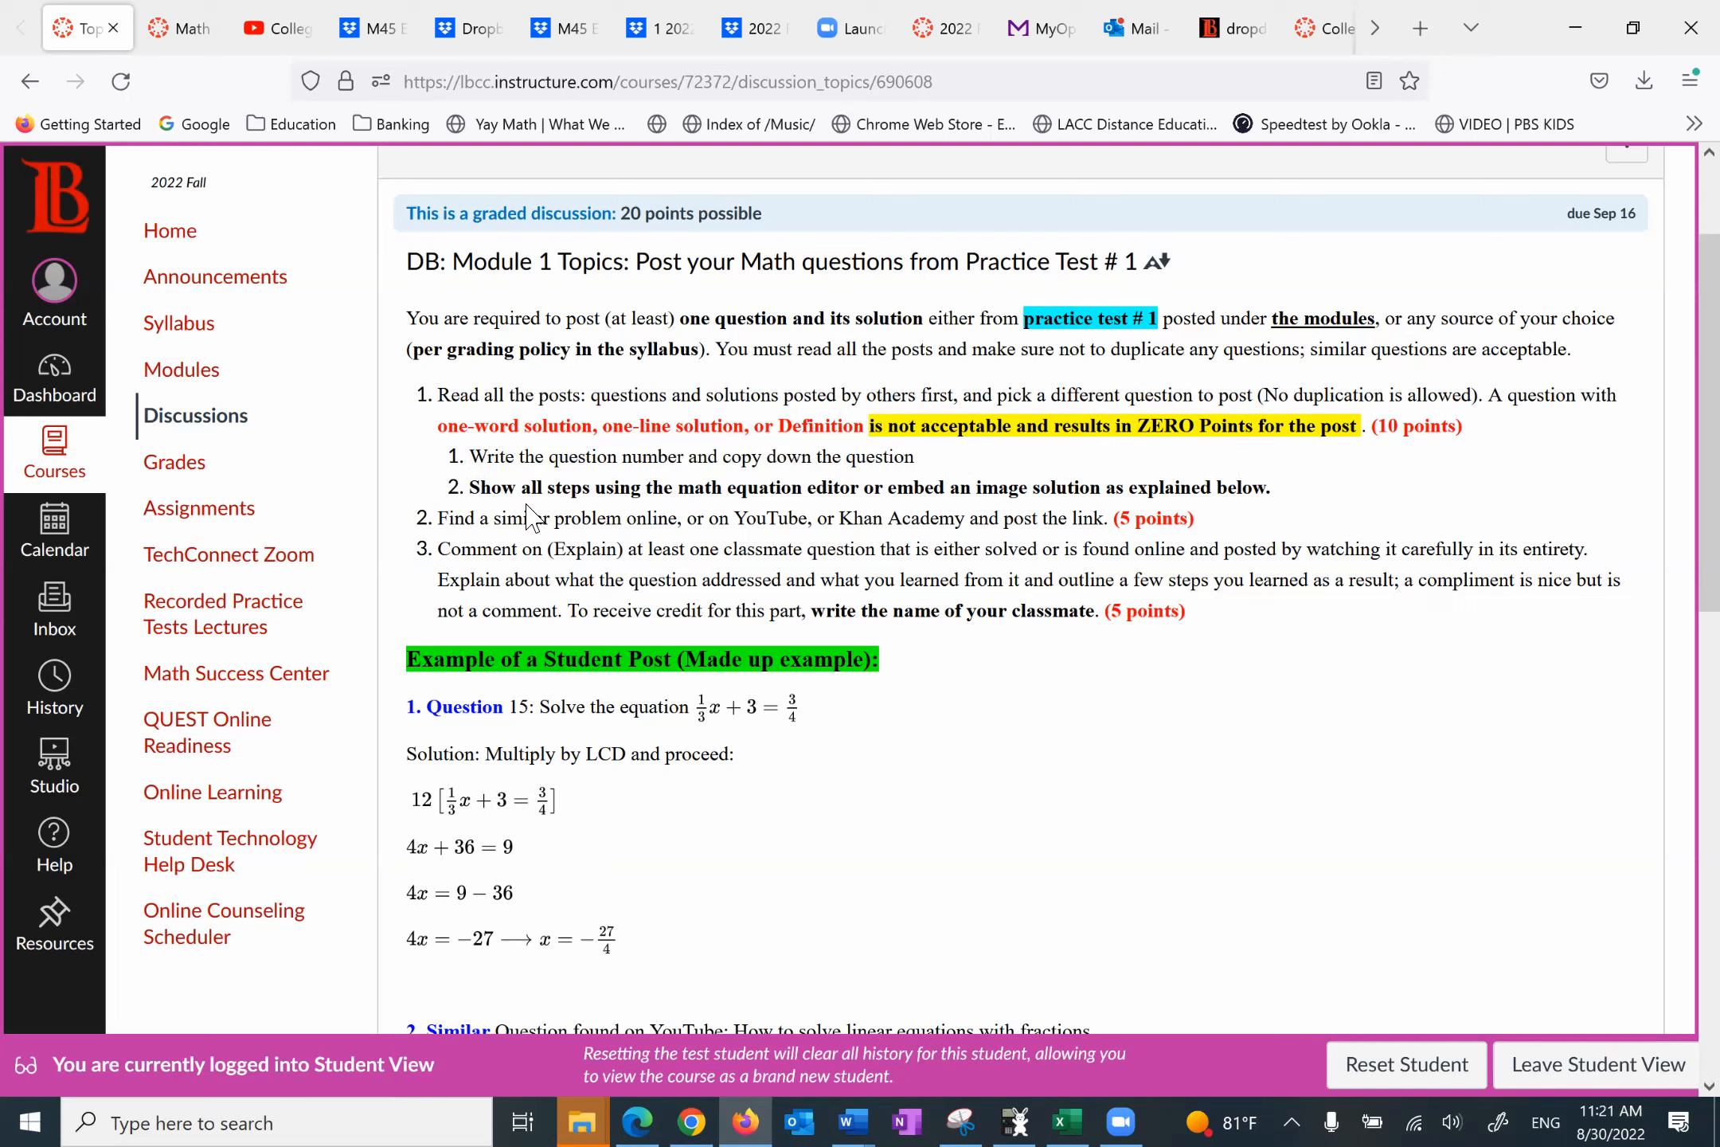
{"action": "mouse_move", "coordinate": [692, 491]}
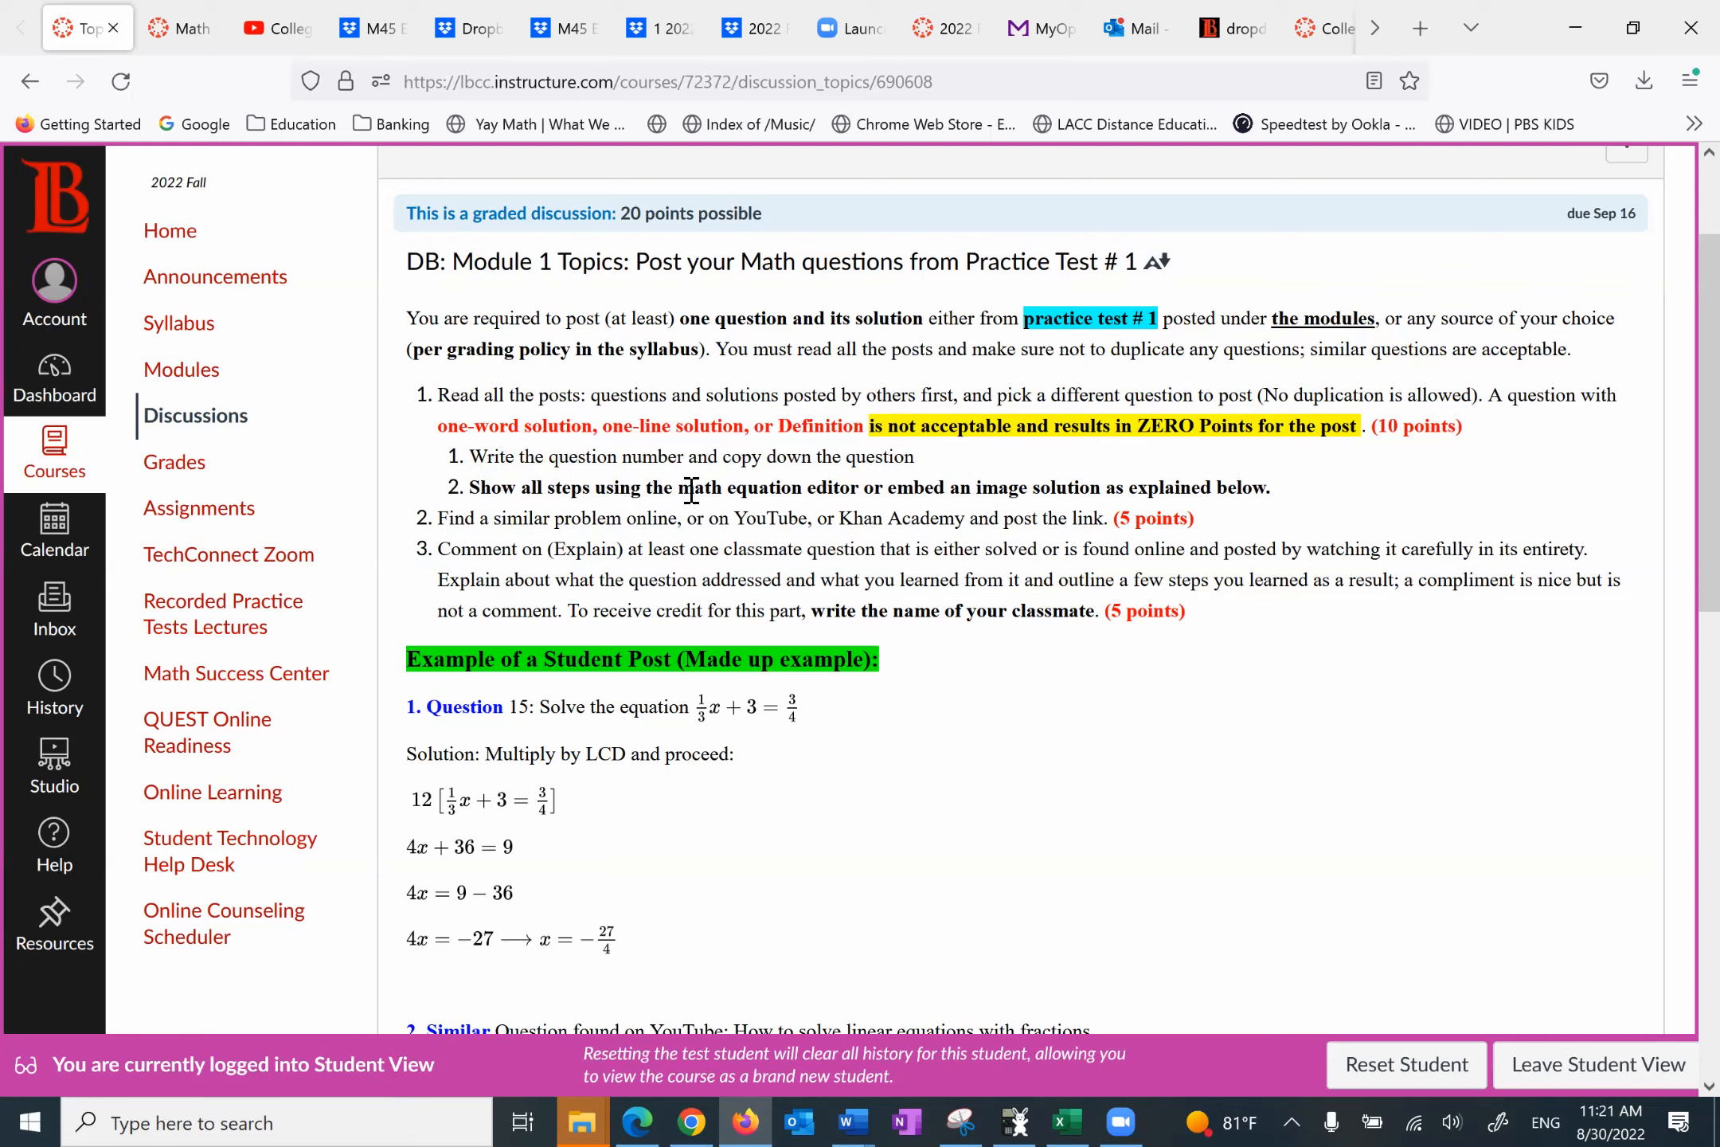
{"action": "double_click", "coordinate": [768, 487]}
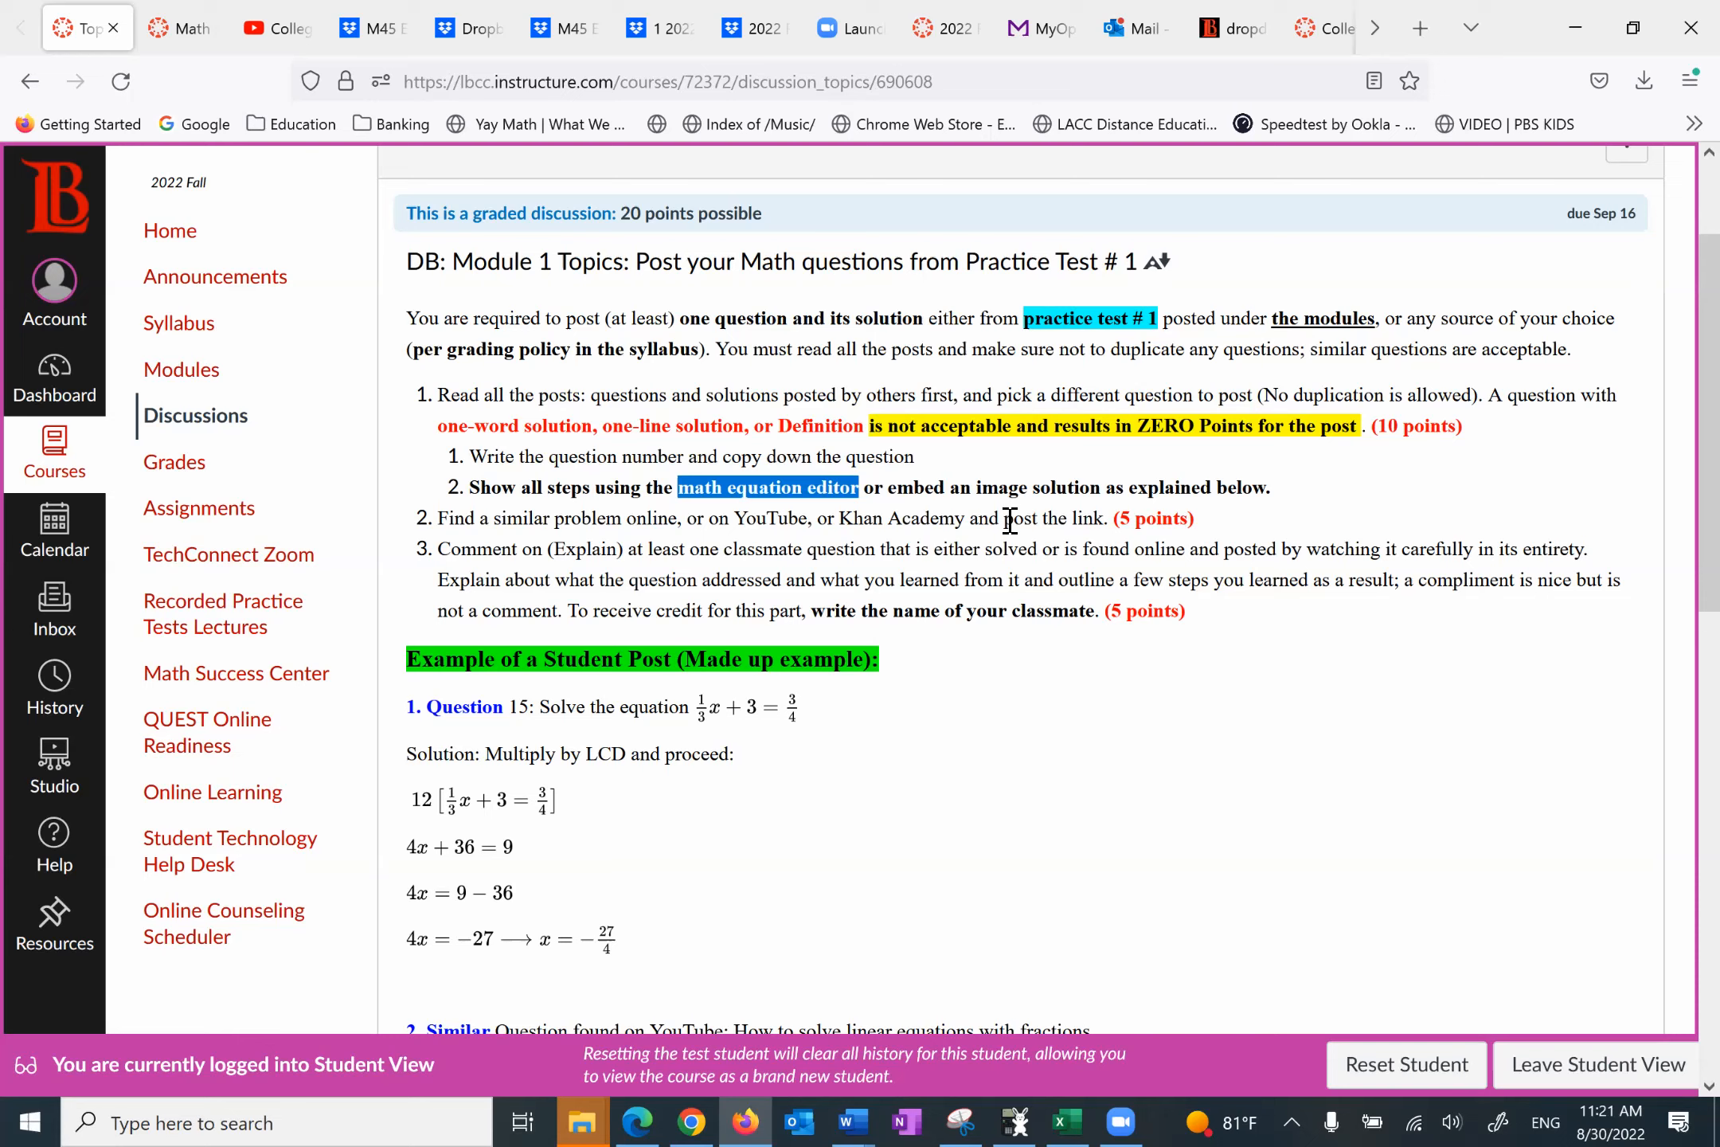
{"action": "mouse_move", "coordinate": [296, 560]}
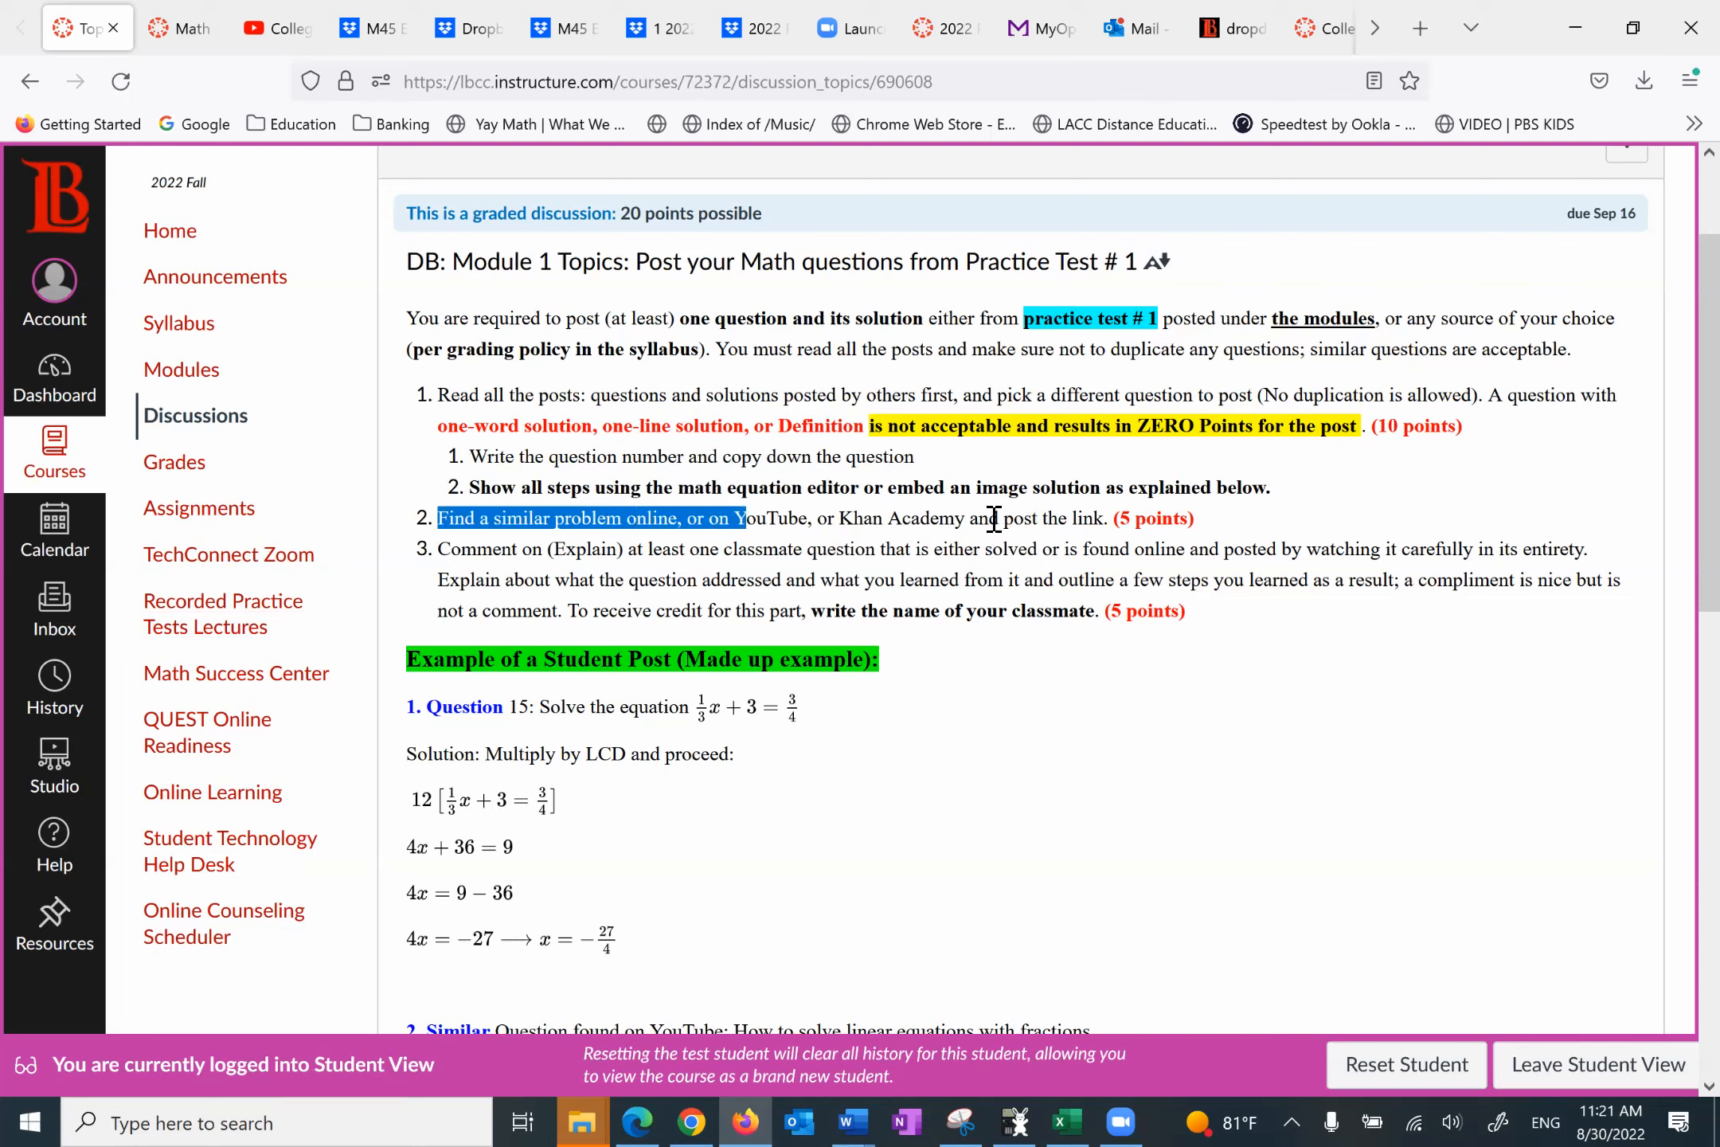
{"action": "left_click_drag", "start_coordinate": [744, 518], "coordinate": [1193, 518]}
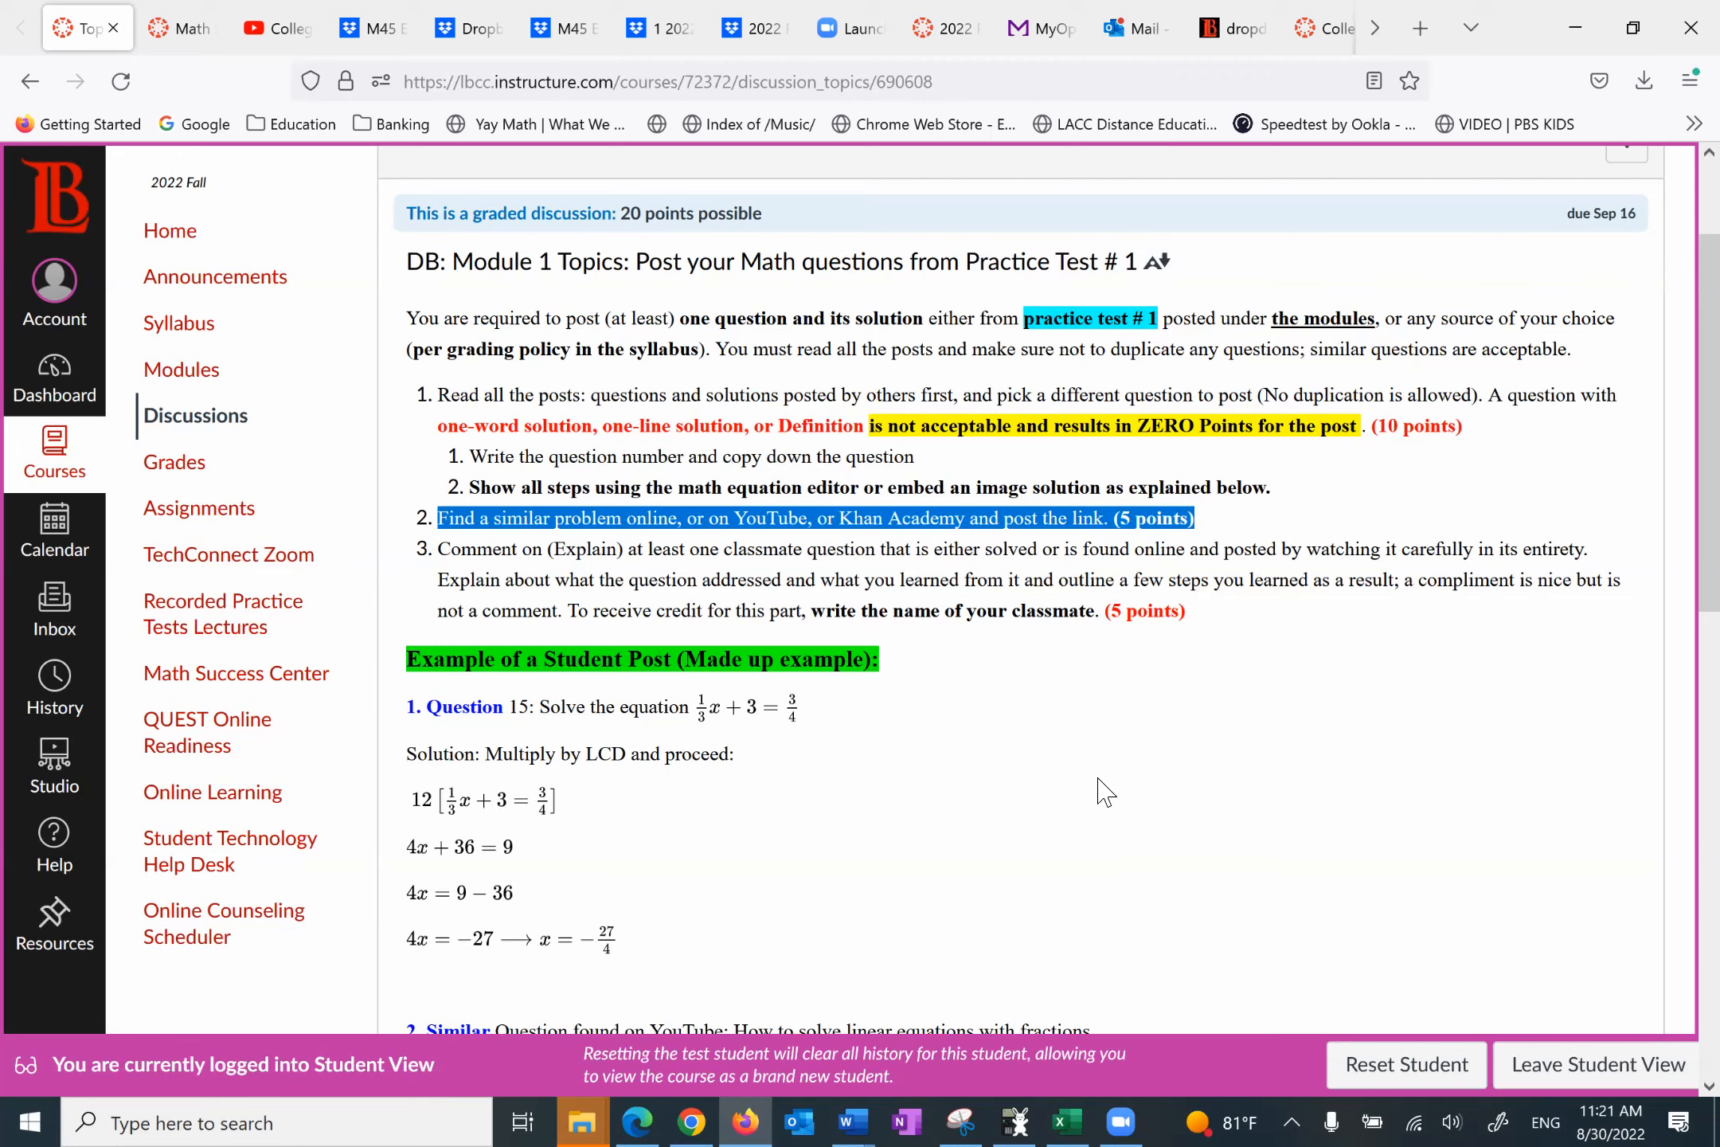
{"action": "mouse_move", "coordinate": [998, 575]}
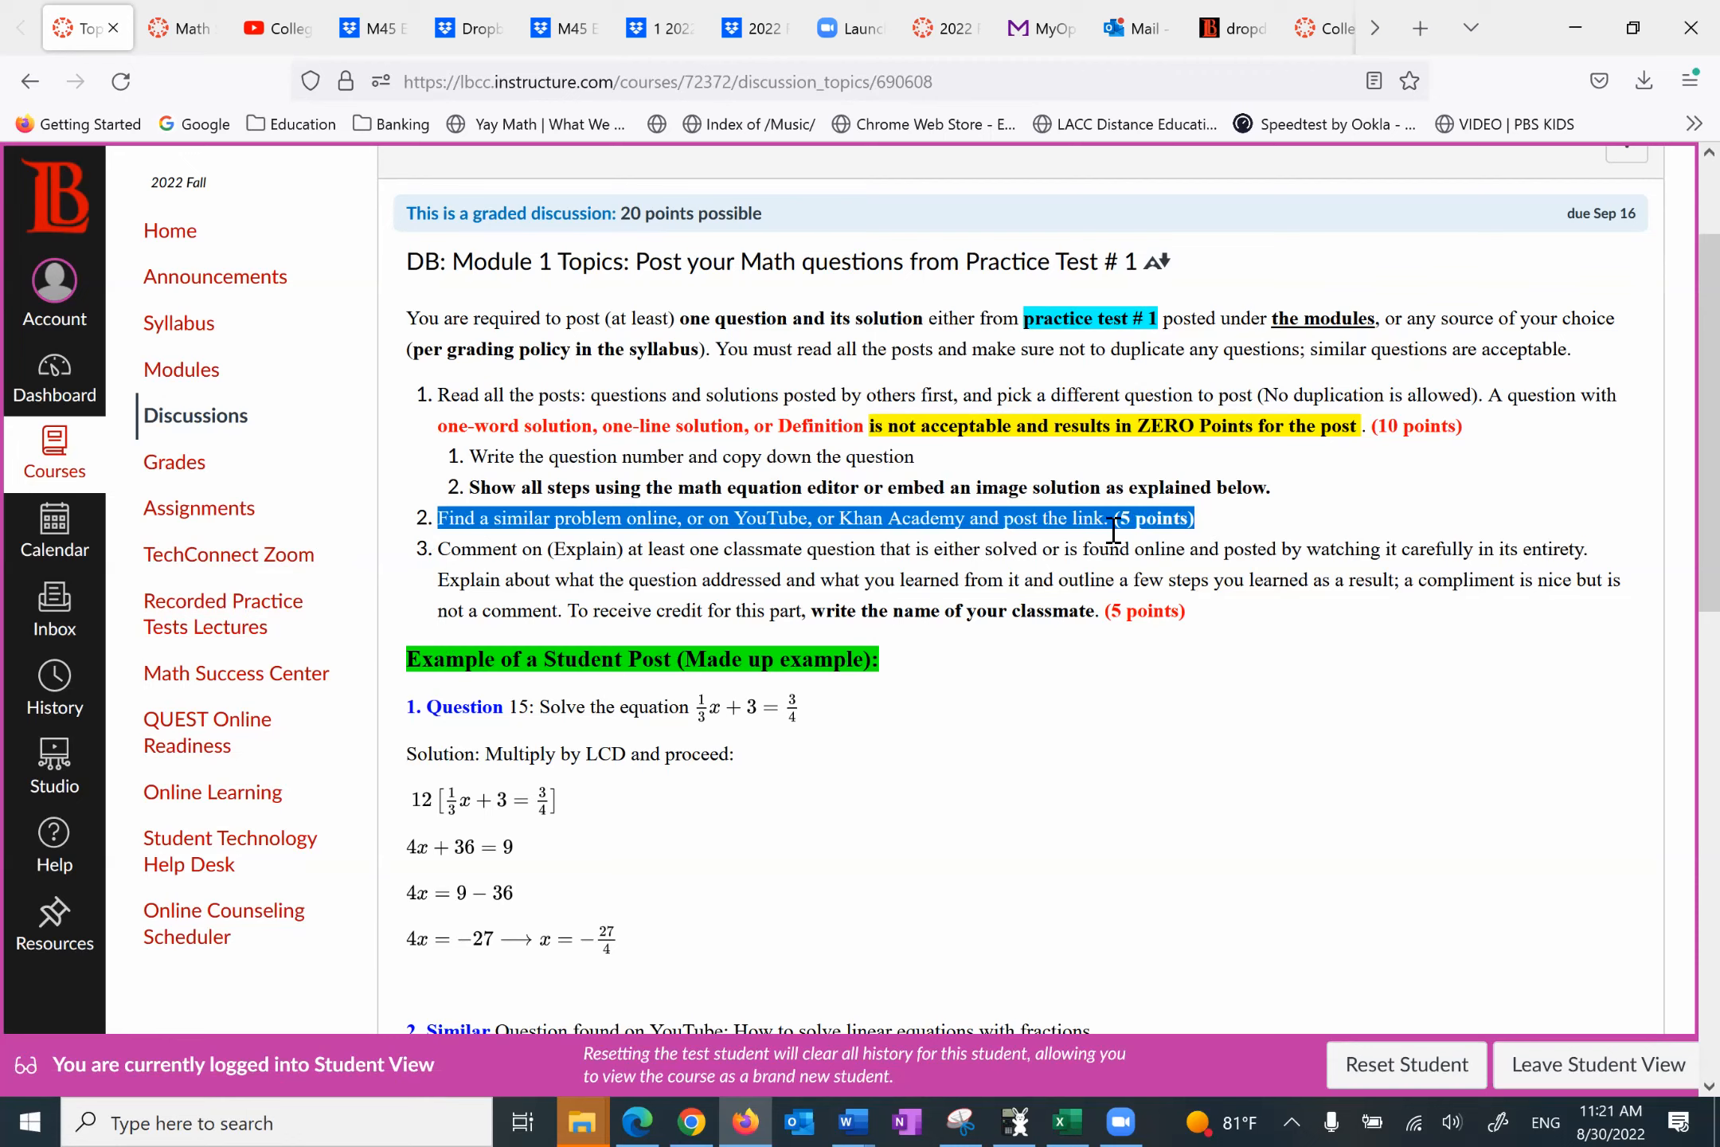
{"action": "left_click", "coordinate": [452, 572]}
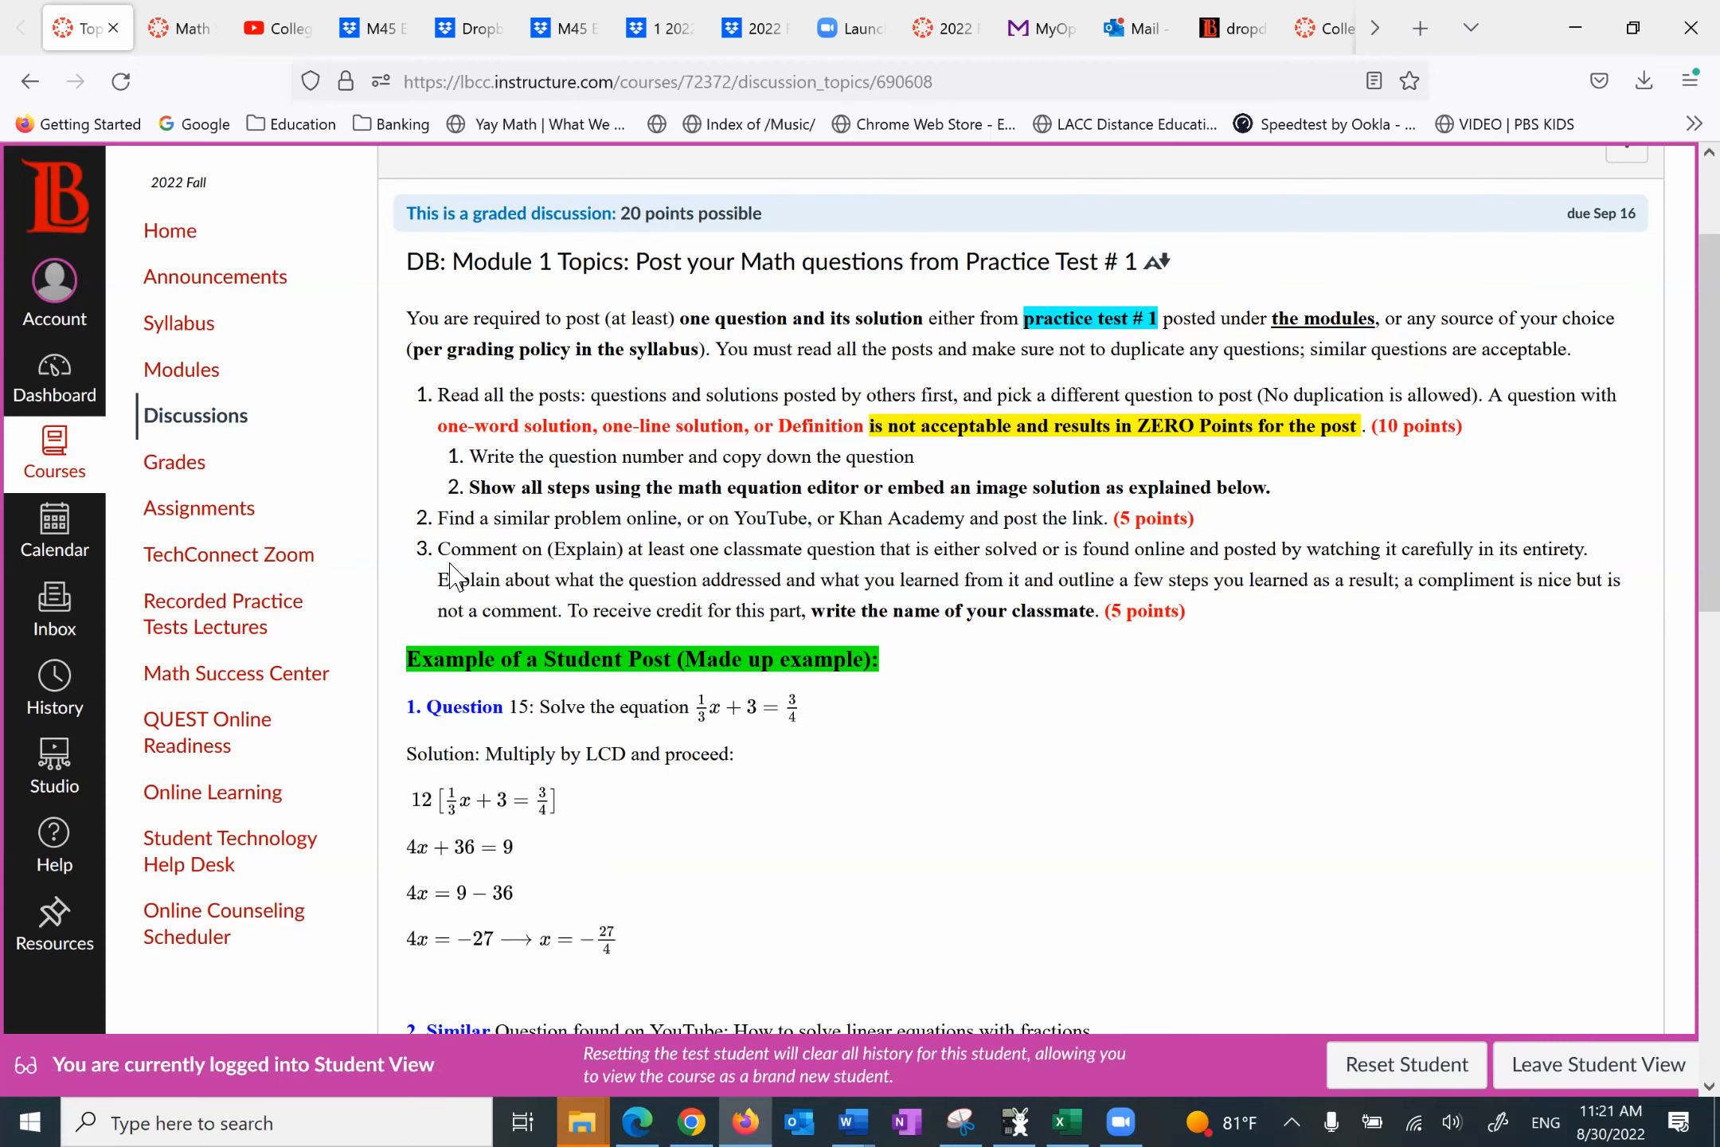
{"action": "mouse_move", "coordinate": [1093, 796]}
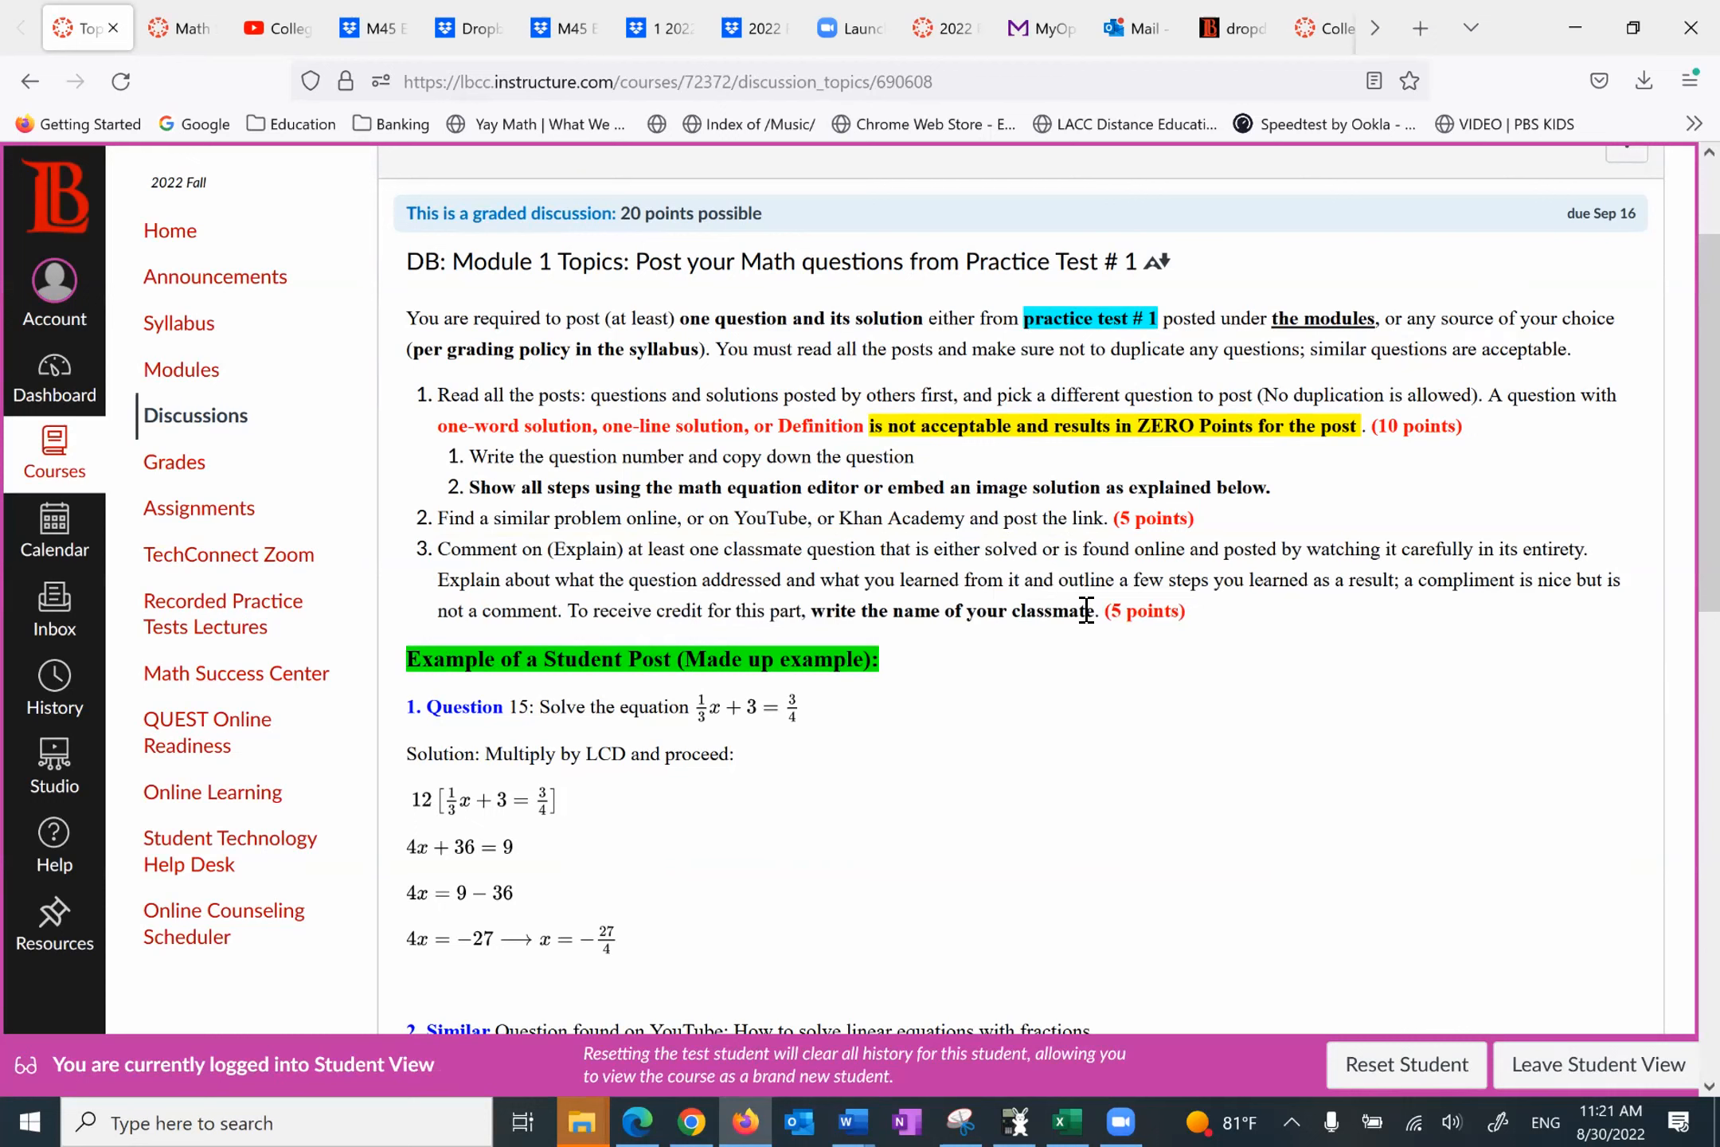
{"action": "mouse_move", "coordinate": [590, 591]}
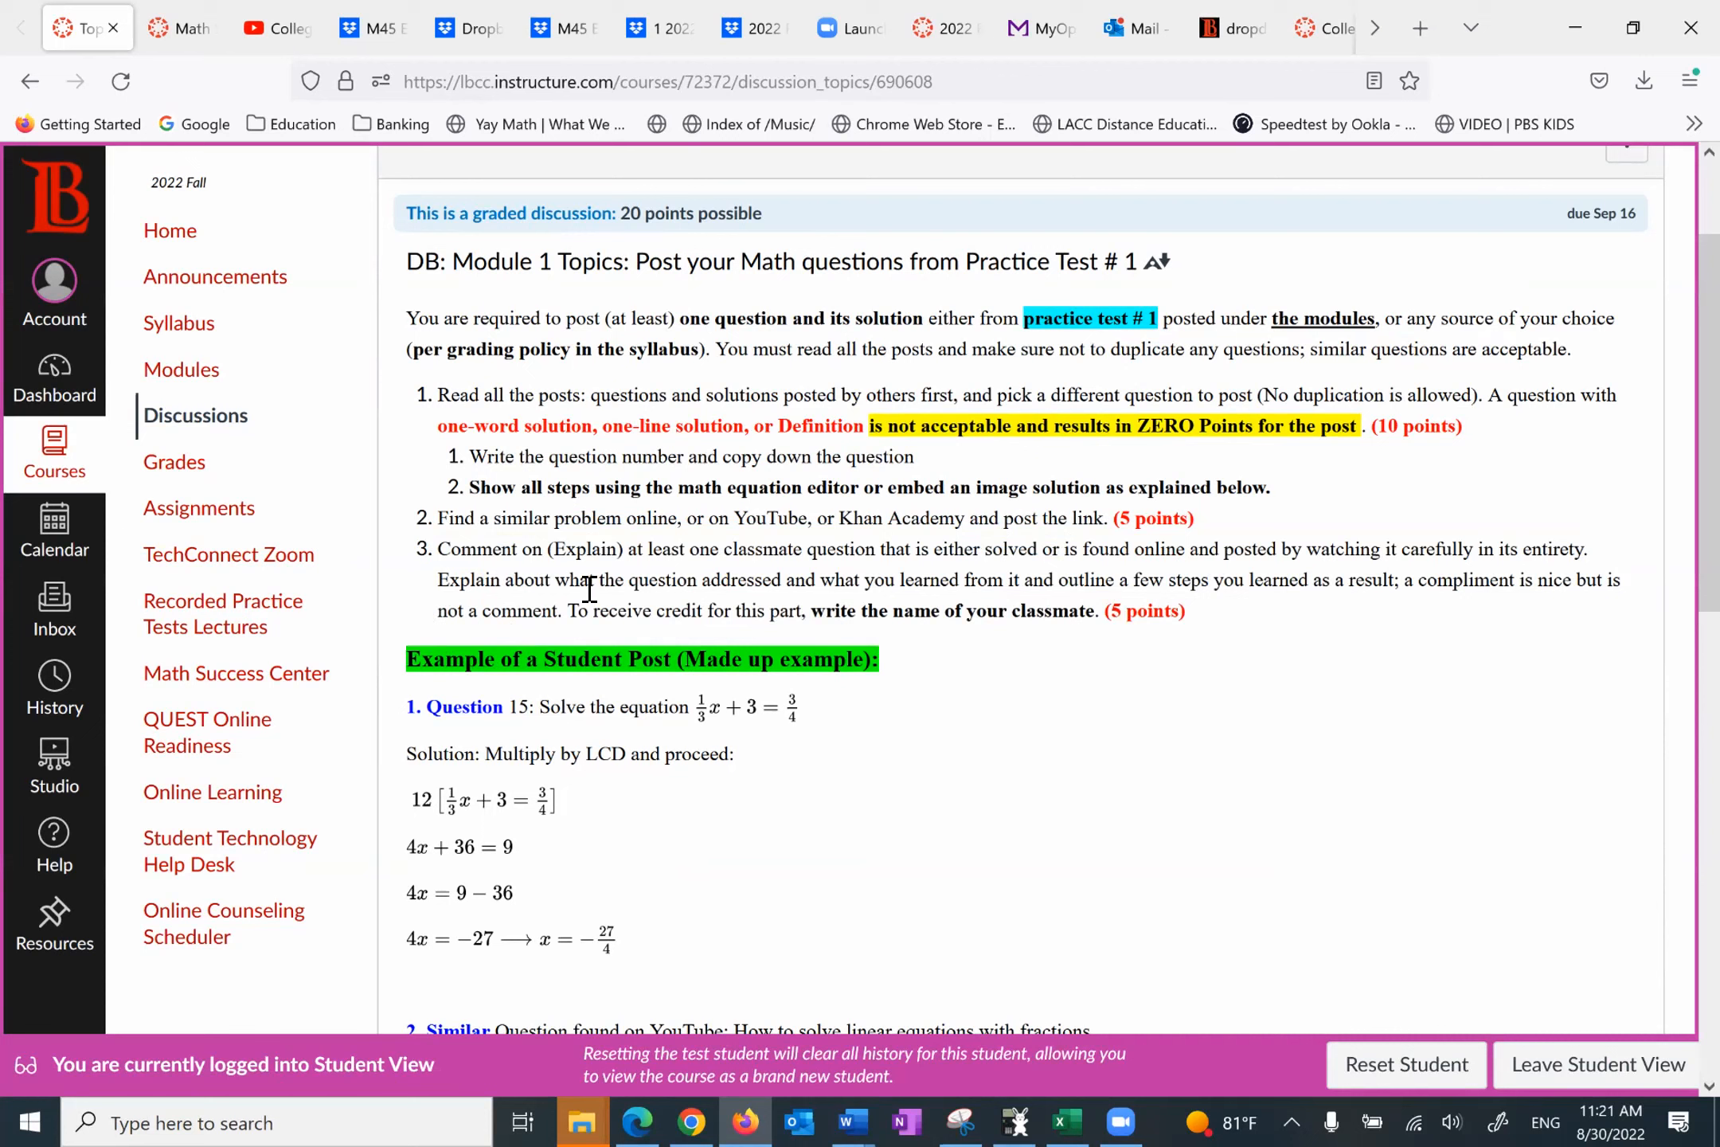
{"action": "mouse_move", "coordinate": [829, 607]}
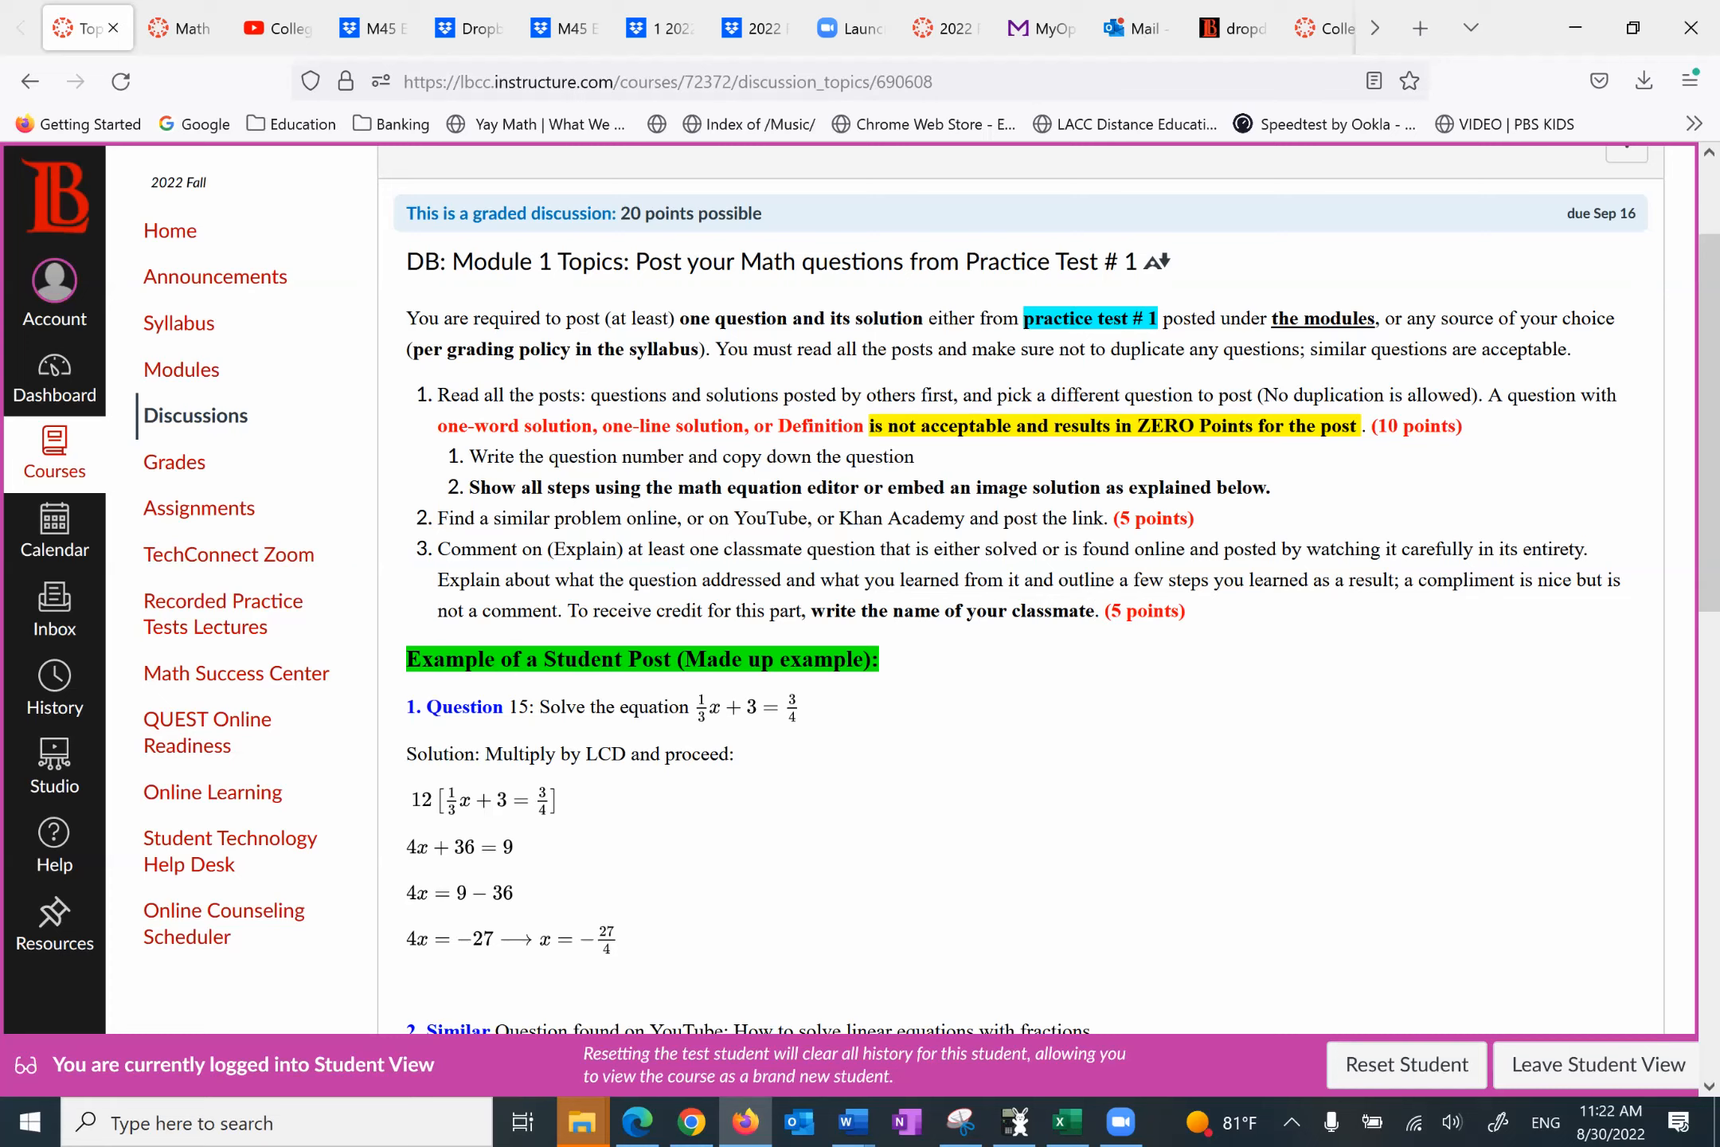
{"action": "mouse_move", "coordinate": [844, 665]}
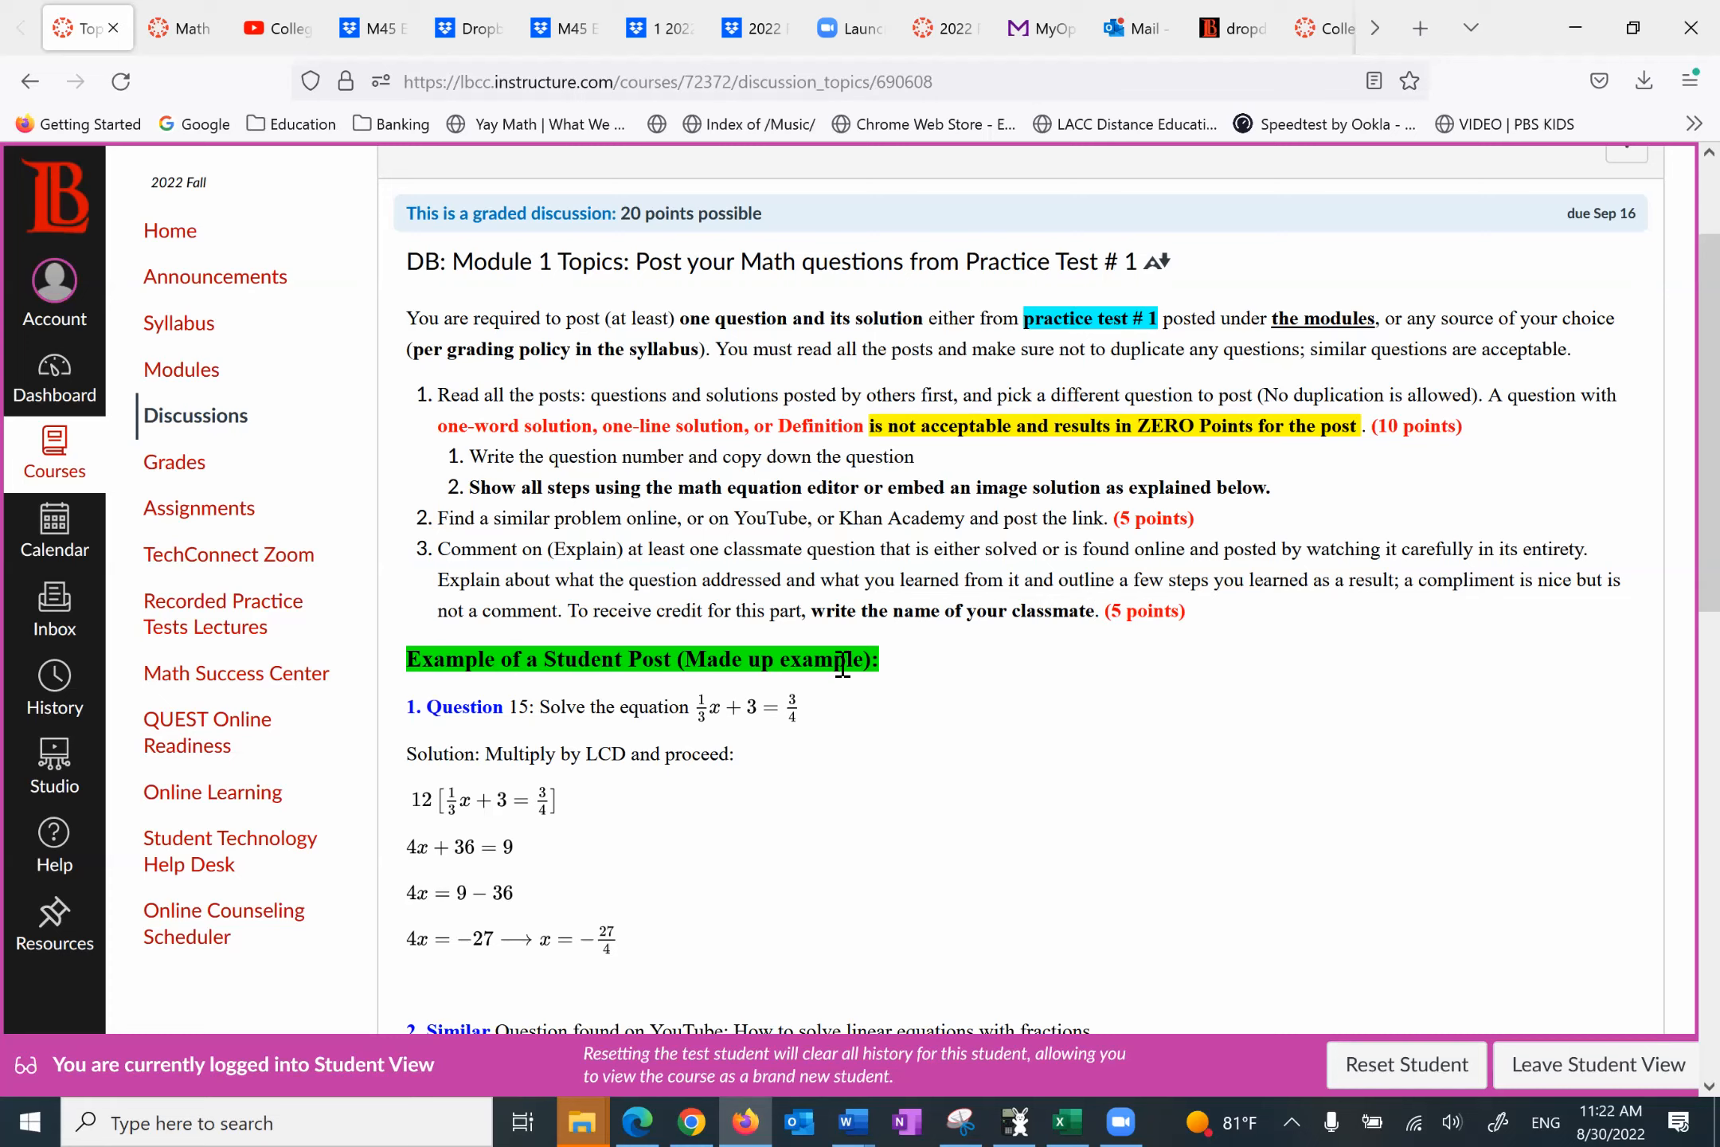
{"action": "mouse_move", "coordinate": [707, 657]}
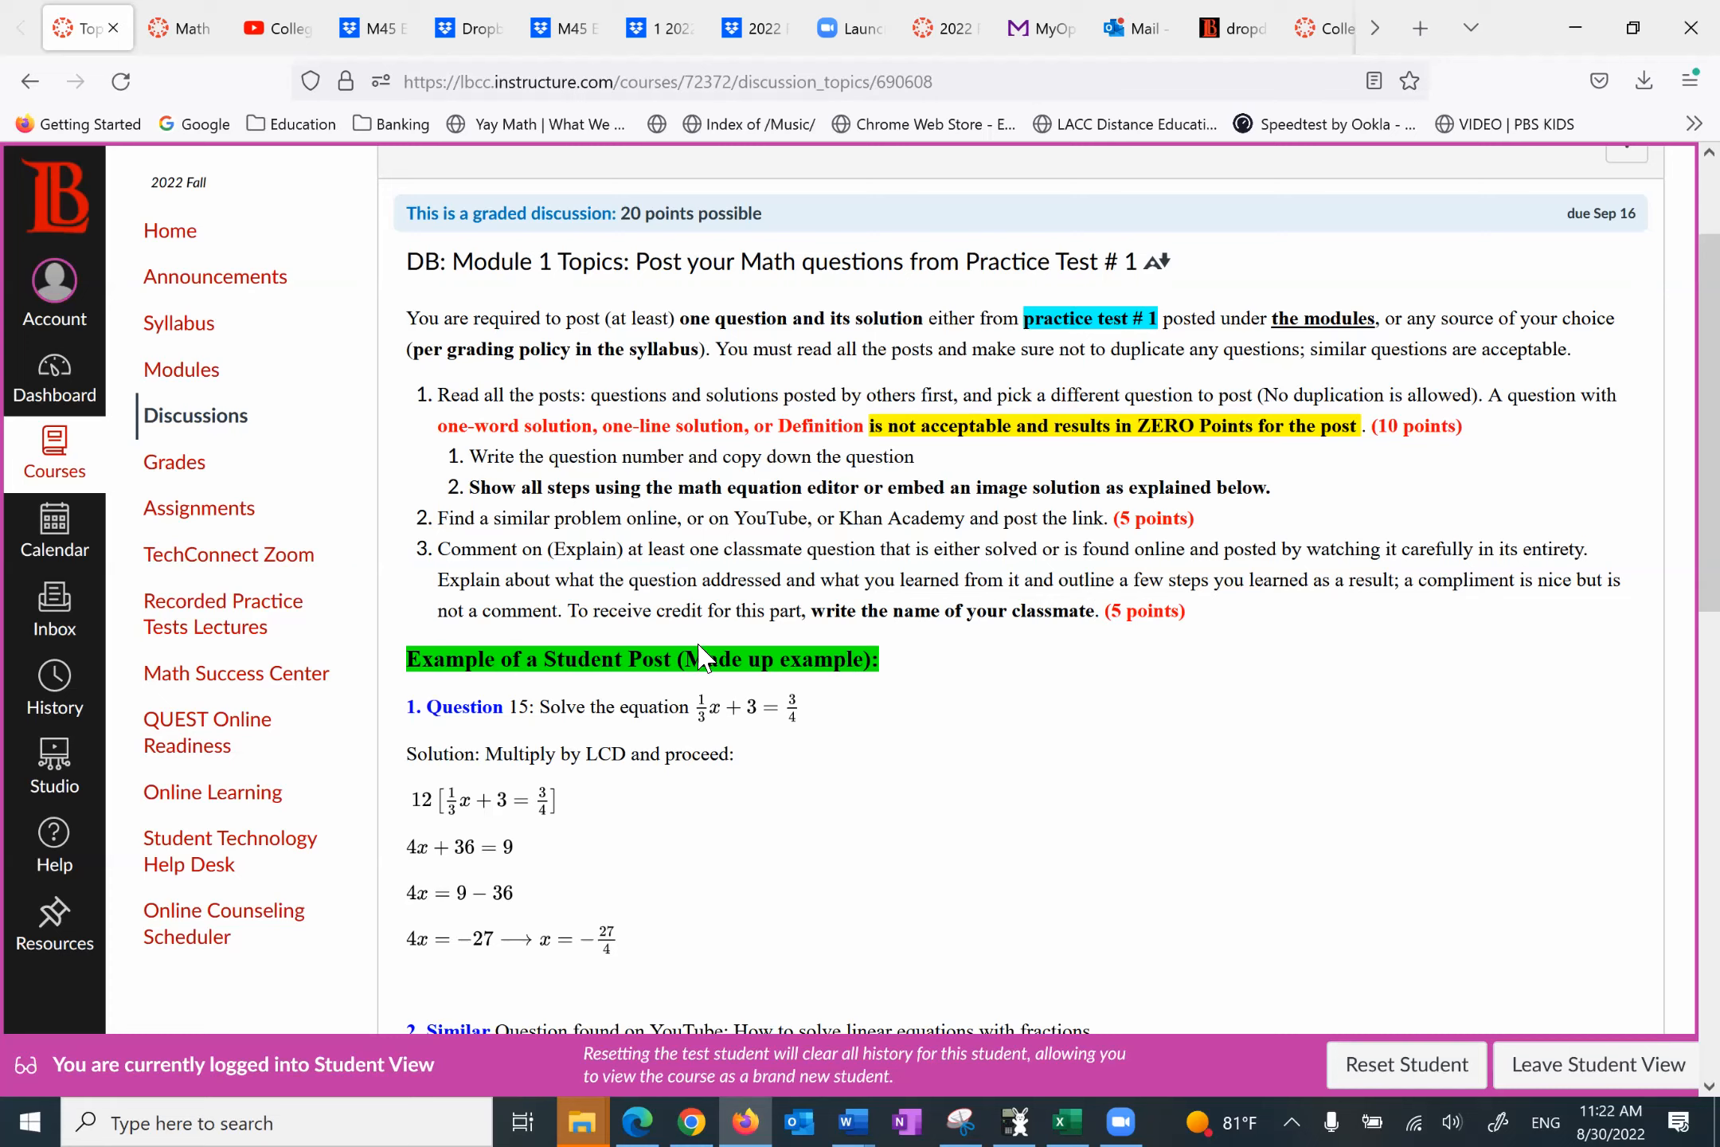
{"action": "mouse_move", "coordinate": [784, 618]}
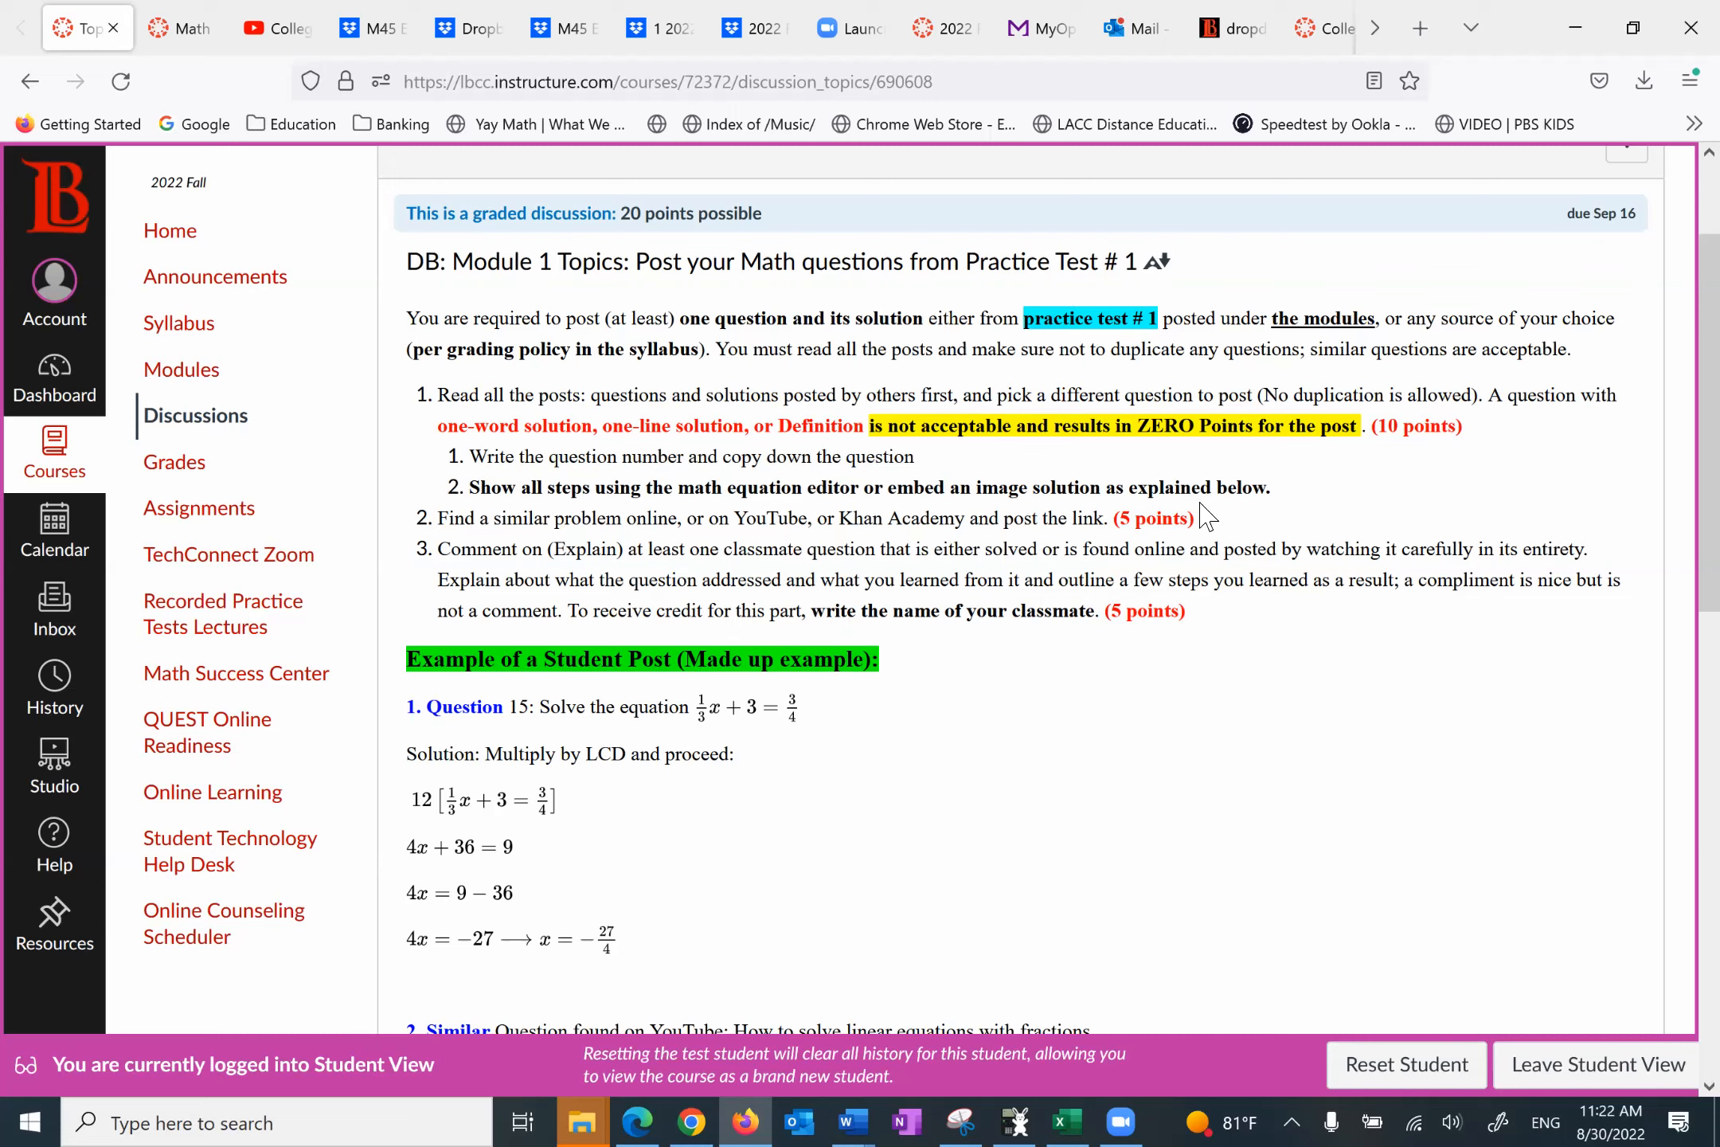
Step: Read through the Module 1 discussion's example post to the bottom and back
{"action": "scroll", "scroll_direction": "down", "scroll_amount": 3}
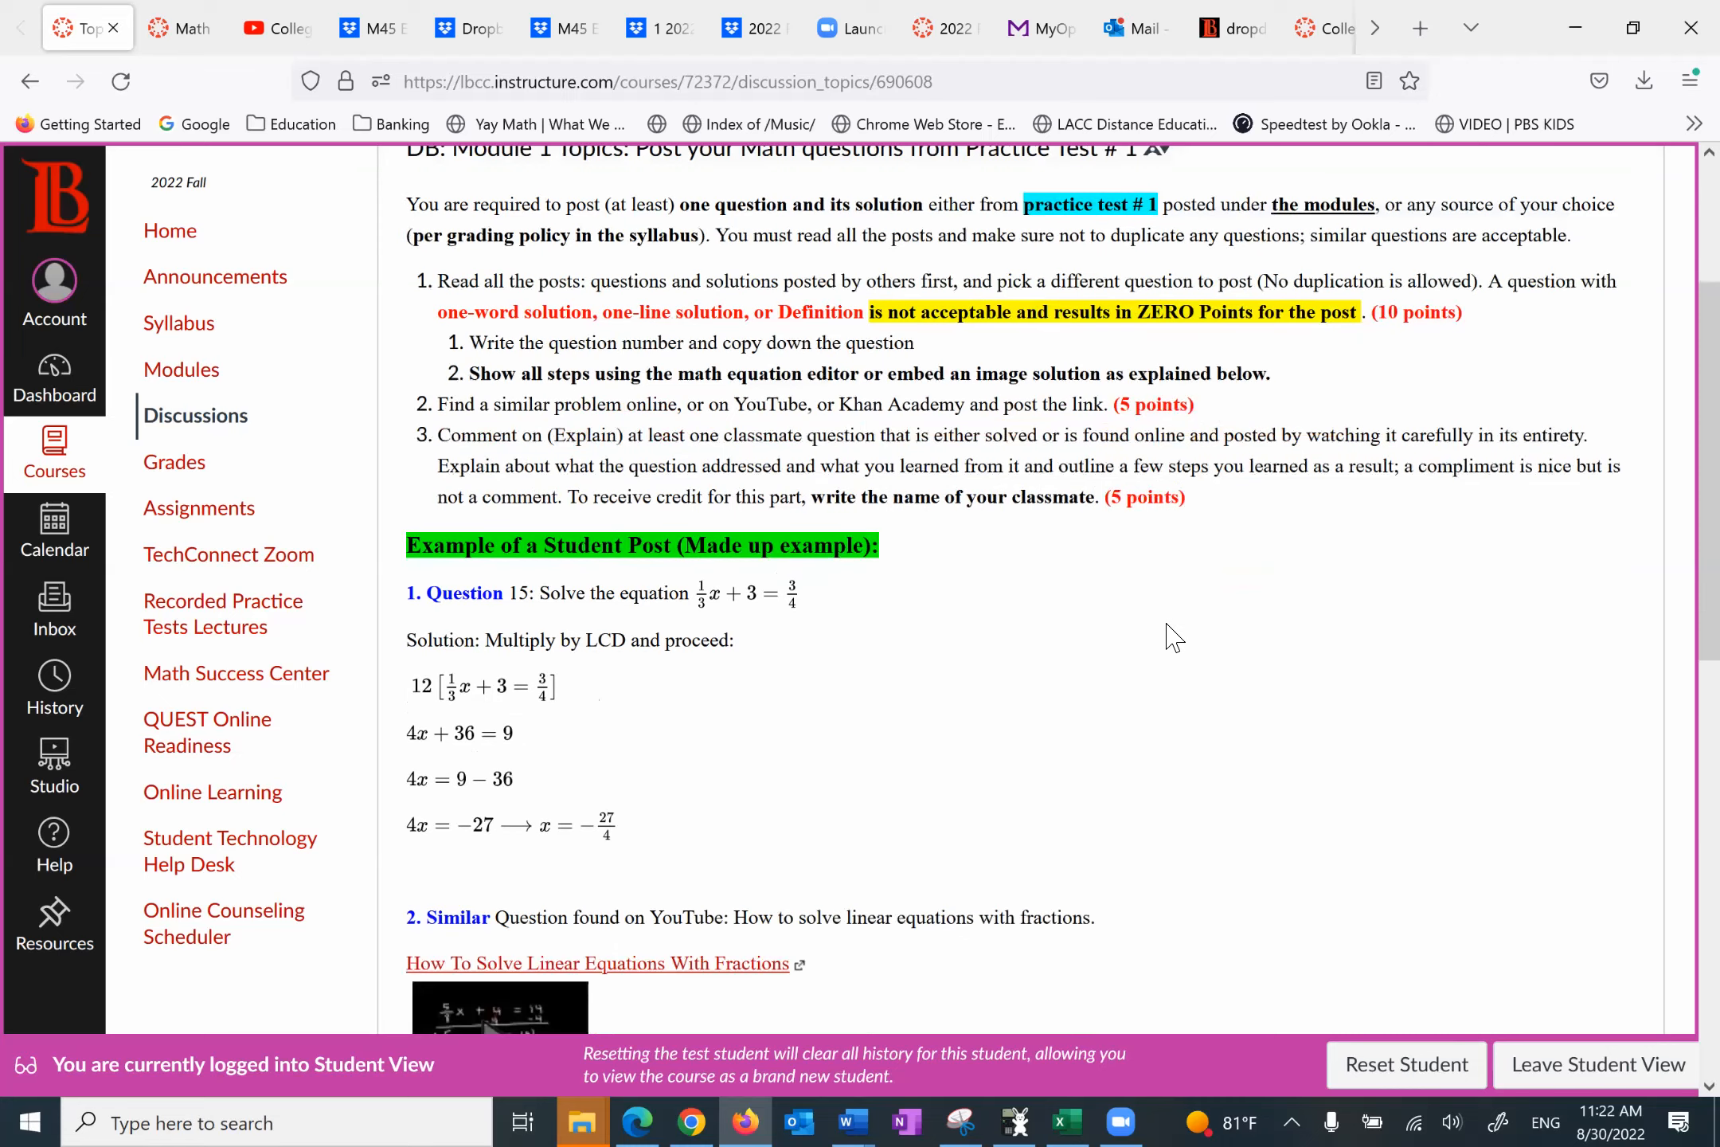
{"action": "scroll", "scroll_direction": "down", "scroll_amount": 3}
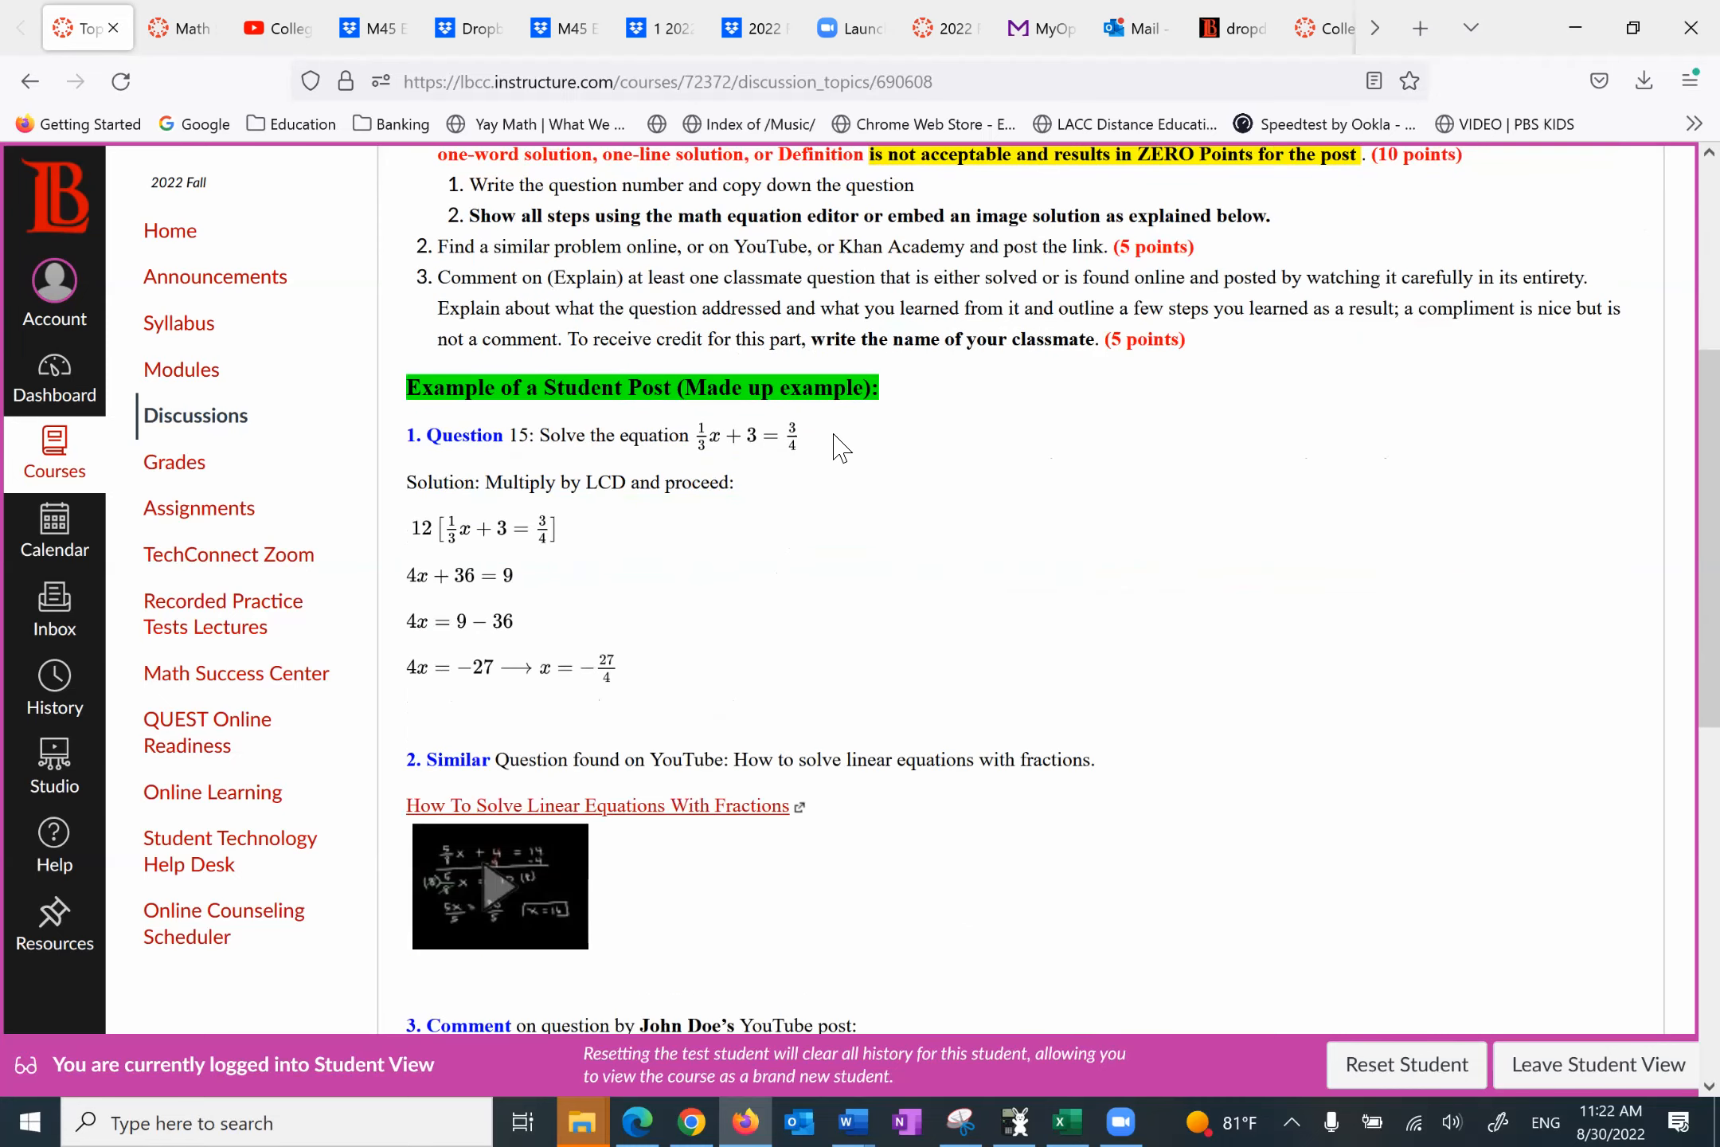
{"action": "mouse_move", "coordinate": [673, 521]}
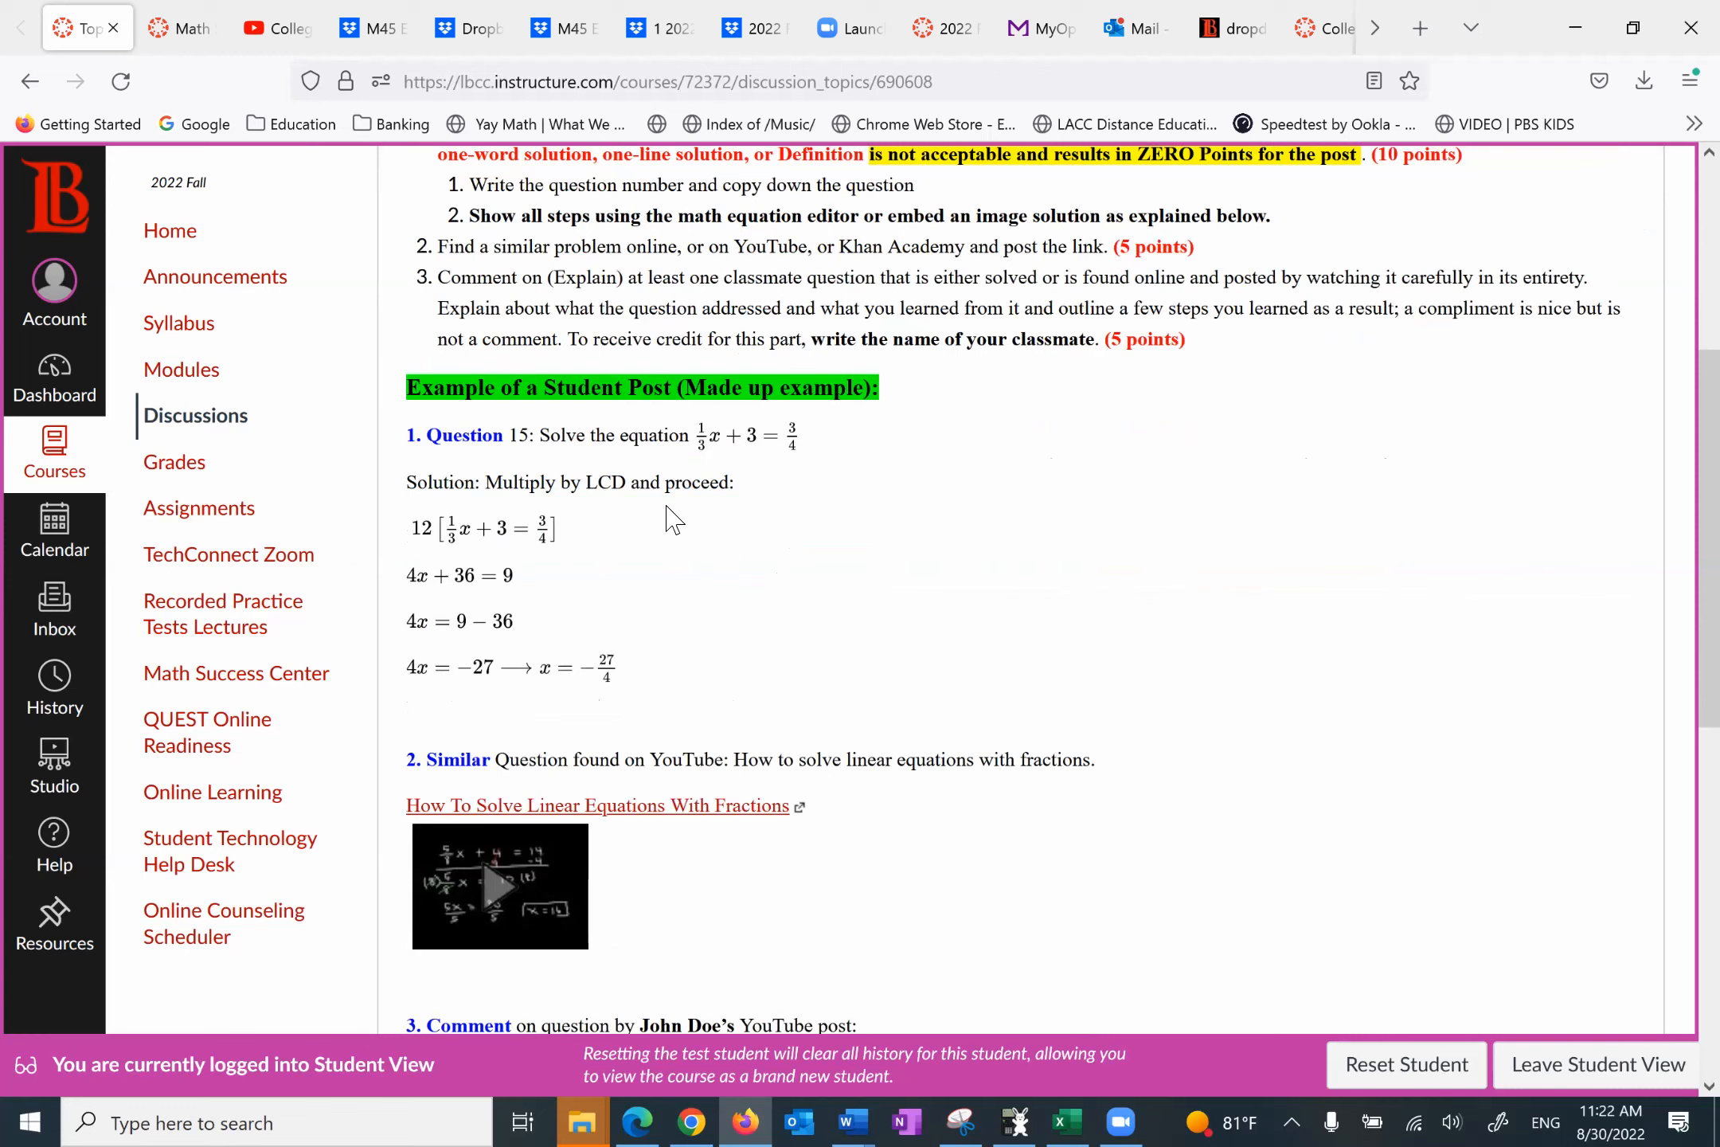
{"action": "mouse_move", "coordinate": [611, 708]}
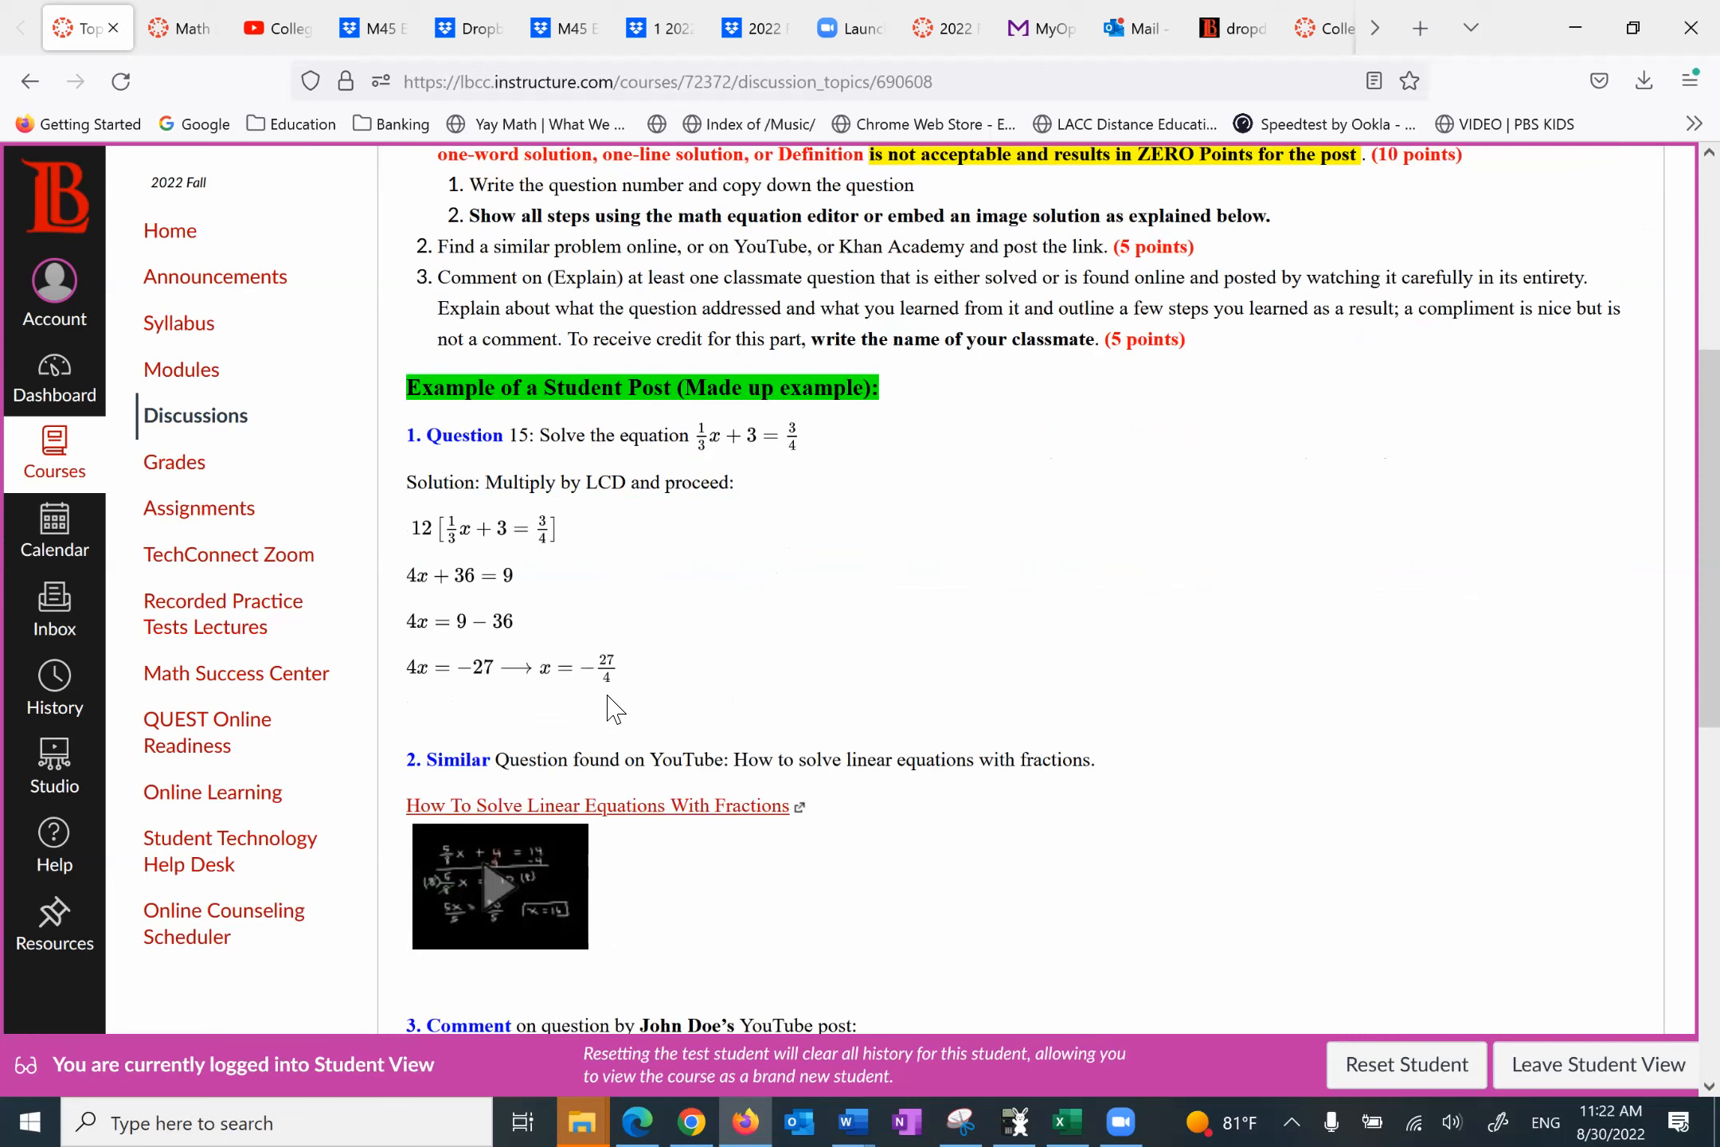
{"action": "mouse_move", "coordinate": [471, 691]}
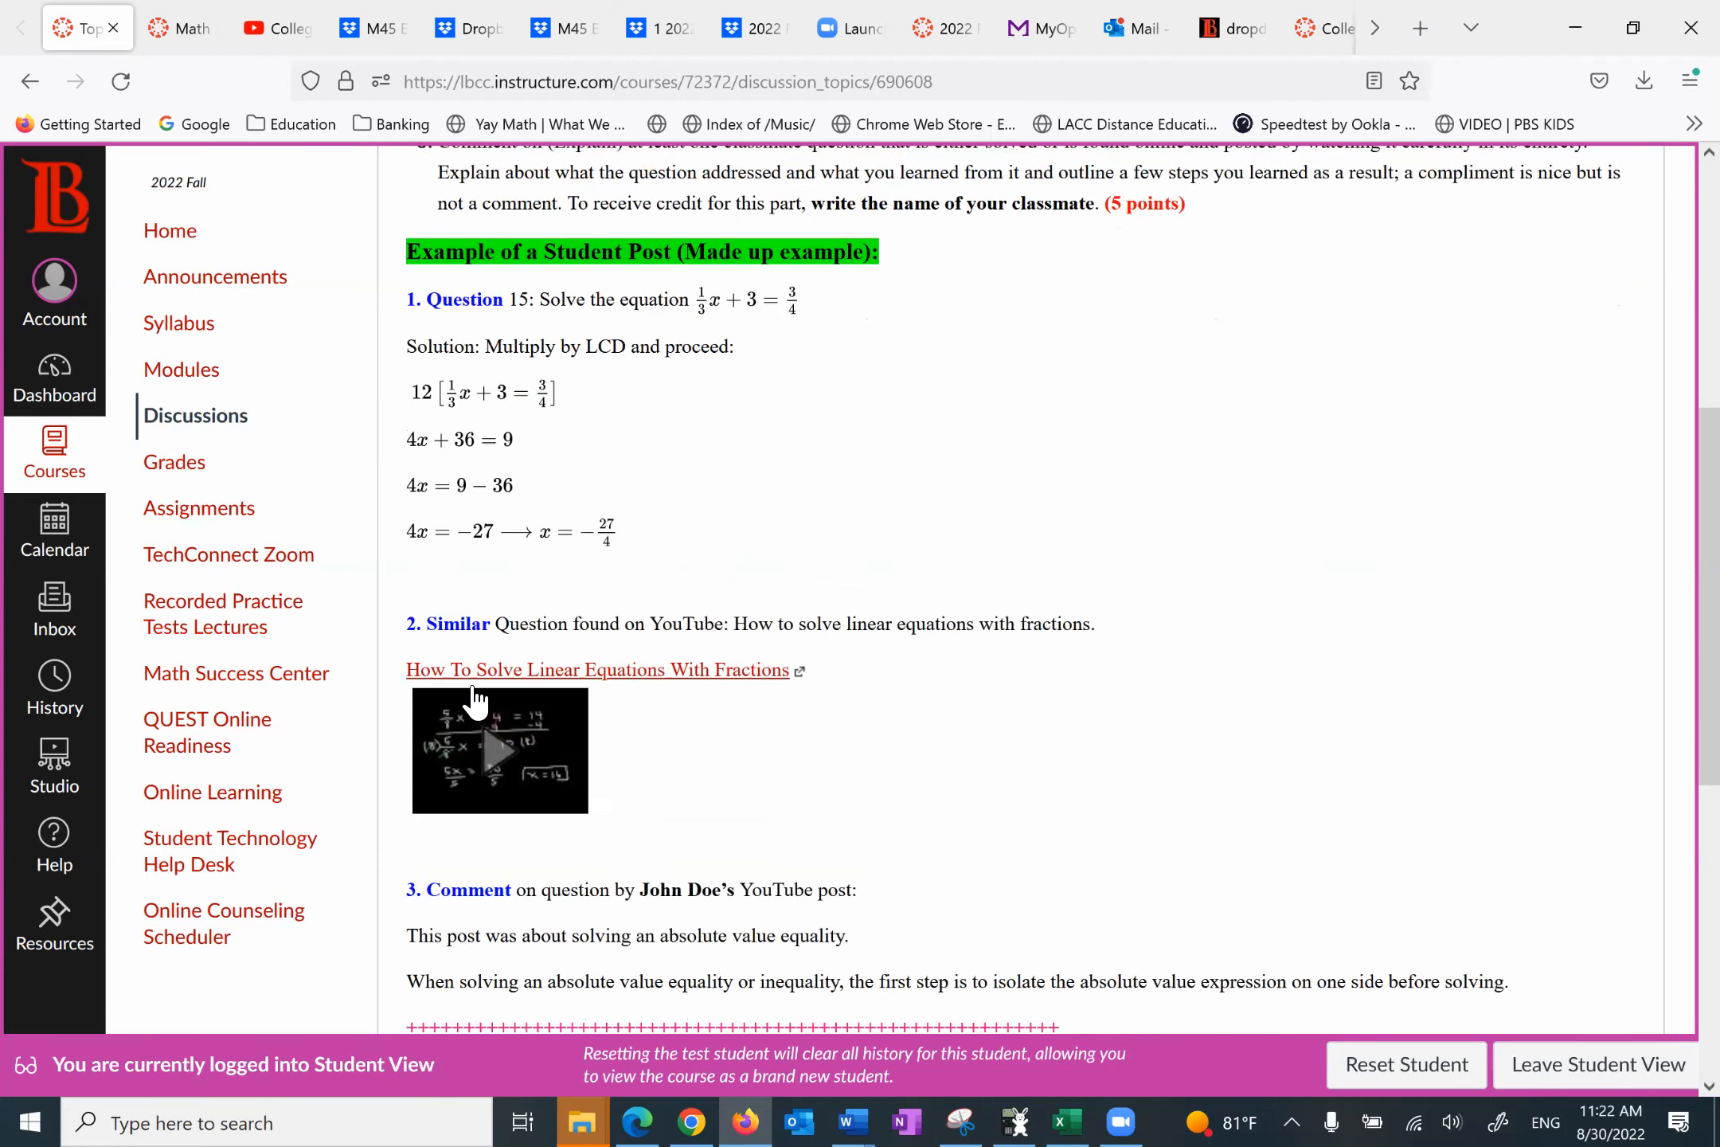
{"action": "scroll", "scroll_direction": "down", "scroll_amount": 3}
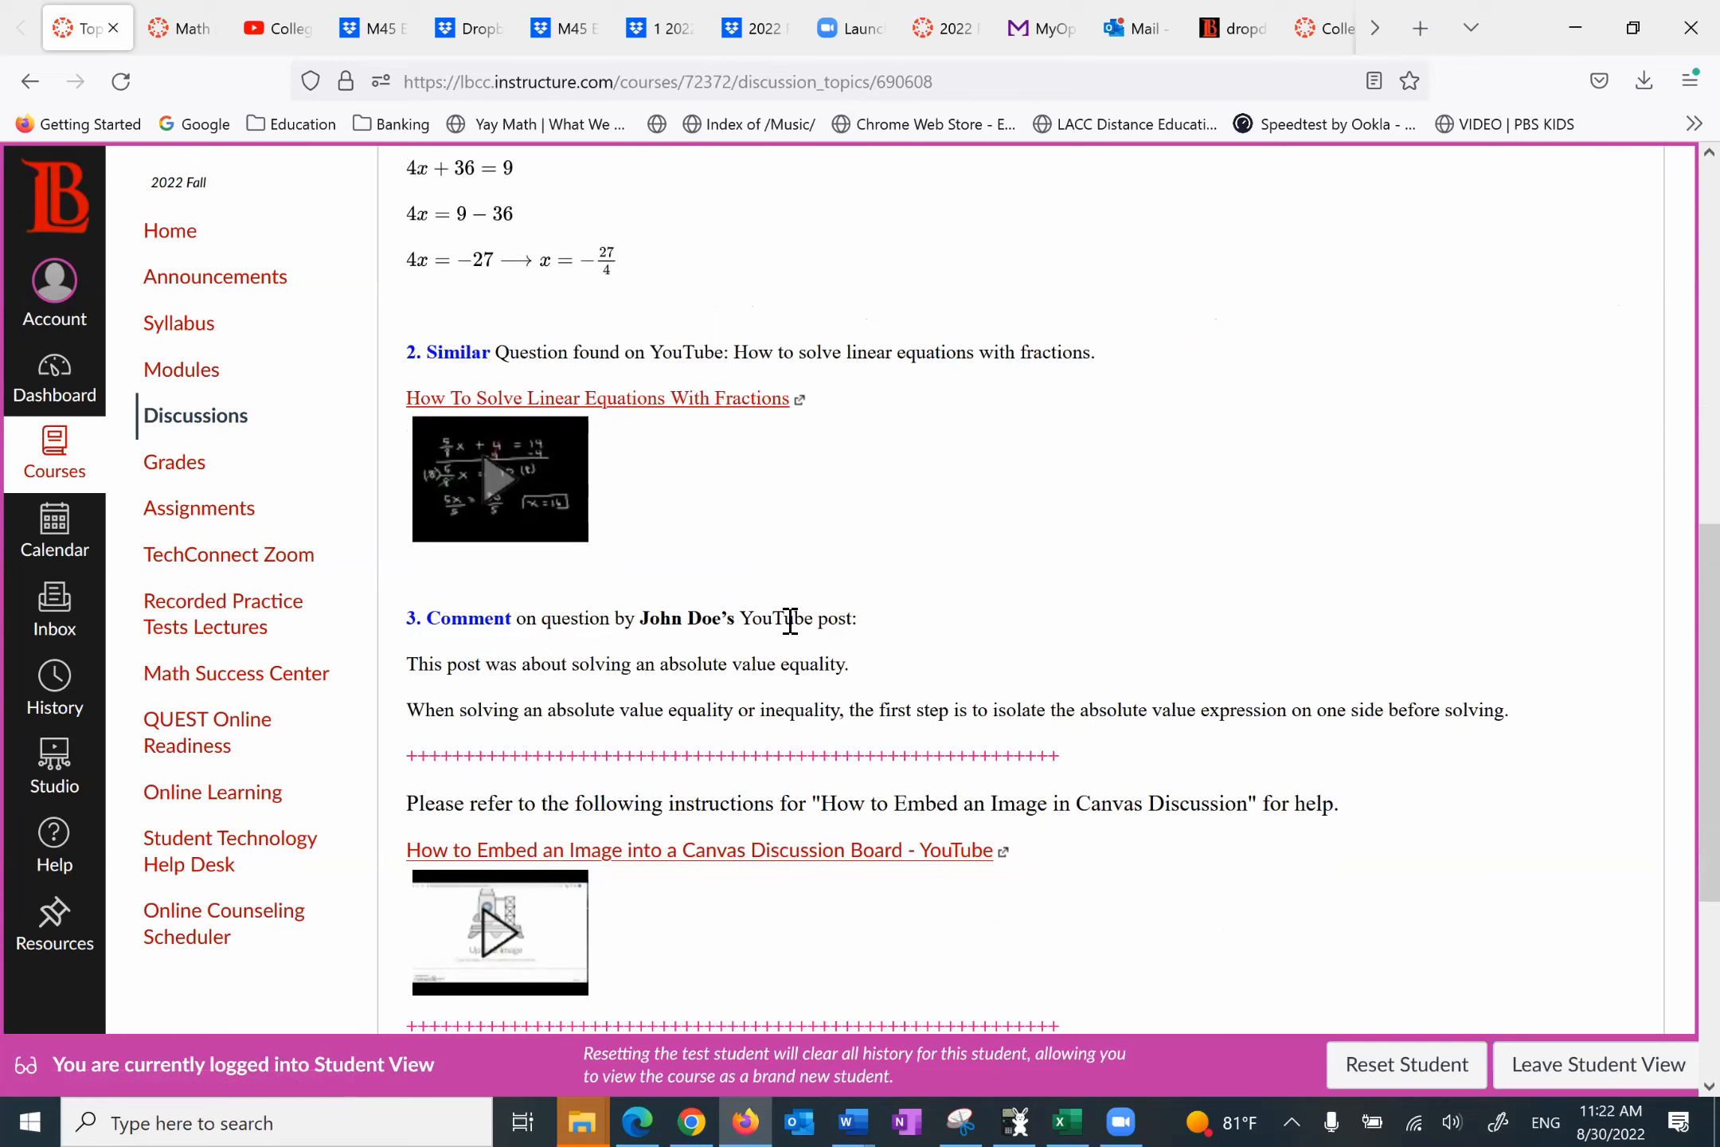
{"action": "mouse_move", "coordinate": [464, 707]}
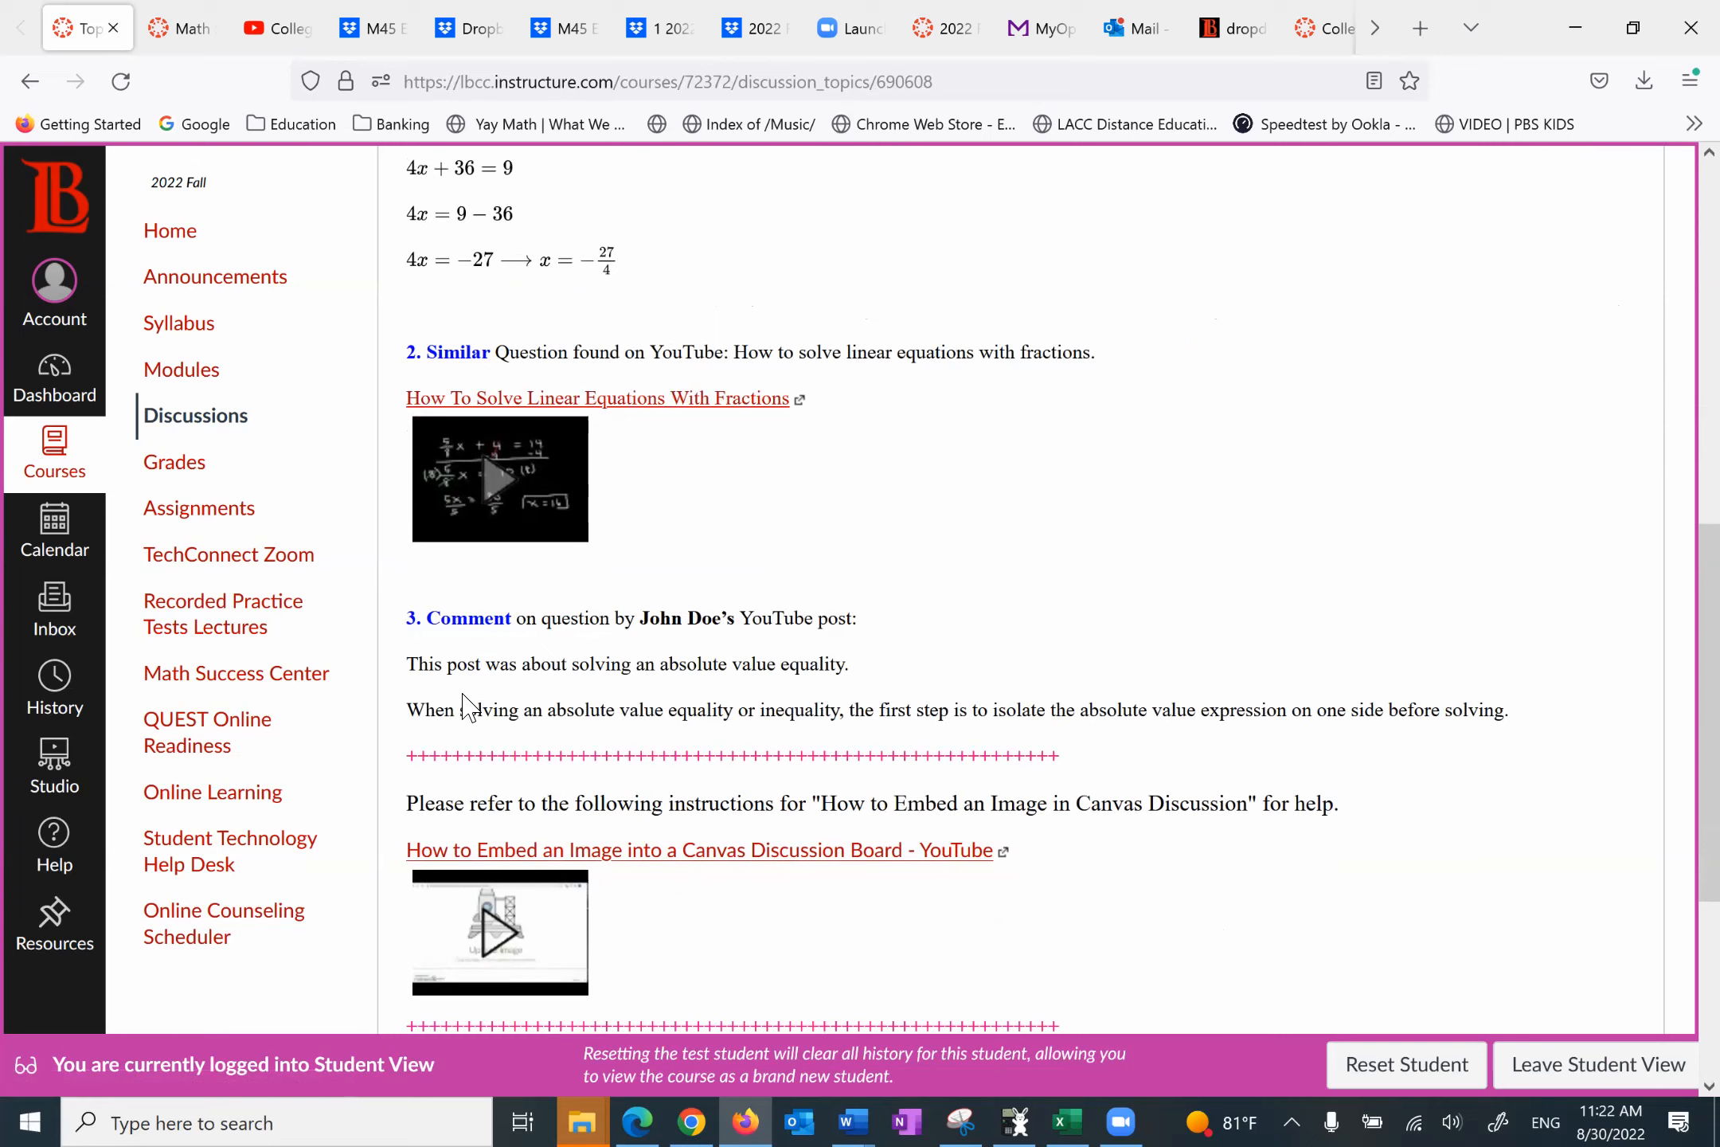
{"action": "mouse_move", "coordinate": [639, 711]}
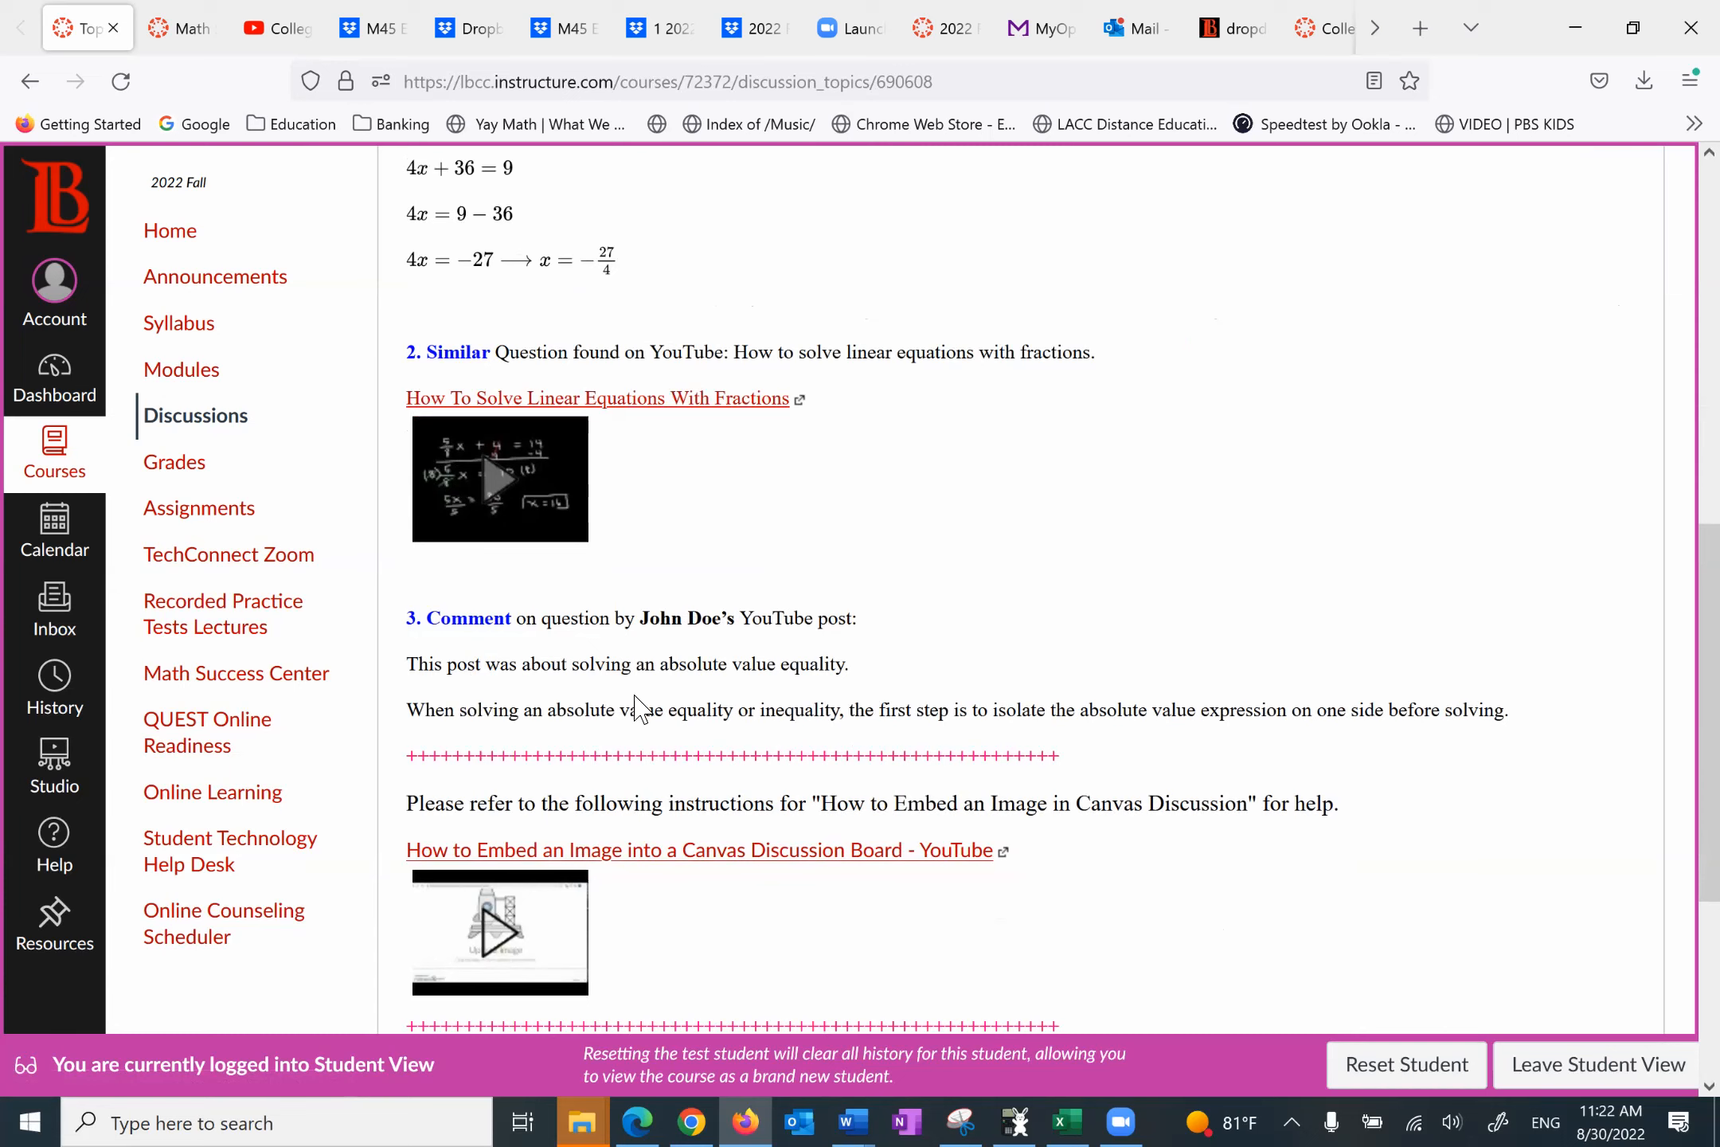
{"action": "mouse_move", "coordinate": [723, 715]}
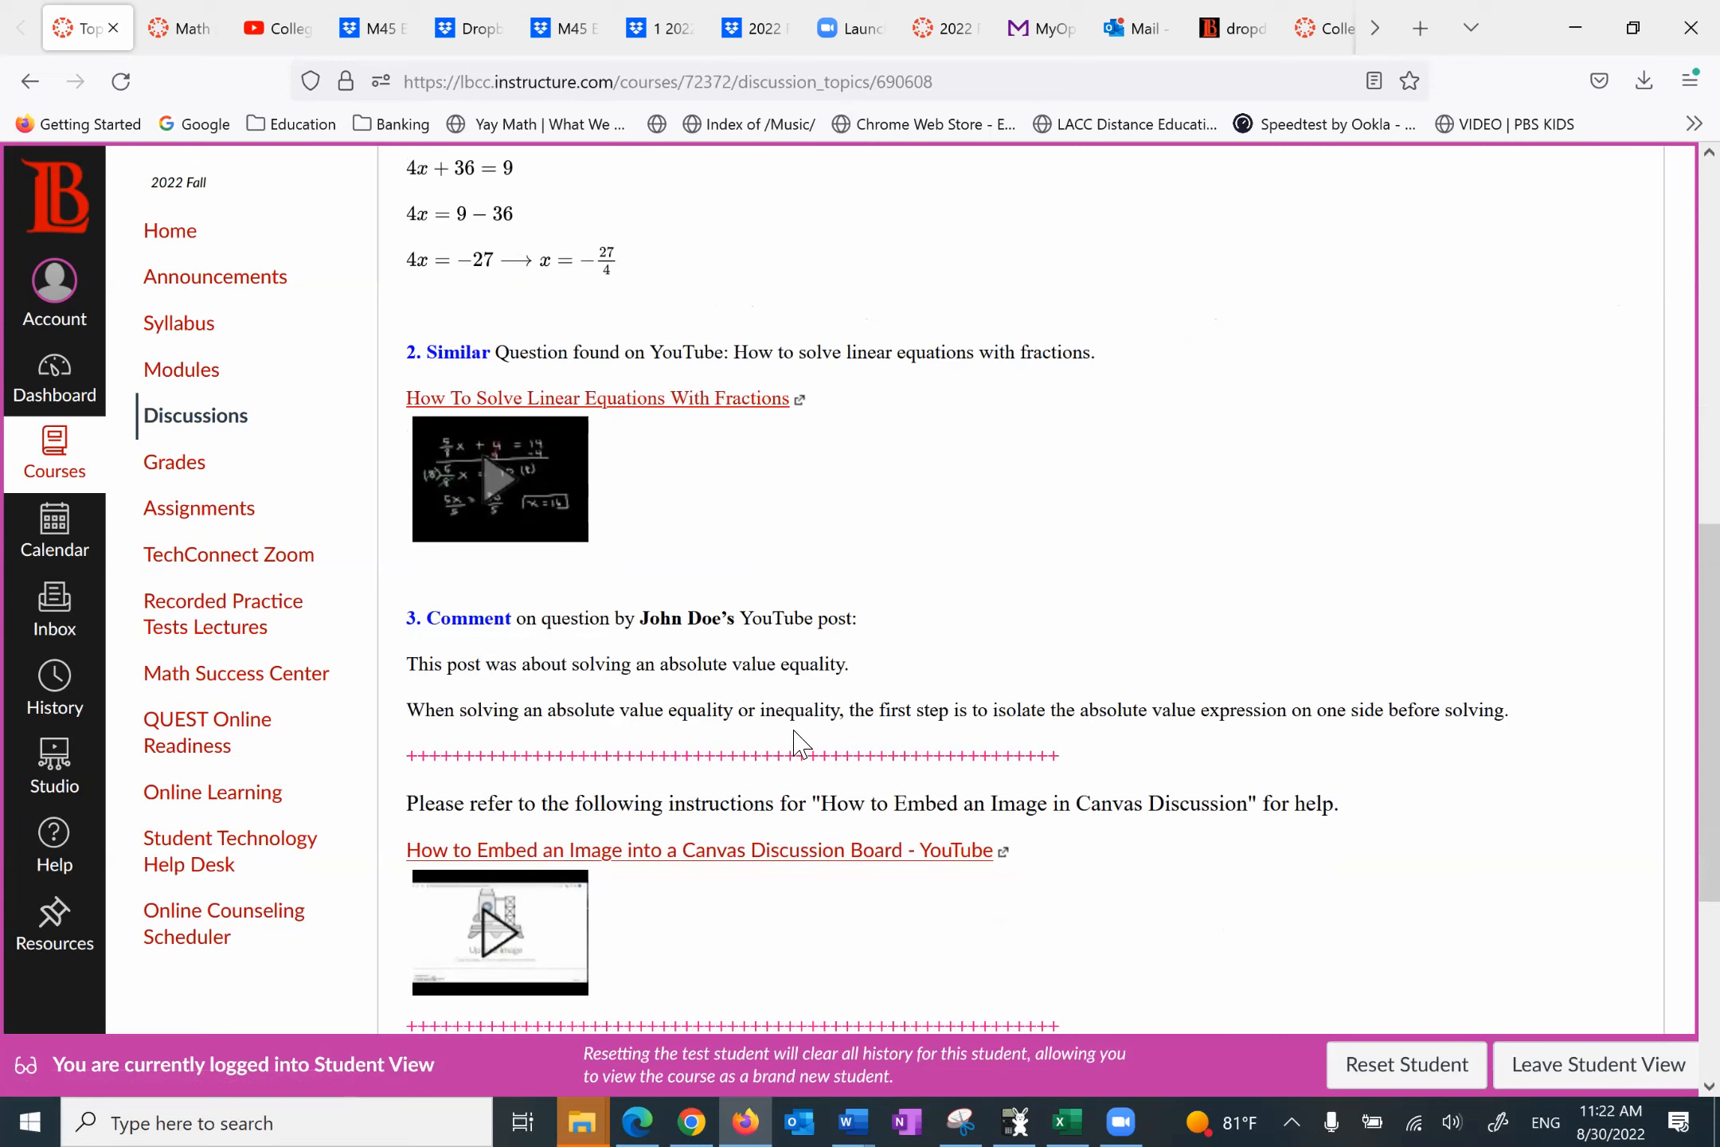
{"action": "mouse_move", "coordinate": [905, 738]}
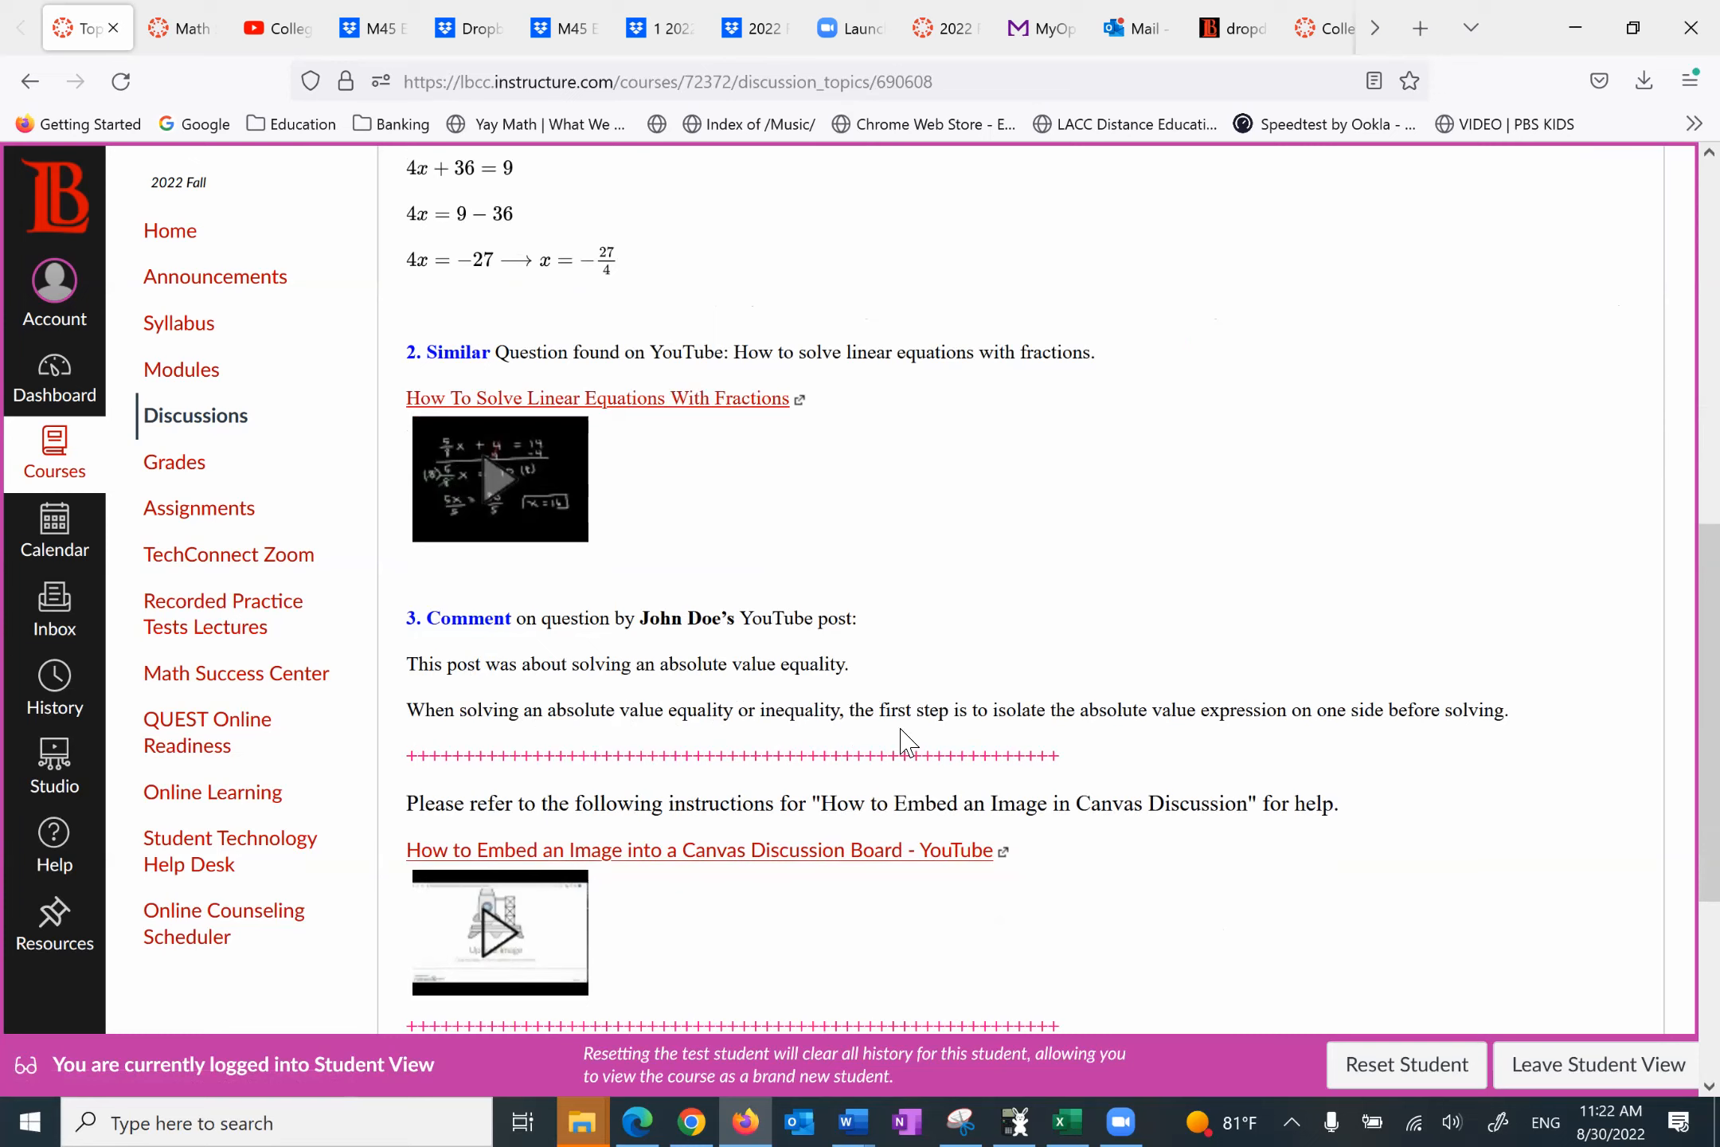
{"action": "mouse_move", "coordinate": [1177, 738]}
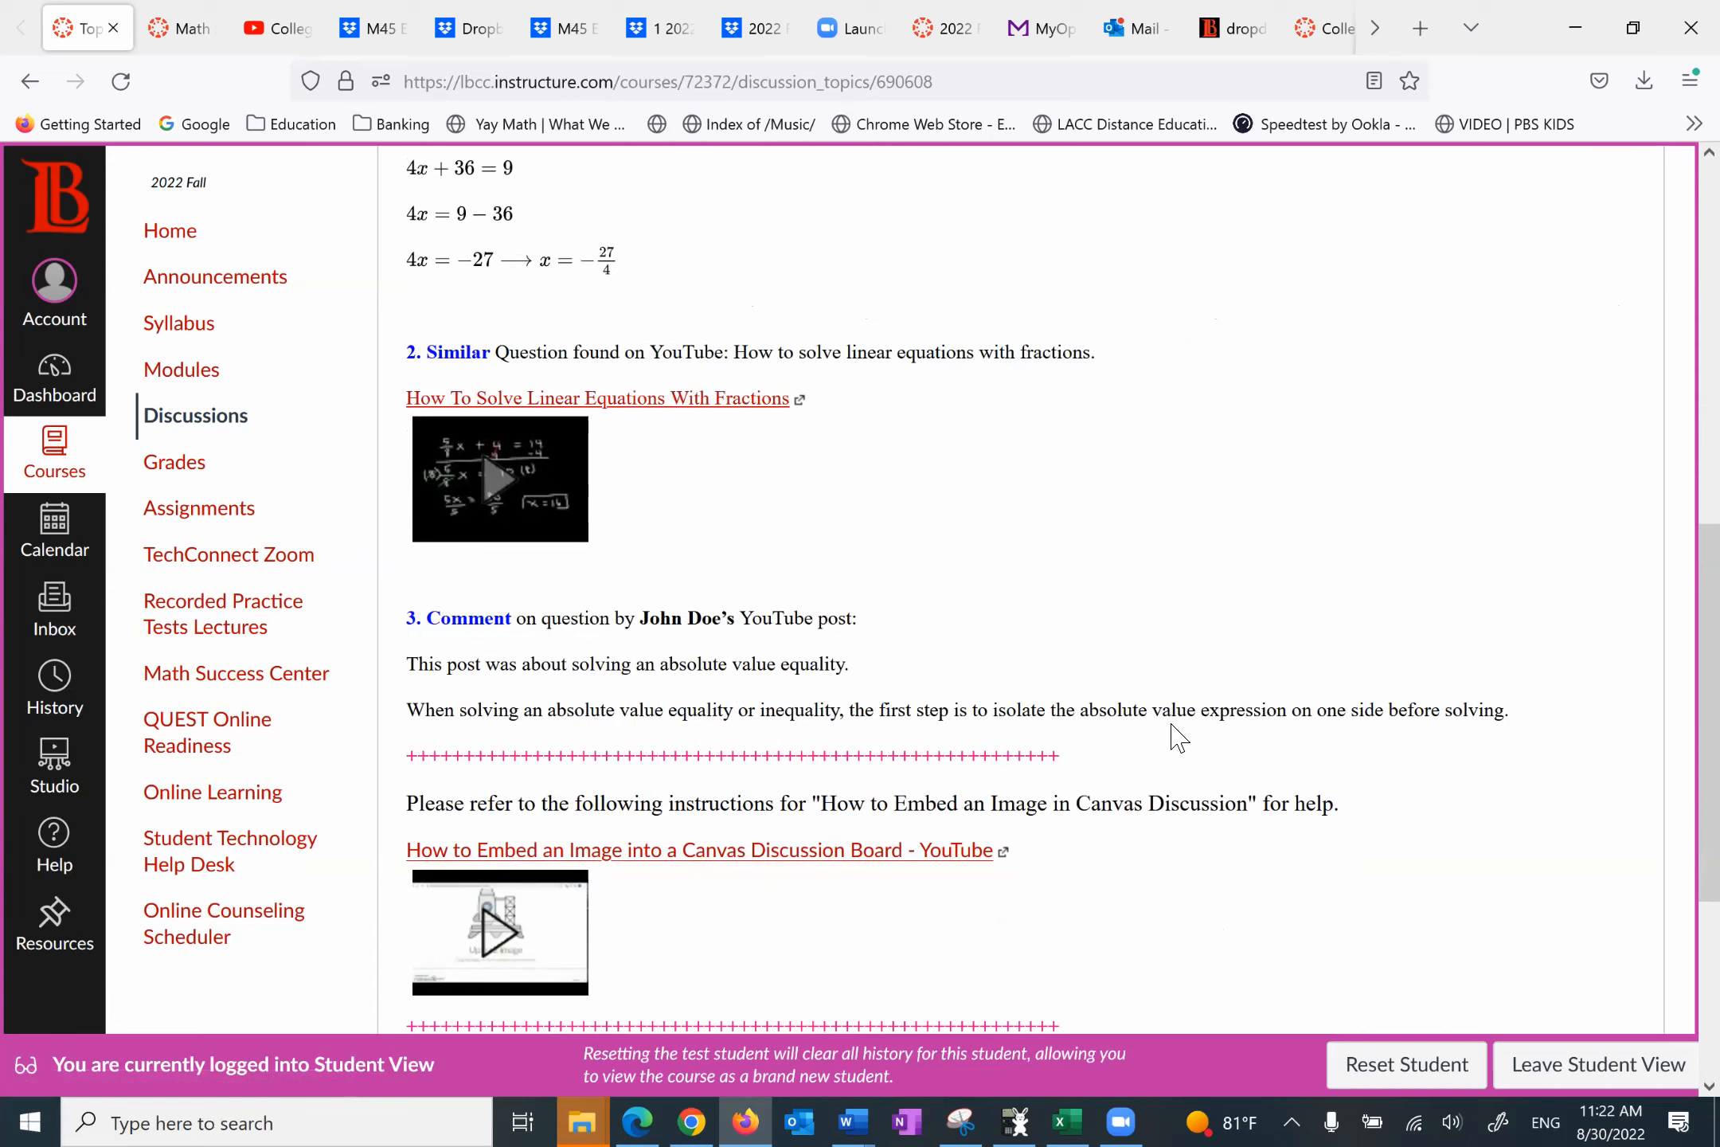
{"action": "mouse_move", "coordinate": [1243, 726]}
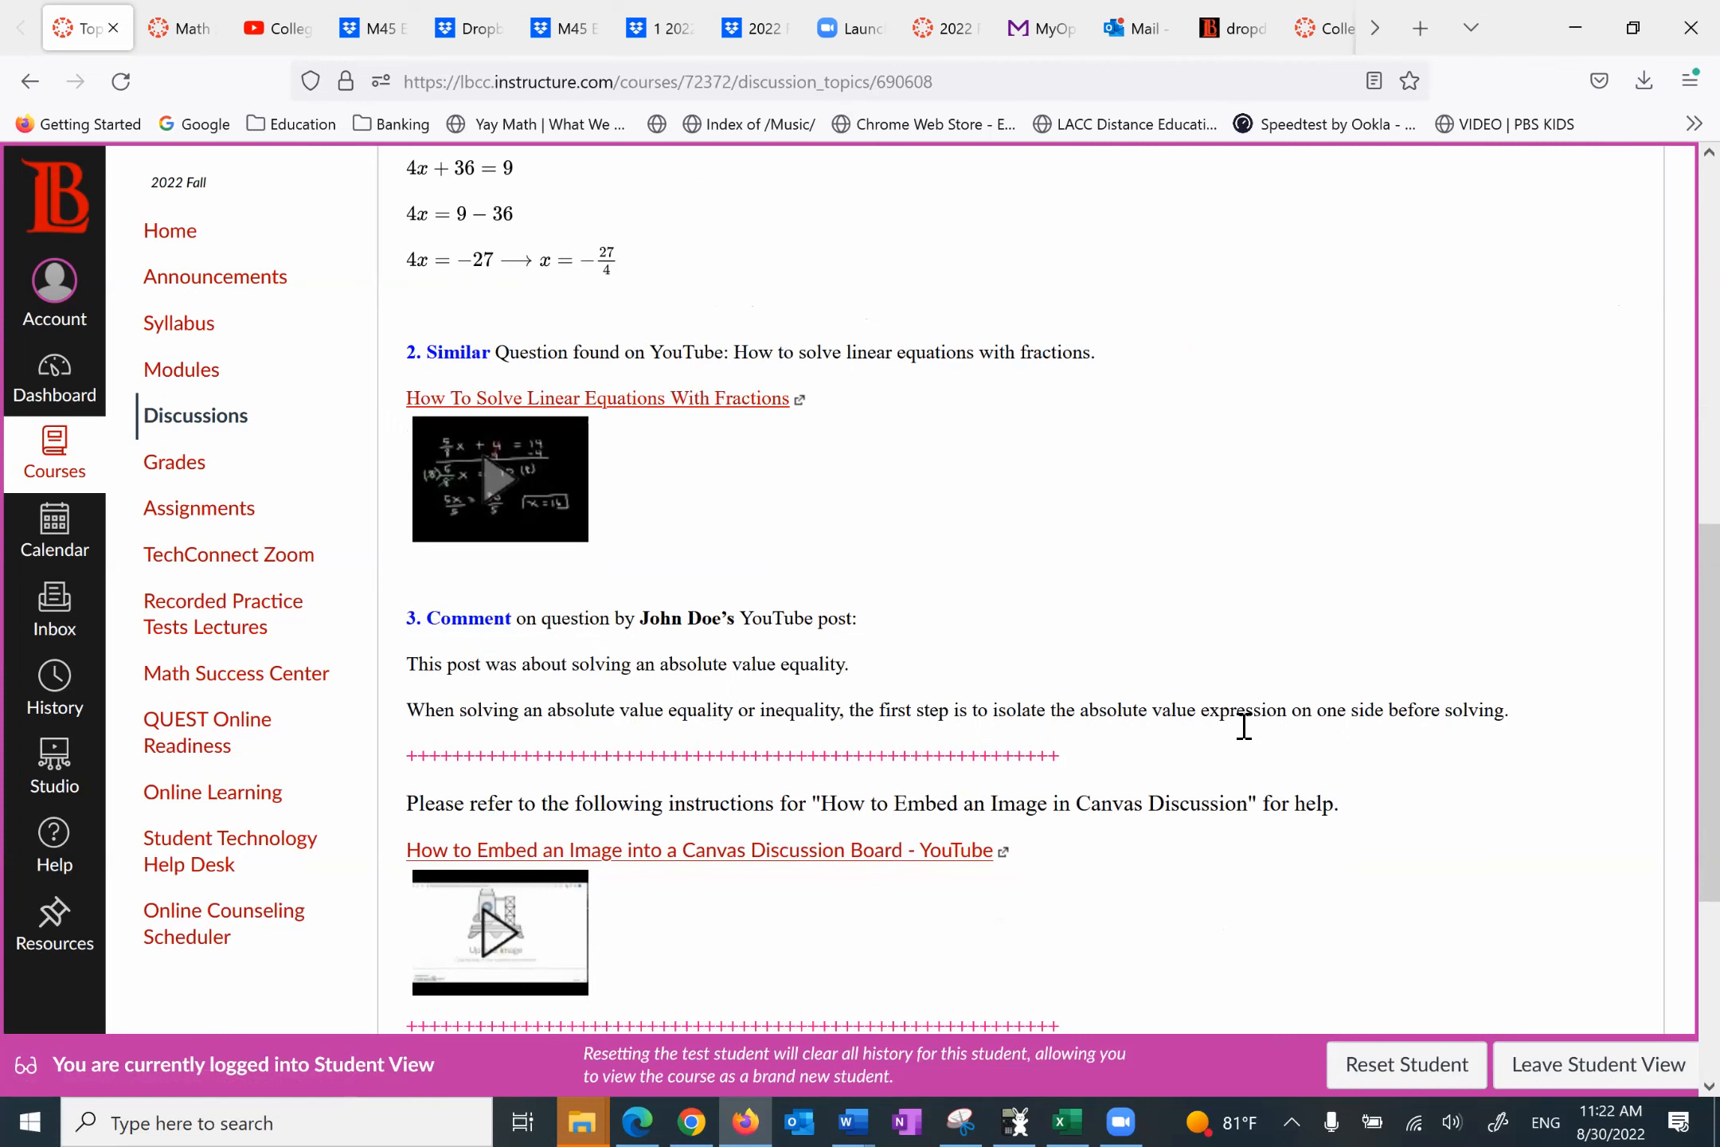
{"action": "scroll", "scroll_direction": "down", "scroll_amount": 3}
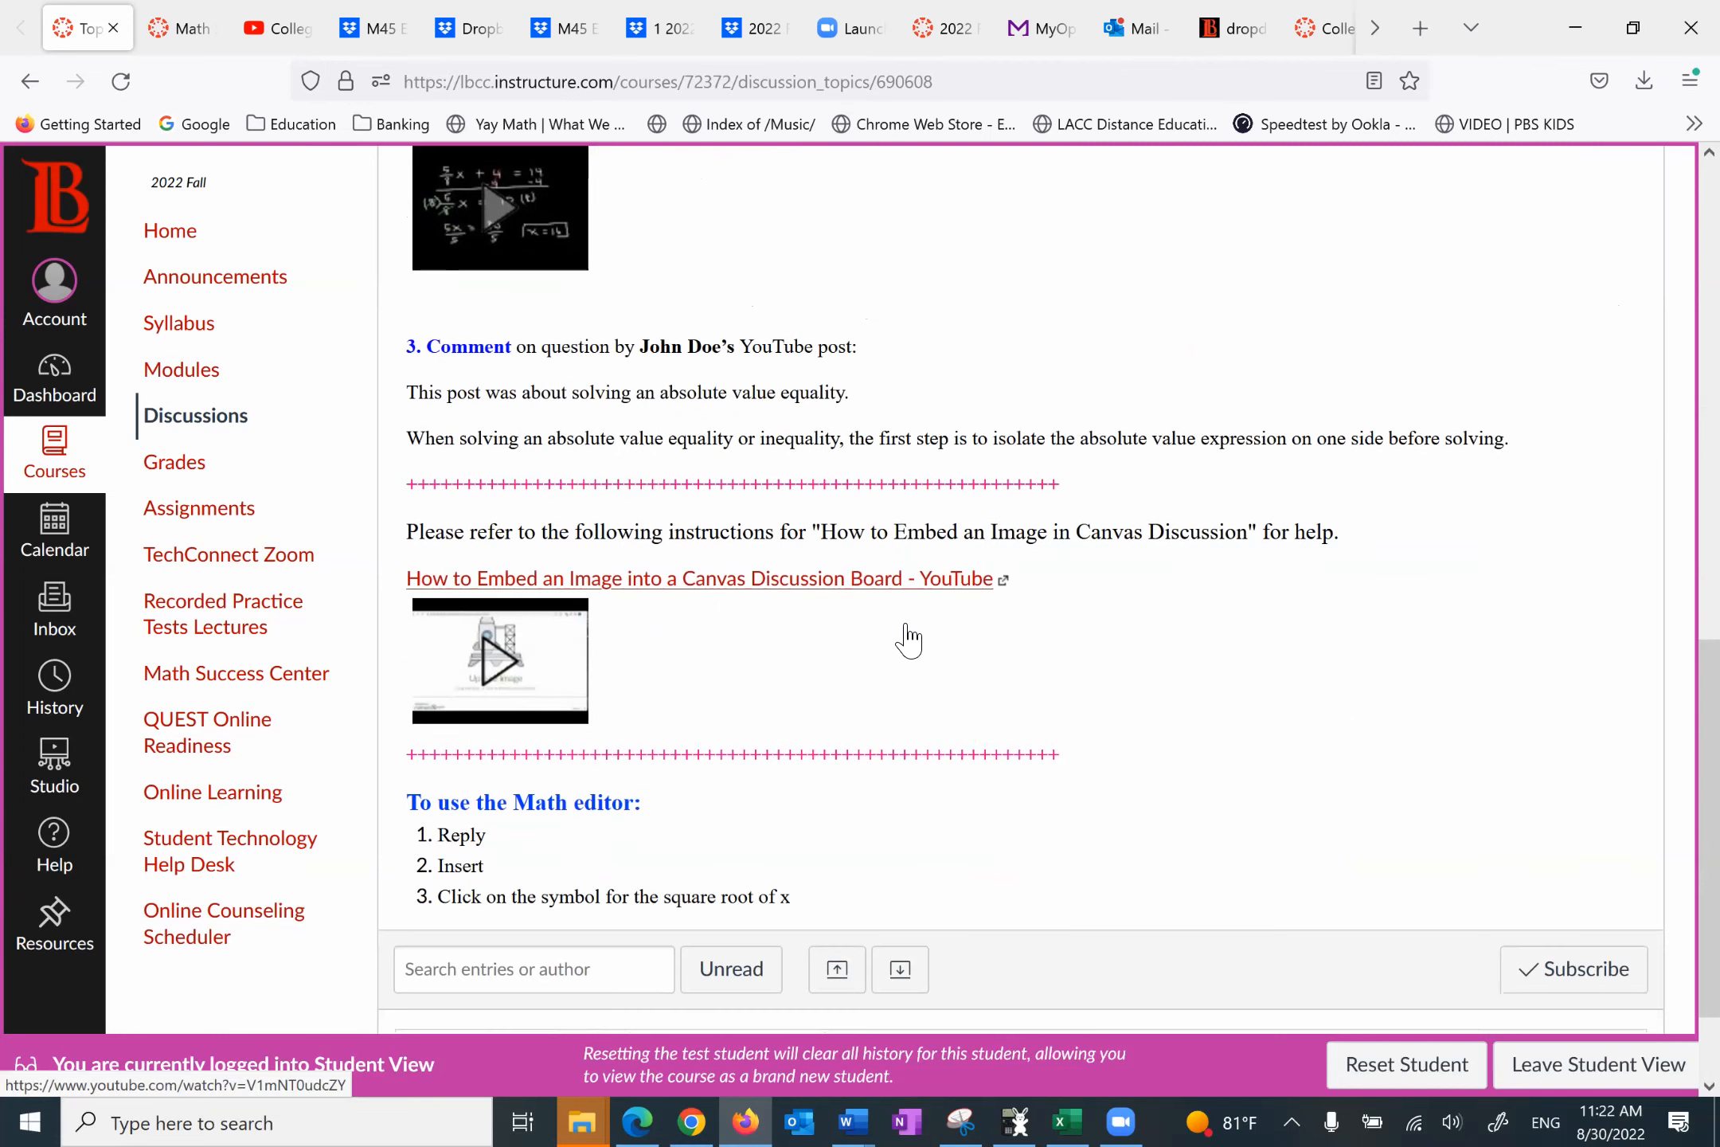
{"action": "mouse_move", "coordinate": [872, 637]}
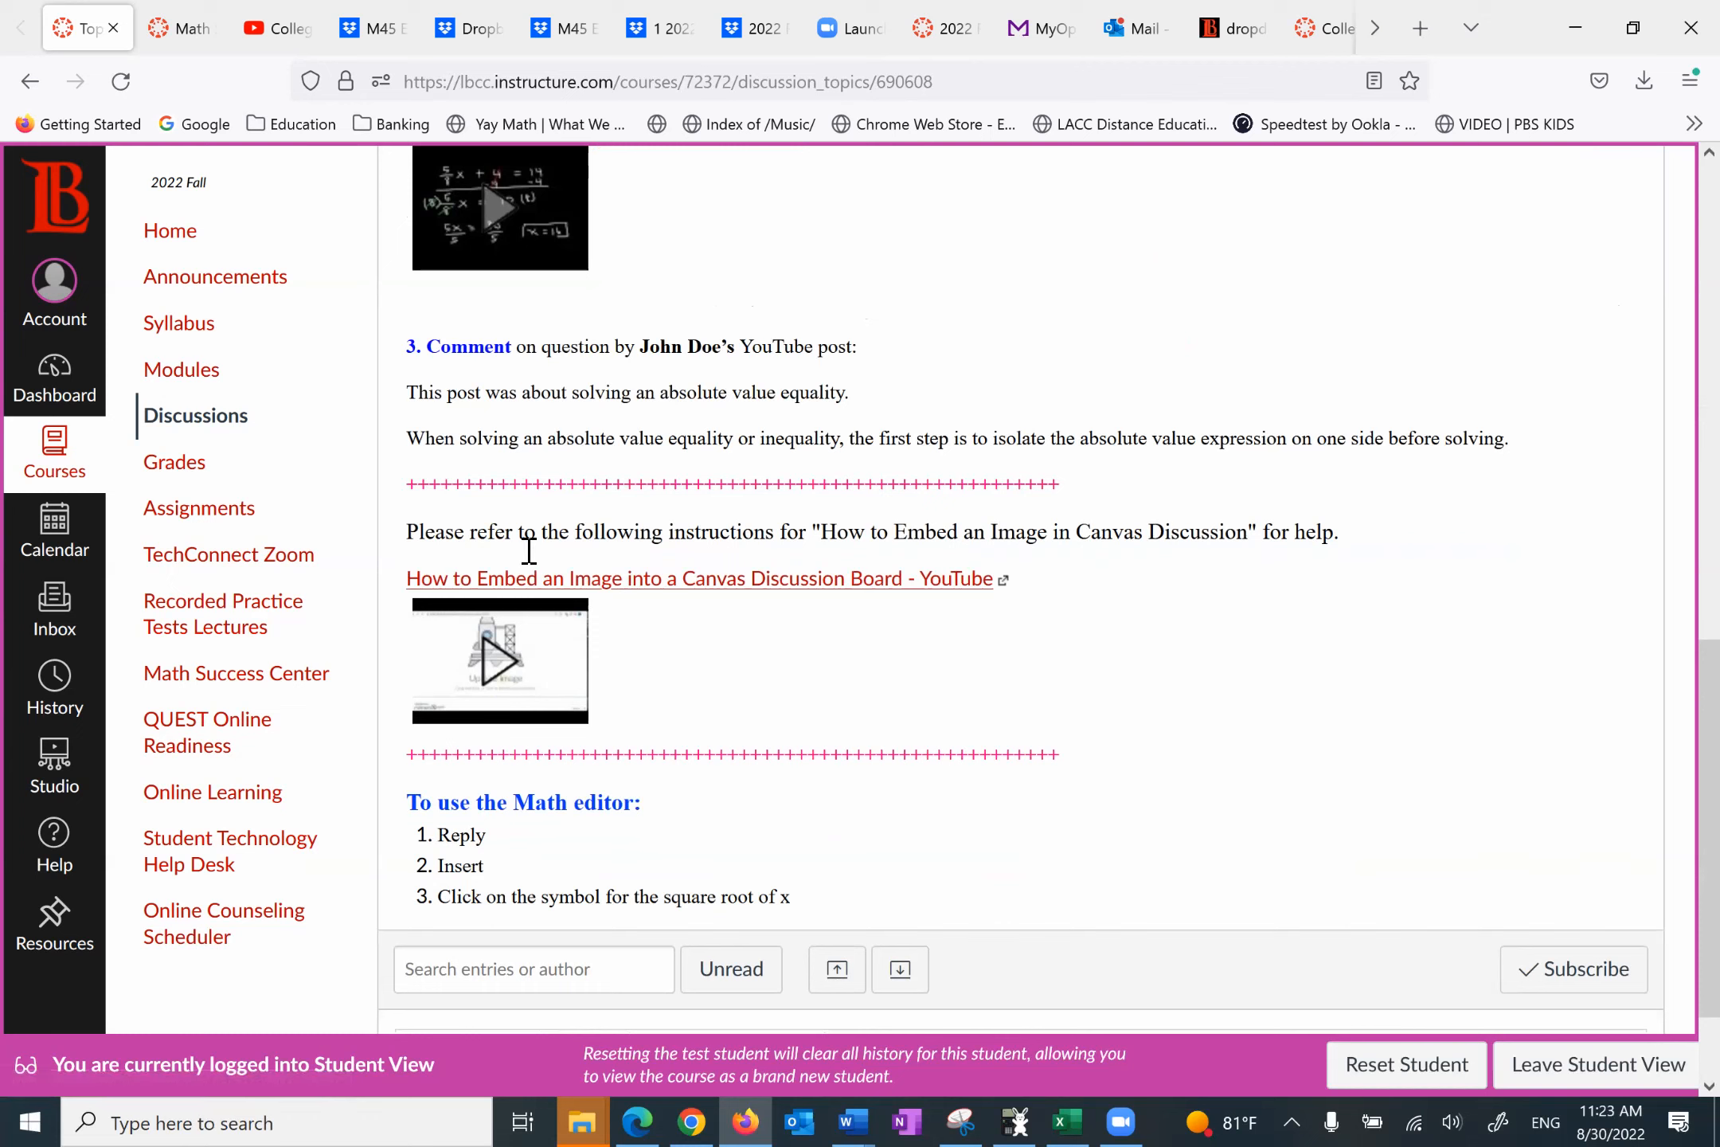
{"action": "mouse_move", "coordinate": [516, 679]}
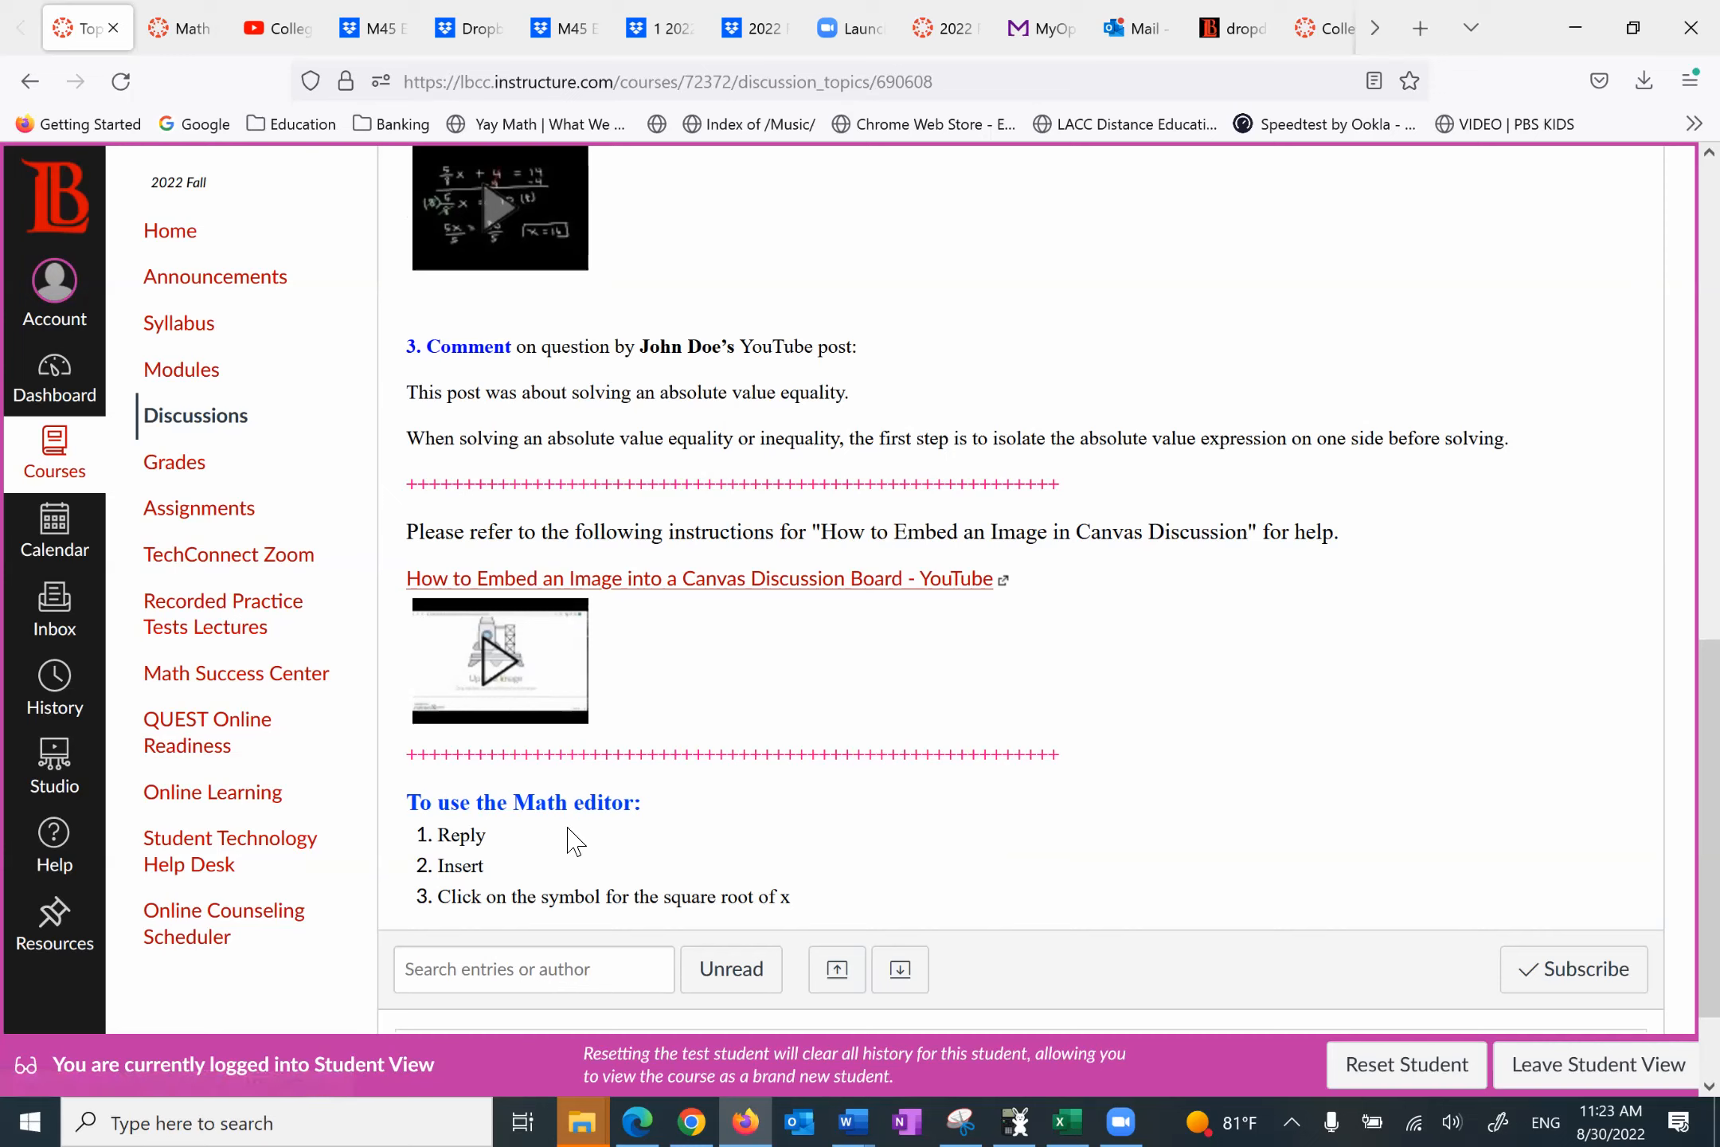
{"action": "mouse_move", "coordinate": [647, 800]}
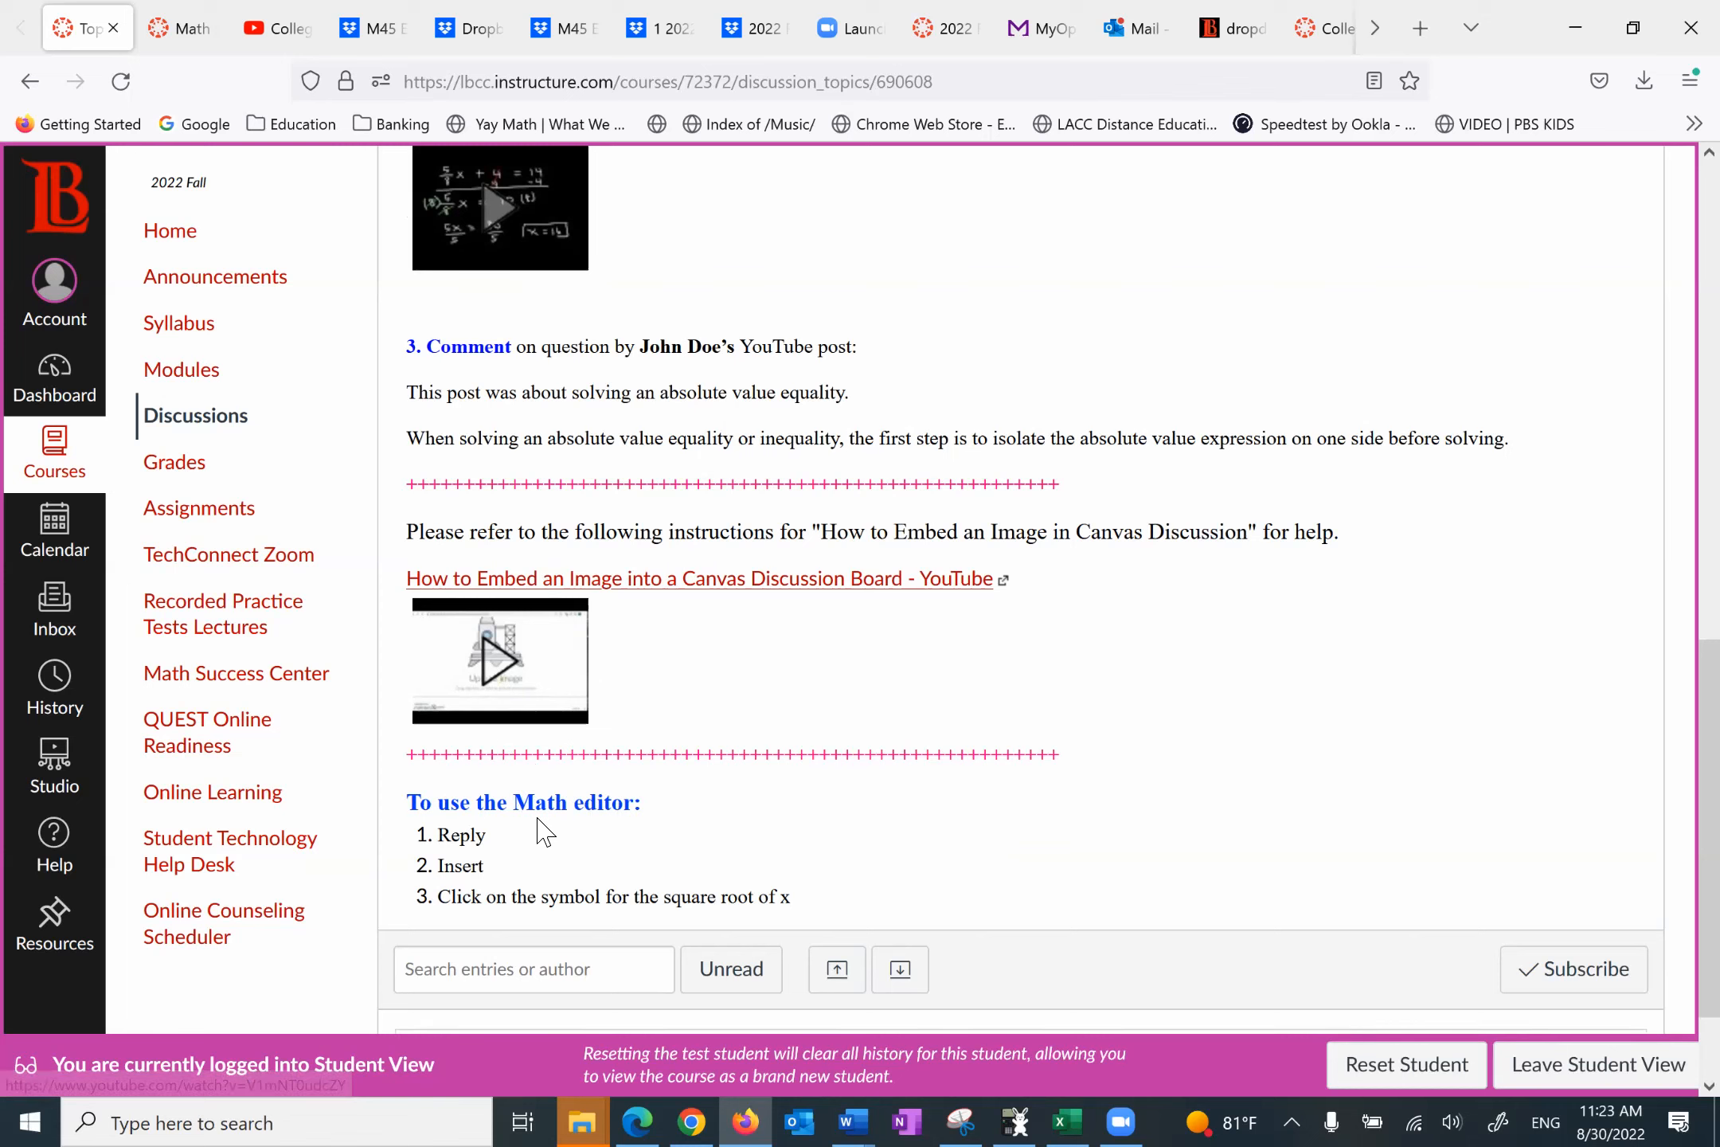
{"action": "mouse_move", "coordinate": [819, 657]}
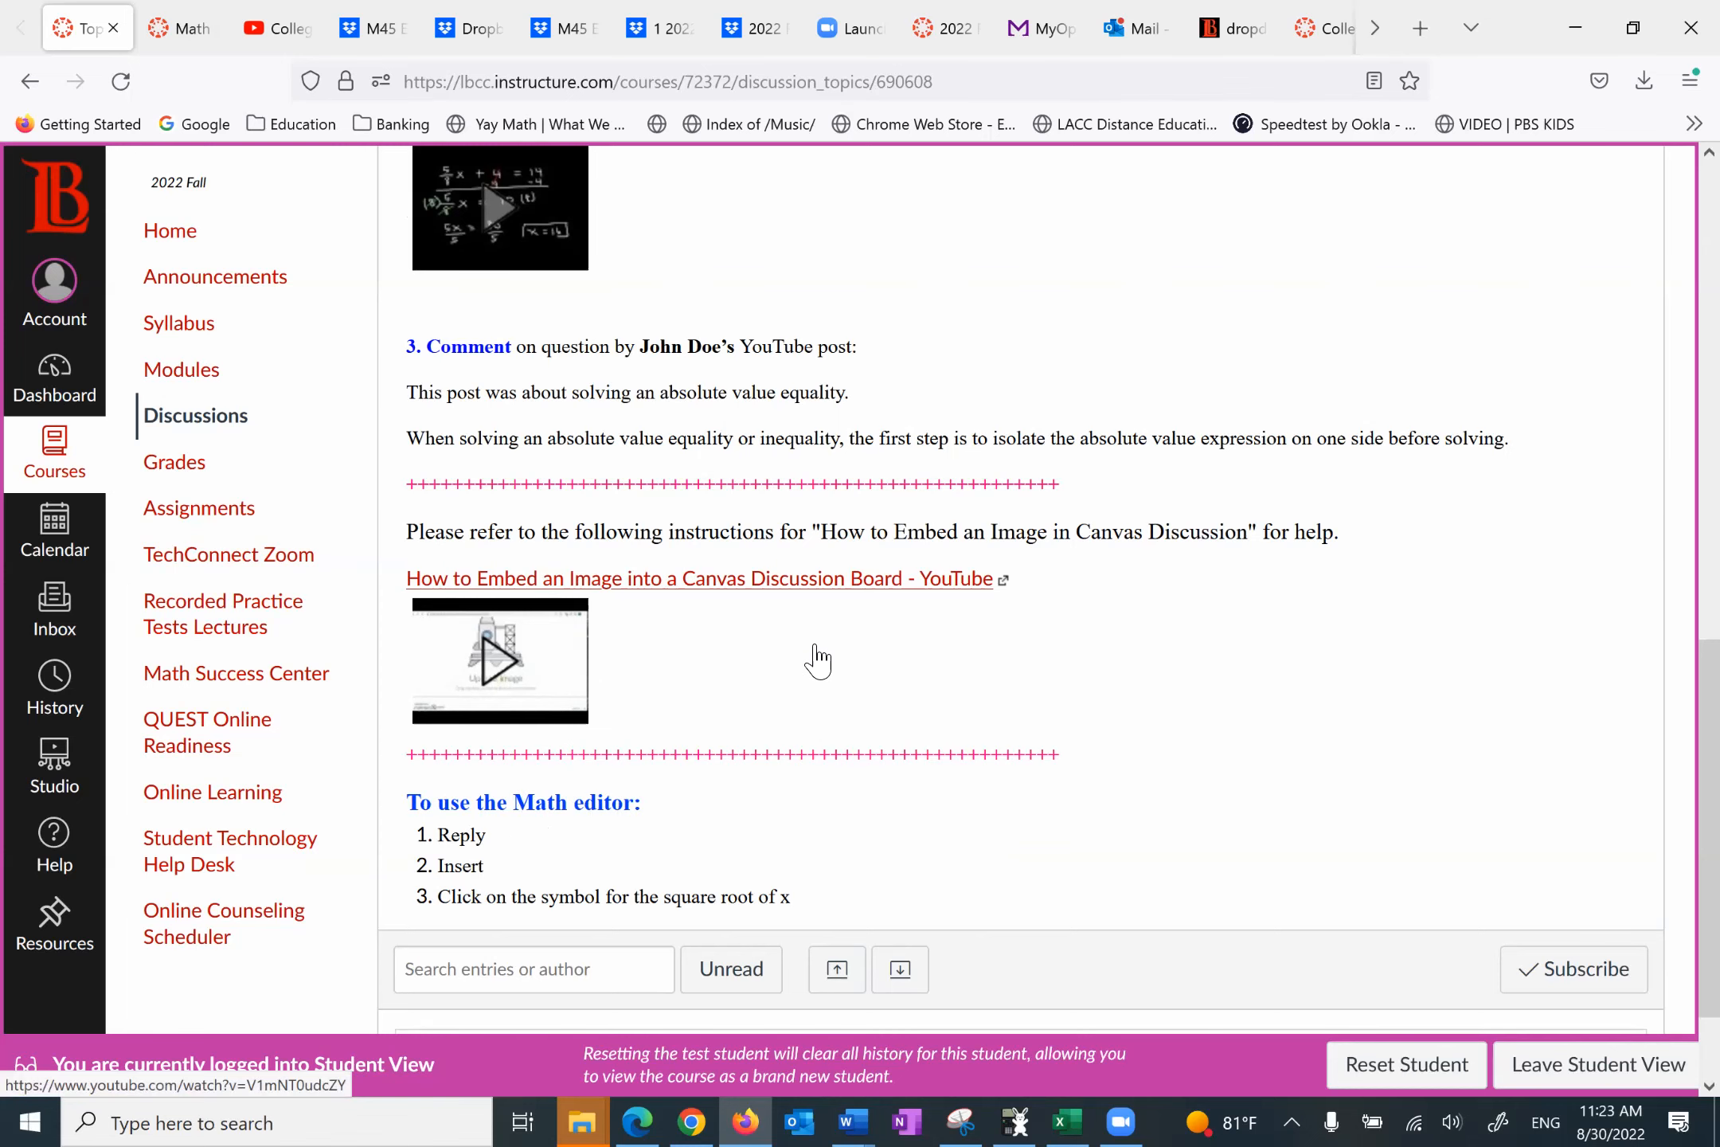
{"action": "scroll", "scroll_direction": "up", "scroll_amount": 3}
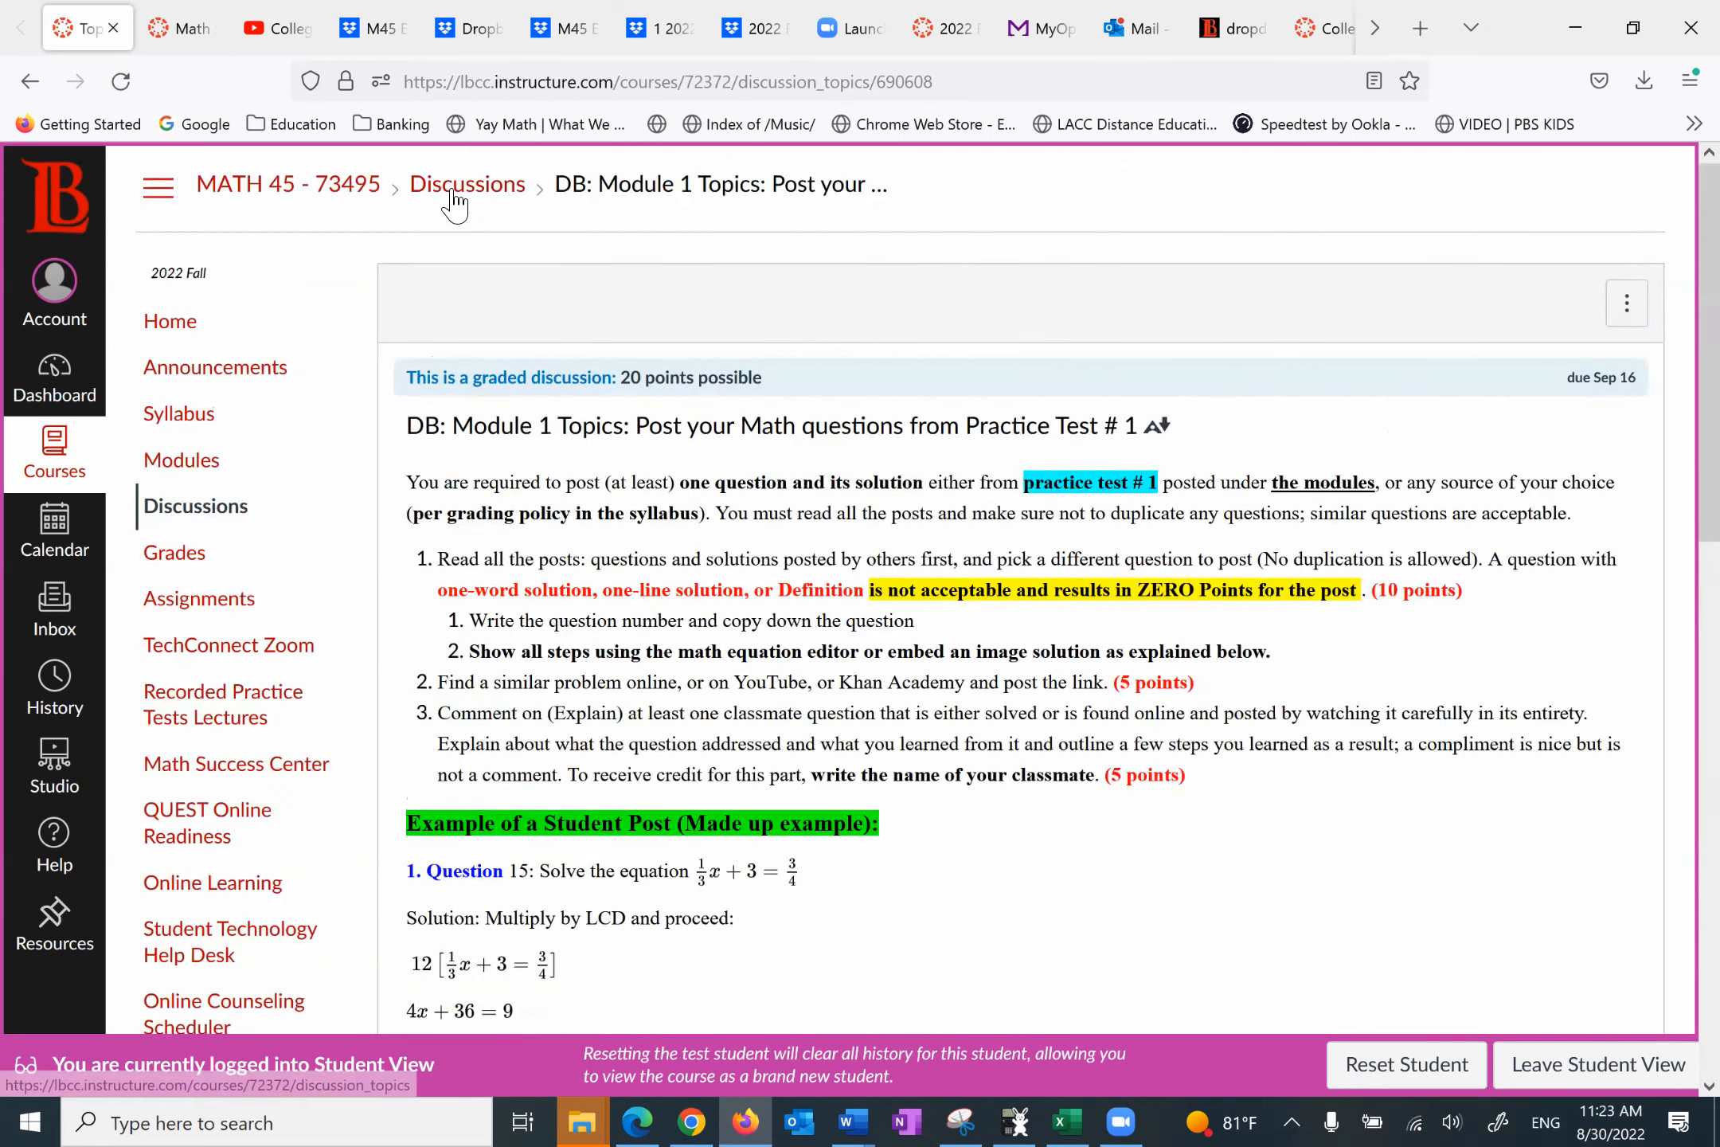
Step: Return via the Discussions breadcrumb to the MATH 45 College Algebra course home page
{"action": "left_click", "coordinate": [466, 184]}
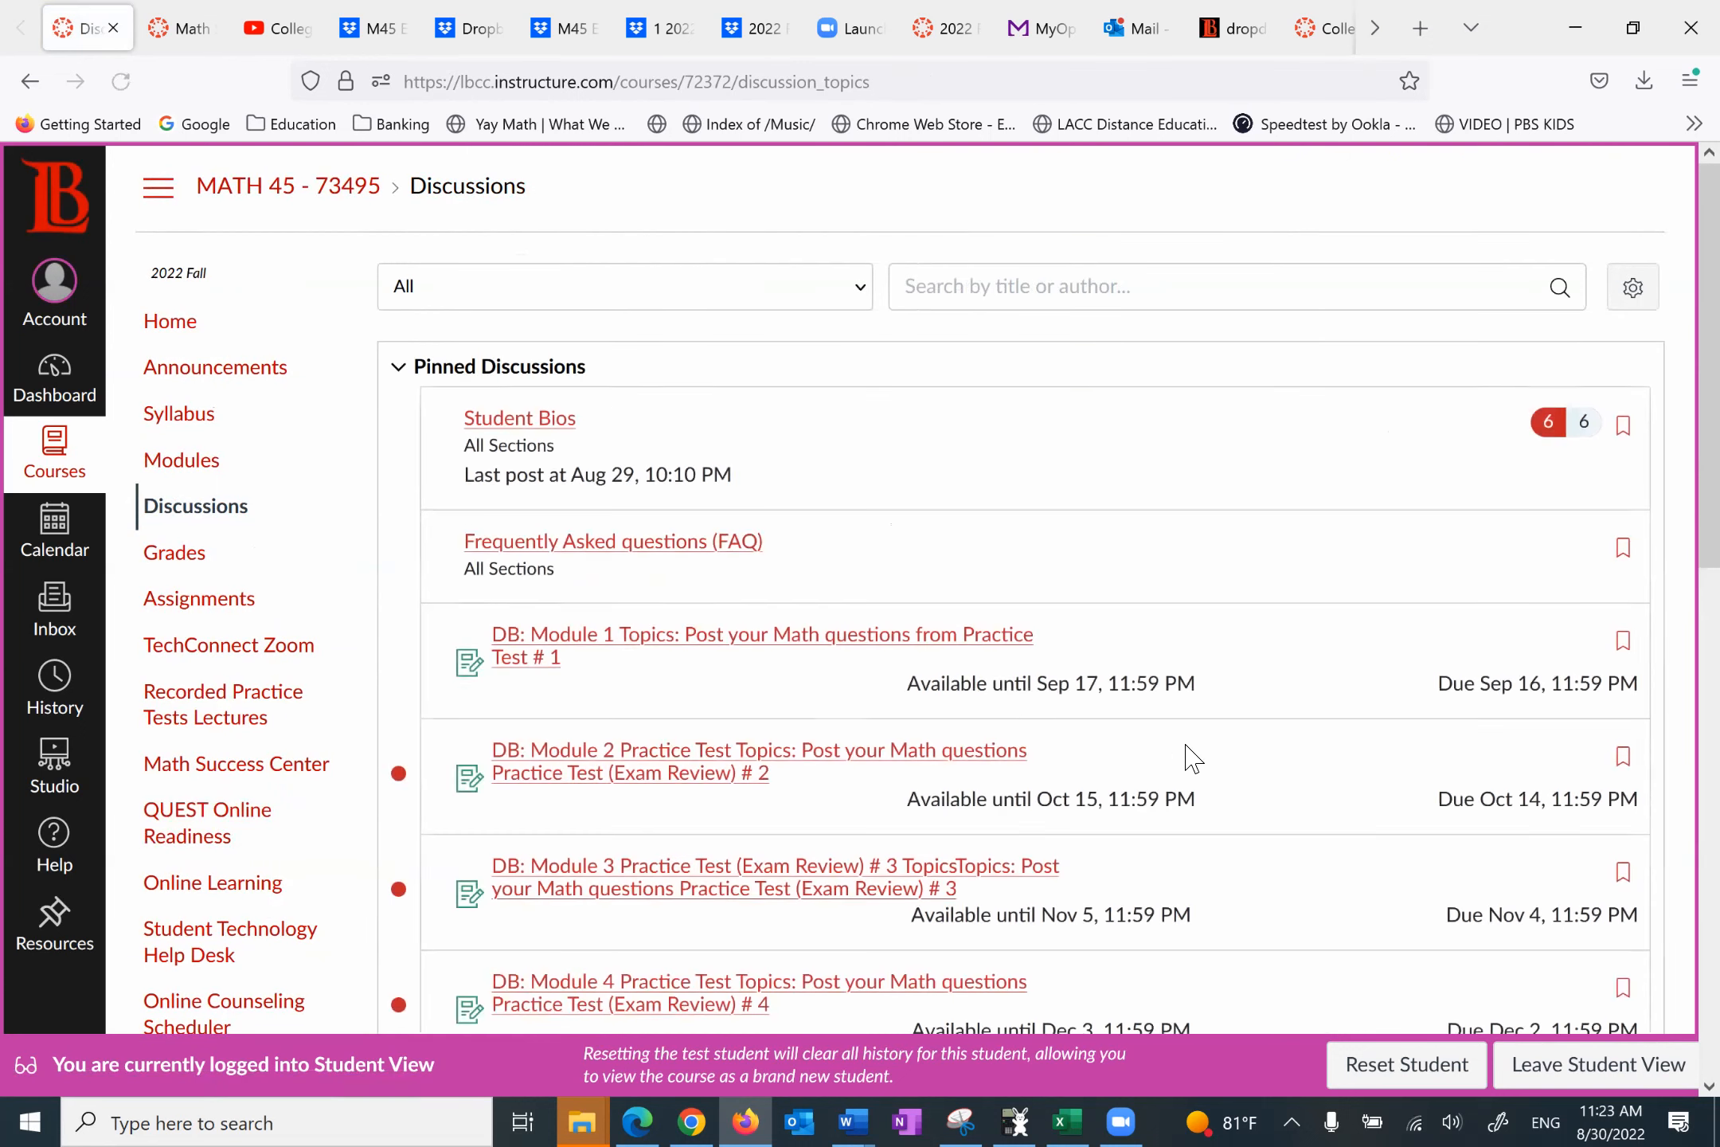
{"action": "scroll", "scroll_direction": "down", "scroll_amount": 3}
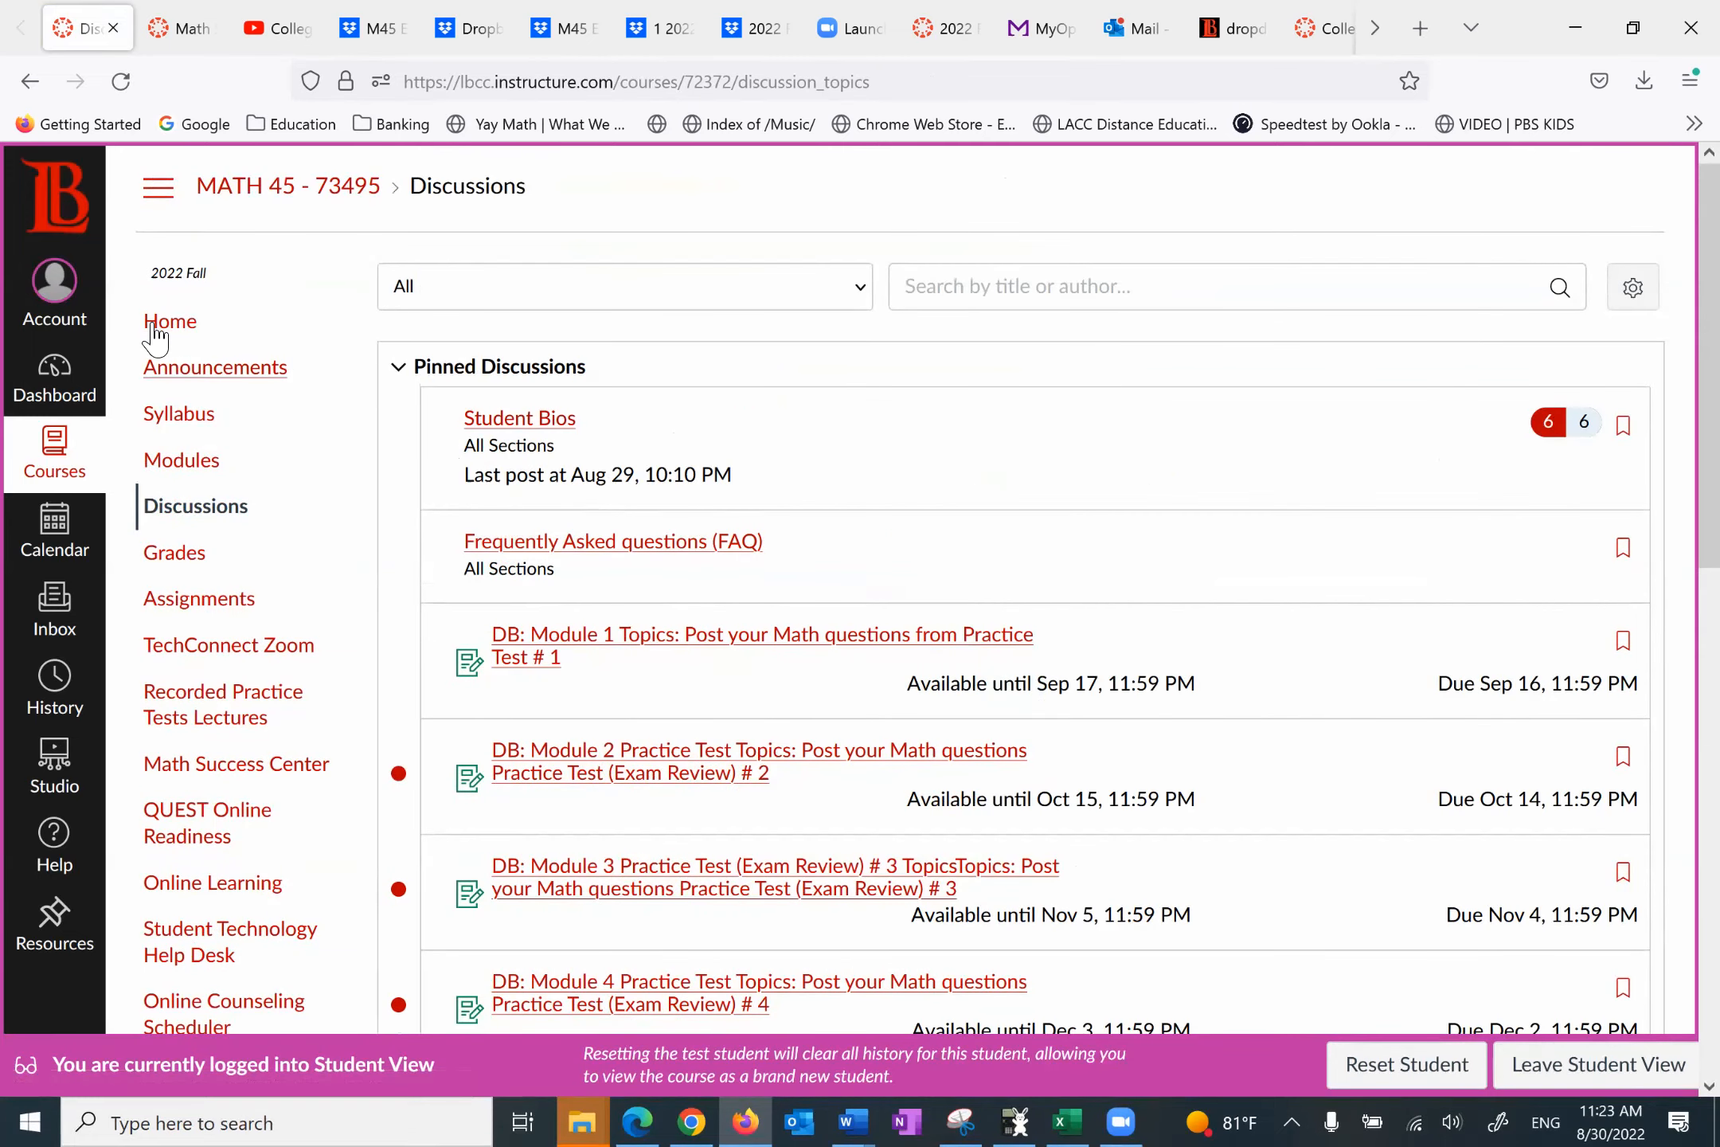
{"action": "left_click", "coordinate": [170, 320]}
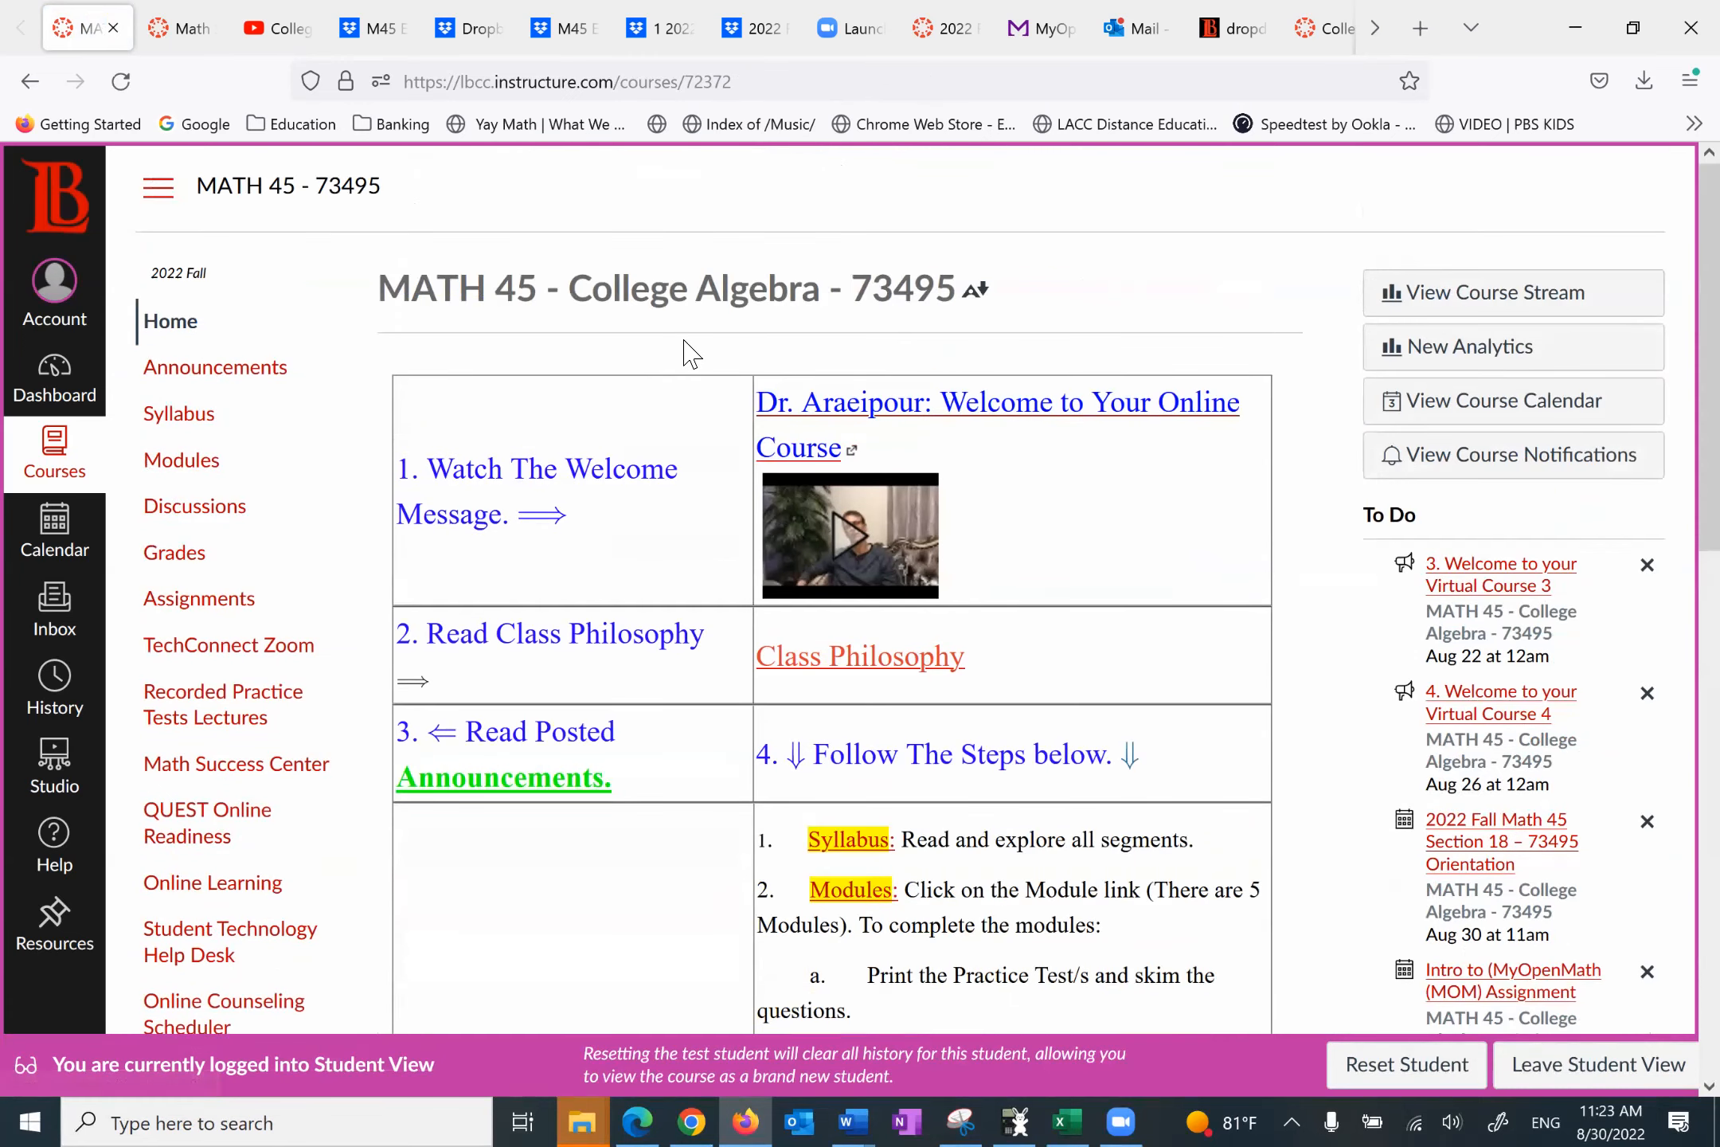
{"action": "mouse_move", "coordinate": [1040, 27]}
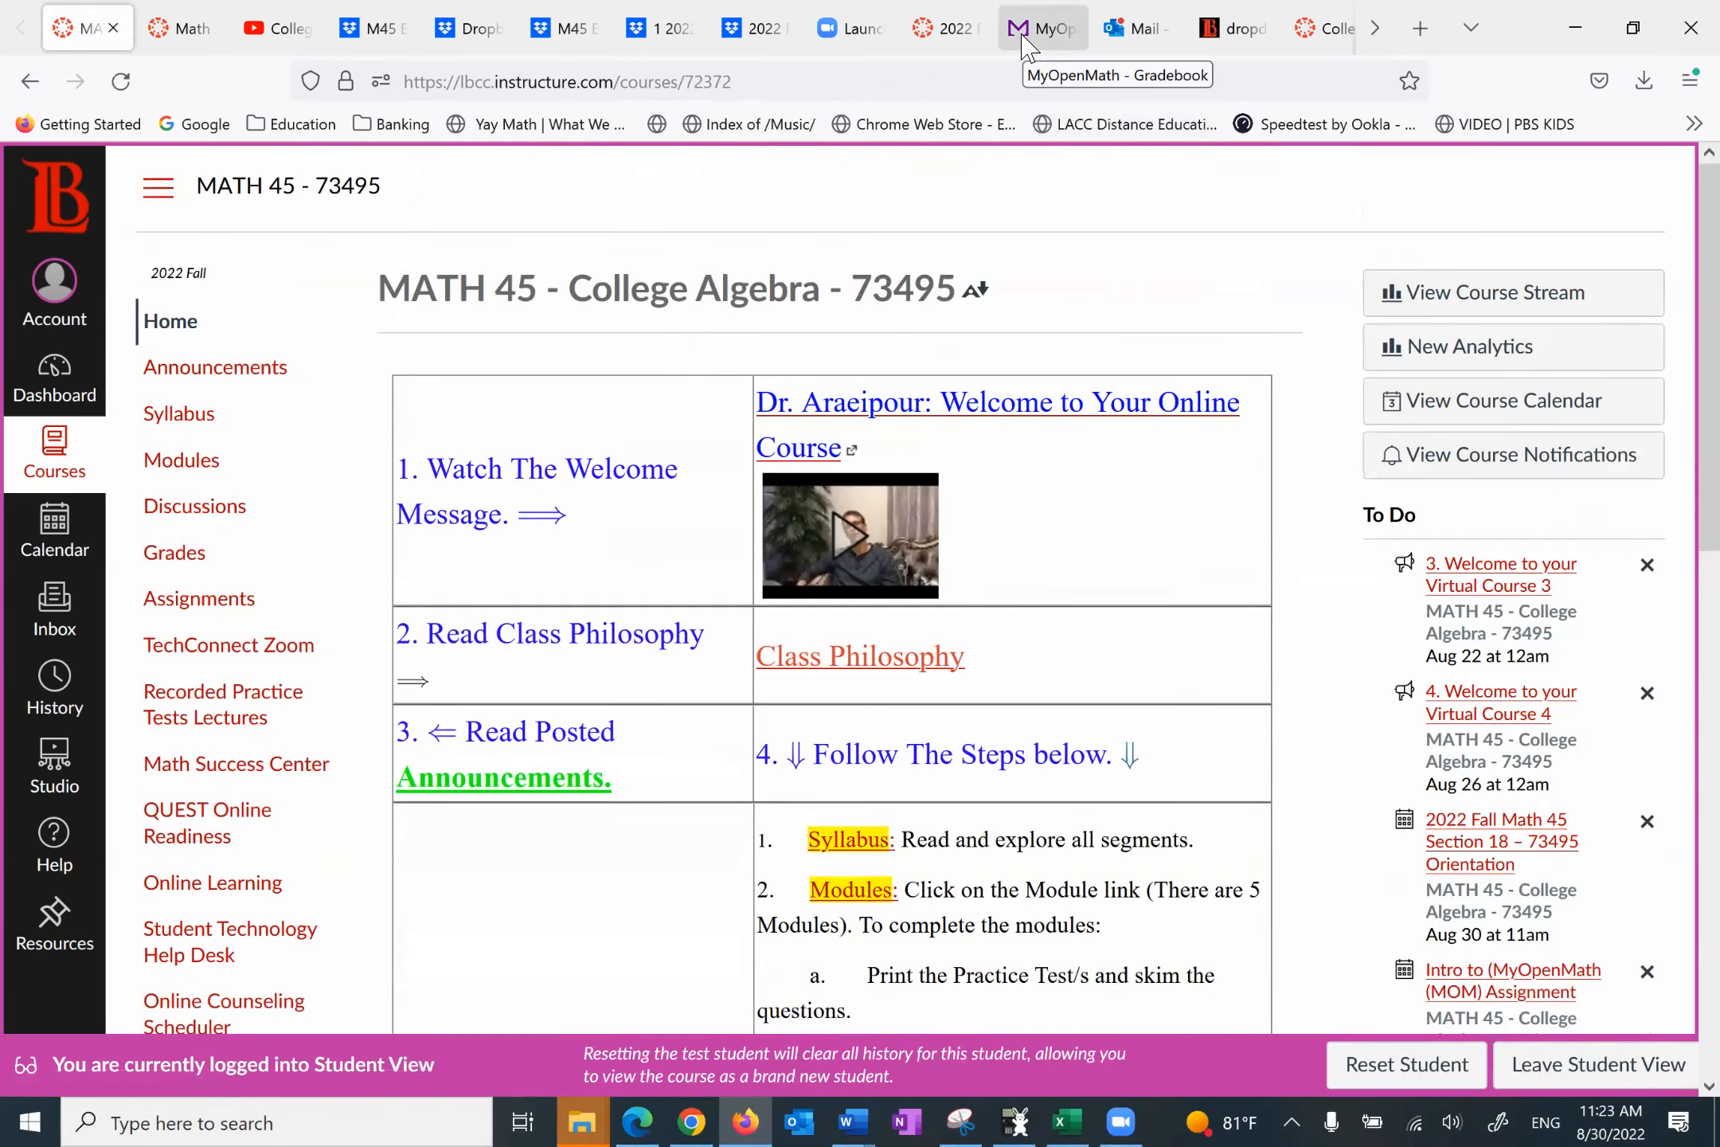
Step: Sign in to MyOpenMath with the saved login and enter 2022 Fall MATH 45 Section 73495
{"action": "left_click", "coordinate": [1041, 27]}
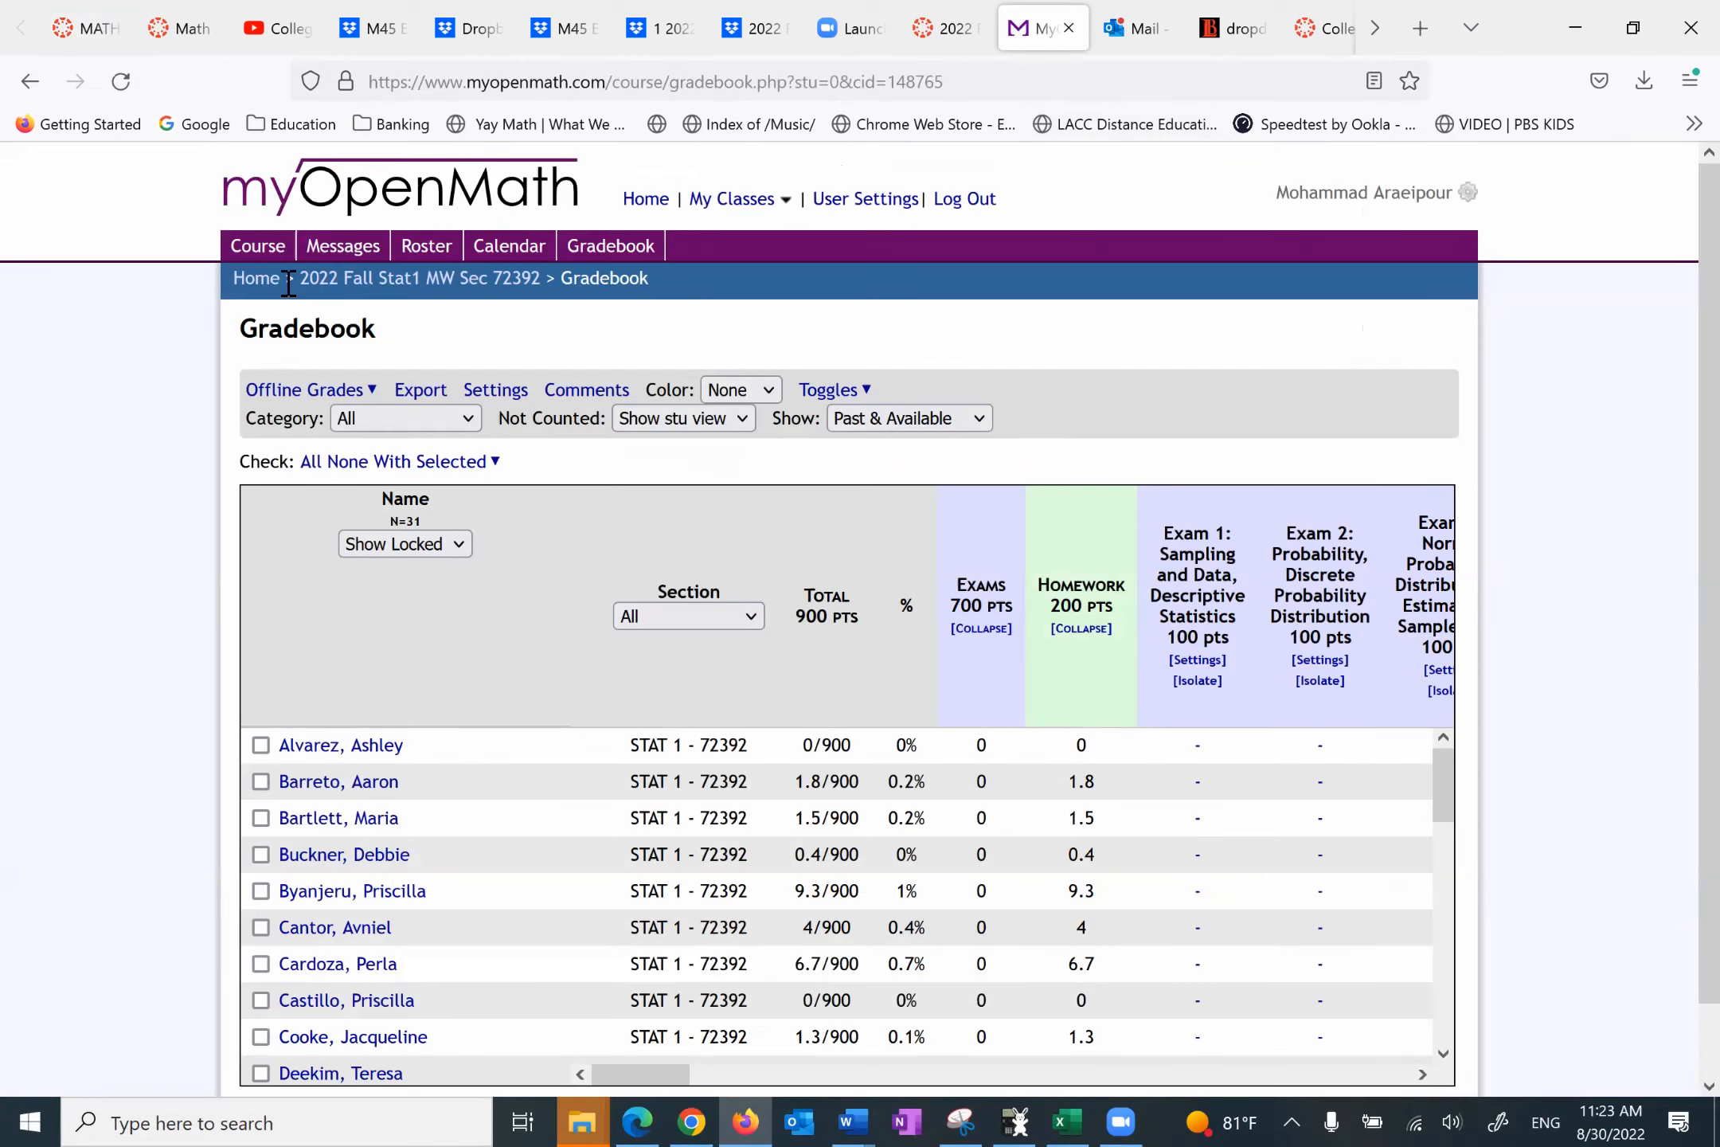
{"action": "mouse_move", "coordinate": [255, 278]}
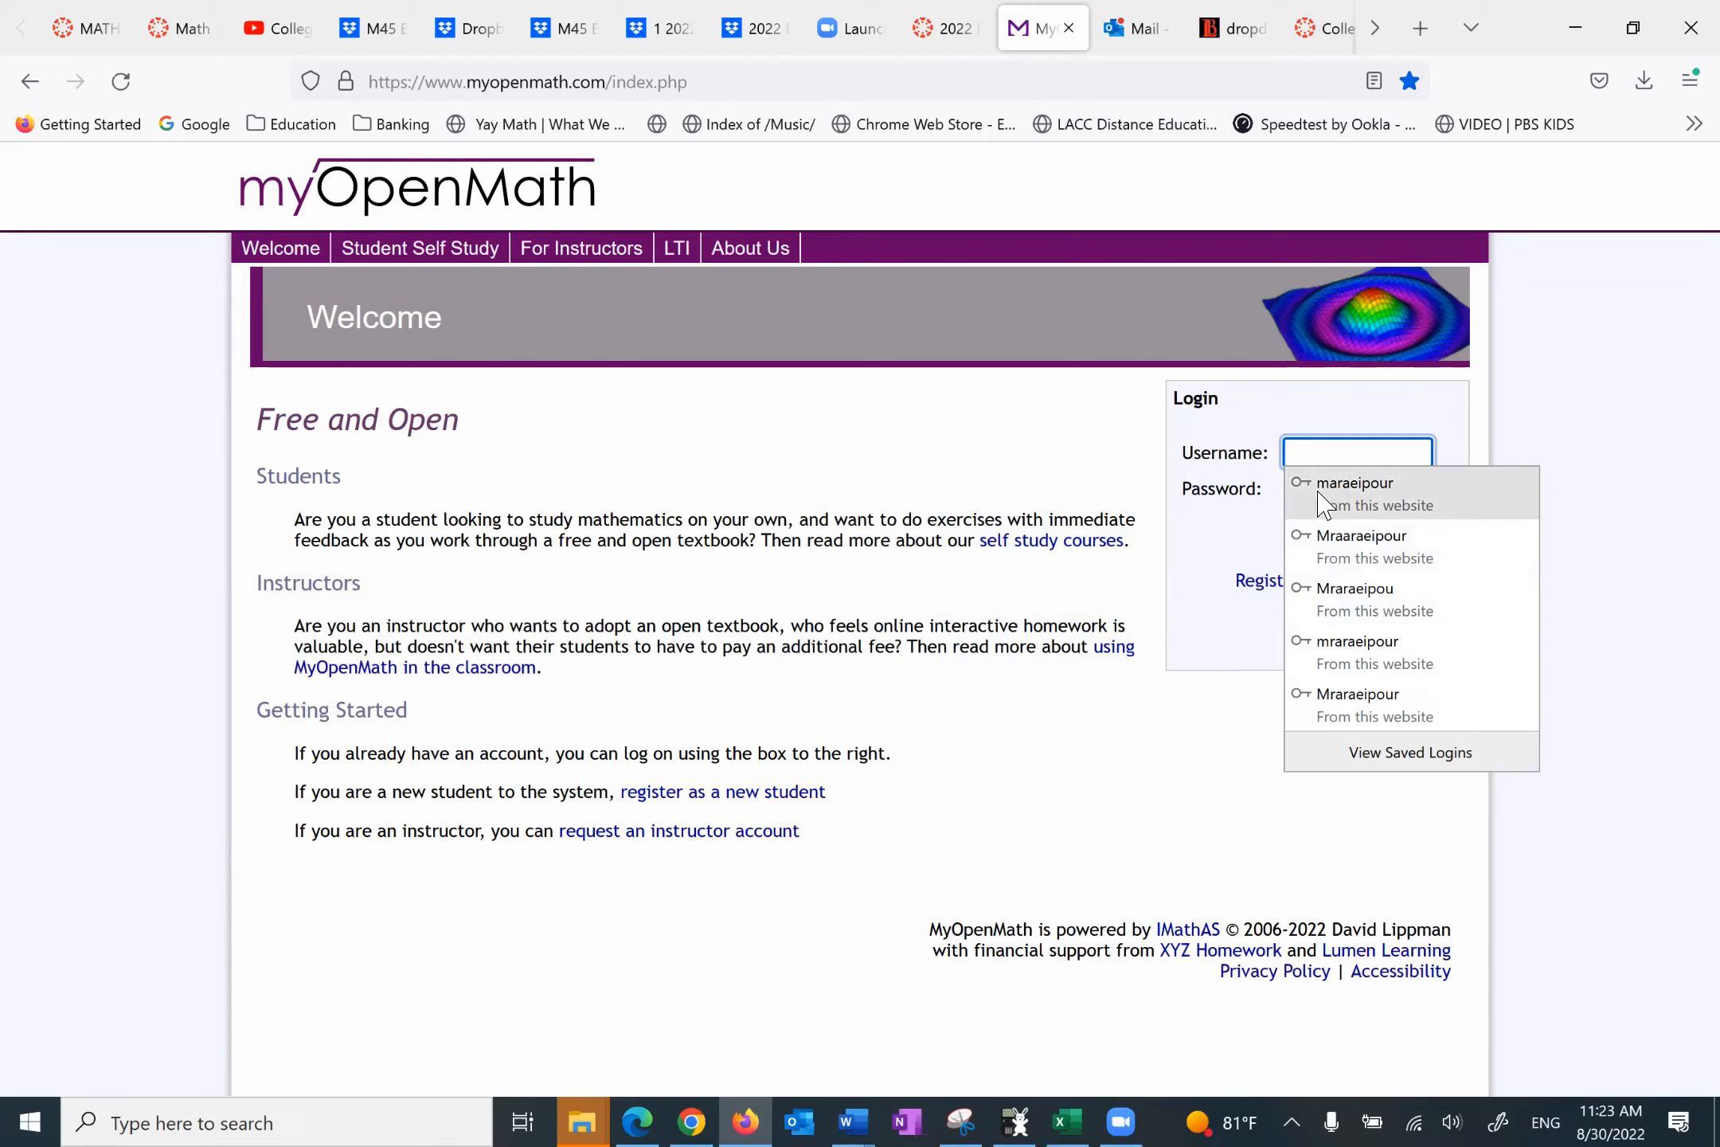
{"action": "left_click", "coordinate": [1354, 483]}
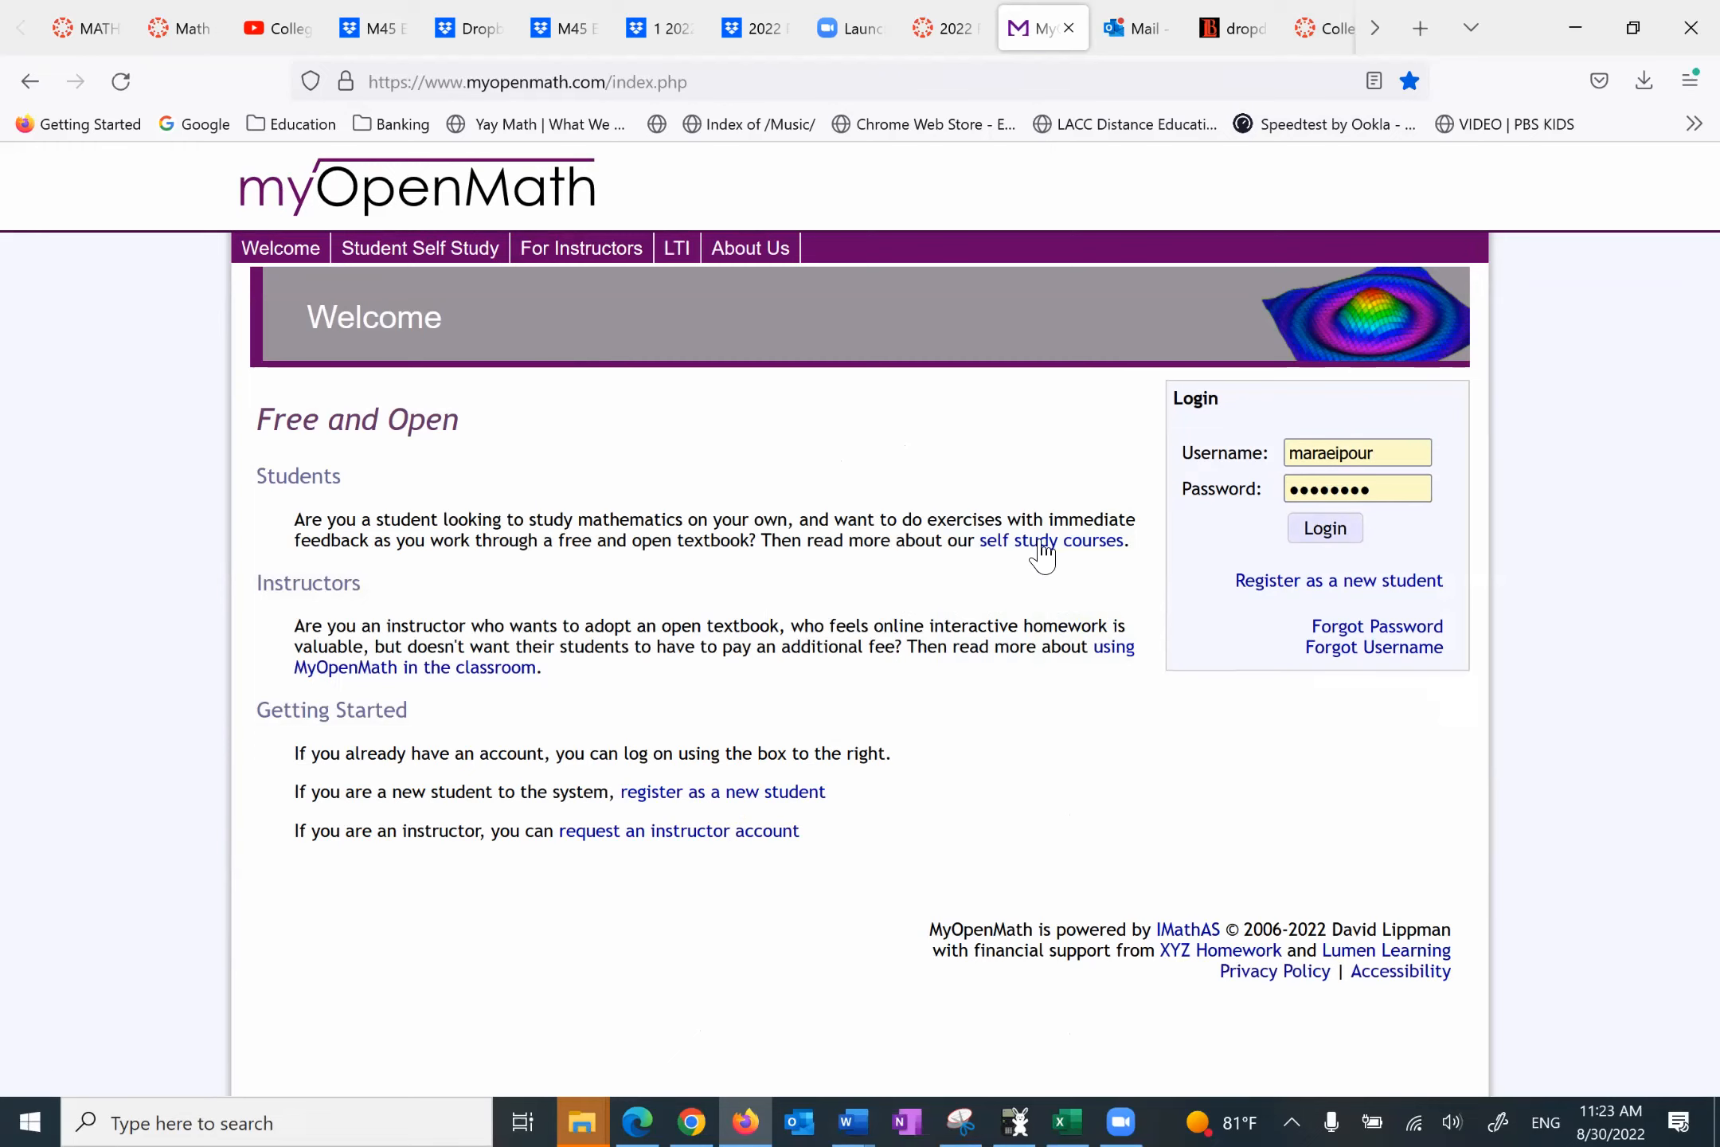
{"action": "left_click", "coordinate": [1323, 527]}
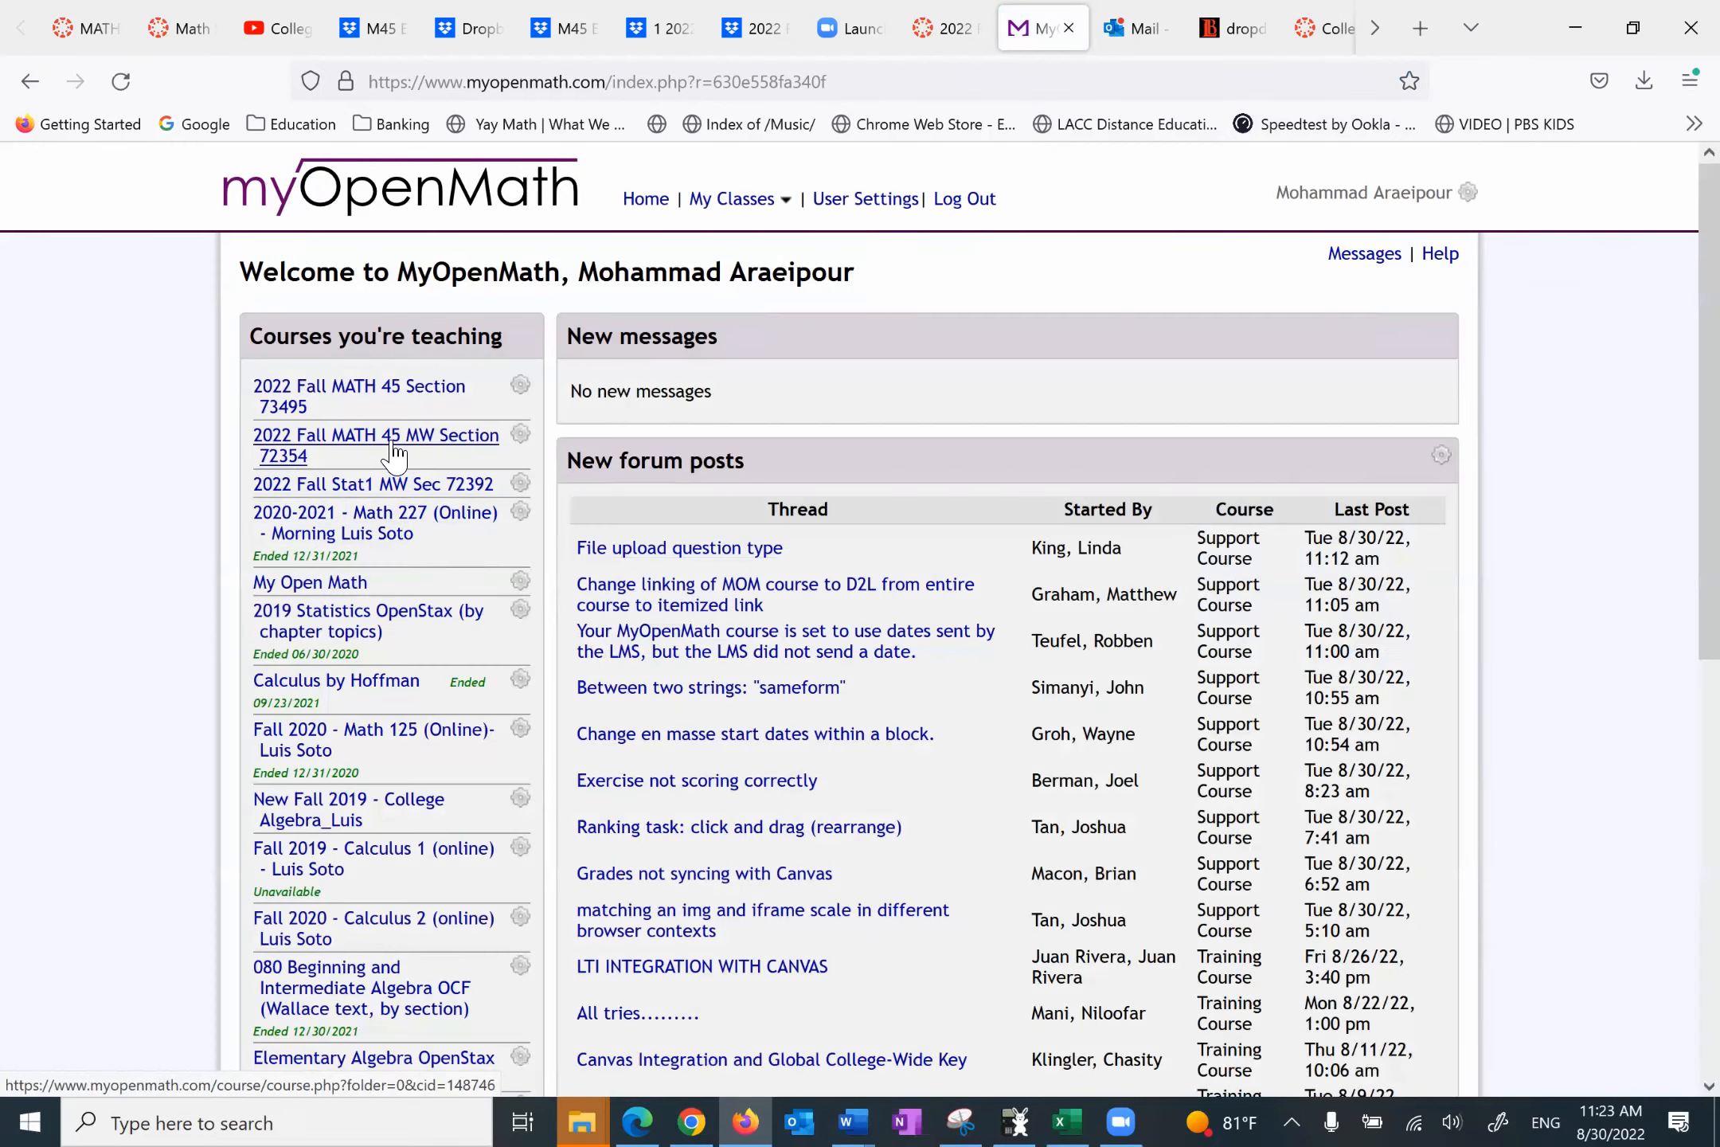
{"action": "mouse_move", "coordinate": [330, 395]}
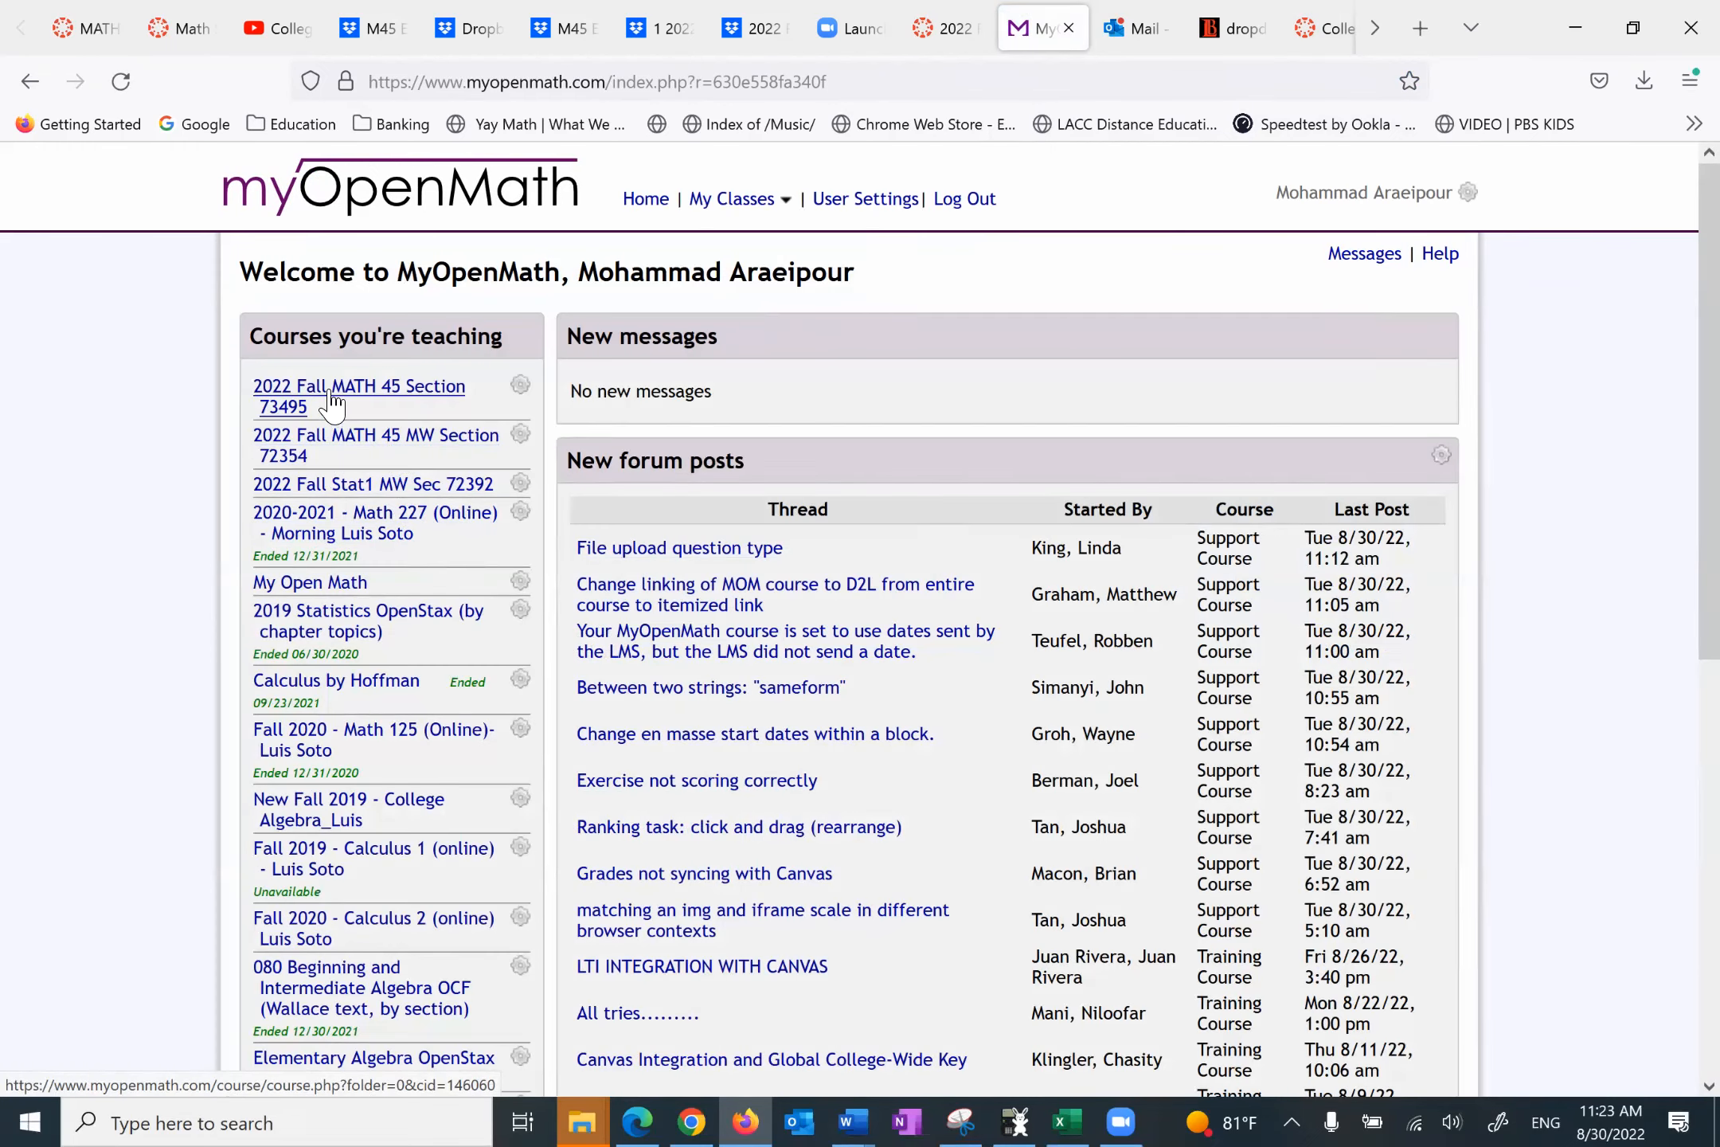
{"action": "left_click", "coordinate": [360, 397]}
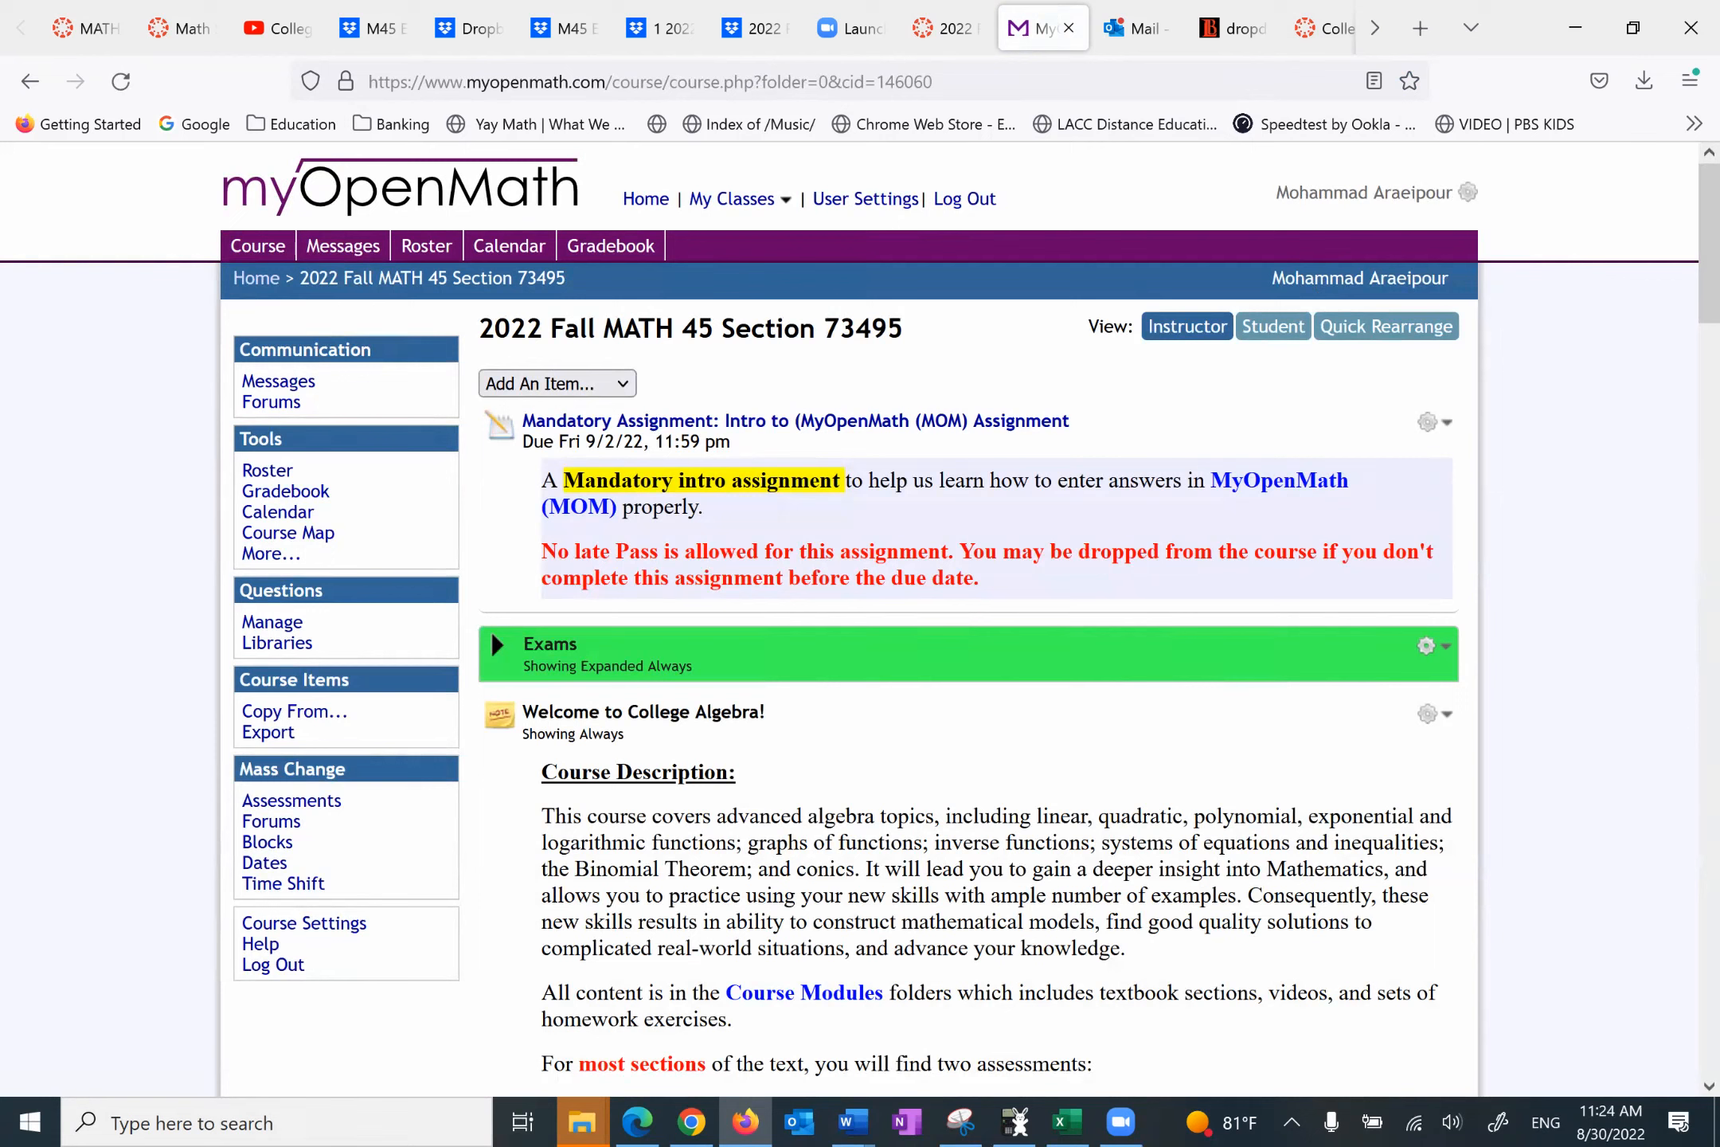
{"action": "mouse_move", "coordinate": [645, 454]}
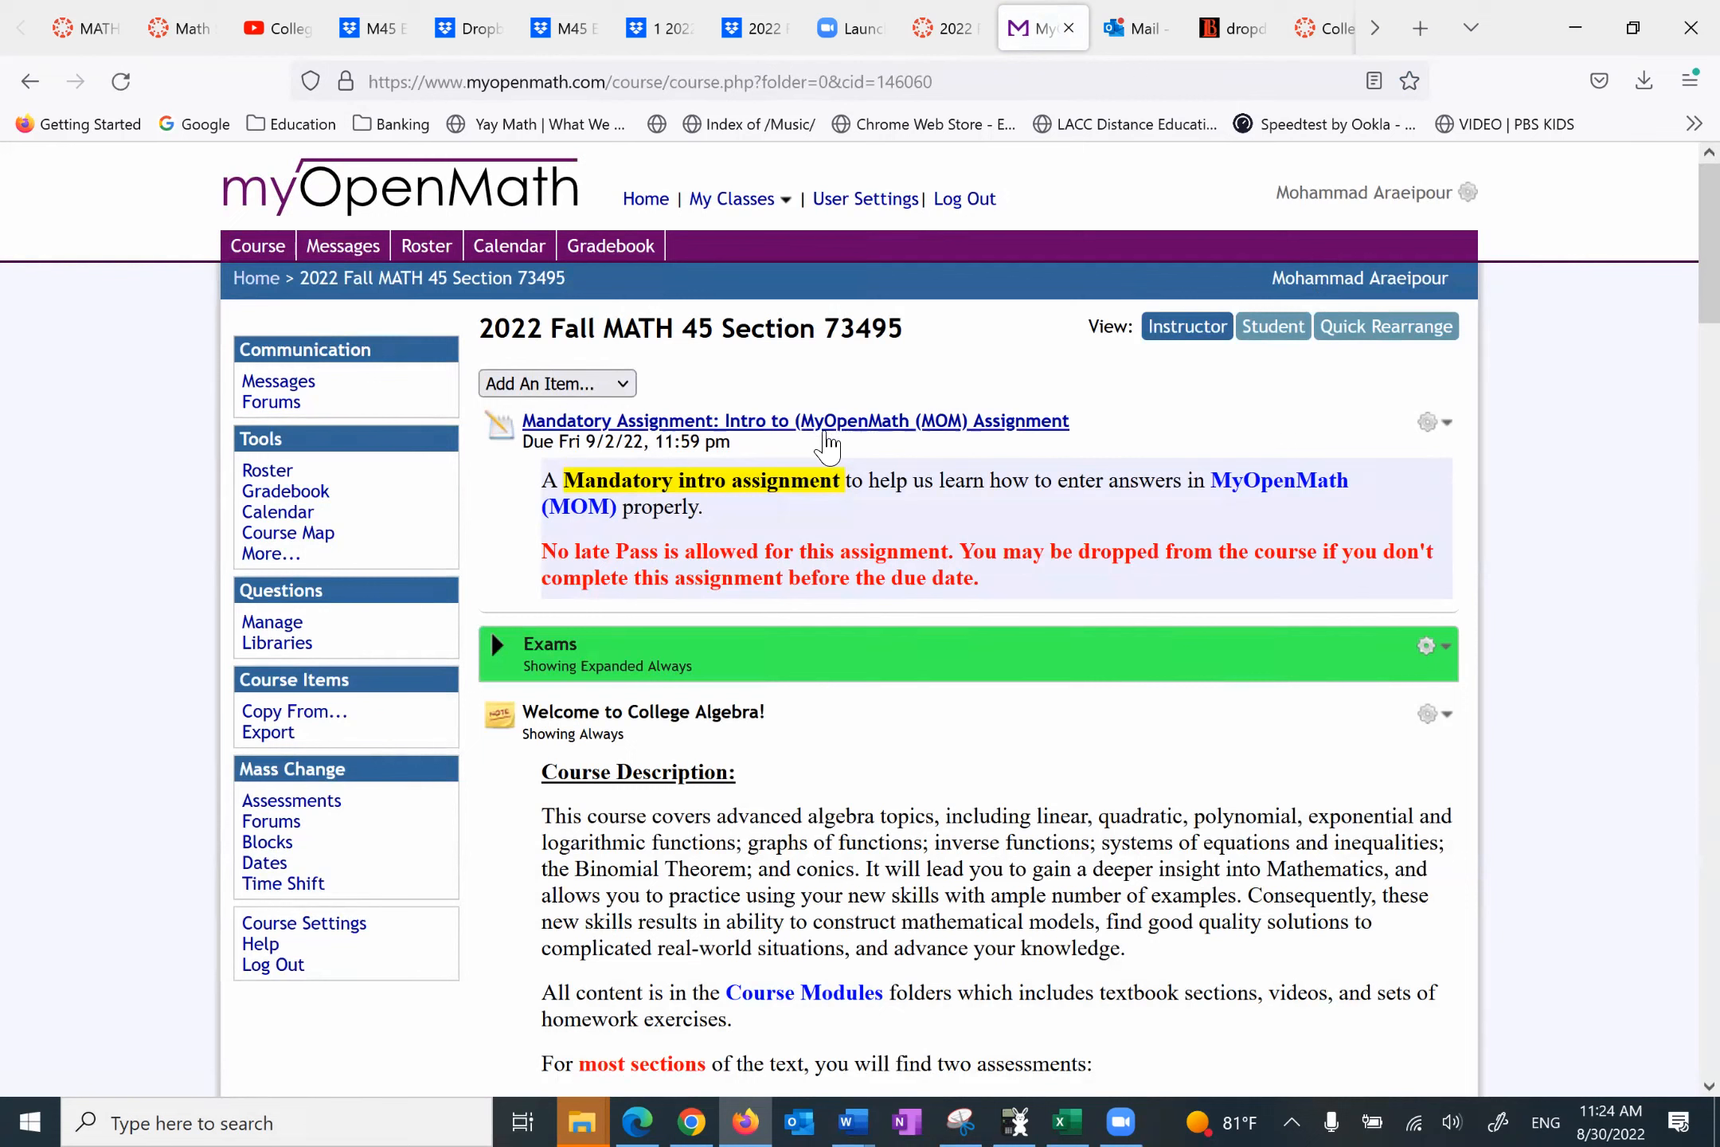
{"action": "mouse_move", "coordinate": [795, 421]}
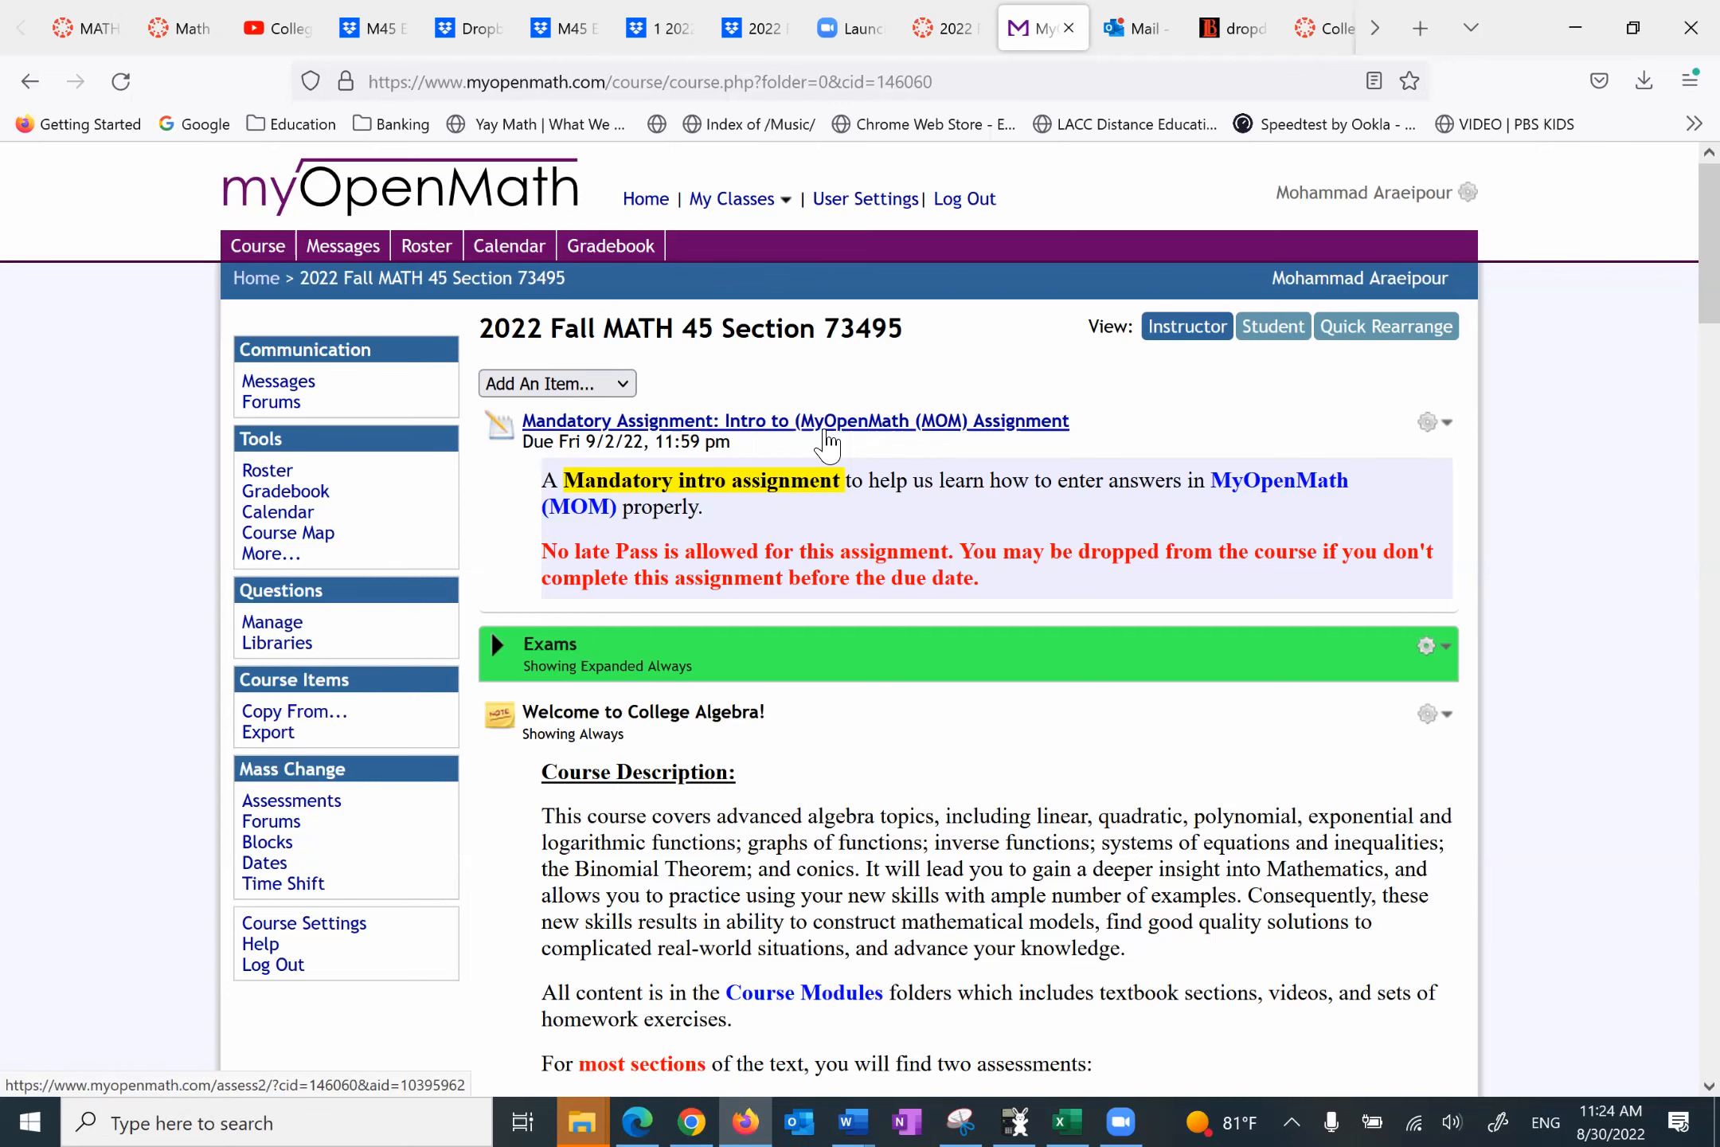
Step: Enter the Mandatory Intro to MyOpenMath assignment and skim its questions through Question 9
{"action": "left_click", "coordinate": [795, 420]}
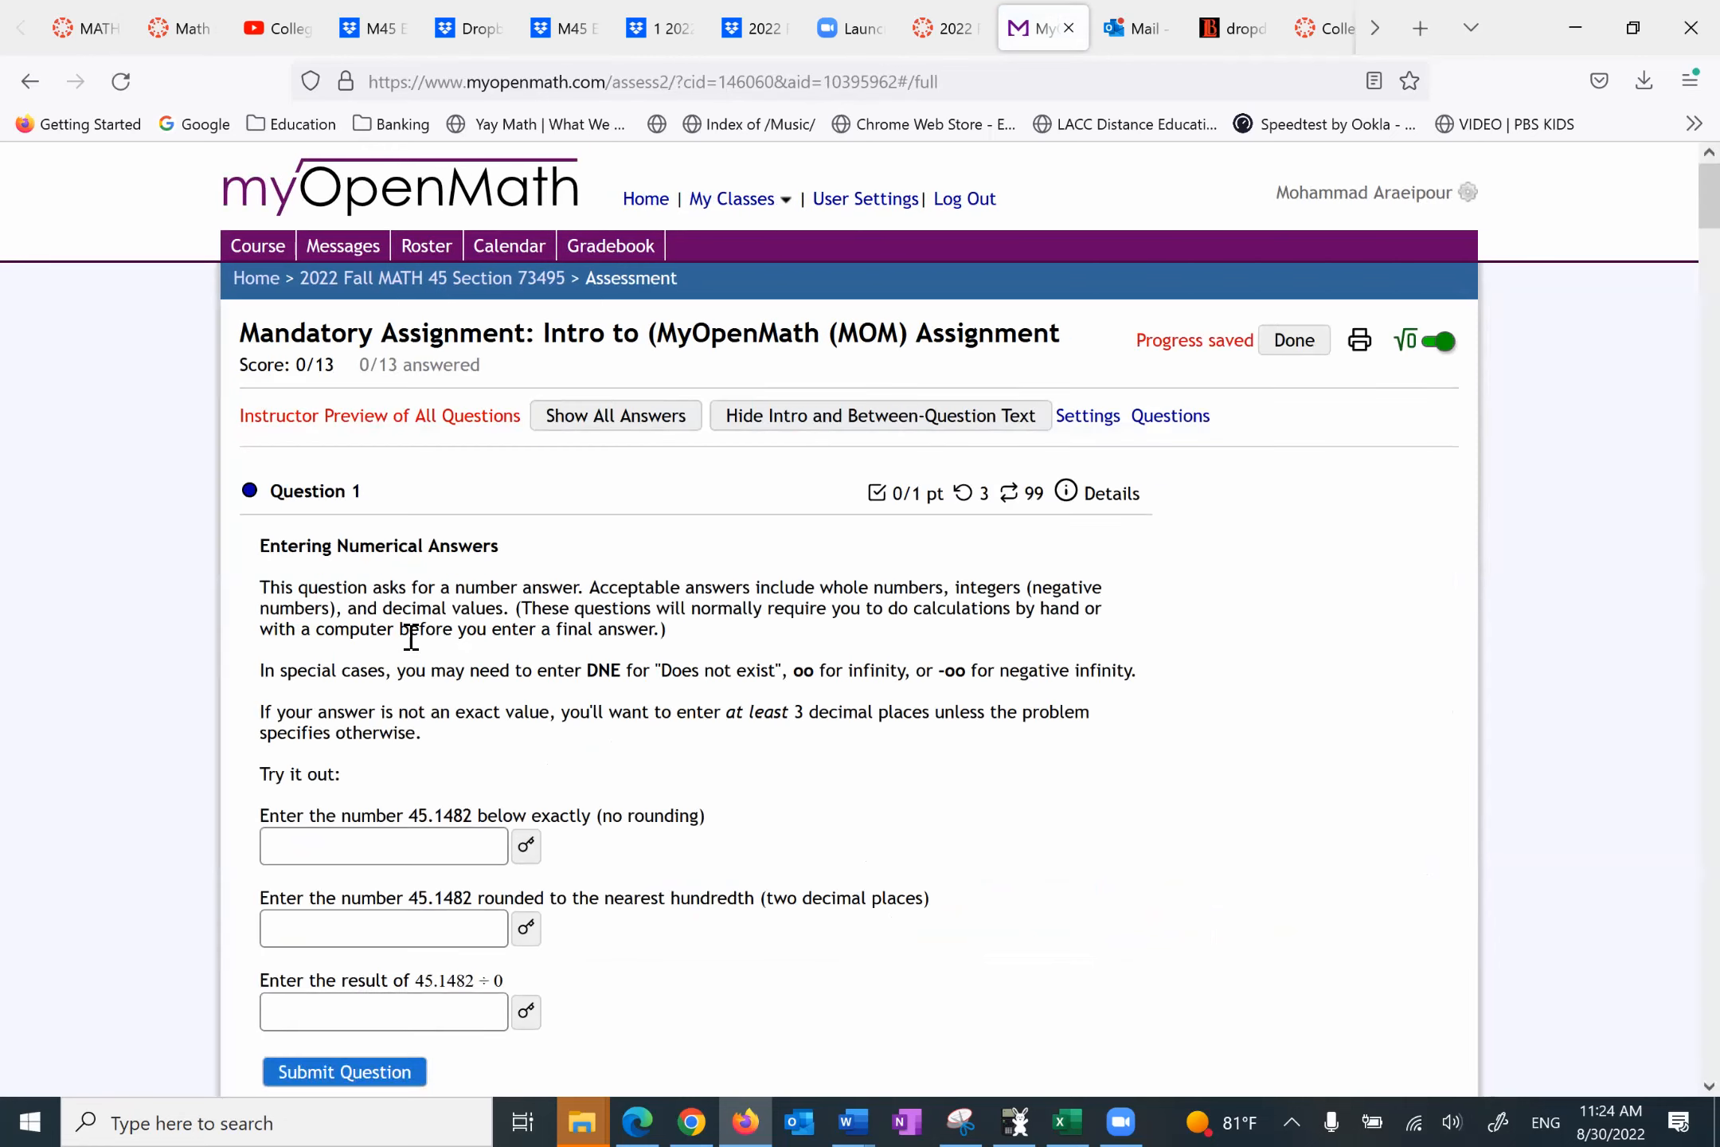
{"action": "scroll", "scroll_direction": "down", "scroll_amount": 3}
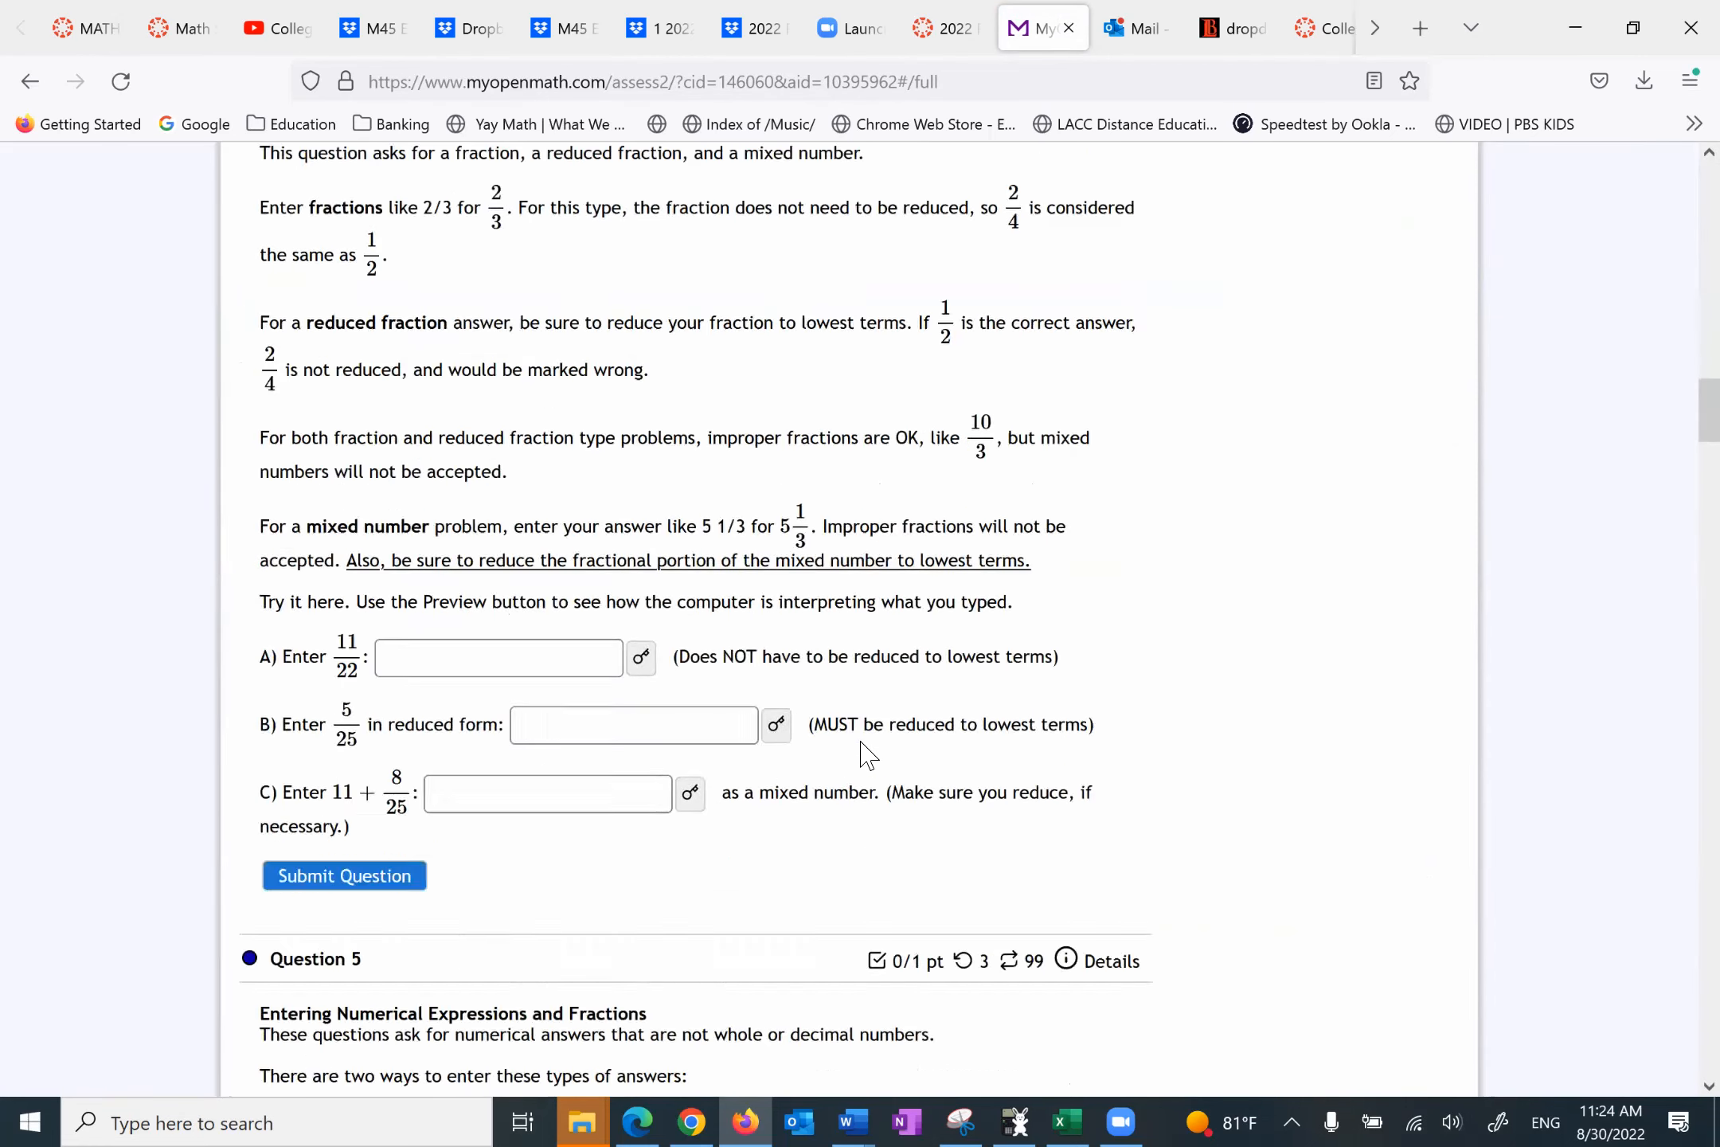
{"action": "scroll", "scroll_direction": "down", "scroll_amount": 3}
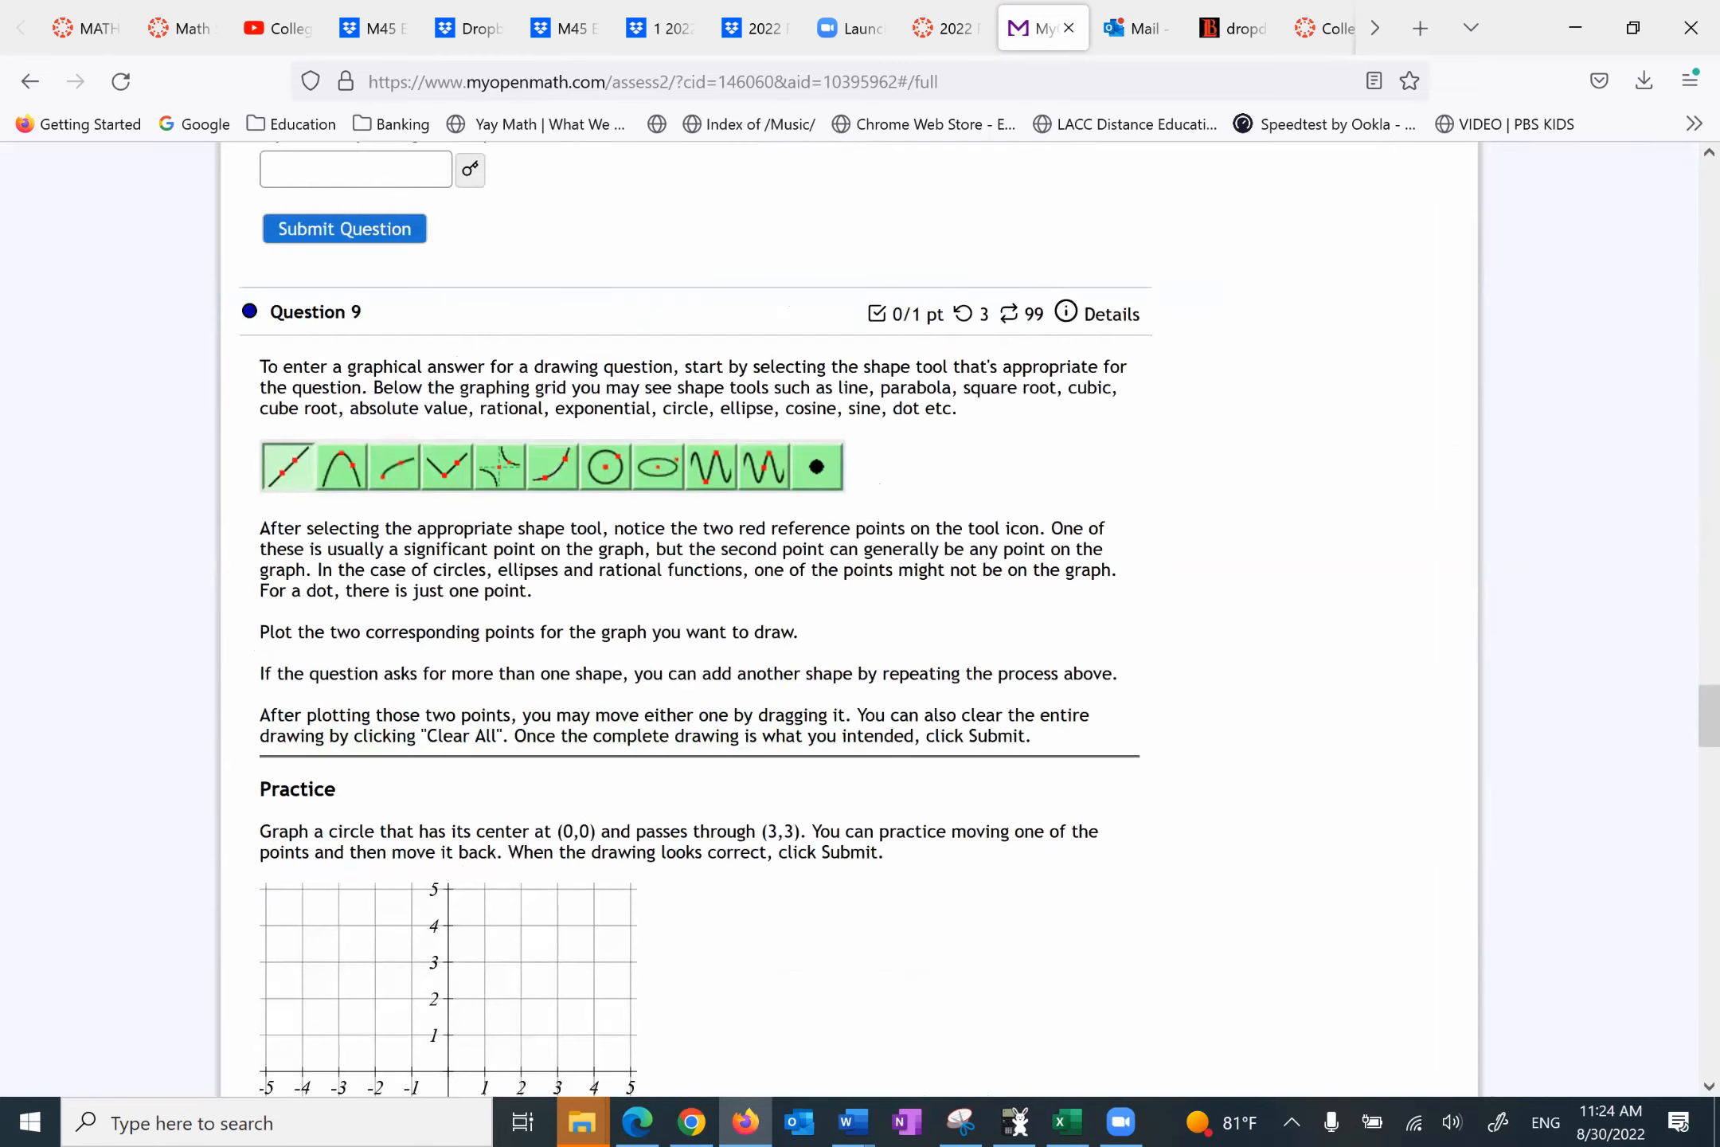
{"action": "scroll", "scroll_direction": "down", "scroll_amount": 3}
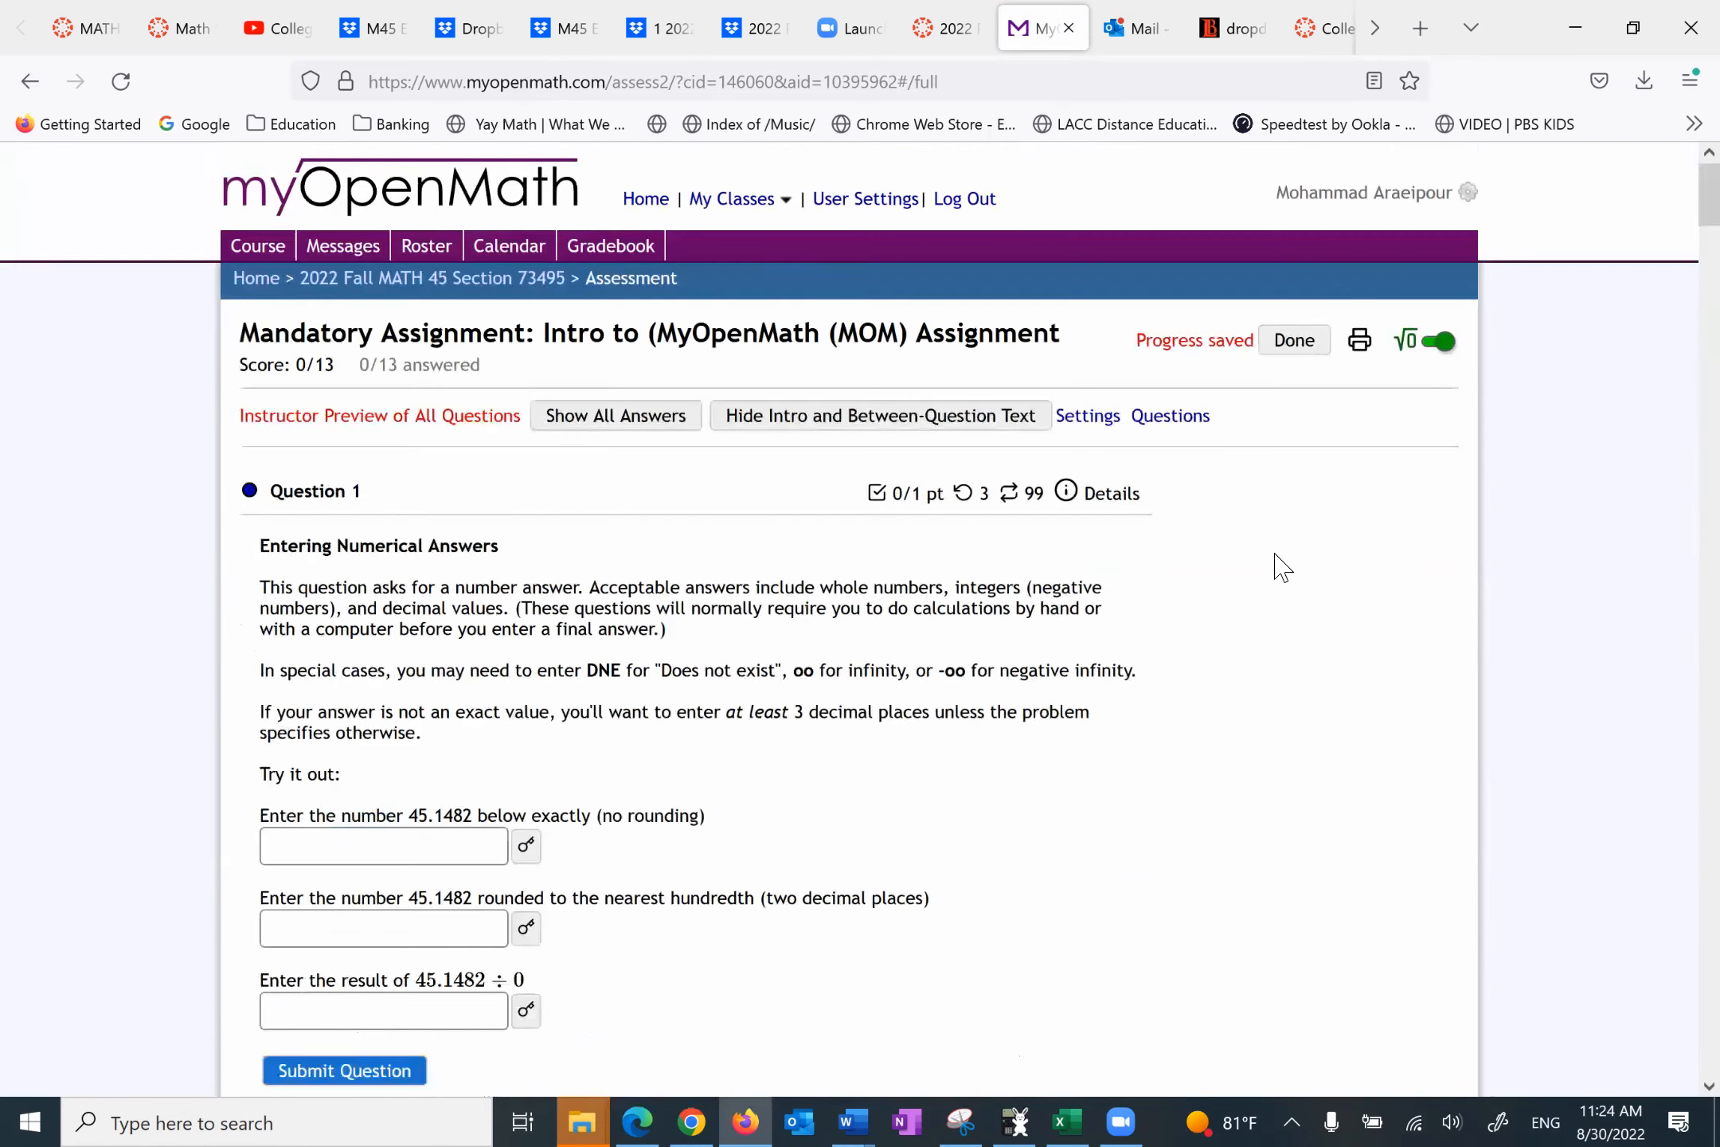
{"action": "scroll", "scroll_direction": "down", "scroll_amount": 3}
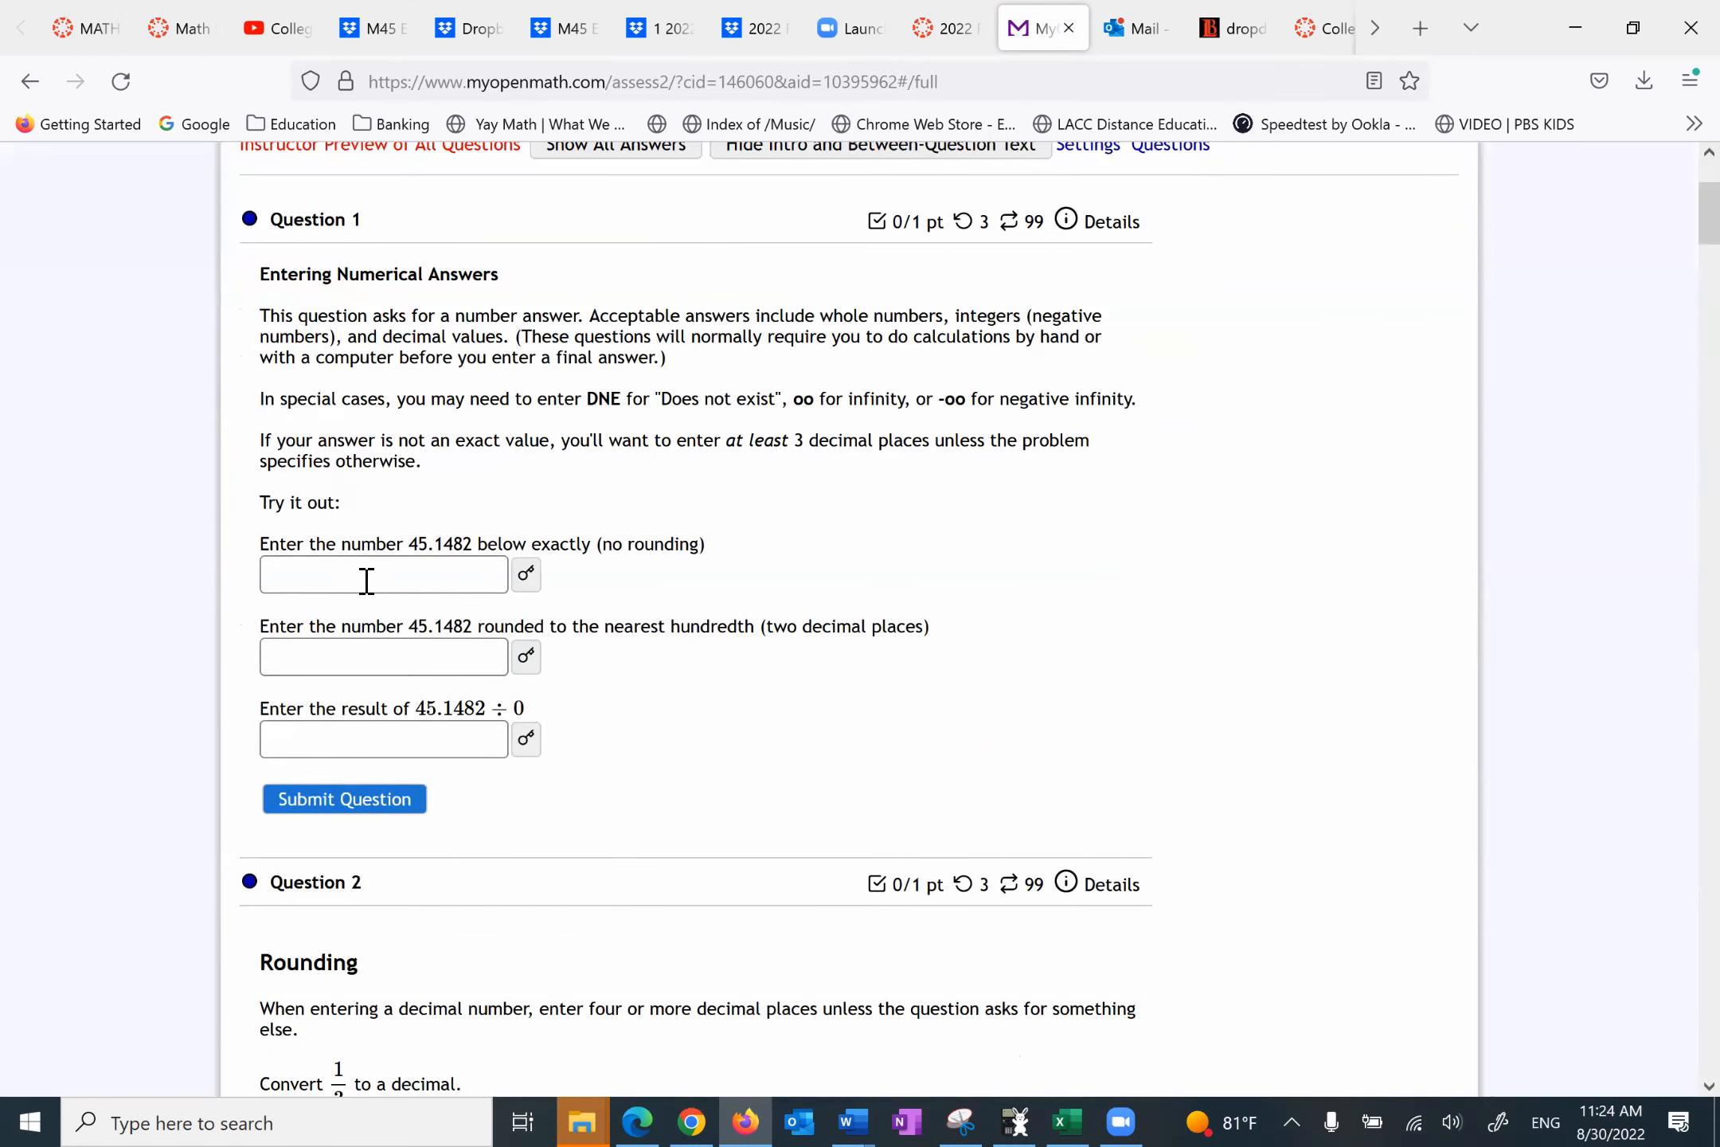
Step: Answer Question 1's first two parts with 45.1482 and the rounded value 45.15
{"action": "left_click", "coordinate": [383, 573]}
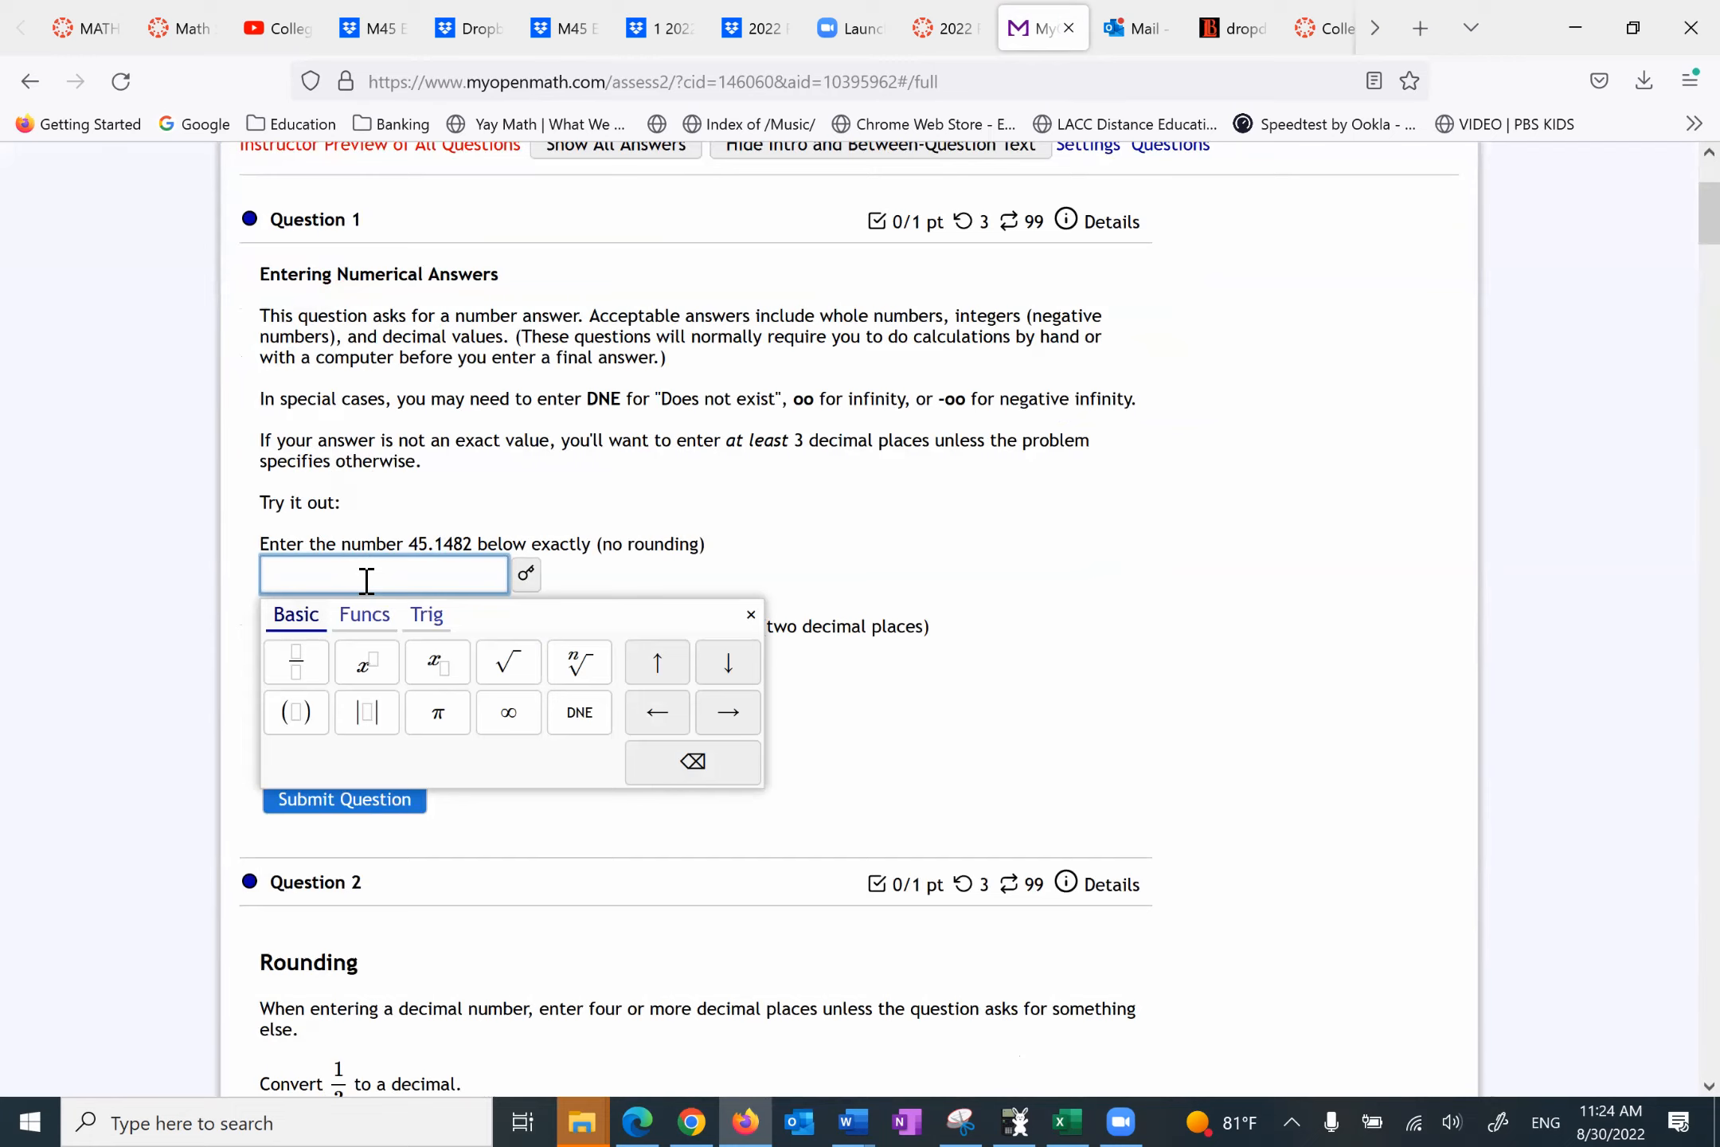
{"action": "mouse_move", "coordinate": [297, 661]}
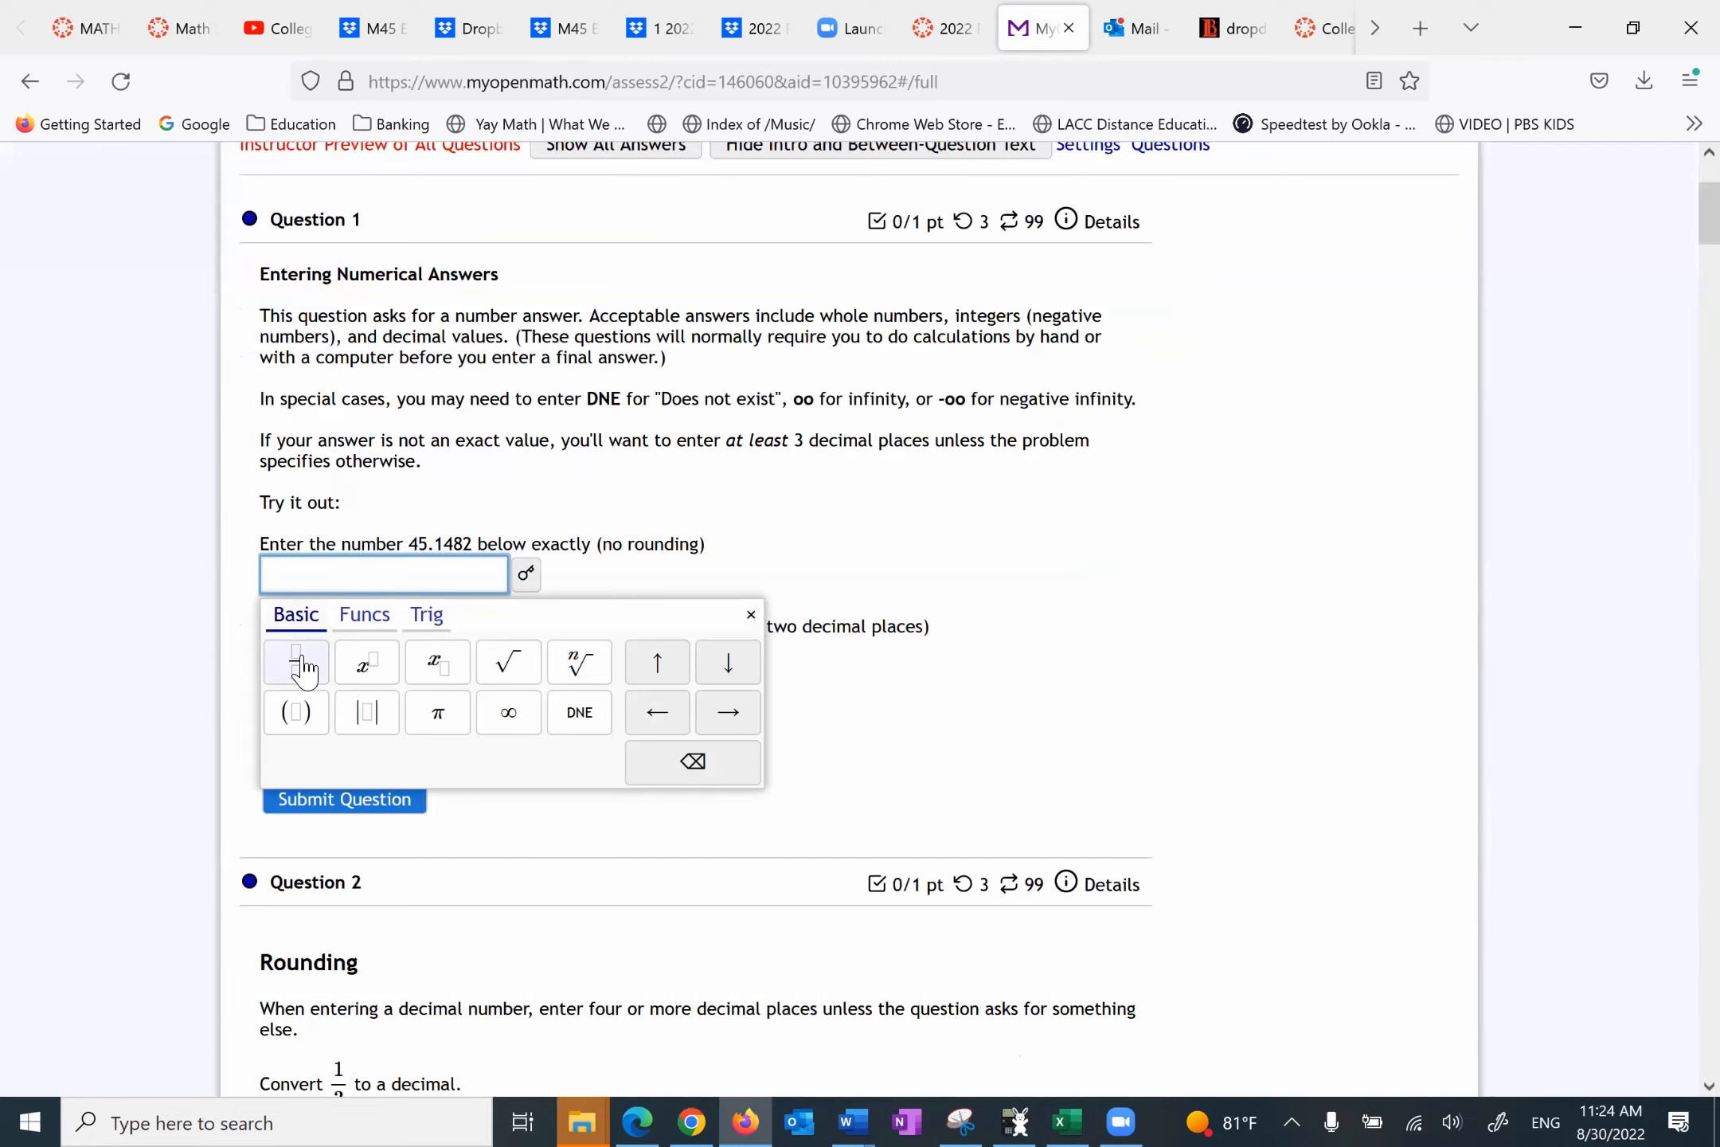
{"action": "mouse_move", "coordinate": [366, 661]}
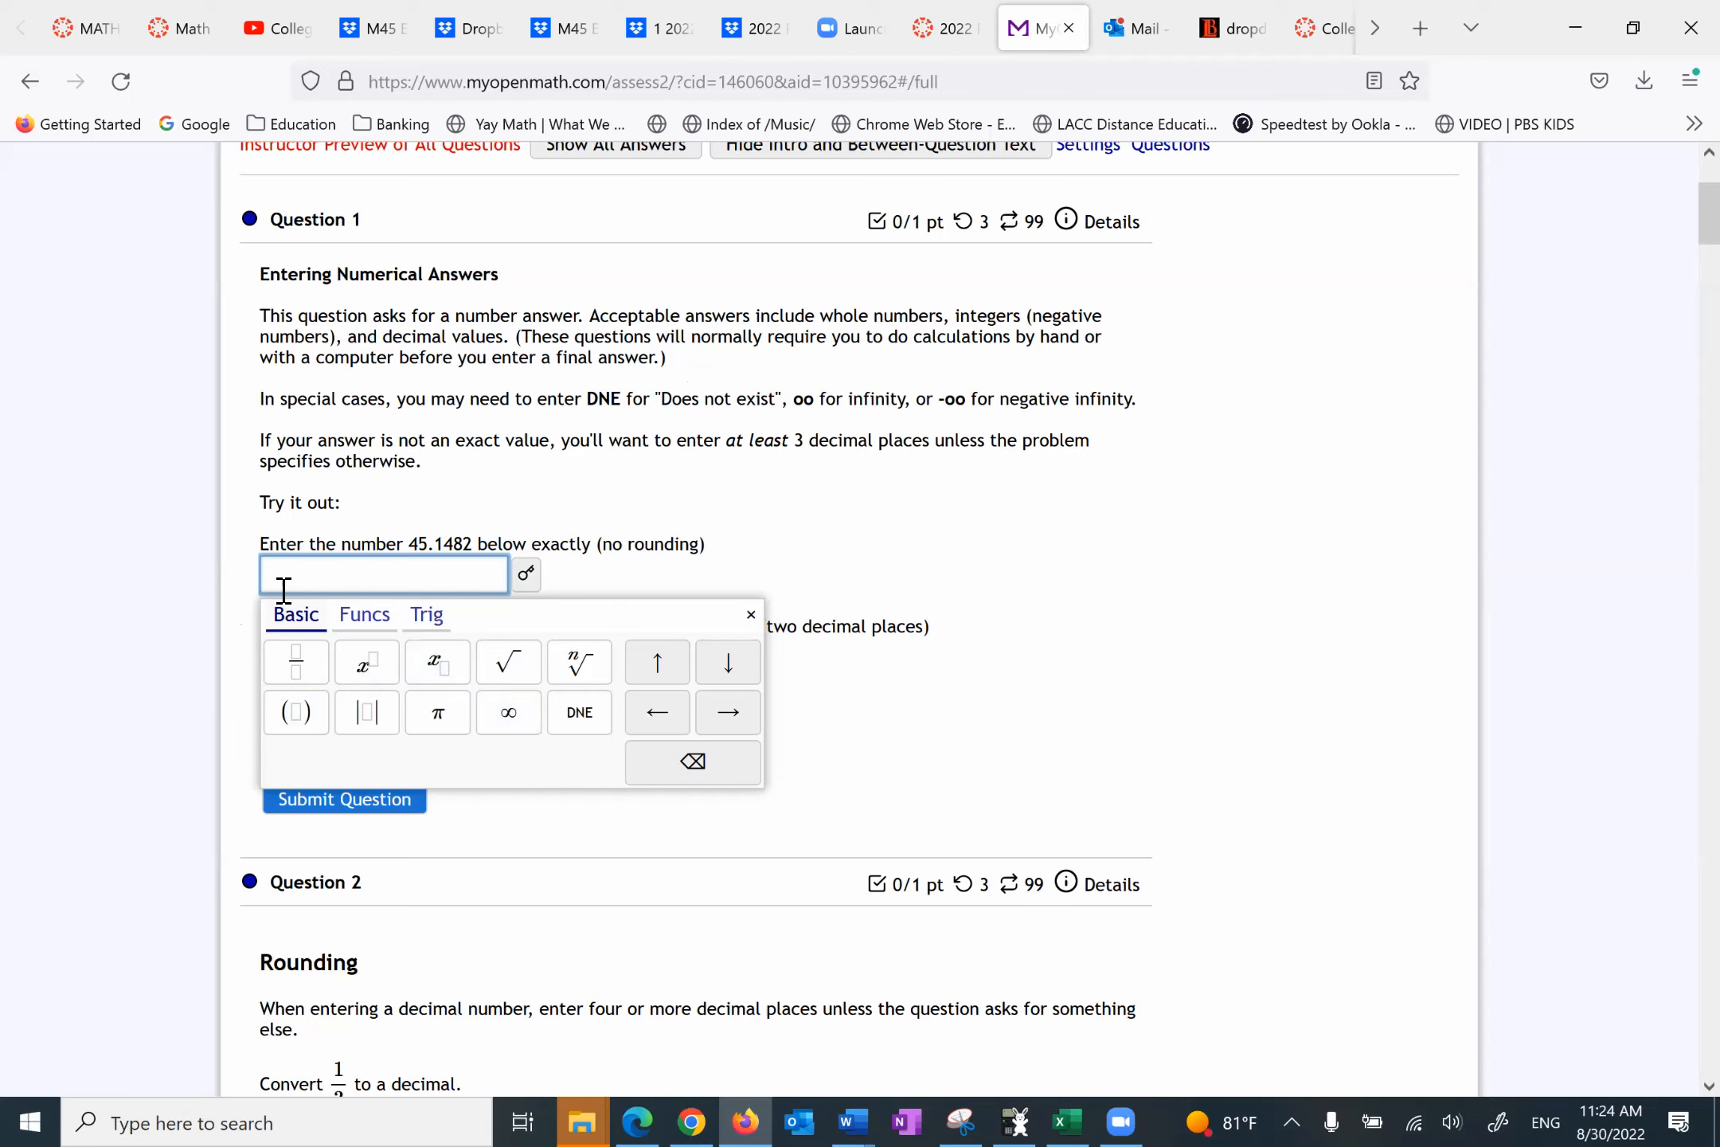
{"action": "type", "text": "45."}
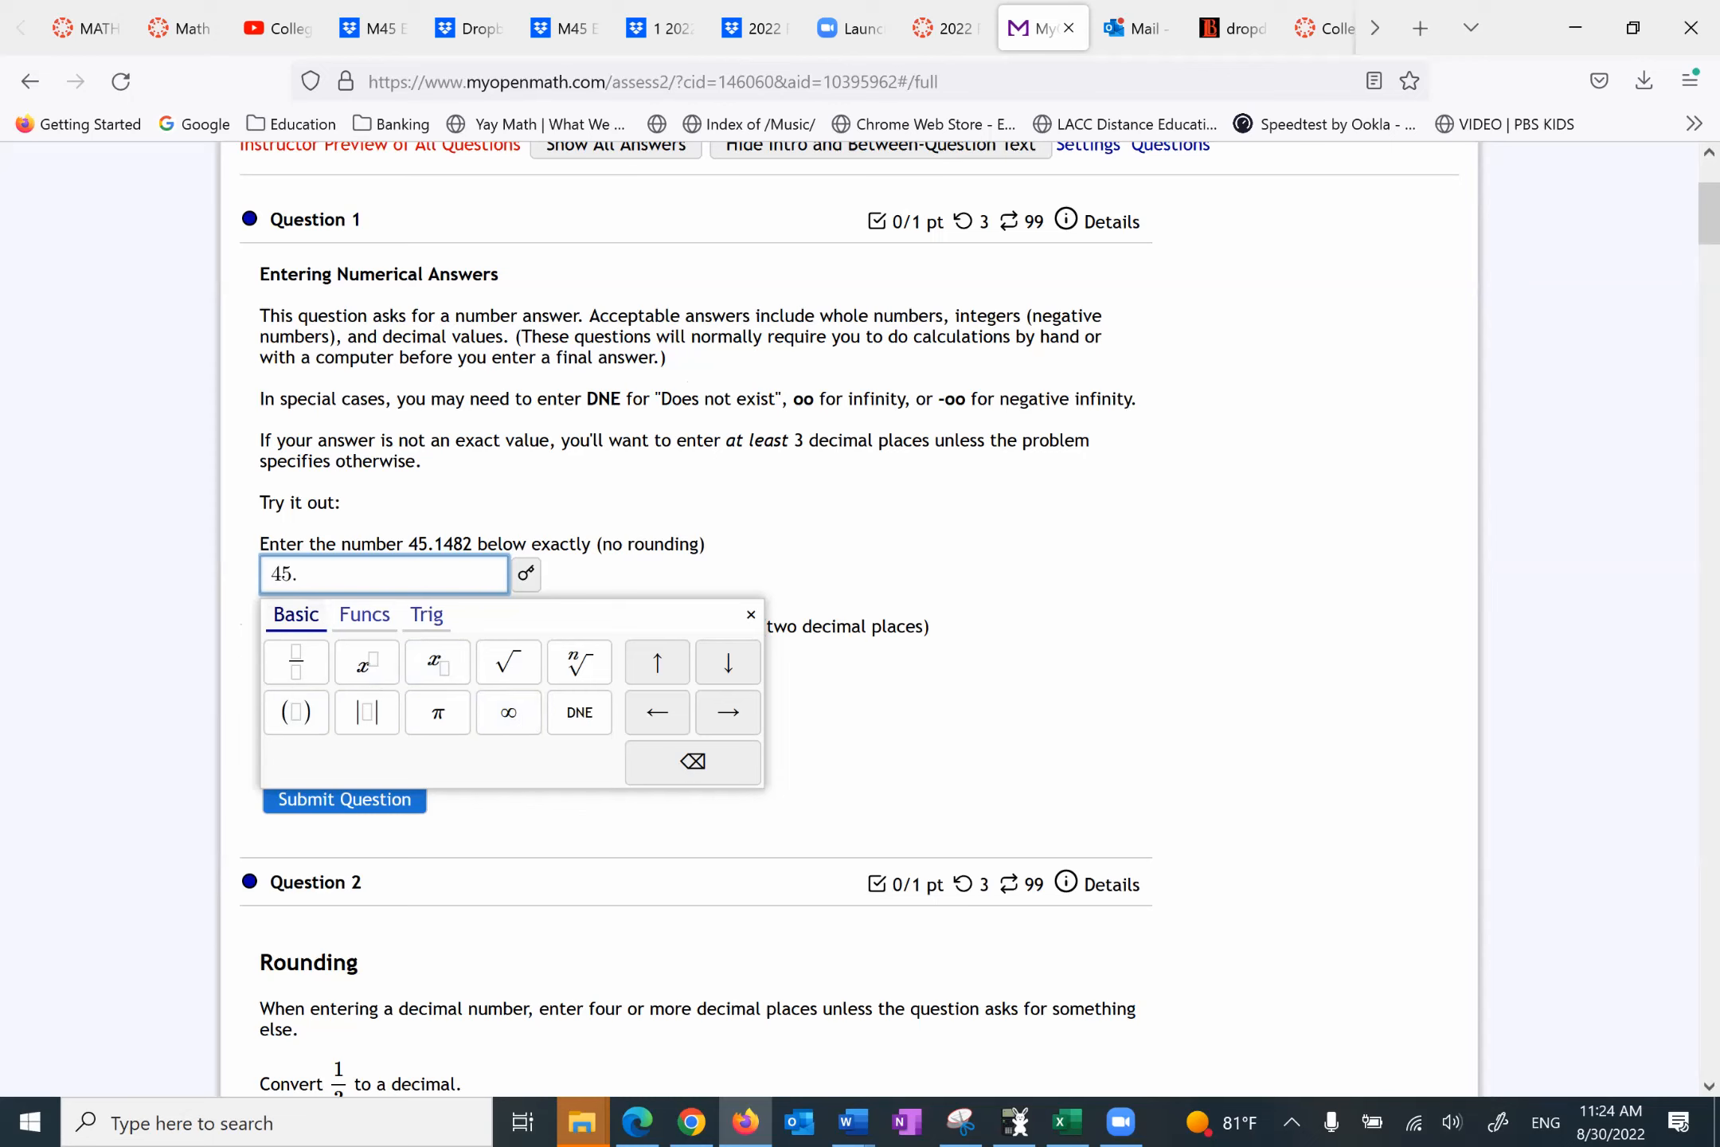
{"action": "type", "text": "1482"}
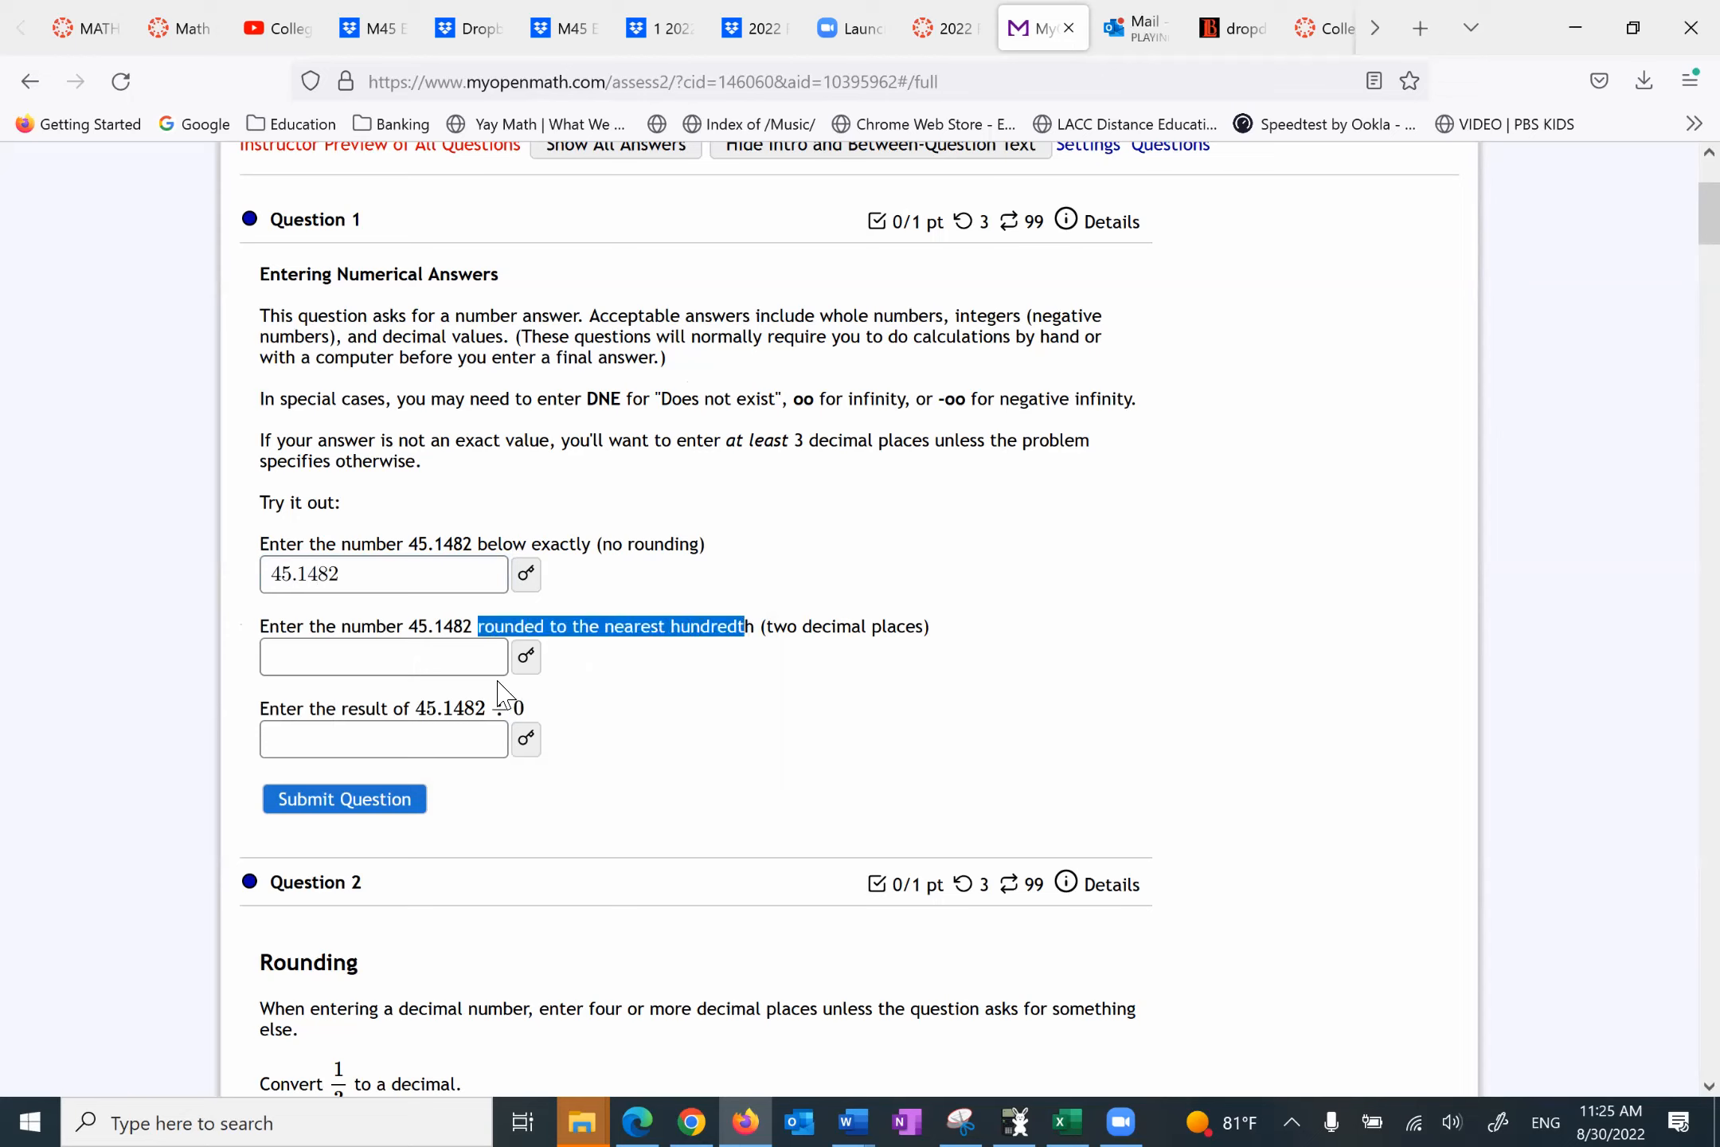
{"action": "left_click", "coordinate": [383, 656]}
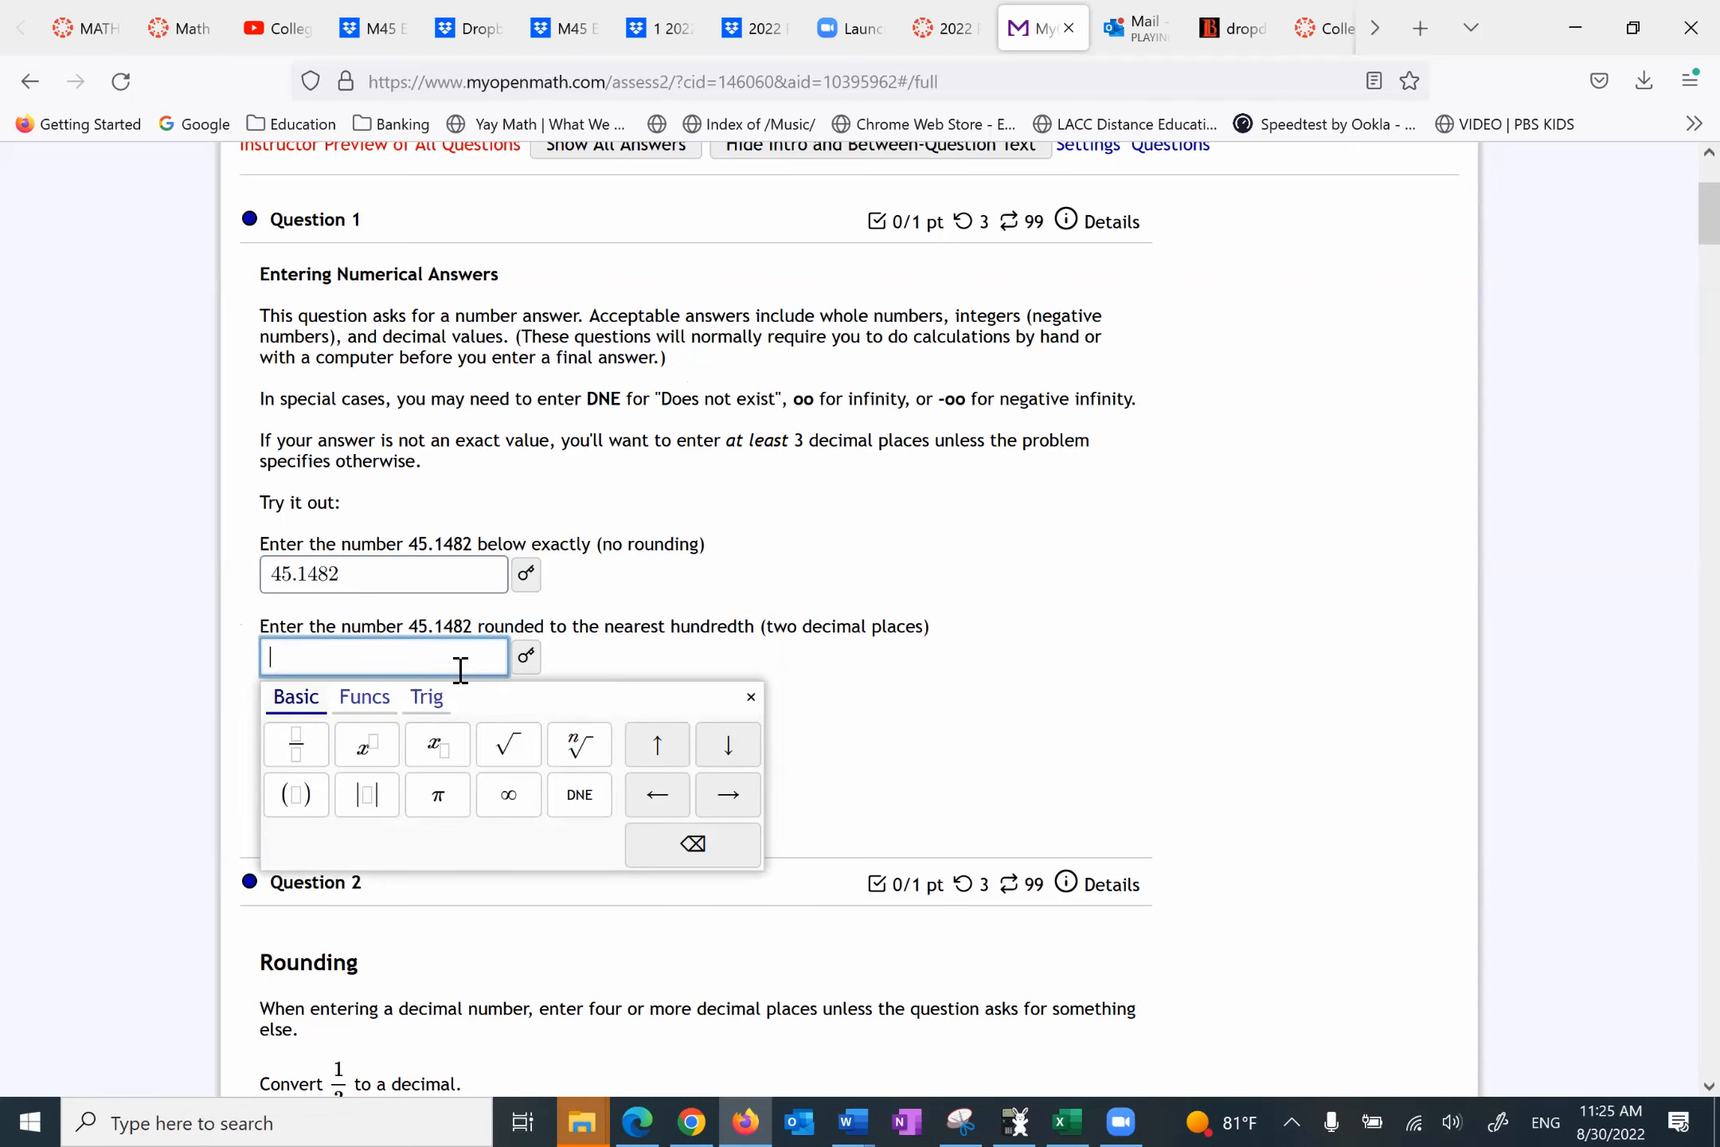
{"action": "type", "text": "45"}
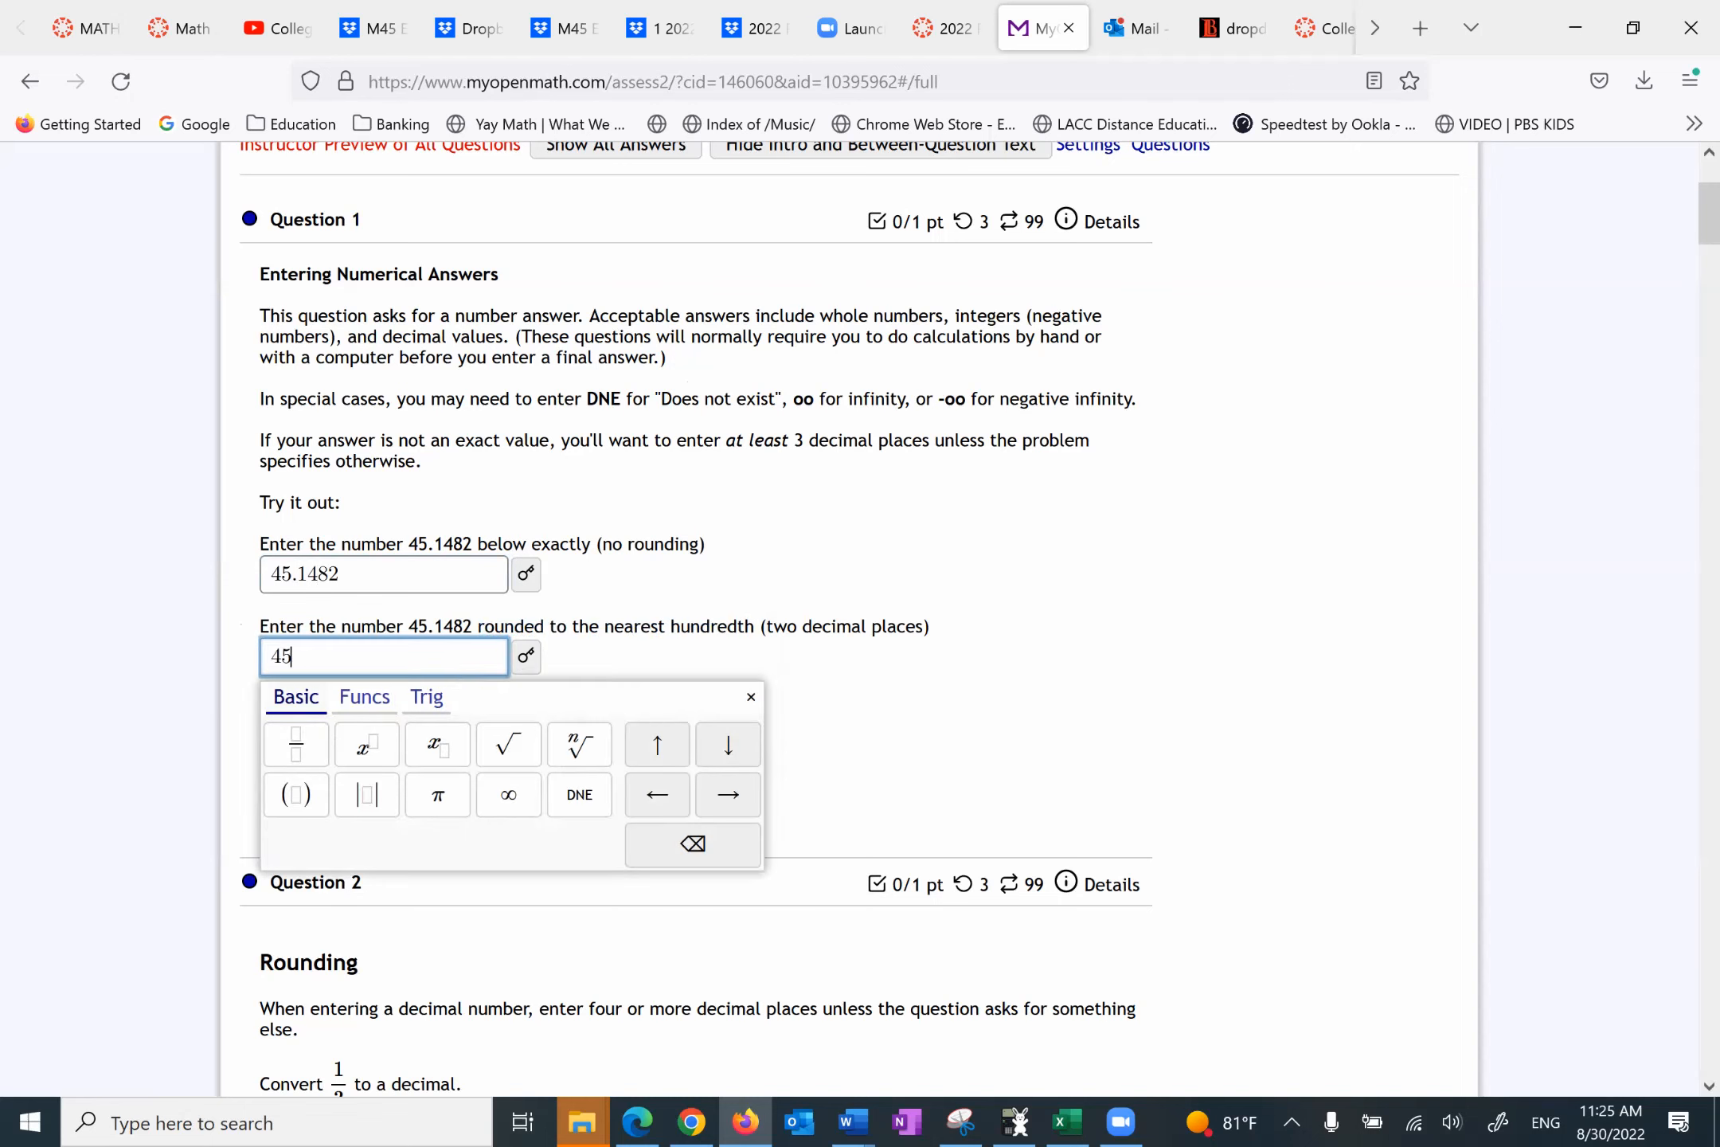
{"action": "type", "text": ".1"}
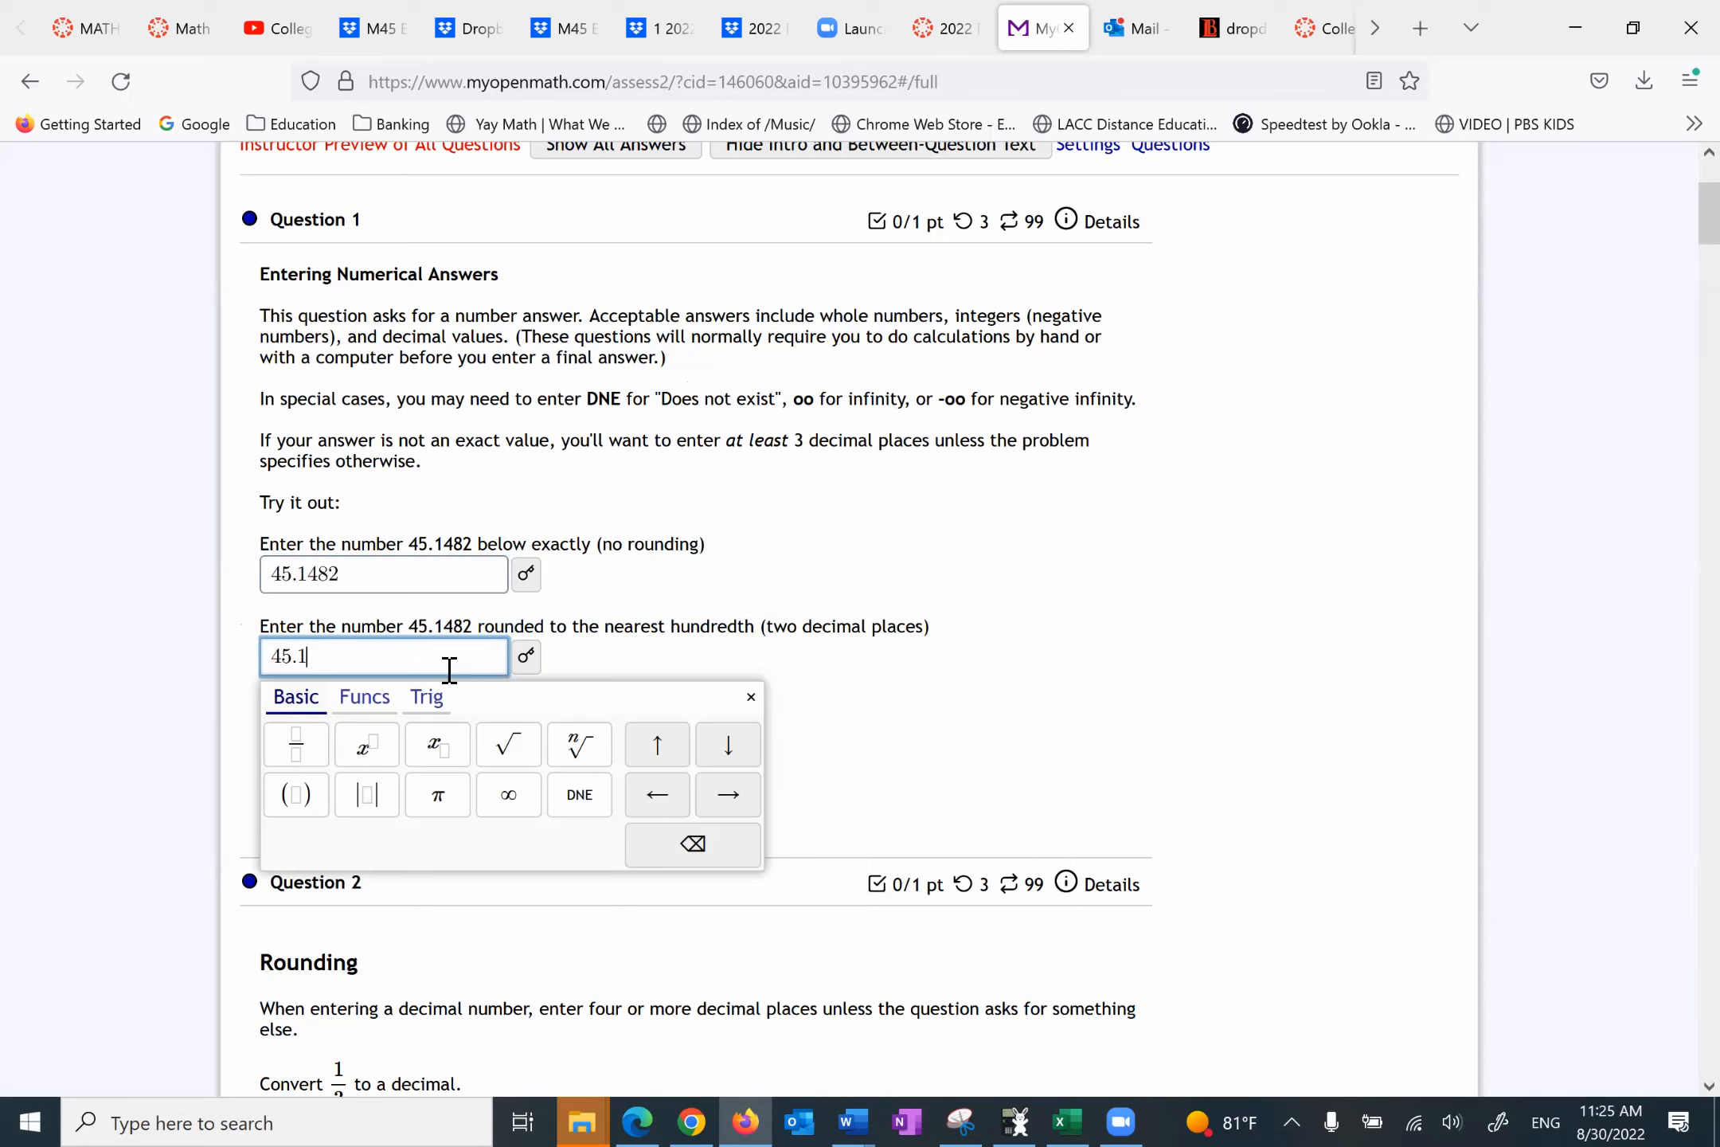
{"action": "type", "text": "5"}
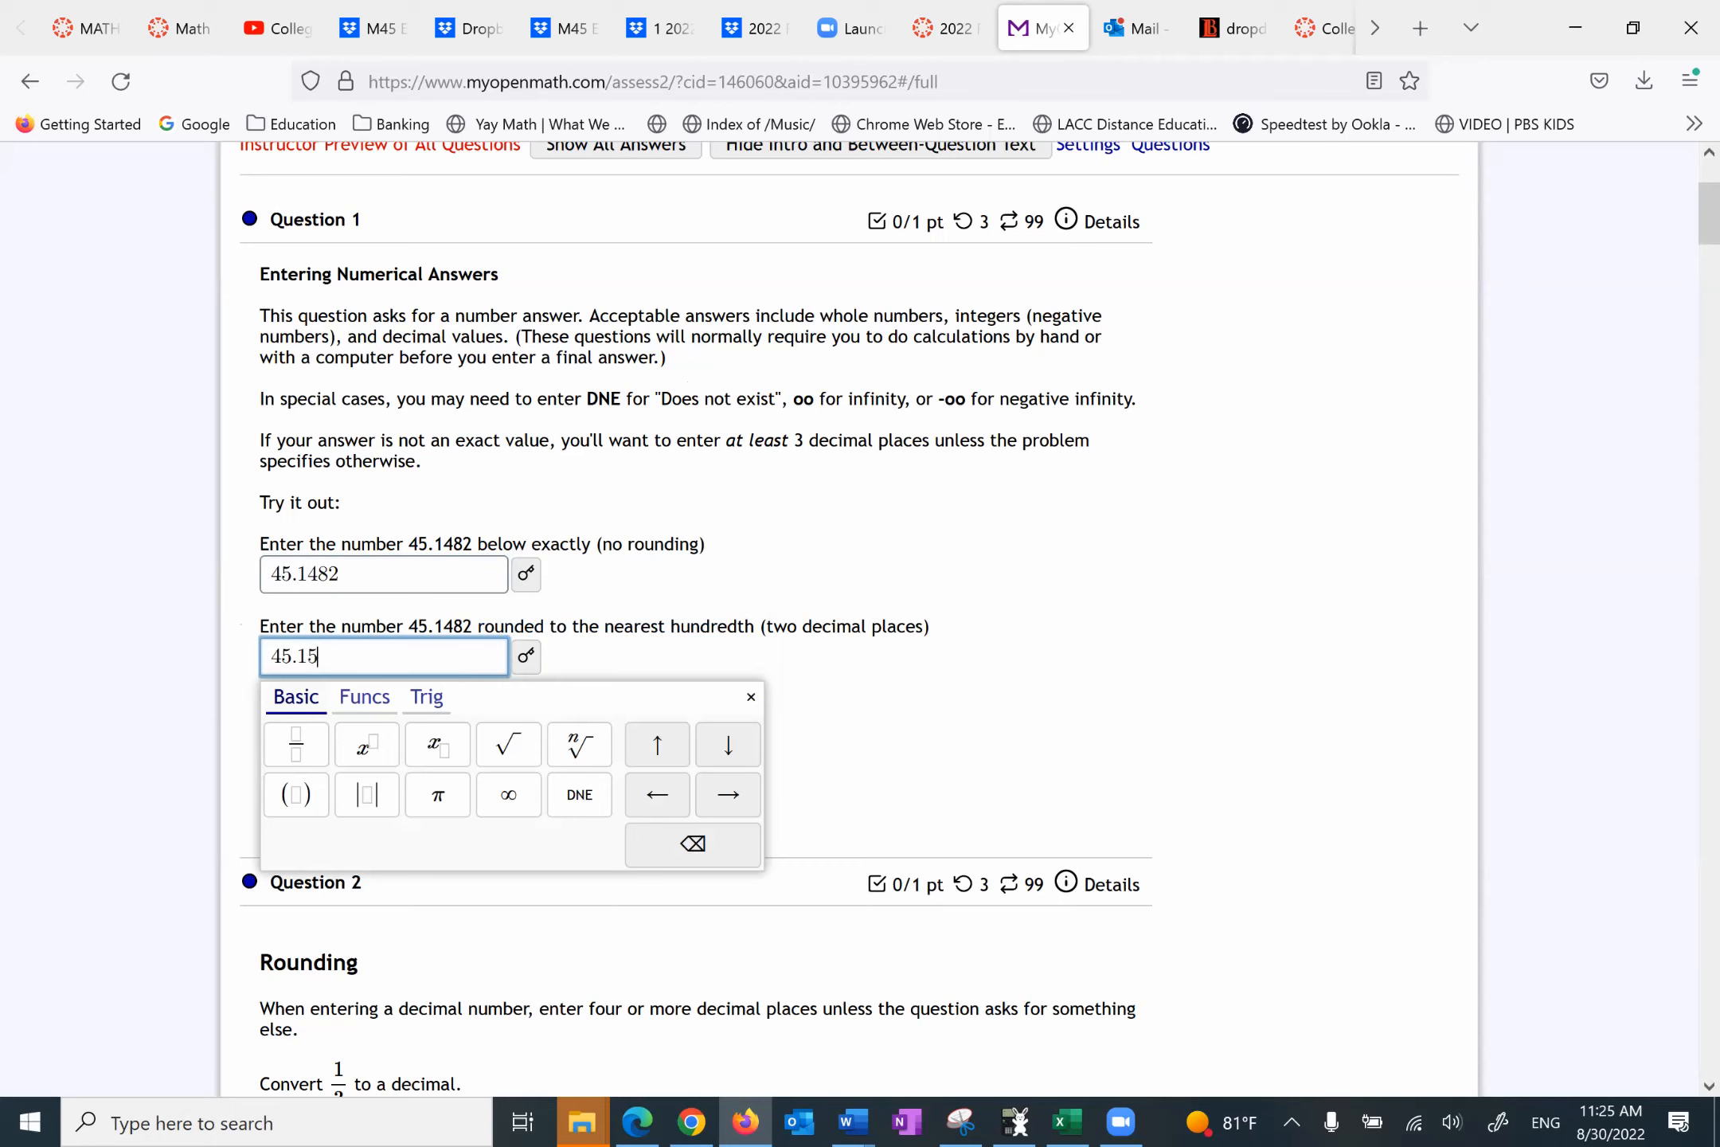
{"action": "mouse_move", "coordinate": [832, 683]}
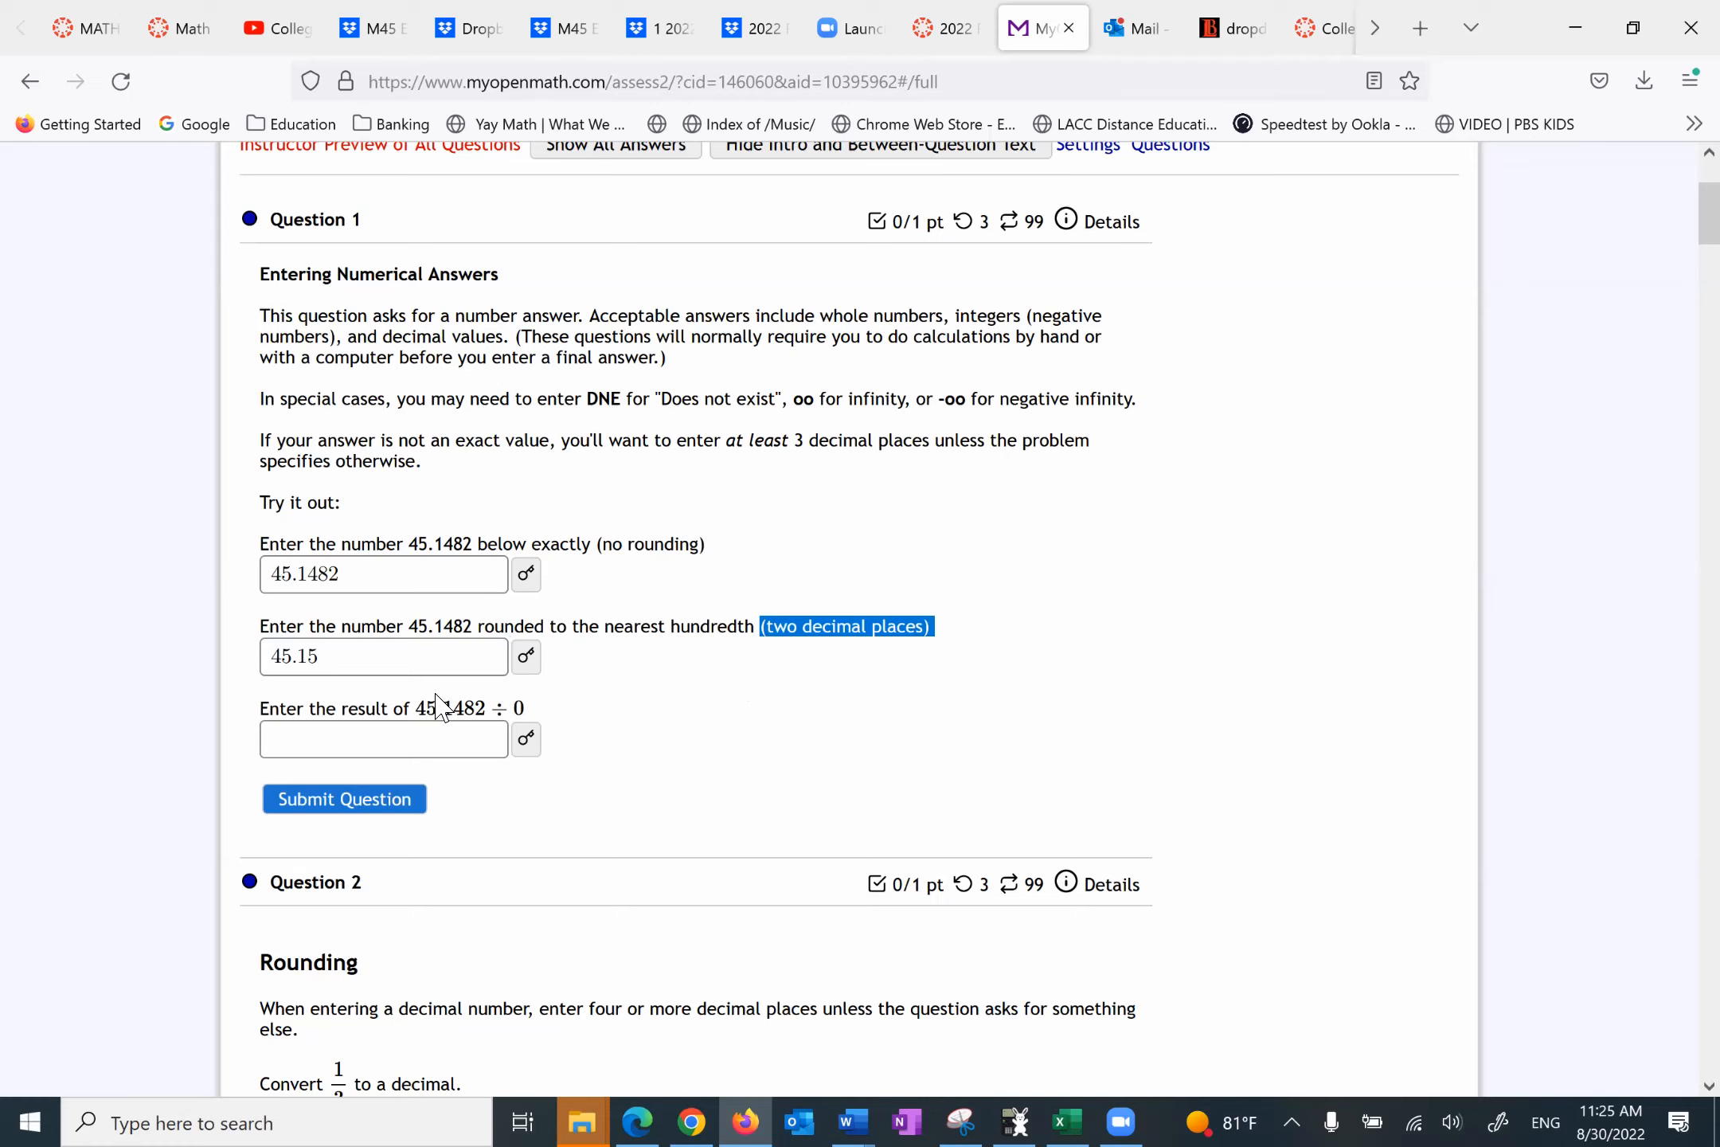
{"action": "mouse_move", "coordinate": [570, 725]}
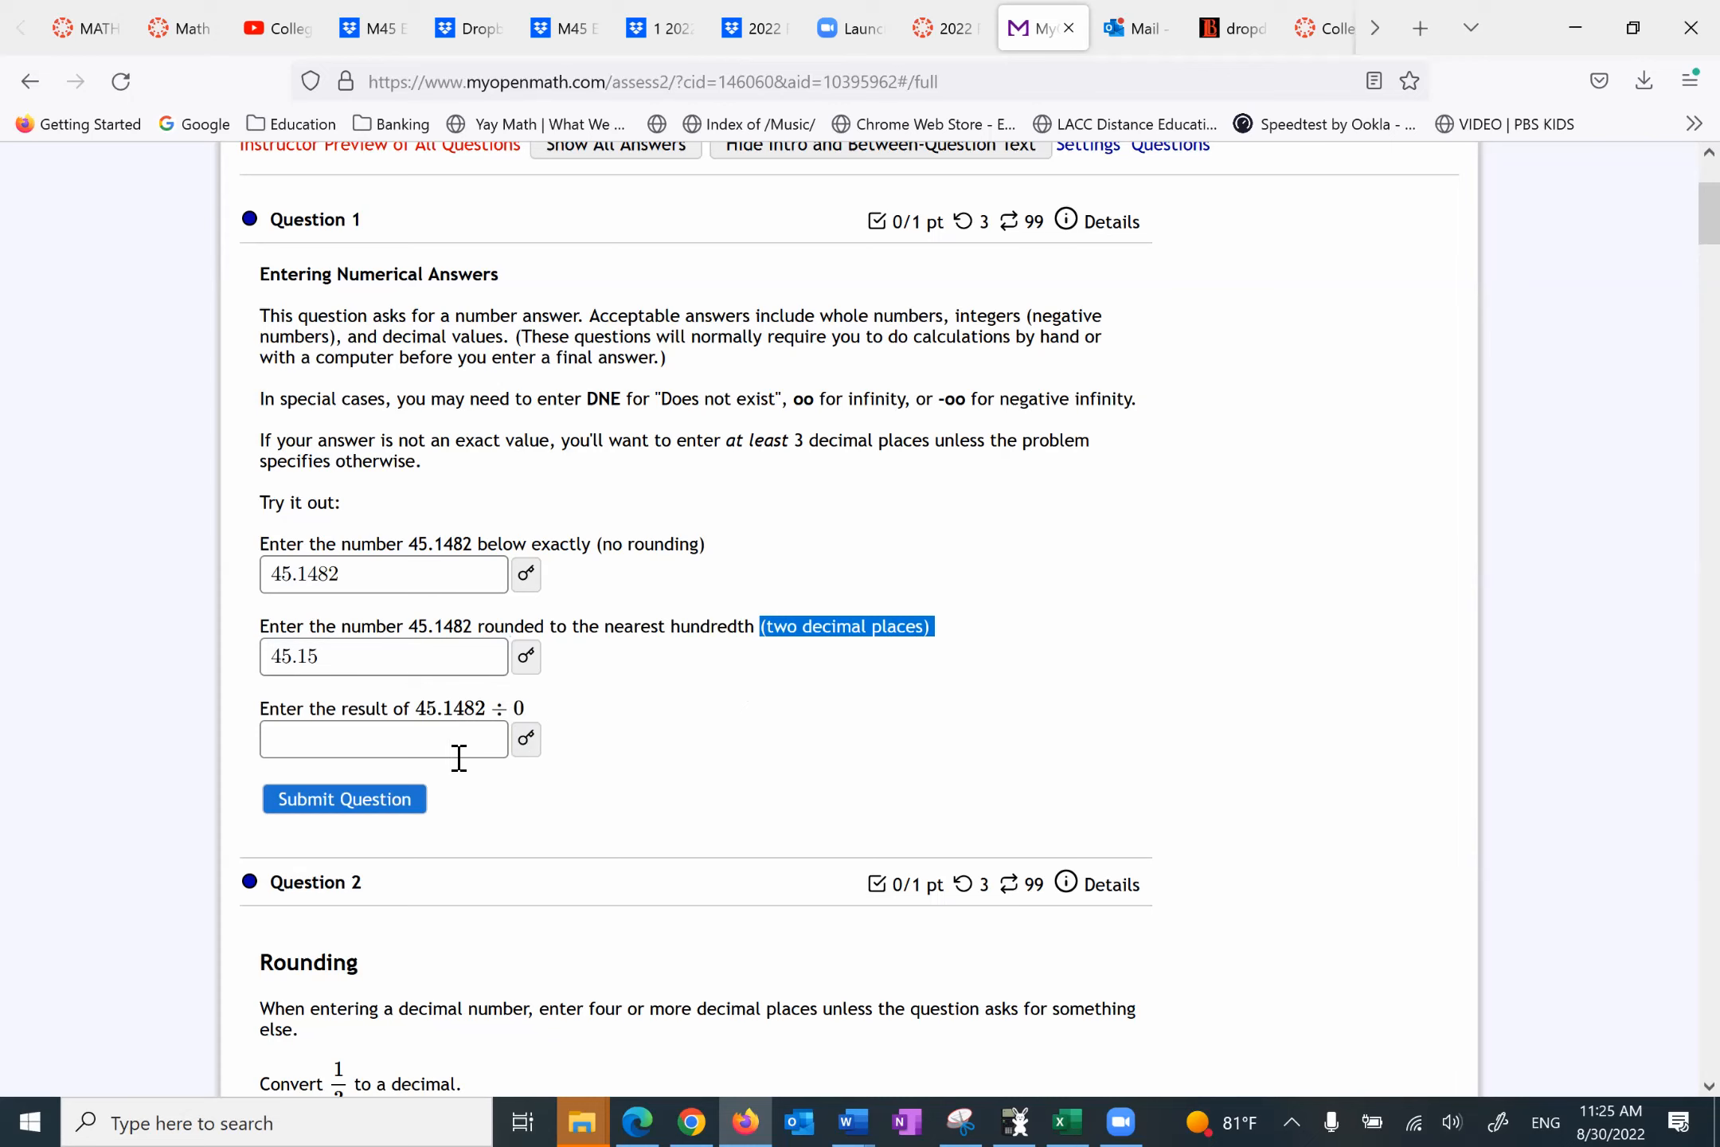
Step: Answer the division-by-zero part with DNE and submit Question 1 for 1 of 1 point
{"action": "left_click", "coordinate": [382, 739]}
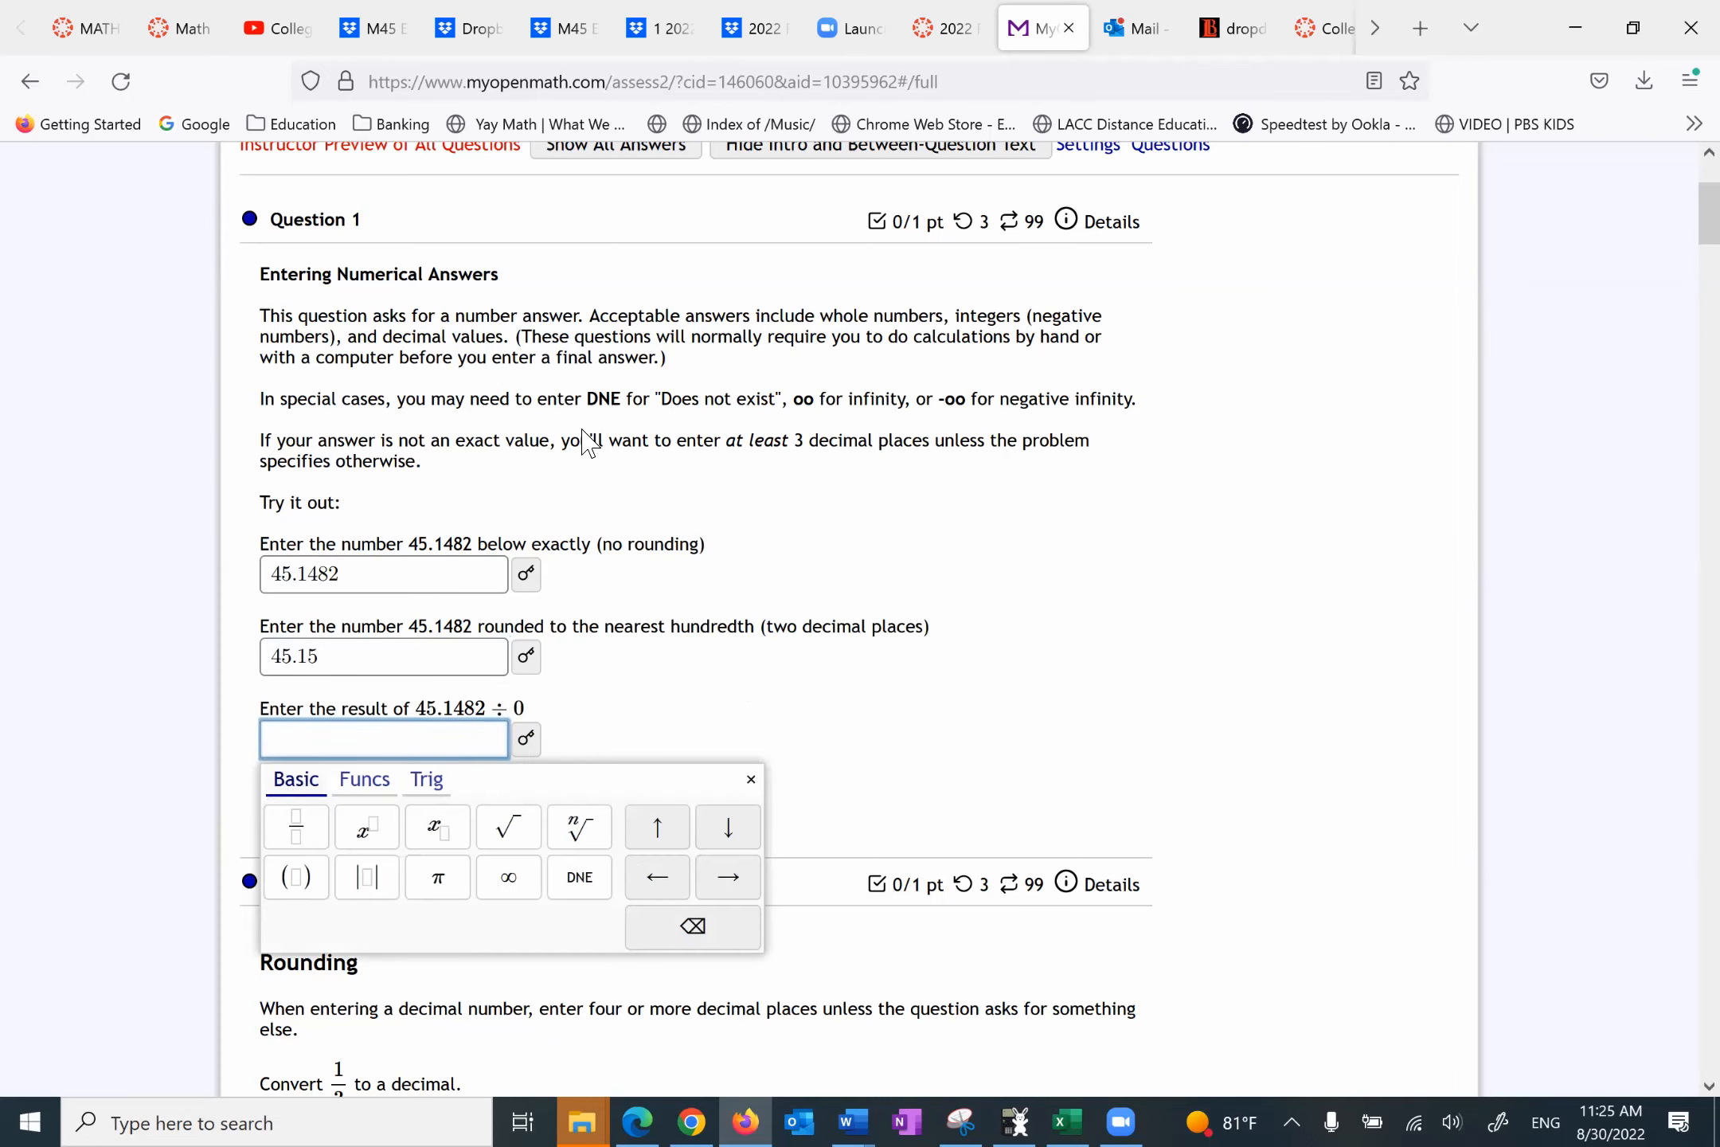
{"action": "mouse_move", "coordinate": [597, 401]}
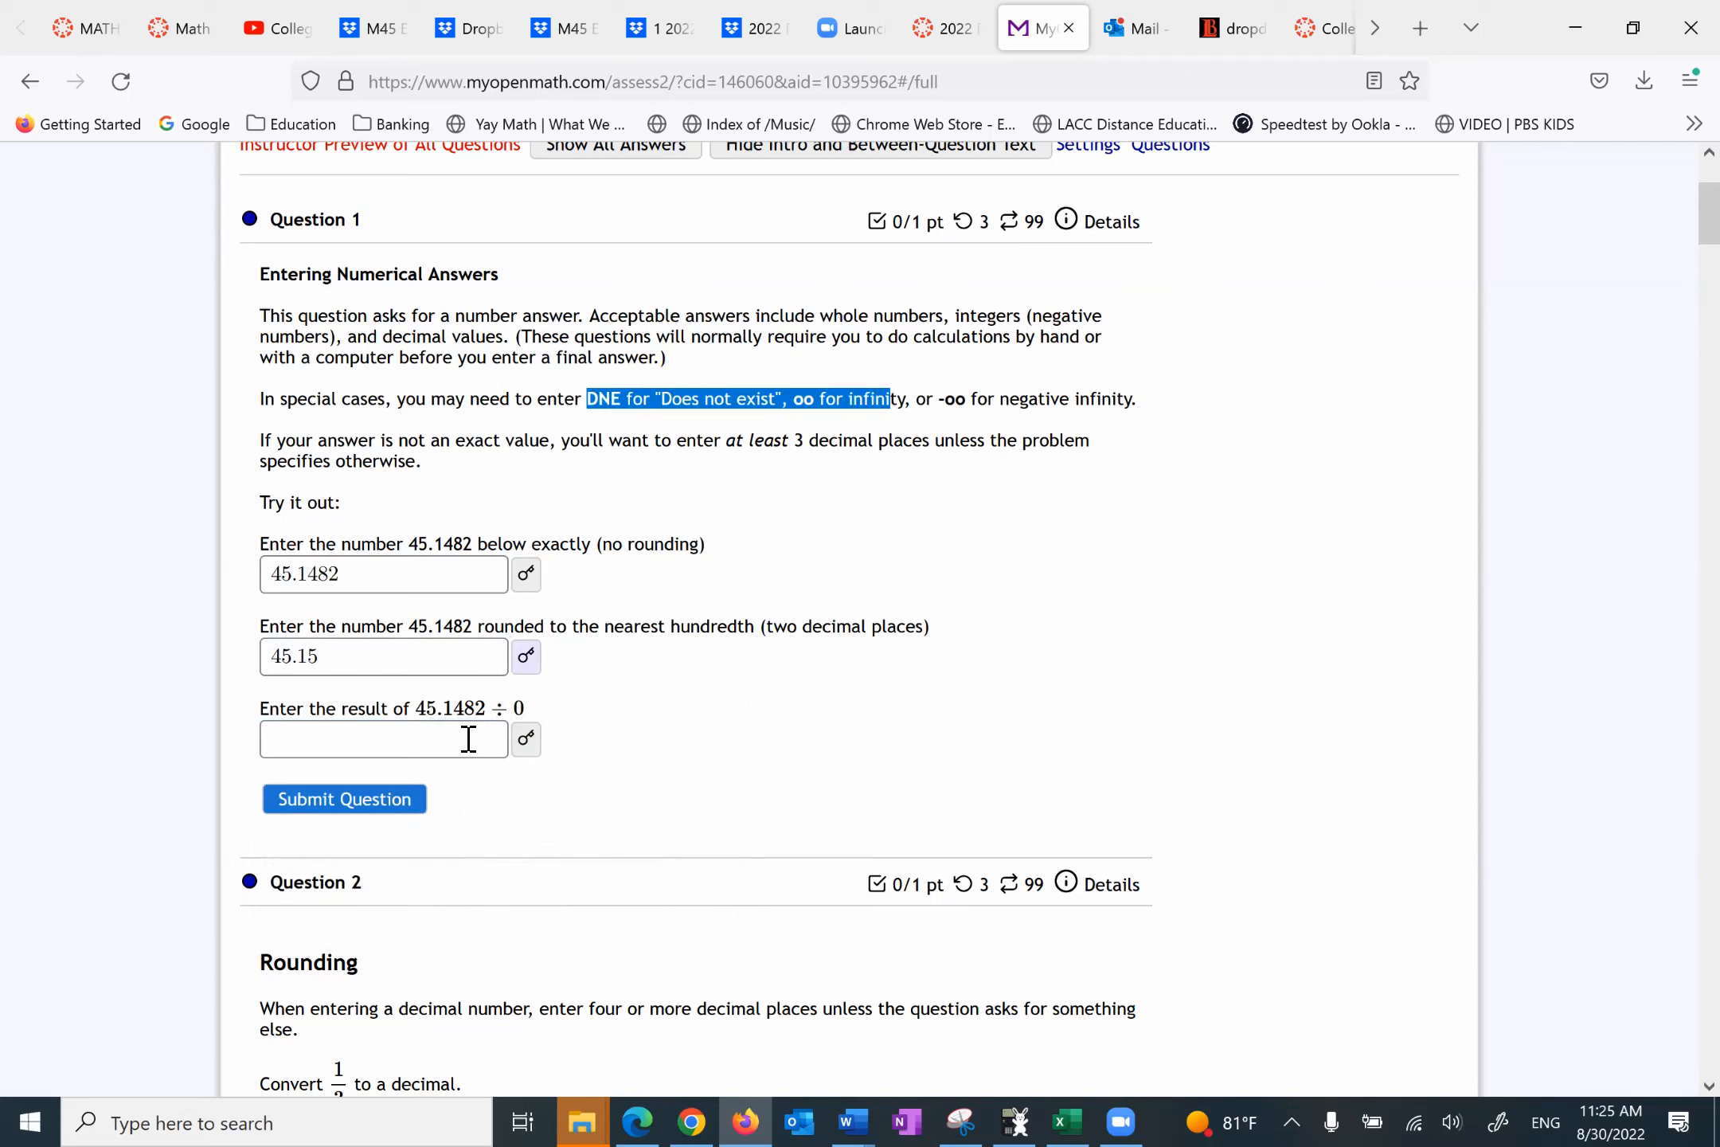
{"action": "type", "text": "DNE"}
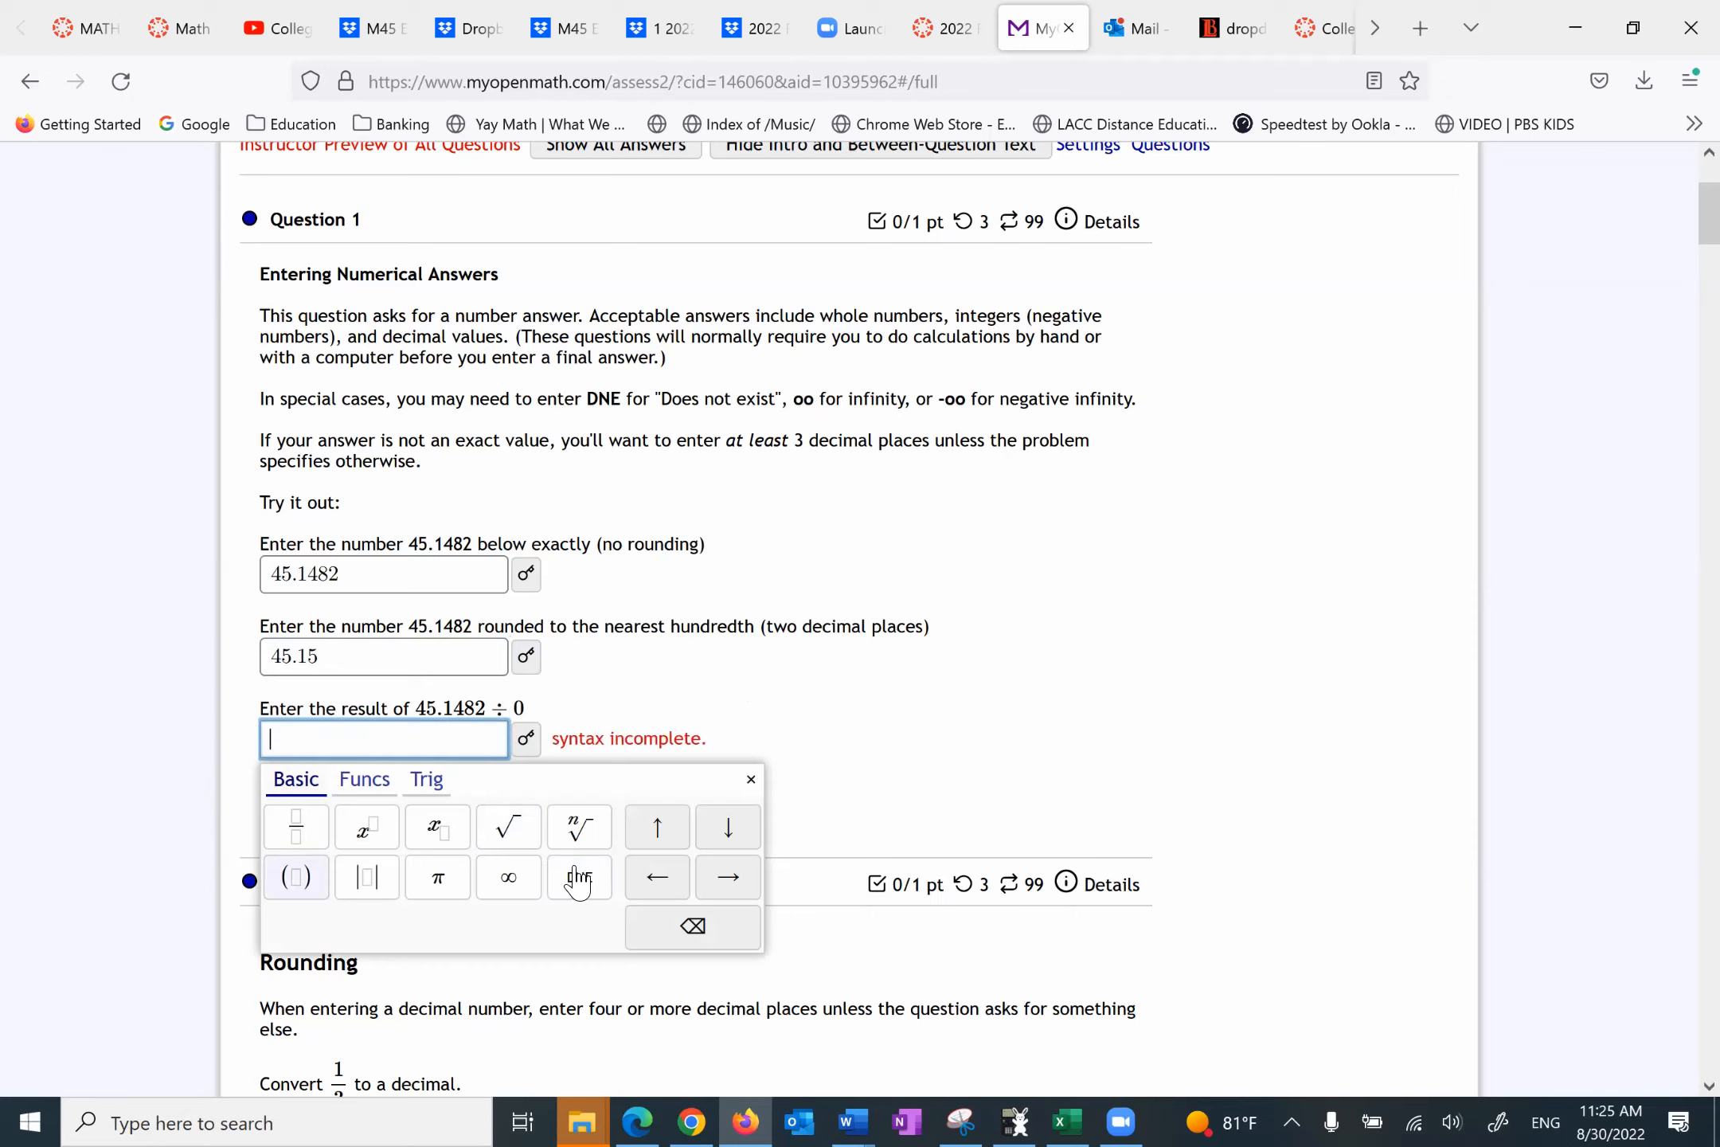
{"action": "type", "text": "DNE"}
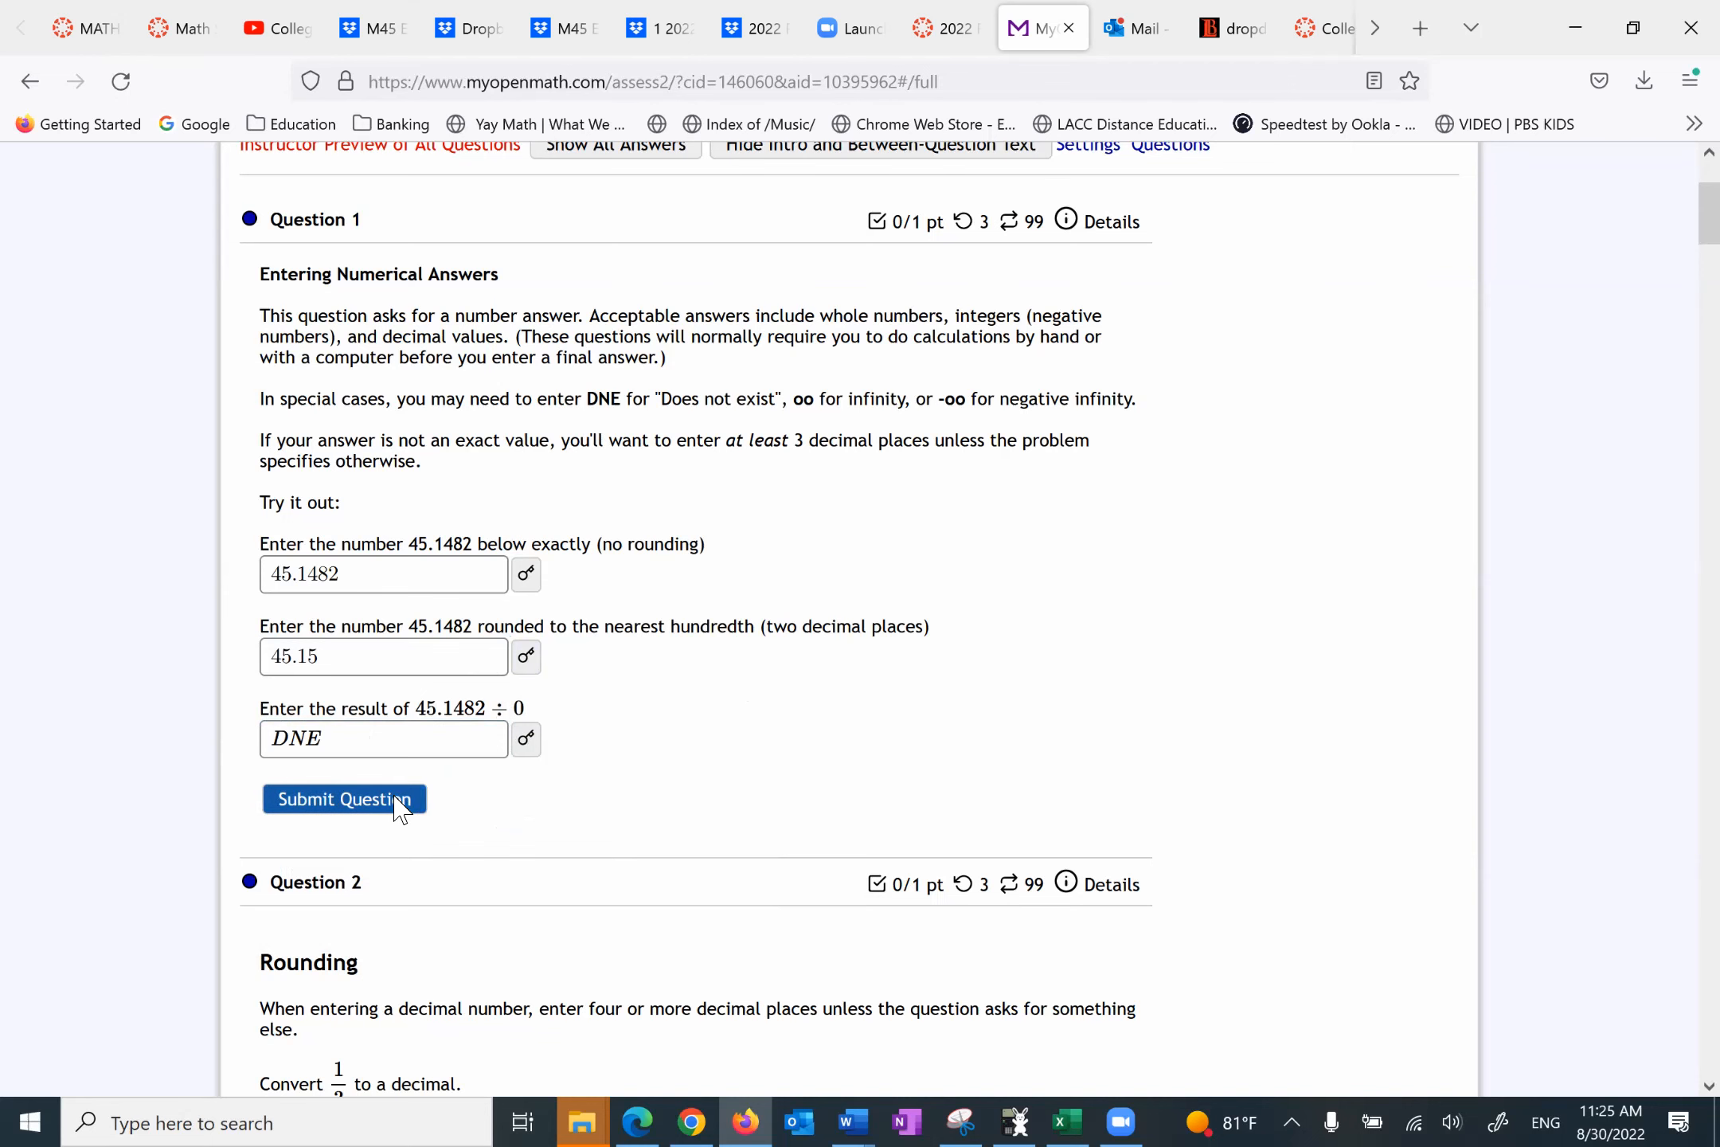
{"action": "left_click", "coordinate": [344, 798]}
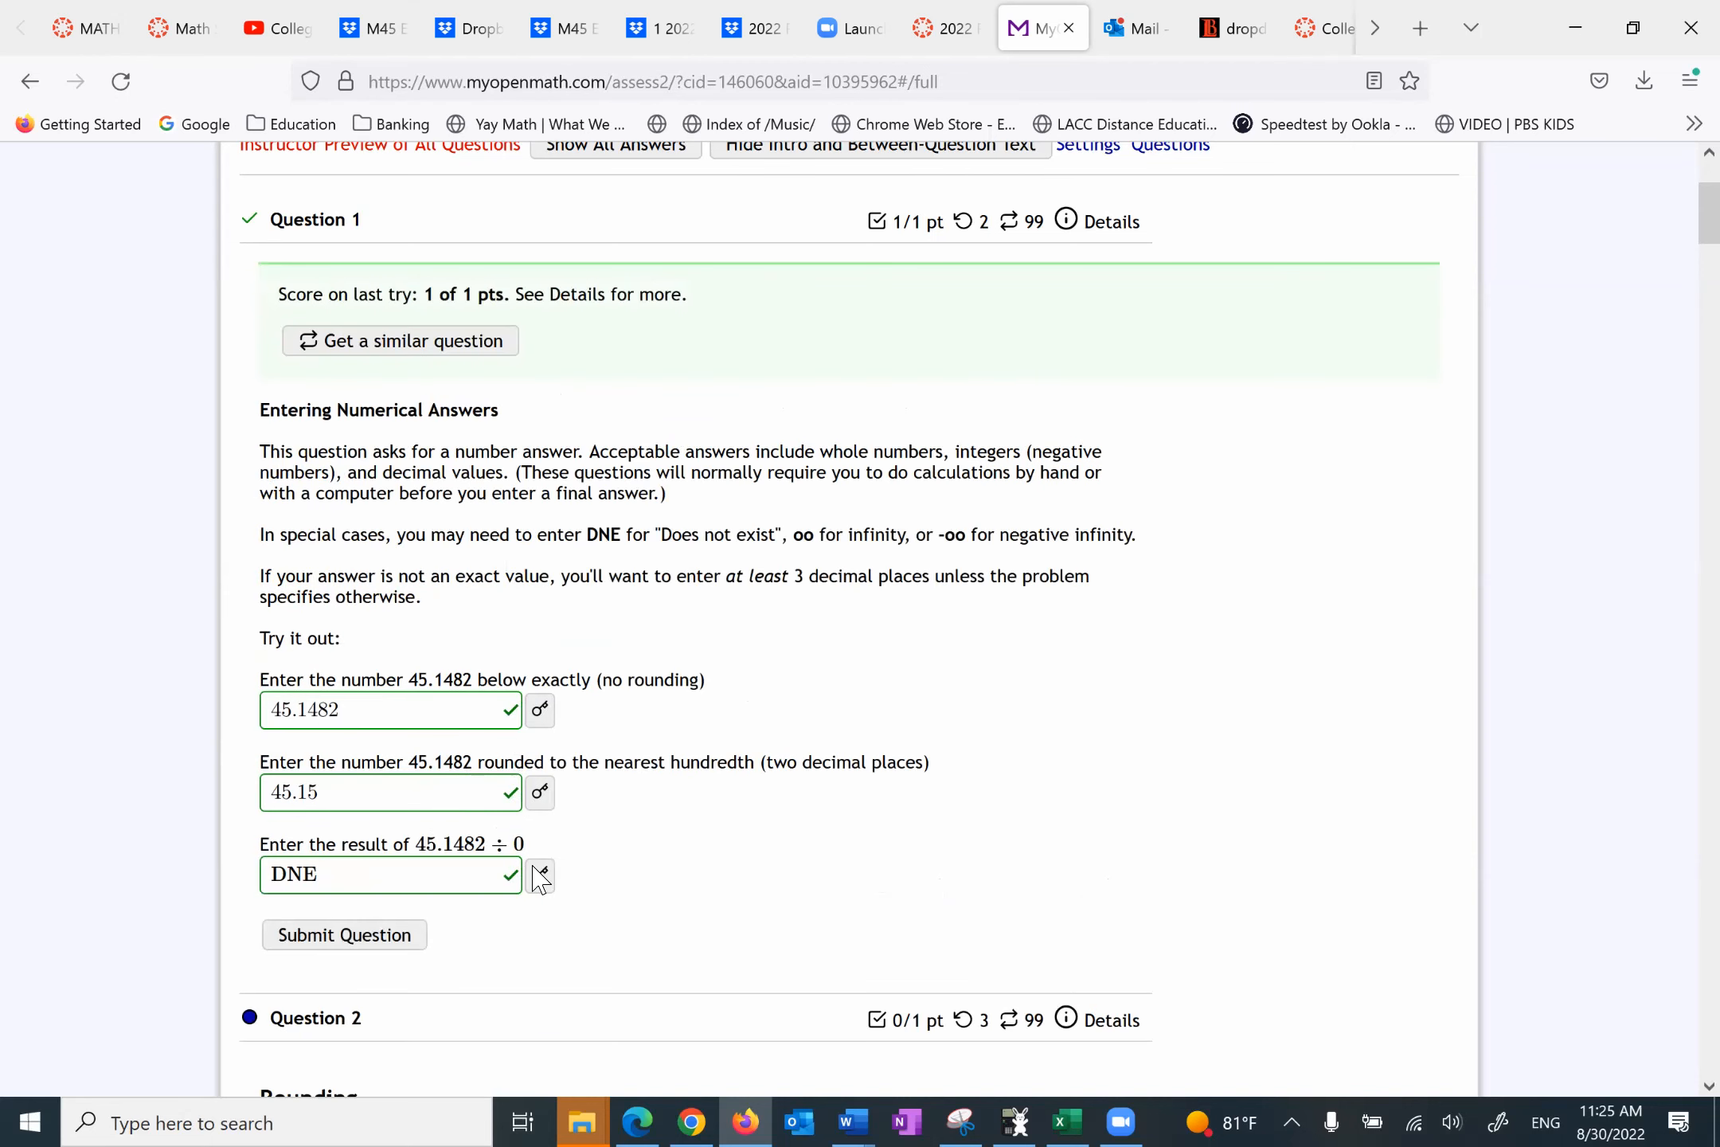
Step: Submit 0.3333 as the decimal for one third in Question 2, scoring 1 of 1
{"action": "scroll", "scroll_direction": "down", "scroll_amount": 3}
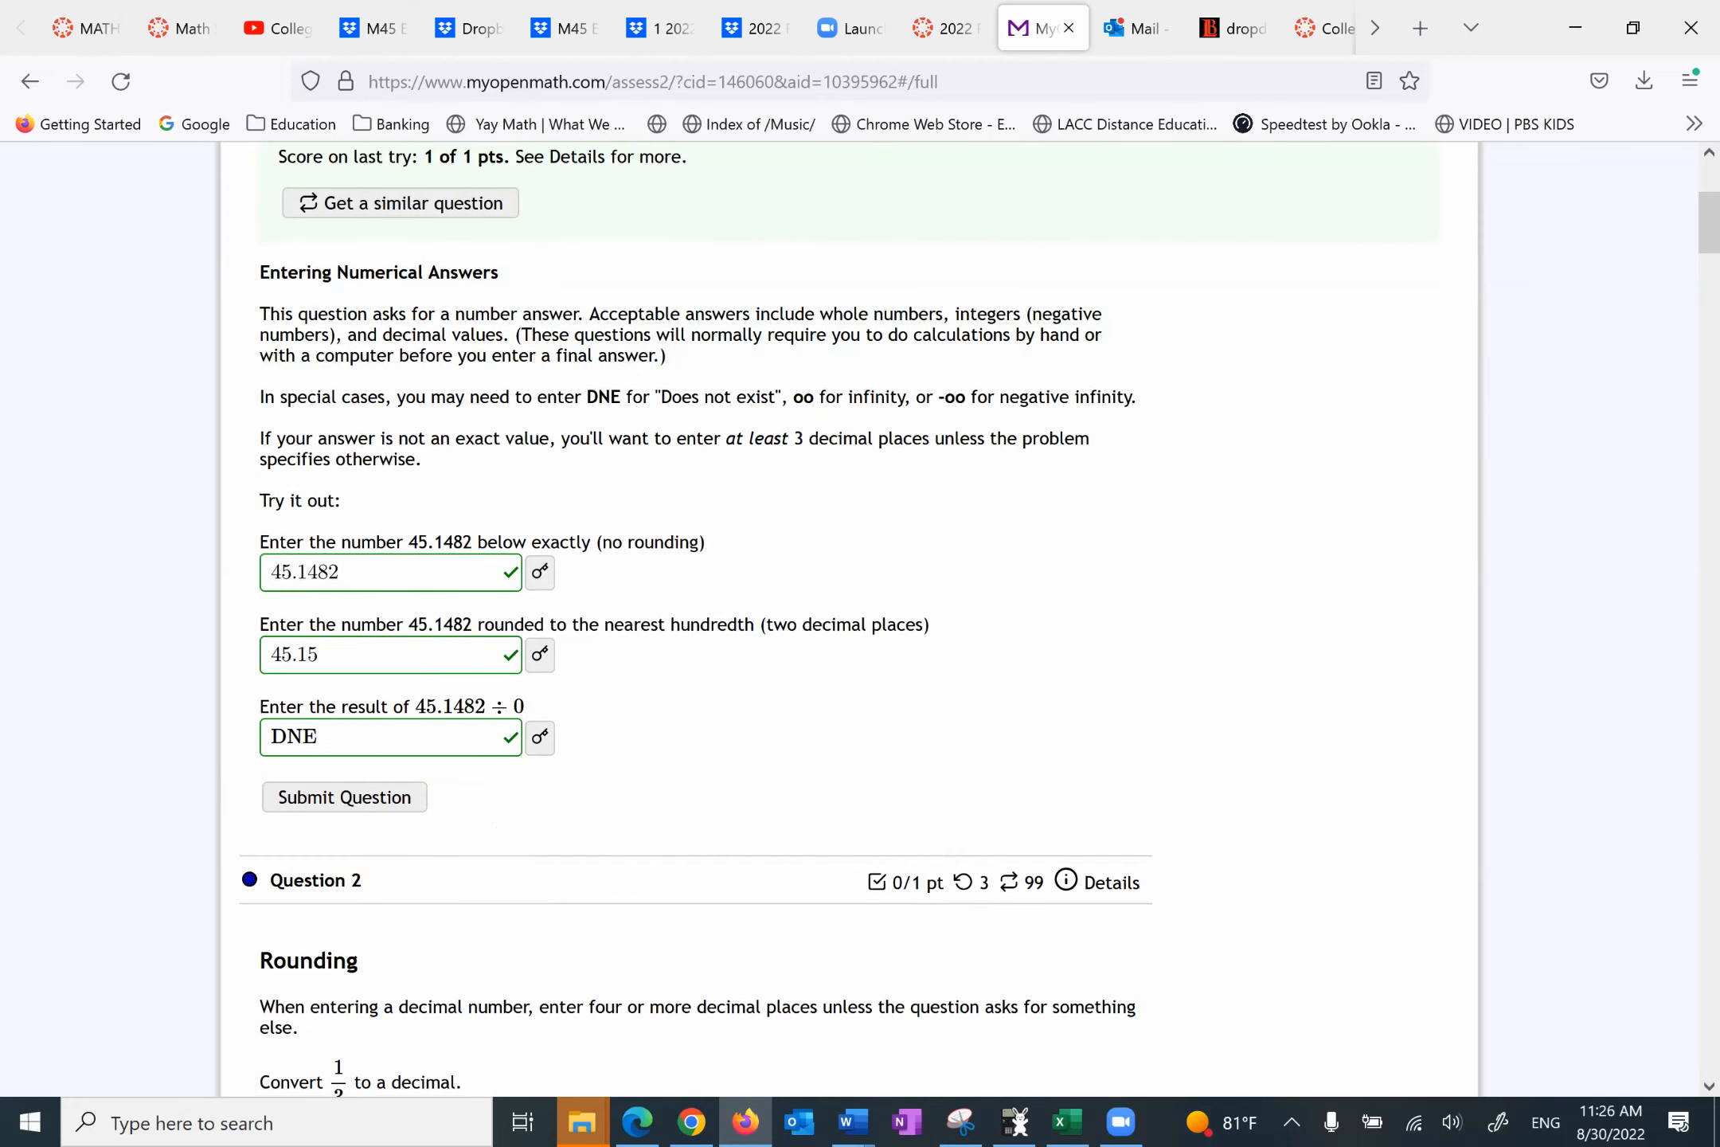
{"action": "scroll", "scroll_direction": "down", "scroll_amount": 3}
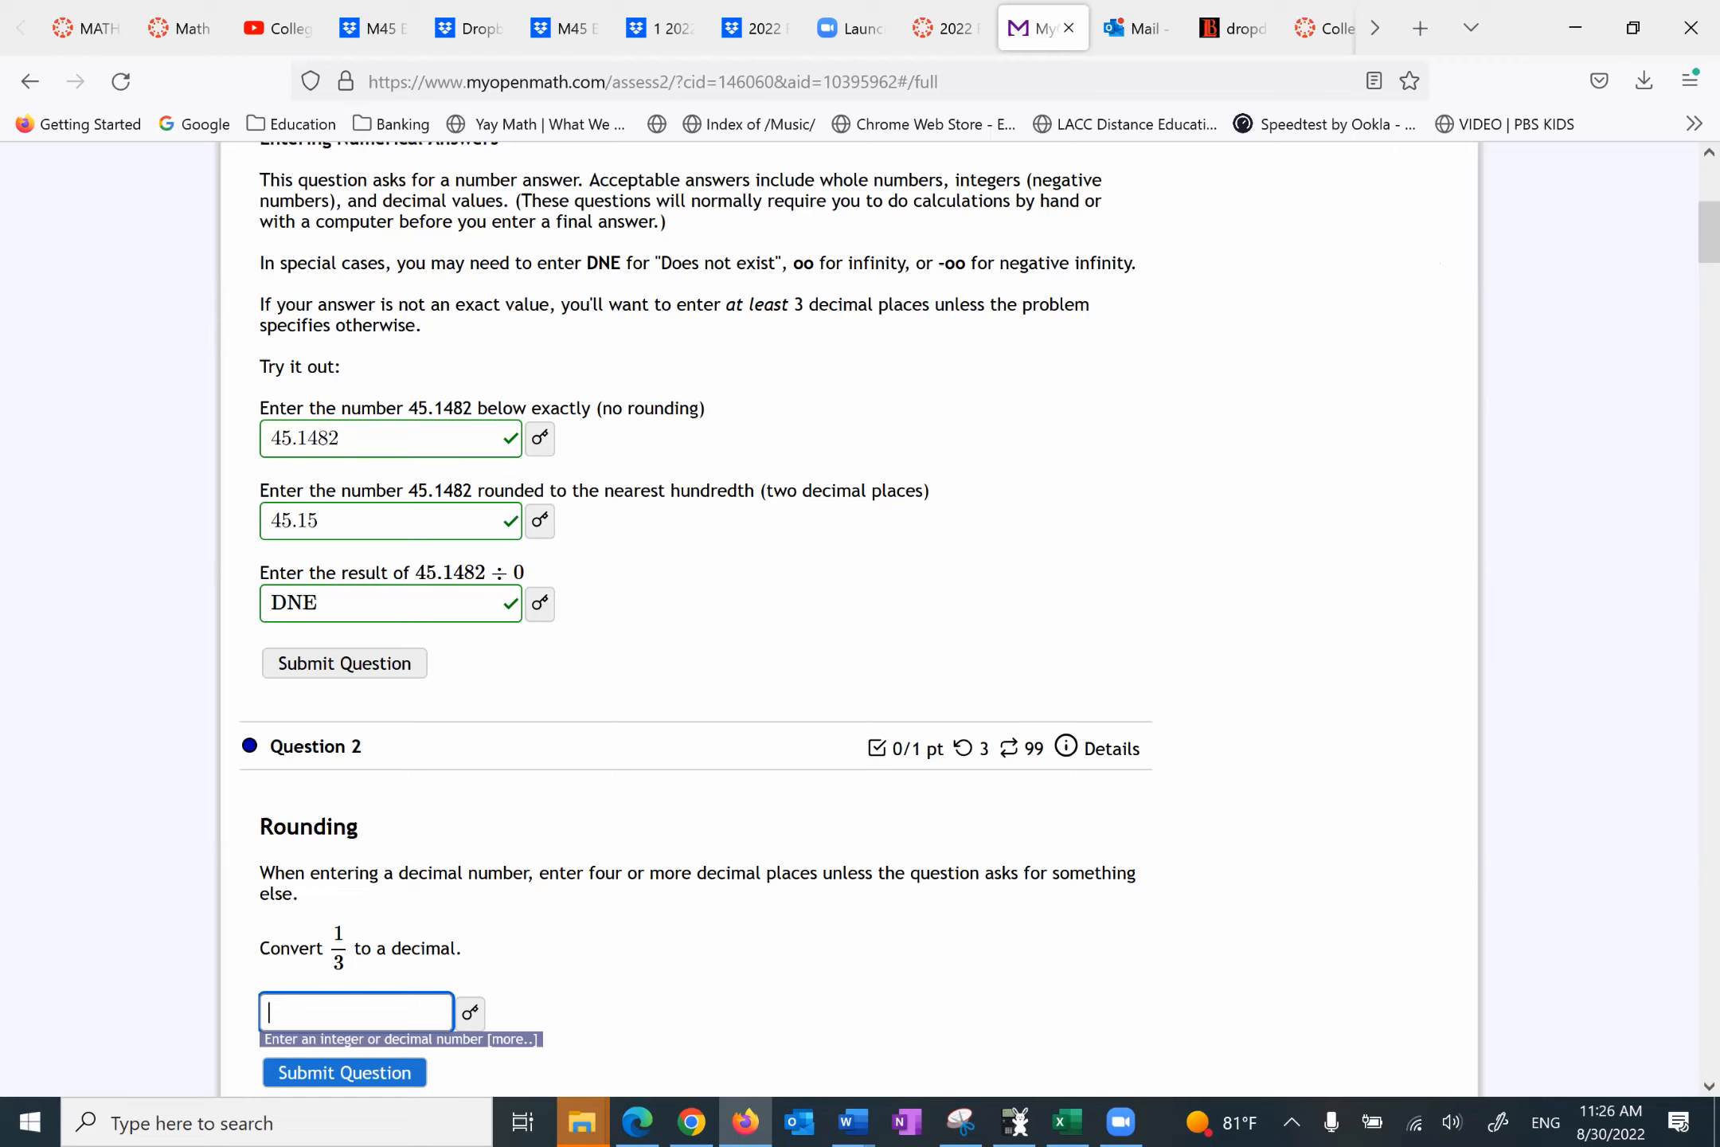
{"action": "type", "text": "0.3333"}
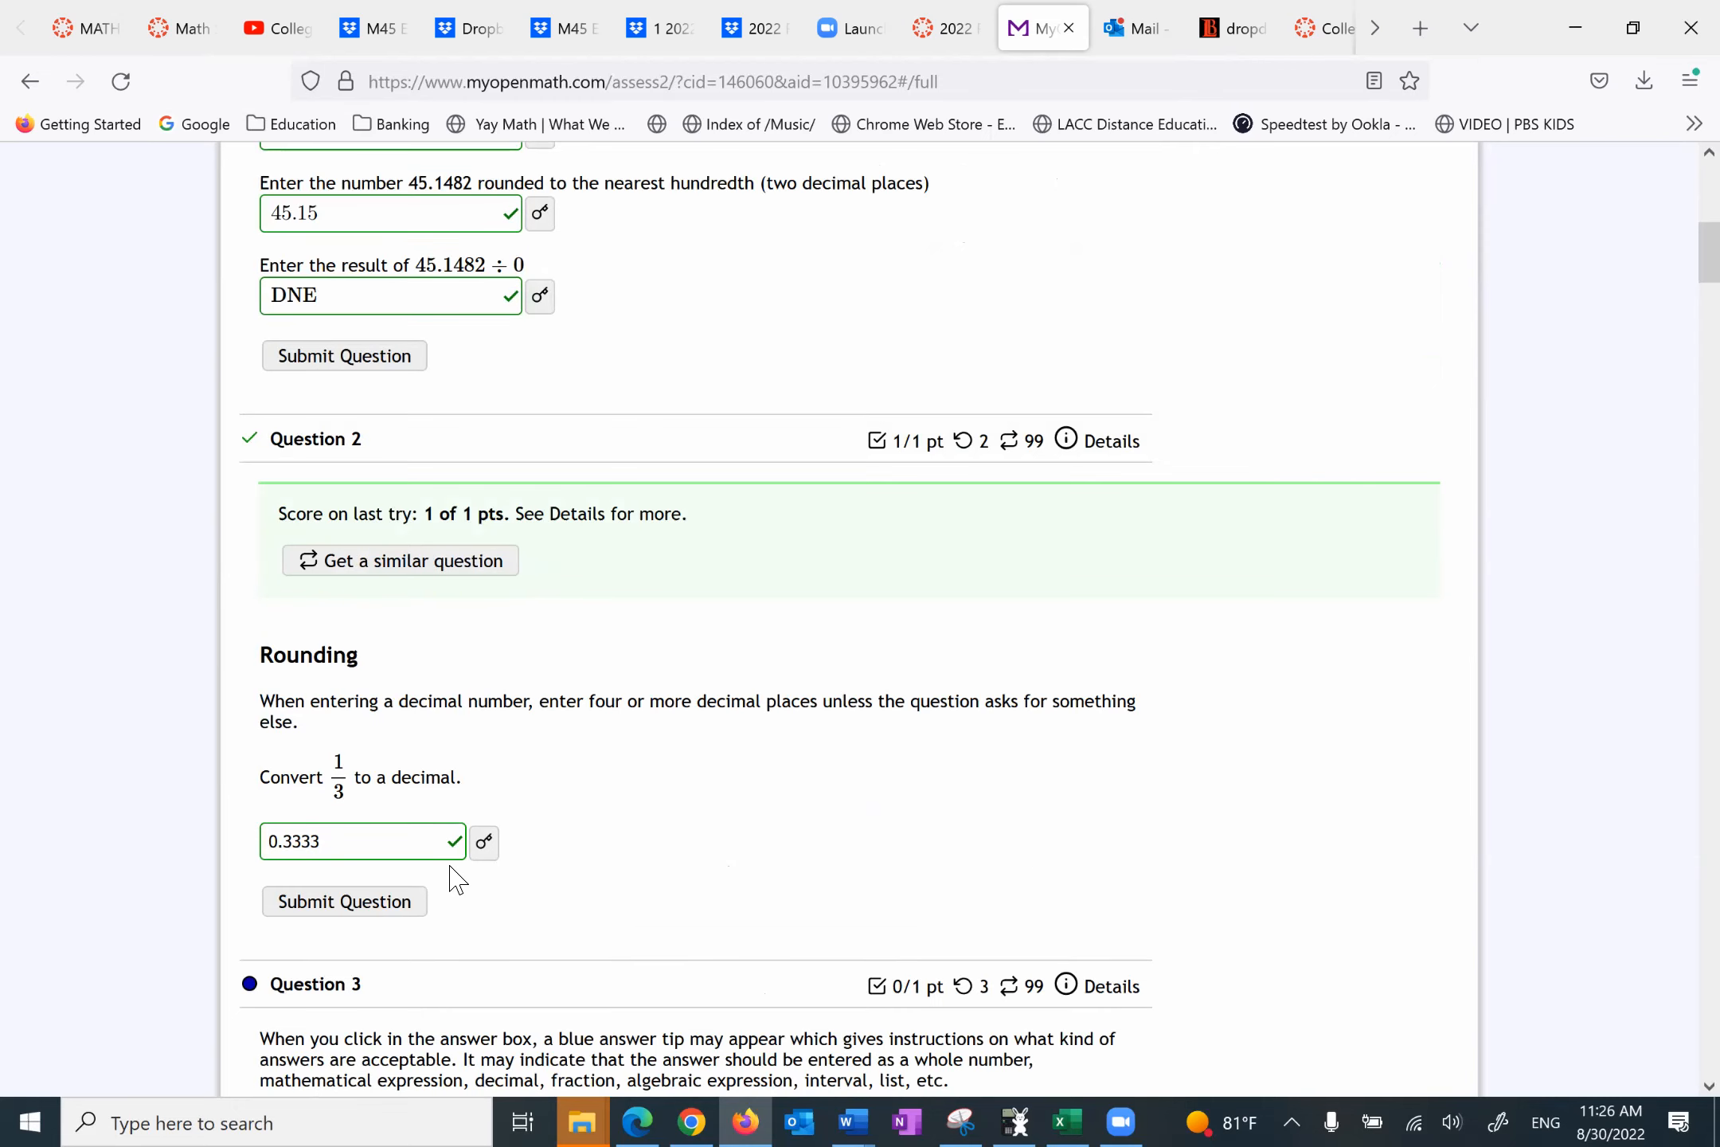
{"action": "scroll", "scroll_direction": "up", "scroll_amount": 3}
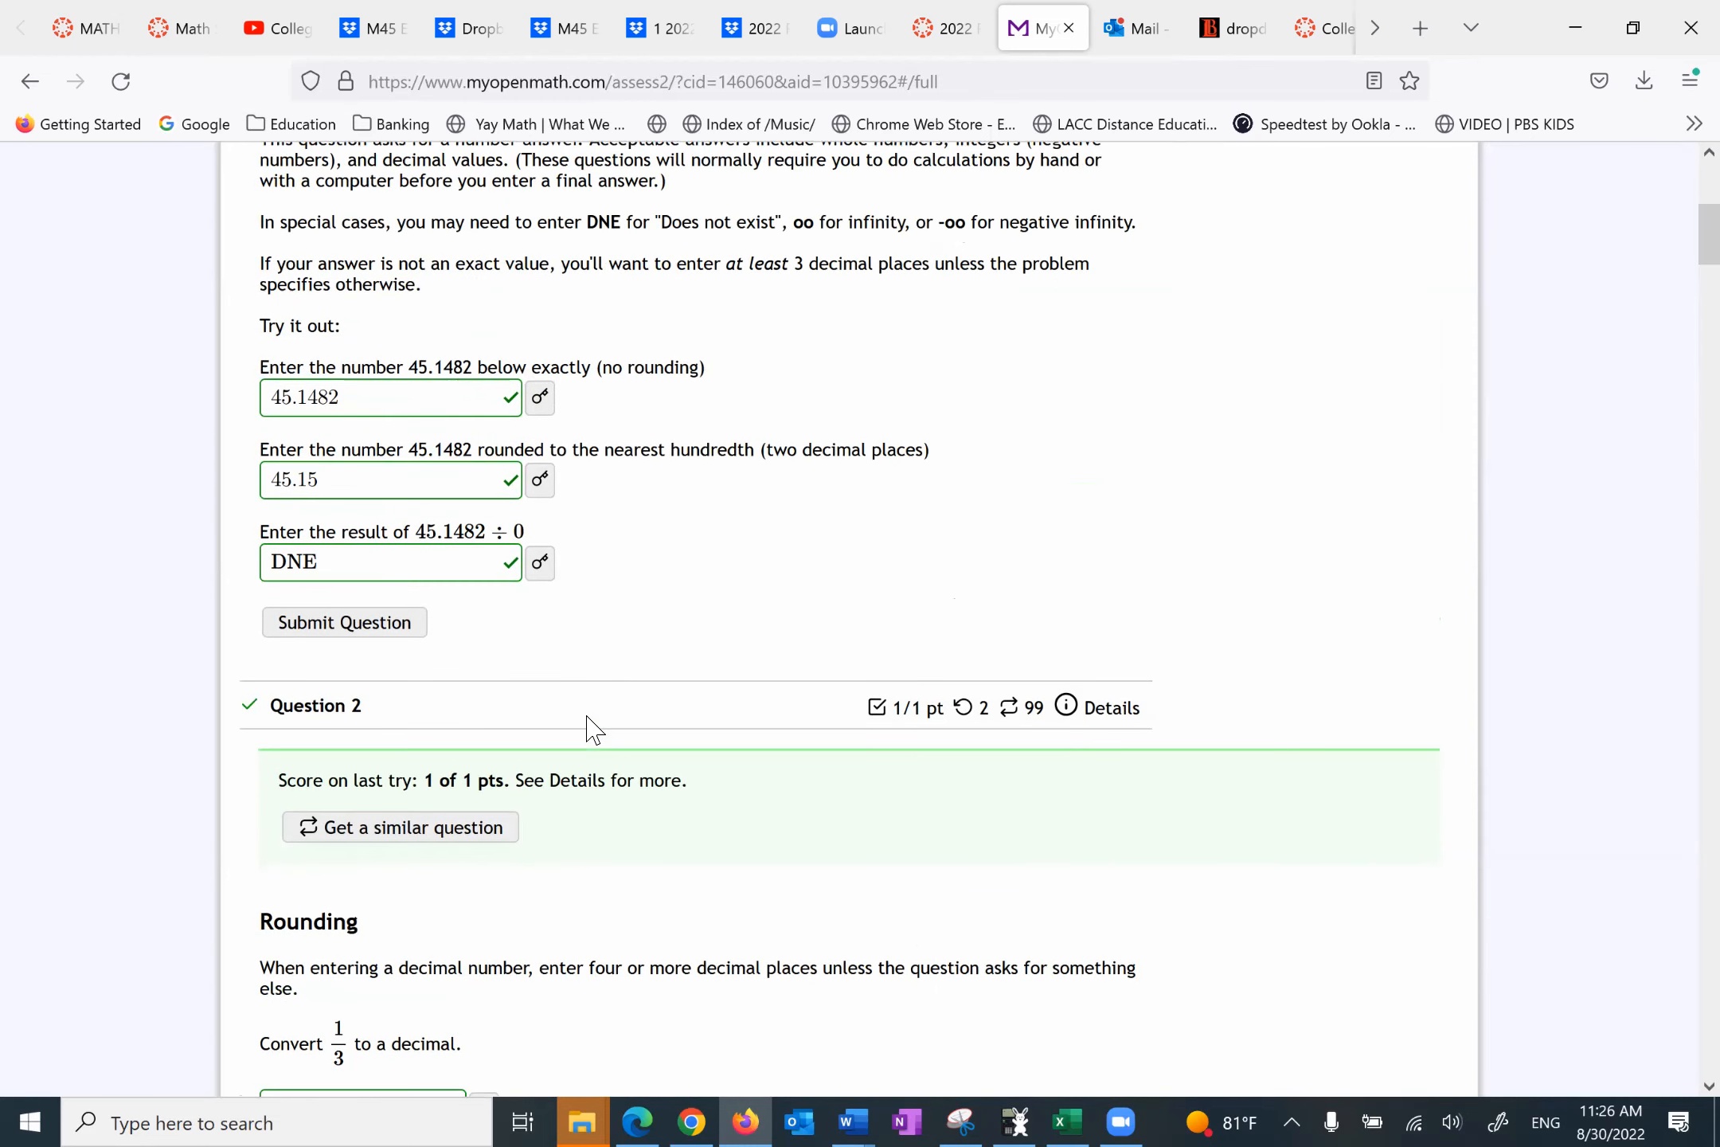
{"action": "scroll", "scroll_direction": "down", "scroll_amount": 3}
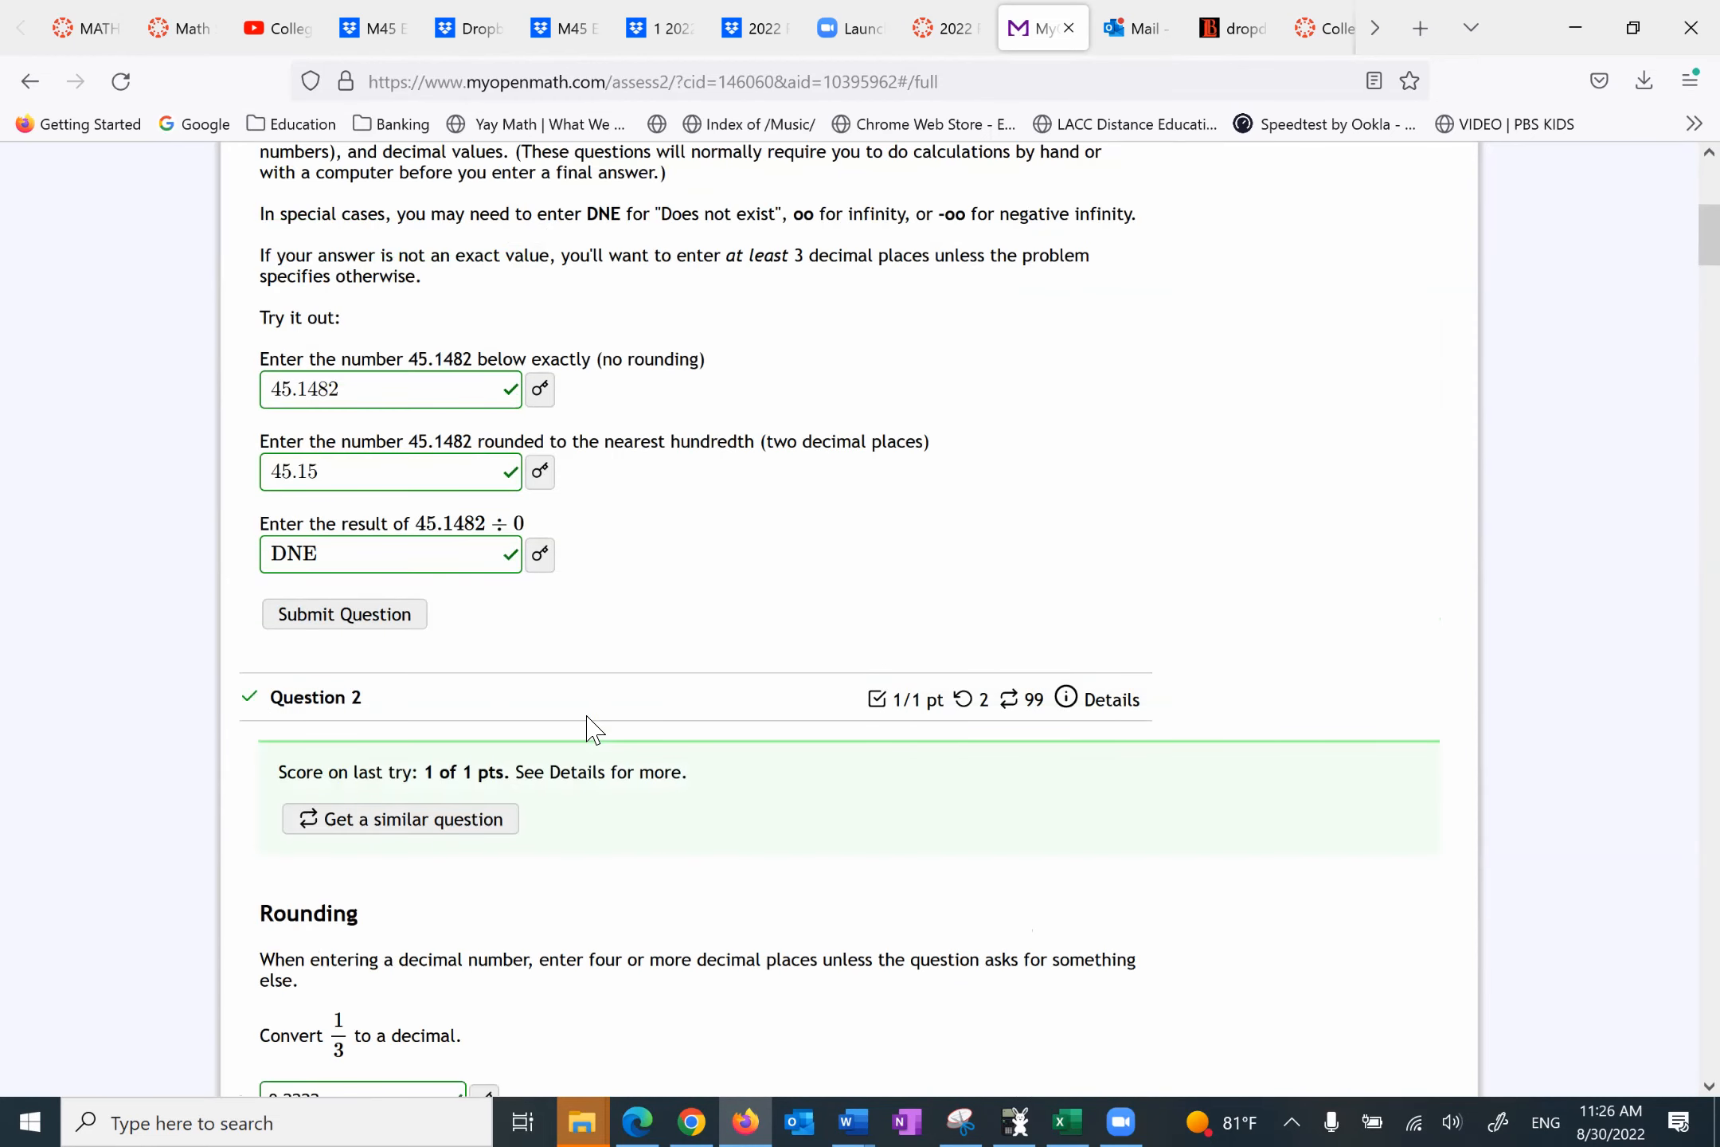
{"action": "scroll", "scroll_direction": "up", "scroll_amount": 3}
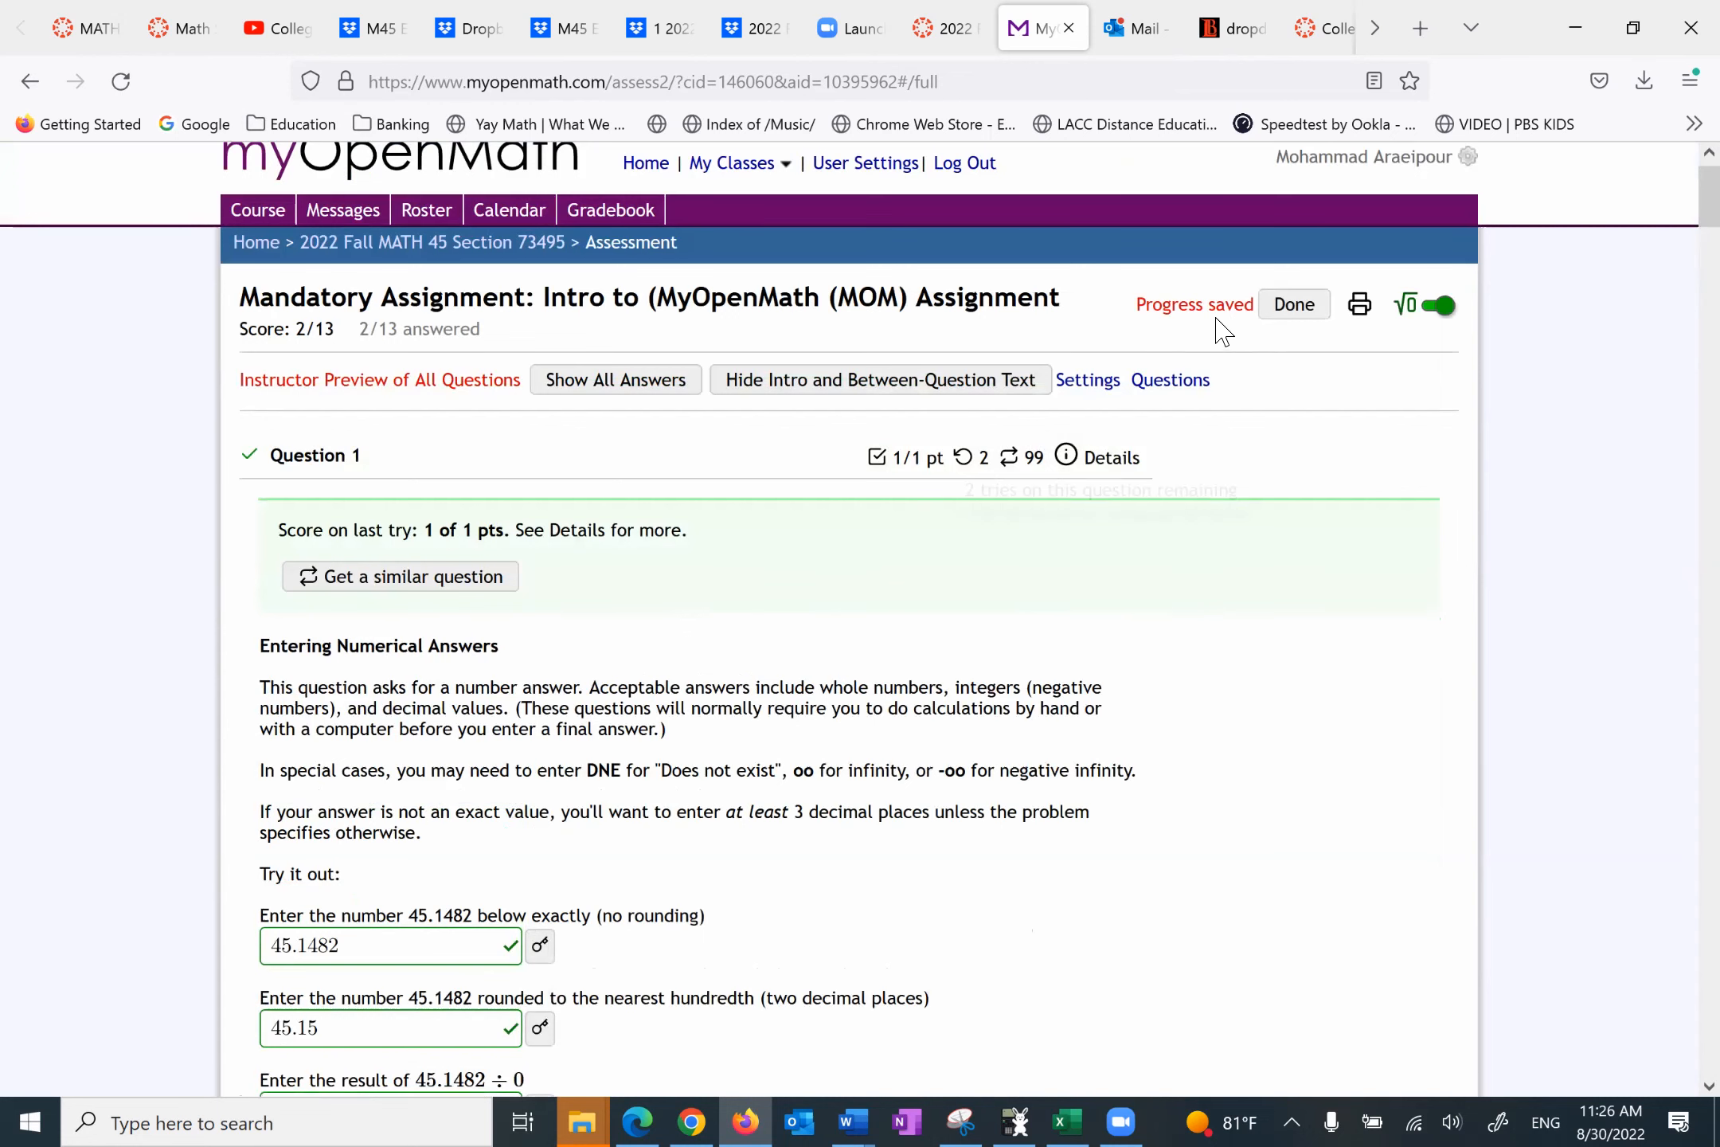
Step: Finish the assessment to view the 2 of 13 score summary, then resume the questions
{"action": "left_click", "coordinate": [1294, 304]}
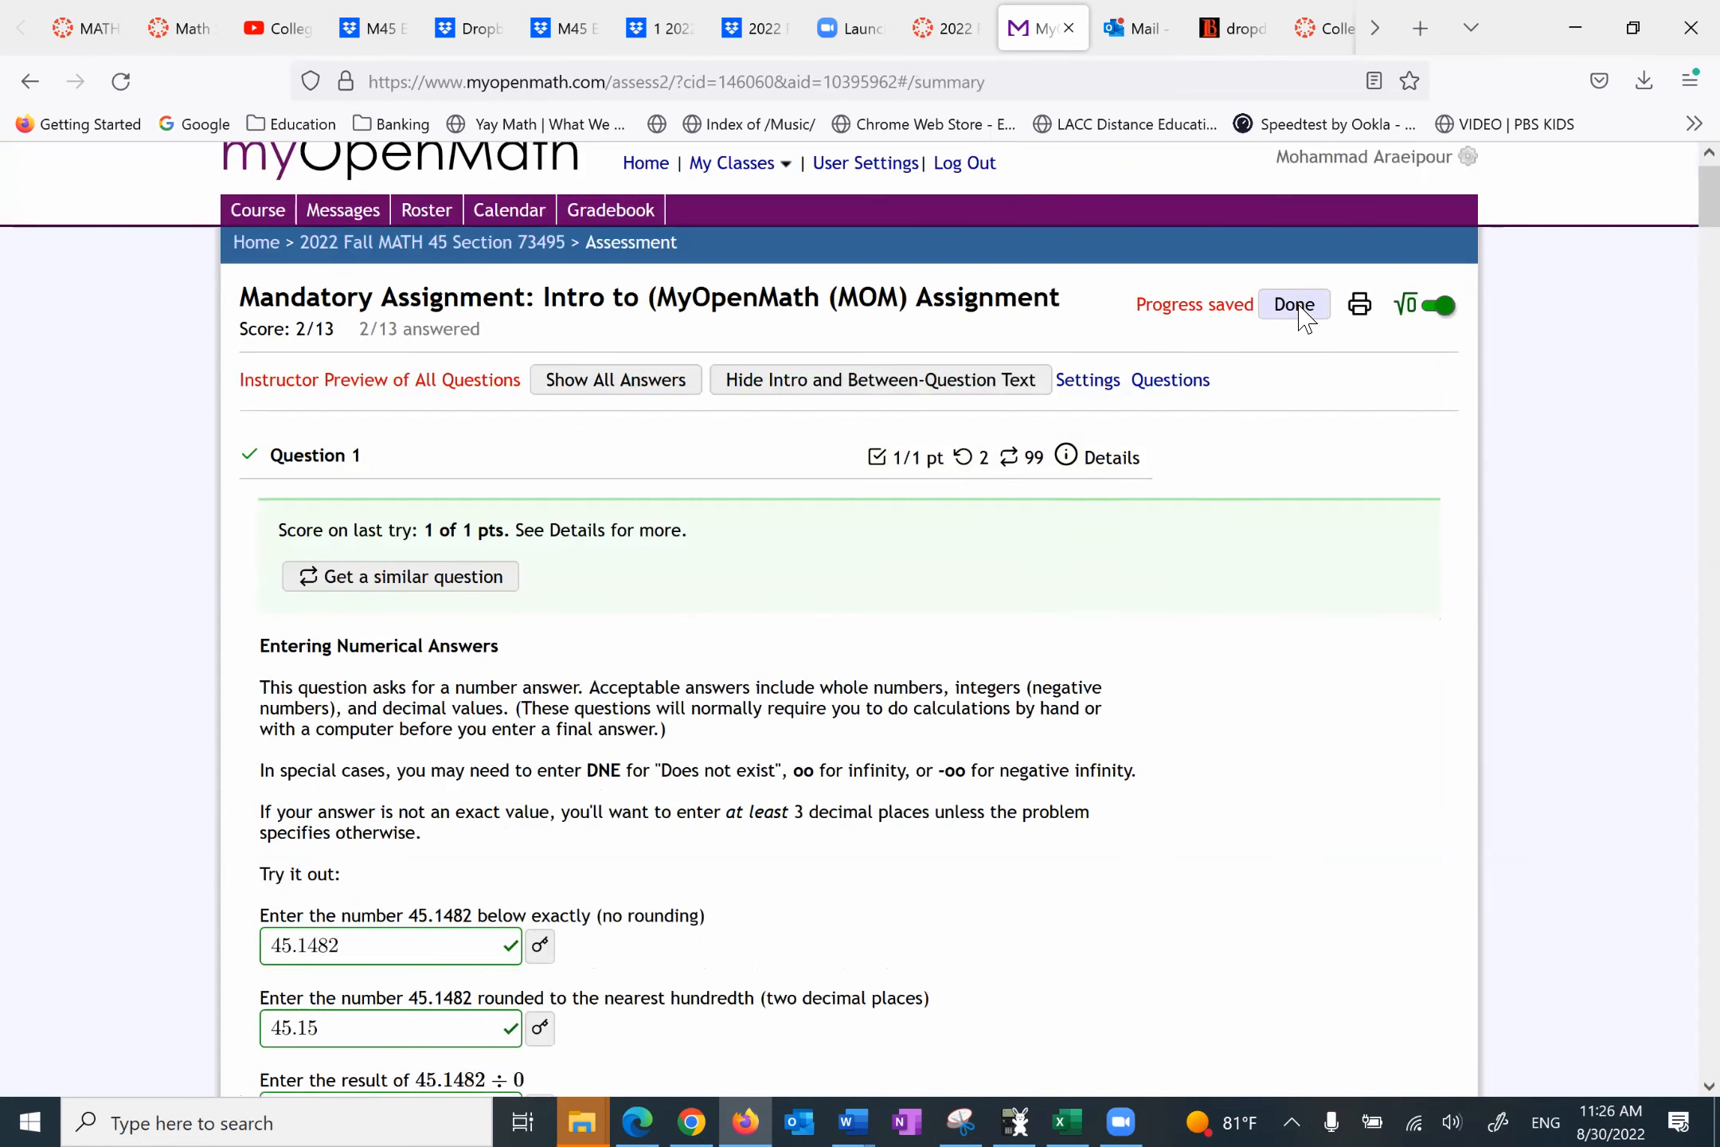
{"action": "left_click", "coordinate": [1291, 304]}
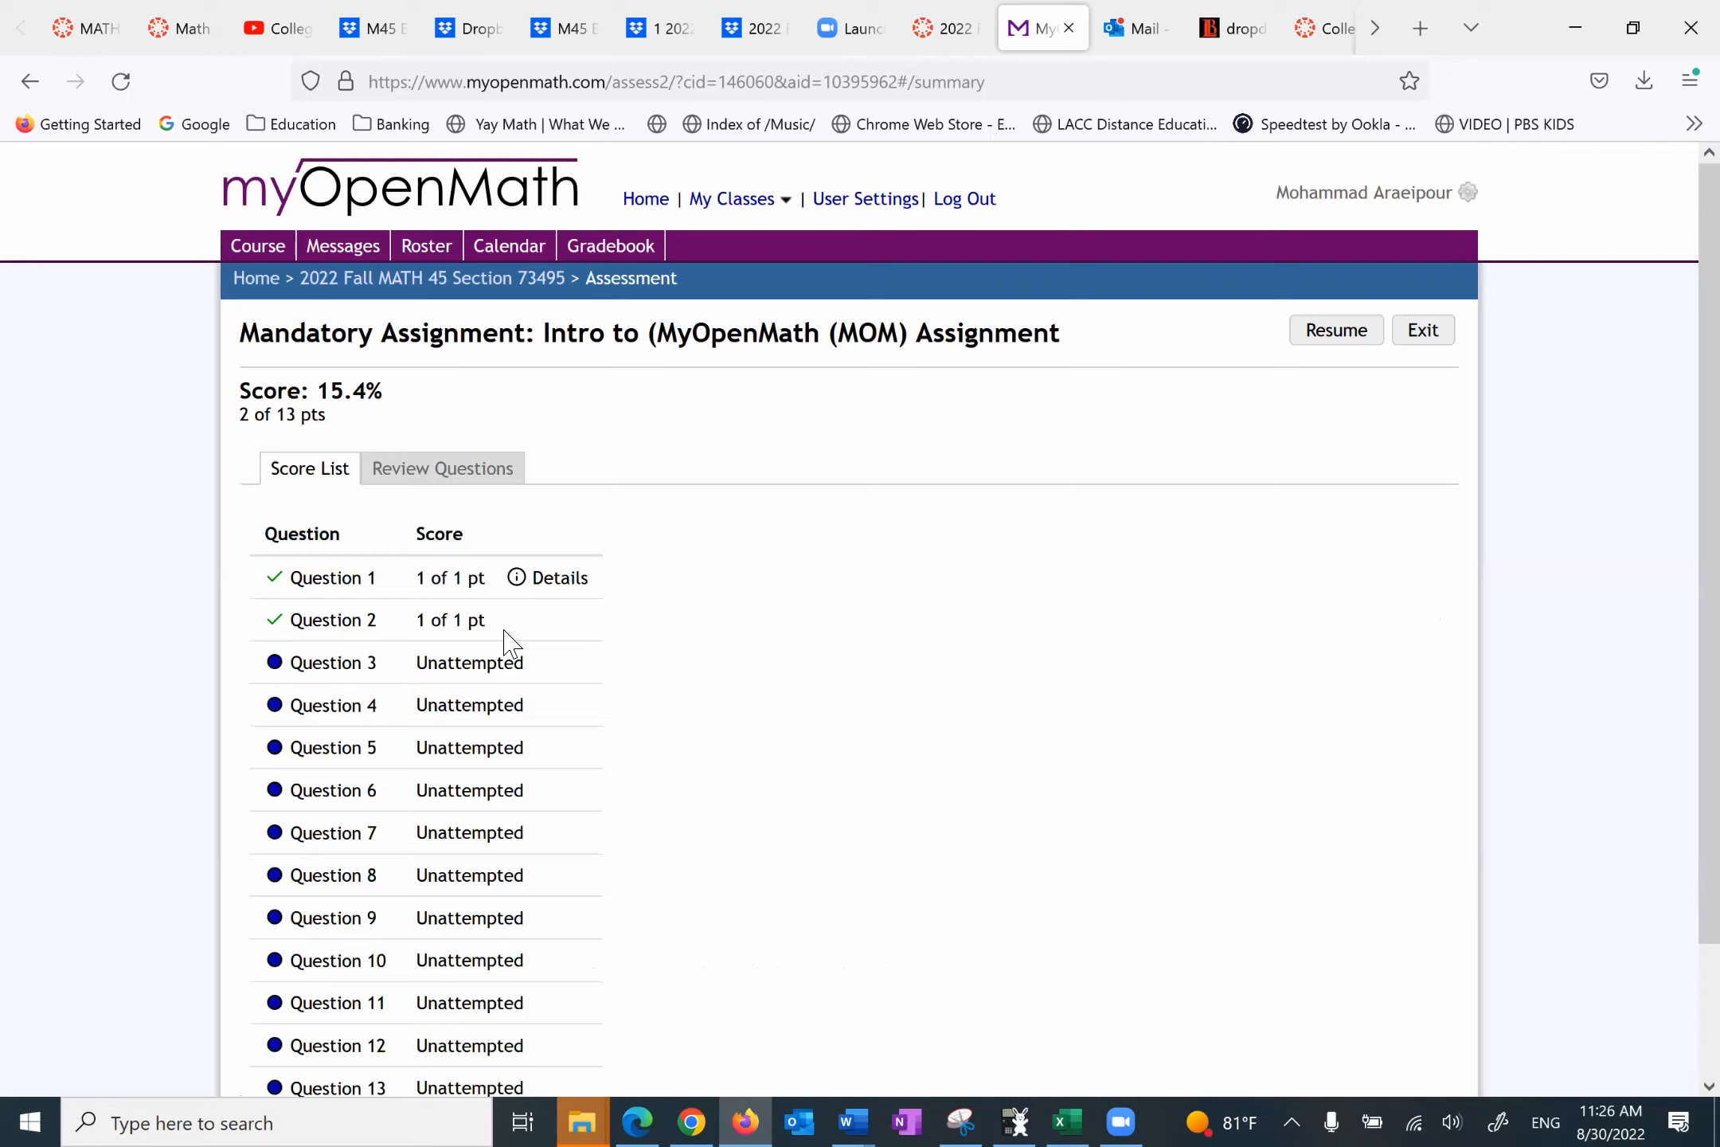
{"action": "mouse_move", "coordinate": [376, 417]}
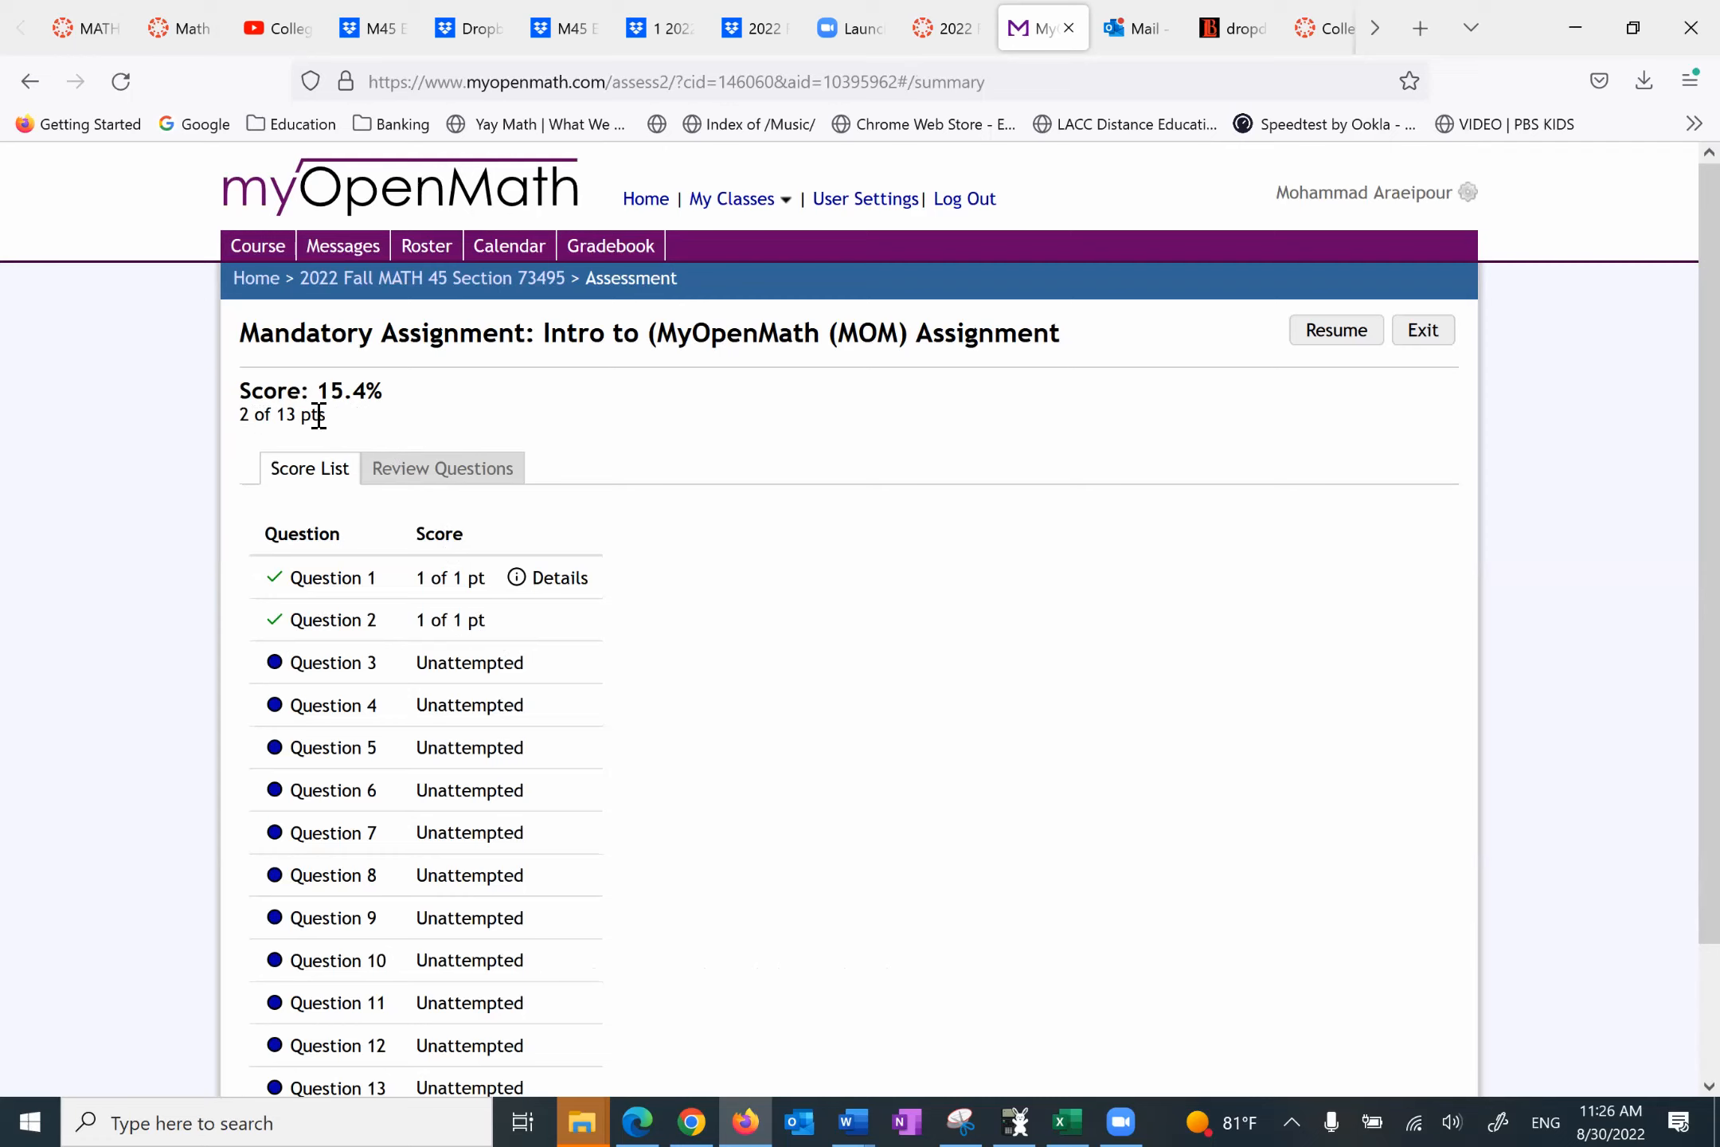
{"action": "mouse_move", "coordinate": [371, 426]}
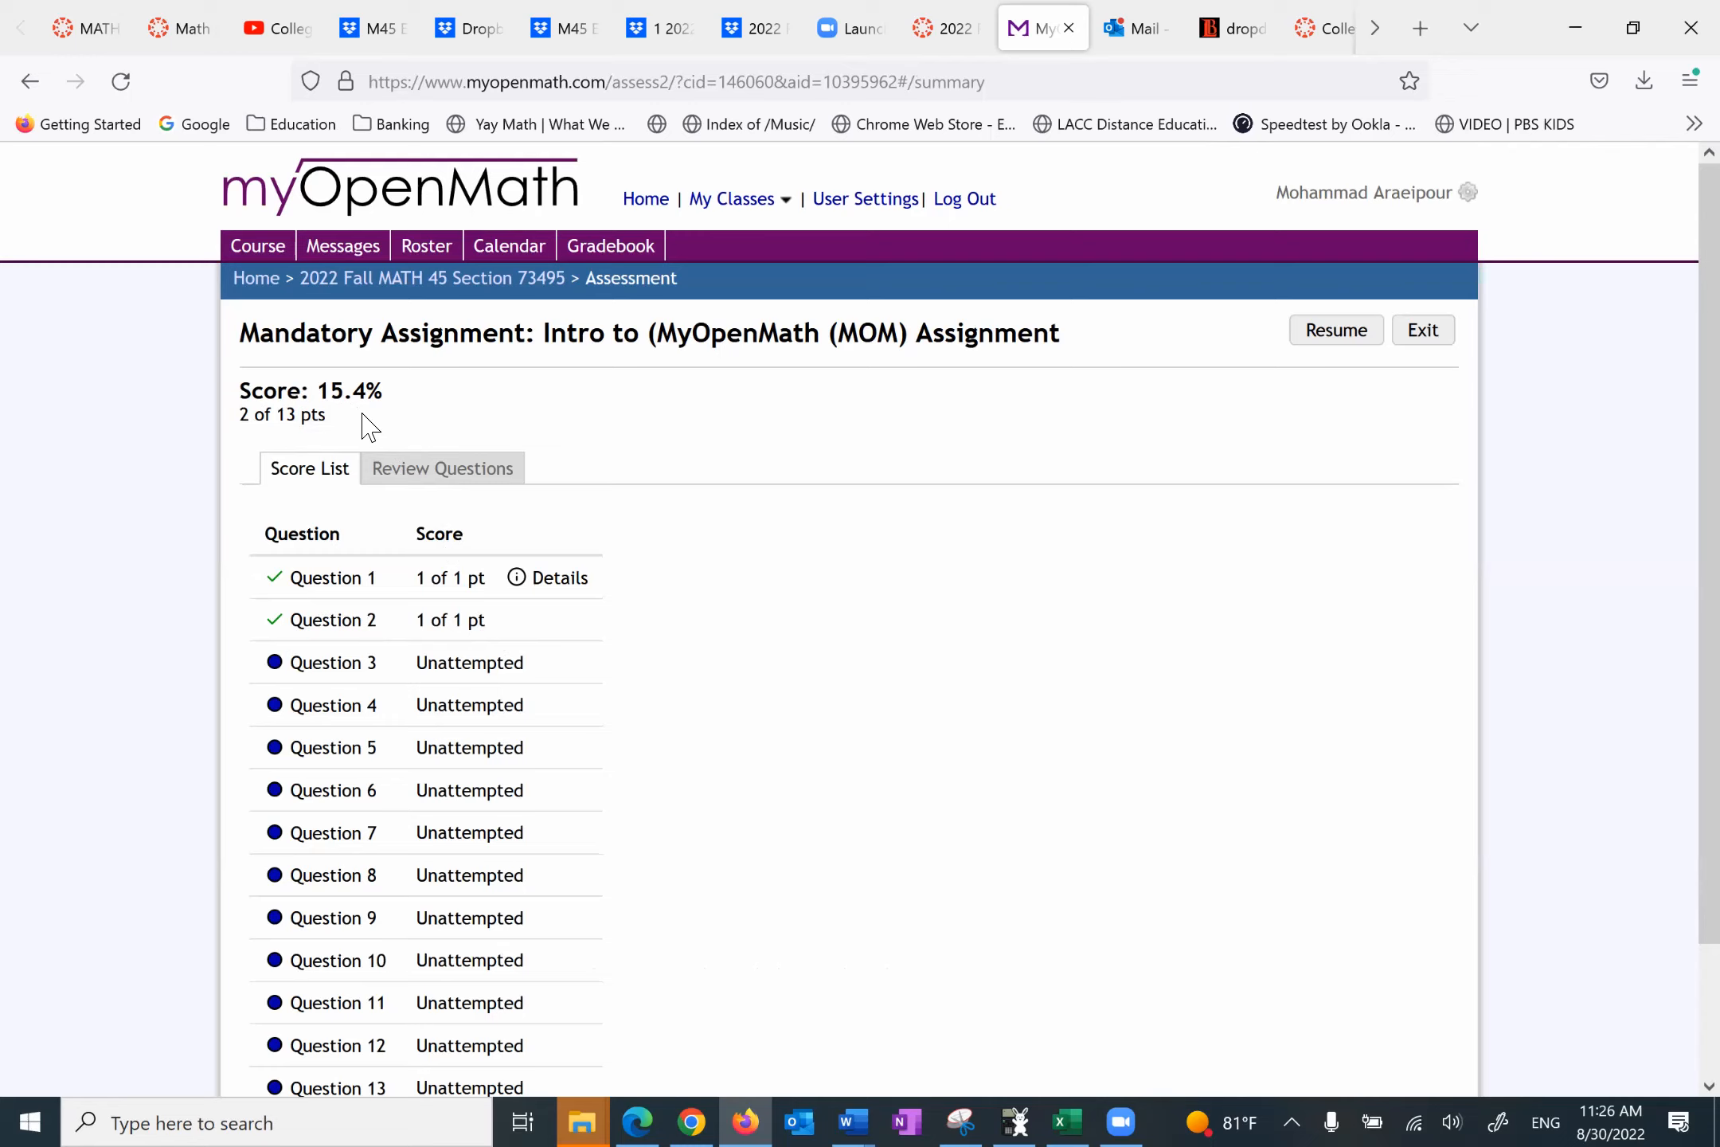
{"action": "mouse_move", "coordinate": [518, 363]}
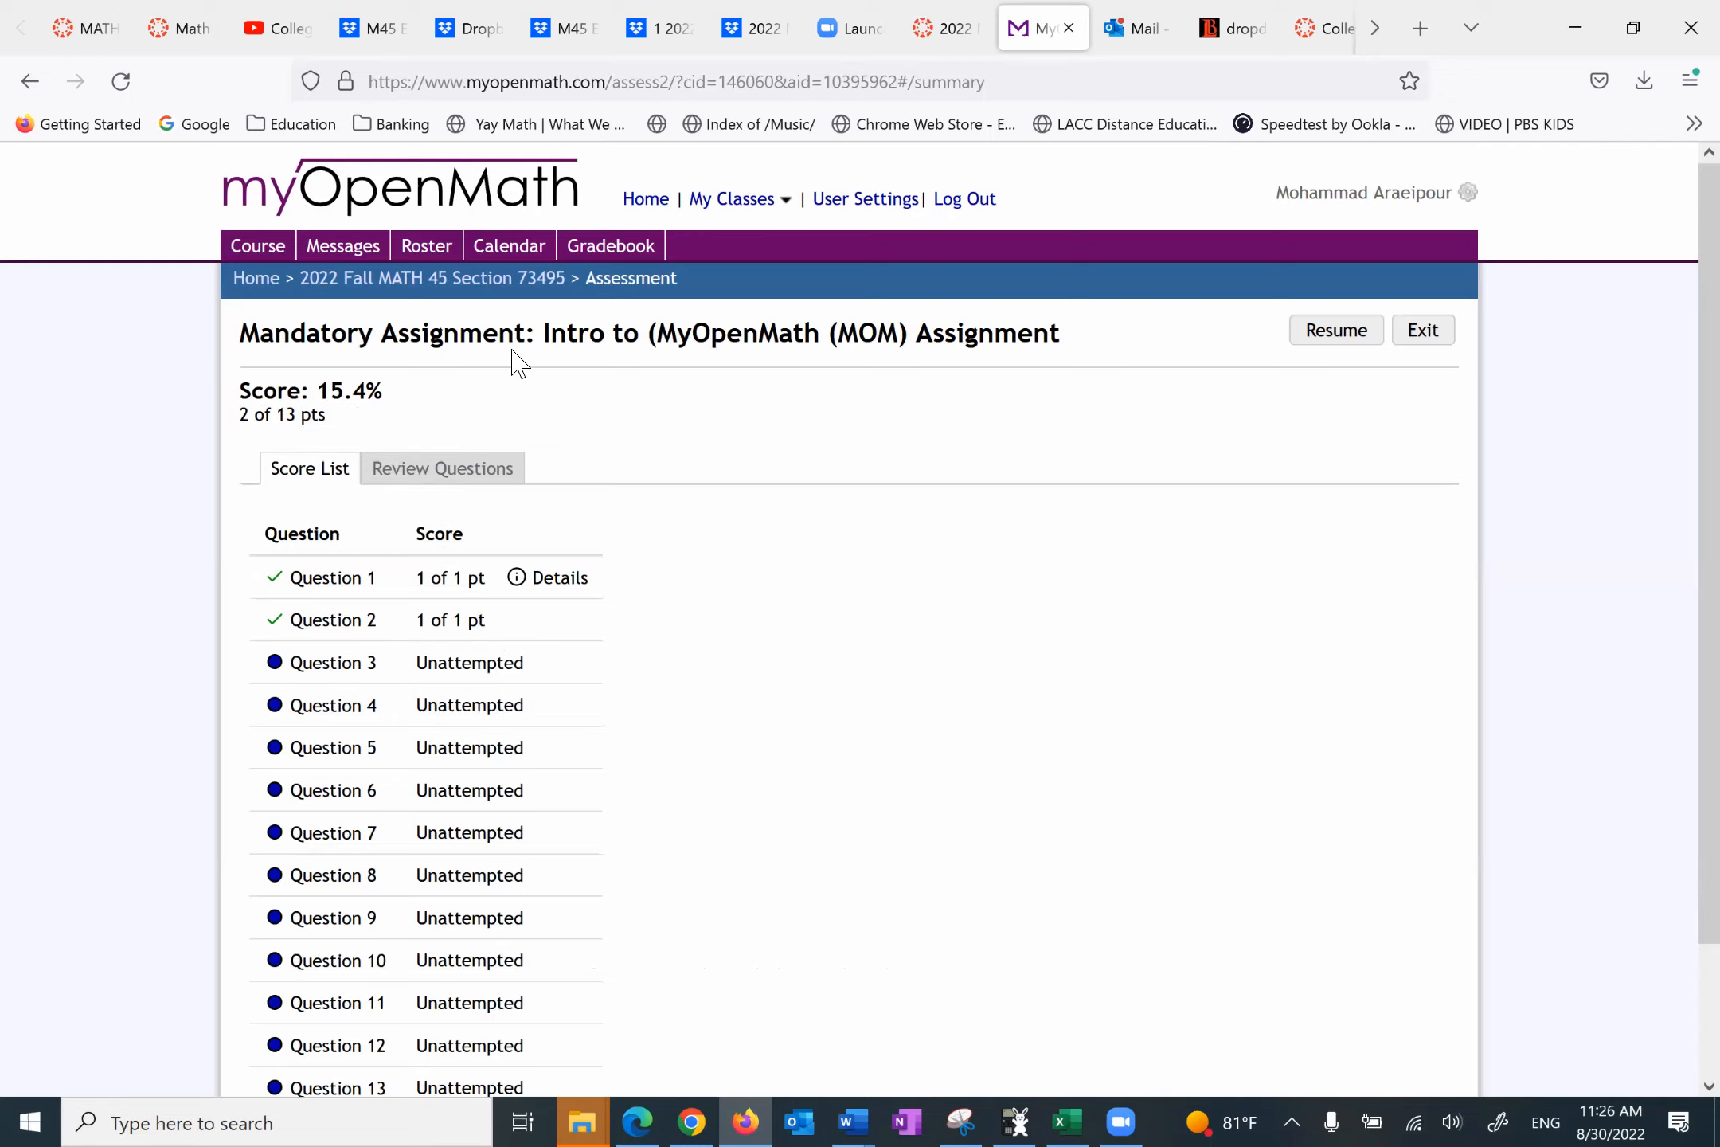
{"action": "mouse_move", "coordinate": [535, 374]}
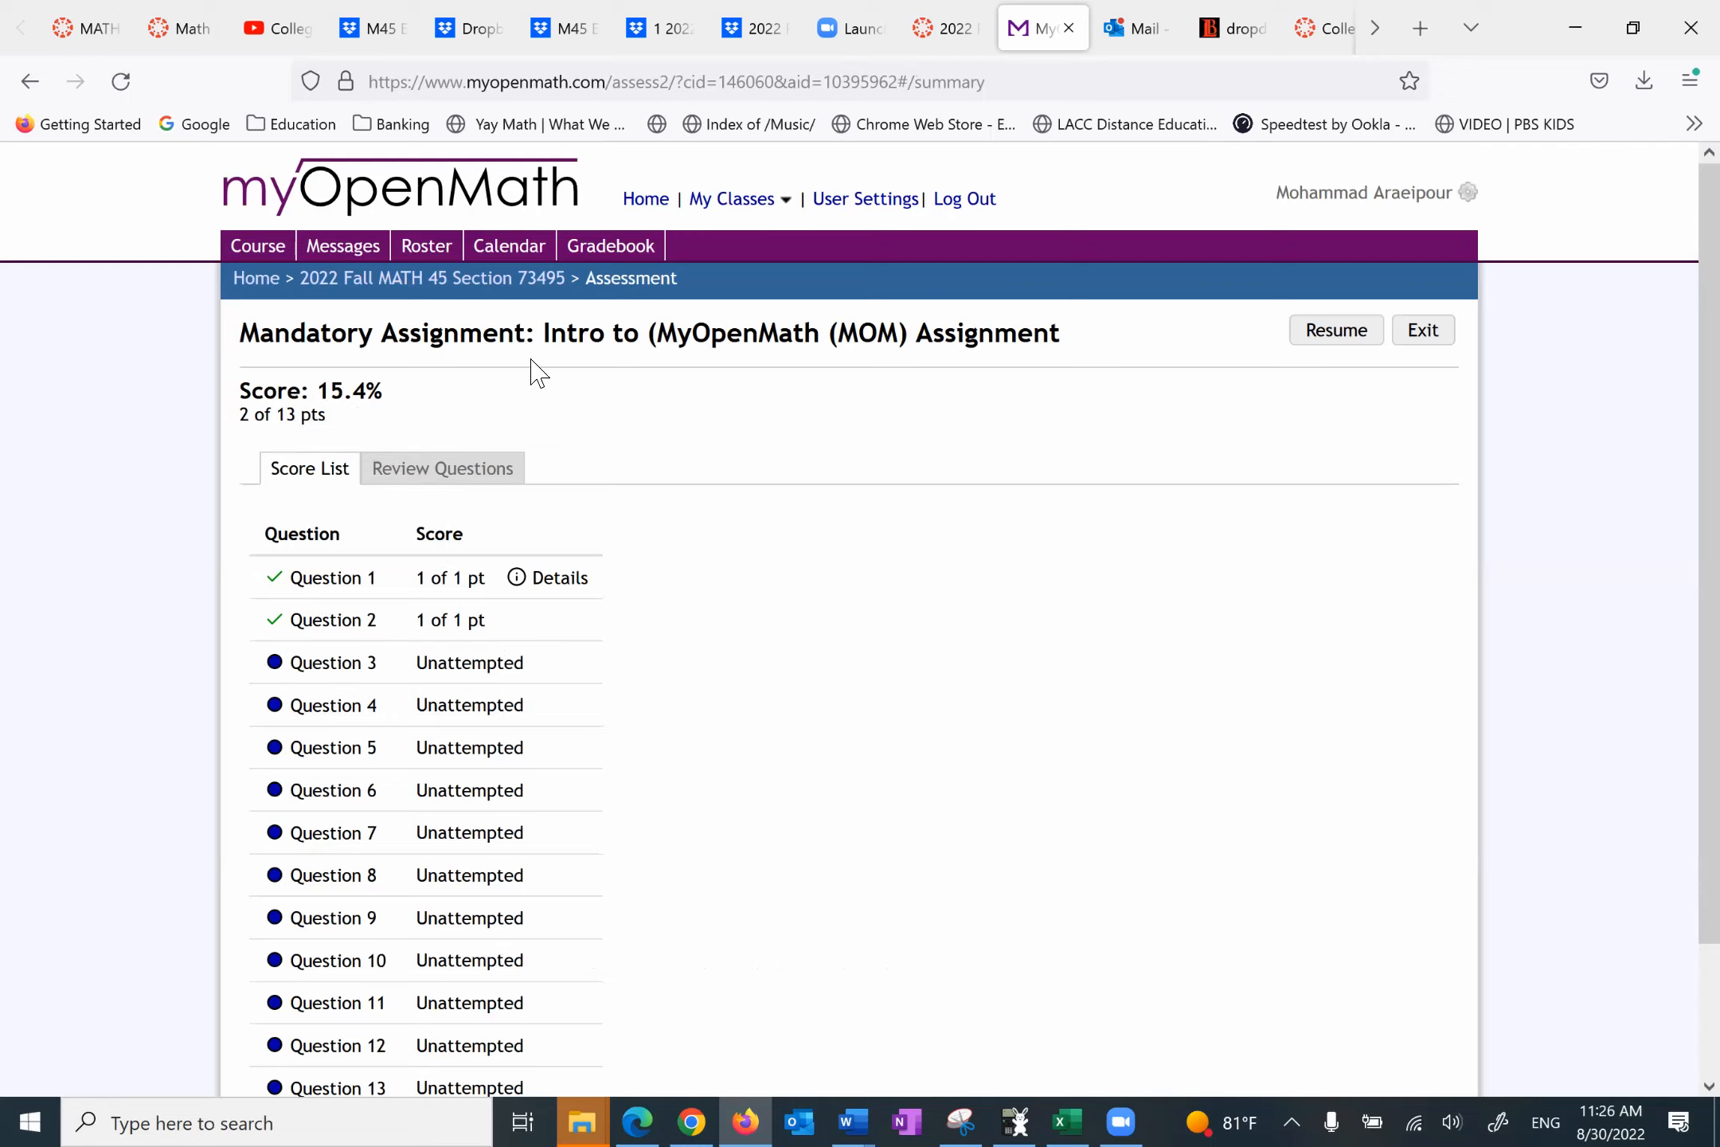
{"action": "mouse_move", "coordinate": [1246, 360]}
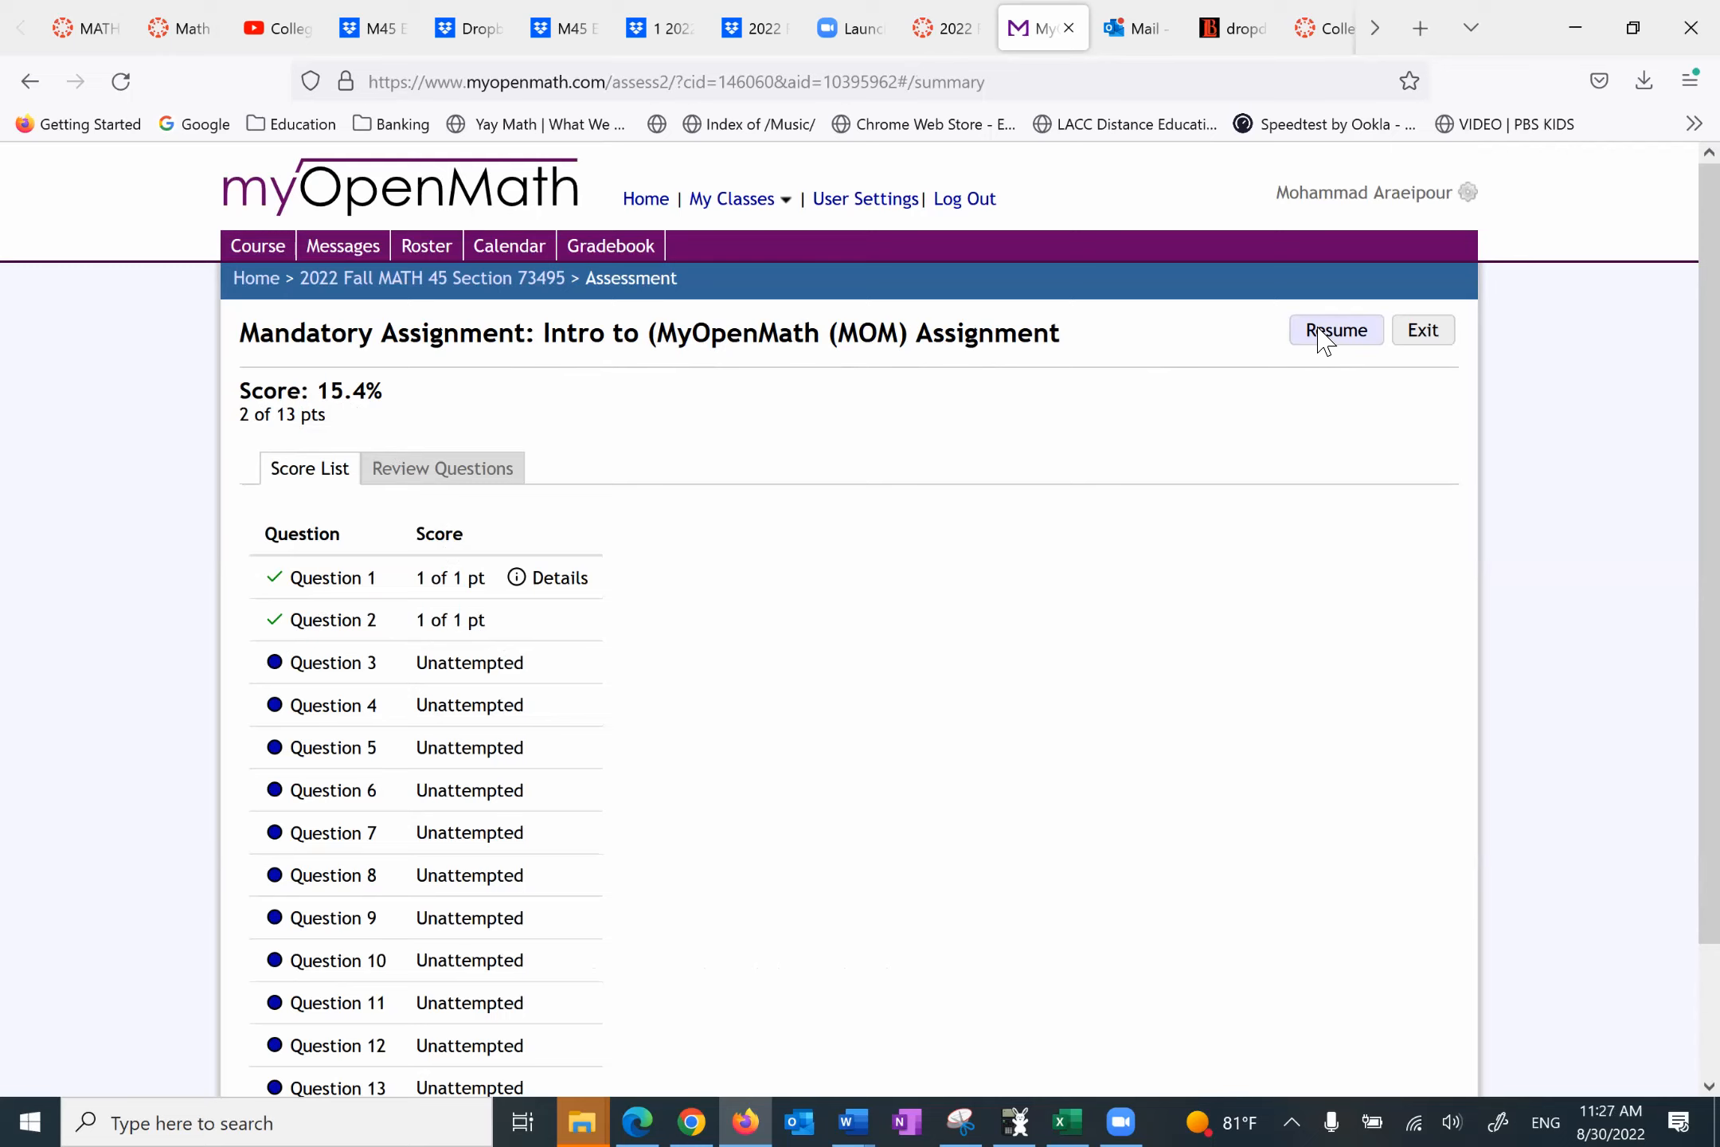
{"action": "left_click", "coordinate": [1335, 330]}
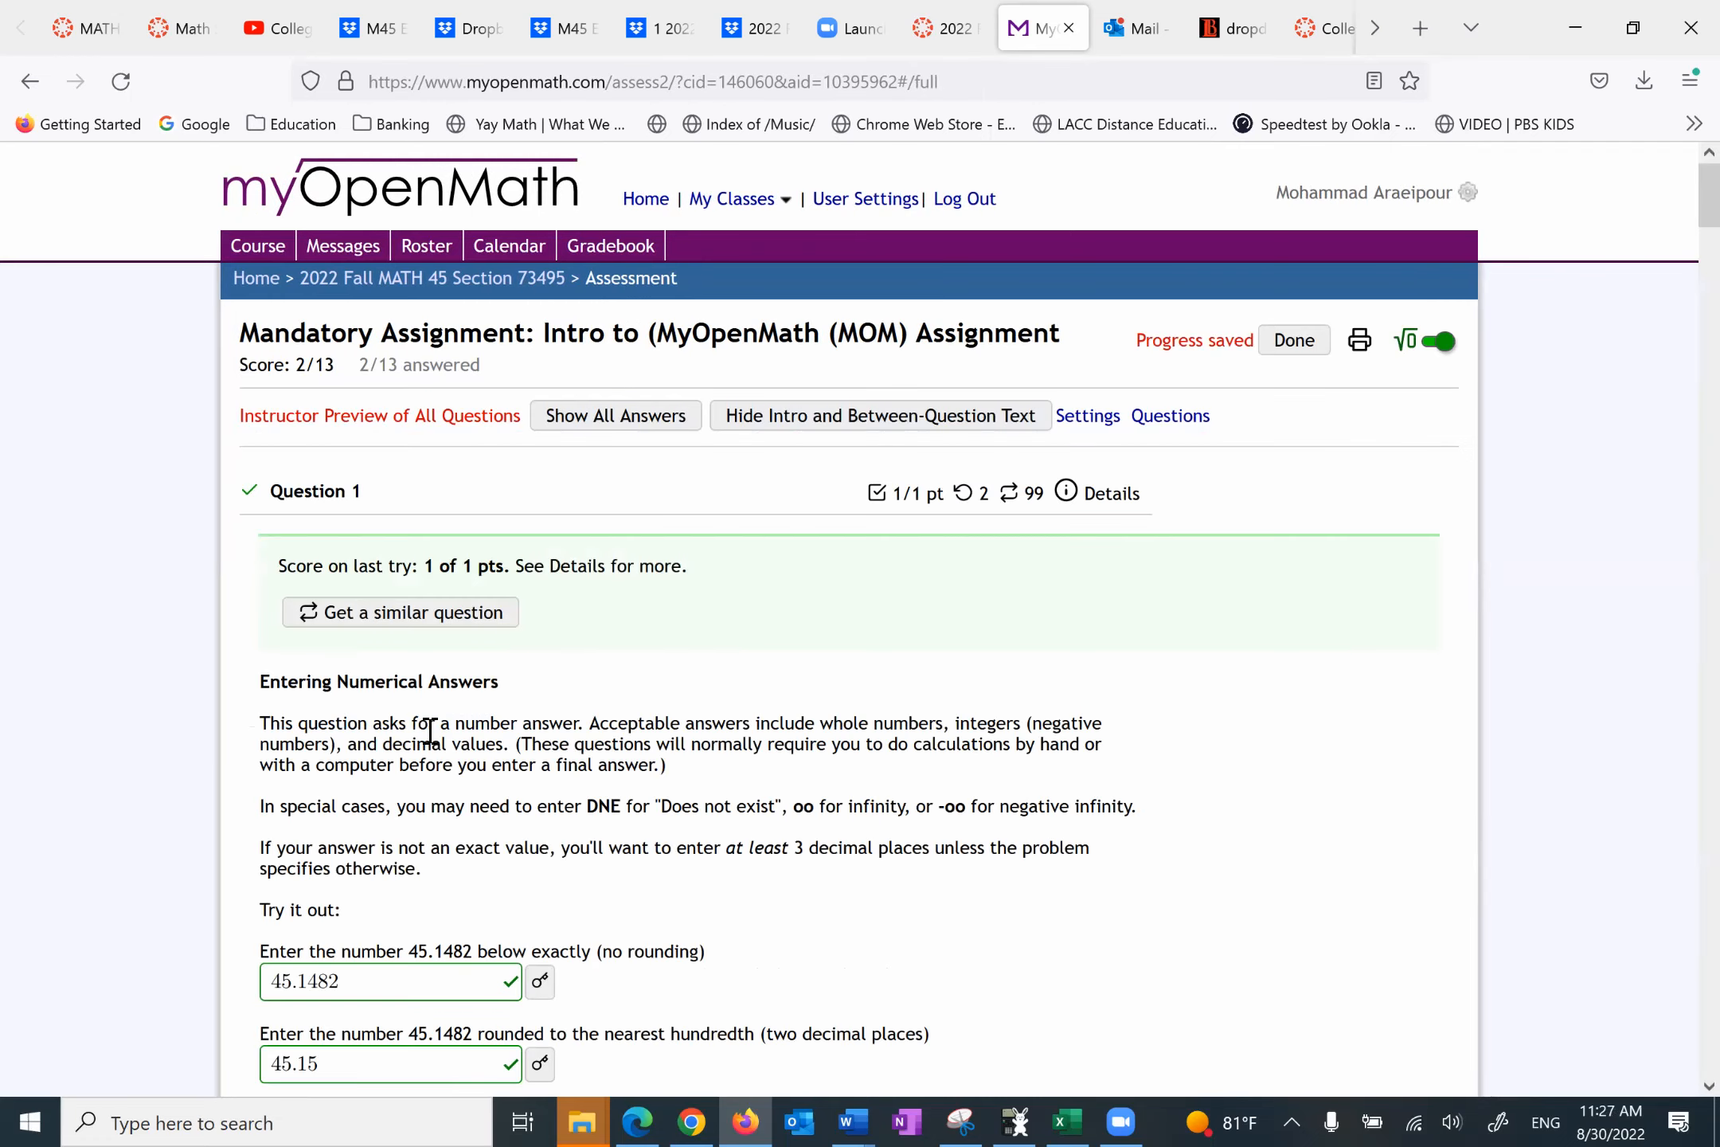
Step: Look over the answered questions again and leave the assessment for the course page
{"action": "scroll", "scroll_direction": "down", "scroll_amount": 3}
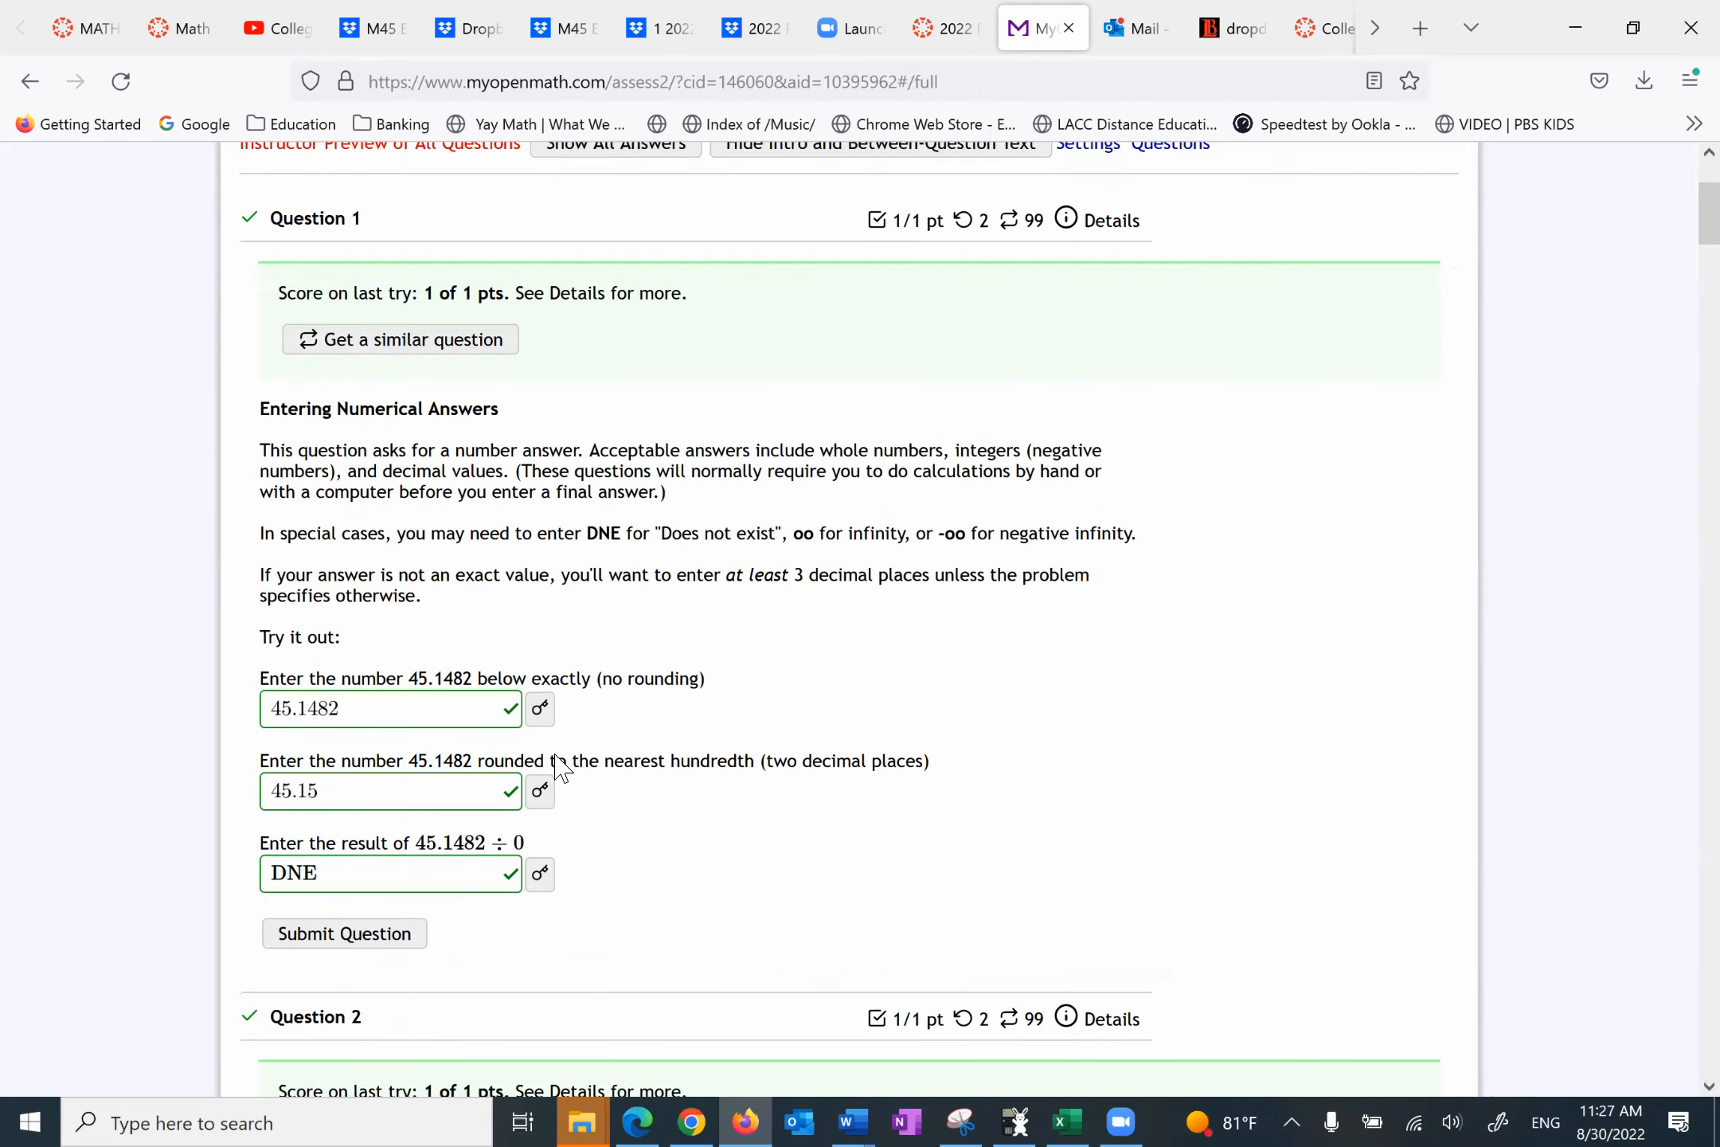
{"action": "scroll", "scroll_direction": "down", "scroll_amount": 3}
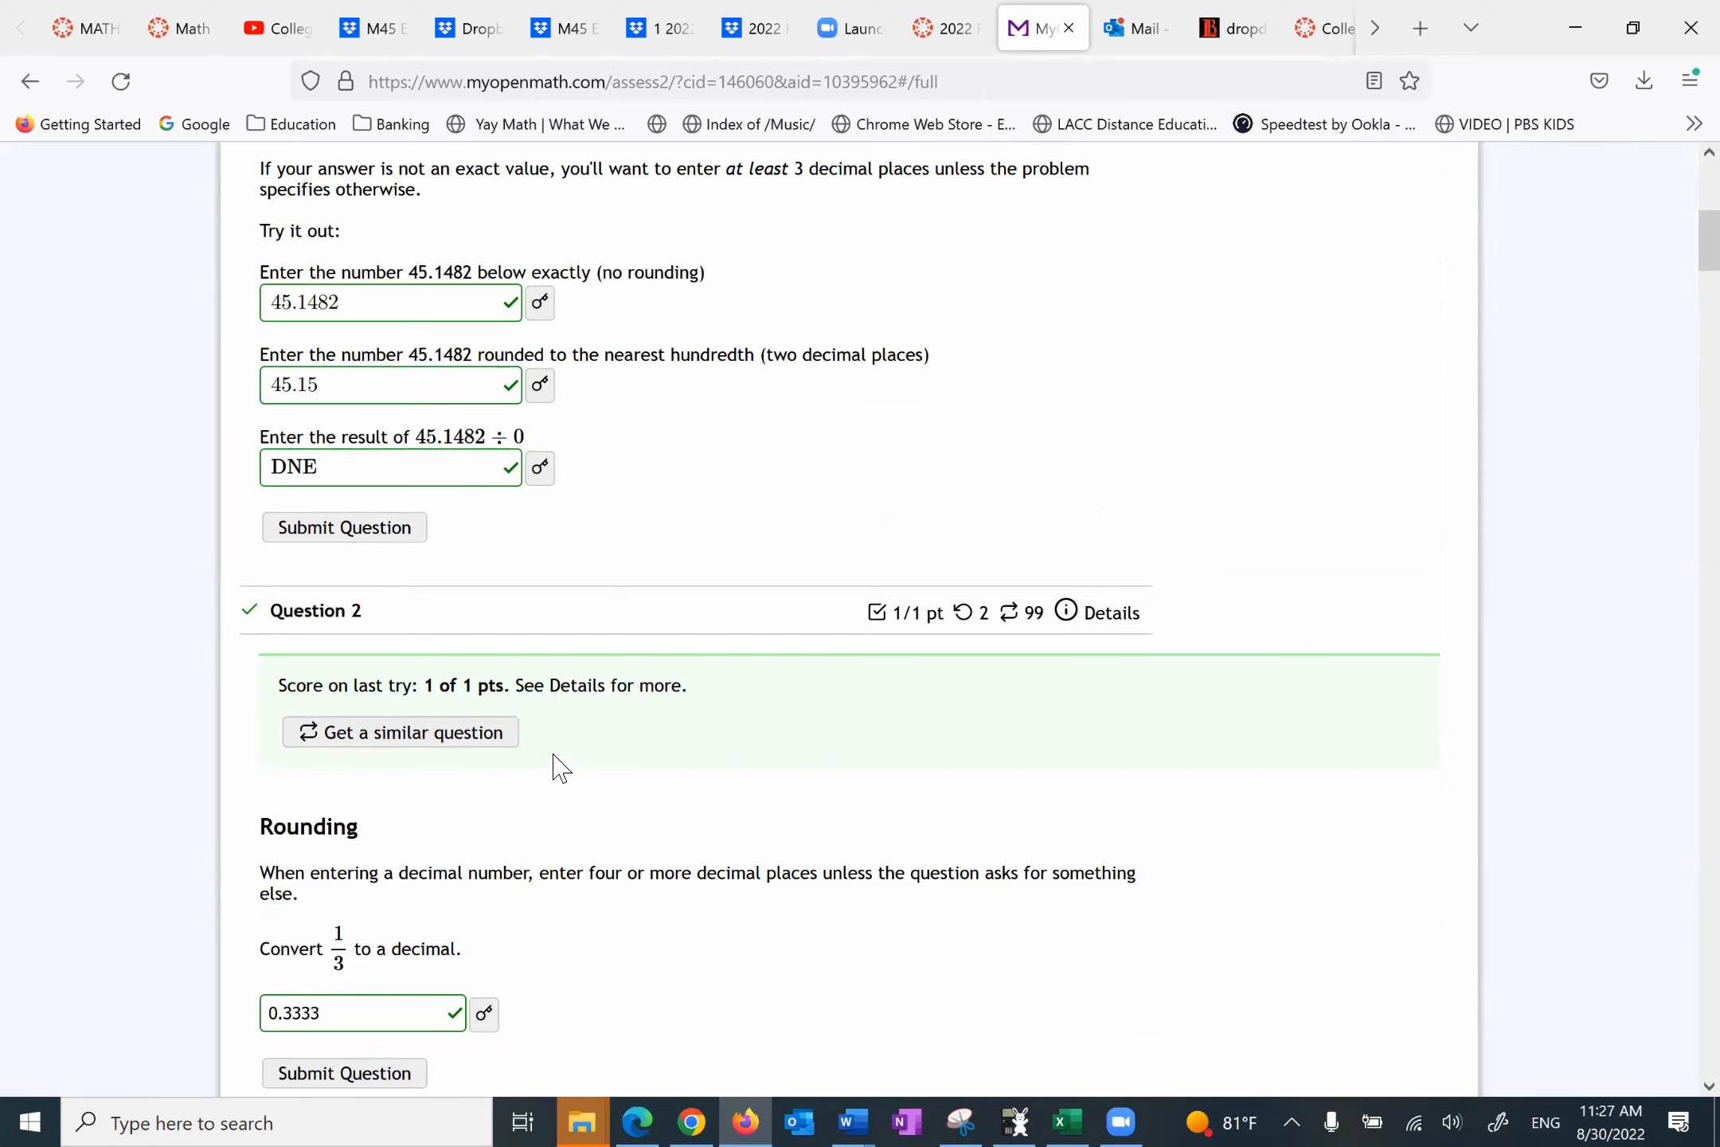
{"action": "mouse_move", "coordinate": [1076, 559]}
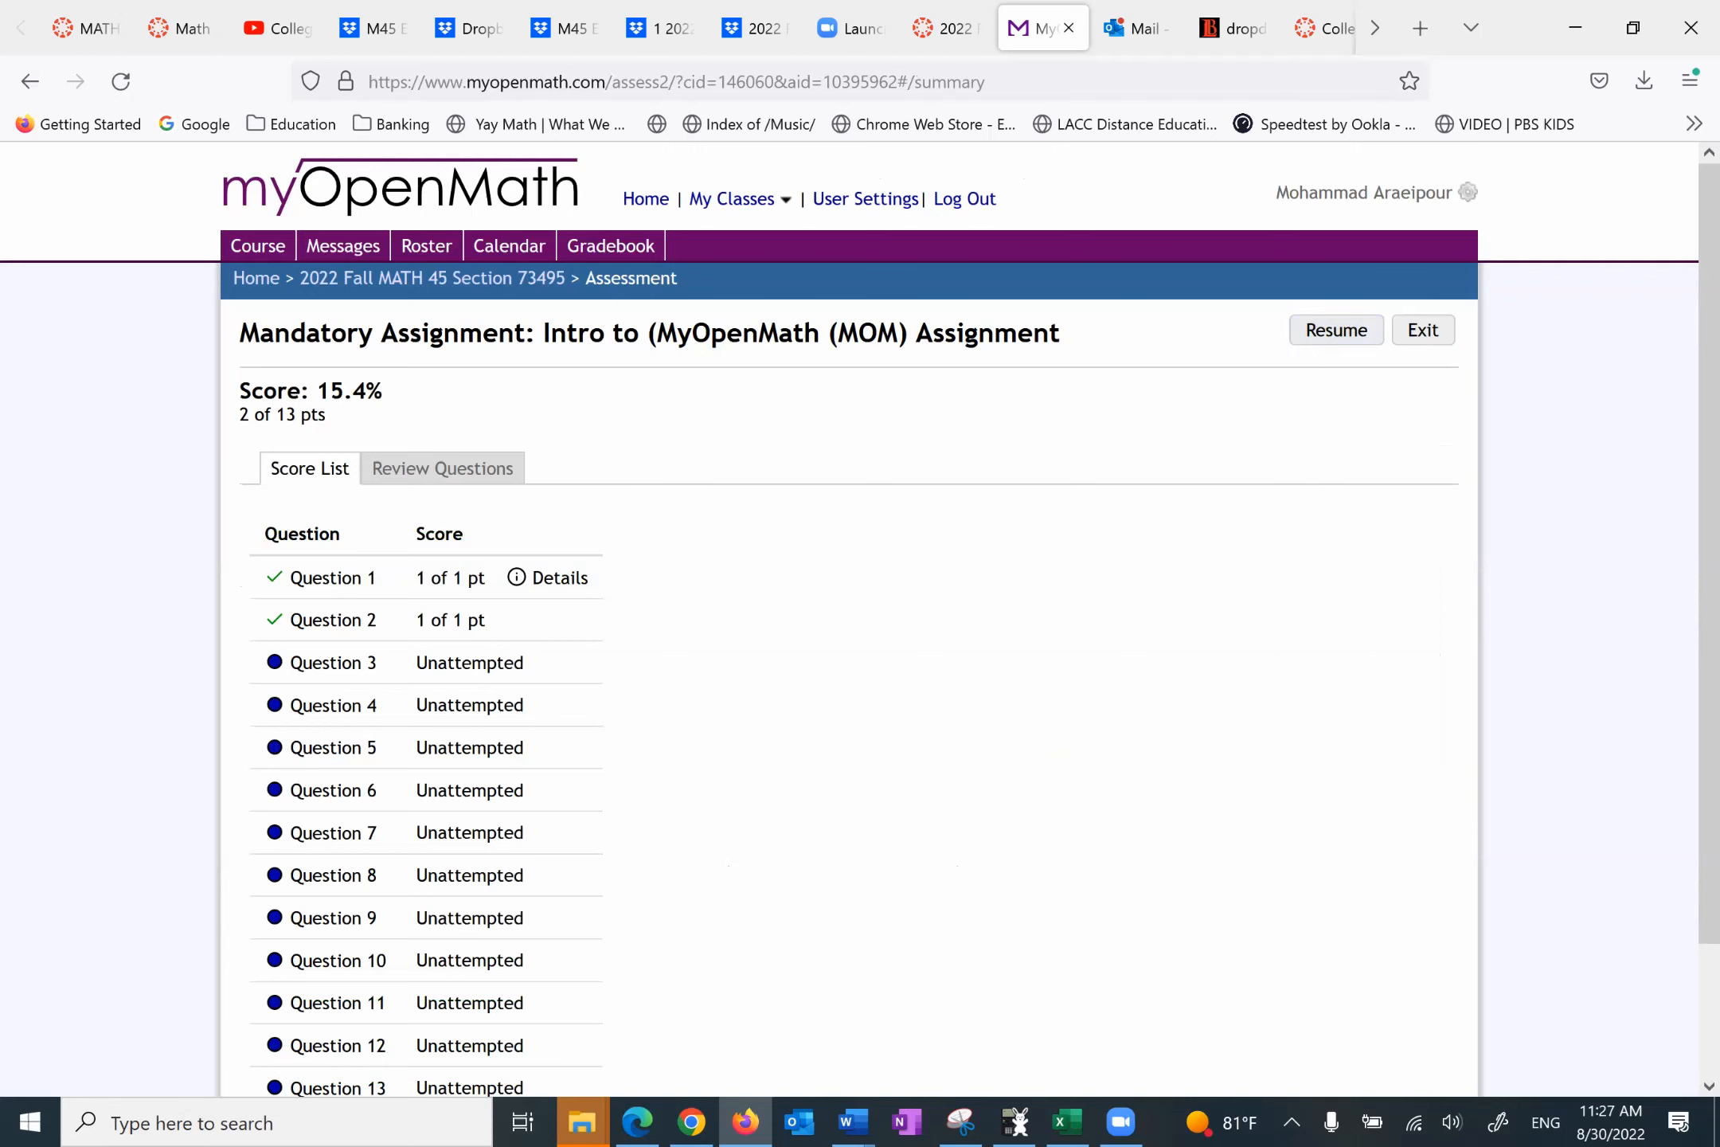
{"action": "left_click", "coordinate": [1423, 330]}
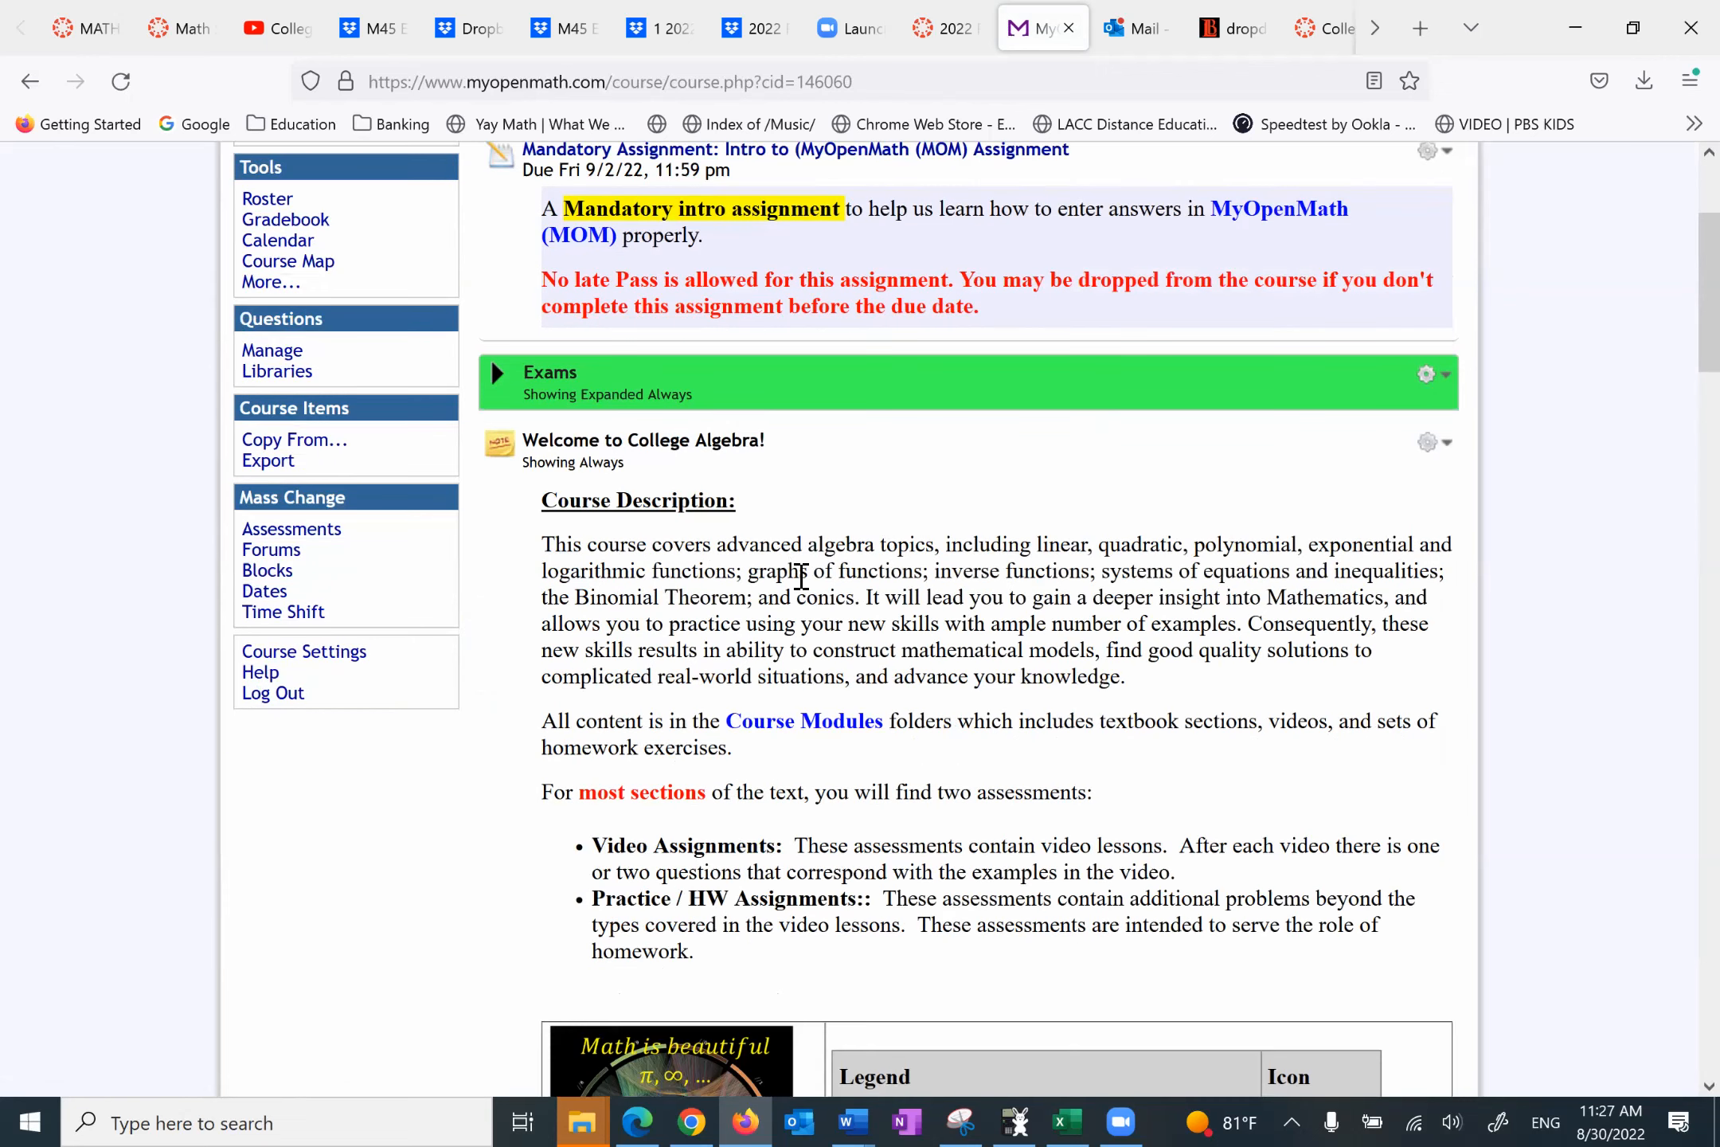
{"action": "left_click", "coordinate": [495, 373]}
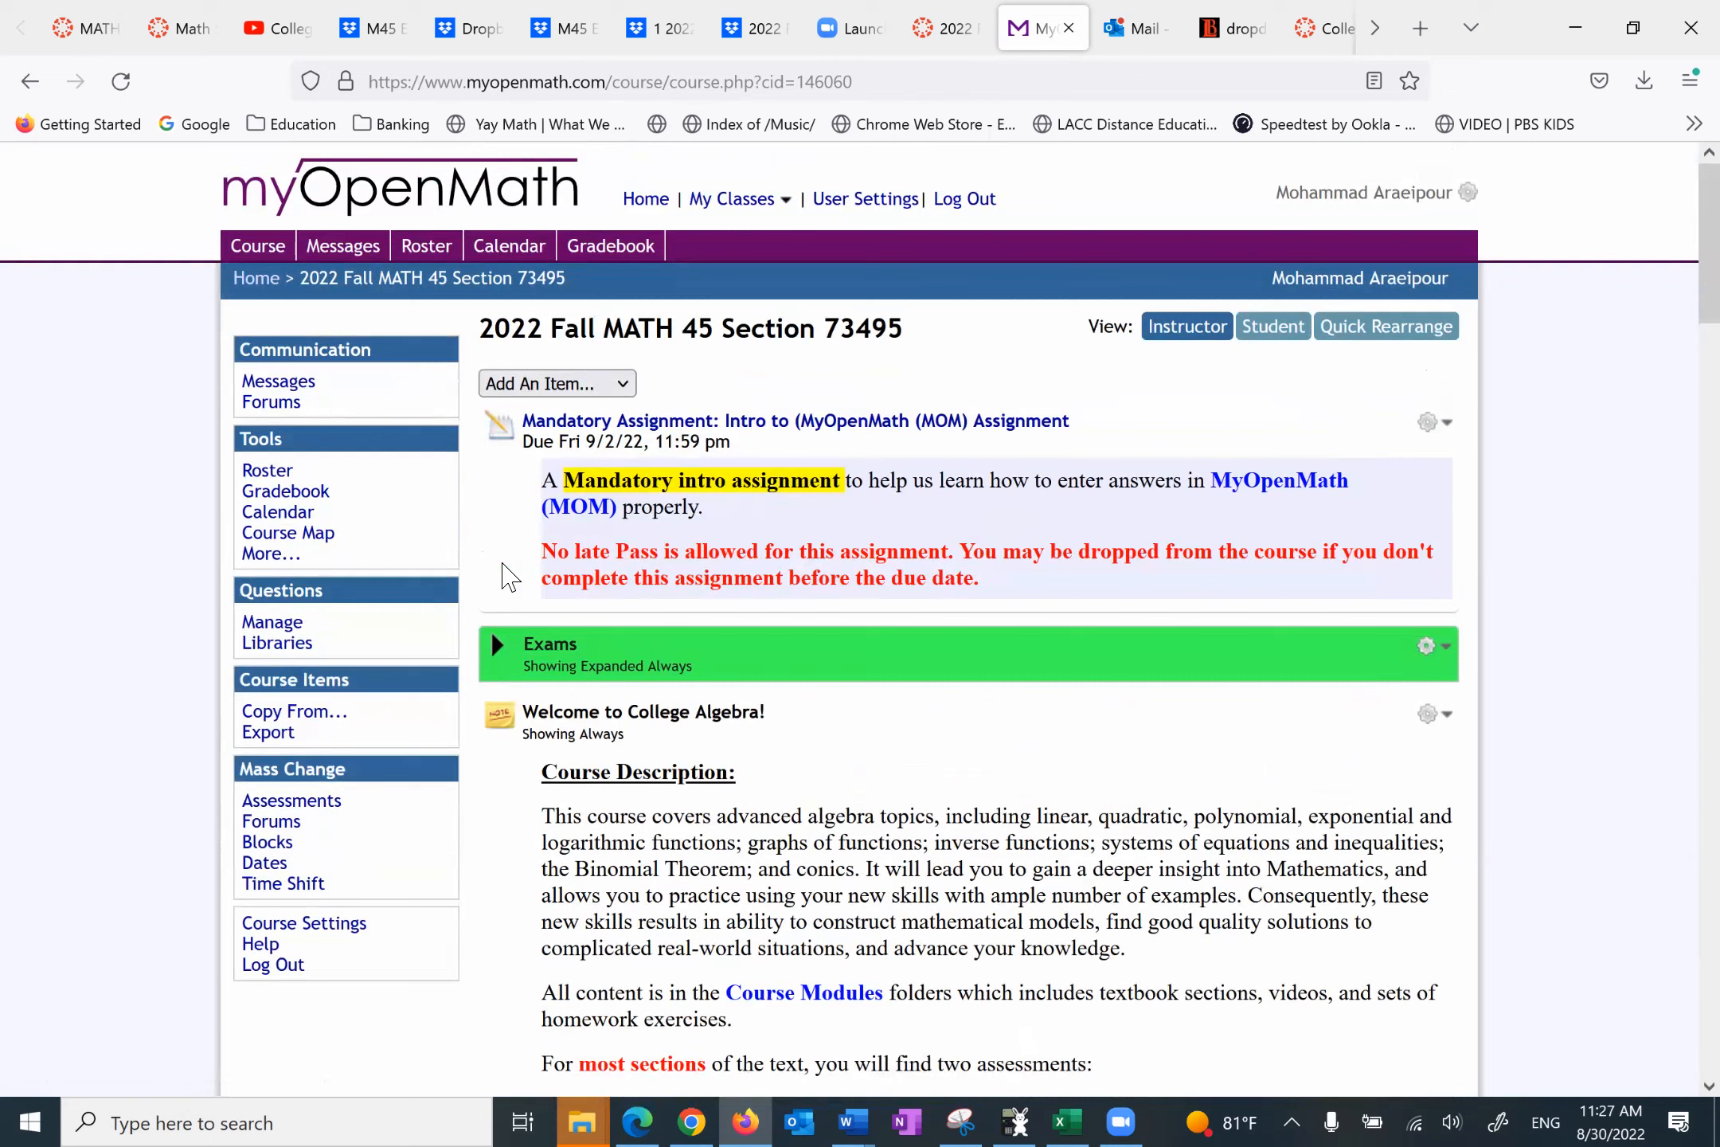
{"action": "scroll", "scroll_direction": "down", "scroll_amount": 3}
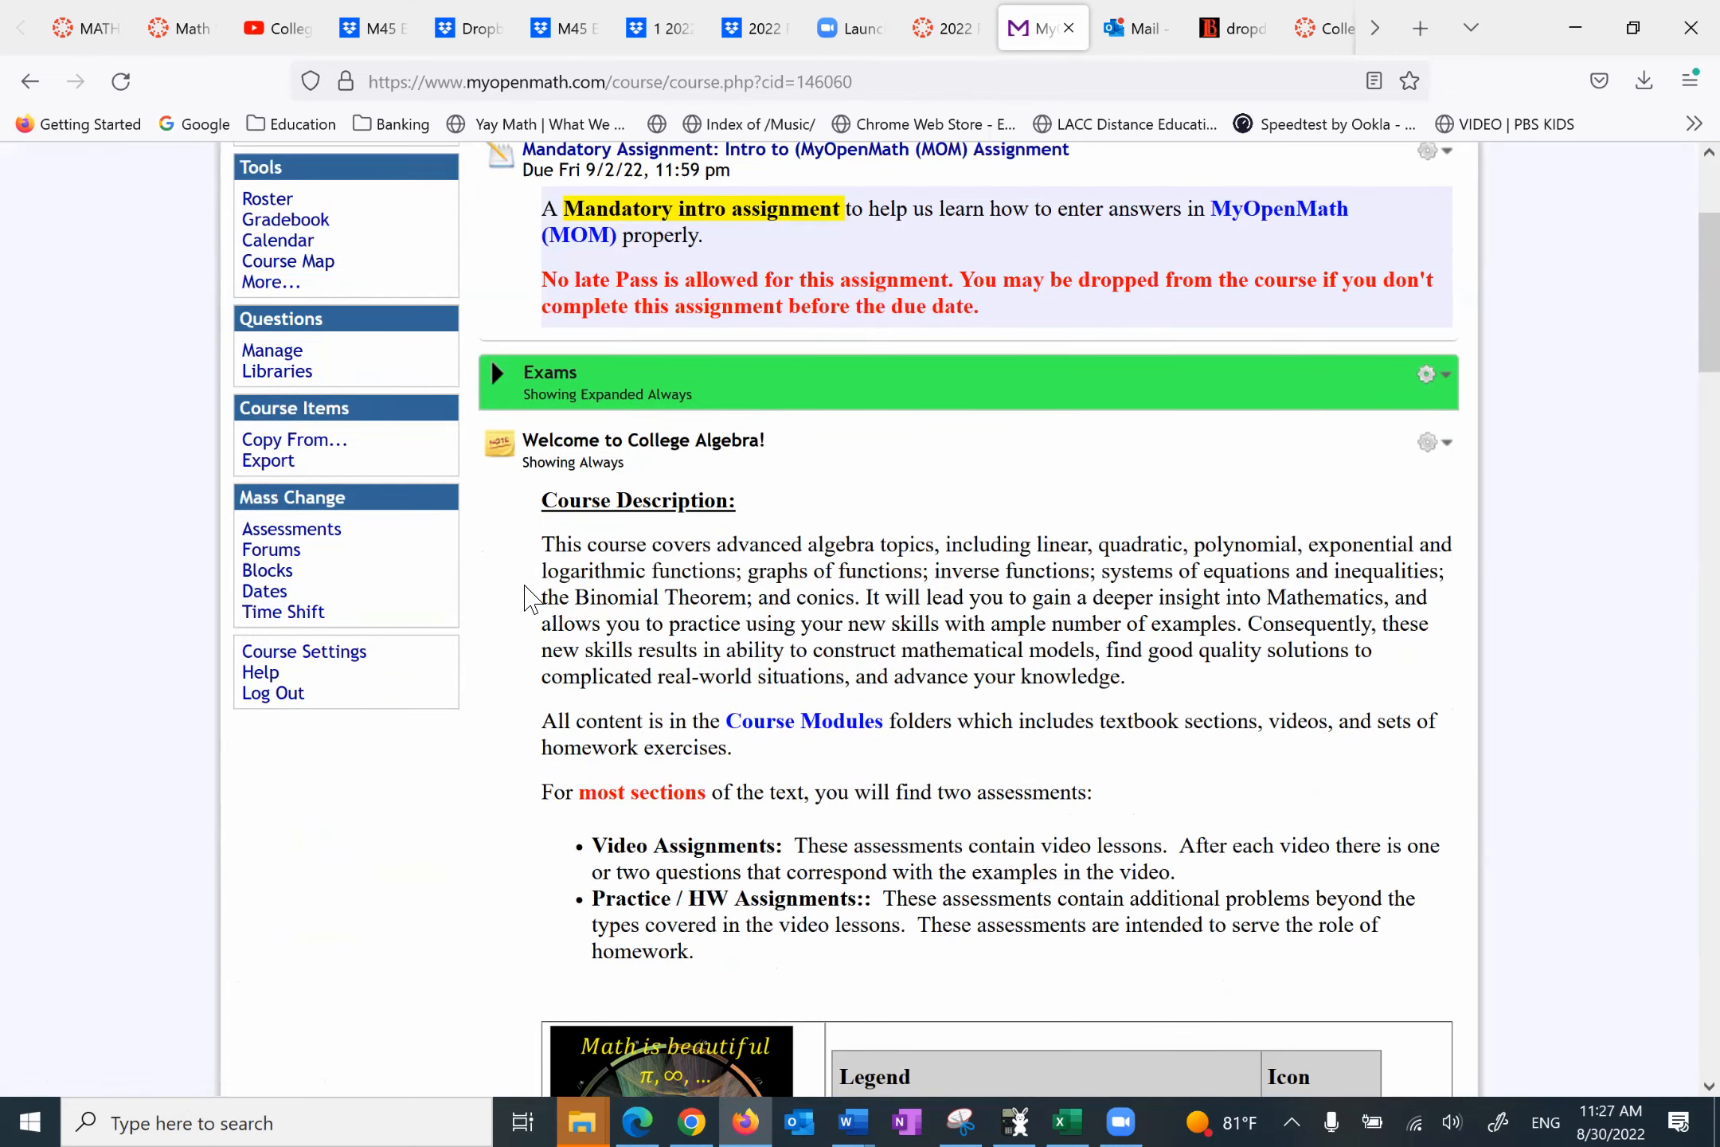
{"action": "scroll", "scroll_direction": "down", "scroll_amount": 3}
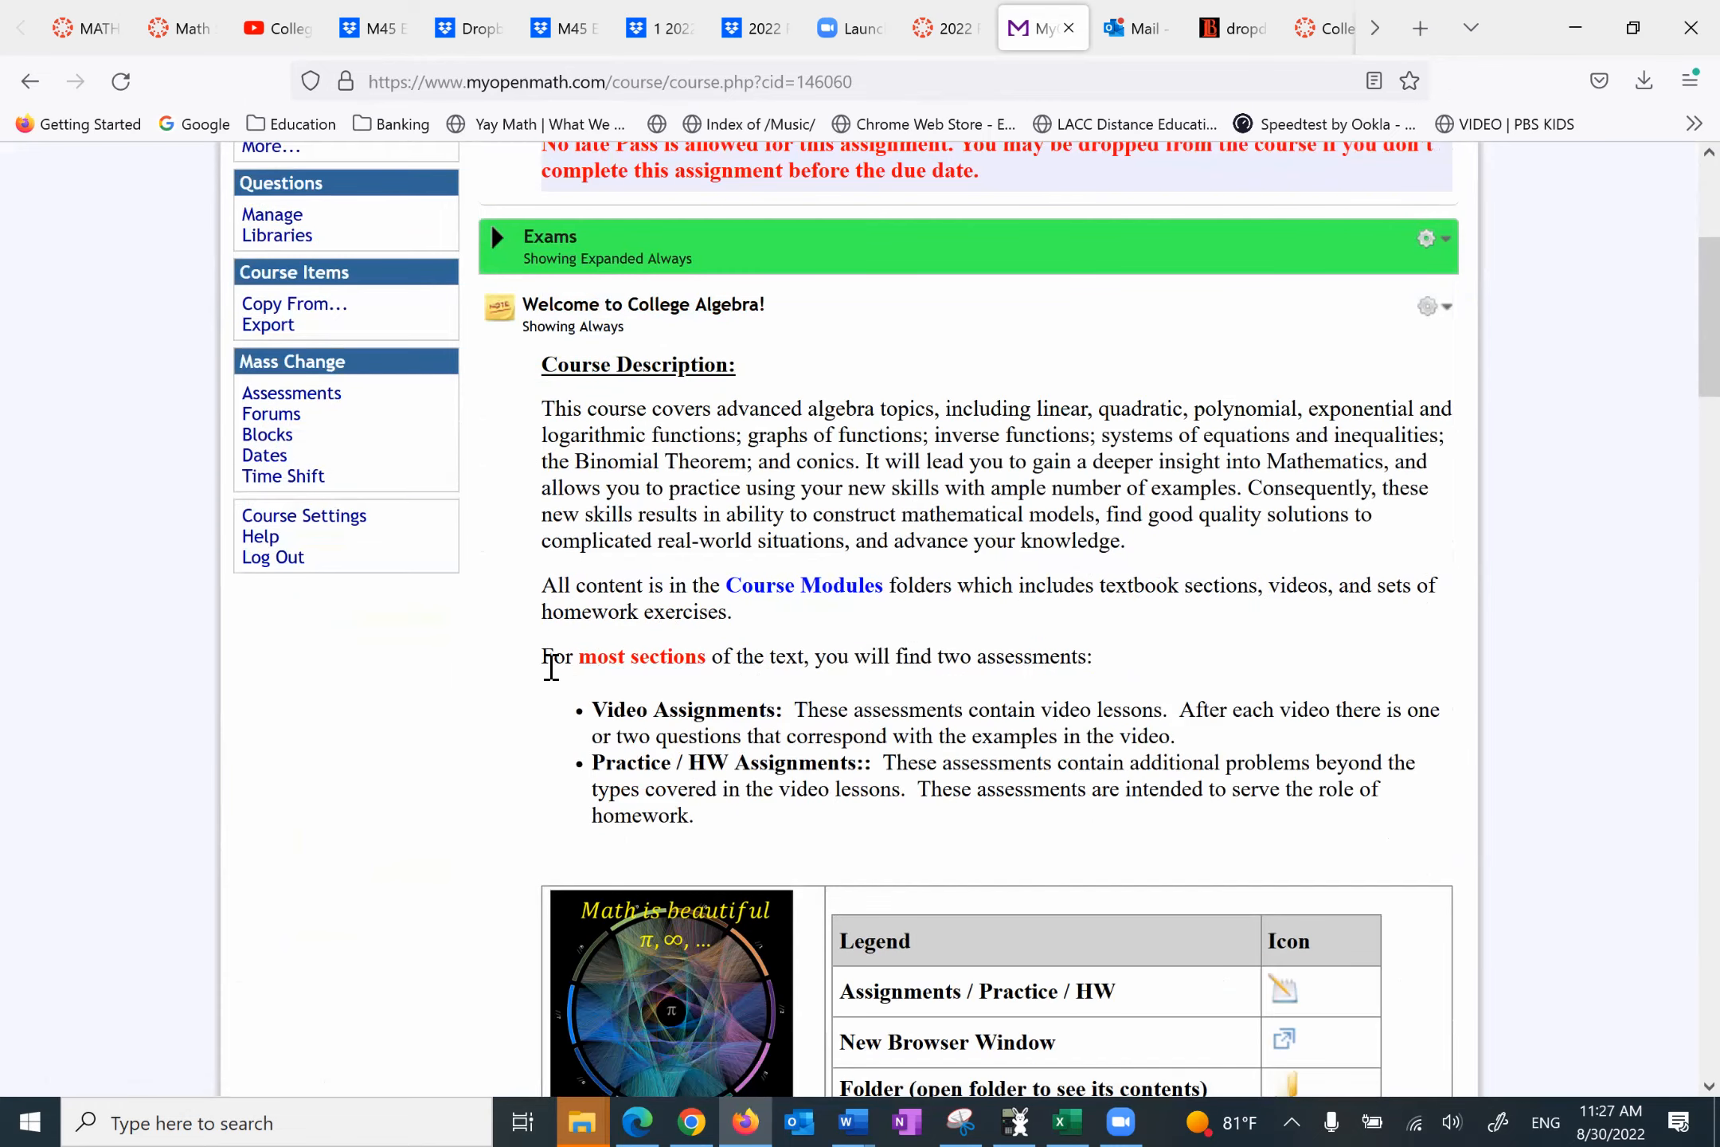
{"action": "left_click_drag", "start_coordinate": [543, 657], "coordinate": [694, 815]}
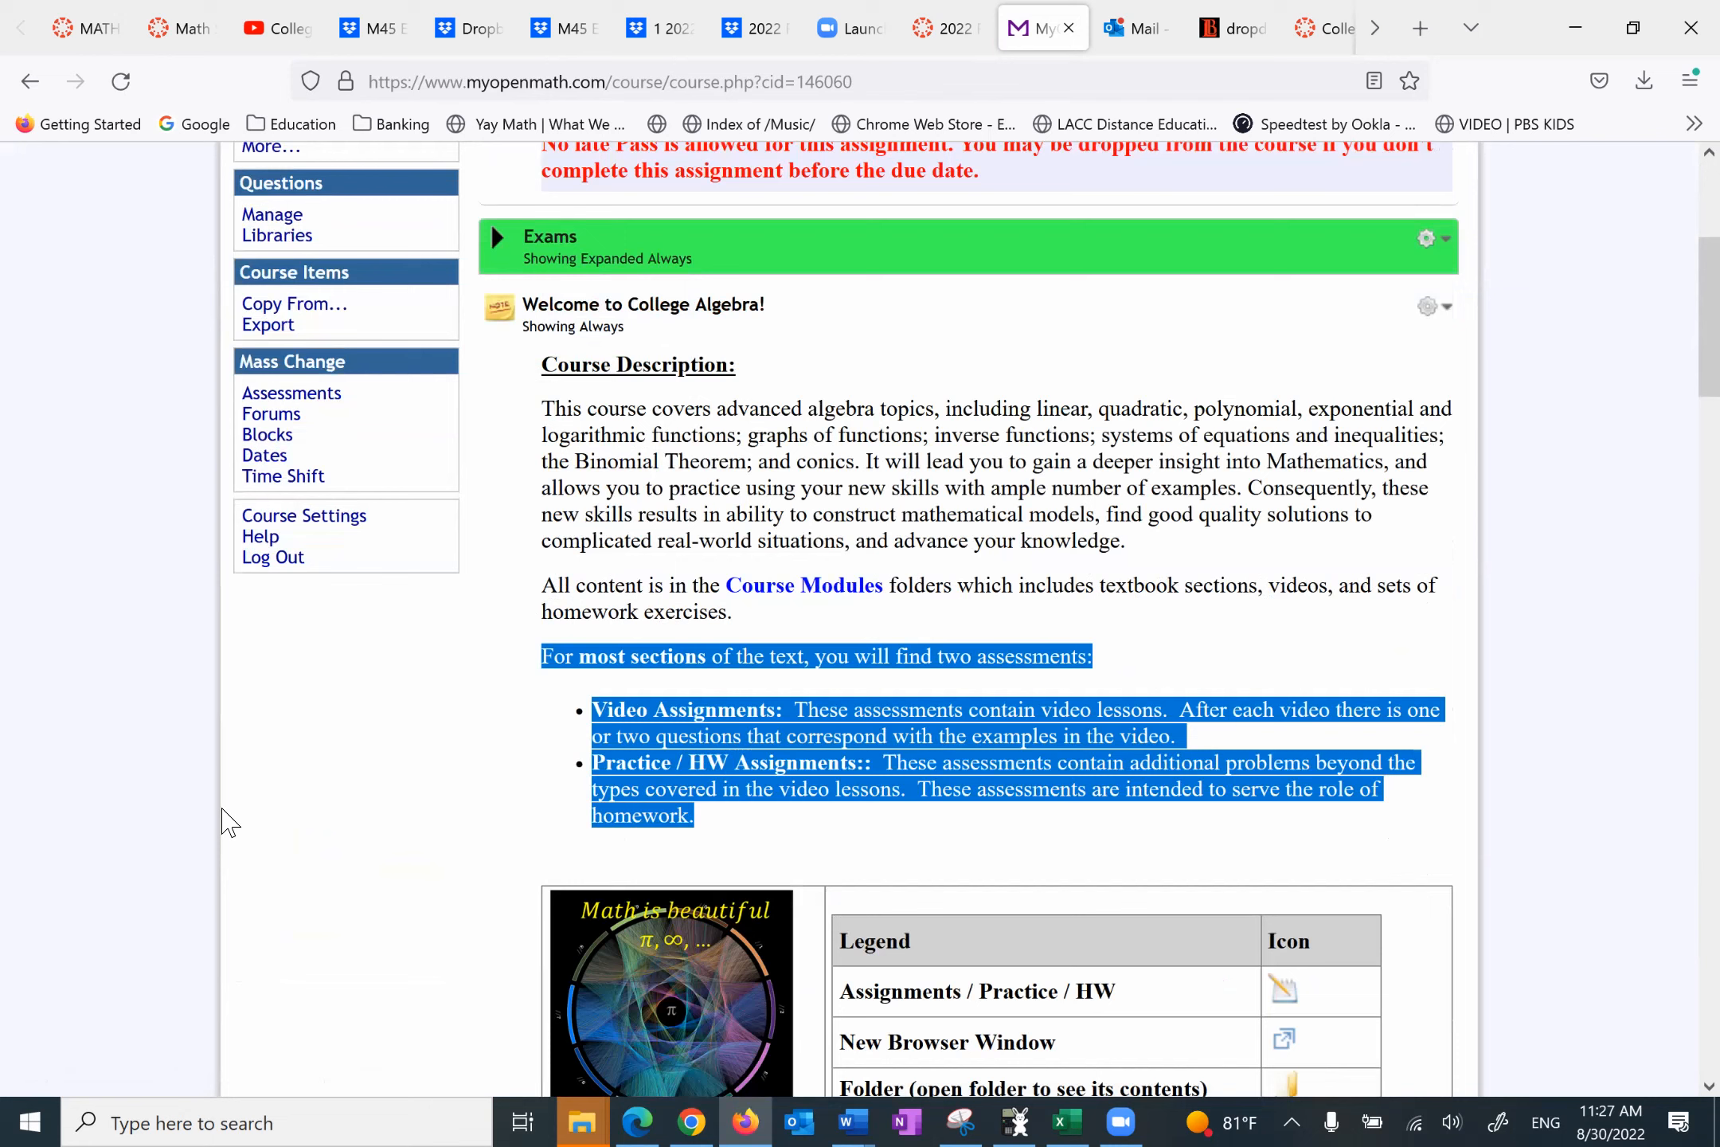
{"action": "mouse_move", "coordinate": [459, 799]}
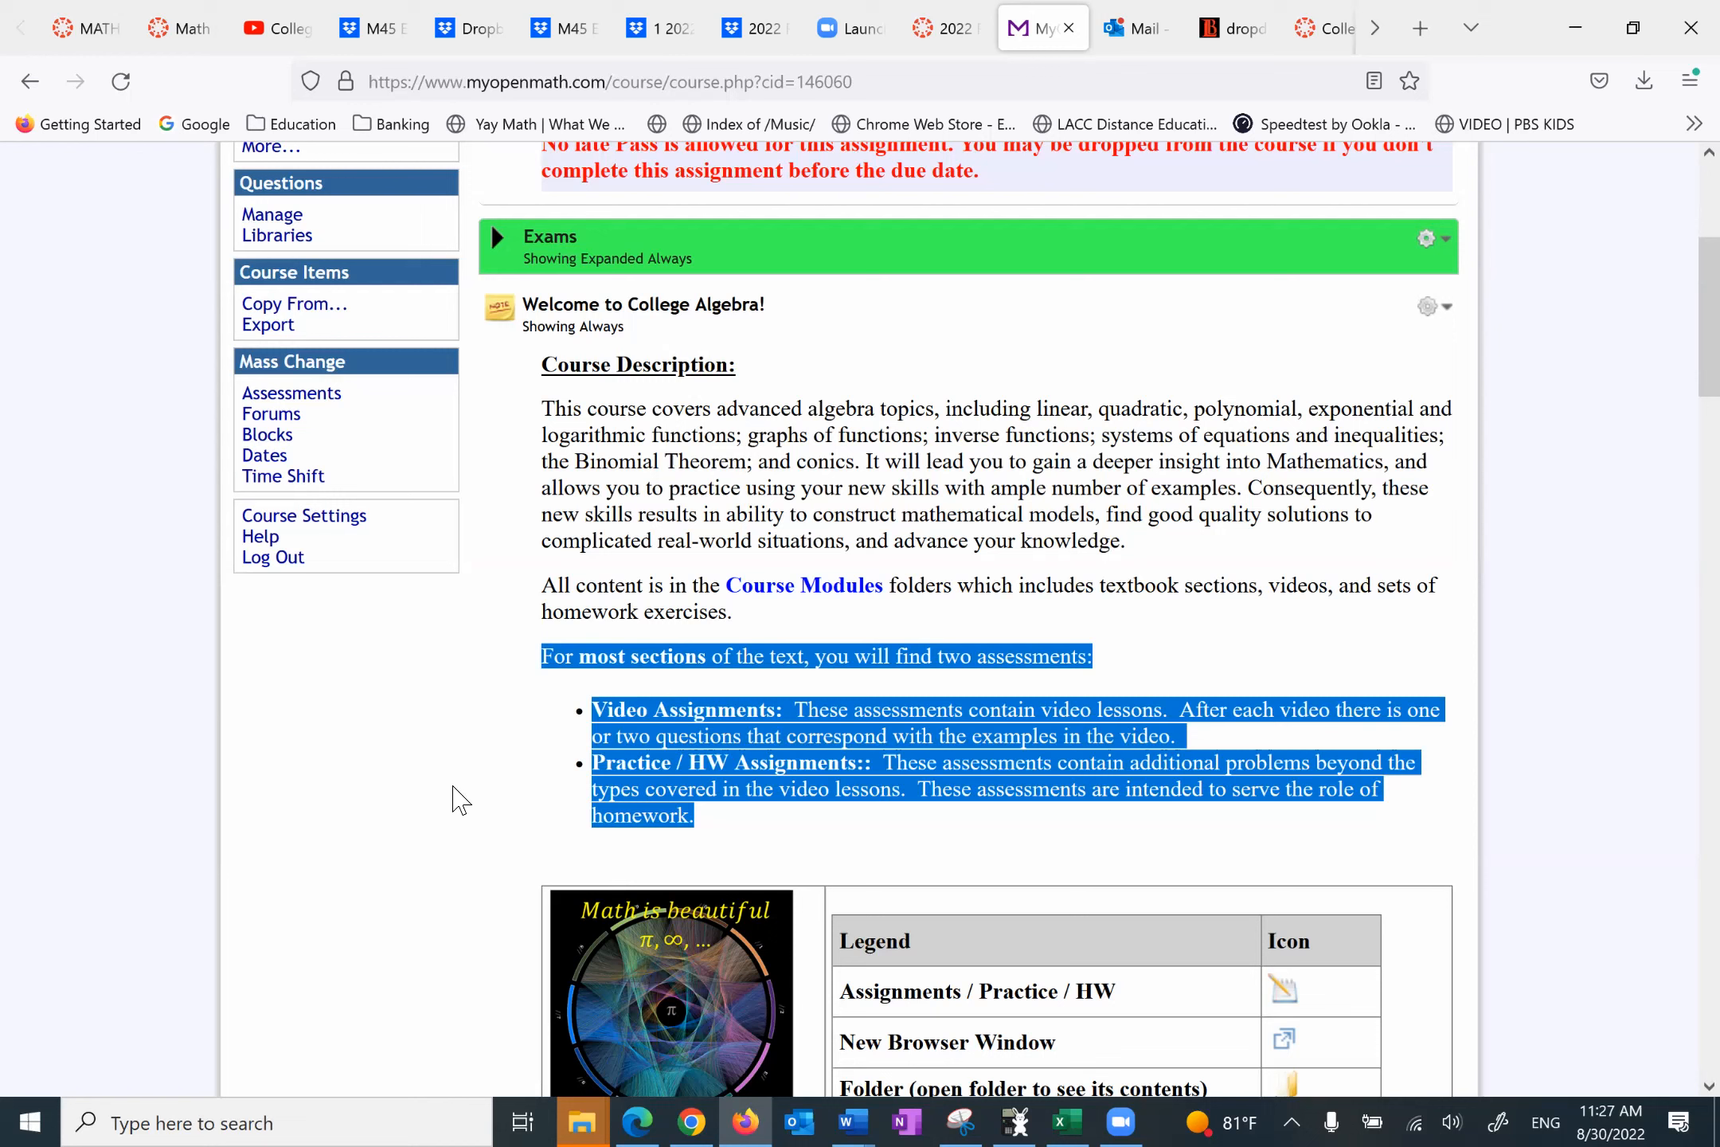
{"action": "mouse_move", "coordinate": [674, 735]}
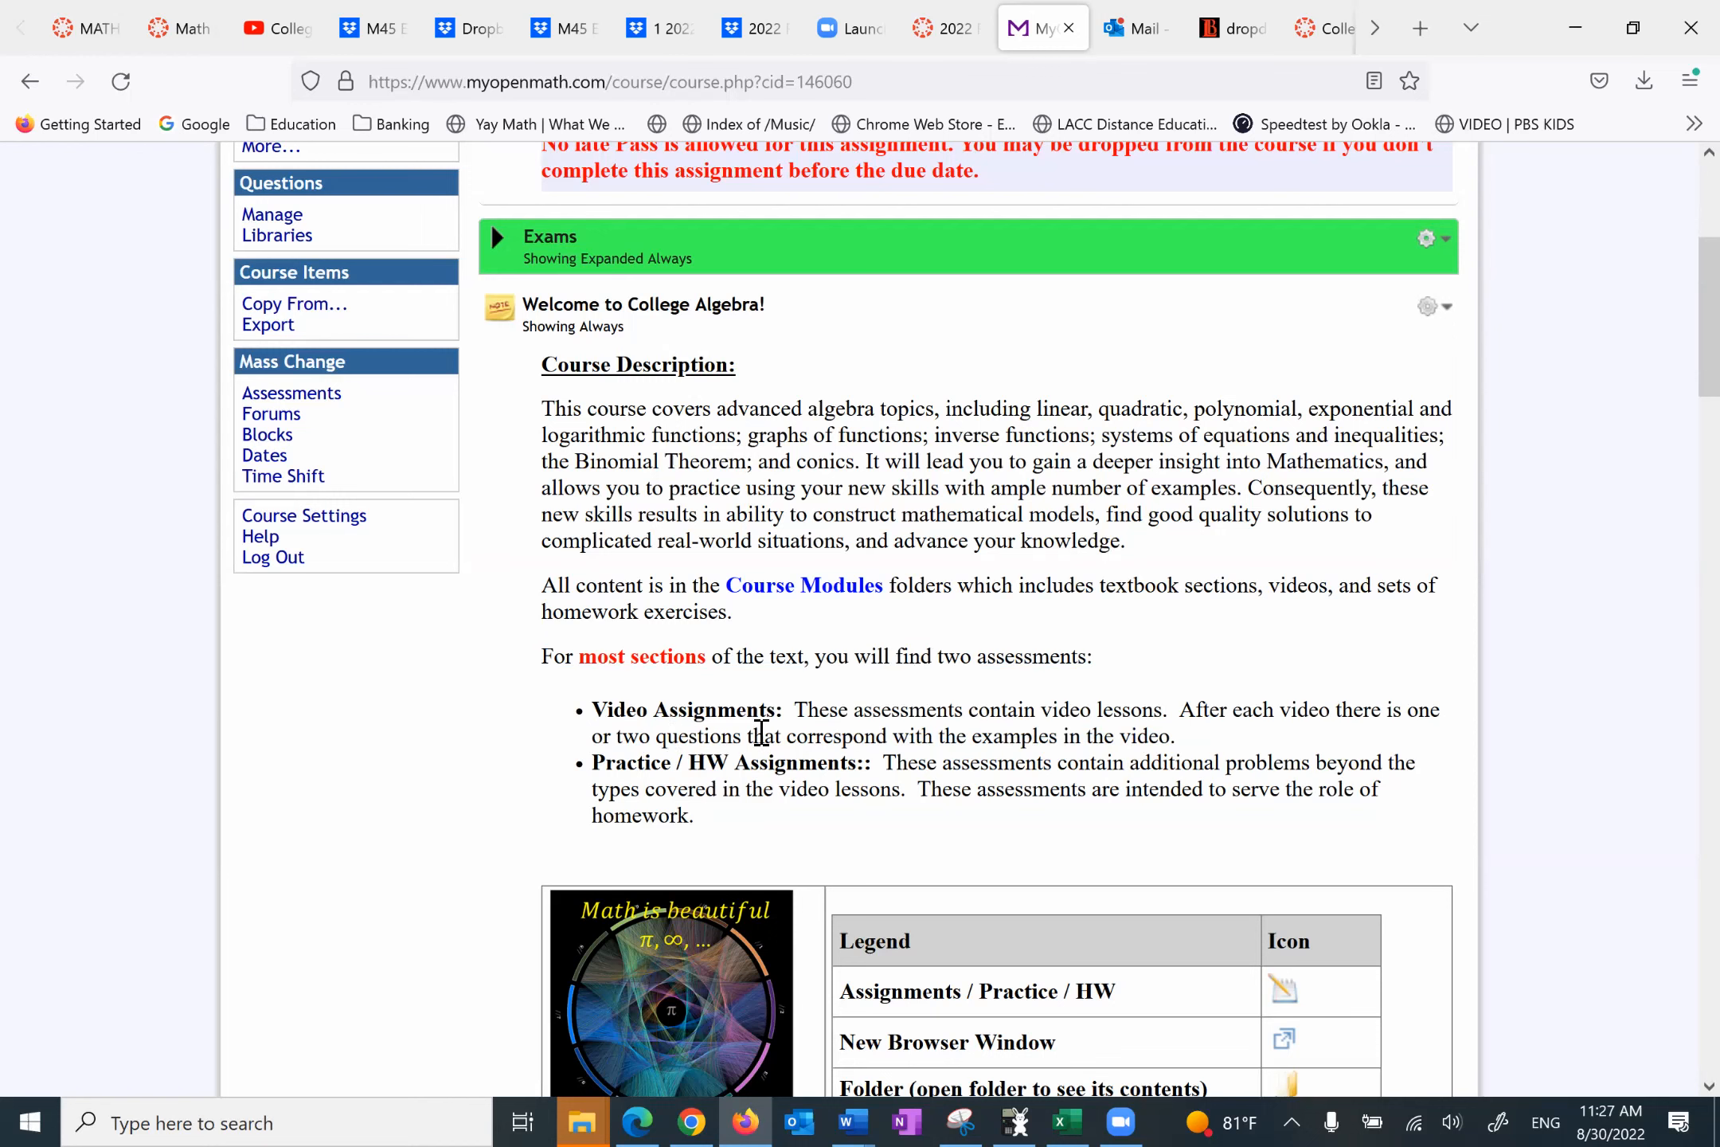
{"action": "mouse_move", "coordinate": [1228, 725]}
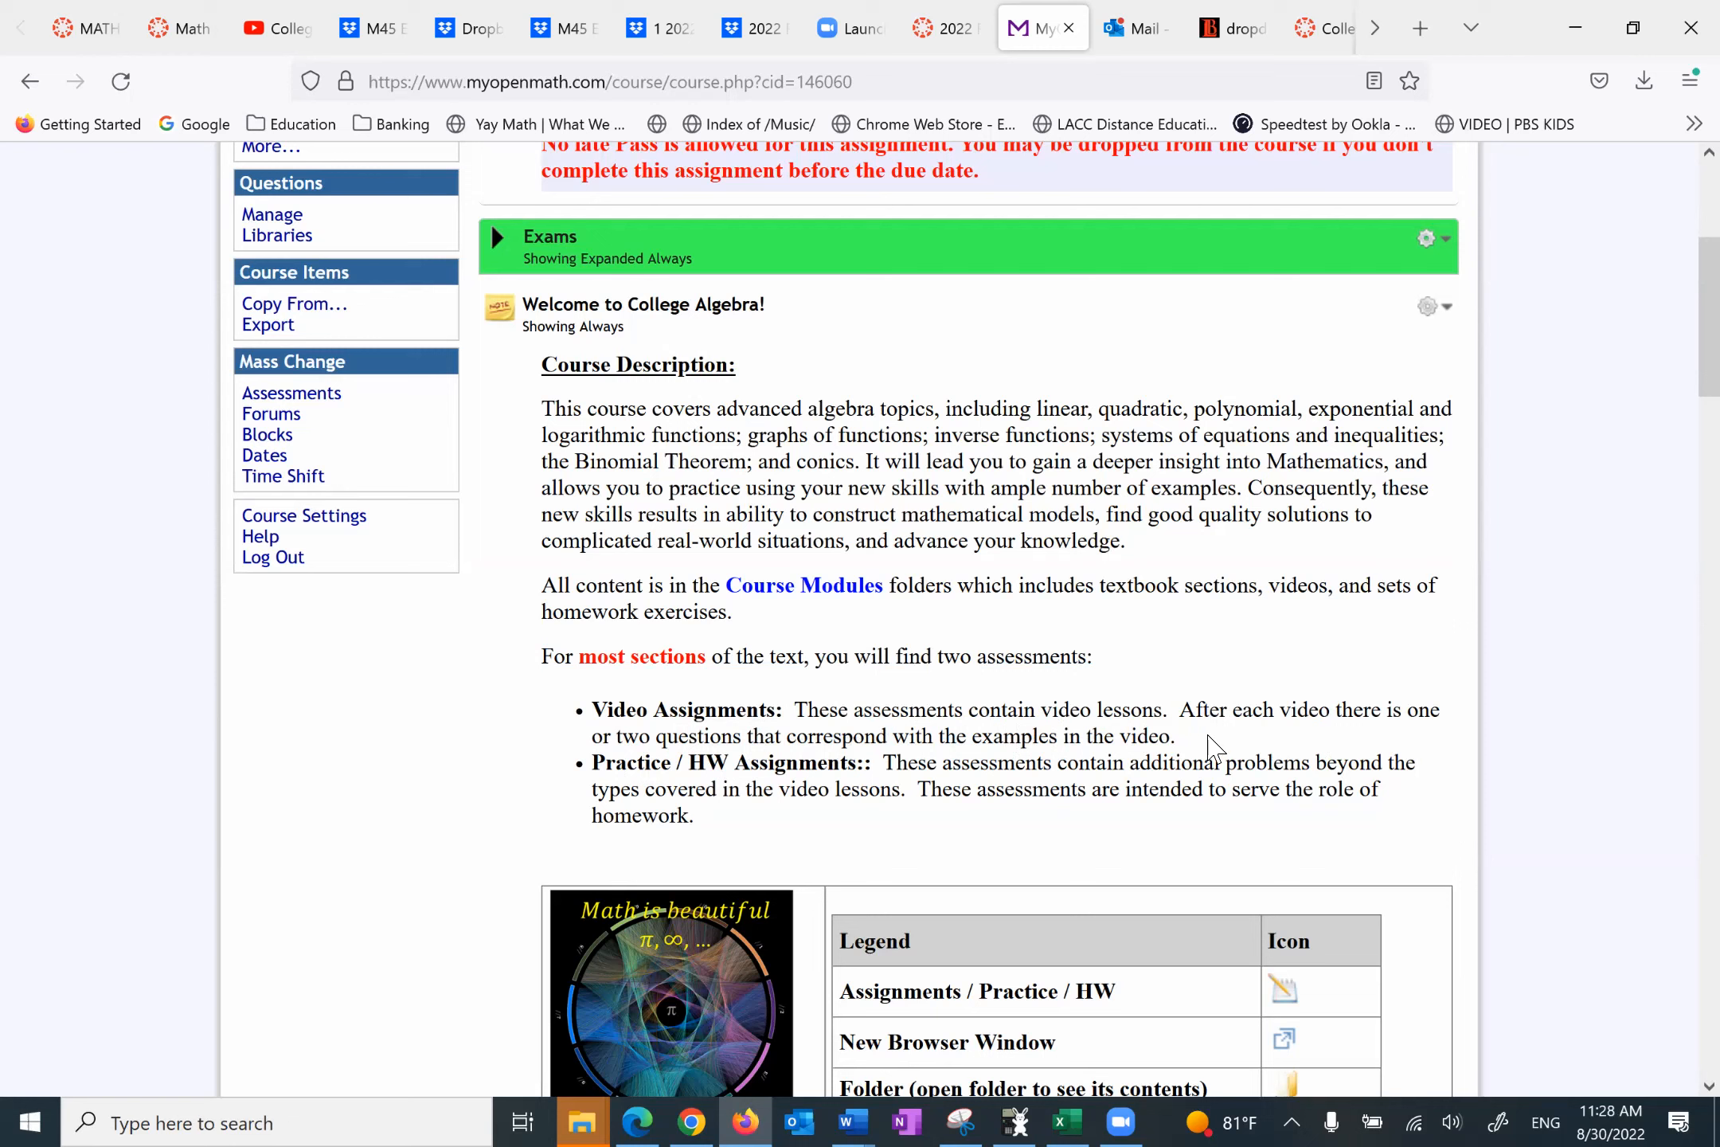
{"action": "mouse_move", "coordinate": [809, 801]}
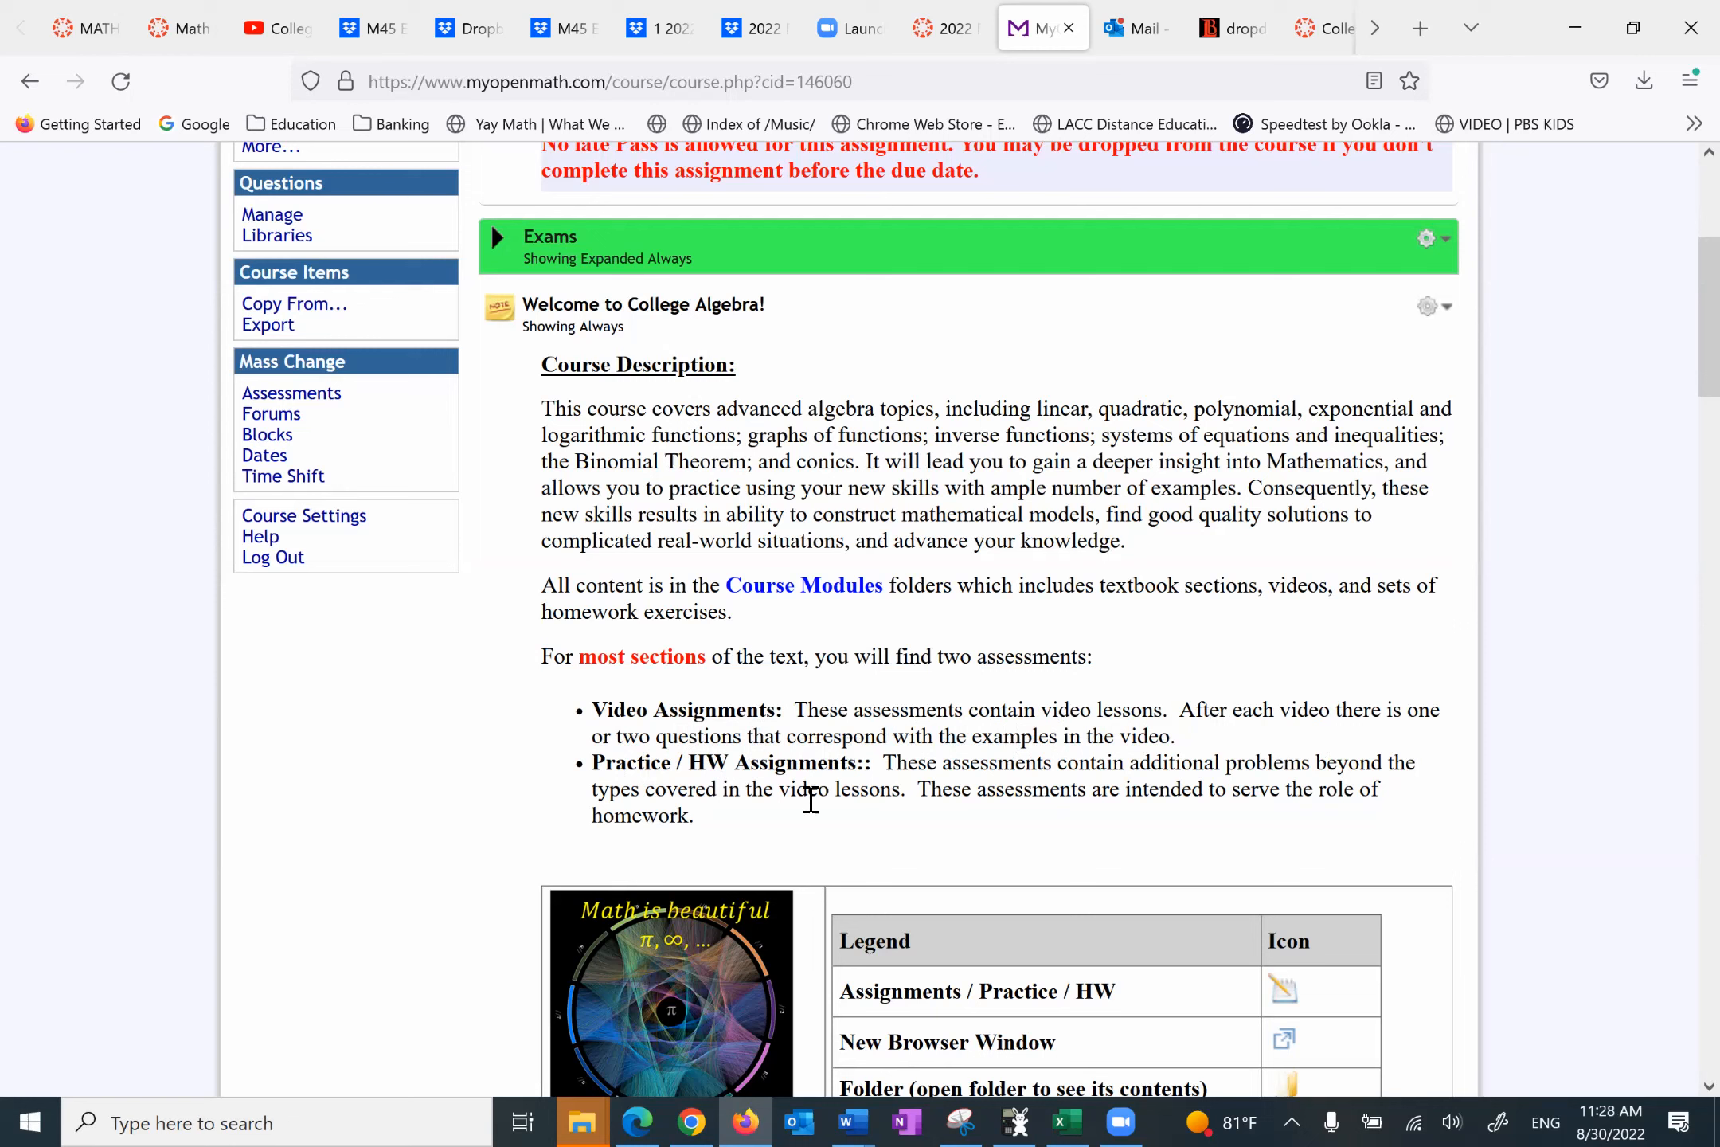
{"action": "mouse_move", "coordinate": [774, 779]}
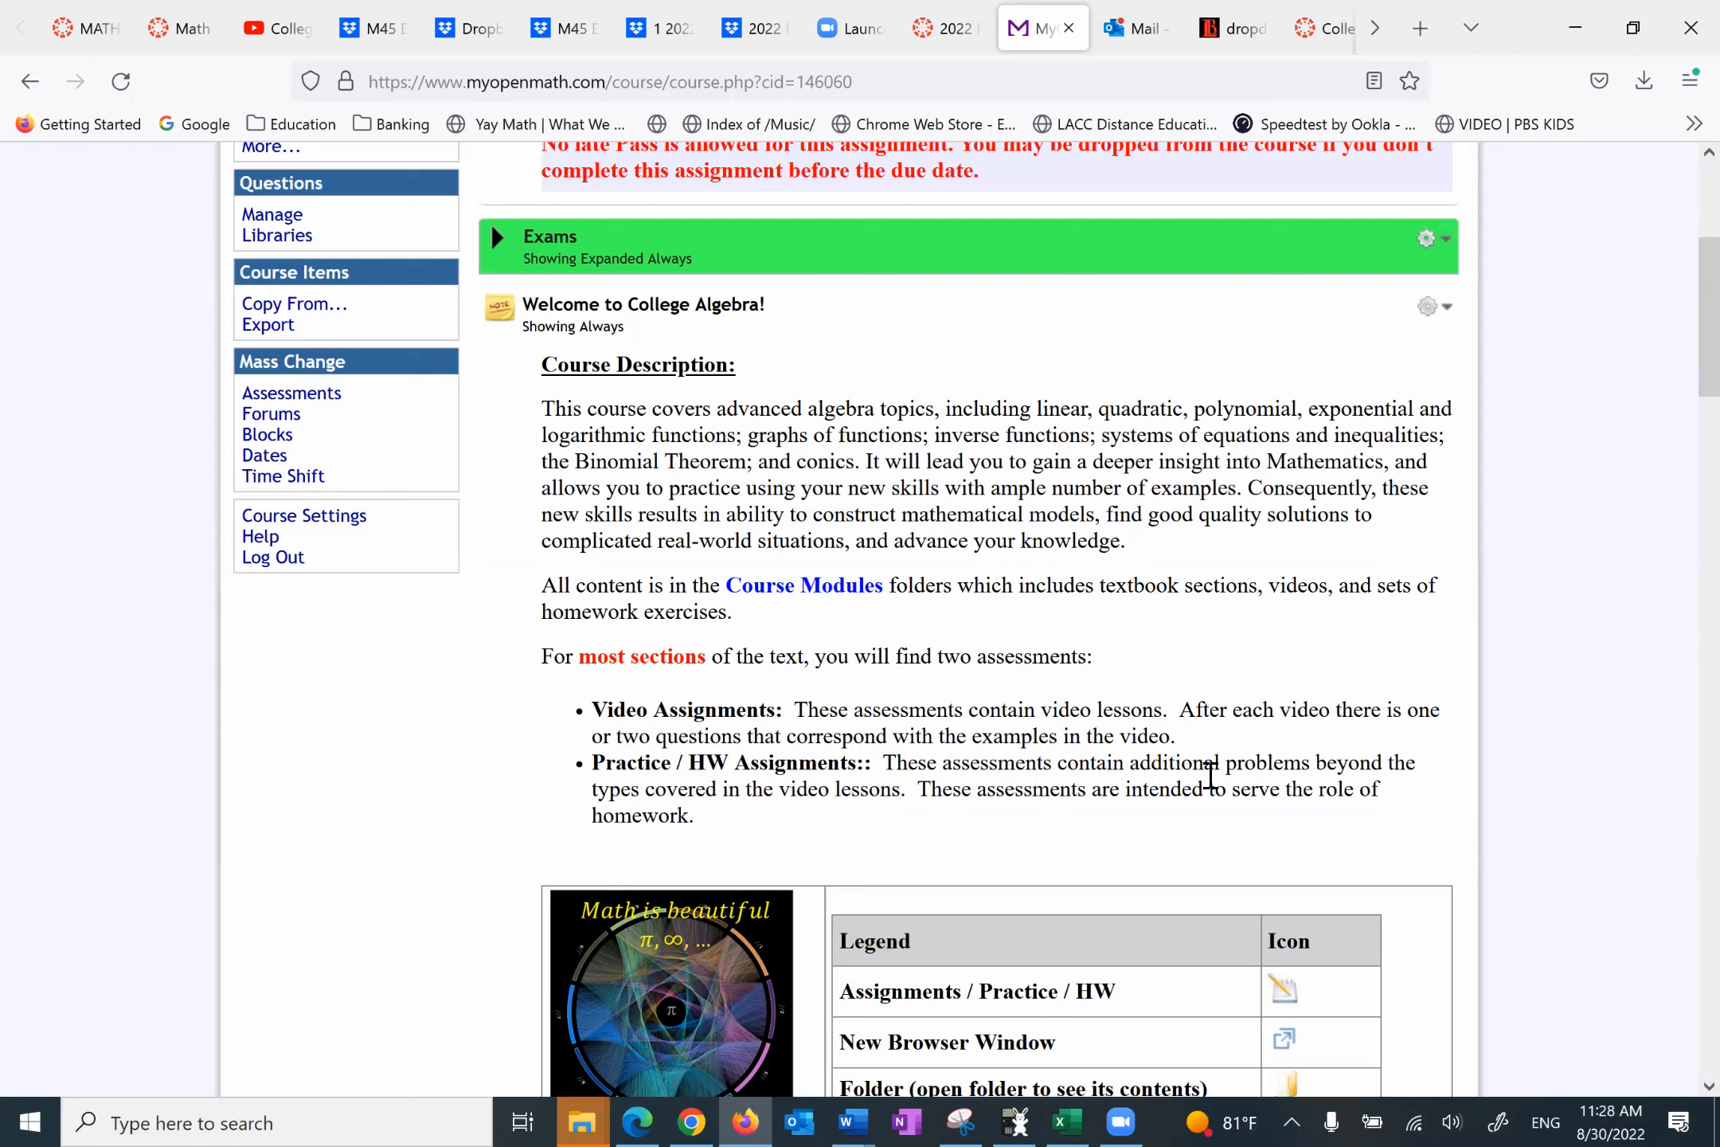
{"action": "mouse_move", "coordinate": [1042, 833]}
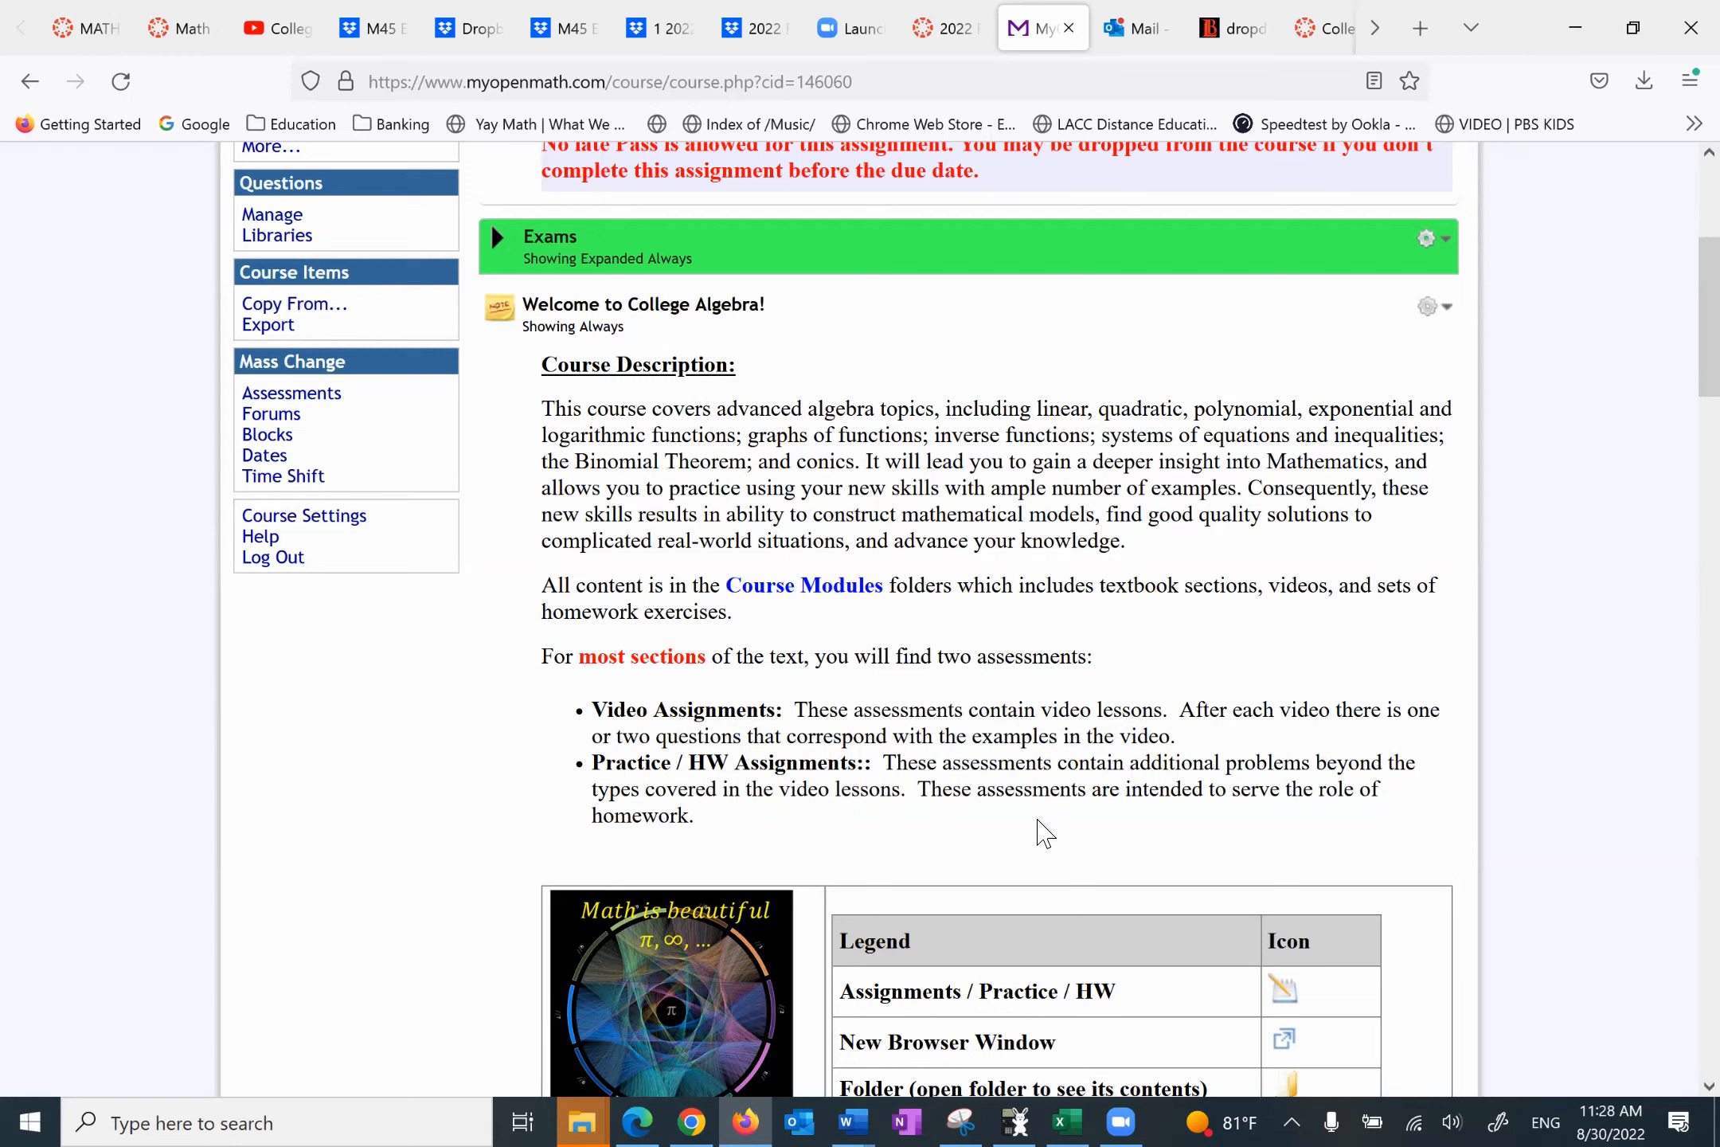
{"action": "mouse_move", "coordinate": [897, 821]}
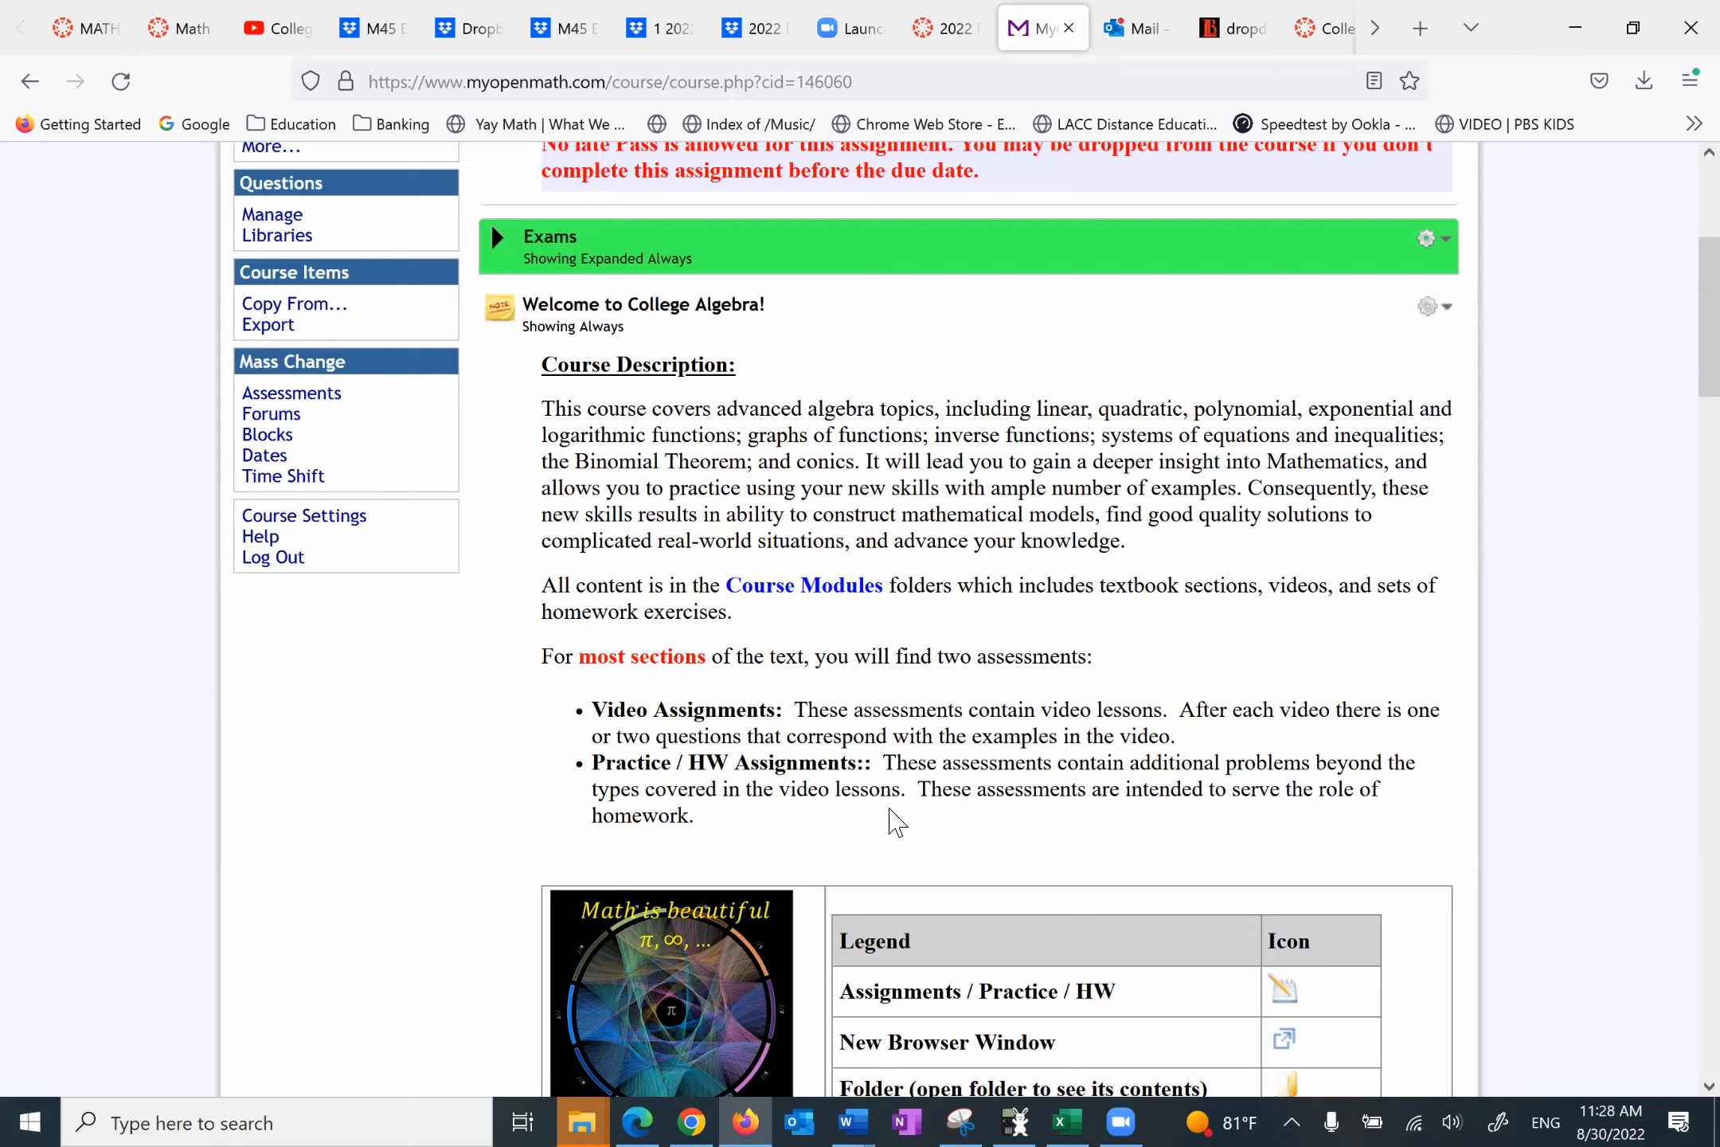
{"action": "mouse_move", "coordinate": [1223, 824]}
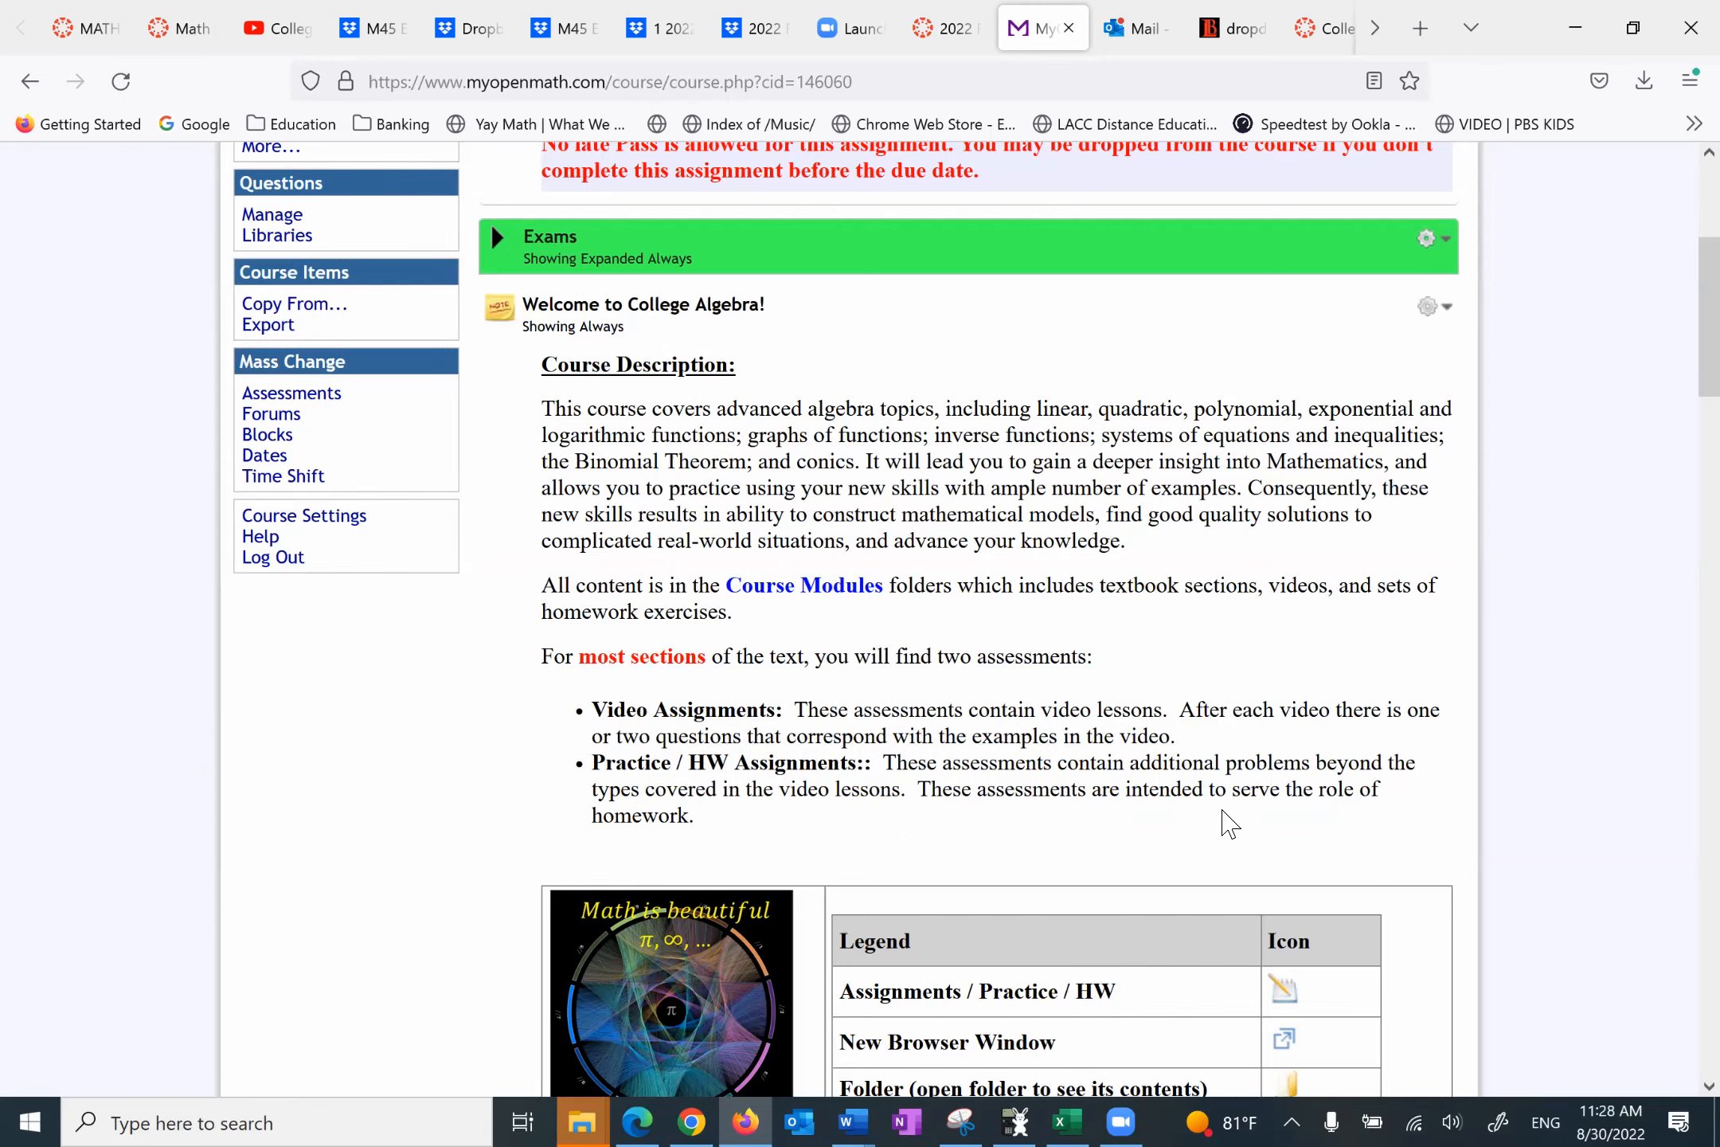
{"action": "scroll", "scroll_direction": "down", "scroll_amount": 3}
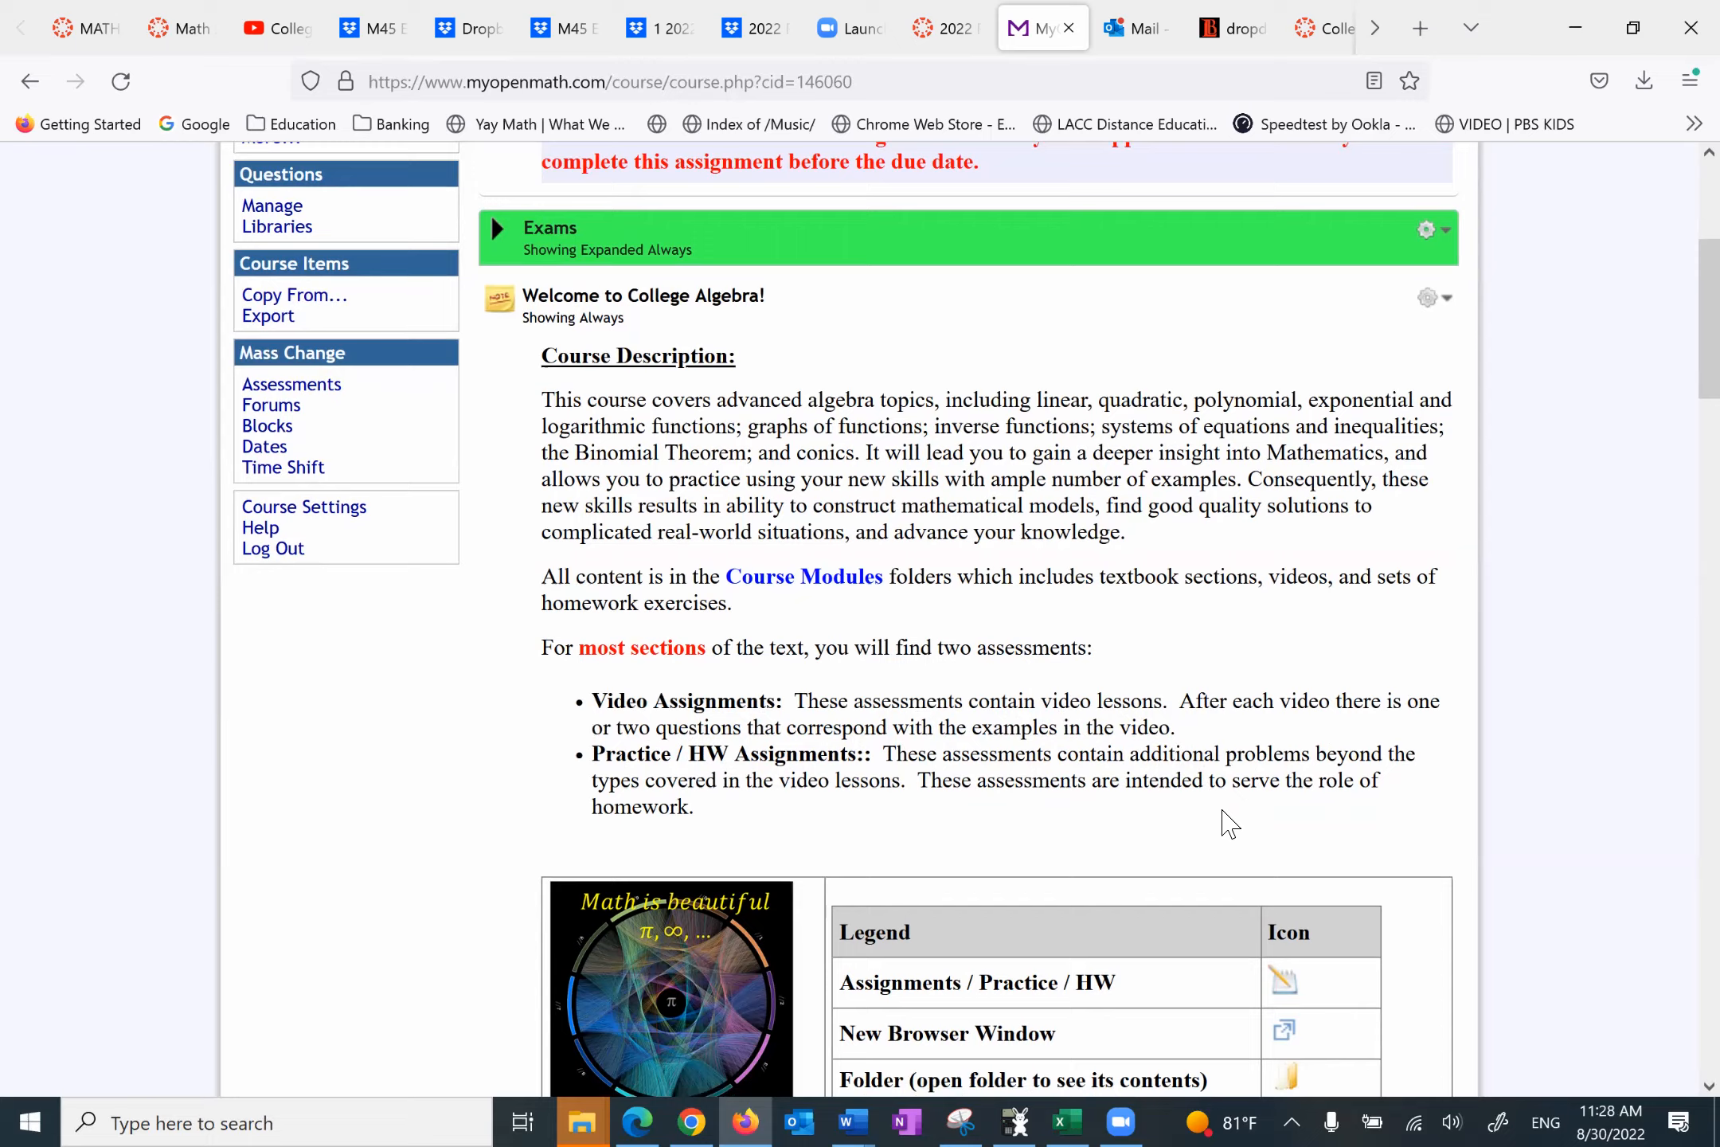
{"action": "scroll", "scroll_direction": "down", "scroll_amount": 3}
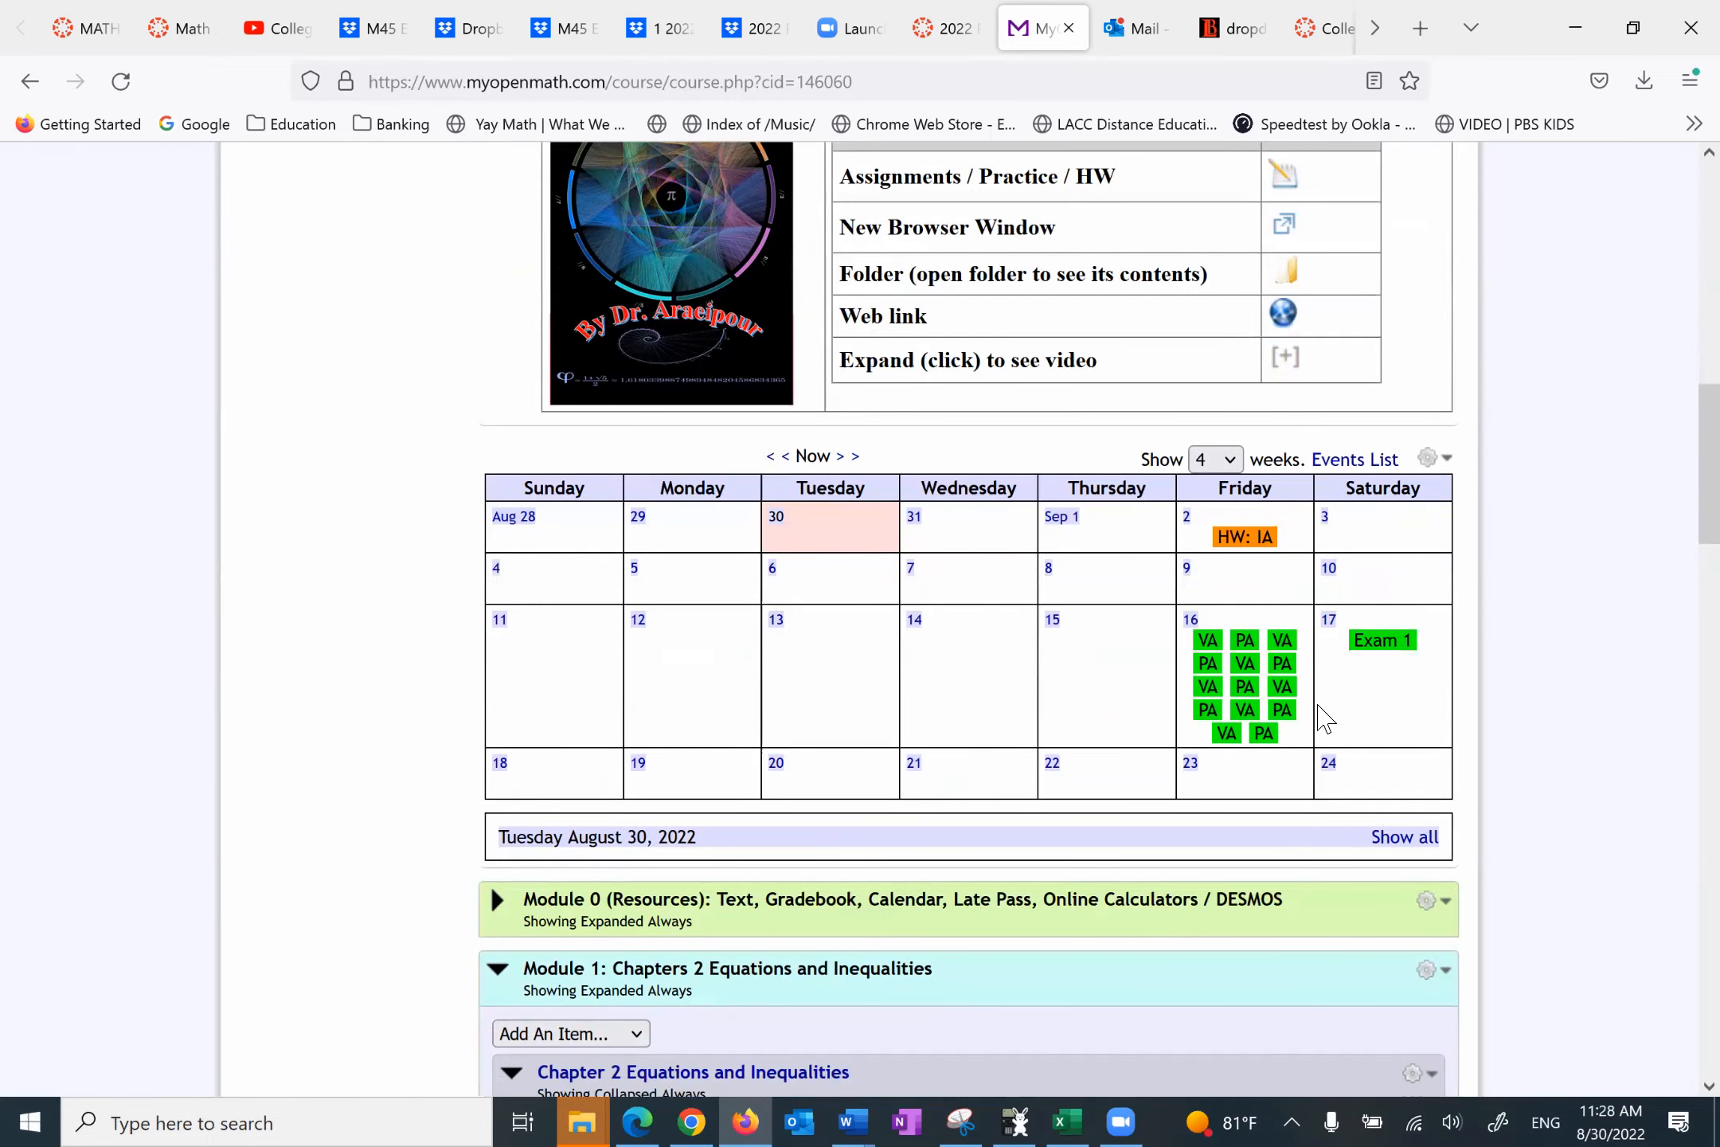
{"action": "mouse_move", "coordinate": [1147, 634]}
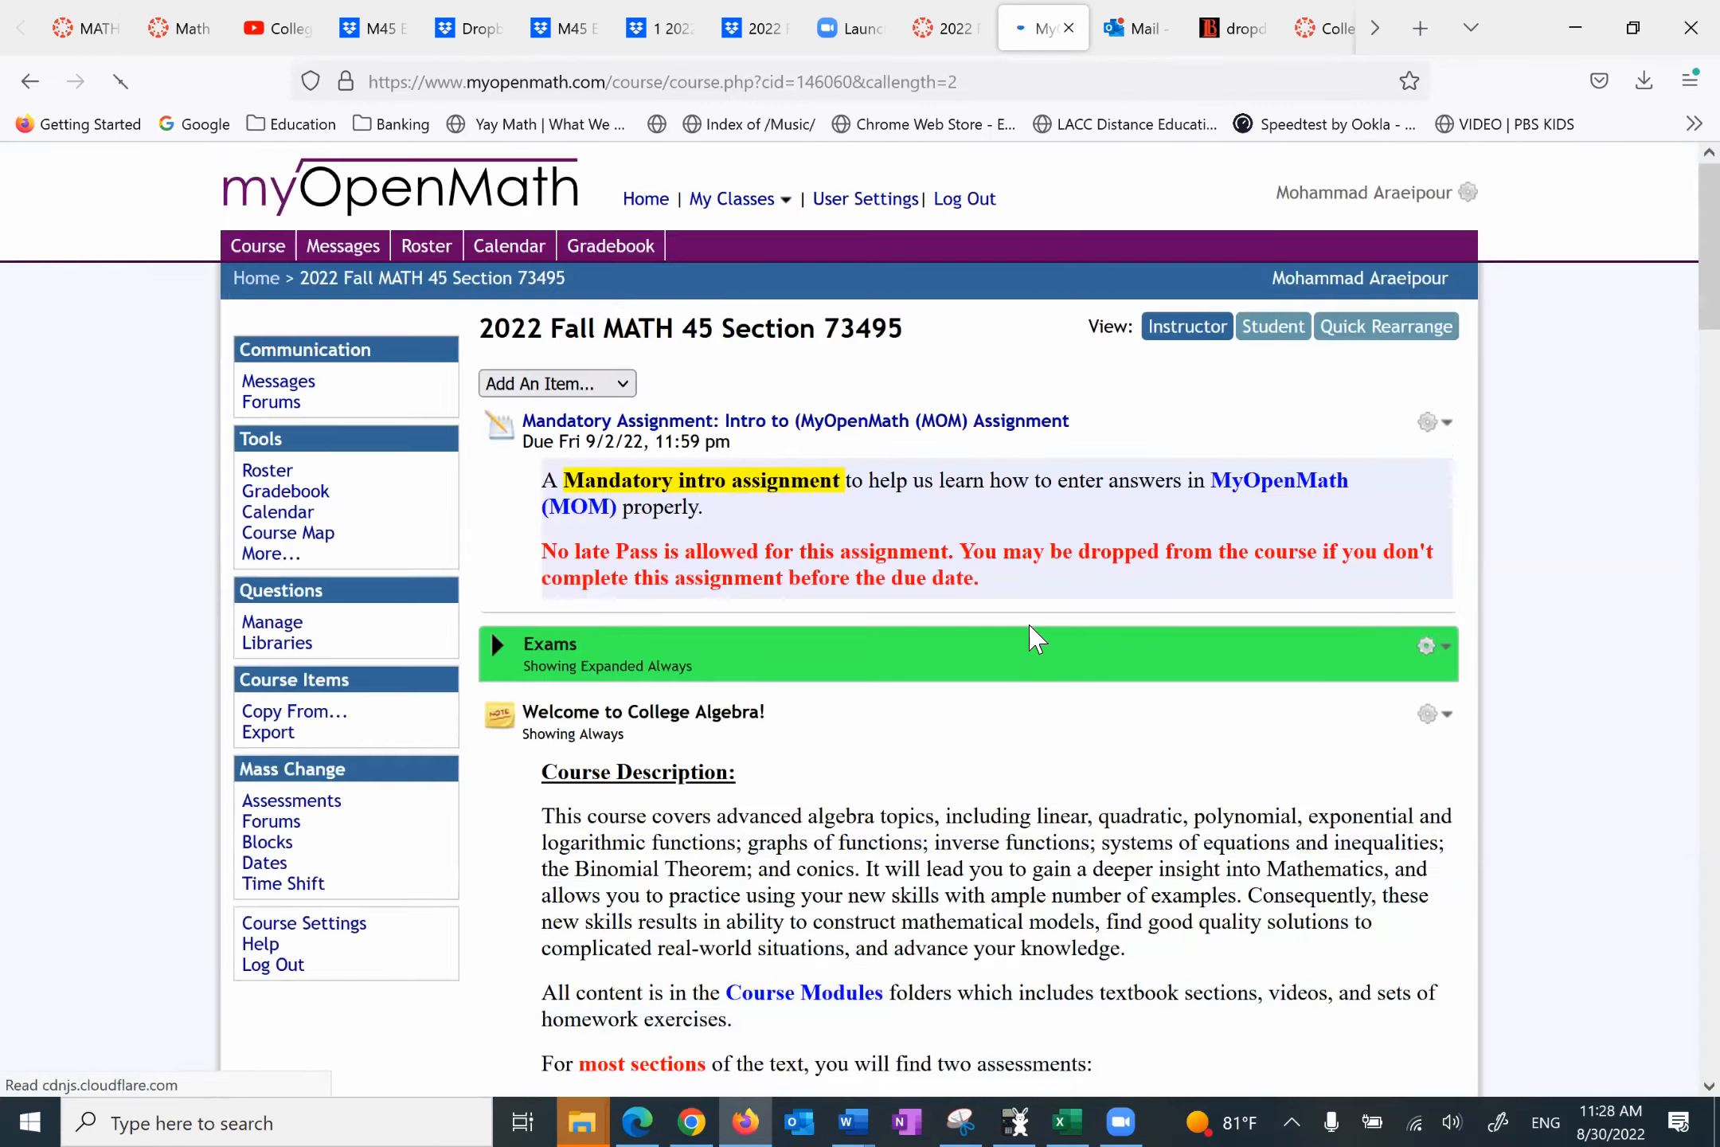
Step: Set the course calendar's Show weeks to 4, revealing Exam 1 and practice items
{"action": "scroll", "scroll_direction": "down", "scroll_amount": 3}
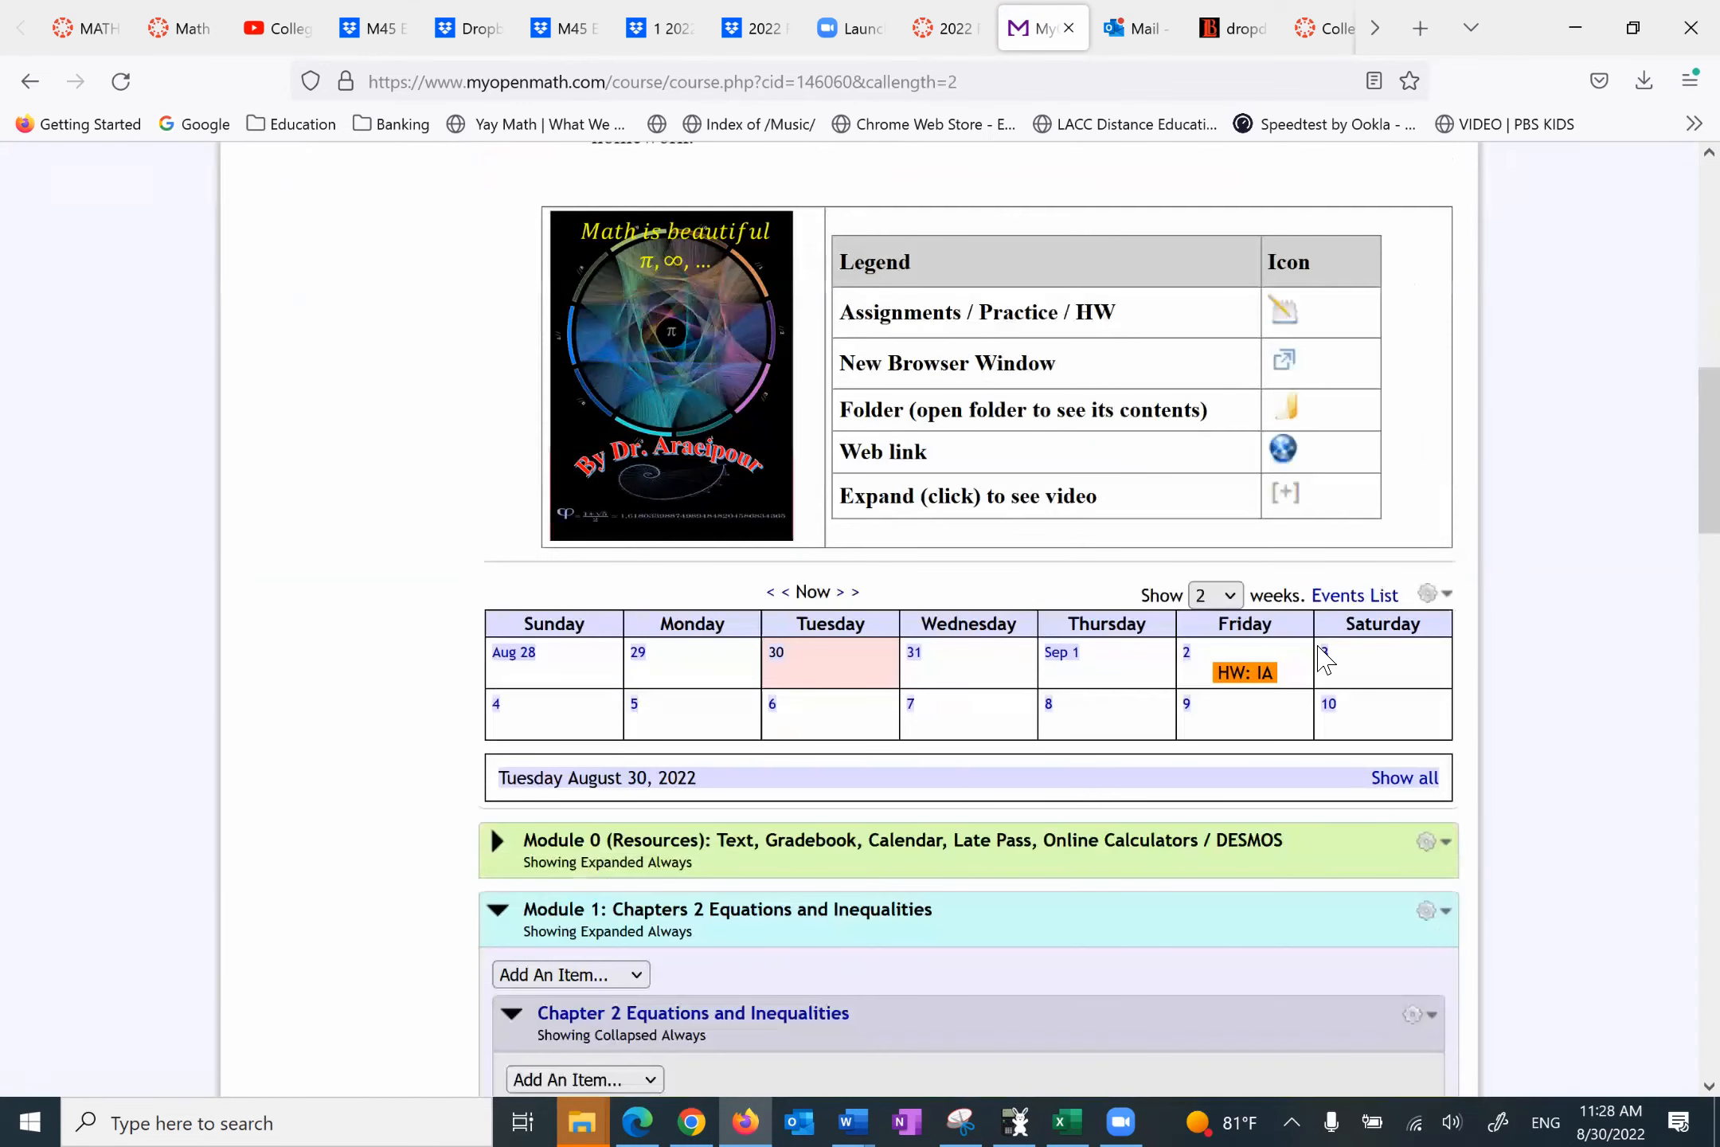
{"action": "left_click", "coordinate": [1213, 594]}
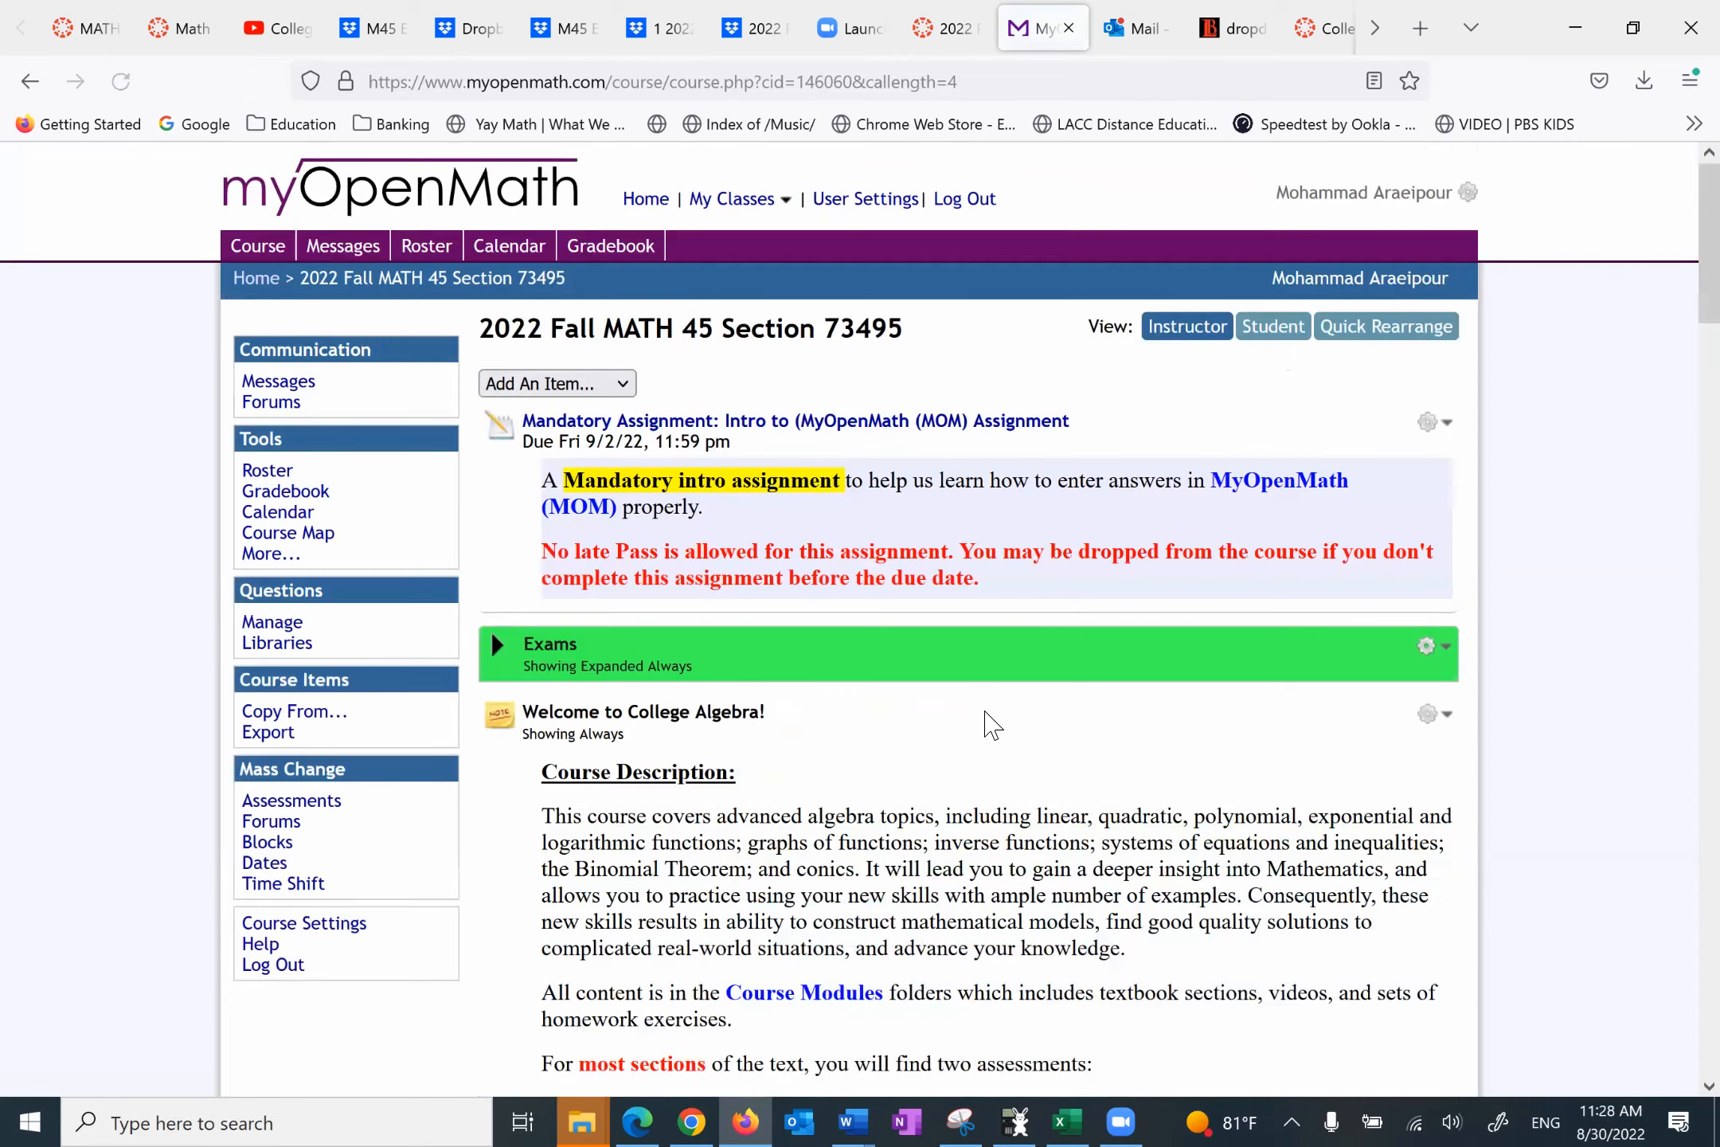
{"action": "scroll", "scroll_direction": "down", "scroll_amount": 3}
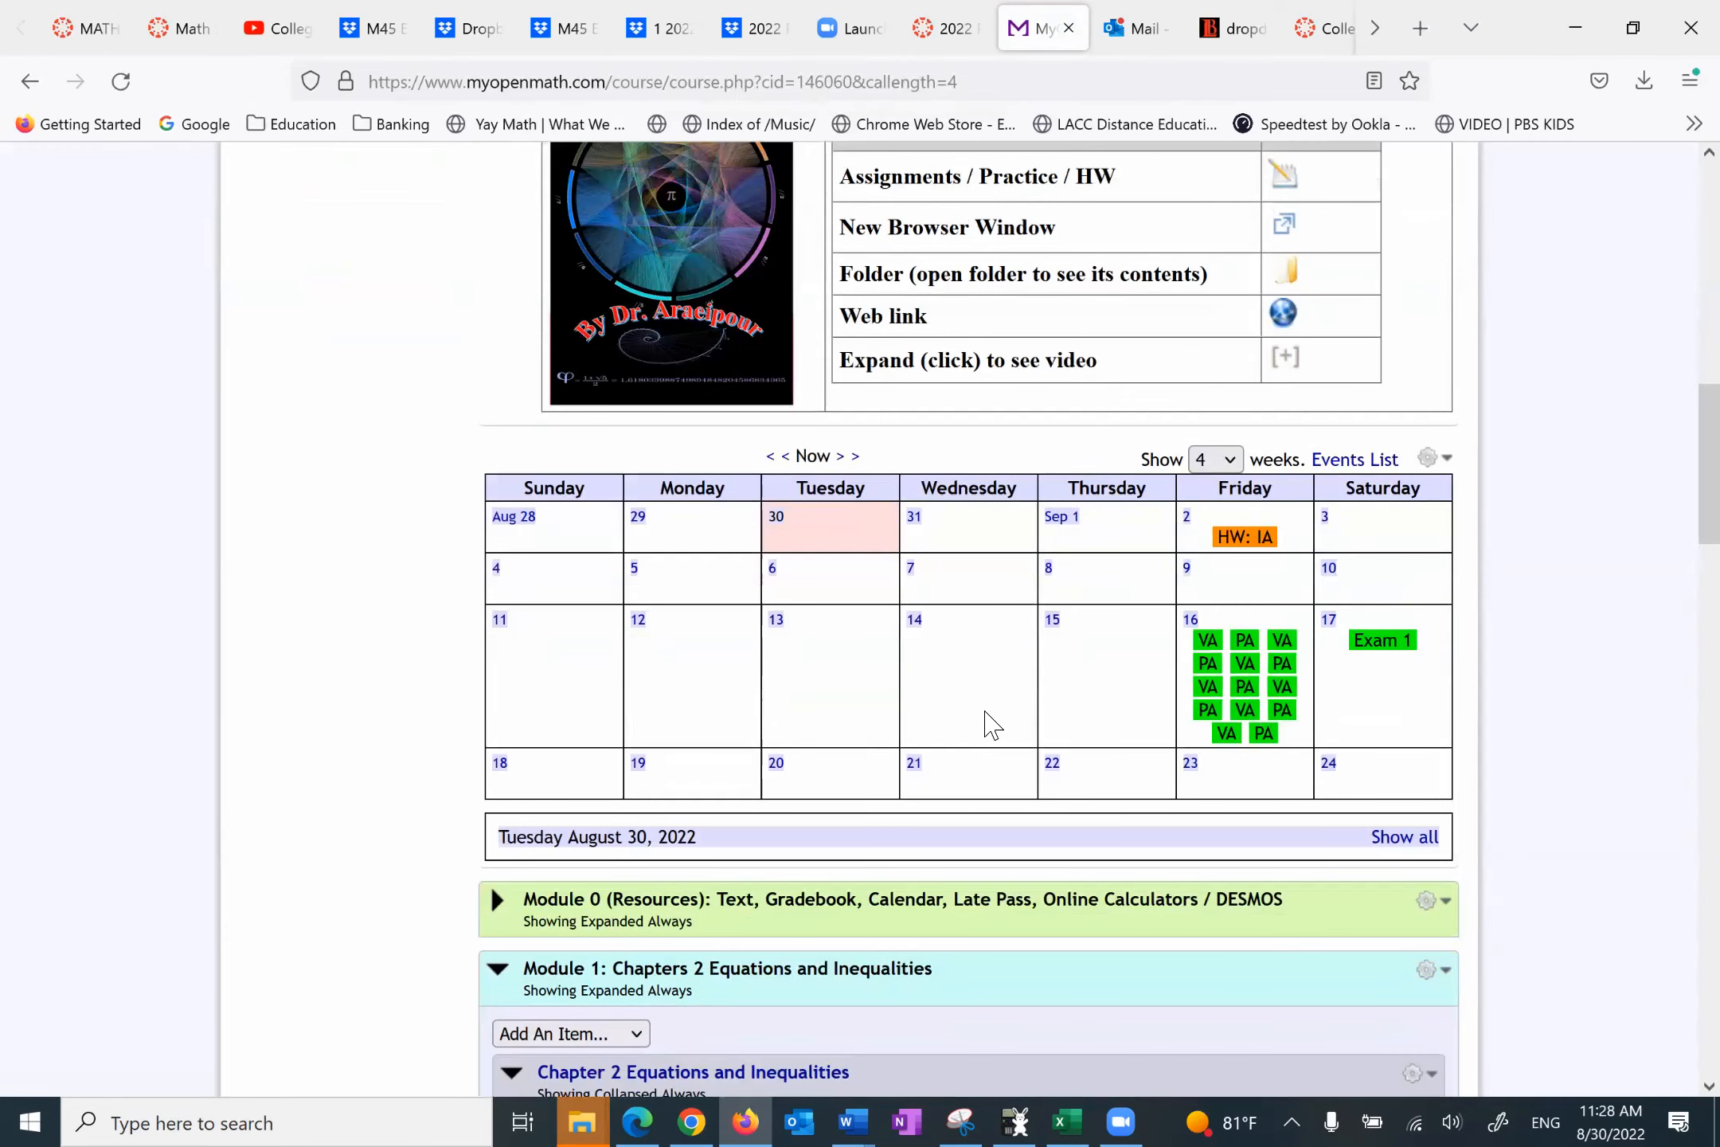
{"action": "mouse_move", "coordinate": [1243, 537]}
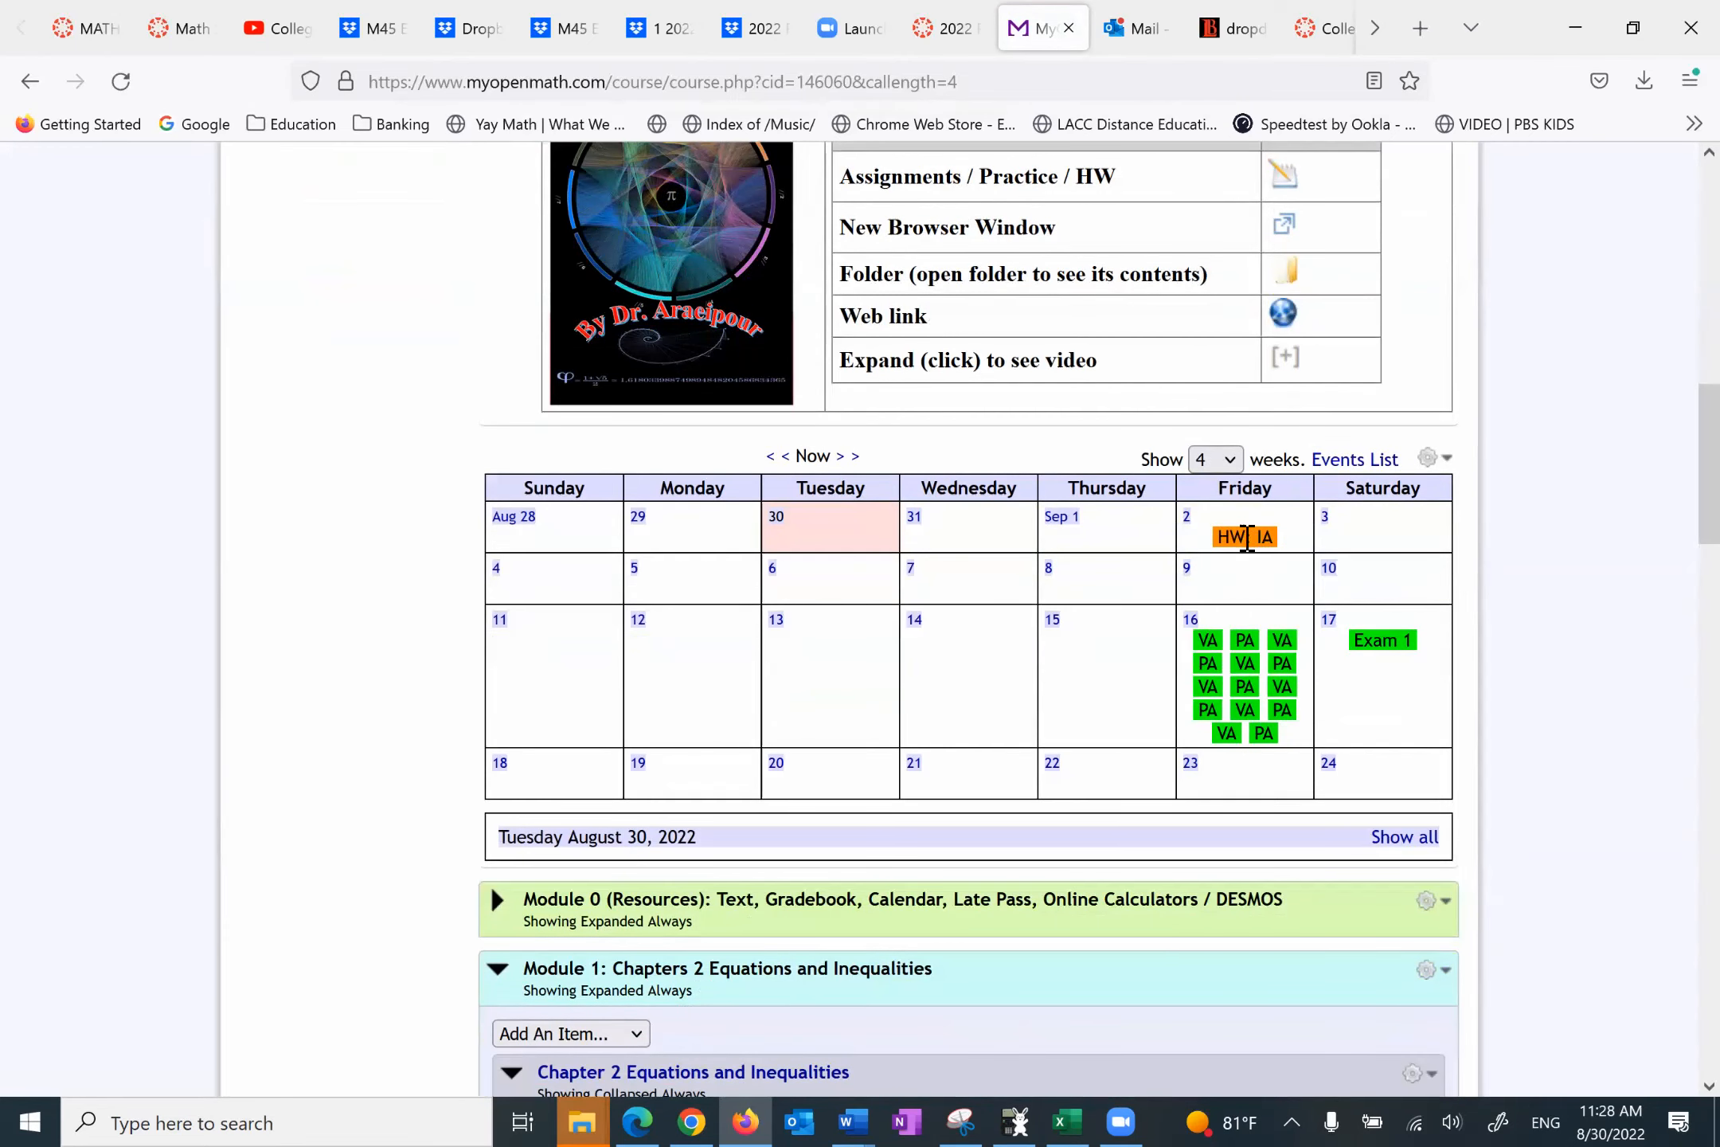
Step: List Friday September 2's events including the mandatory intro assignment, then move down to the modules
{"action": "left_click", "coordinate": [1244, 537]}
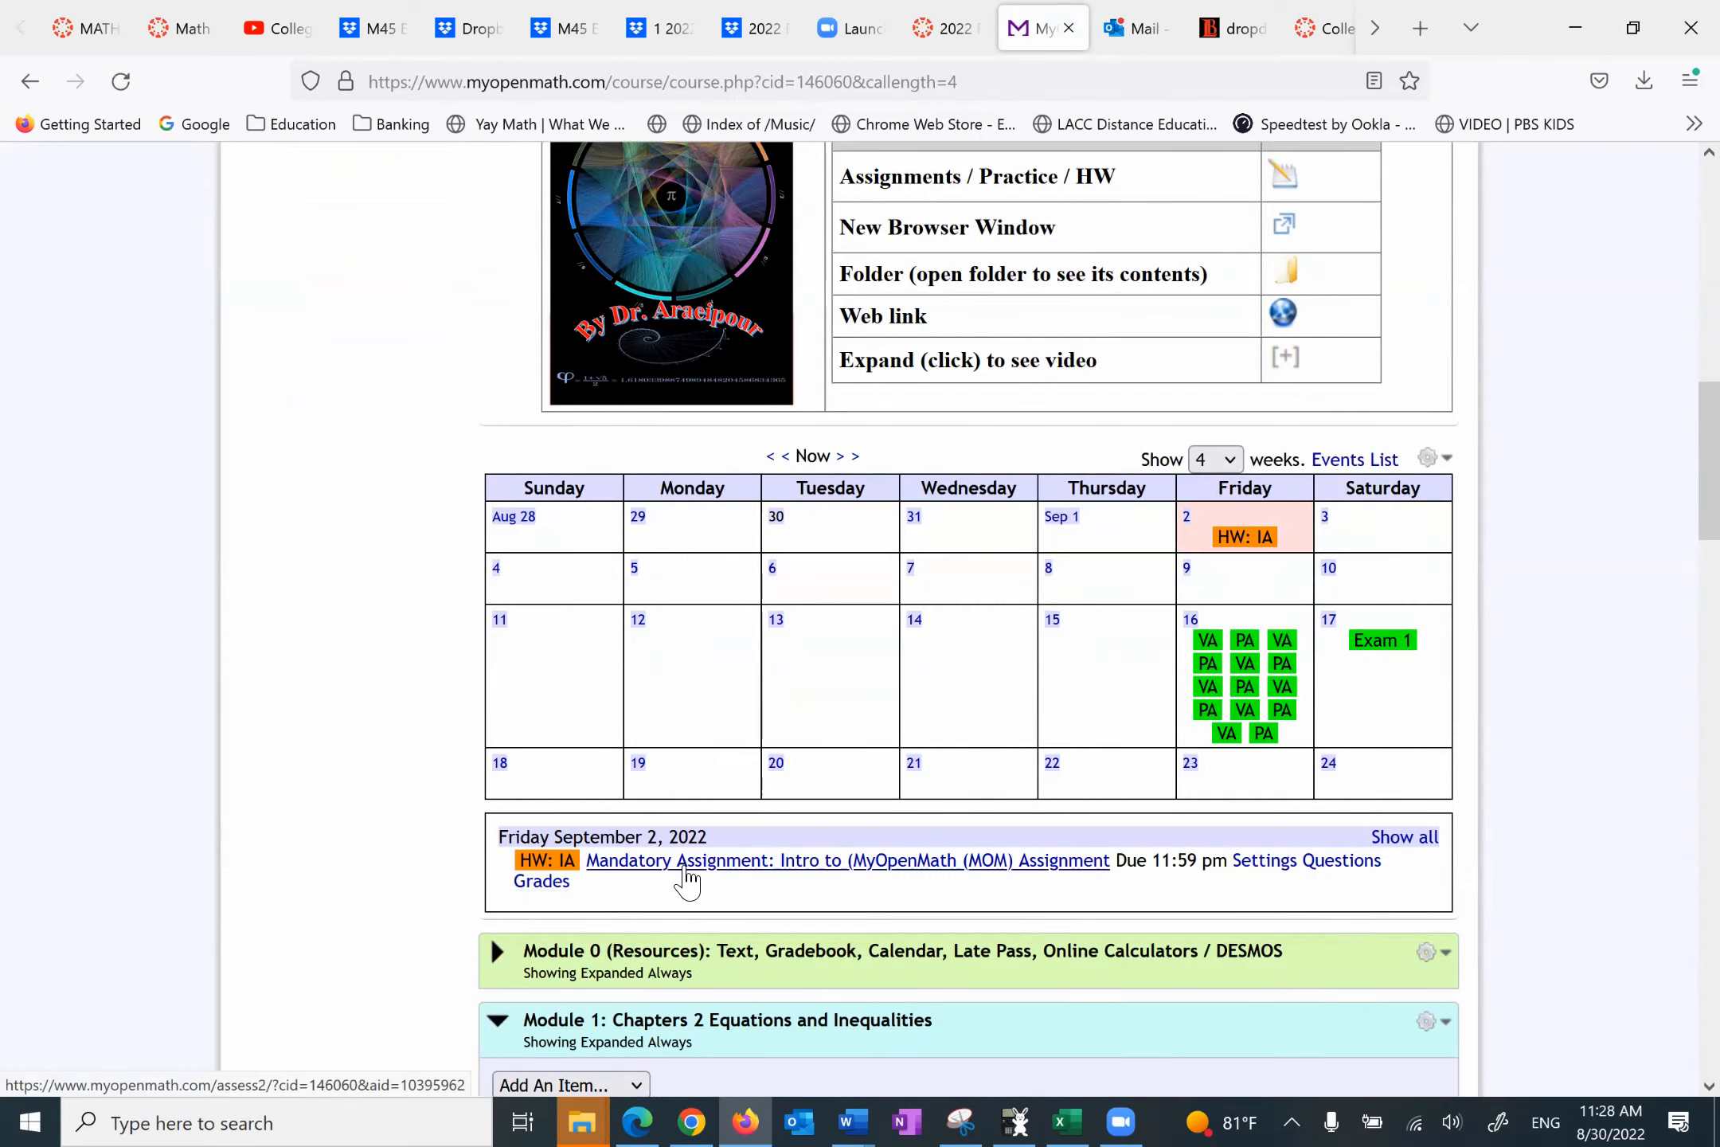
{"action": "left_click", "coordinate": [848, 859]}
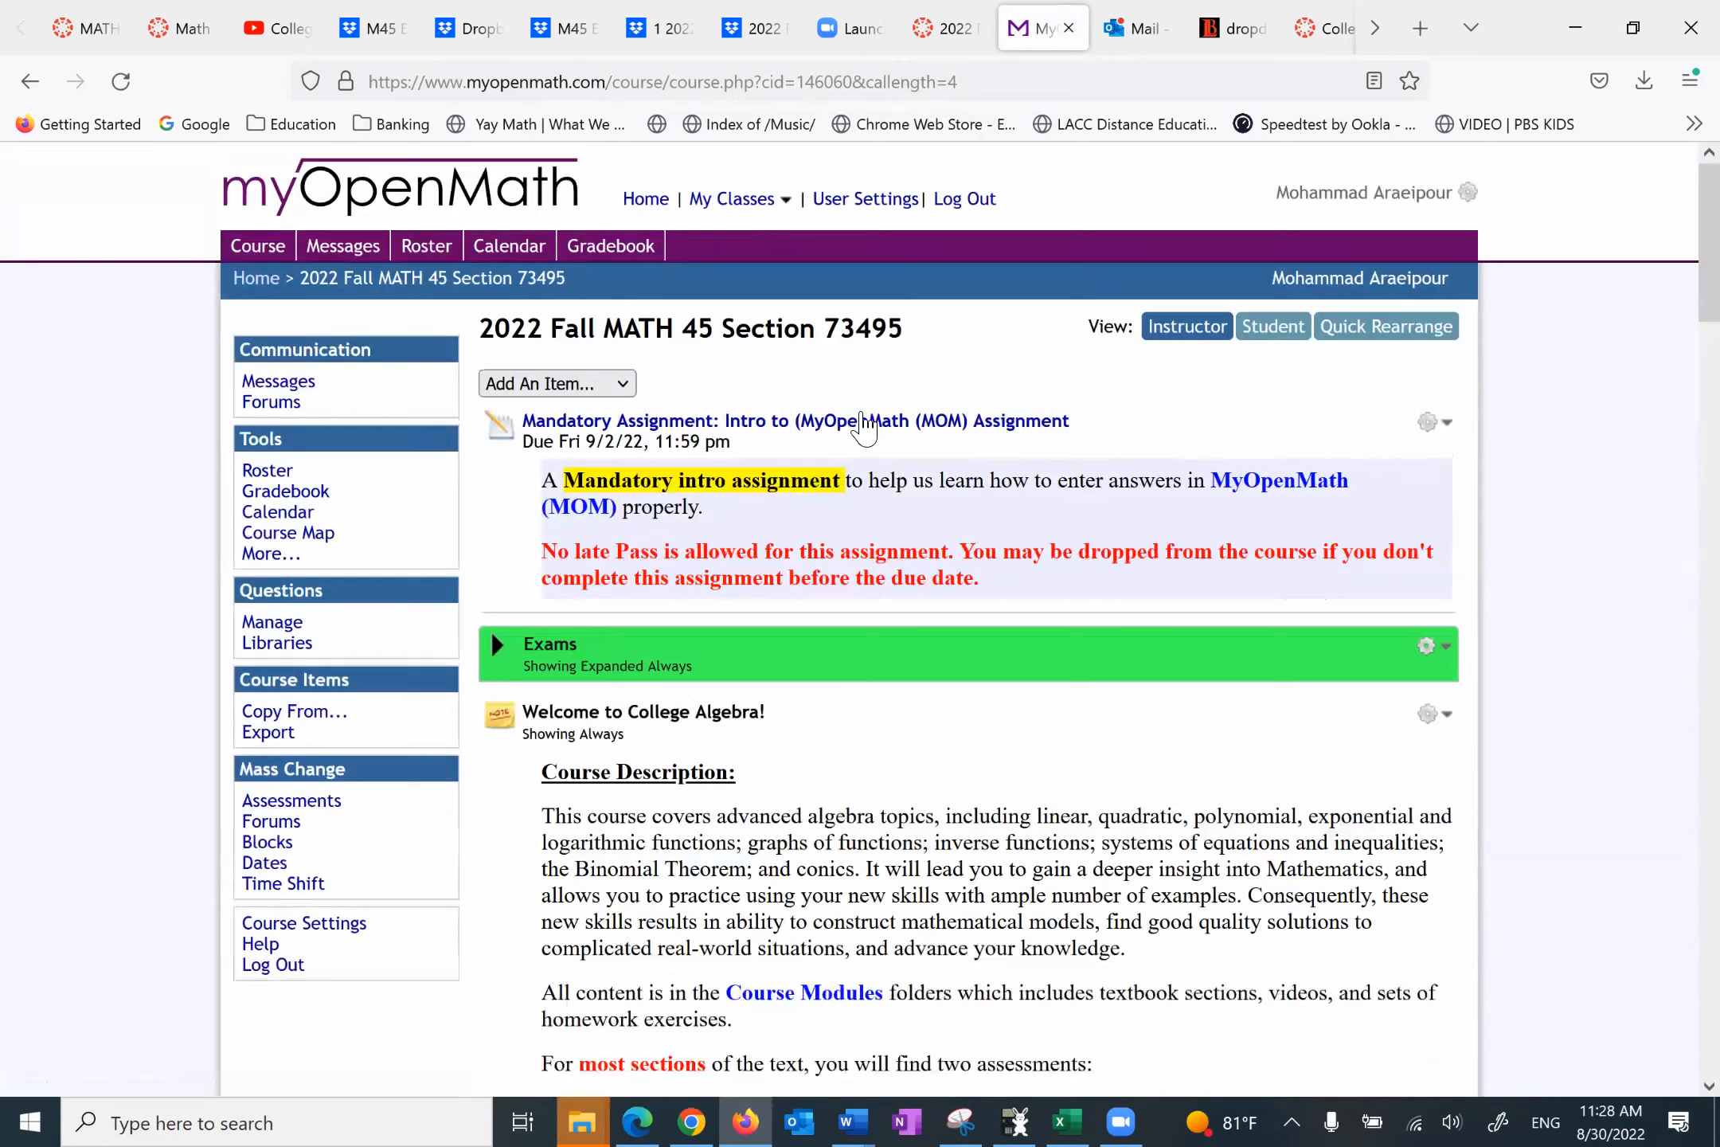
{"action": "scroll", "scroll_direction": "down", "scroll_amount": 3}
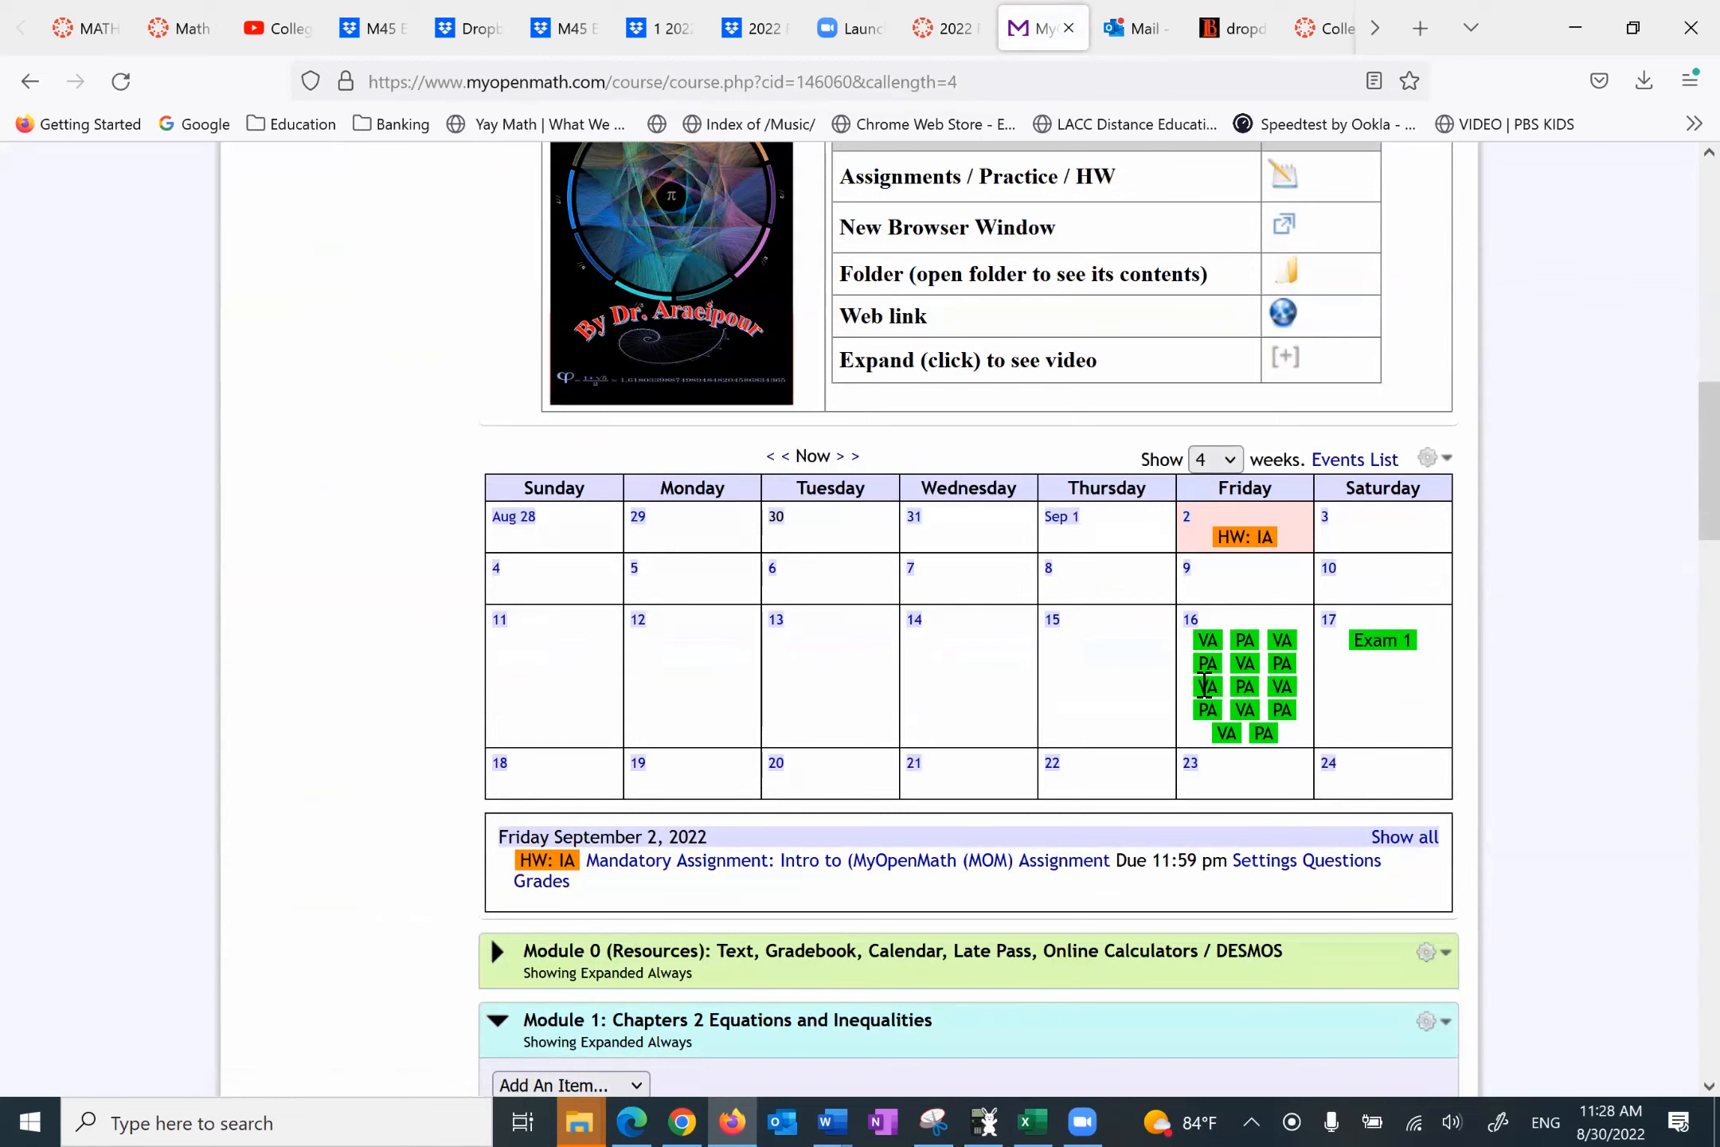
{"action": "mouse_move", "coordinate": [1160, 664]}
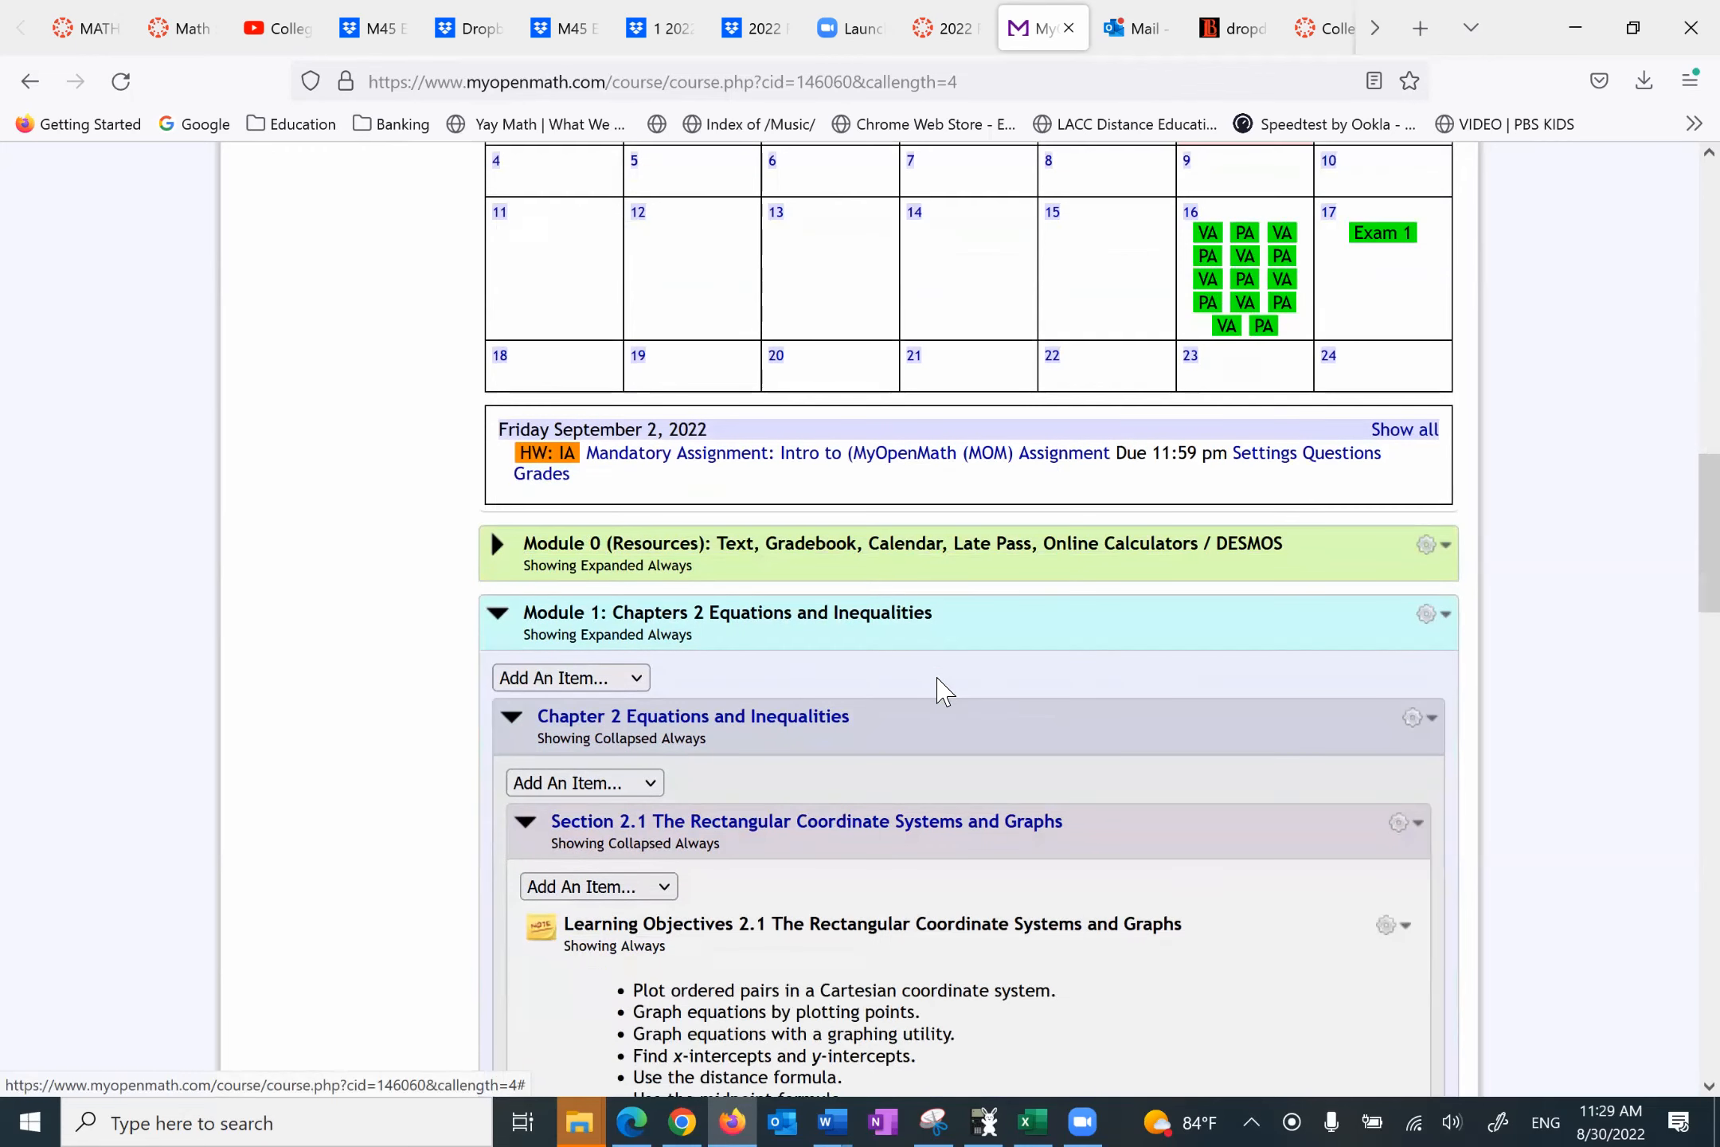
Step: Collapse the Module 1, Module 2 and Module 4 blocks on the course page
{"action": "left_click", "coordinate": [495, 612]}
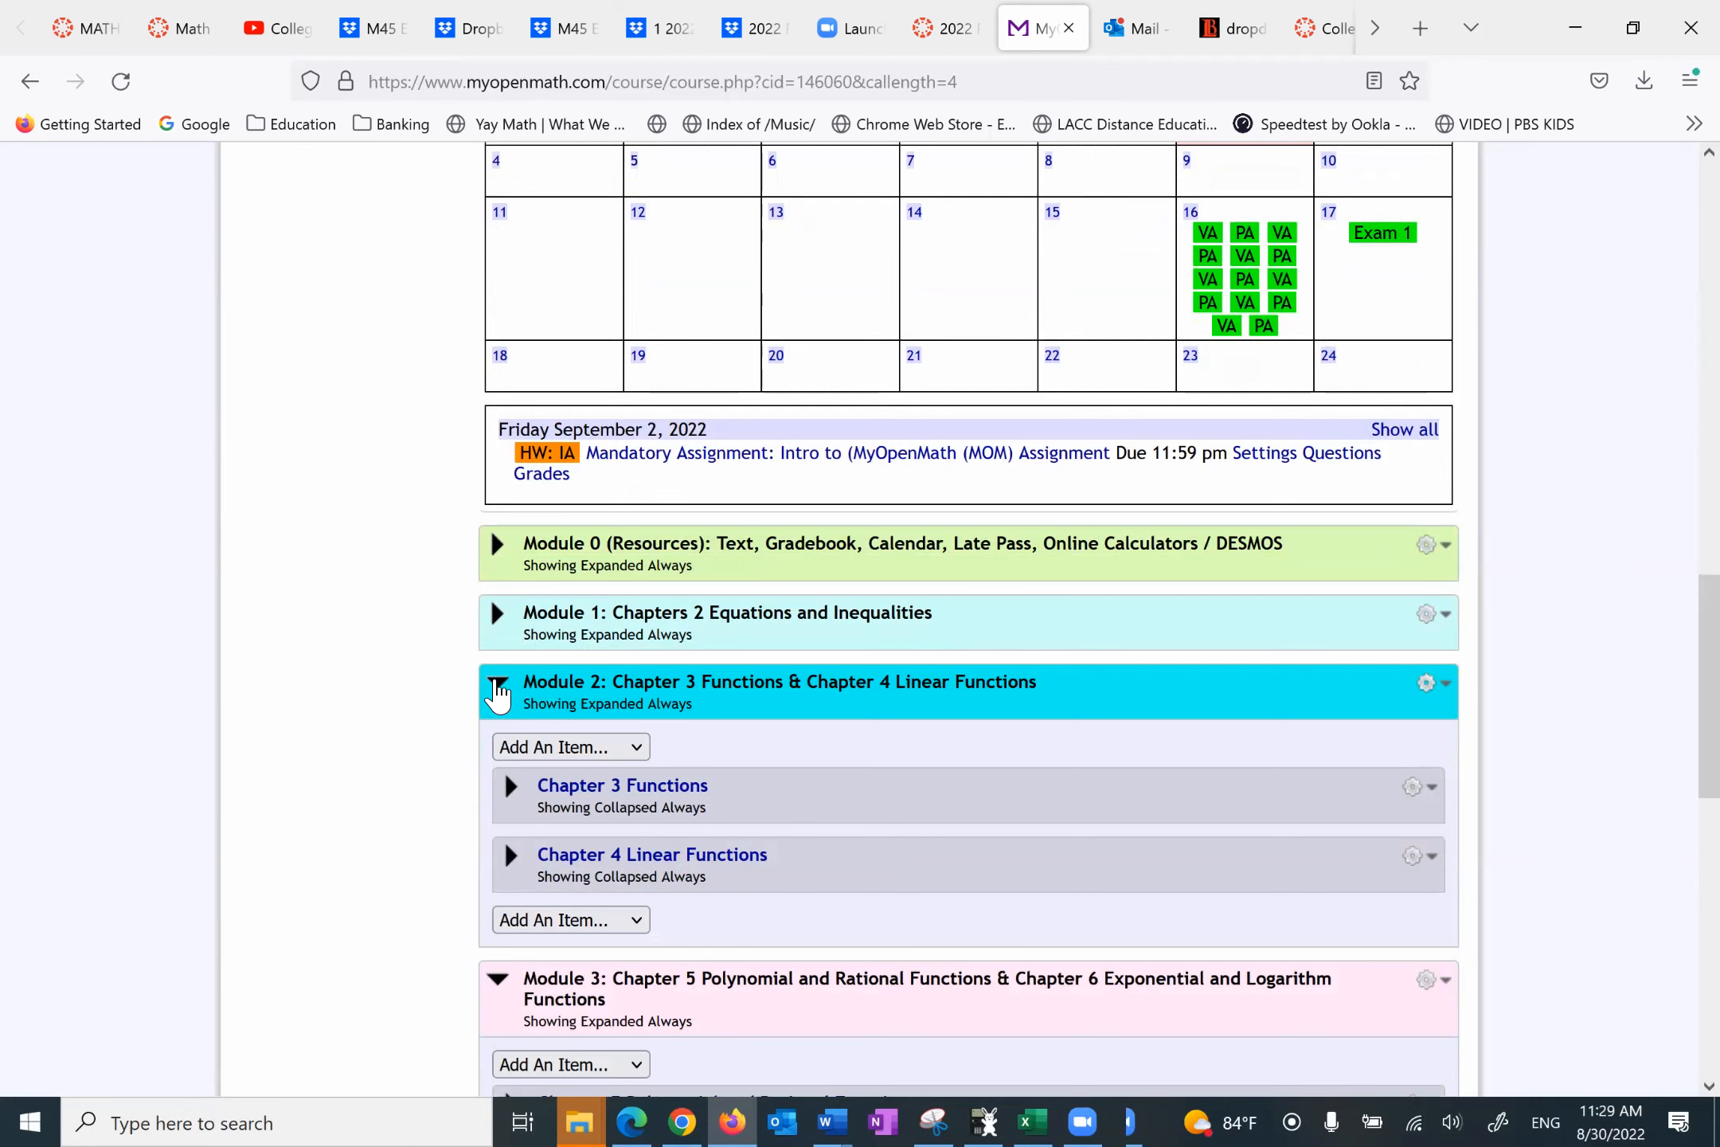
{"action": "left_click", "coordinate": [496, 688]}
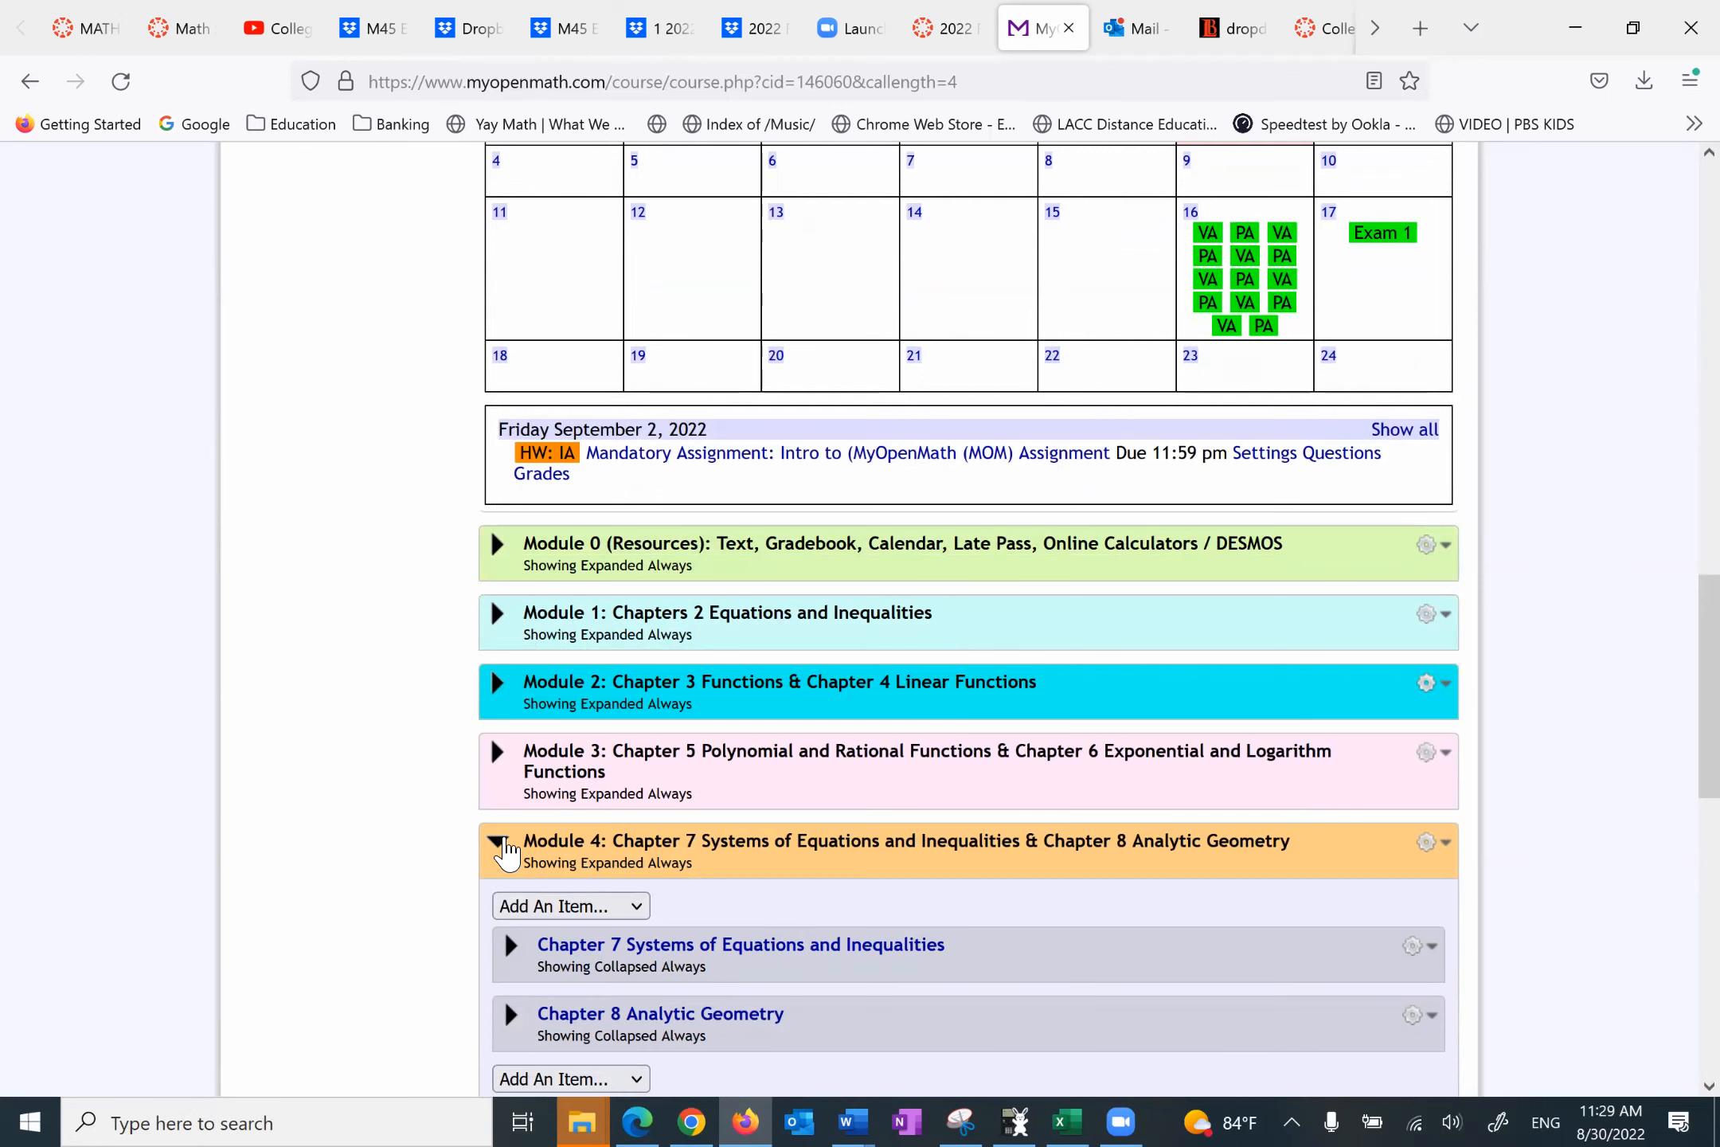
{"action": "left_click", "coordinate": [498, 846]}
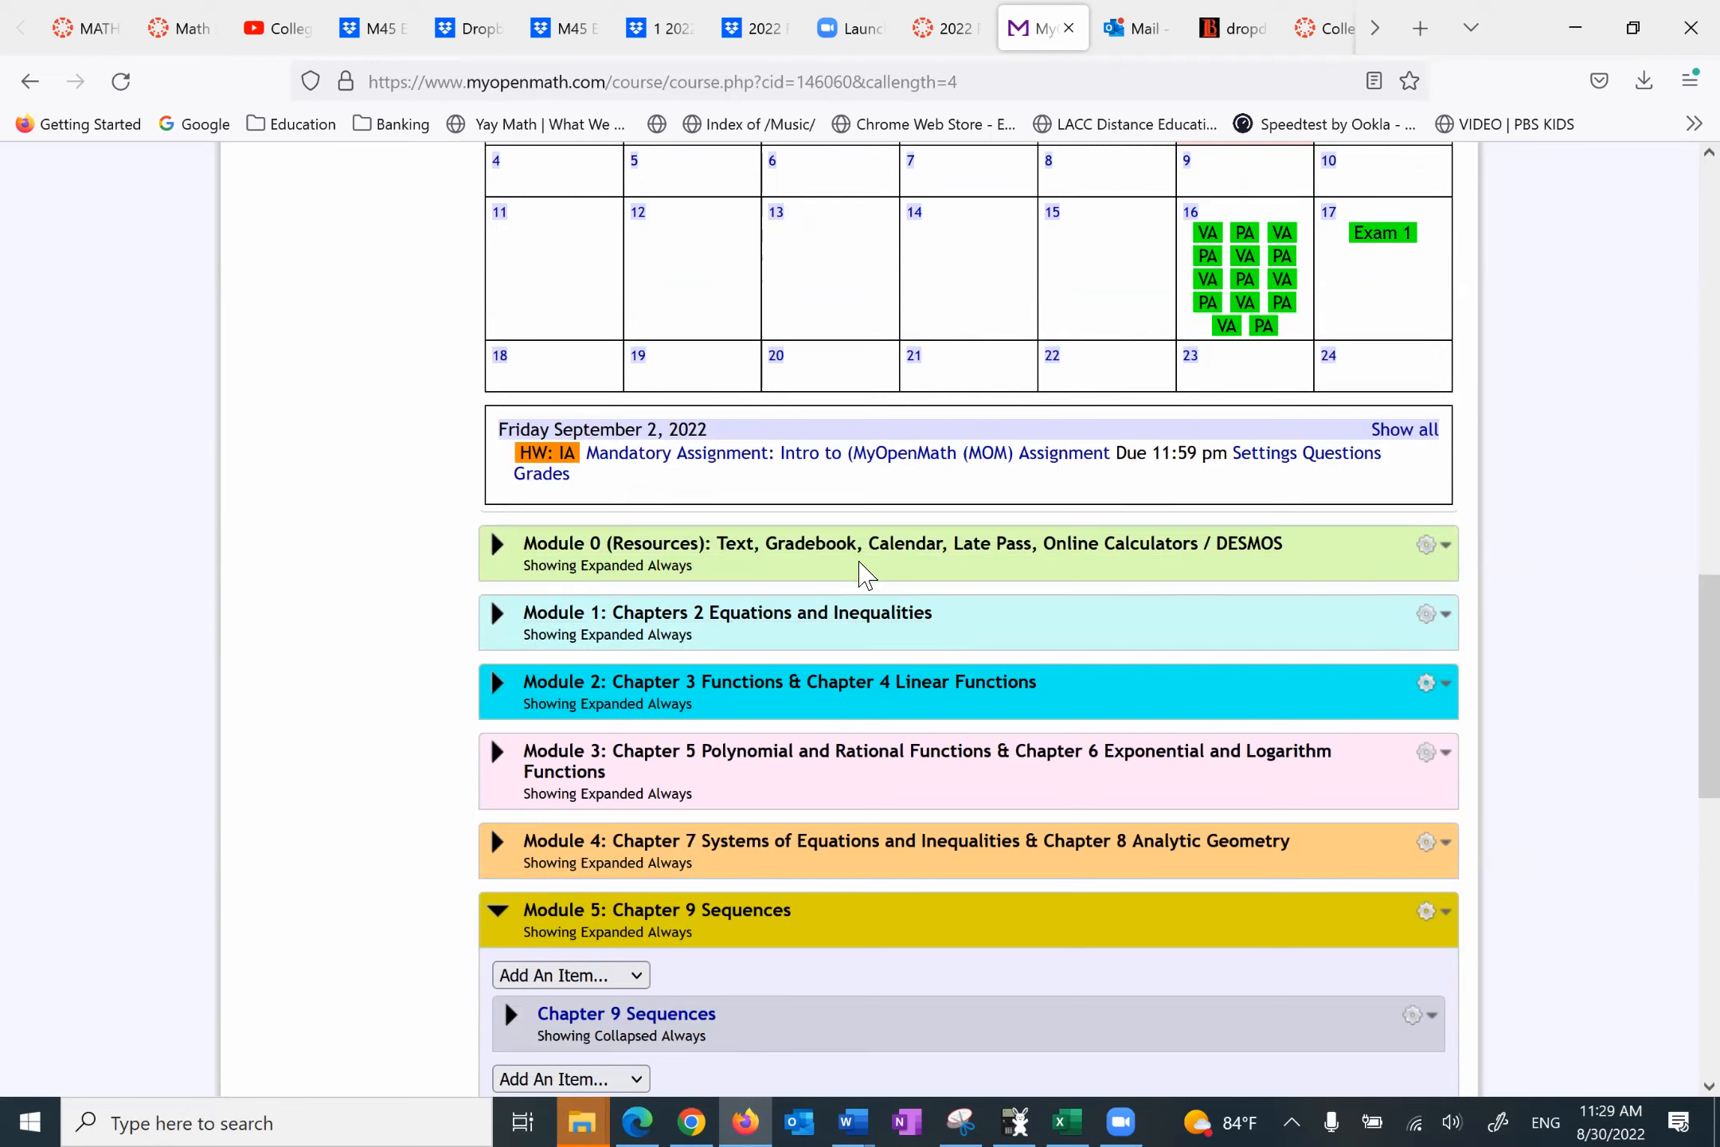
{"action": "mouse_move", "coordinate": [816, 630]}
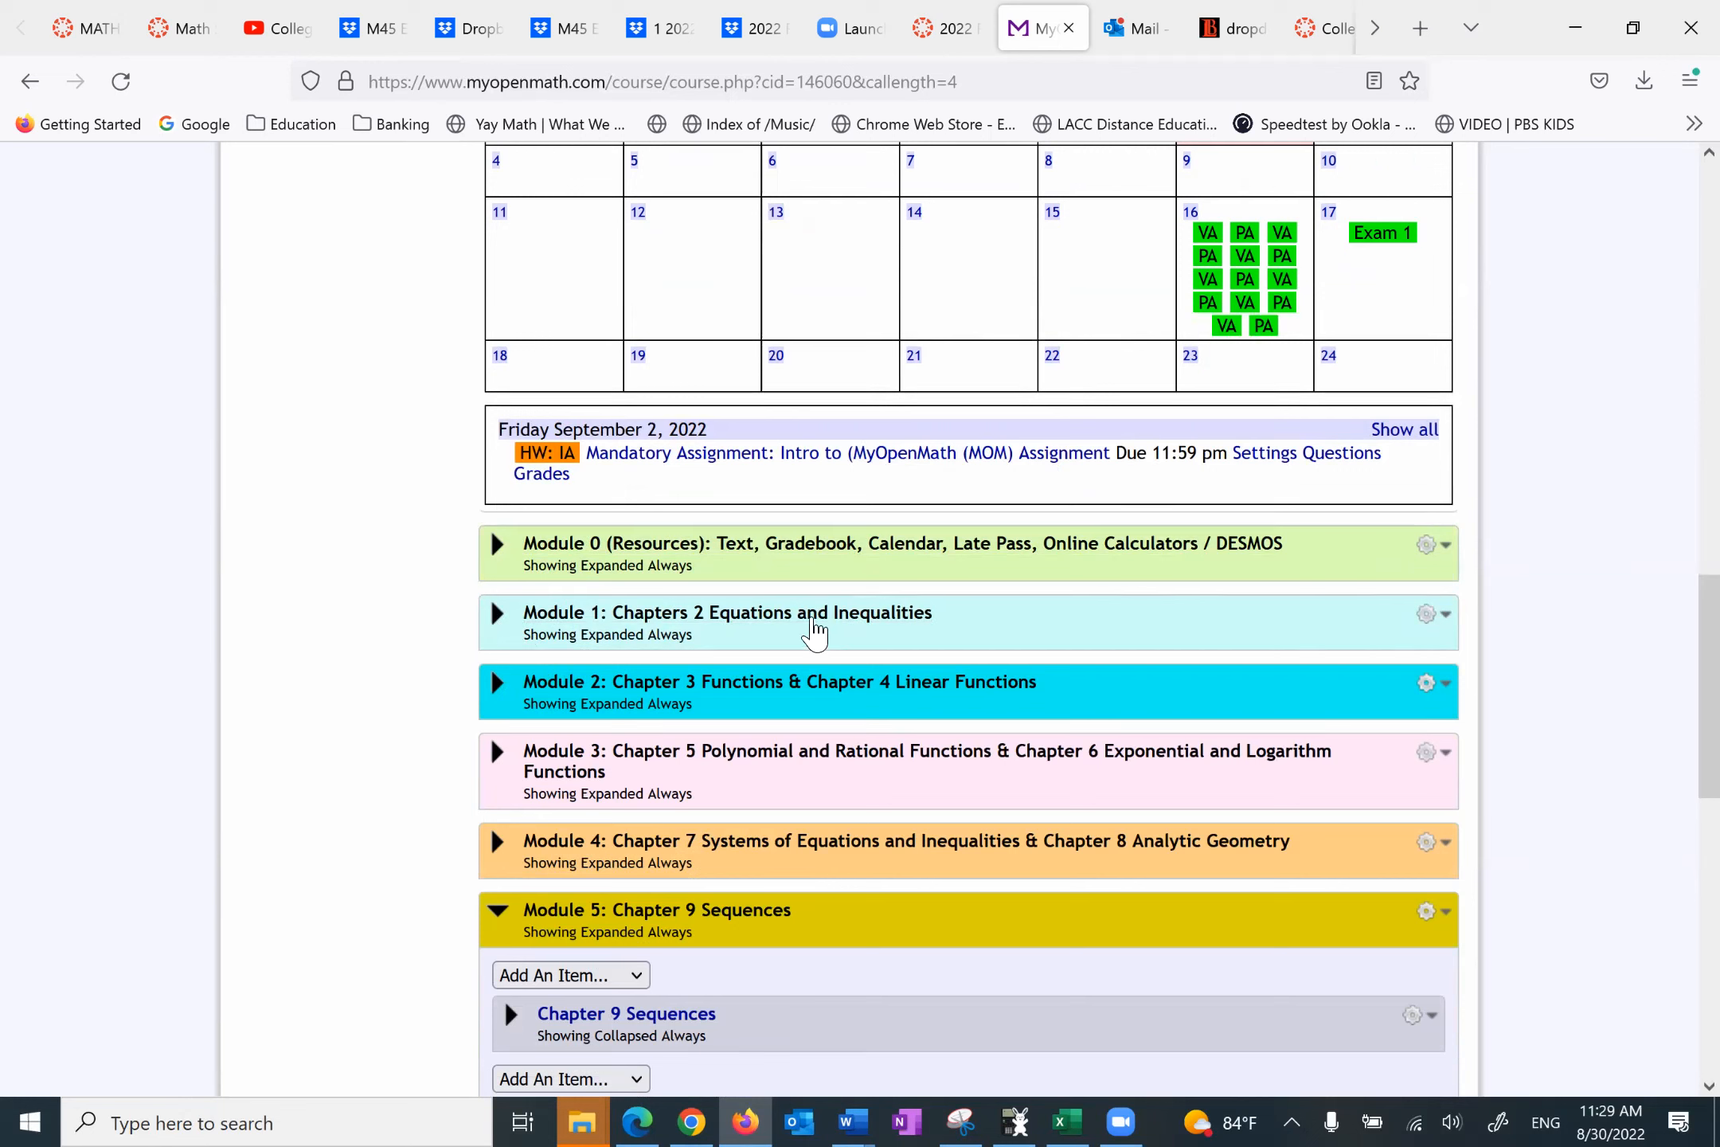
{"action": "mouse_move", "coordinate": [727, 611]}
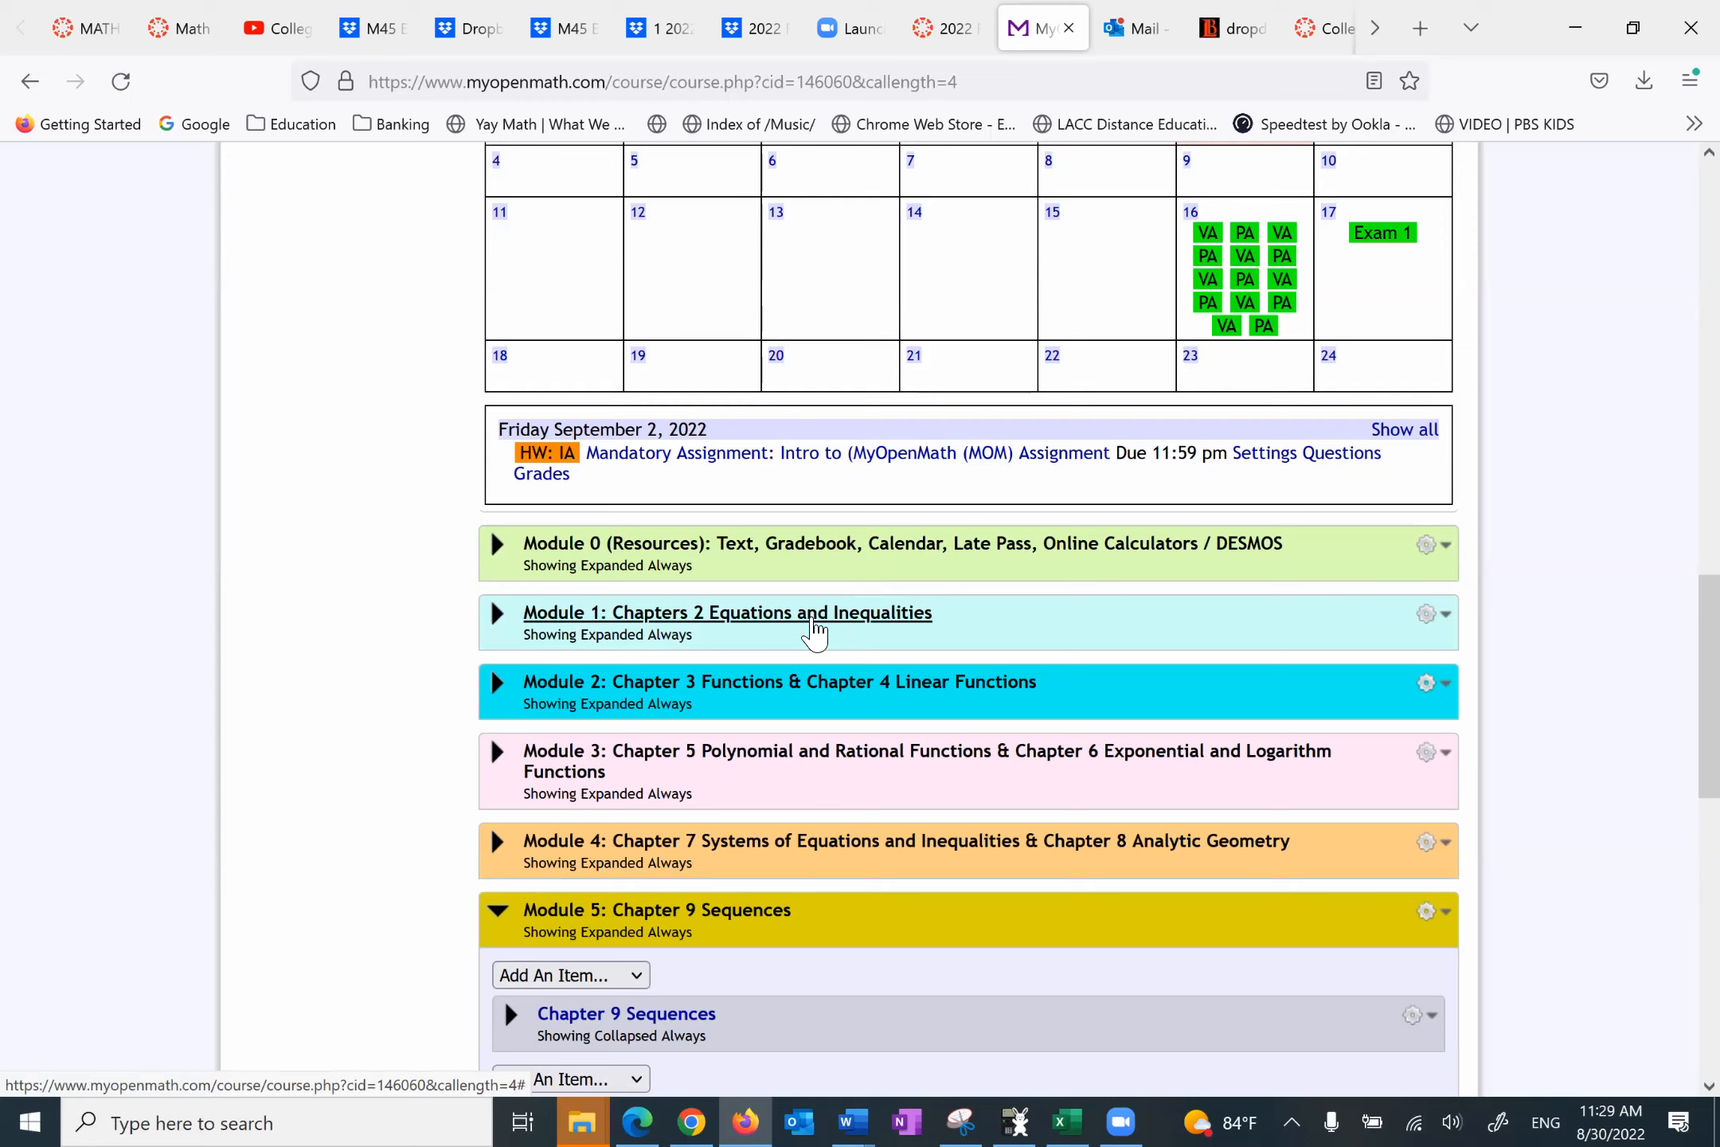
{"action": "mouse_move", "coordinate": [735, 796]}
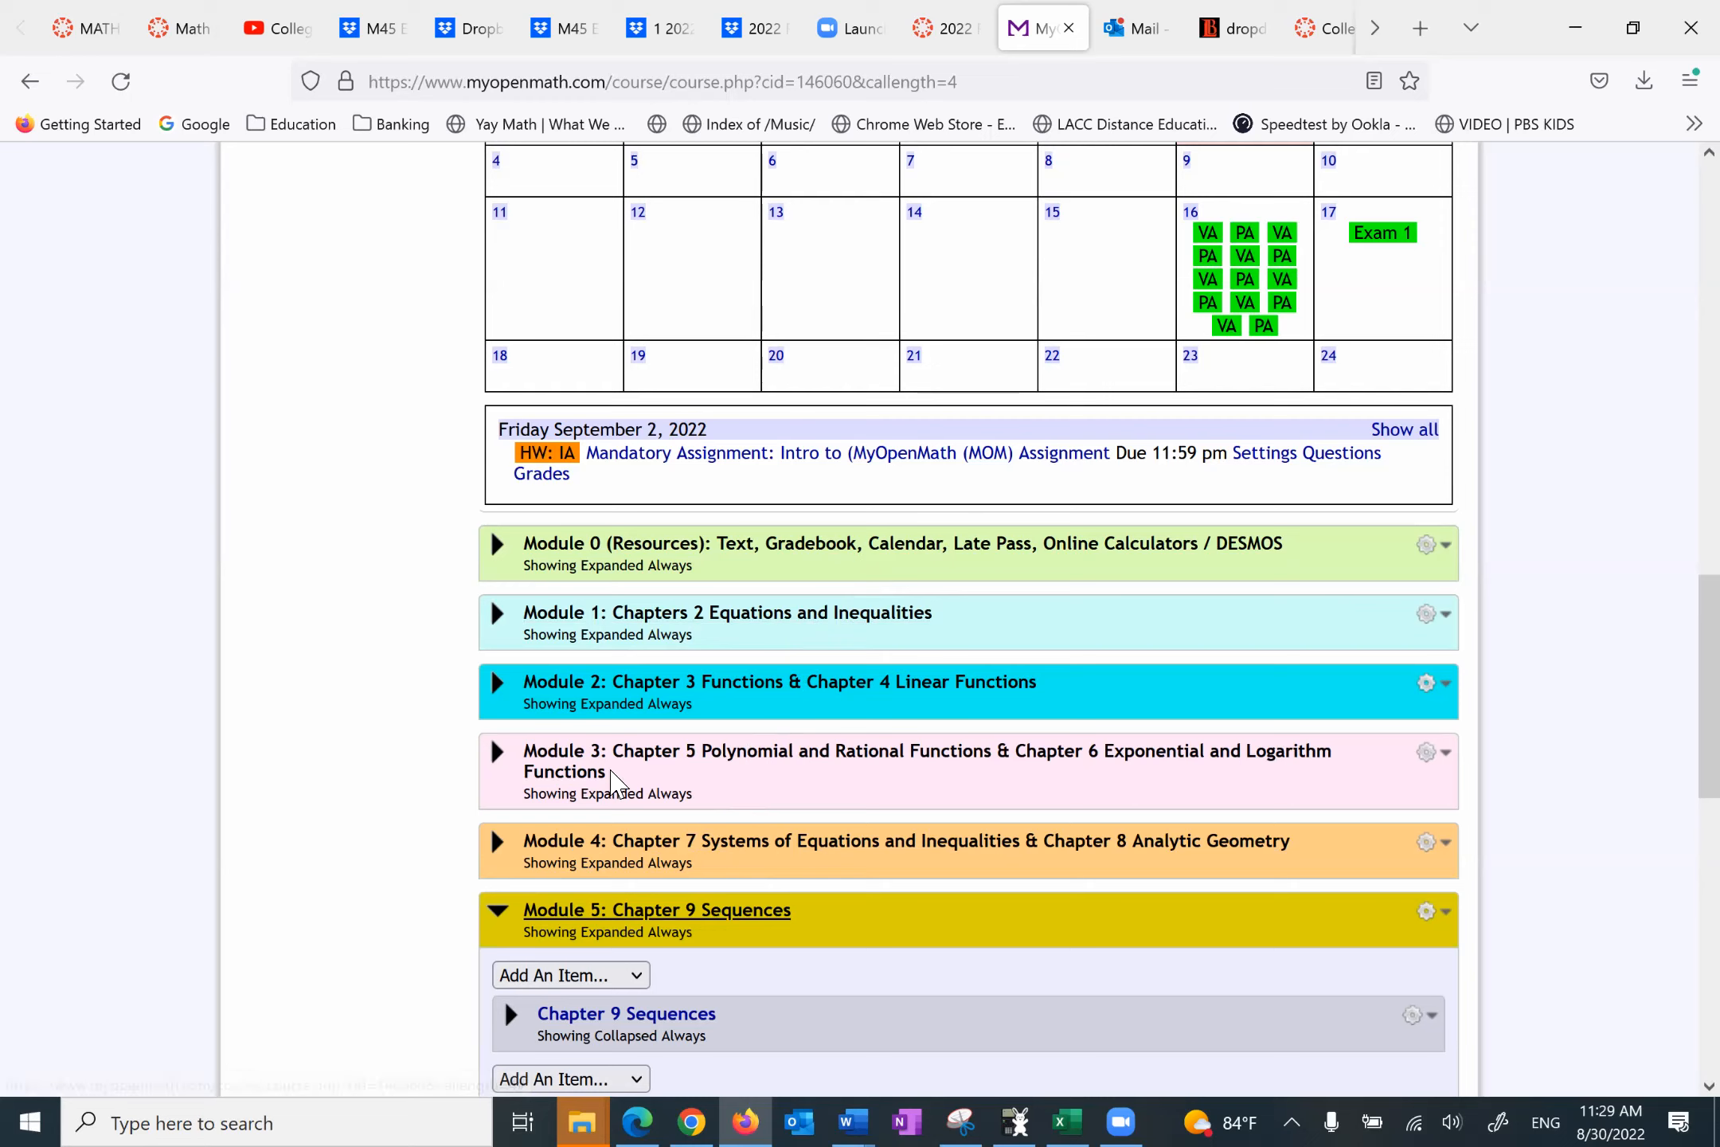
{"action": "mouse_move", "coordinate": [836, 643]}
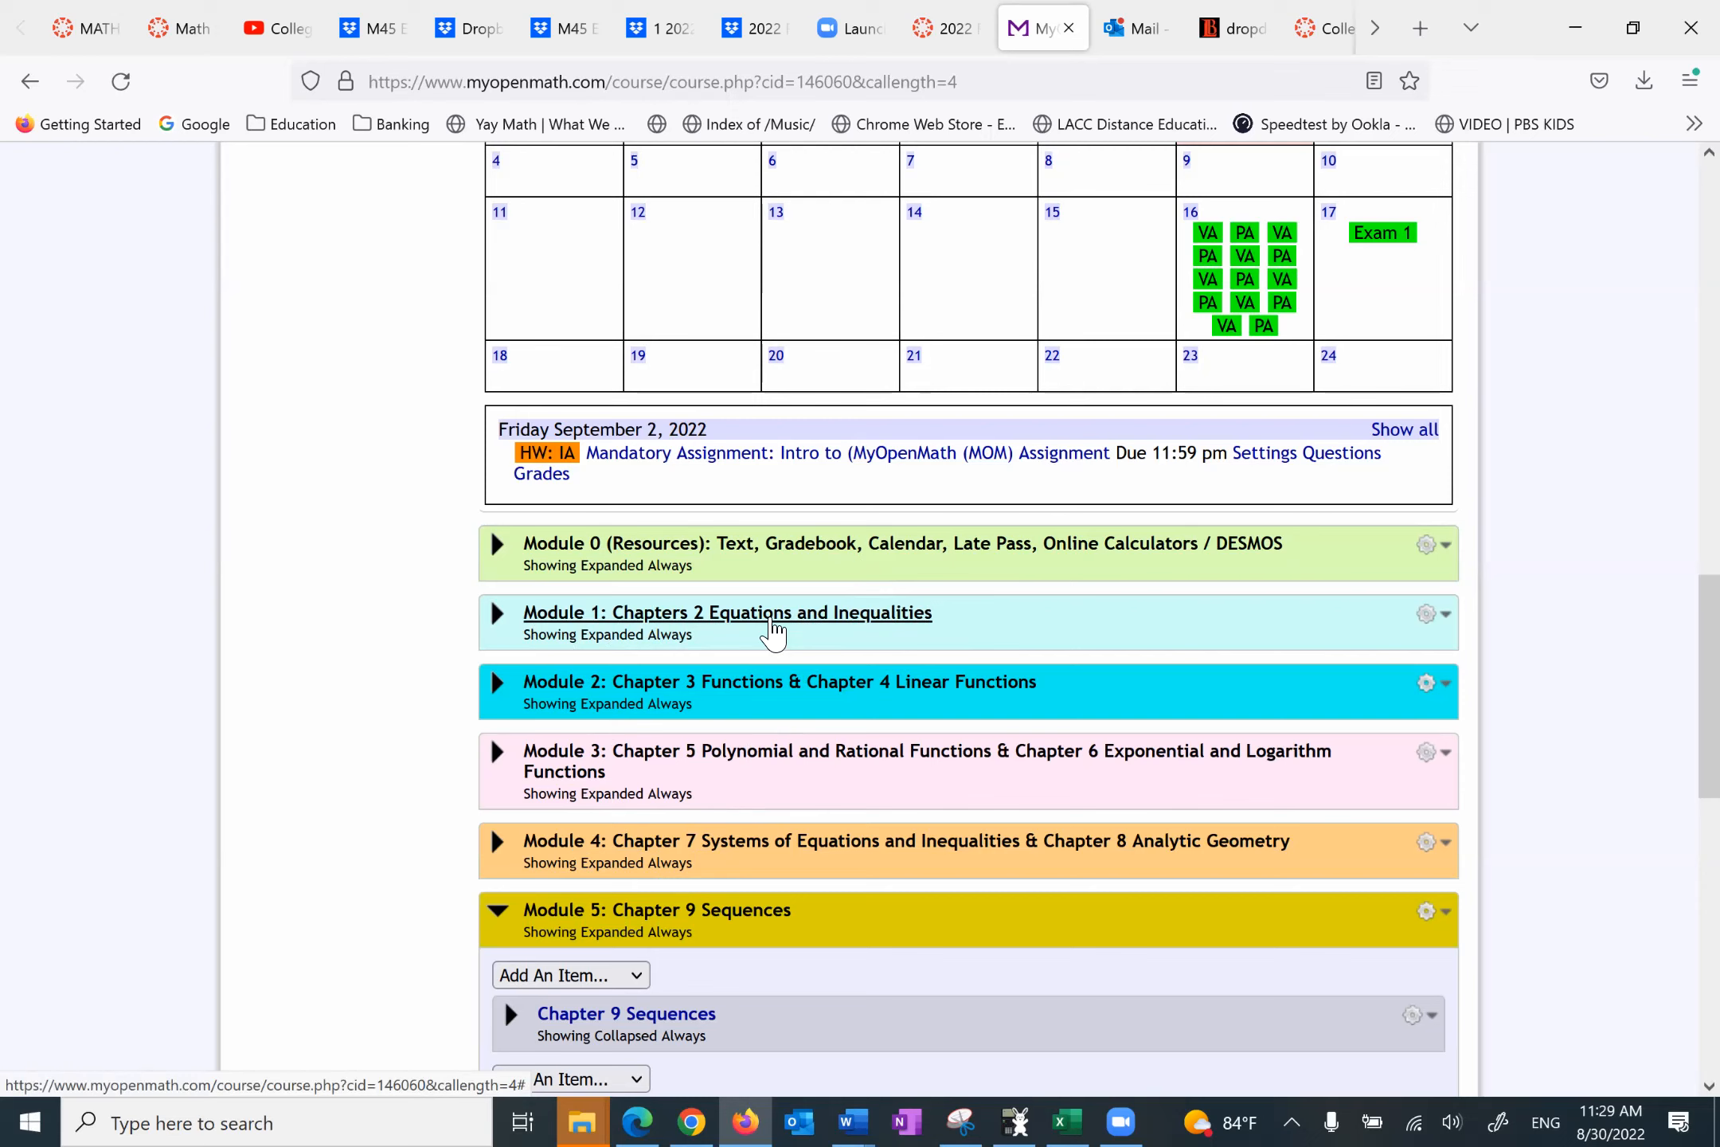
{"action": "mouse_move", "coordinate": [730, 553]}
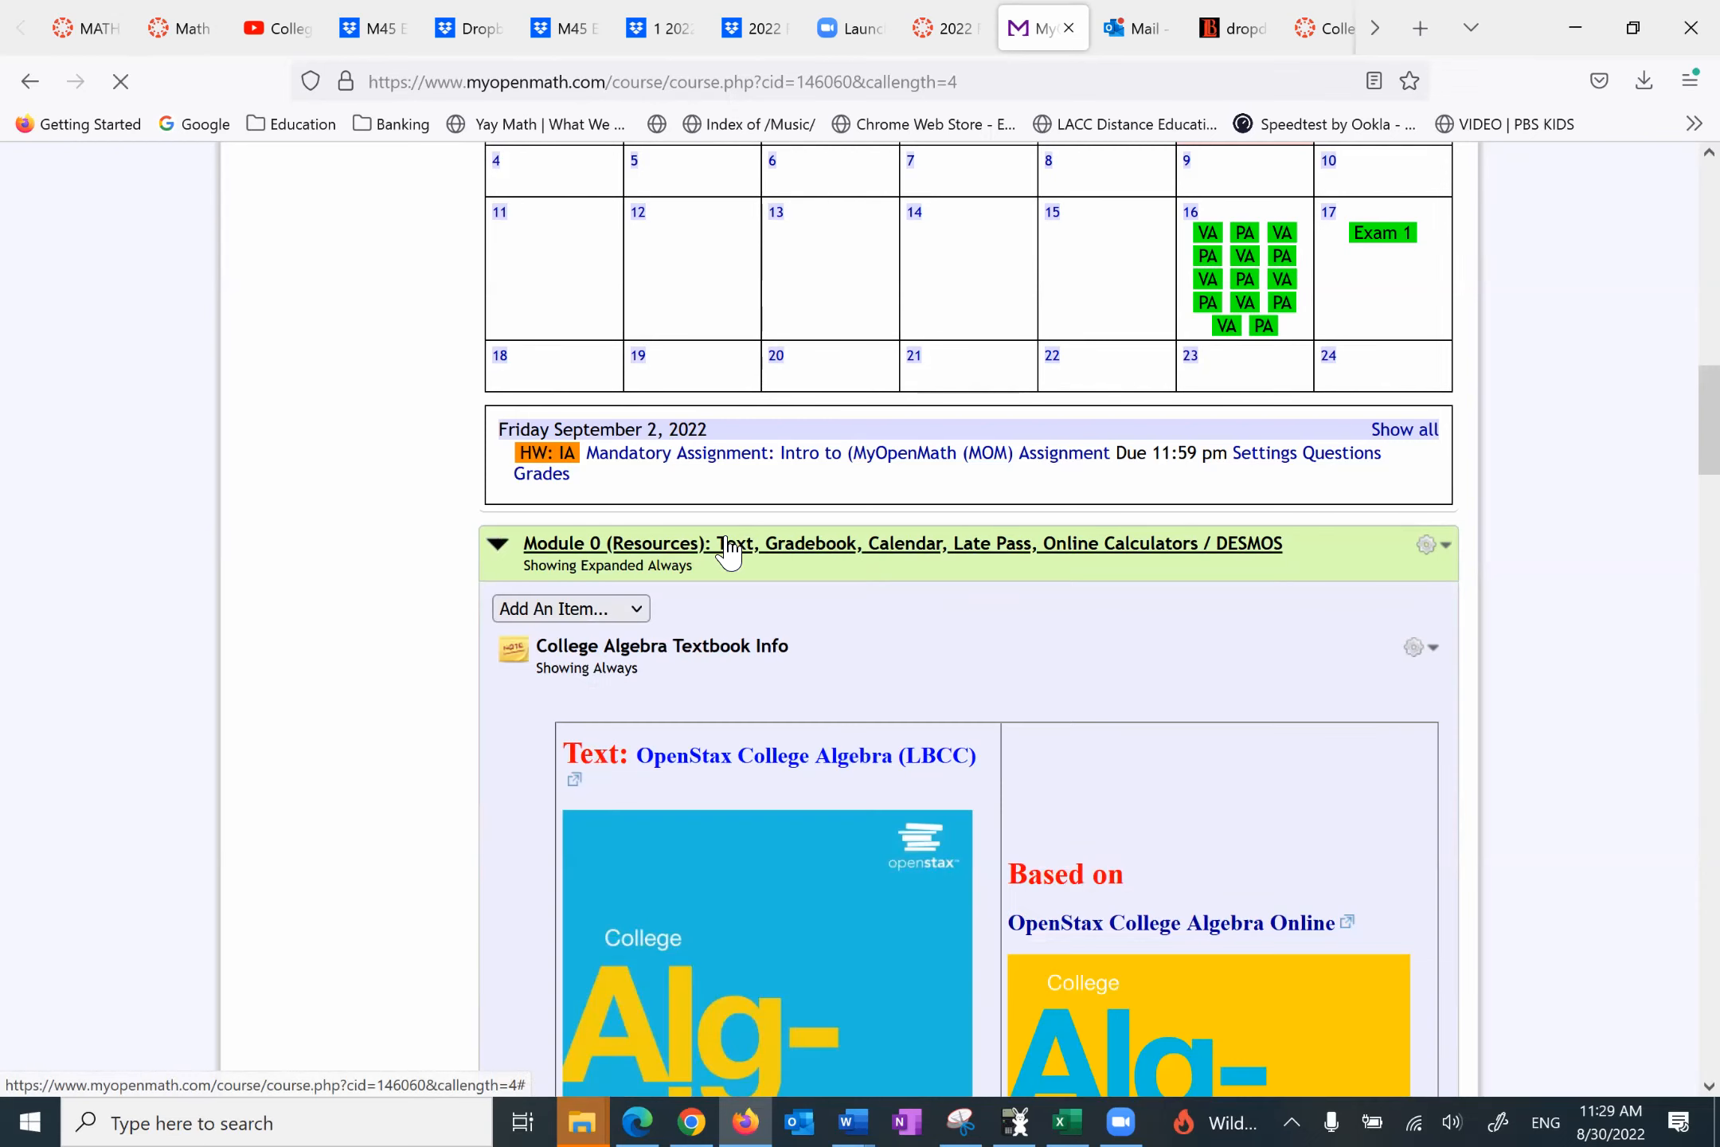
Step: Skim the collegealgebra.pdf front matter, then return to the MyOpenMath course page
{"action": "scroll", "scroll_direction": "down", "scroll_amount": 3}
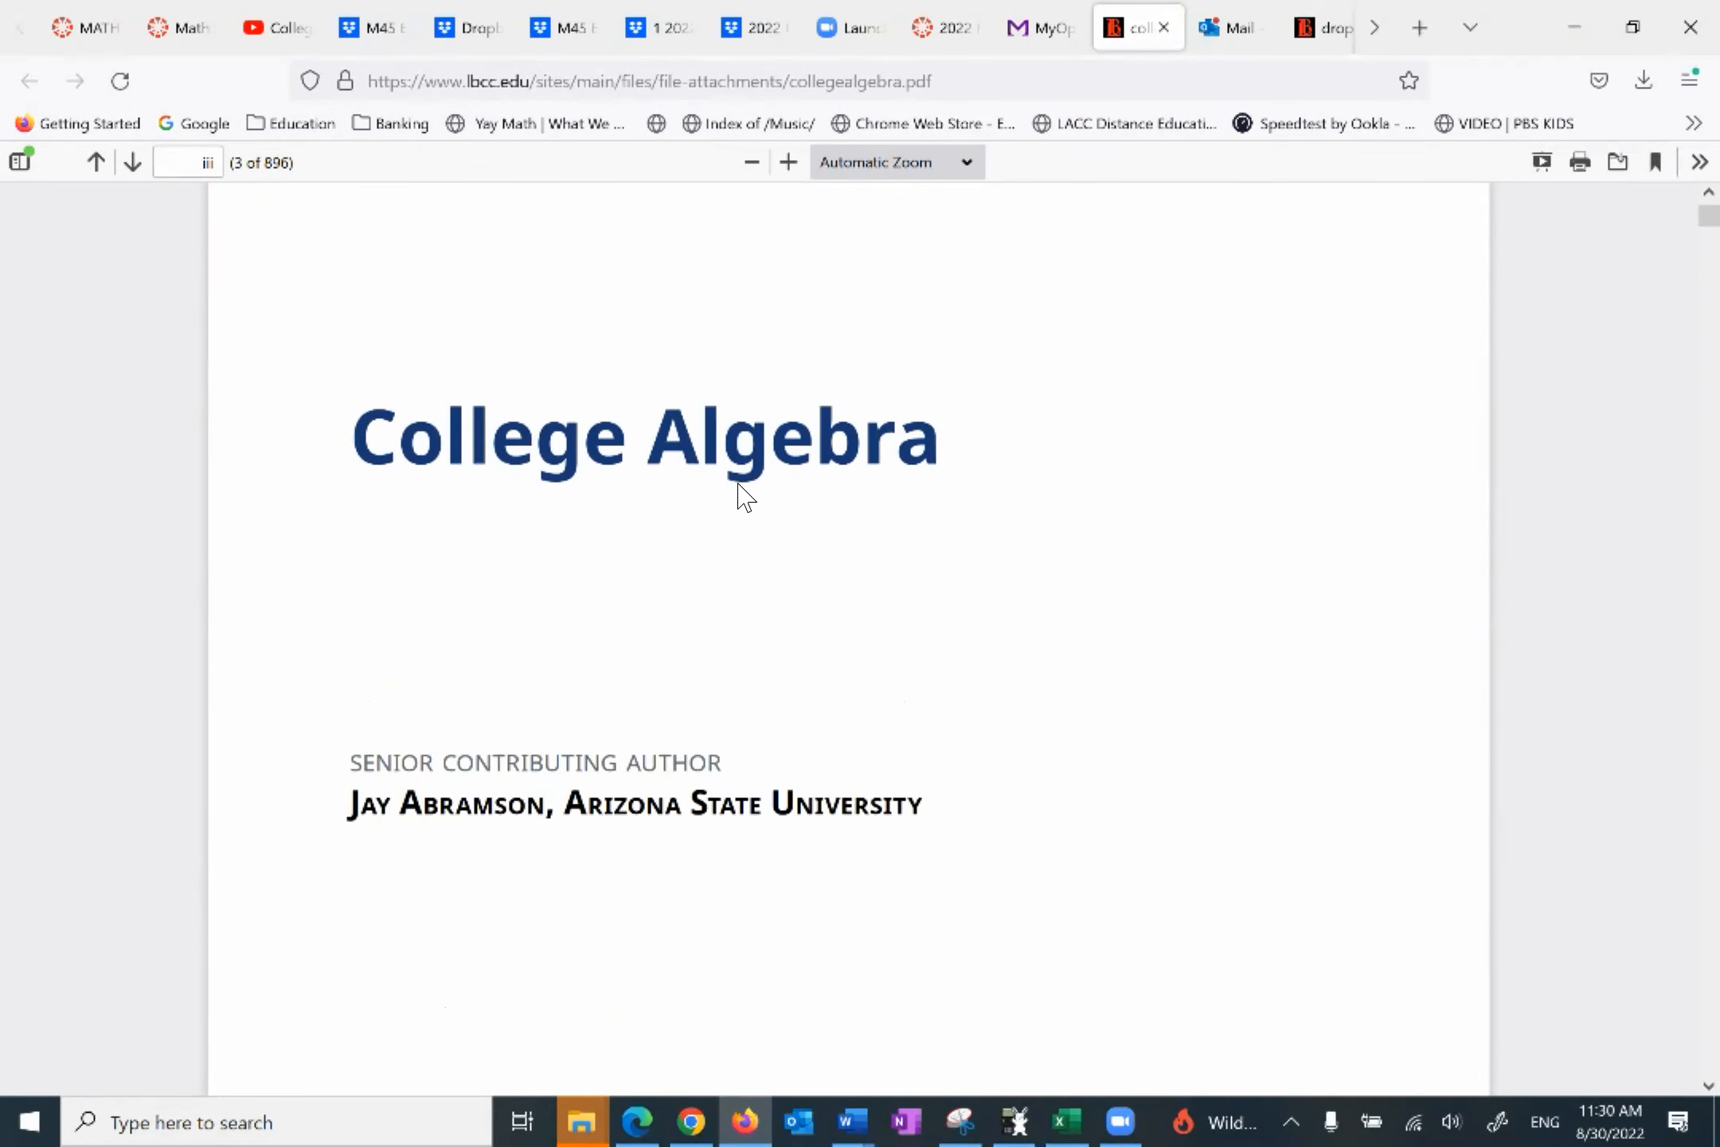
{"action": "scroll", "scroll_direction": "down", "scroll_amount": 3}
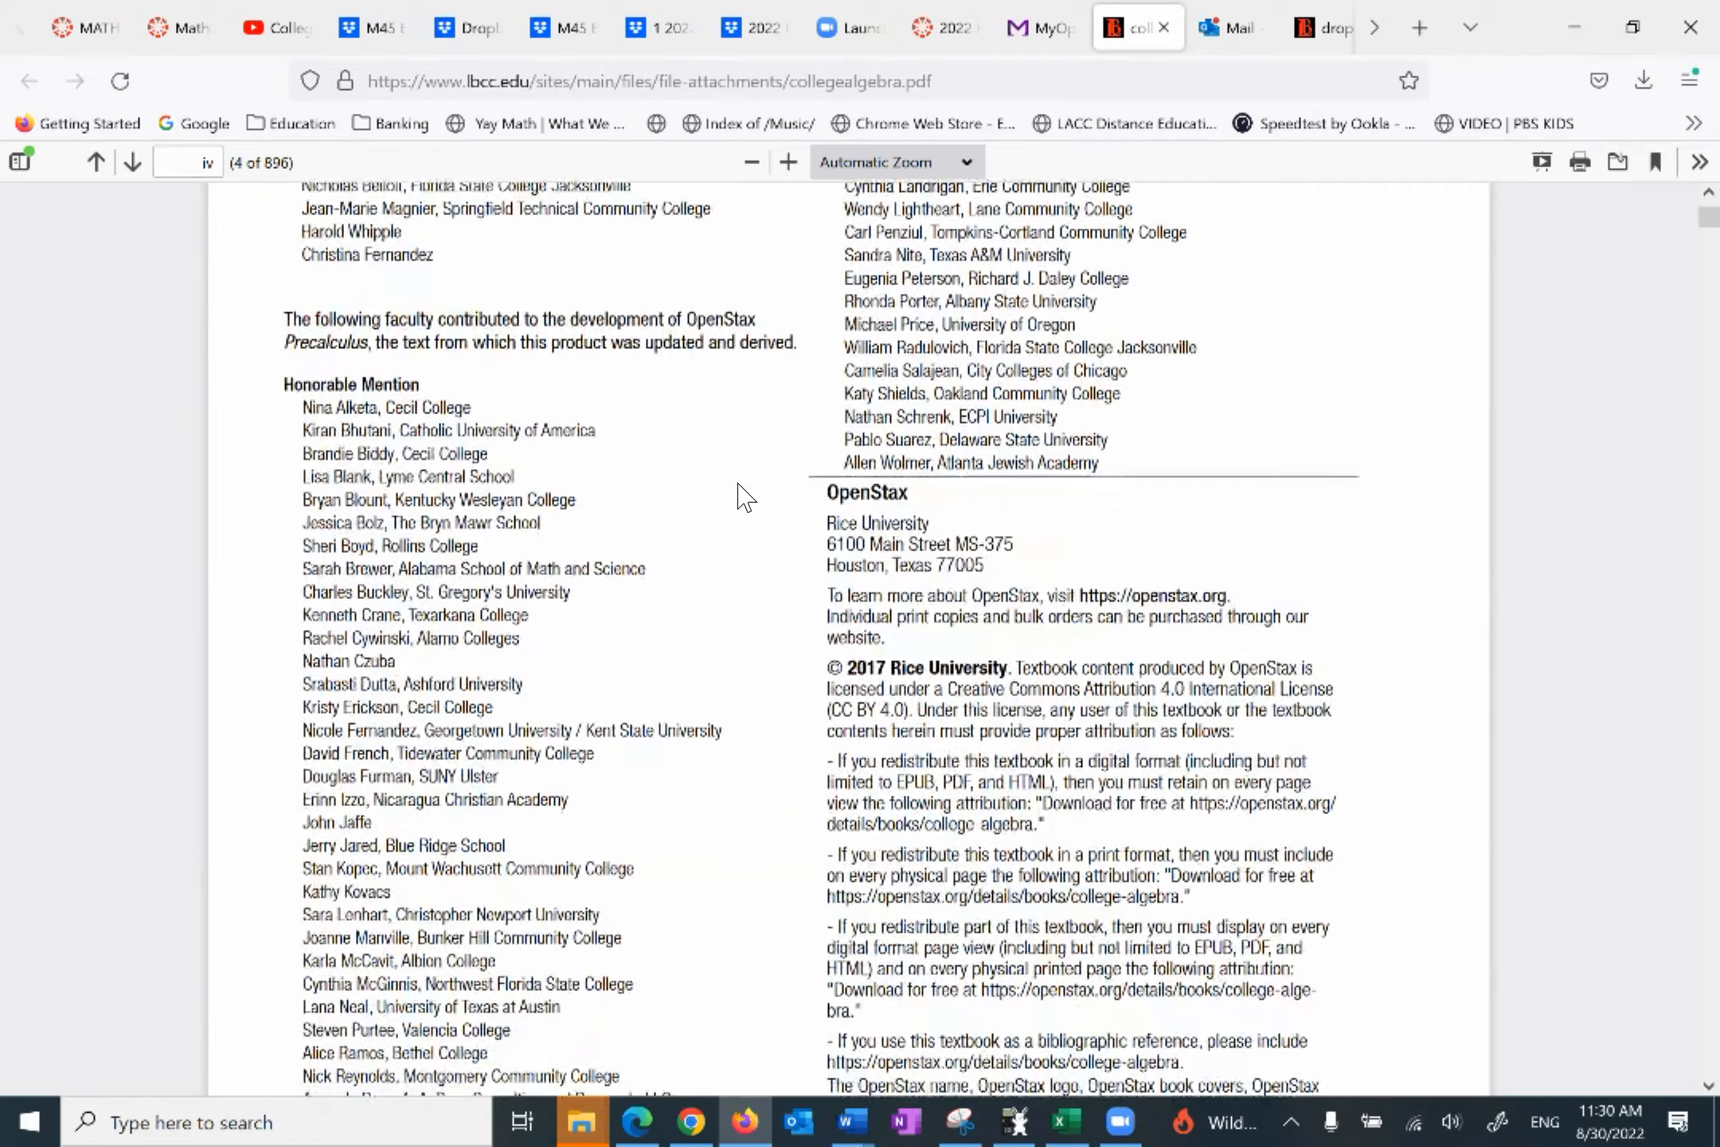
{"action": "scroll", "scroll_direction": "down", "scroll_amount": 3}
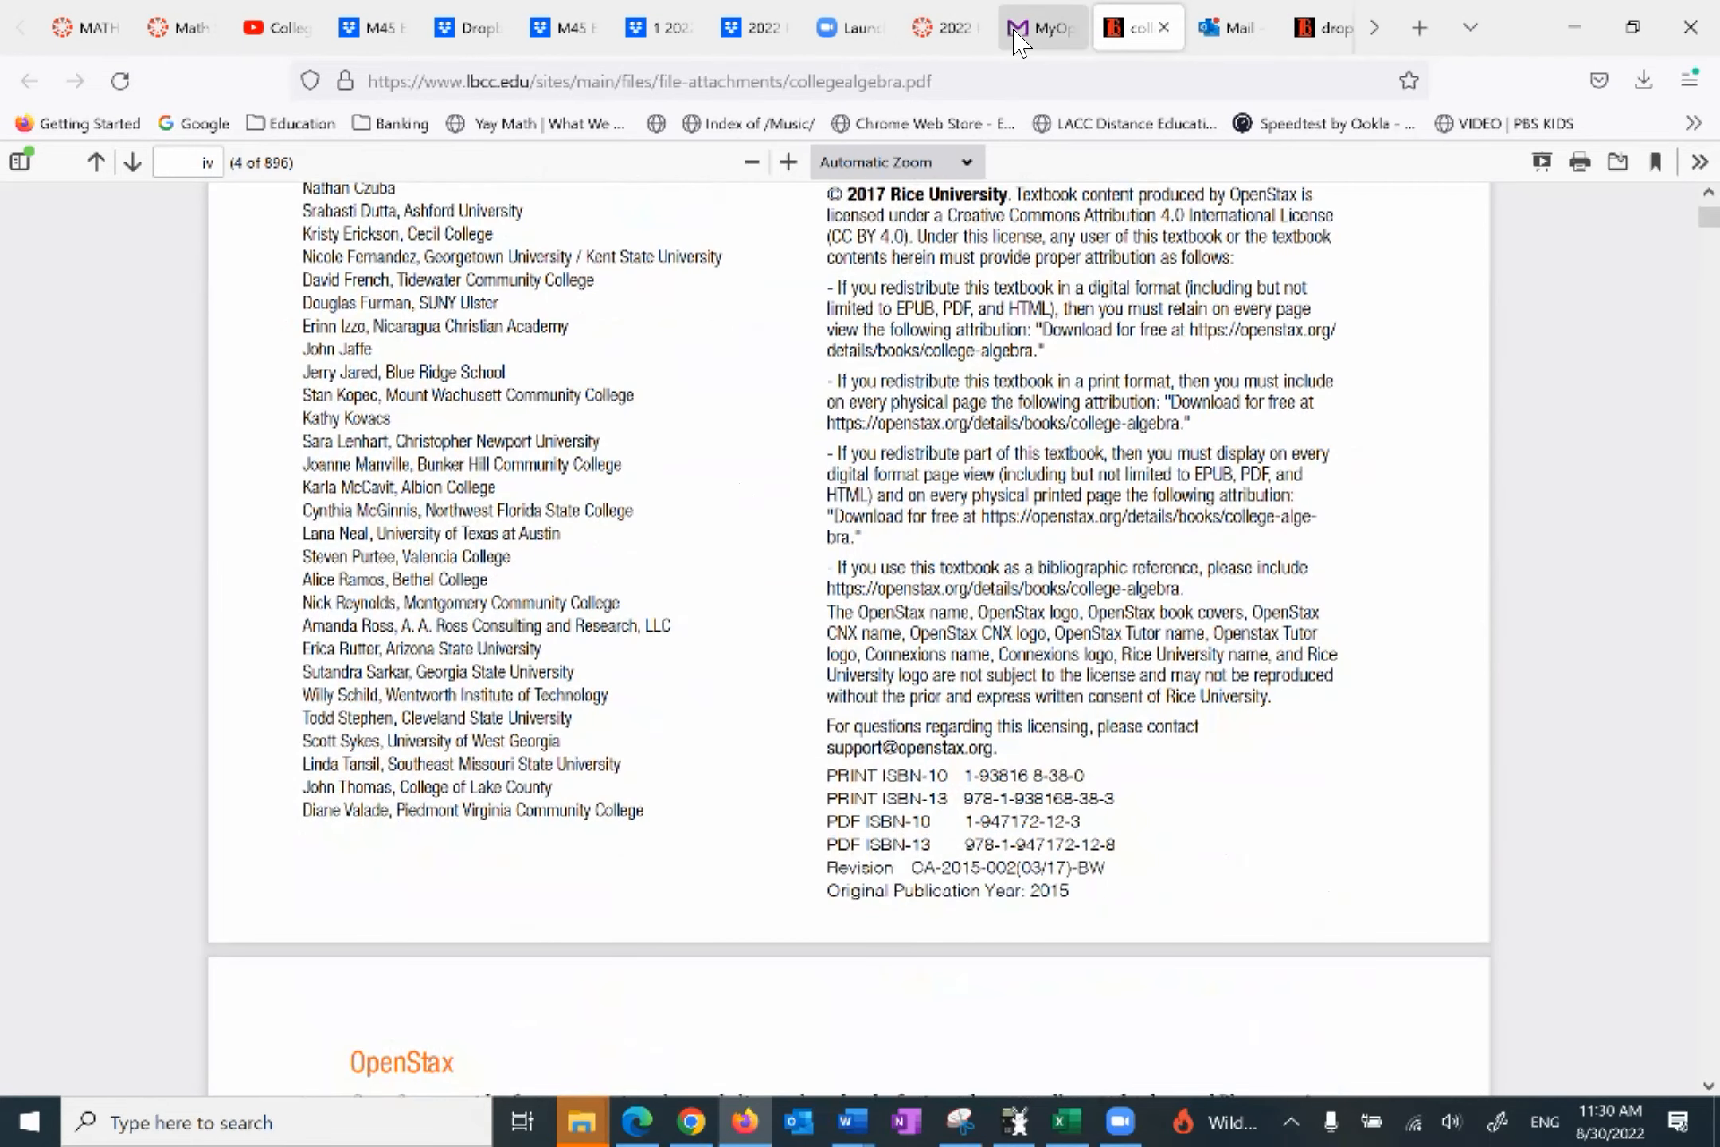
{"action": "left_click", "coordinate": [1041, 27]}
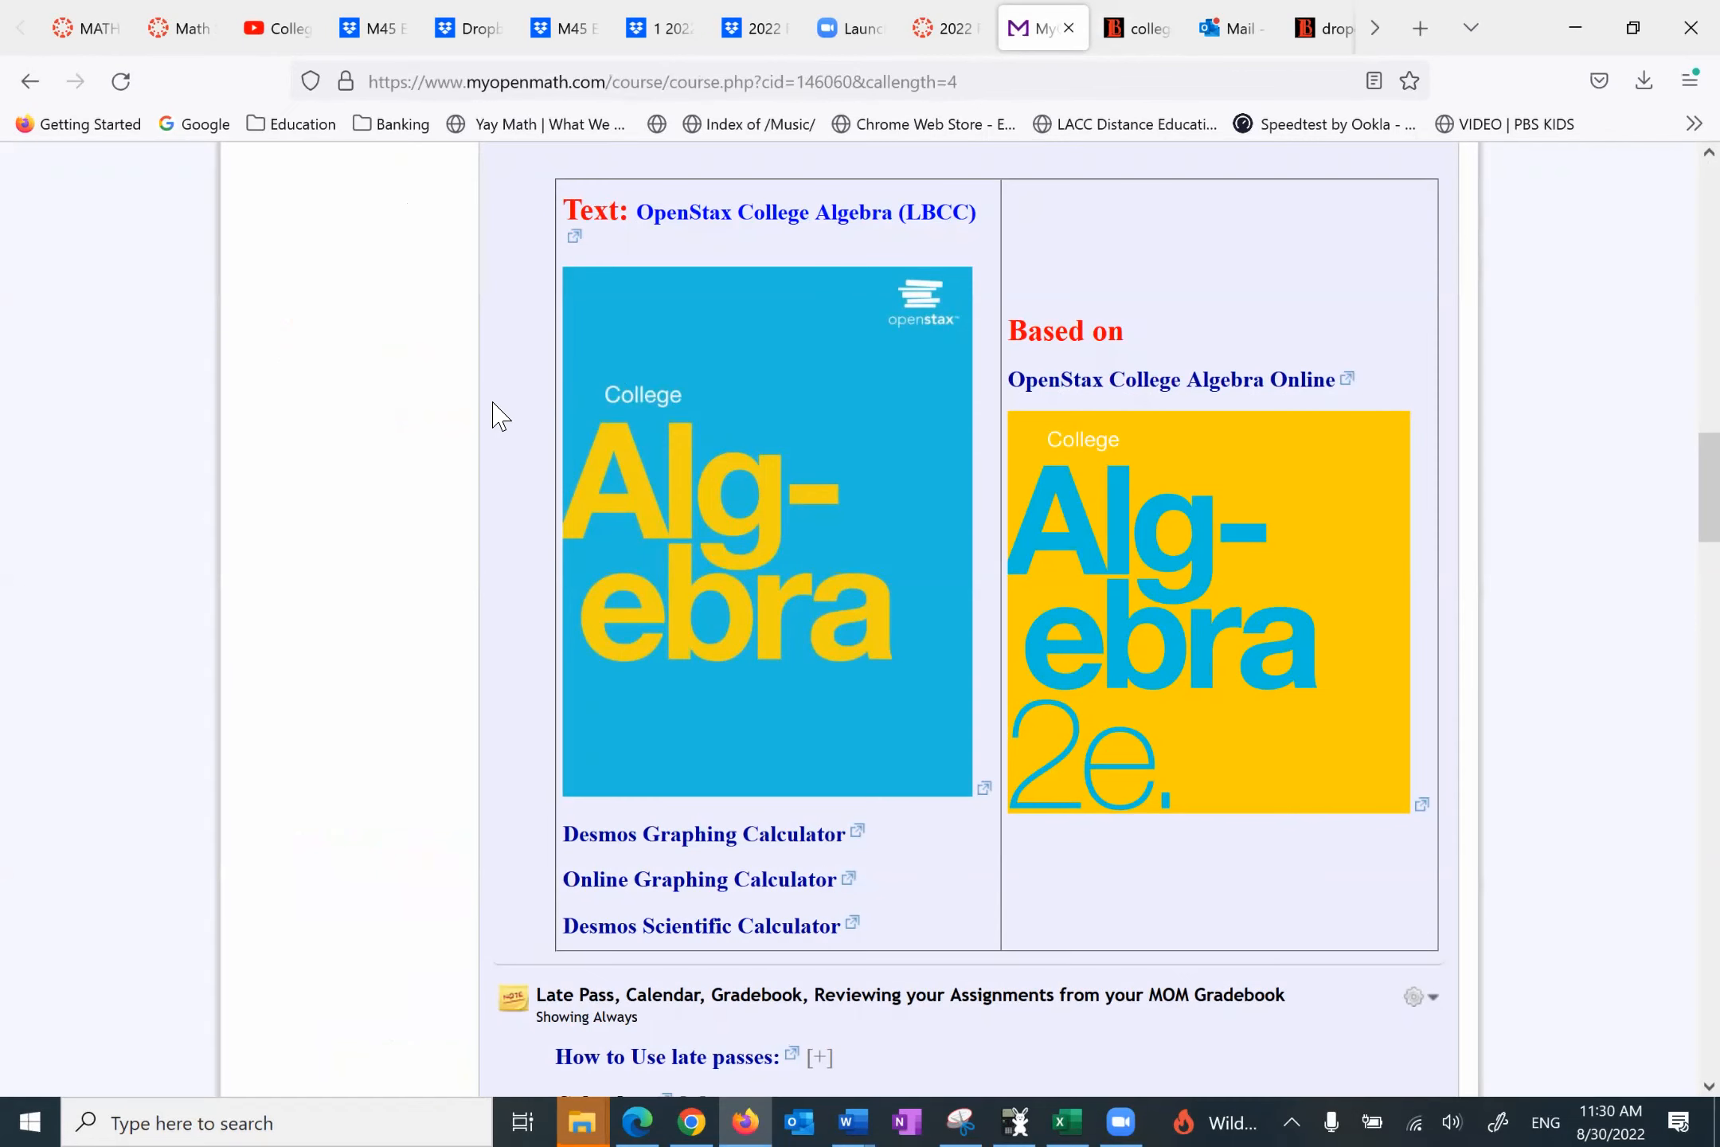
{"action": "mouse_move", "coordinate": [1287, 639]}
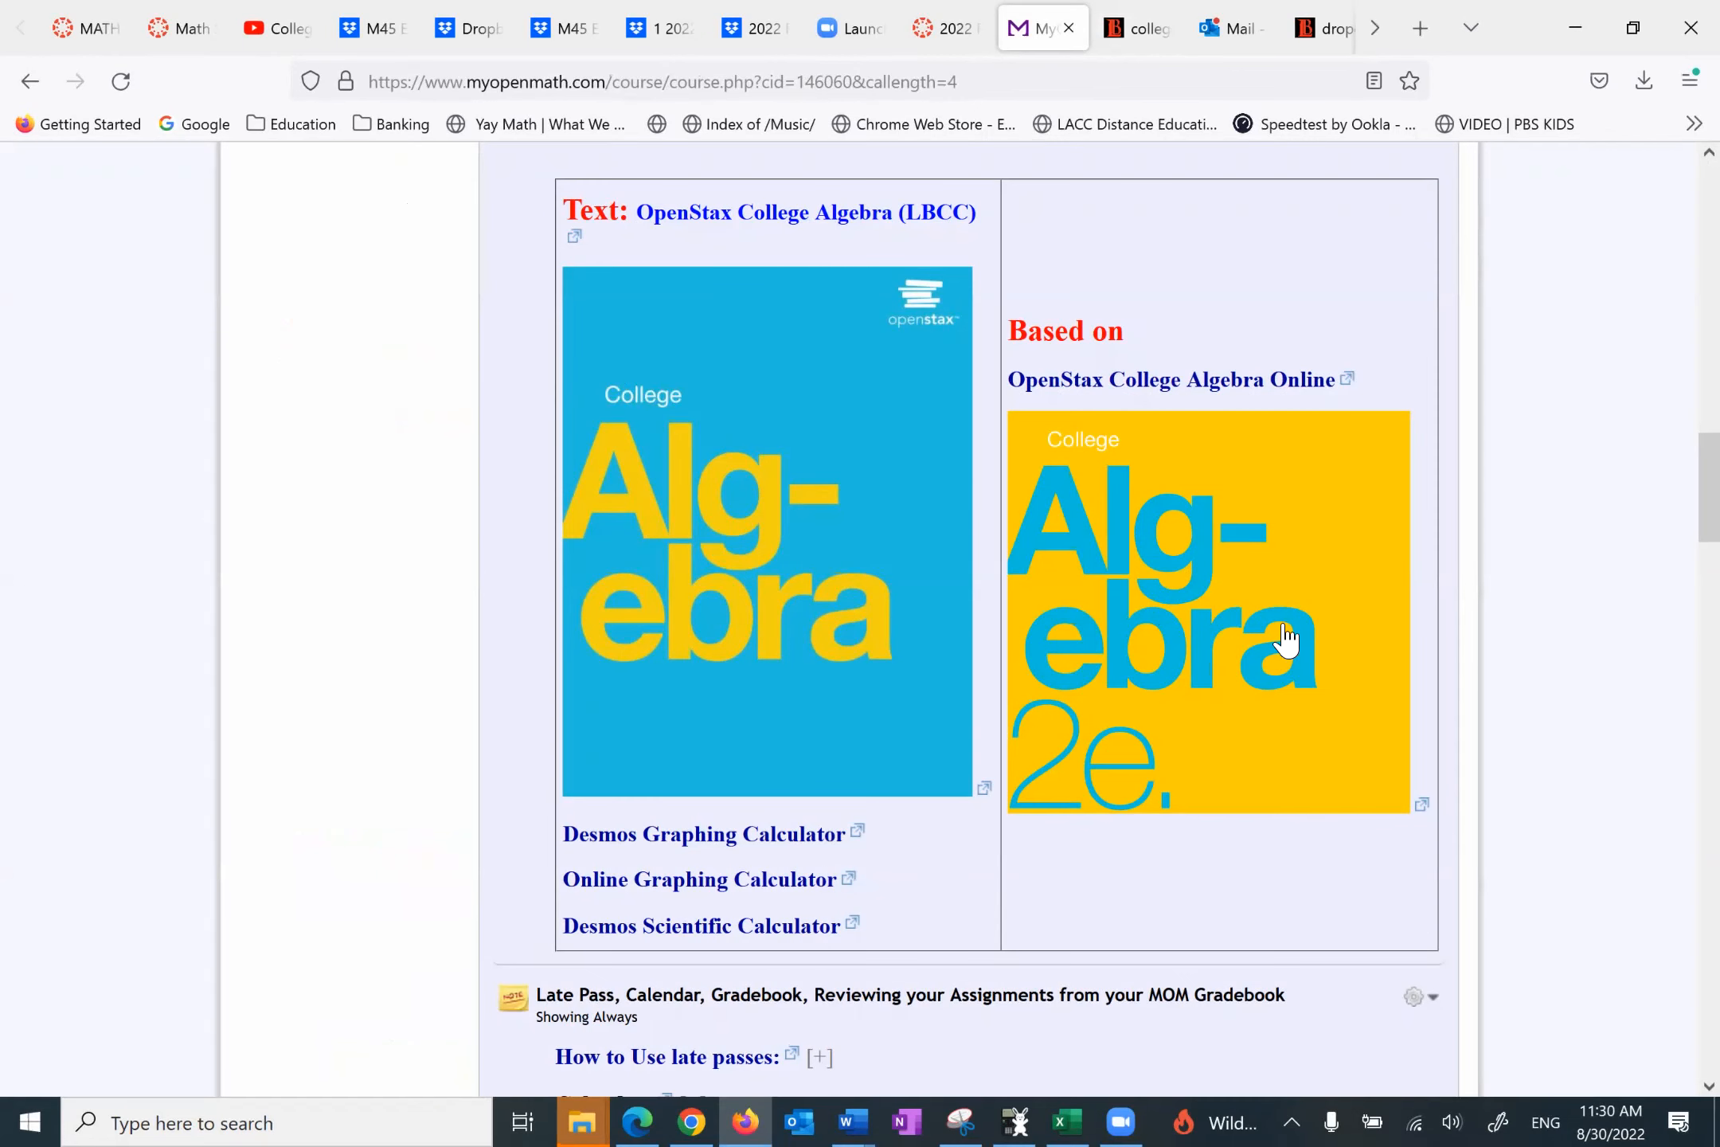
{"action": "mouse_move", "coordinate": [1166, 634]}
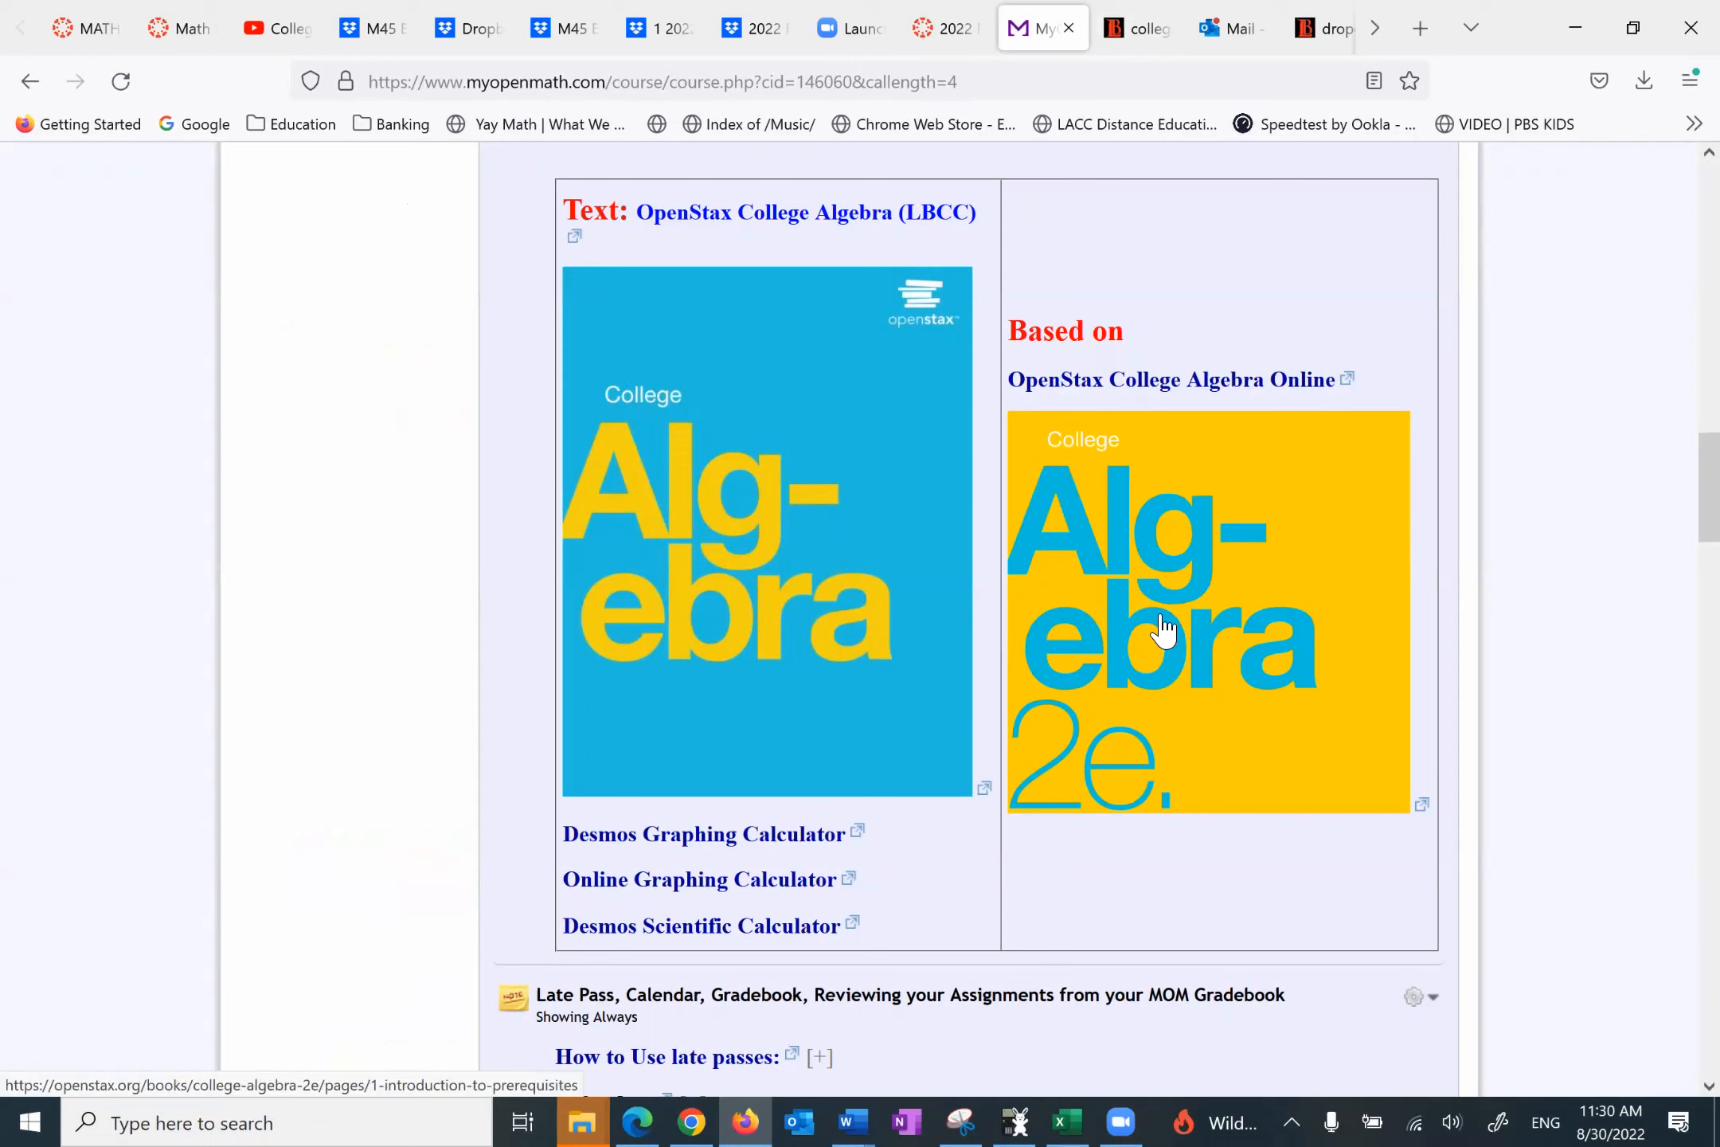
{"action": "mouse_move", "coordinate": [1190, 626]}
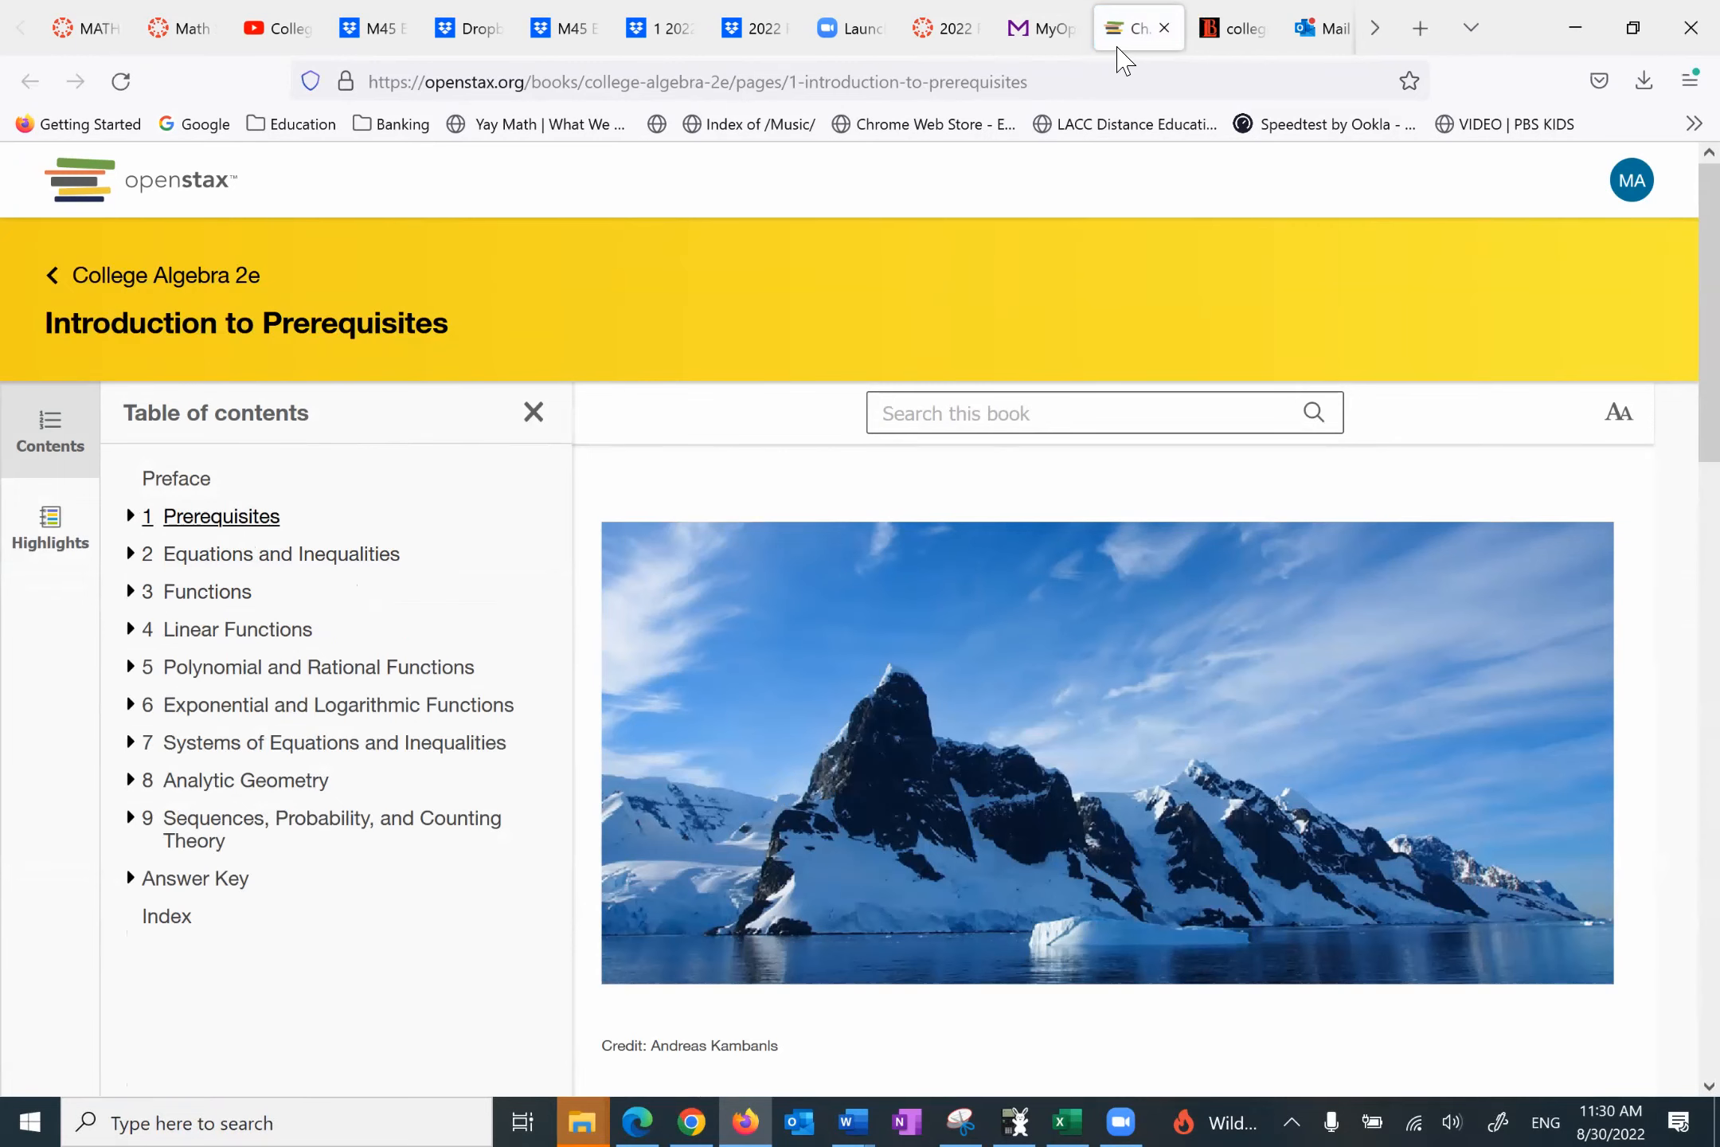
Step: Compare the textbook PDF's Brief Contents with the online College Algebra 2e book, then return to MyOpenMath
{"action": "left_click", "coordinate": [1233, 27]}
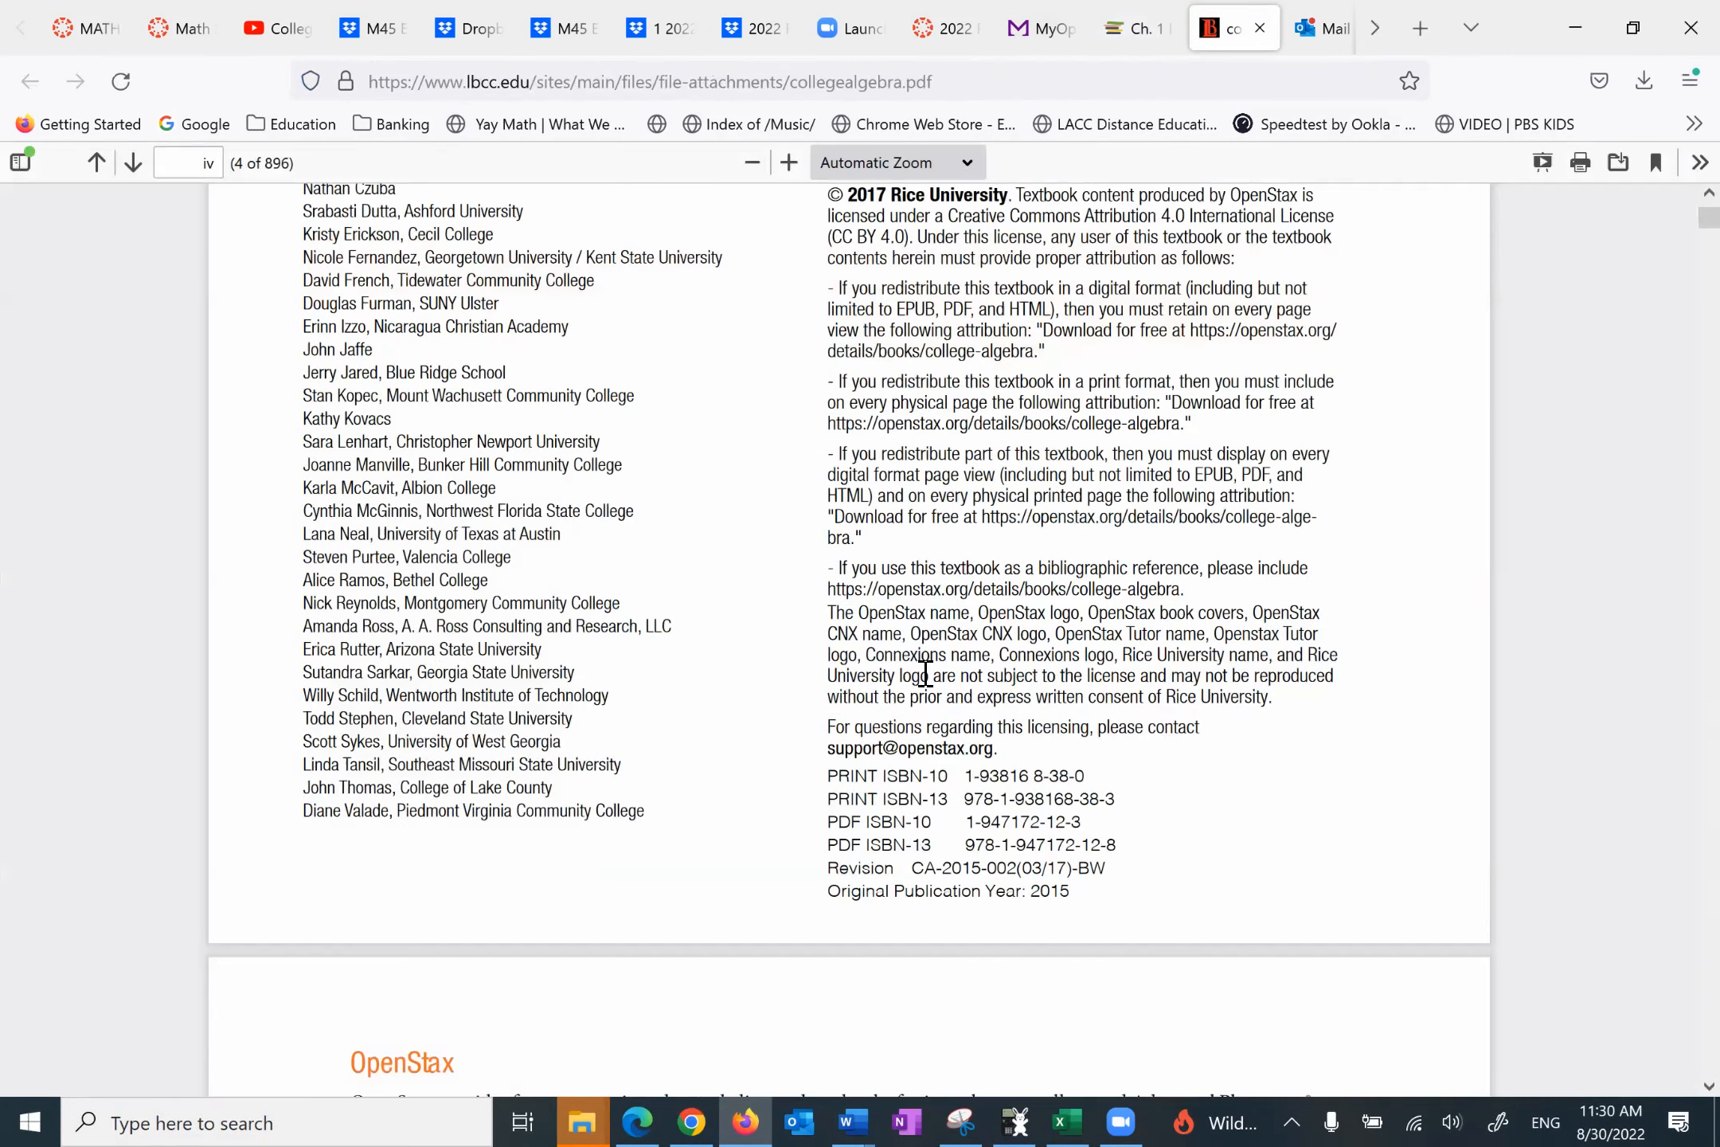
{"action": "scroll", "scroll_direction": "down", "scroll_amount": 3}
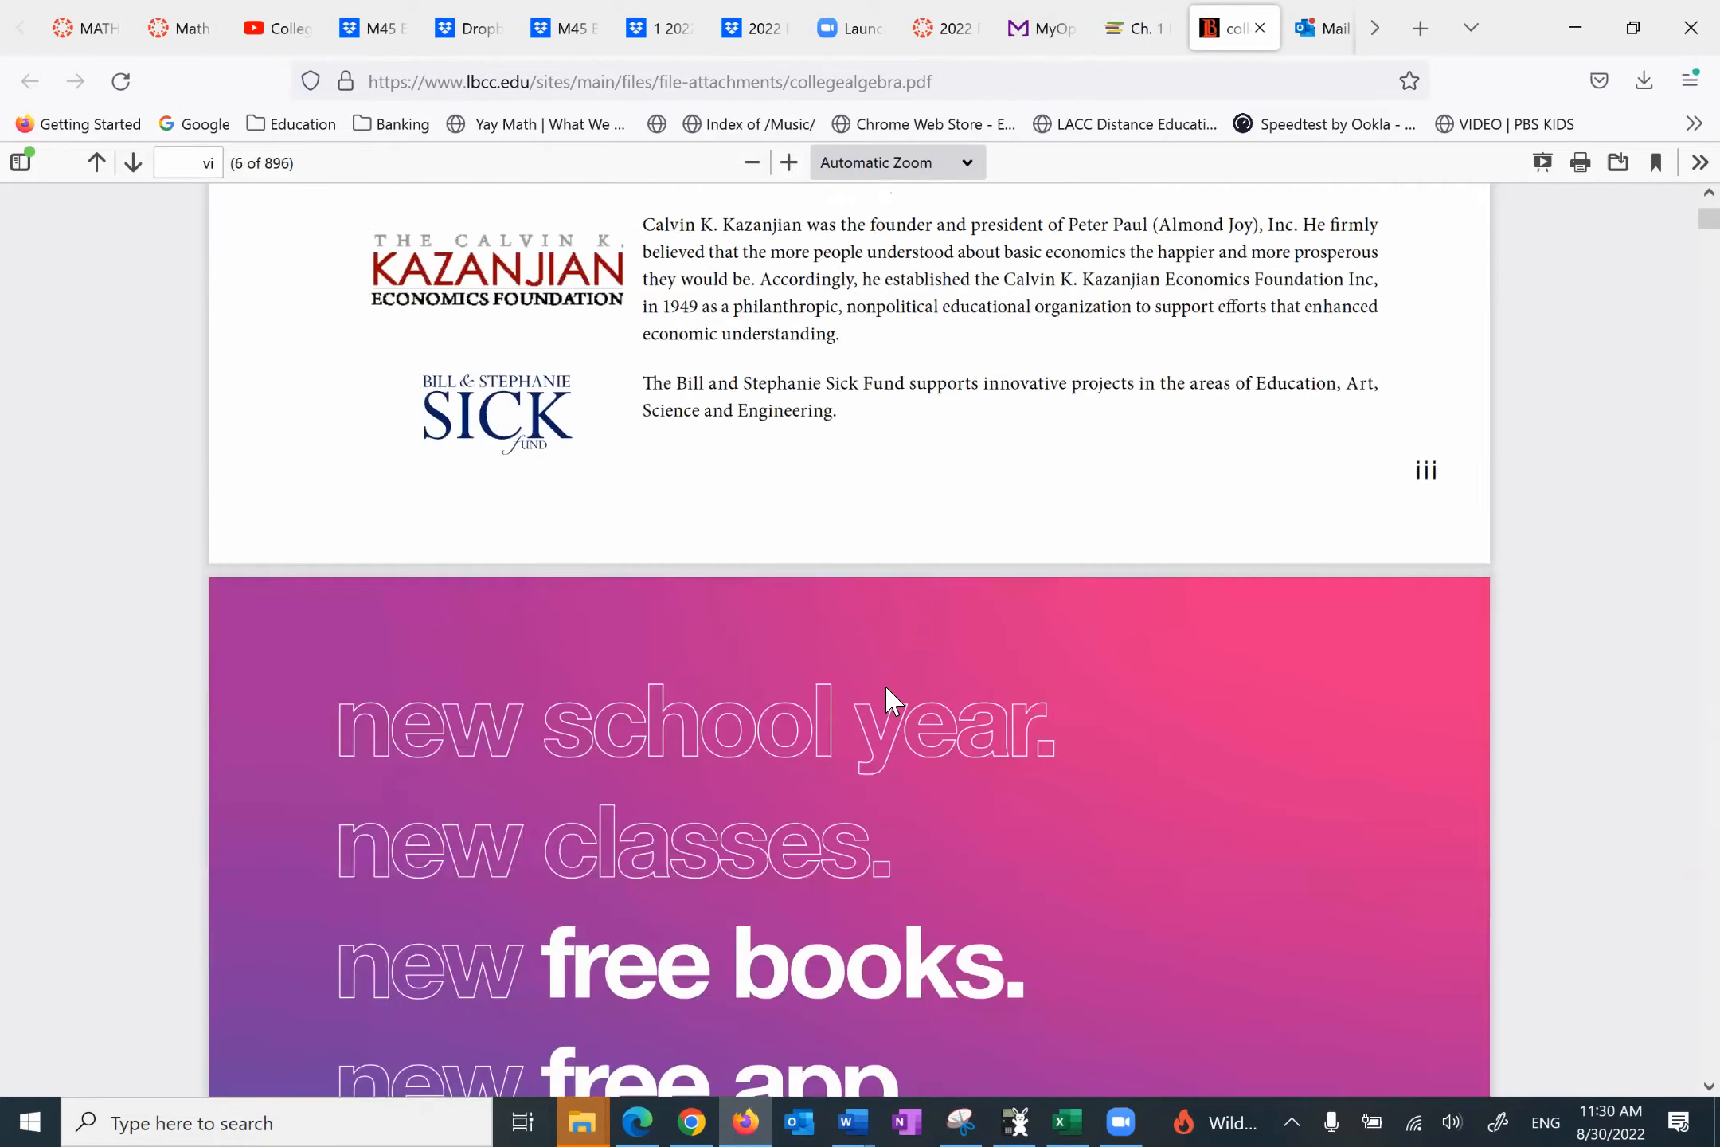
{"action": "scroll", "scroll_direction": "down", "scroll_amount": 3}
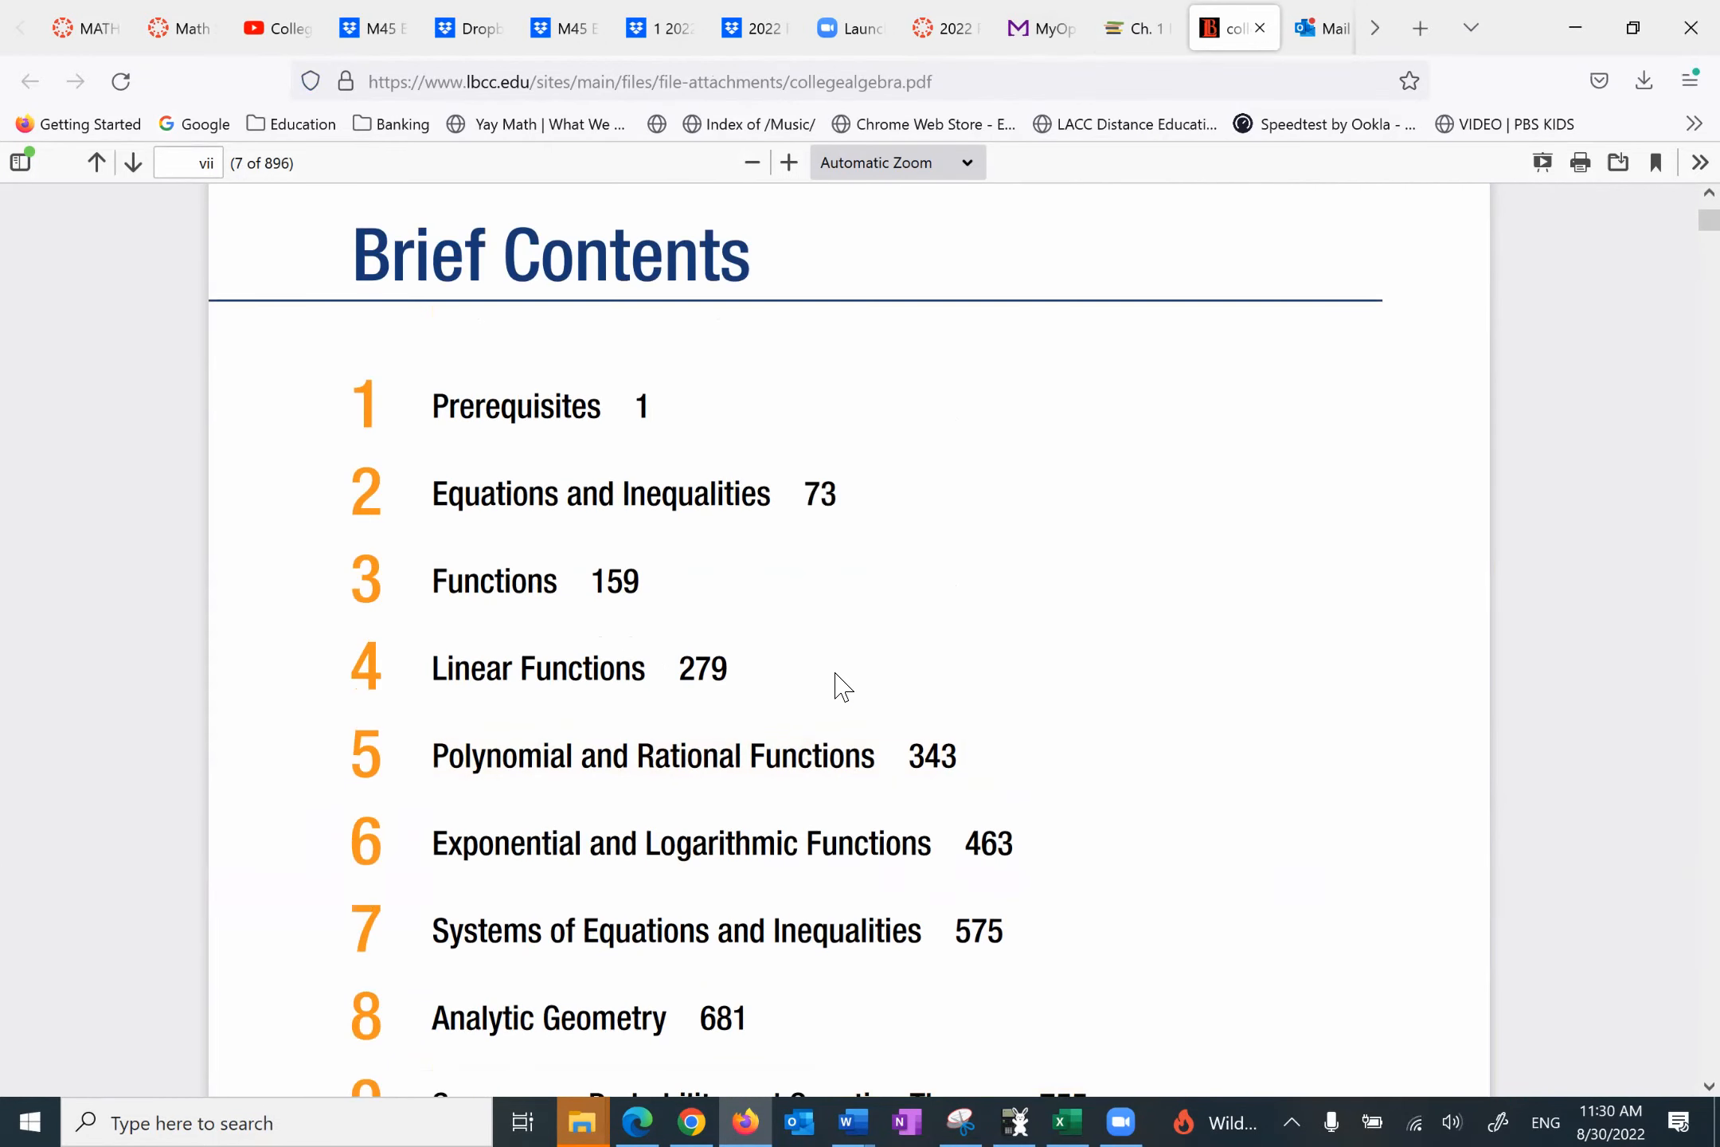
{"action": "scroll", "scroll_direction": "down", "scroll_amount": 3}
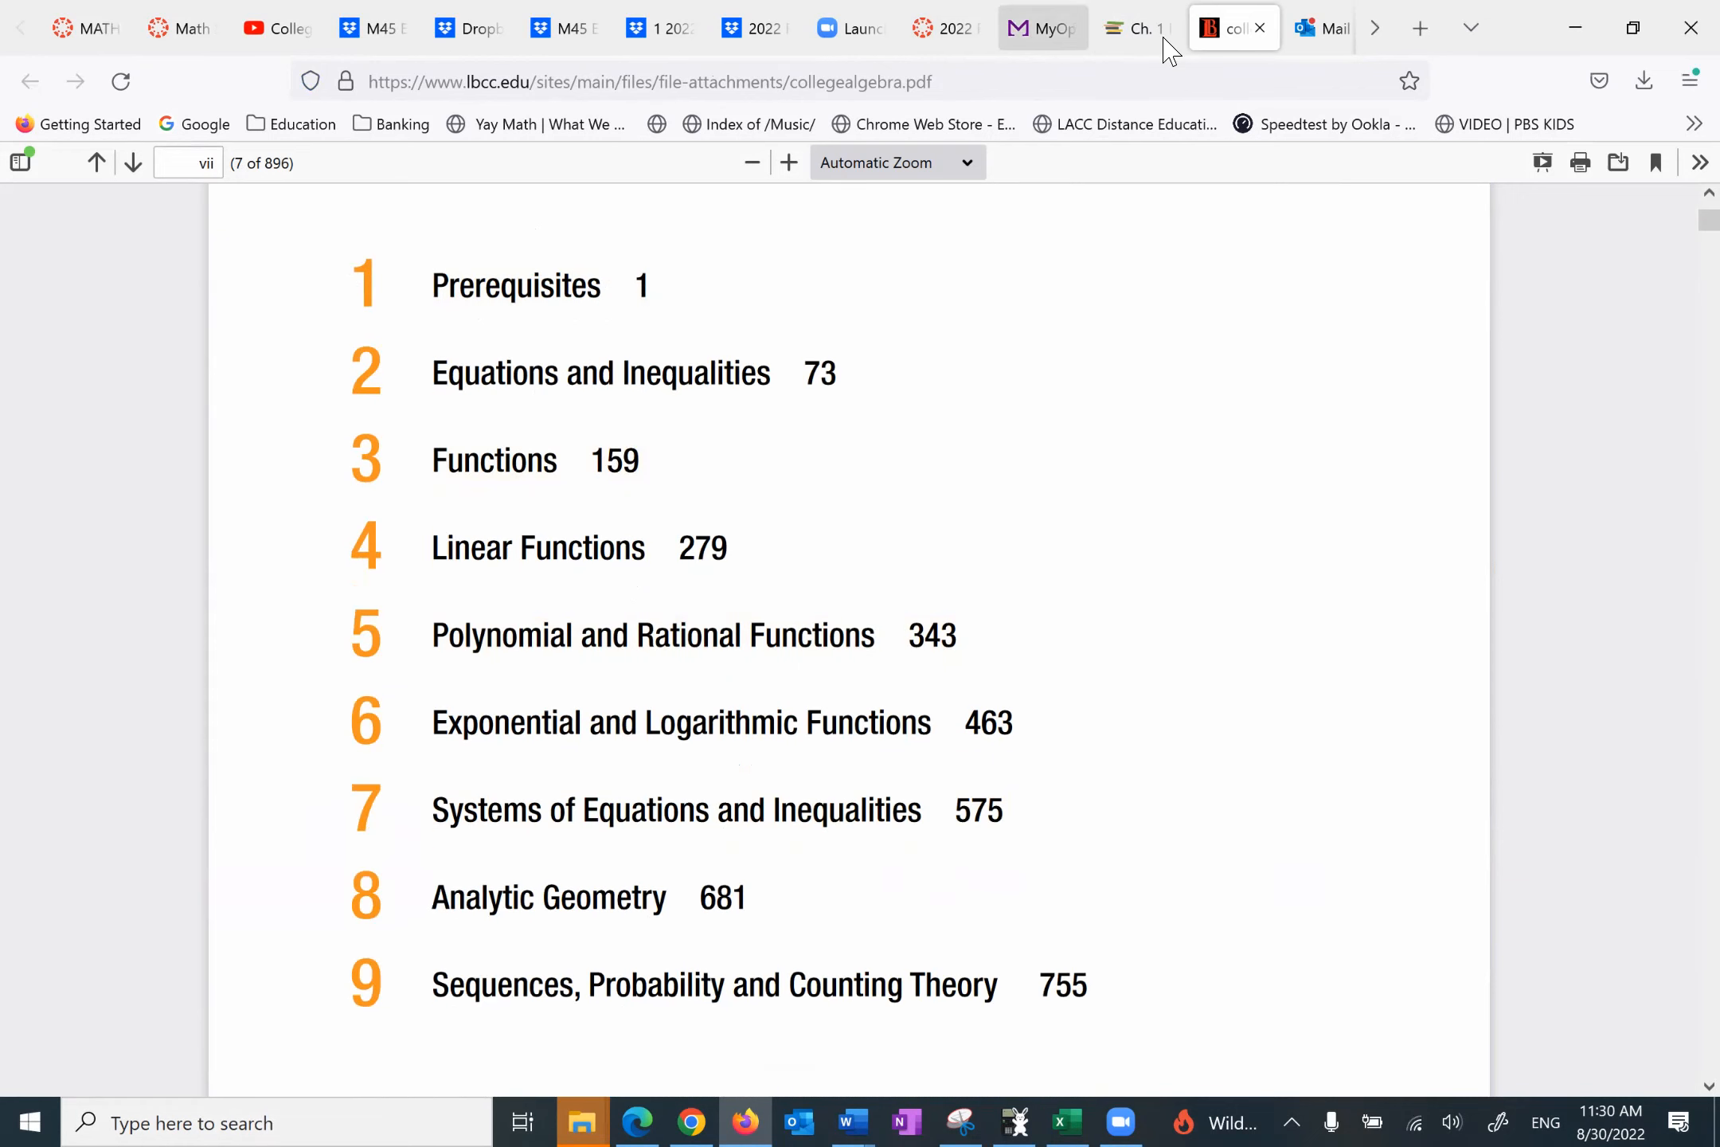
{"action": "left_click", "coordinate": [1135, 27]}
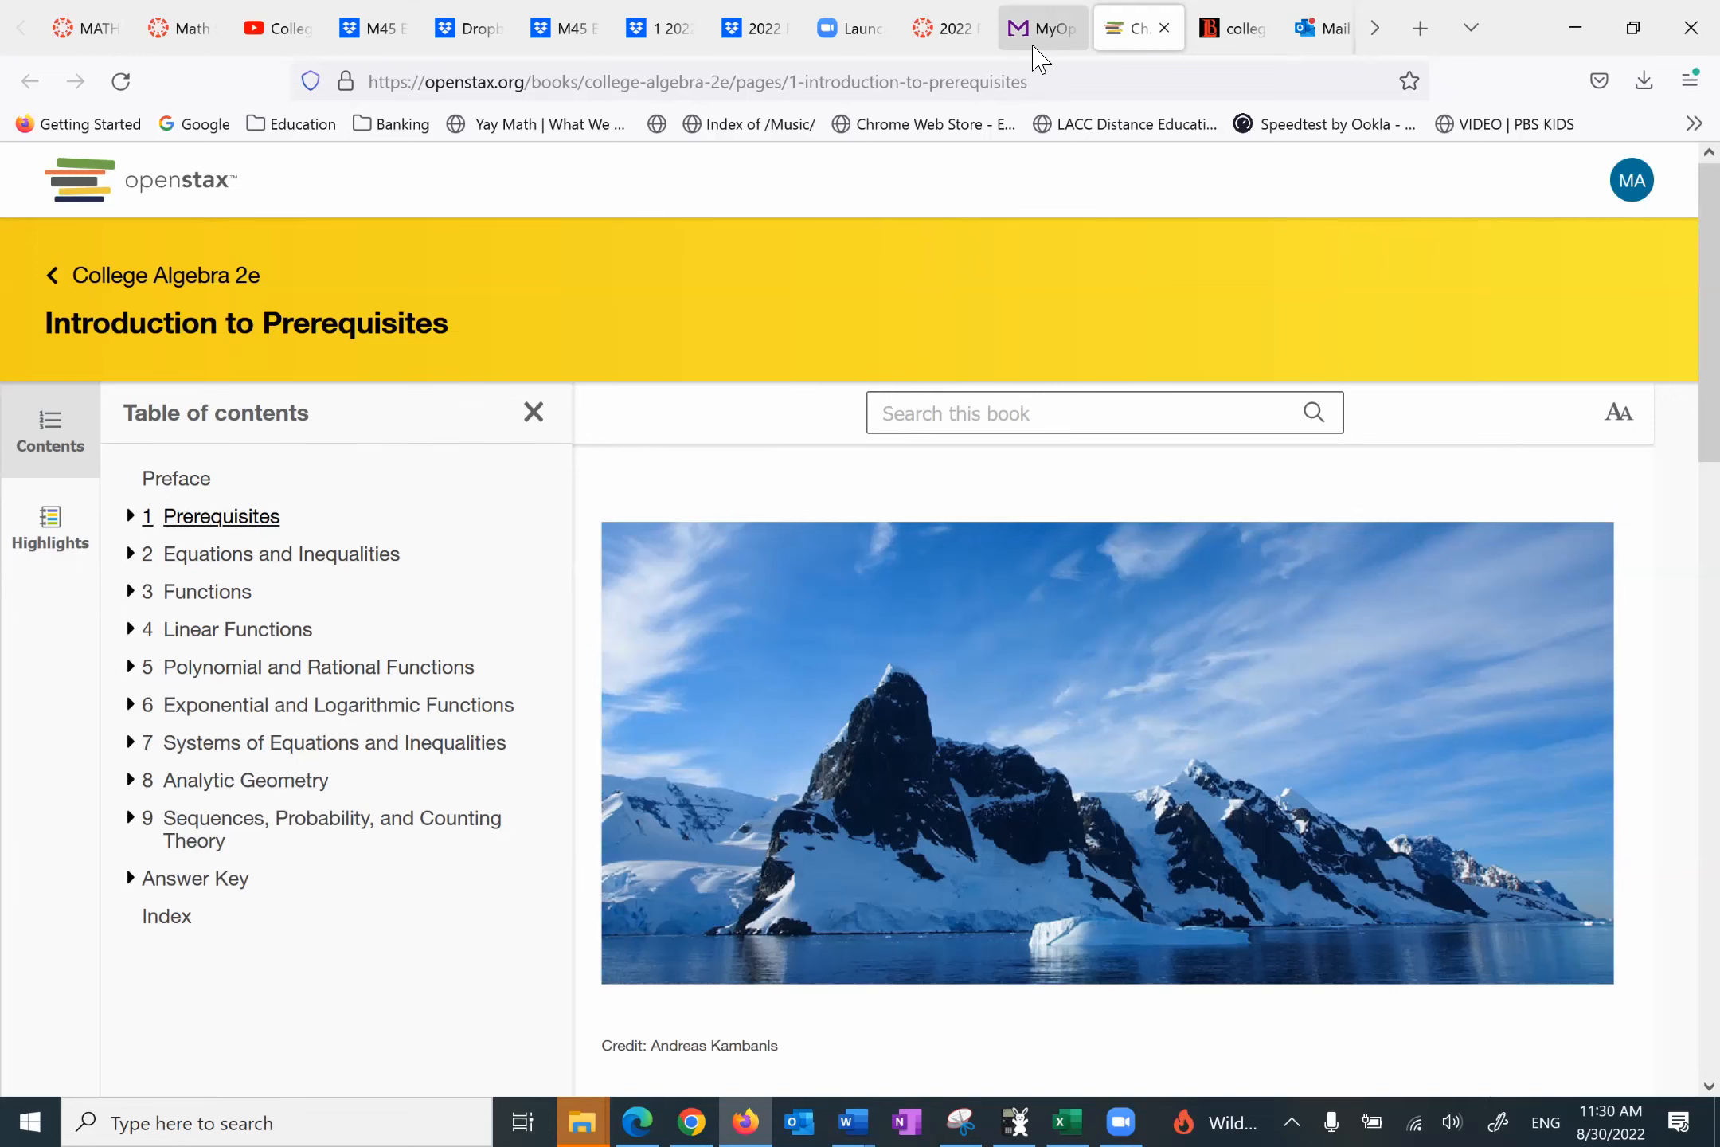
{"action": "left_click", "coordinate": [1041, 27]}
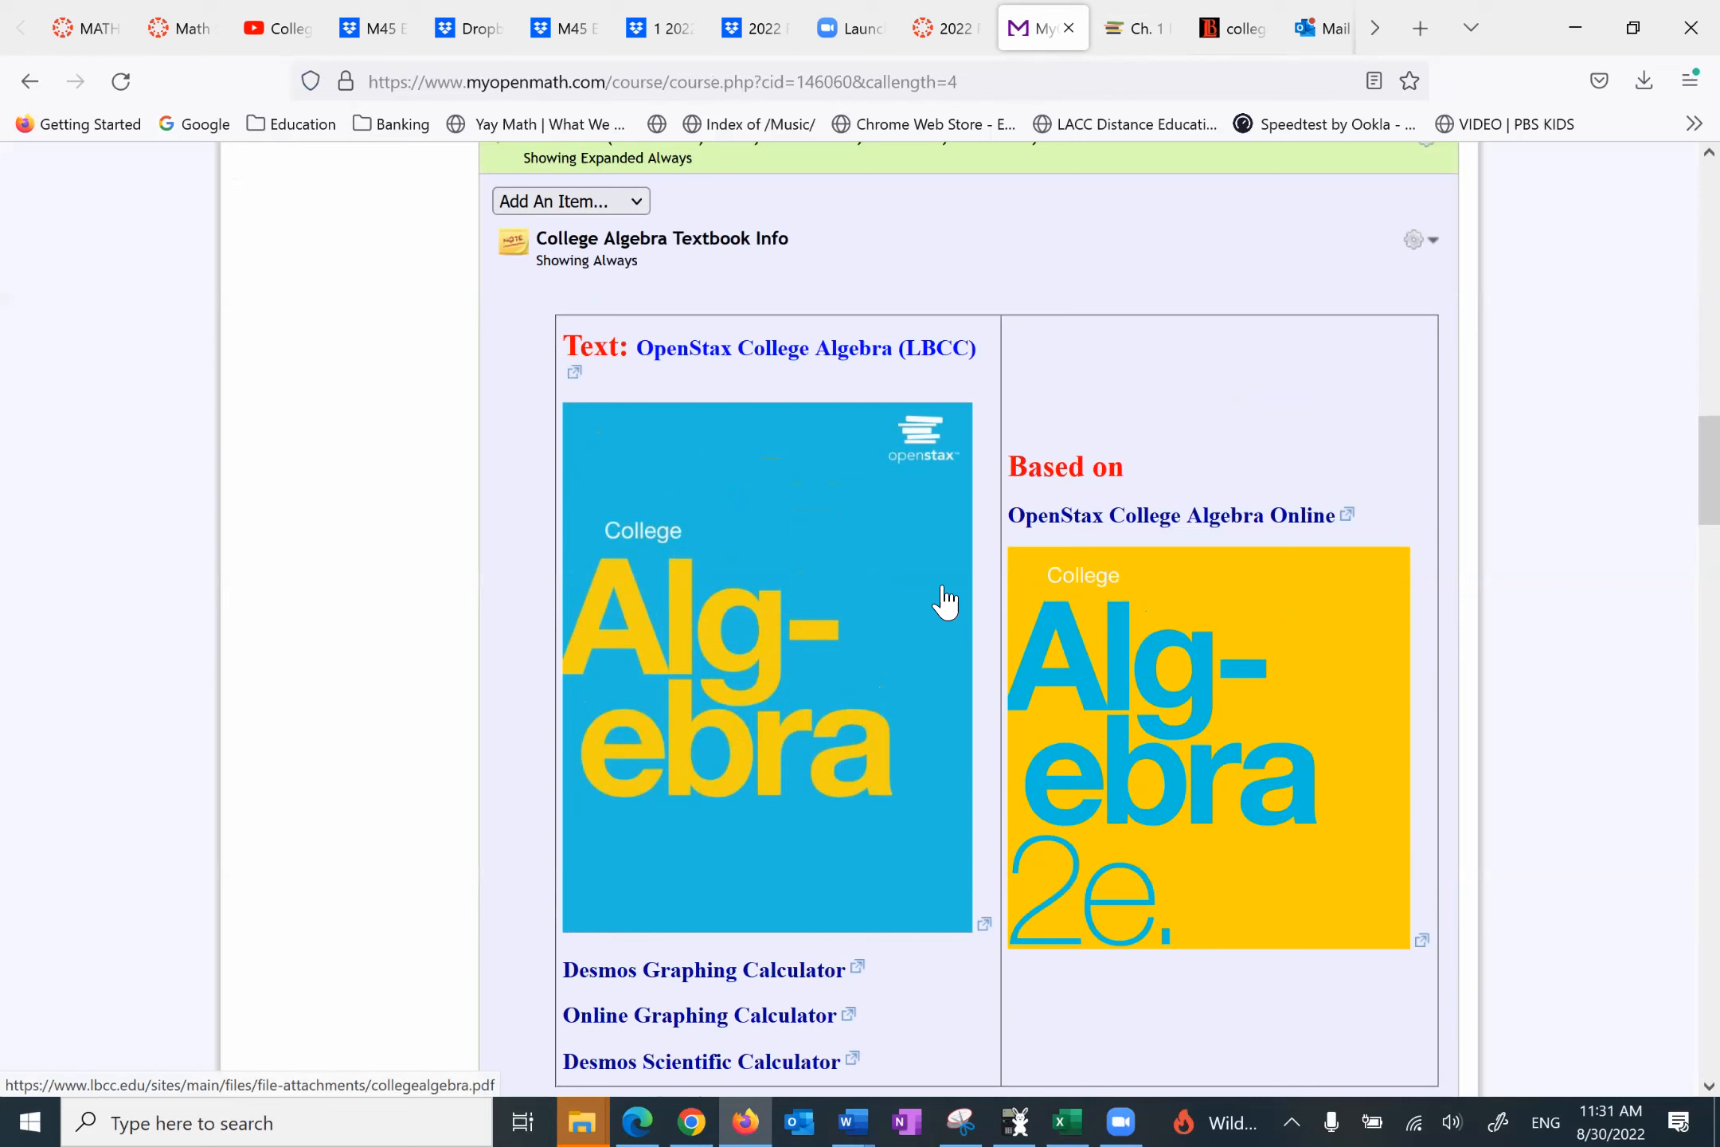
Step: Open the Desmos Graphing, Online Graphing and Desmos Scientific calculator links, returning to MyOpenMath after each
{"action": "scroll", "scroll_direction": "down", "scroll_amount": 3}
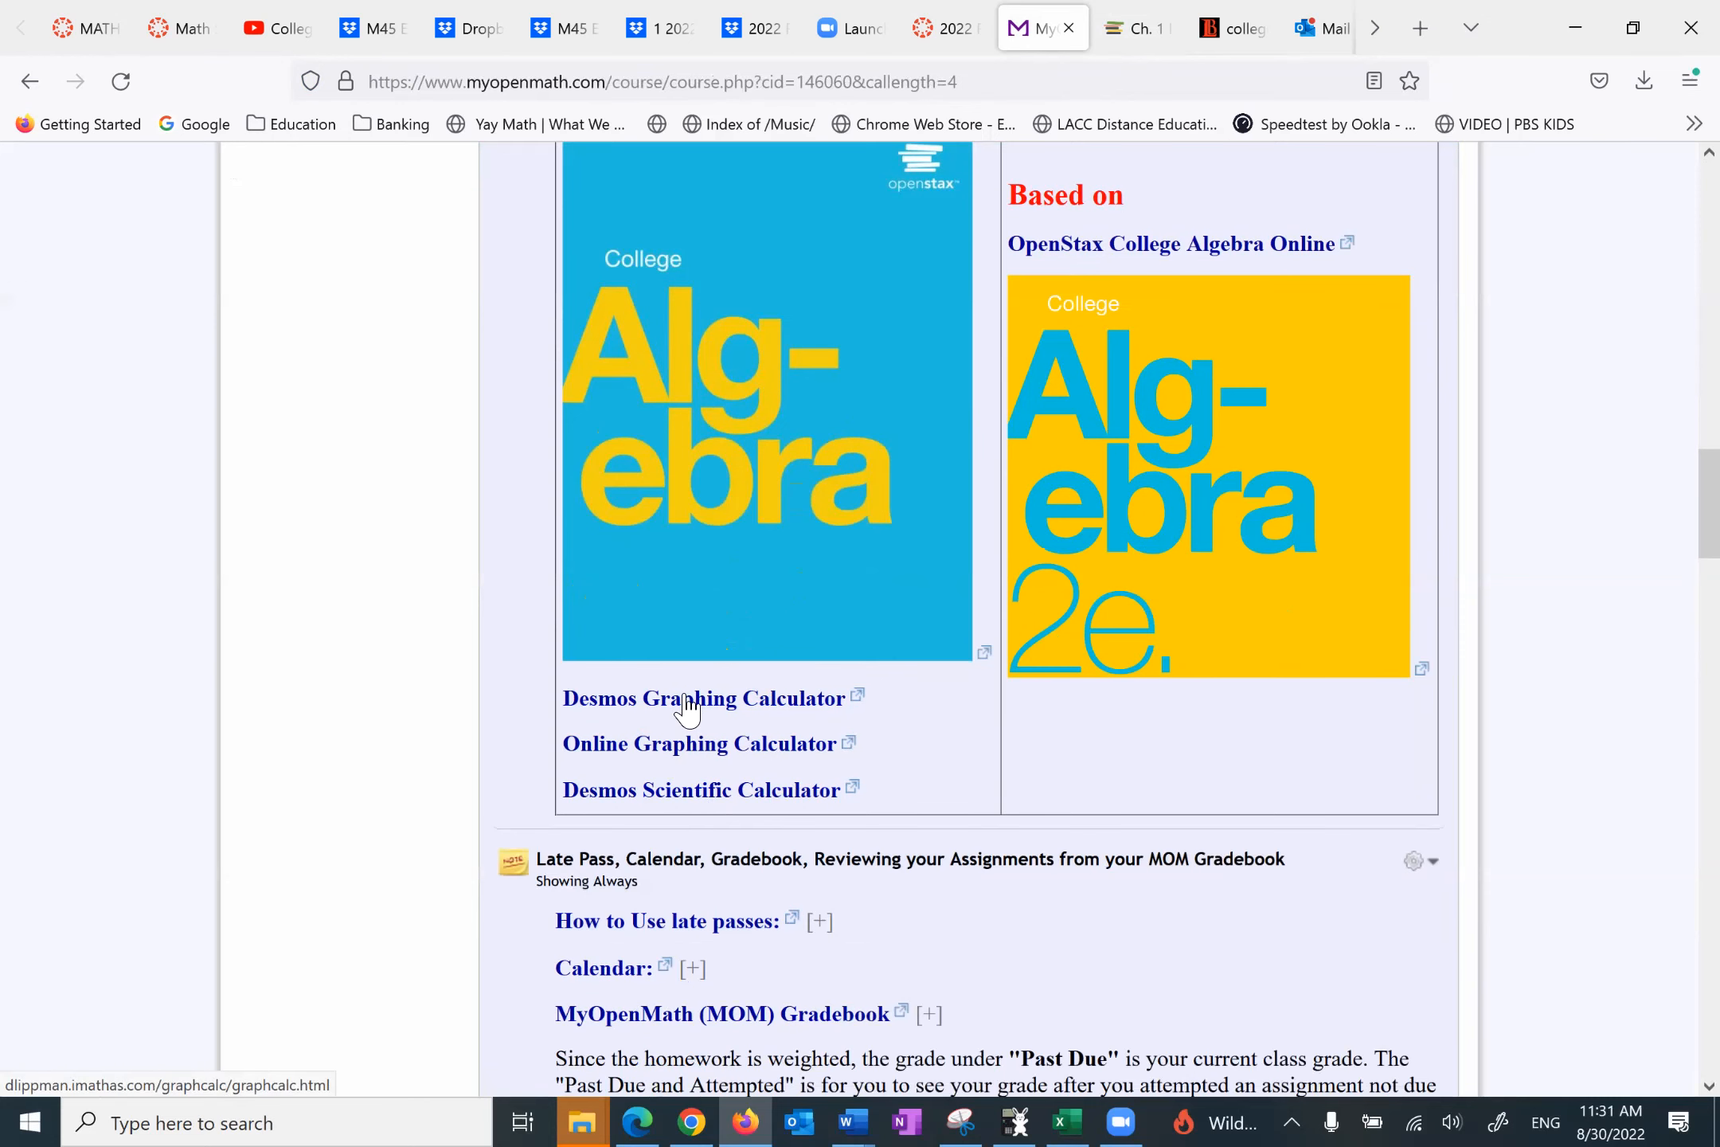
{"action": "mouse_move", "coordinate": [719, 714]}
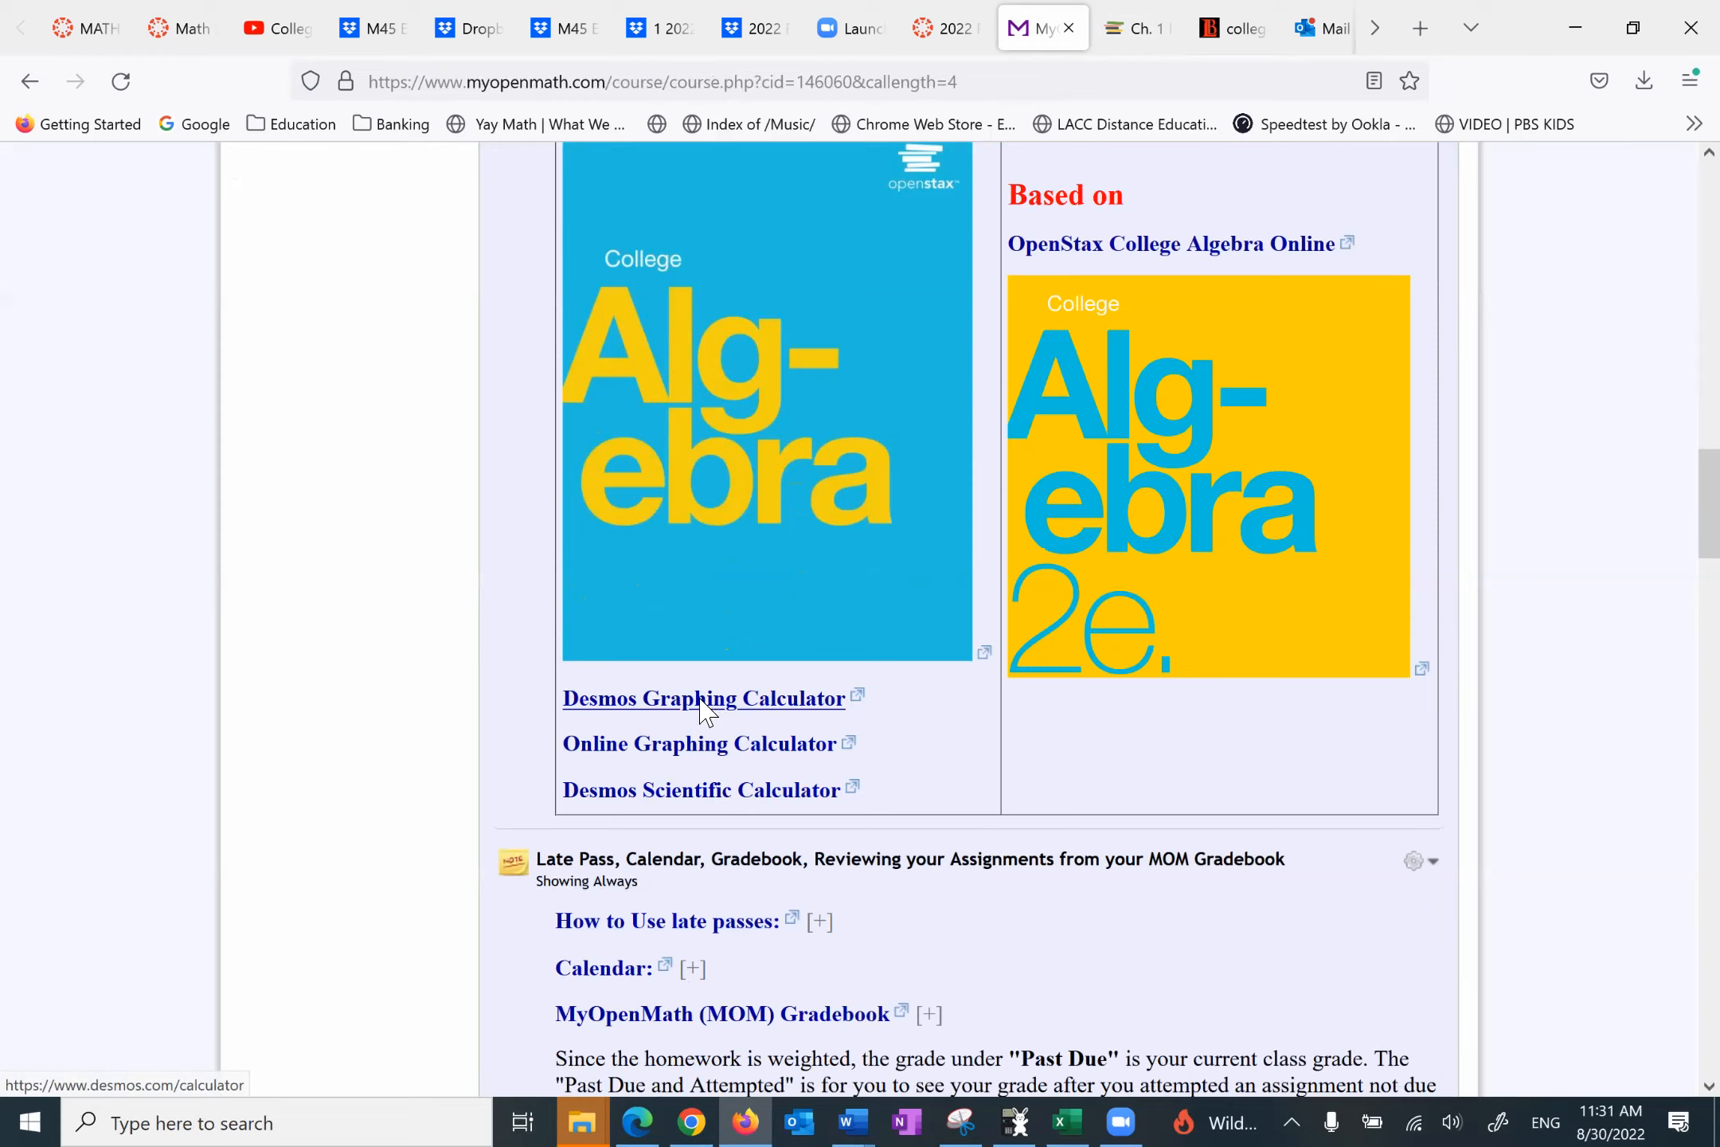
{"action": "left_click", "coordinate": [688, 697]}
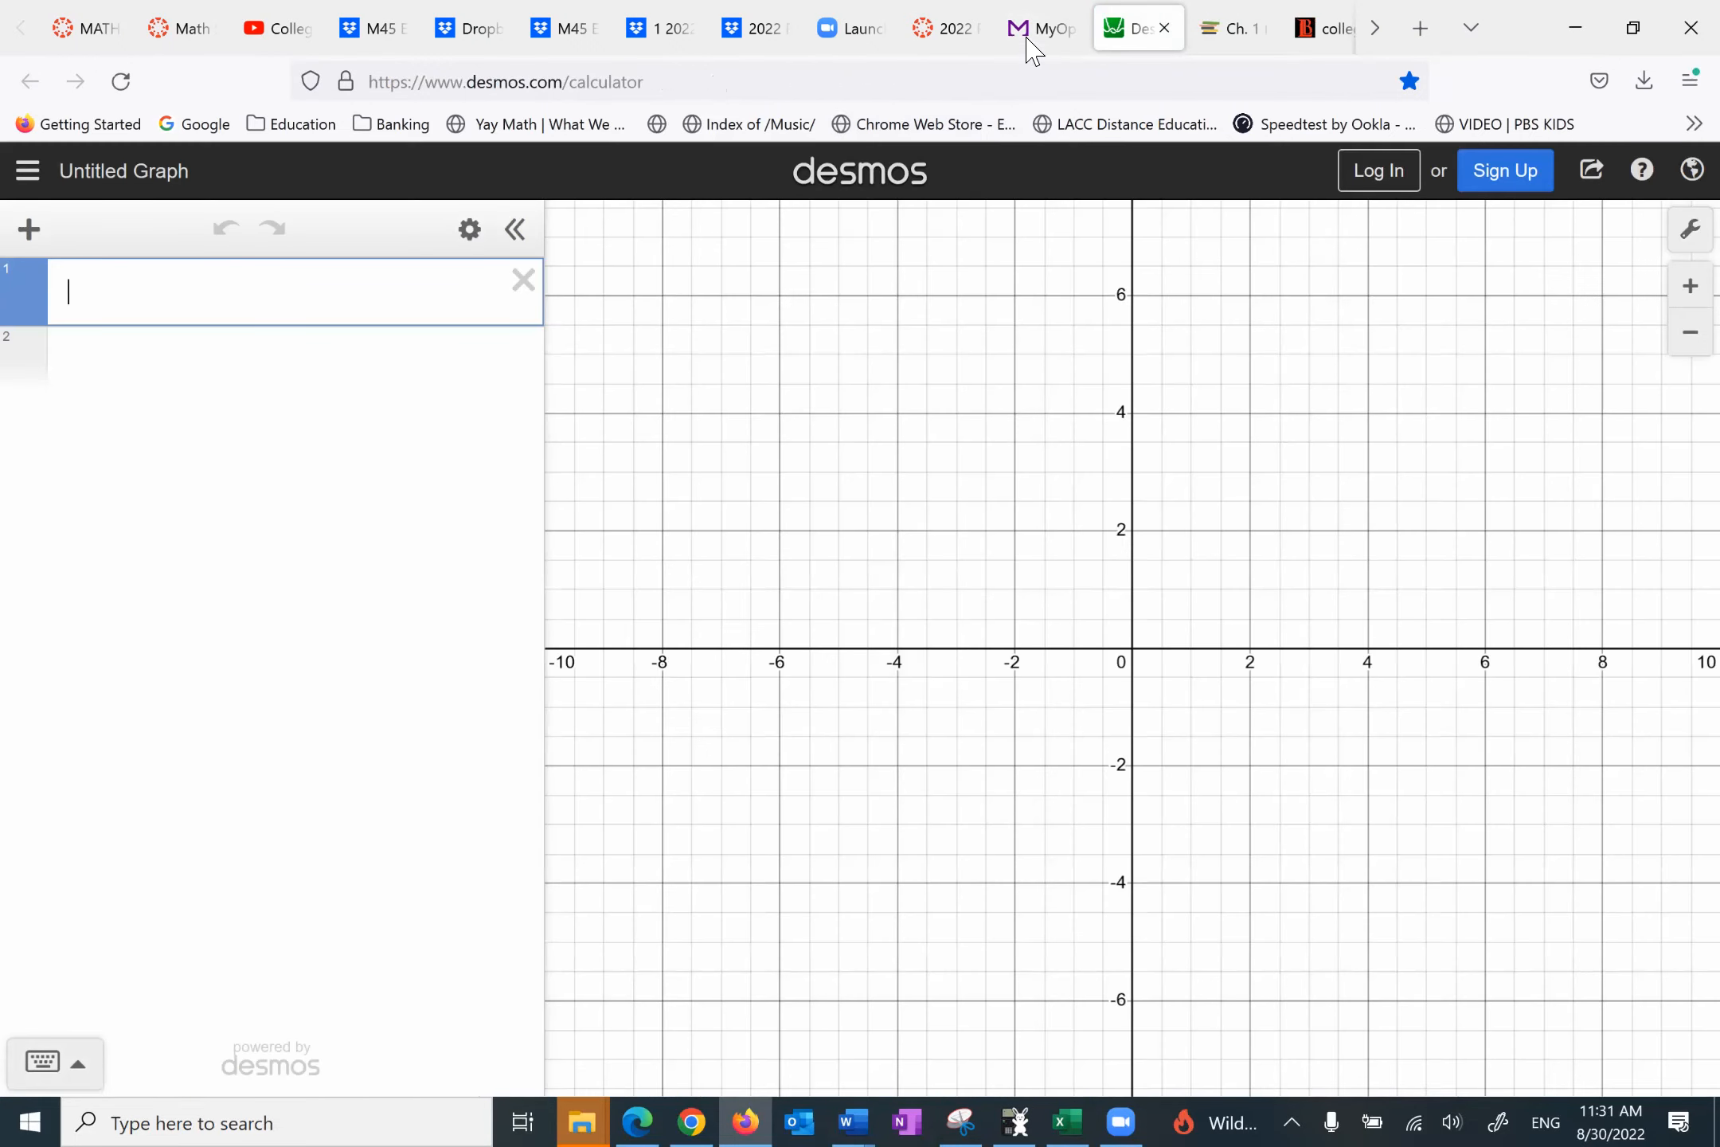
{"action": "left_click", "coordinate": [1042, 27]}
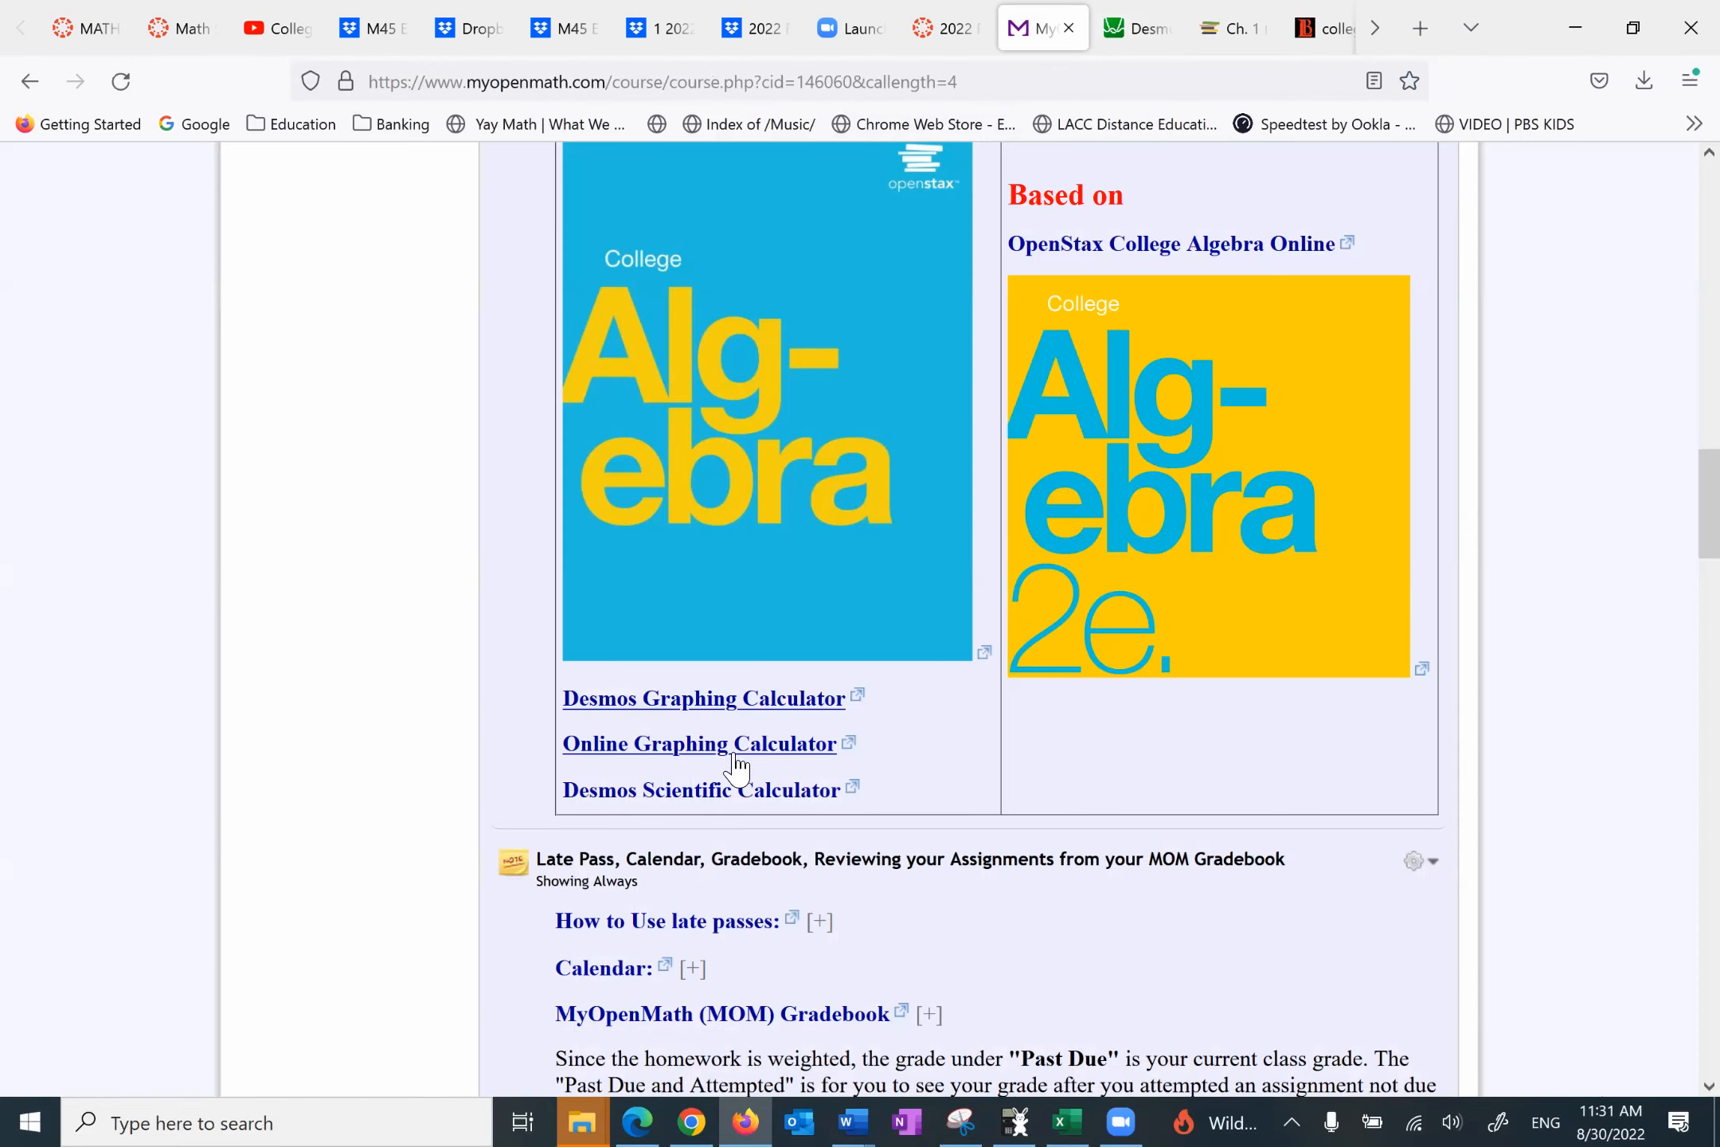
{"action": "left_click", "coordinate": [695, 743]}
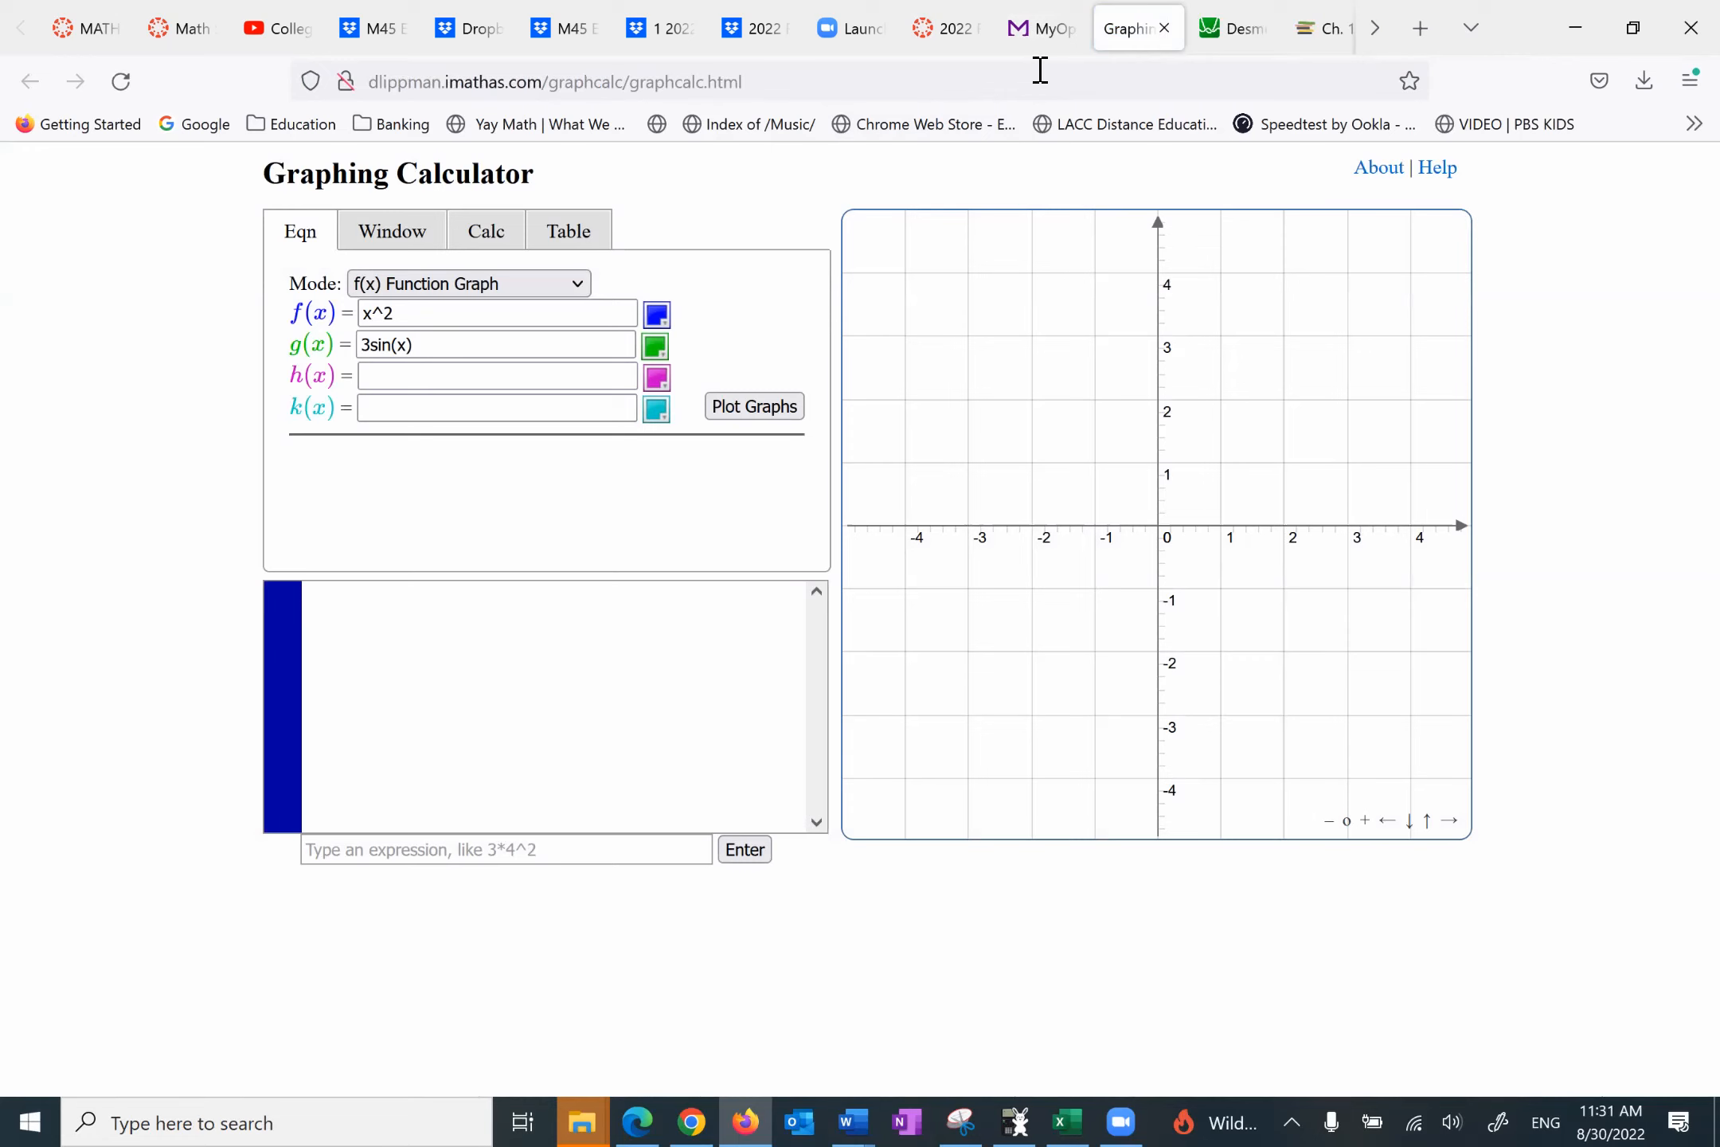
{"action": "left_click", "coordinate": [1041, 27]}
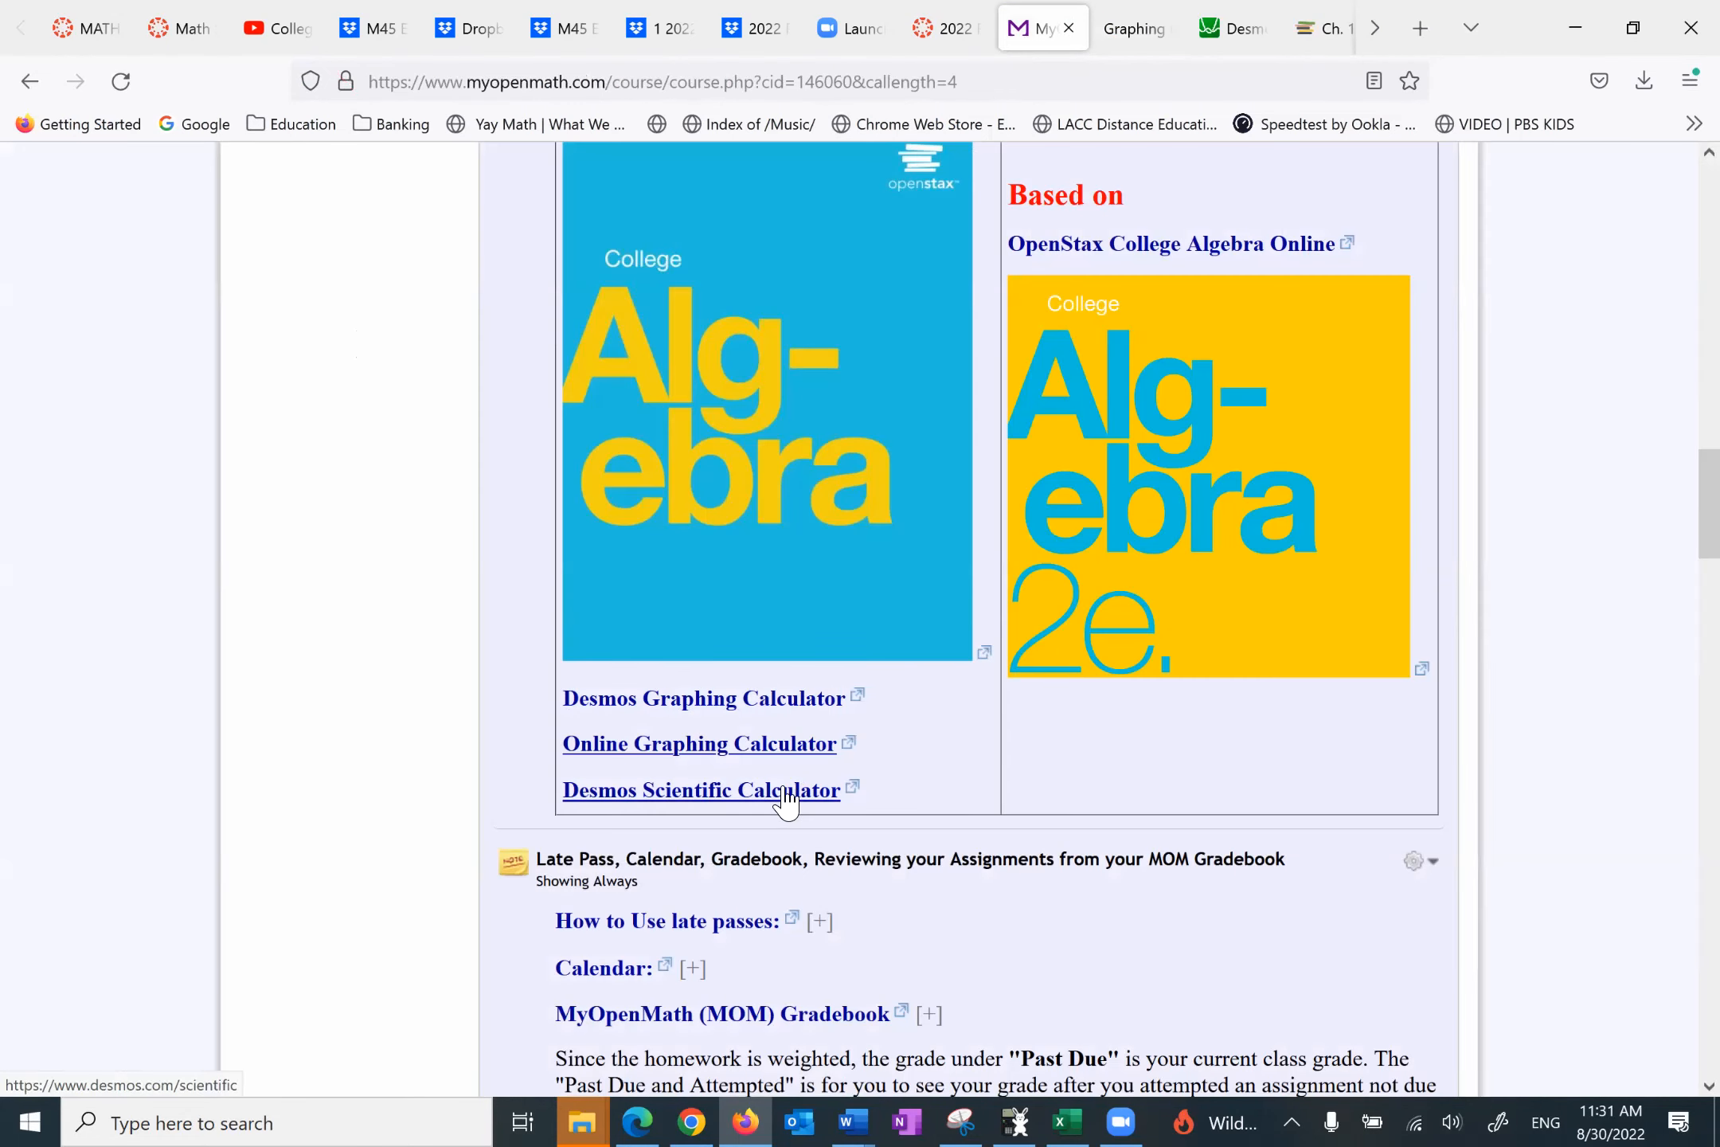
{"action": "left_click", "coordinate": [696, 788]}
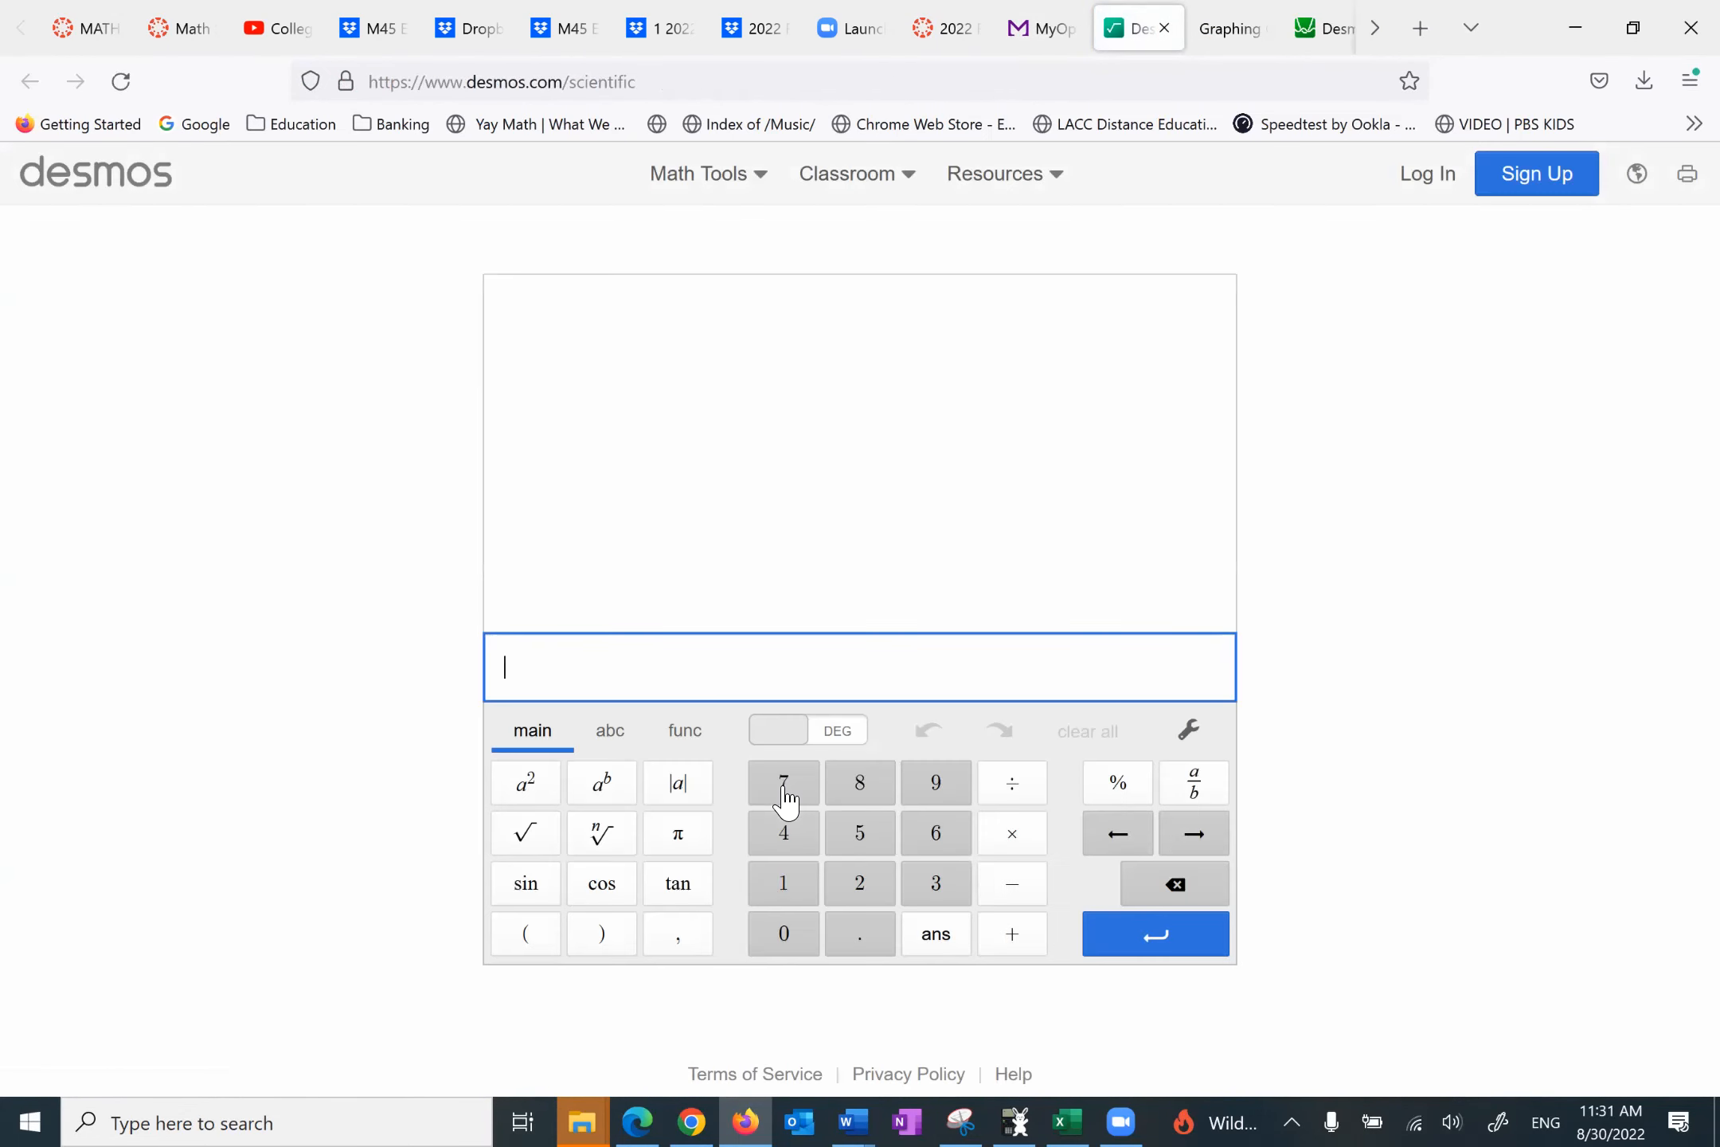
{"action": "mouse_move", "coordinate": [1007, 327]}
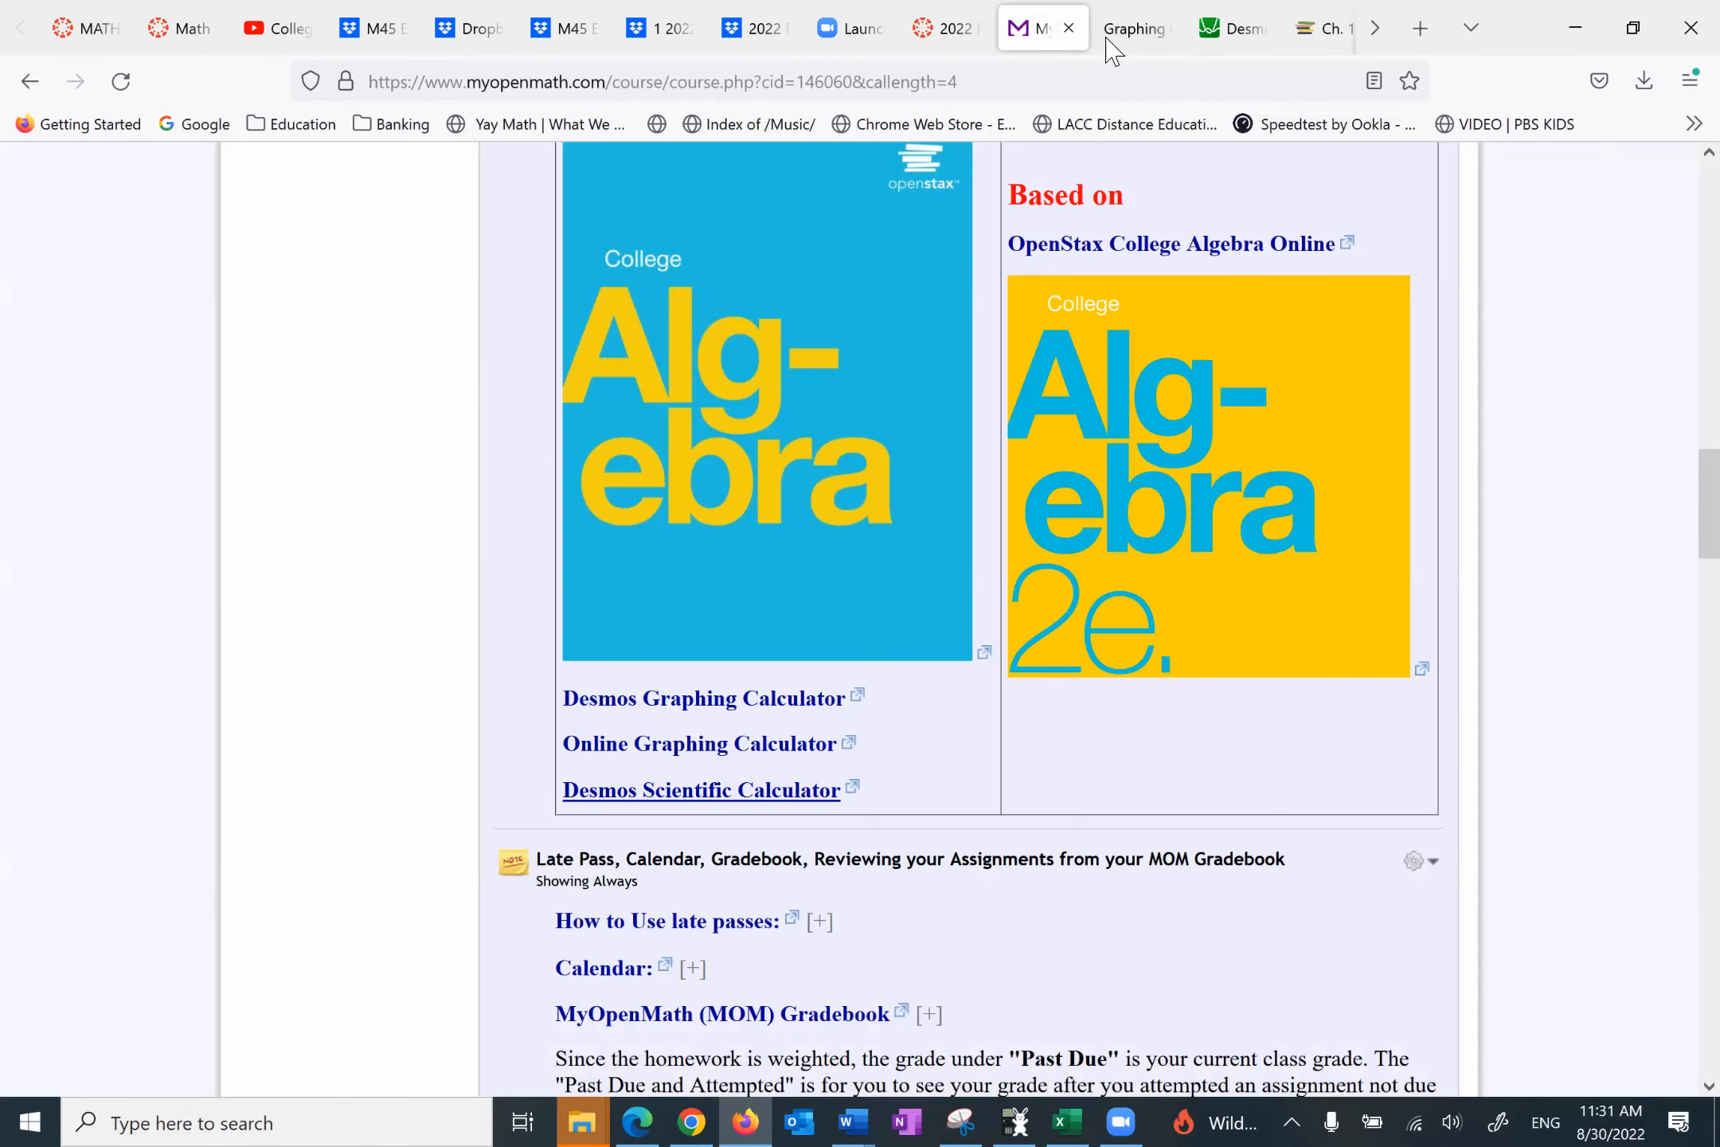
{"action": "left_click", "coordinate": [1134, 27]}
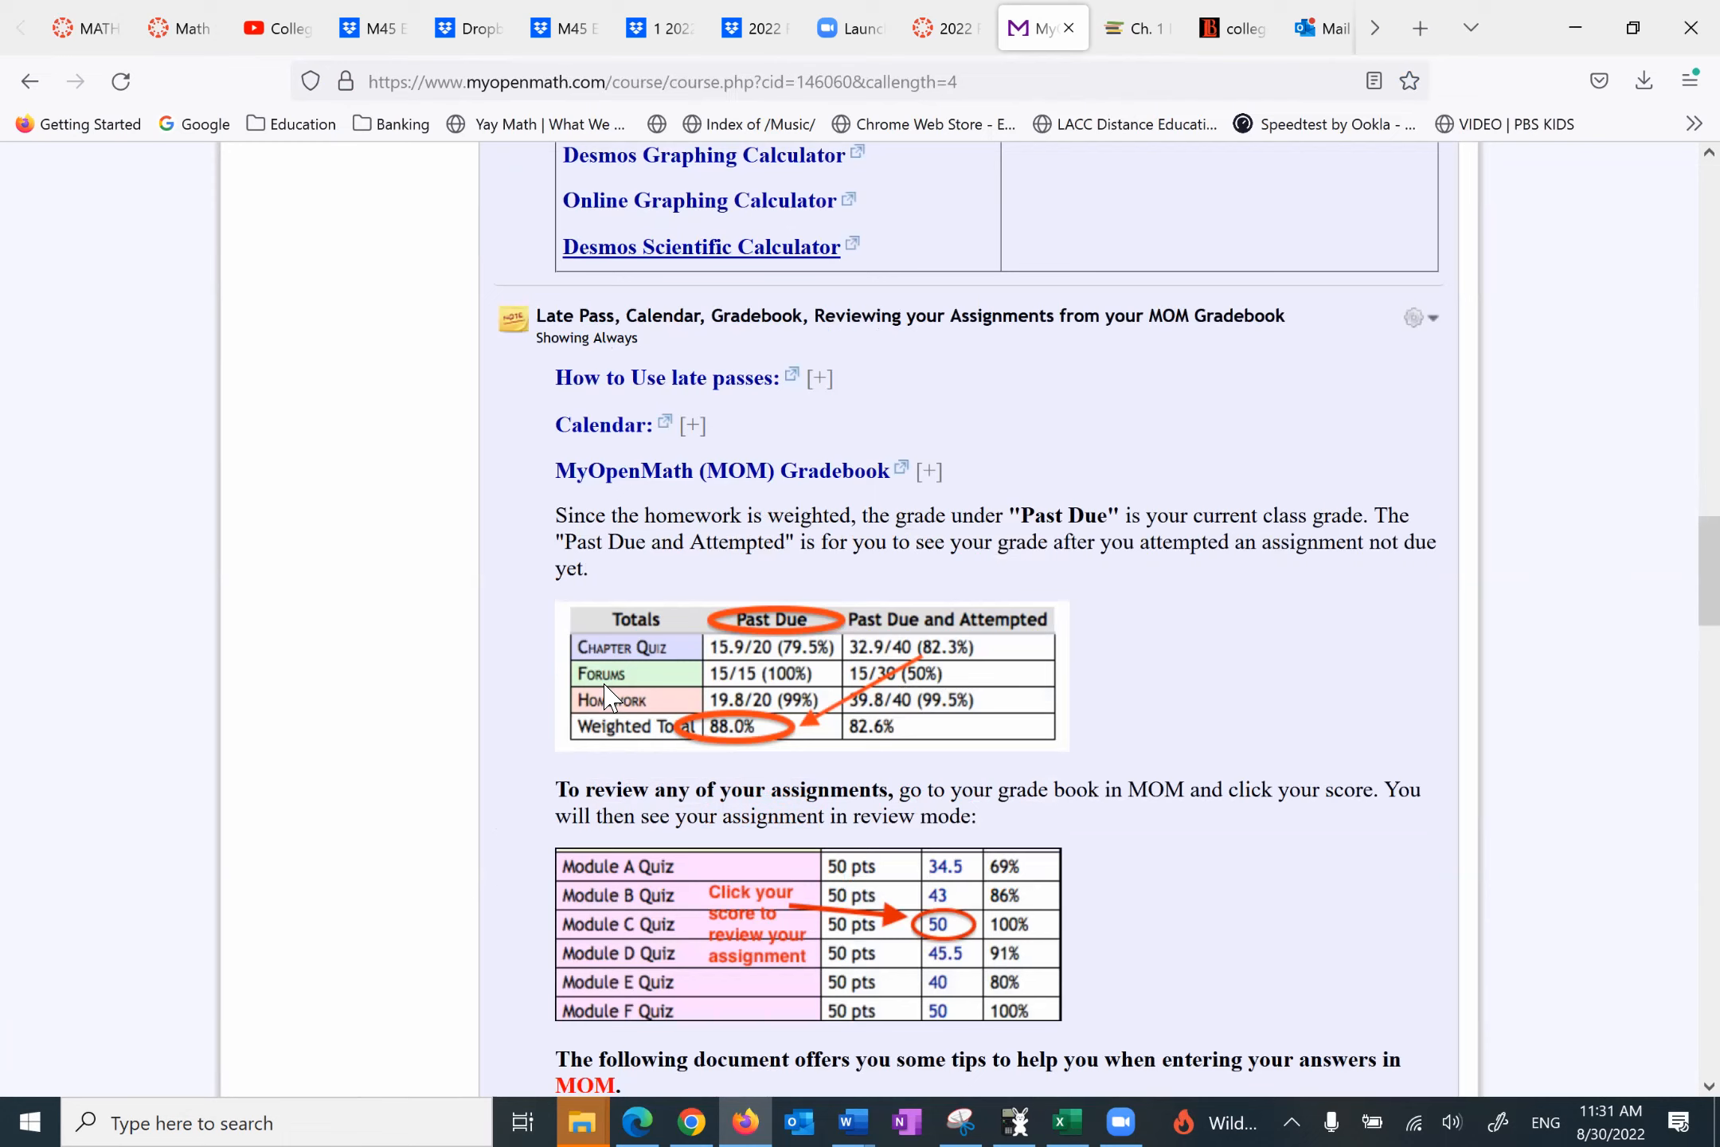
{"action": "mouse_move", "coordinate": [593, 790]}
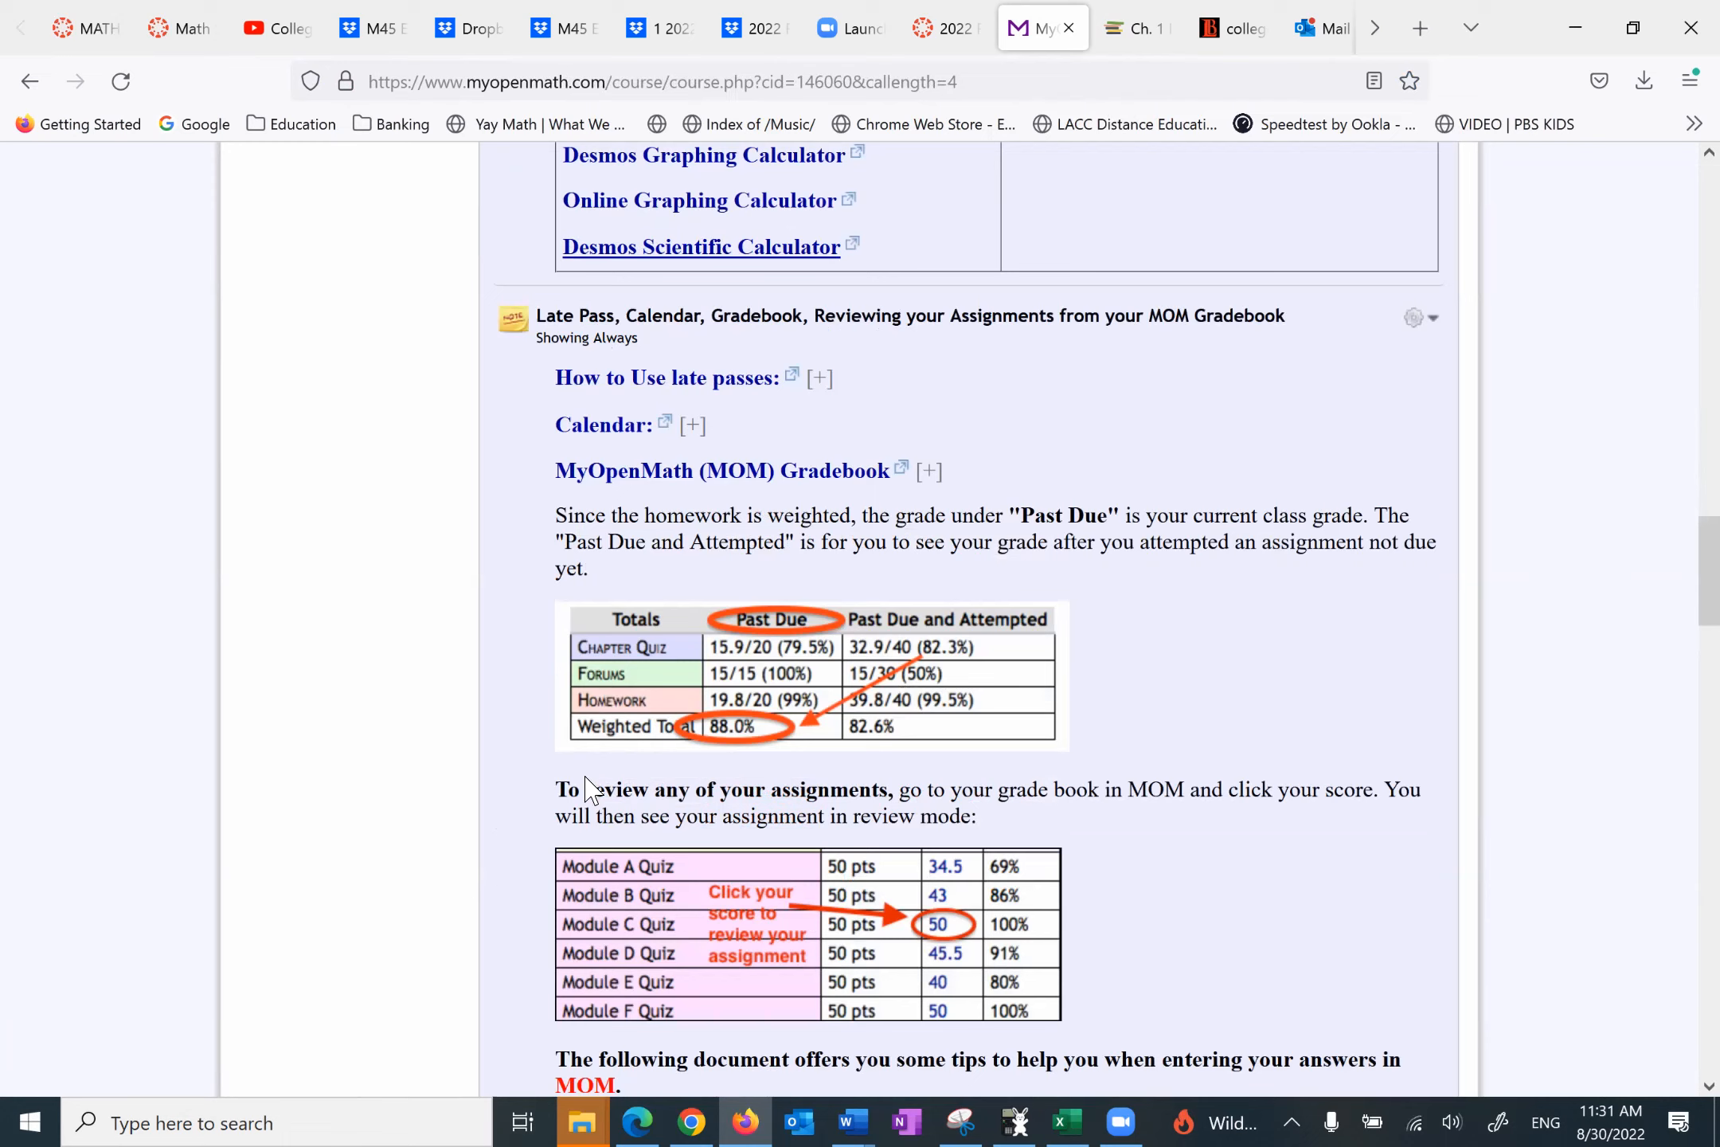
{"action": "mouse_move", "coordinate": [840, 491]}
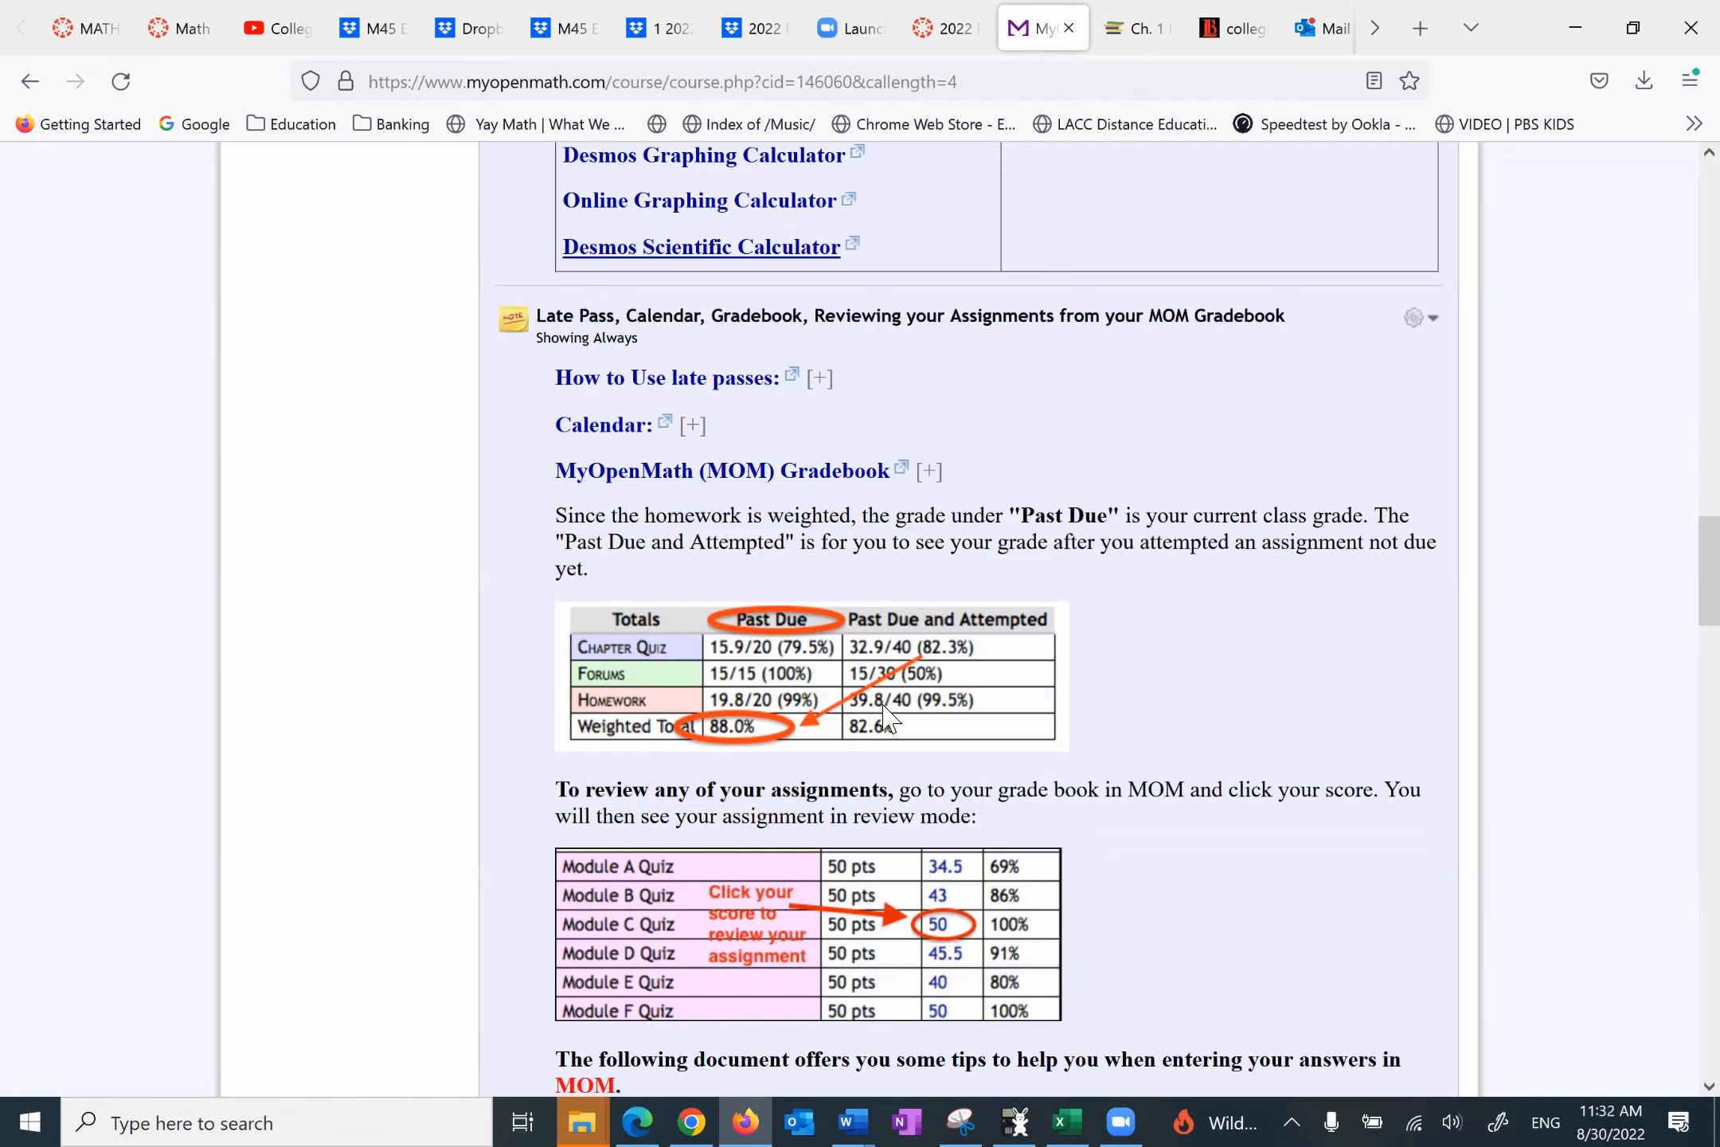
Step: Scroll past the gradebook tips to the Free Online Calculator / DESMOS module and its video playlist
{"action": "scroll", "scroll_direction": "down", "scroll_amount": 3}
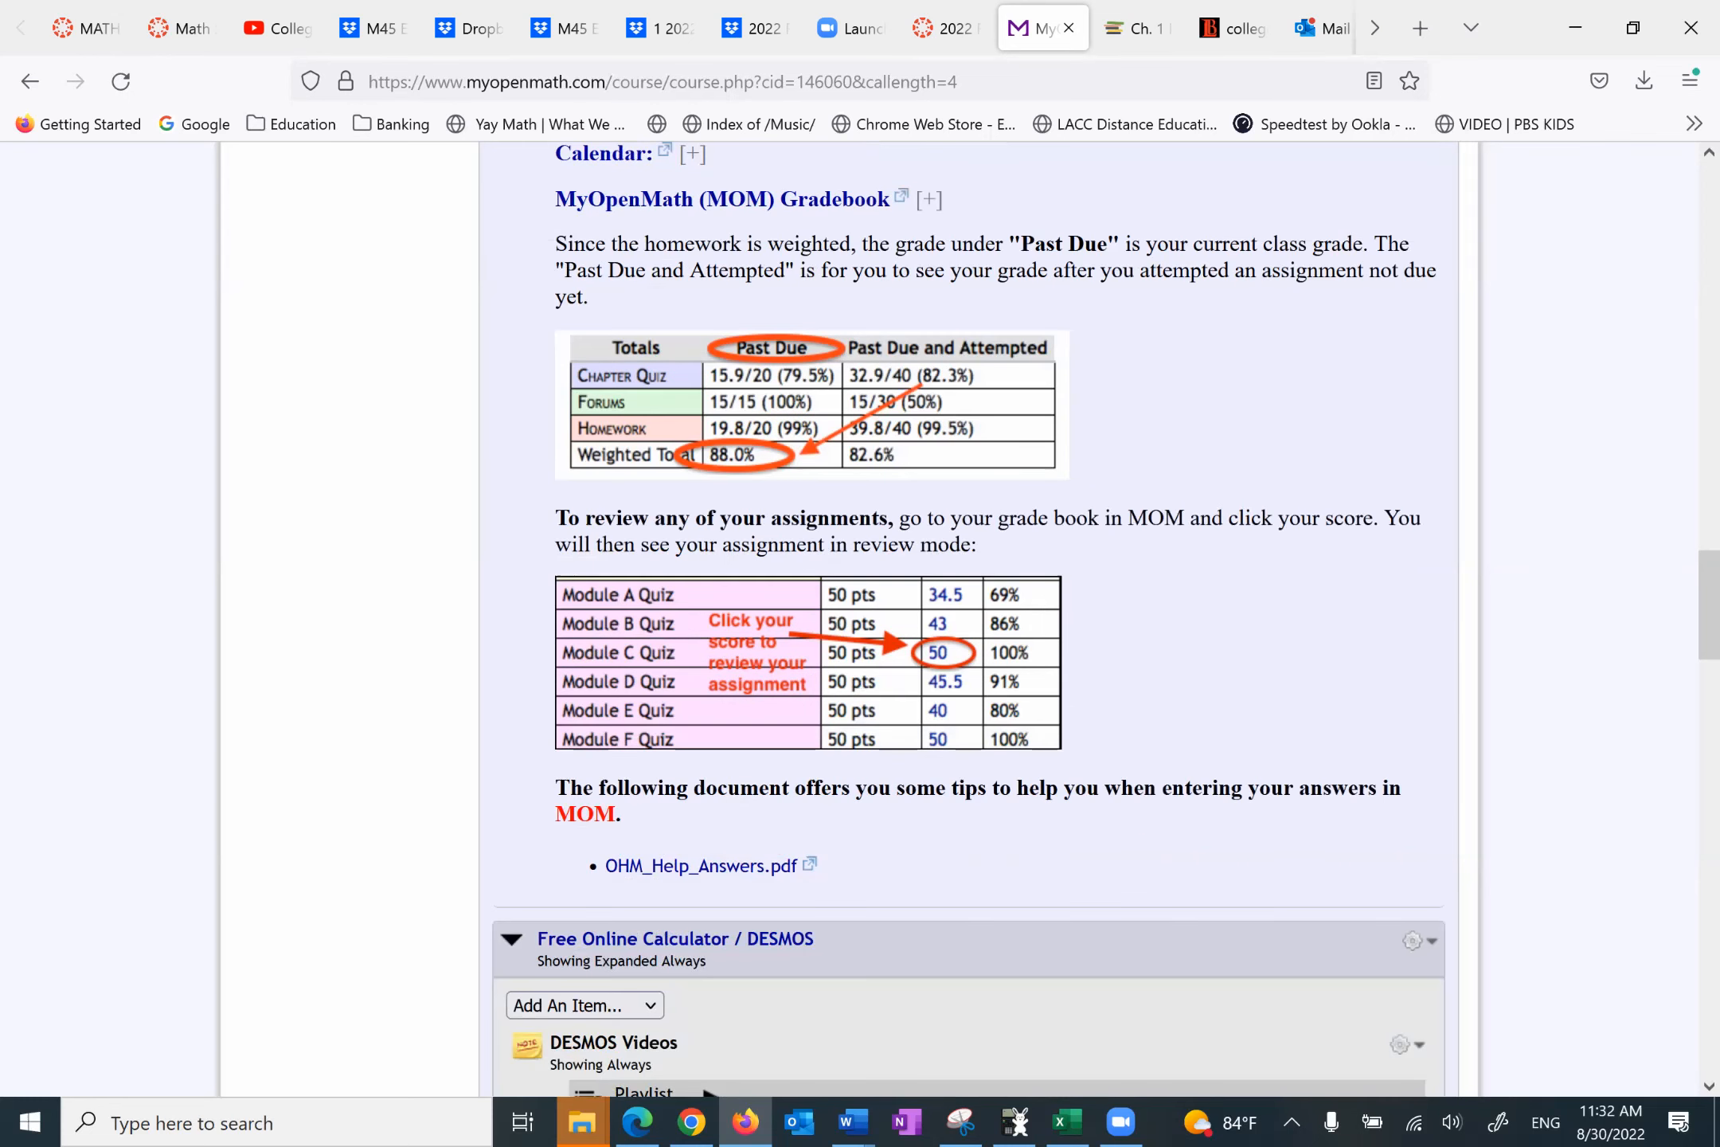
{"action": "scroll", "scroll_direction": "down", "scroll_amount": 3}
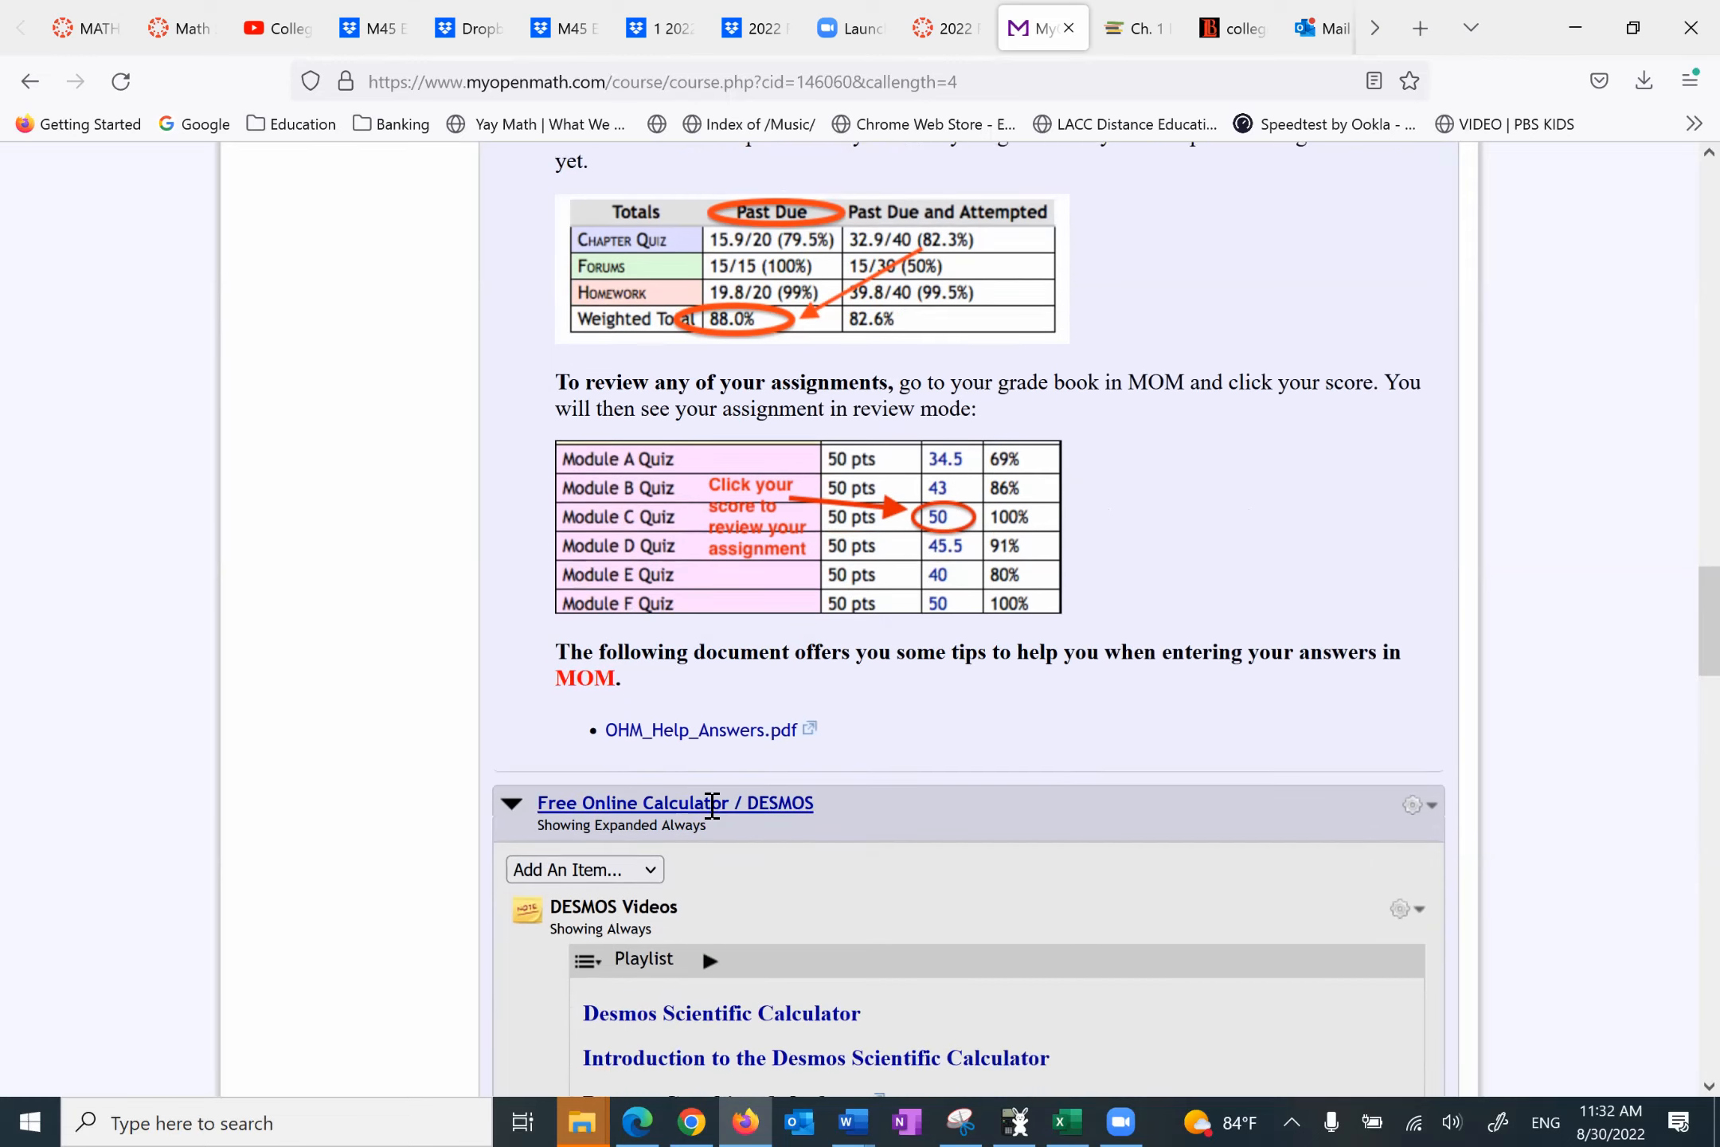
{"action": "scroll", "scroll_direction": "down", "scroll_amount": 3}
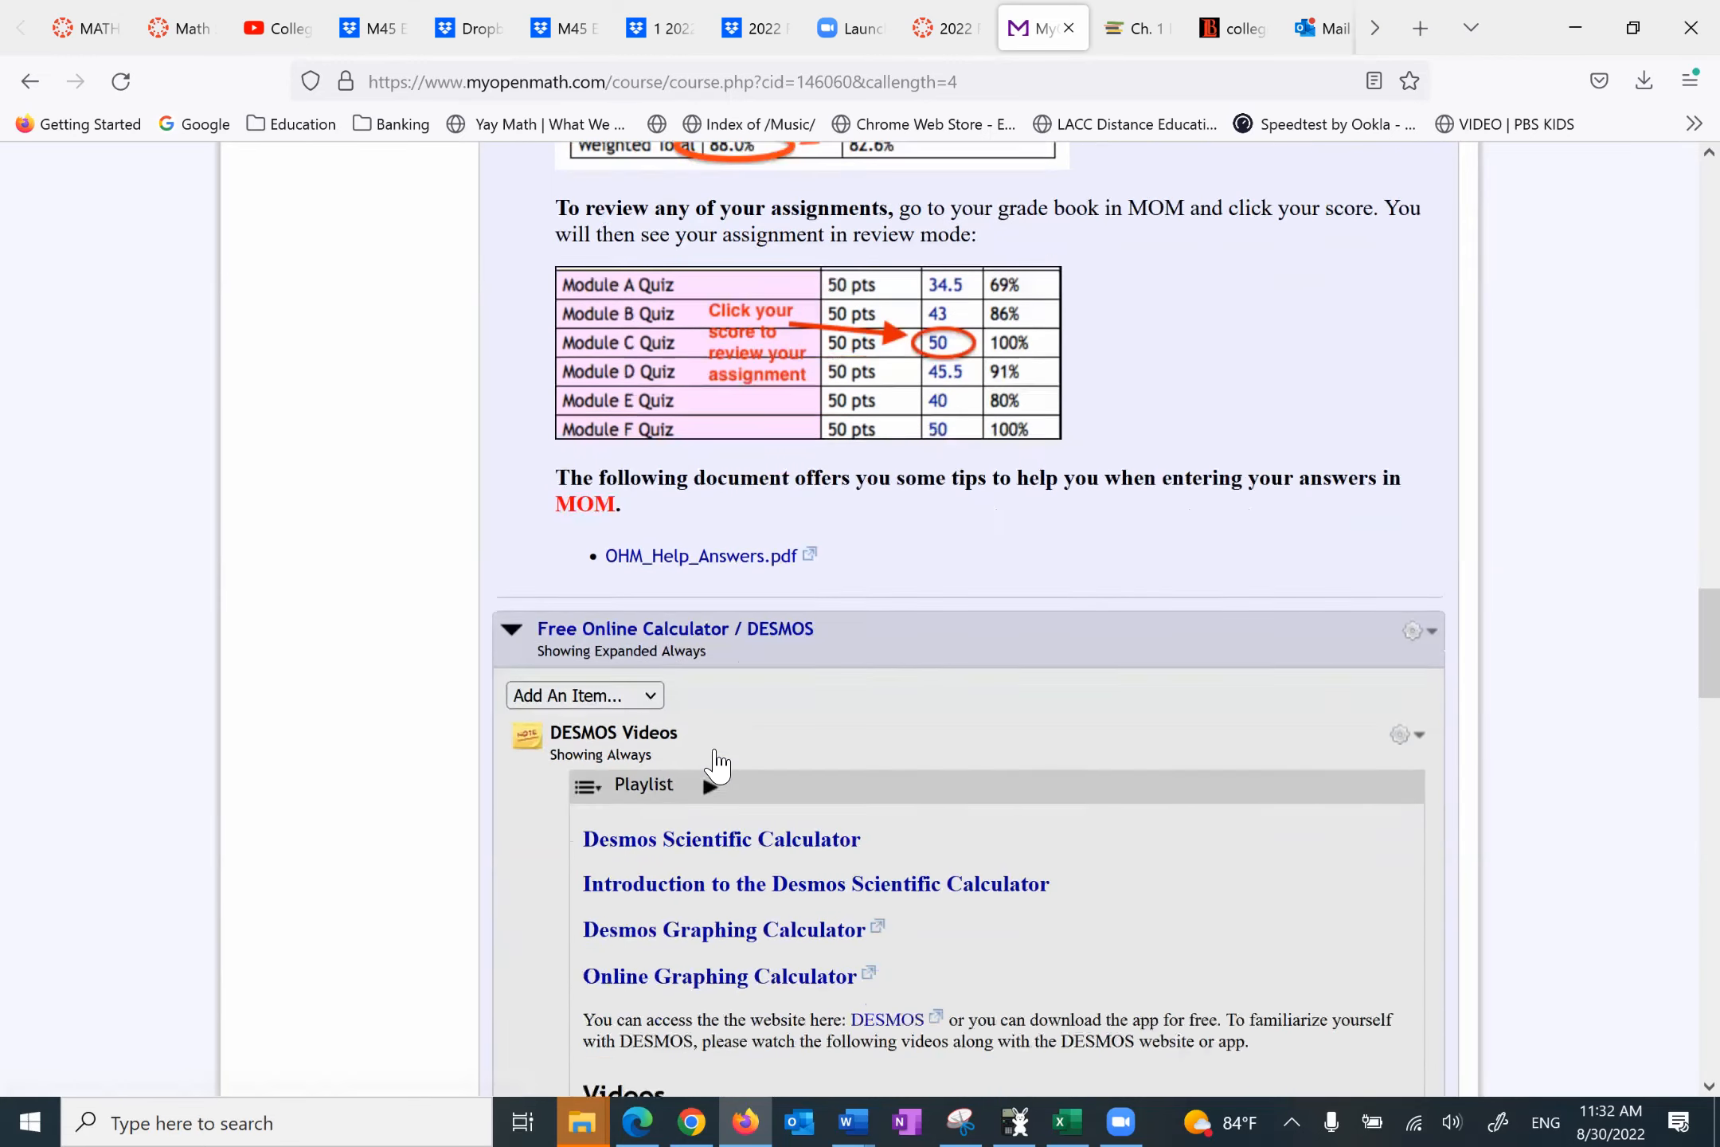
{"action": "scroll", "scroll_direction": "down", "scroll_amount": 3}
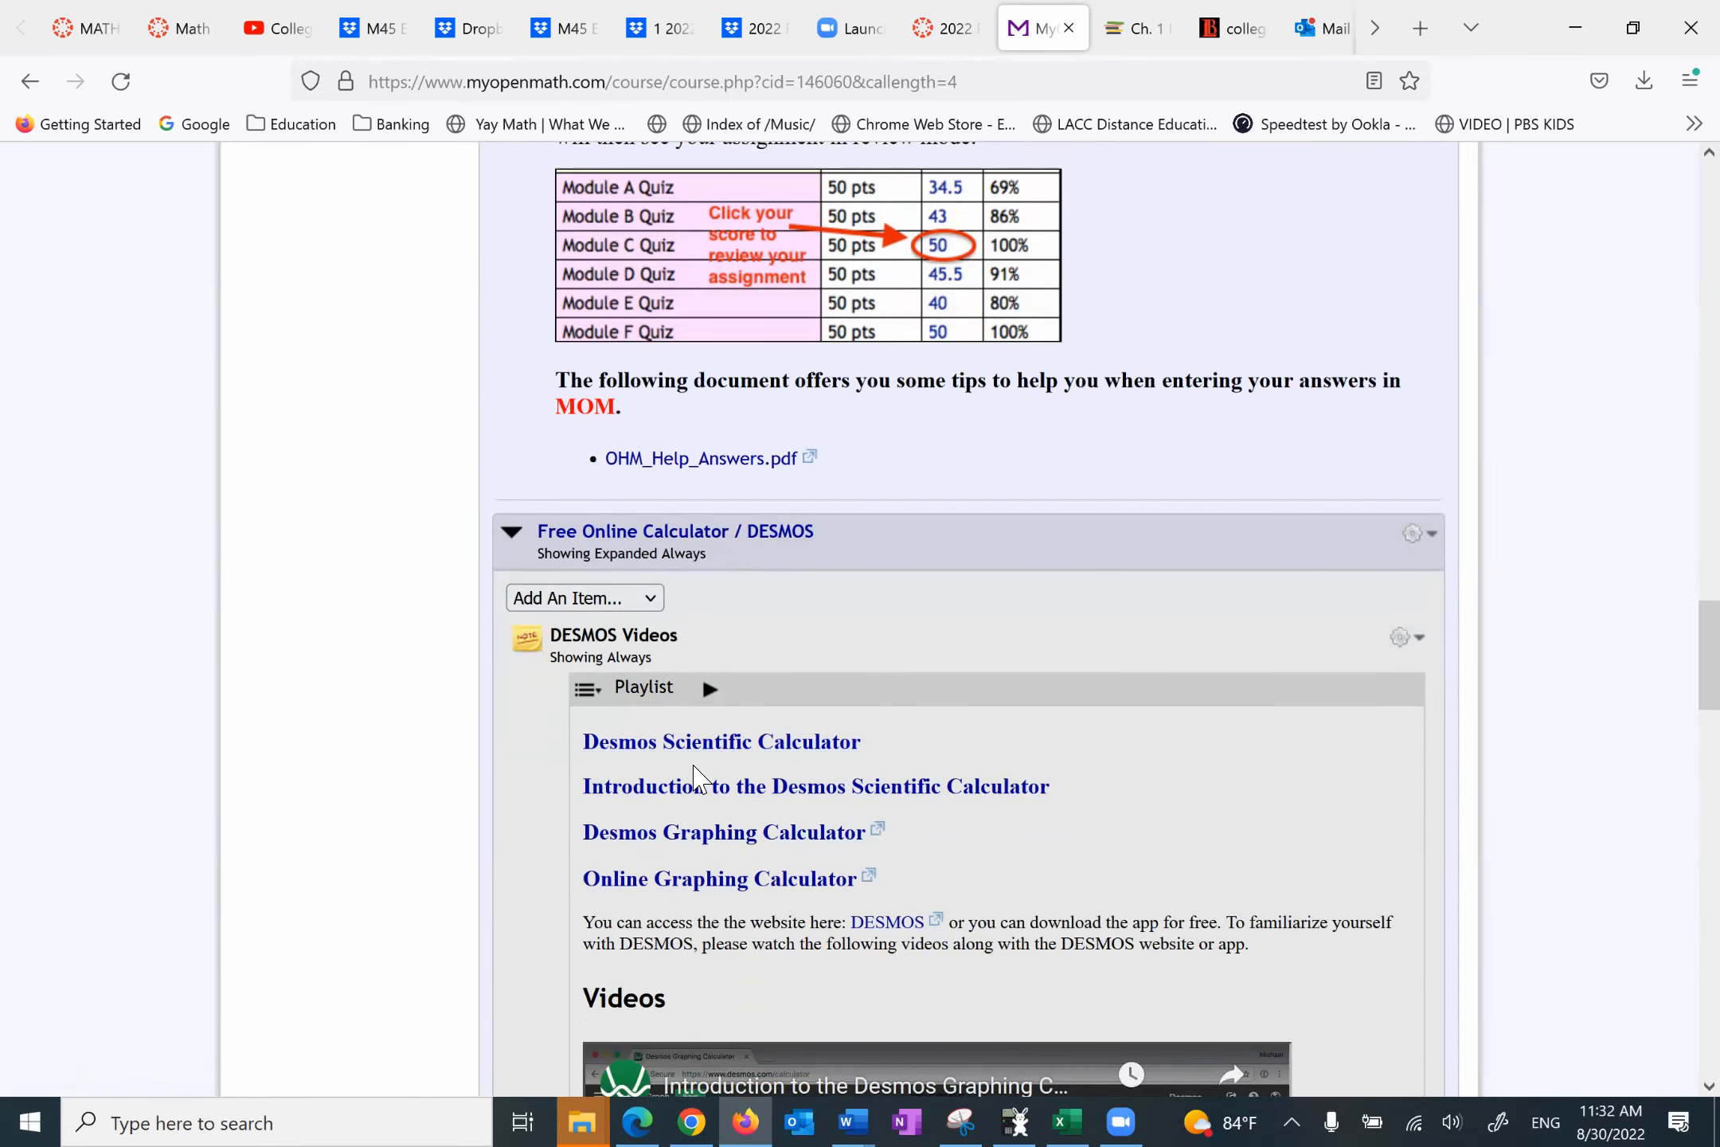
{"action": "scroll", "scroll_direction": "down", "scroll_amount": 3}
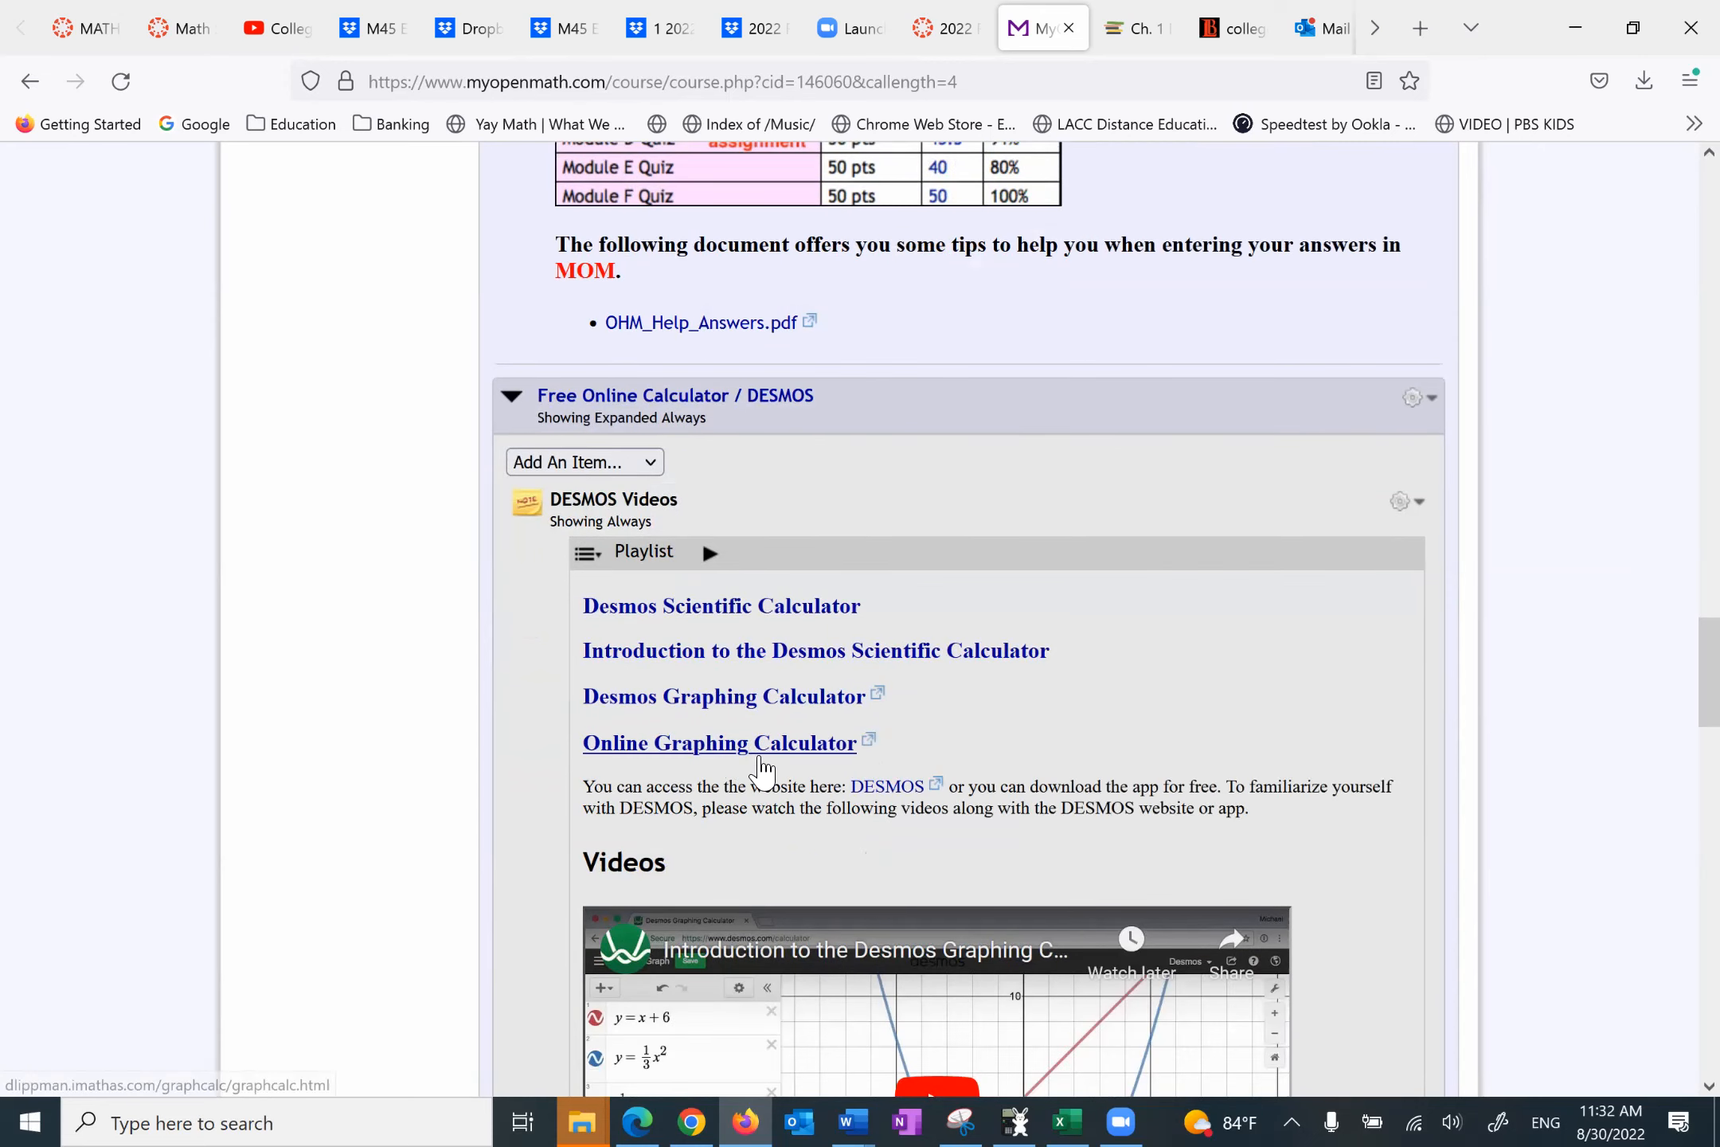
{"action": "scroll", "scroll_direction": "down", "scroll_amount": 3}
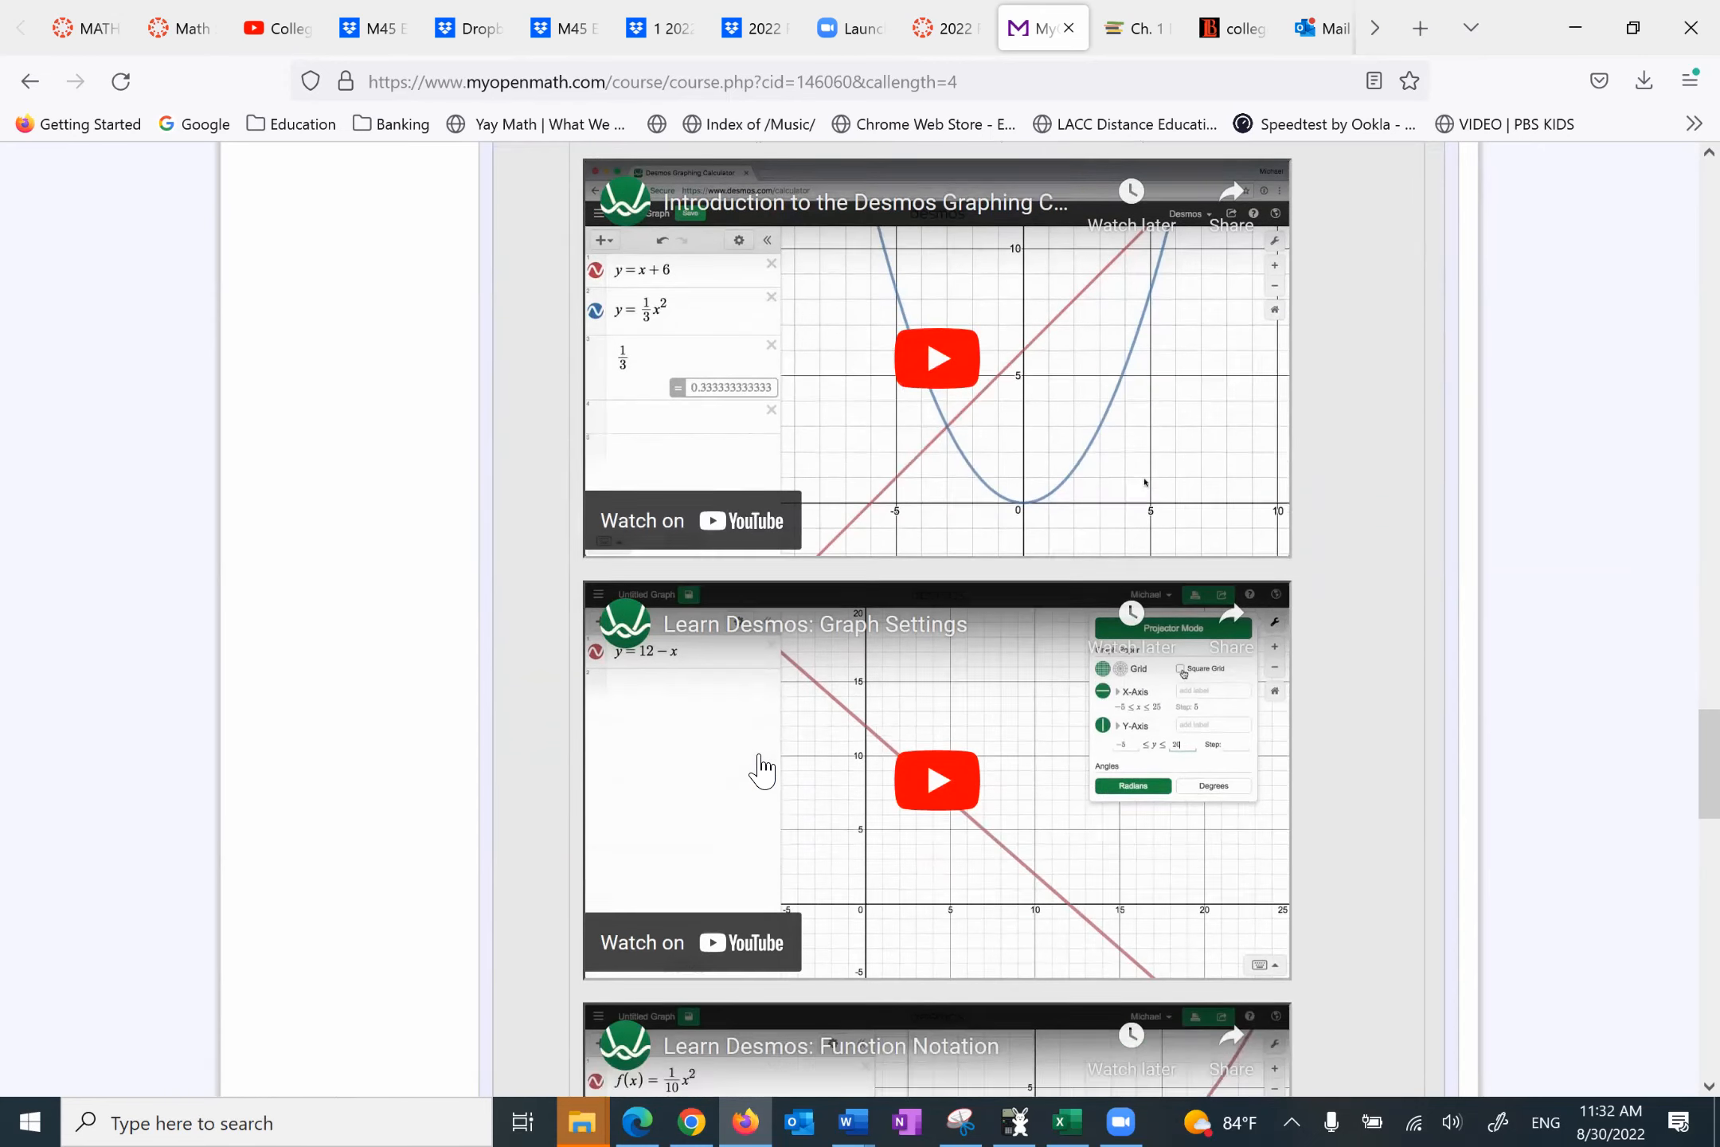
{"action": "scroll", "scroll_direction": "down", "scroll_amount": 3}
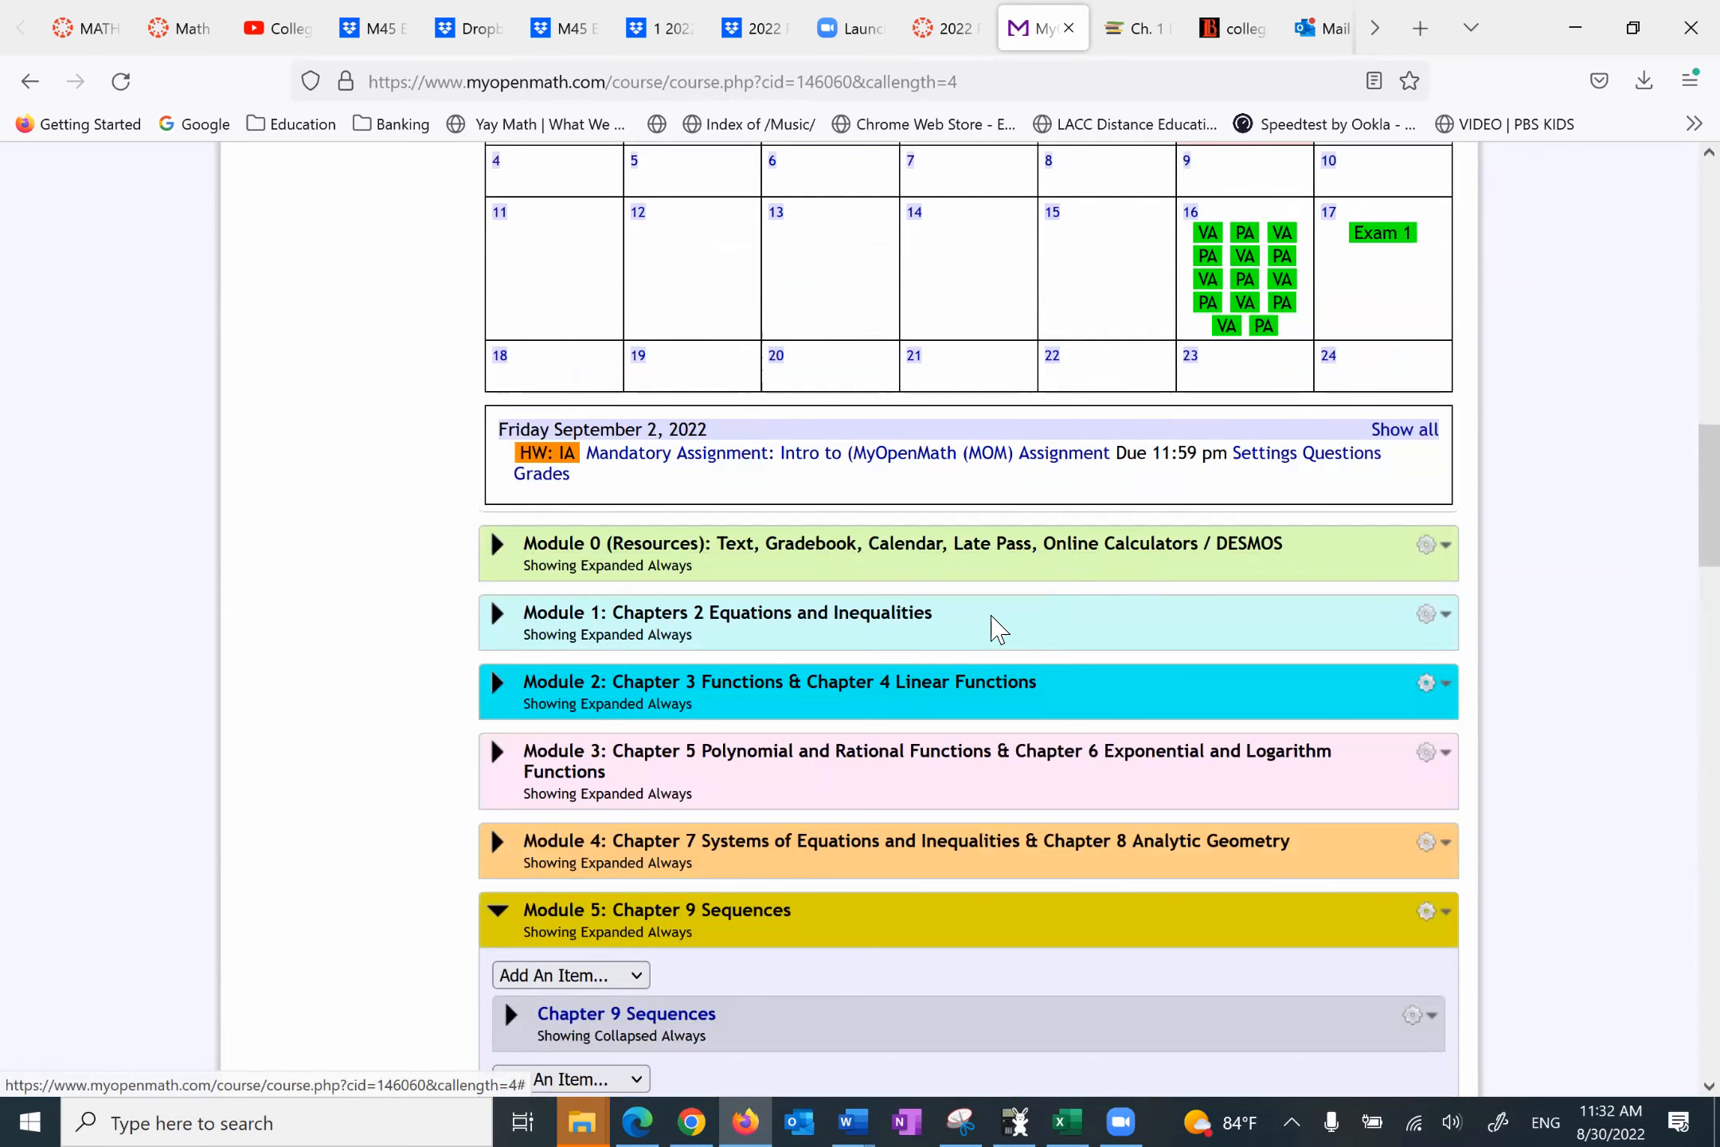
{"action": "left_click", "coordinate": [497, 612]}
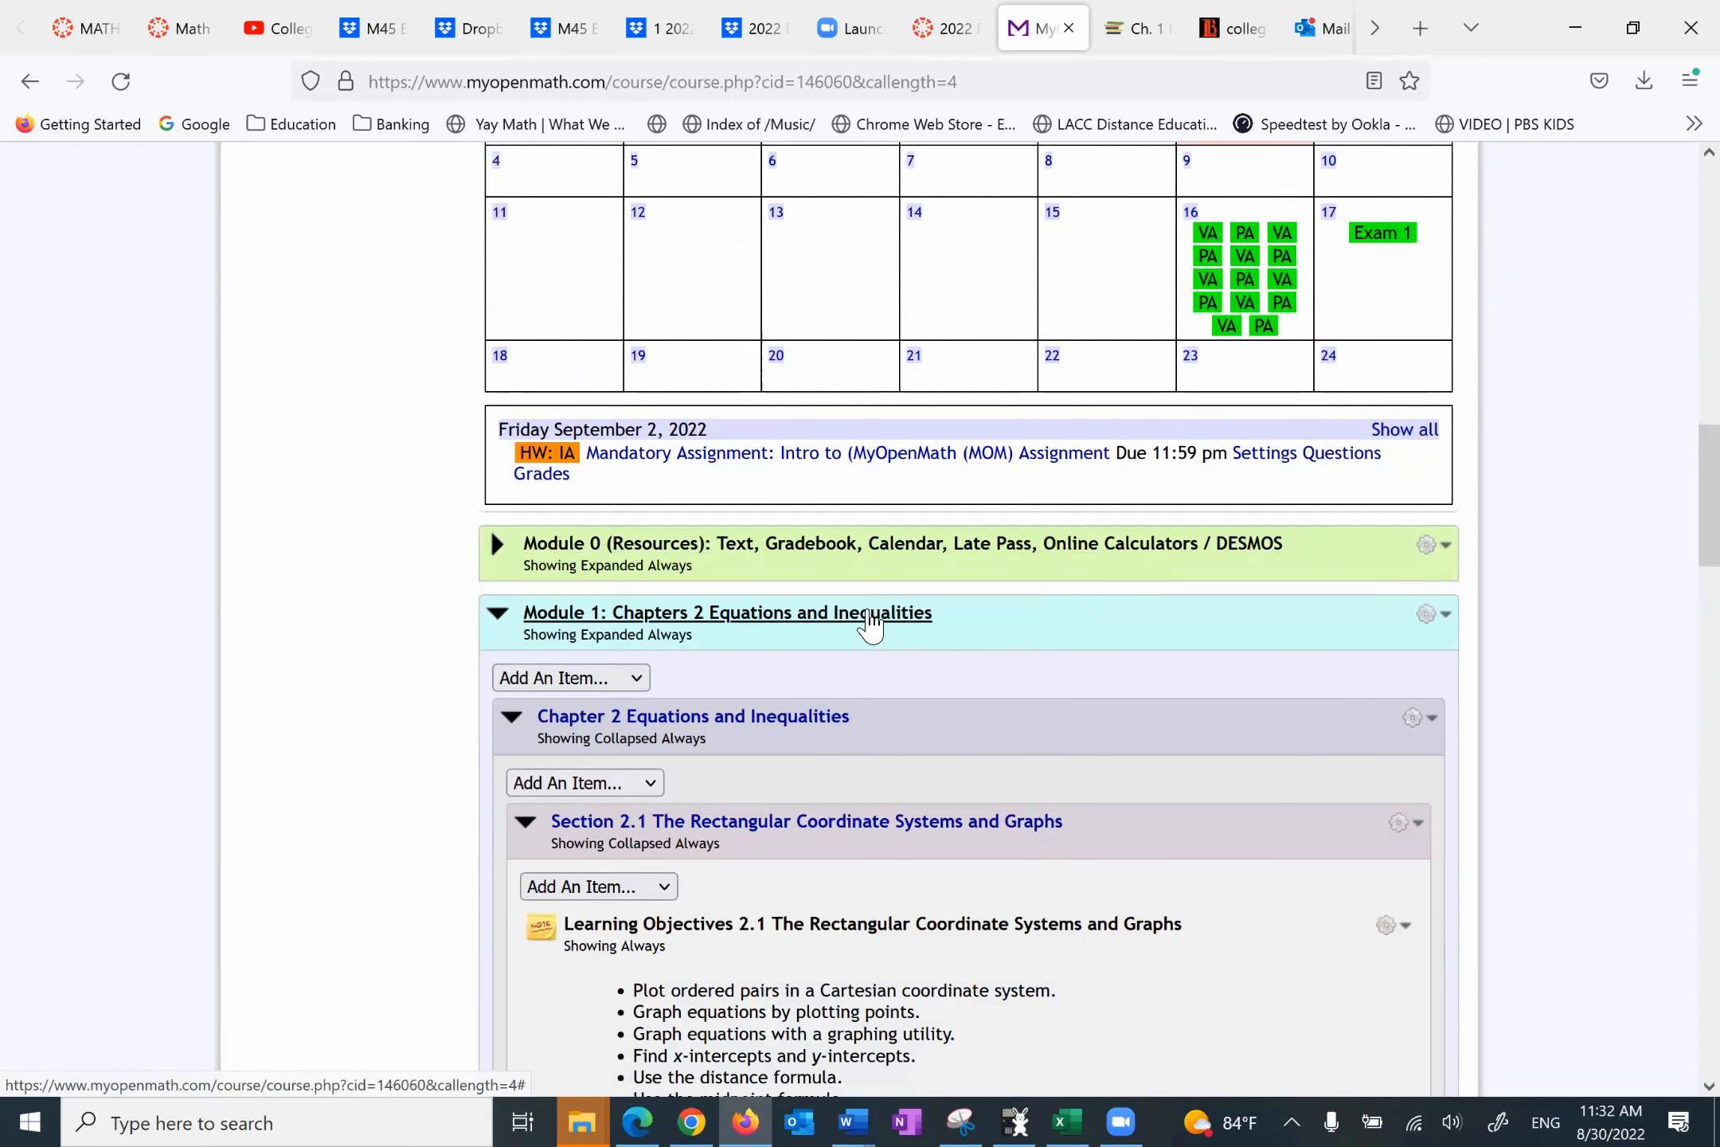
{"action": "scroll", "scroll_direction": "down", "scroll_amount": 3}
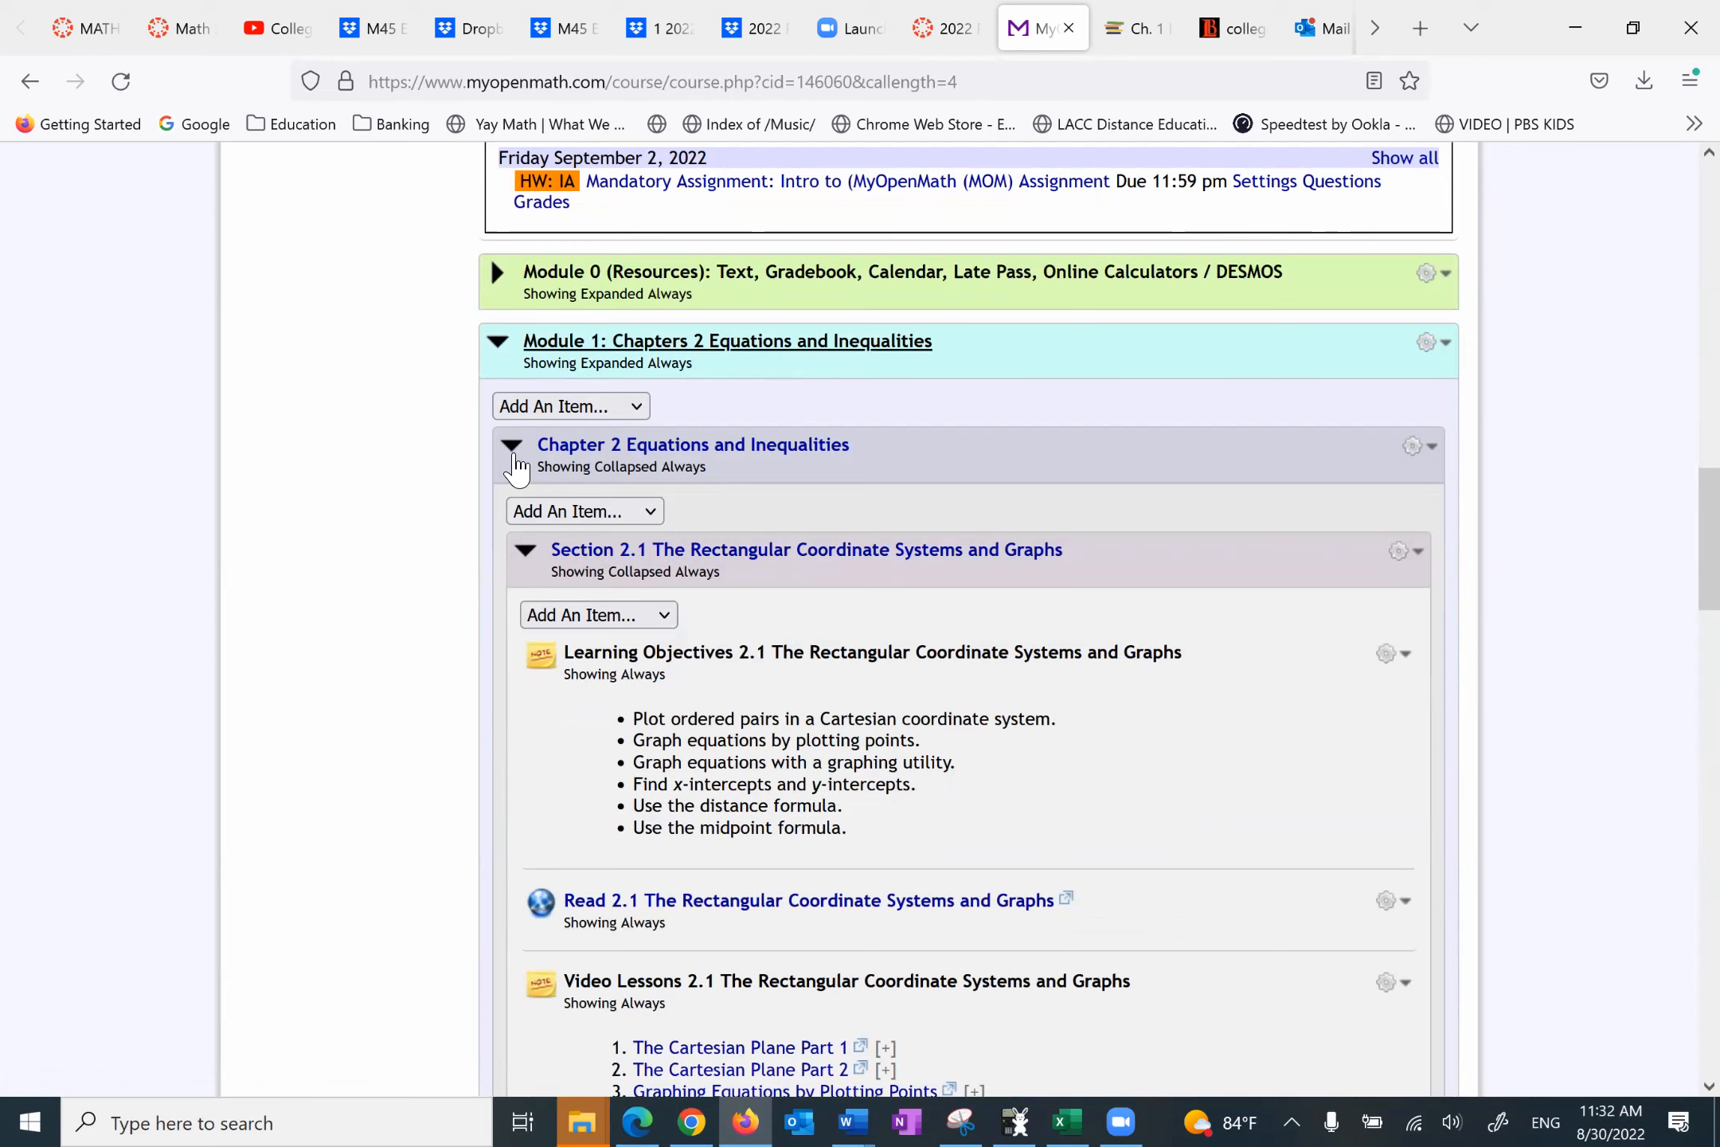
{"action": "left_click", "coordinate": [511, 445]}
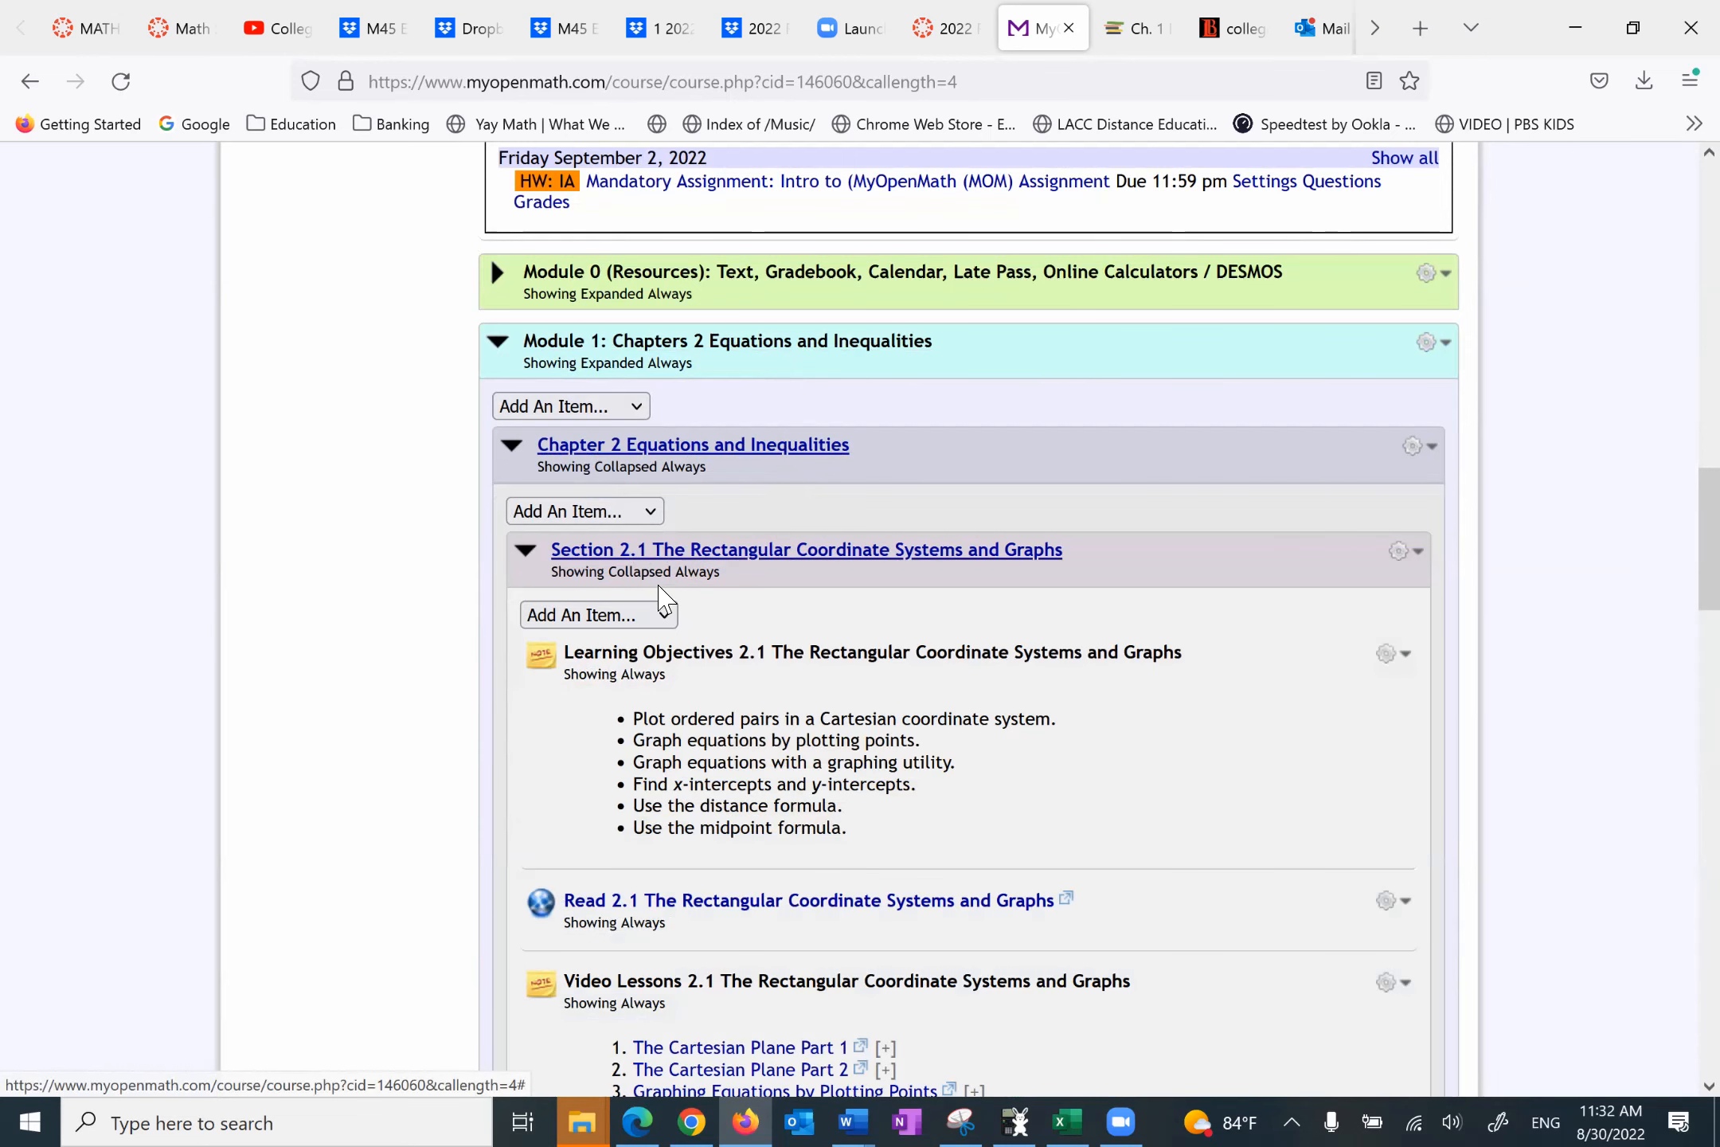
{"action": "scroll", "scroll_direction": "down", "scroll_amount": 3}
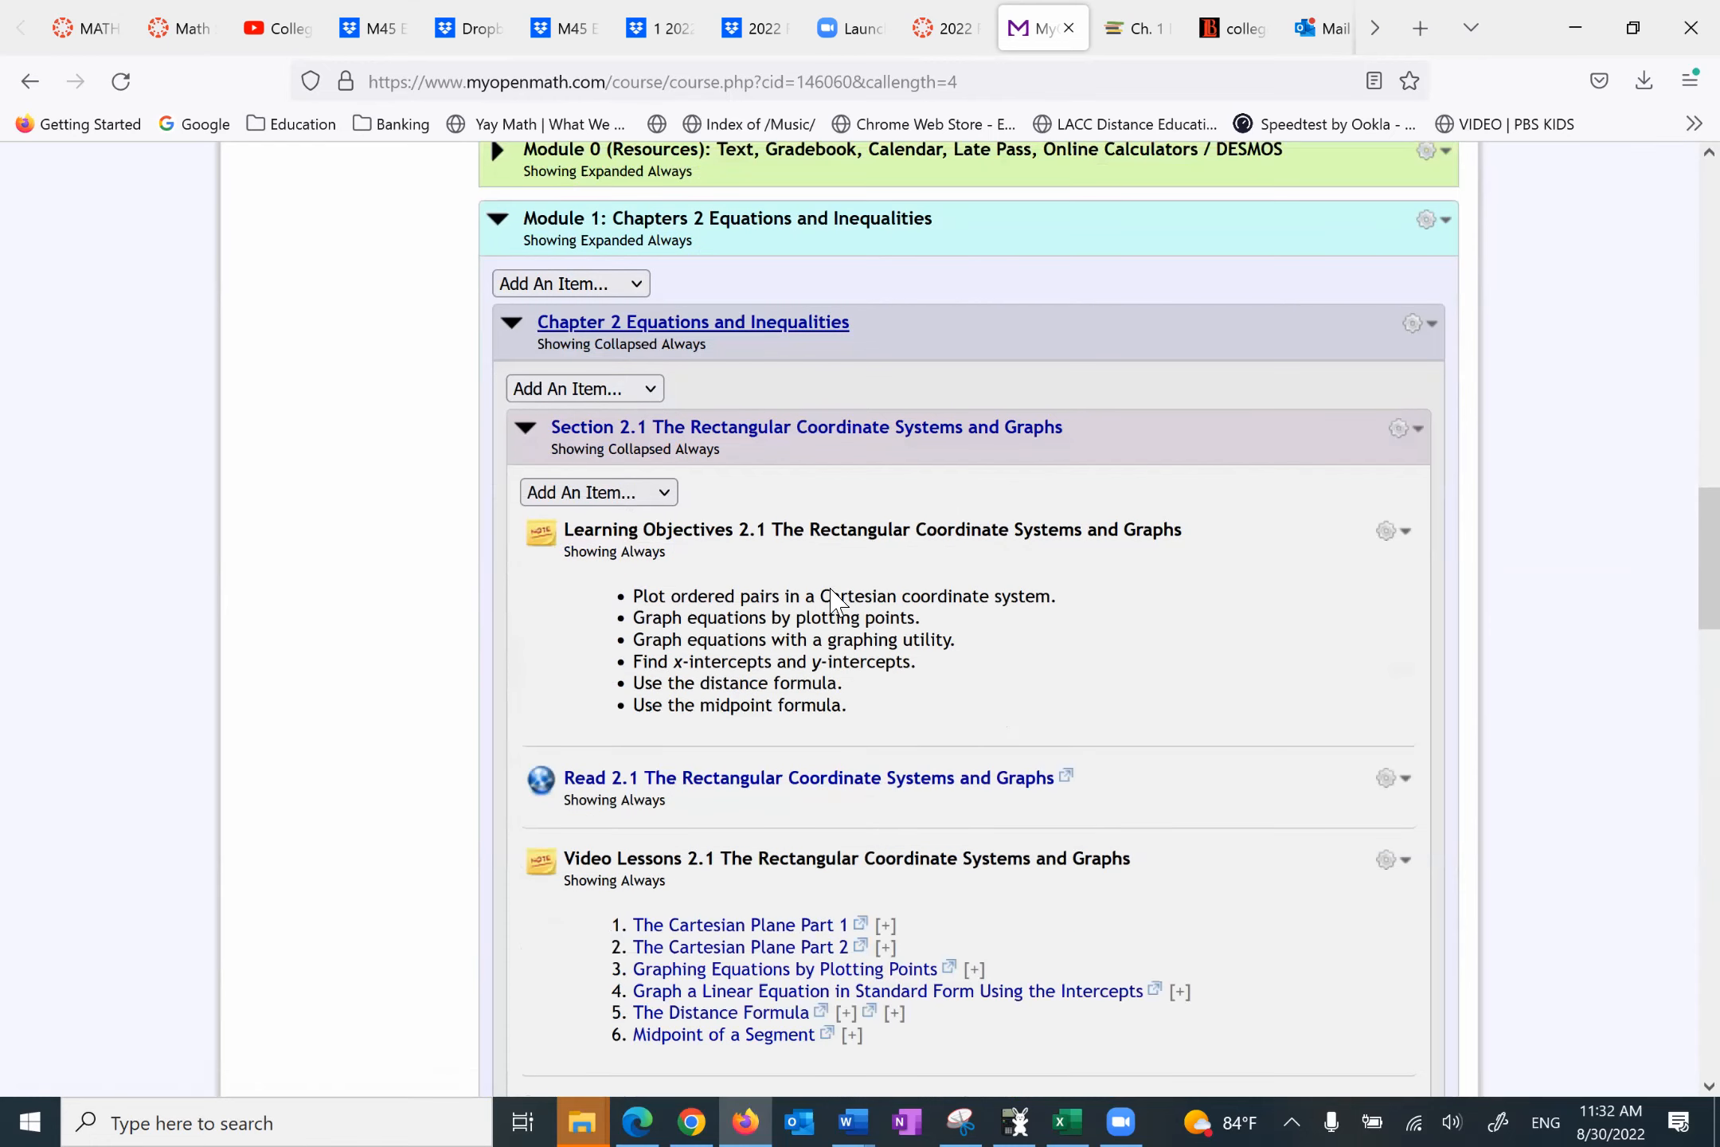
{"action": "scroll", "scroll_direction": "down", "scroll_amount": 3}
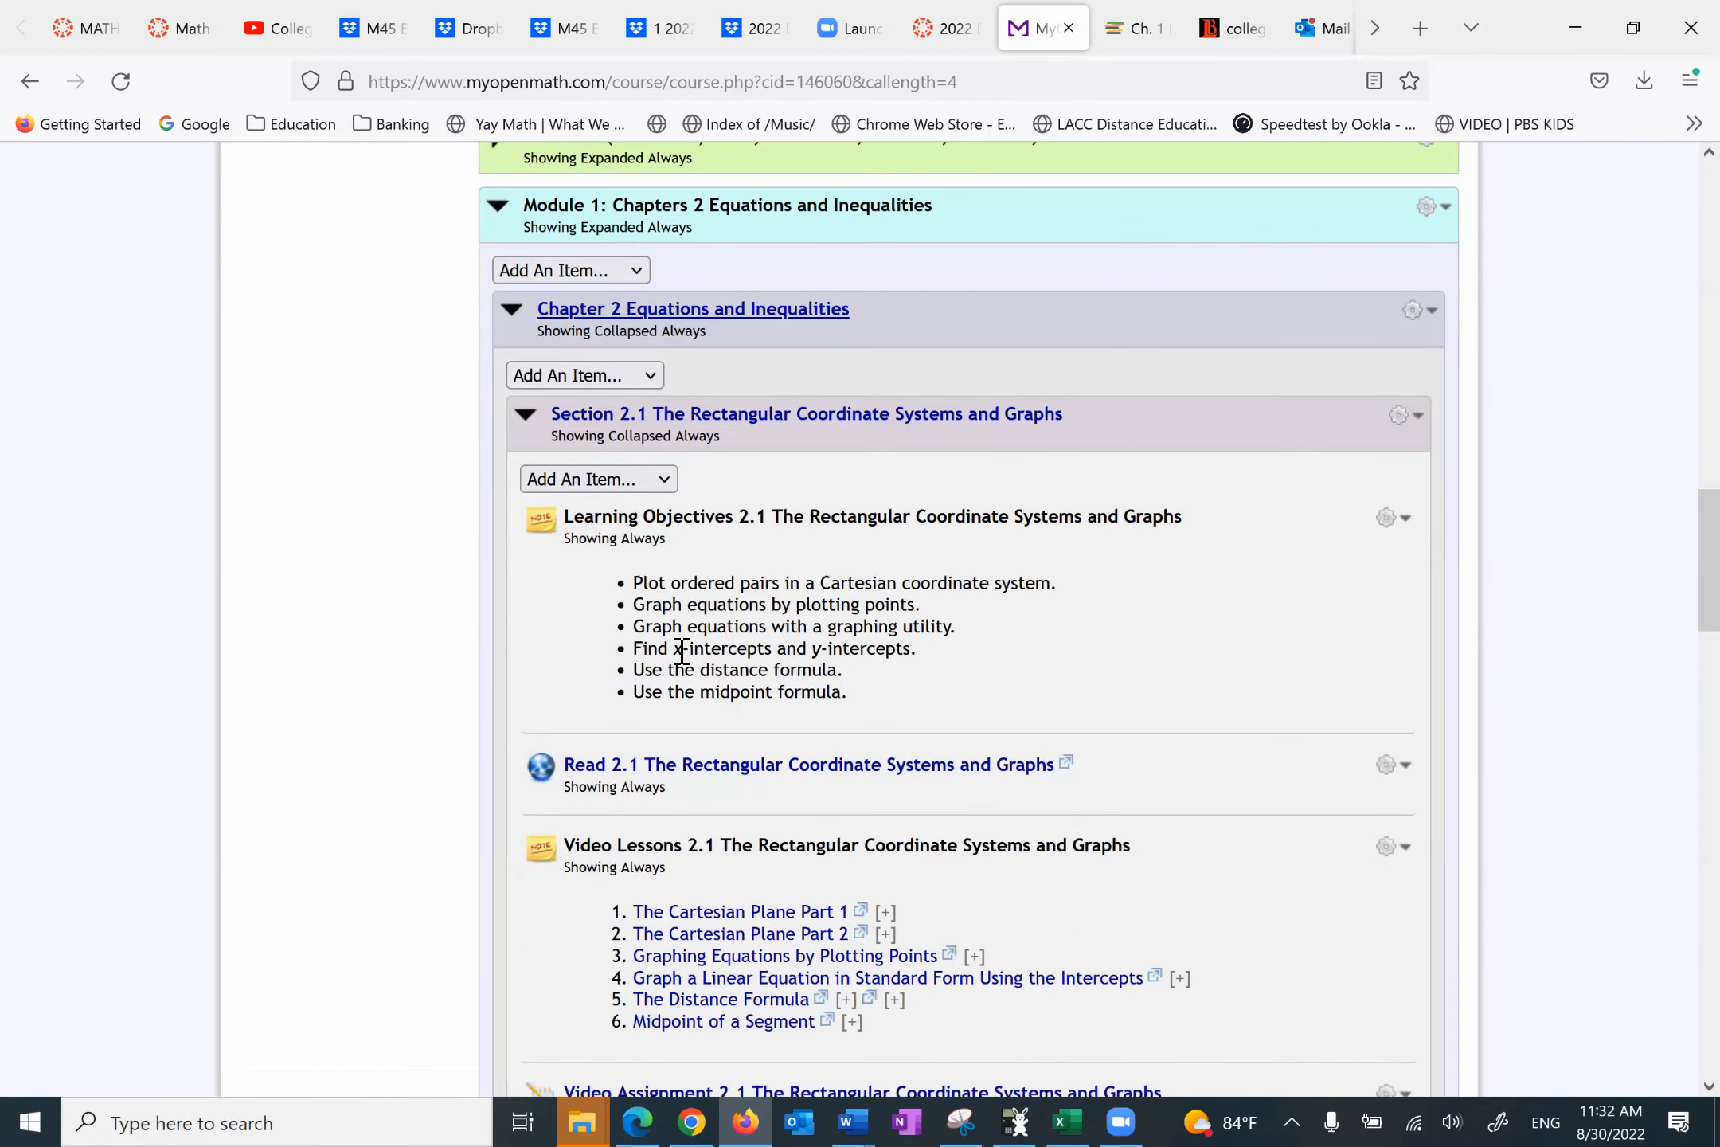
{"action": "scroll", "scroll_direction": "down", "scroll_amount": 3}
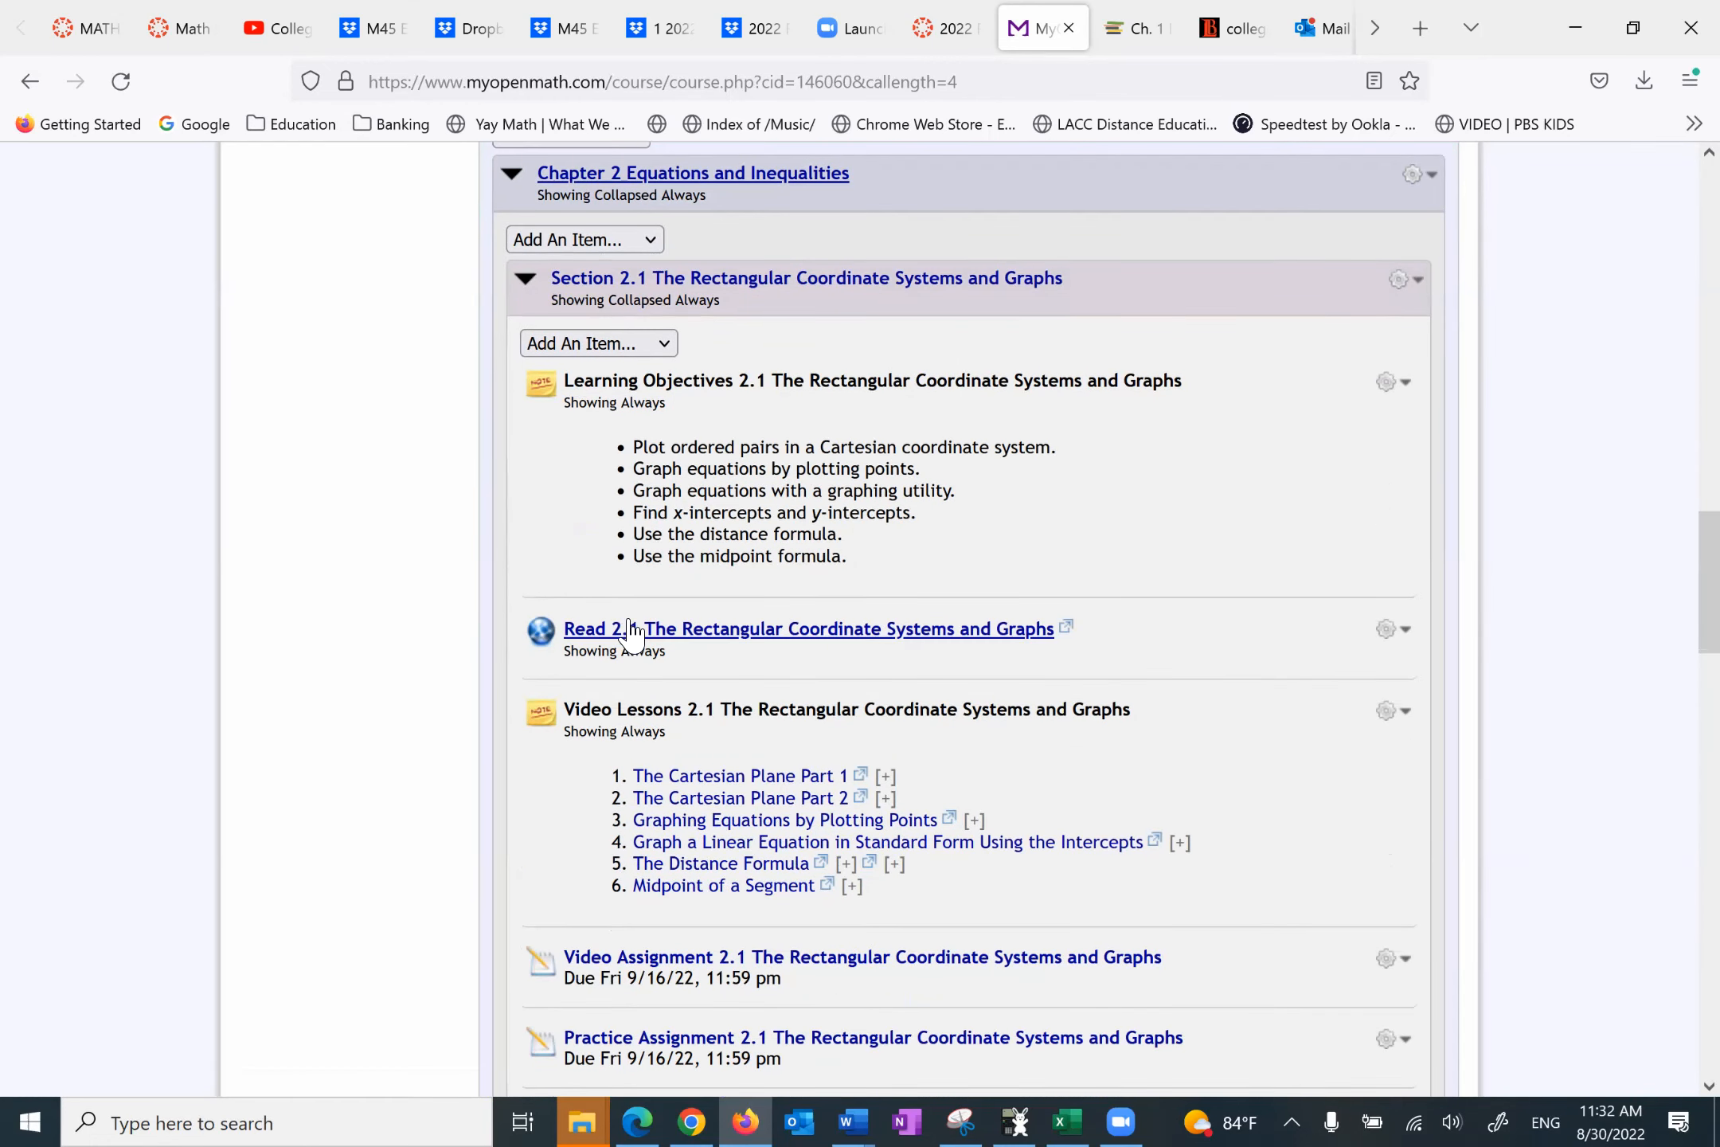
{"action": "mouse_move", "coordinate": [839, 639]}
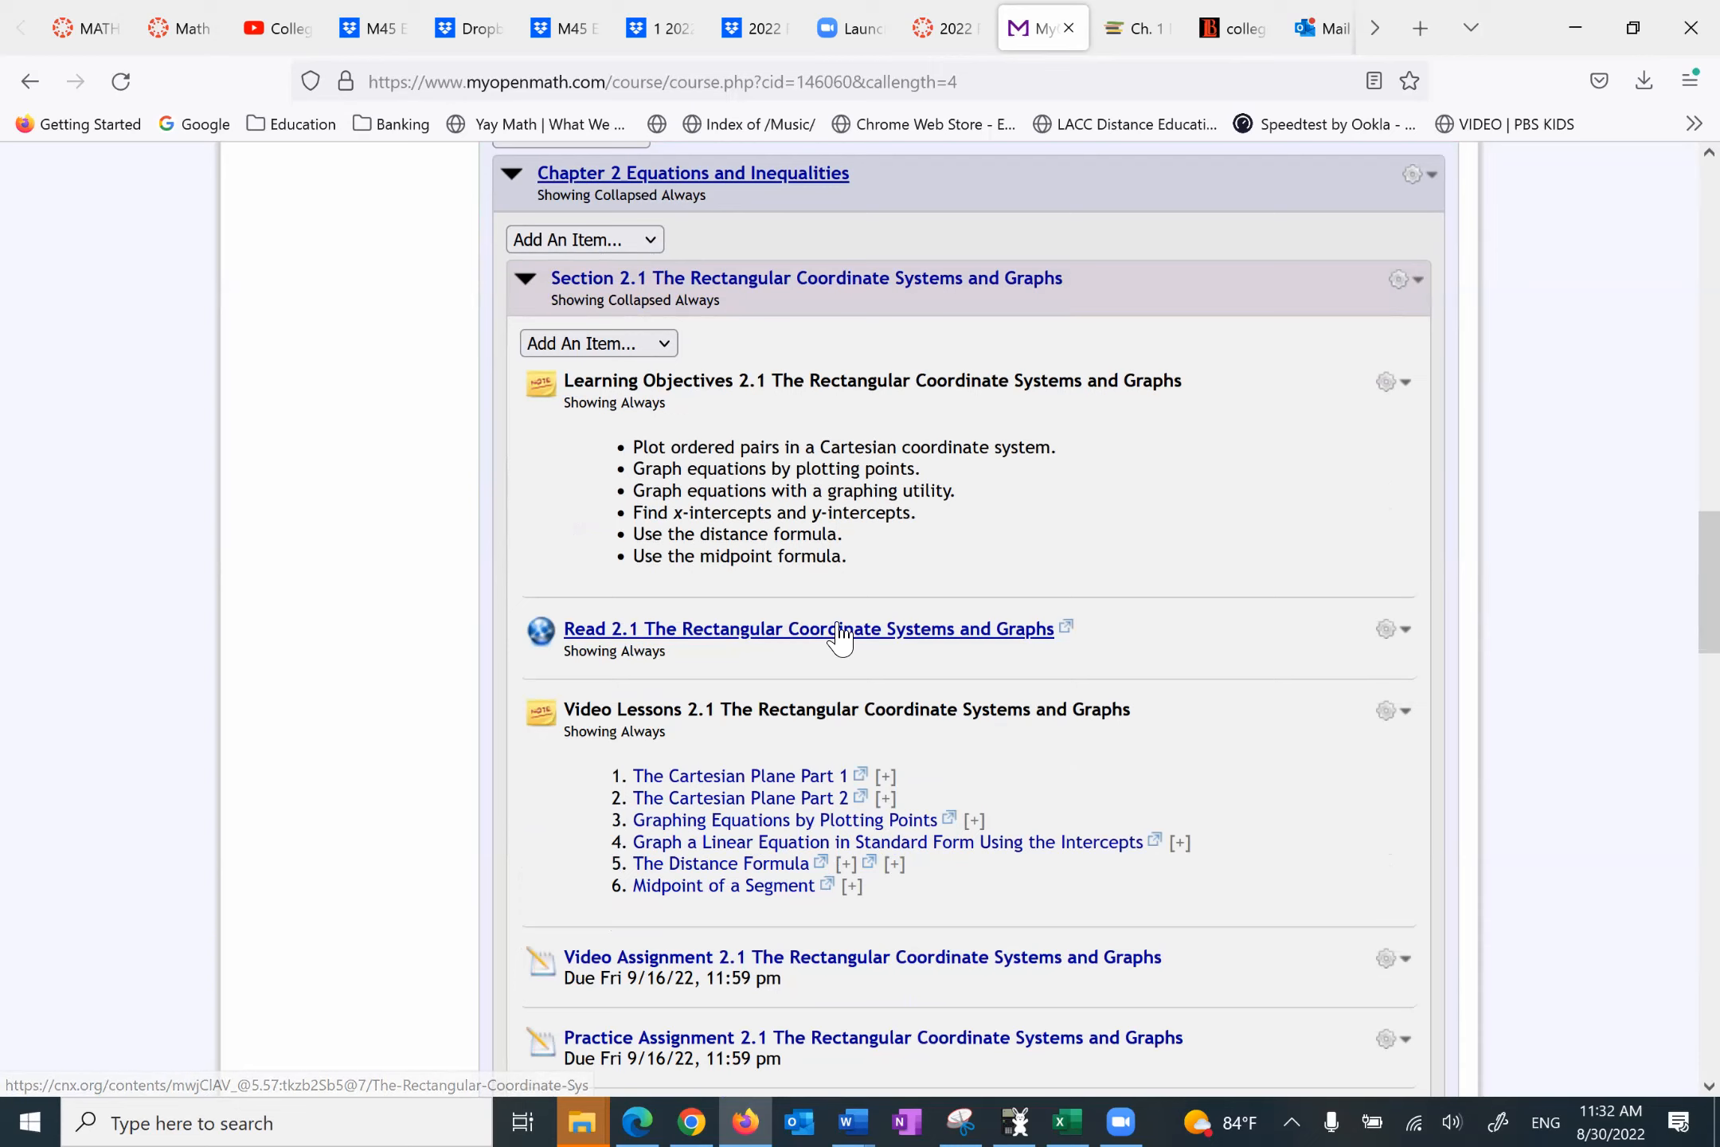
{"action": "left_click", "coordinate": [809, 628]}
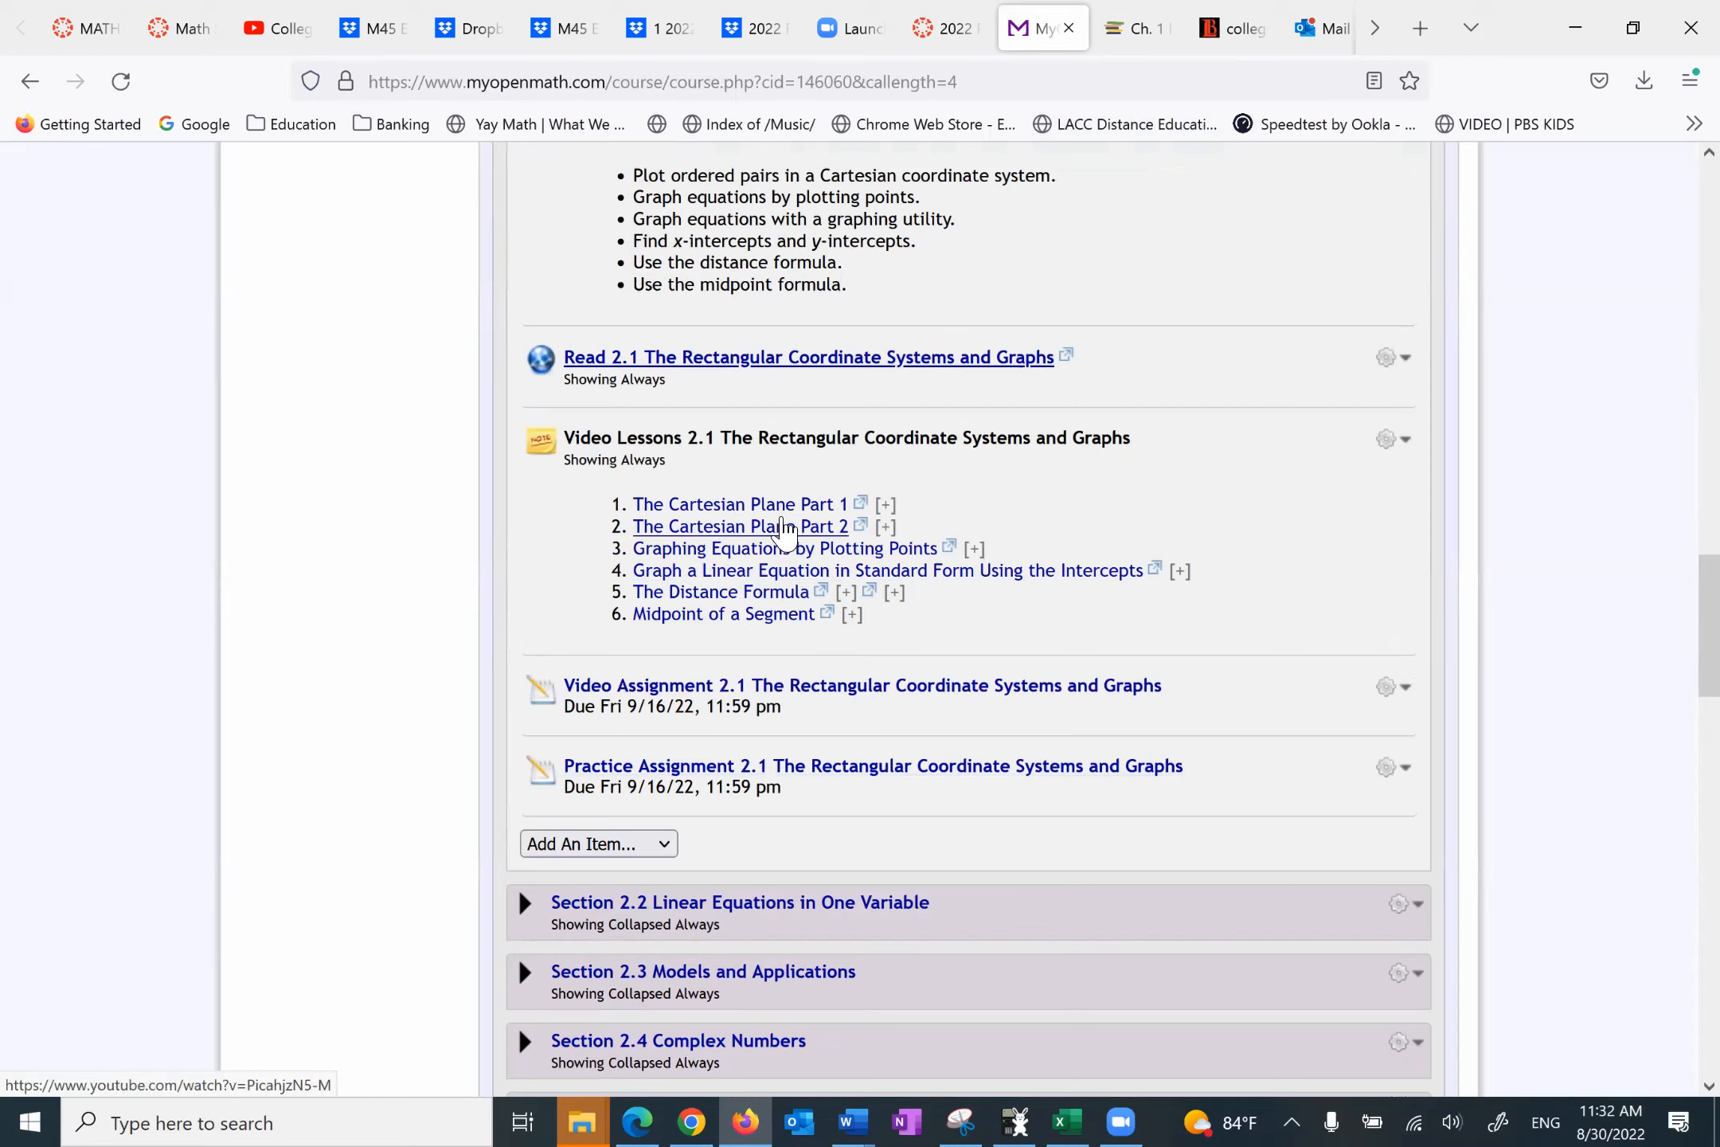
{"action": "mouse_move", "coordinate": [645, 489]}
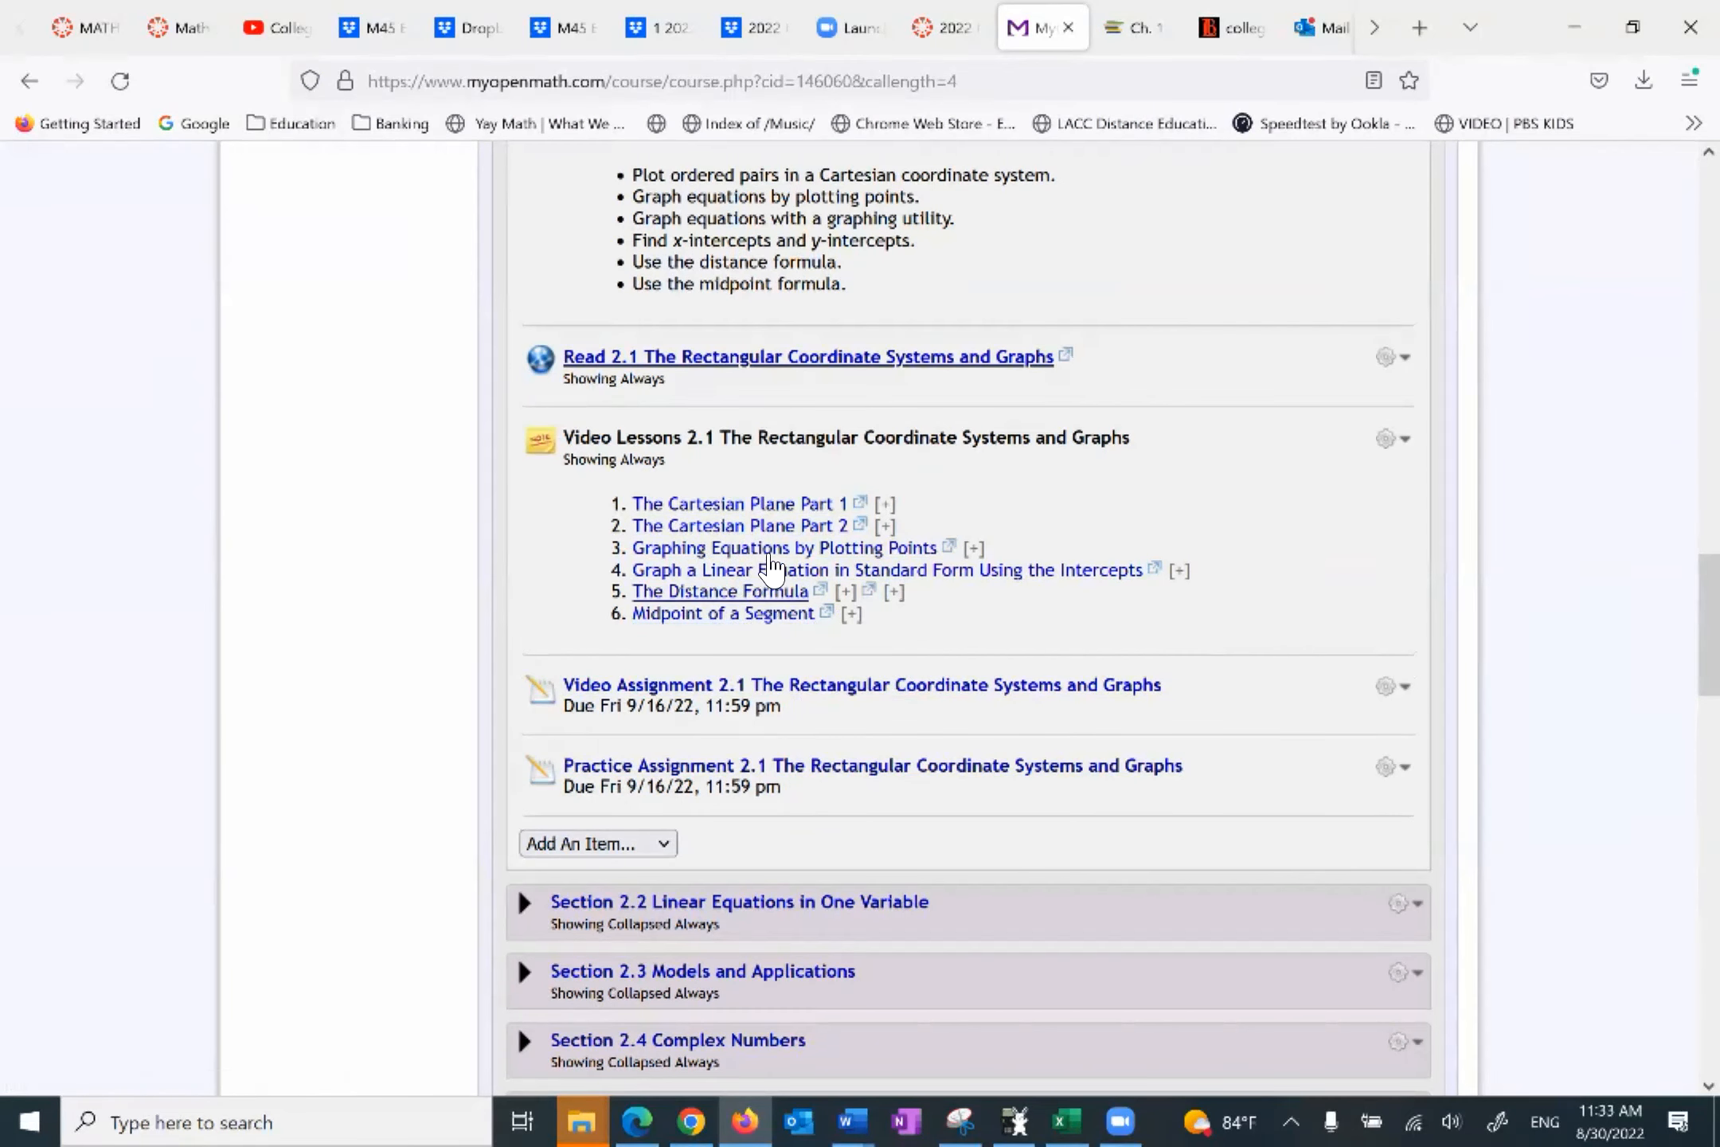
{"action": "mouse_move", "coordinate": [786, 548]}
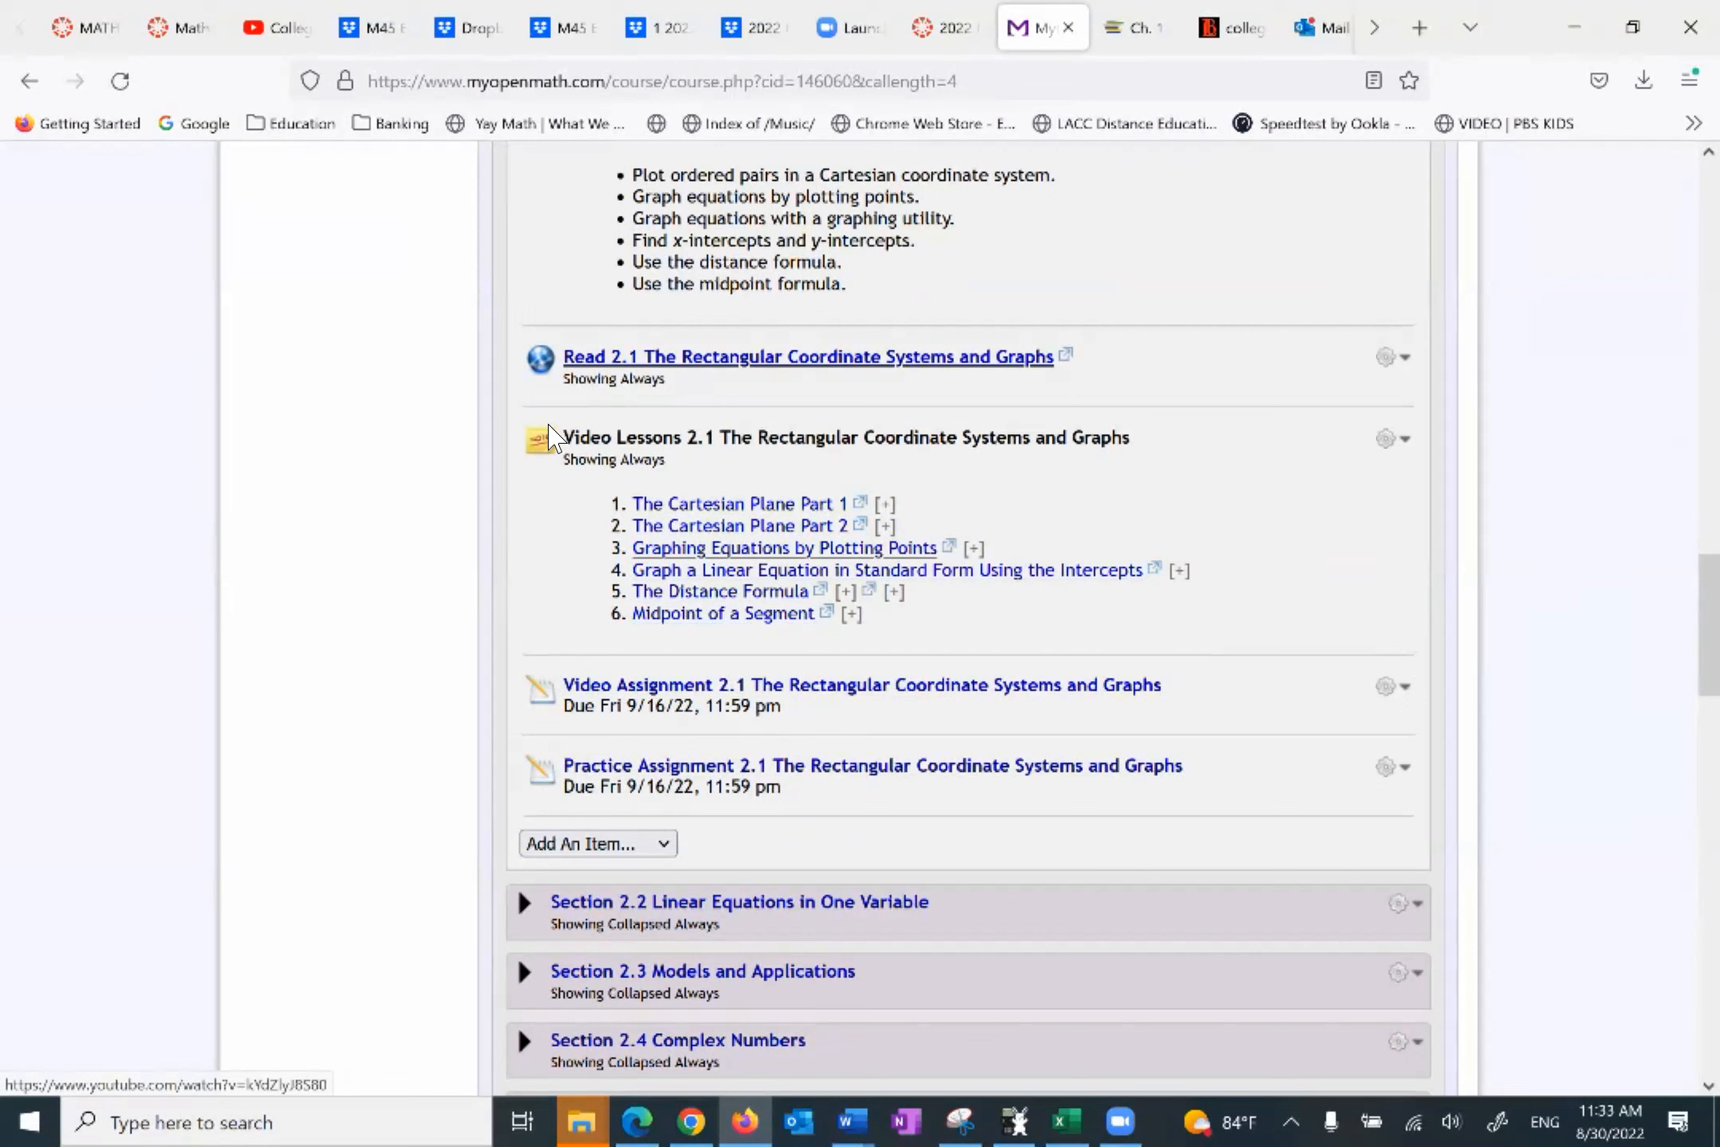
{"action": "mouse_move", "coordinate": [437, 370]}
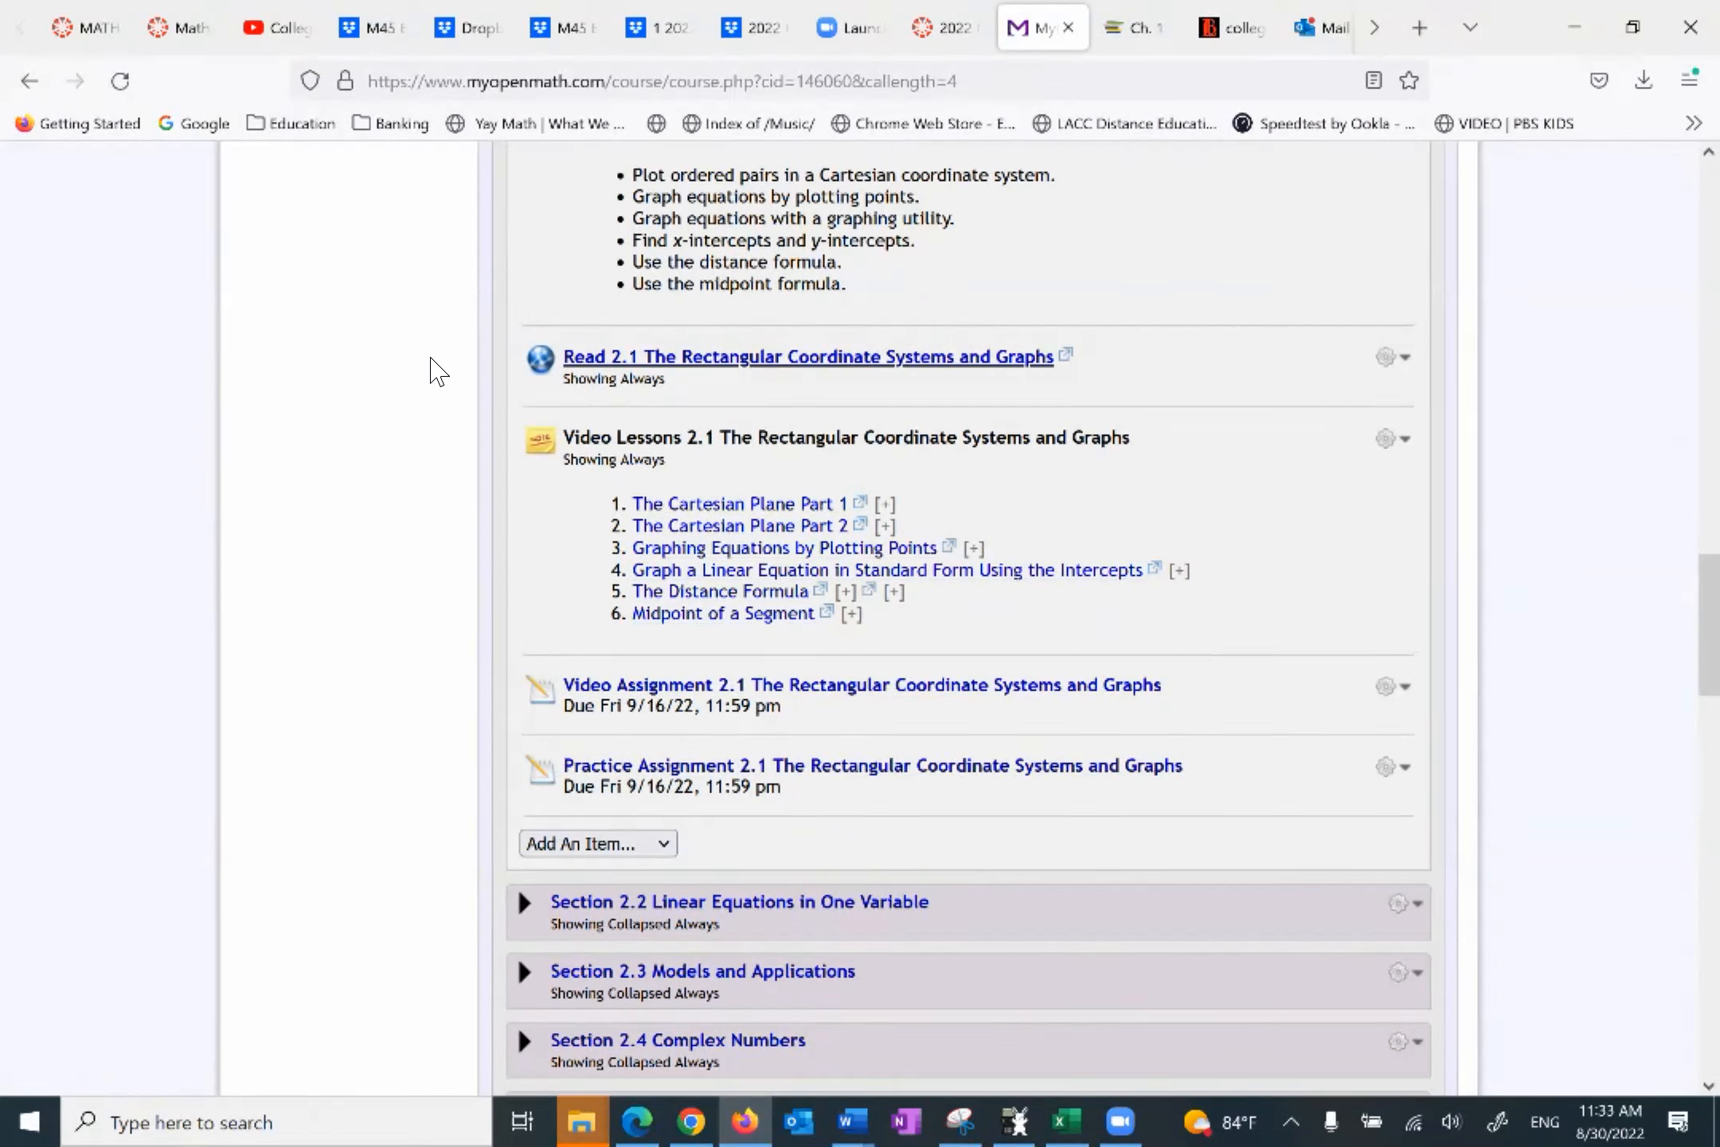
{"action": "mouse_move", "coordinate": [707, 524]}
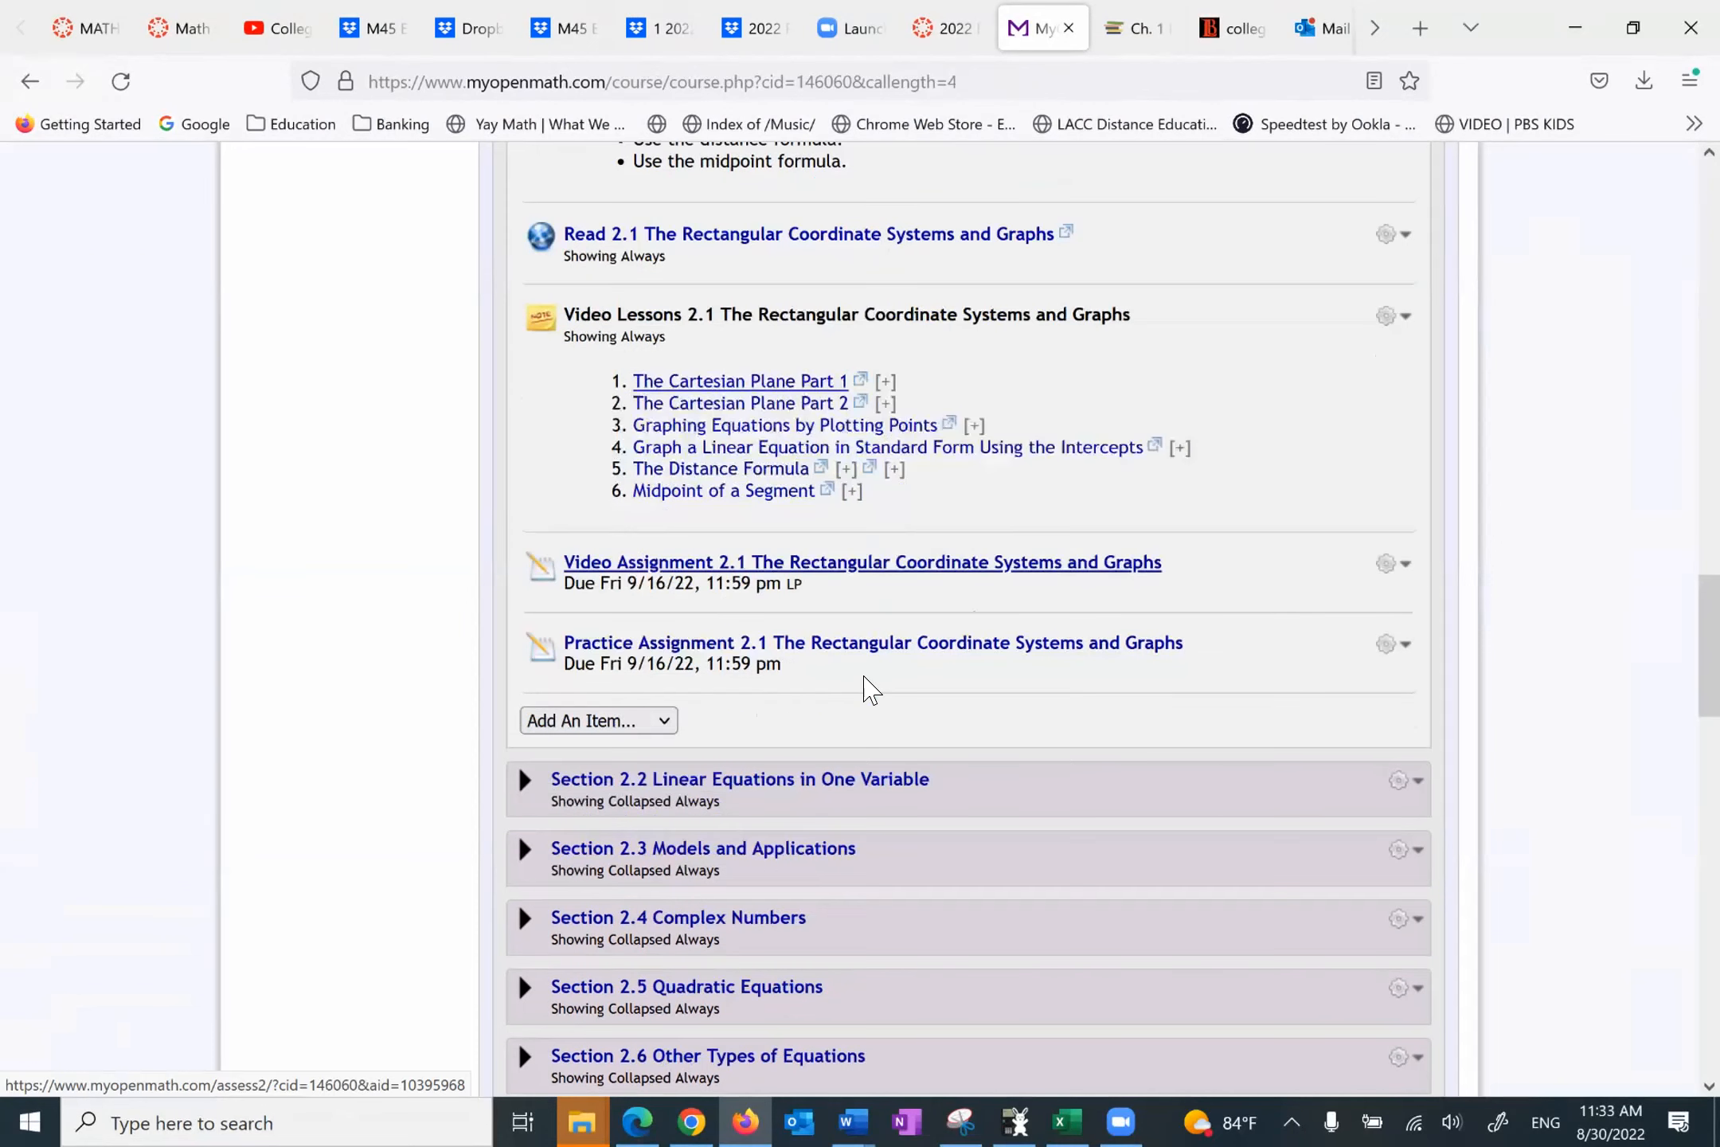
{"action": "scroll", "scroll_direction": "down", "scroll_amount": 3}
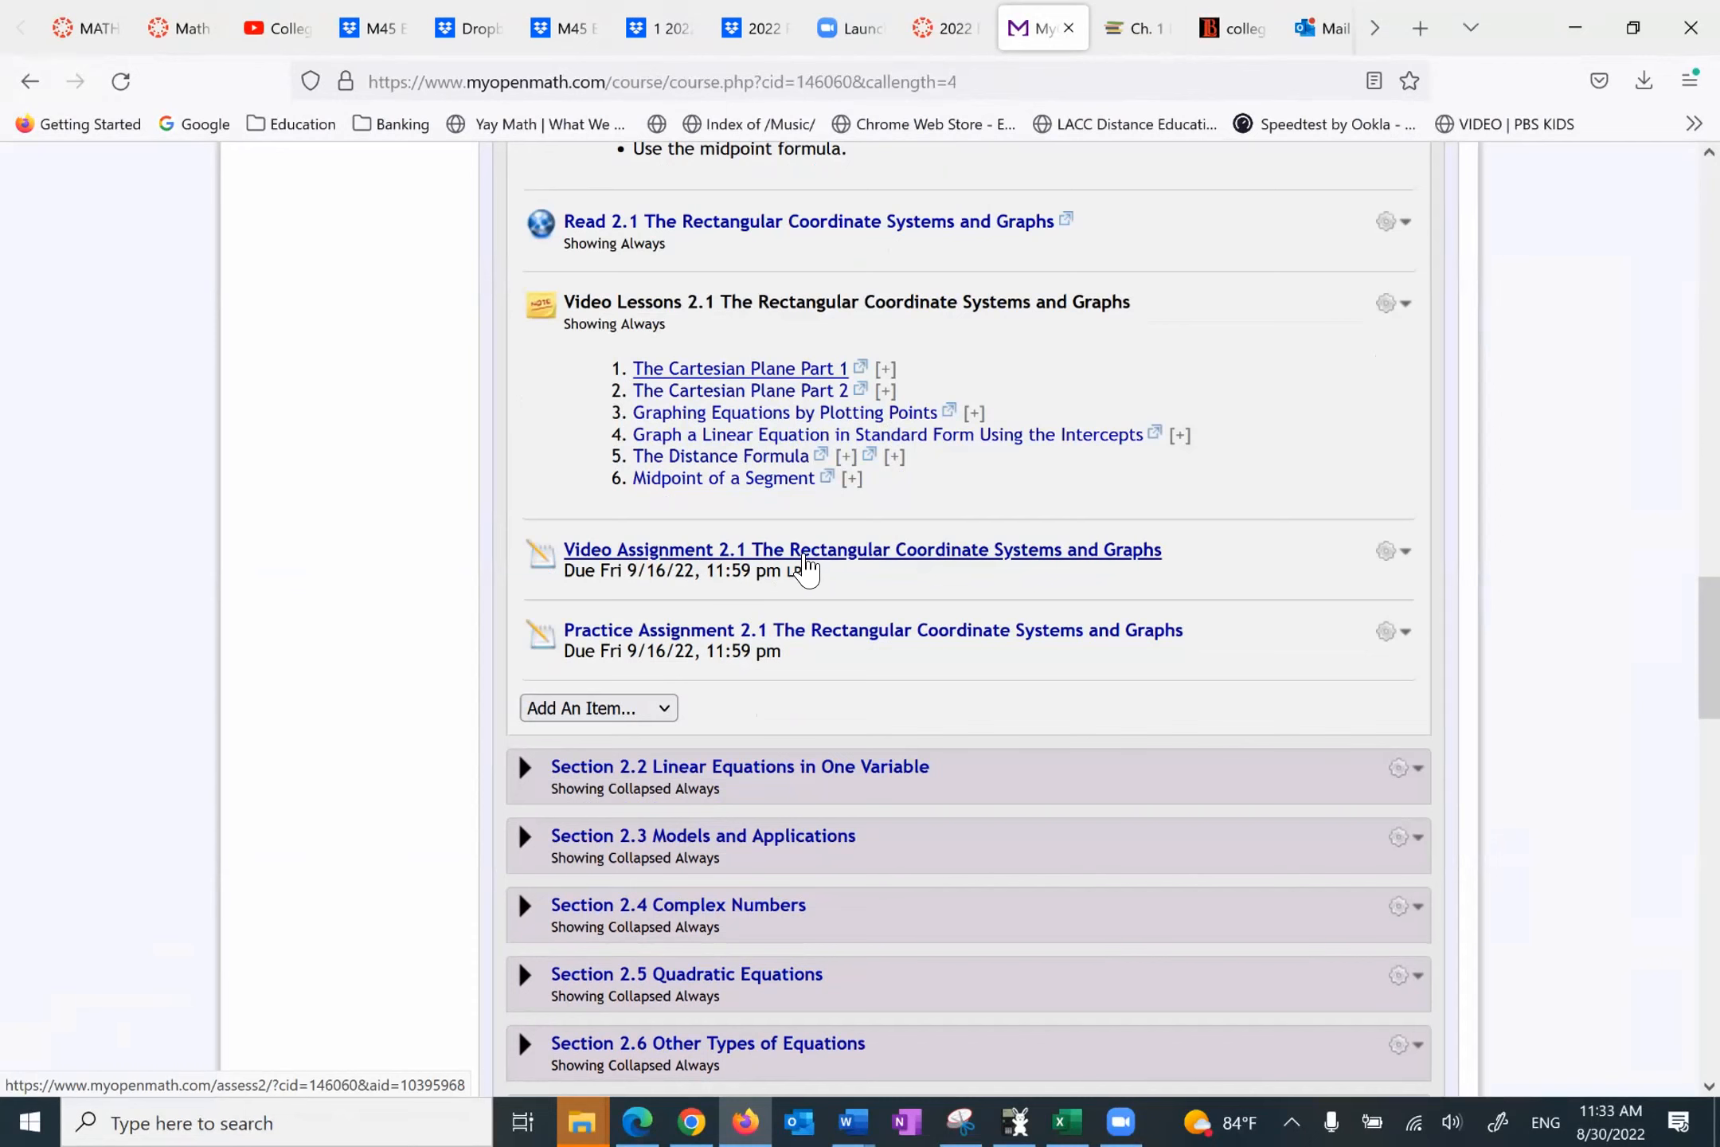
Step: Open Video Assignment 2.1 and start the Cartesian Plane introduction video
{"action": "left_click", "coordinate": [862, 548]}
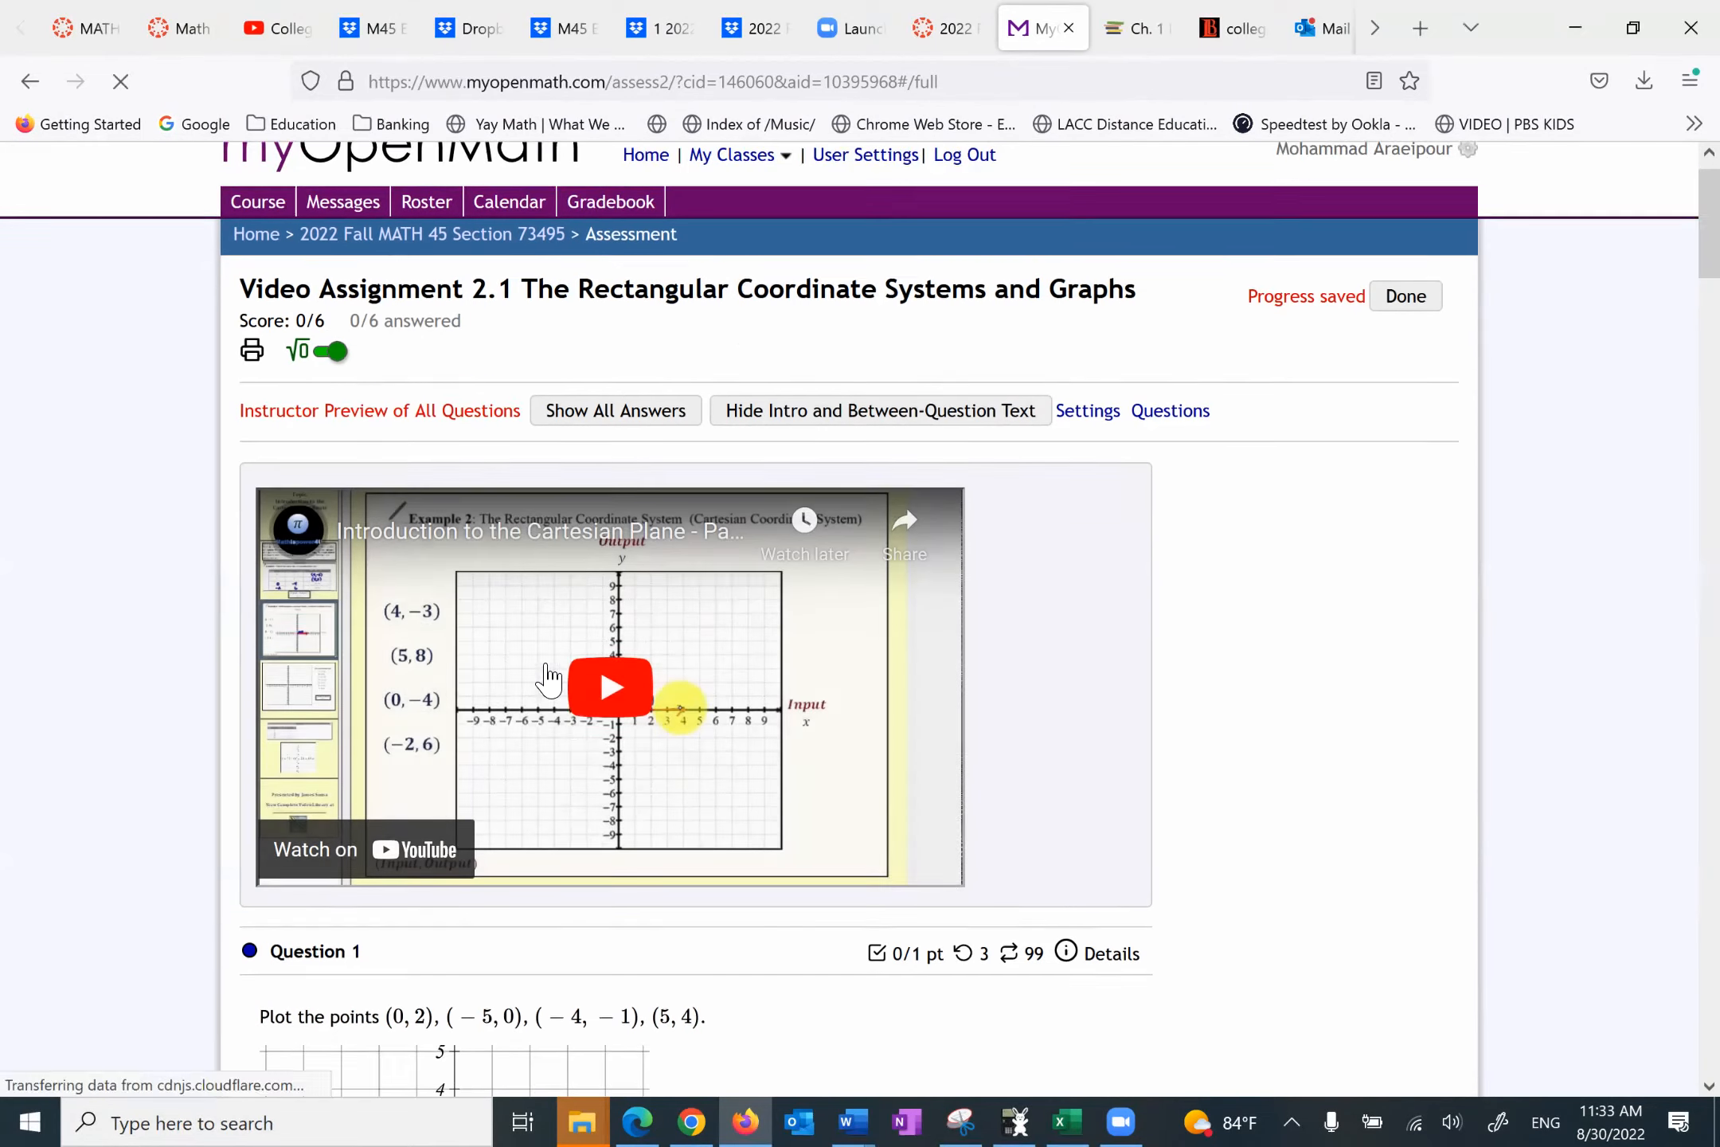
{"action": "left_click", "coordinate": [610, 687]}
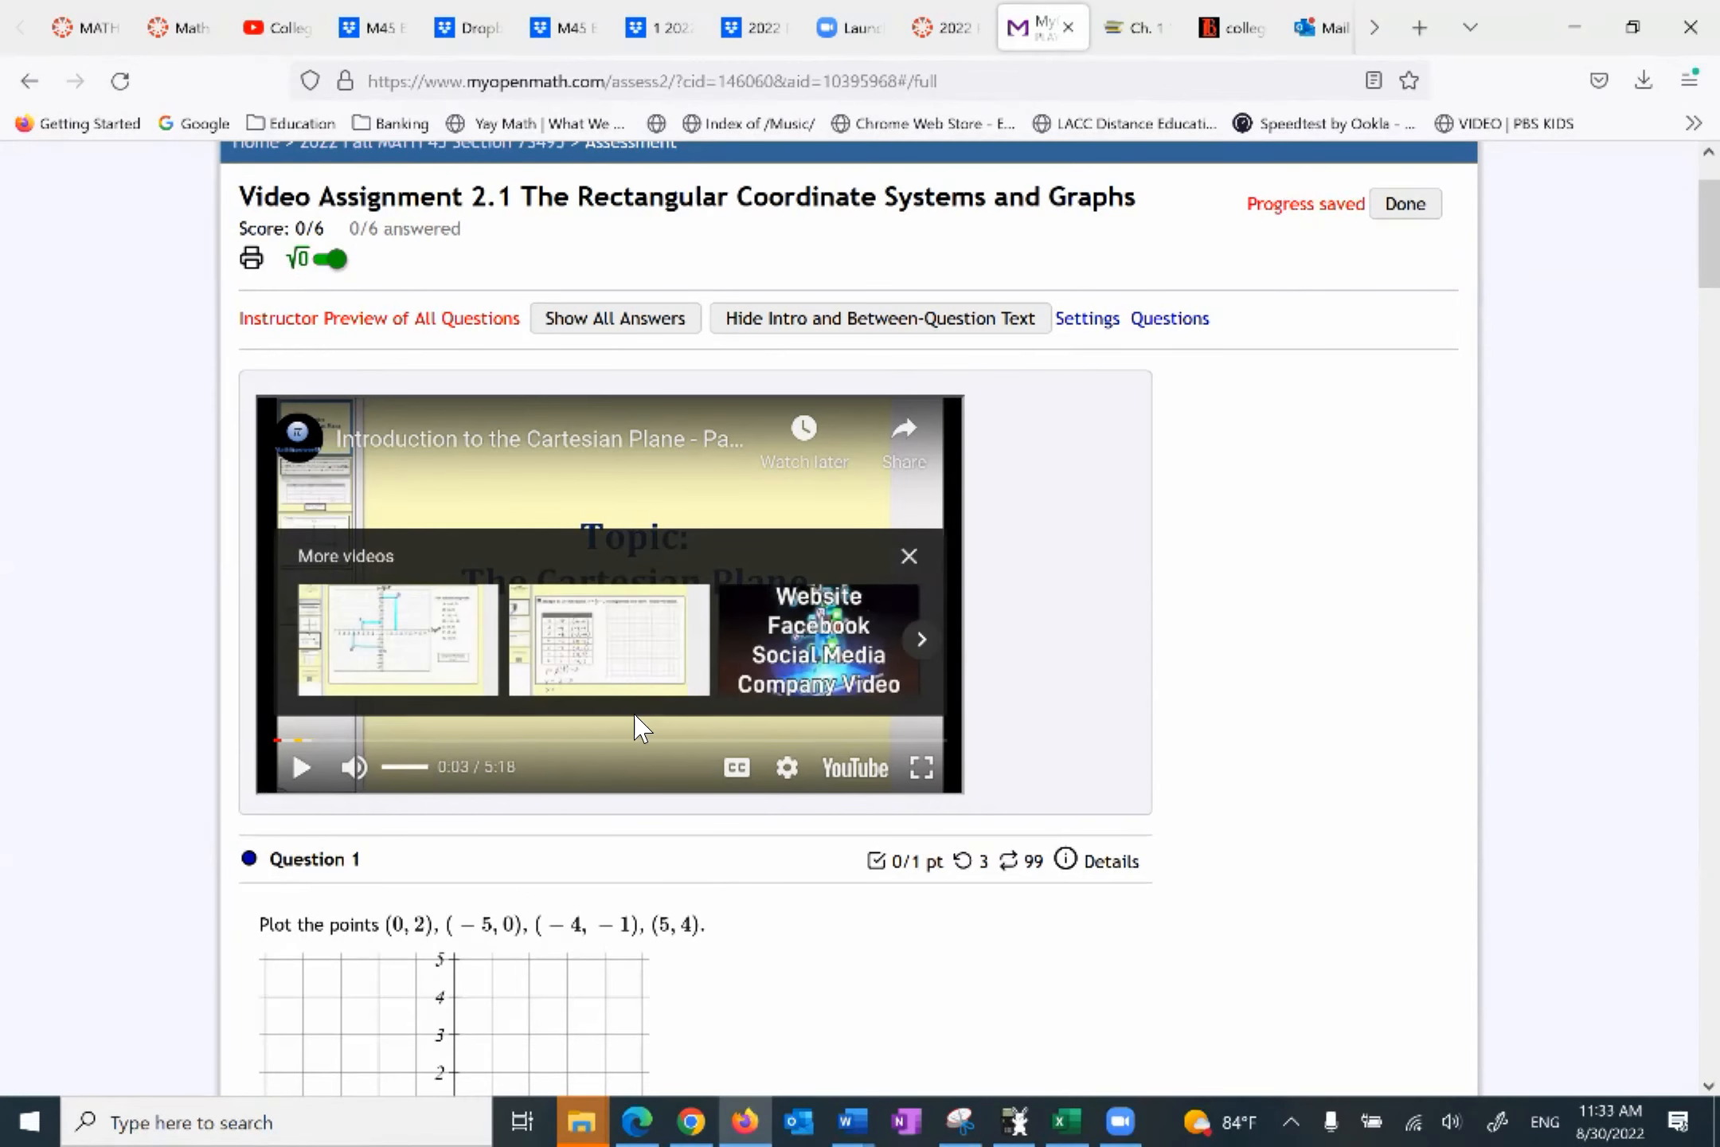
Step: Scroll through Questions 1–3 of the video assignment, still at 0/6 answered
{"action": "scroll", "scroll_direction": "down", "scroll_amount": 3}
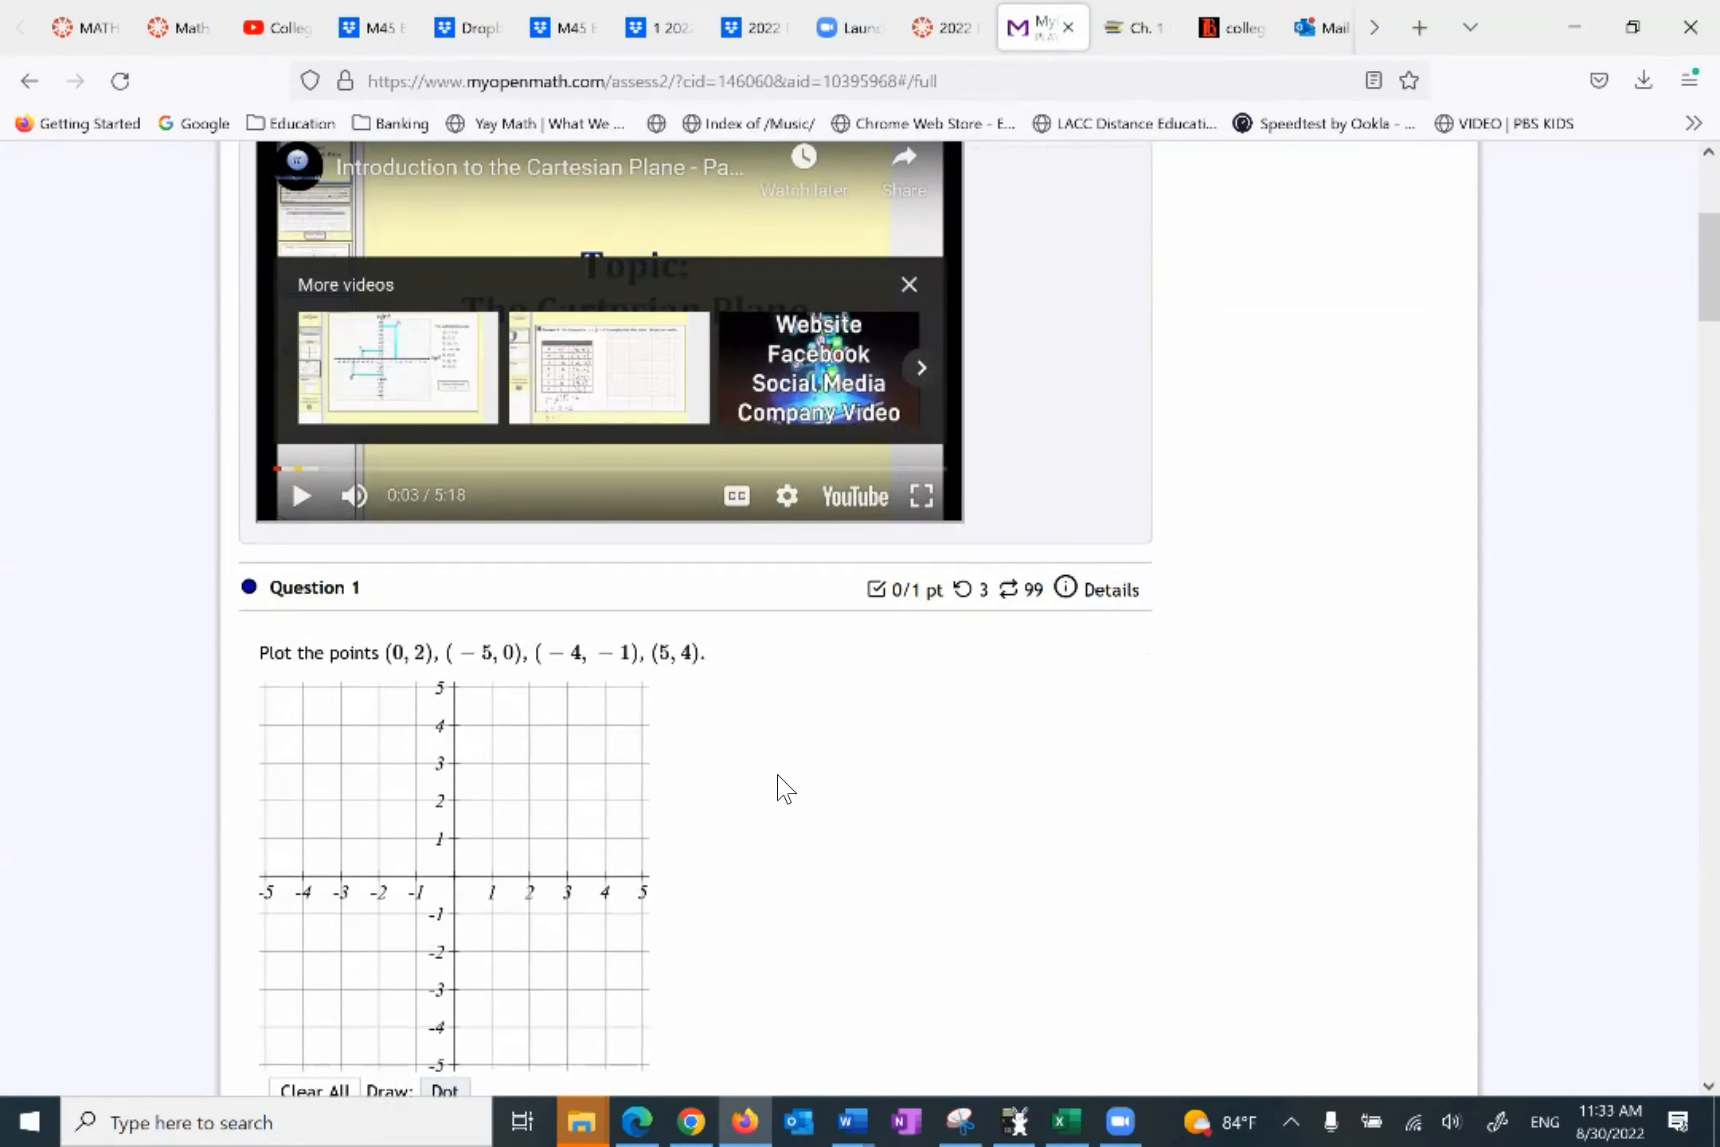
{"action": "scroll", "scroll_direction": "down", "scroll_amount": 3}
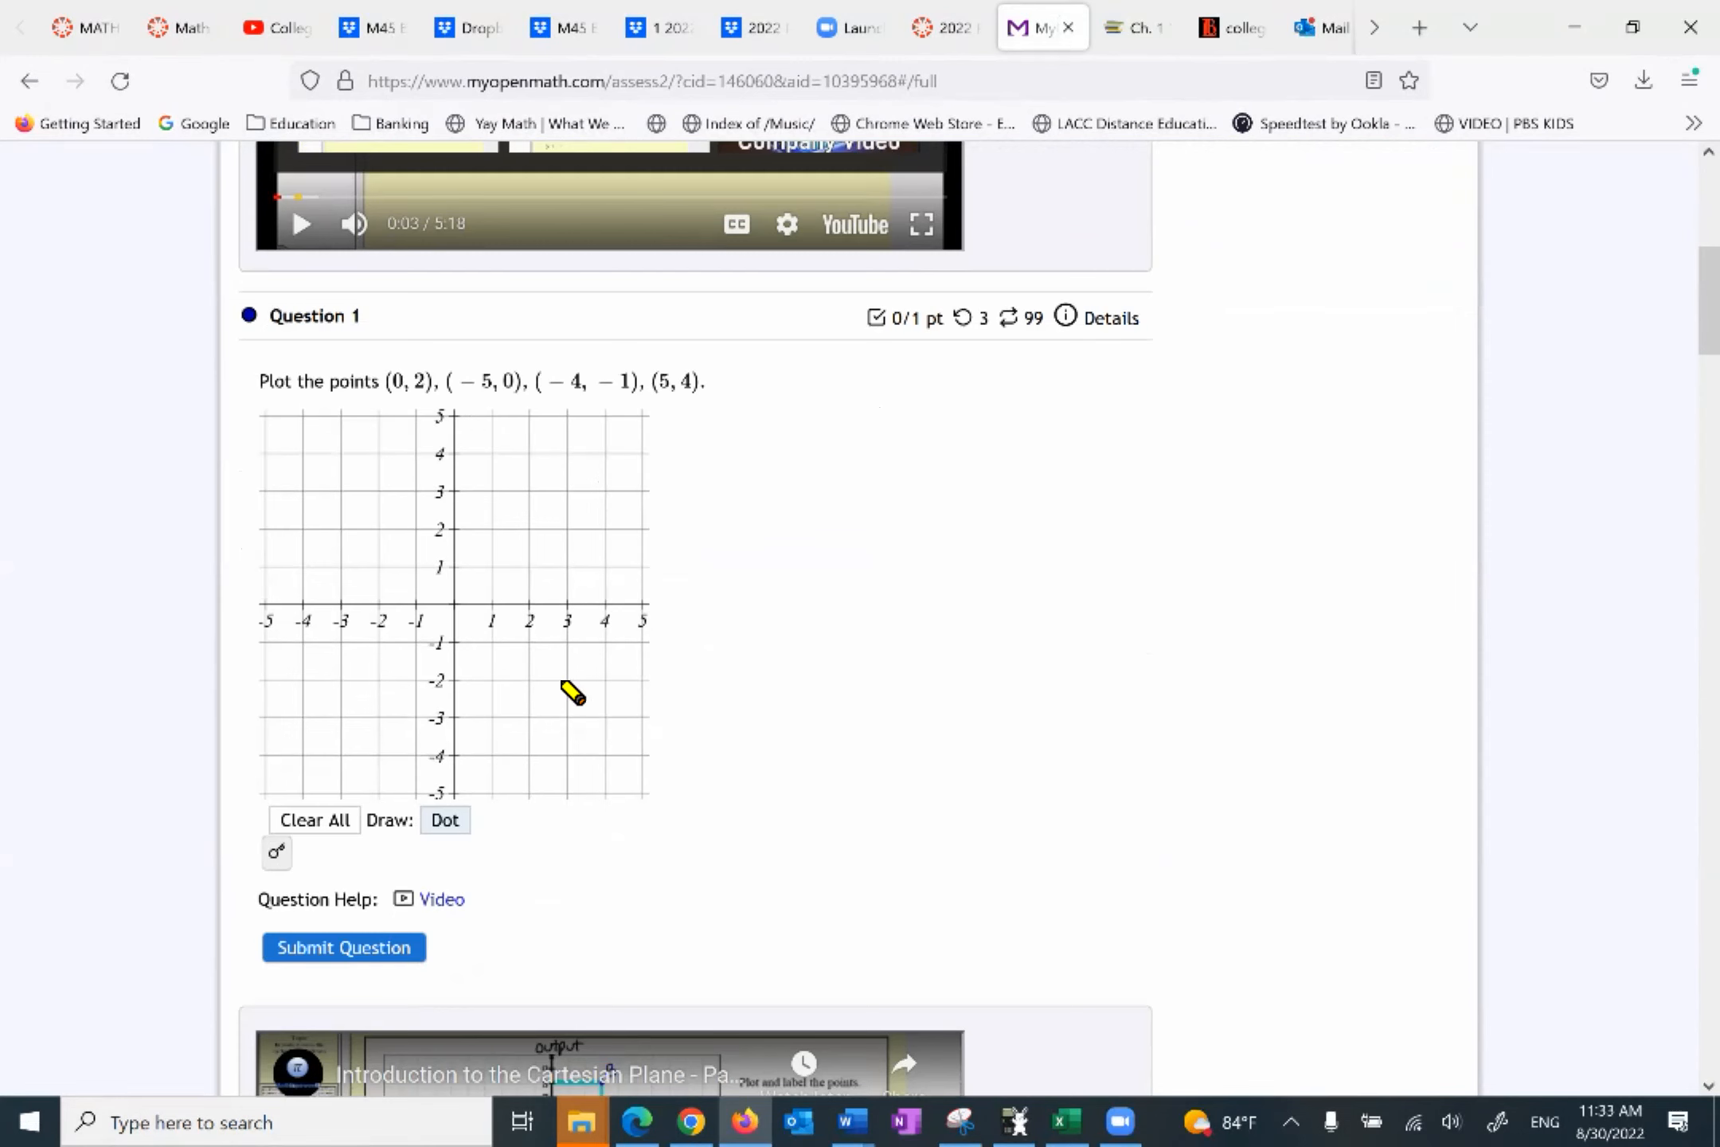
{"action": "scroll", "scroll_direction": "down", "scroll_amount": 3}
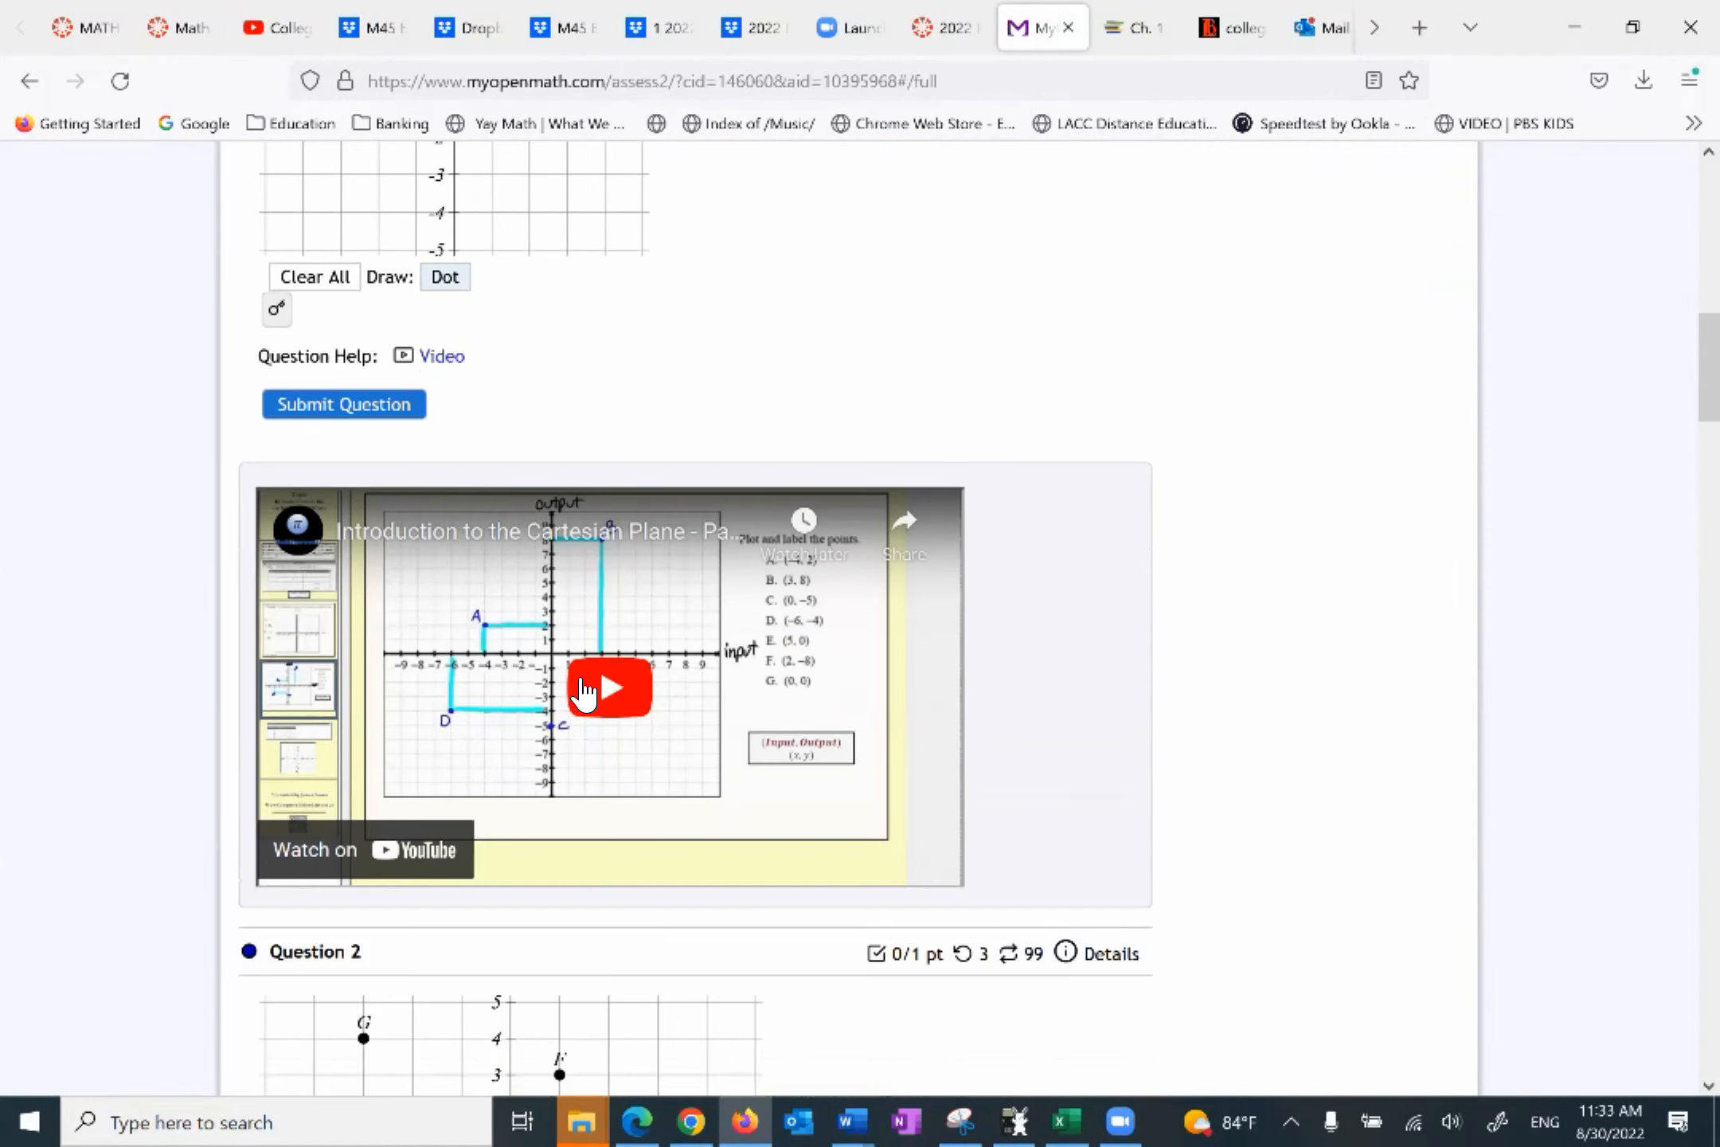
{"action": "scroll", "scroll_direction": "down", "scroll_amount": 3}
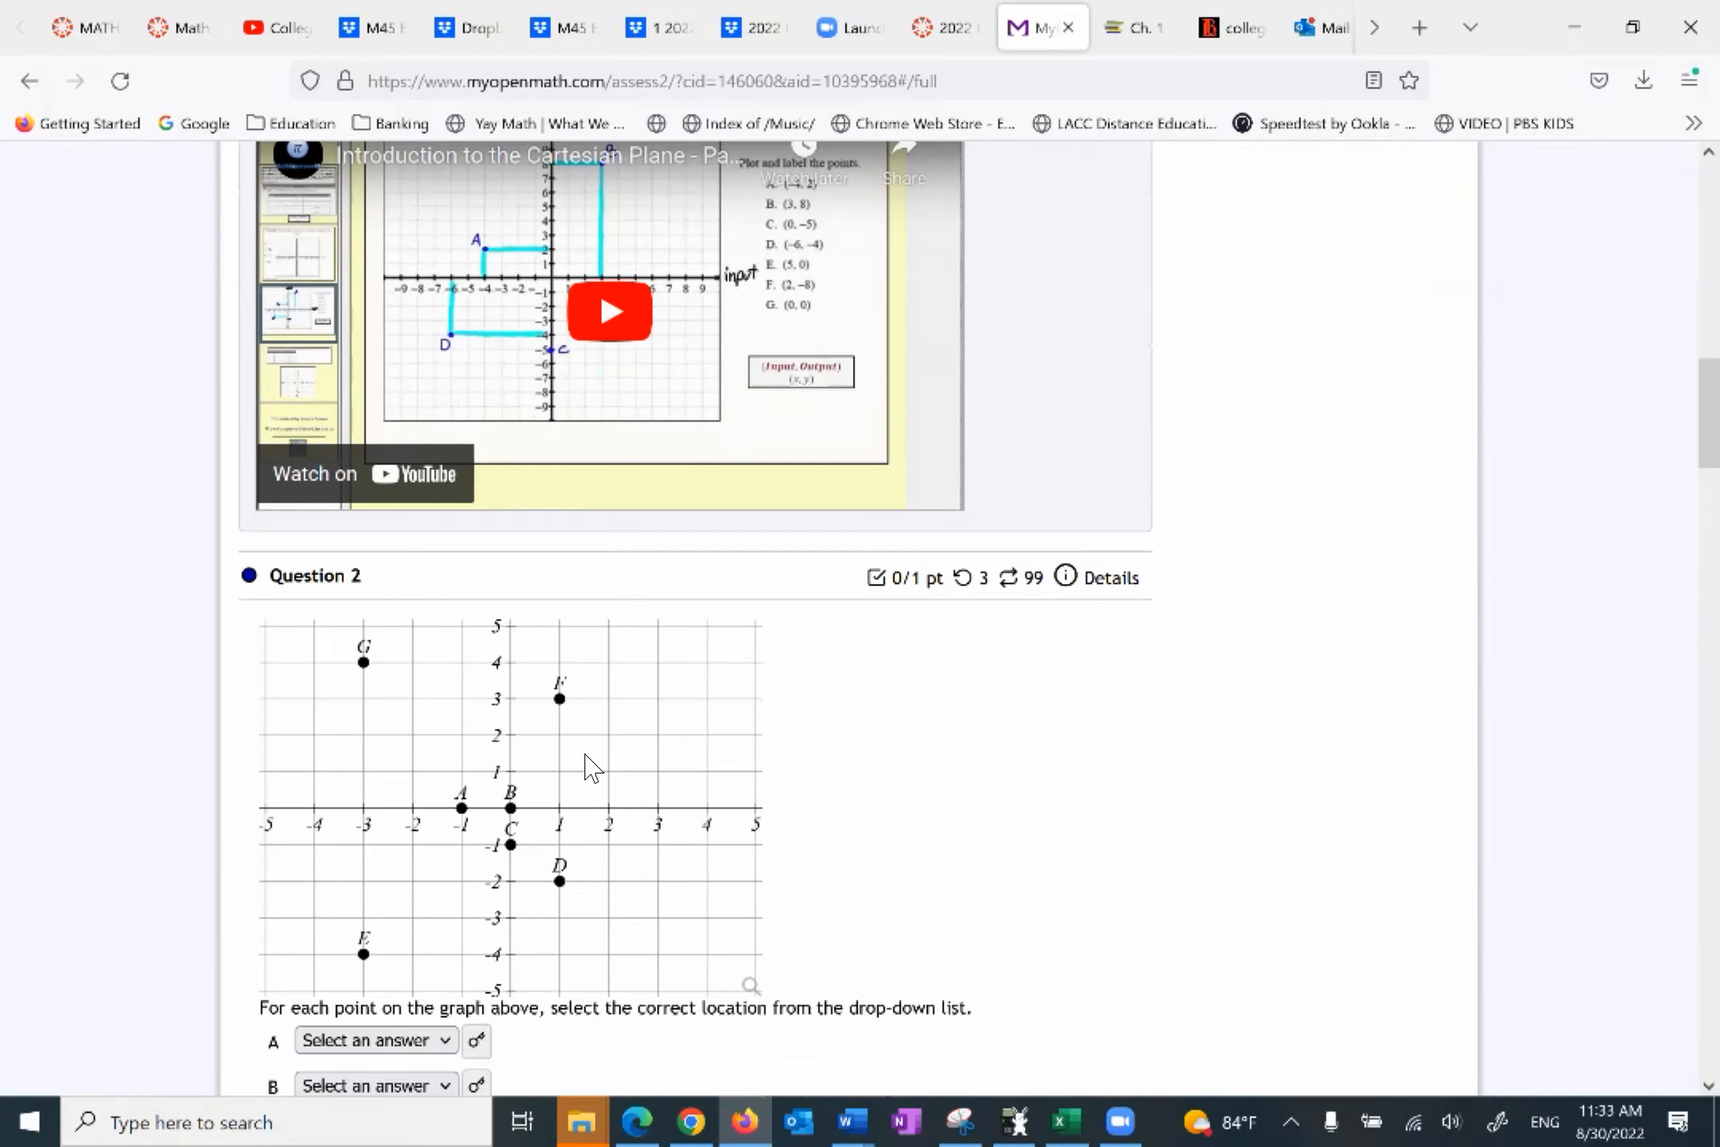
{"action": "scroll", "scroll_direction": "down", "scroll_amount": 3}
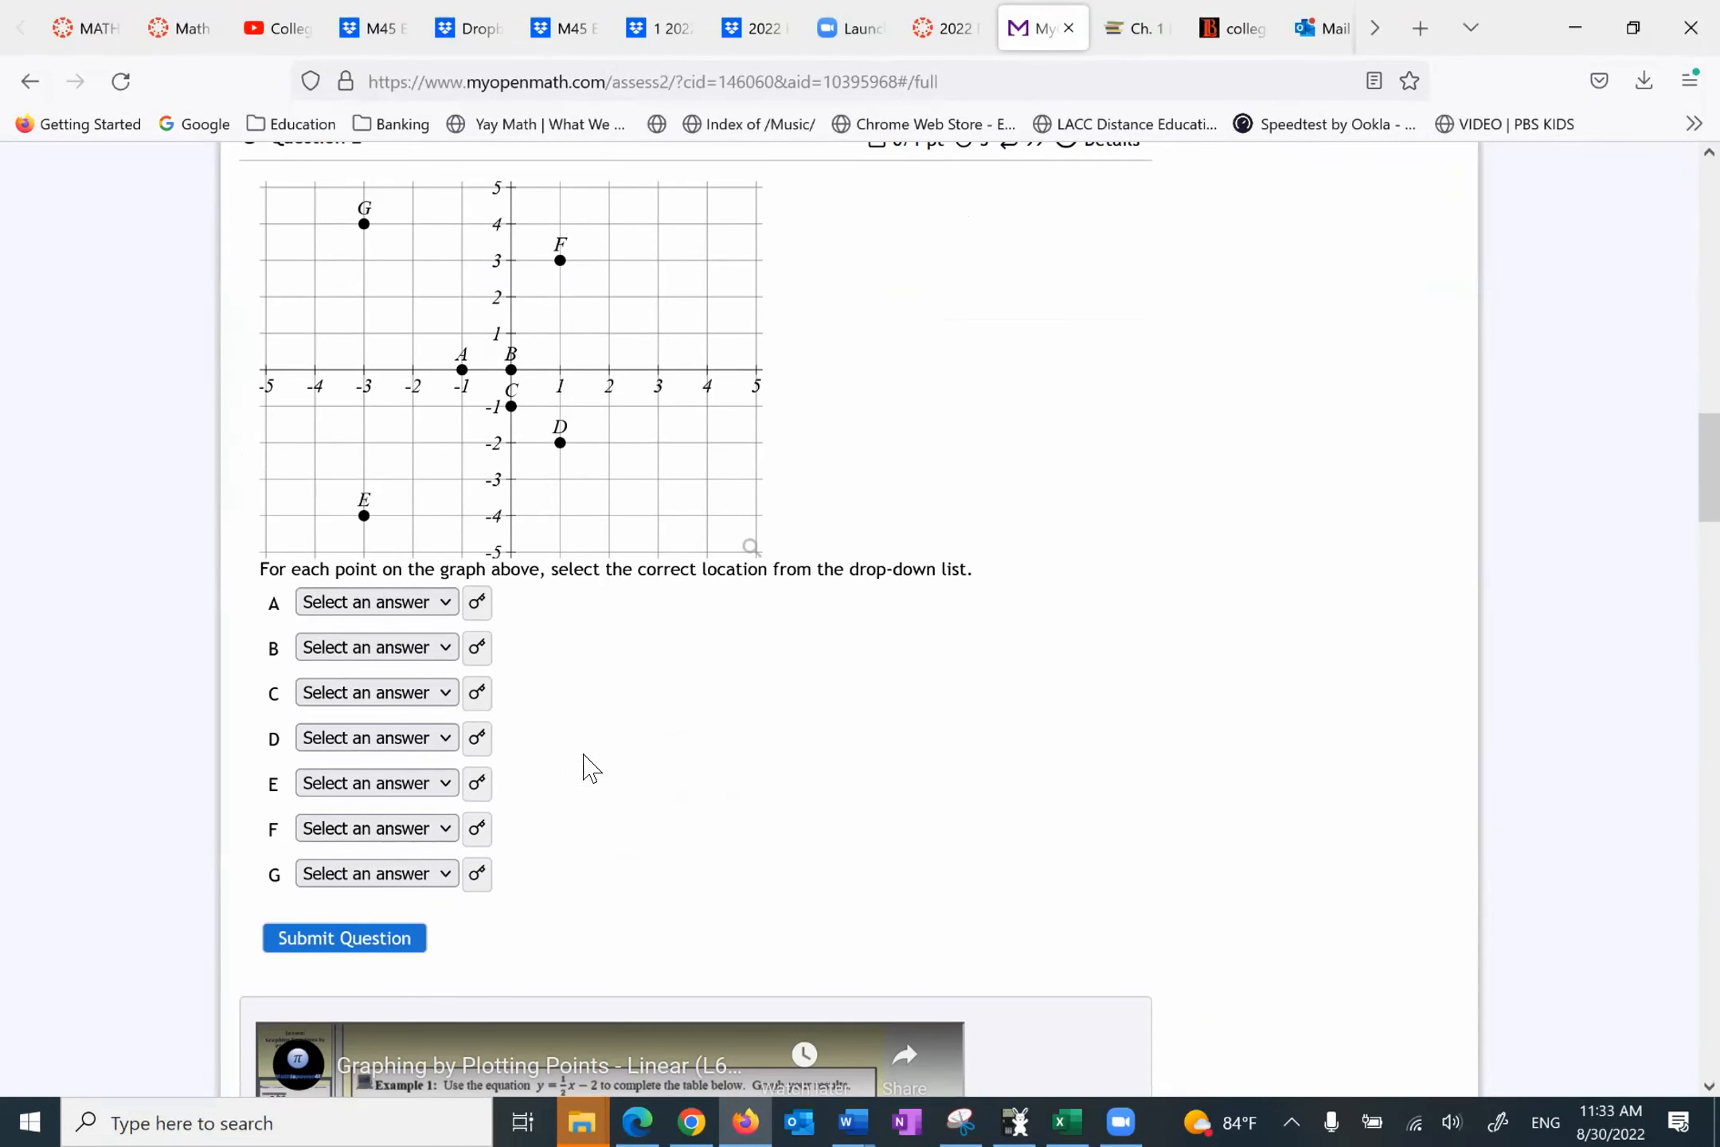
{"action": "scroll", "scroll_direction": "down", "scroll_amount": 3}
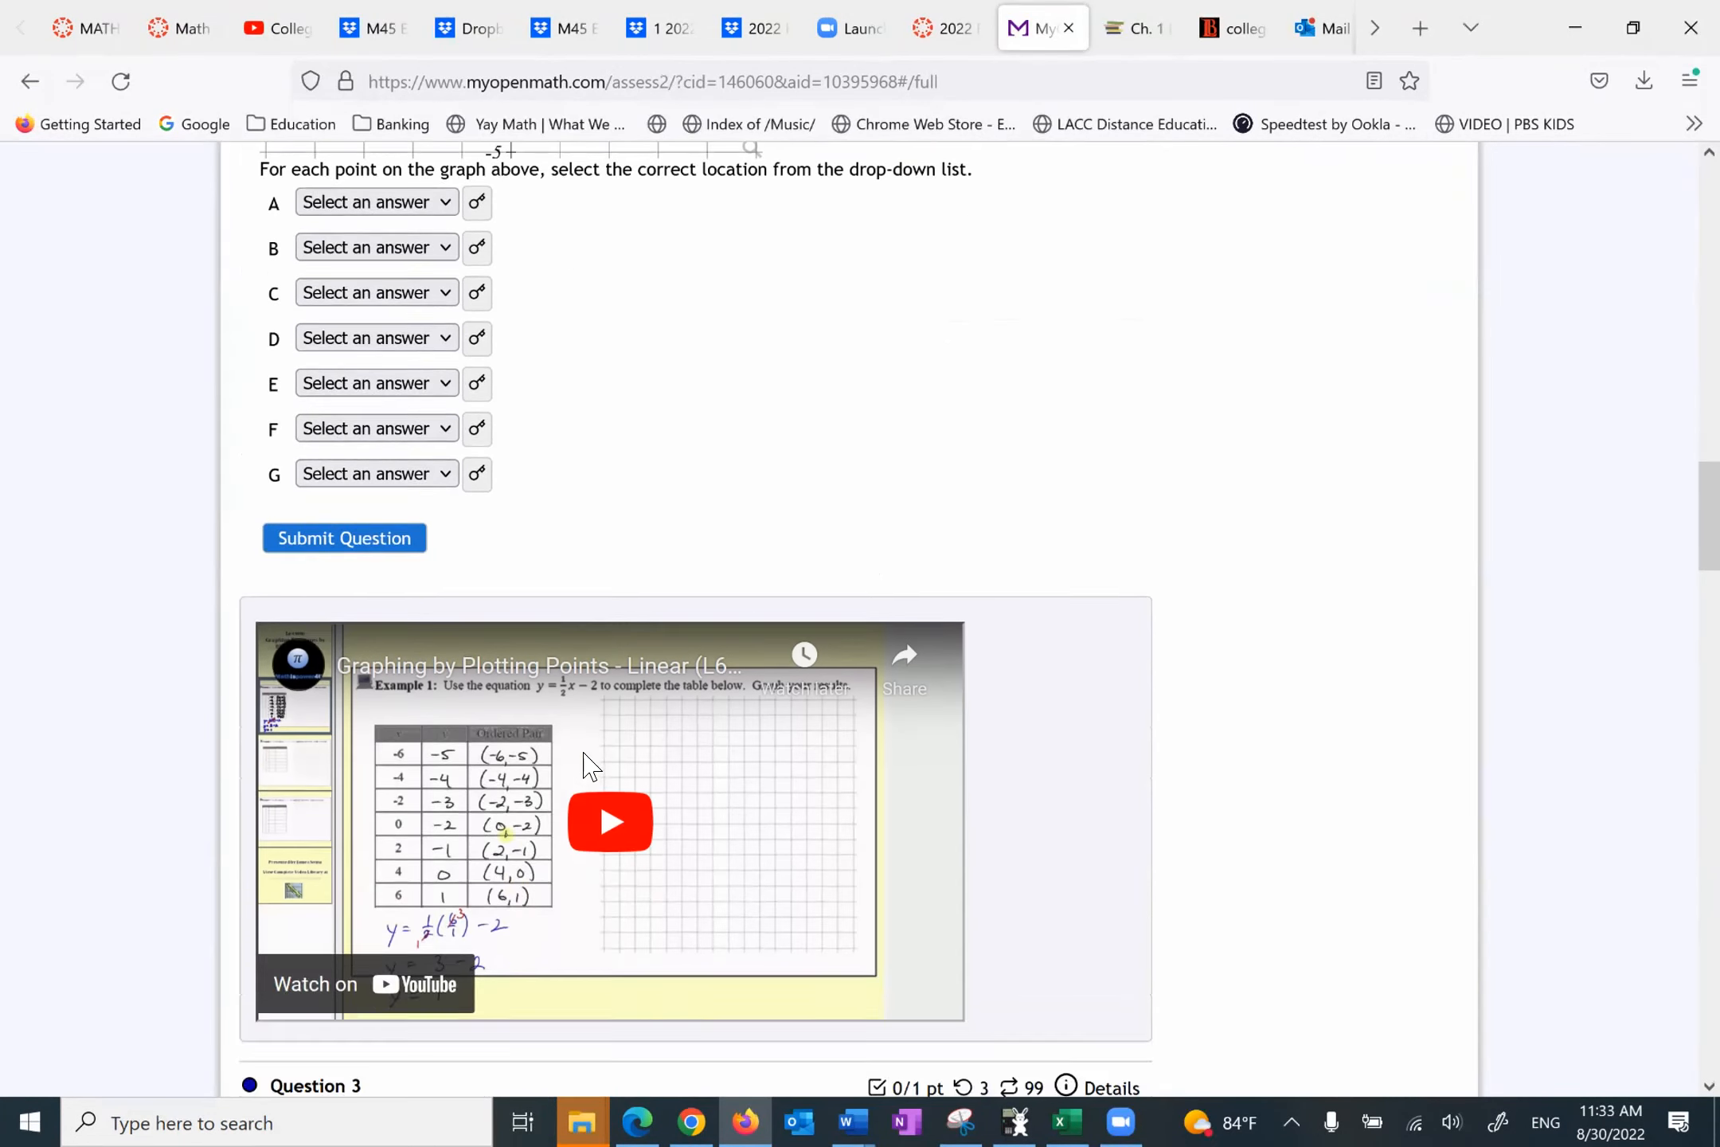
{"action": "scroll", "scroll_direction": "down", "scroll_amount": 3}
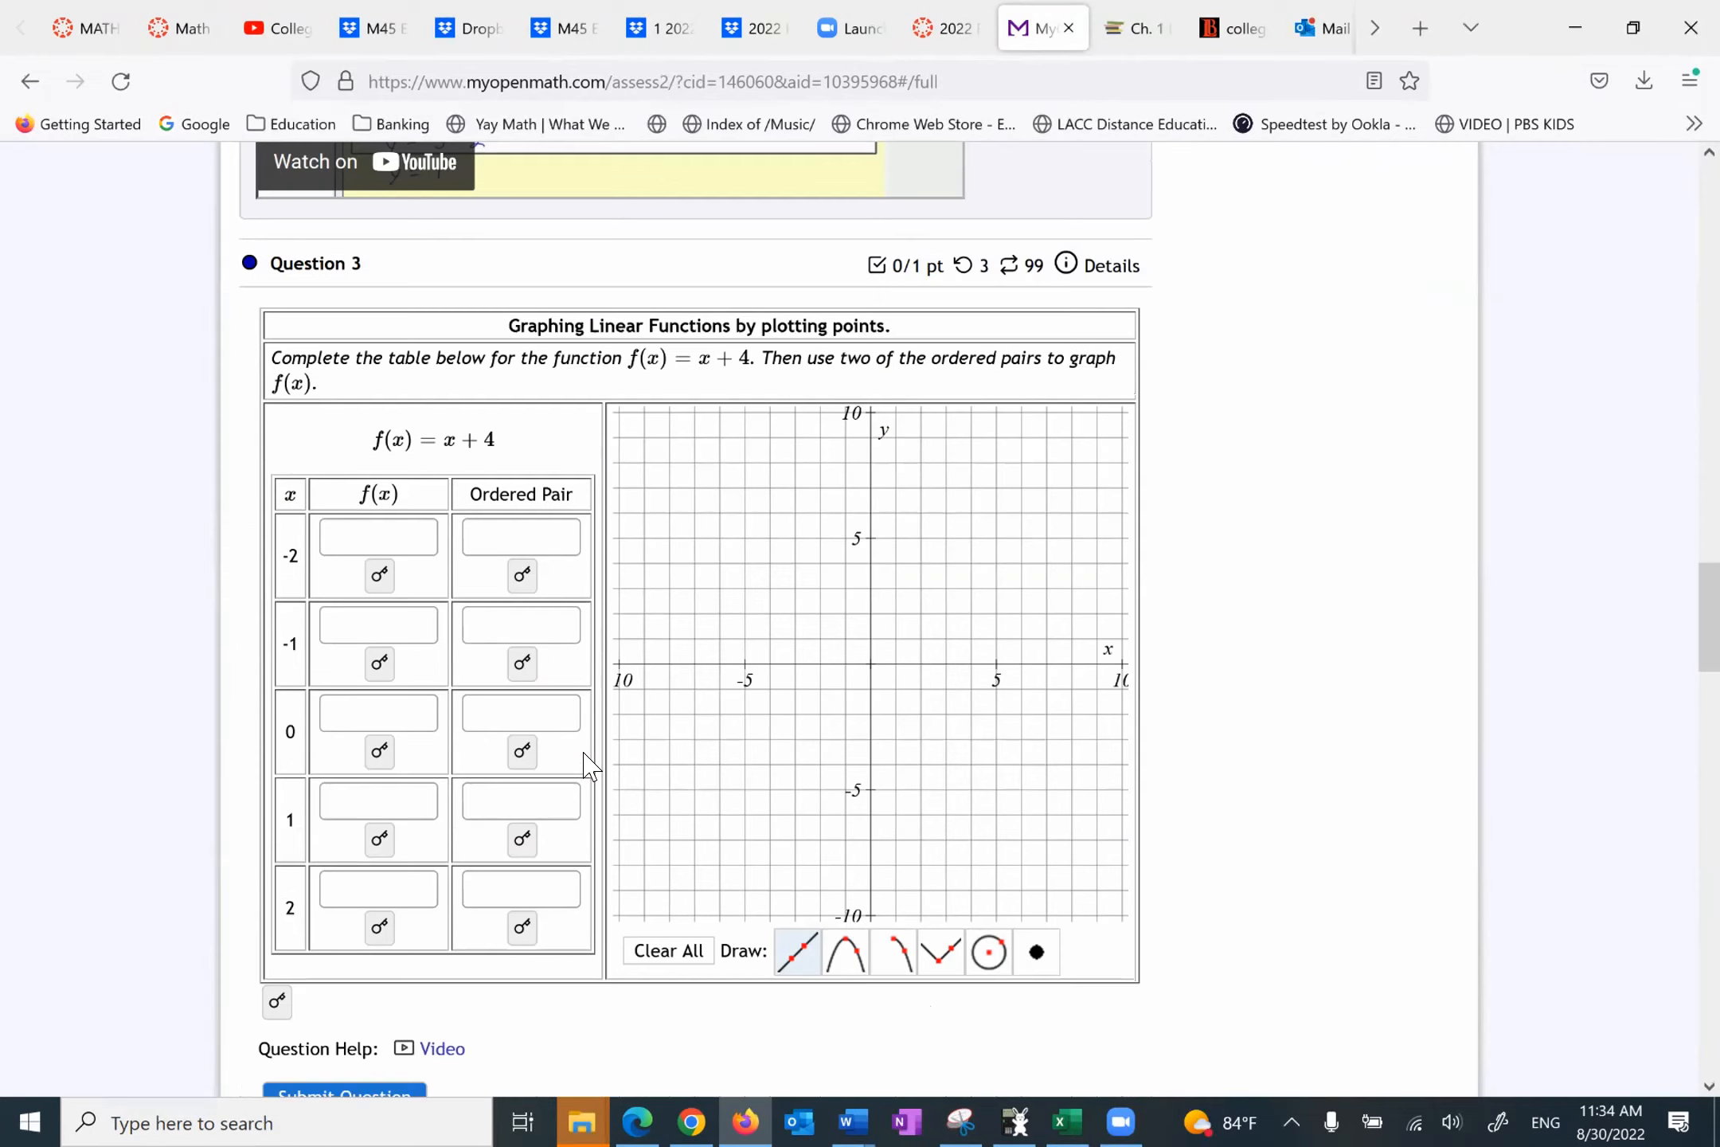
{"action": "mouse_move", "coordinate": [414, 319]}
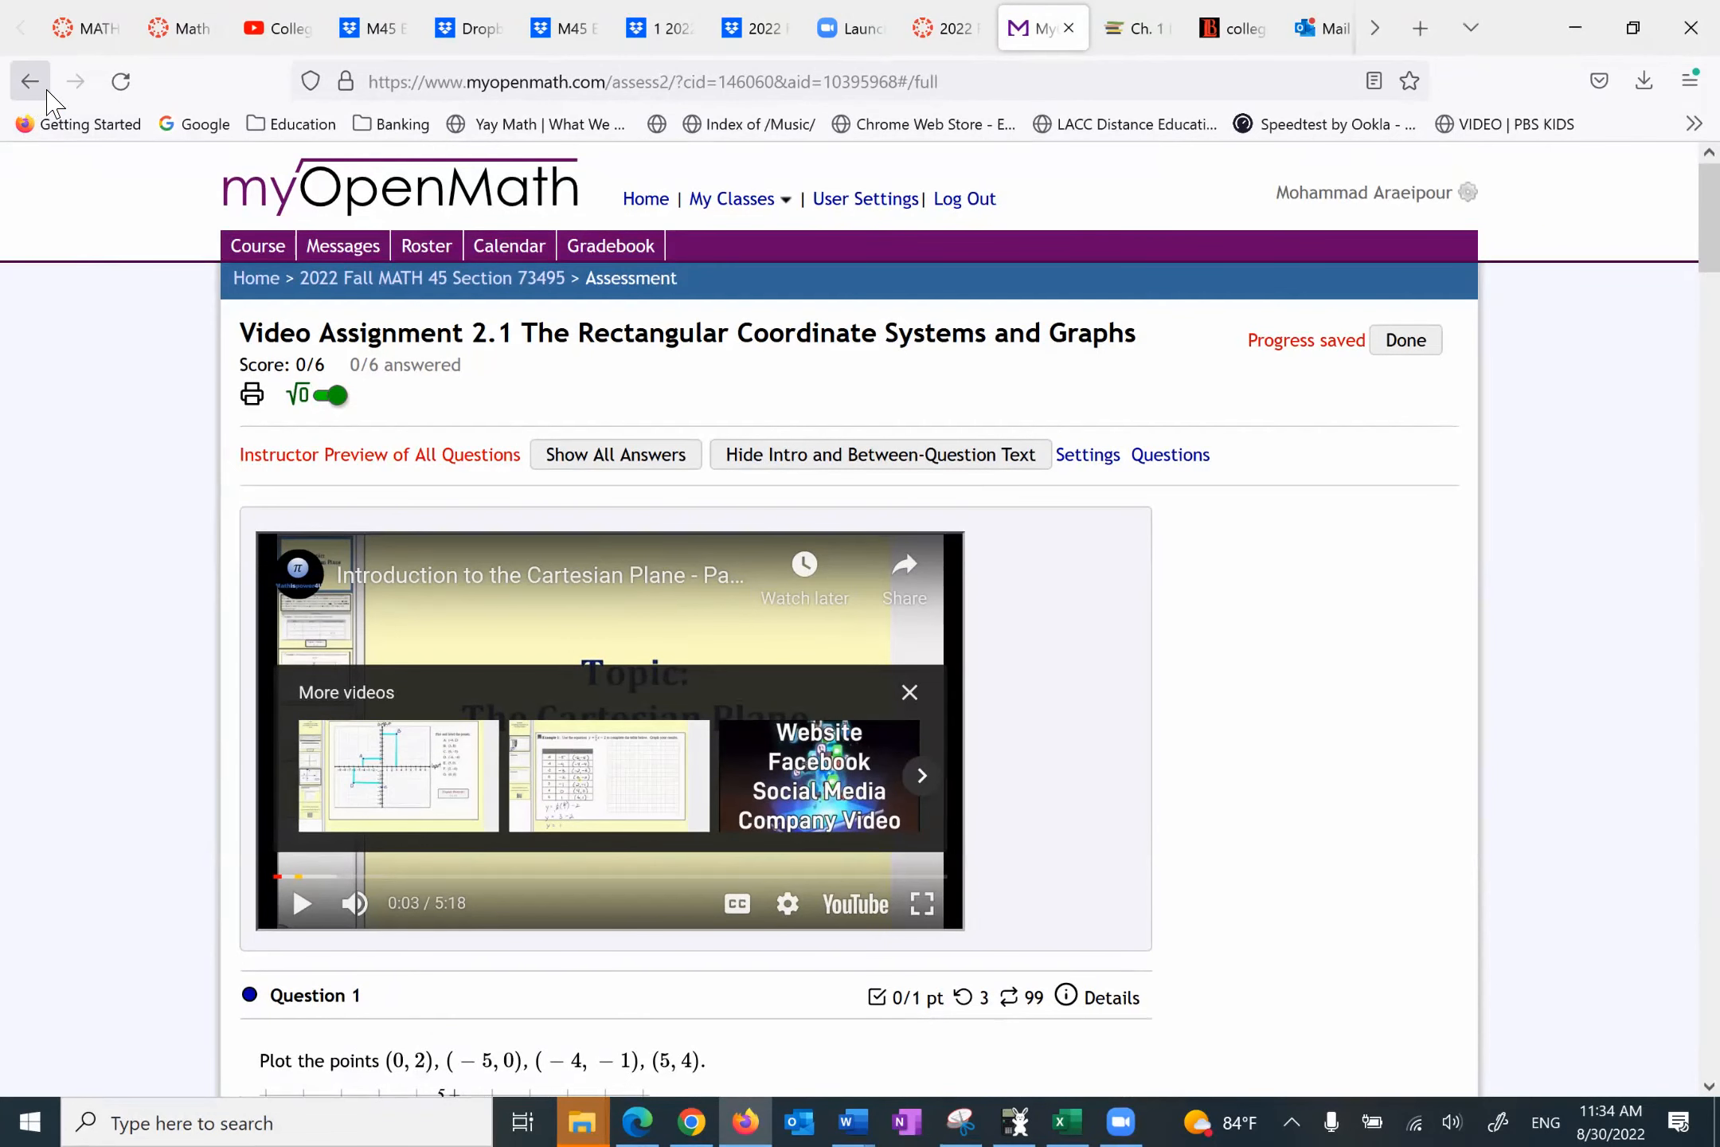
{"action": "mouse_move", "coordinate": [634, 395]}
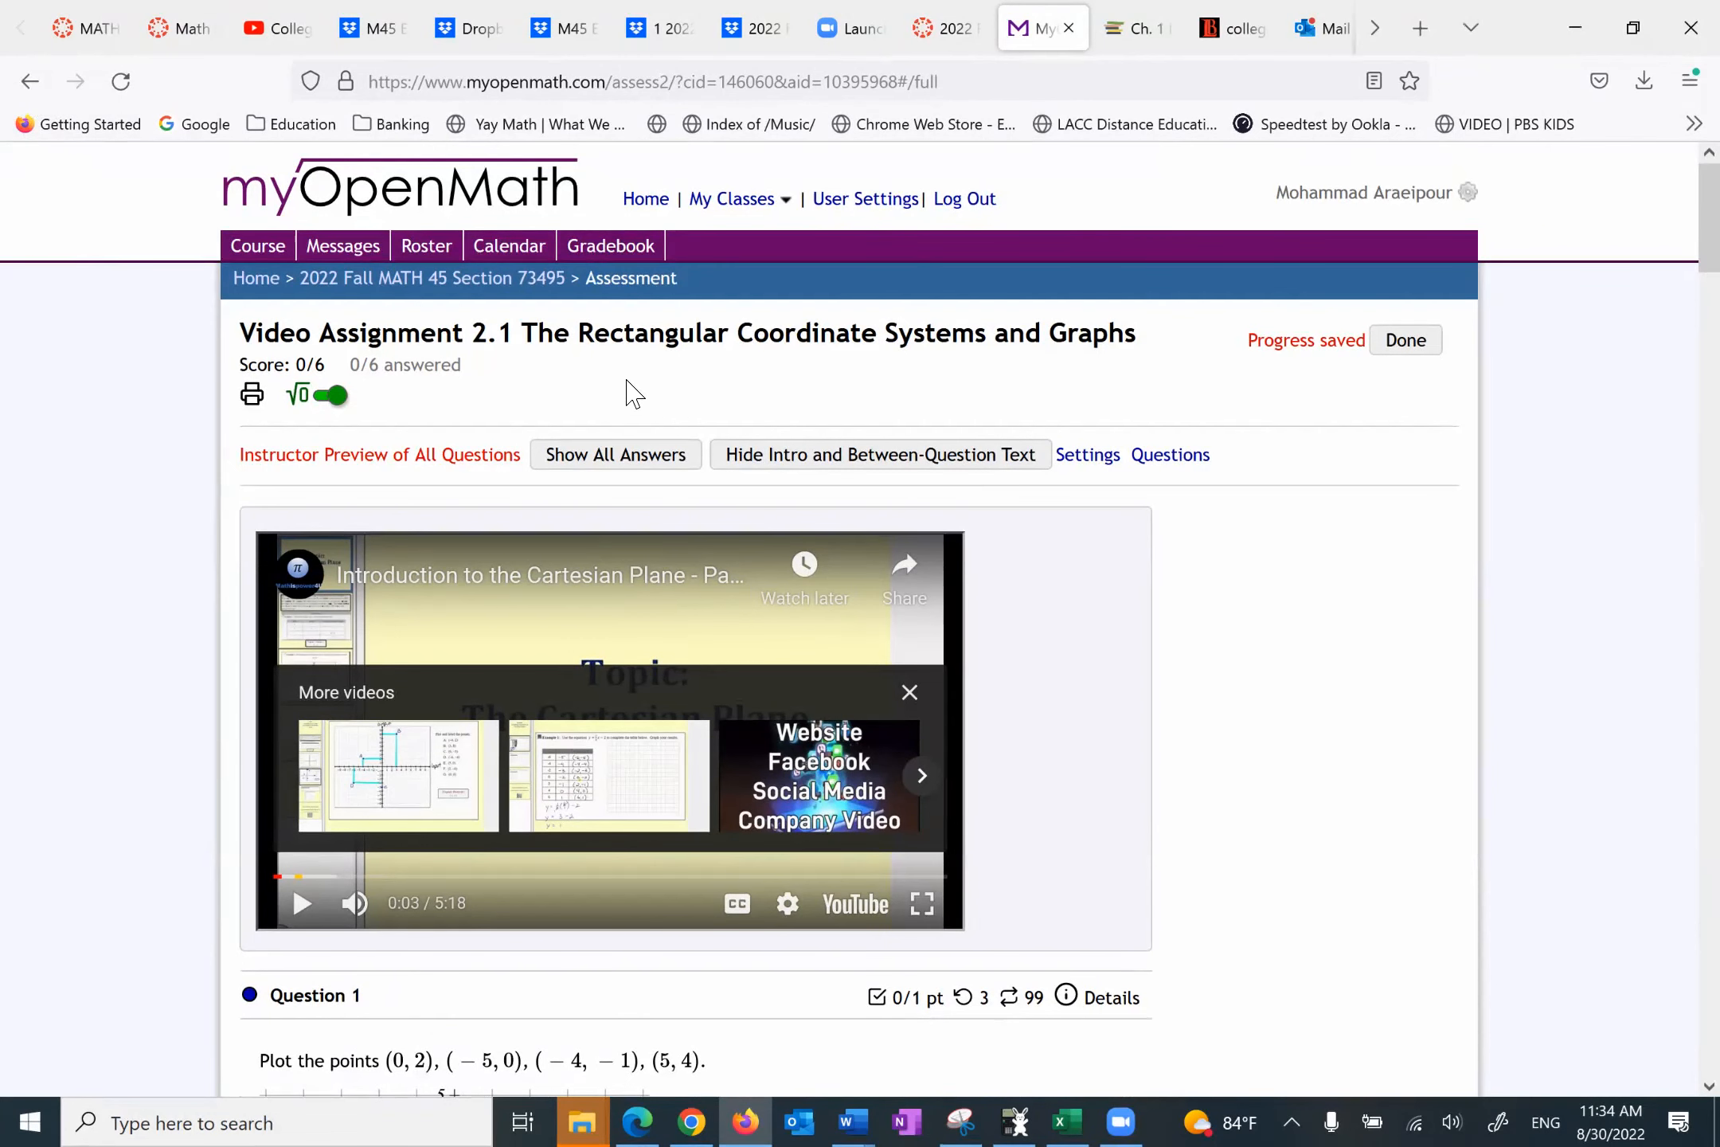
{"action": "mouse_move", "coordinate": [421, 278]}
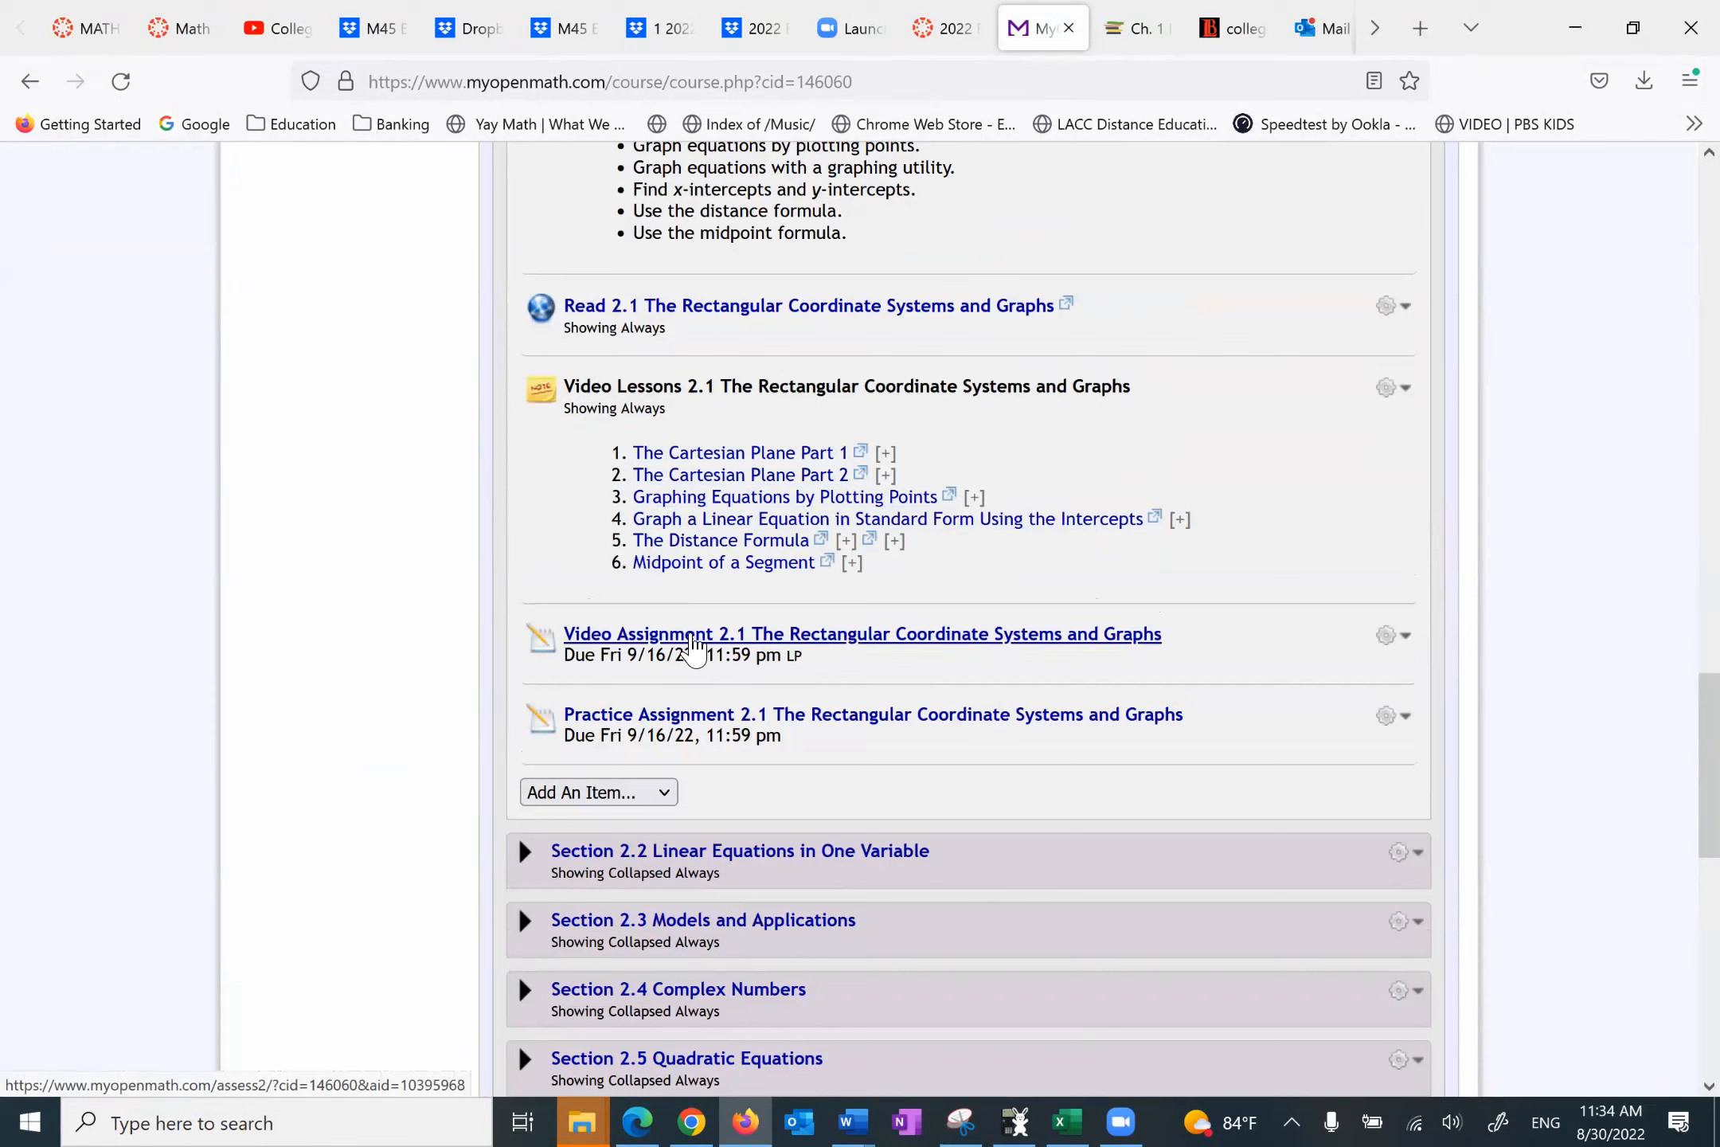
{"action": "mouse_move", "coordinate": [752, 648]}
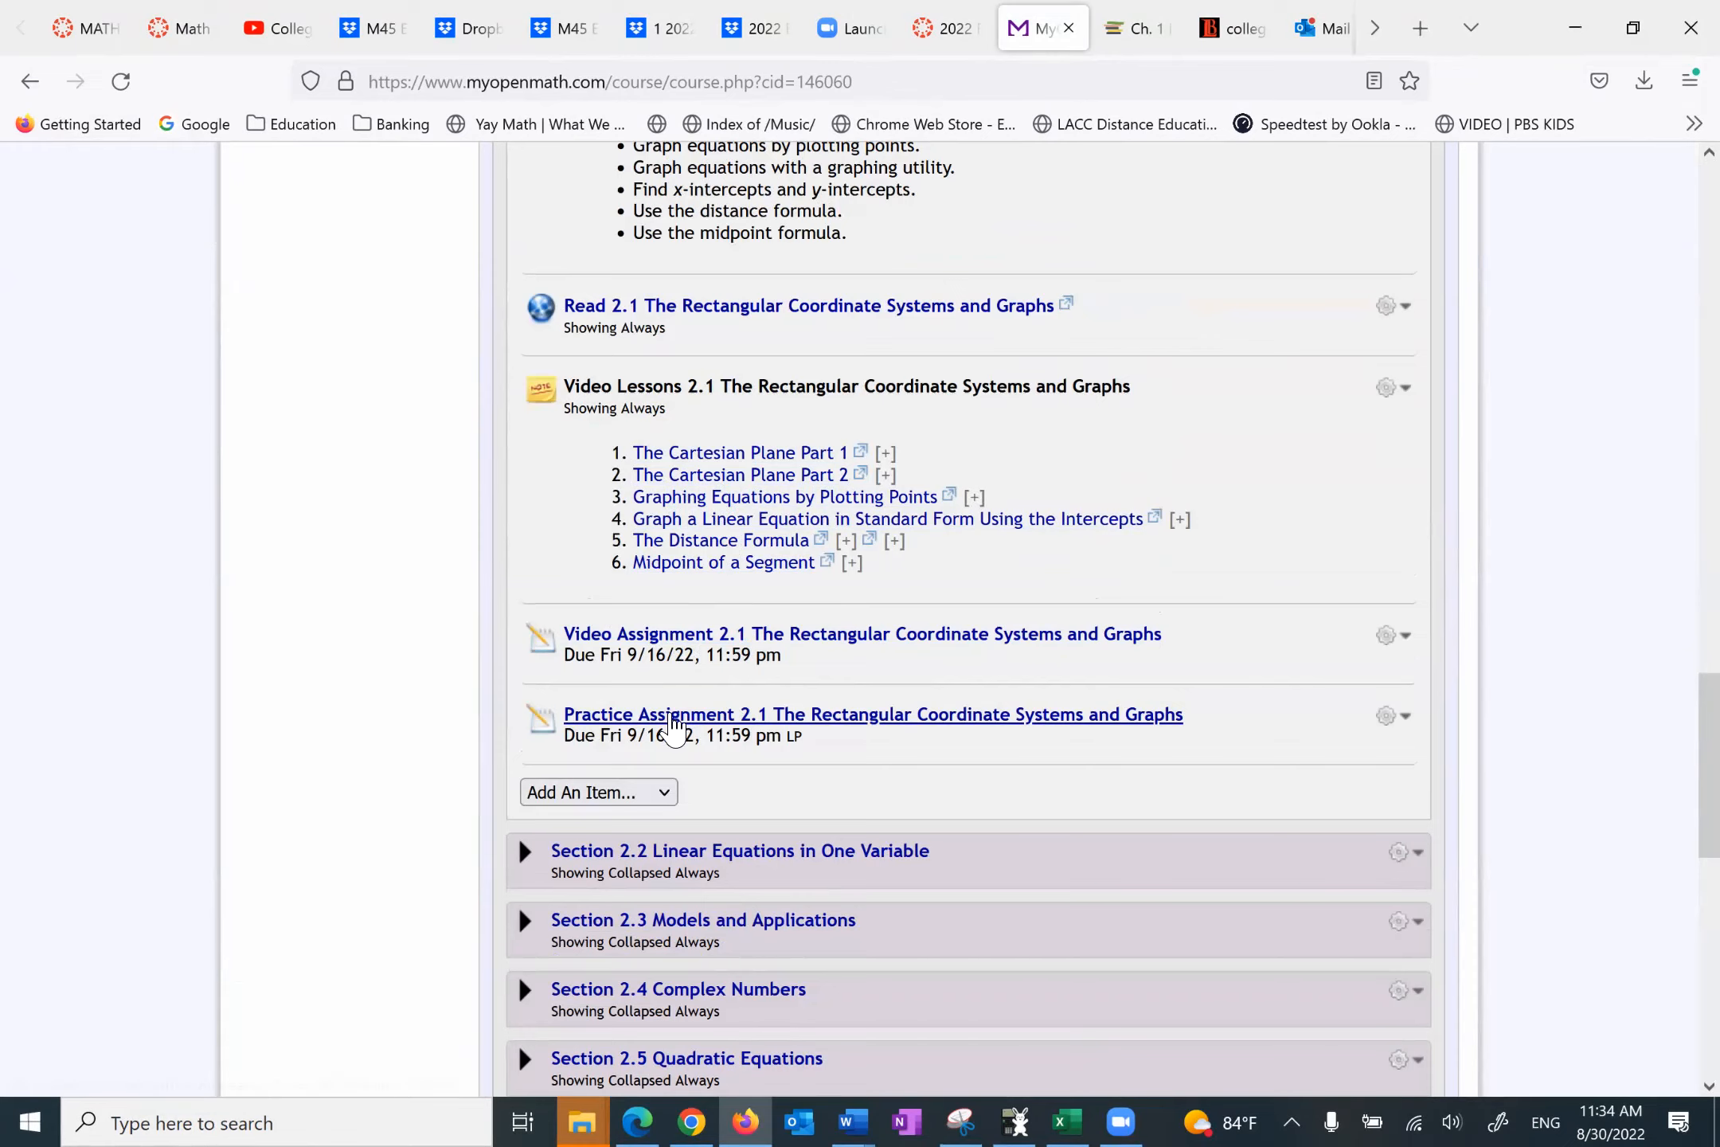
Step: Open Practice Assignment 2.1, showing 14 points possible and due 9/16
{"action": "left_click", "coordinate": [873, 716]}
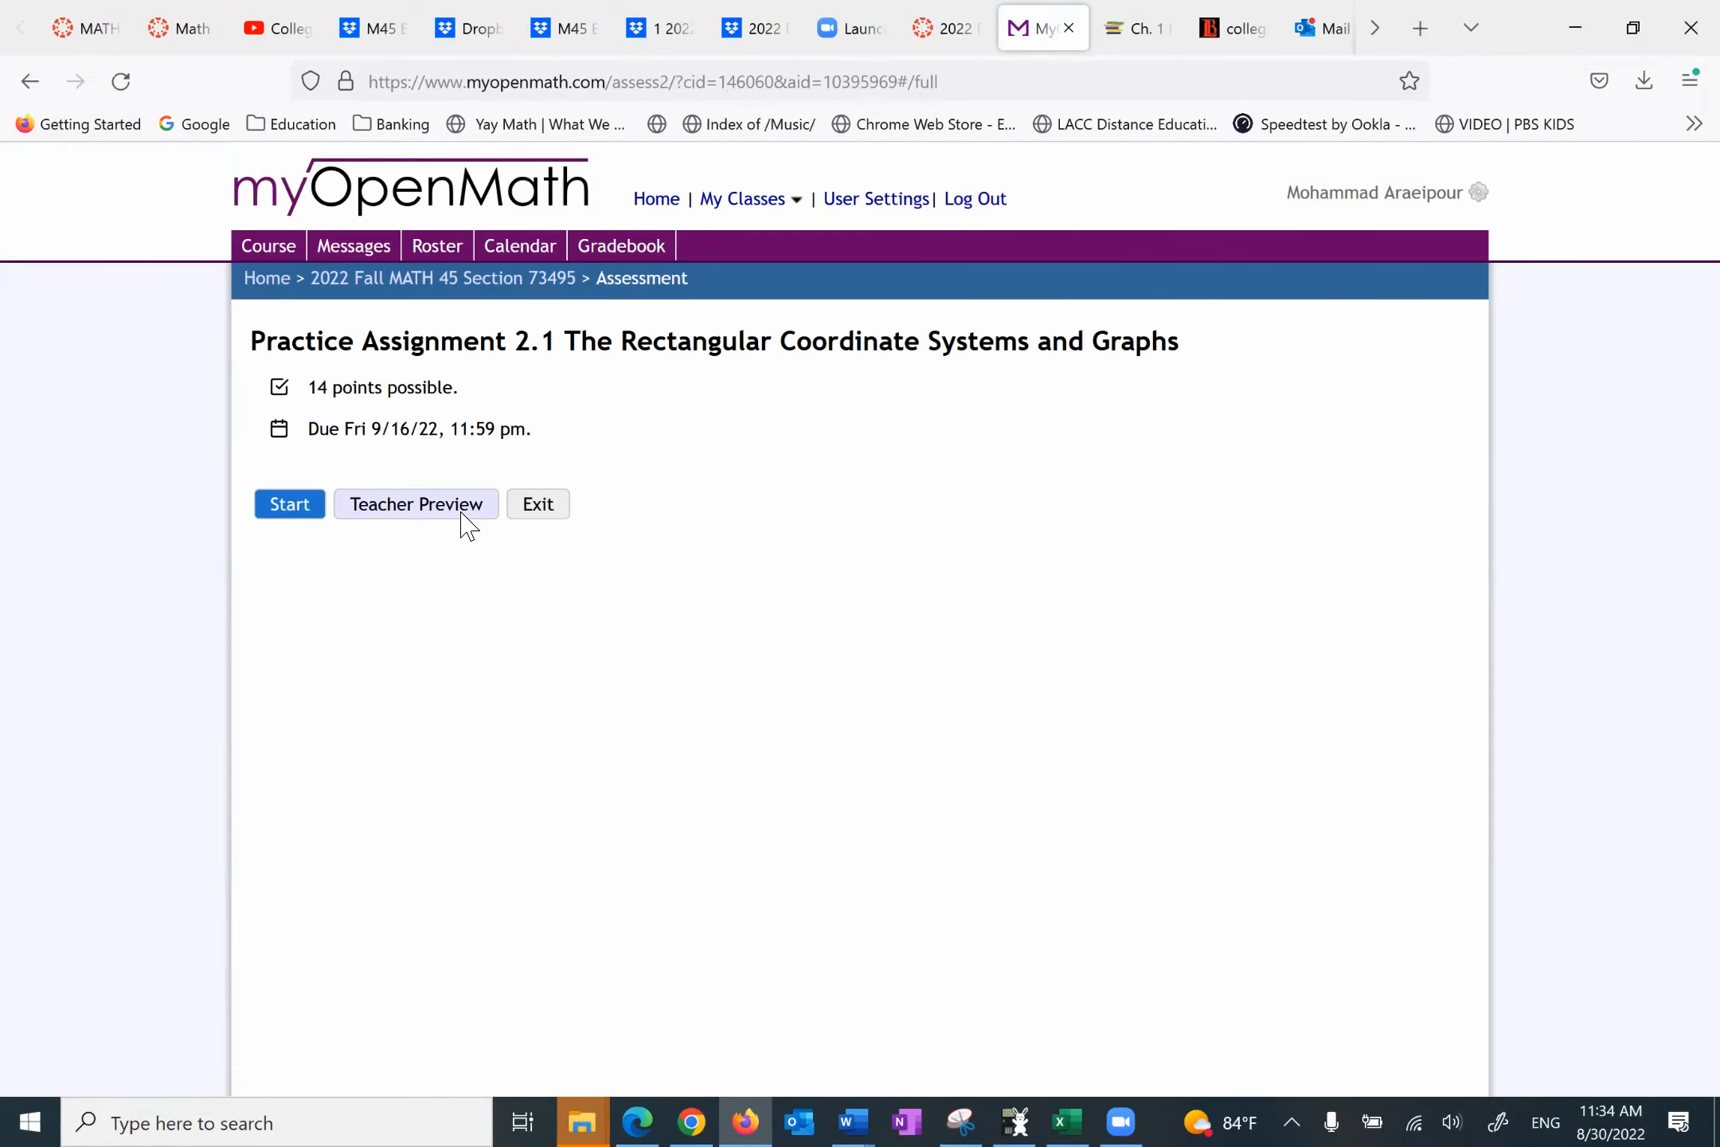
Step: Preview Practice Assignment 2.1 as instructor and view then close Question 1's plotting-points help video
{"action": "left_click", "coordinate": [416, 503]}
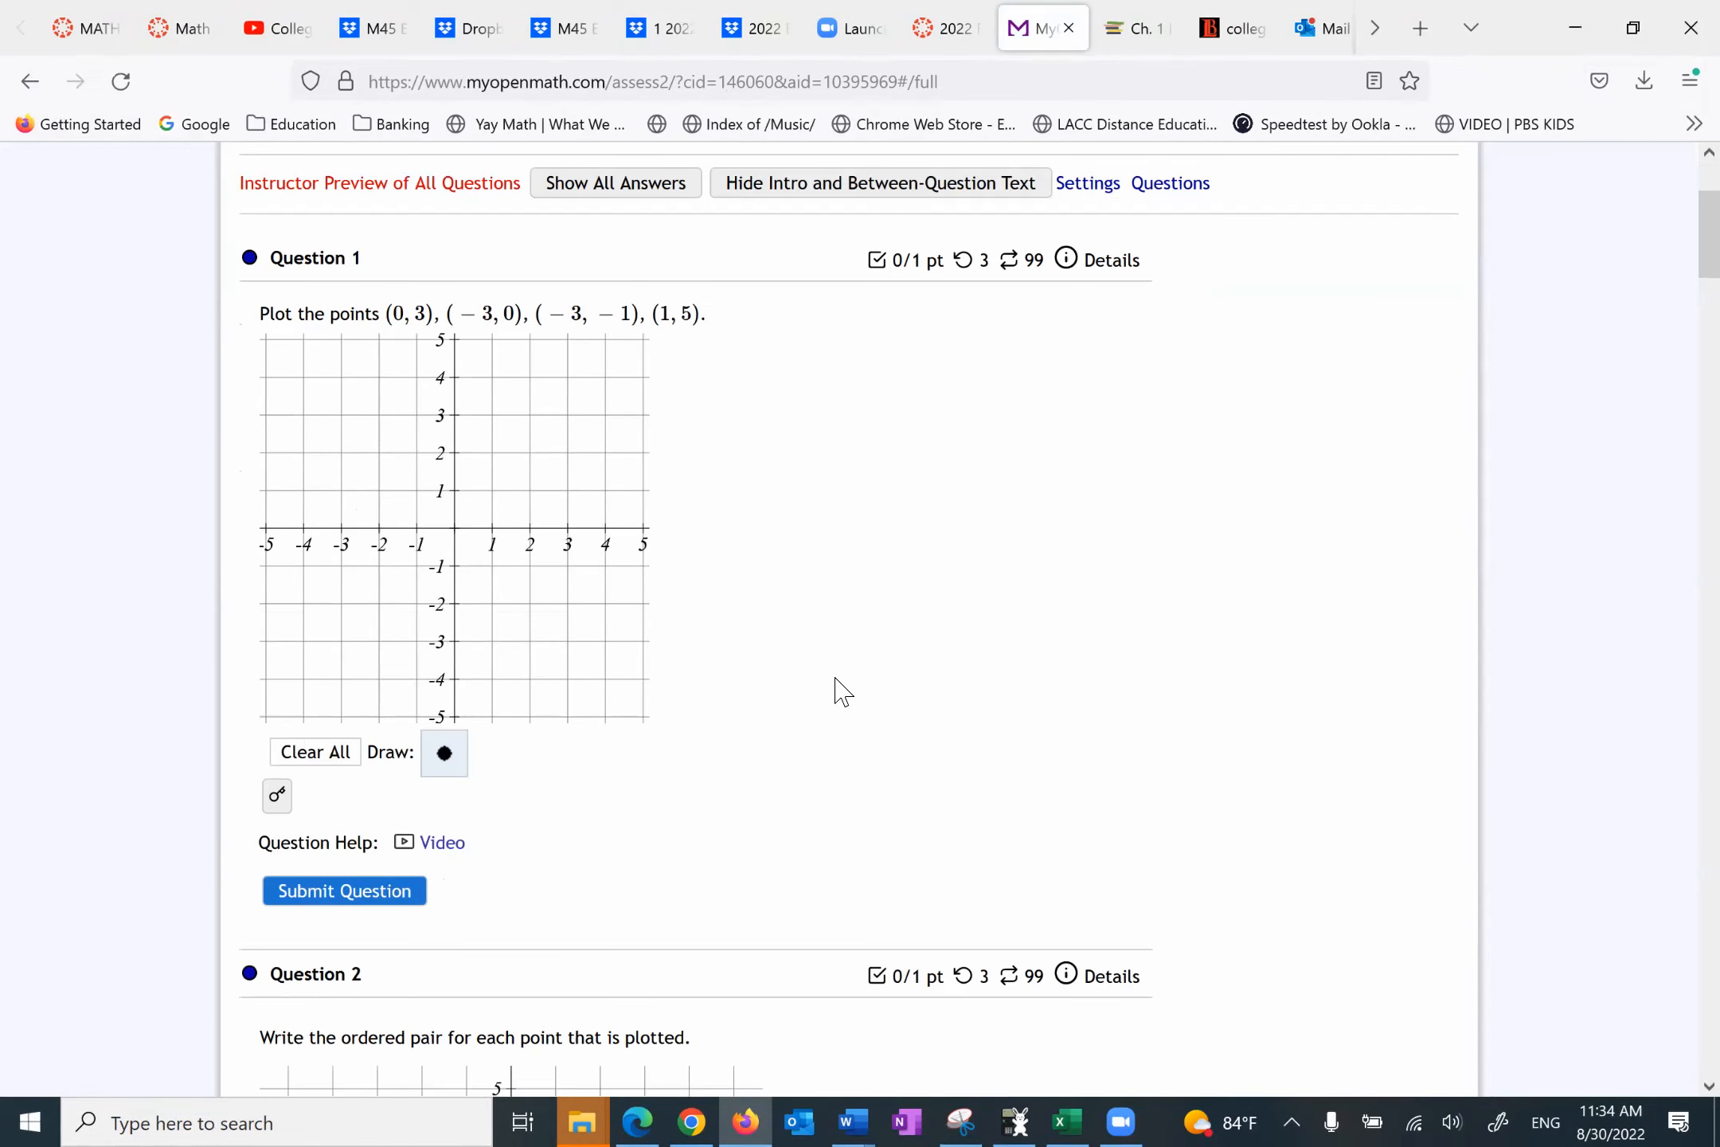
{"action": "mouse_move", "coordinate": [407, 295]}
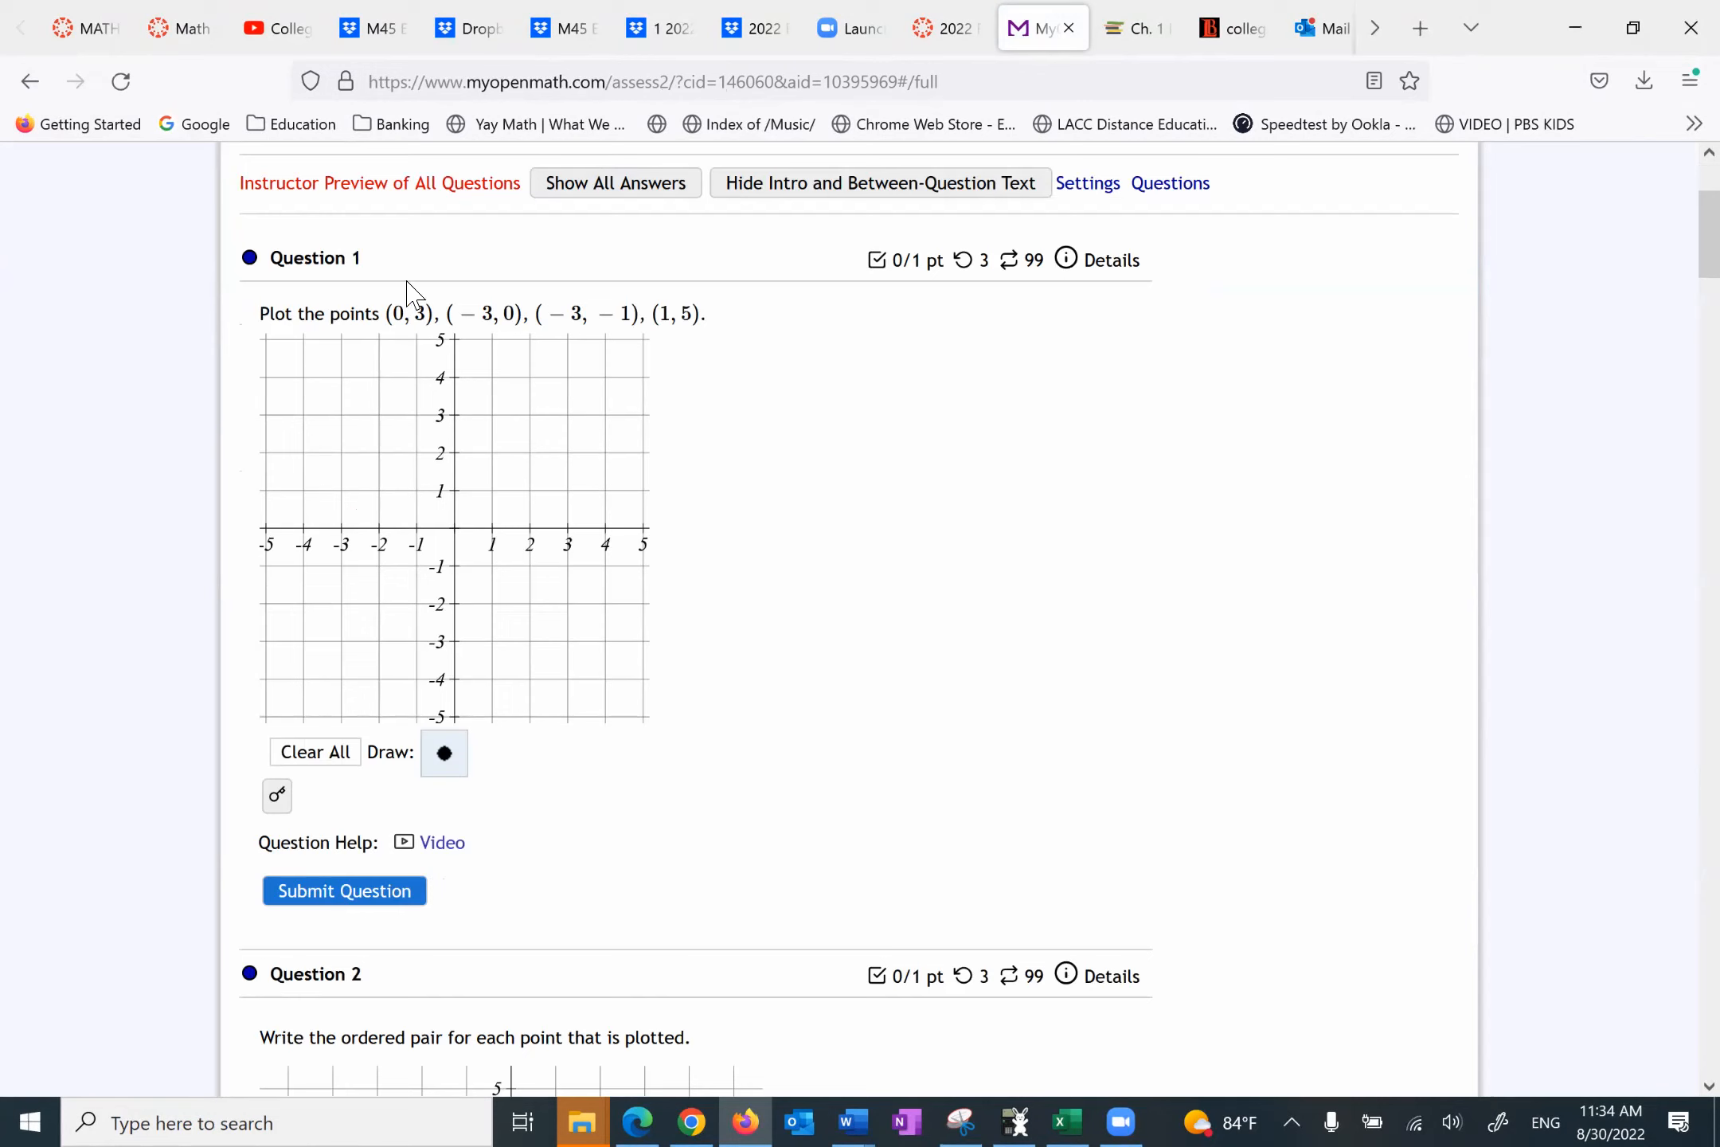
{"action": "mouse_move", "coordinate": [441, 849]}
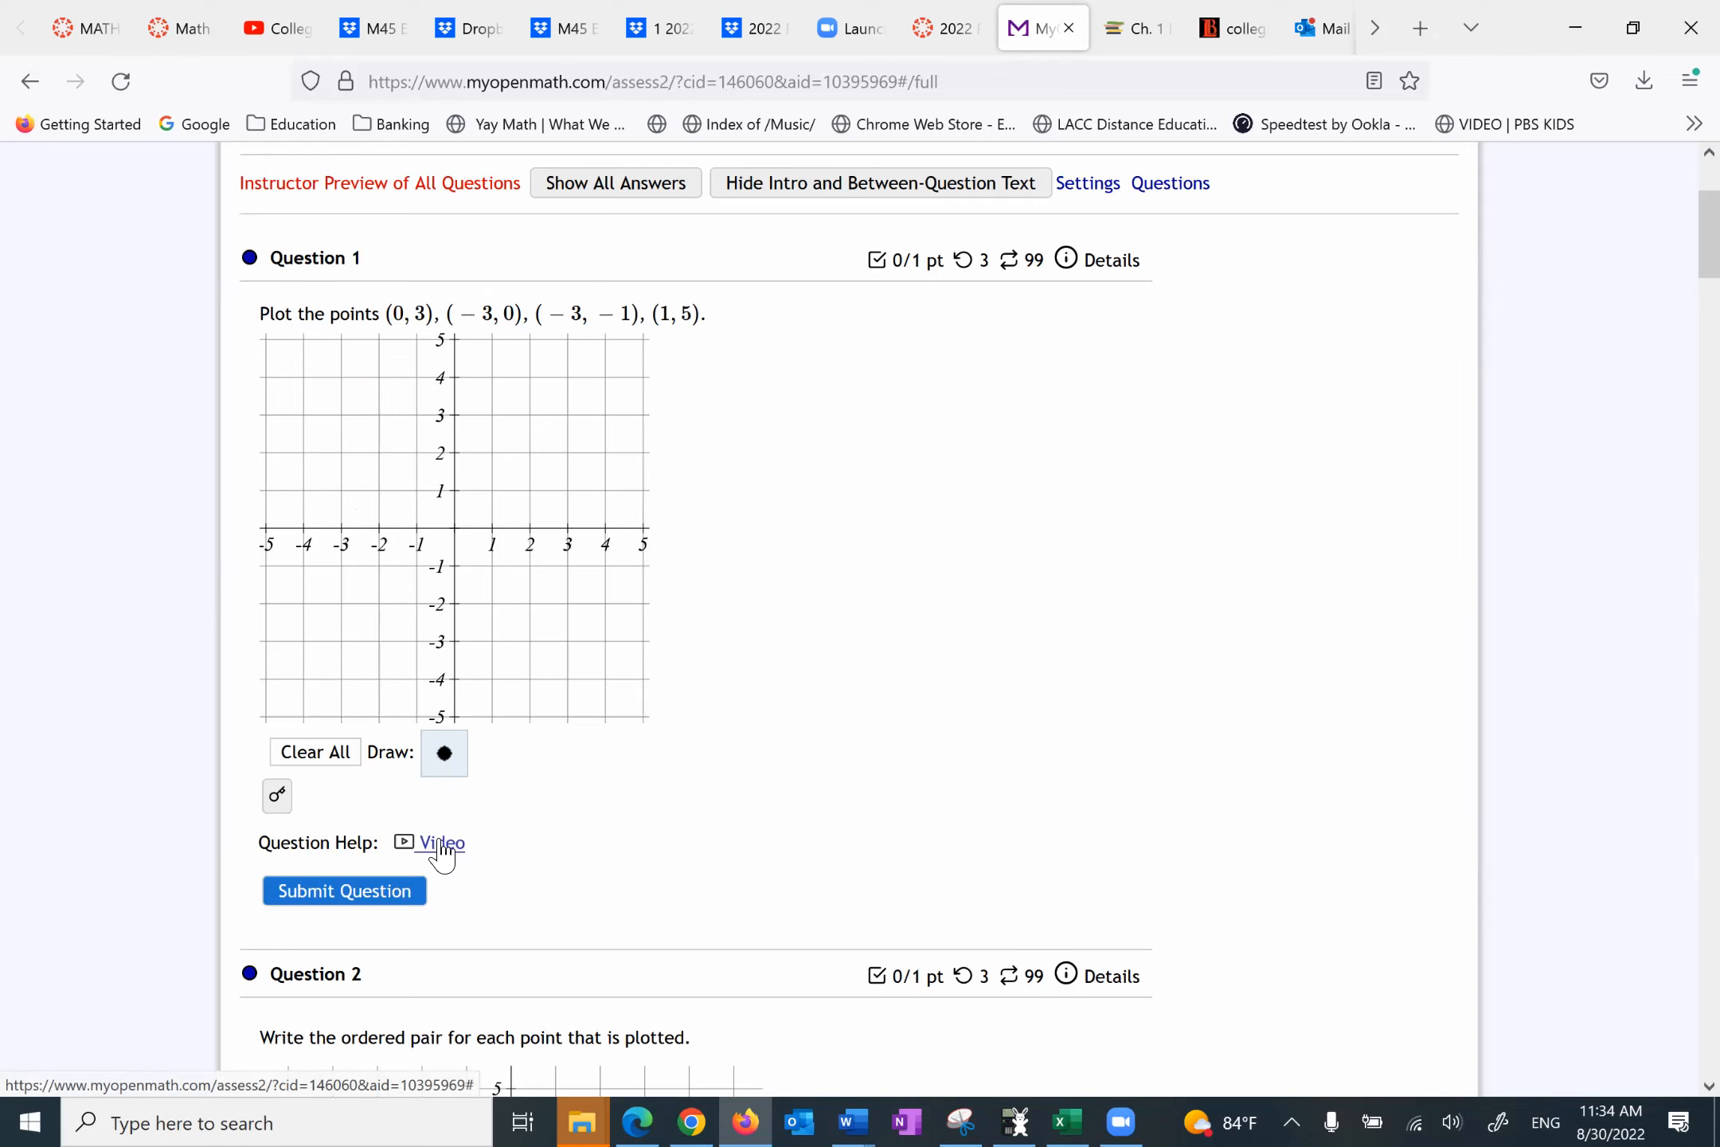
{"action": "left_click", "coordinate": [439, 841]}
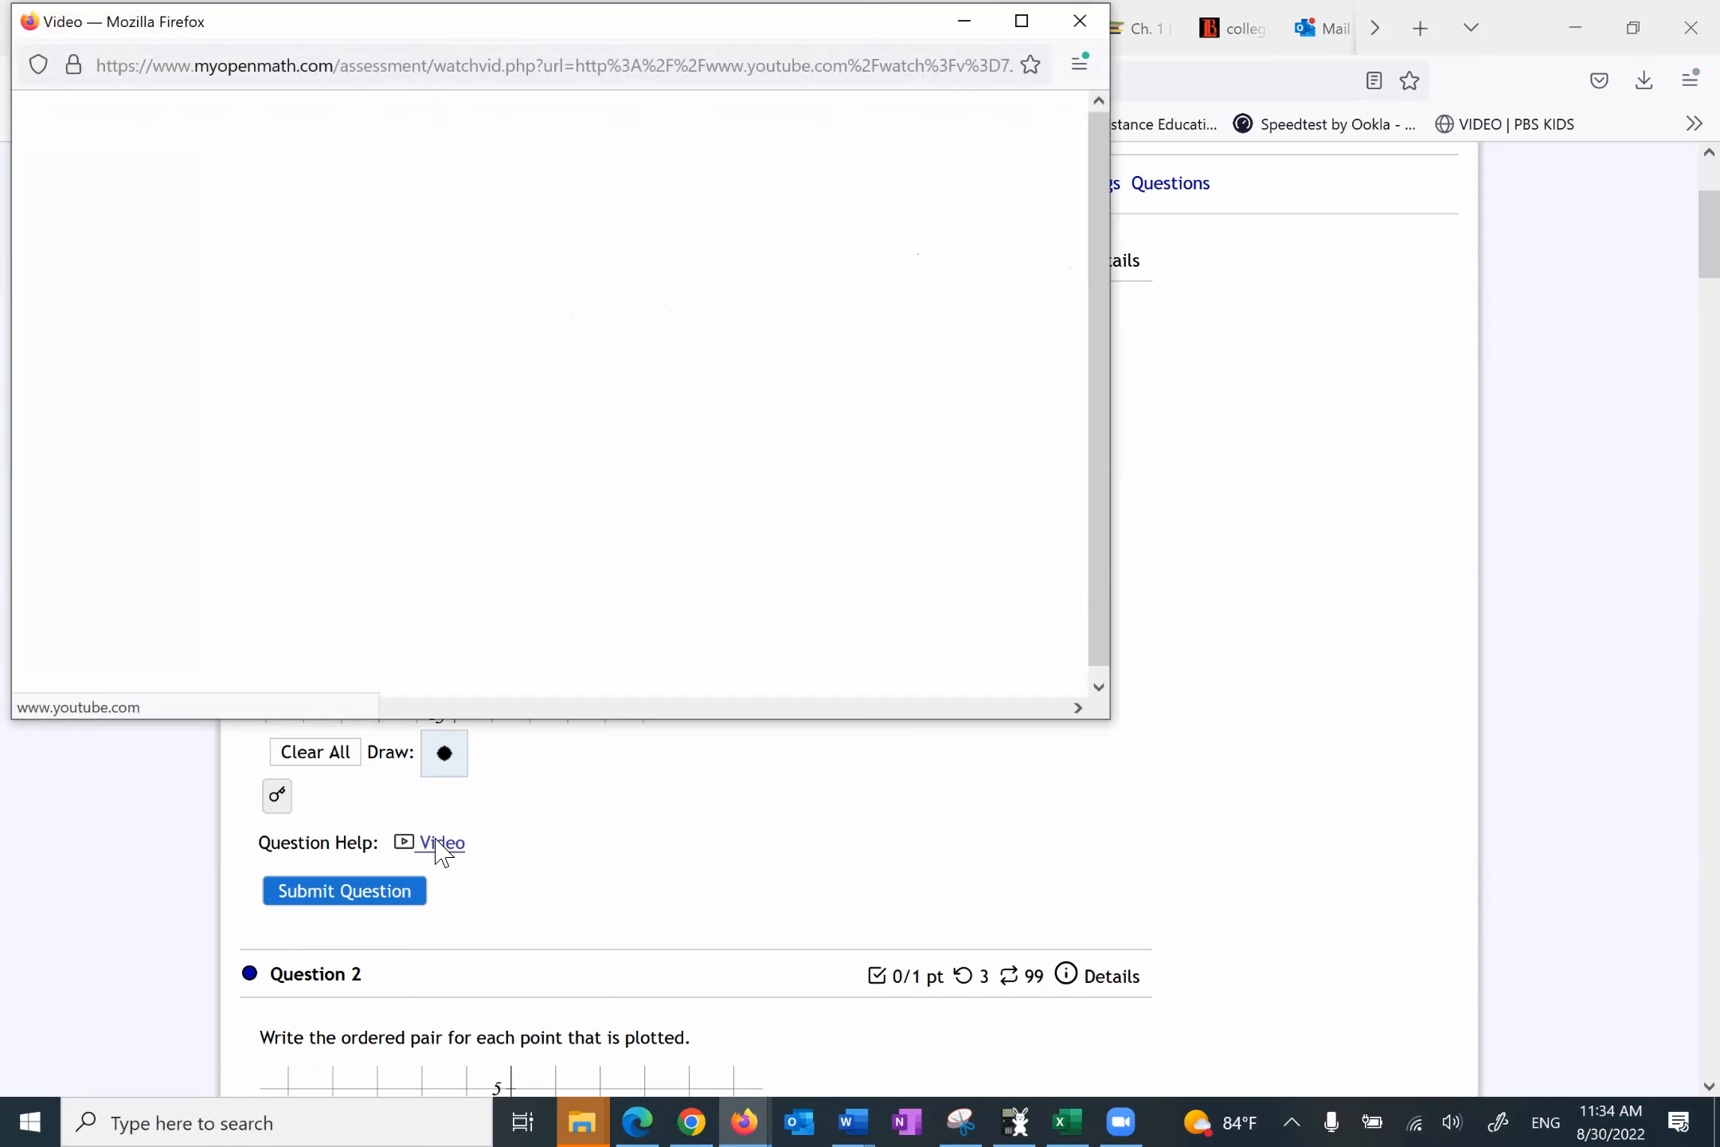
{"action": "left_click", "coordinate": [441, 841]}
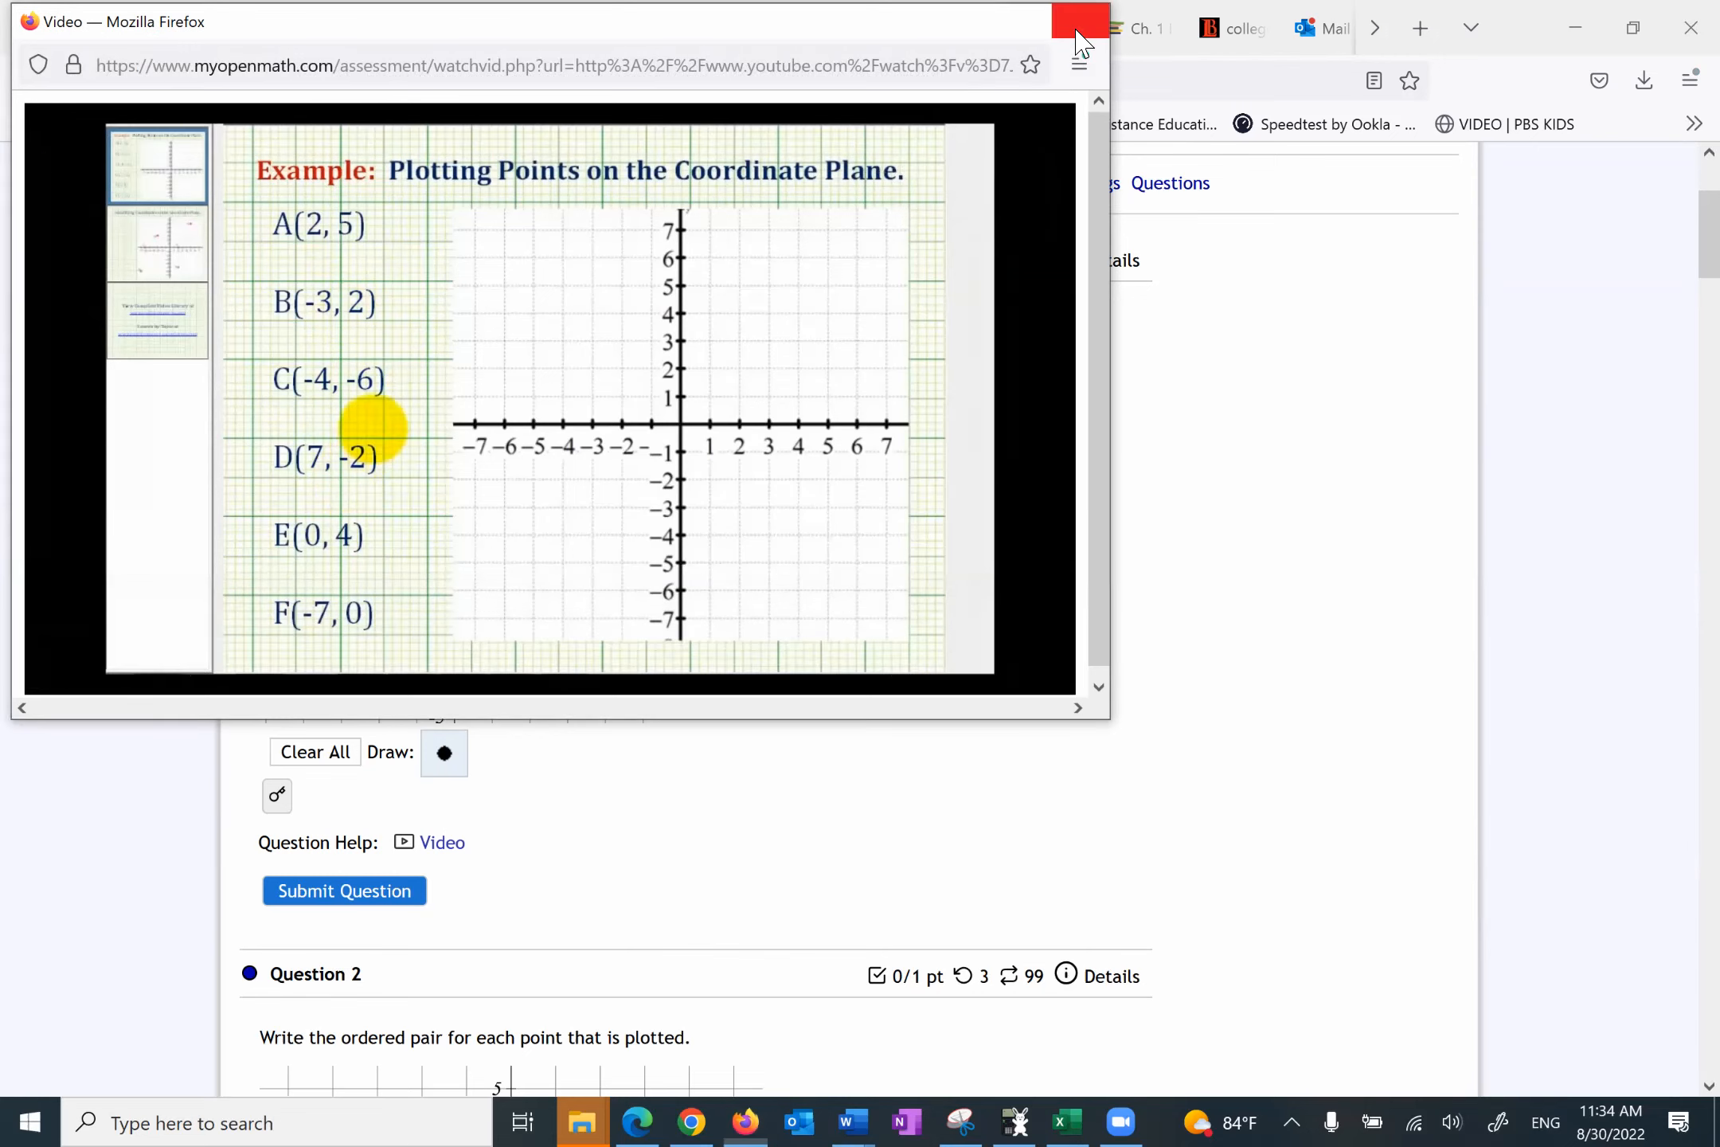
{"action": "left_click", "coordinate": [1079, 20]}
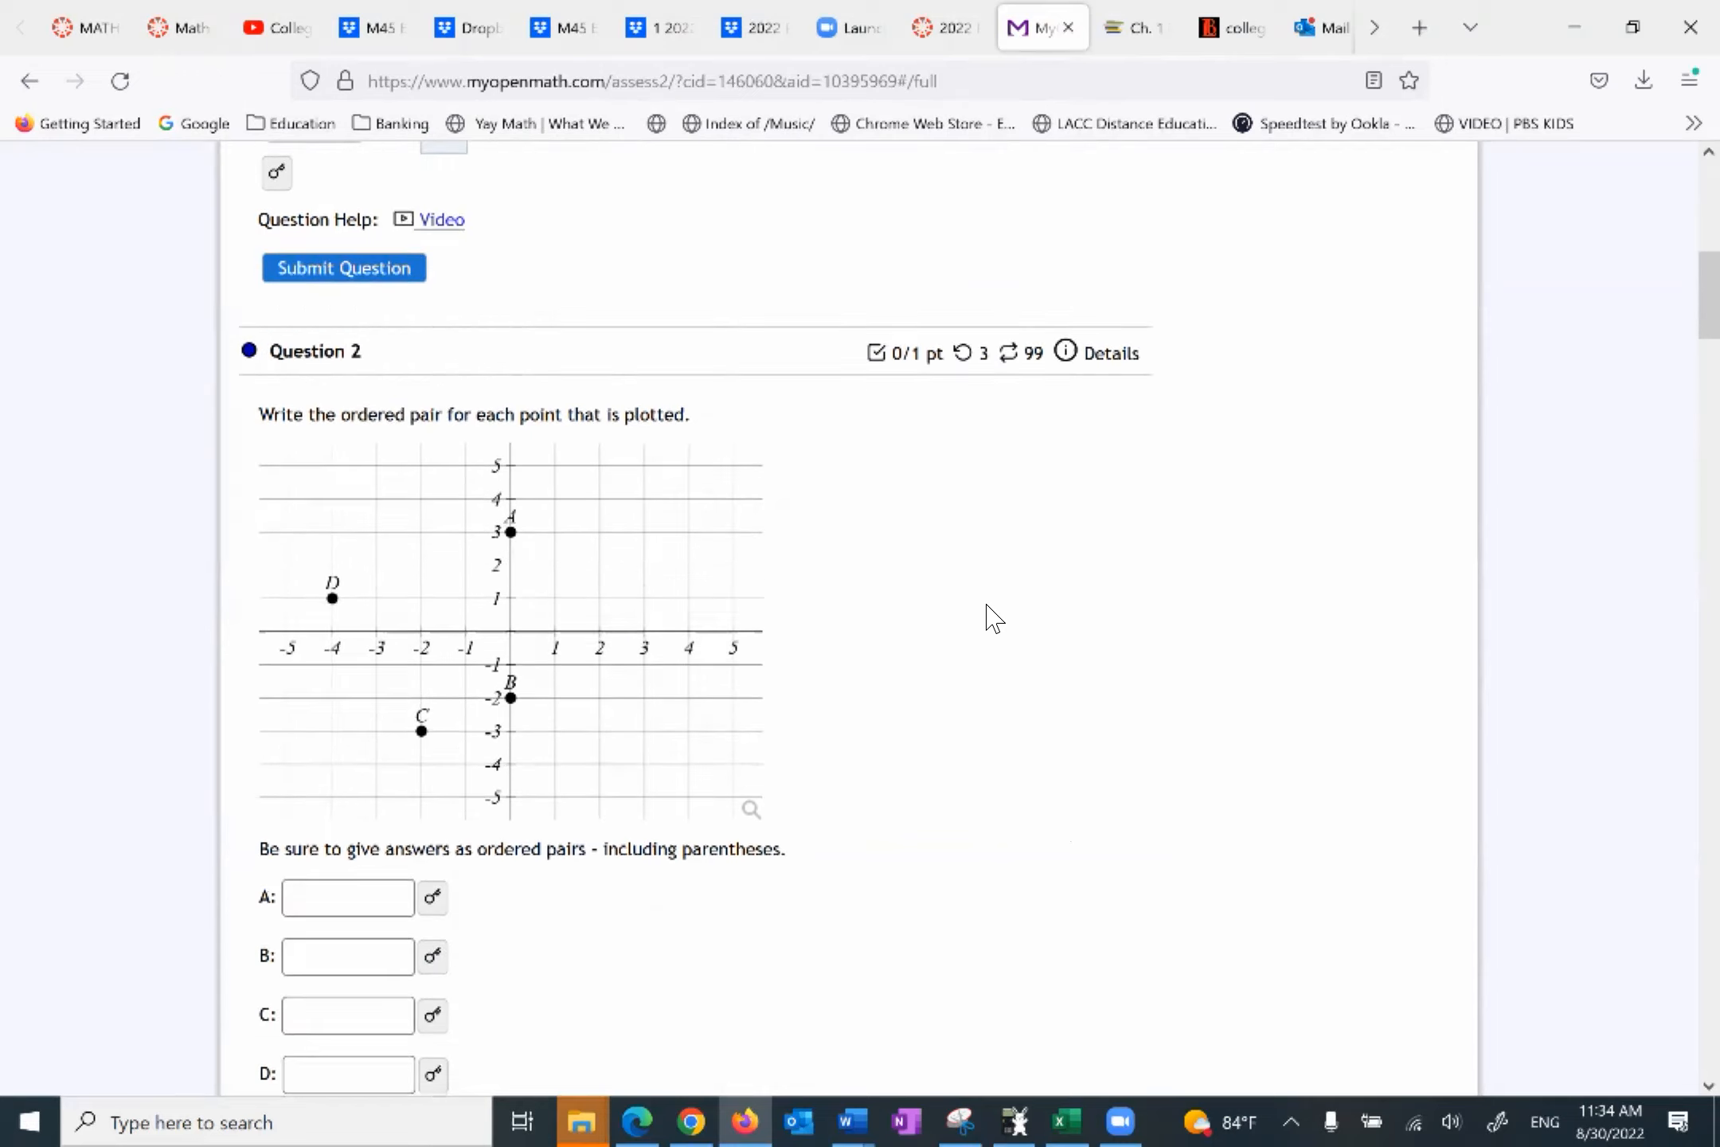
Step: Scroll down to bring Questions 2 and 3 into view
{"action": "scroll", "scroll_direction": "down", "scroll_amount": 3}
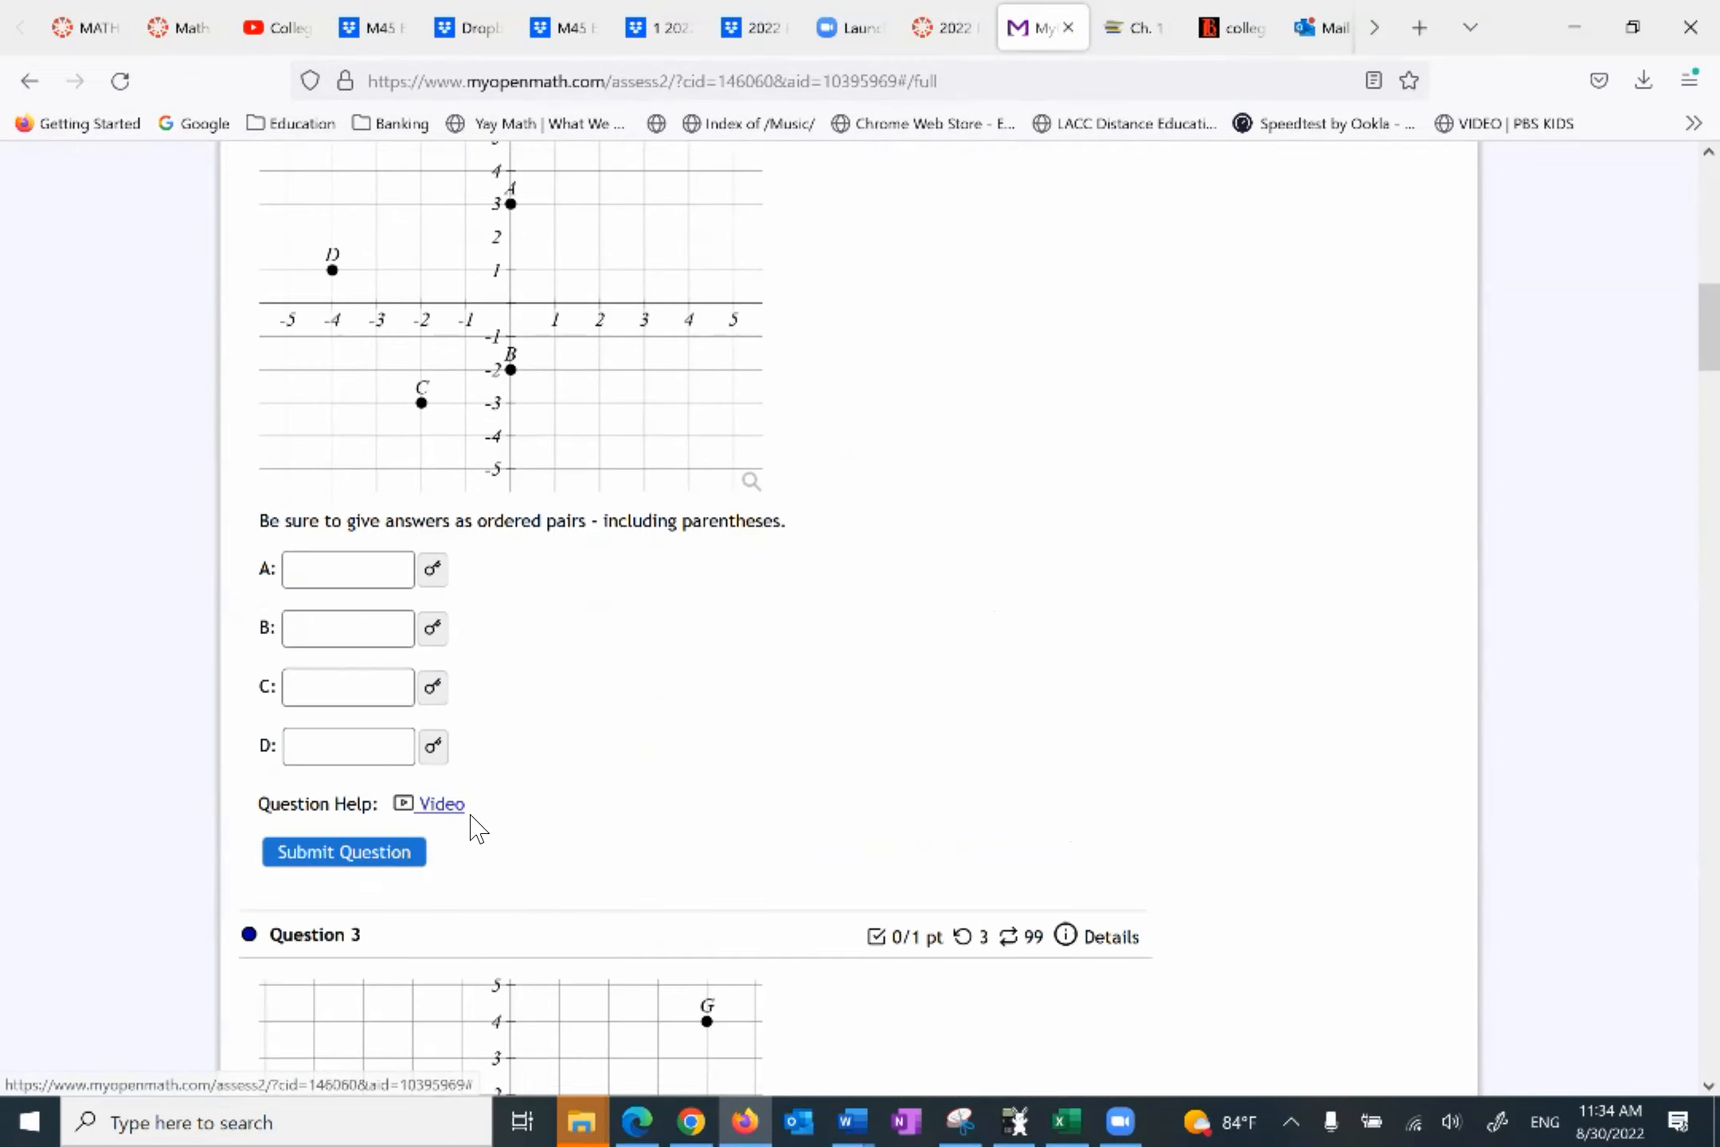
{"action": "scroll", "scroll_direction": "down", "scroll_amount": 3}
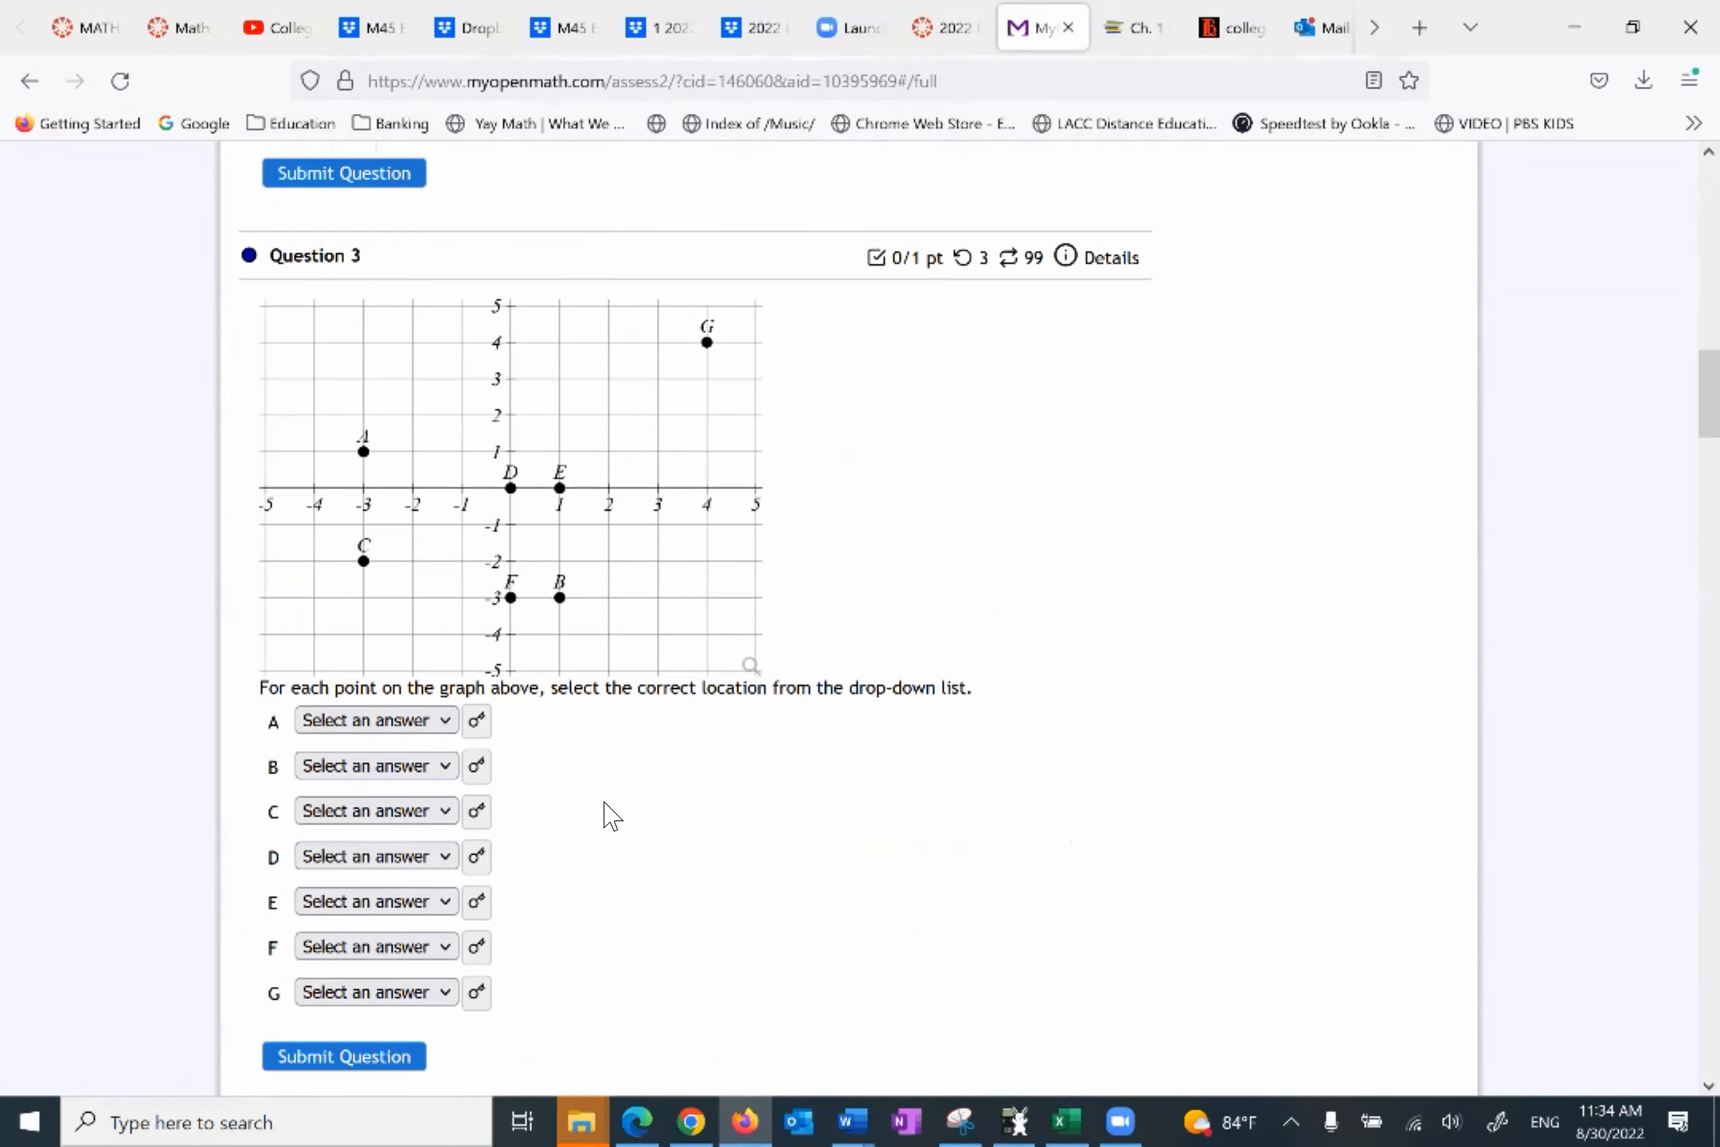
{"action": "mouse_move", "coordinate": [626, 662]}
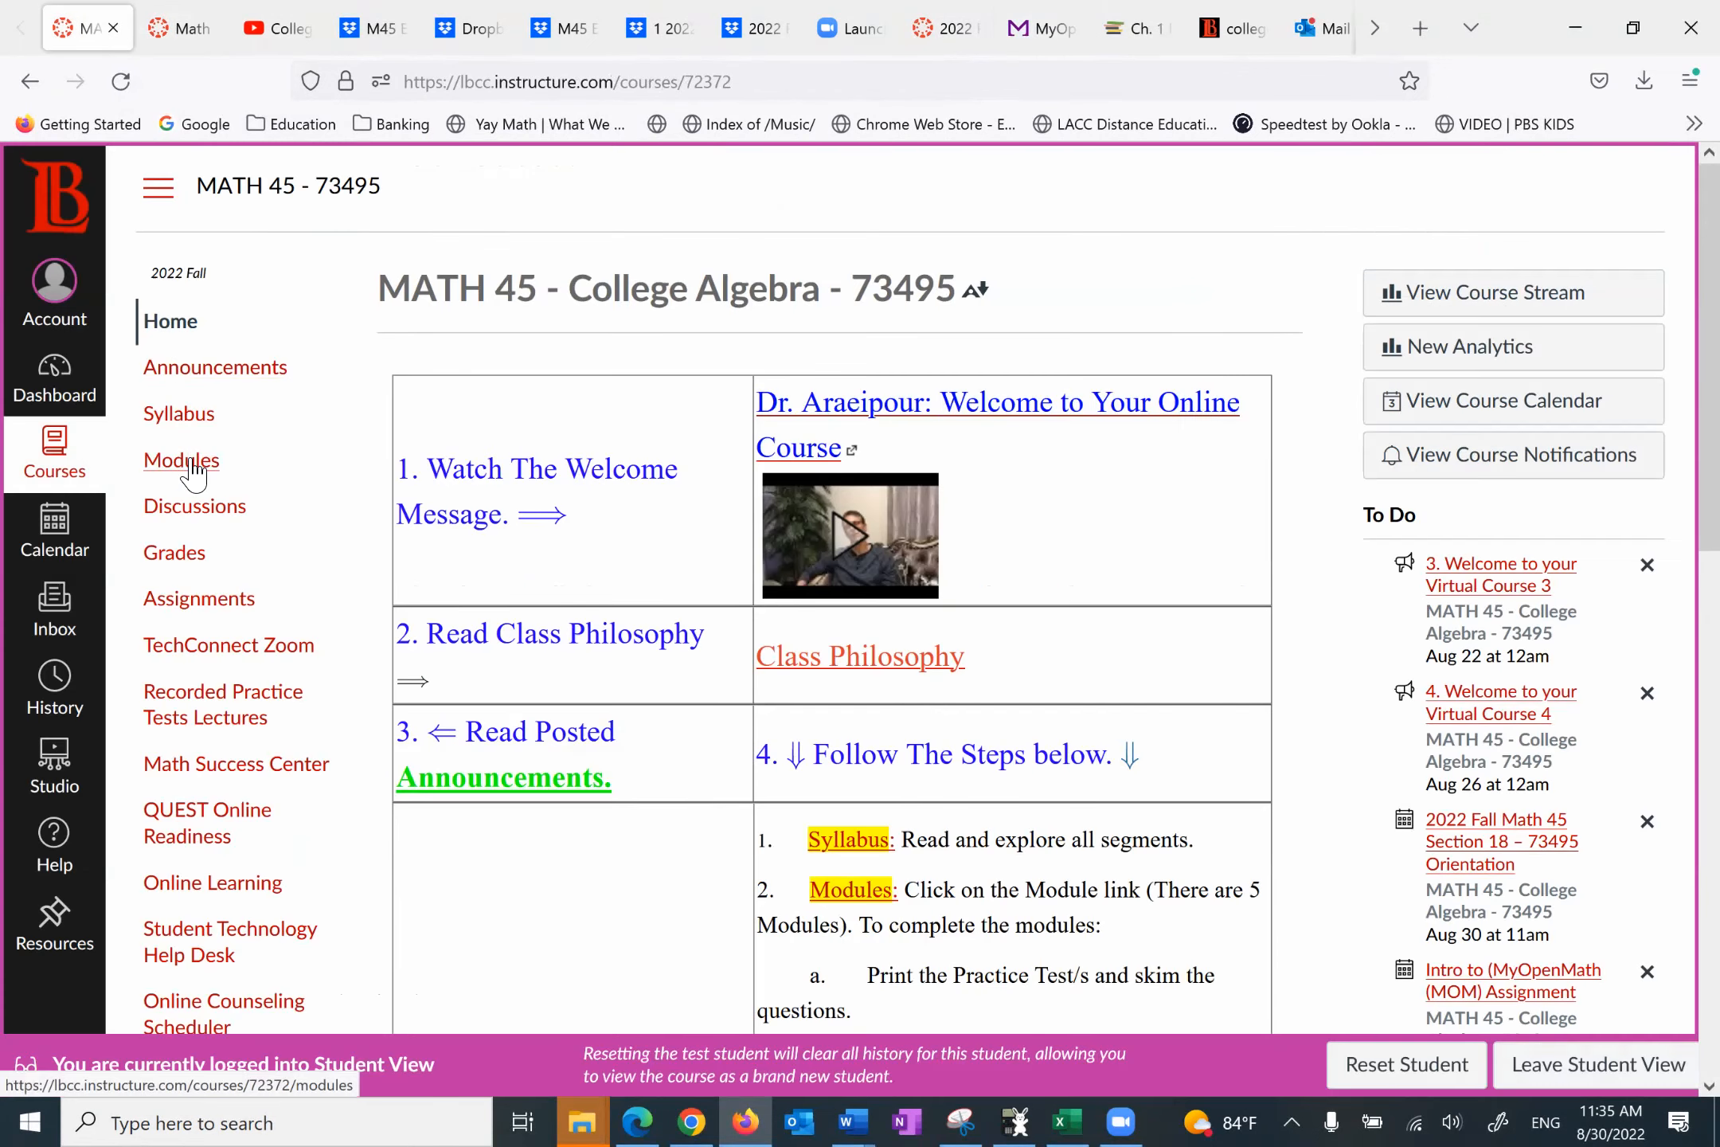
Step: Open the MATH 45 Modules page from the course navigation
{"action": "left_click", "coordinate": [182, 460]}
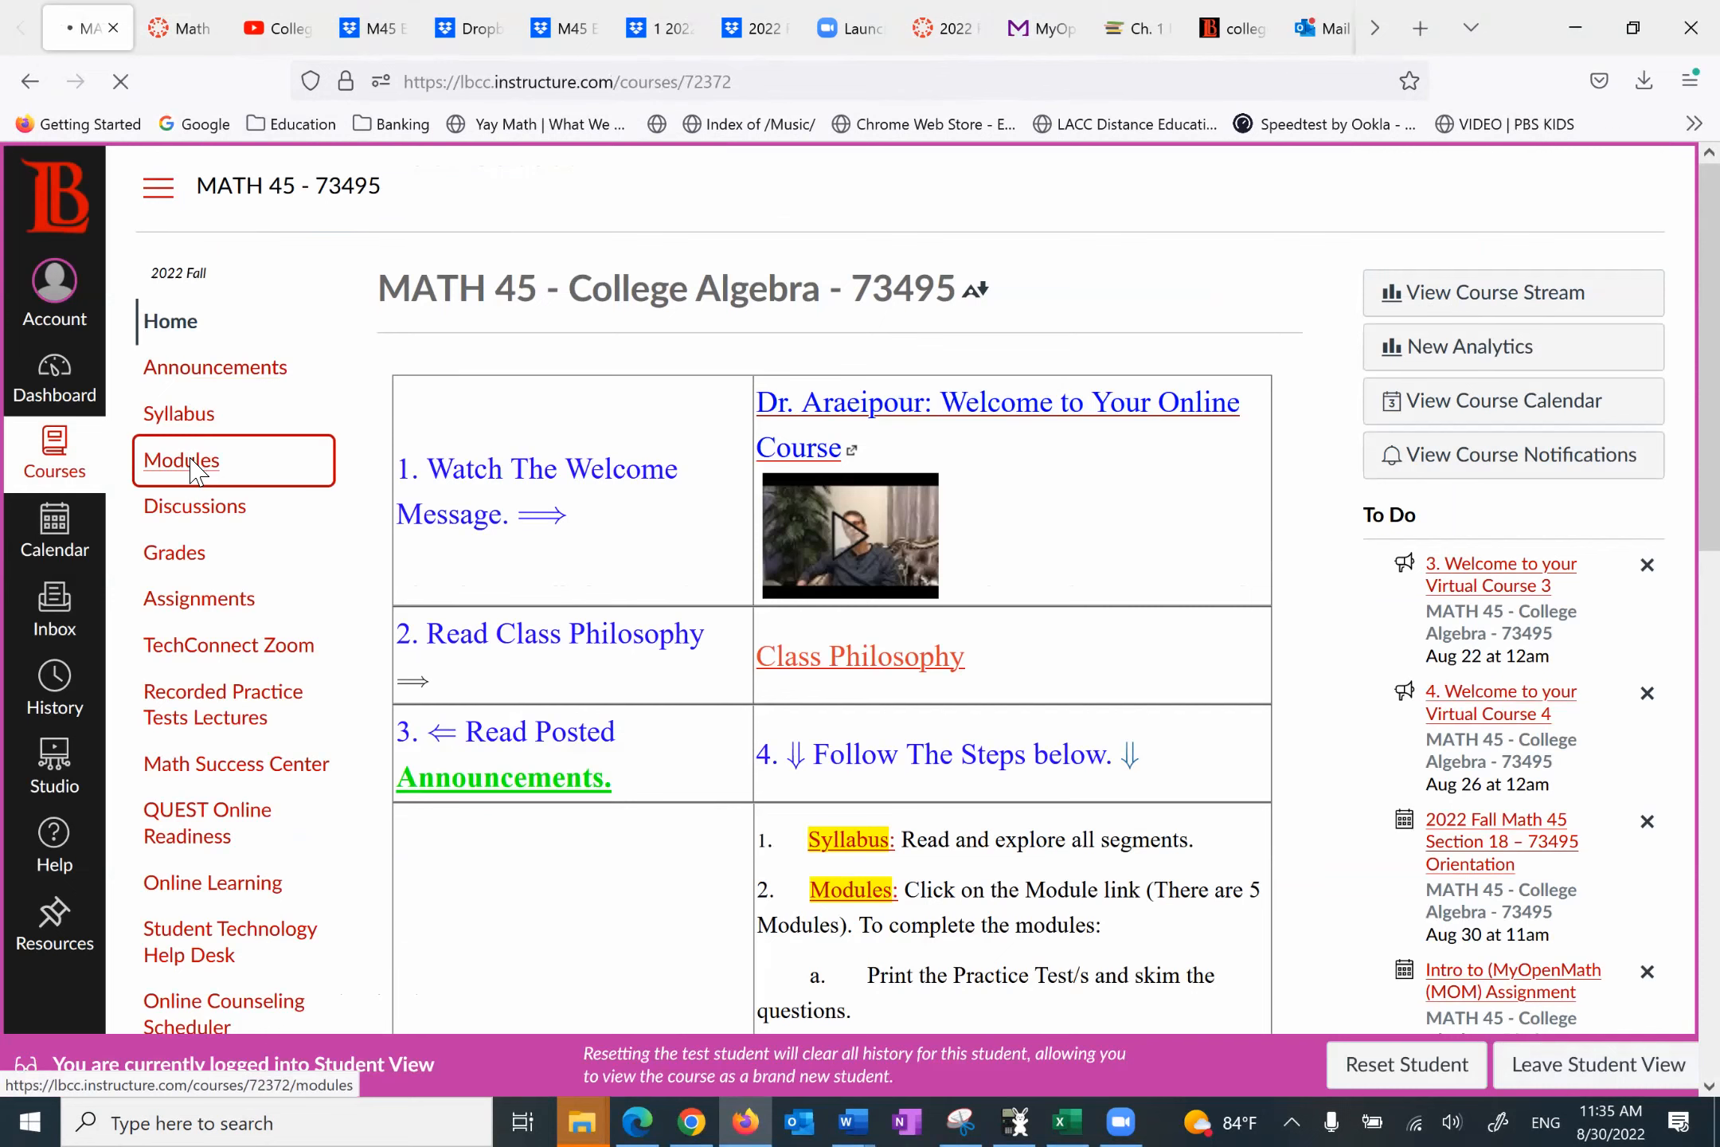
{"action": "left_click", "coordinate": [181, 461]}
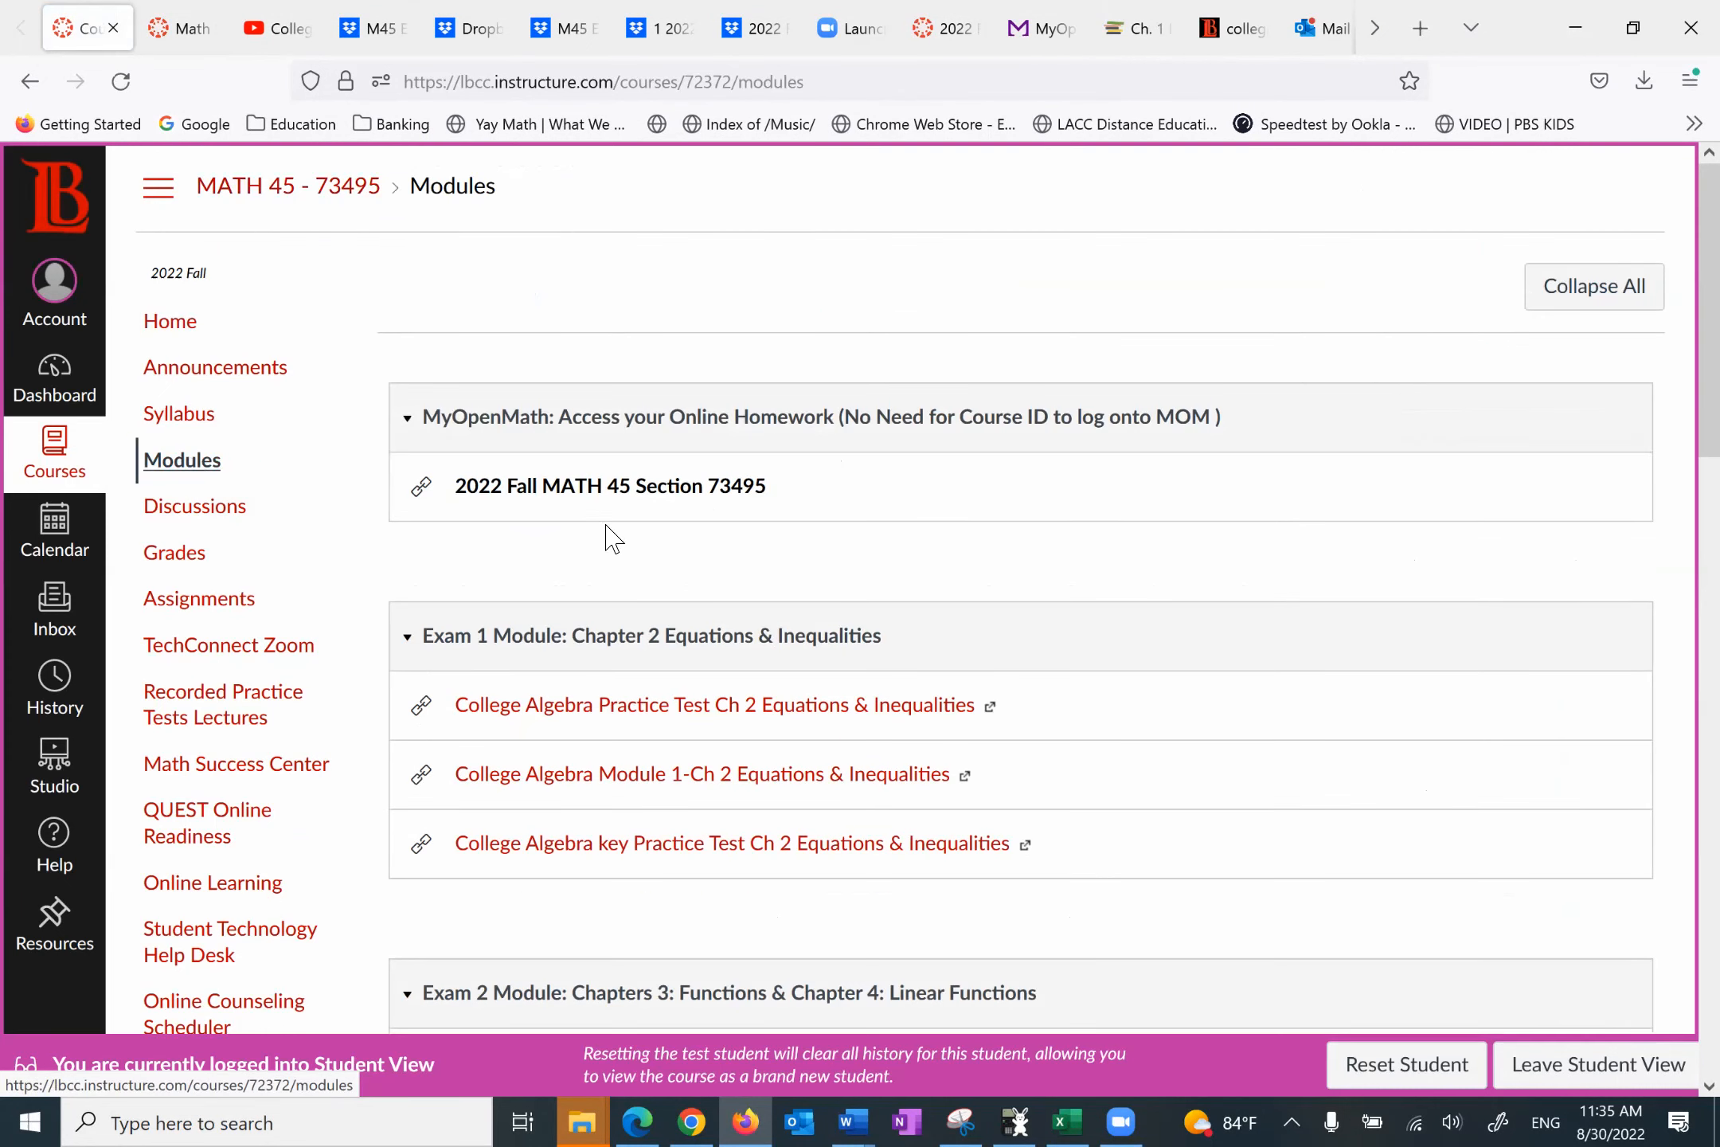
{"action": "mouse_move", "coordinate": [610, 485]}
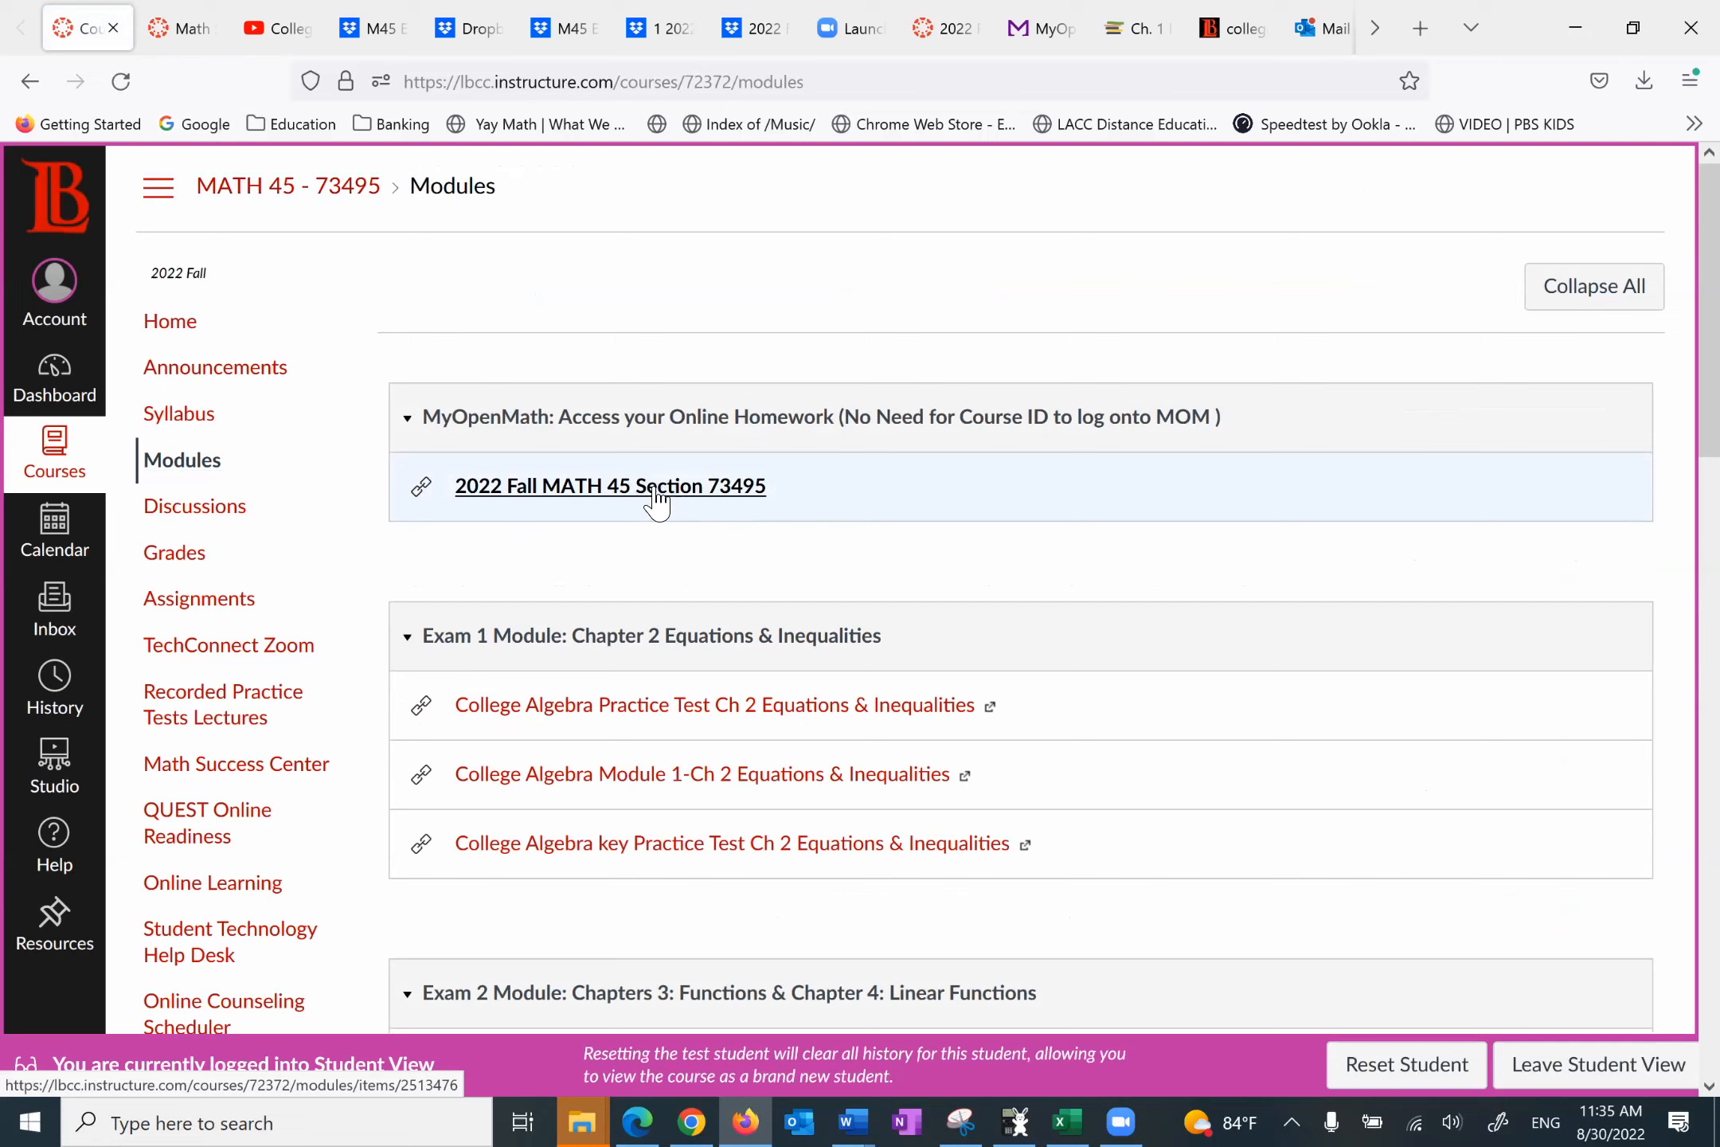
{"action": "mouse_move", "coordinate": [634, 507]}
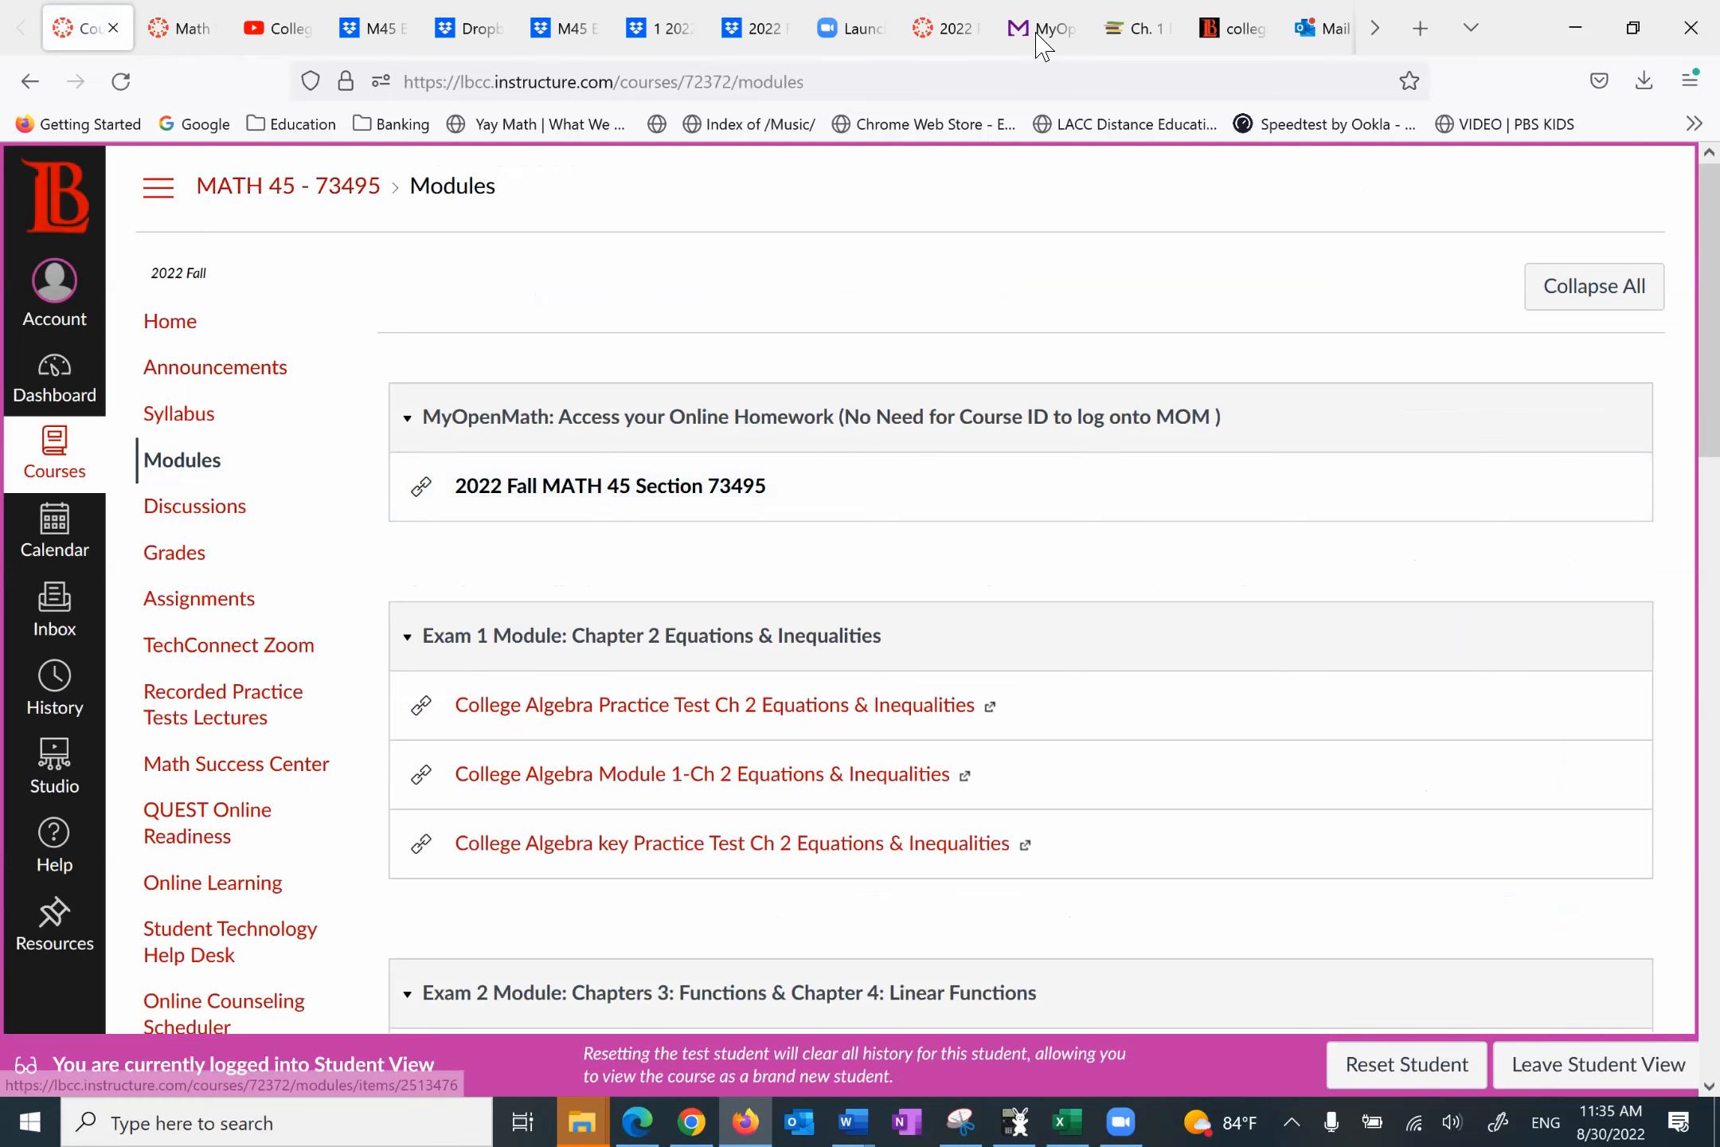
{"action": "left_click", "coordinate": [1037, 27]}
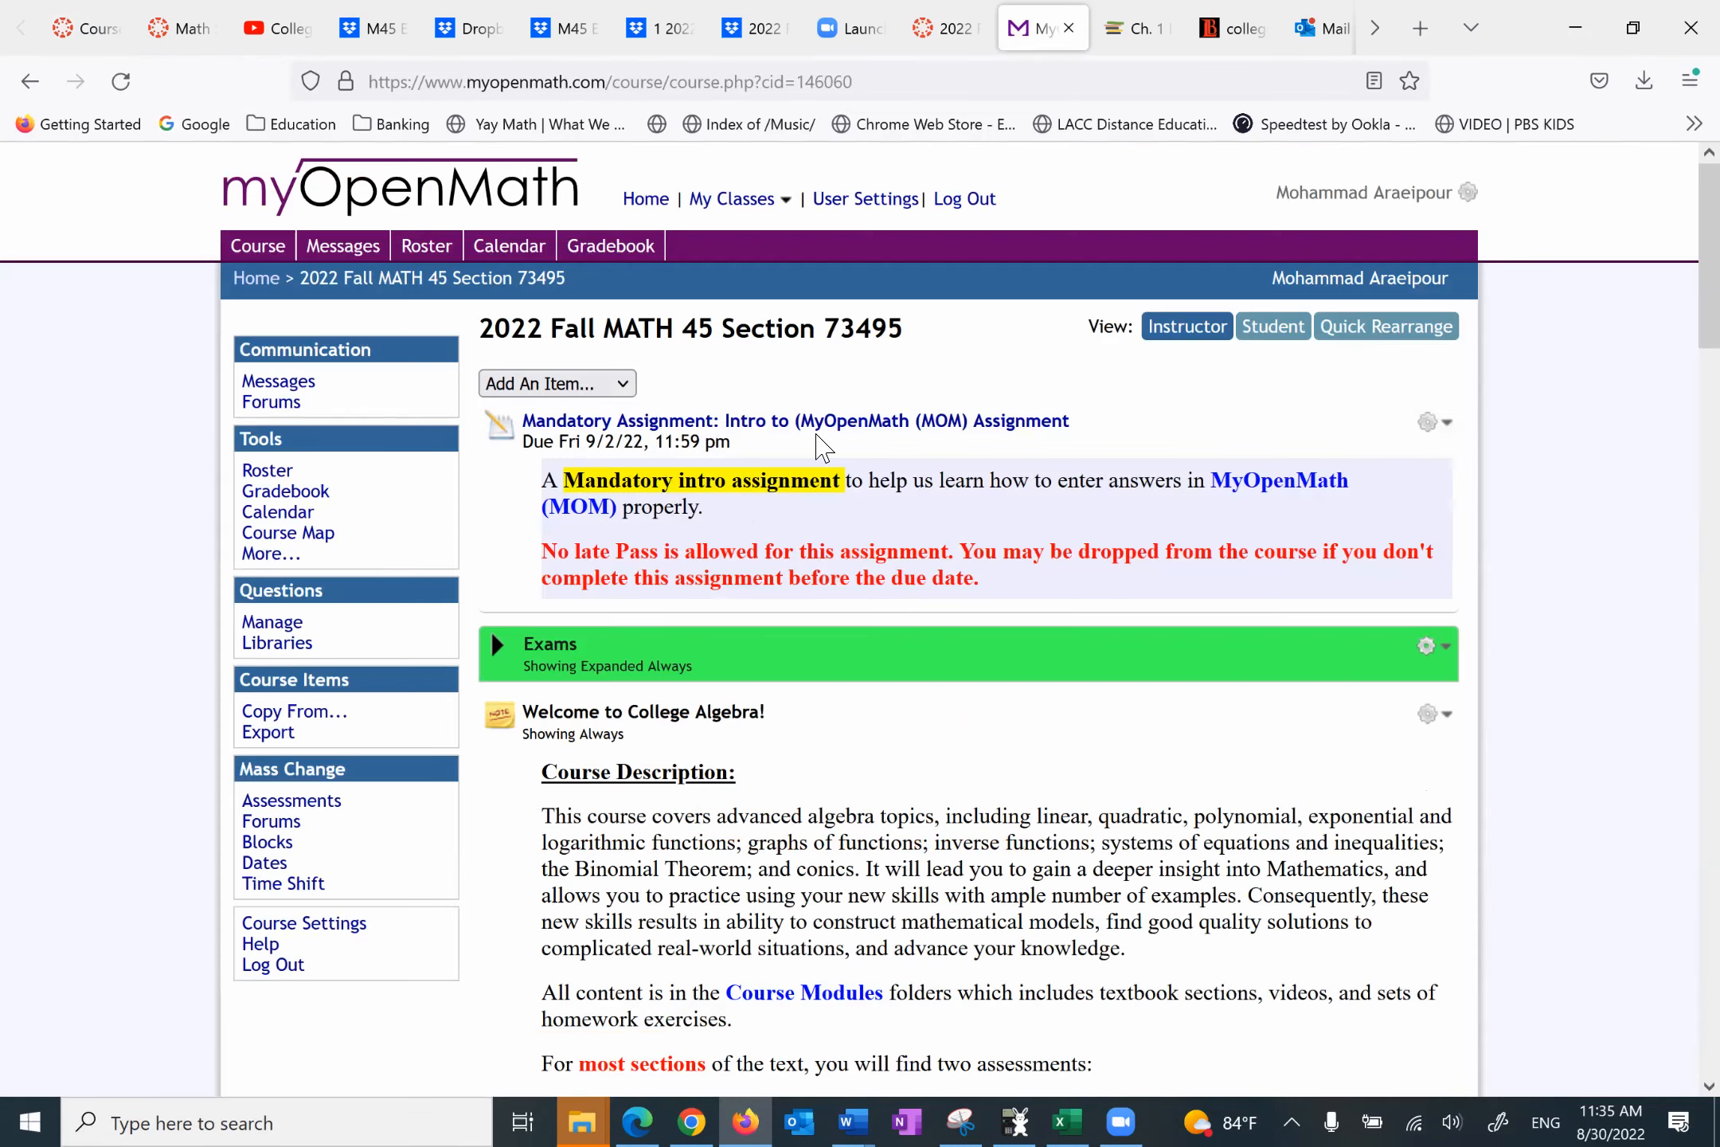
{"action": "mouse_move", "coordinate": [889, 431]}
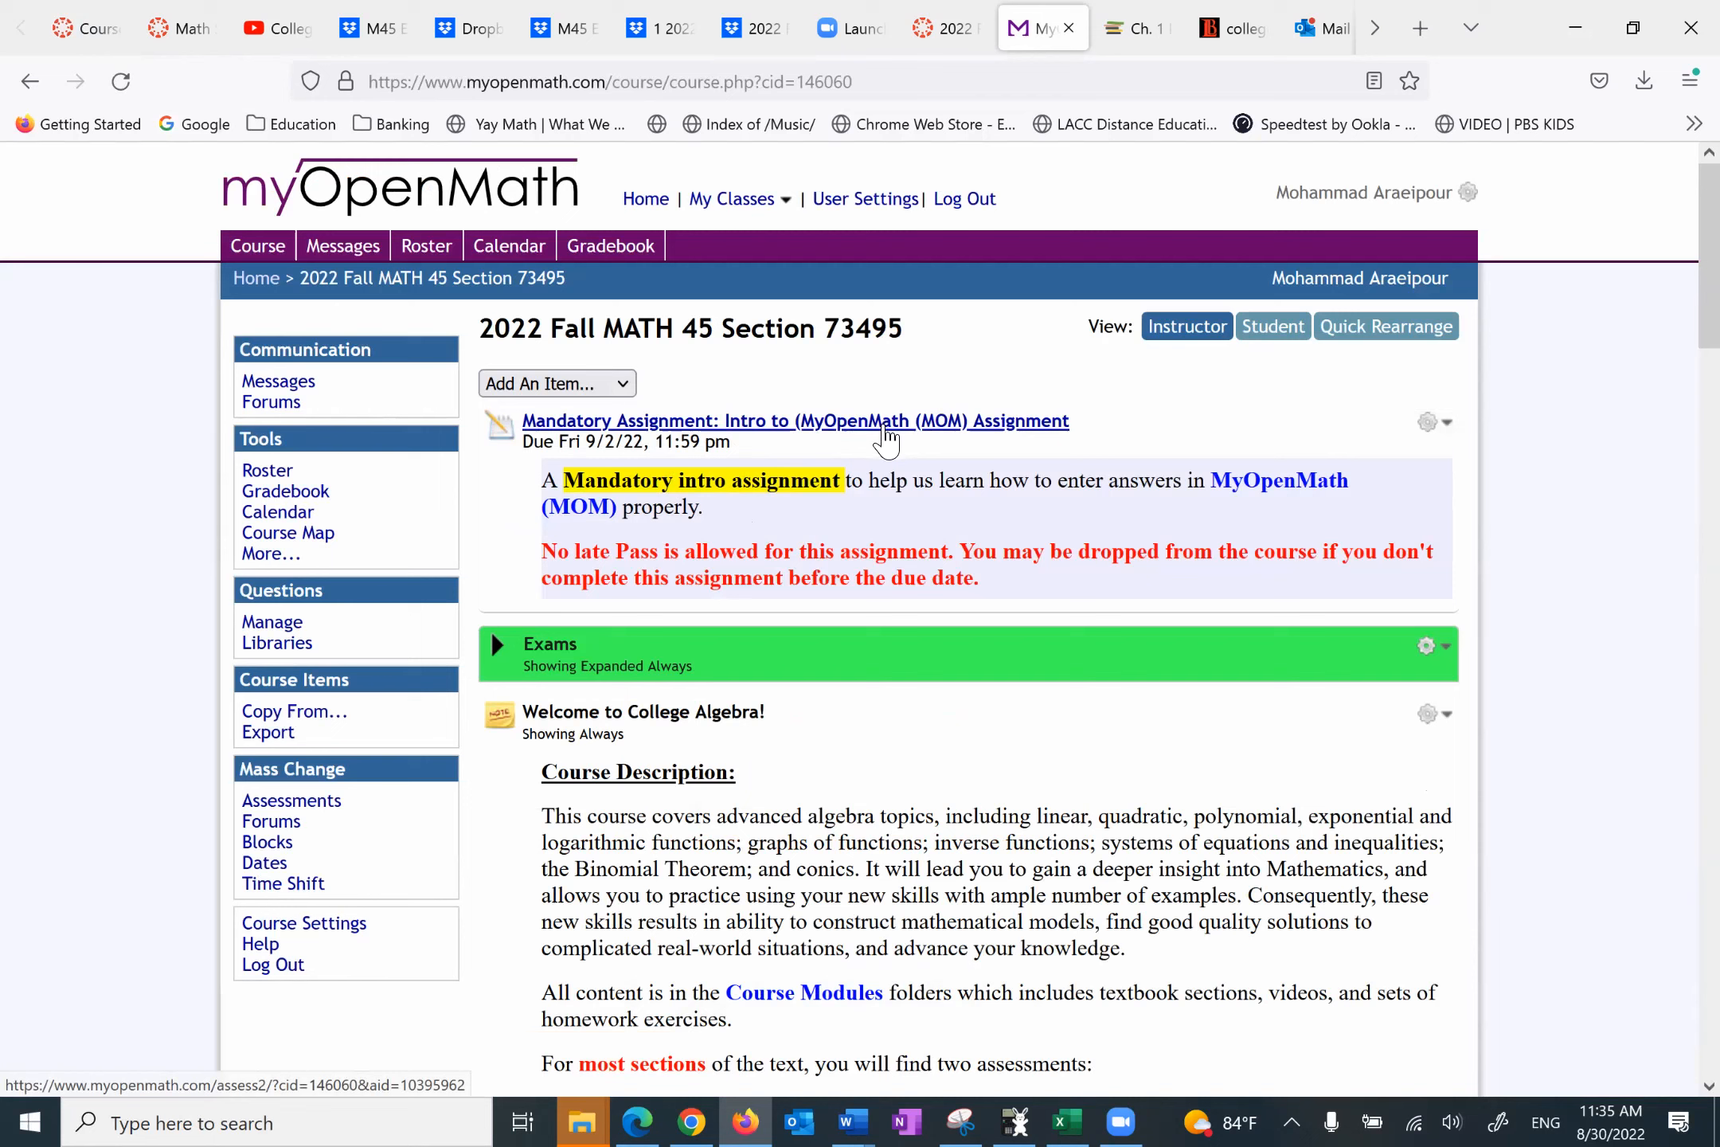
{"action": "mouse_move", "coordinate": [885, 443]}
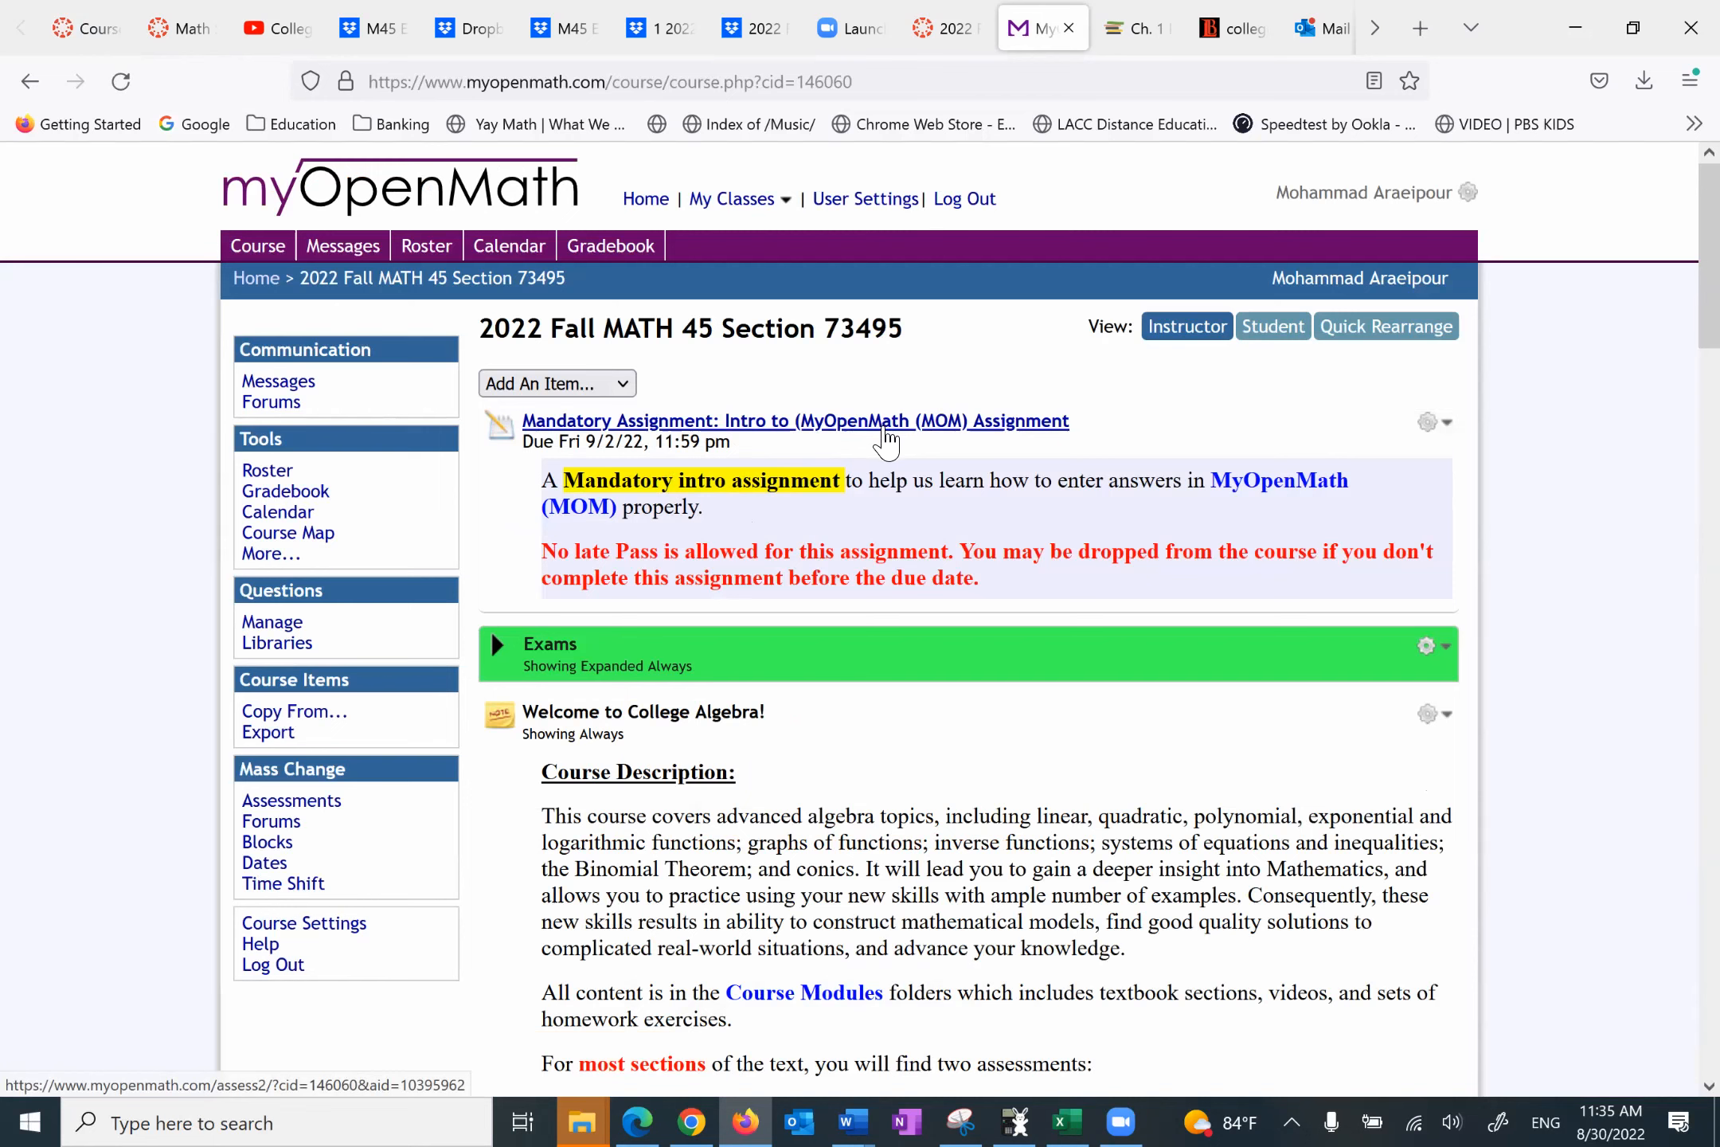
{"action": "scroll", "scroll_direction": "down", "scroll_amount": 3}
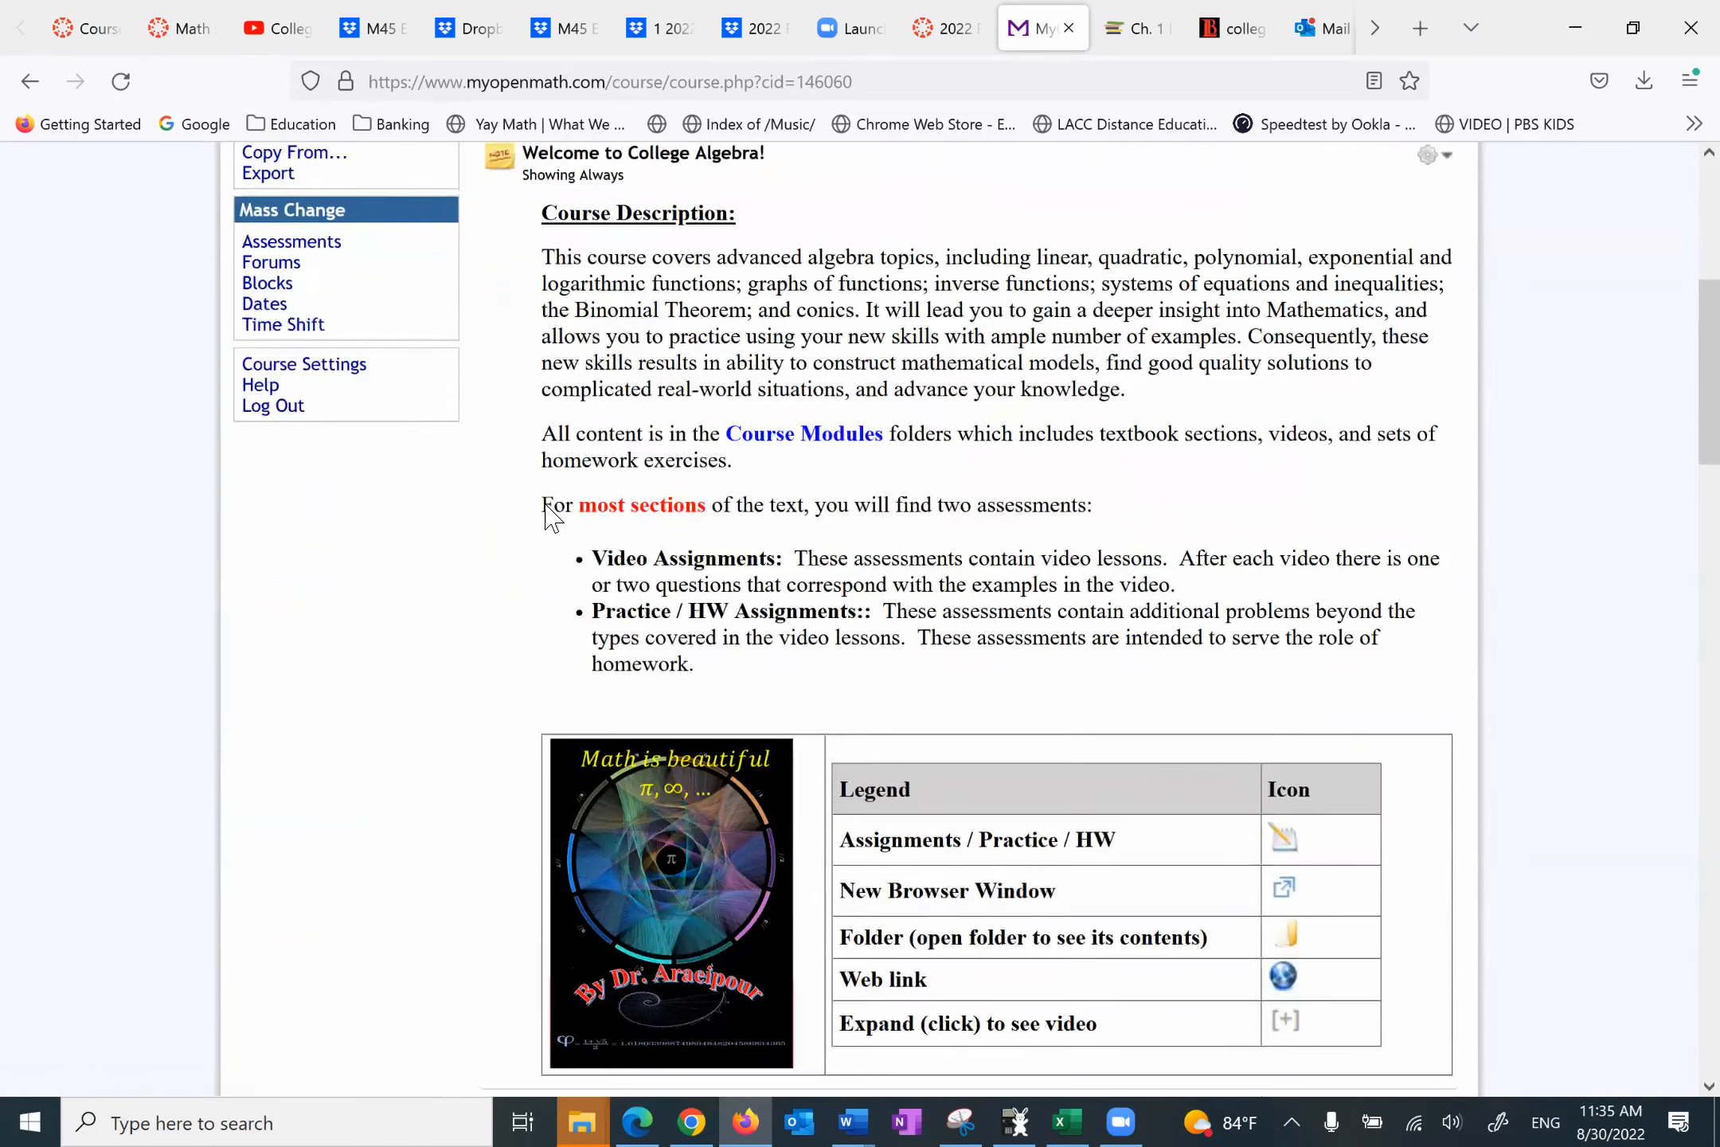
{"action": "scroll", "scroll_direction": "down", "scroll_amount": 3}
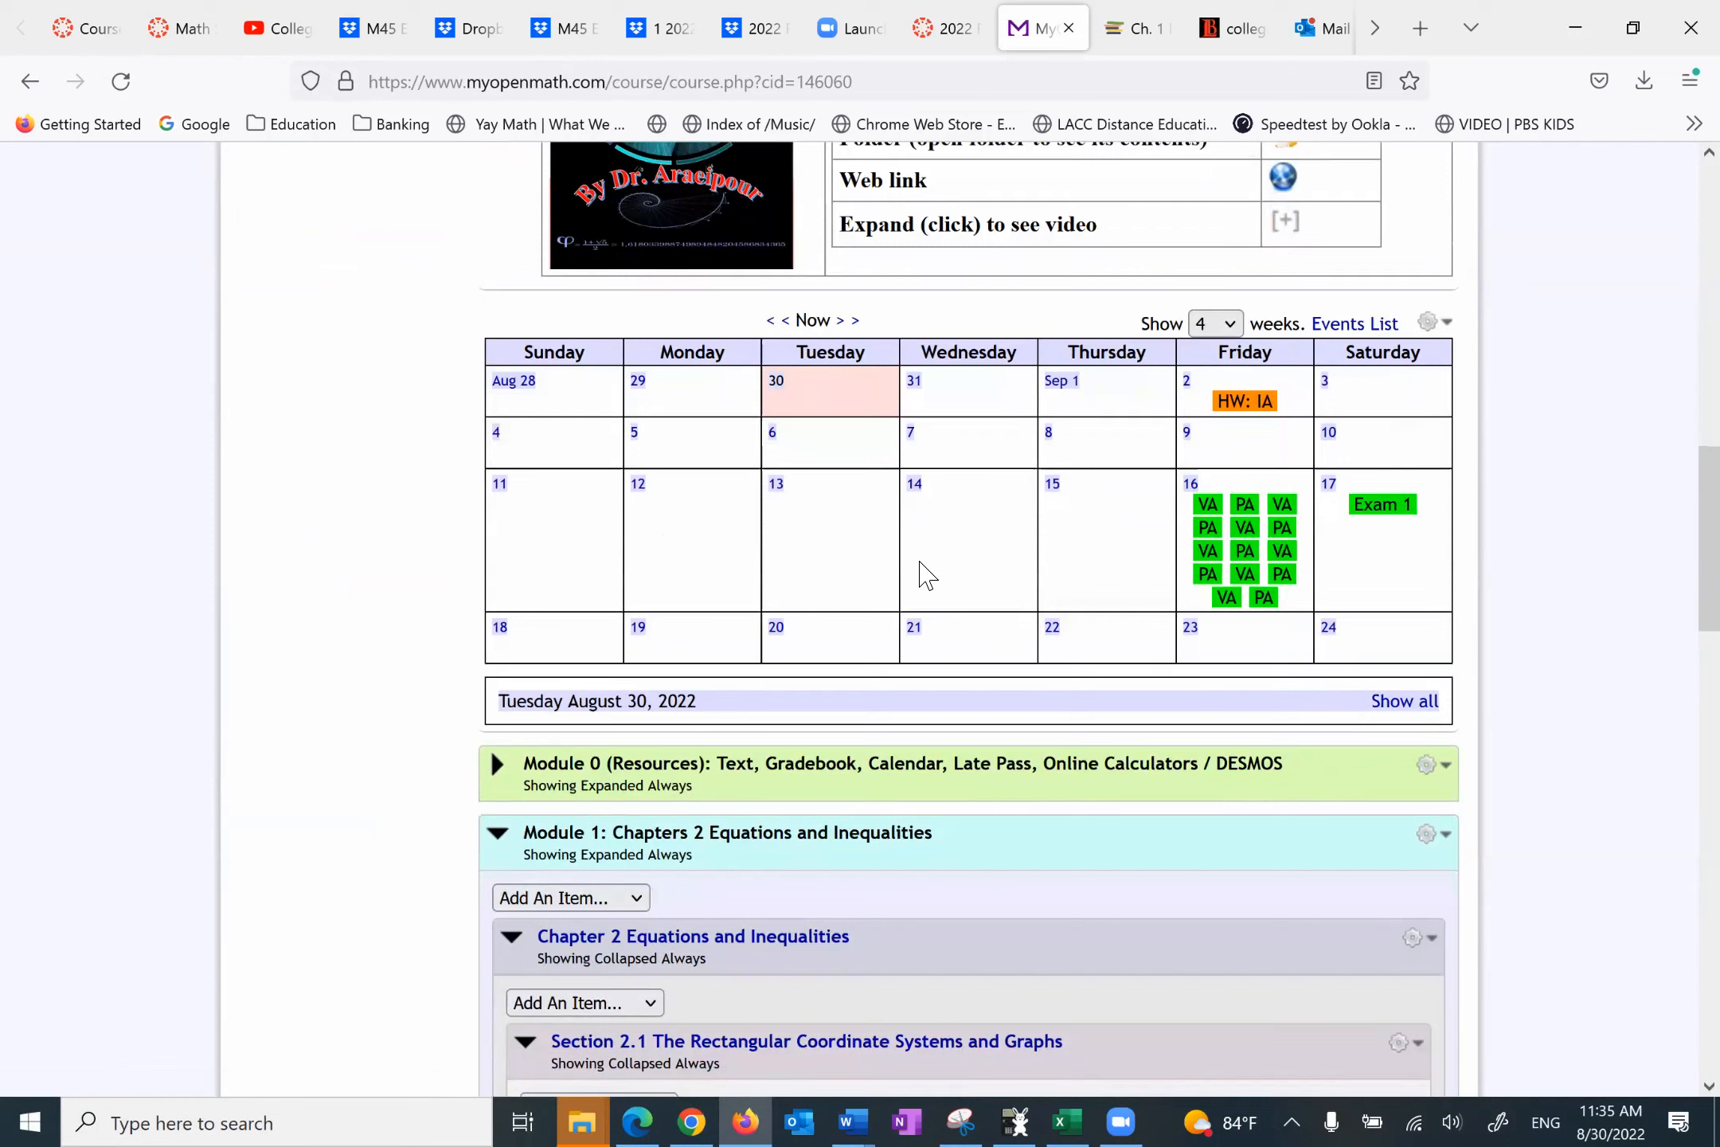
{"action": "mouse_move", "coordinate": [1226, 559]}
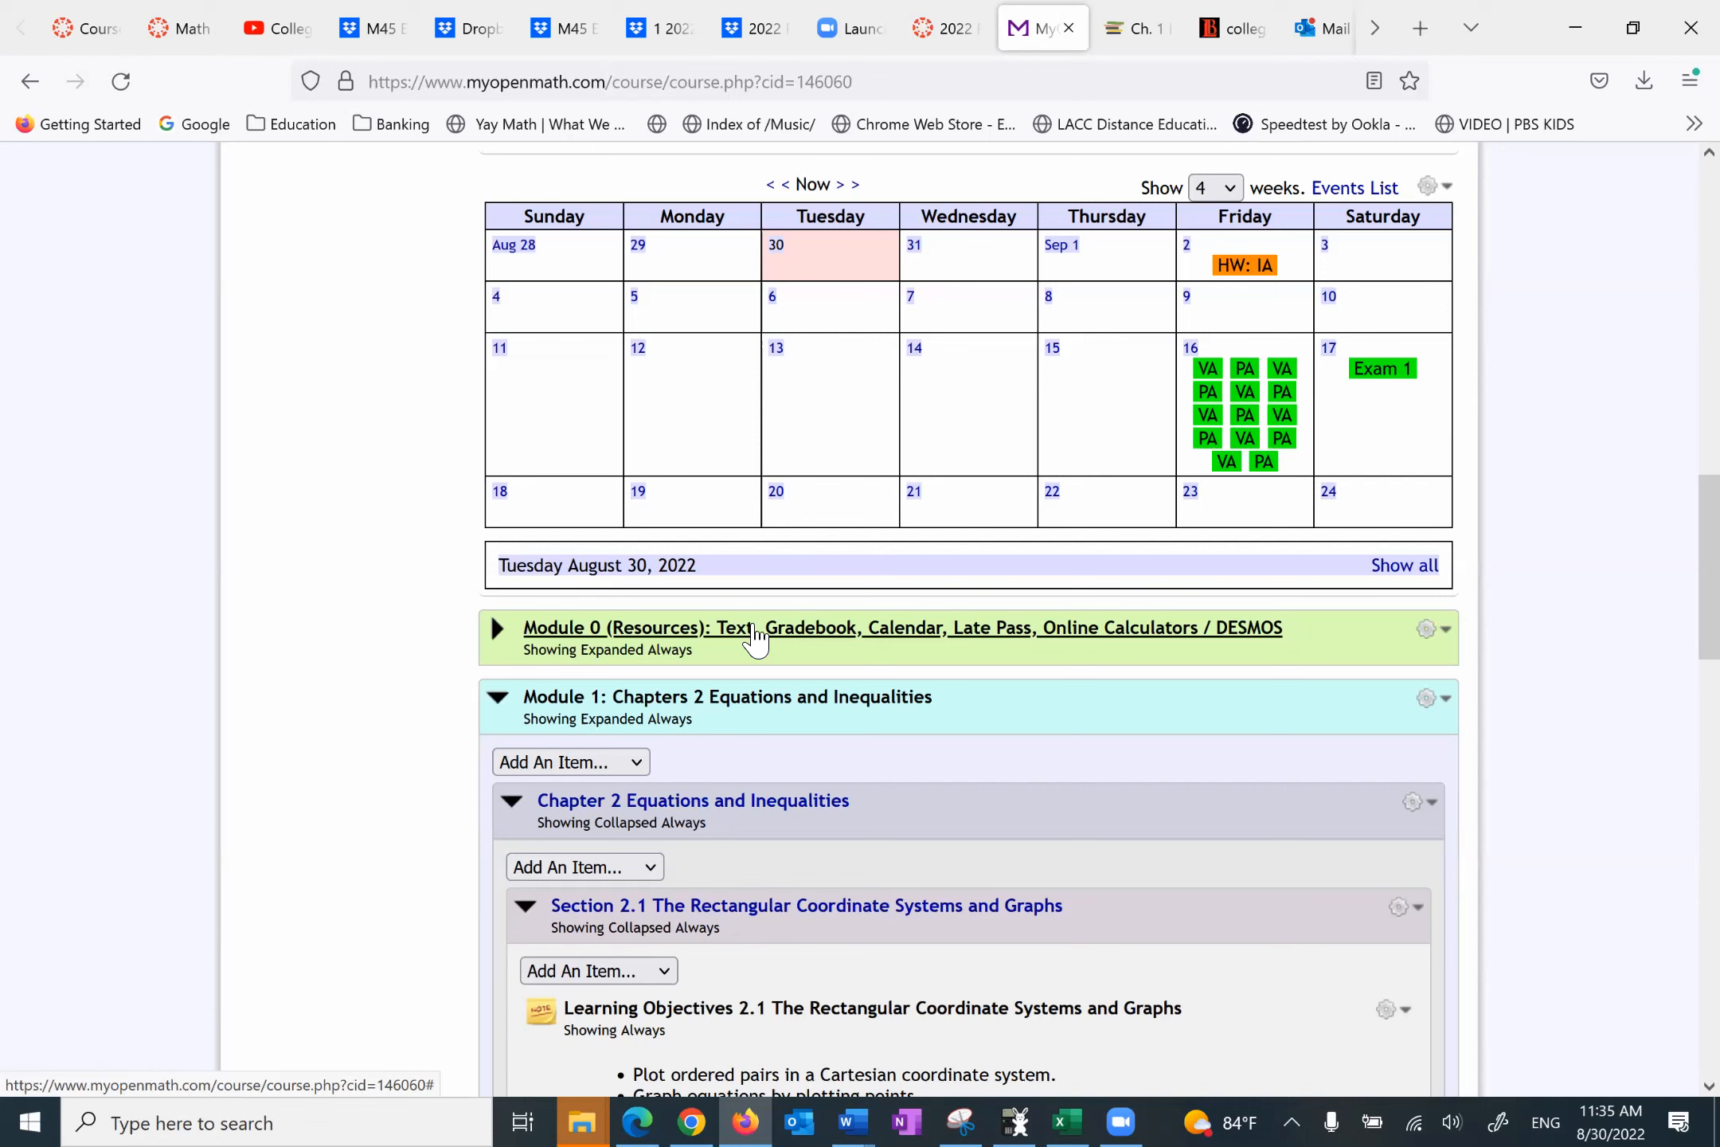
{"action": "mouse_move", "coordinate": [728, 711]}
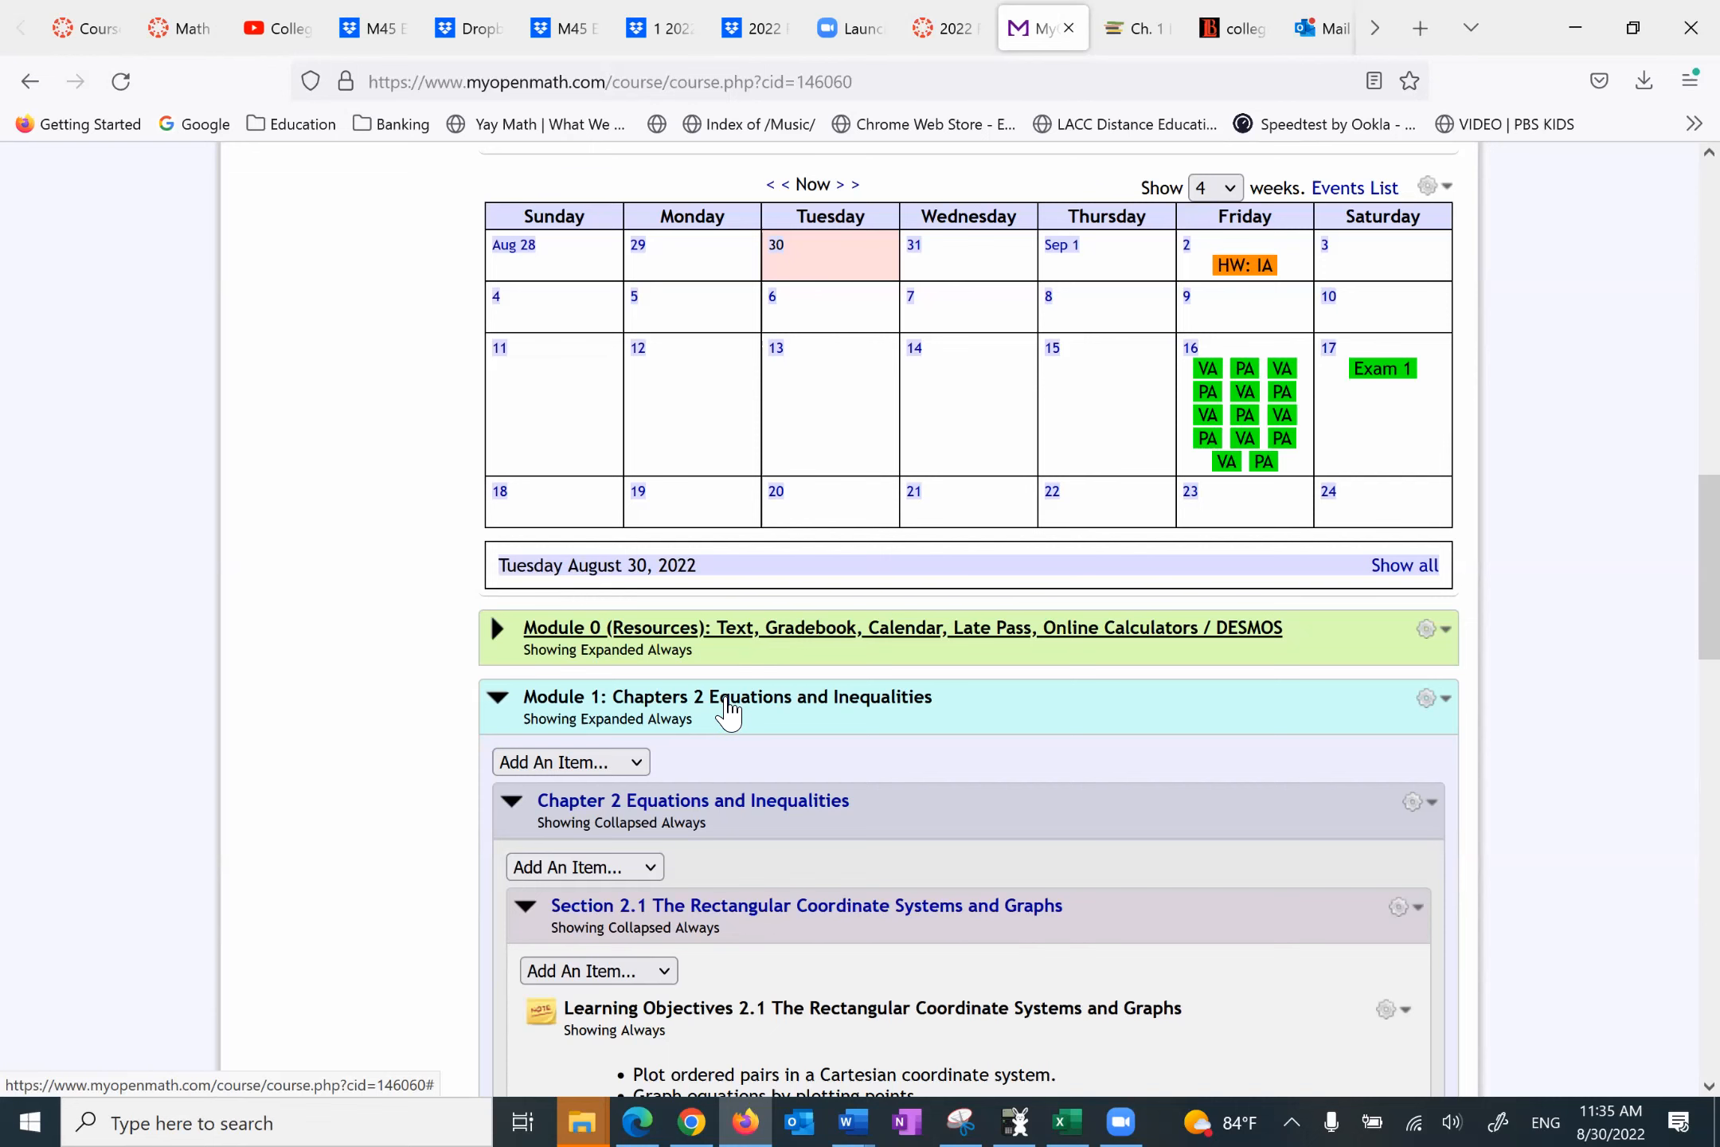
{"action": "scroll", "scroll_direction": "down", "scroll_amount": 3}
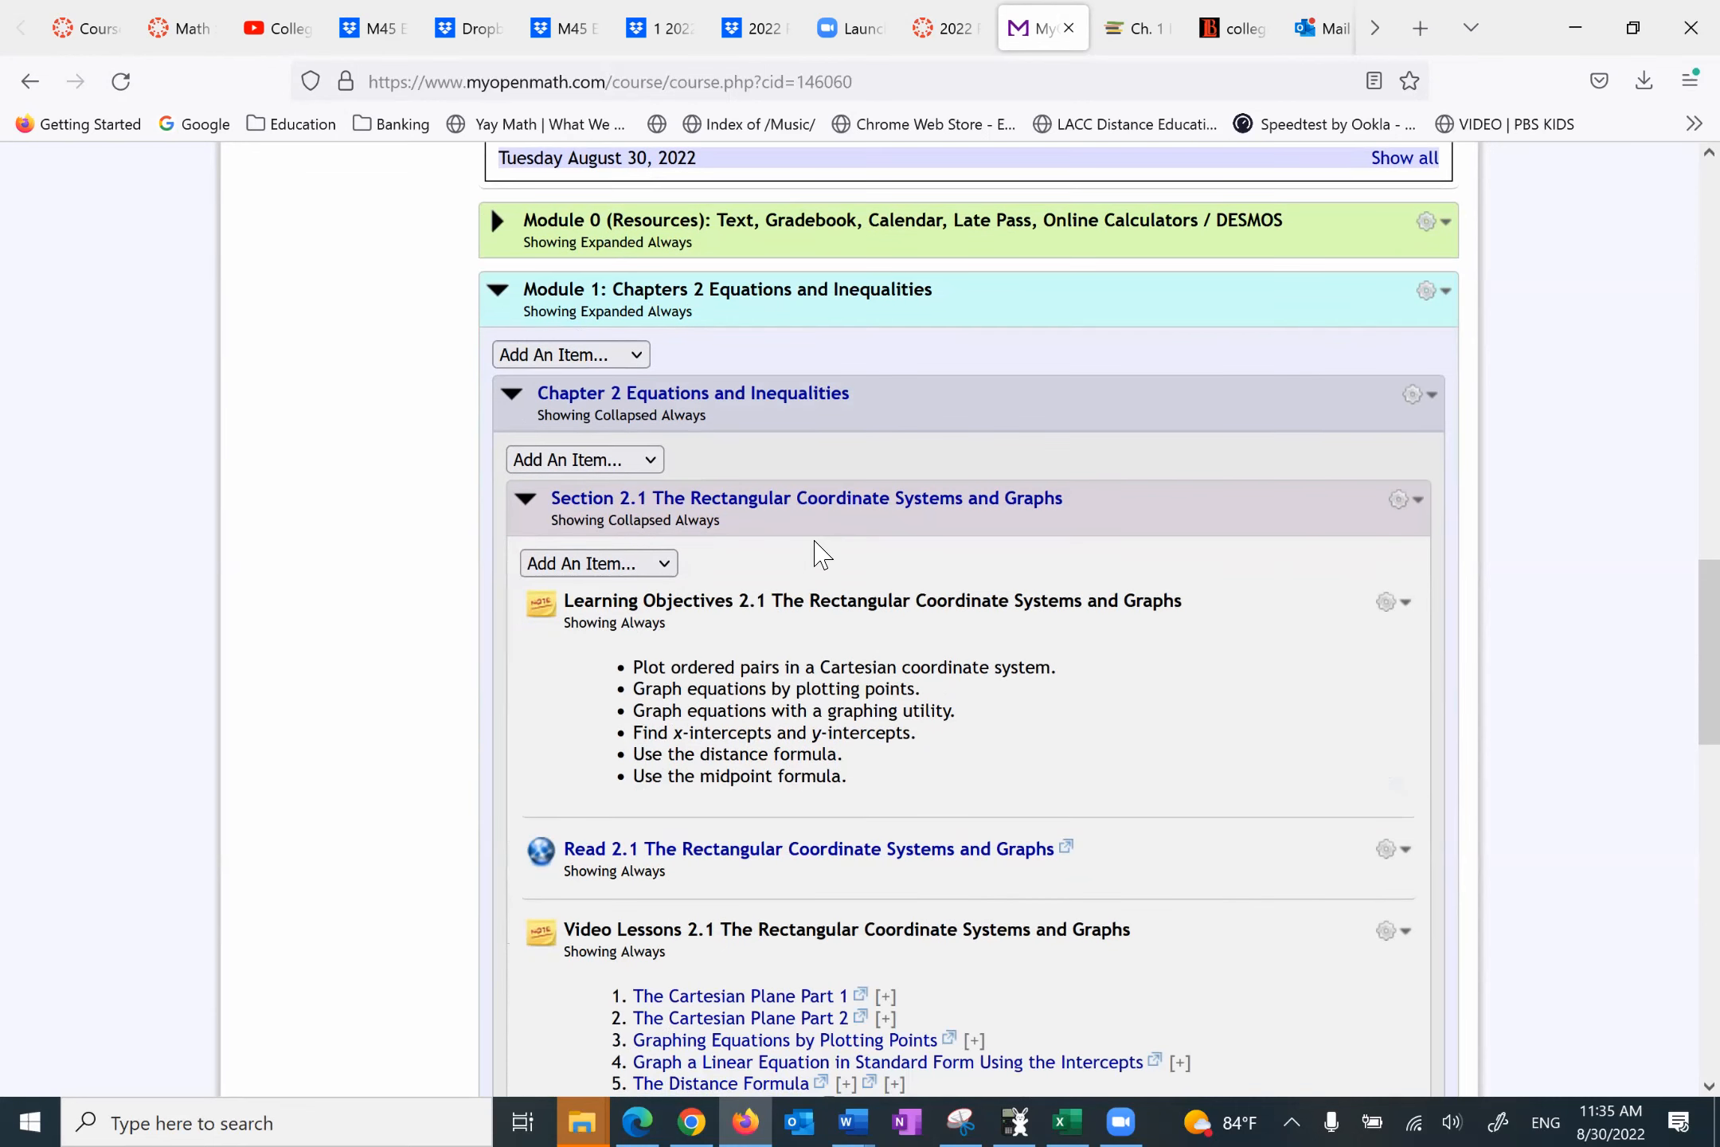
{"action": "scroll", "scroll_direction": "down", "scroll_amount": 3}
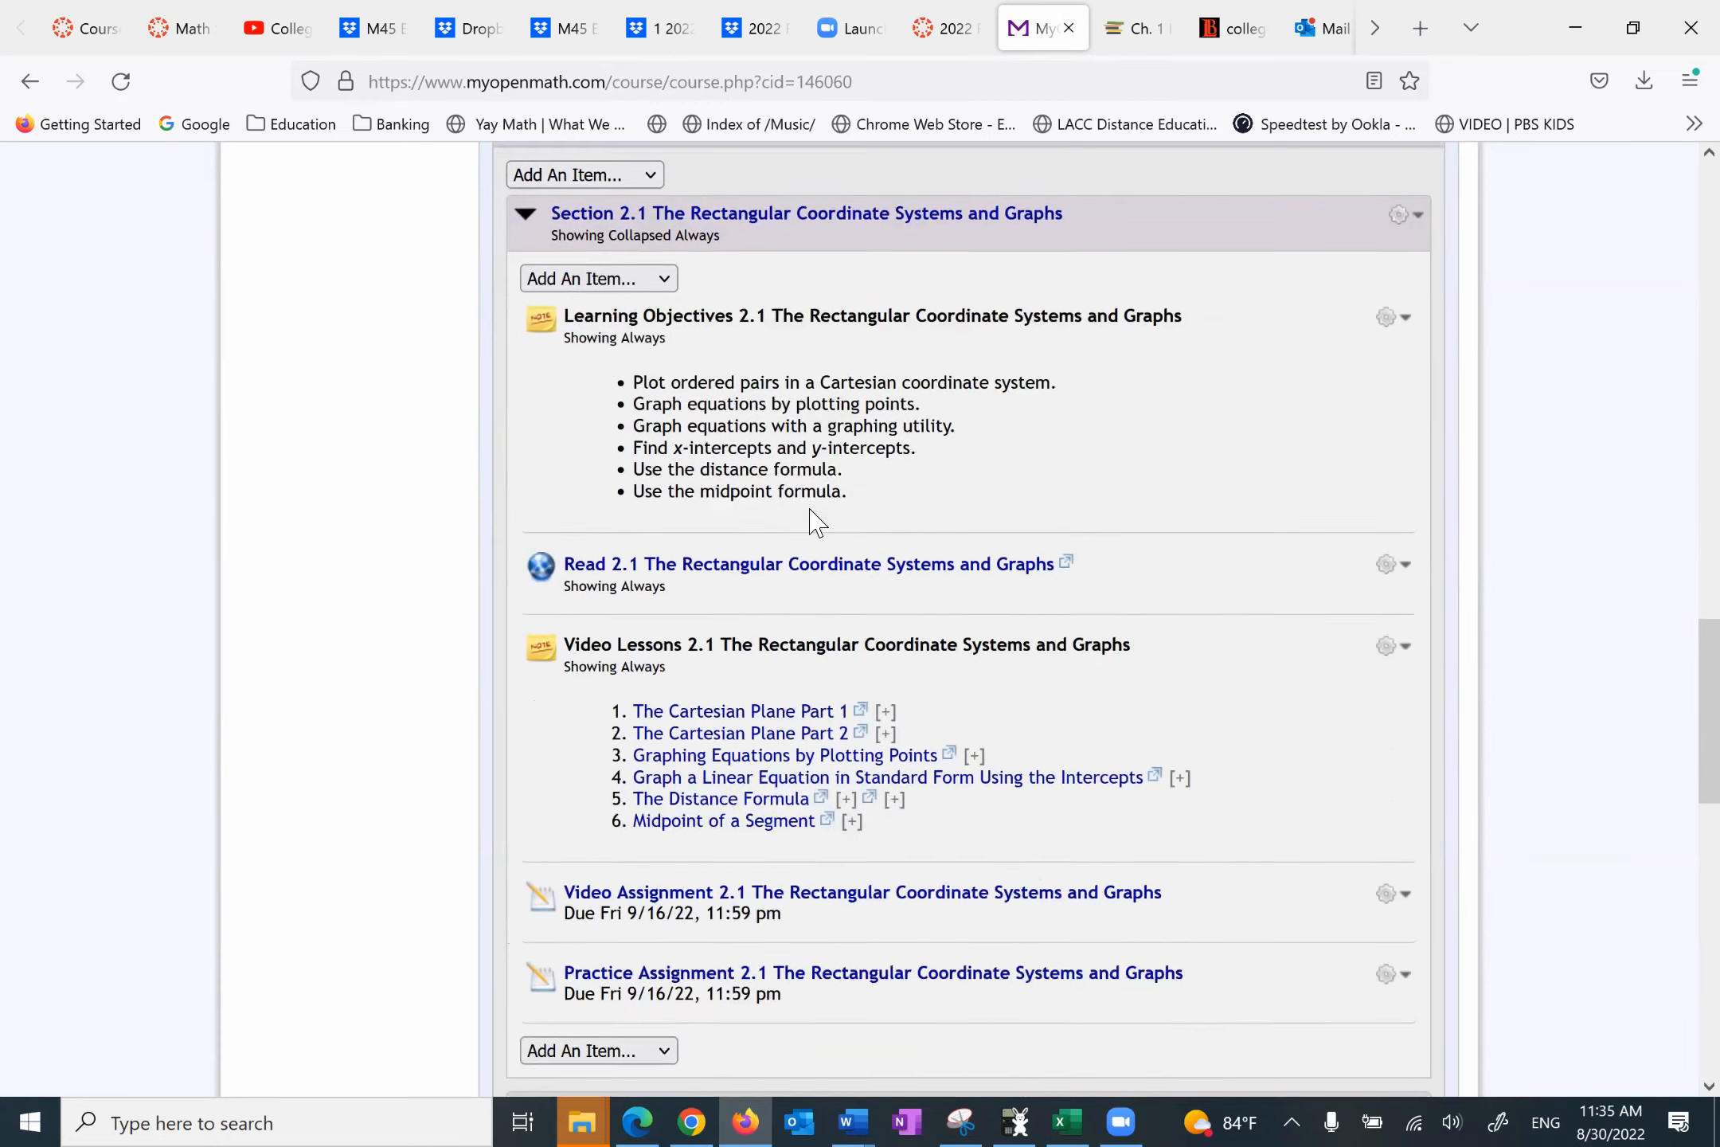
{"action": "scroll", "scroll_direction": "down", "scroll_amount": 3}
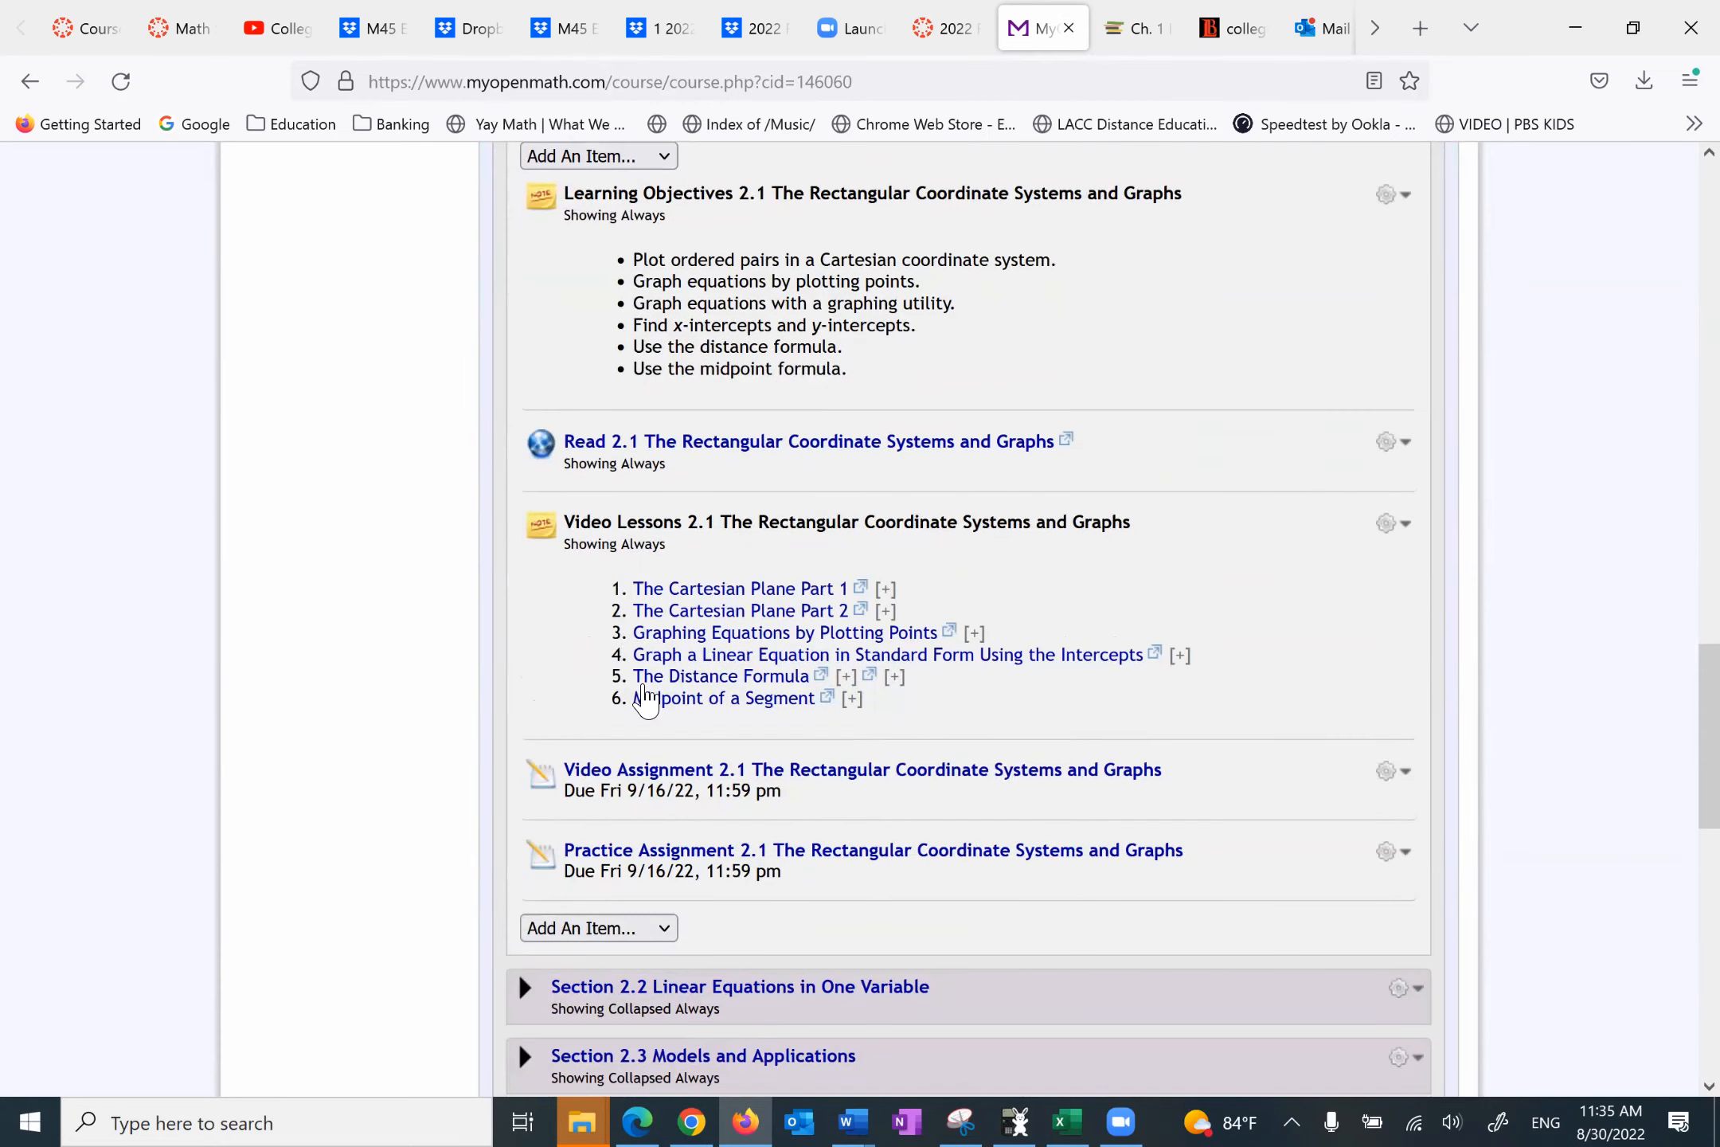
{"action": "mouse_move", "coordinate": [742, 610]}
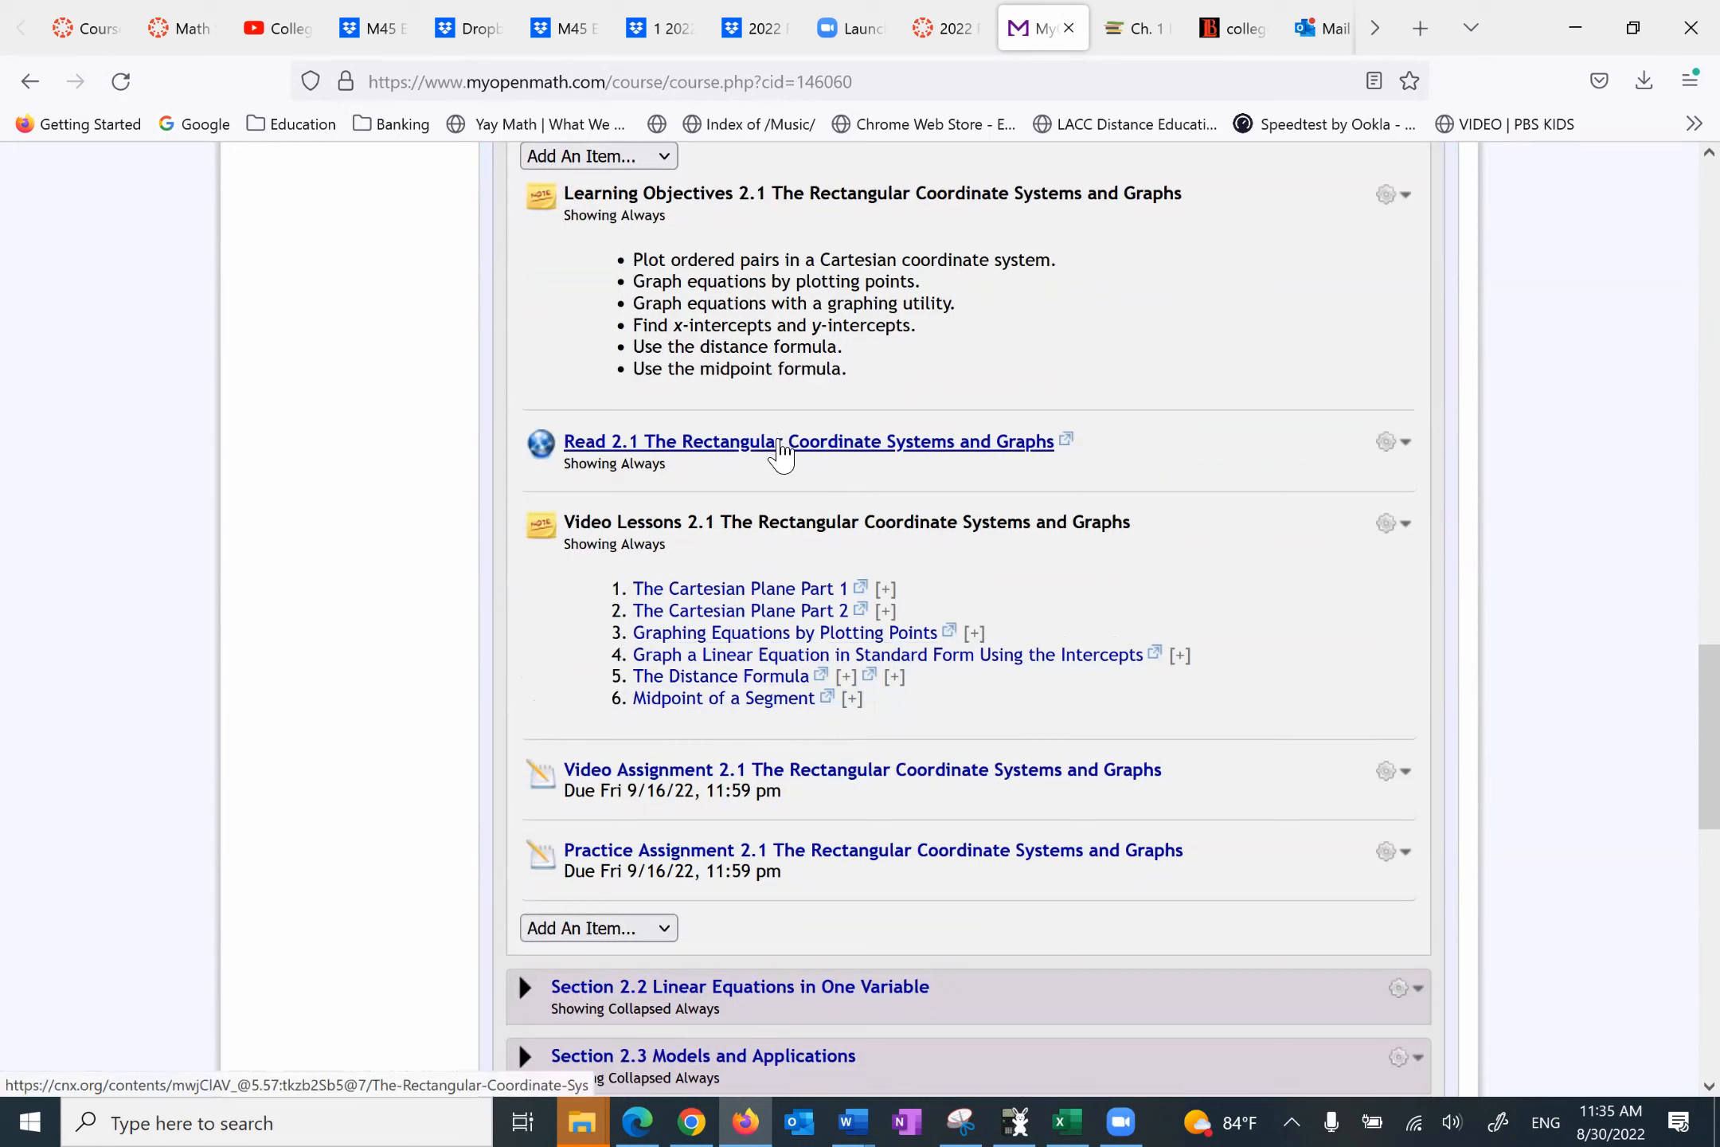
{"action": "mouse_move", "coordinate": [779, 475]}
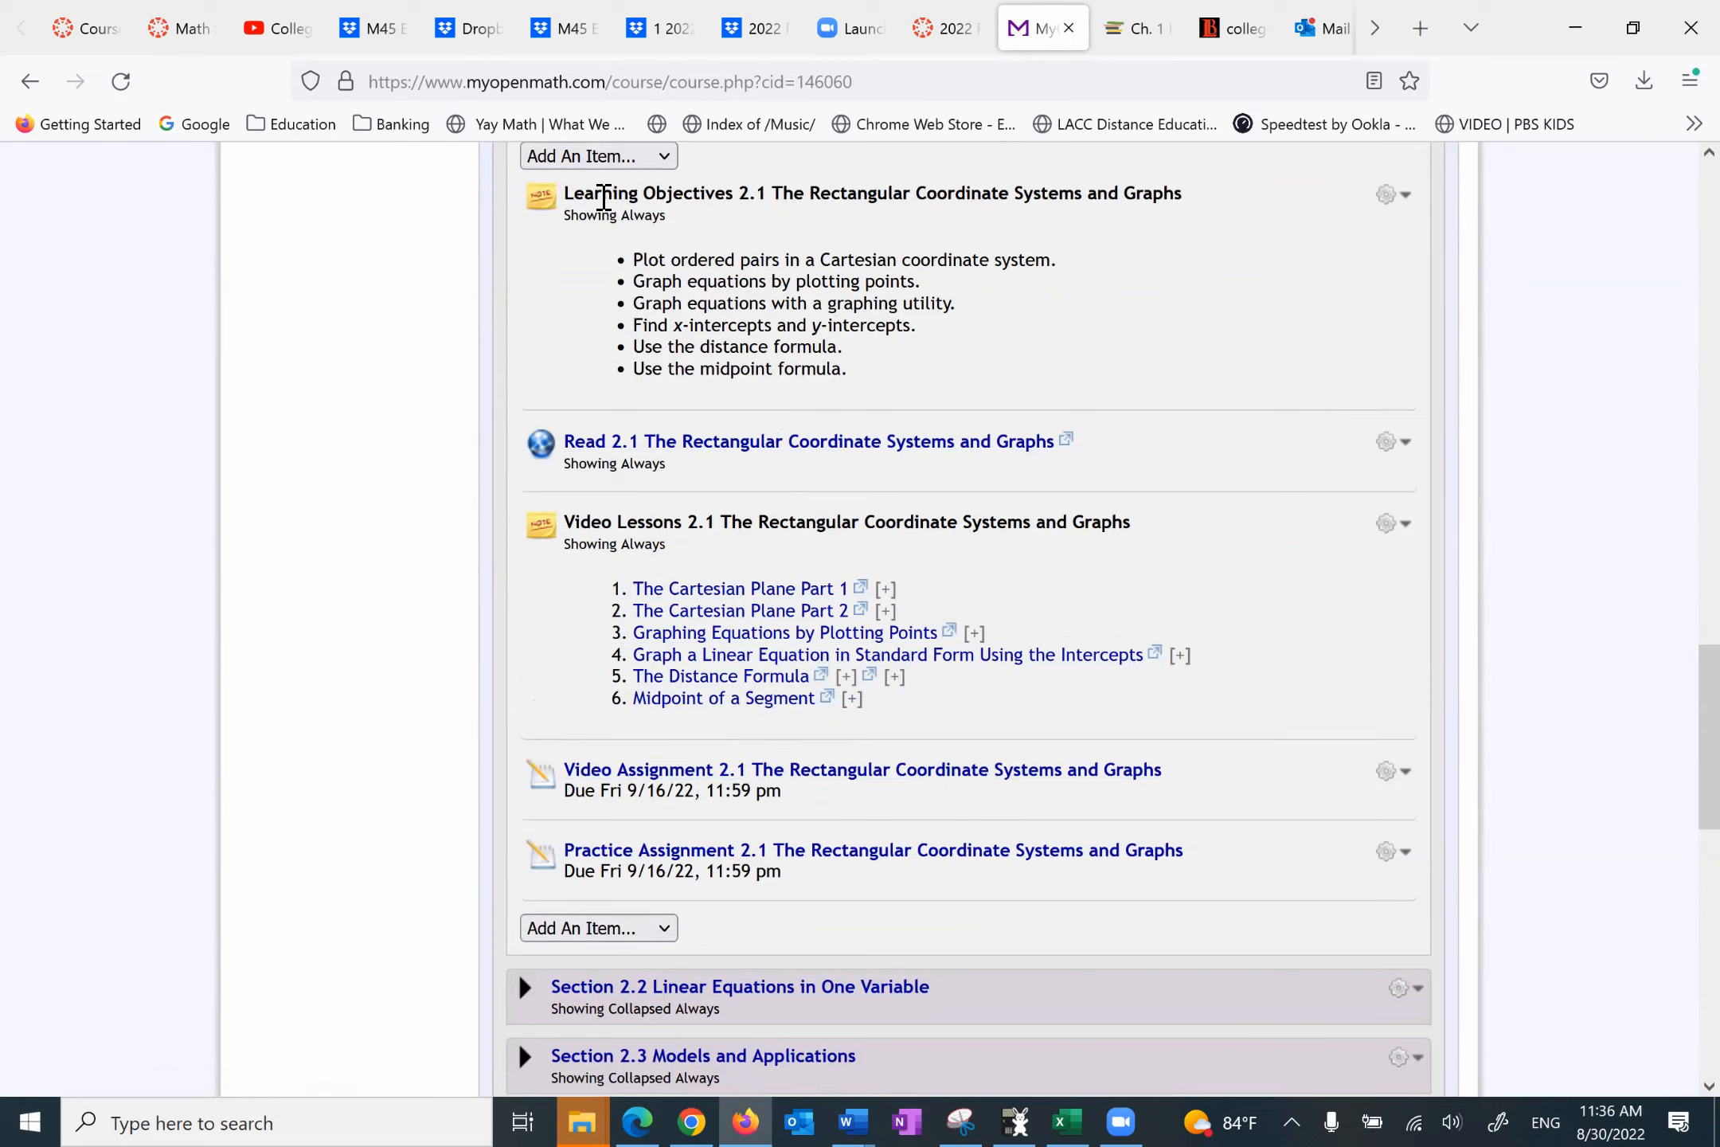
{"action": "left_click", "coordinate": [175, 28]}
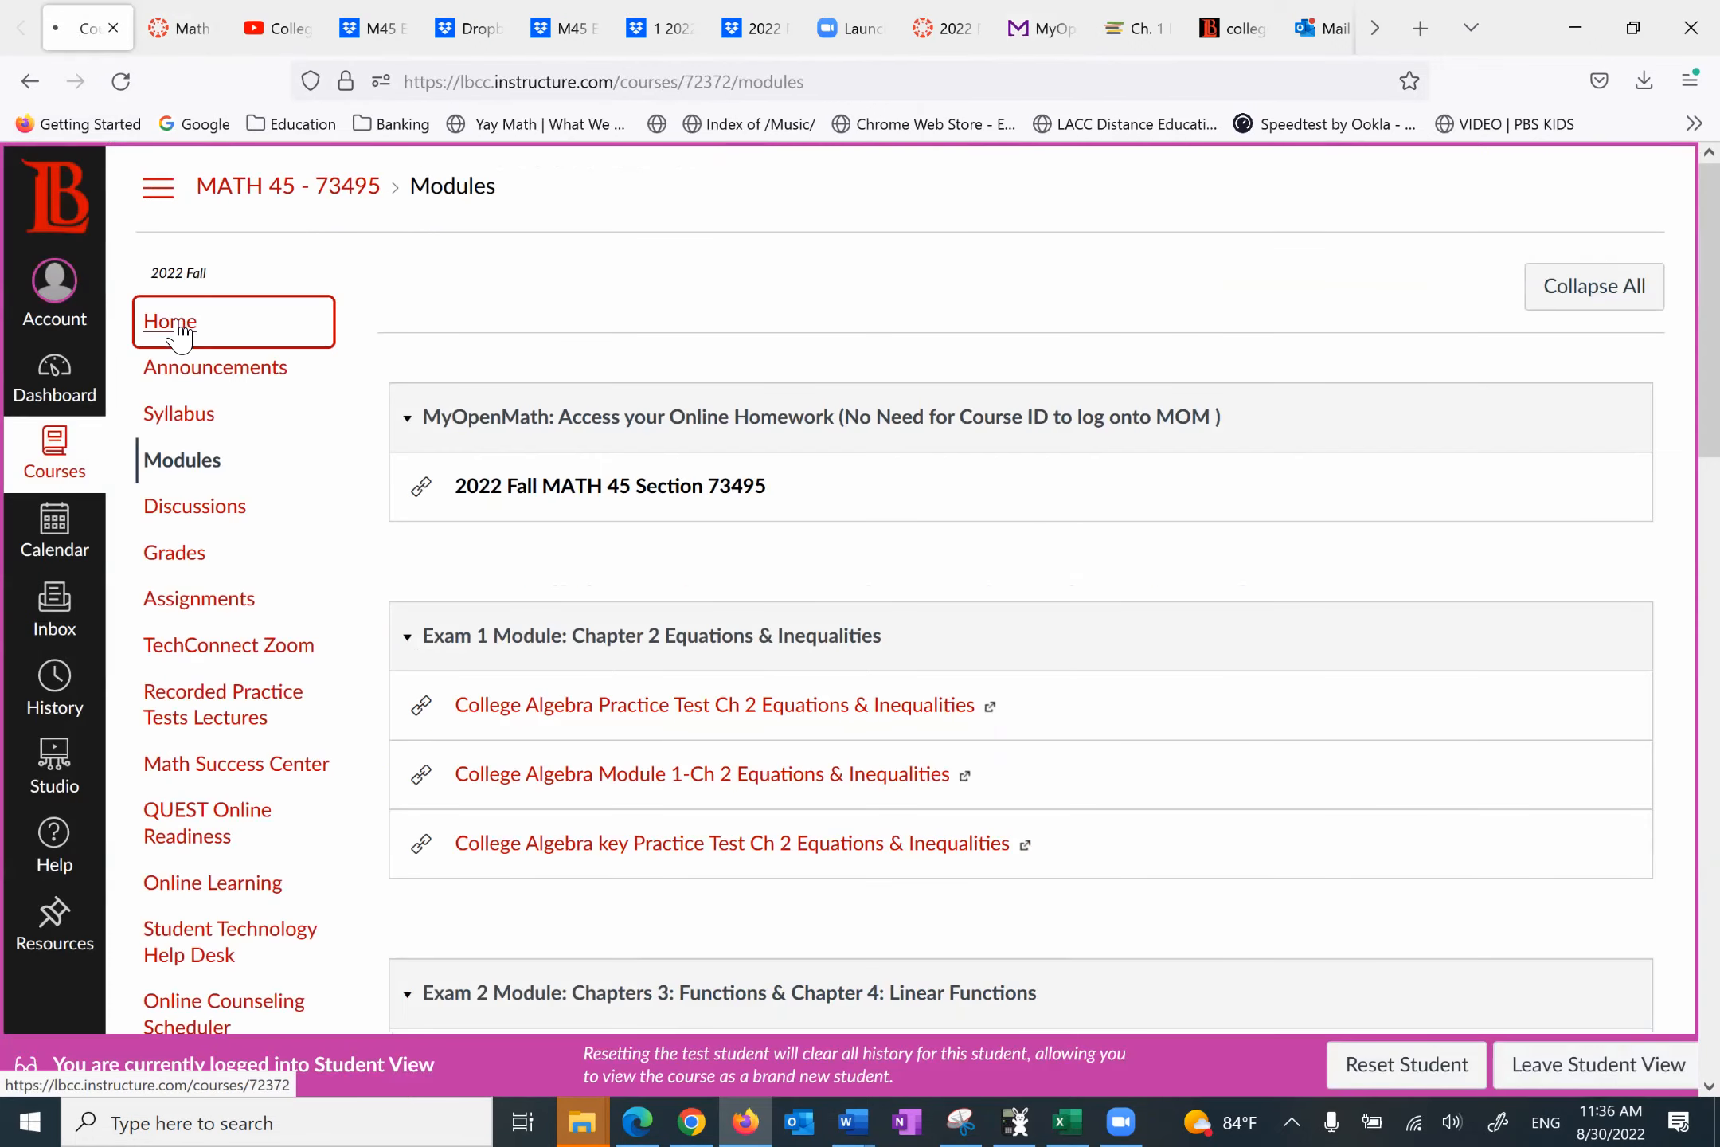
Step: Return to the MATH 45 course home page from the course navigation
{"action": "left_click", "coordinate": [171, 320]}
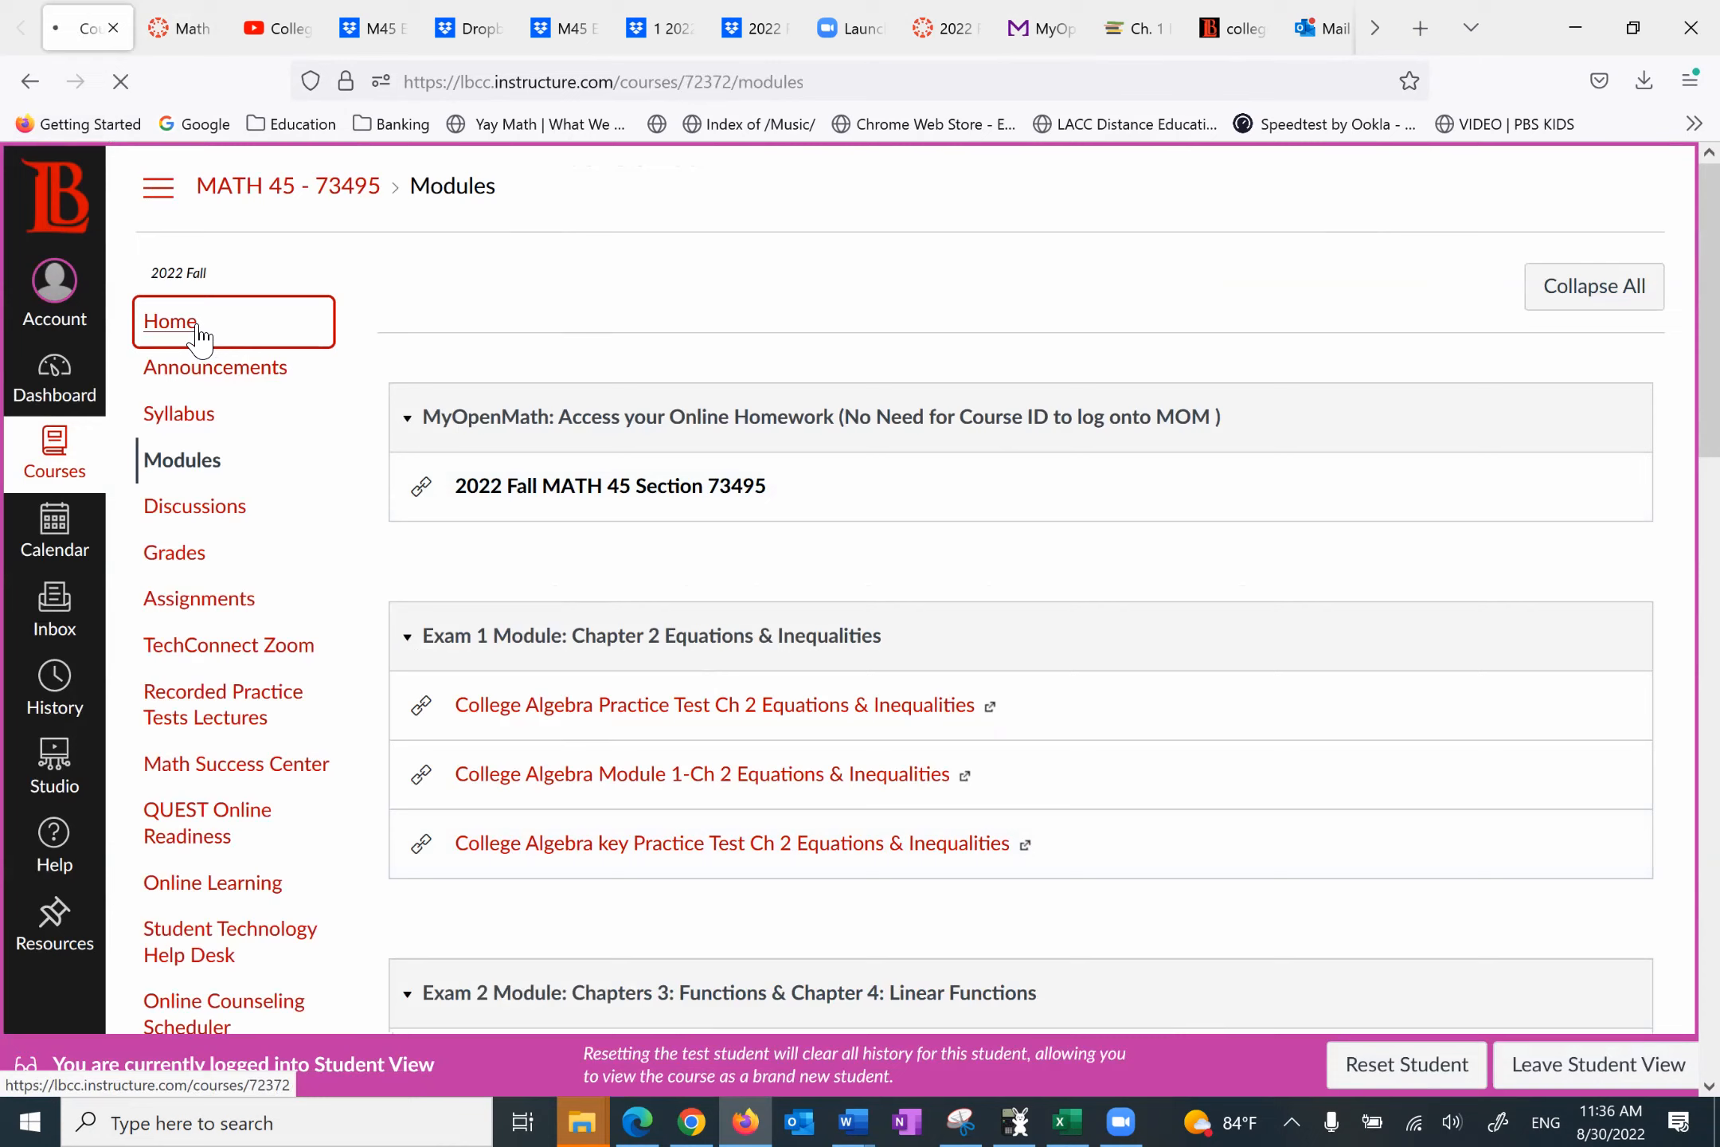
{"action": "left_click", "coordinate": [169, 322]}
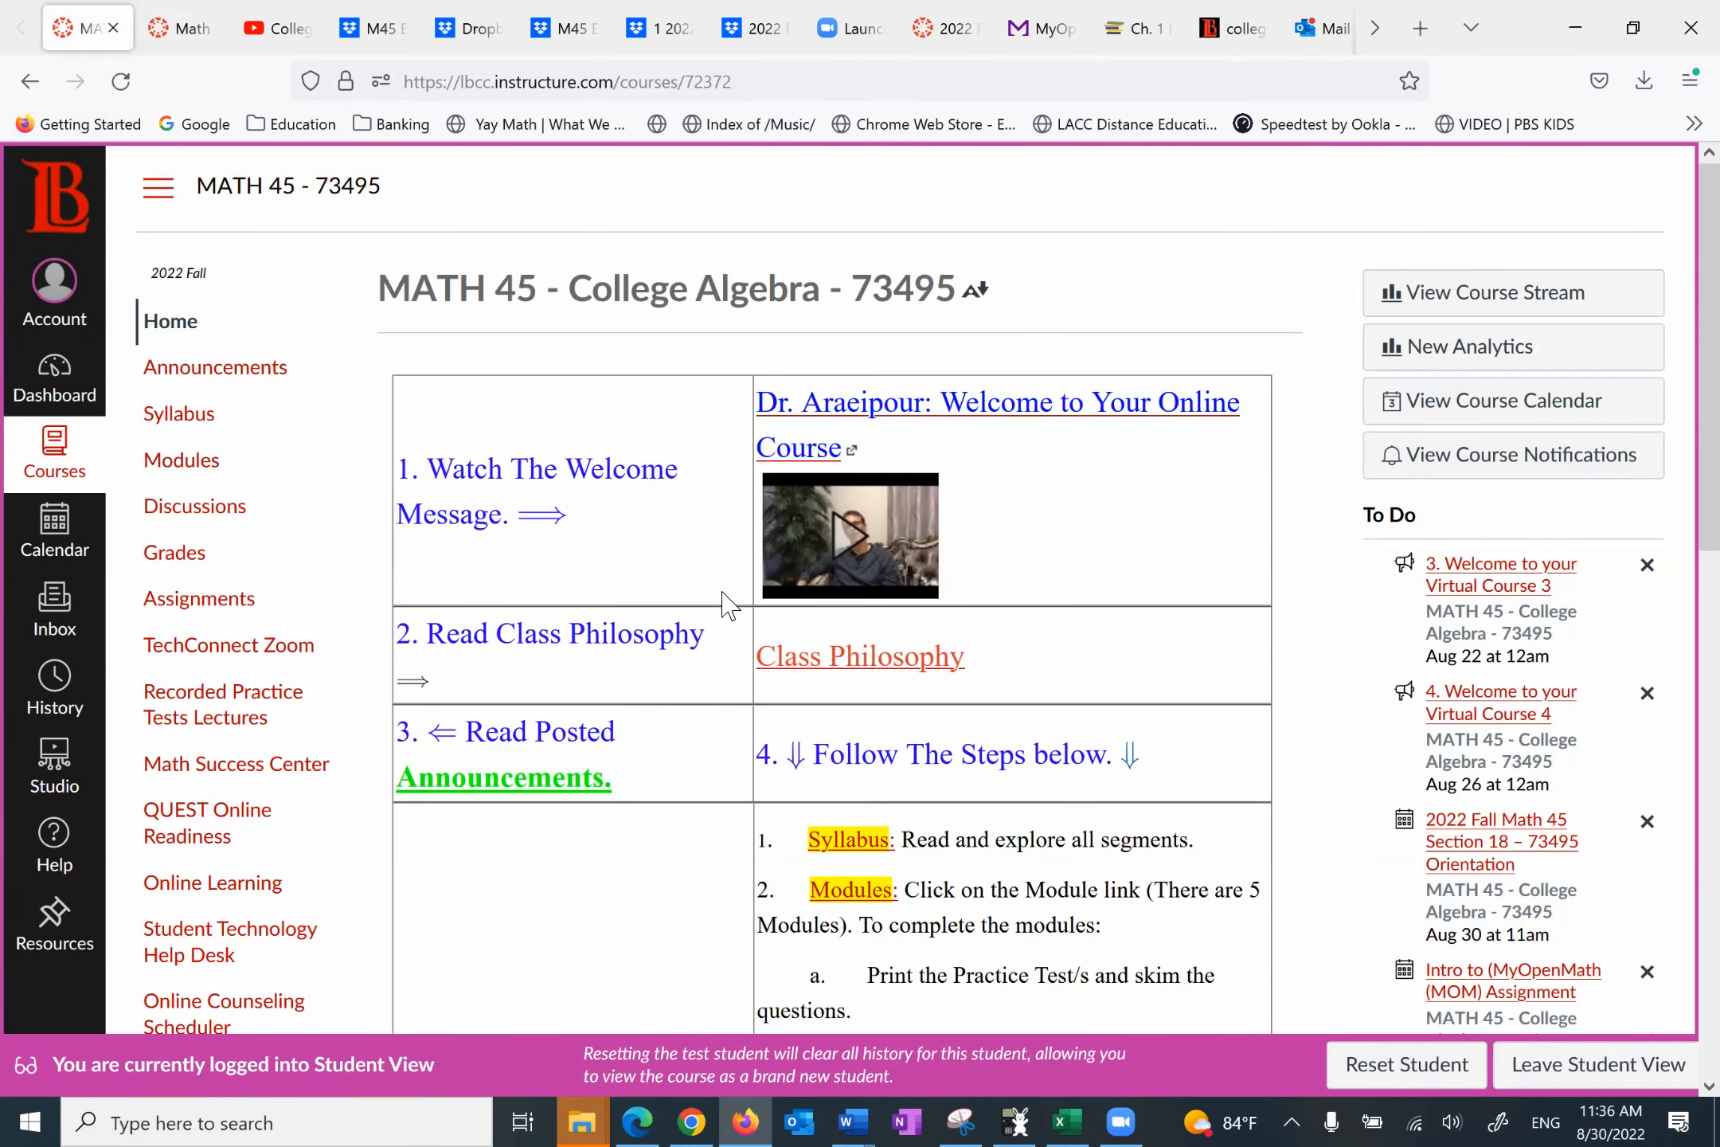
{"action": "mouse_move", "coordinate": [1138, 574]}
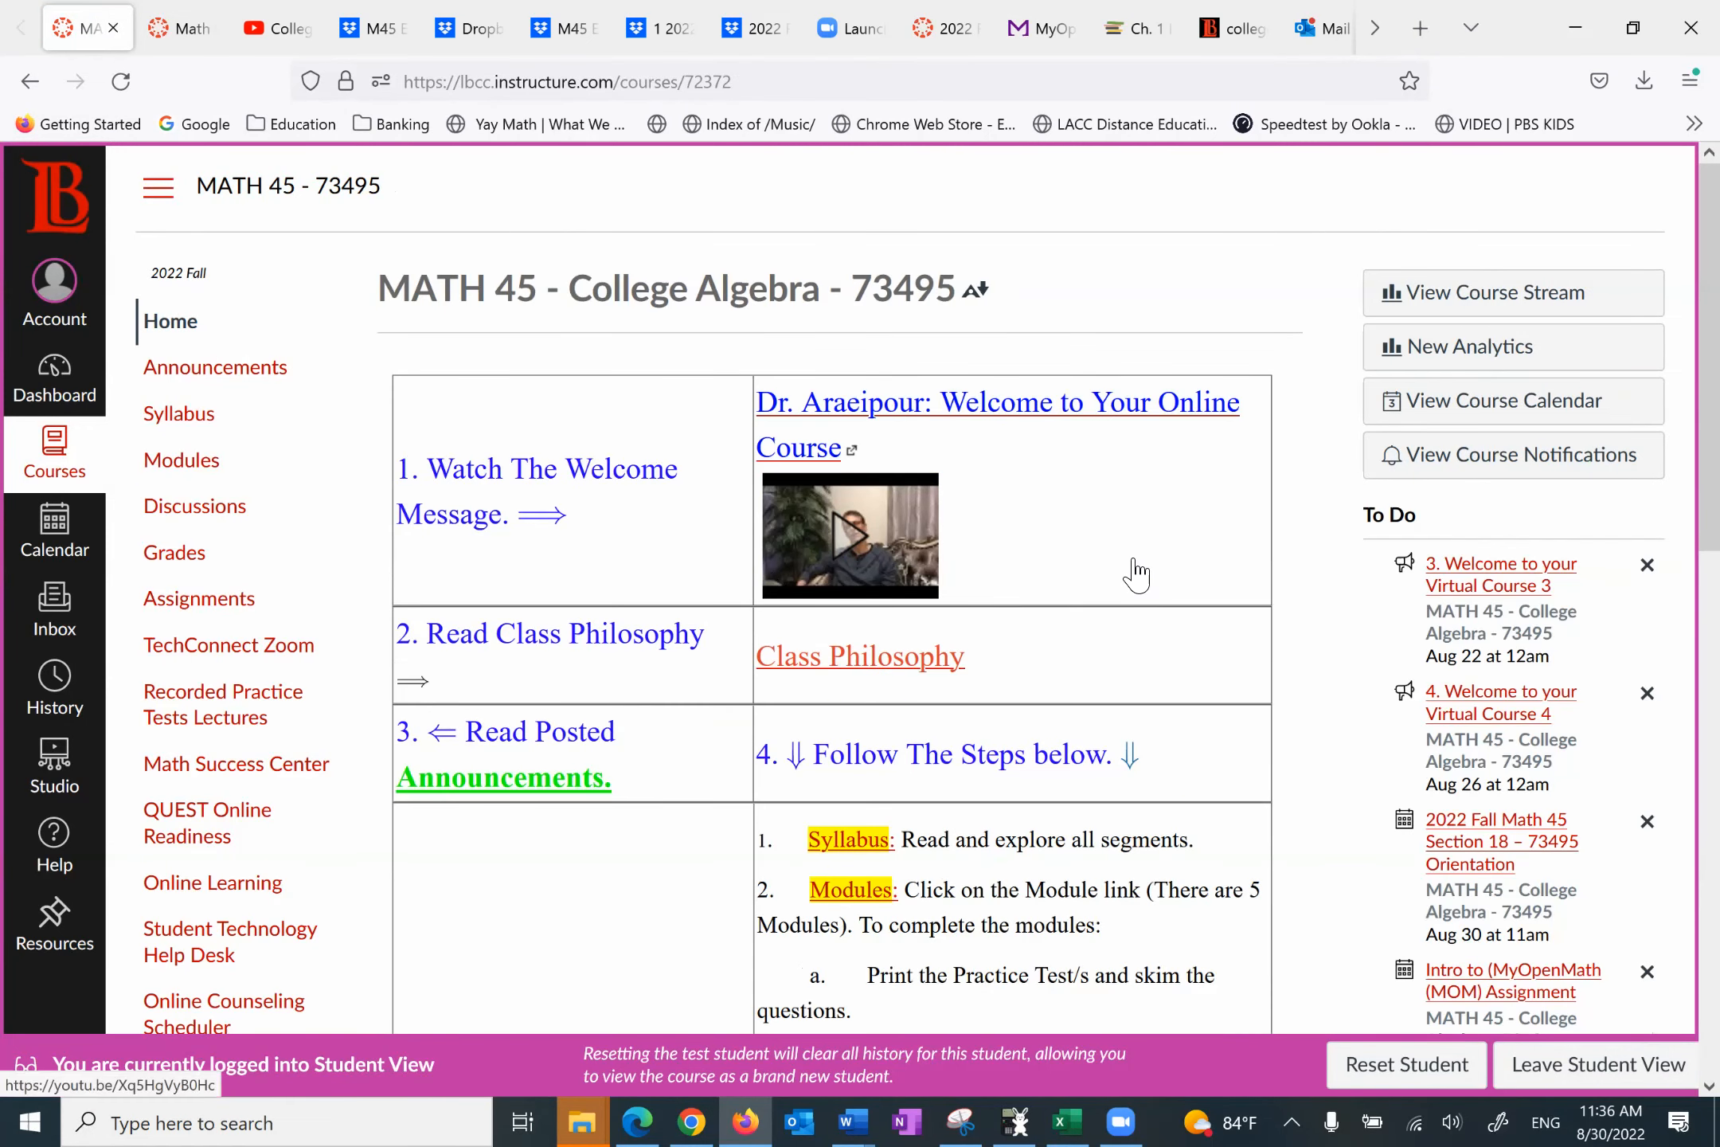
{"action": "mouse_move", "coordinate": [946, 586]}
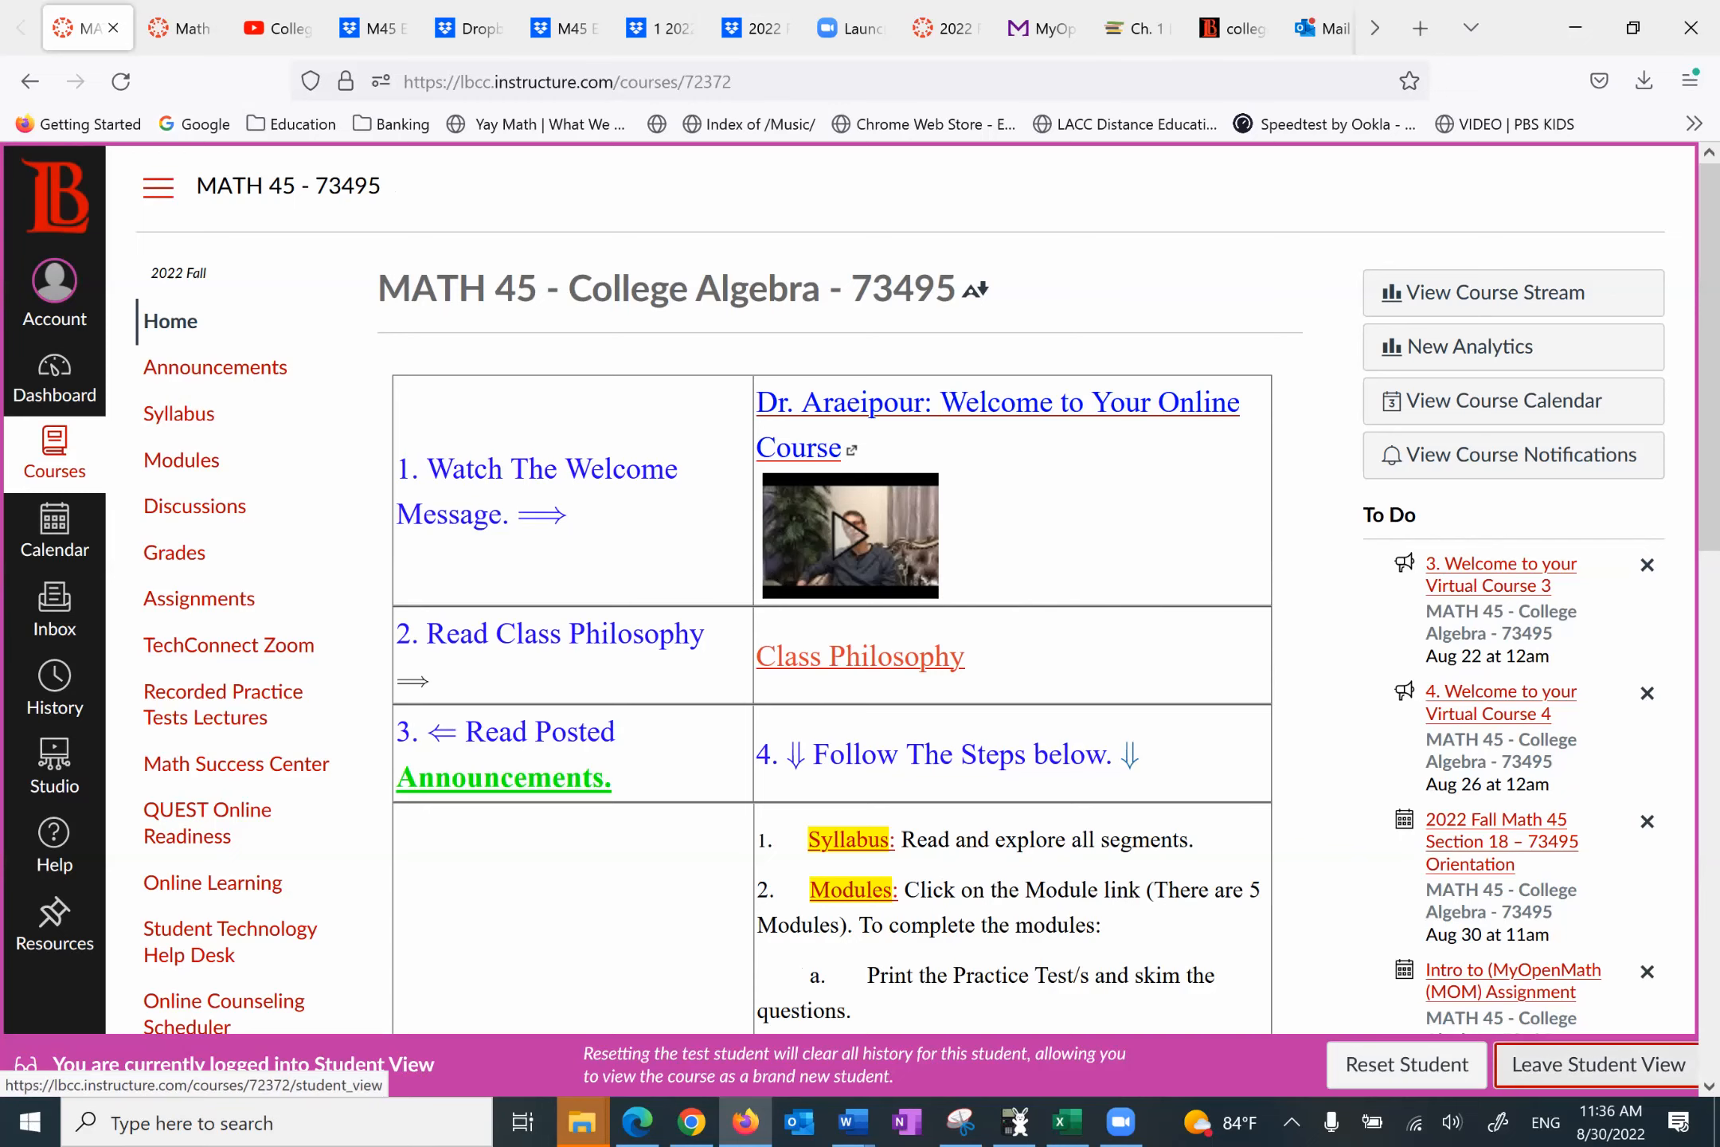
Step: Leave Student View and scroll the instructor home page down to office hours, reaching Zoom's More menu
{"action": "left_click", "coordinate": [1596, 1077]}
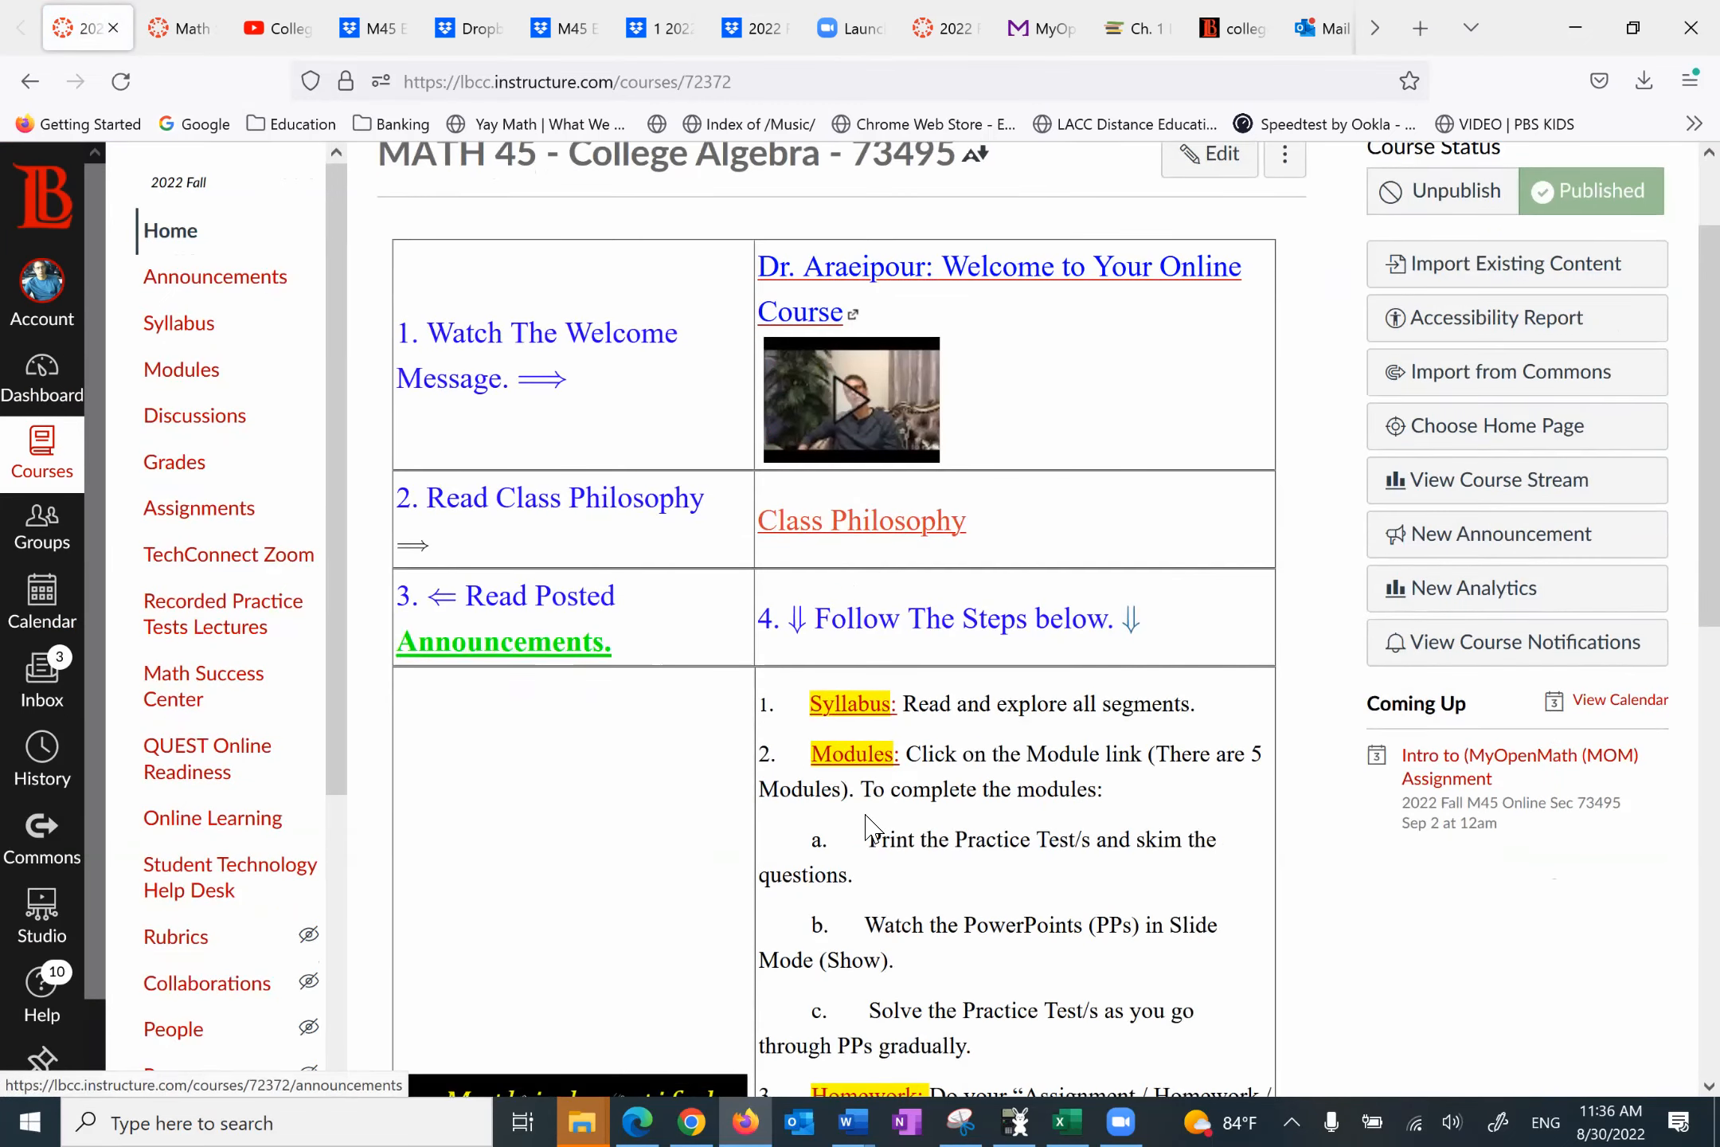
{"action": "scroll", "scroll_direction": "down", "scroll_amount": 3}
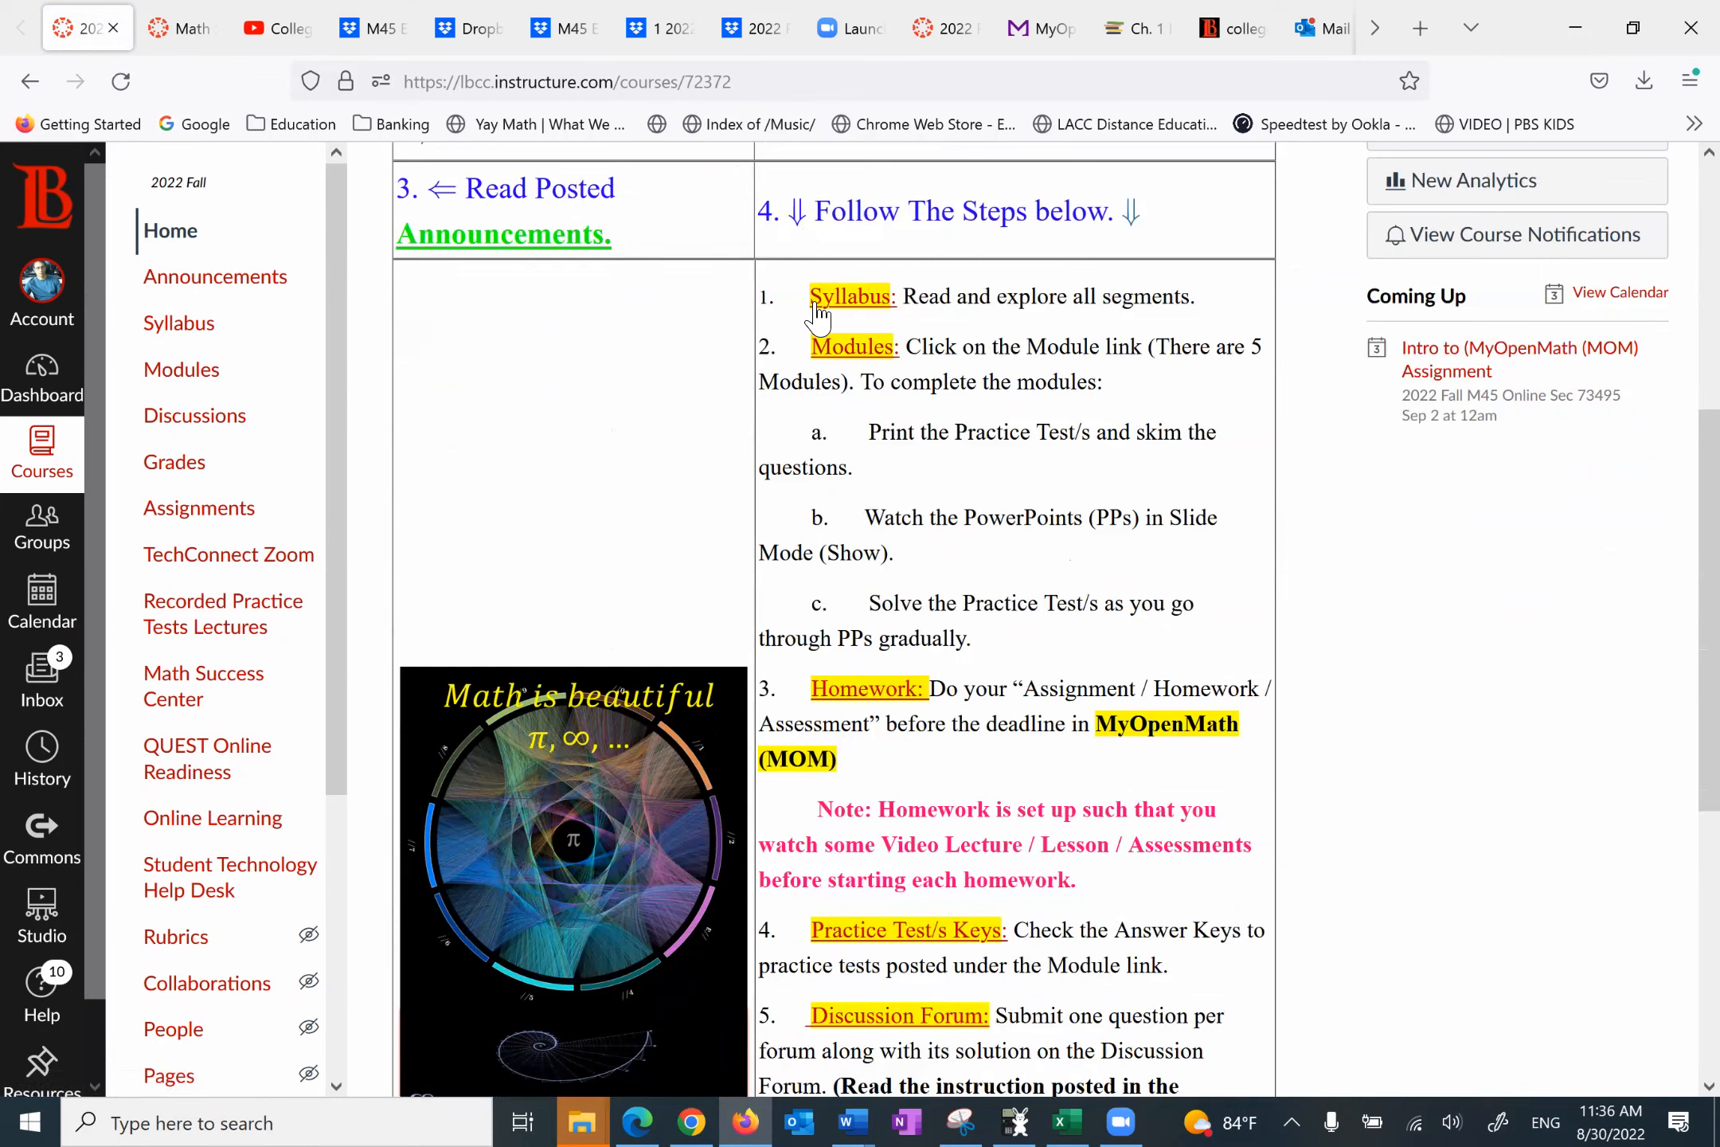
{"action": "mouse_move", "coordinate": [862, 381]}
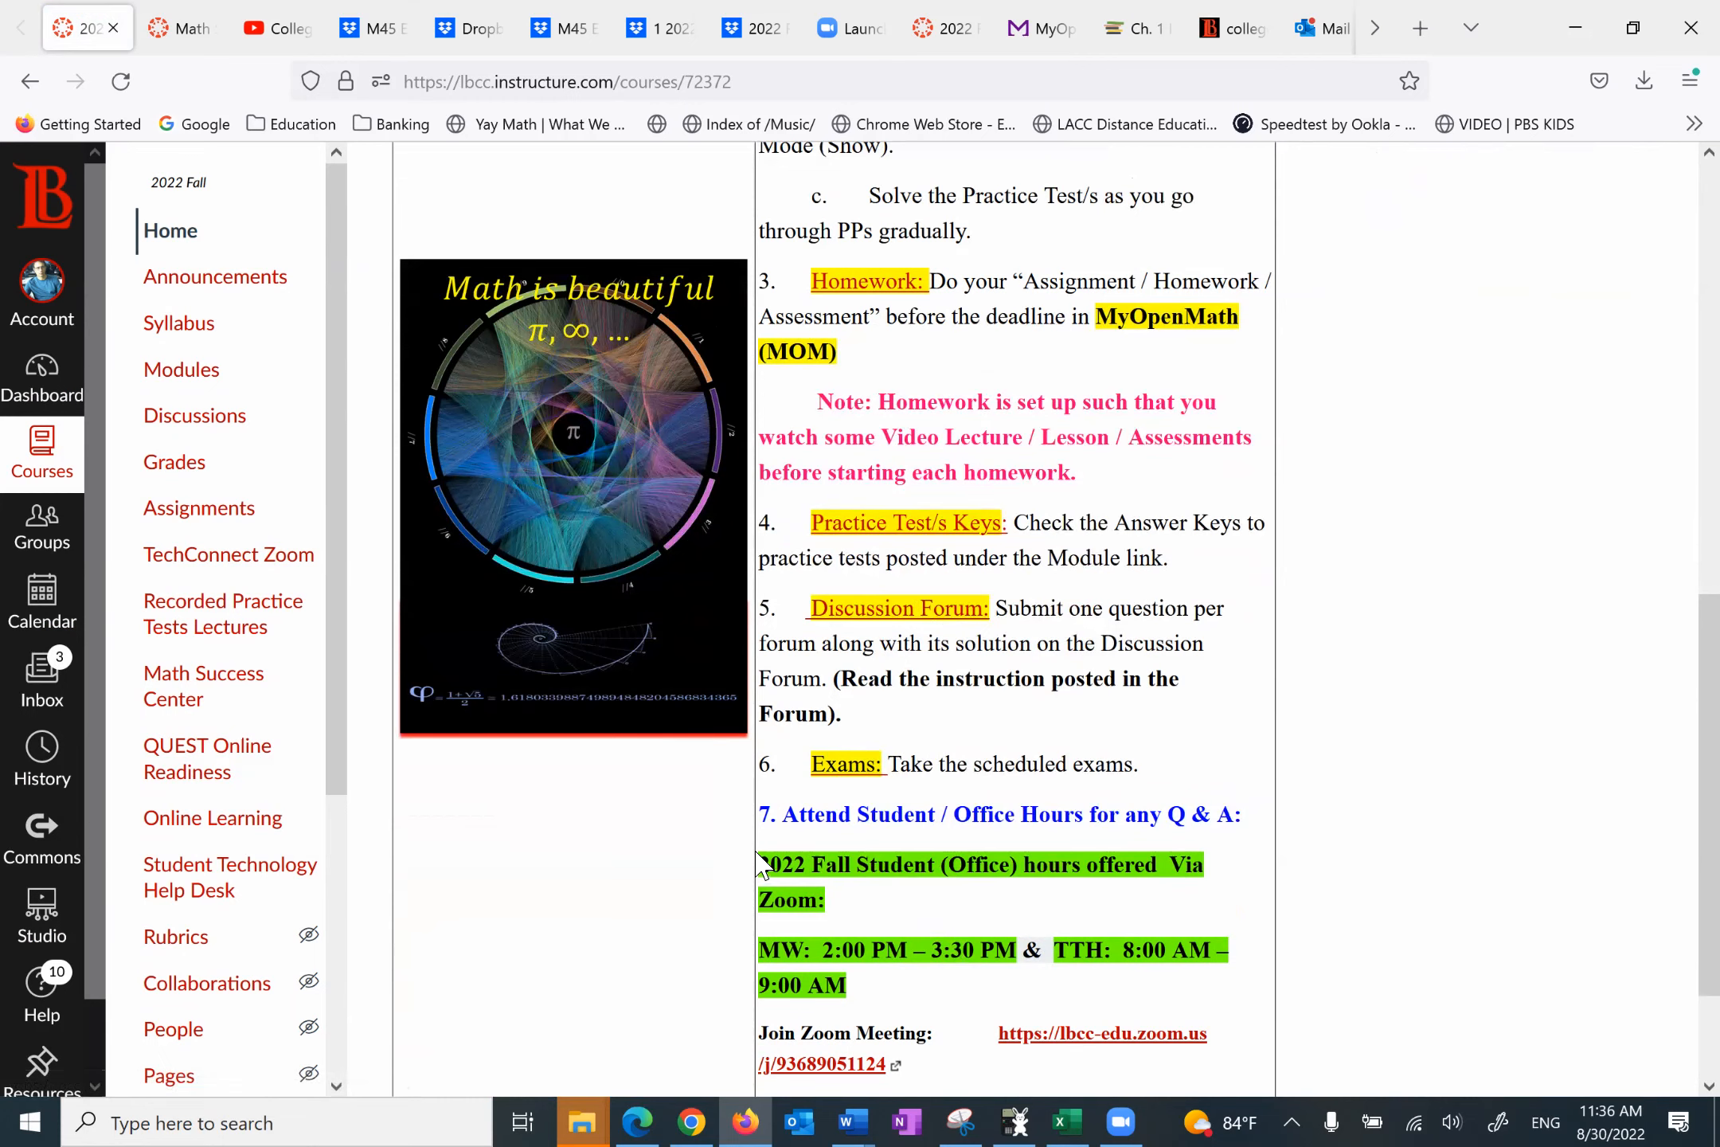
{"action": "scroll", "scroll_direction": "down", "scroll_amount": 3}
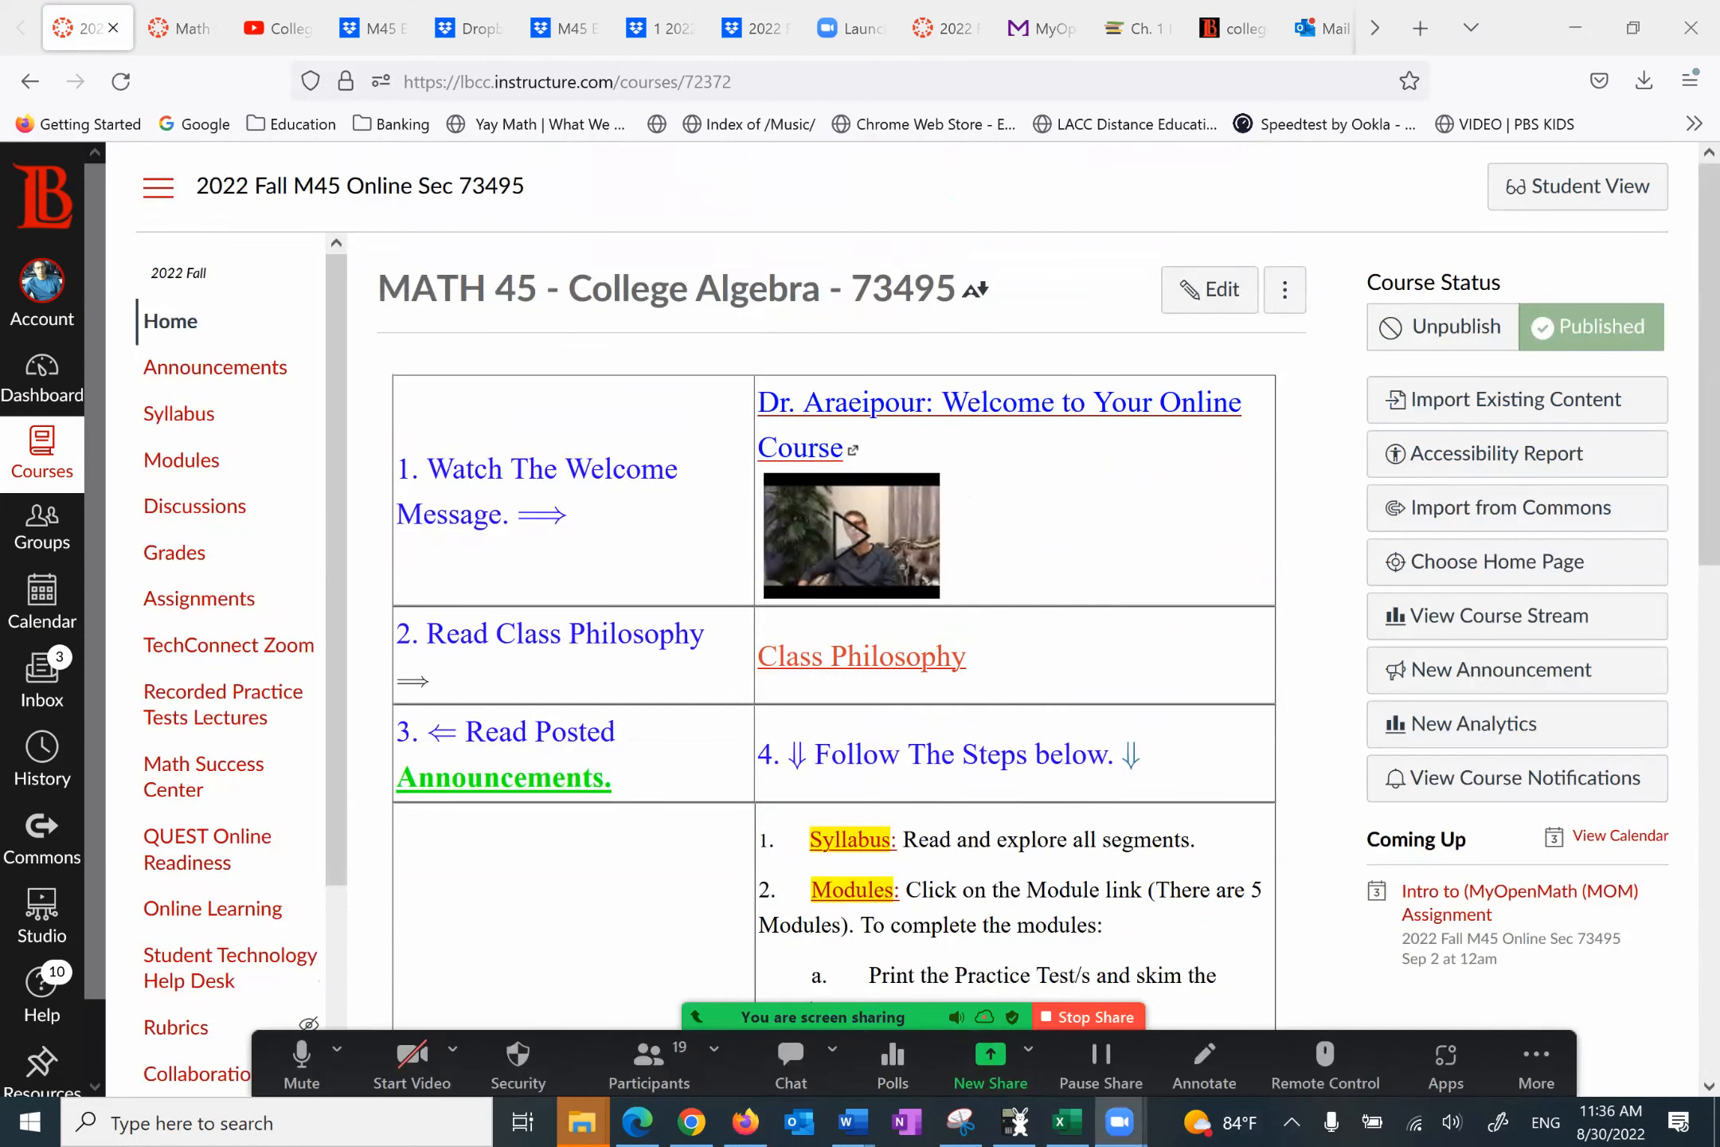
{"action": "left_click", "coordinate": [1535, 1062]}
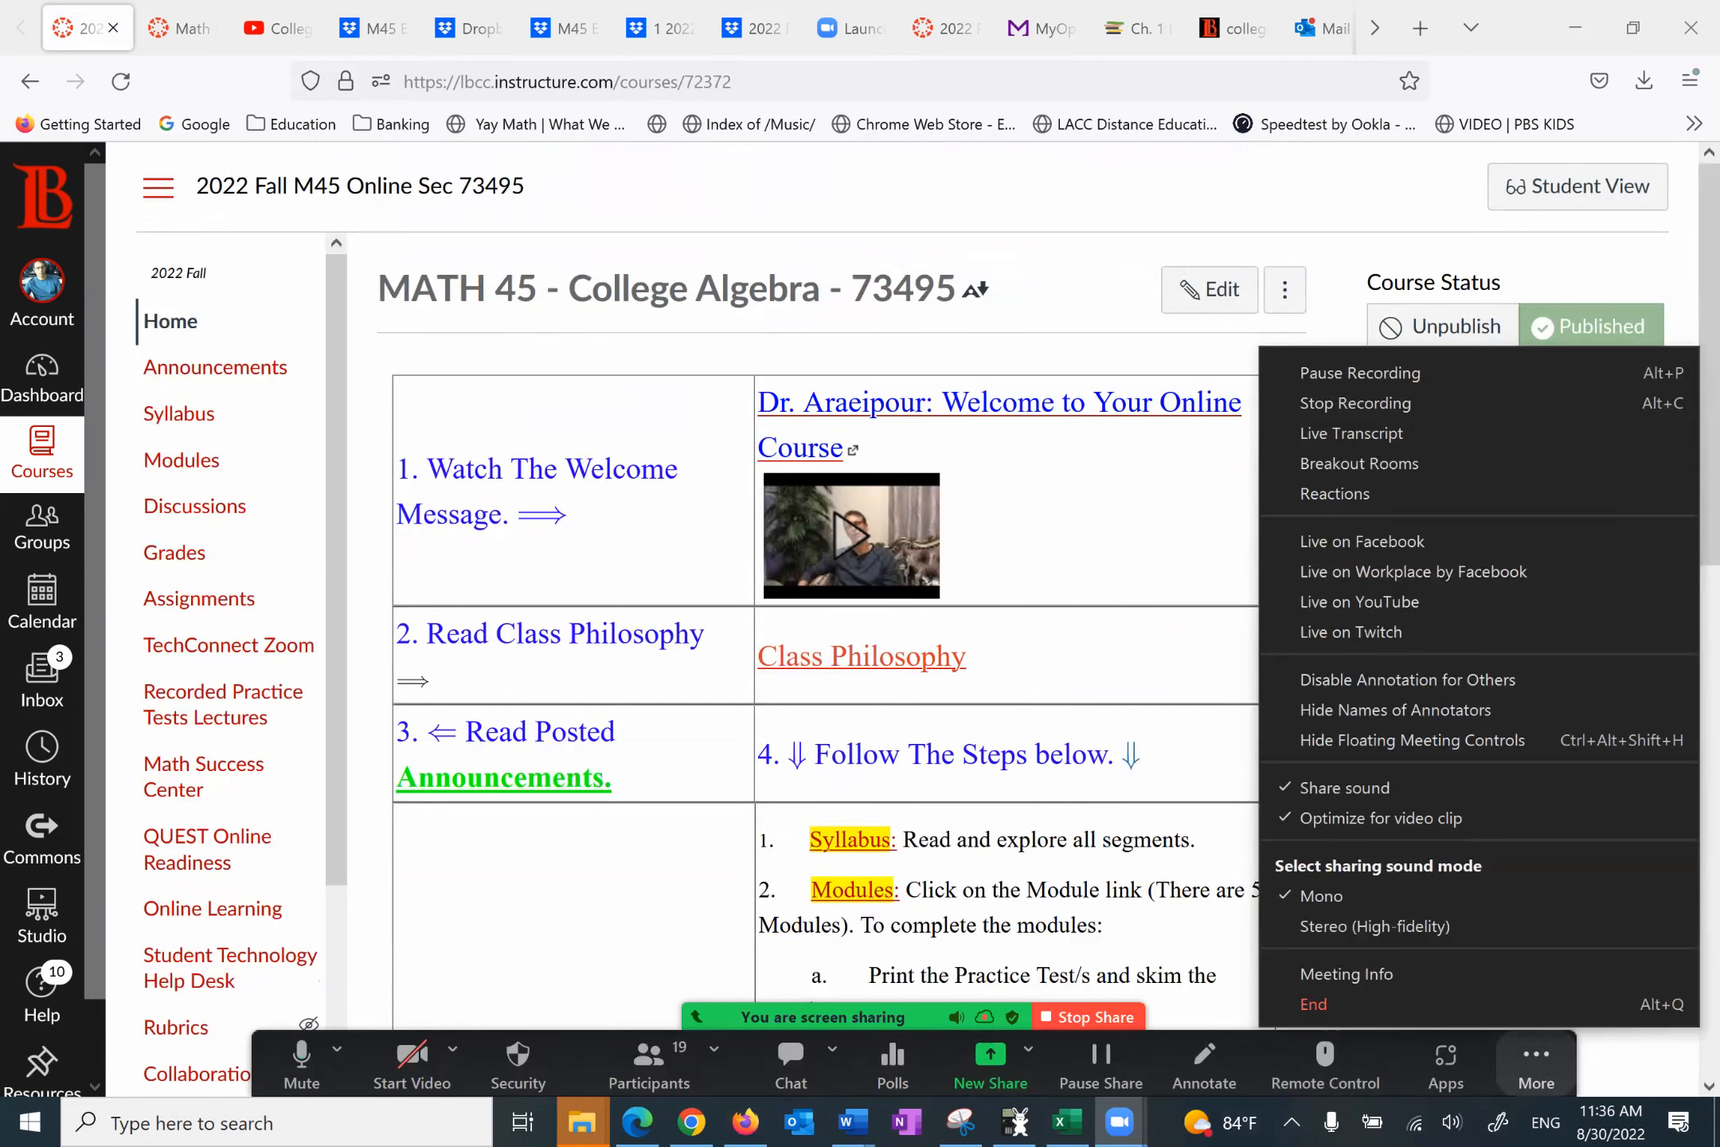